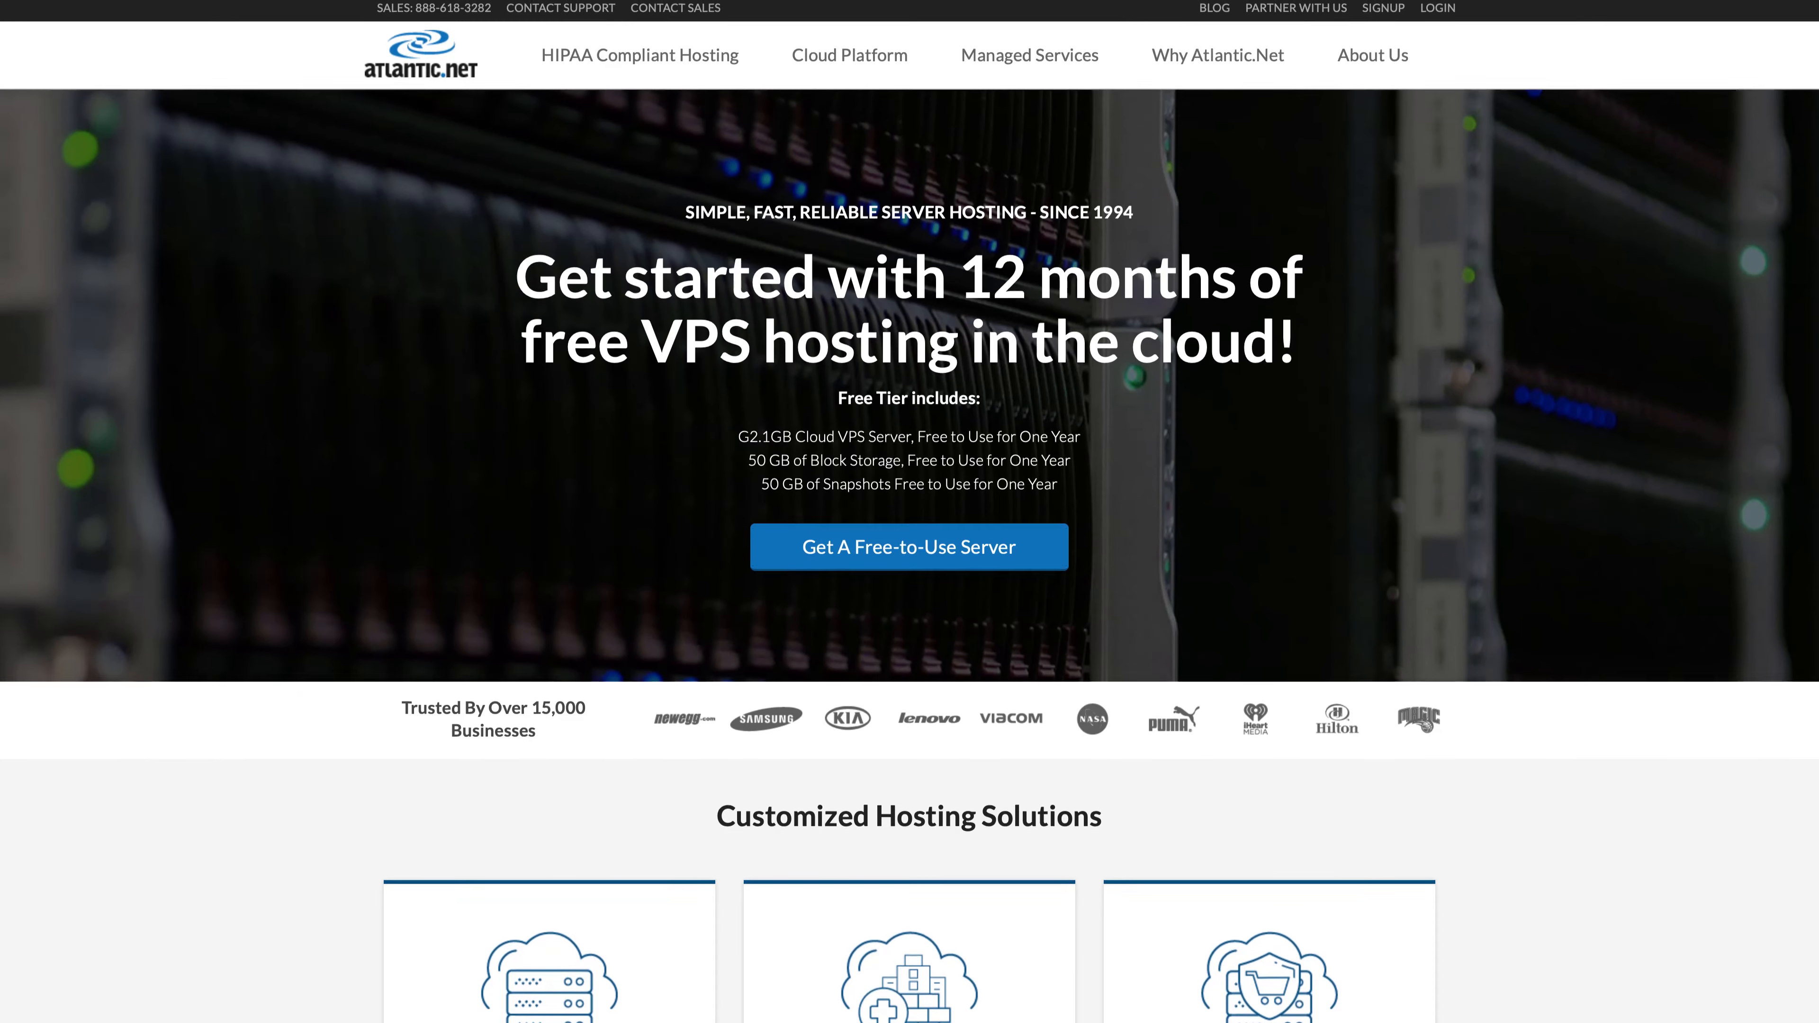
- Start setting up the free cloud server with the 16.04 LTS 64-Bit operating system
scroll("down", 3)
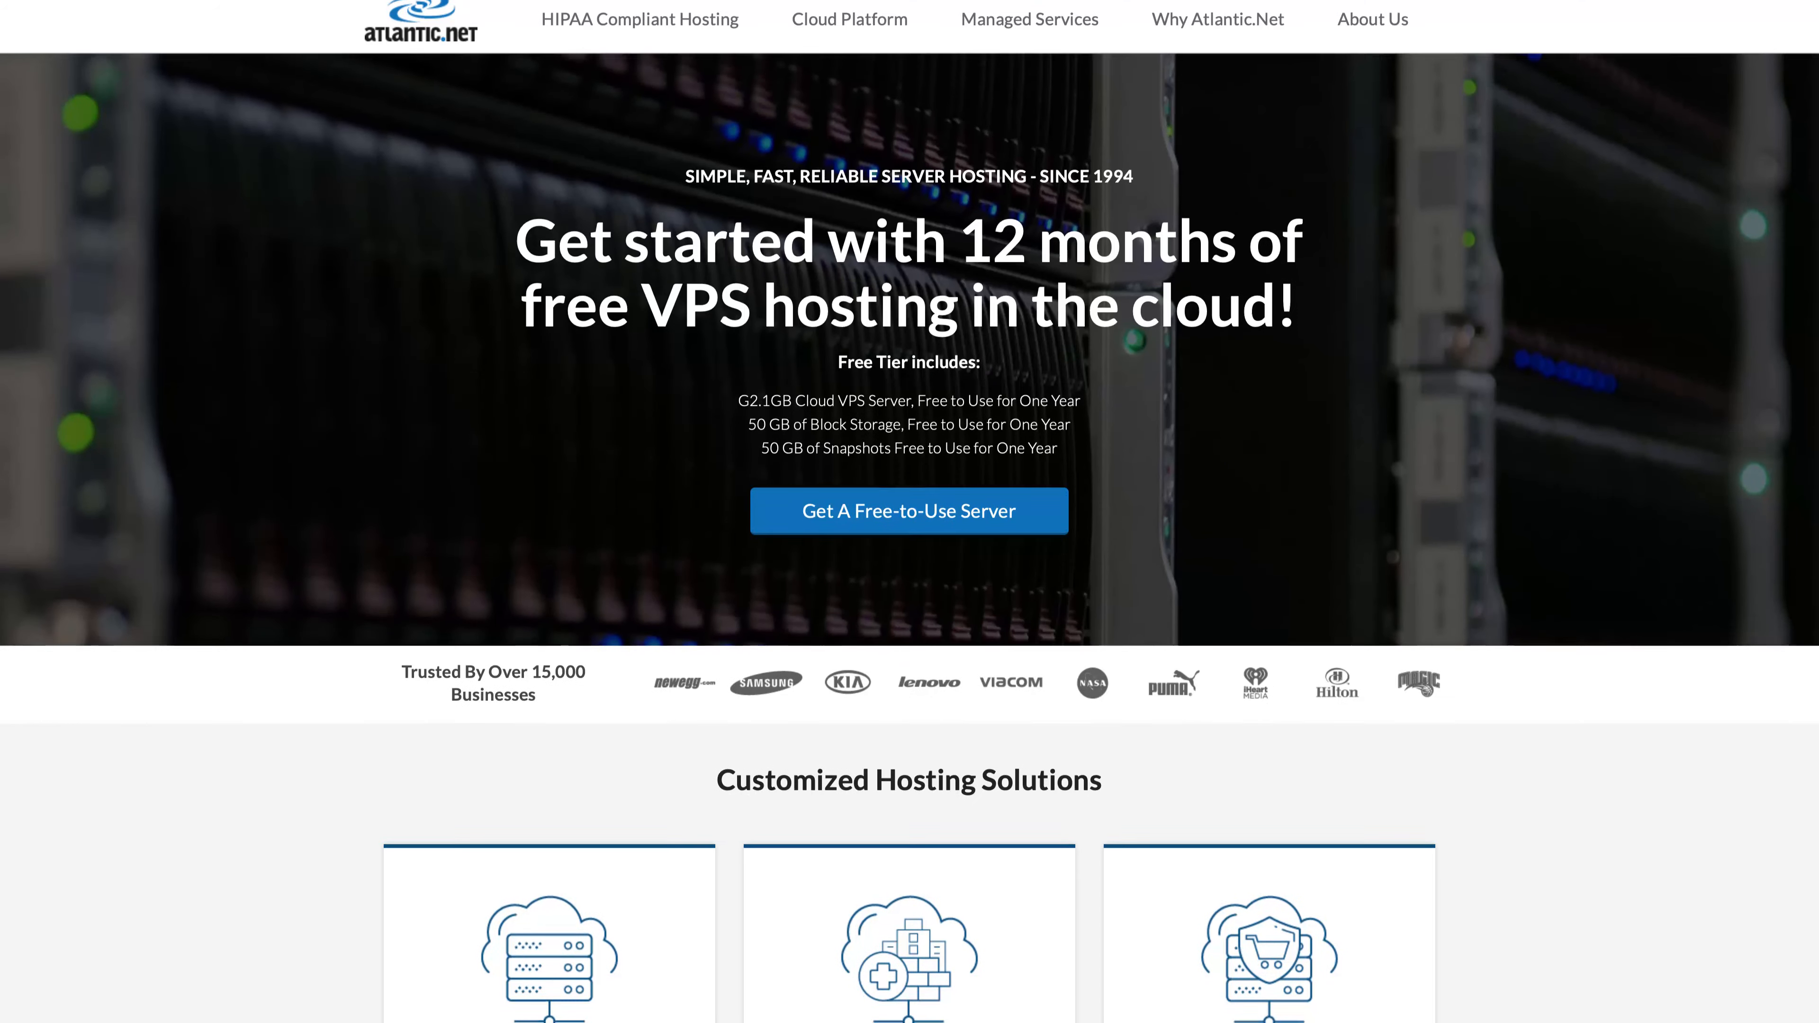
scroll("down", 3)
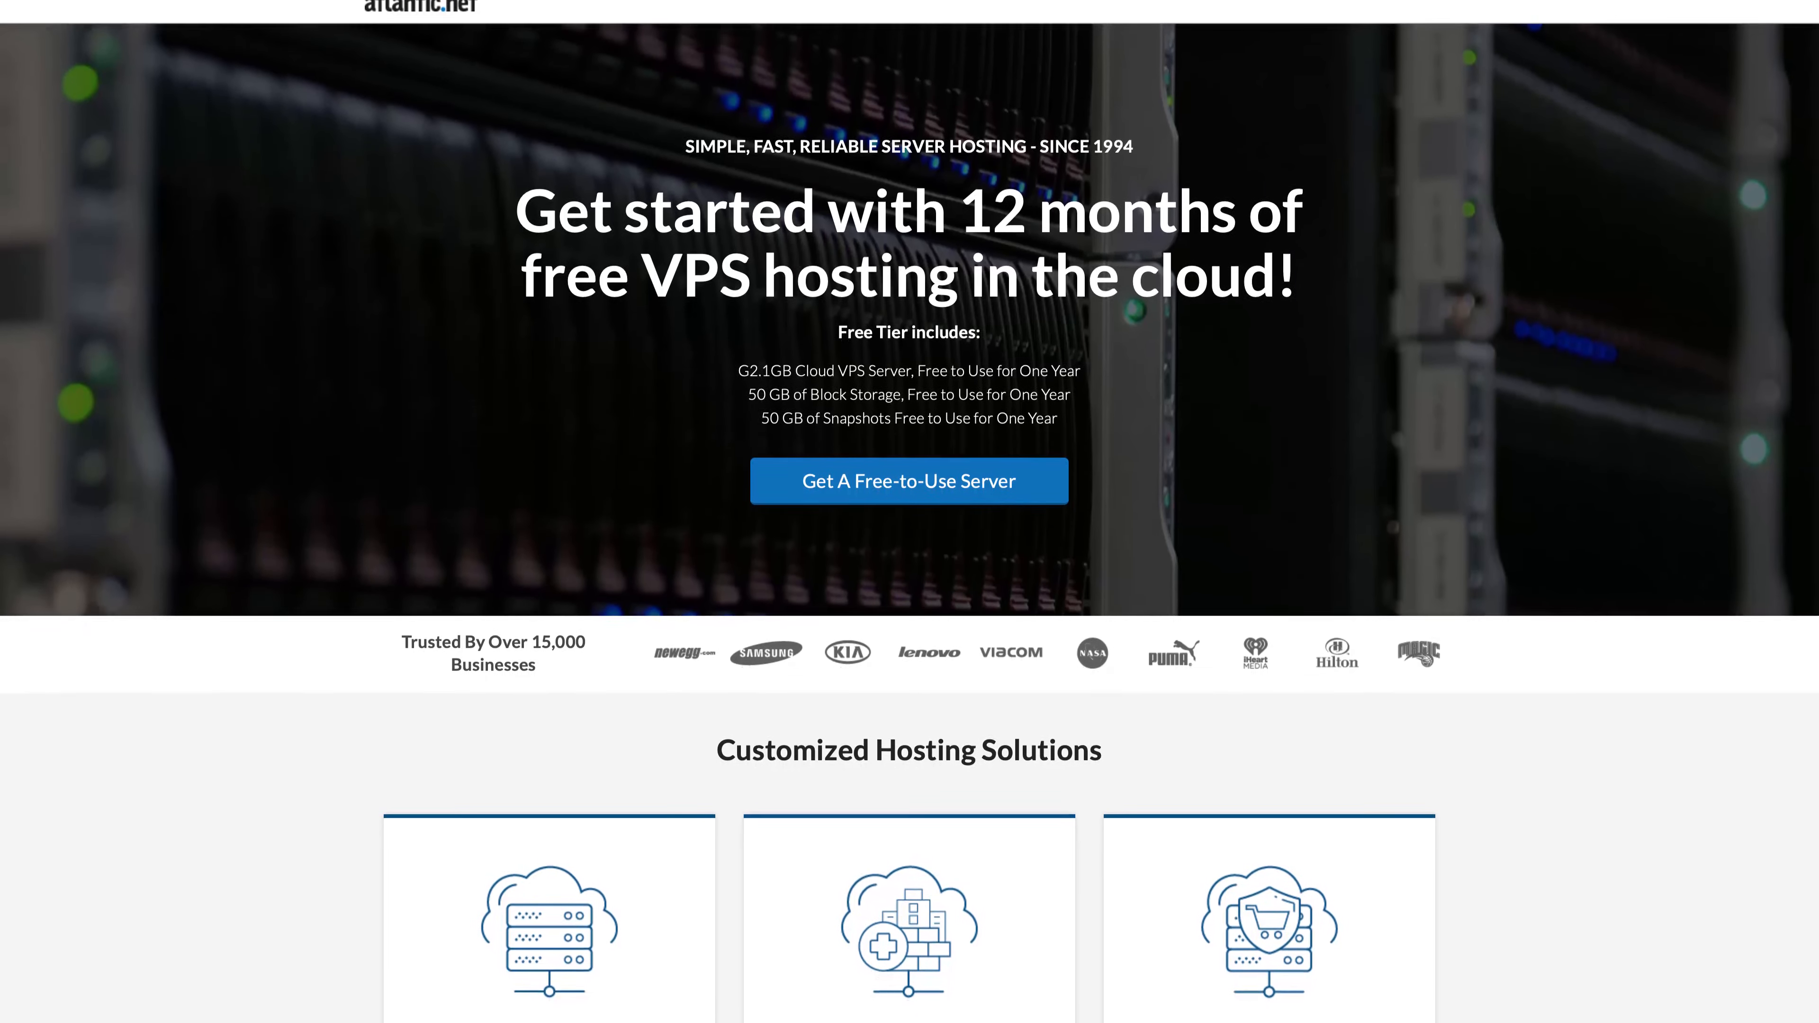
scroll("down", 3)
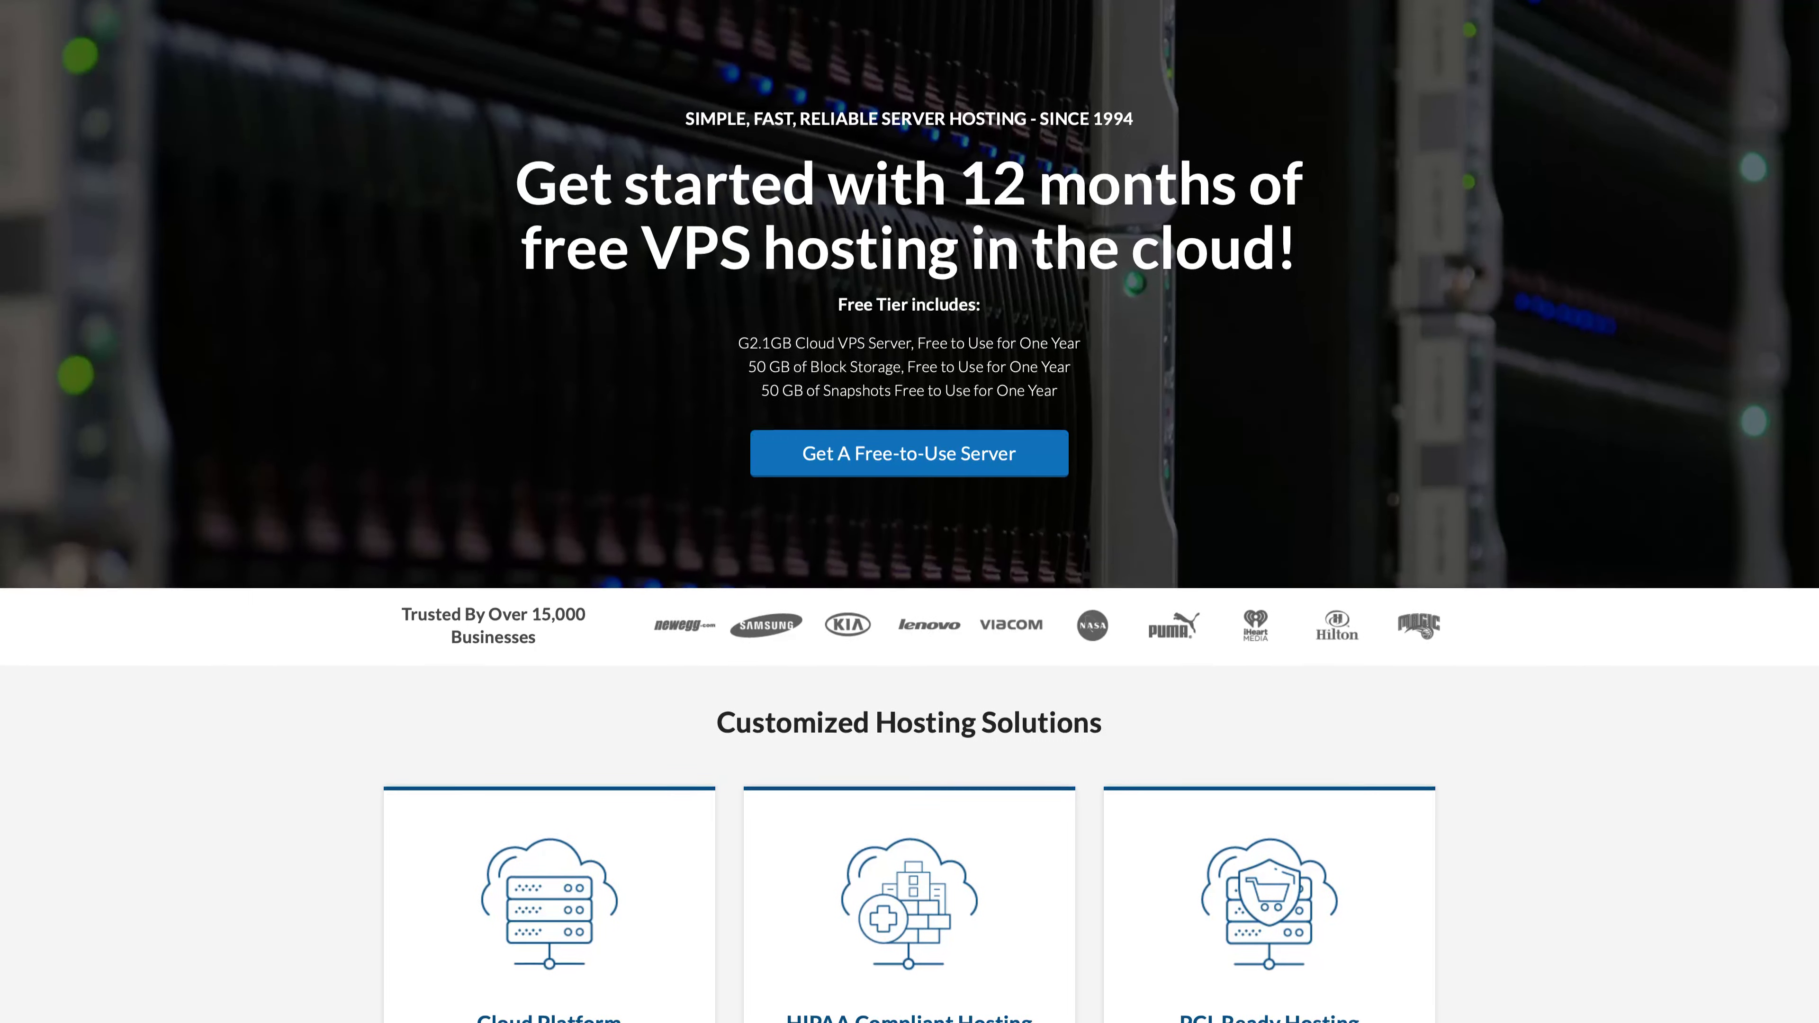
scroll("up", 3)
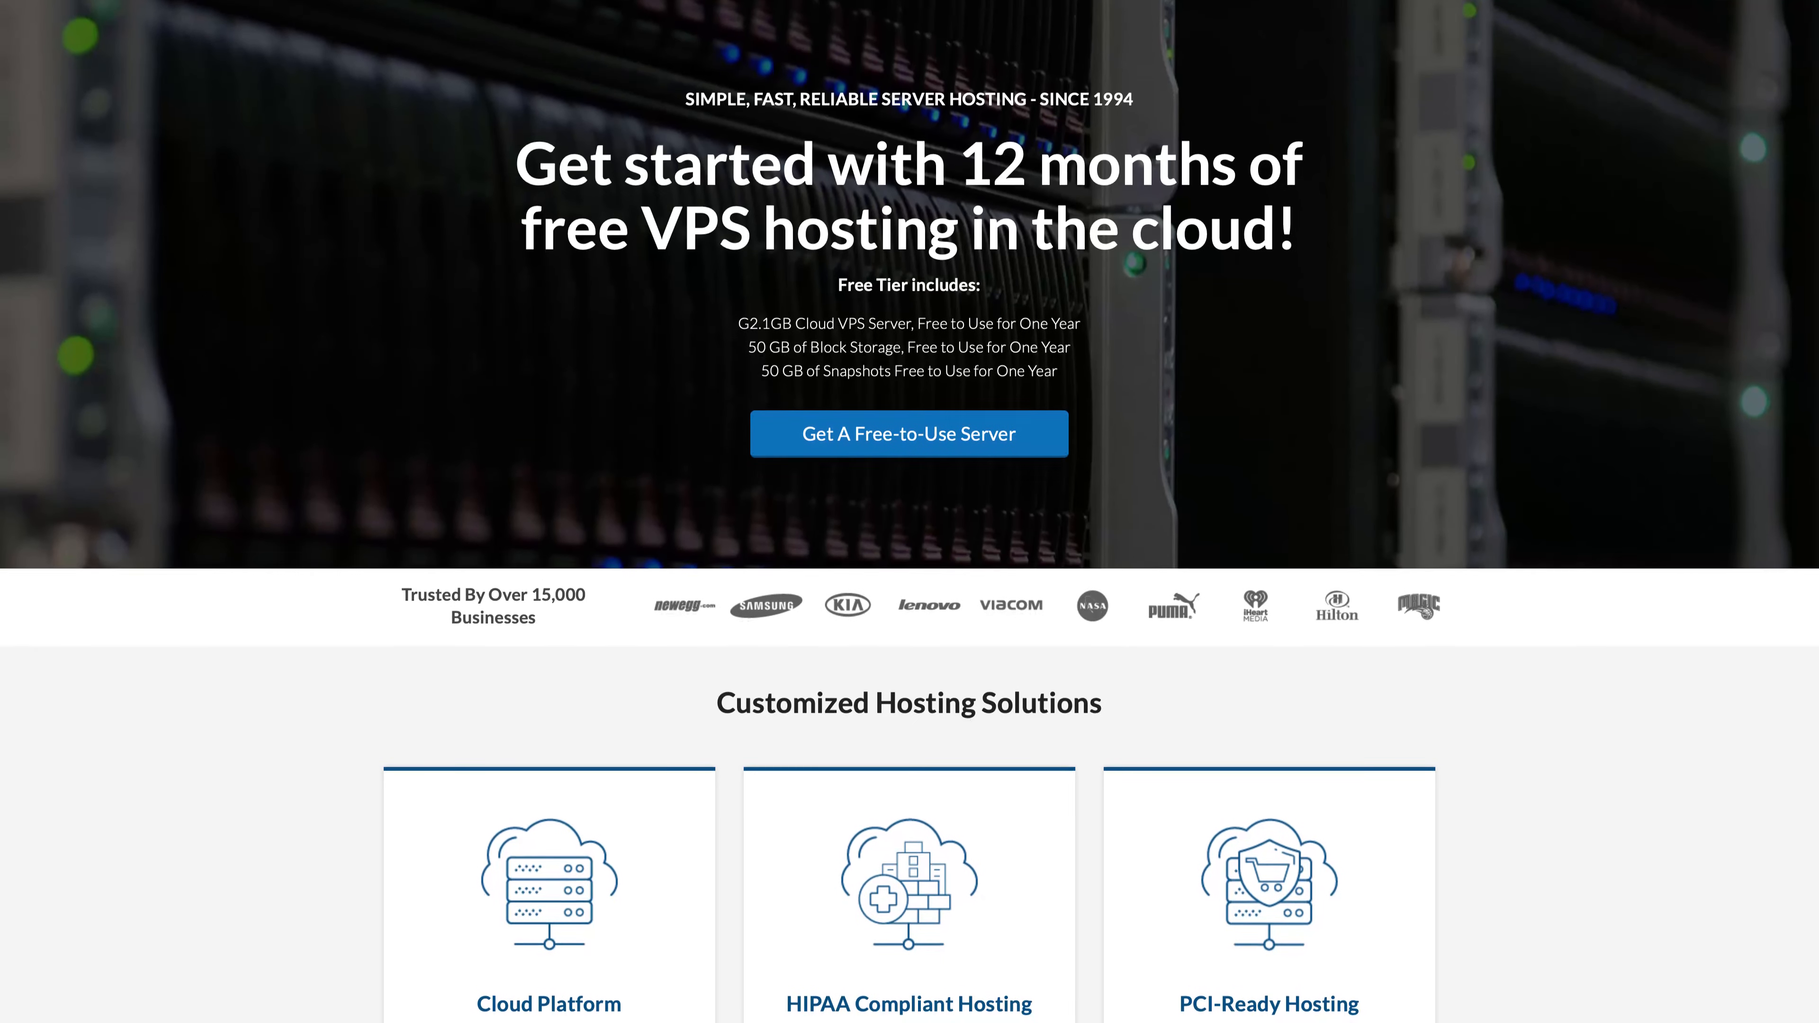
scroll("up", 3)
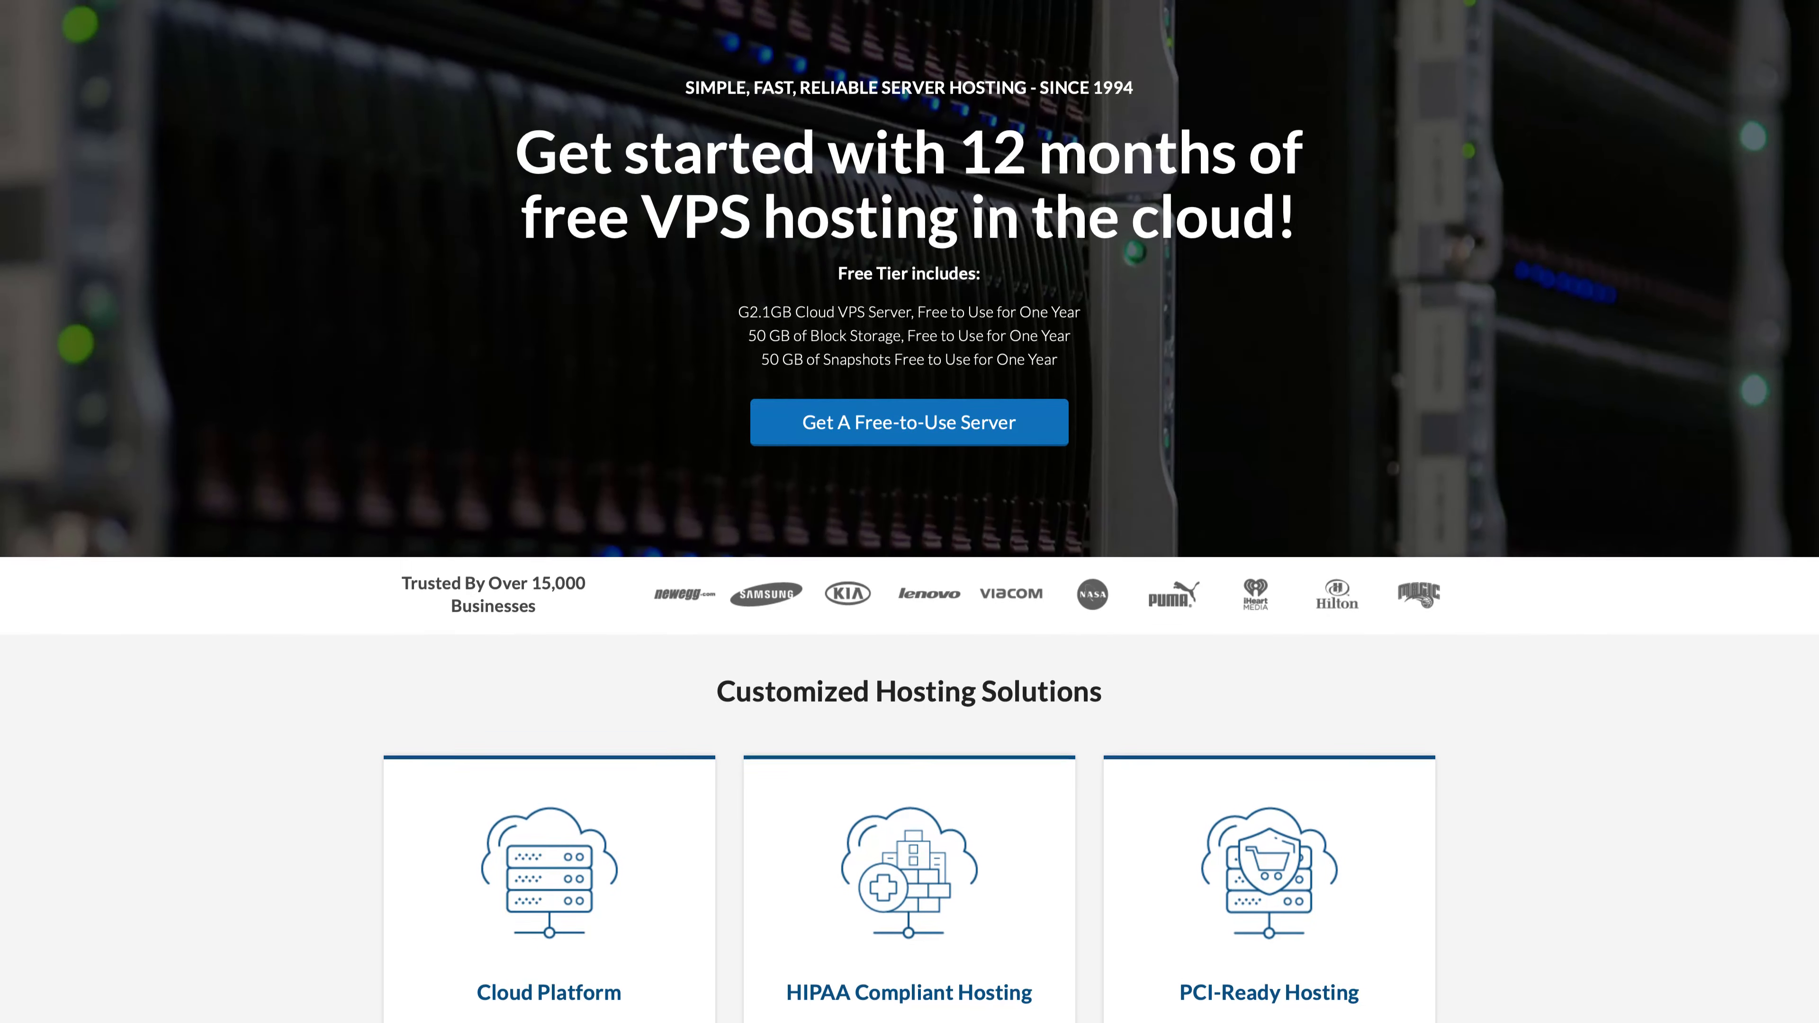
left_click(909, 421)
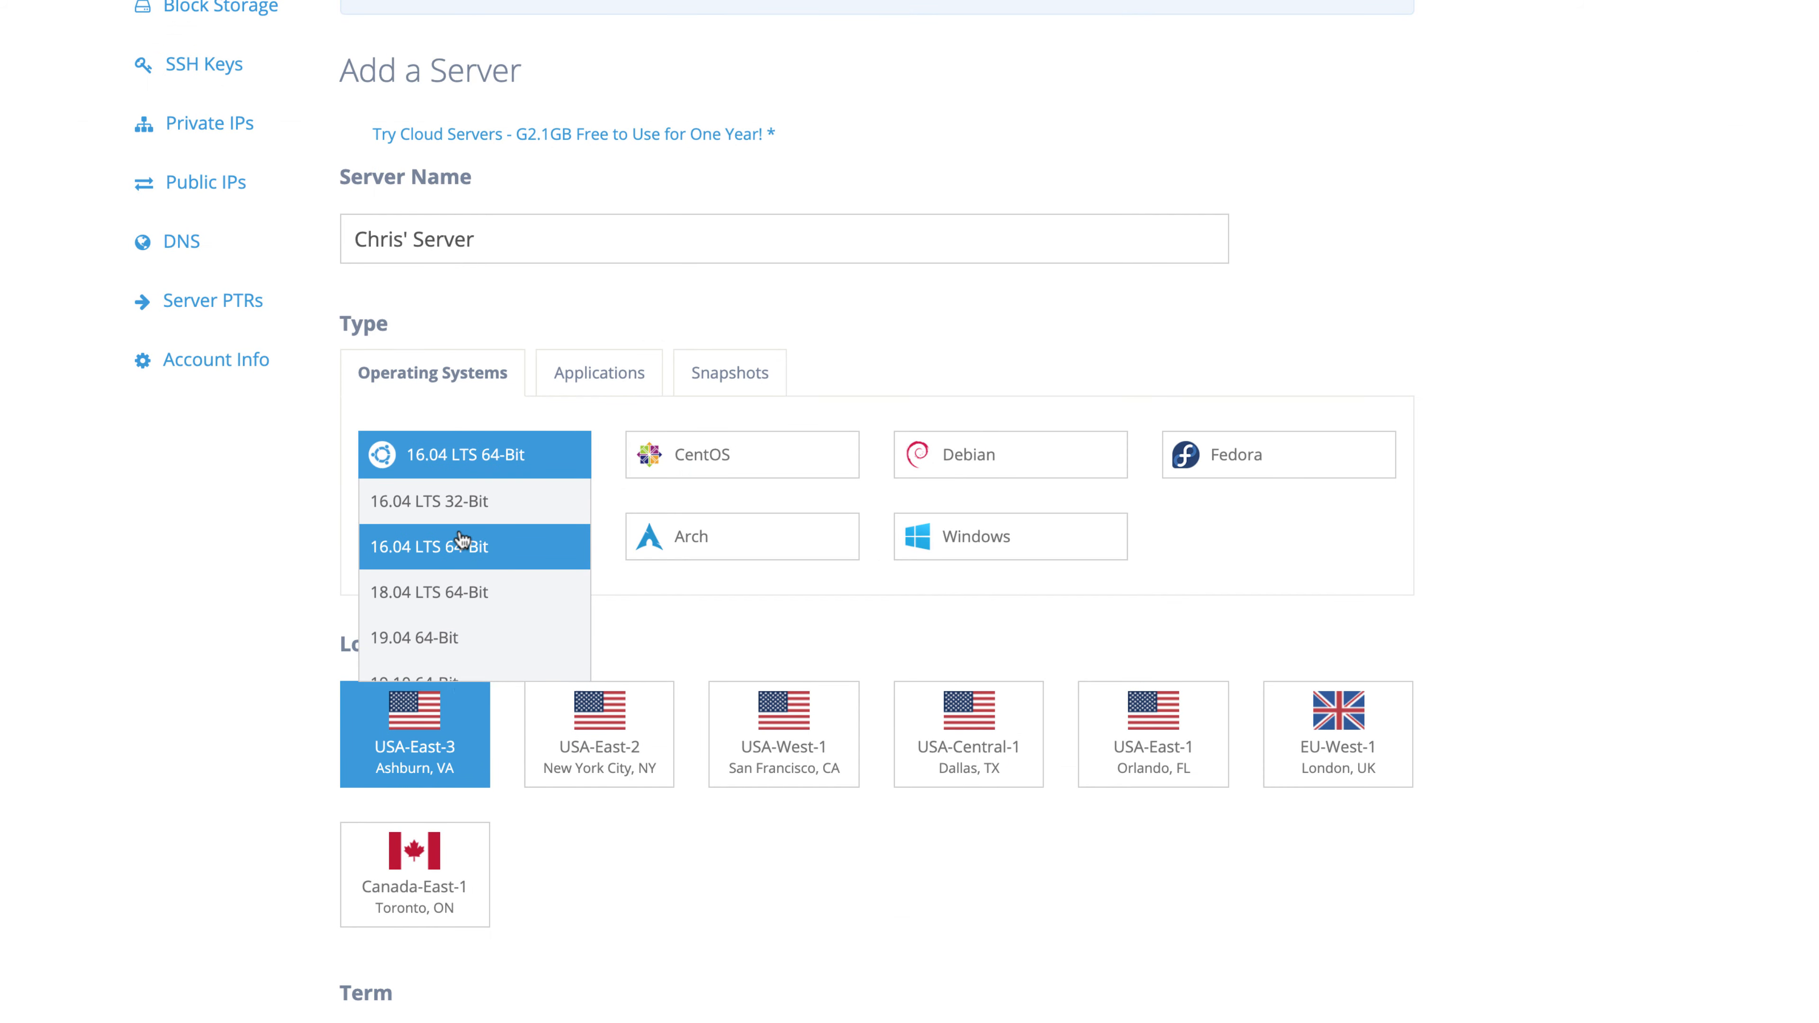
left_click(598, 734)
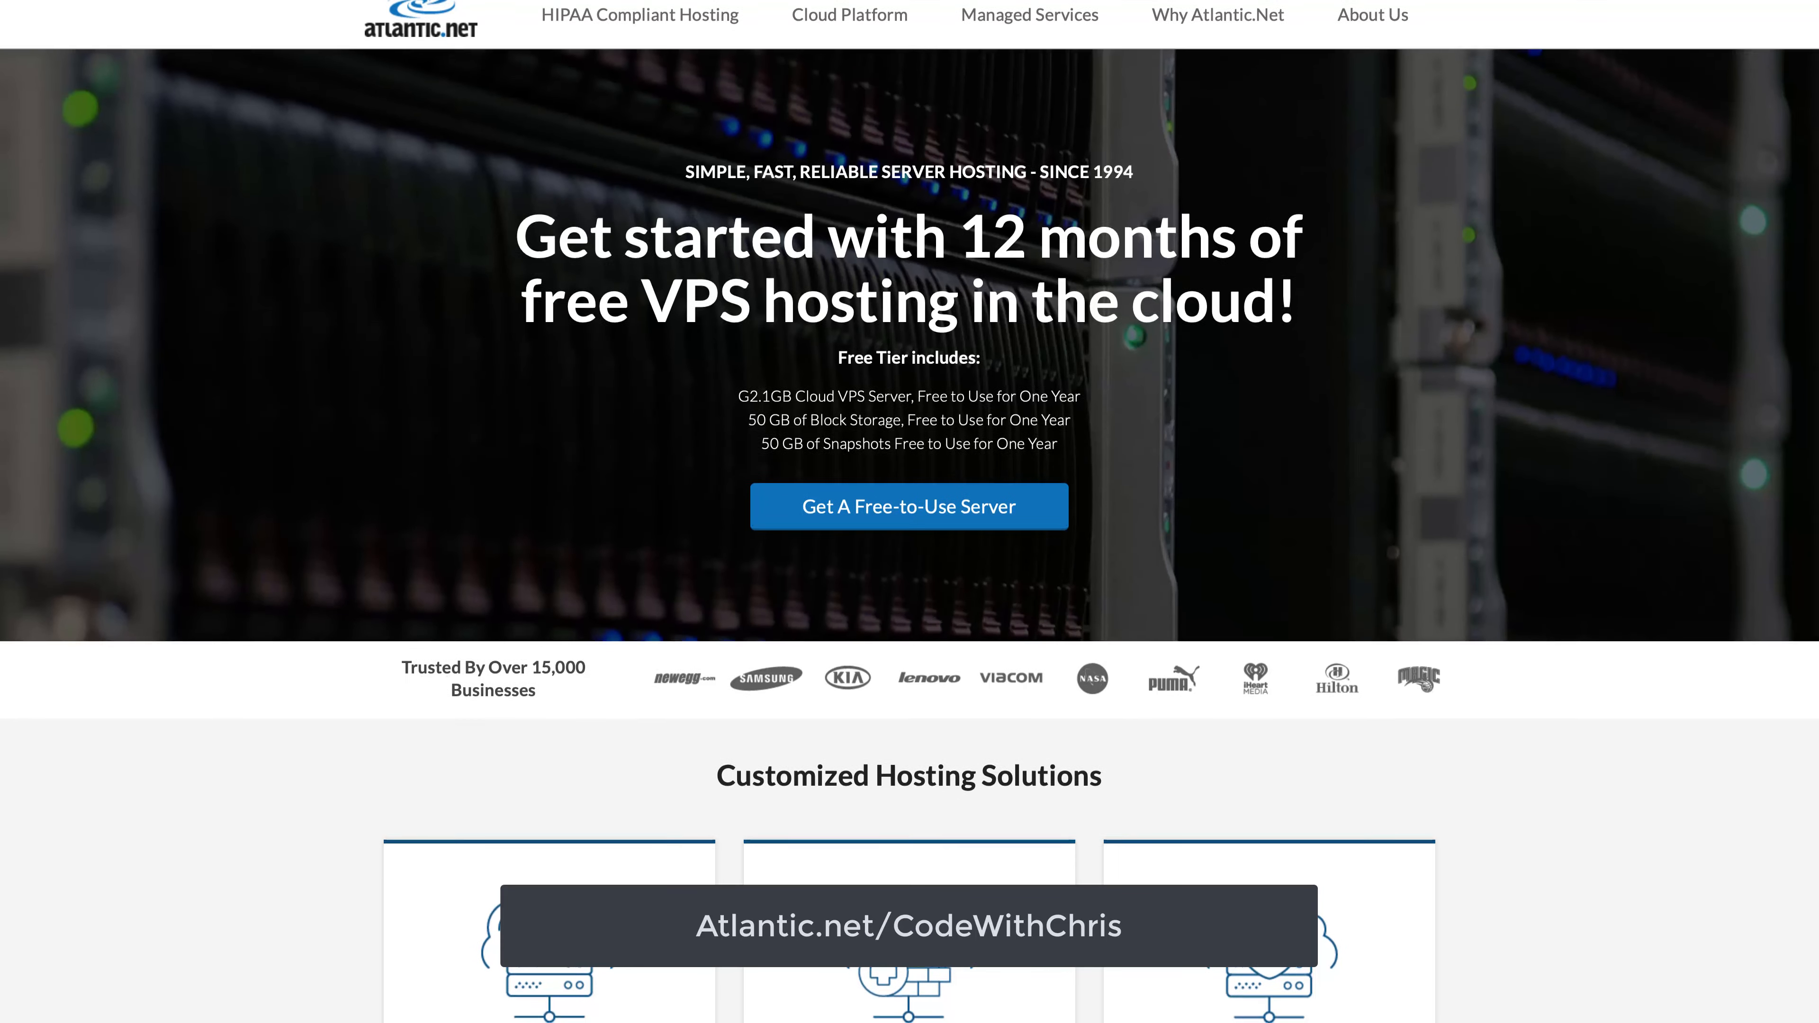
scroll("down", 3)
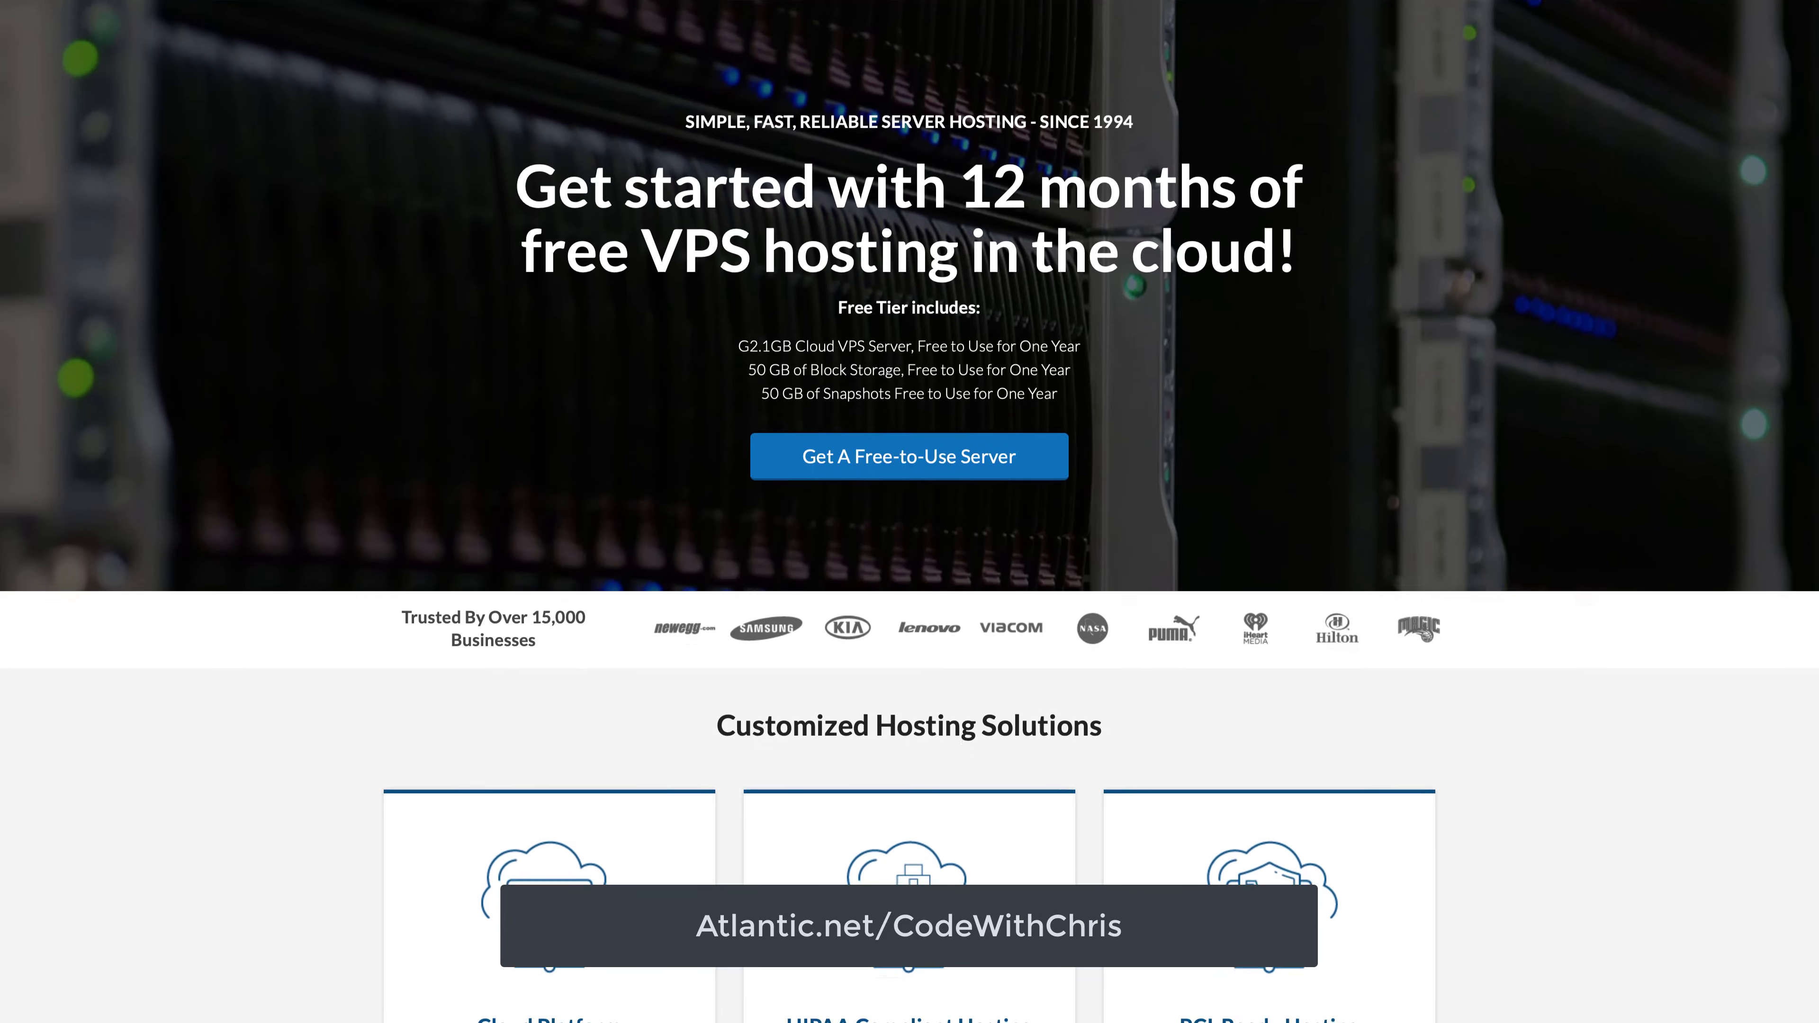
scroll("down", 3)
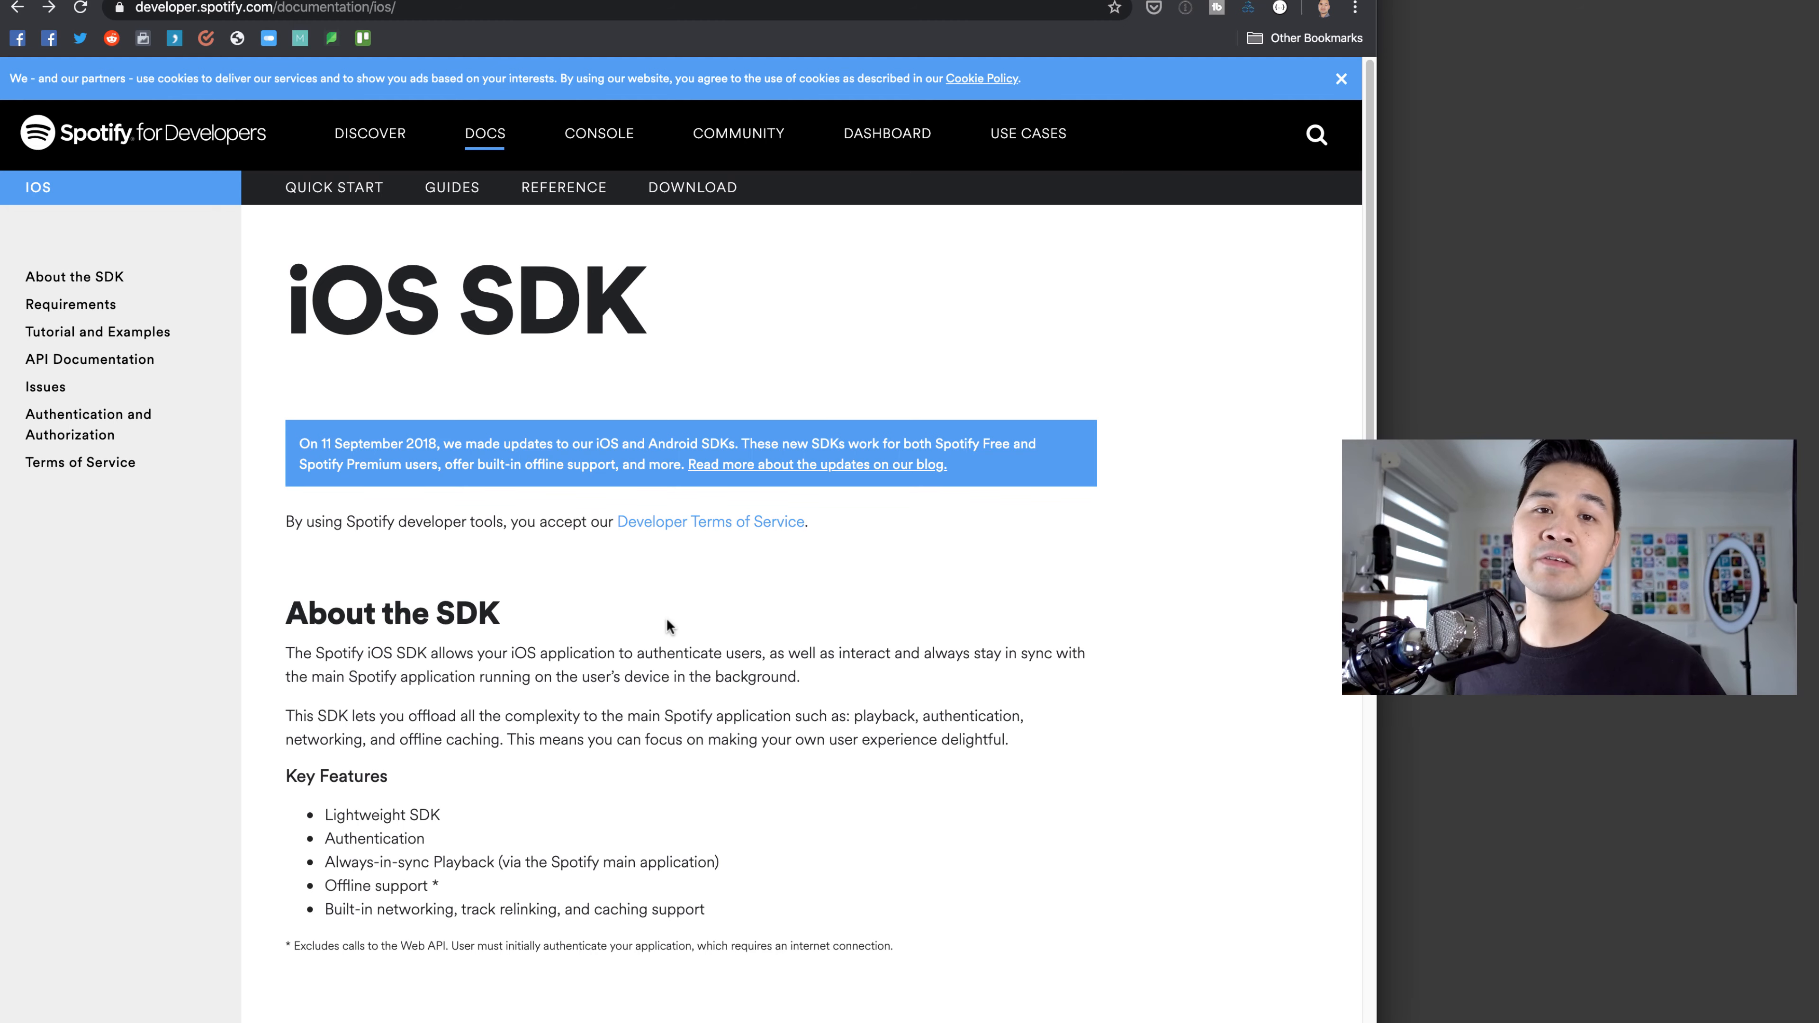
mouse_move(701, 679)
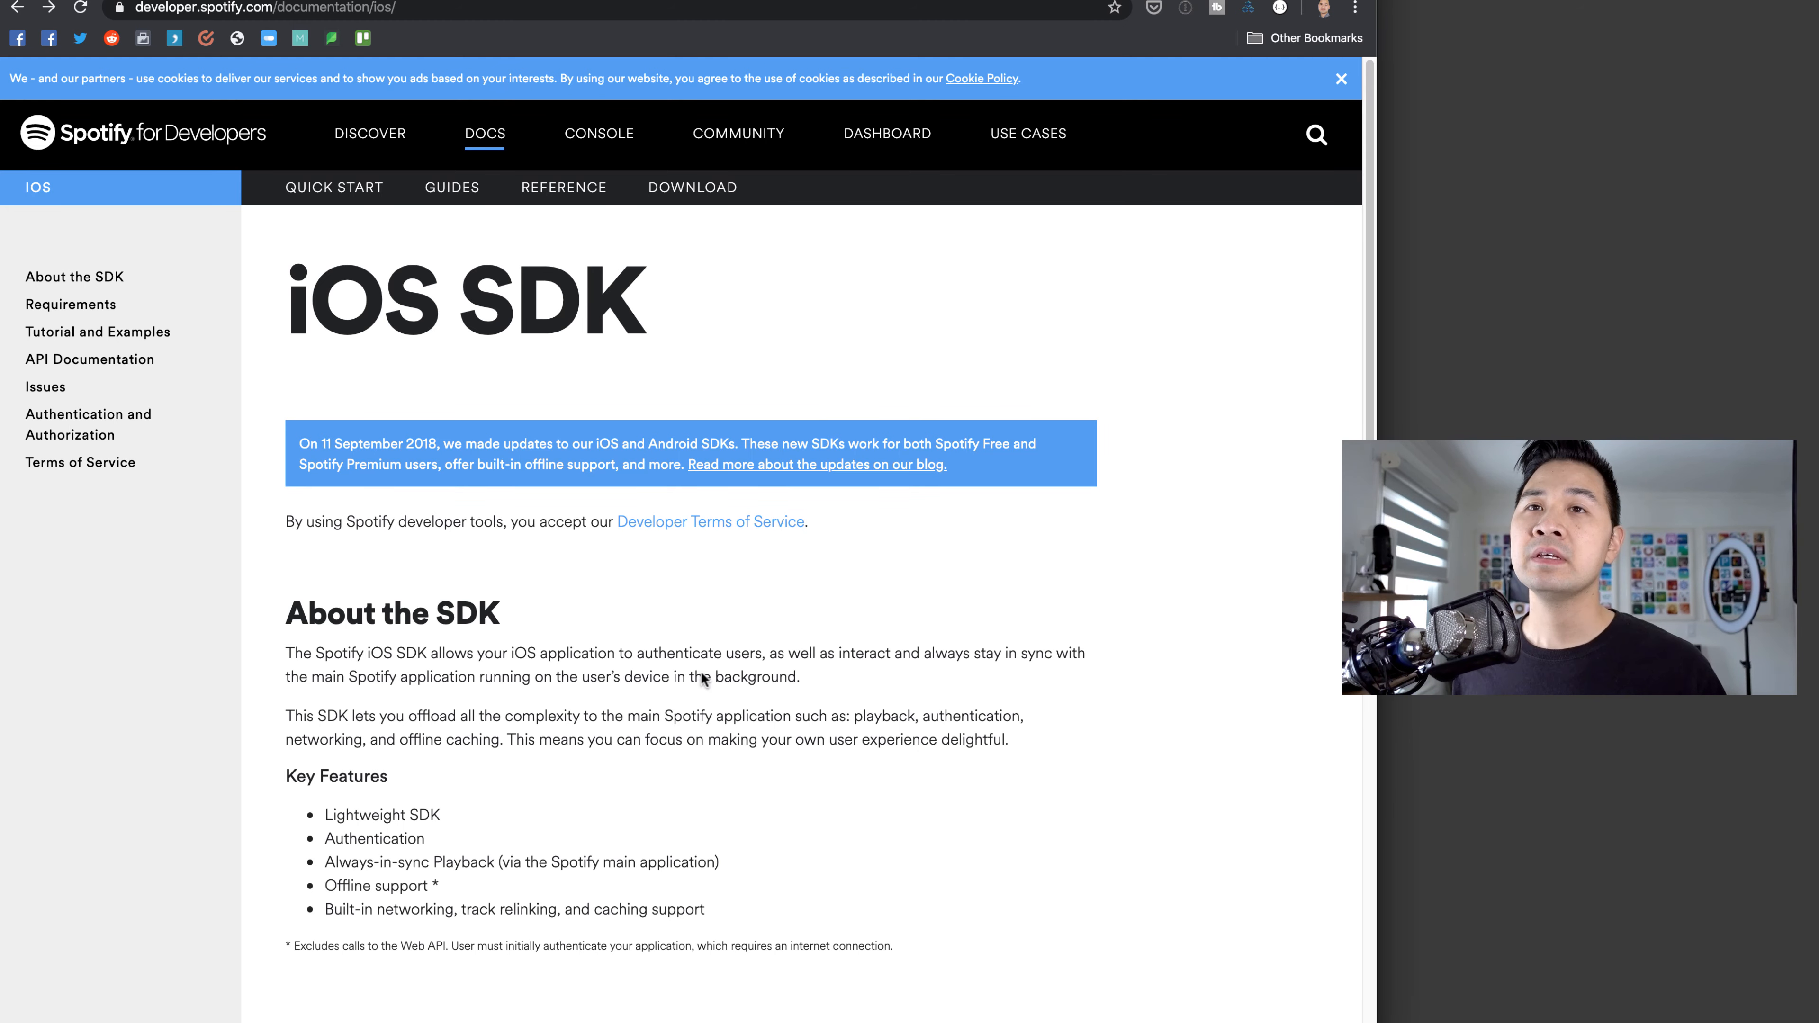
- From the DOCS menu, load the Spotify Web API documentation page
left_click(485, 133)
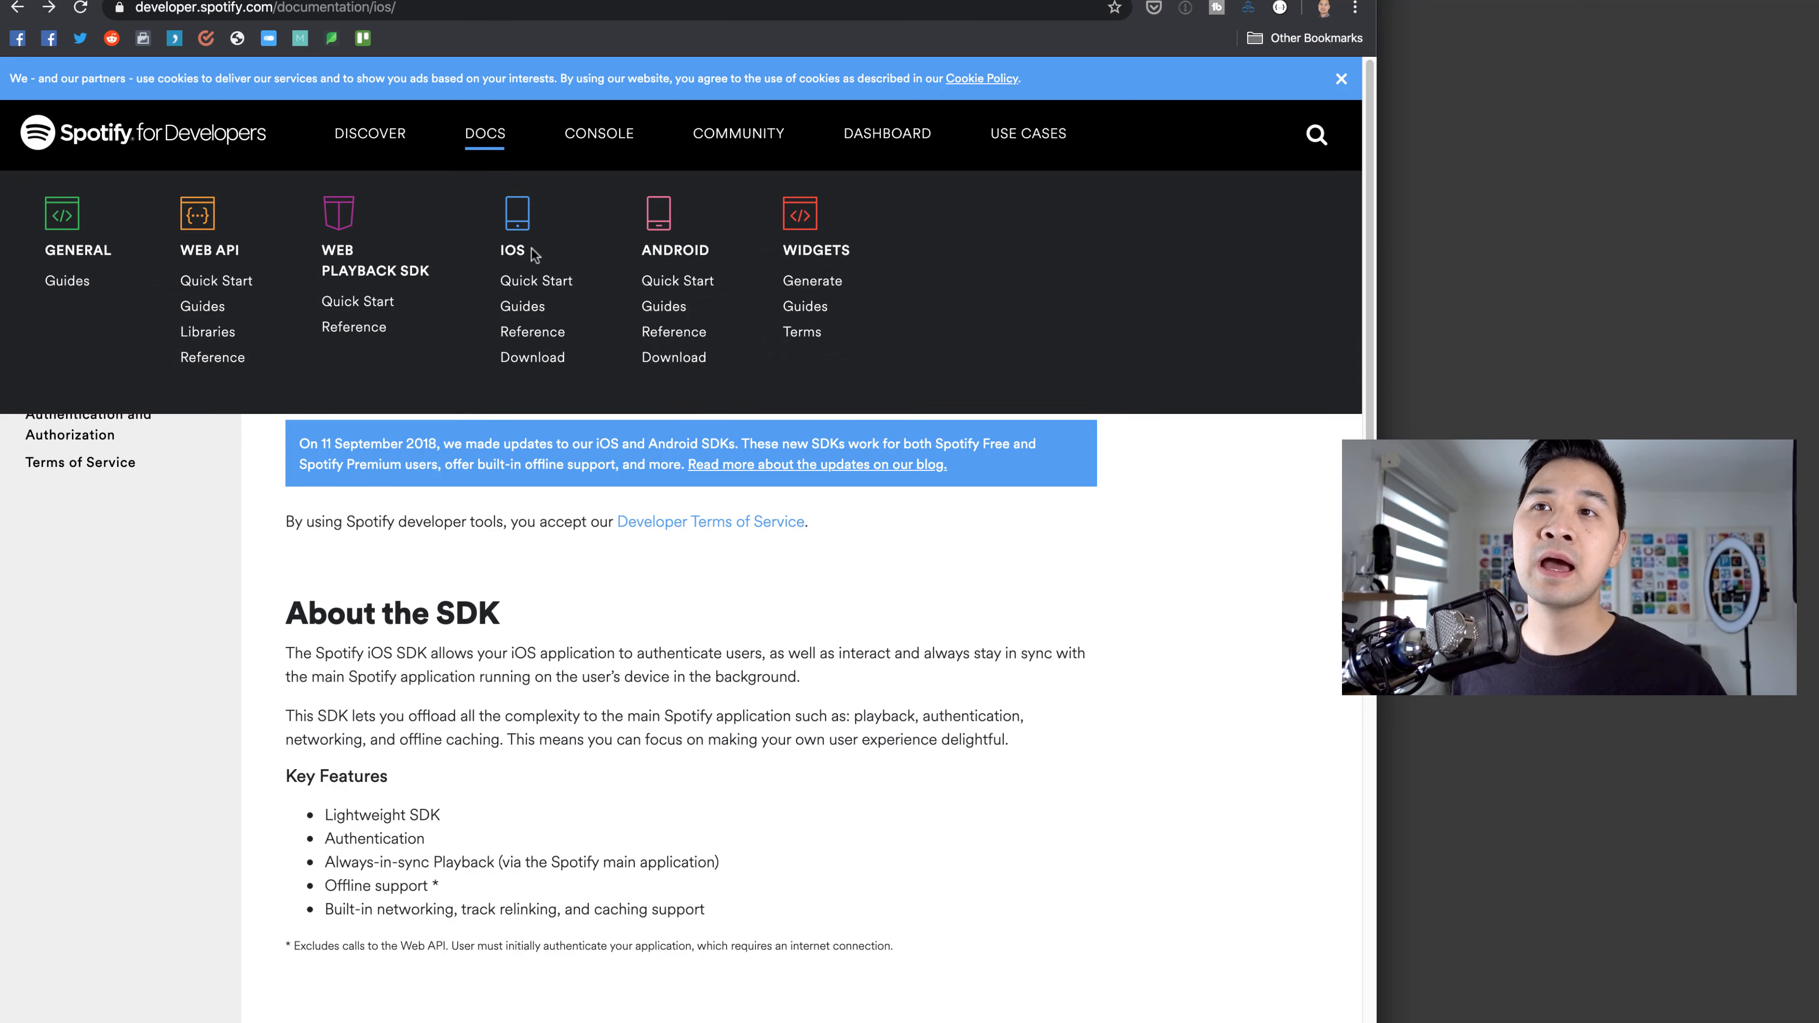
mouse_move(625, 231)
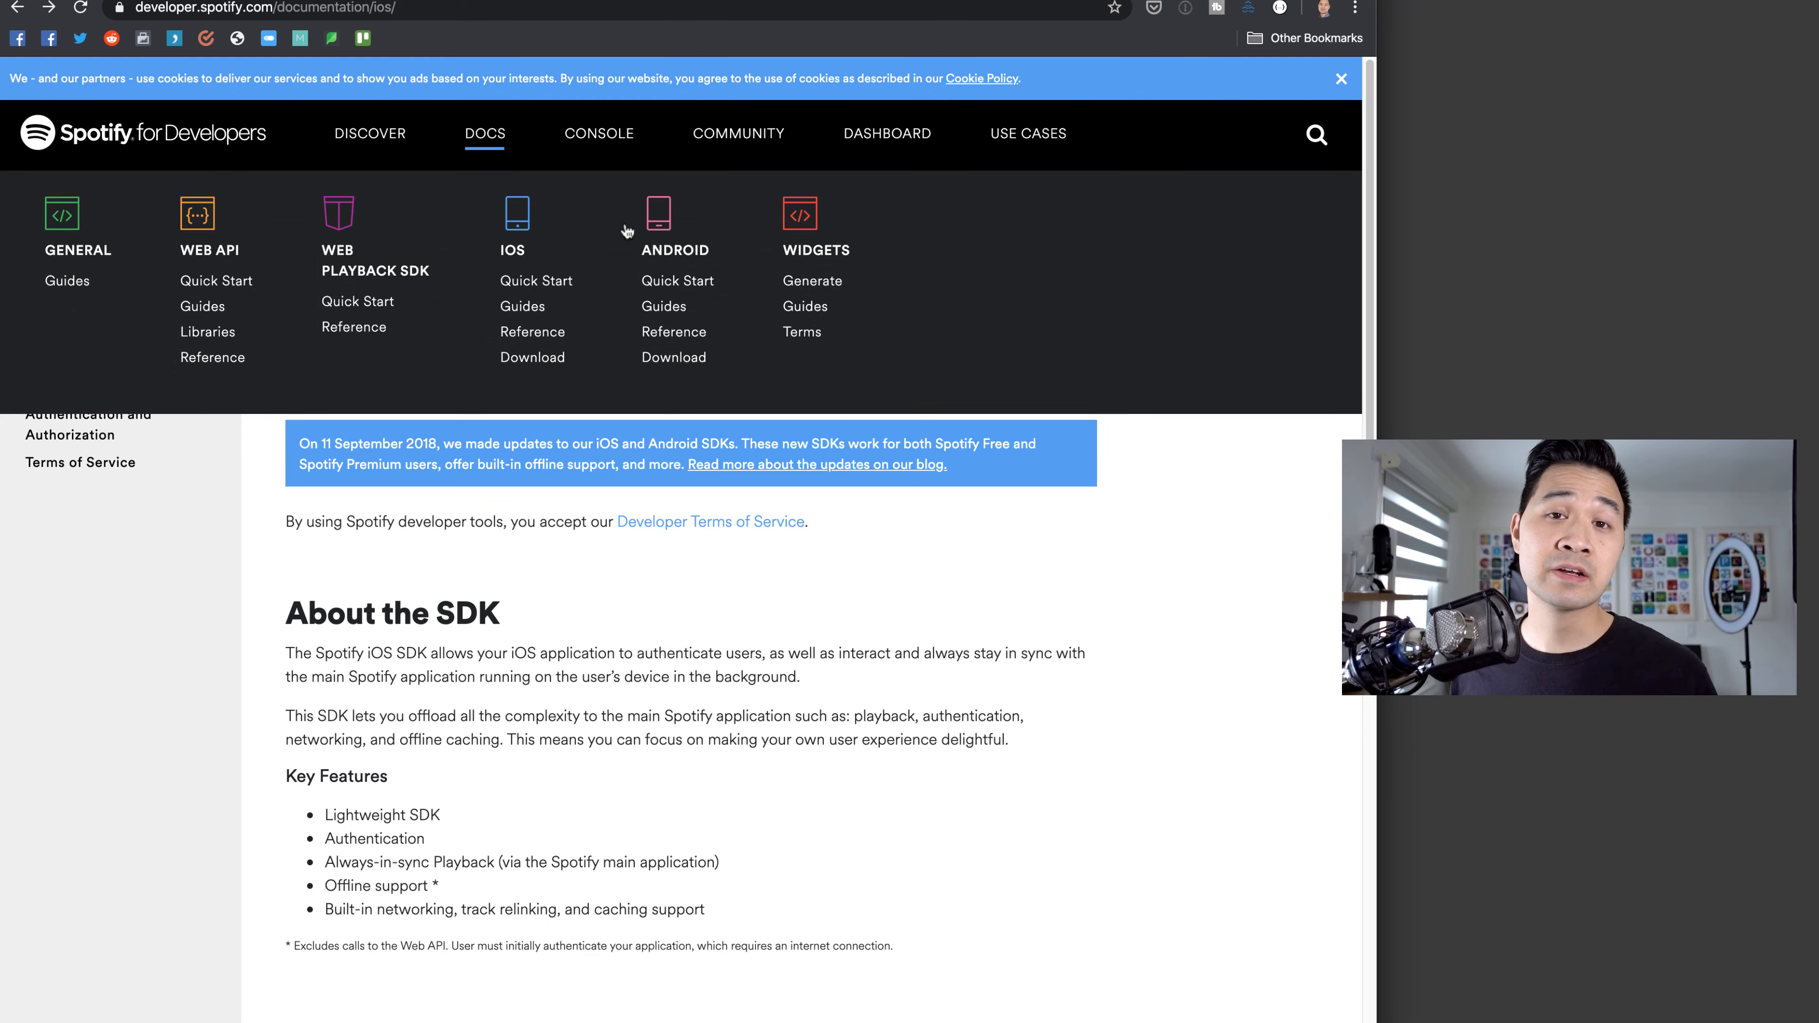
mouse_move(197, 221)
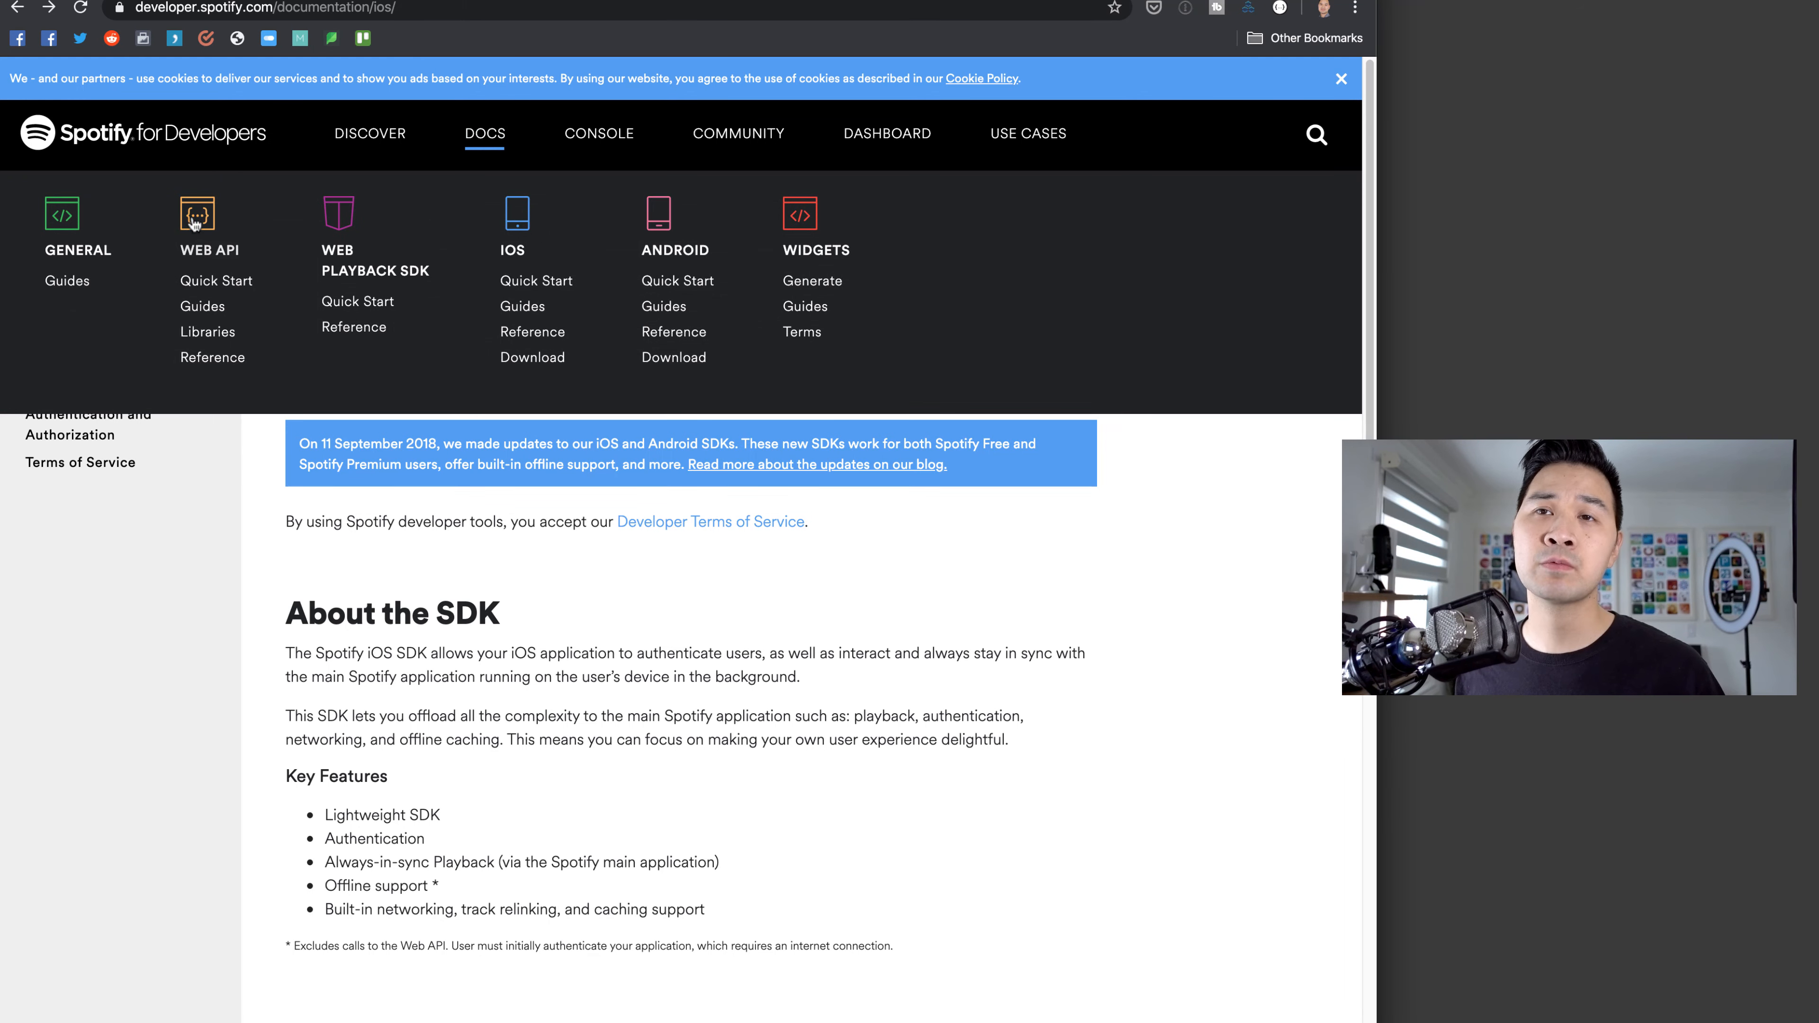
left_click(210, 250)
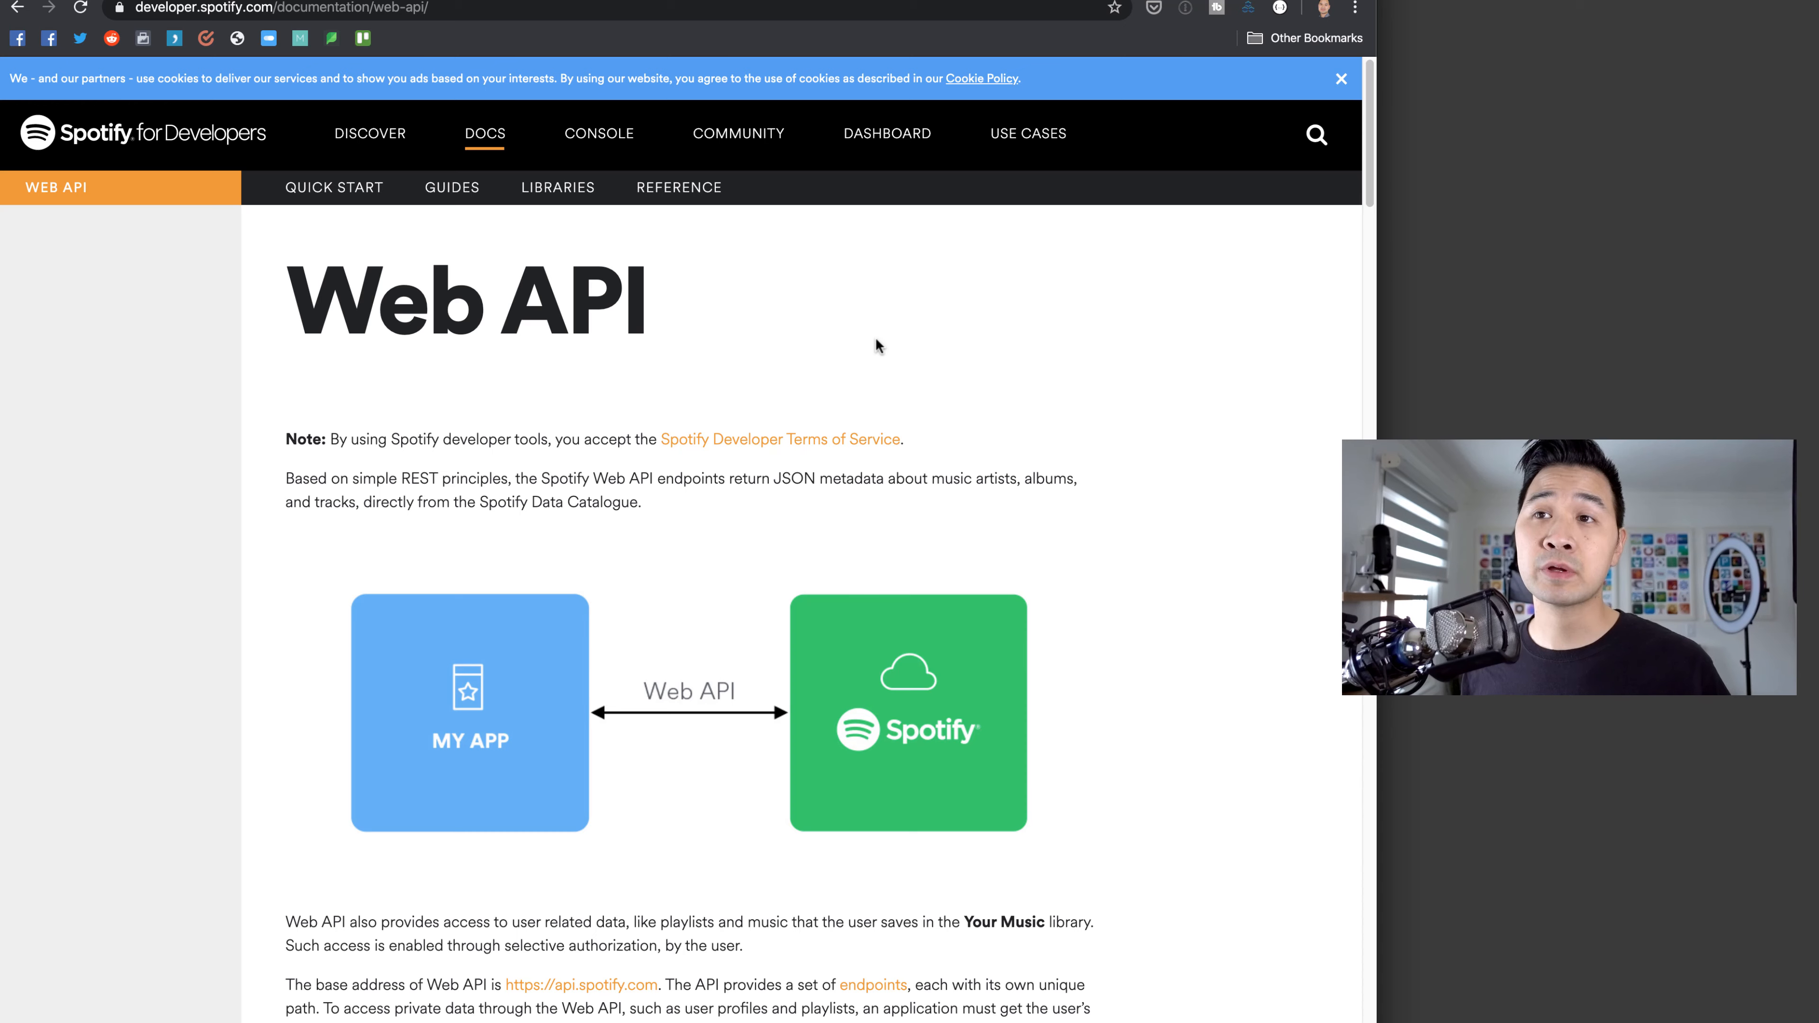
left_click(1340, 78)
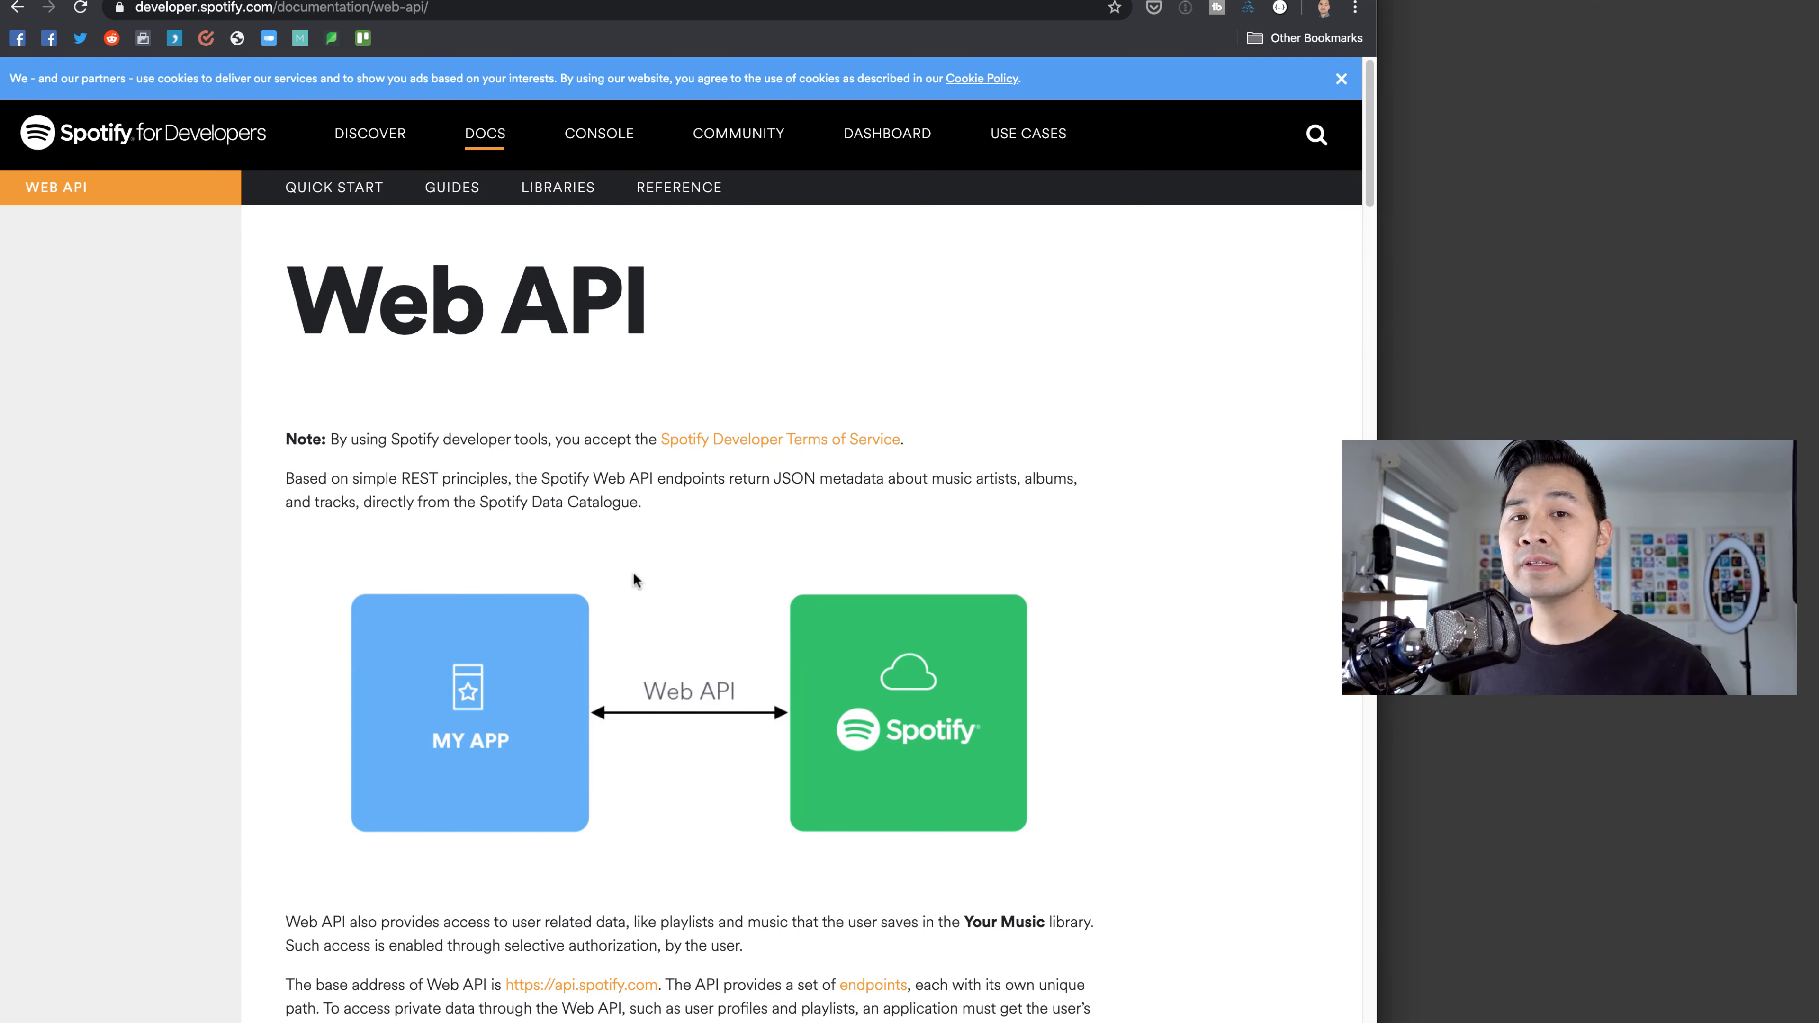
mouse_move(568, 397)
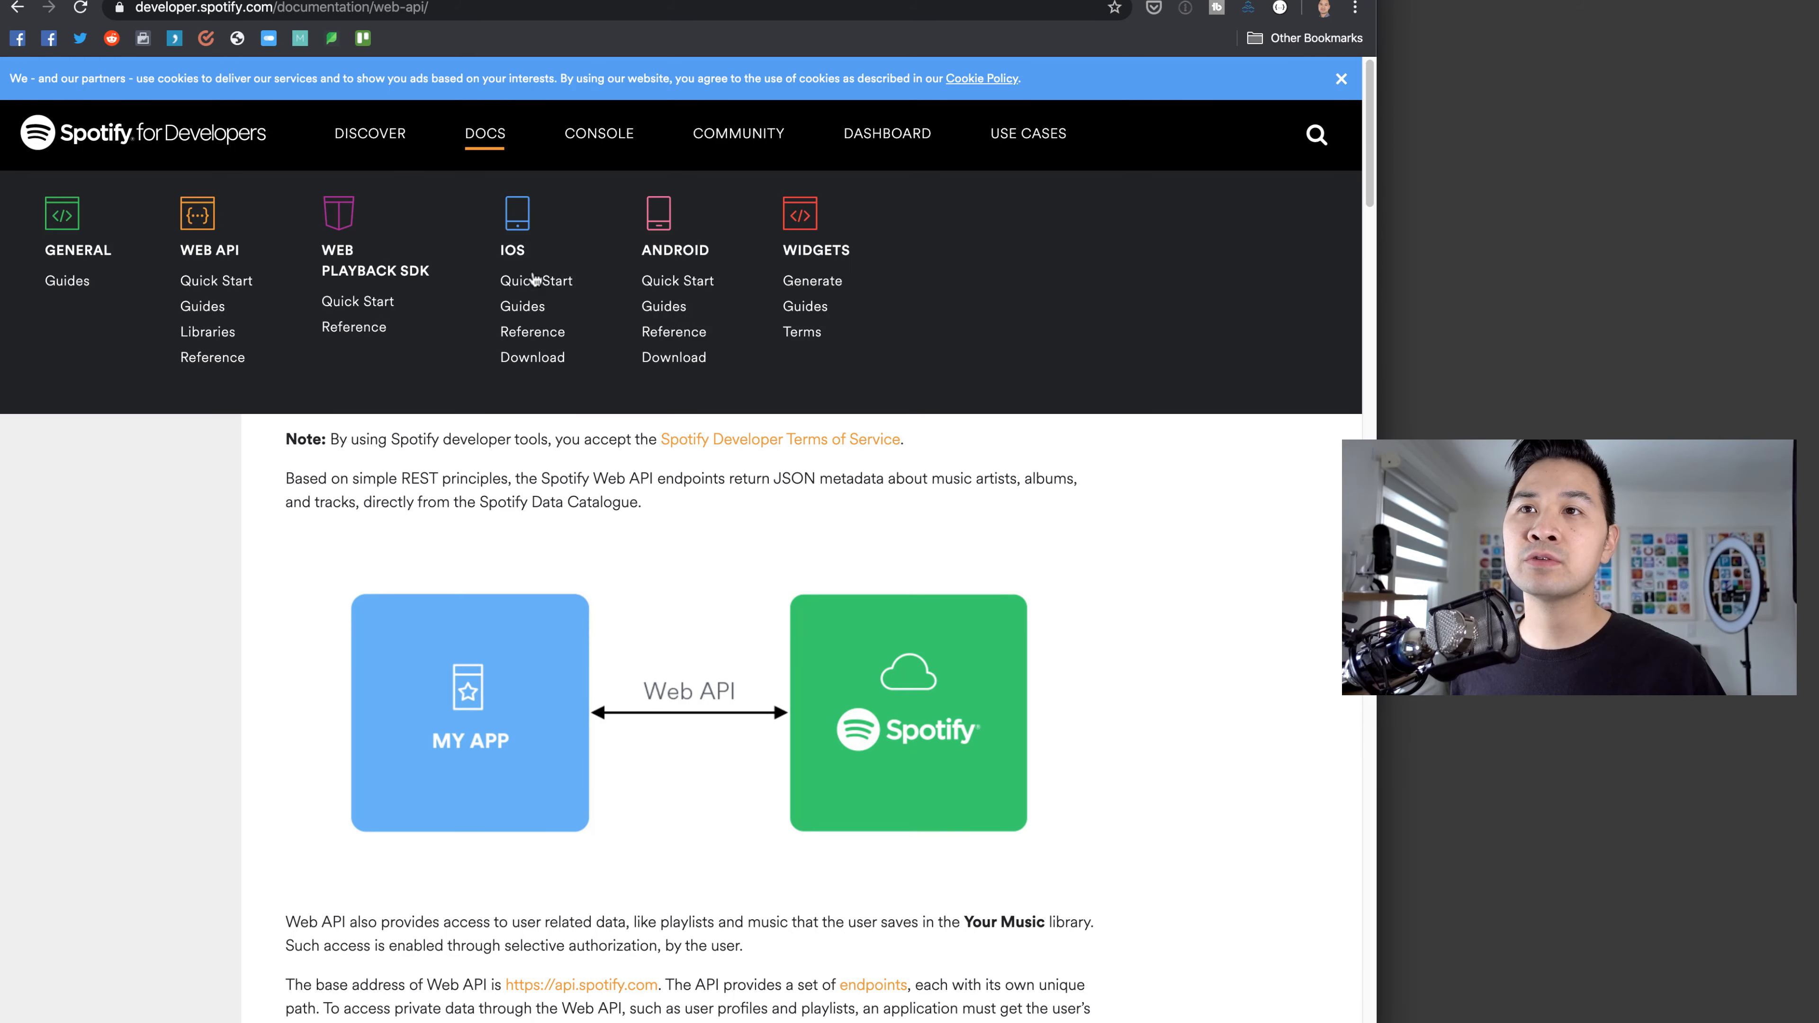
- Return to the iOS SDK documentation and bring the Tutorial and Examples heading into view
left_click(513, 249)
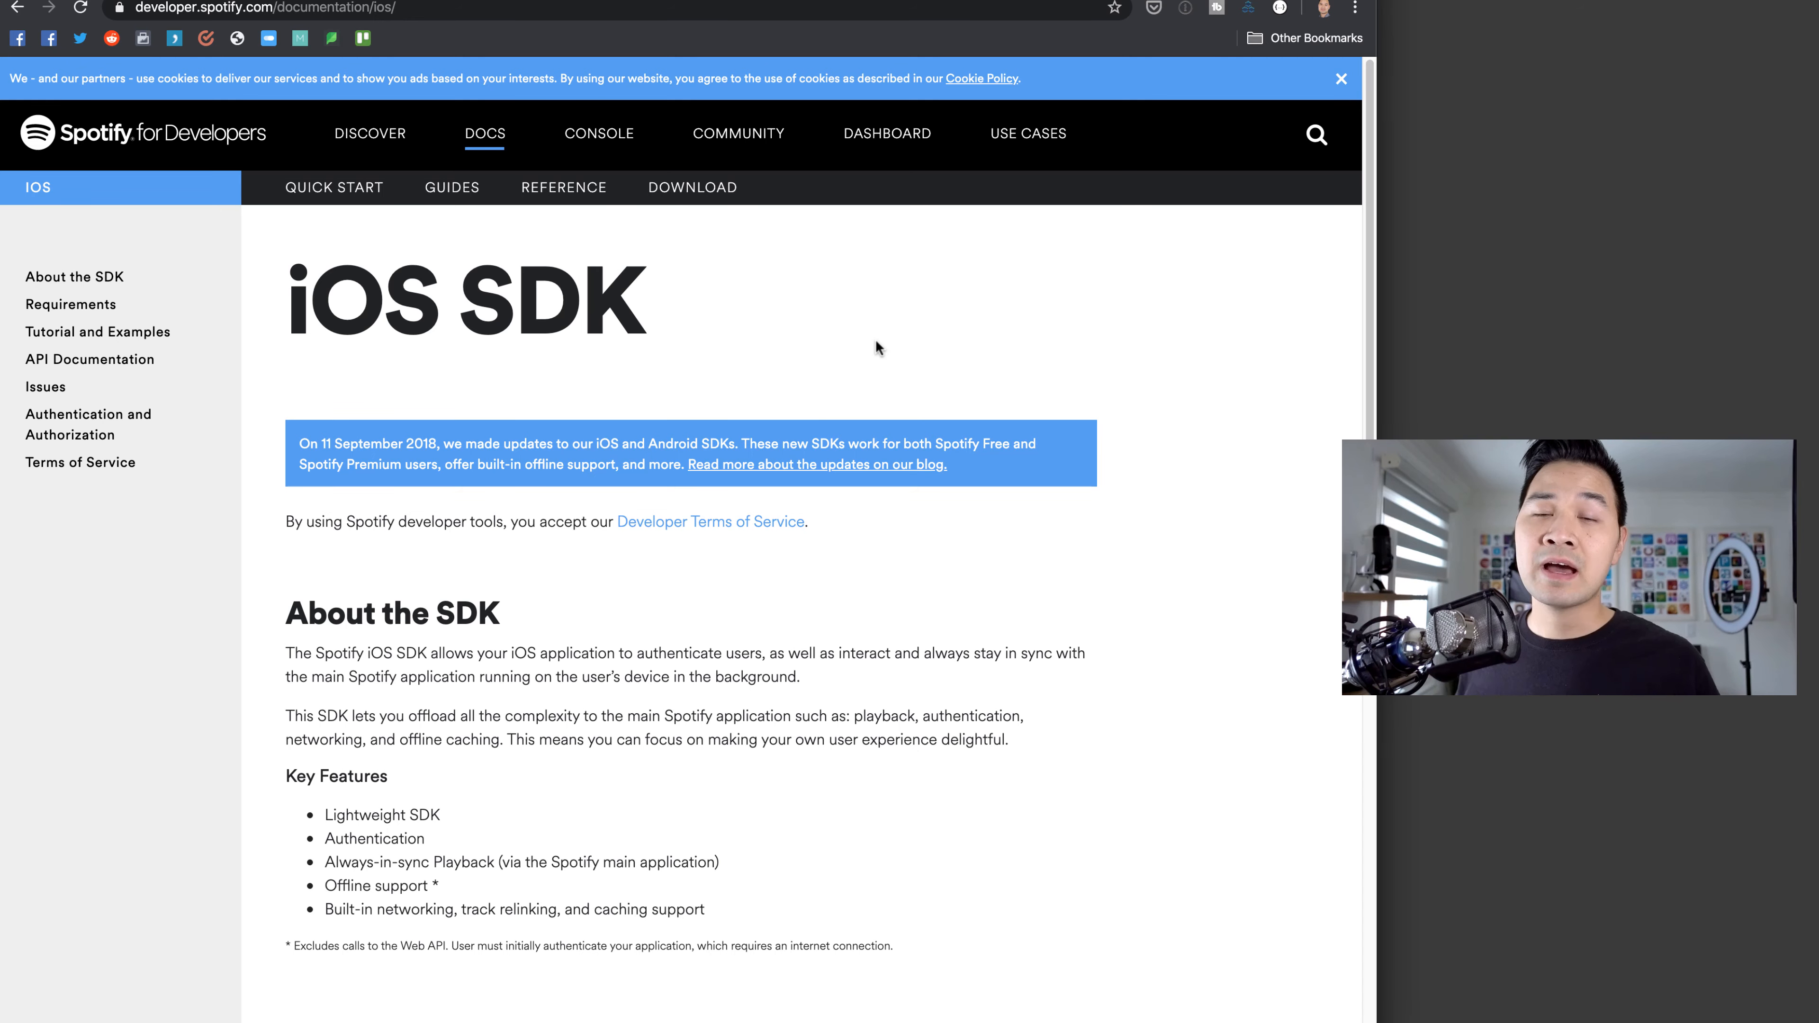
mouse_move(688, 762)
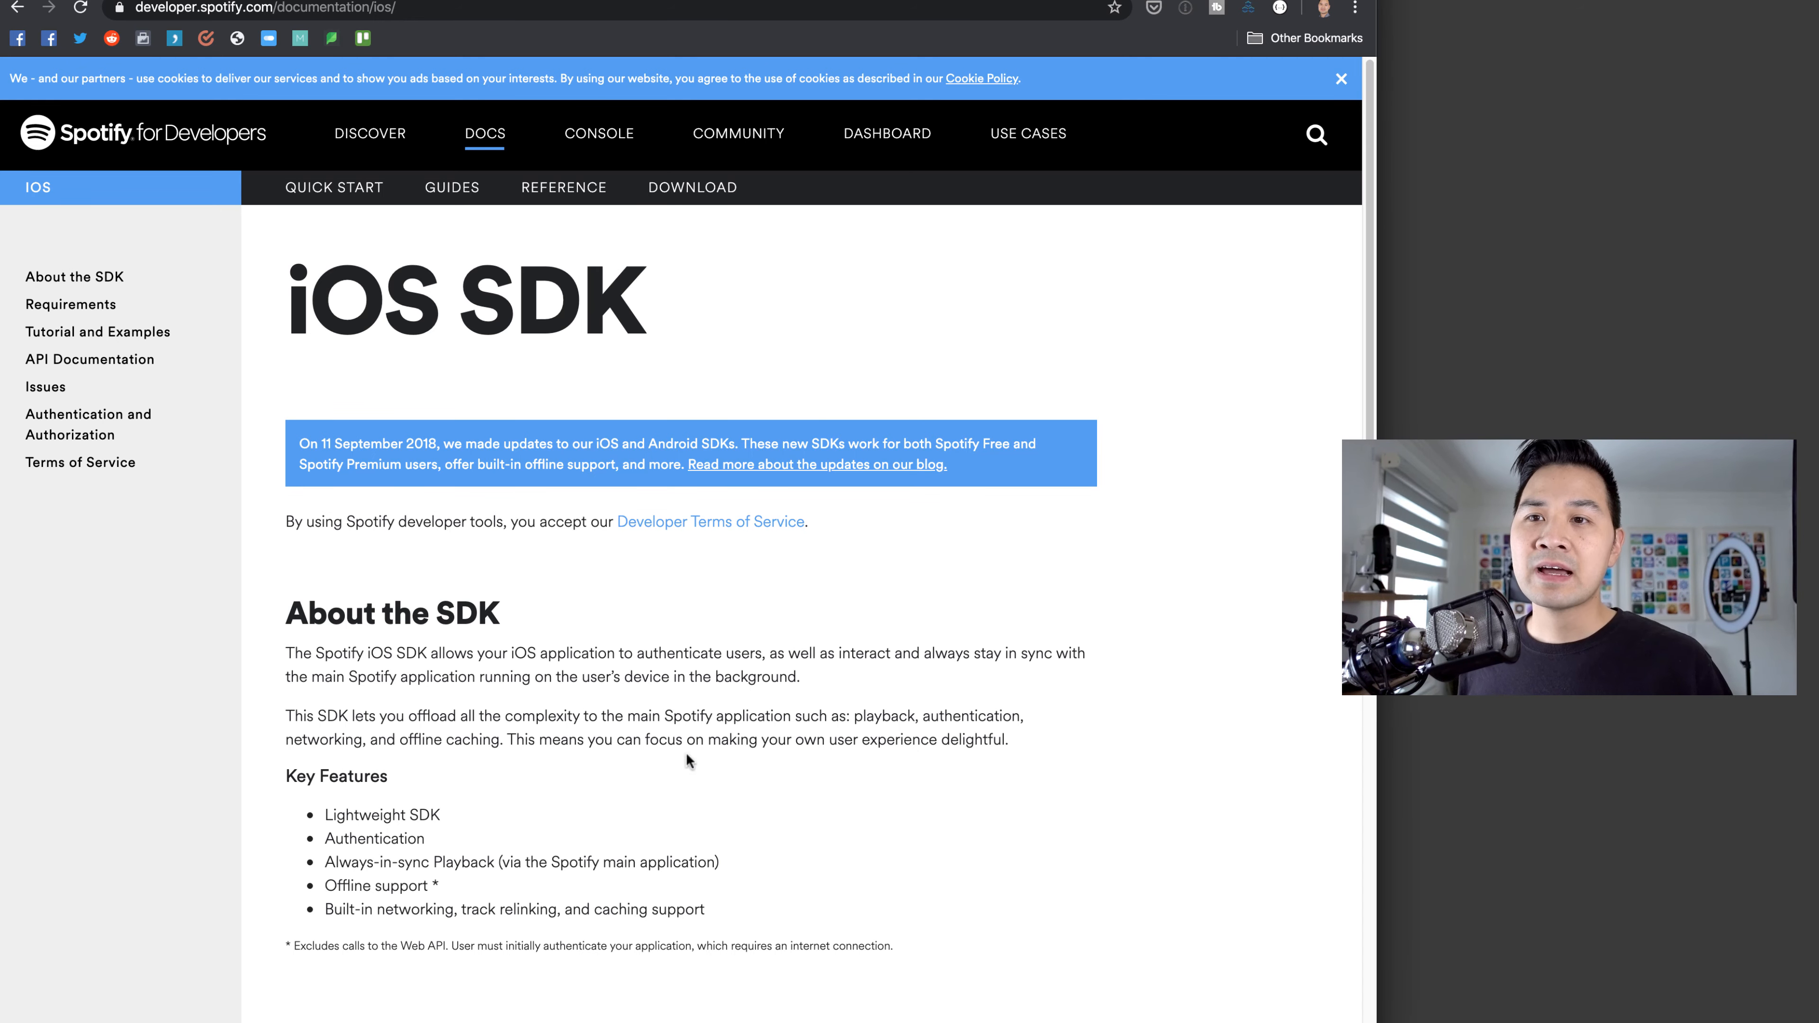
scroll("down", 3)
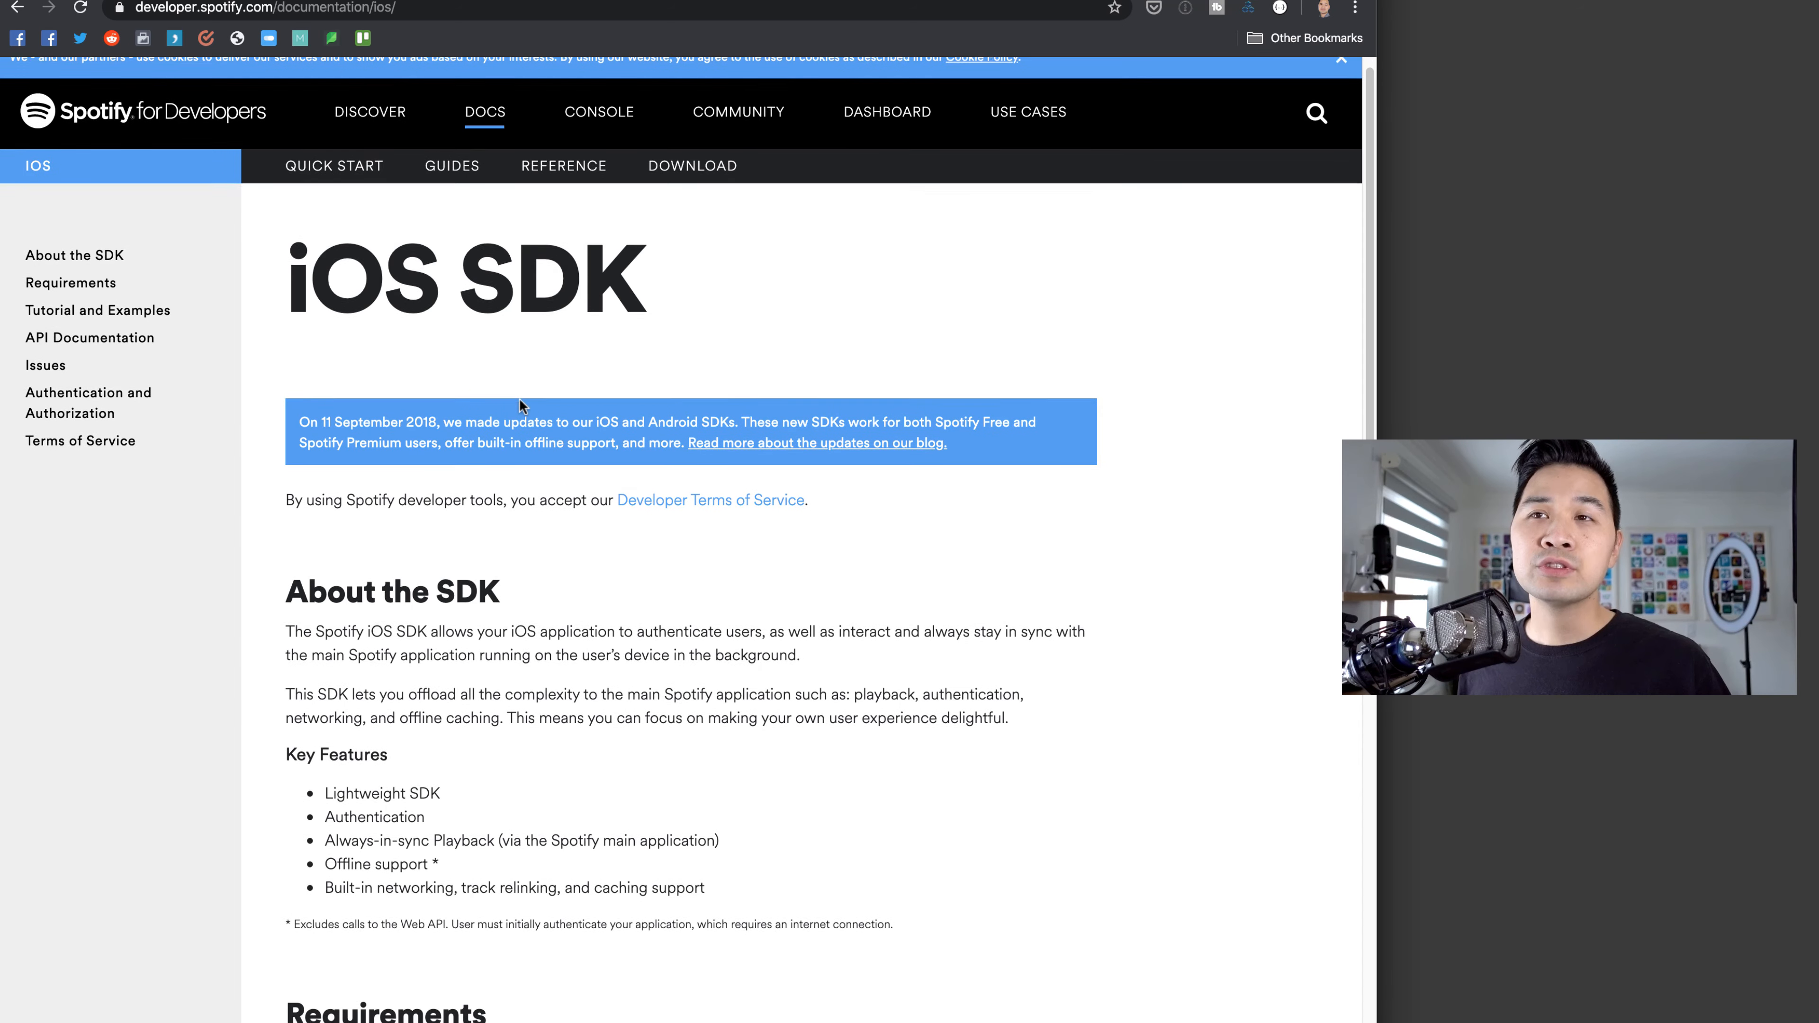
scroll("down", 3)
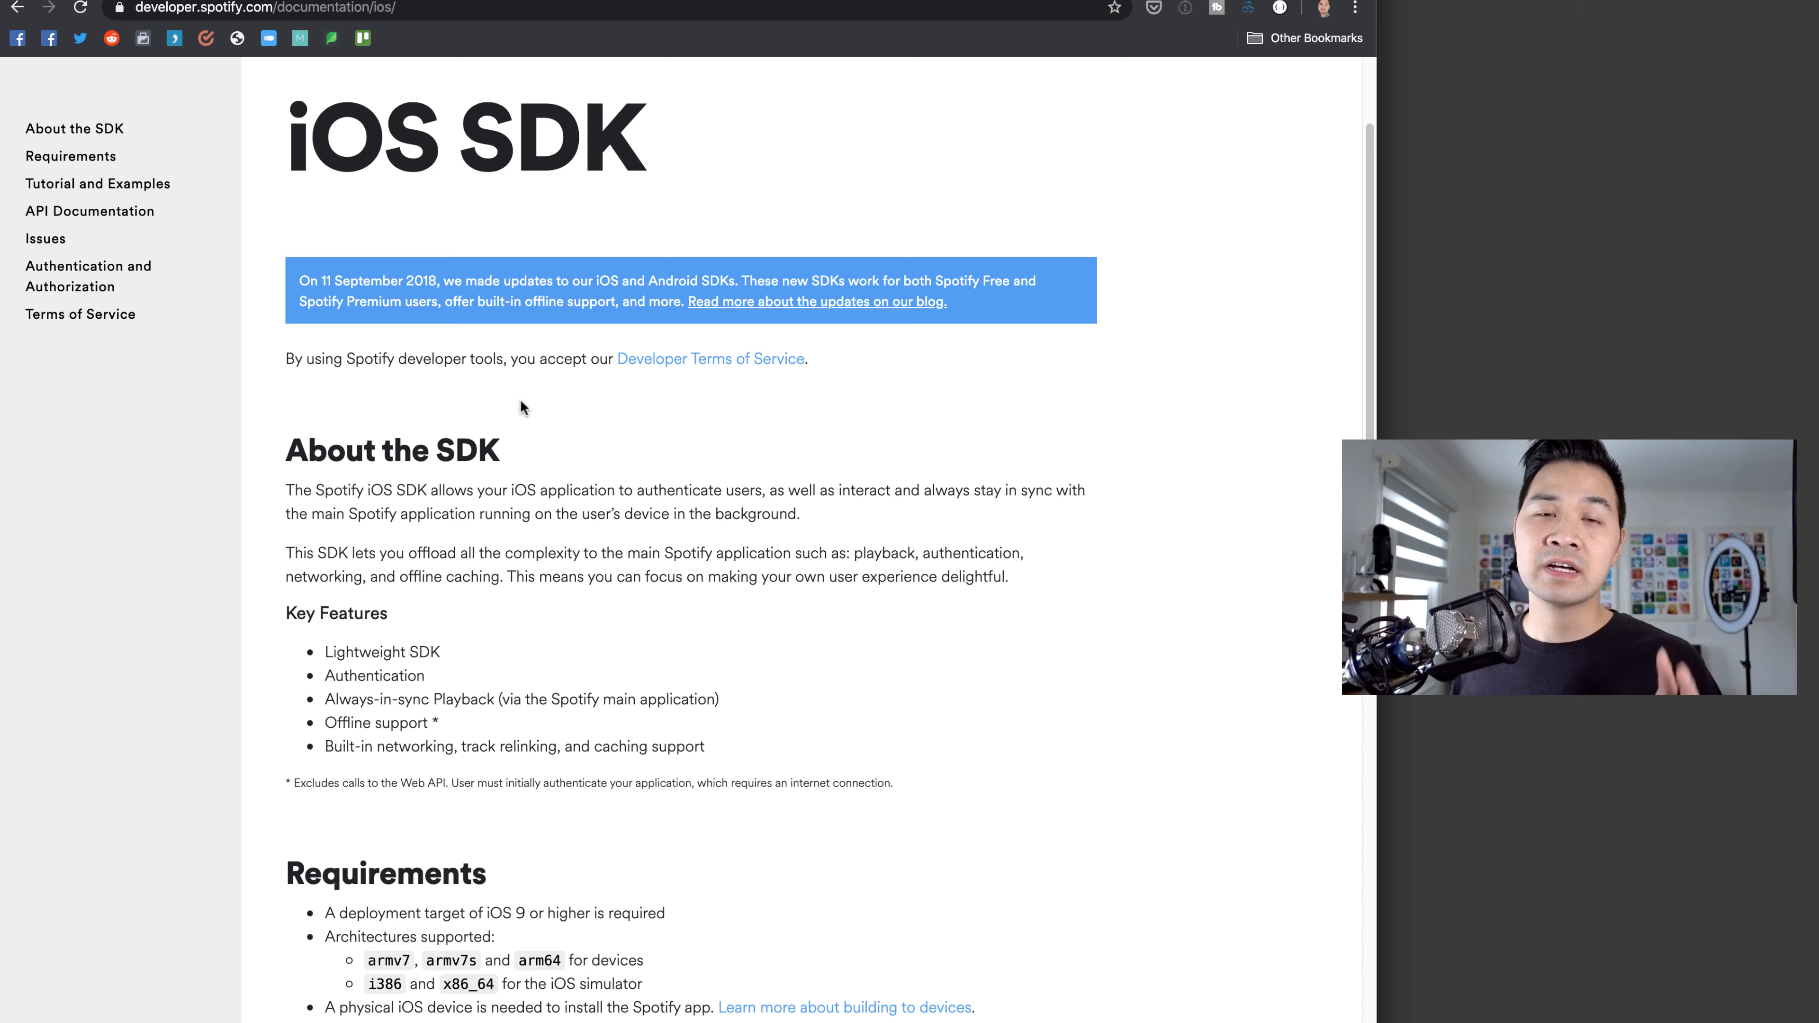
mouse_move(516, 392)
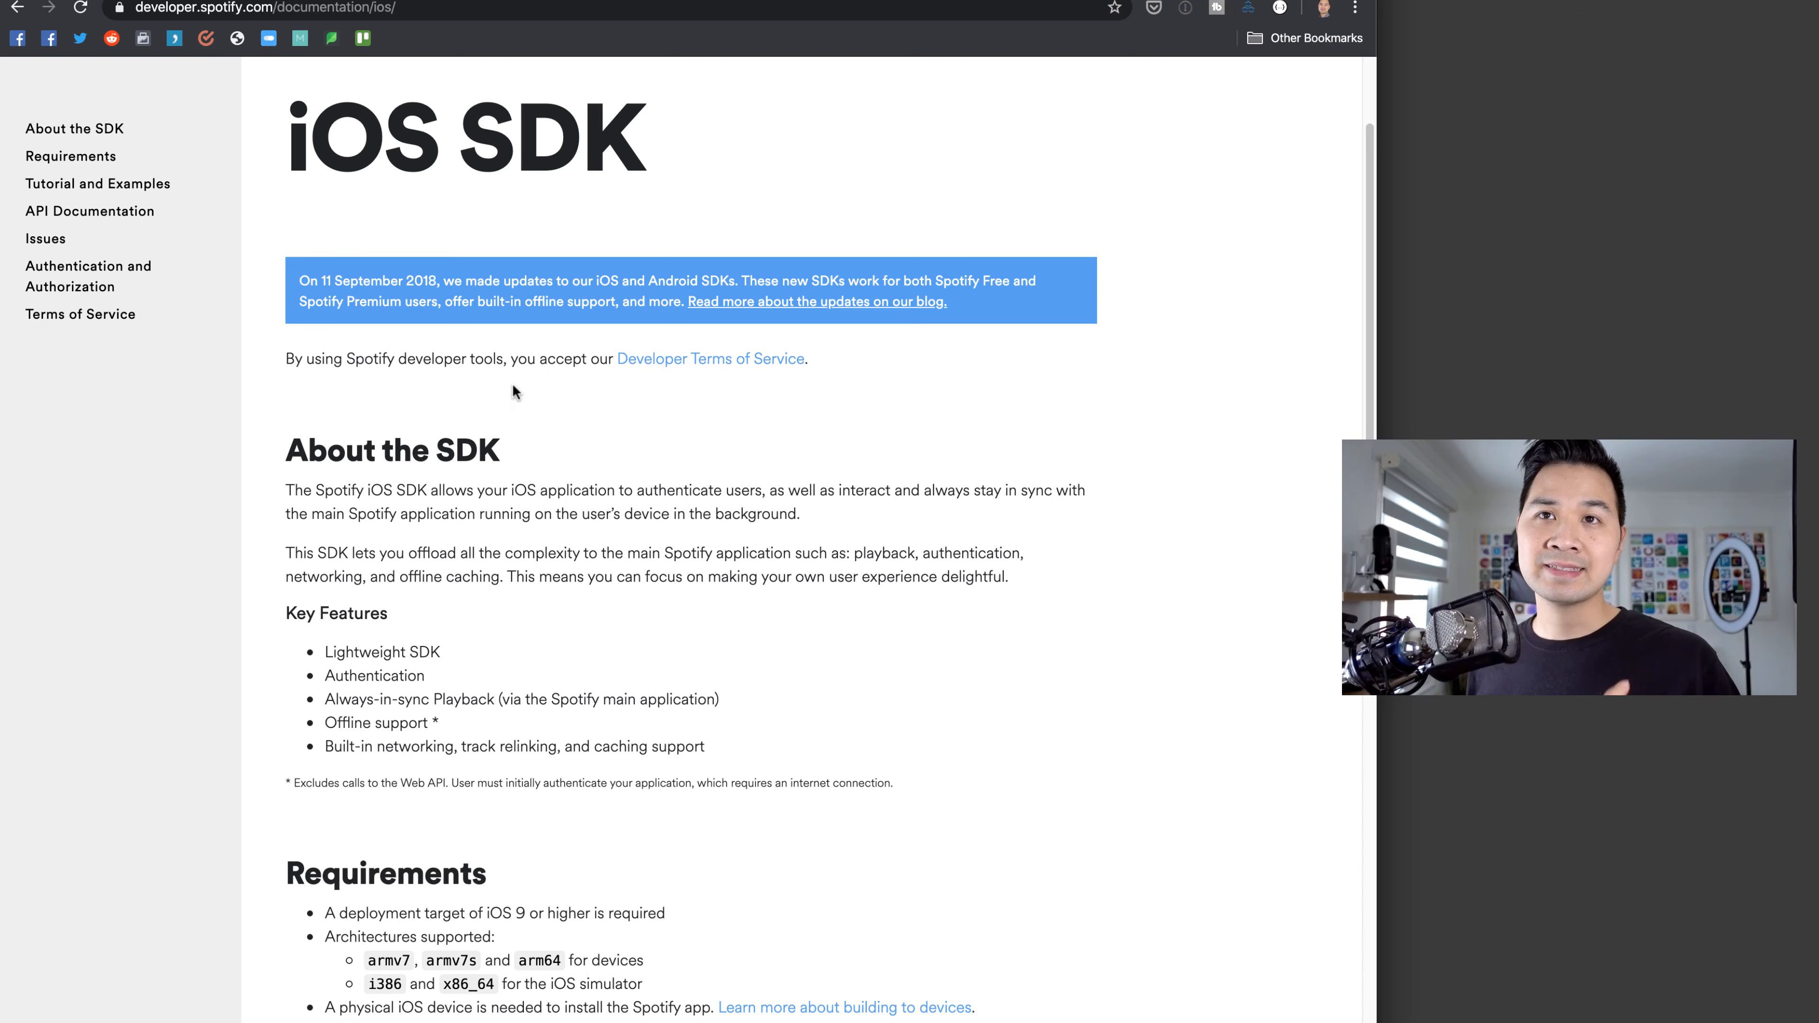
mouse_move(89, 212)
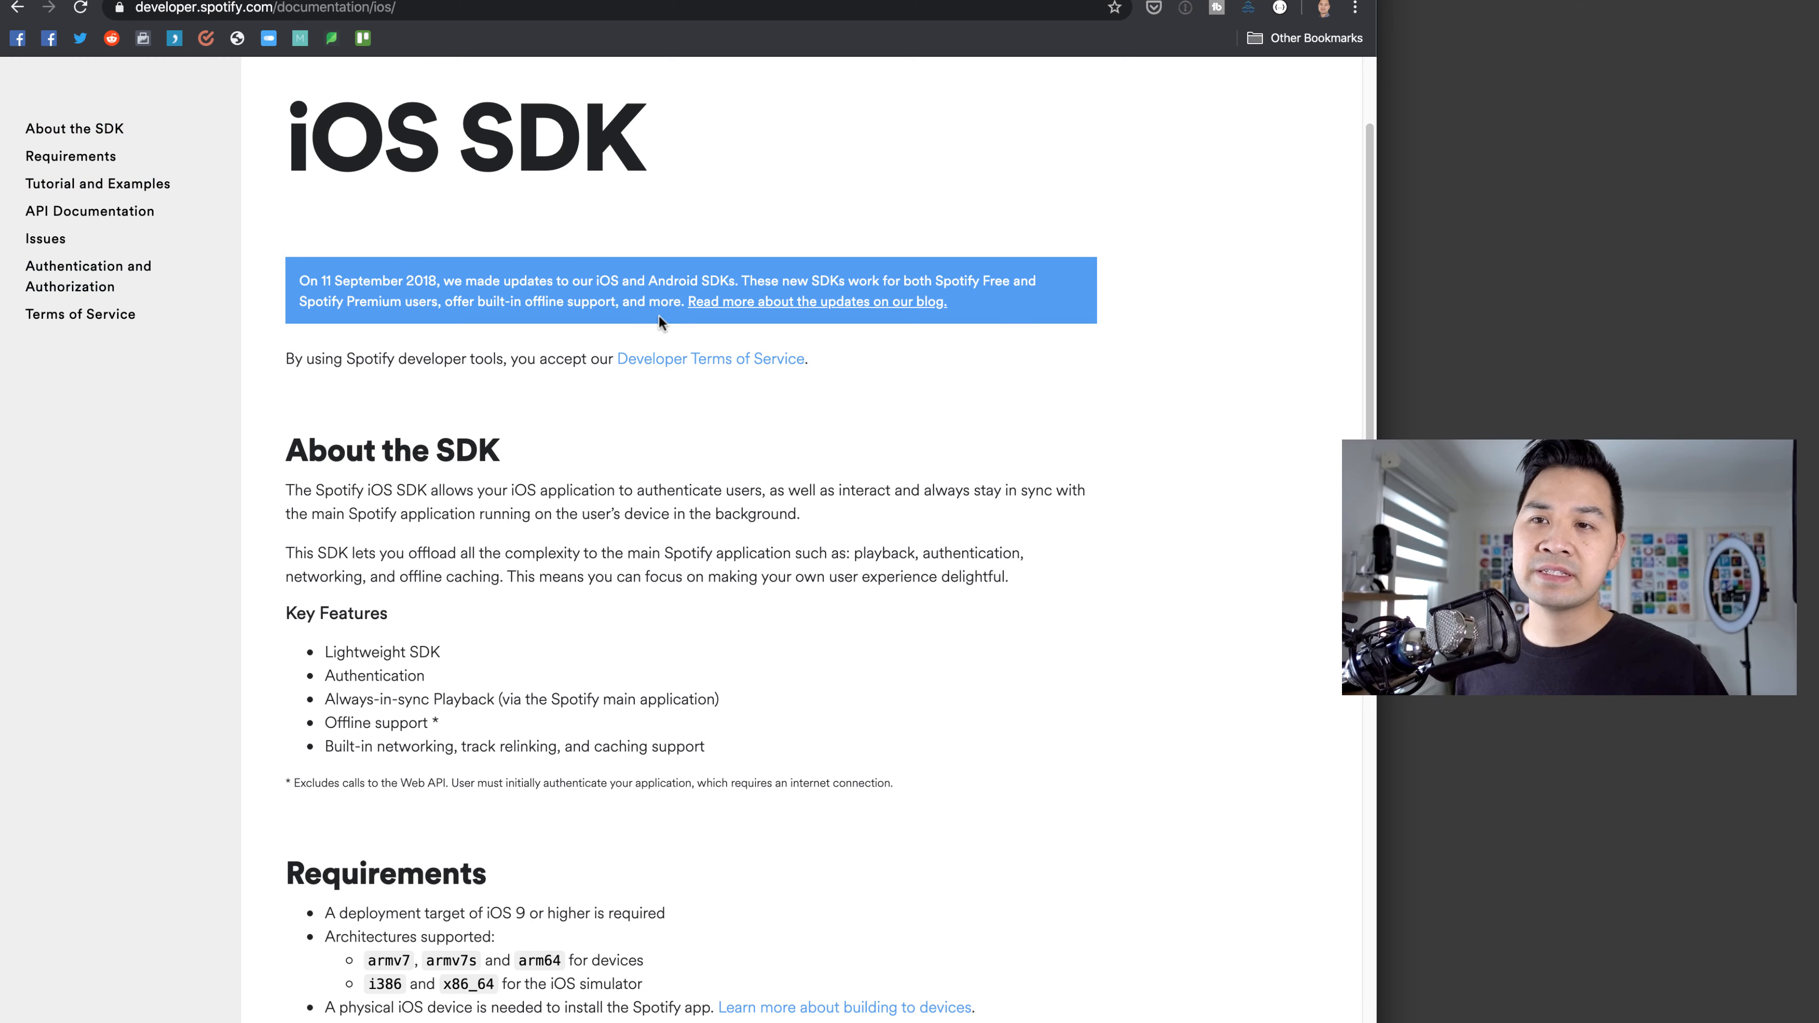
scroll("down", 3)
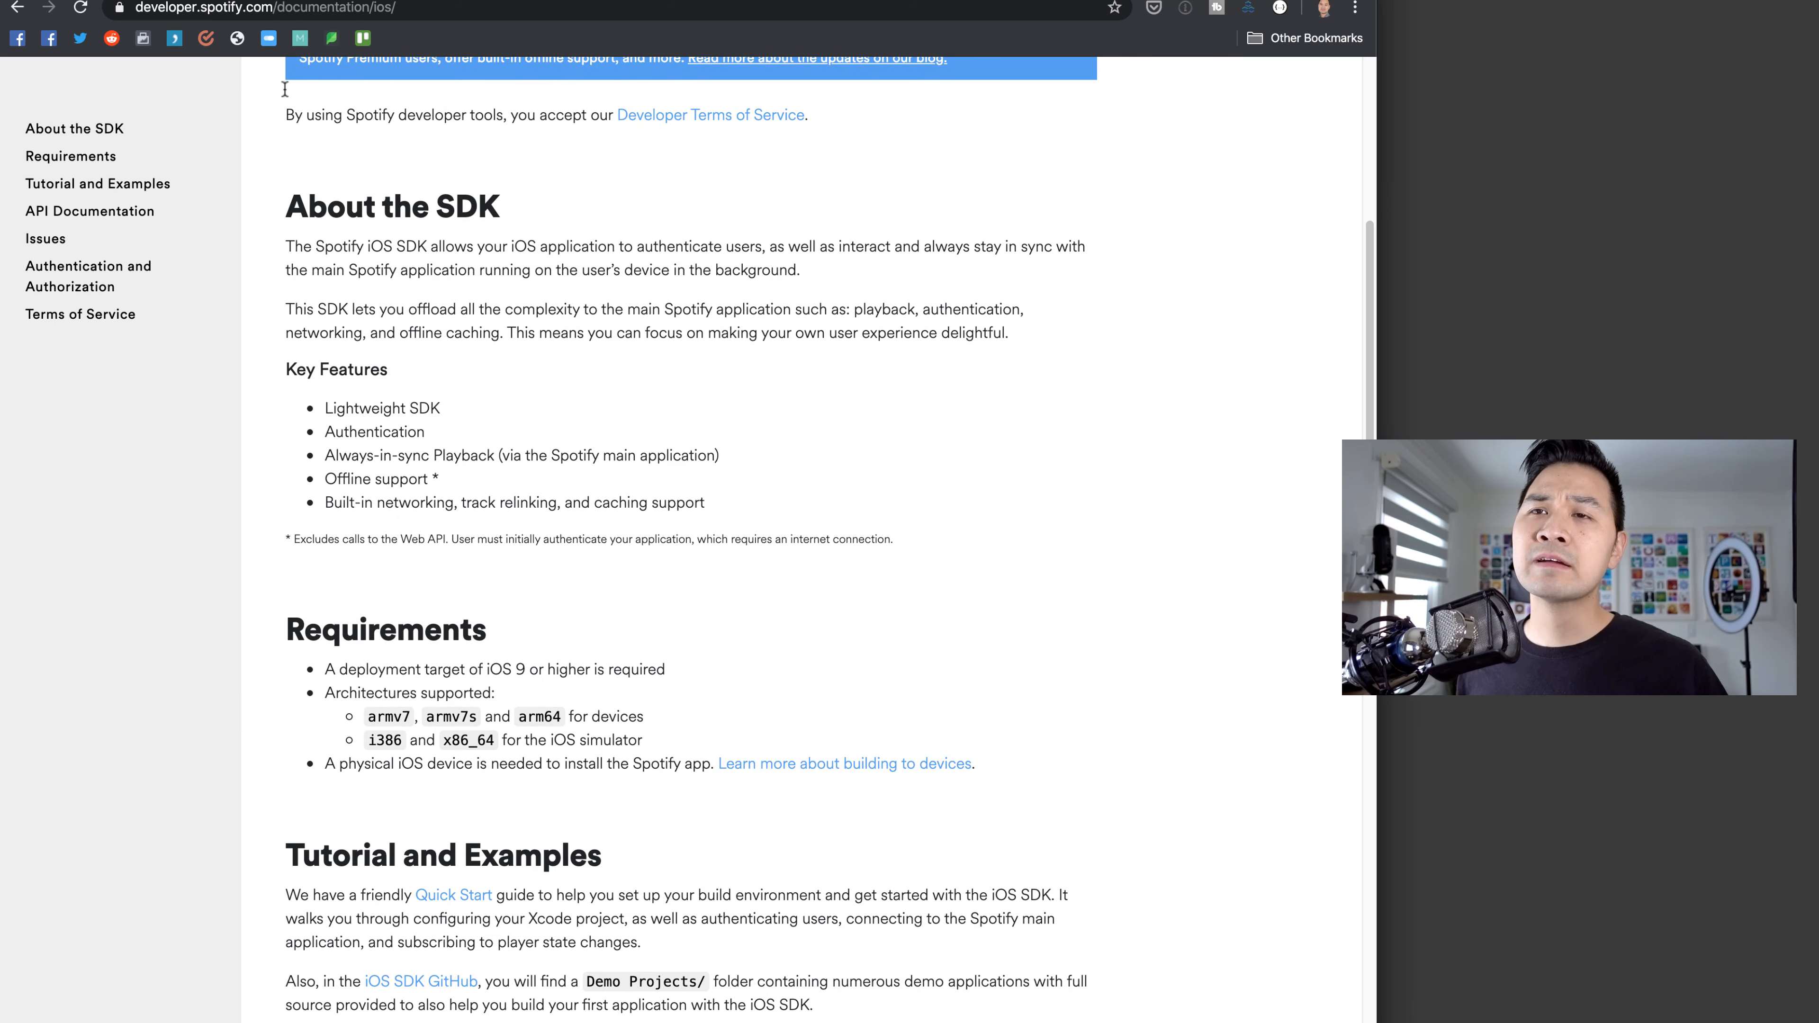
scroll("down", 3)
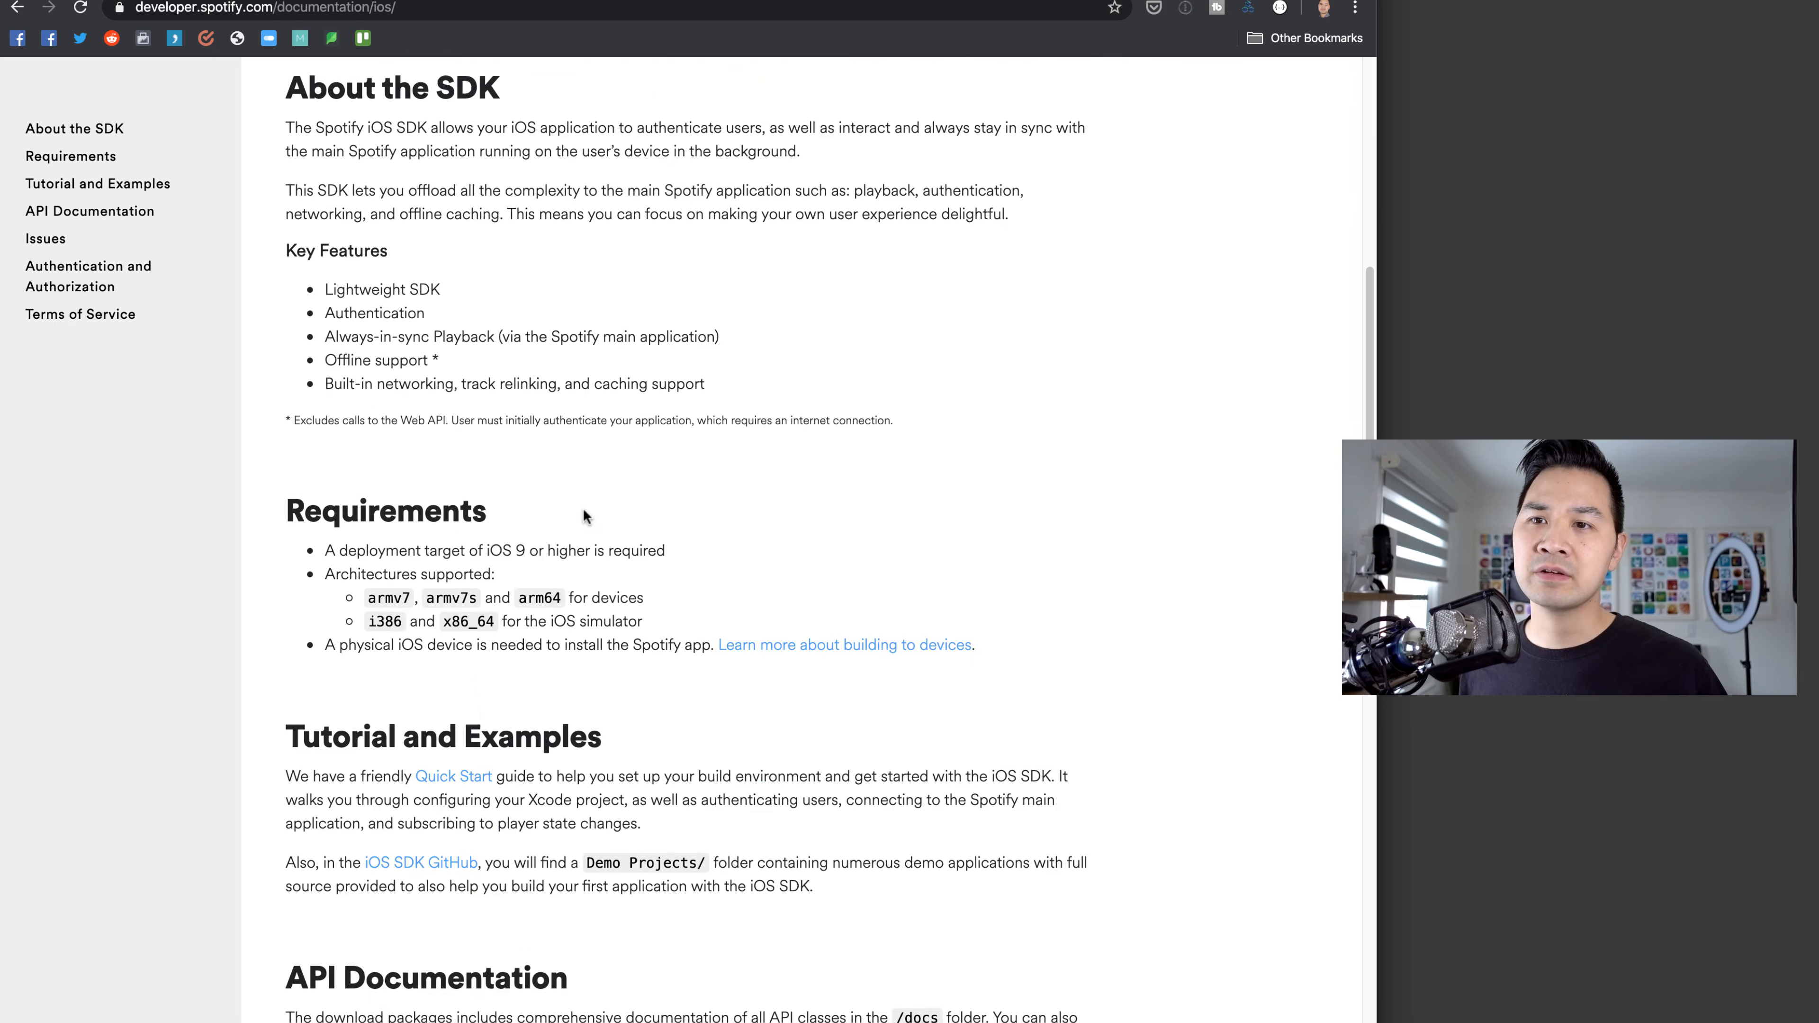
scroll("down", 3)
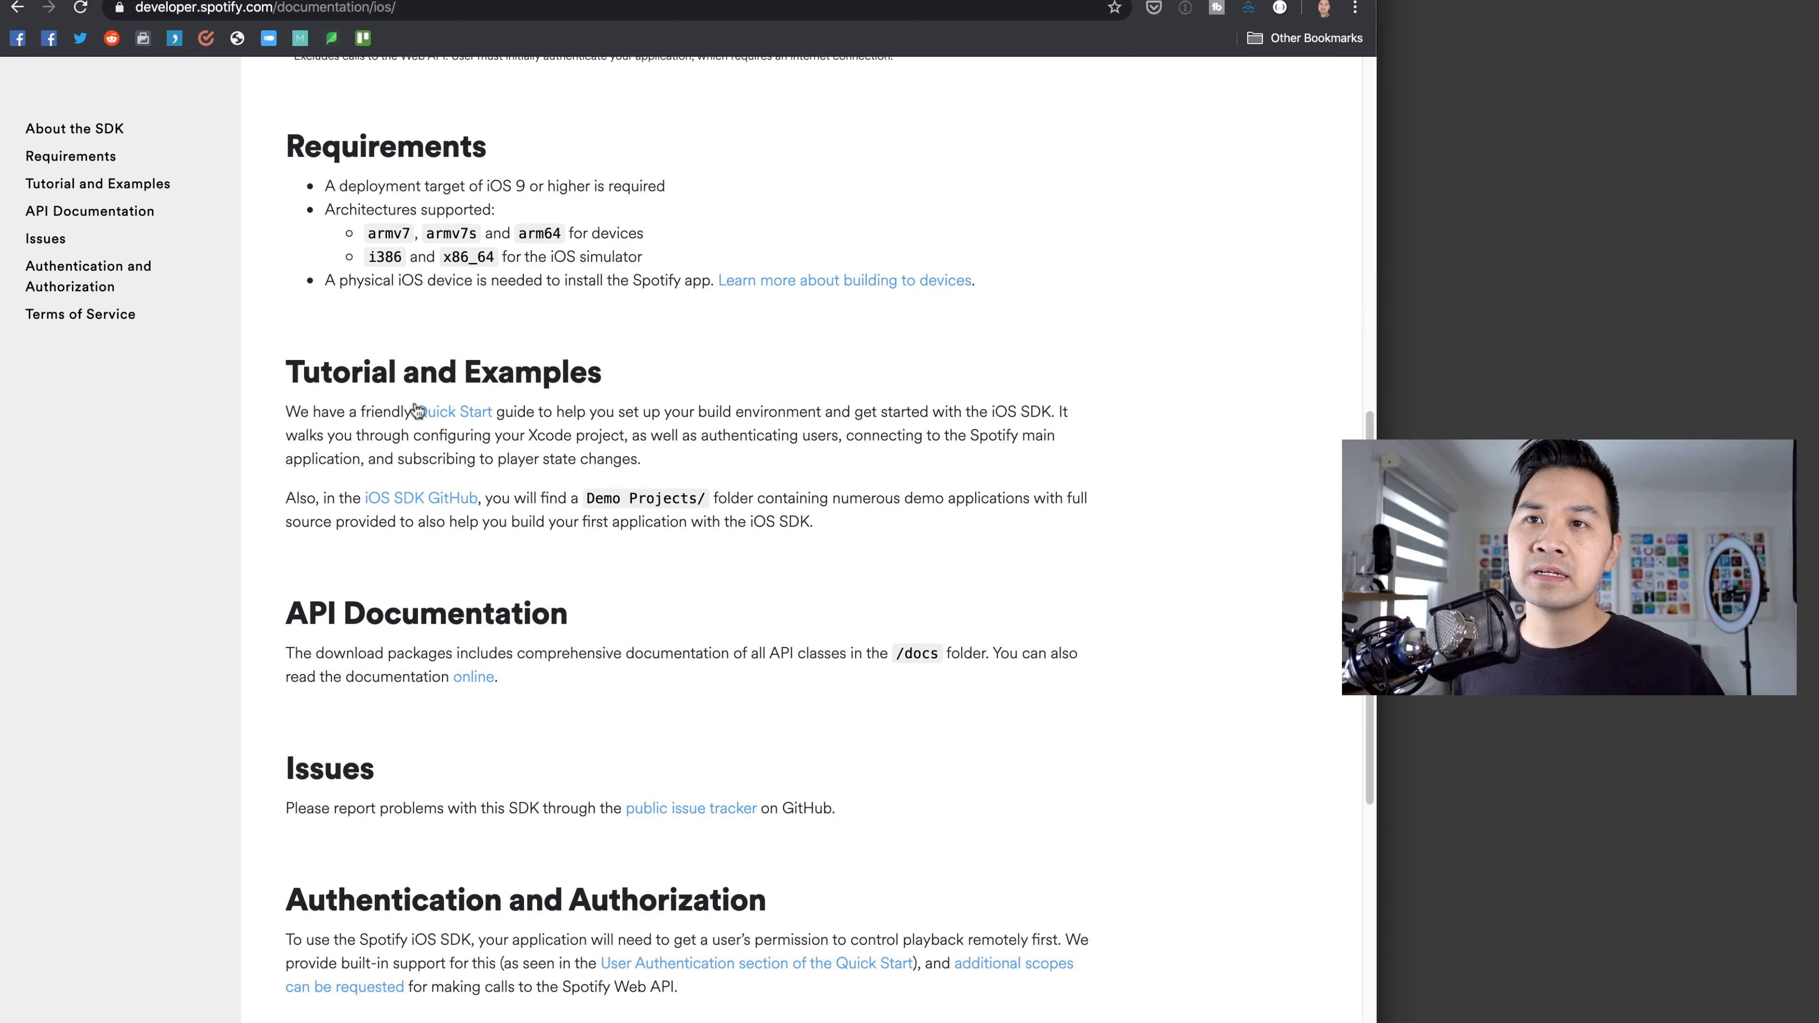
double_click(427, 372)
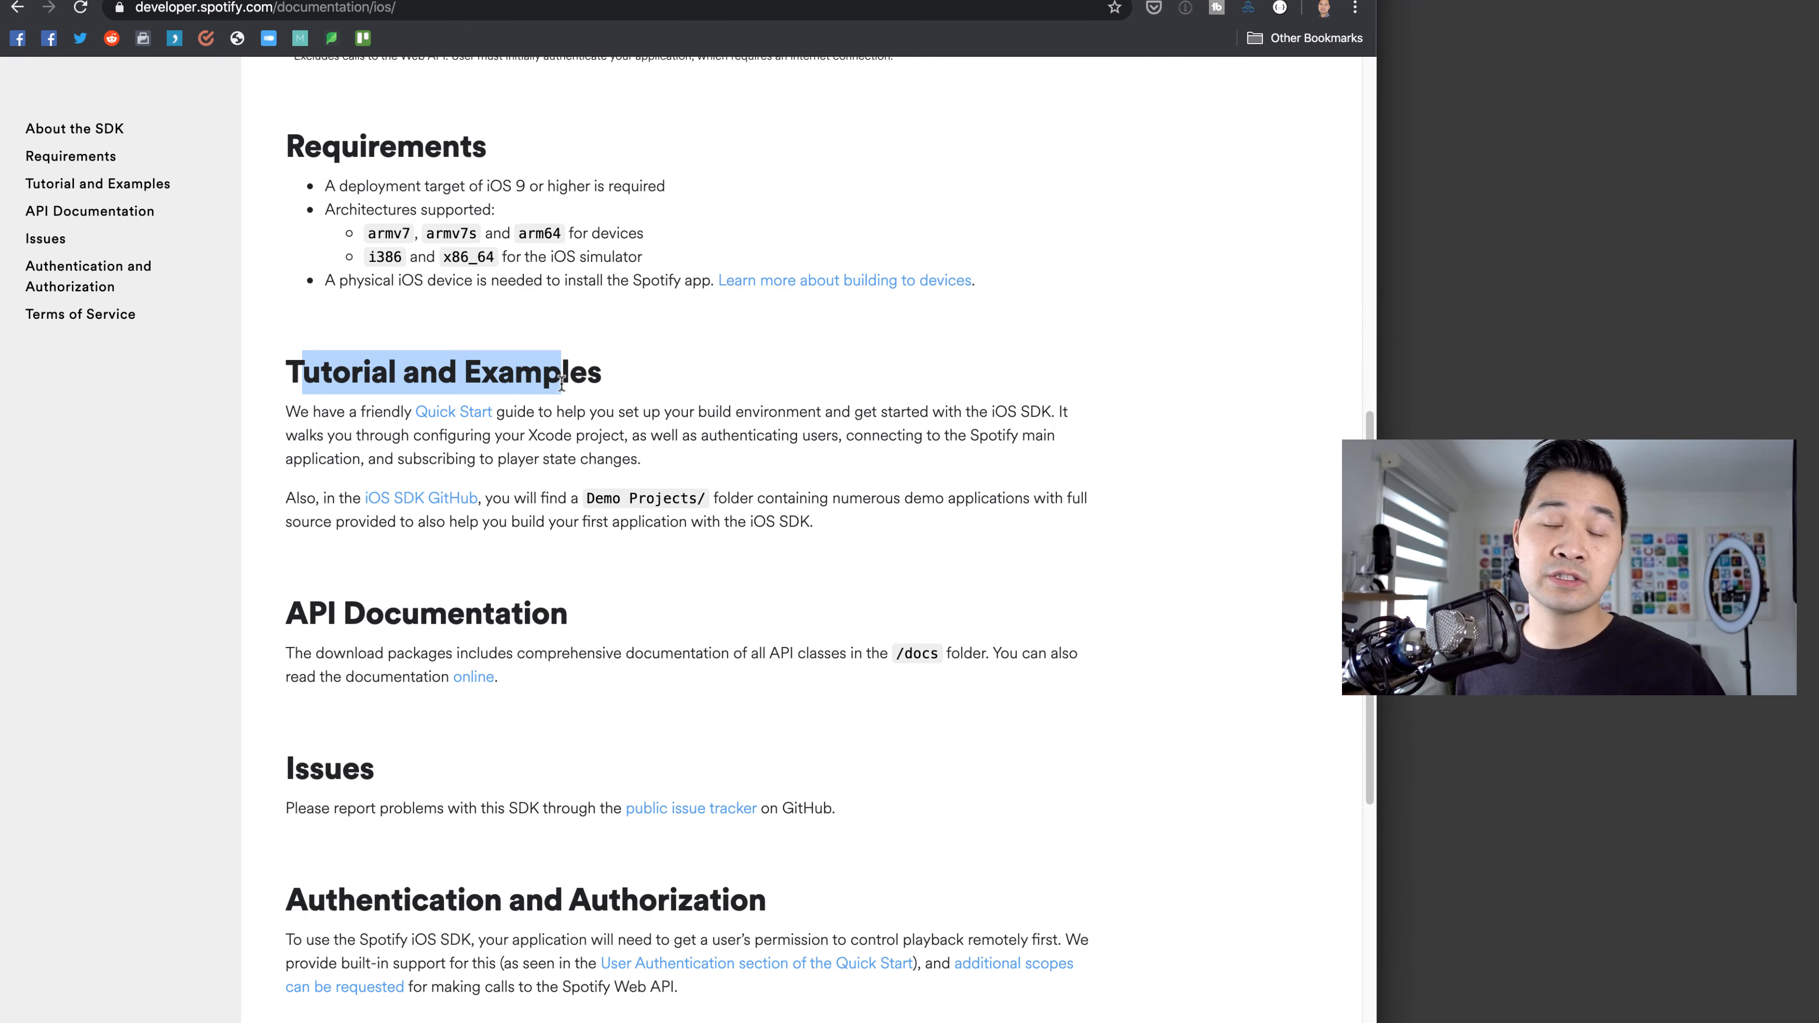
- In the iOS SDK Quick Start, expand the environment setup sections such as Install the Spotify App
left_click(454, 412)
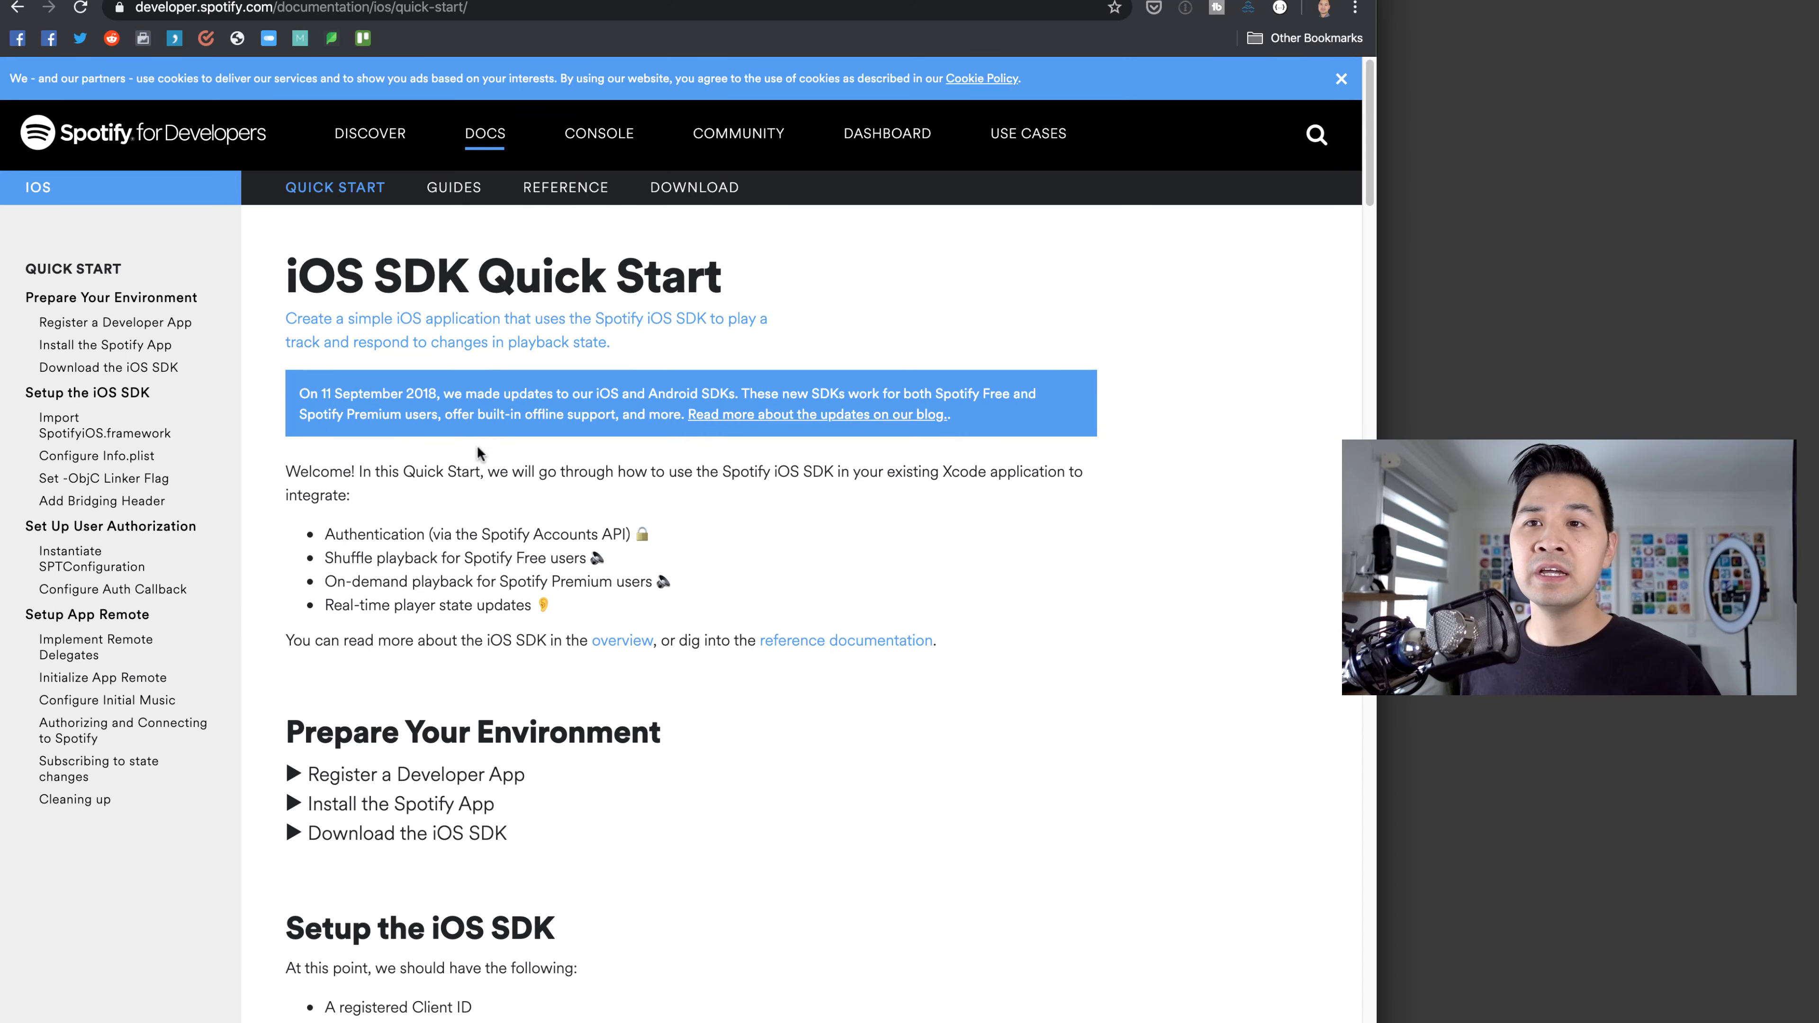
scroll("down", 3)
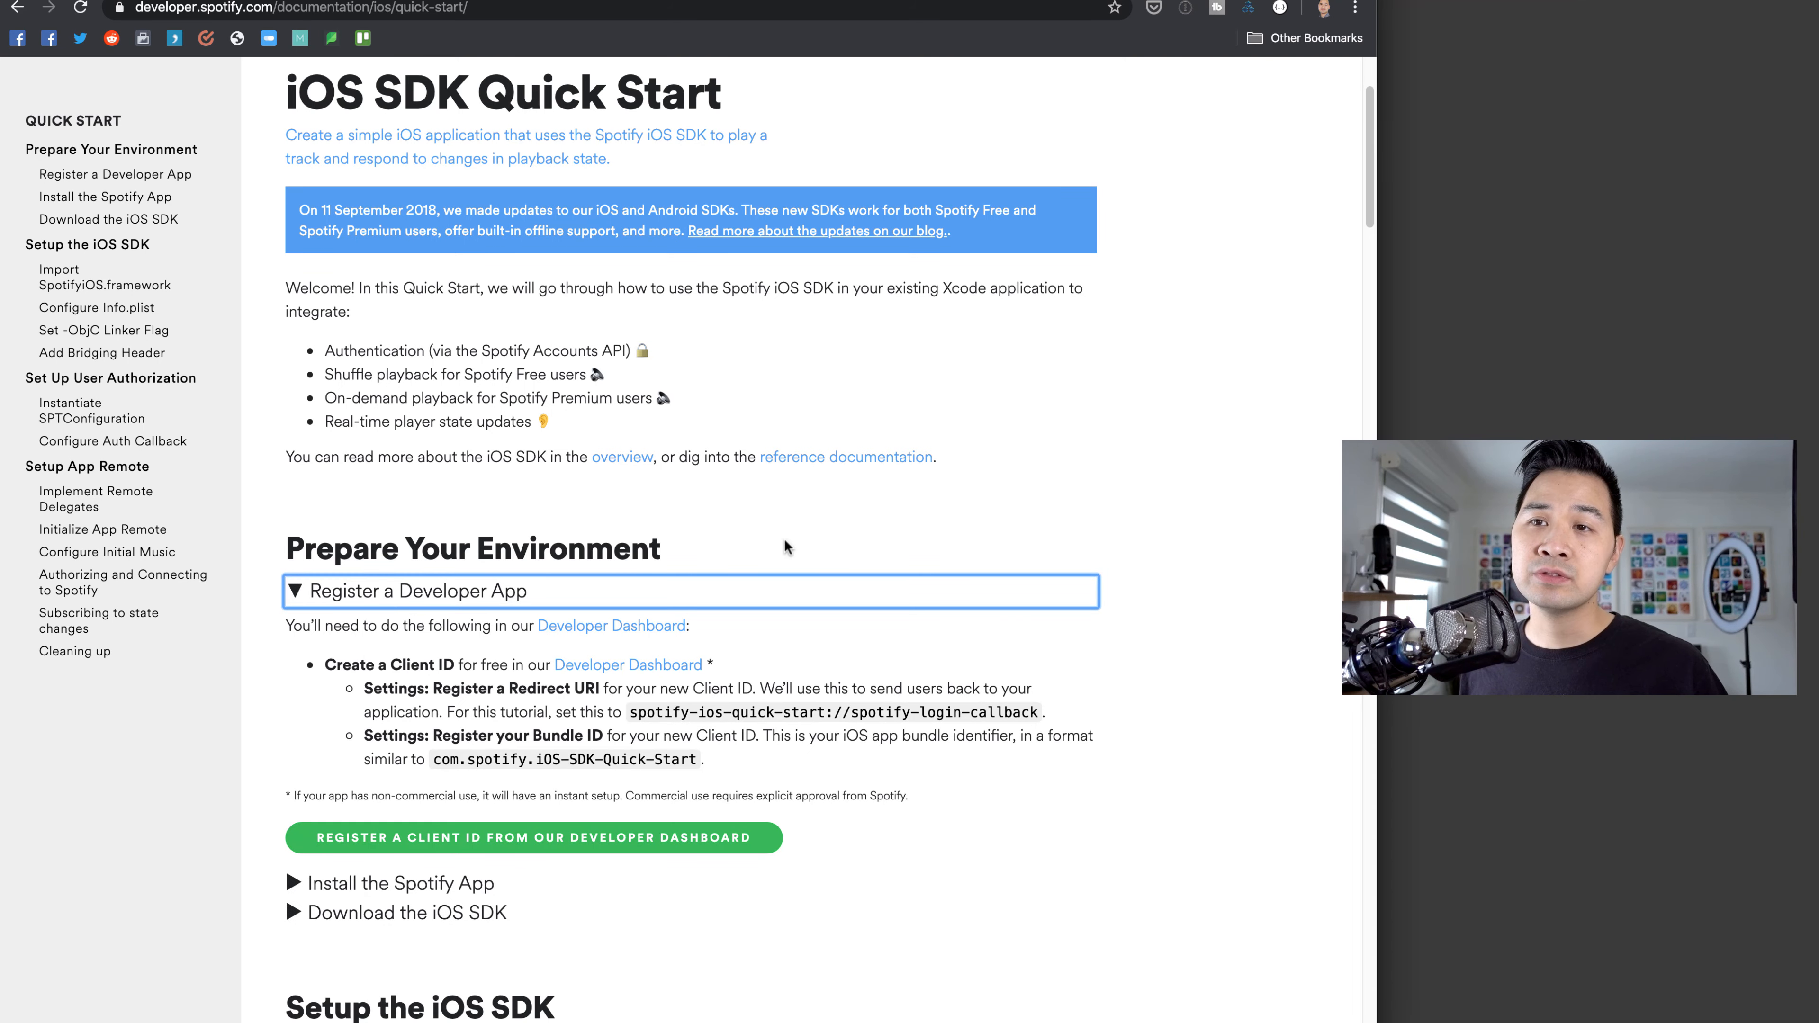
scroll("down", 3)
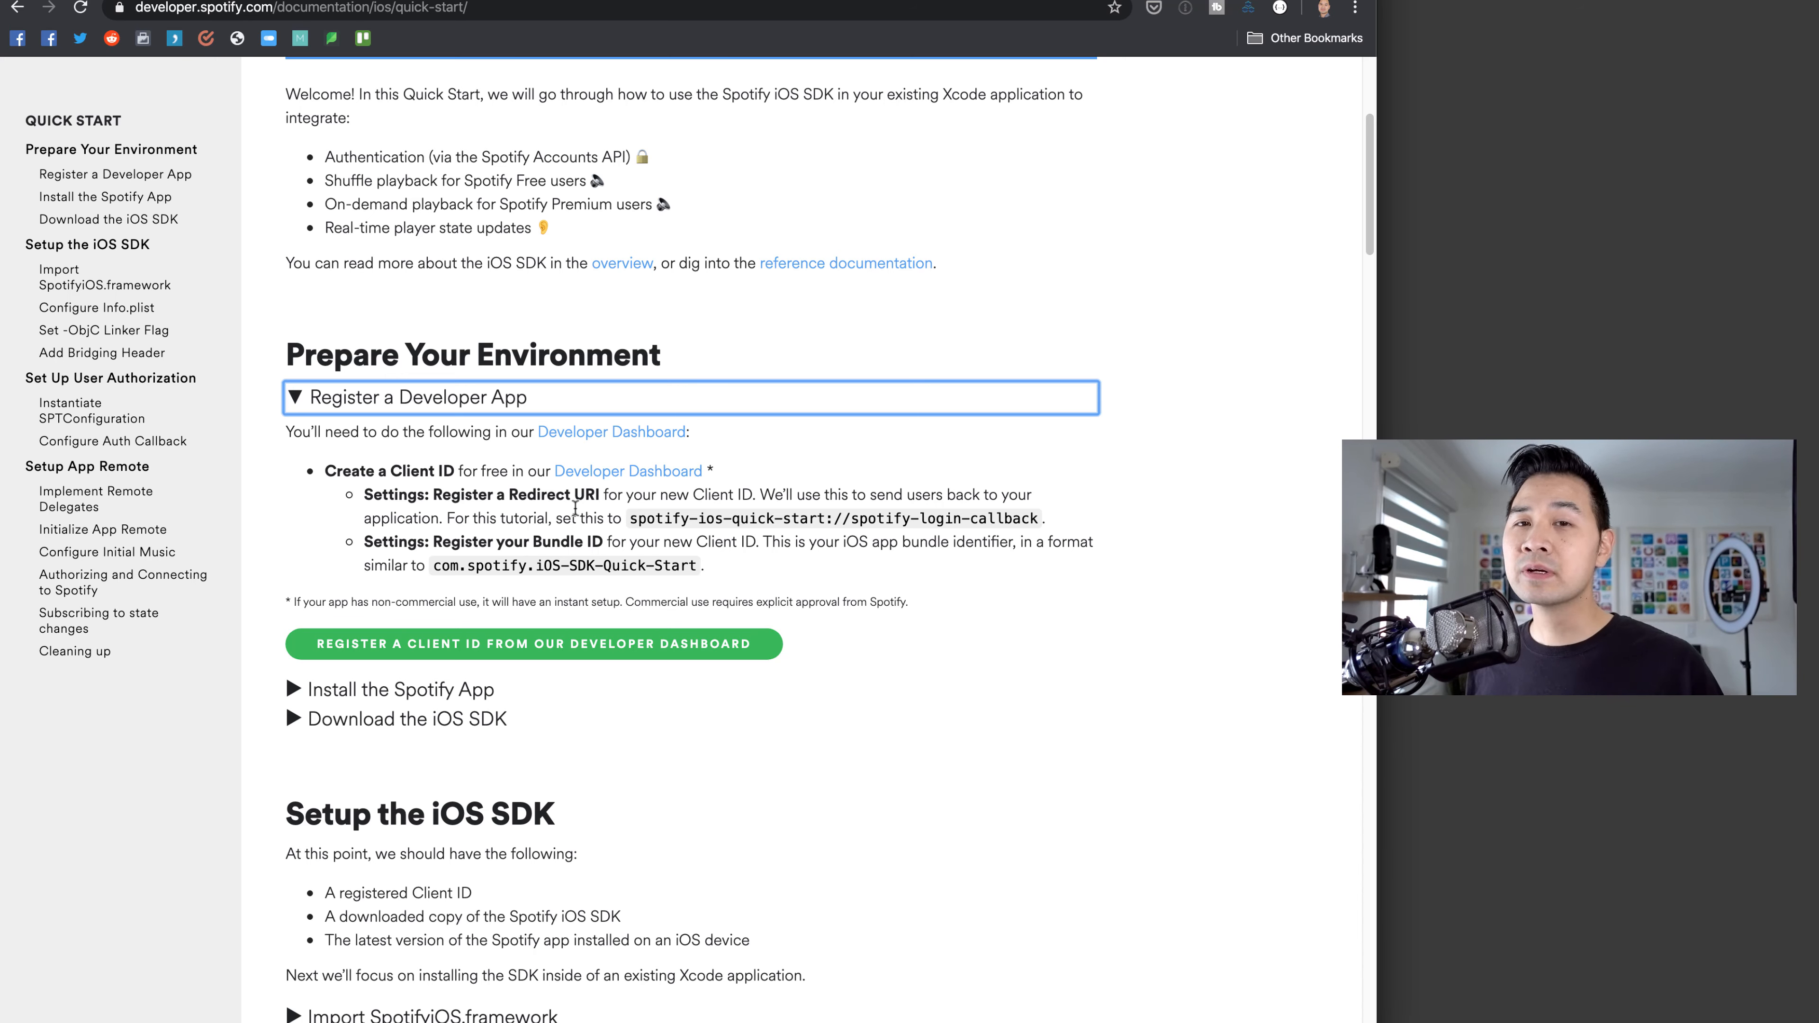
mouse_move(568, 505)
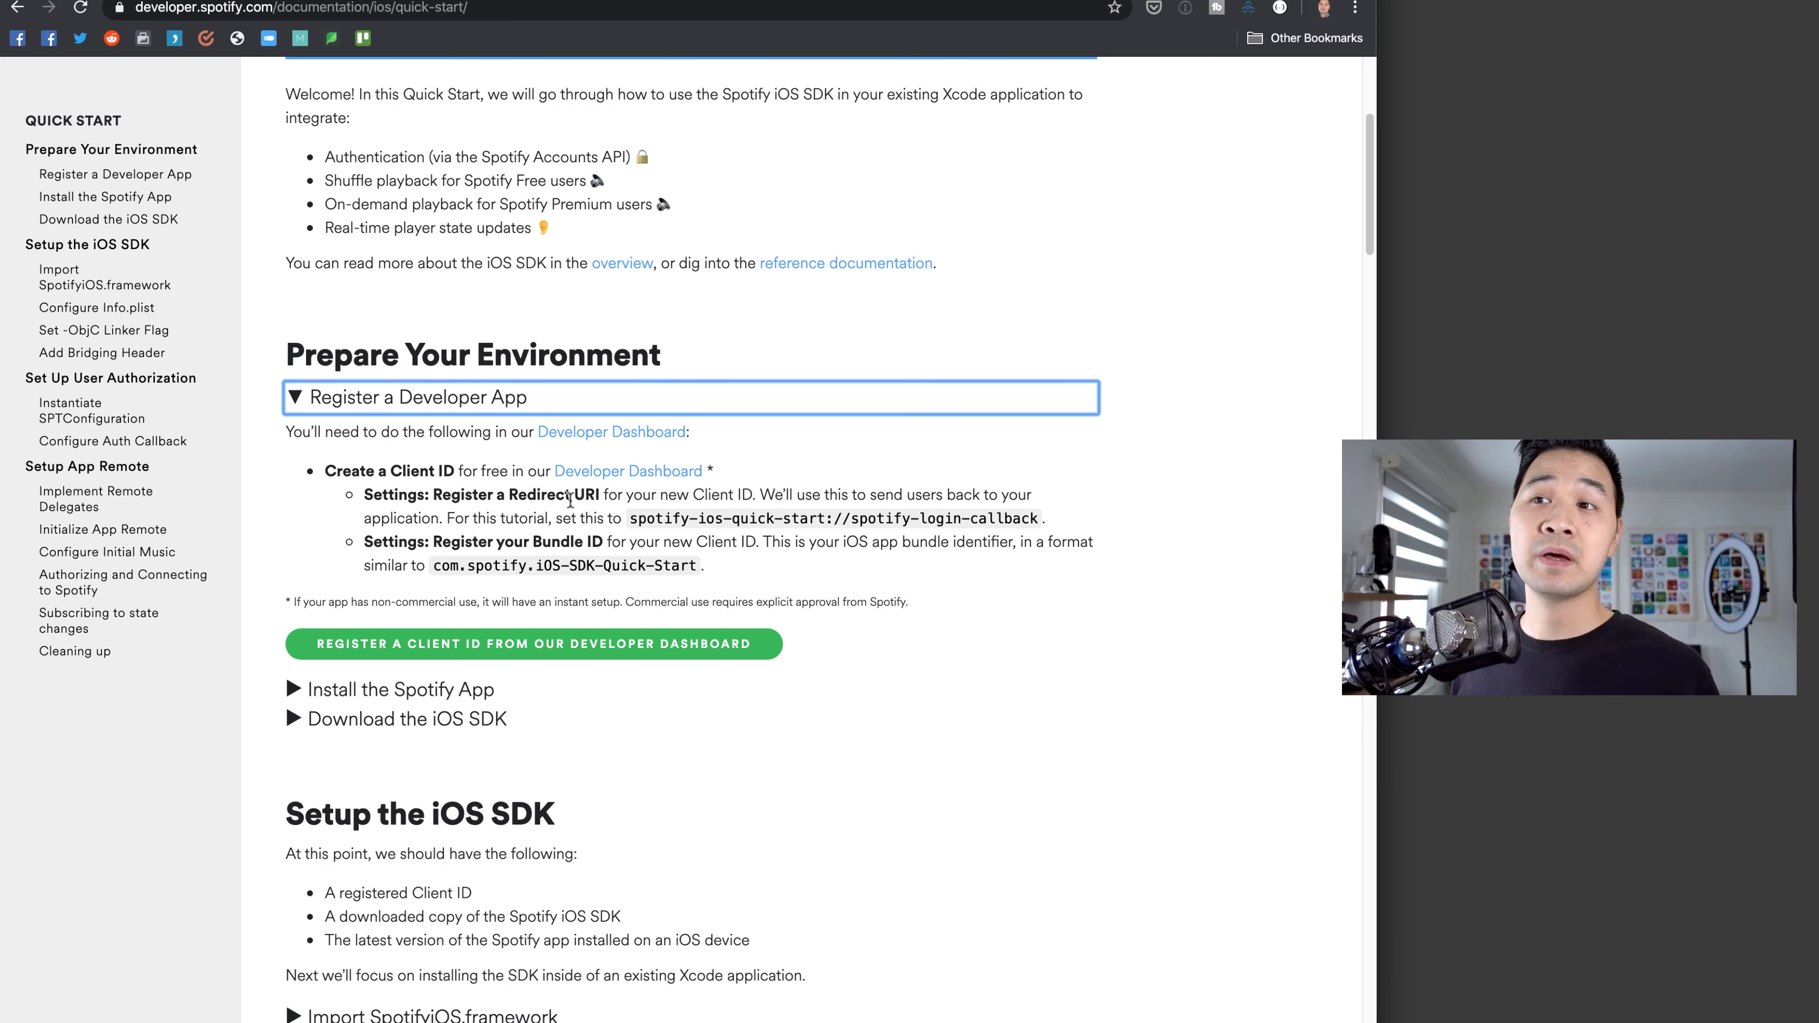
scroll("up", 3)
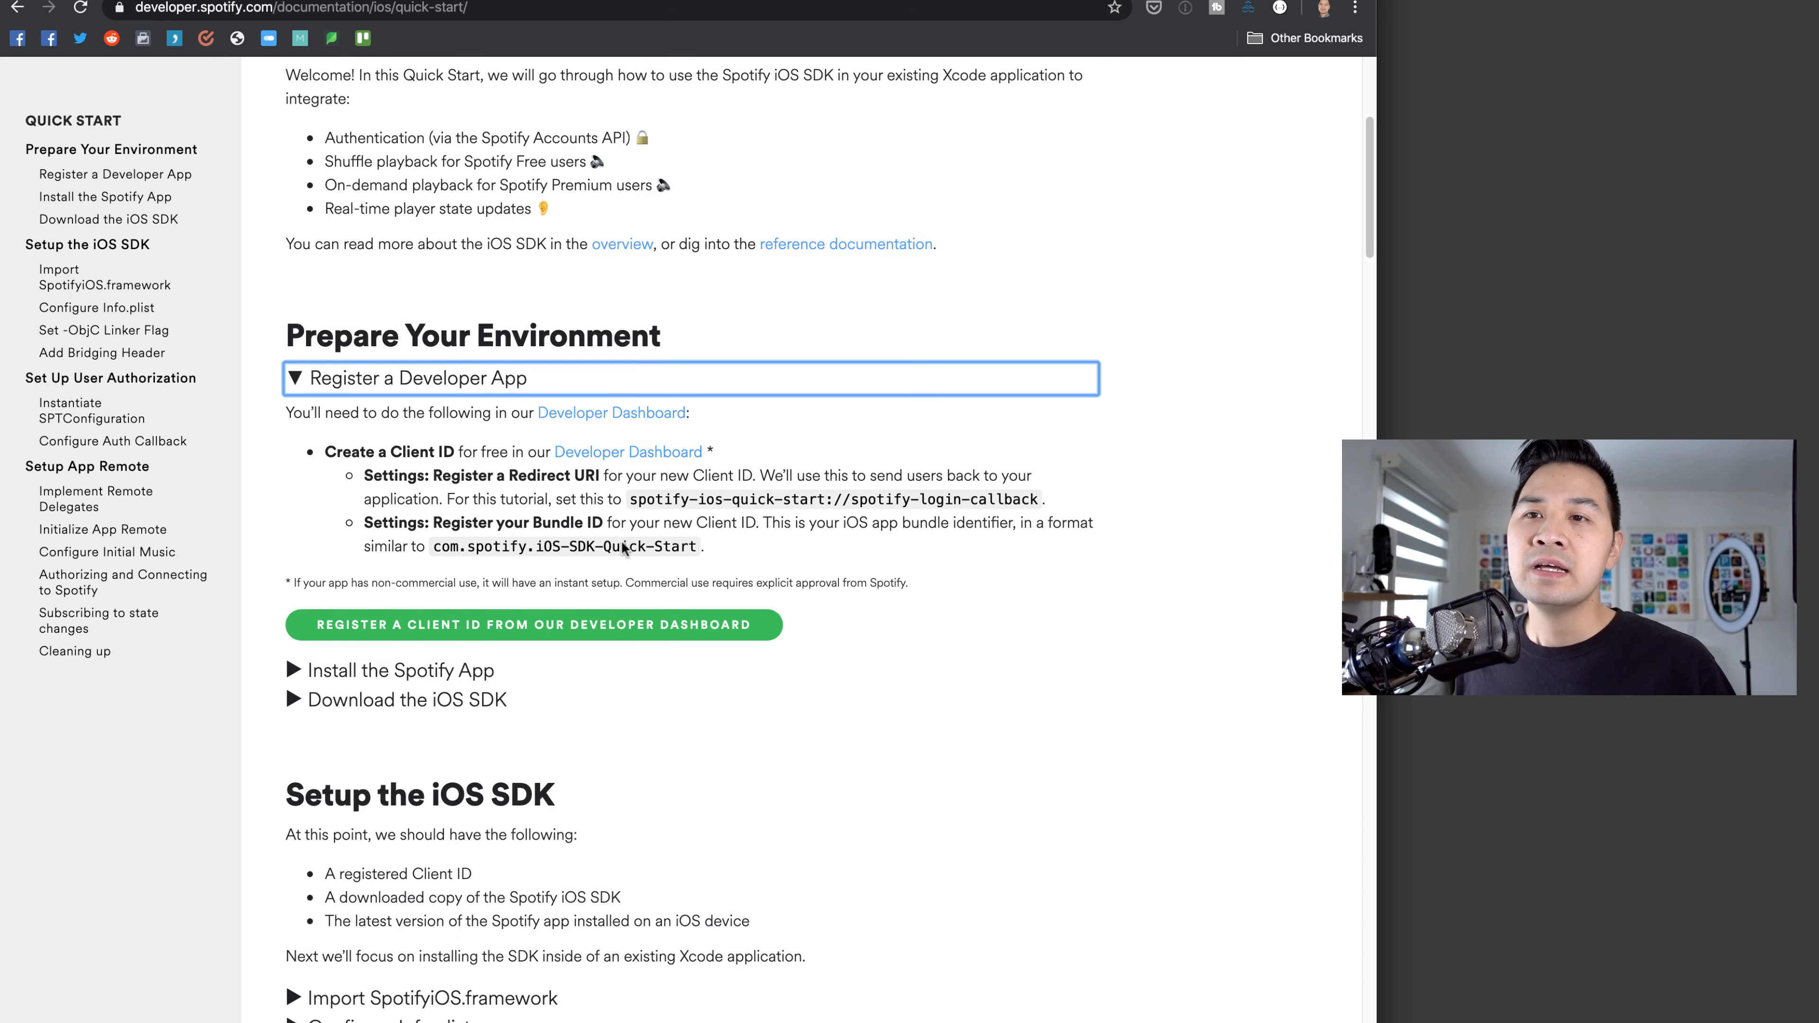
left_click(400, 670)
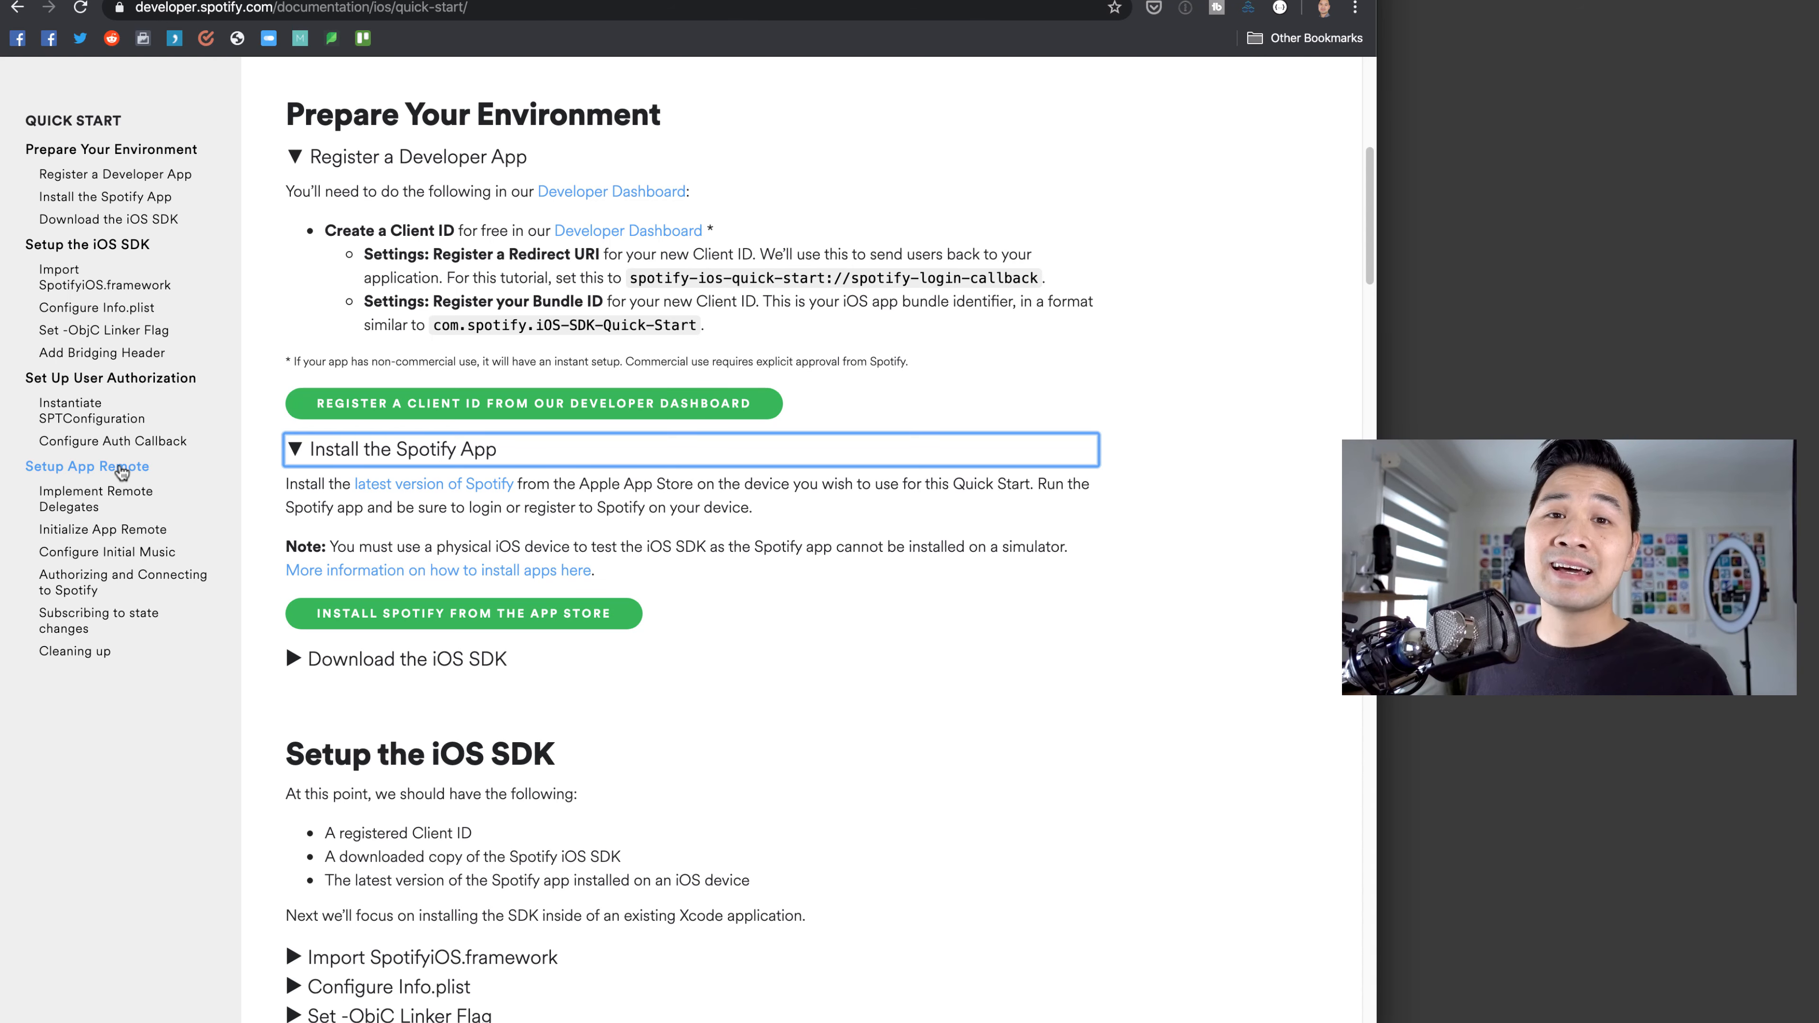
mouse_move(451, 461)
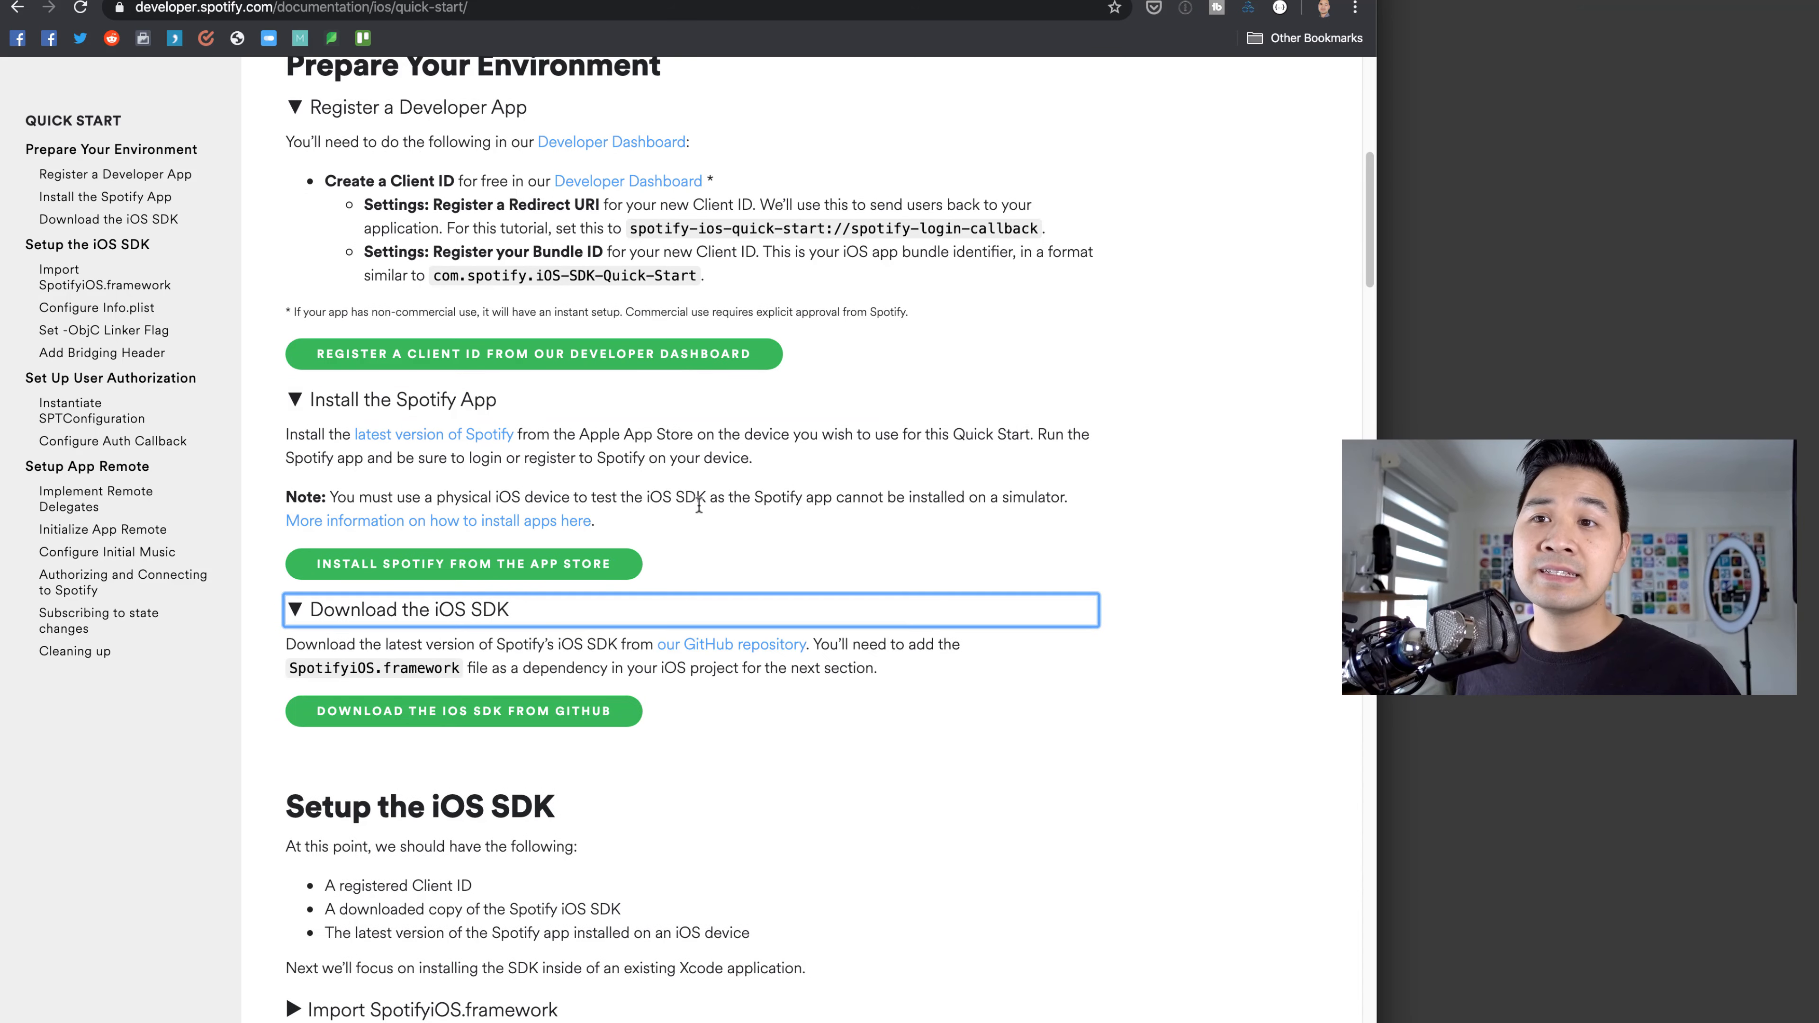
scroll("down", 3)
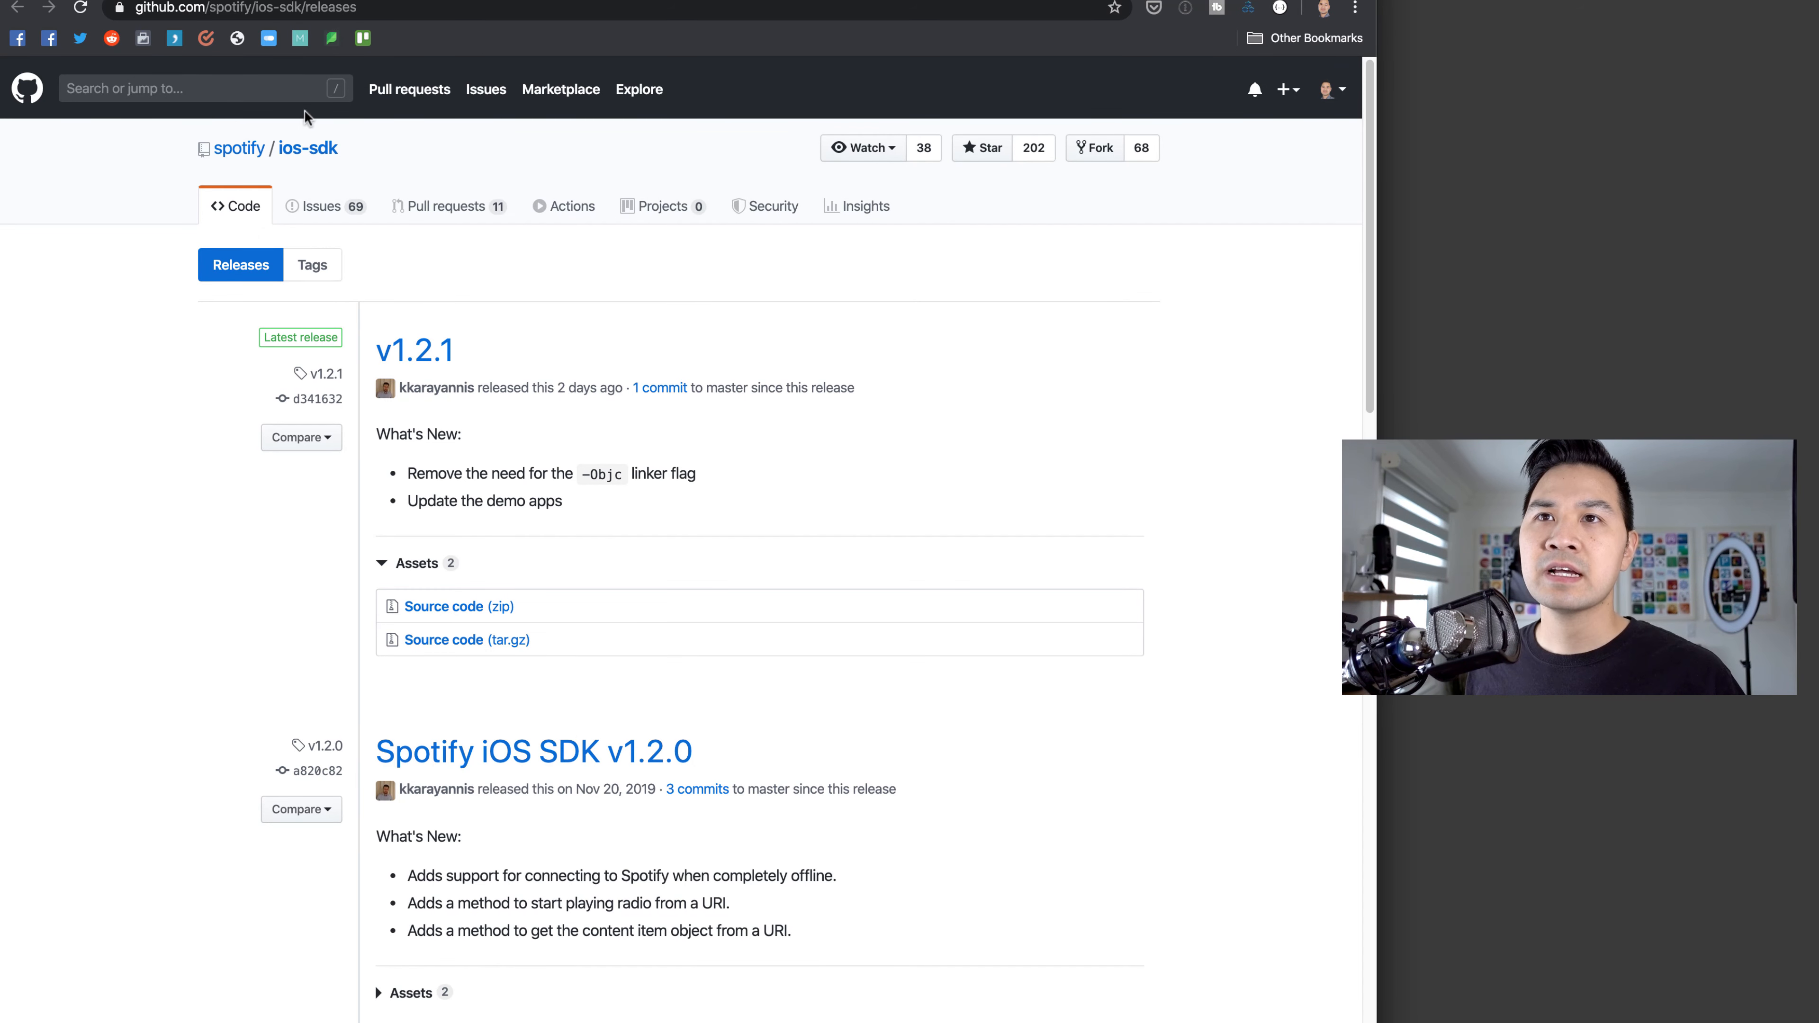
- Switch from the releases list to the spotify/ios-sdk repository's main page and file list
left_click(309, 149)
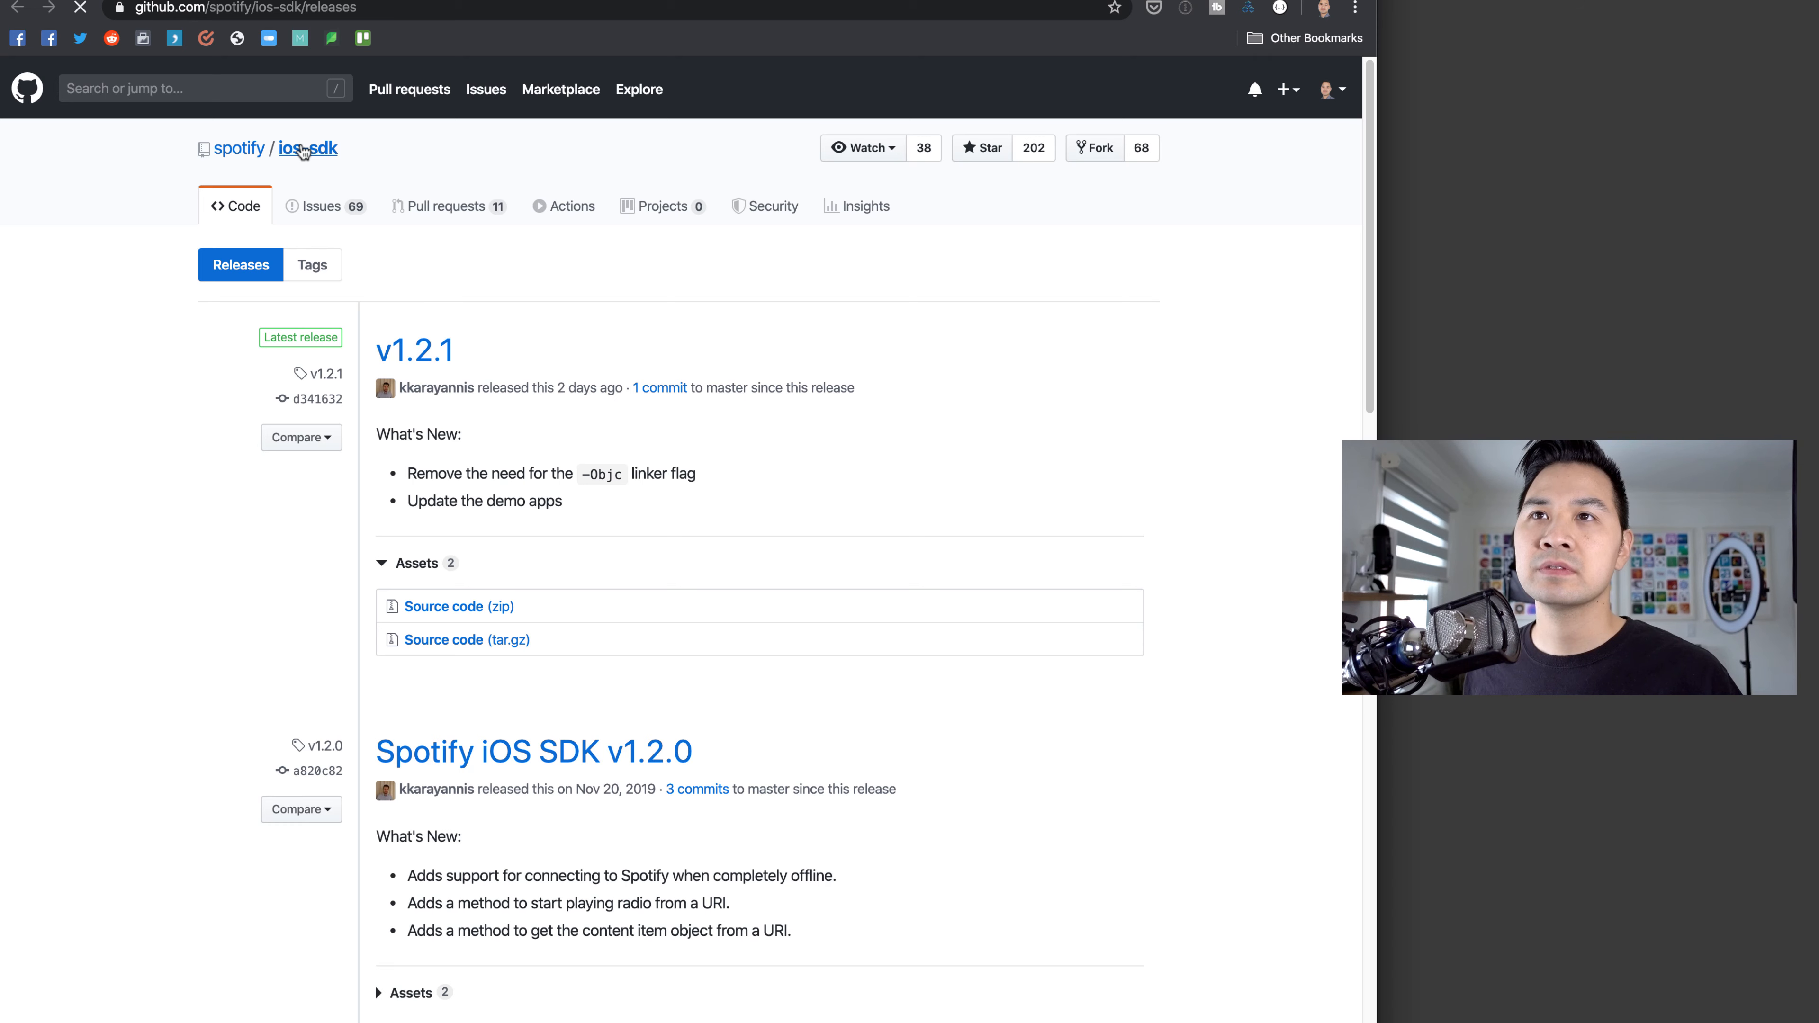
left_click(307, 149)
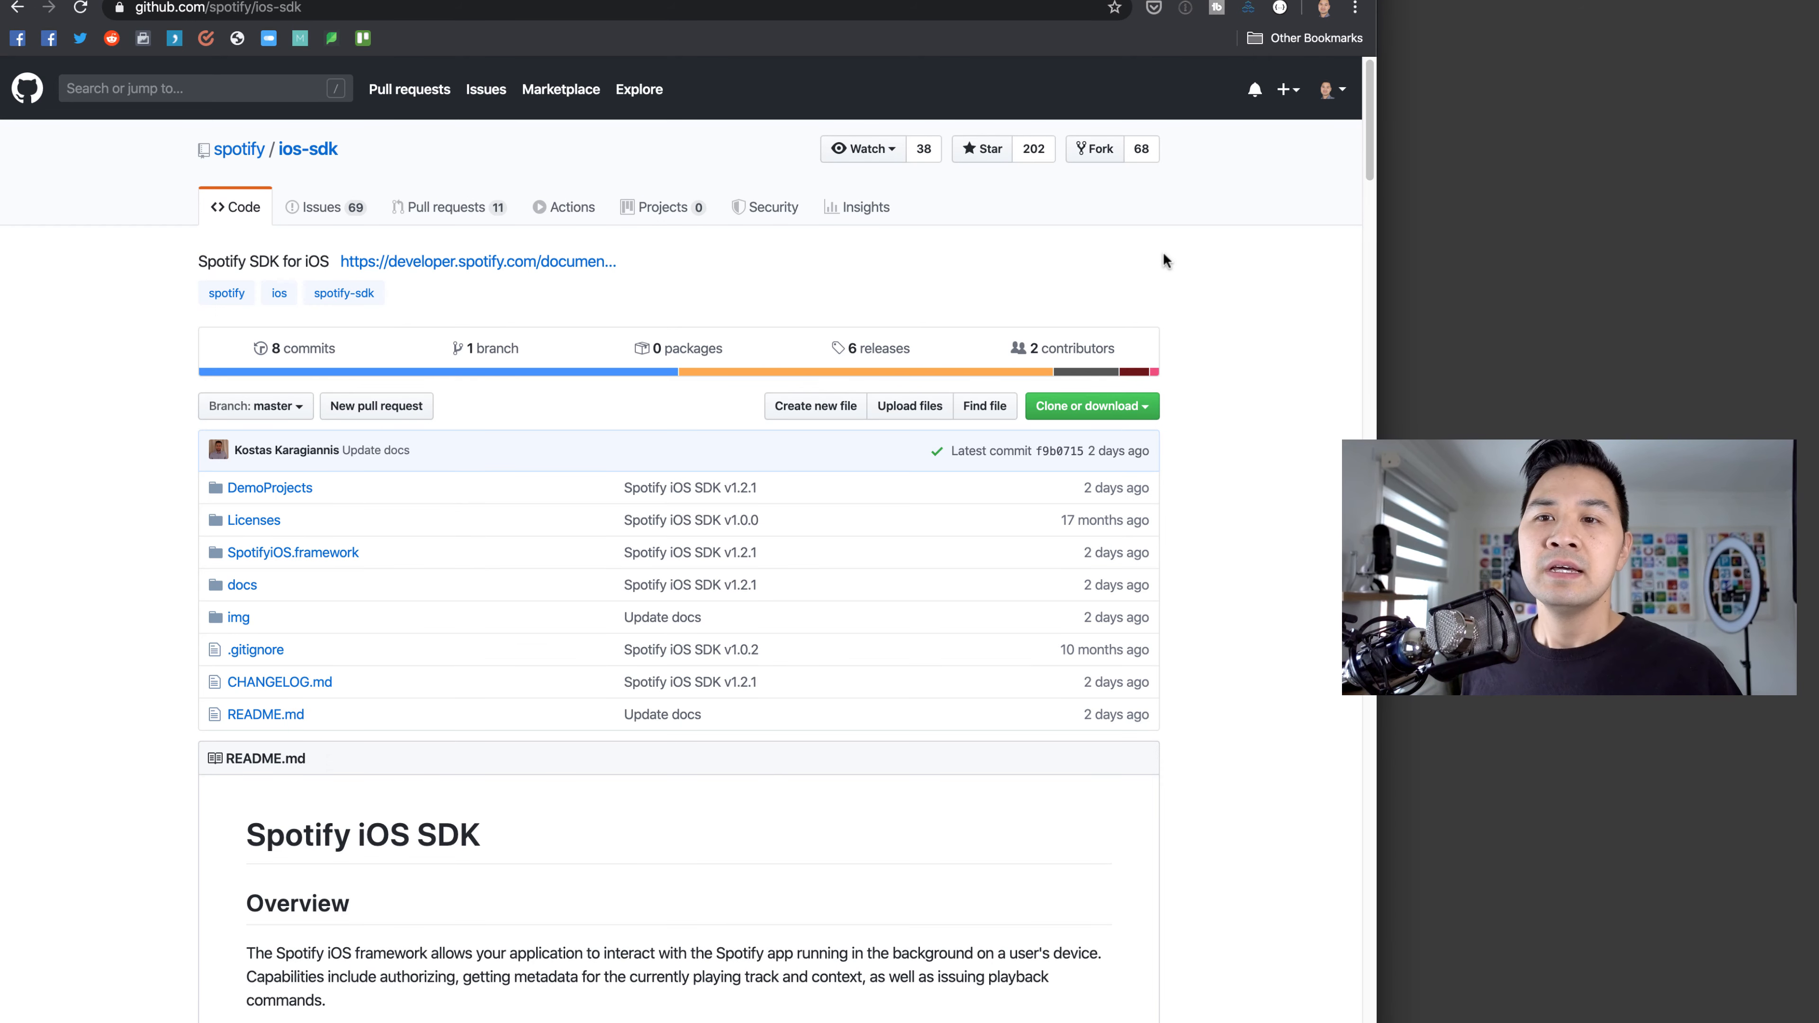
mouse_move(450, 457)
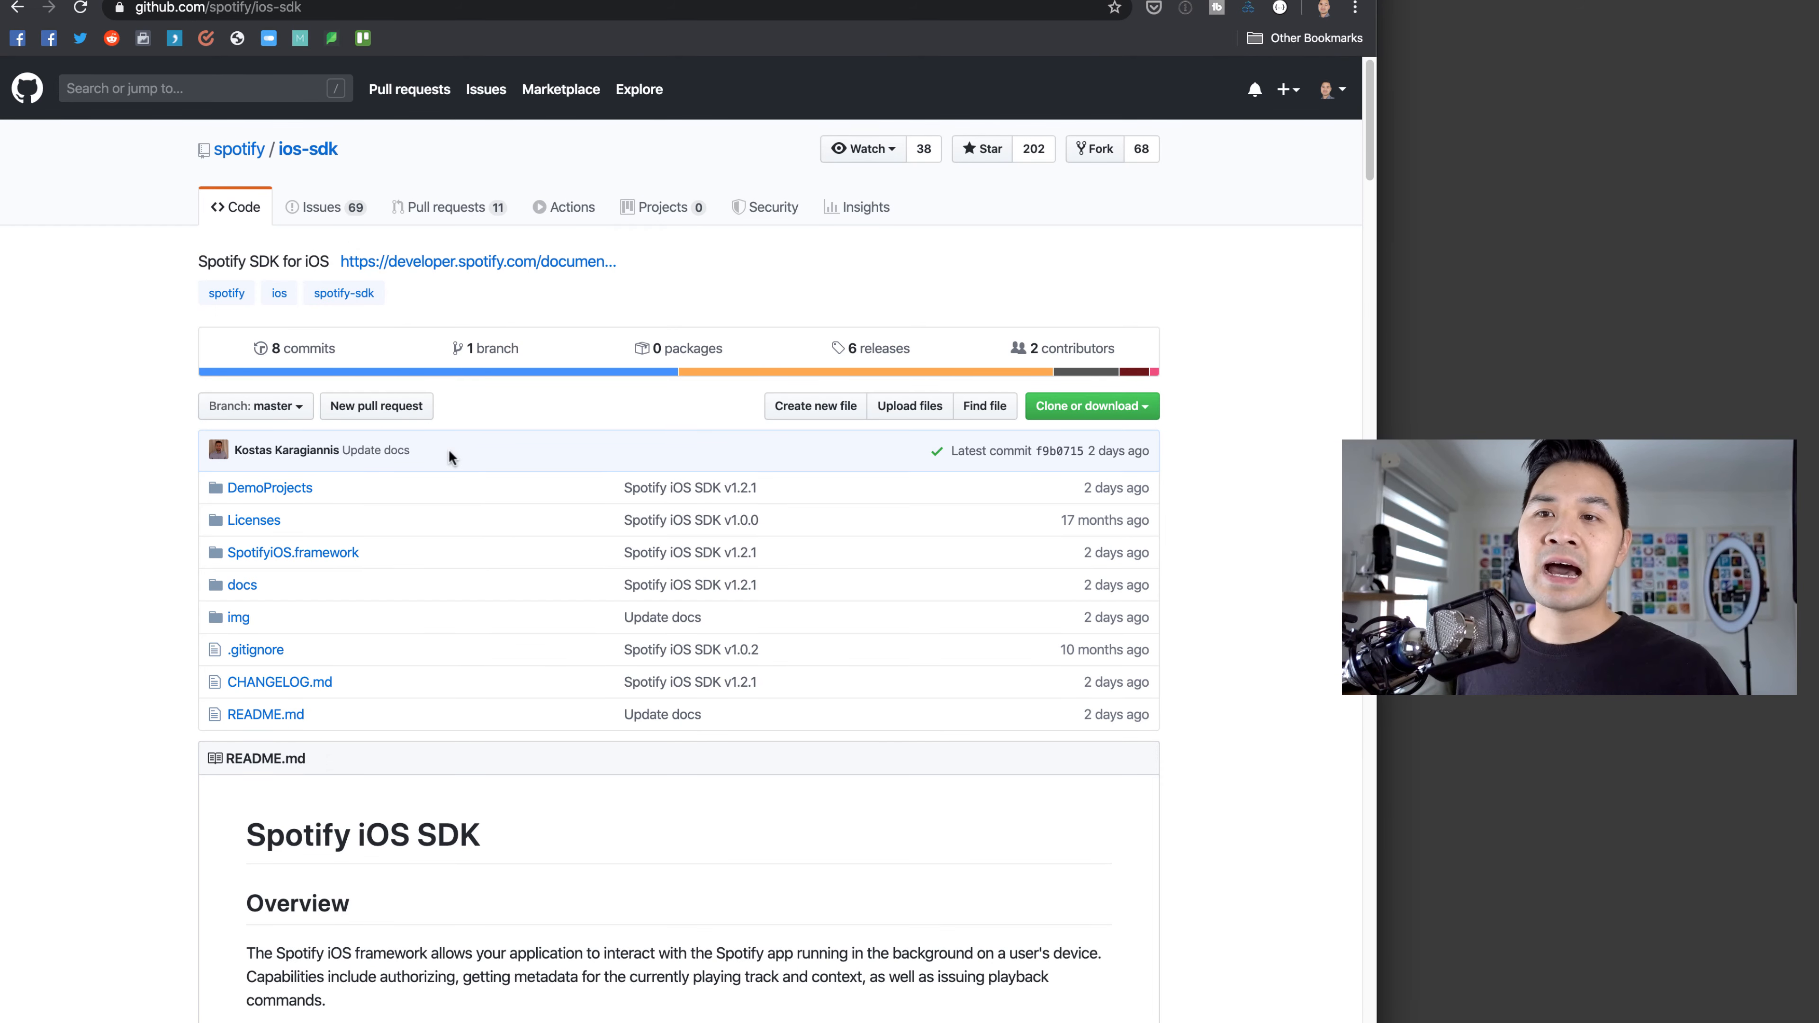
scroll("down", 3)
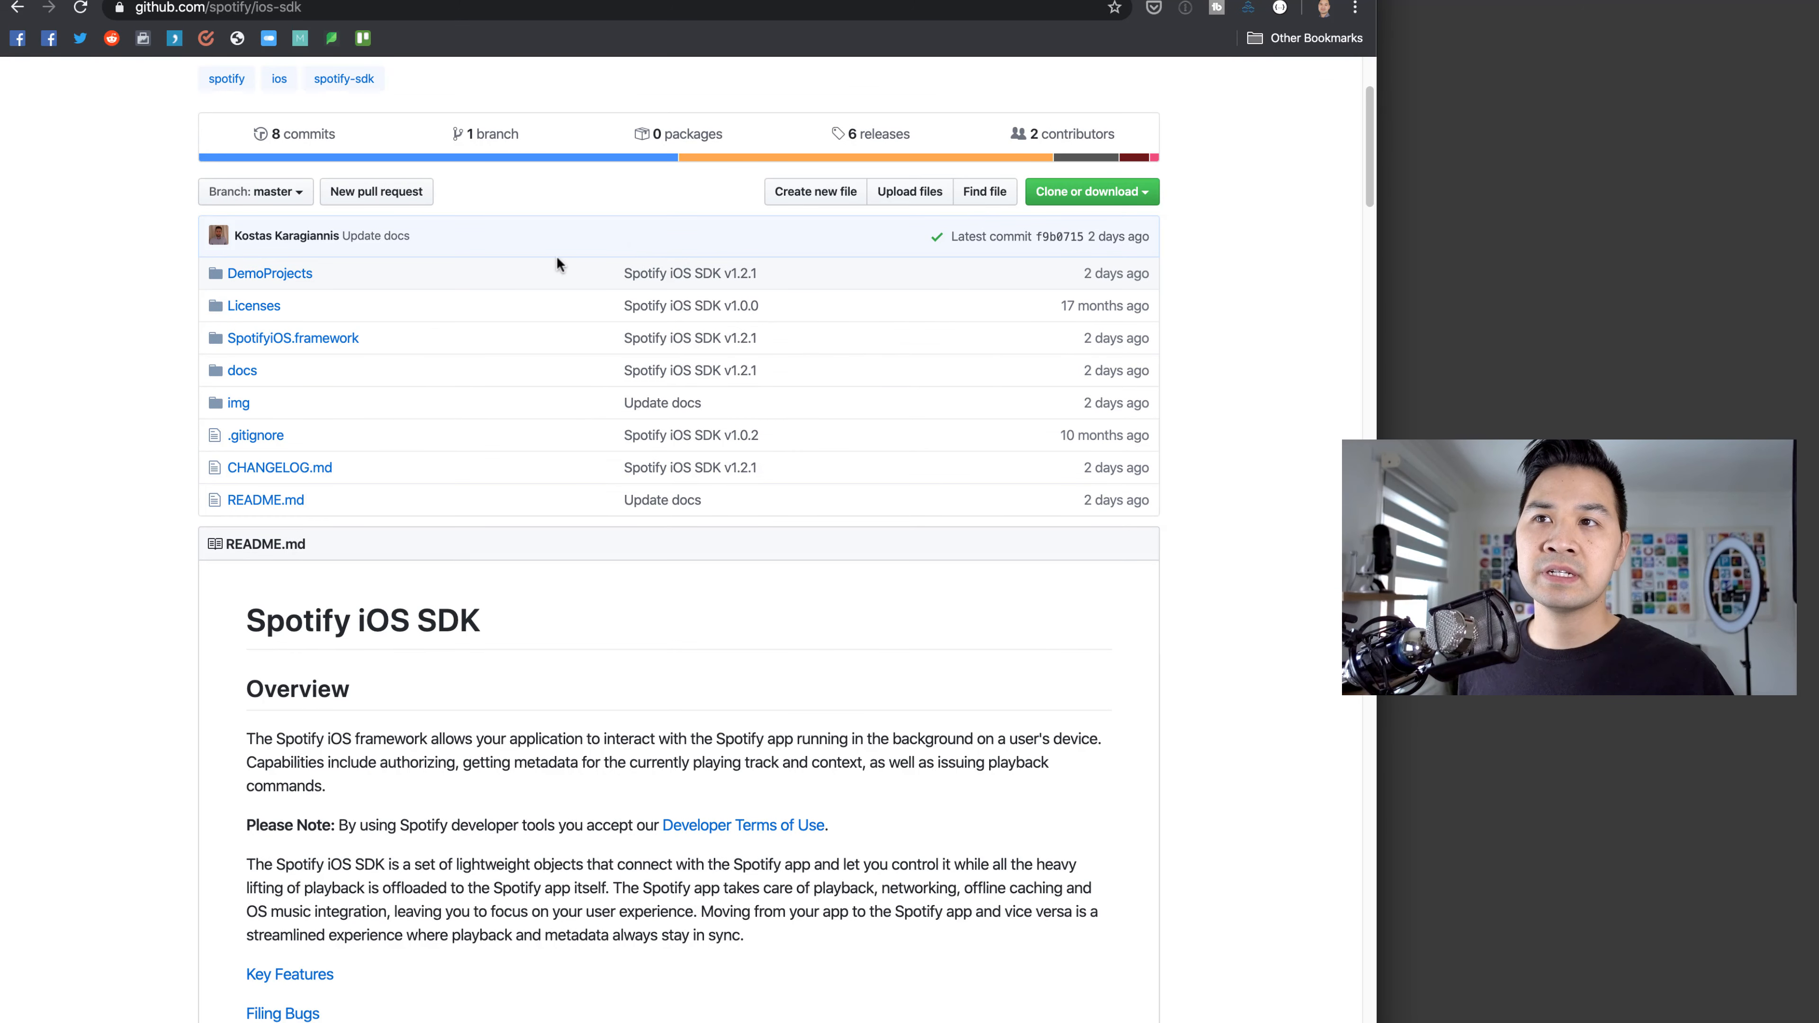
mouse_move(269, 273)
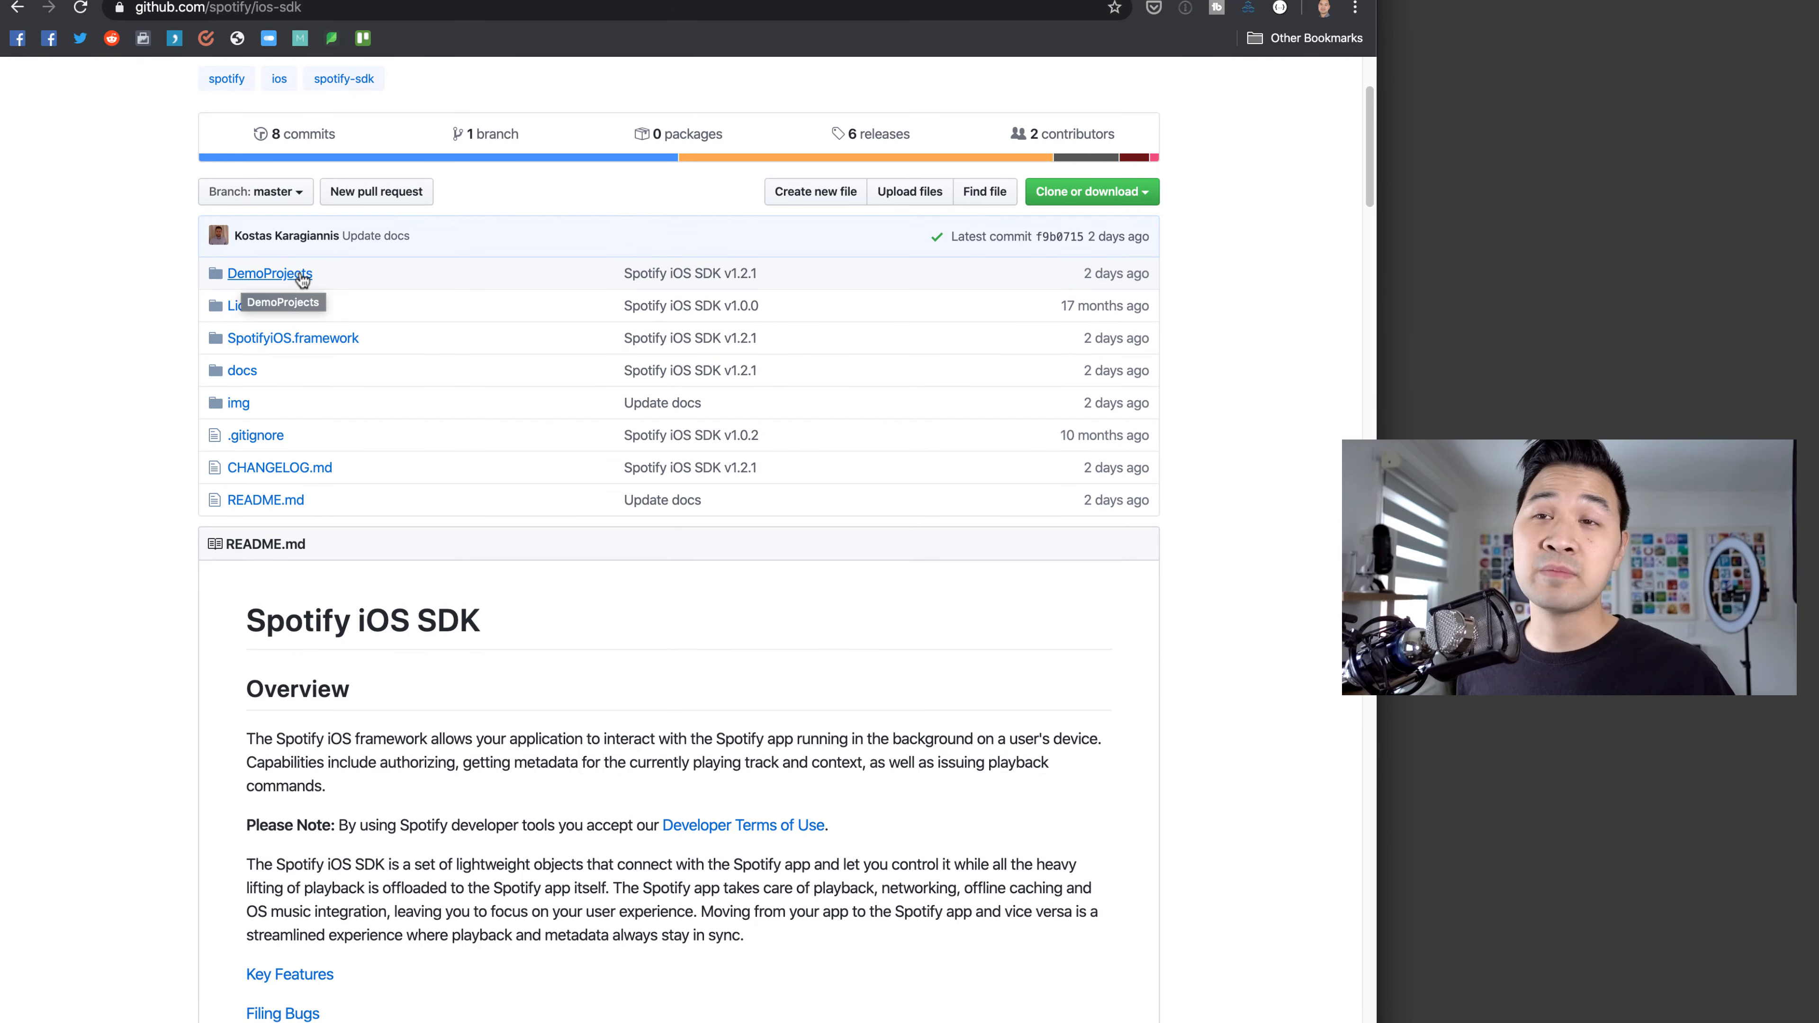
left_click(270, 272)
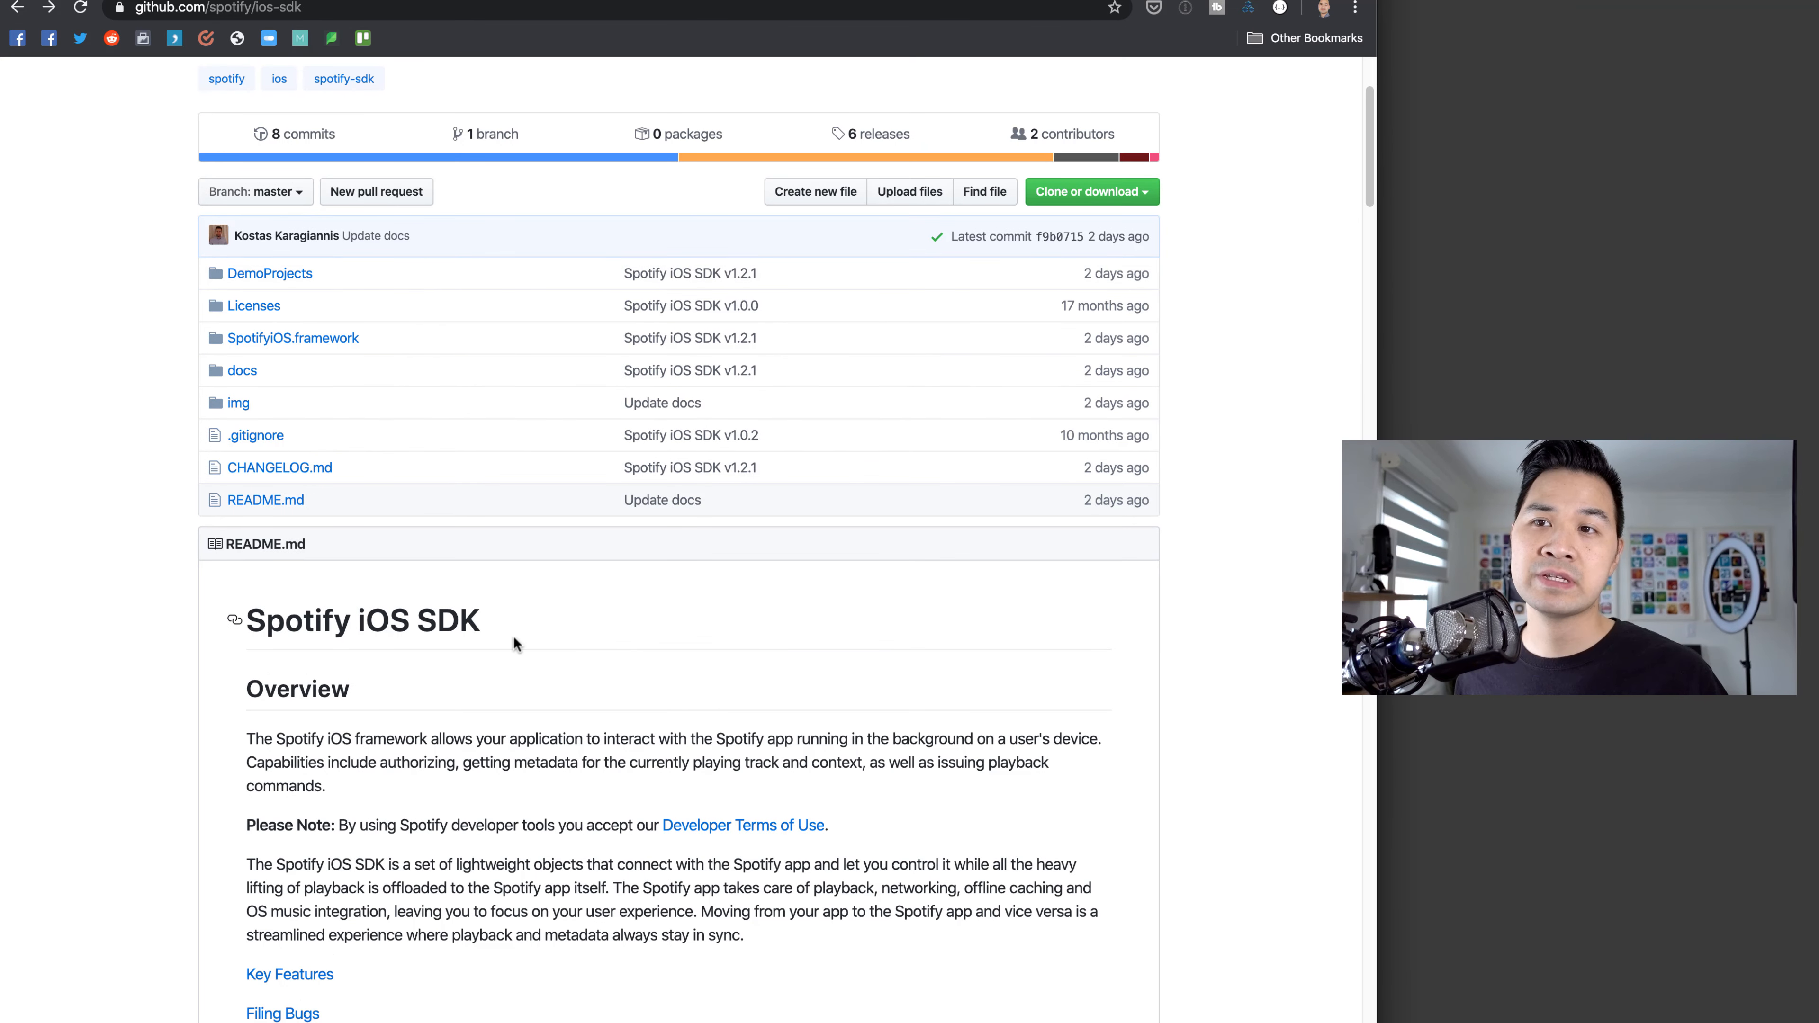
mouse_move(367, 536)
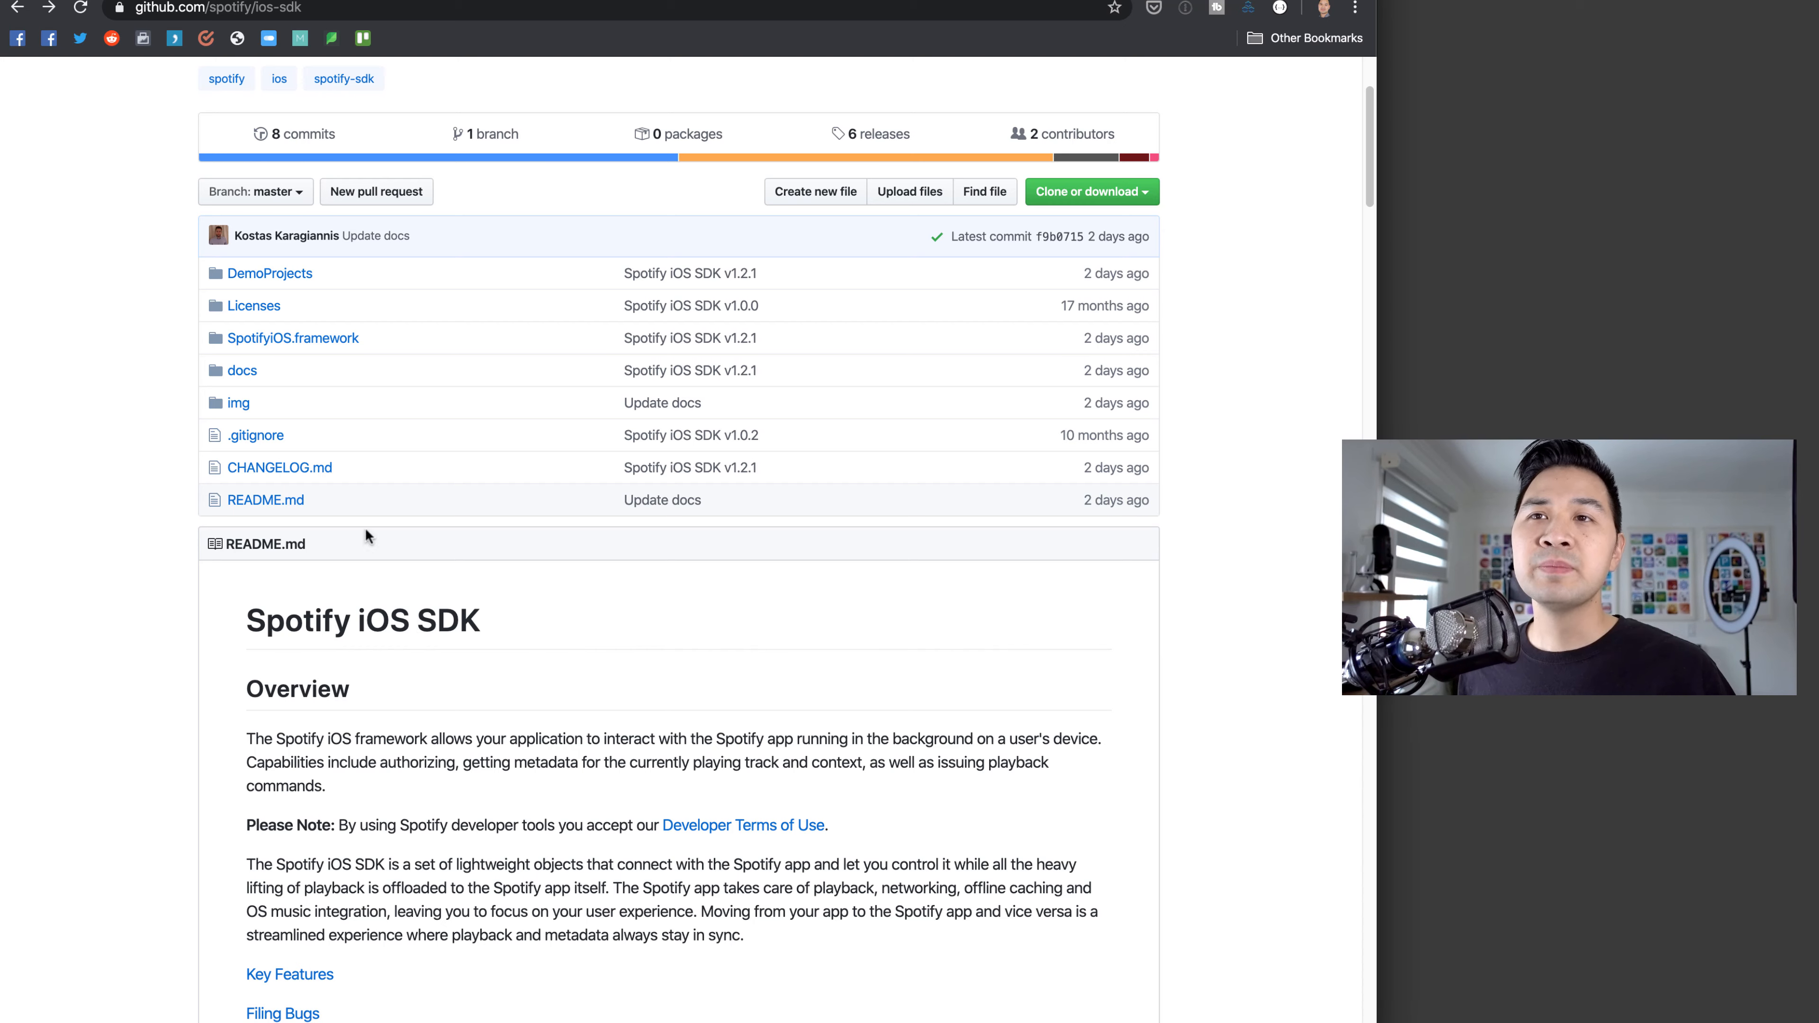
scroll("up", 3)
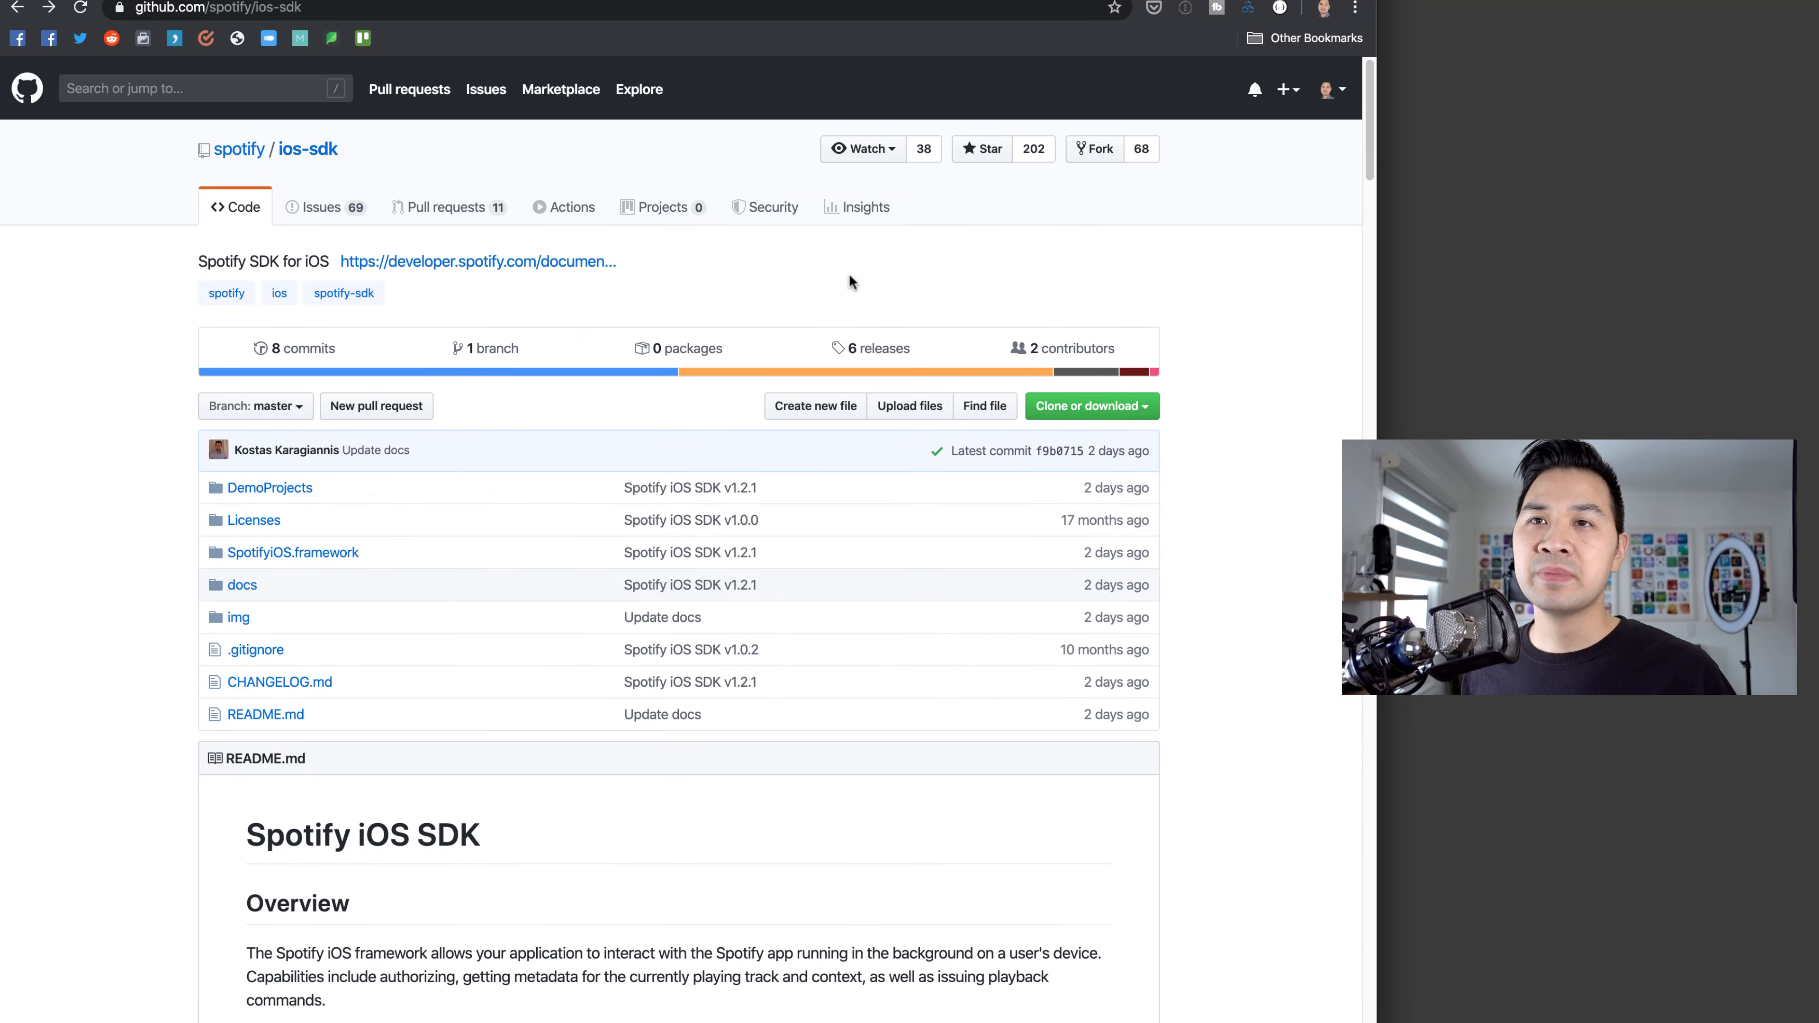
scroll("down", 3)
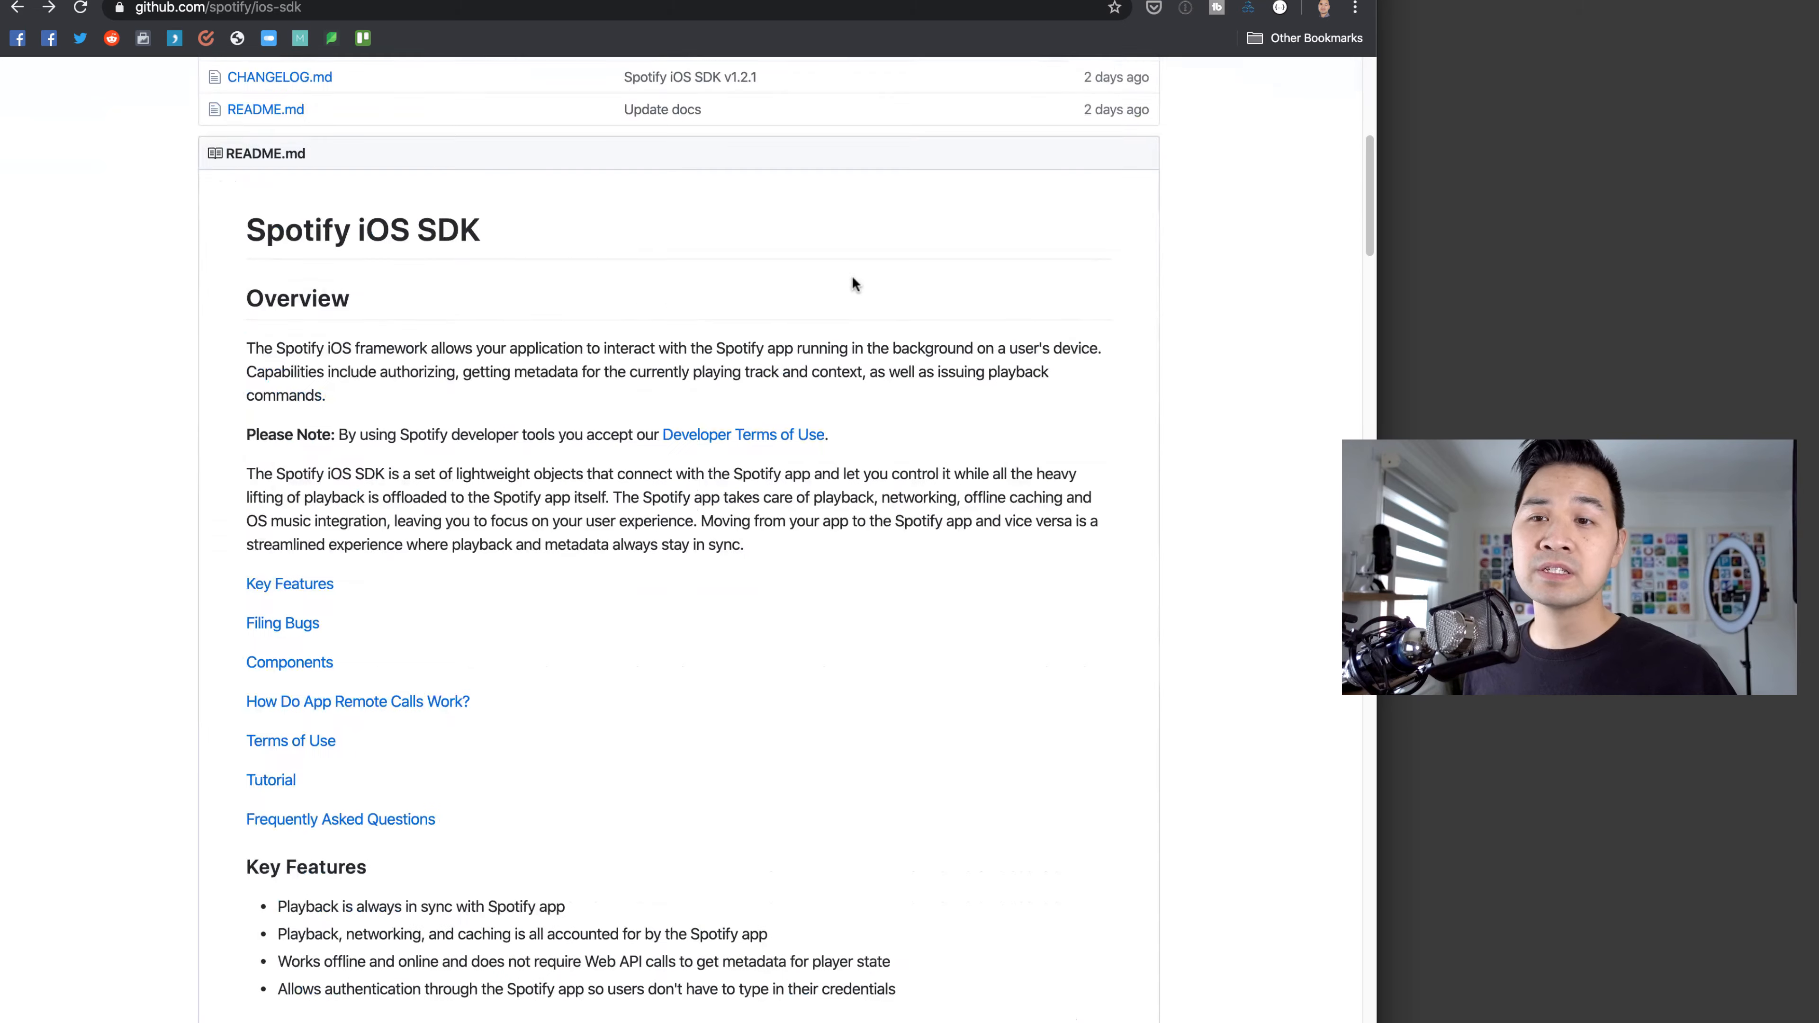
mouse_move(846, 291)
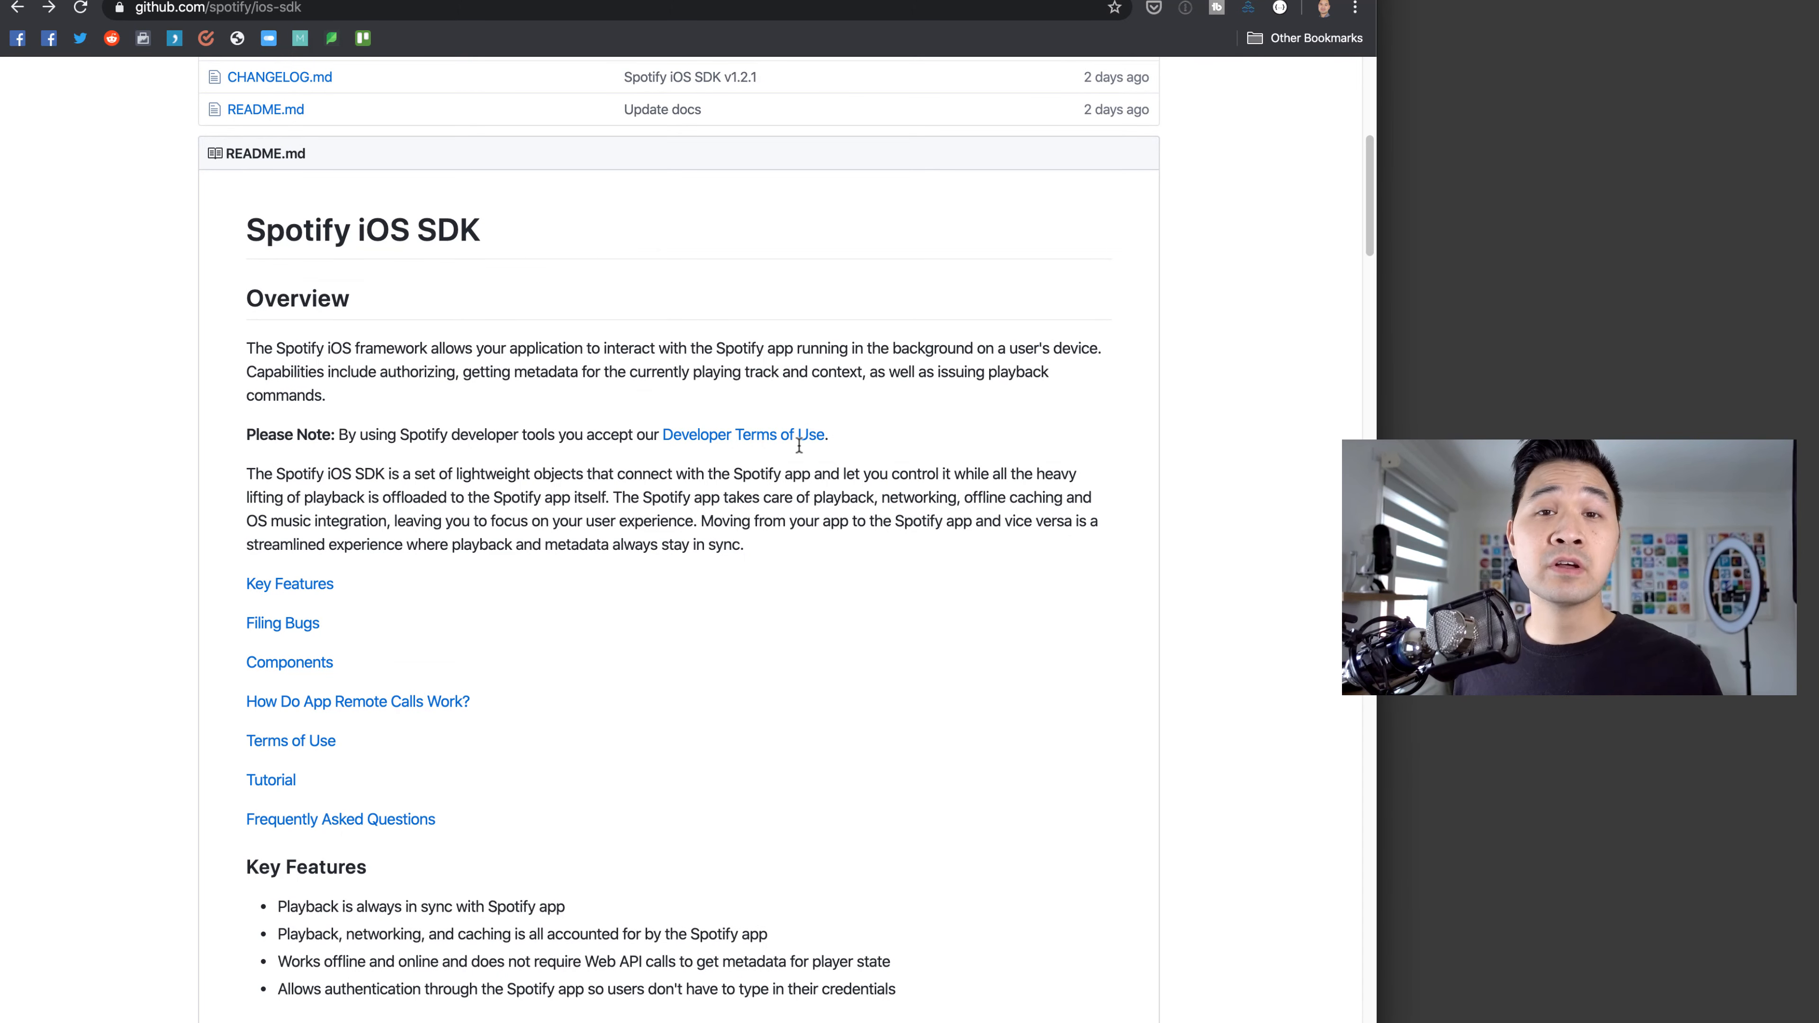
mouse_move(568, 644)
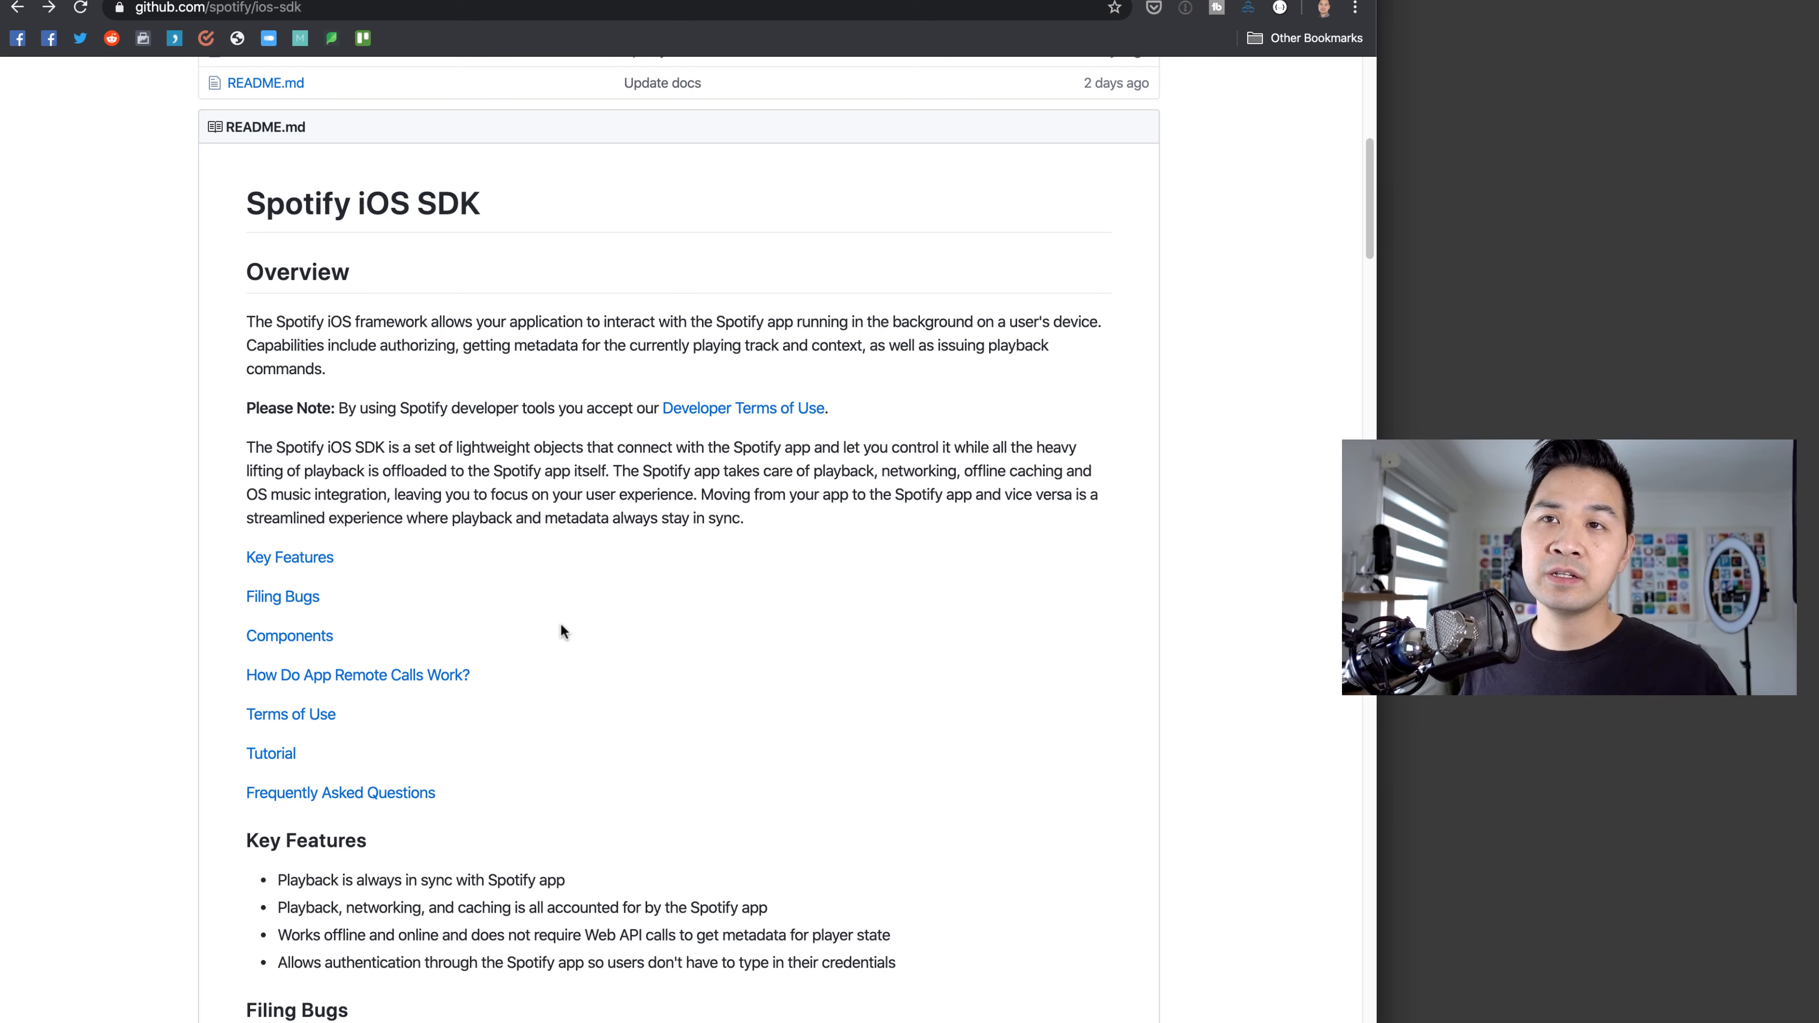
- Read through the README down to Key Features, Filing Bugs and Requirements
scroll("up", 3)
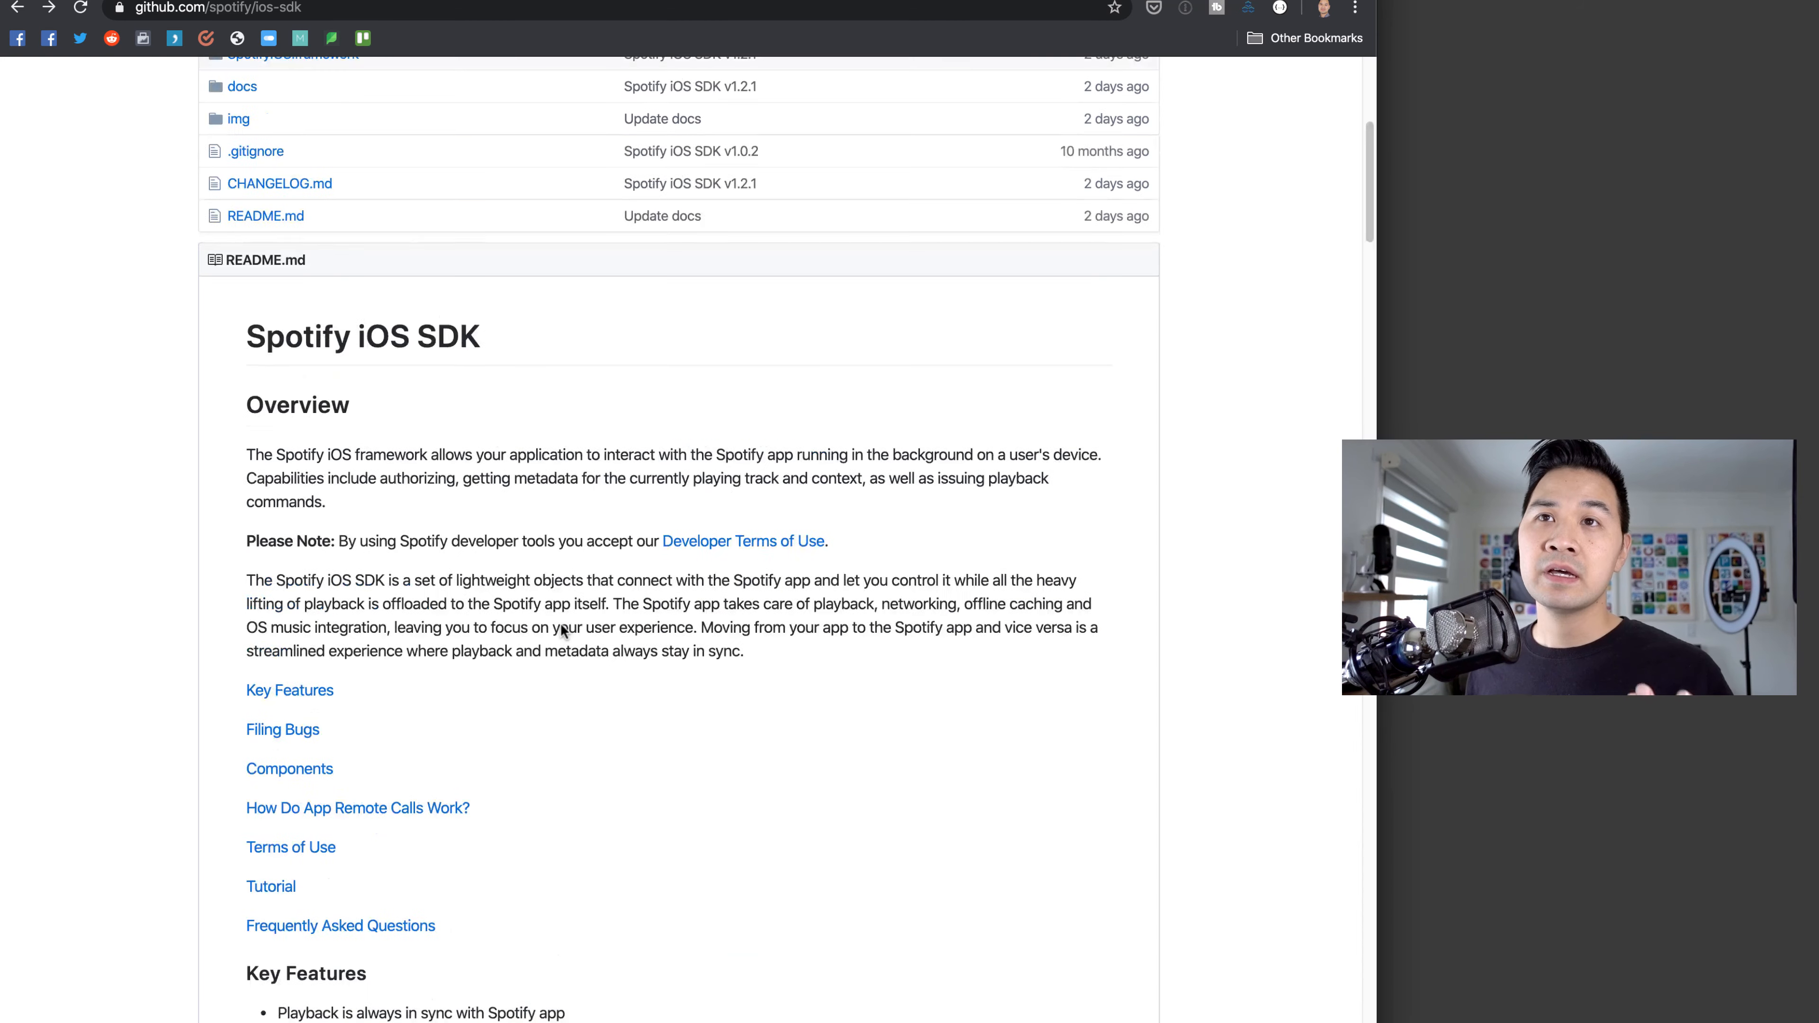
scroll("up", 3)
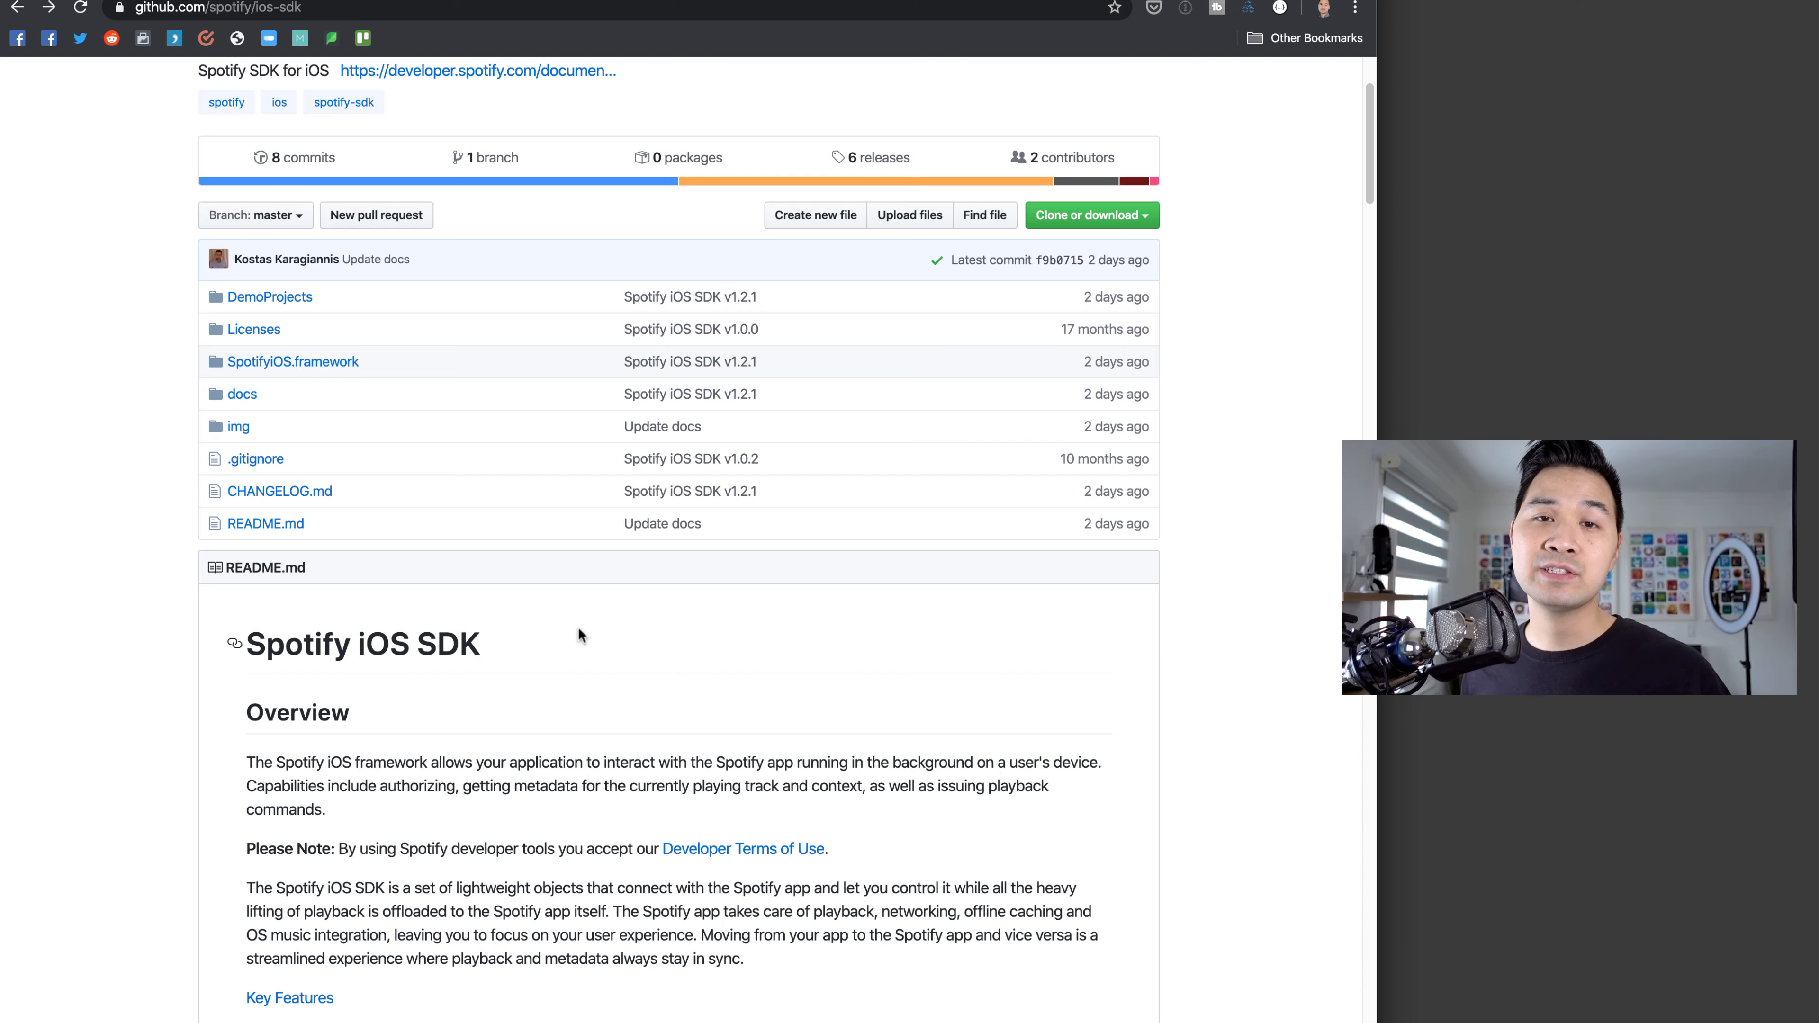
mouse_move(569, 643)
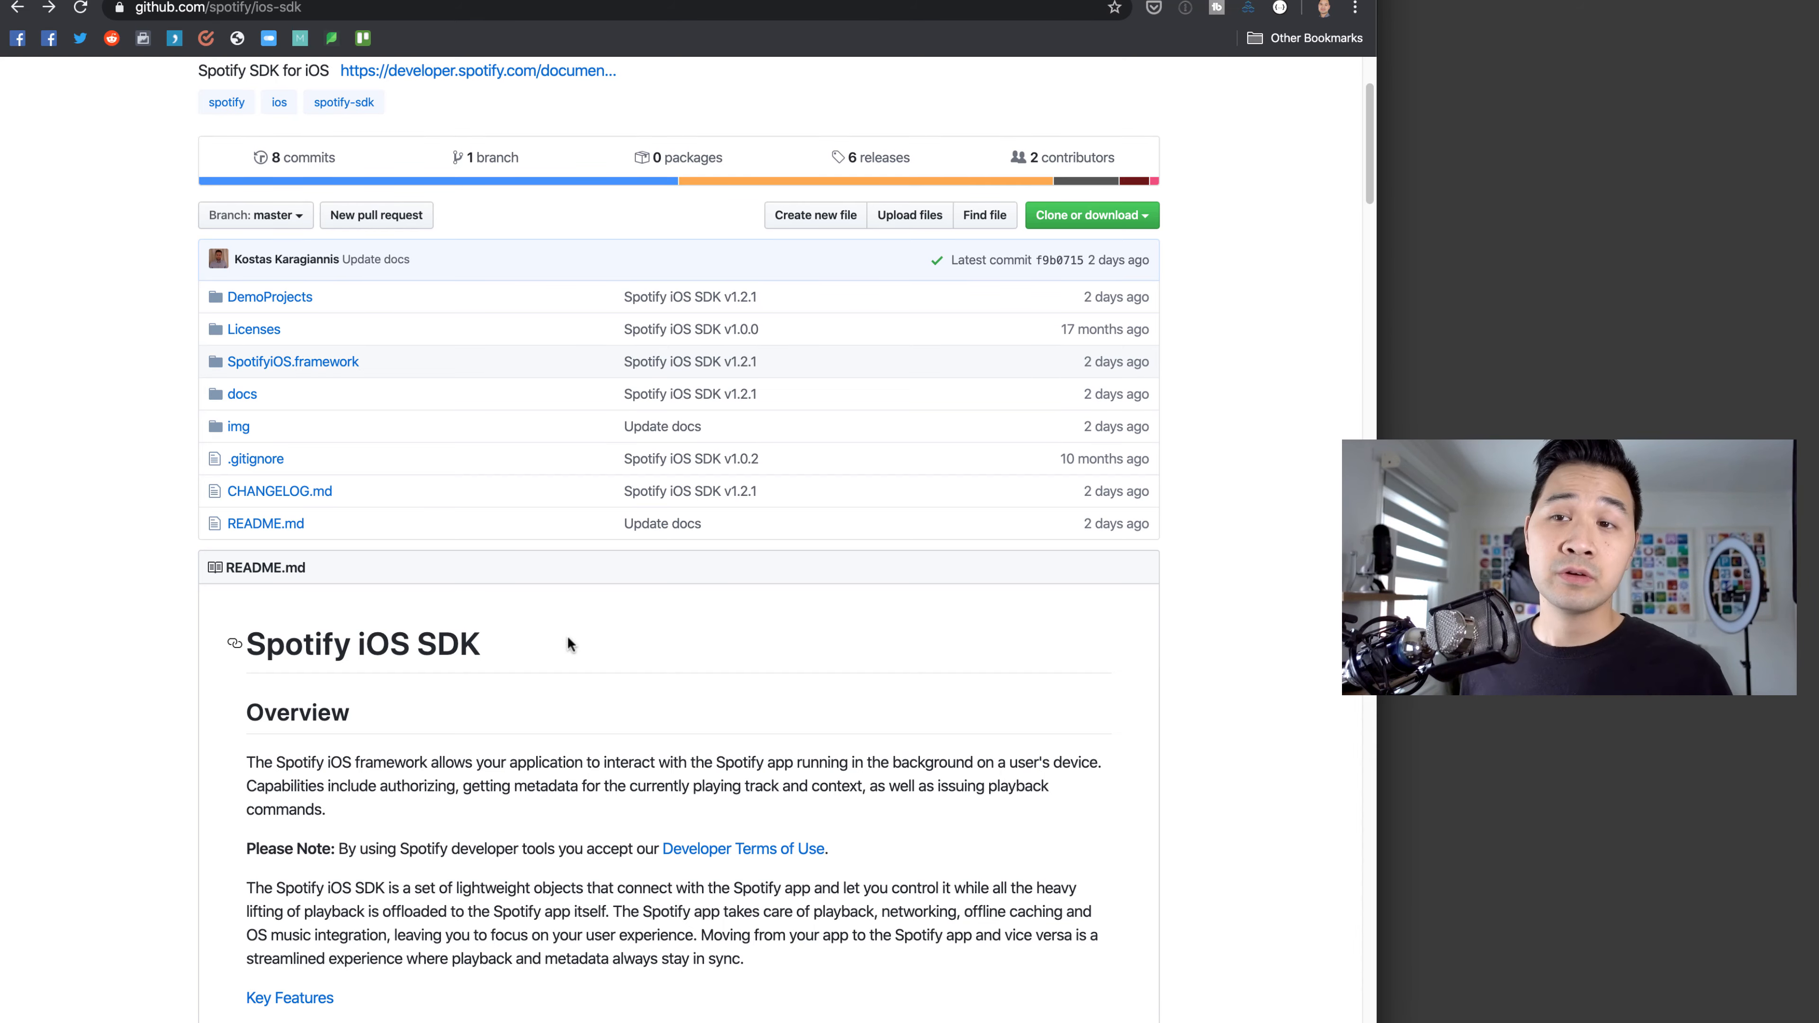
scroll("down", 3)
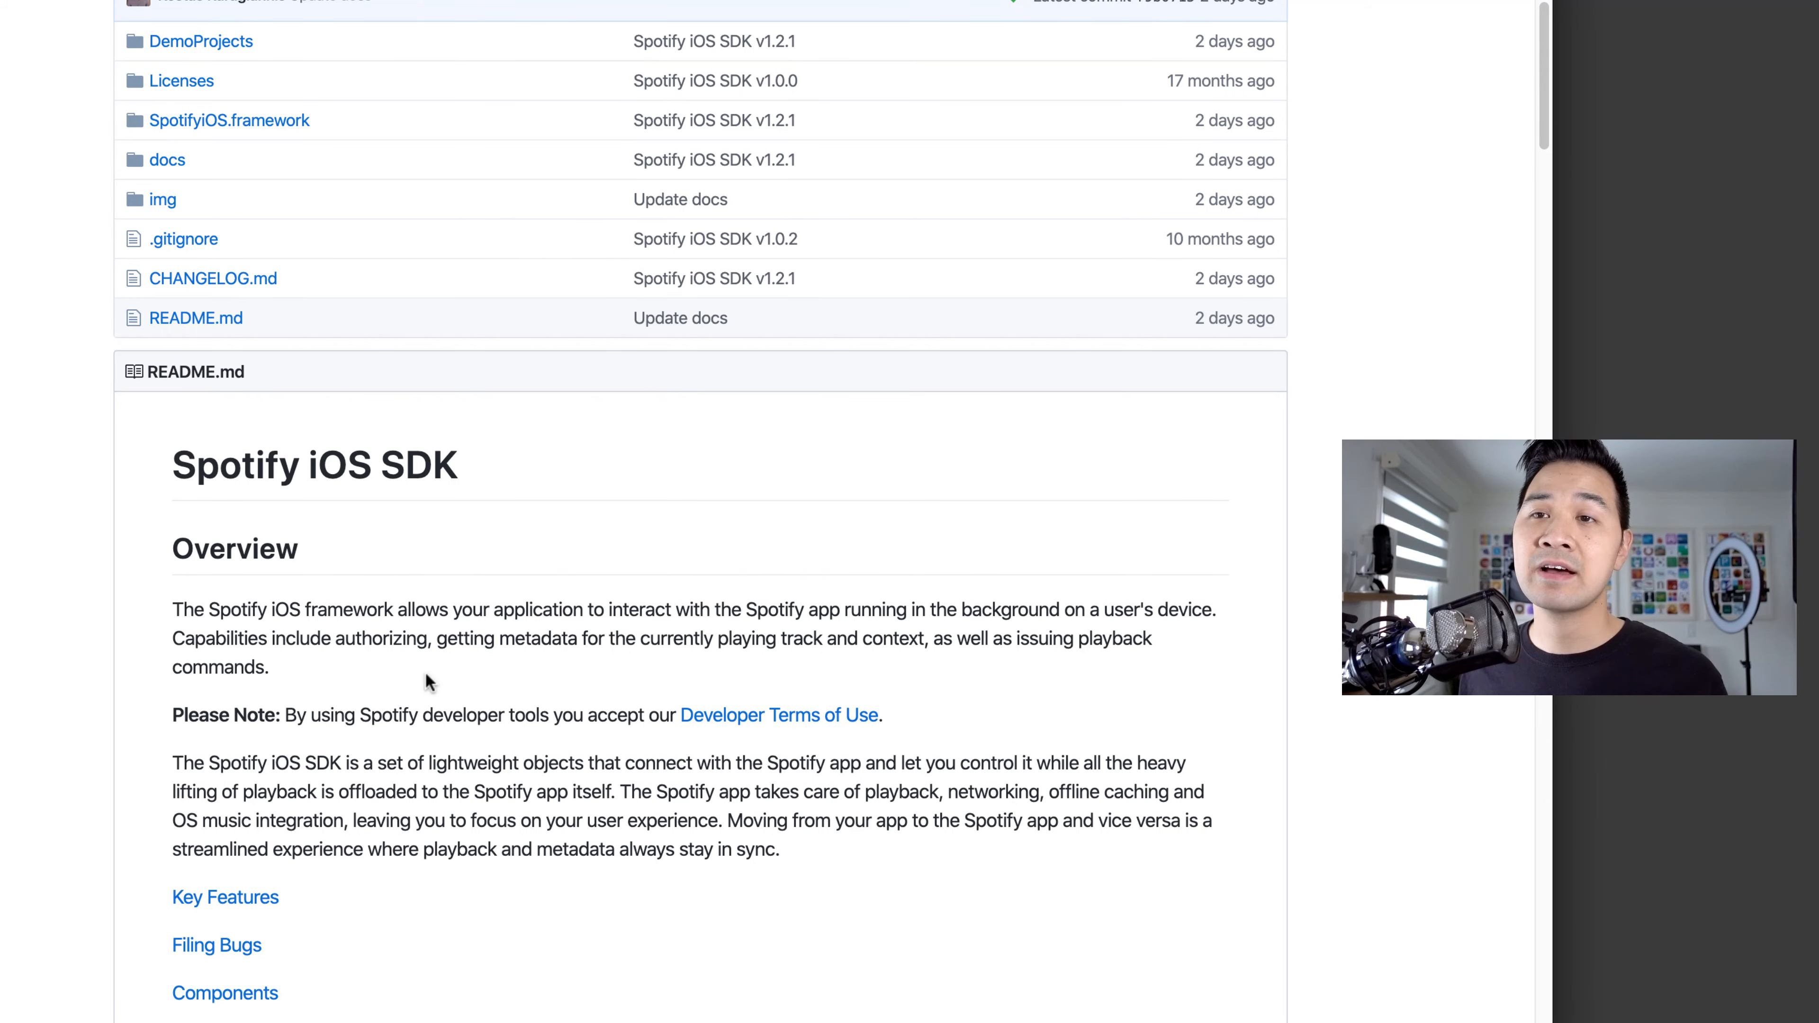
scroll("down", 3)
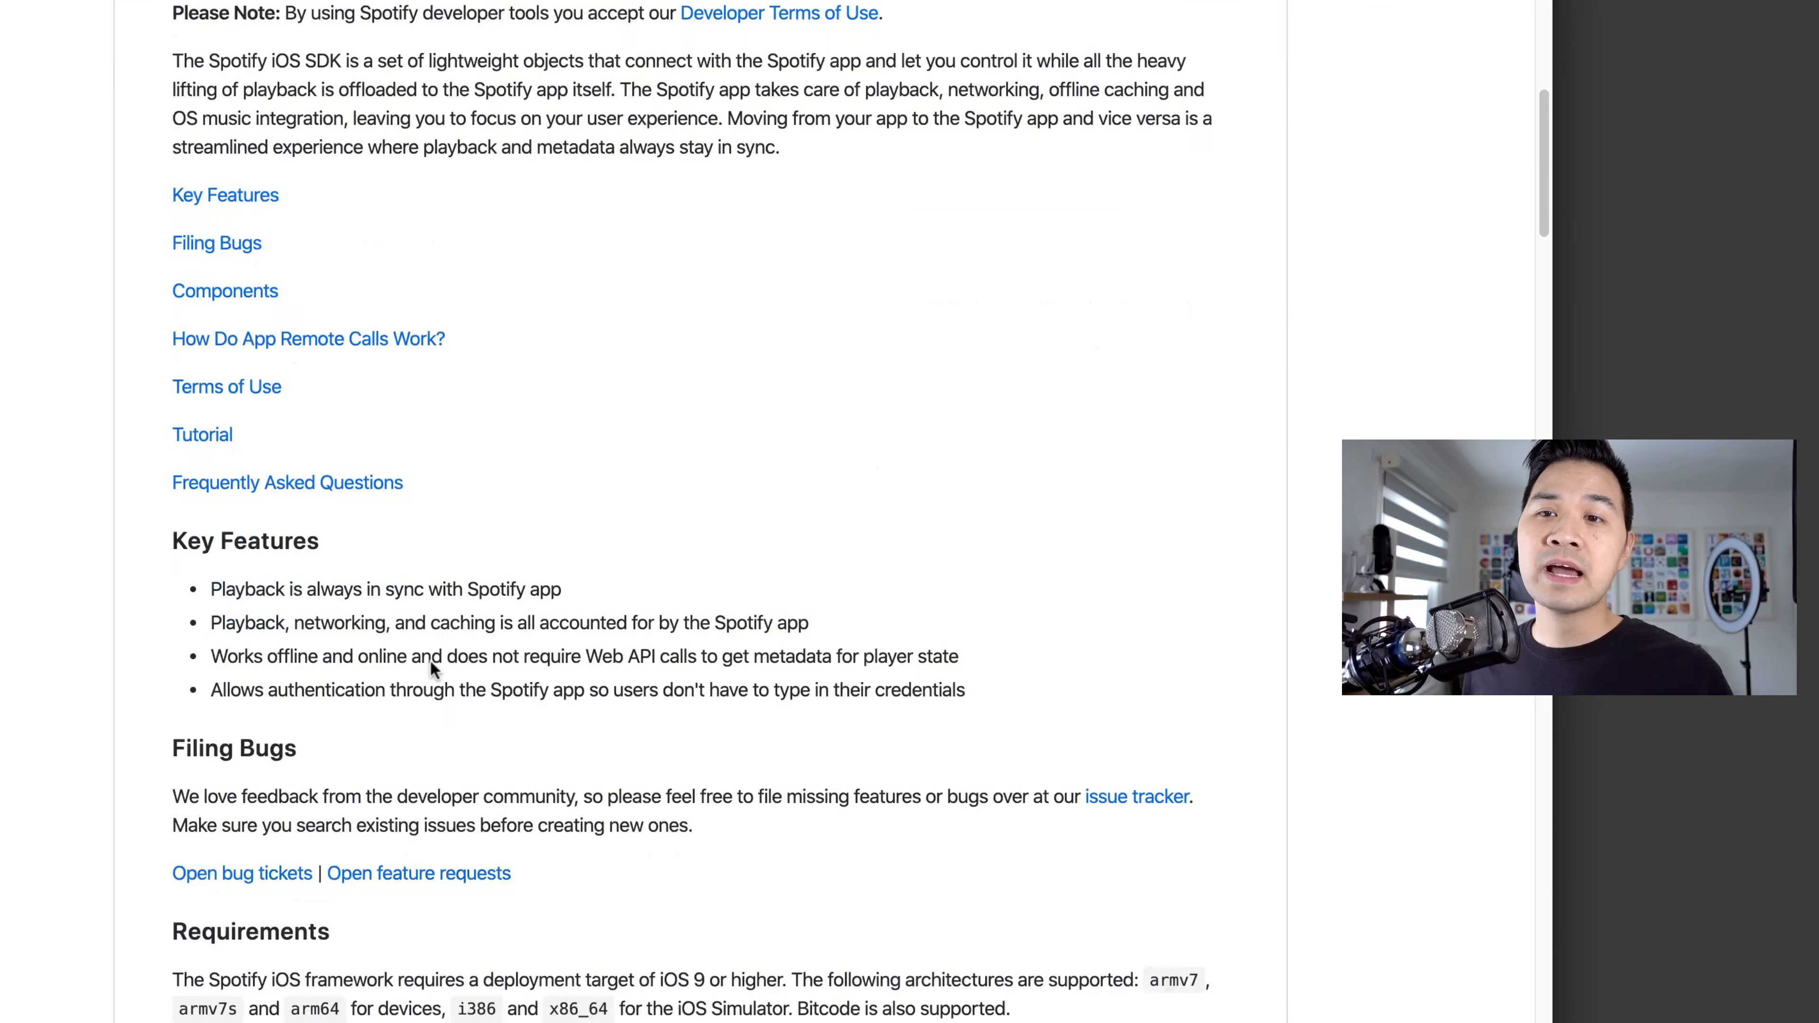
mouse_move(203, 434)
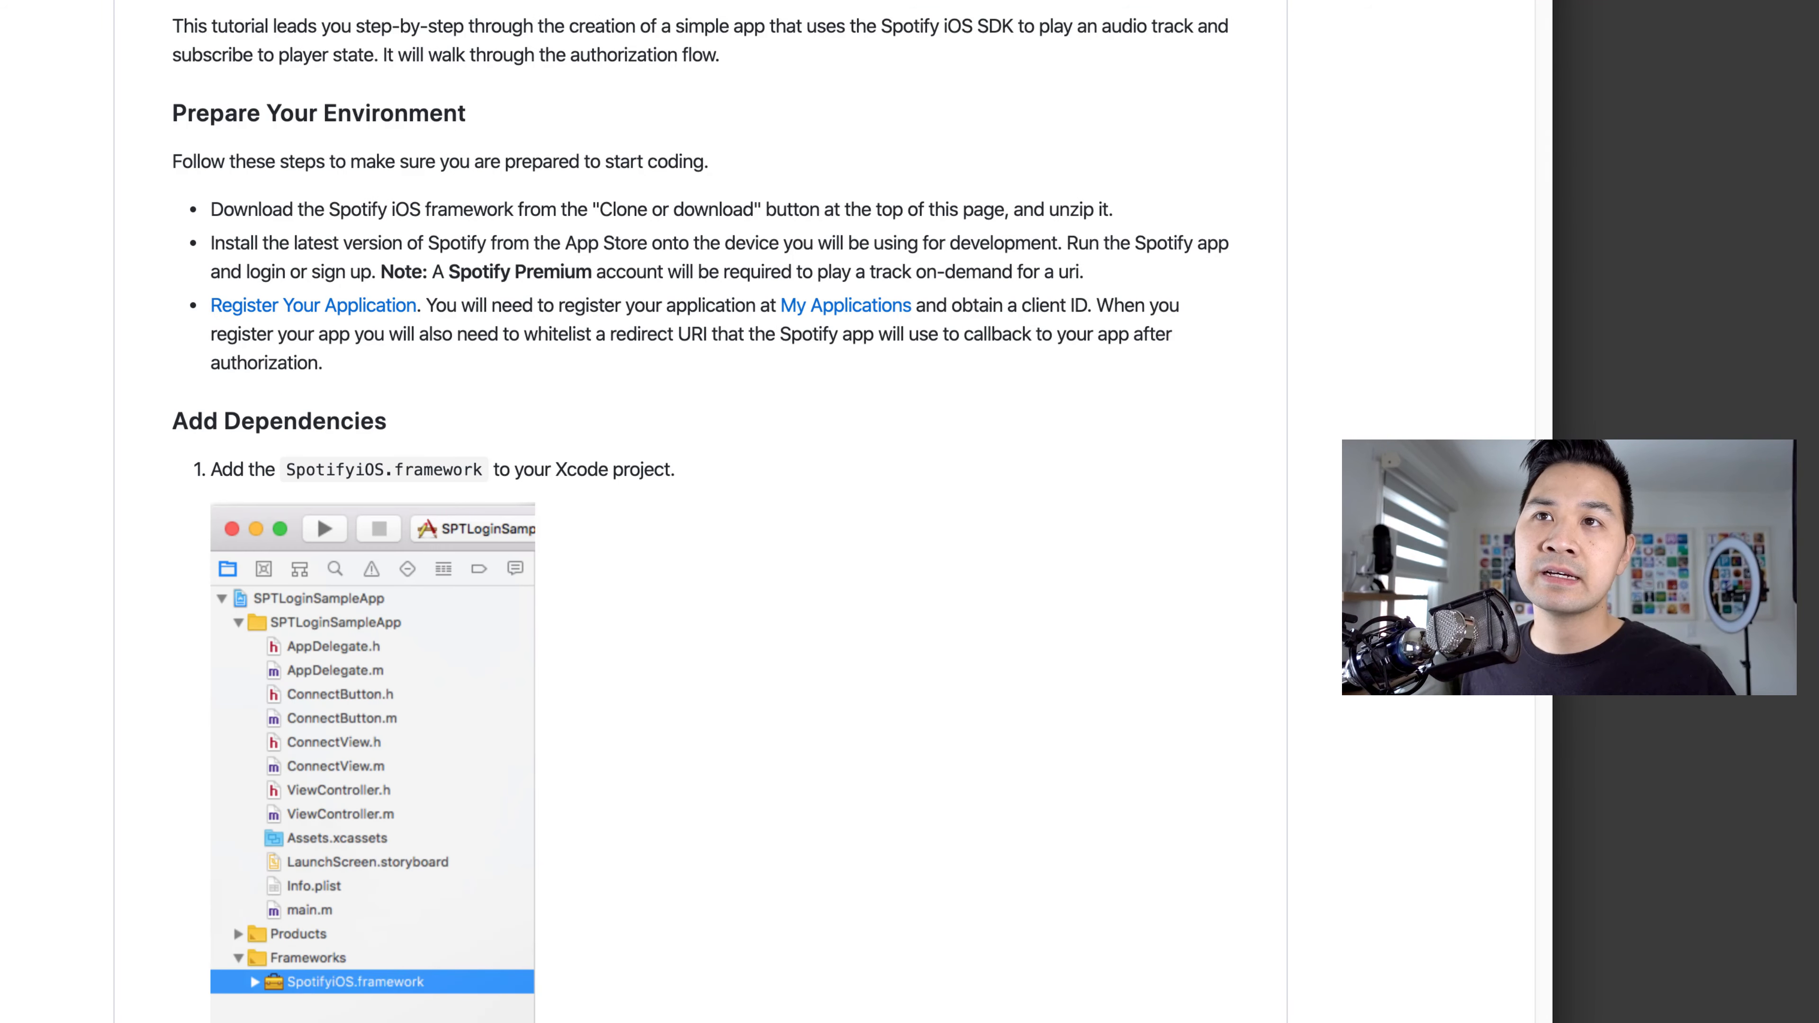
scroll("up", 3)
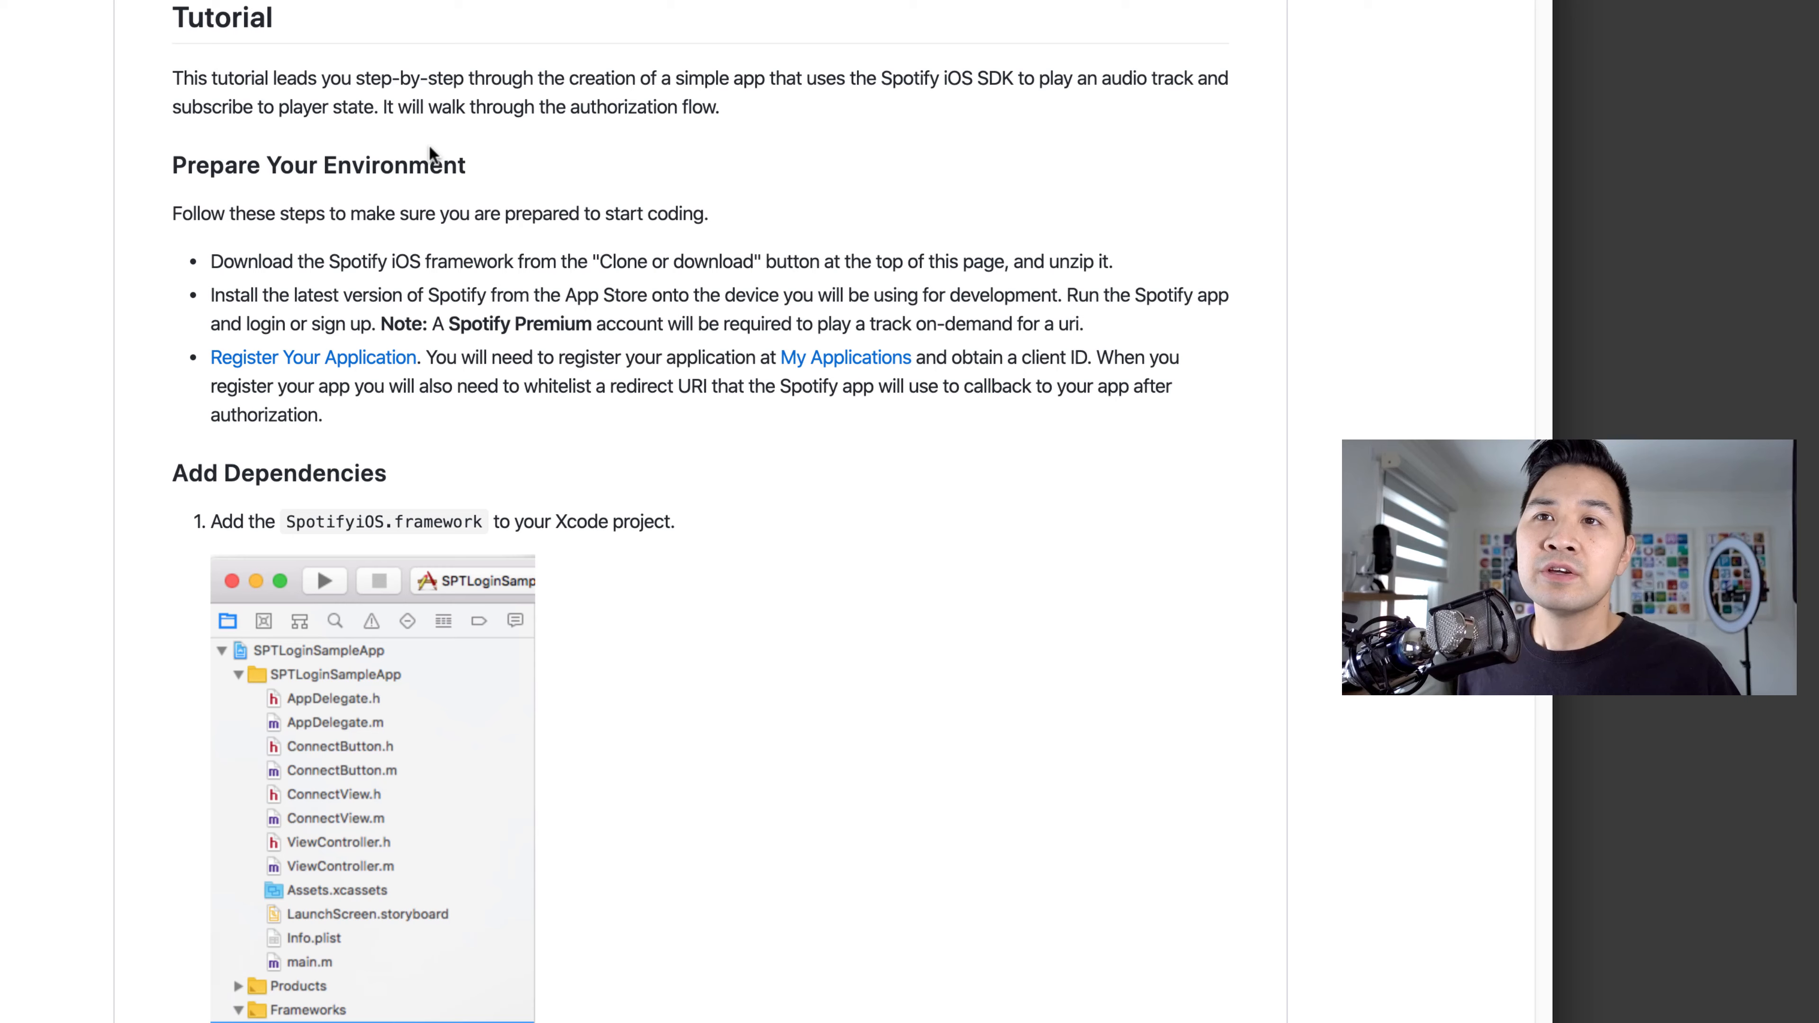
scroll("down", 3)
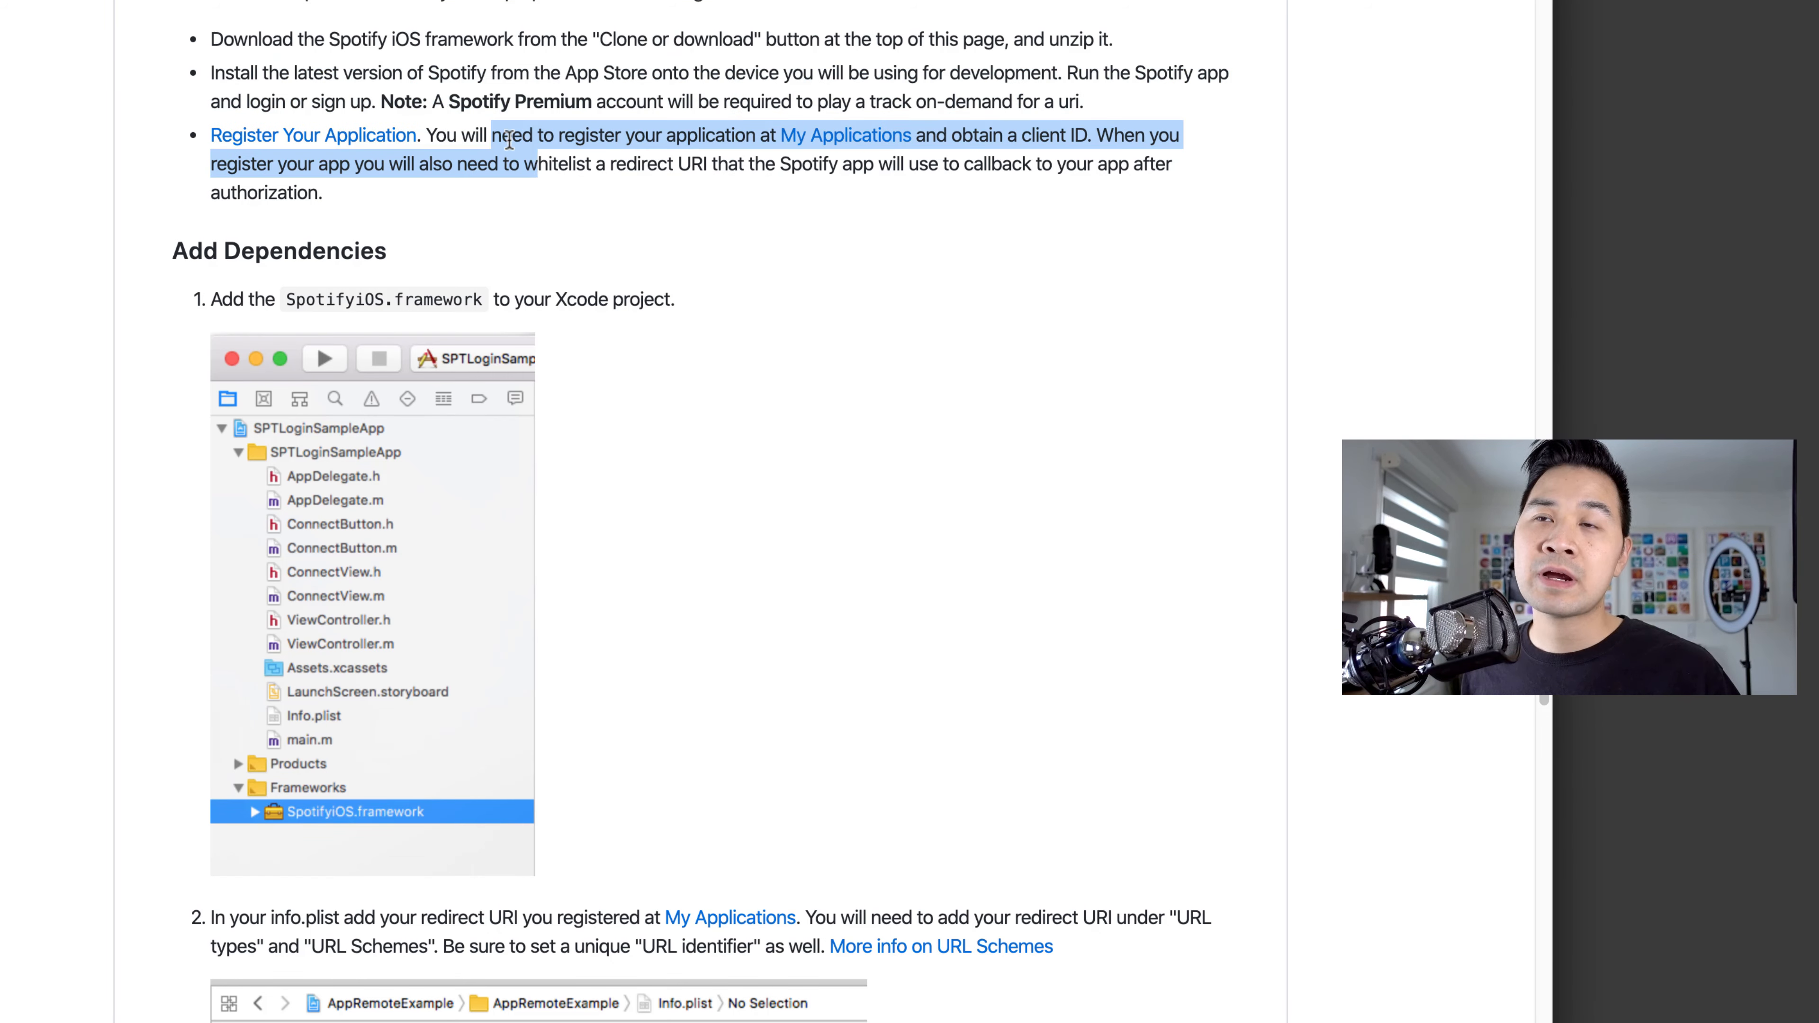
scroll("down", 3)
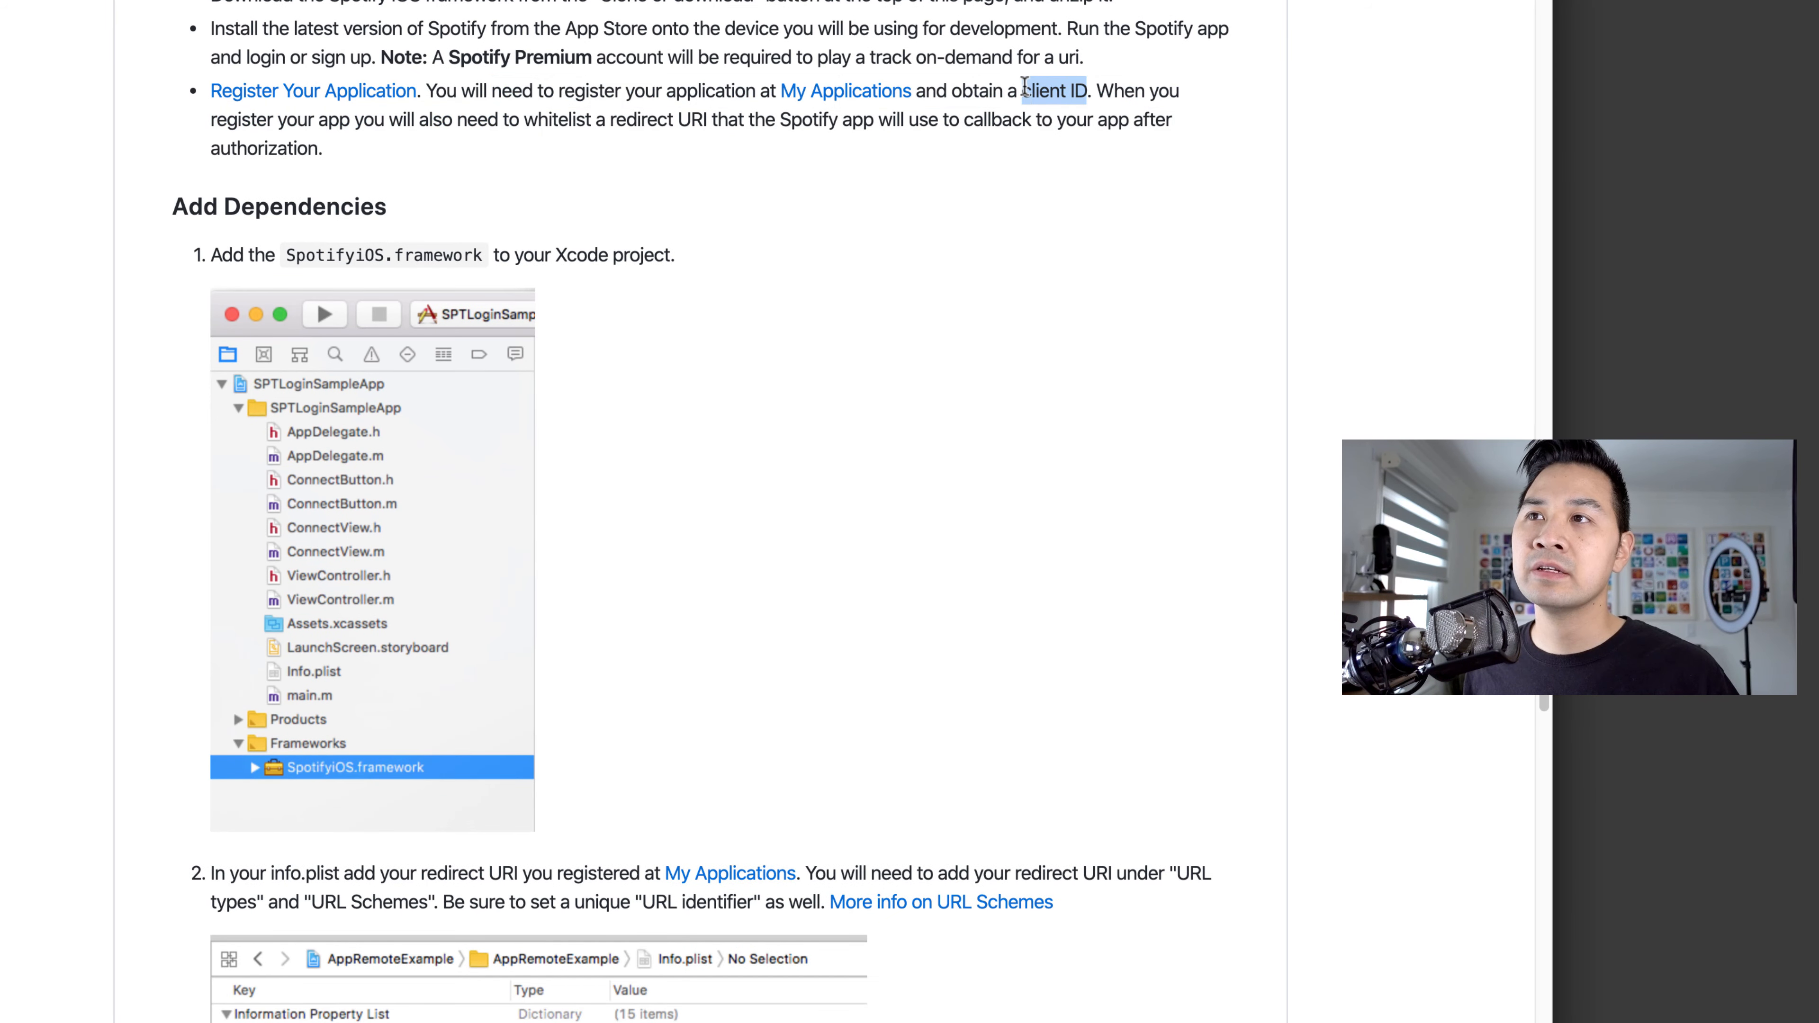
scroll("down", 3)
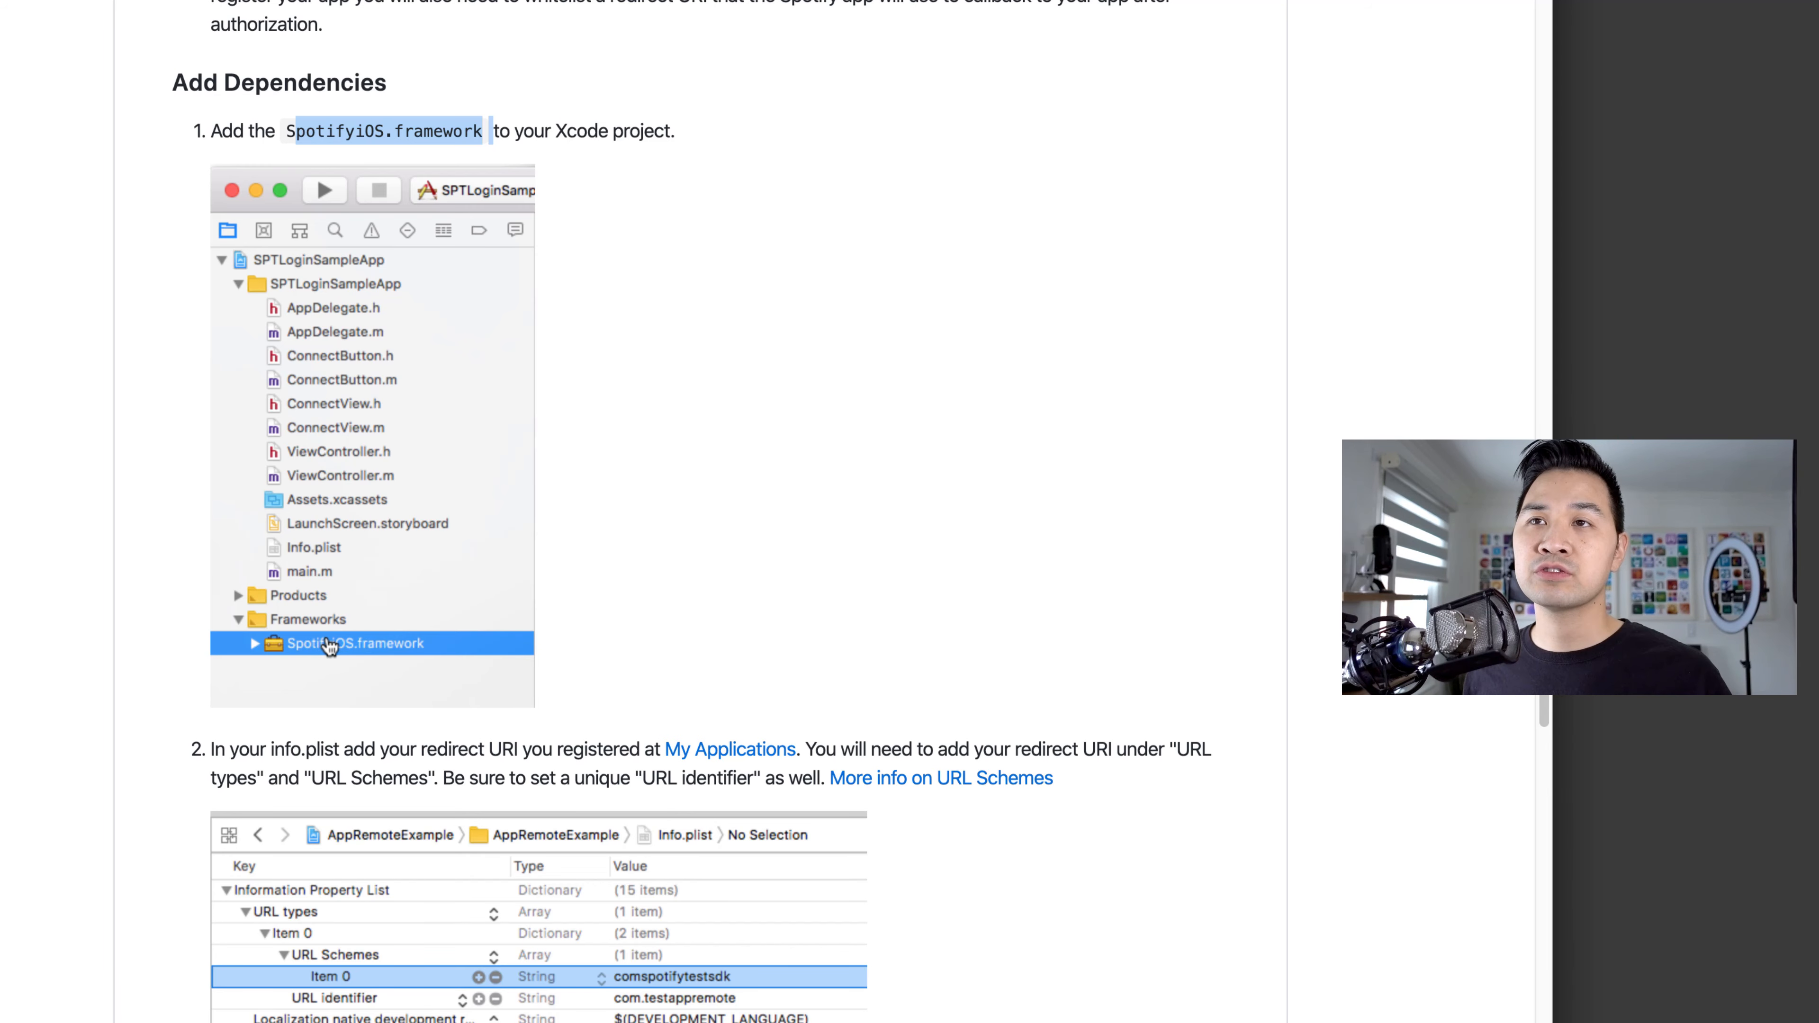
scroll("up", 3)
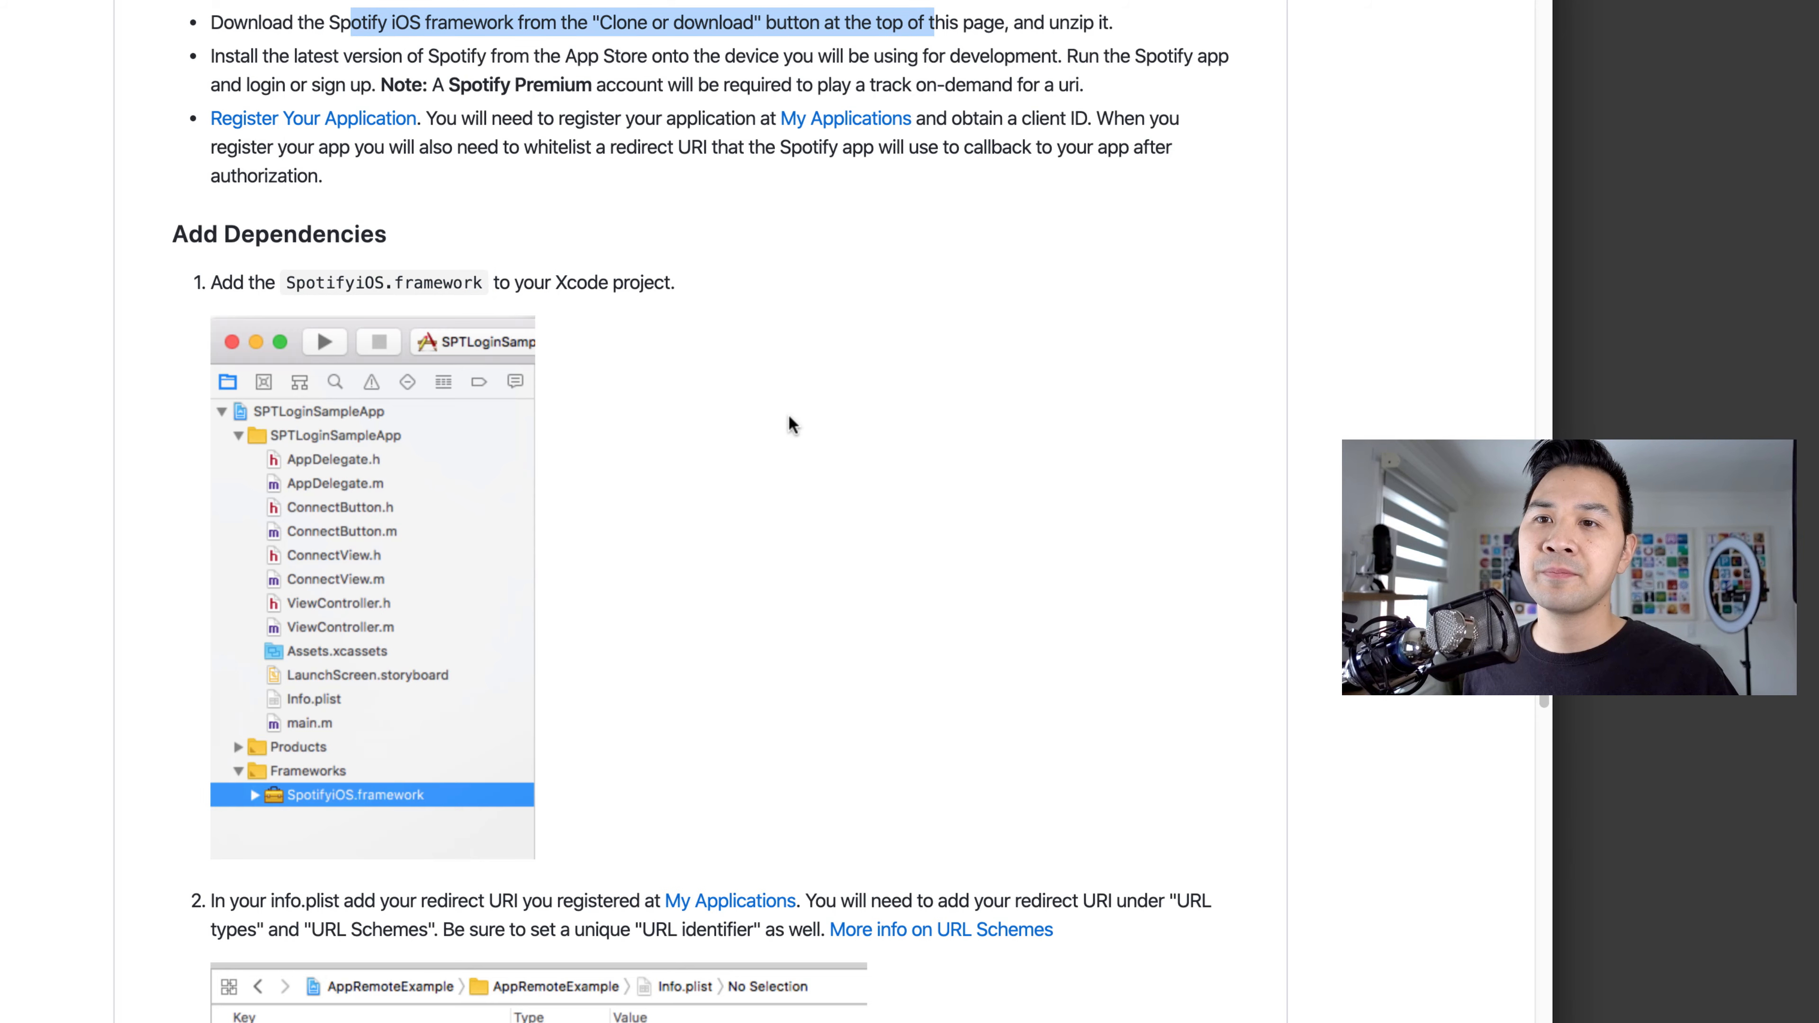
scroll("down", 3)
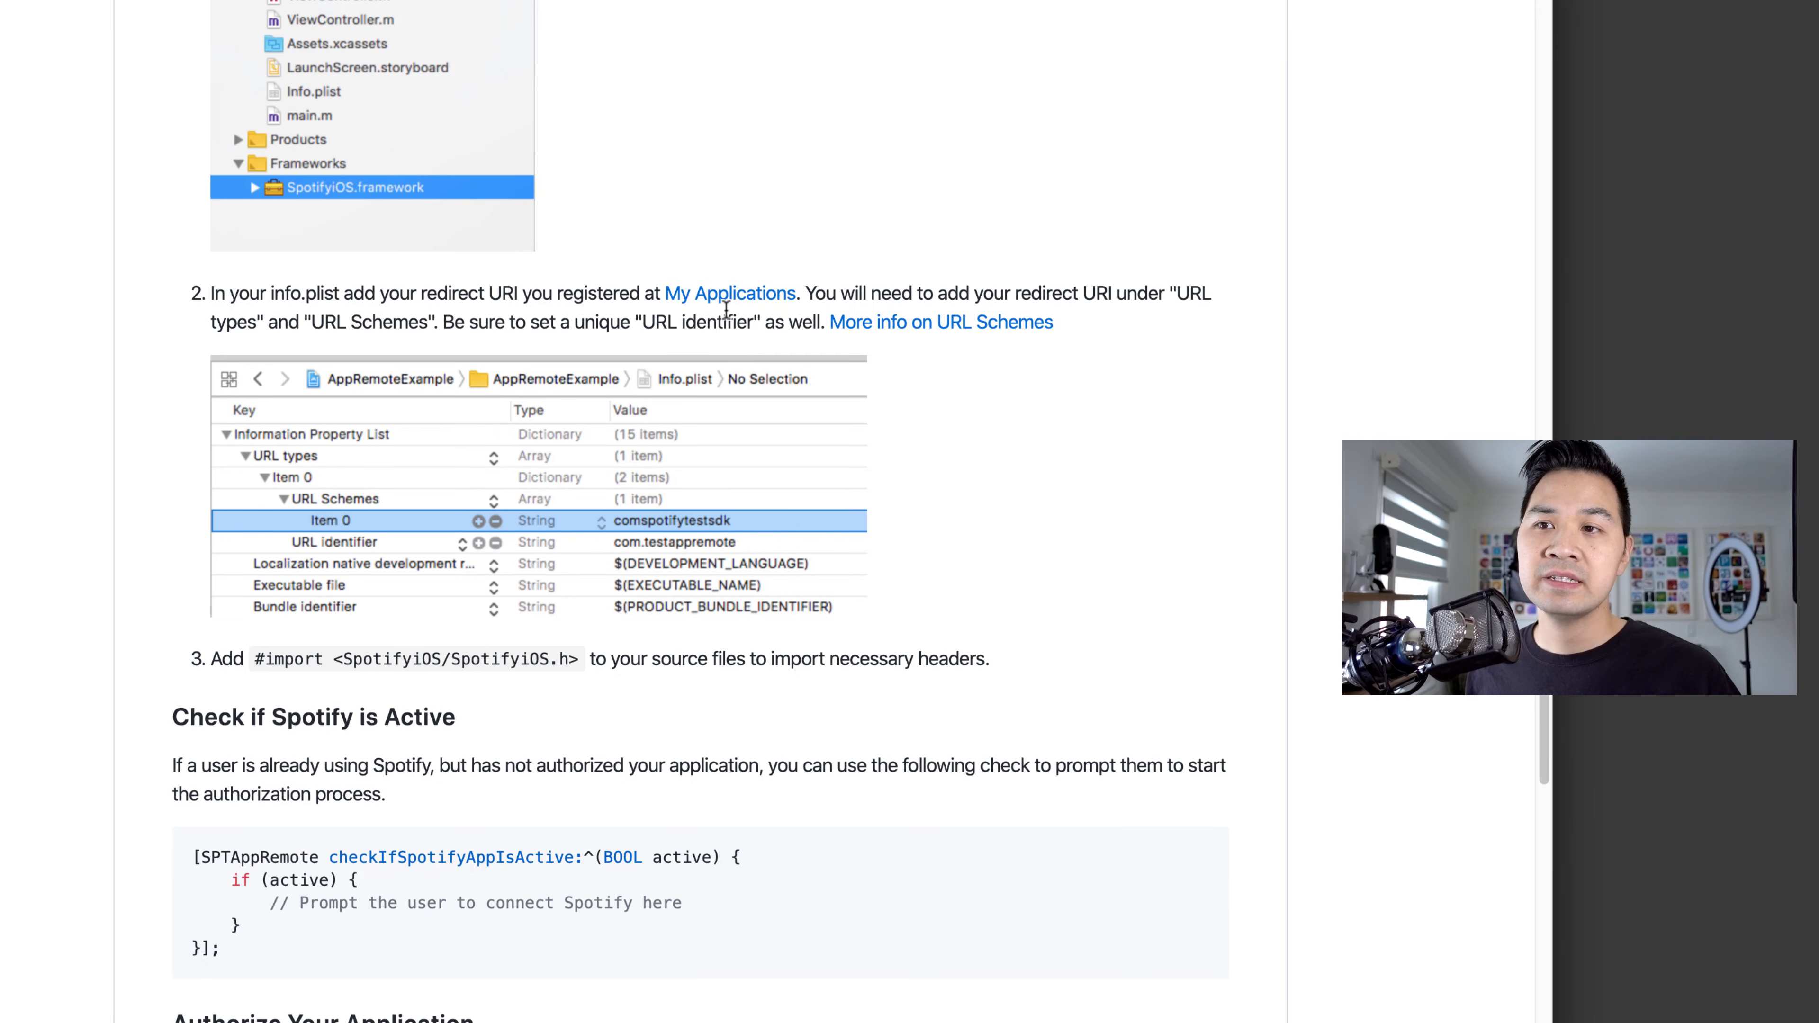
scroll("down", 3)
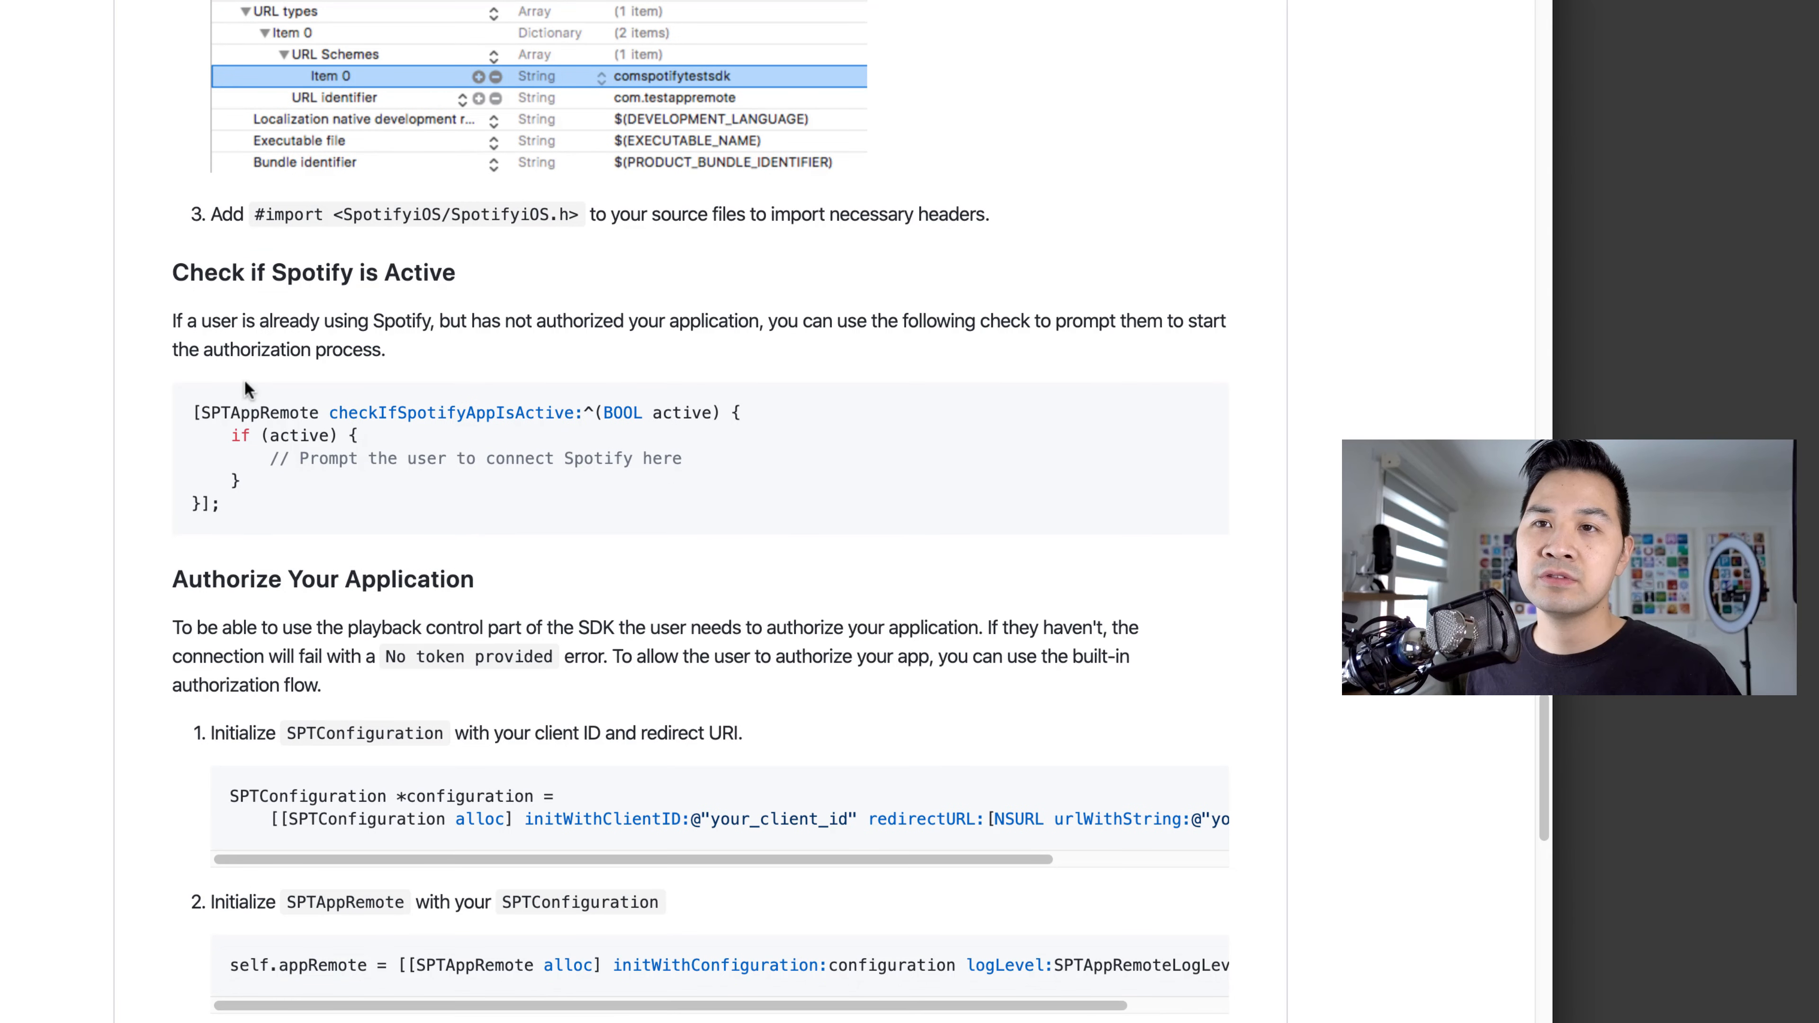
mouse_move(789, 543)
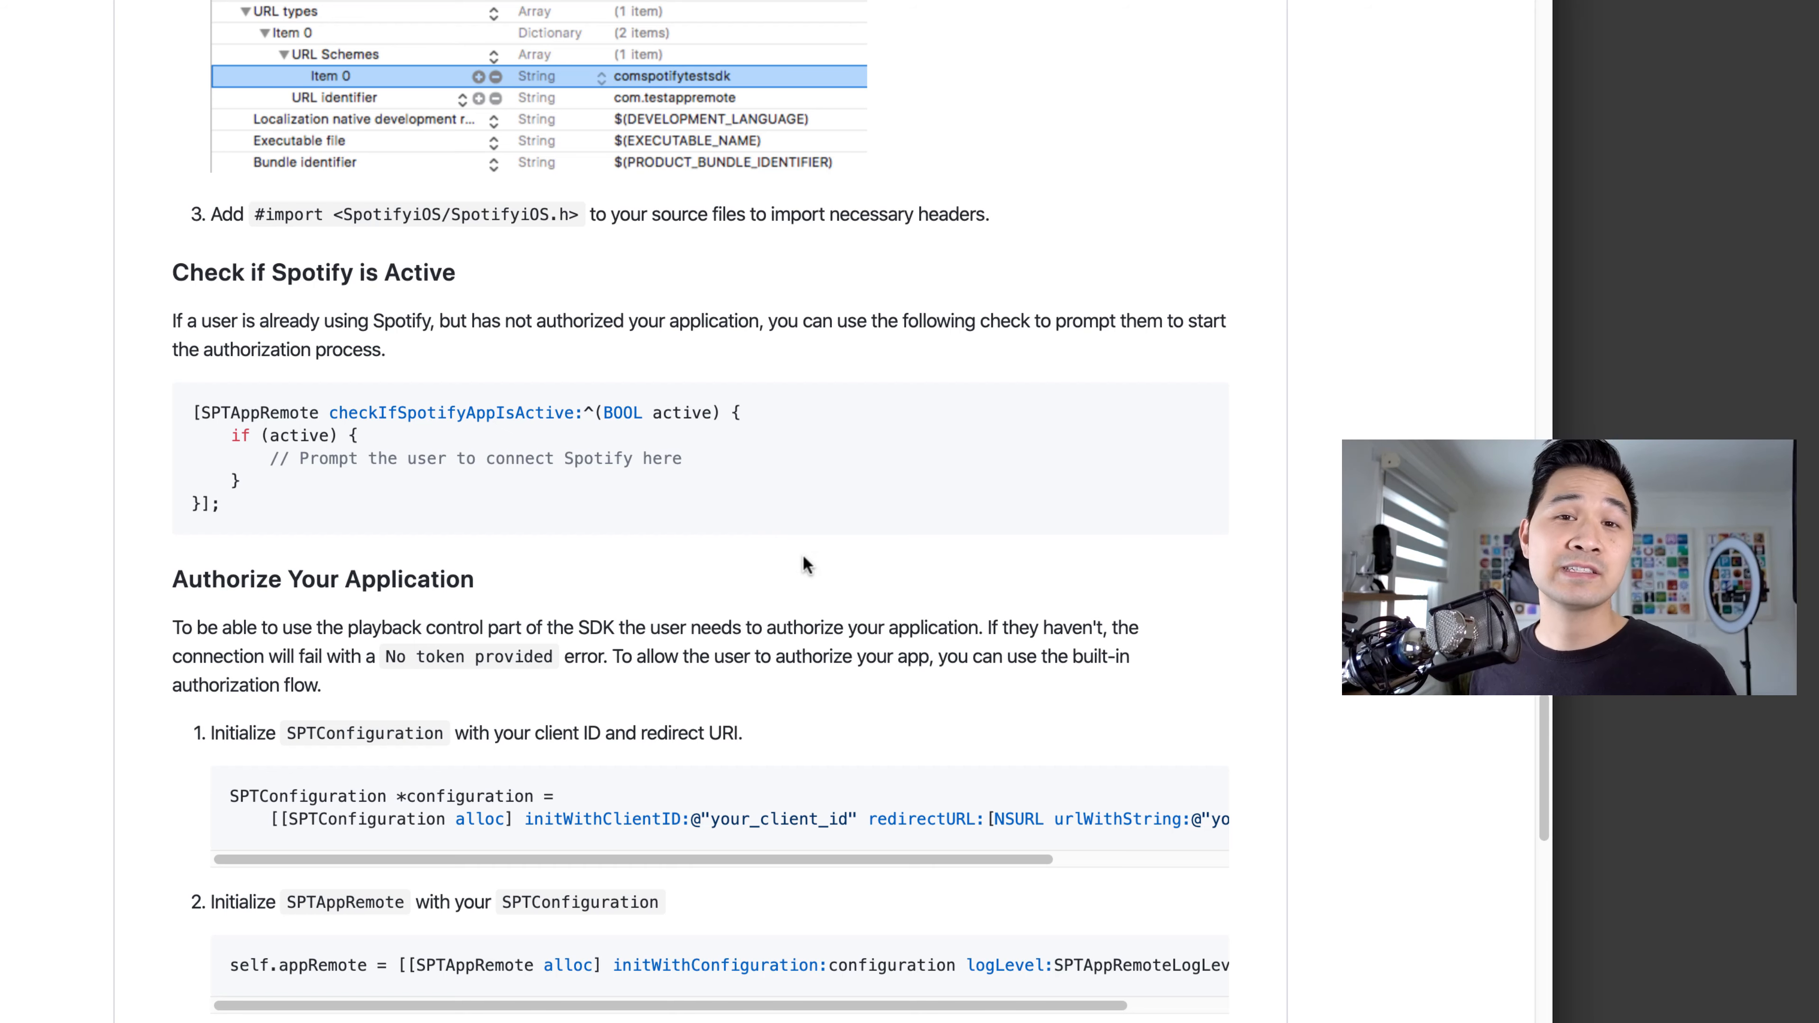
mouse_move(841, 590)
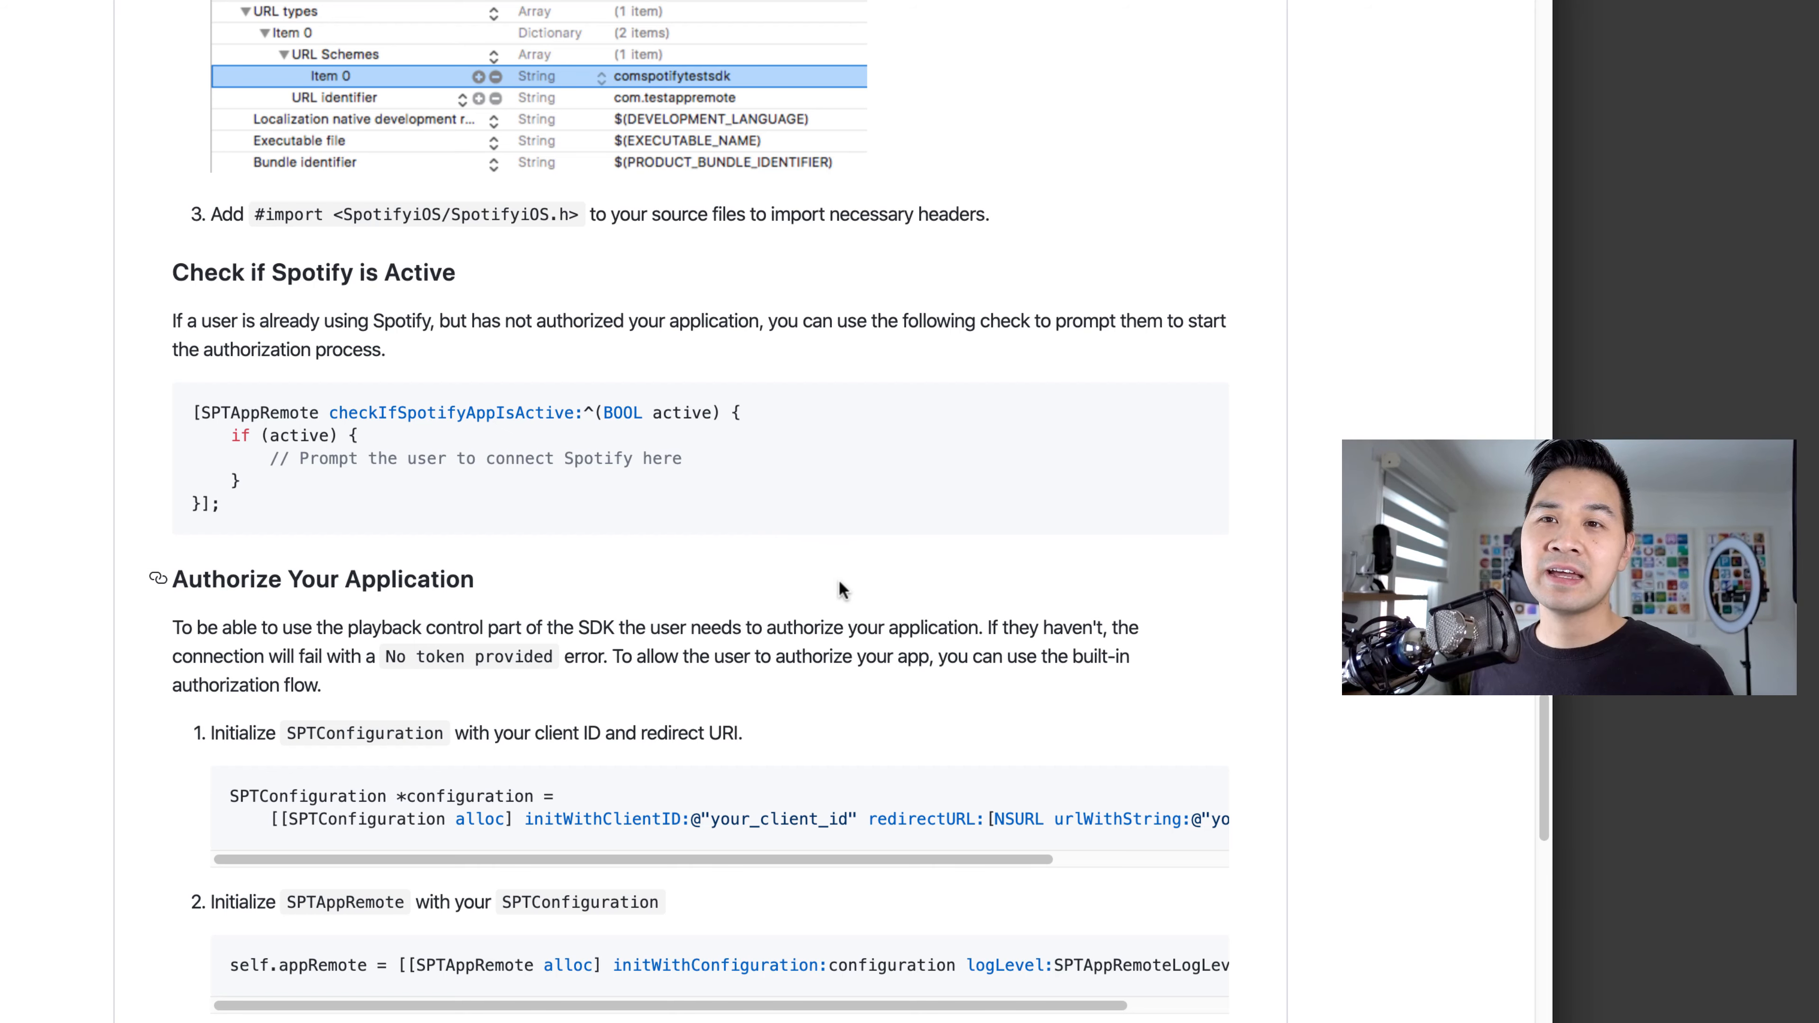
mouse_move(768, 307)
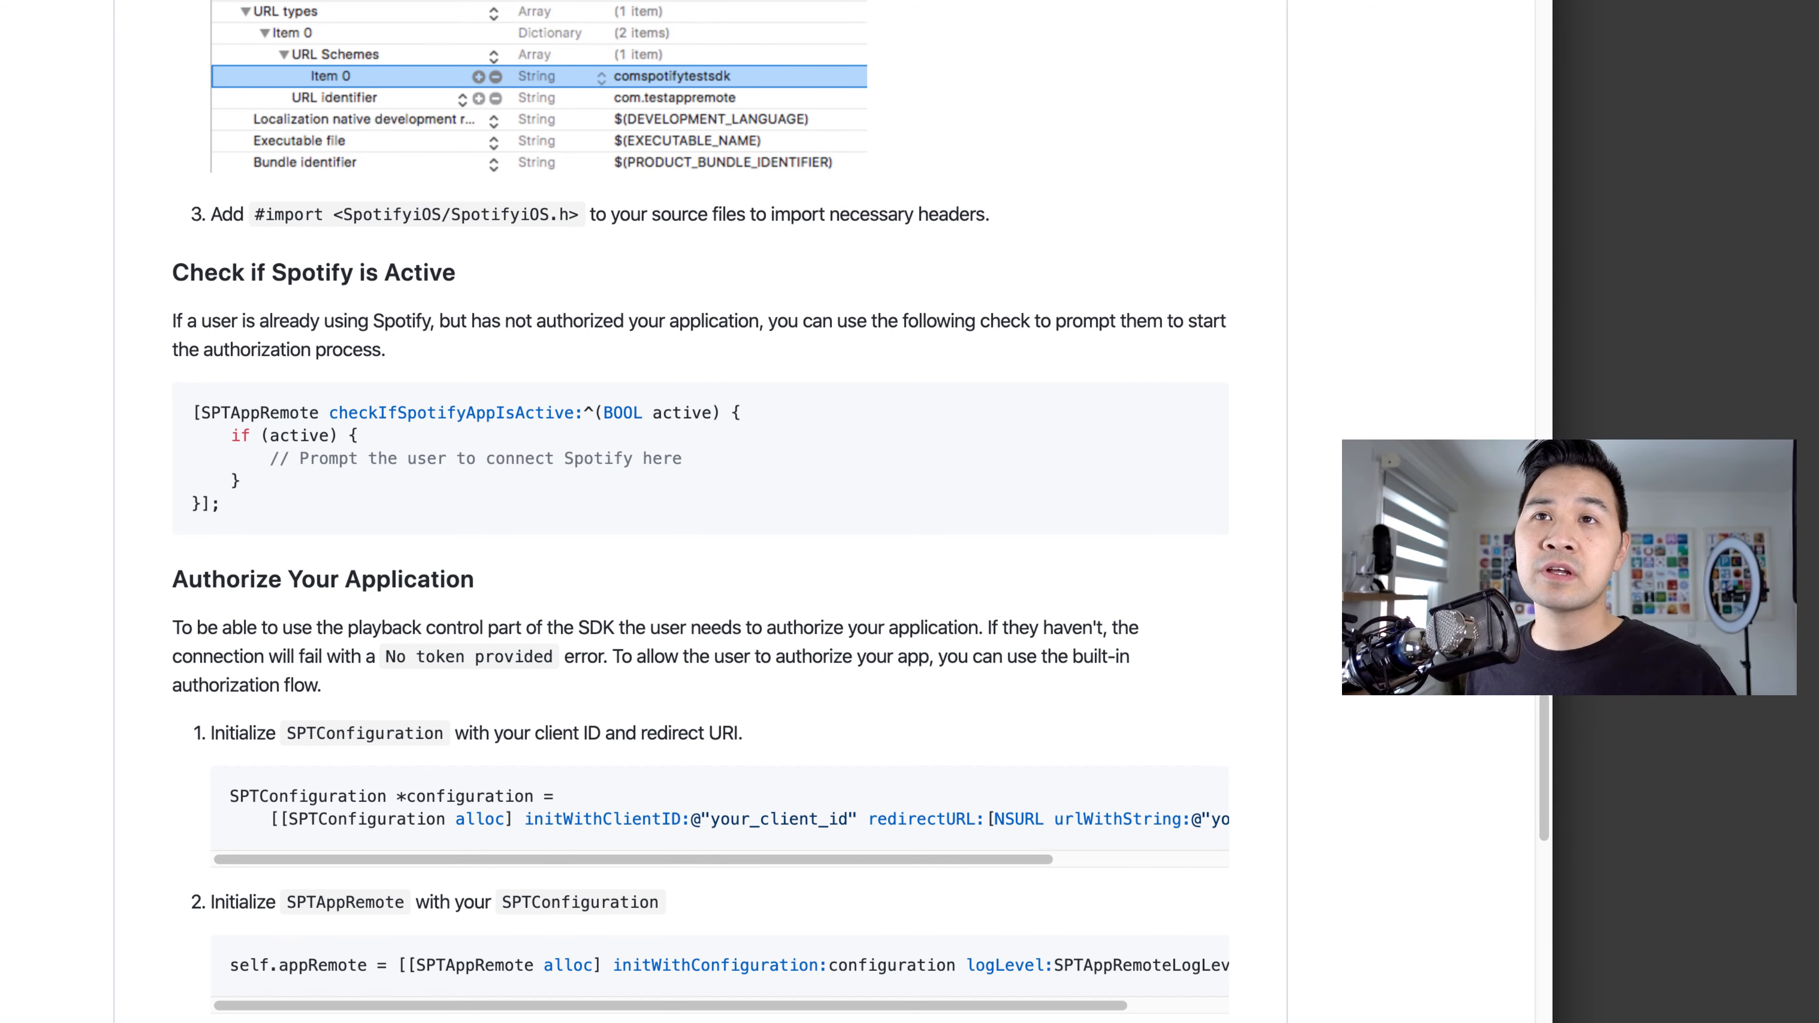
scroll("up", 3)
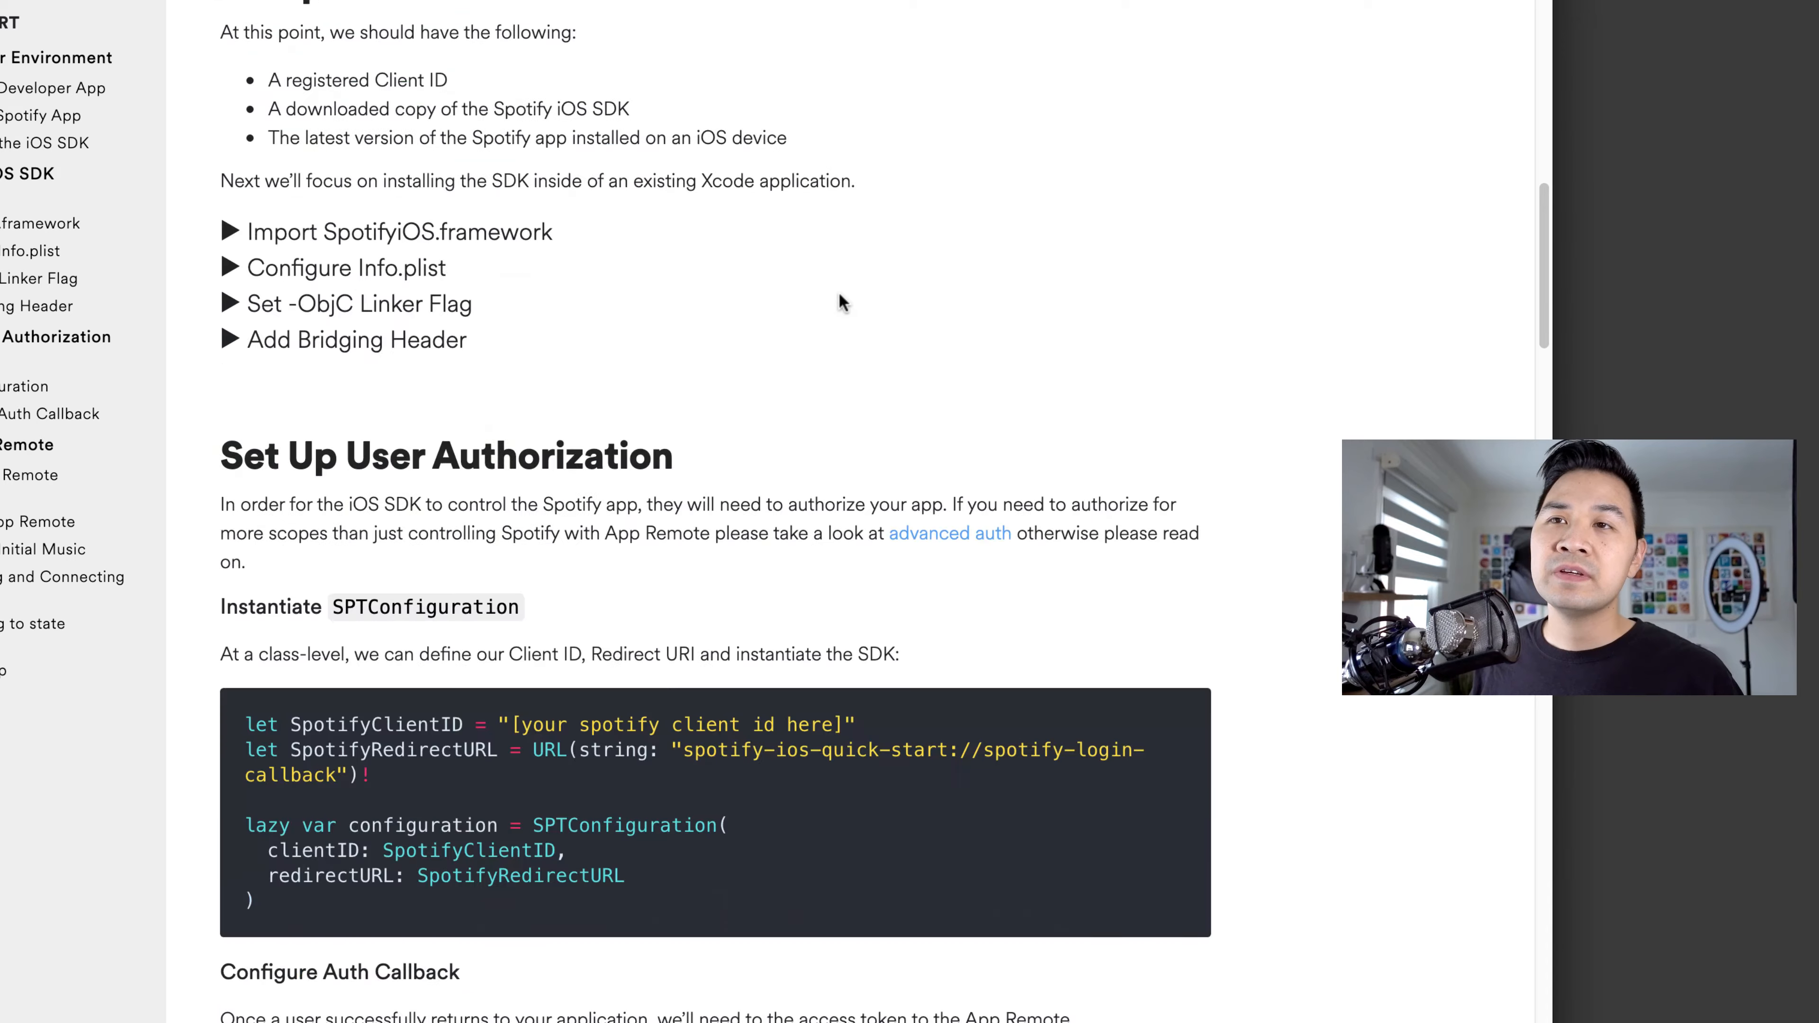
mouse_move(745, 237)
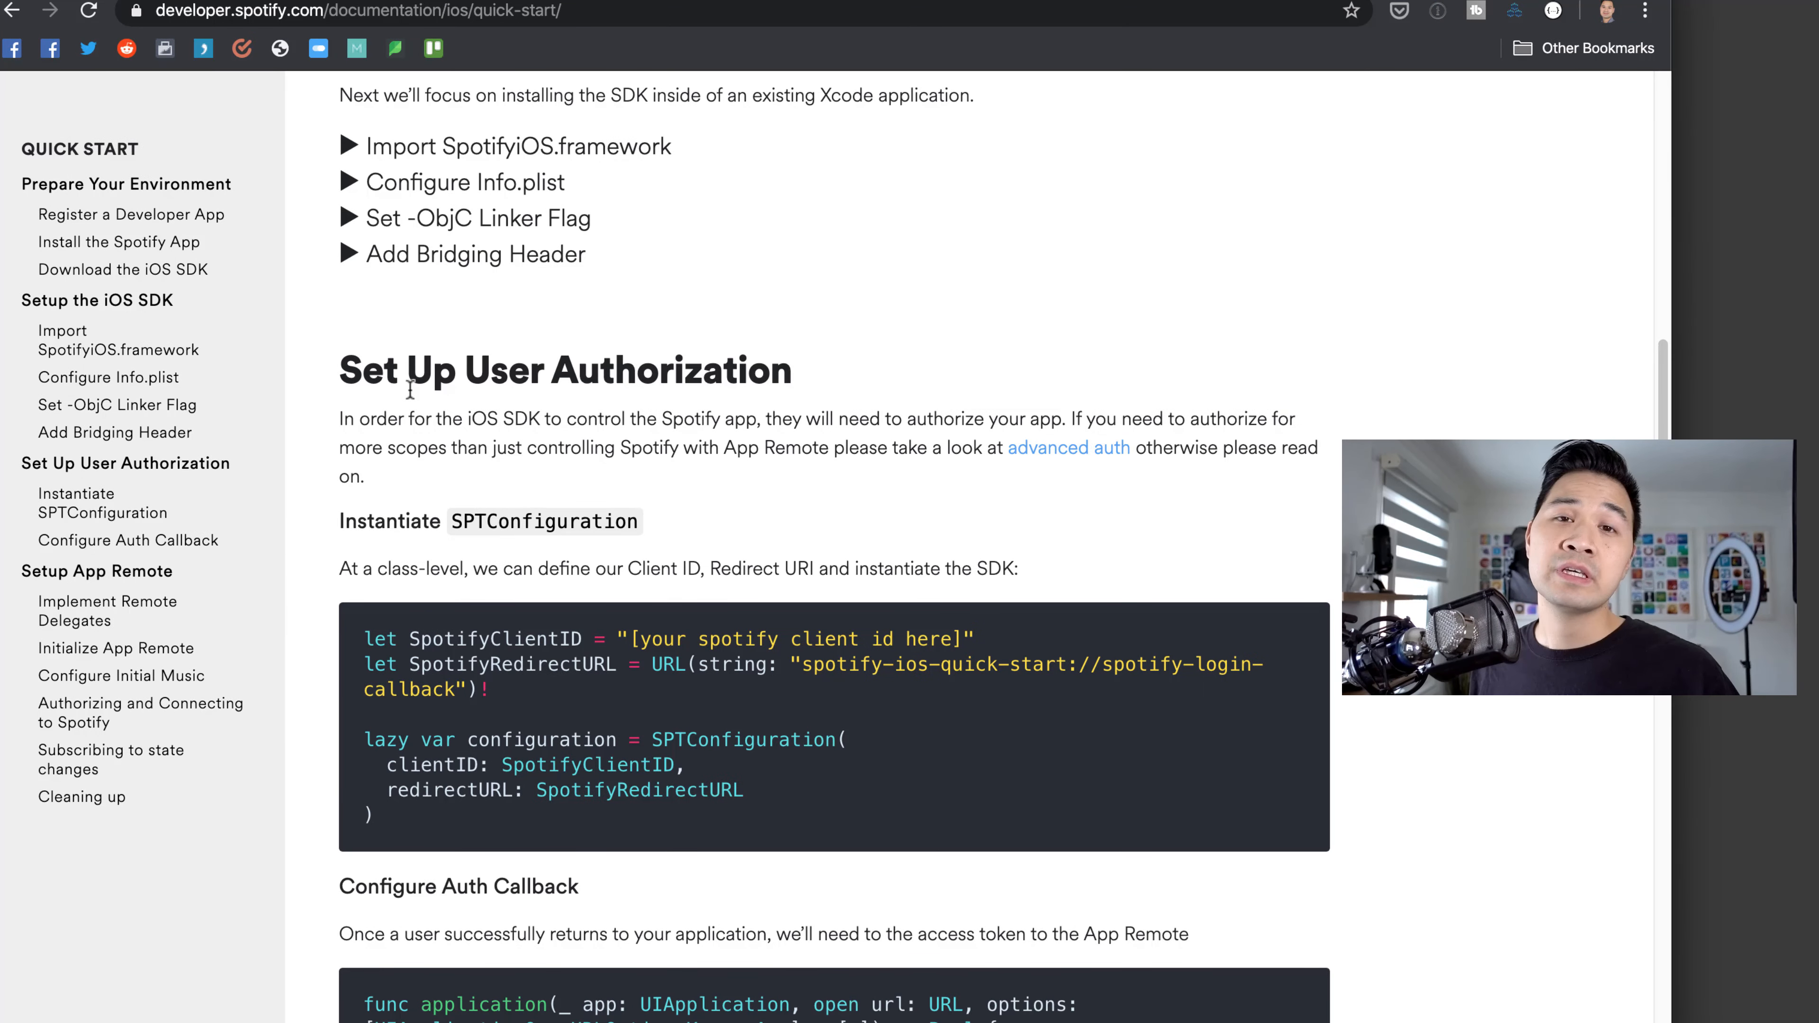
mouse_move(586, 439)
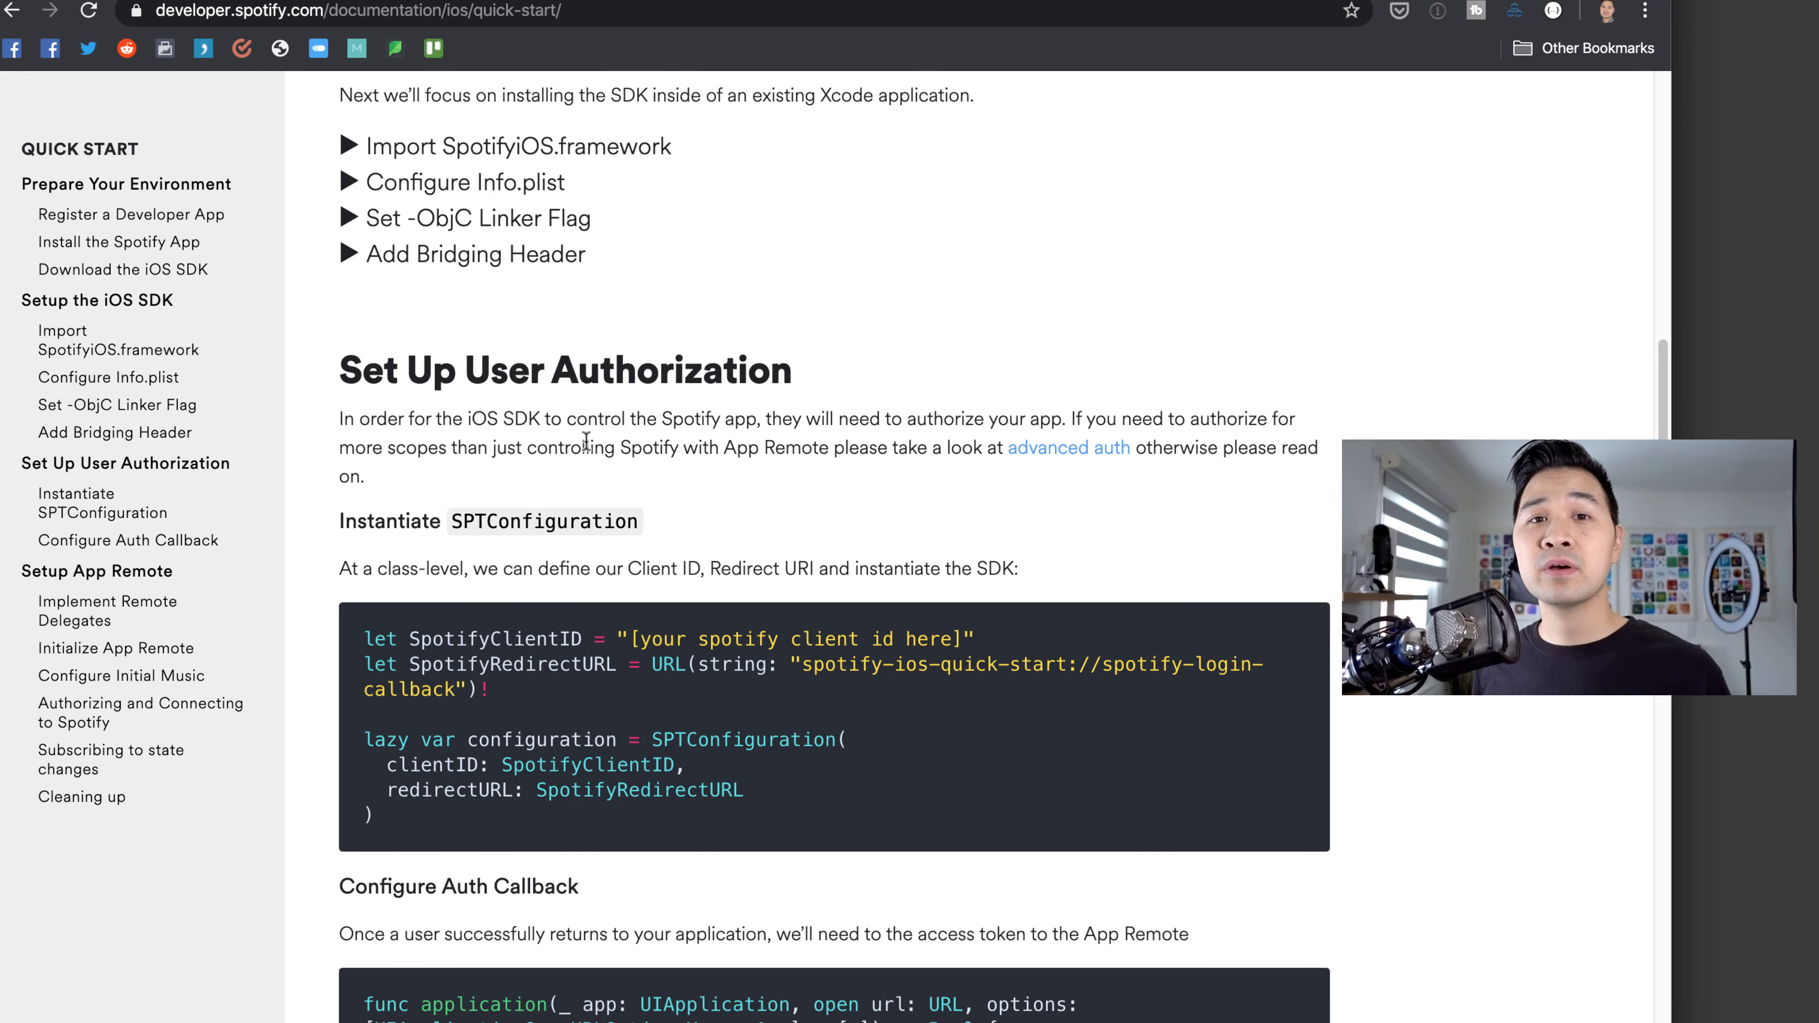
mouse_move(624, 502)
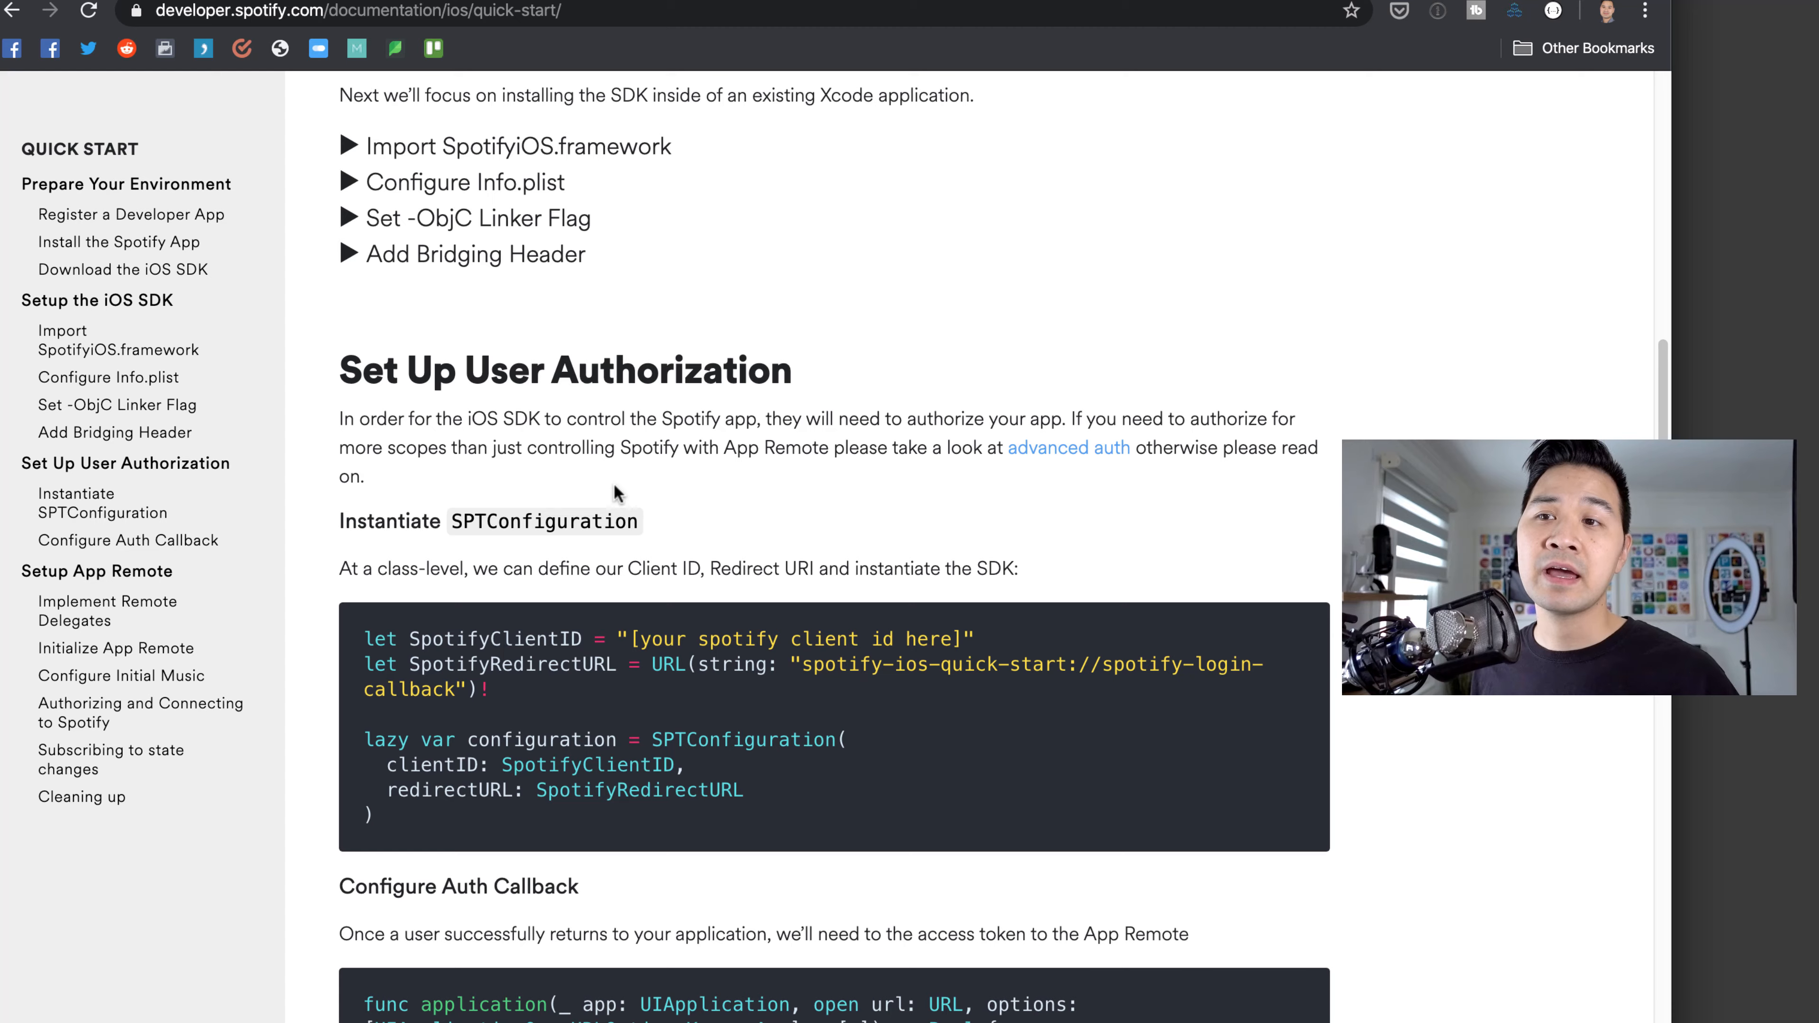
scroll("down", 3)
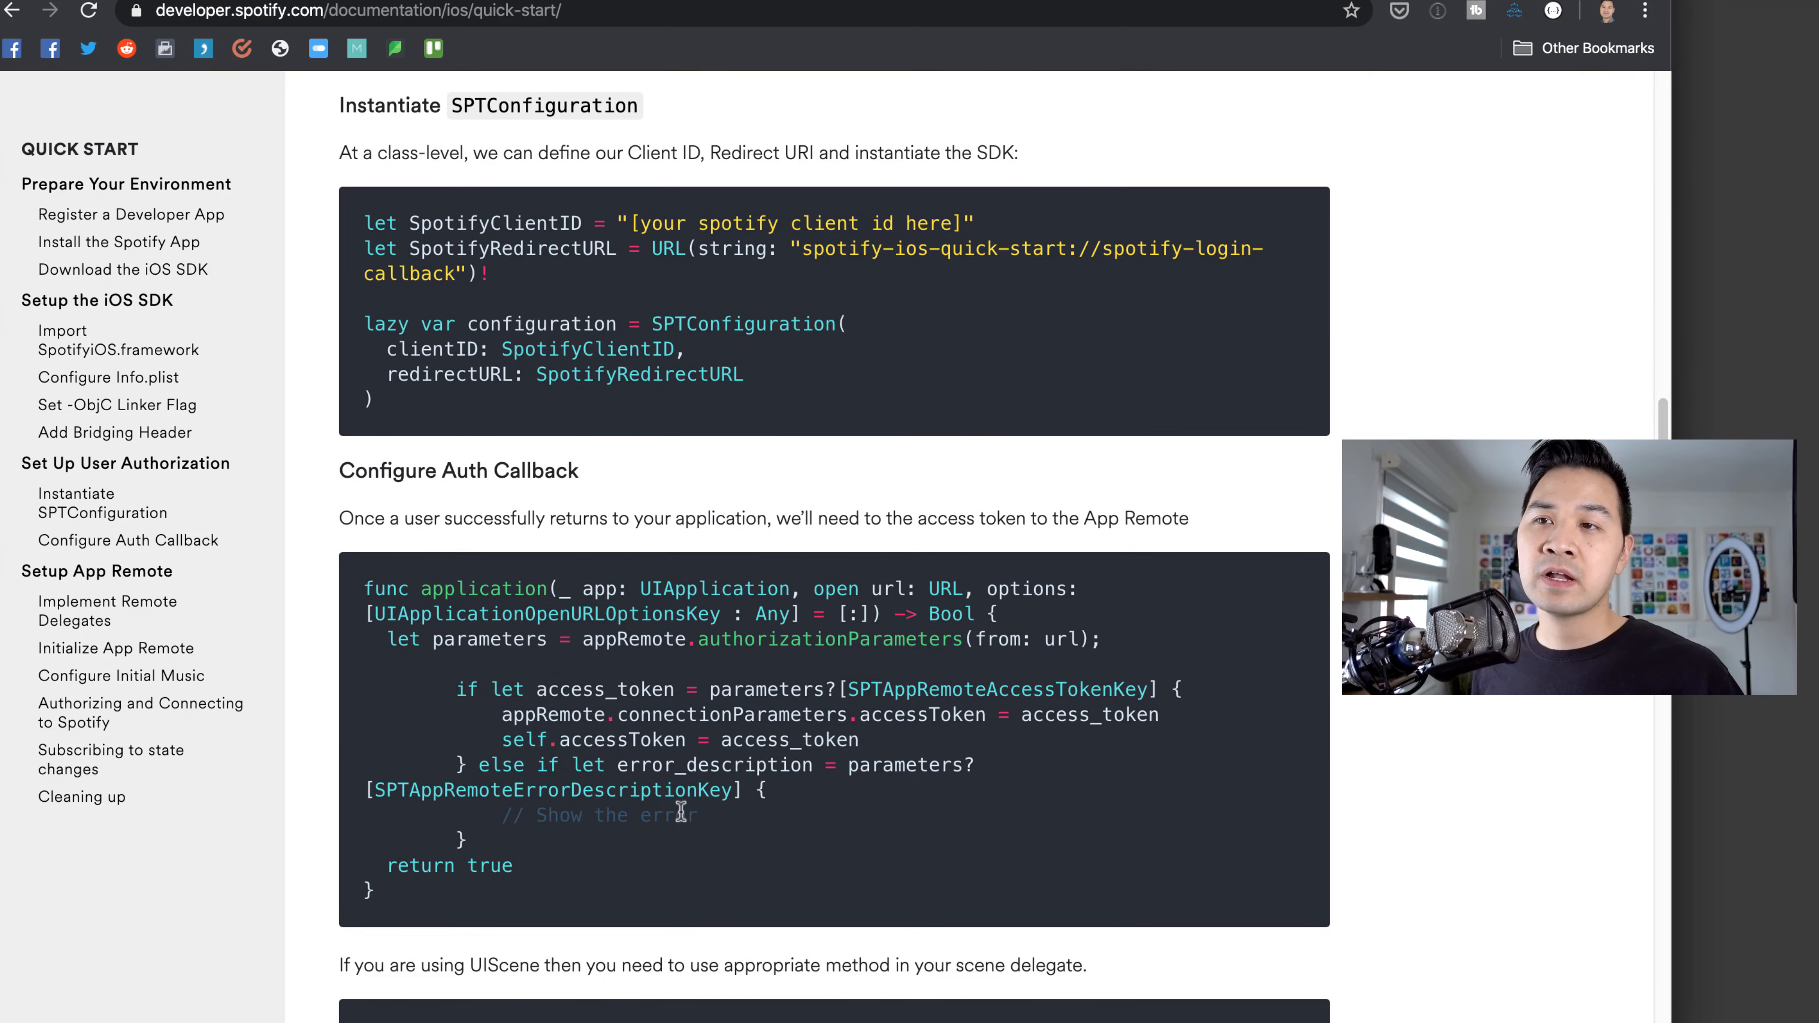
scroll("down", 3)
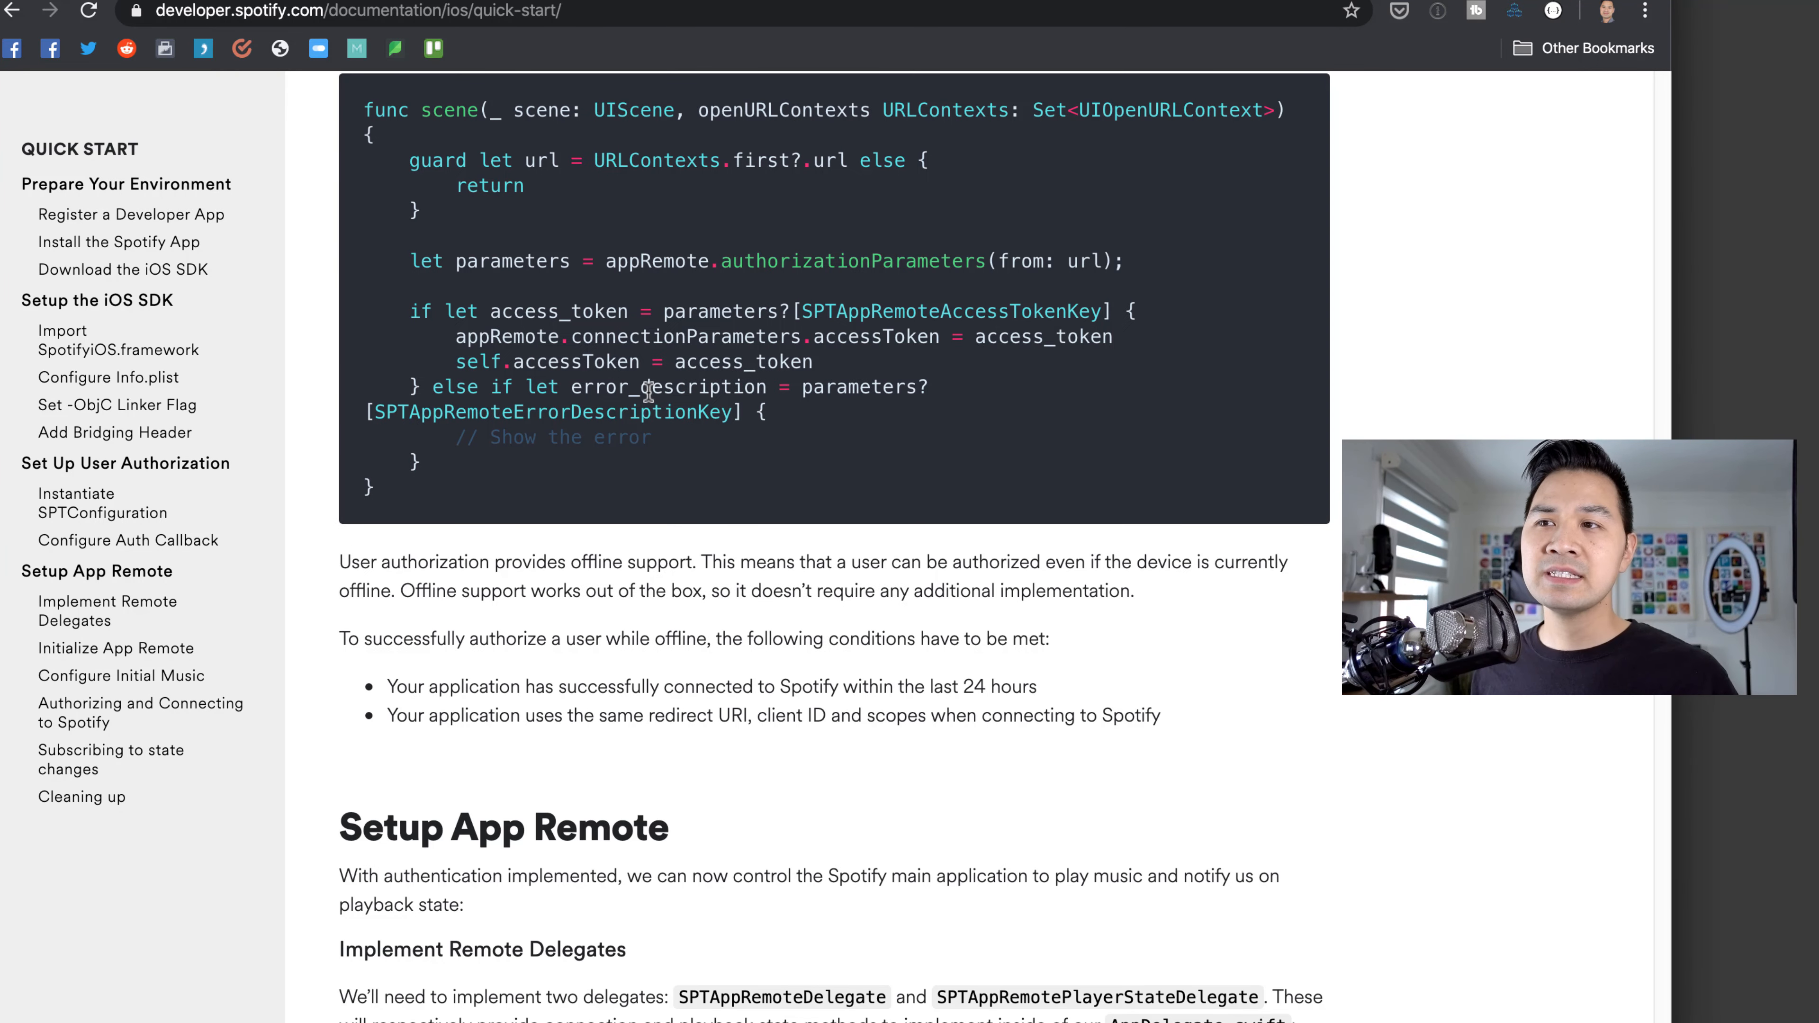
scroll("up", 3)
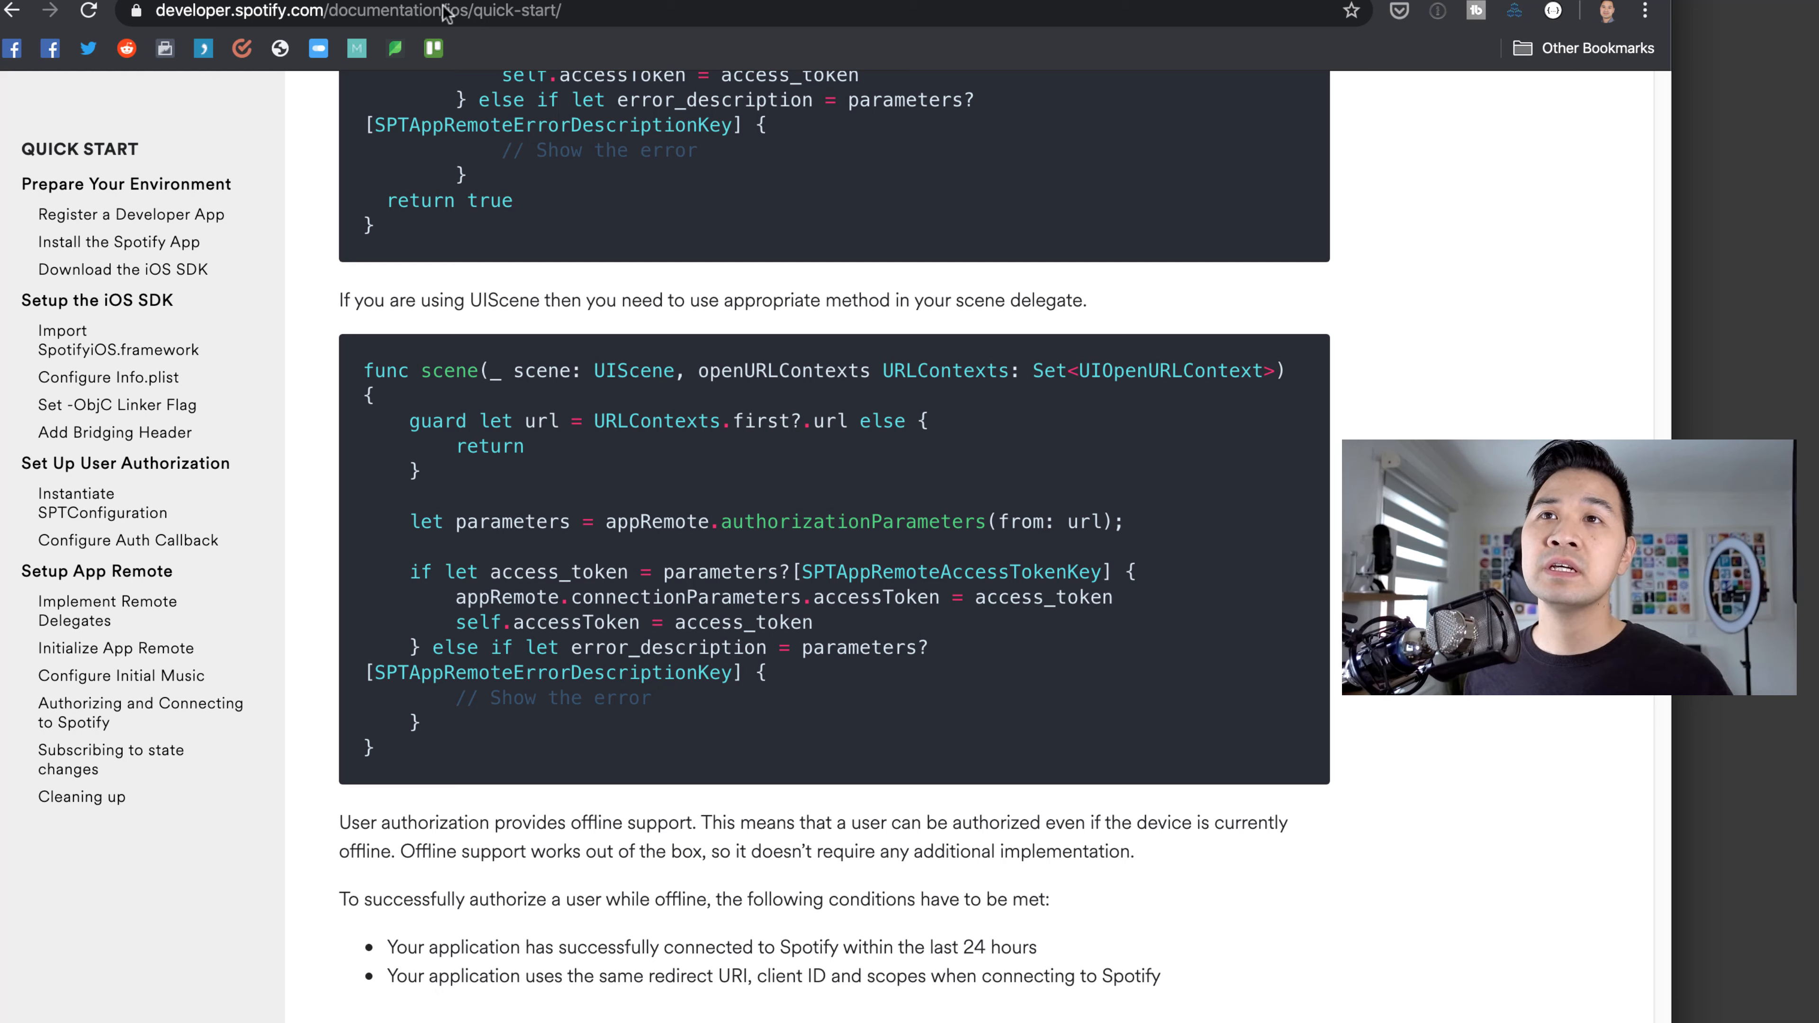
scroll("up", 3)
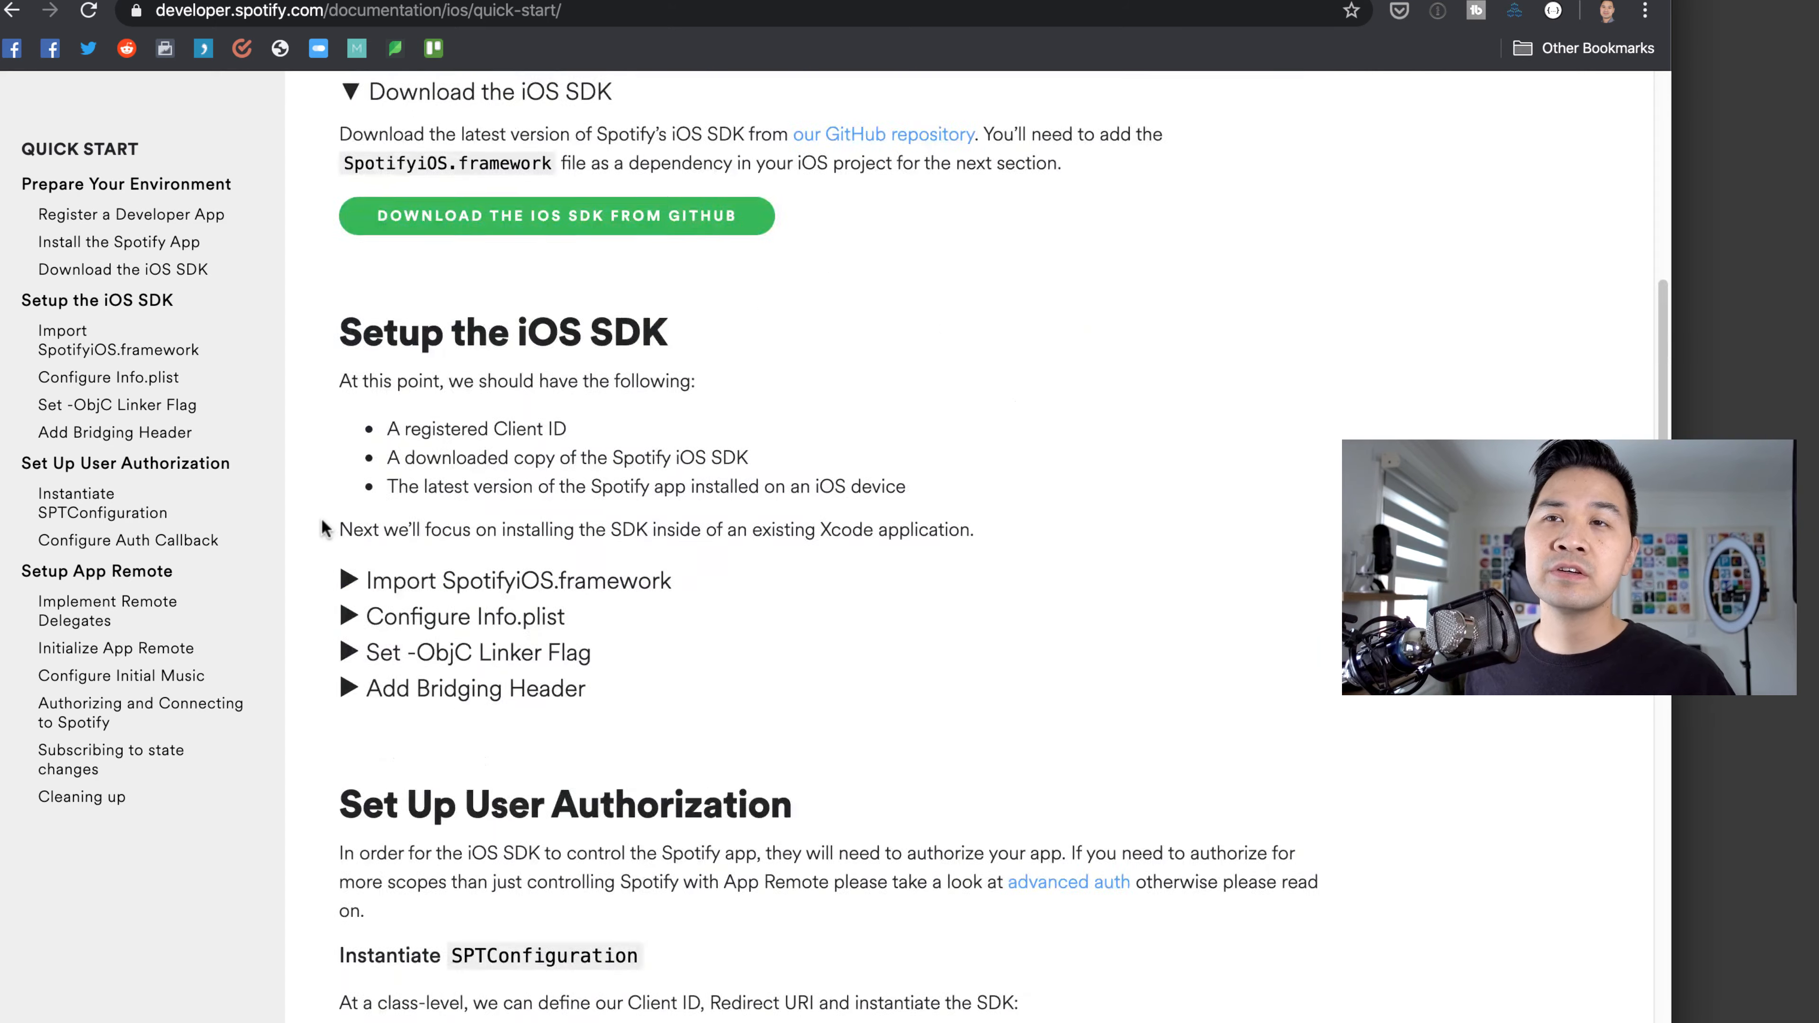
scroll("up", 3)
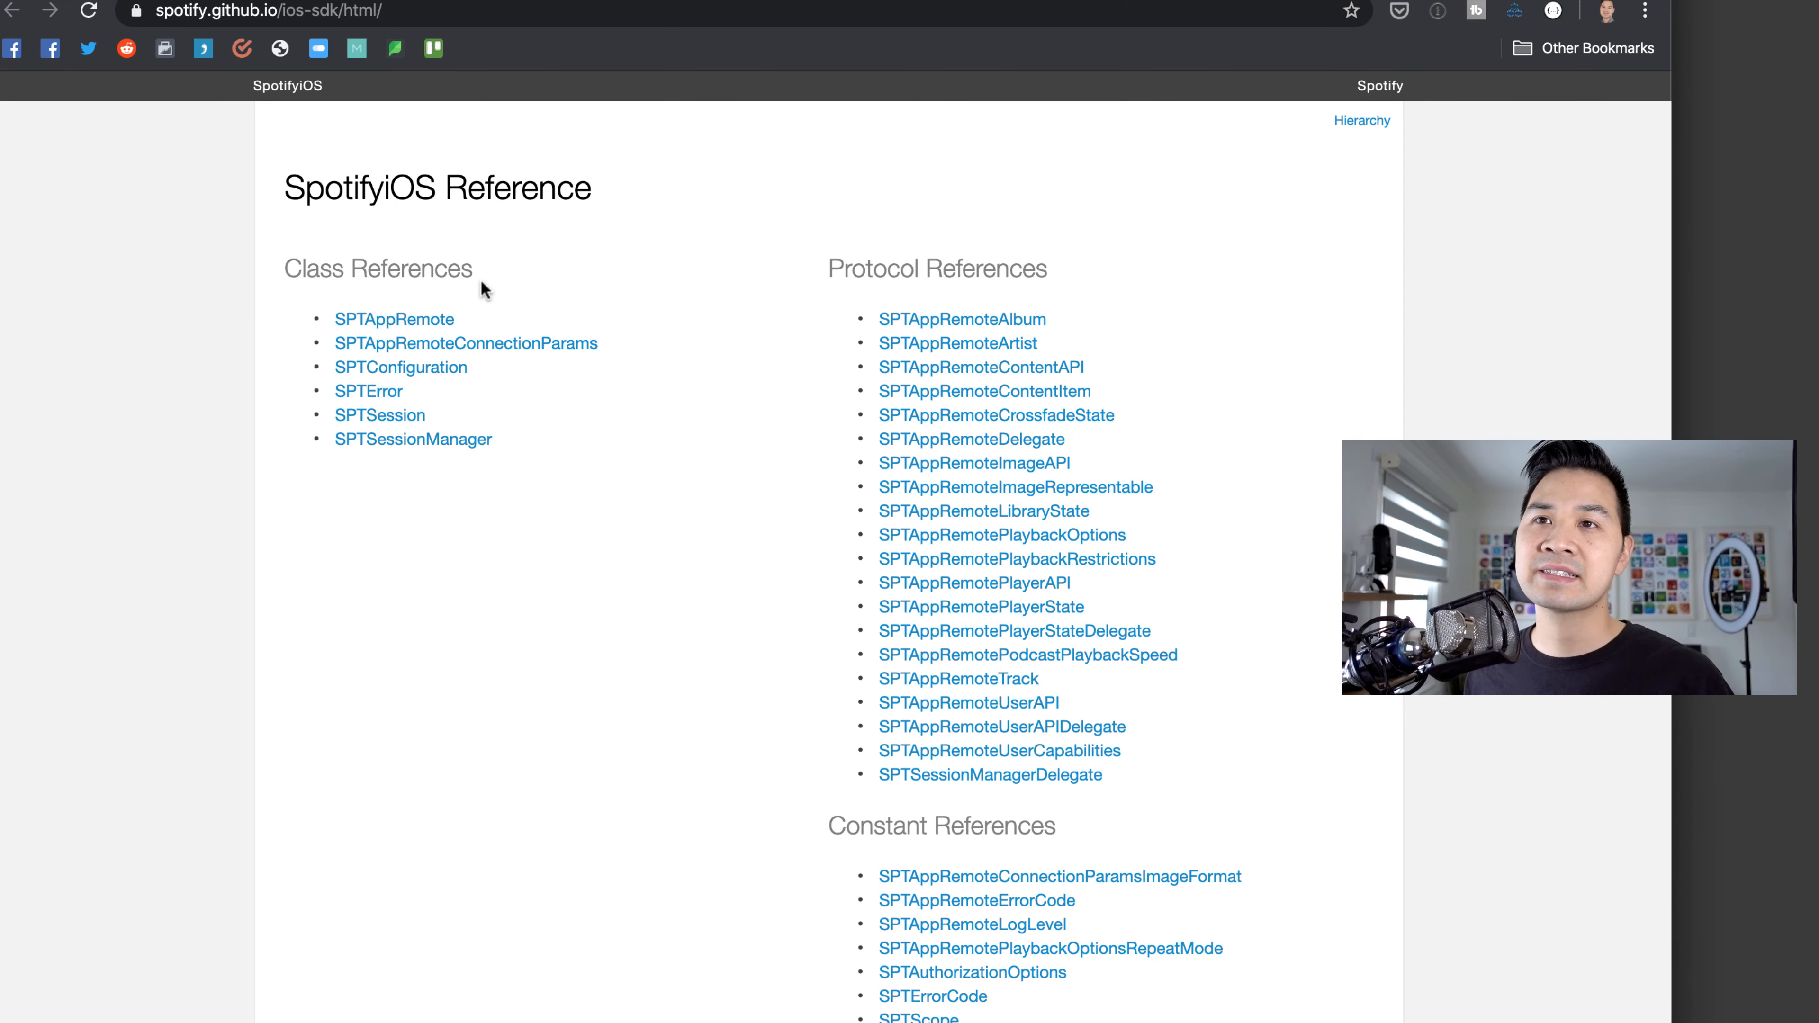
mouse_move(362, 518)
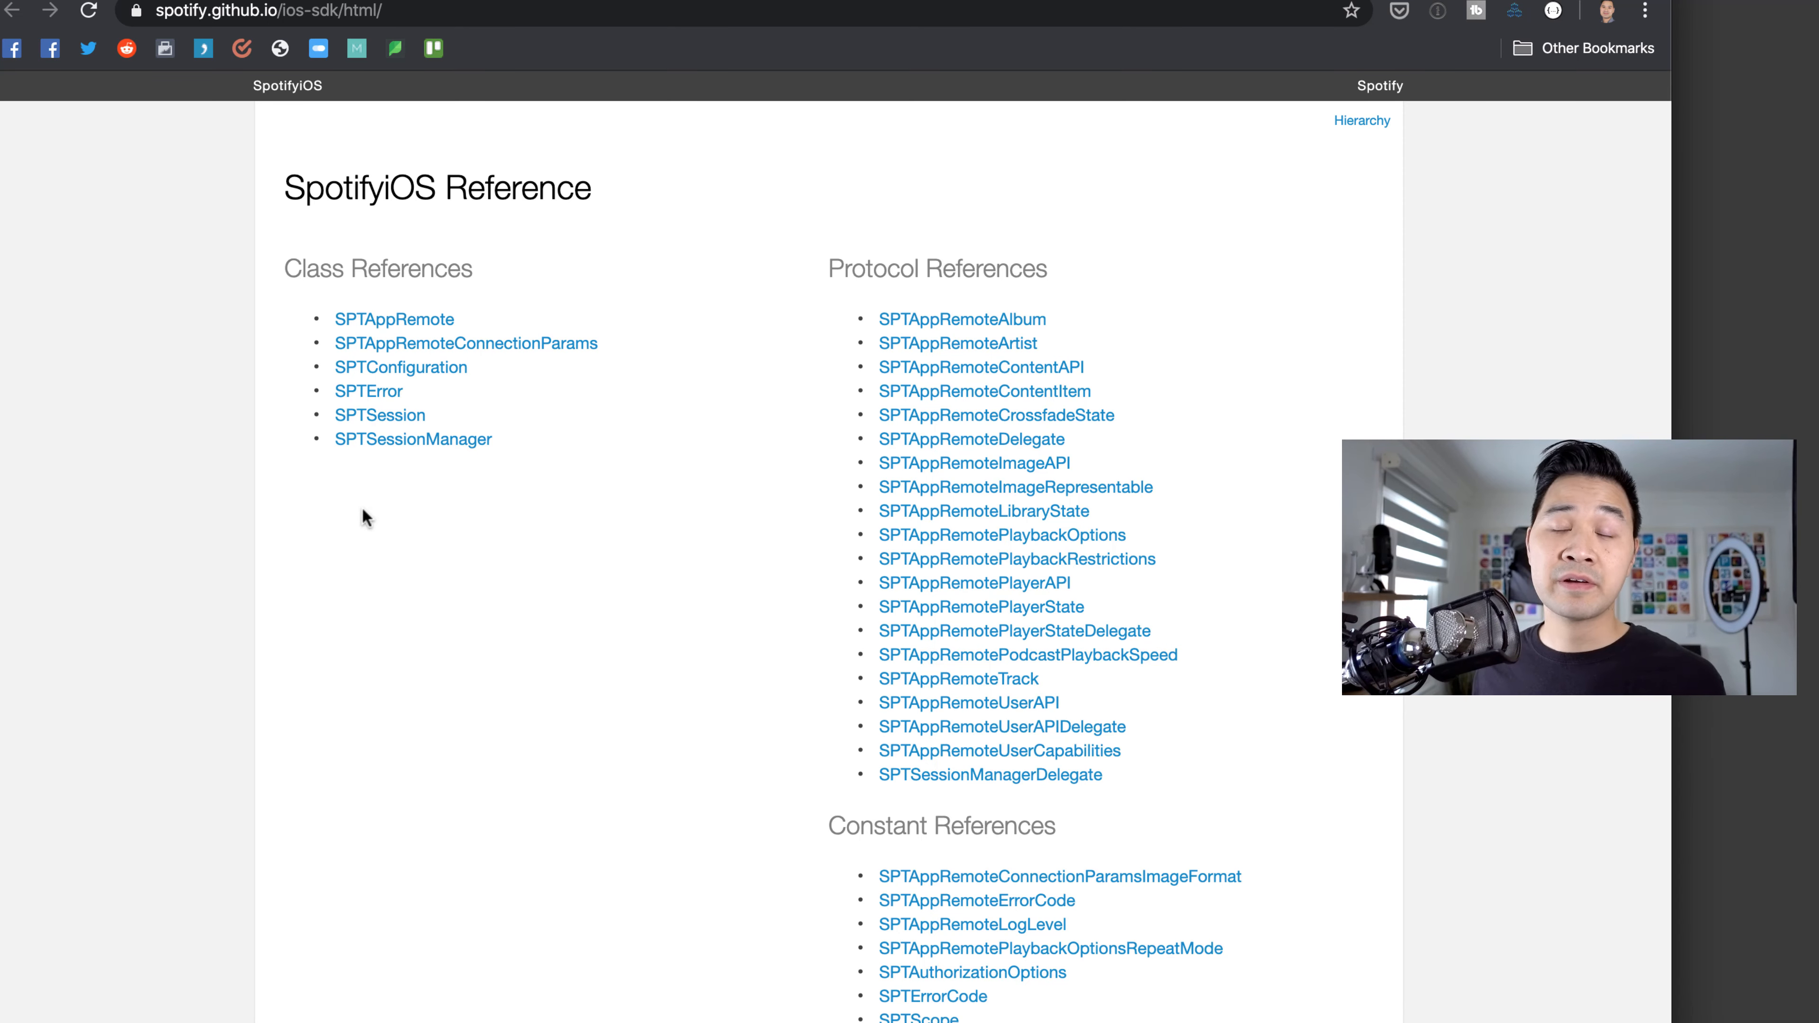
mouse_move(404, 386)
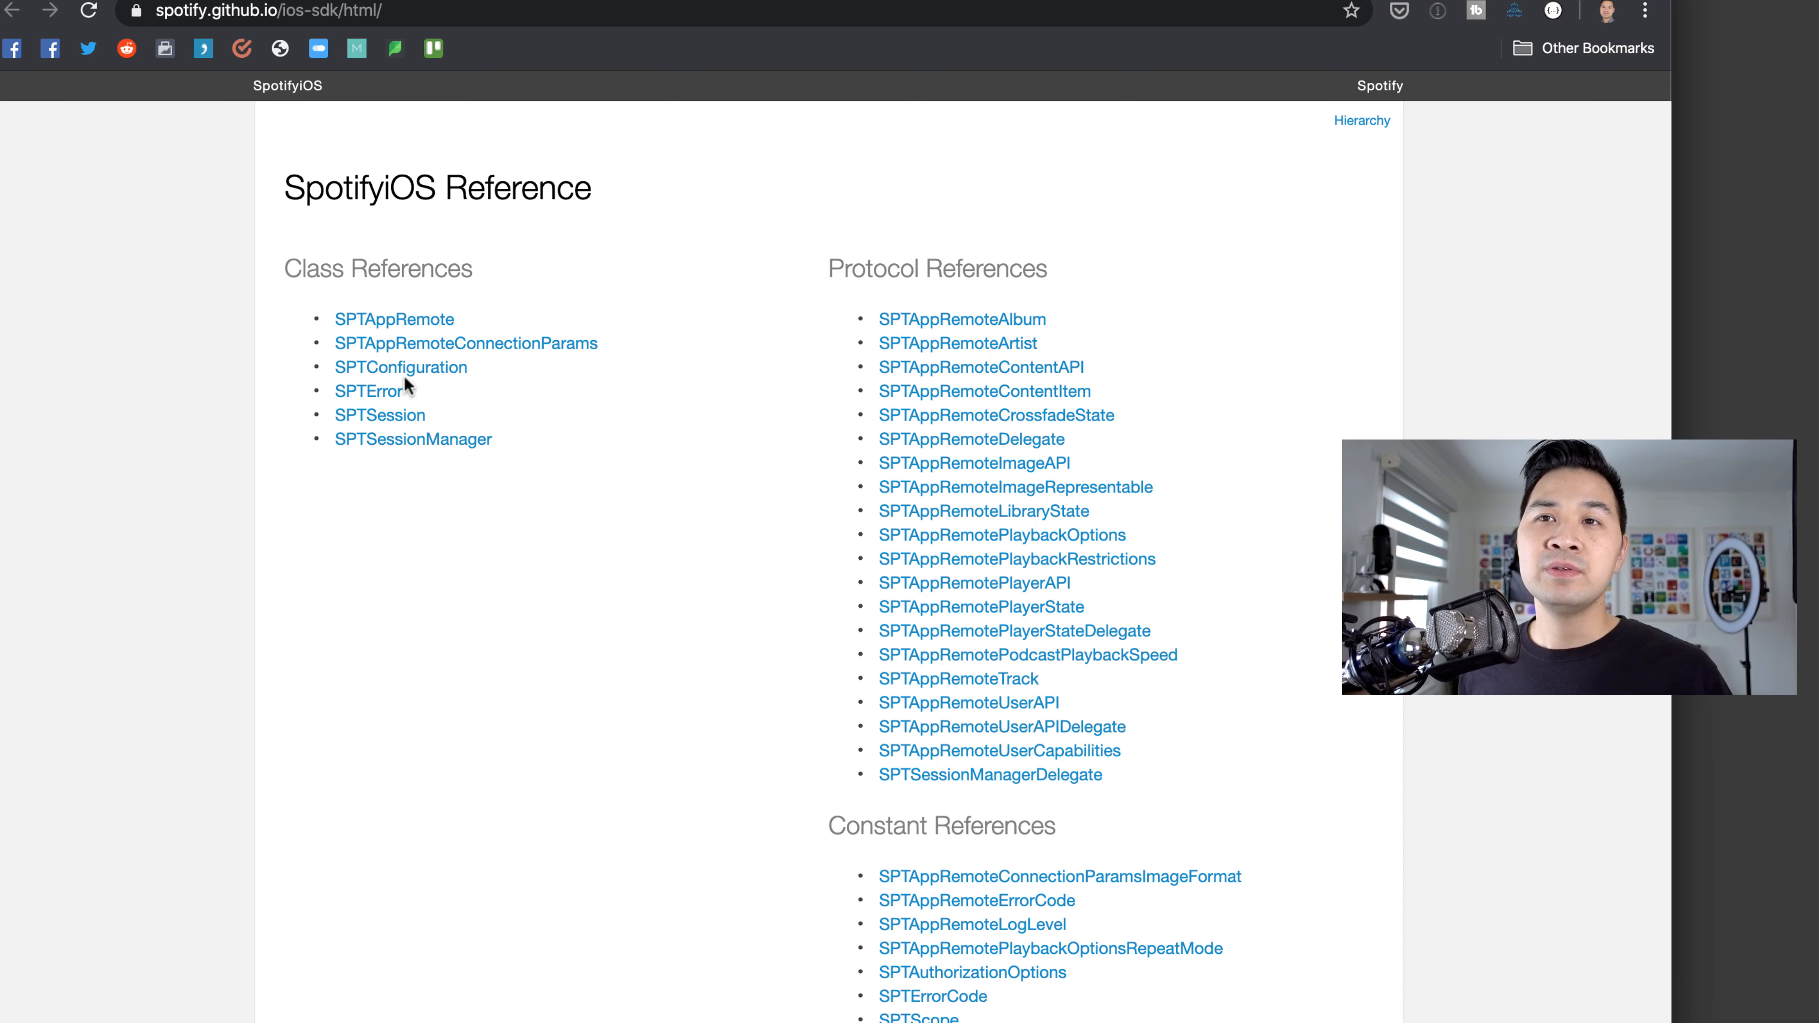
mouse_move(426, 329)
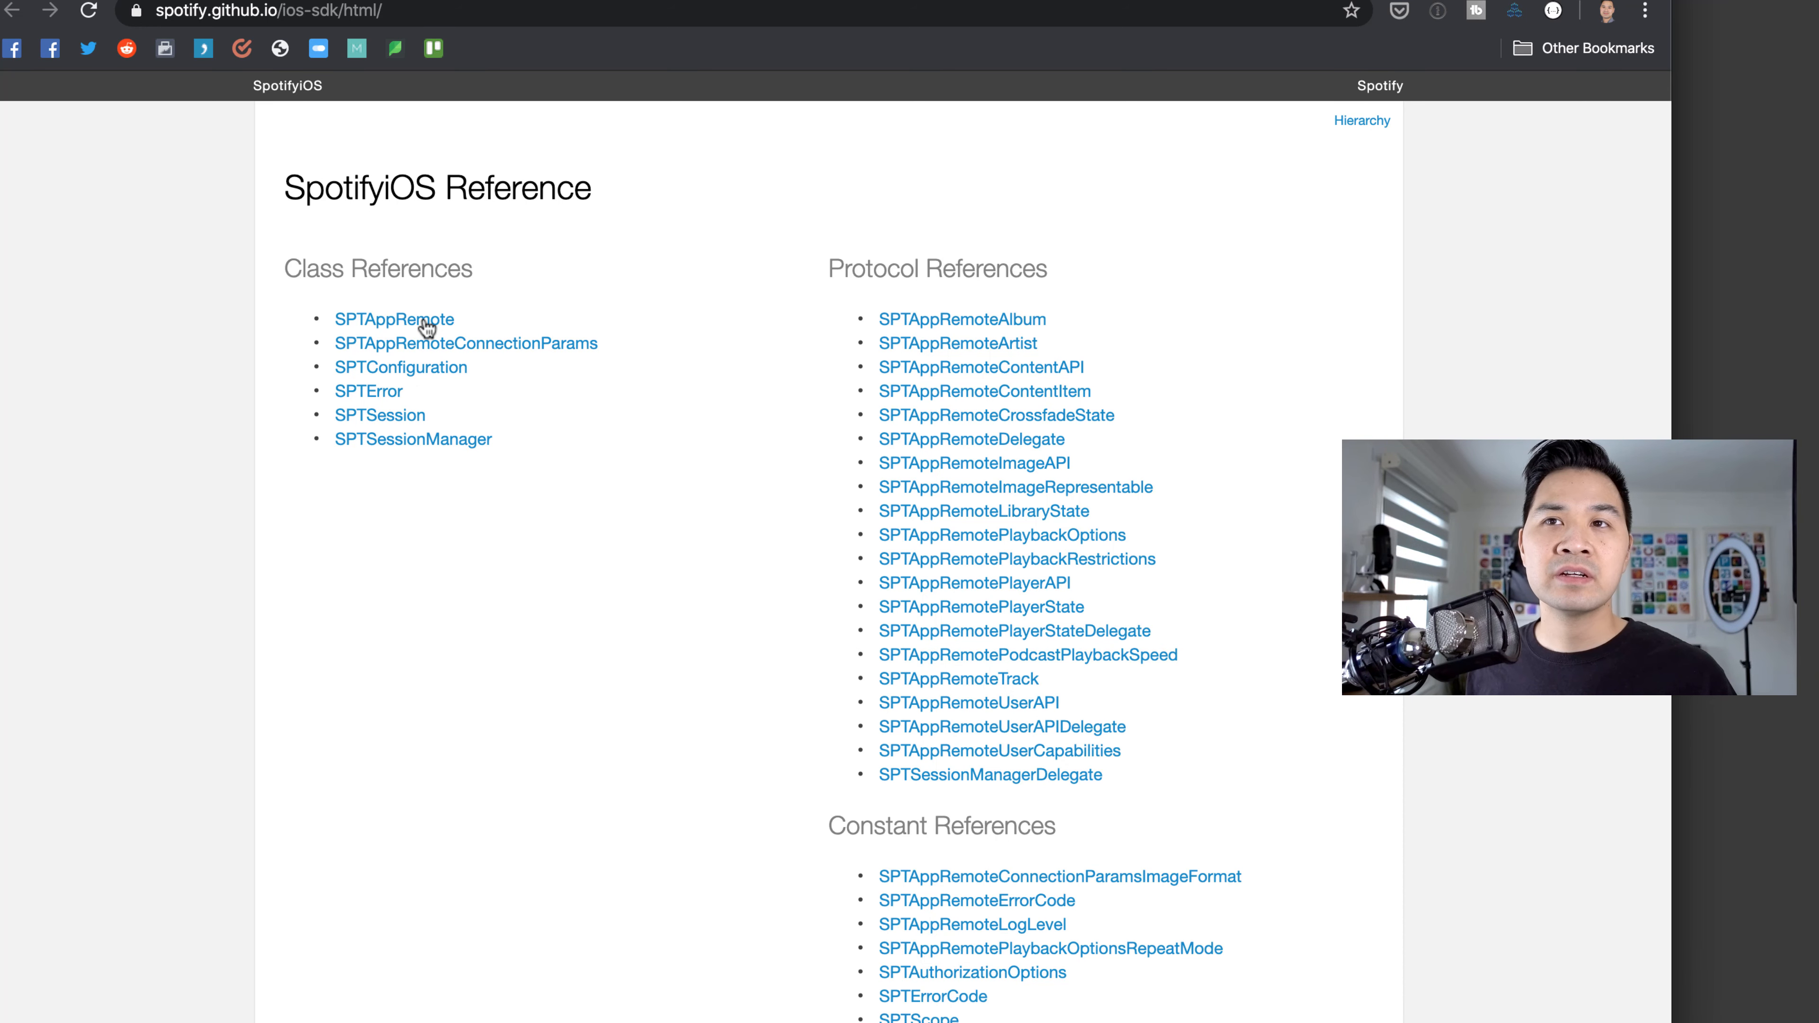
- In the SPTAppRemote class reference, expand the connect method's description and discussion
left_click(394, 320)
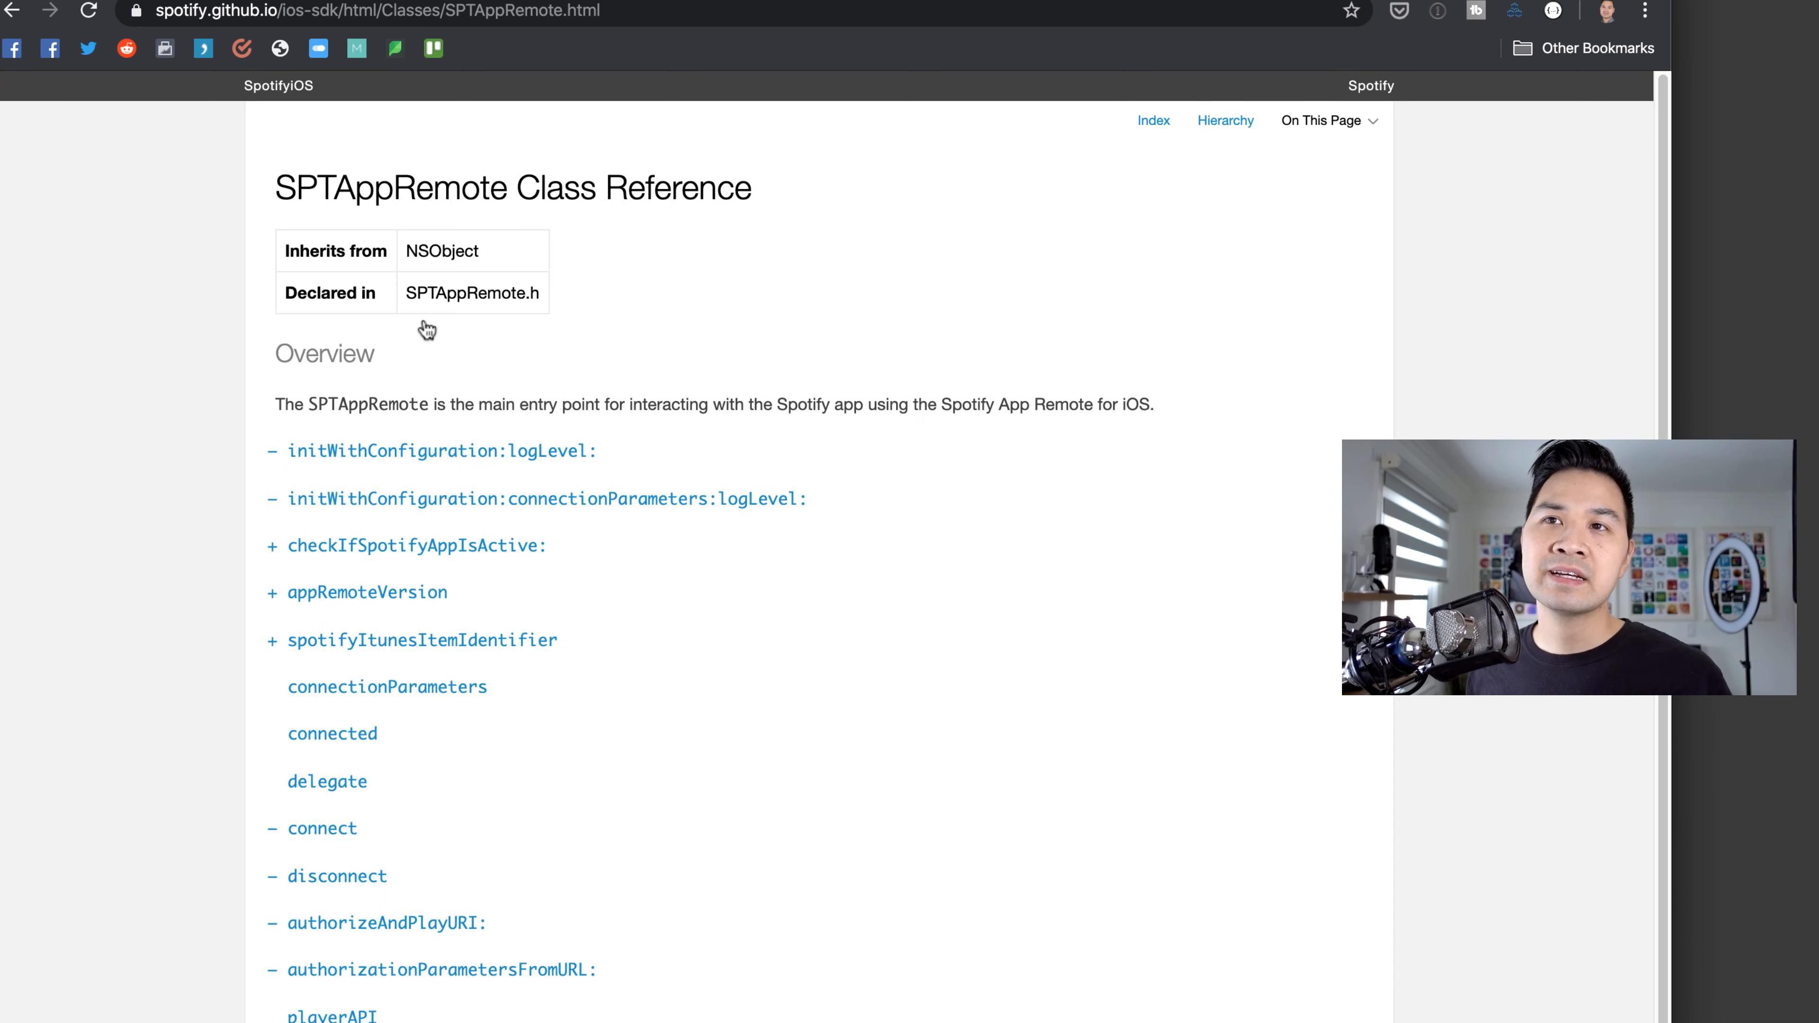
mouse_move(371, 591)
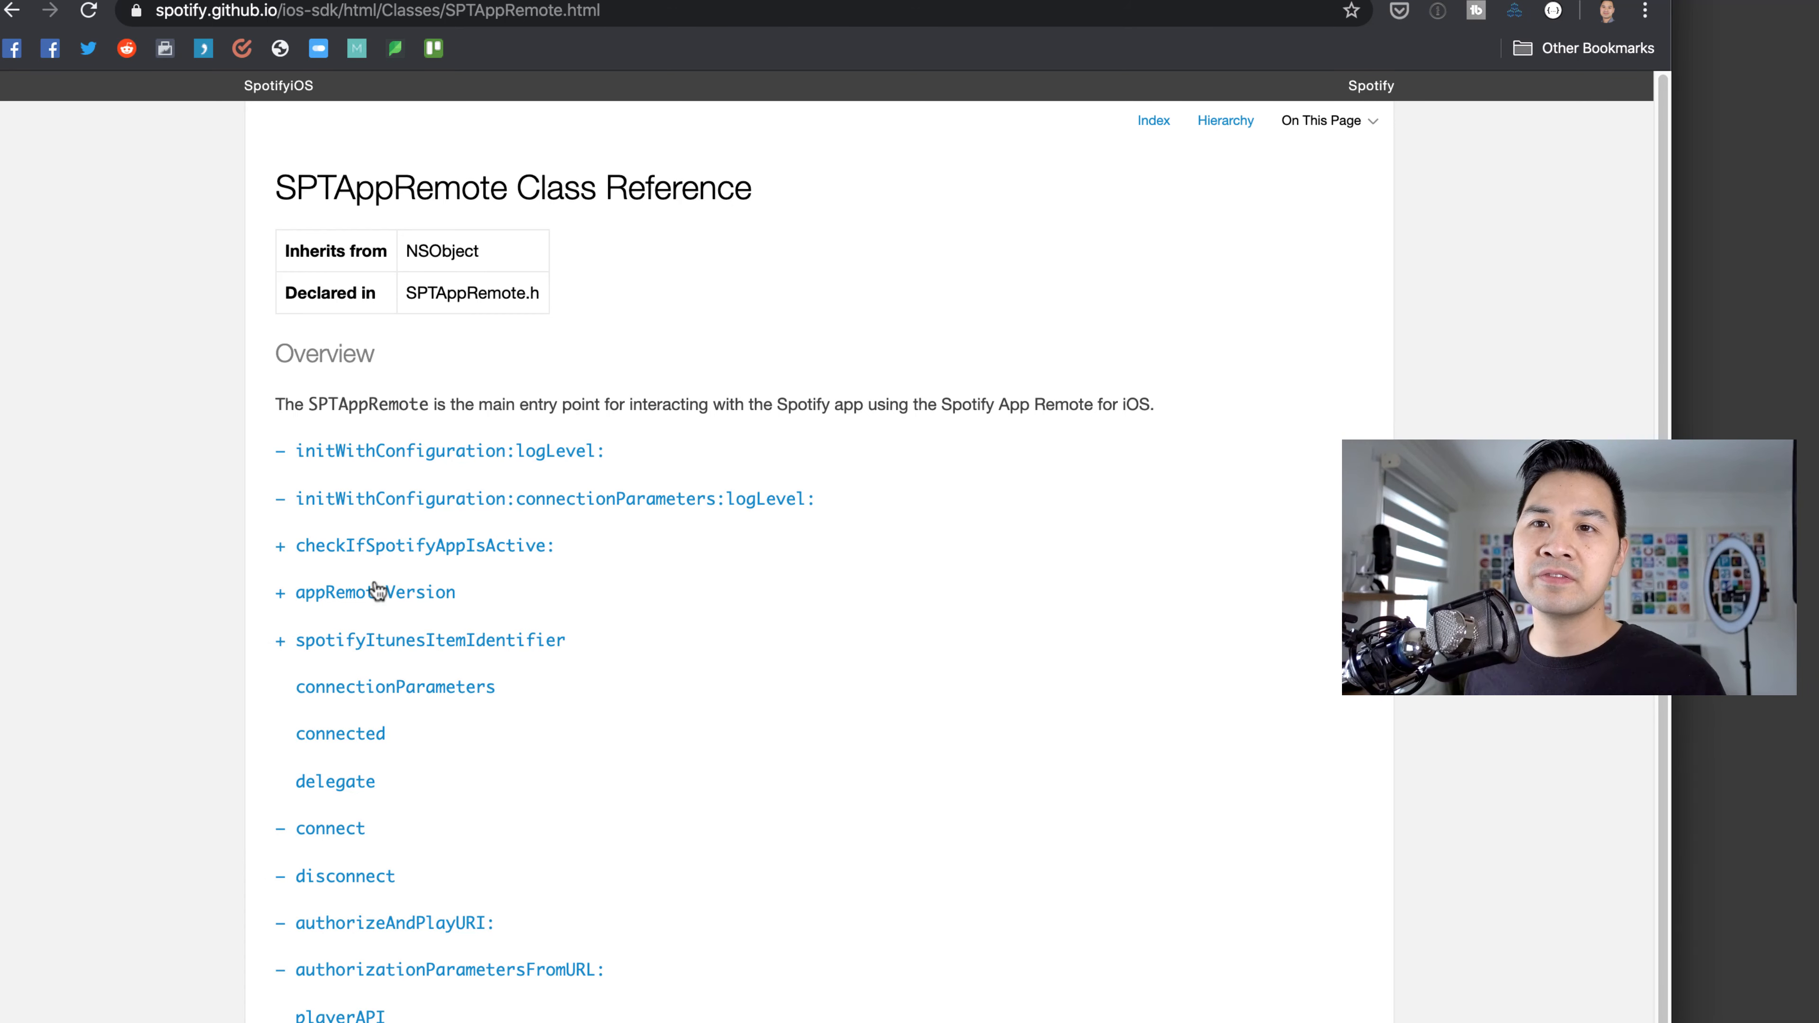
left_click(423, 546)
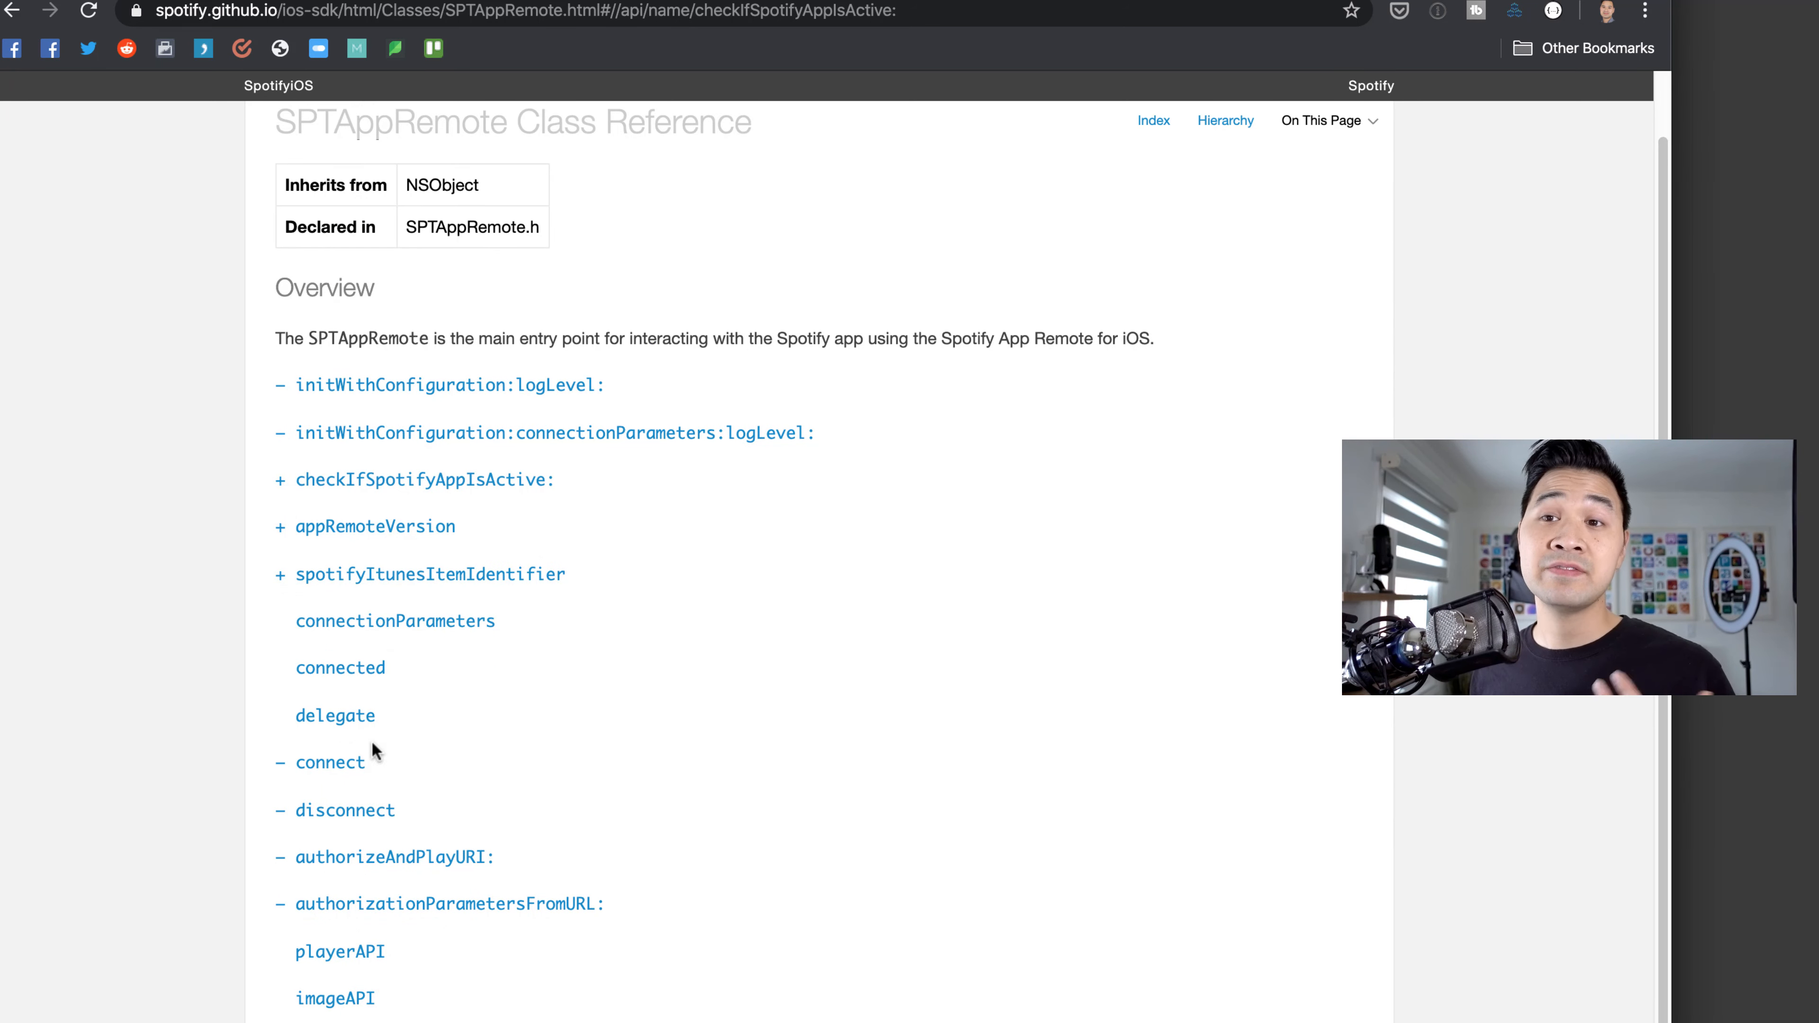
left_click(331, 761)
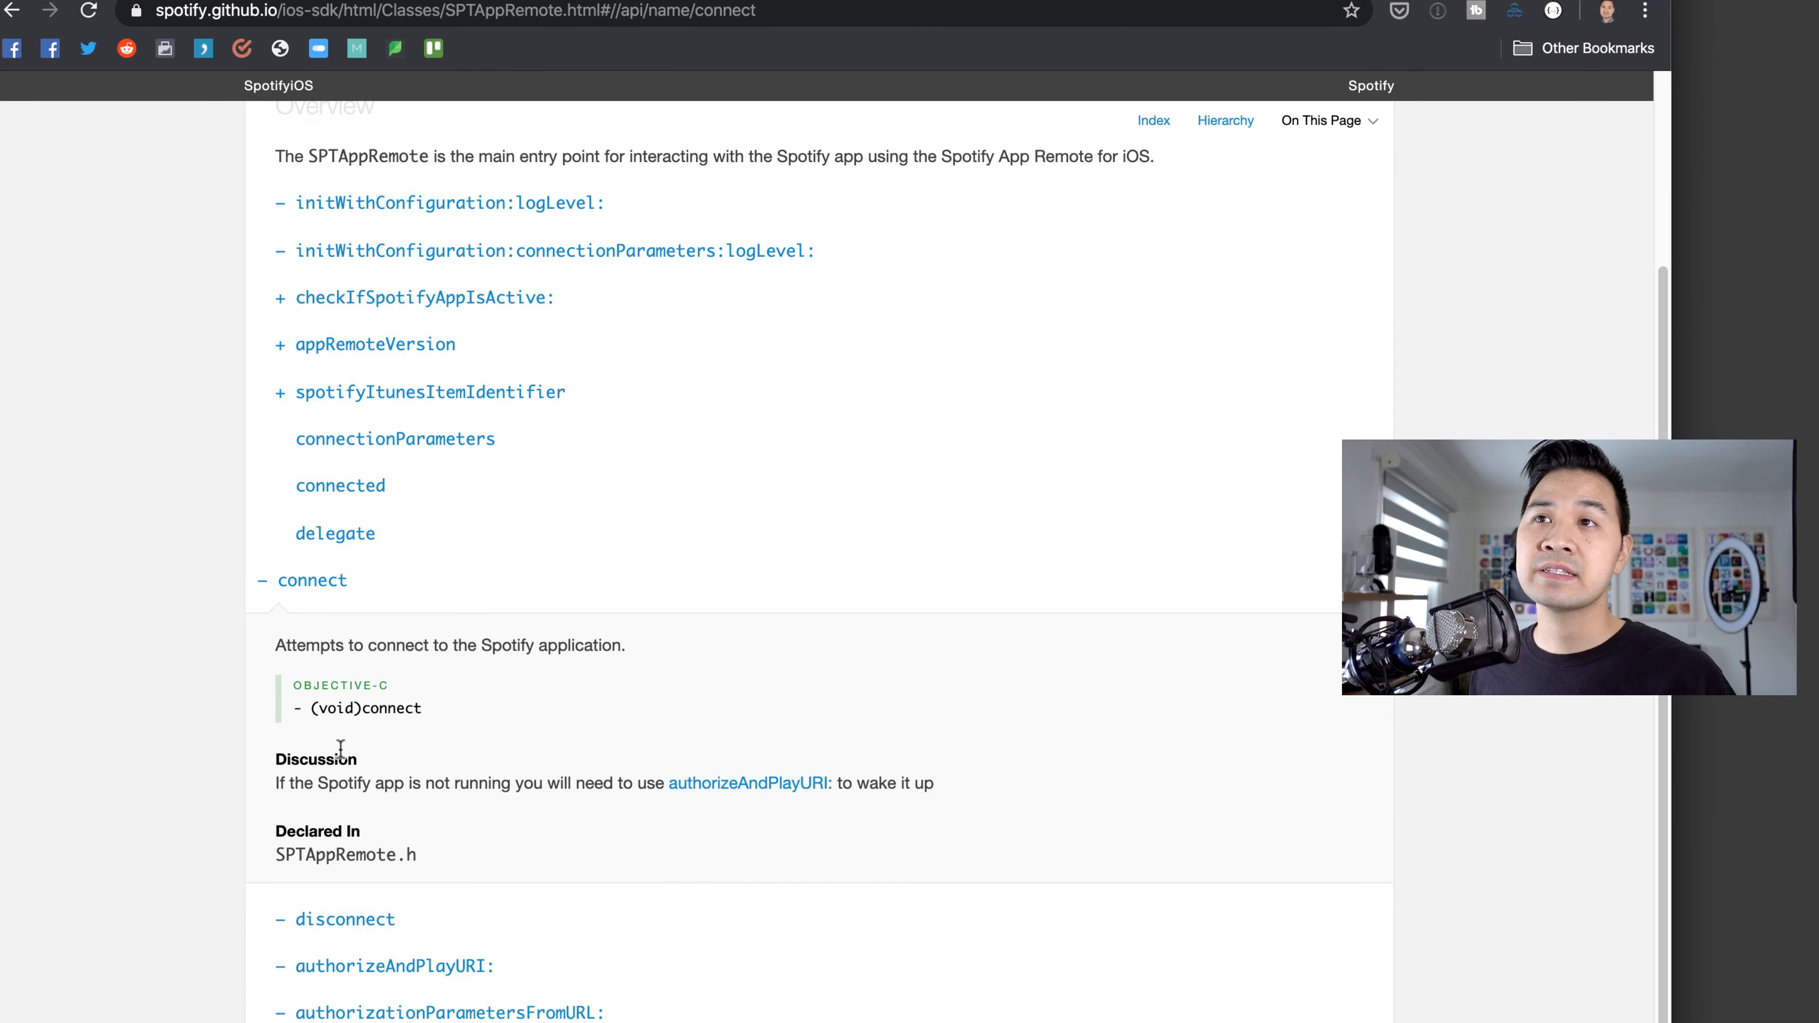
mouse_move(580, 553)
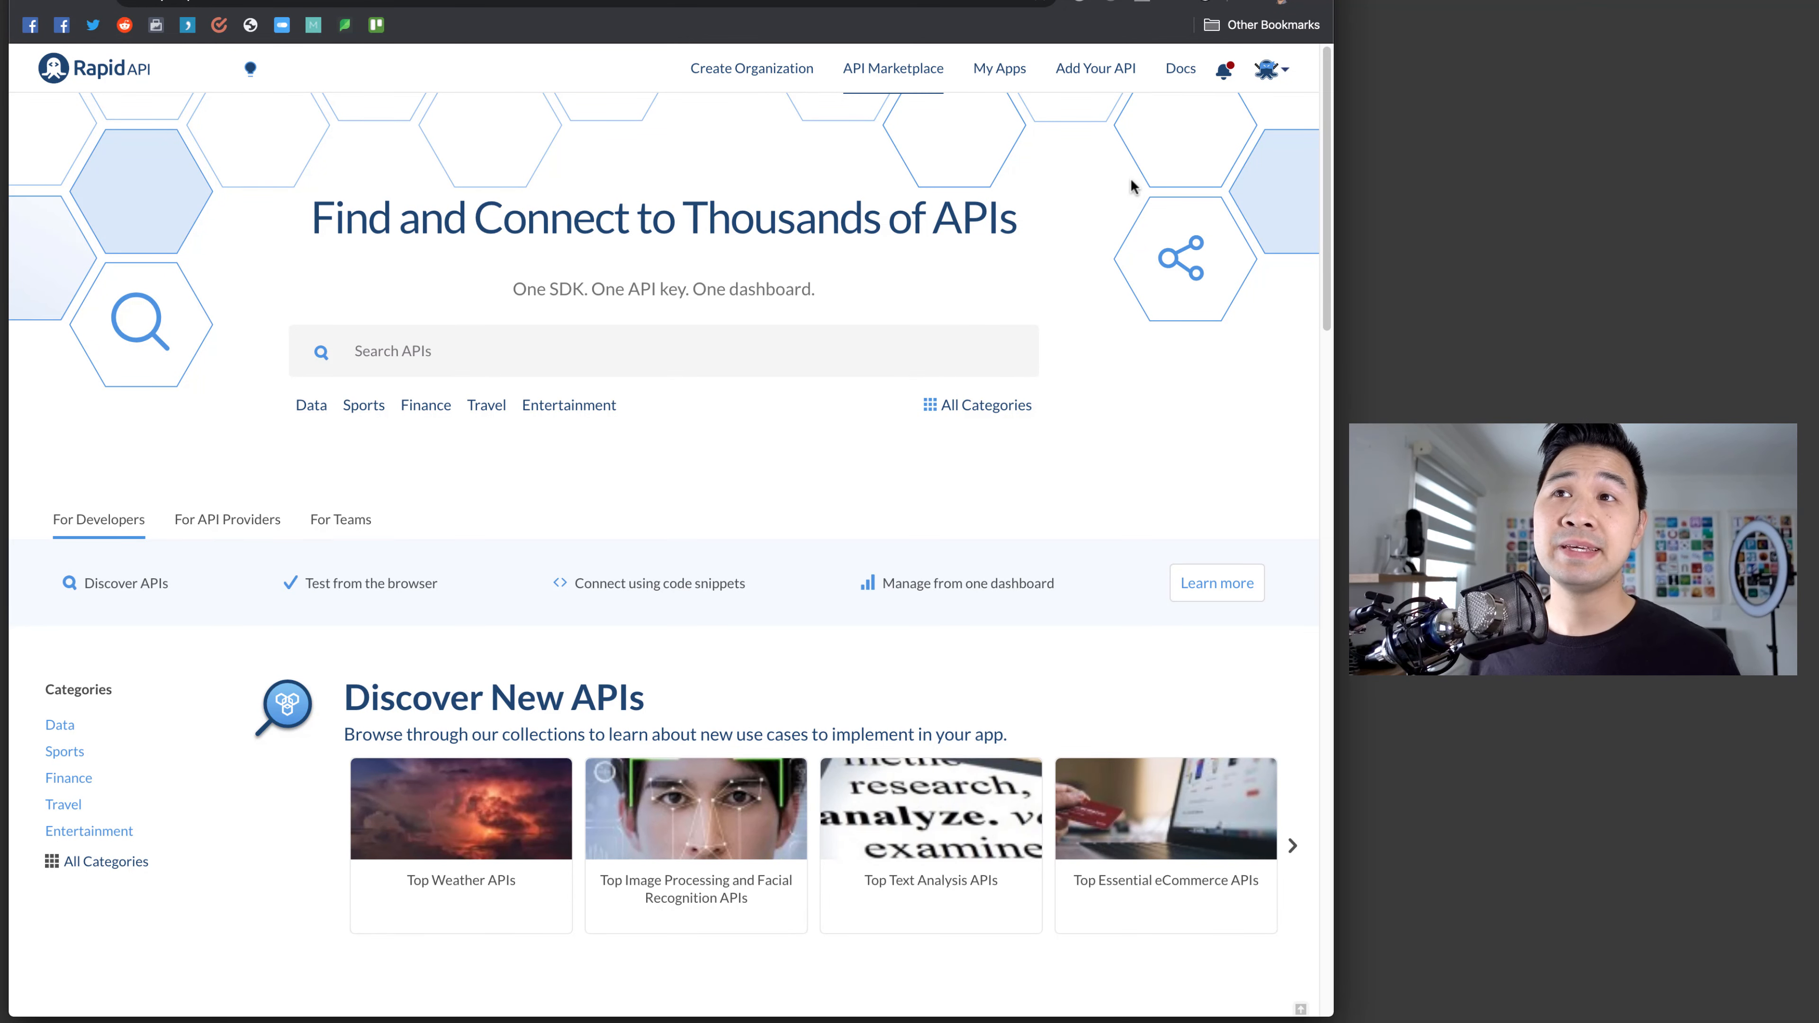
mouse_move(1025, 114)
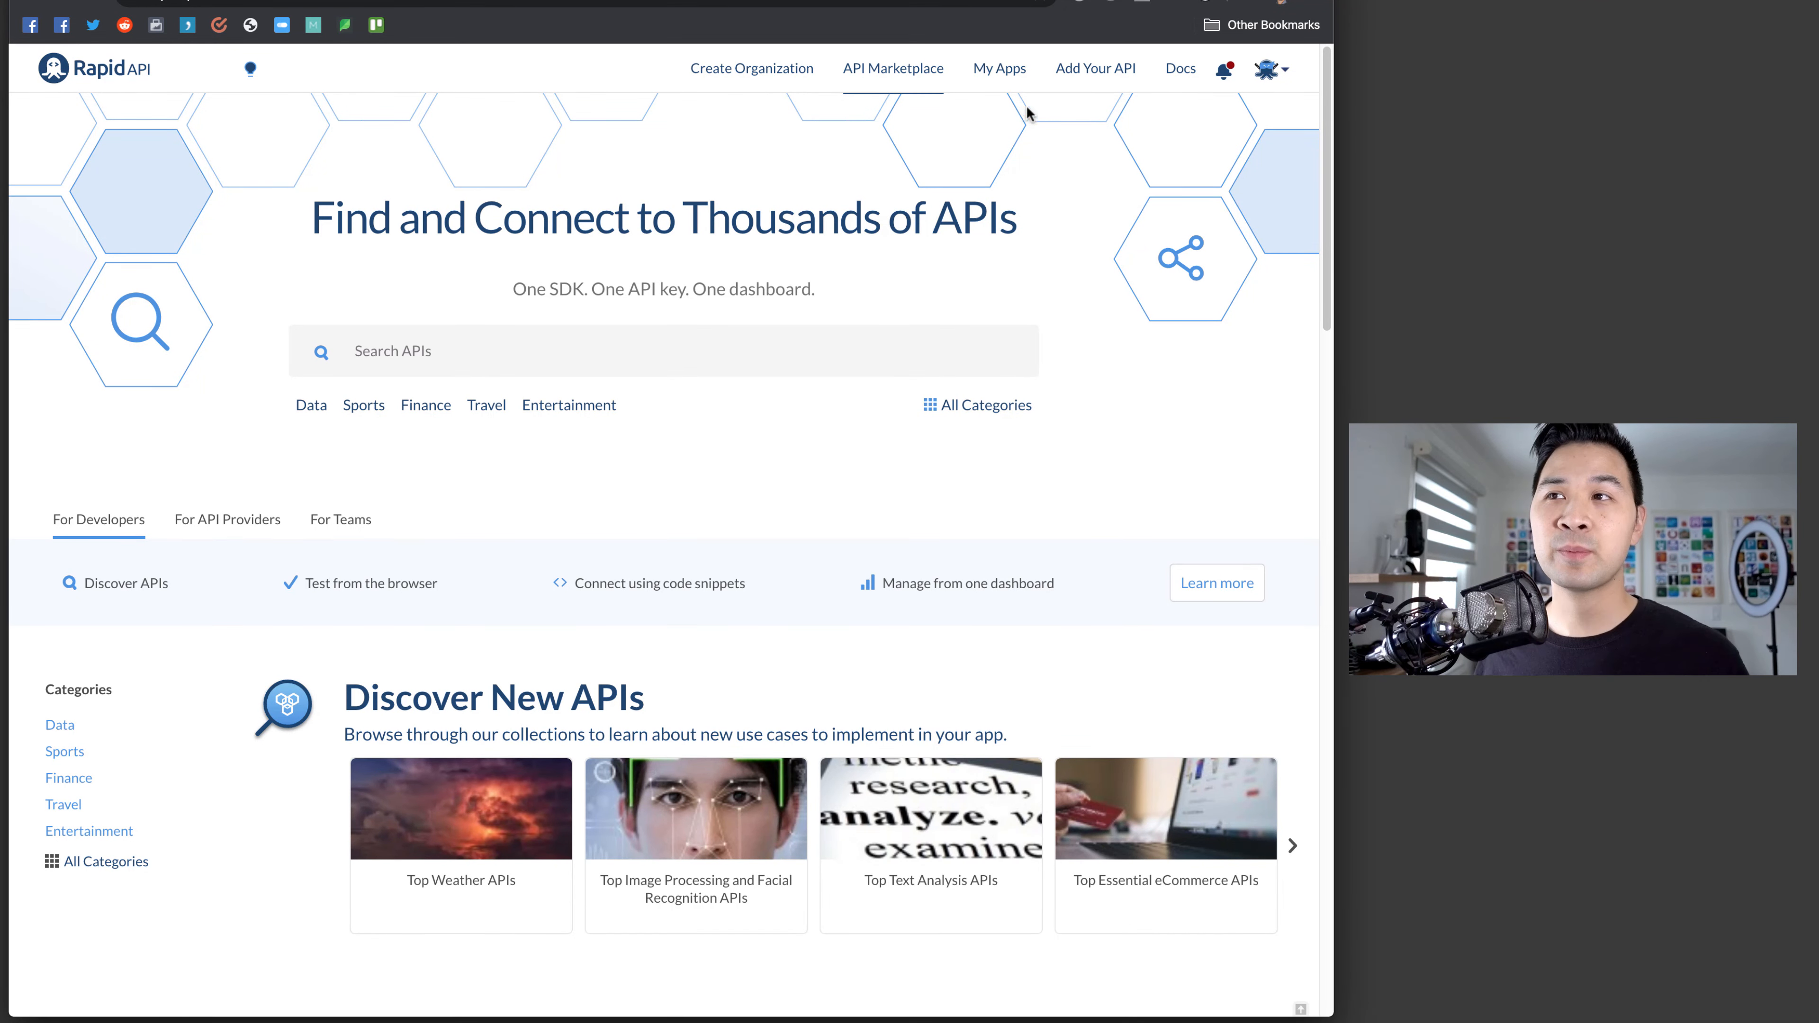
mouse_move(1056, 311)
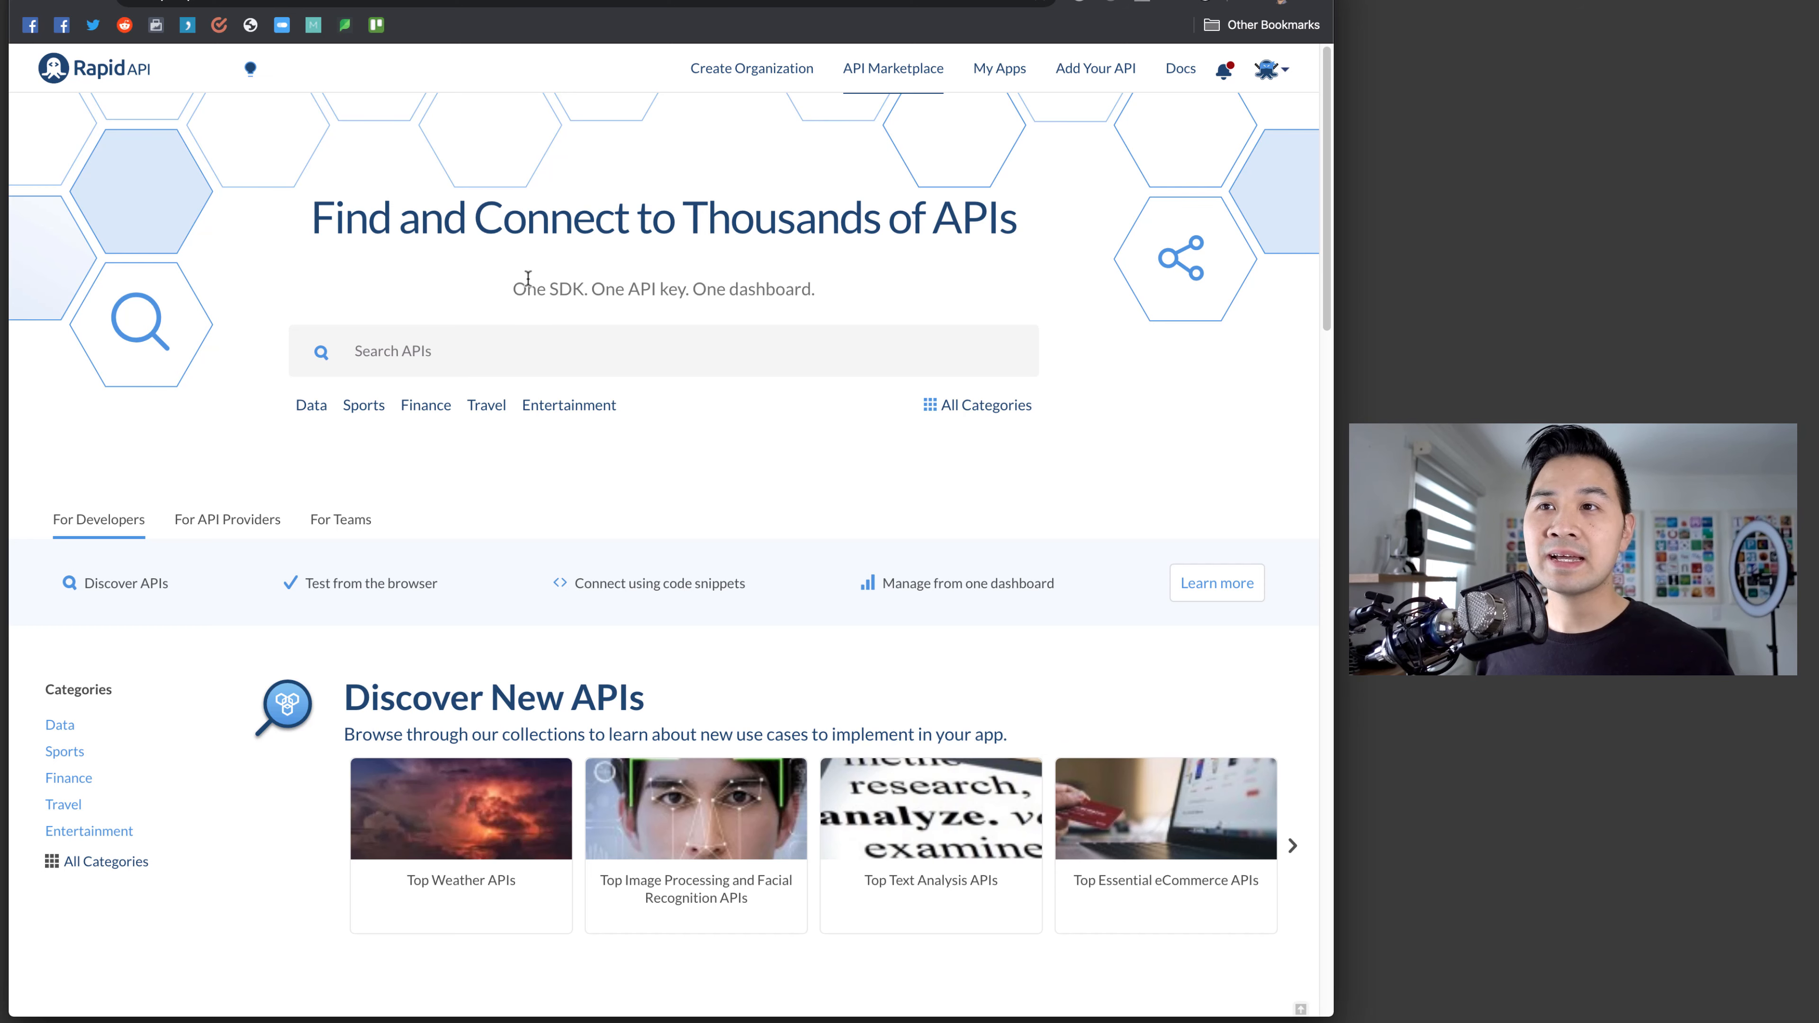
mouse_move(835, 296)
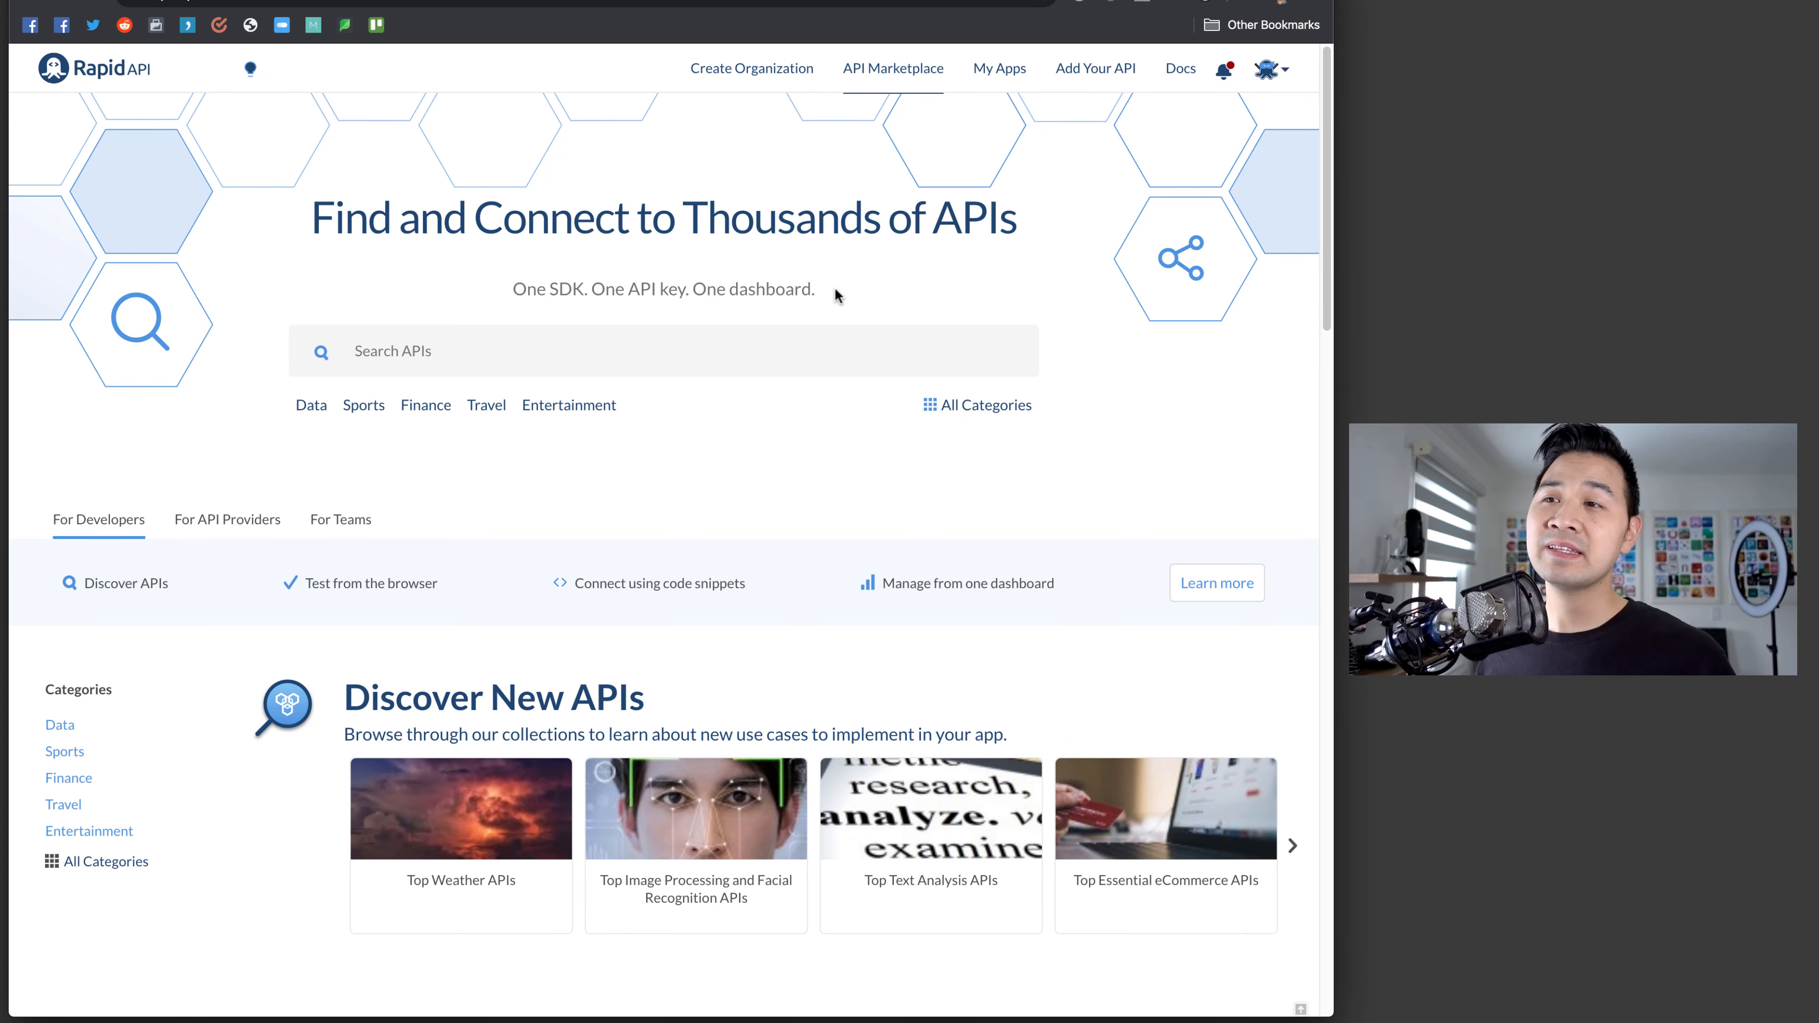
- Browse the RapidAPI Marketplace through sports, image recognition and text analysis categories
scroll("down", 3)
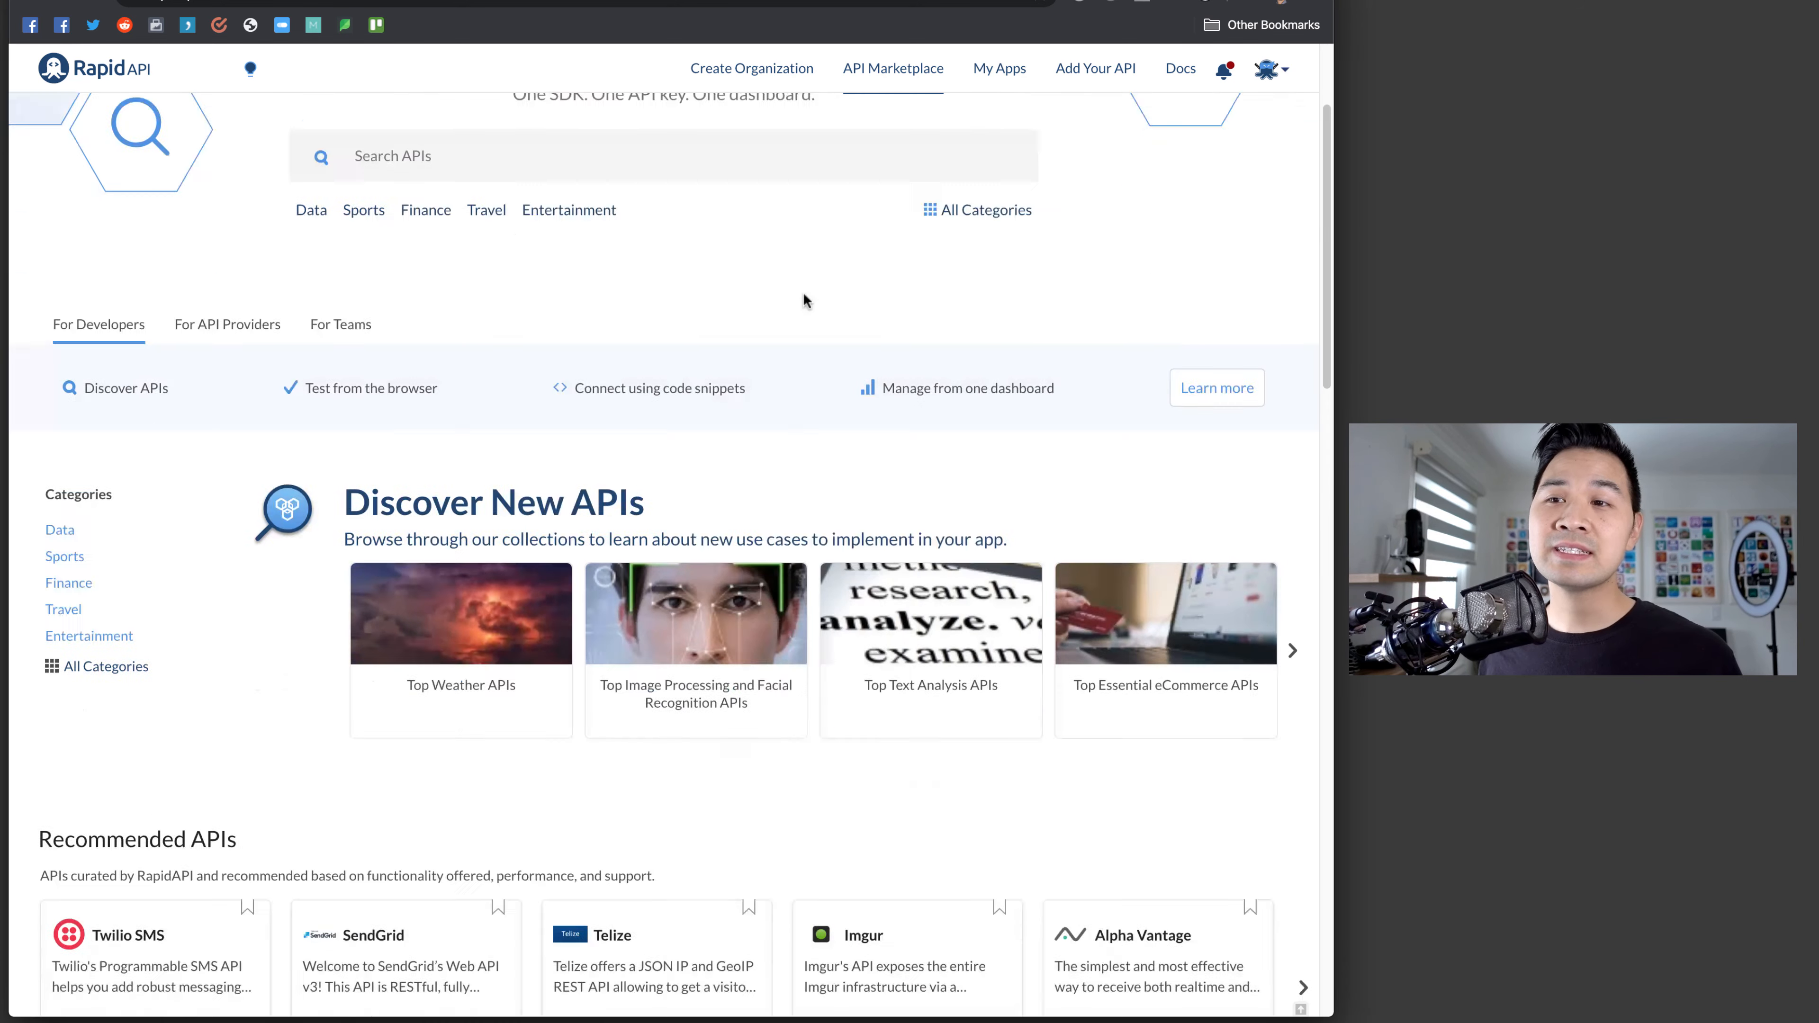
scroll("down", 3)
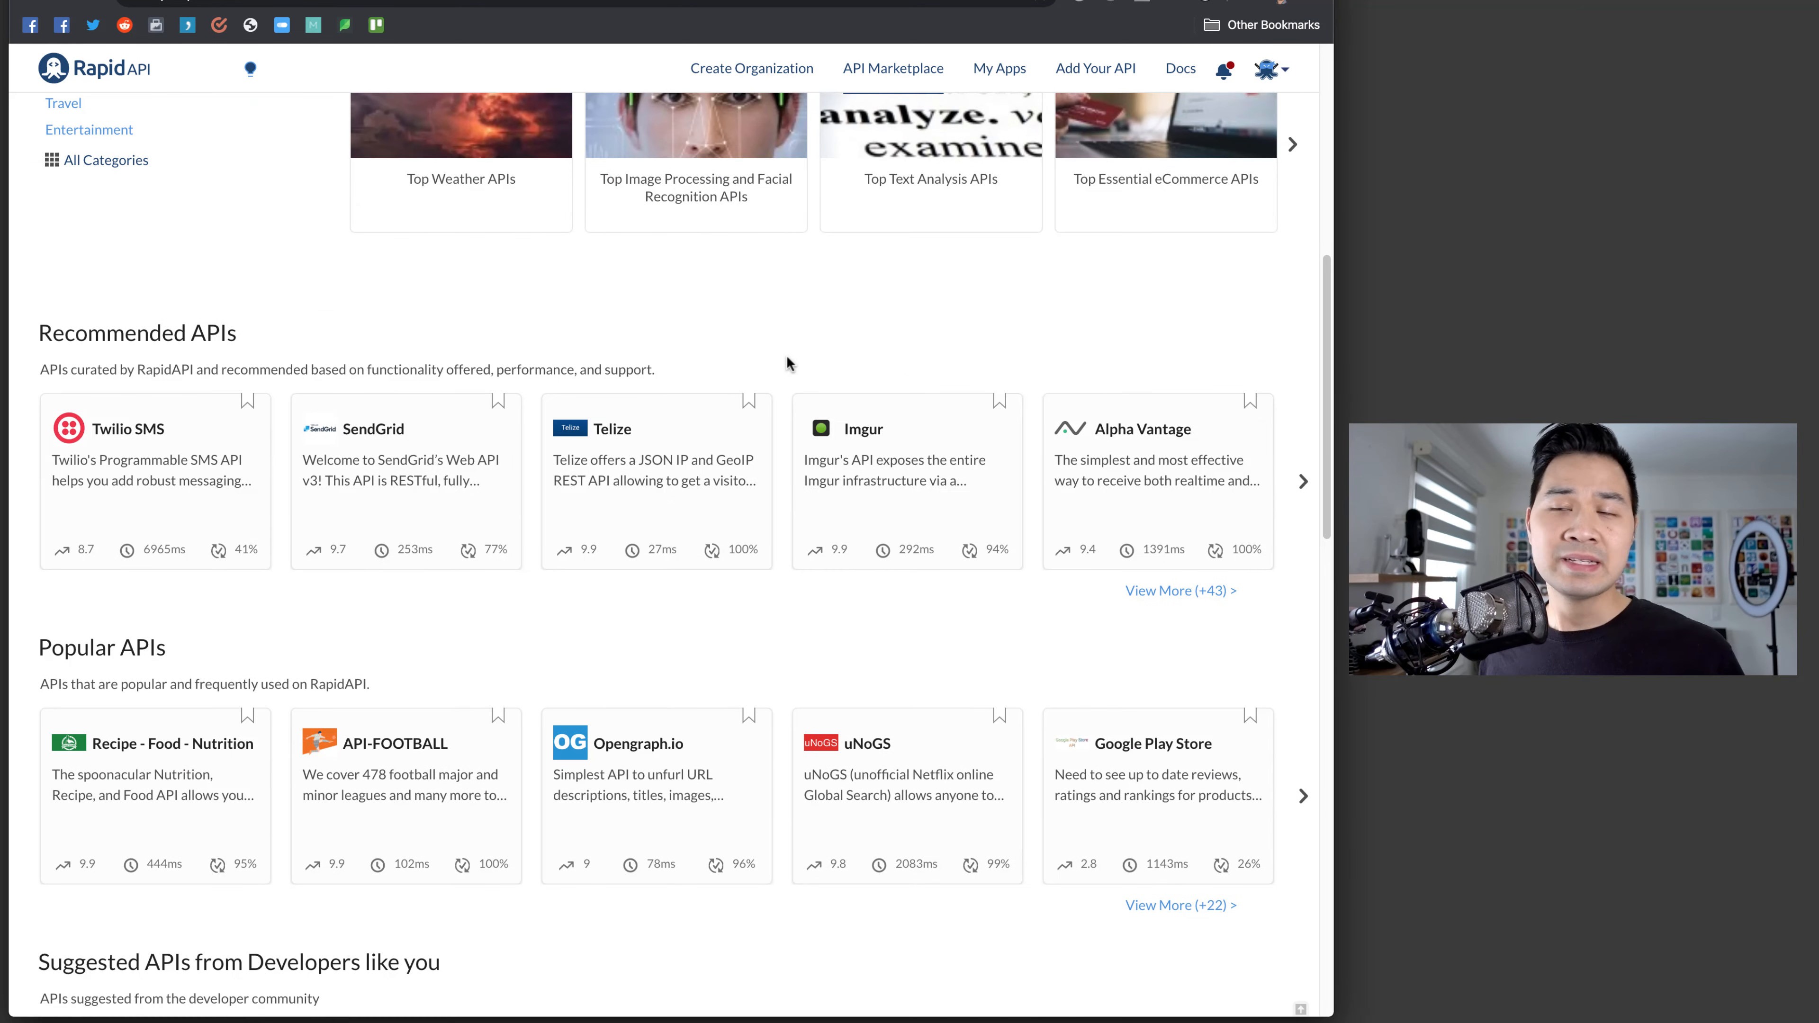
scroll("down", 3)
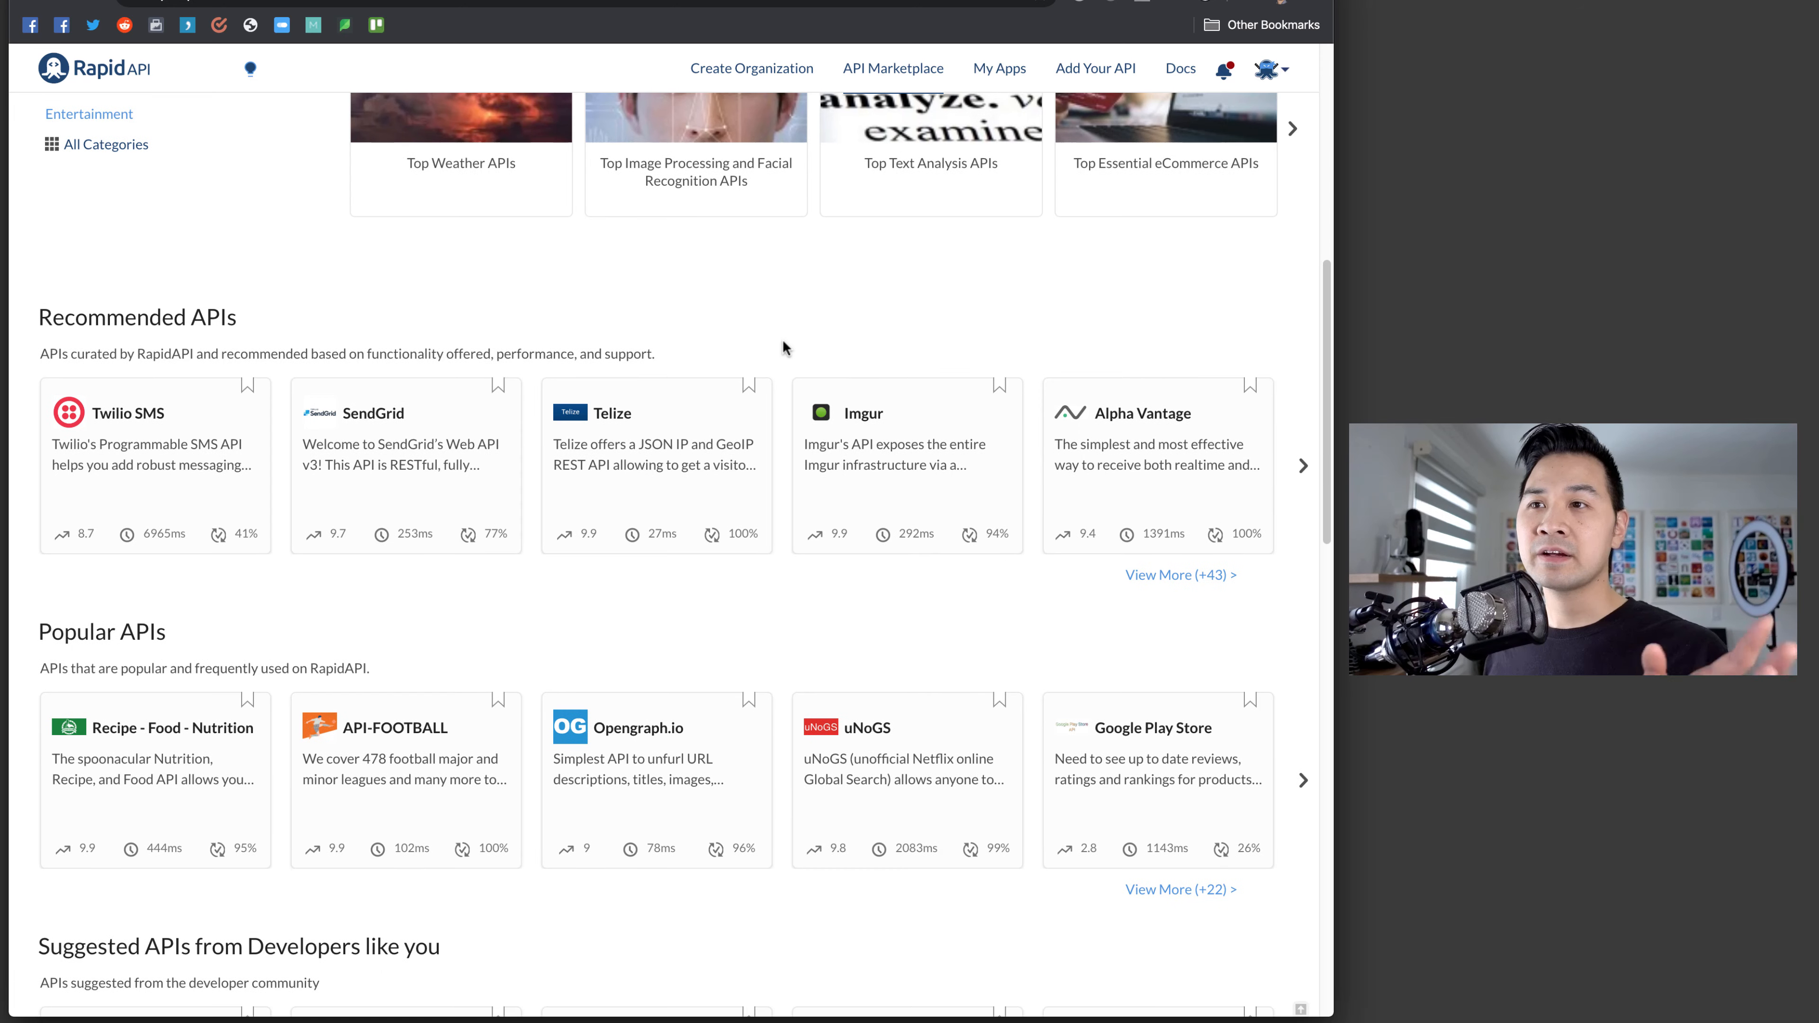
scroll("down", 3)
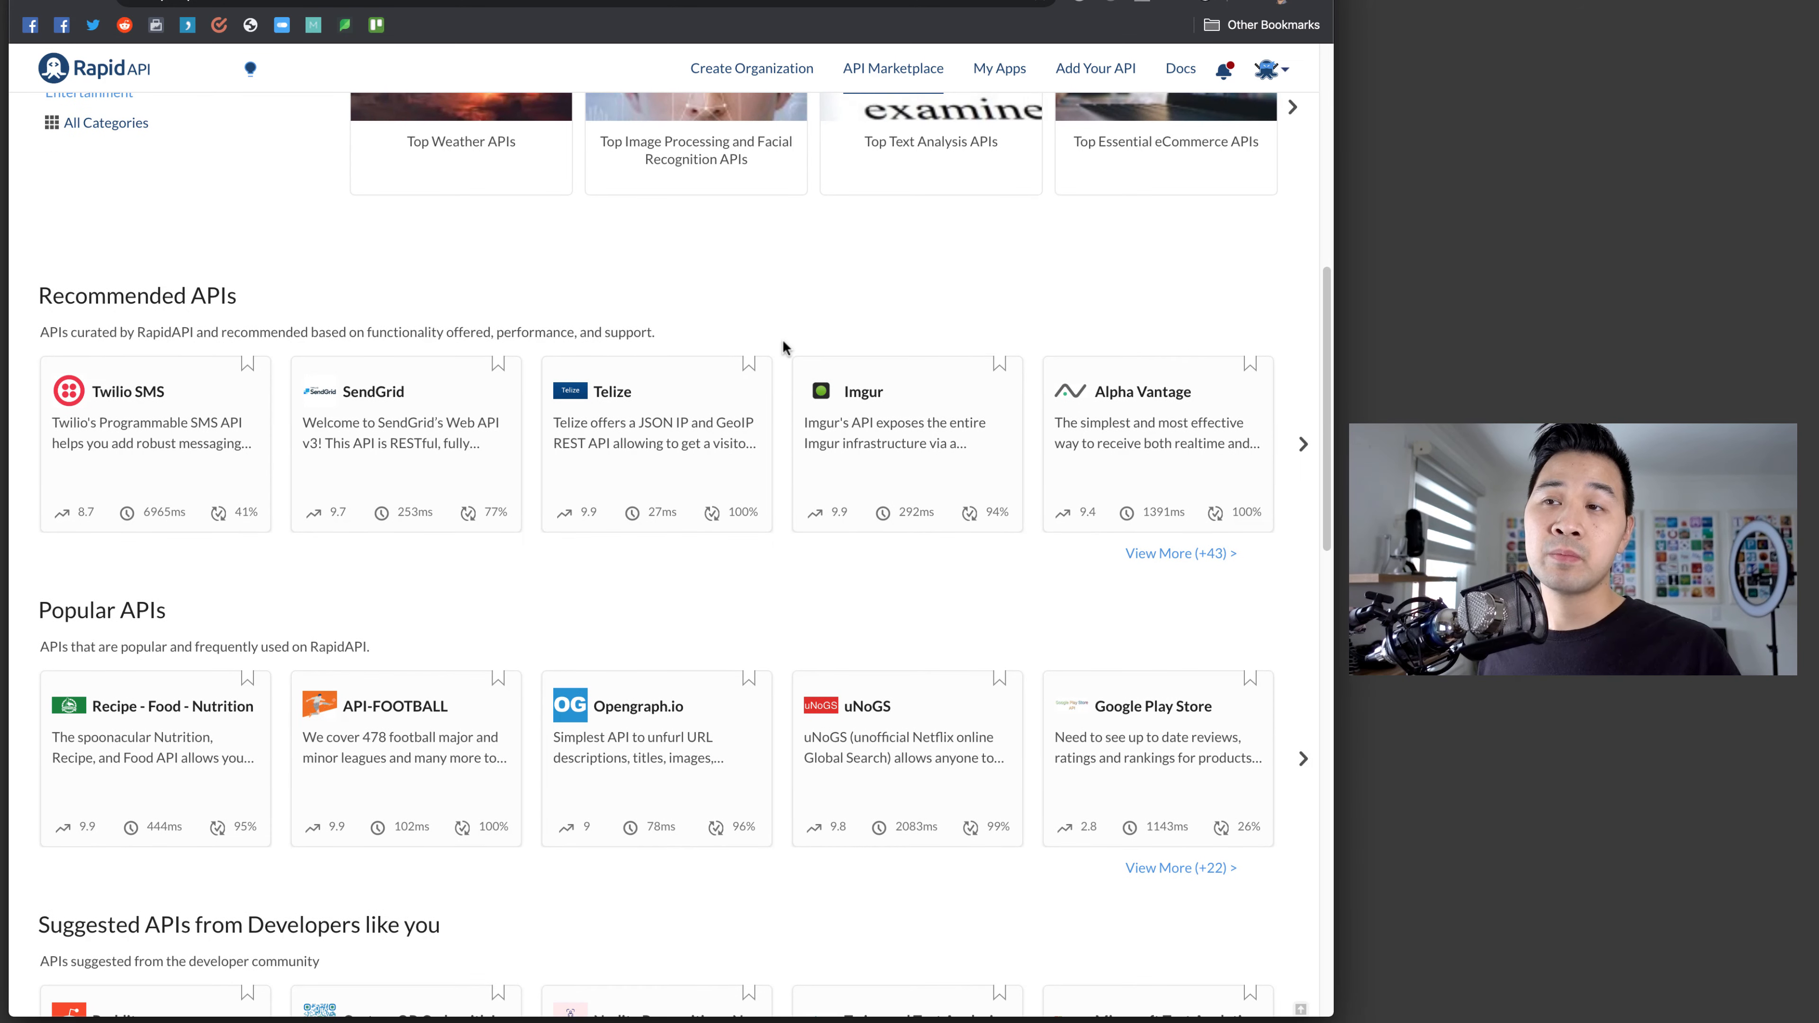
scroll("down", 3)
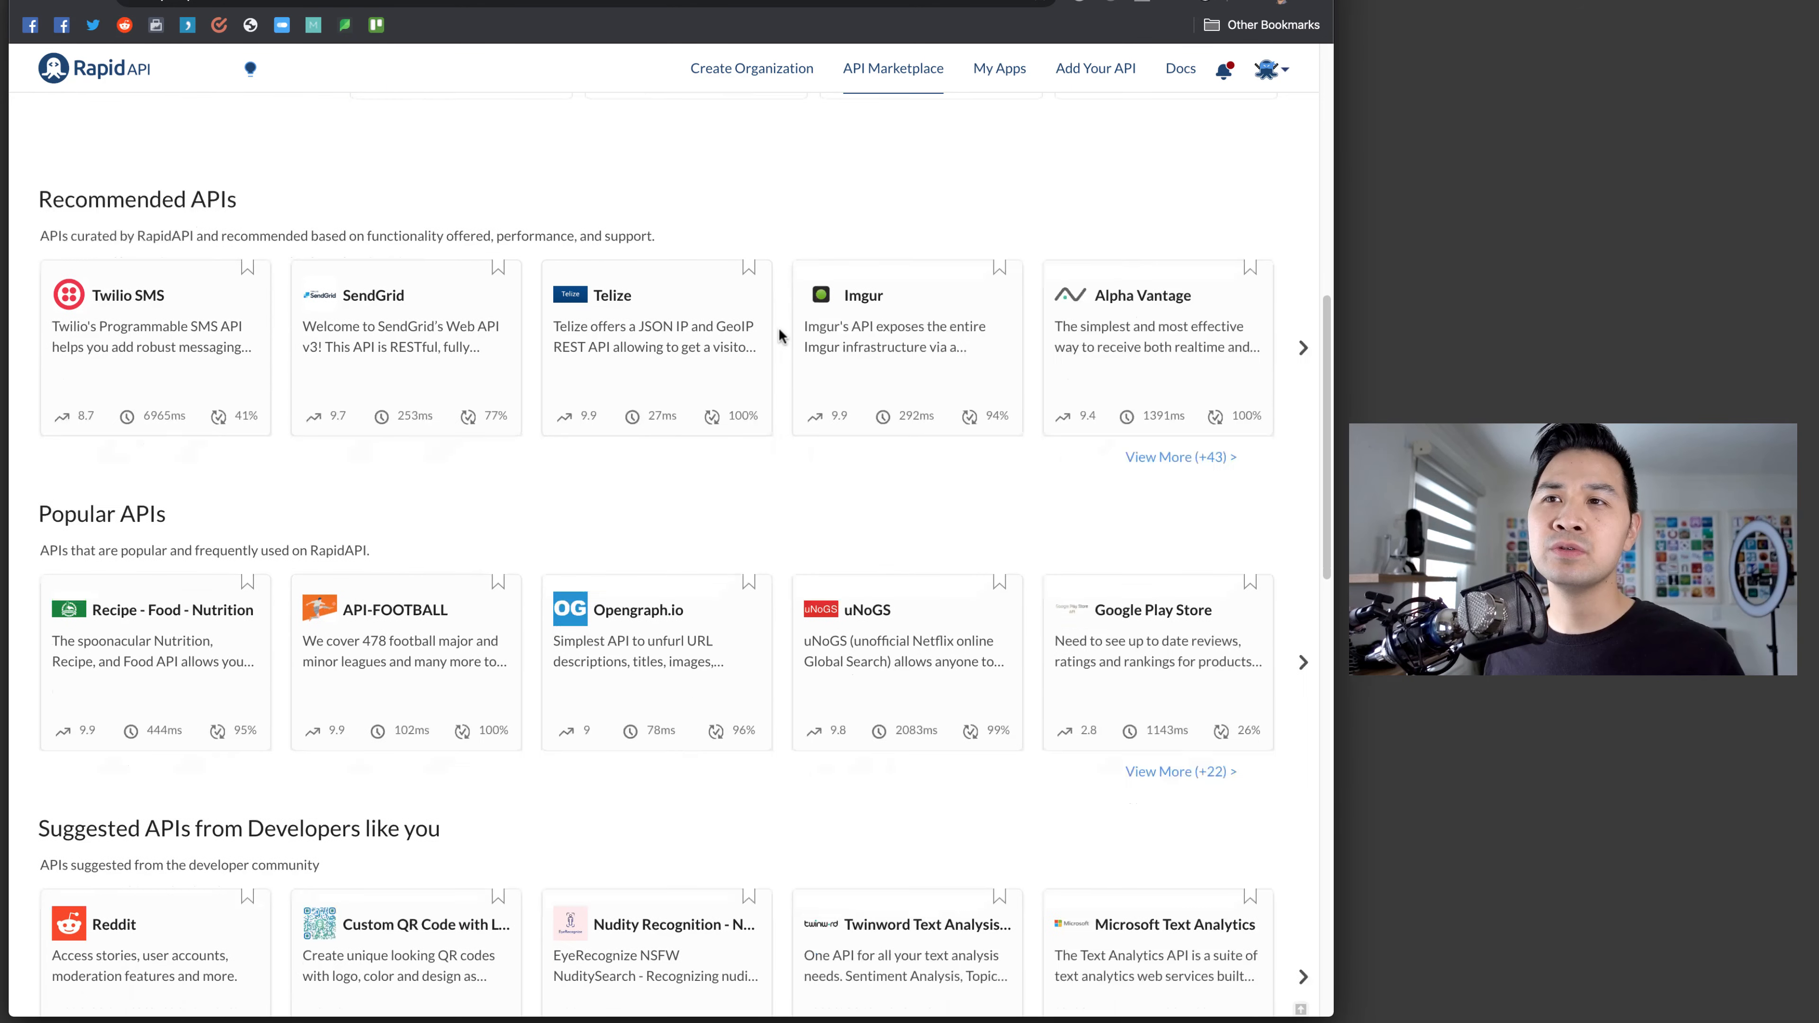
mouse_move(936, 517)
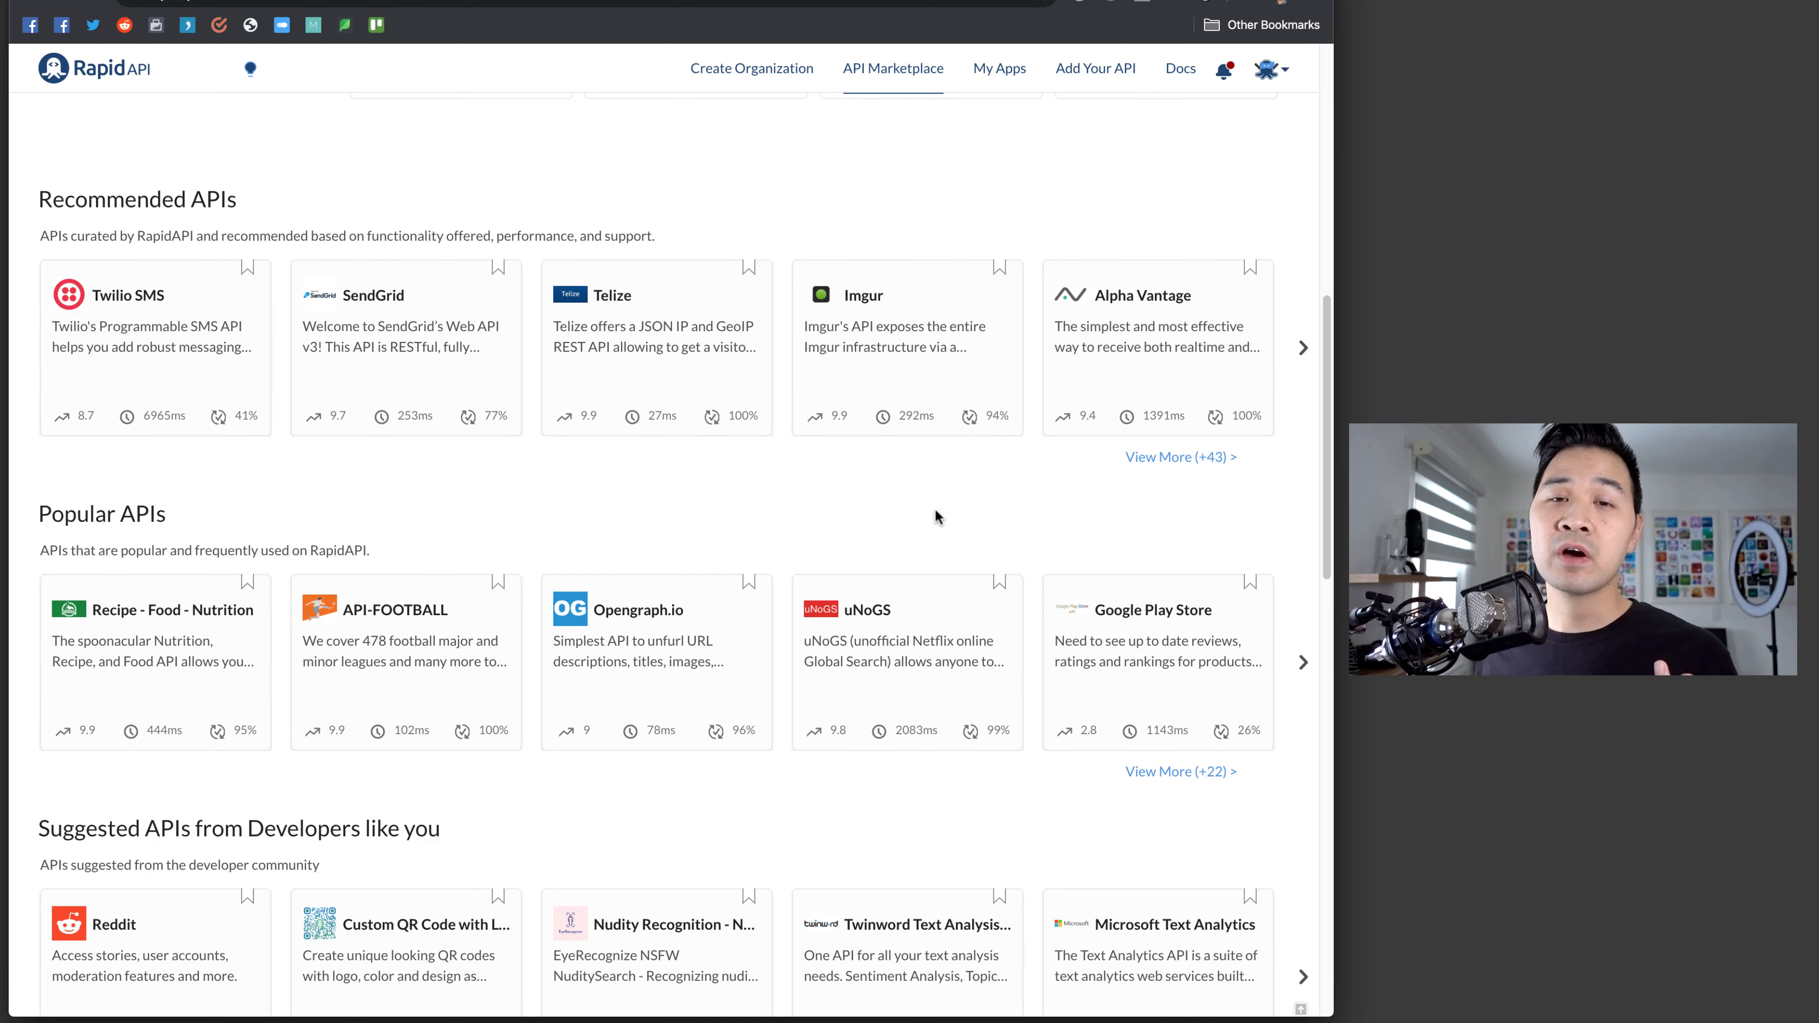
mouse_move(899, 500)
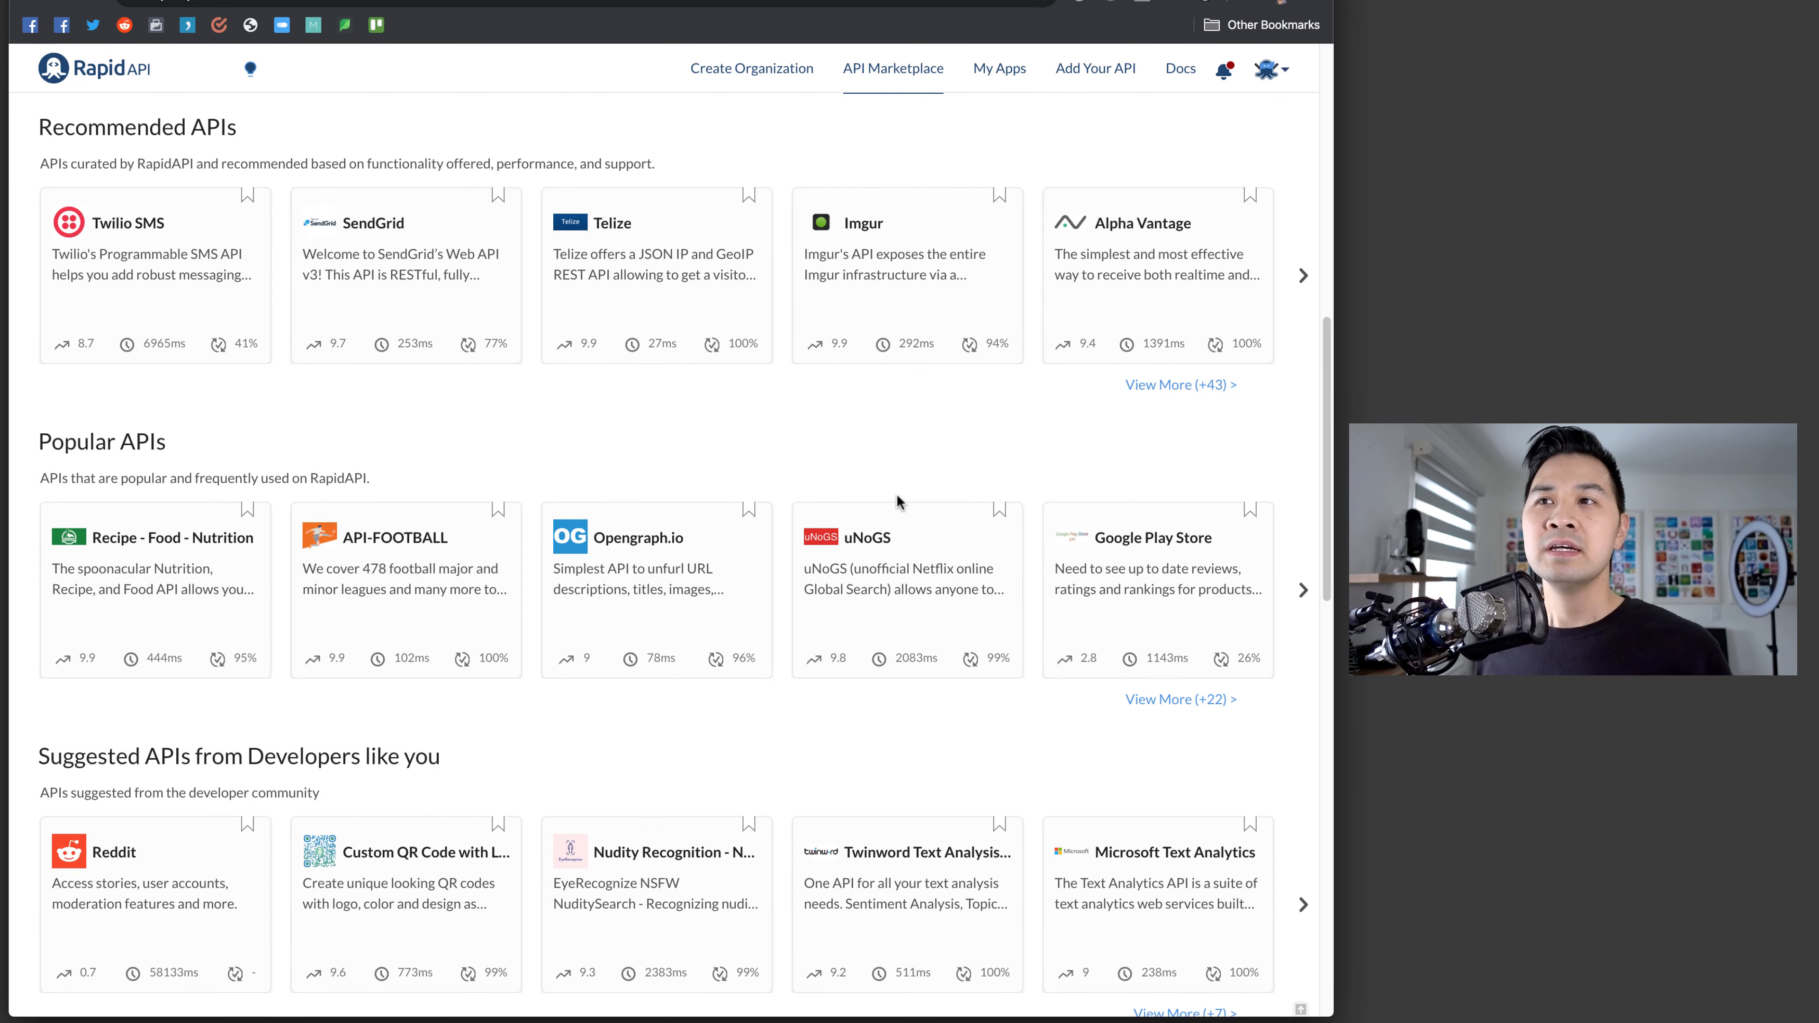
mouse_move(929, 313)
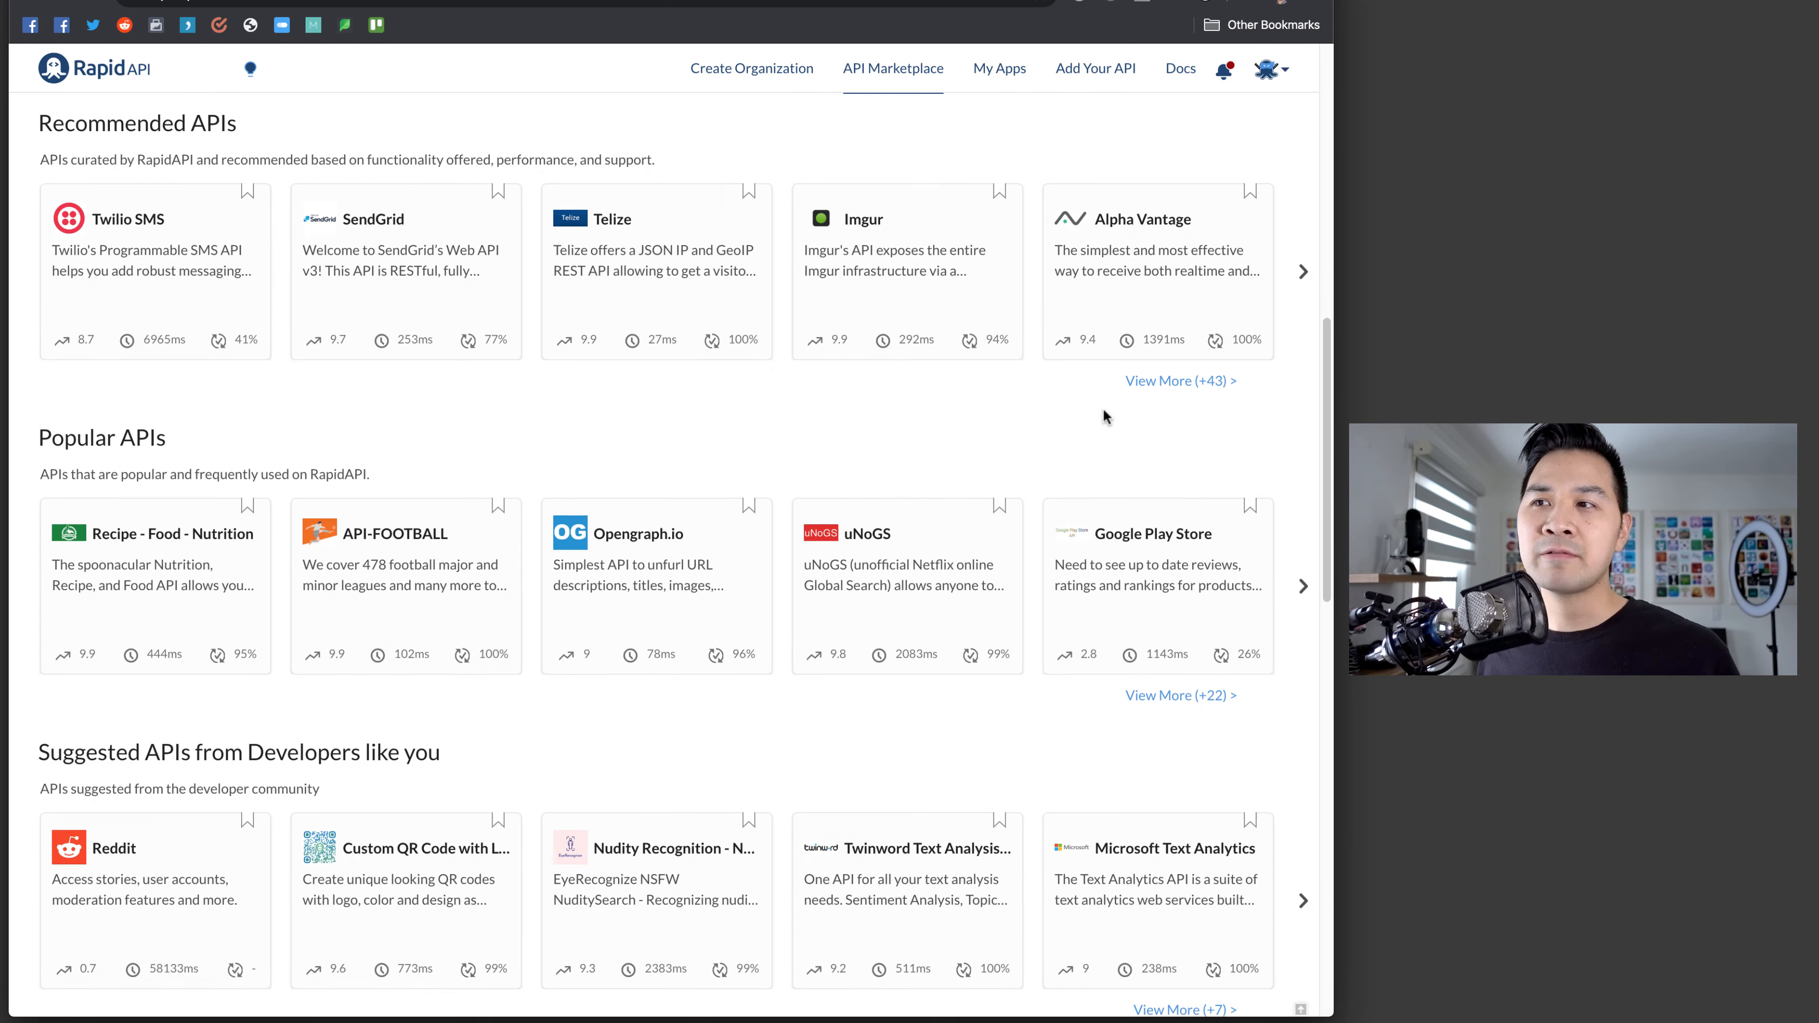
scroll("down", 3)
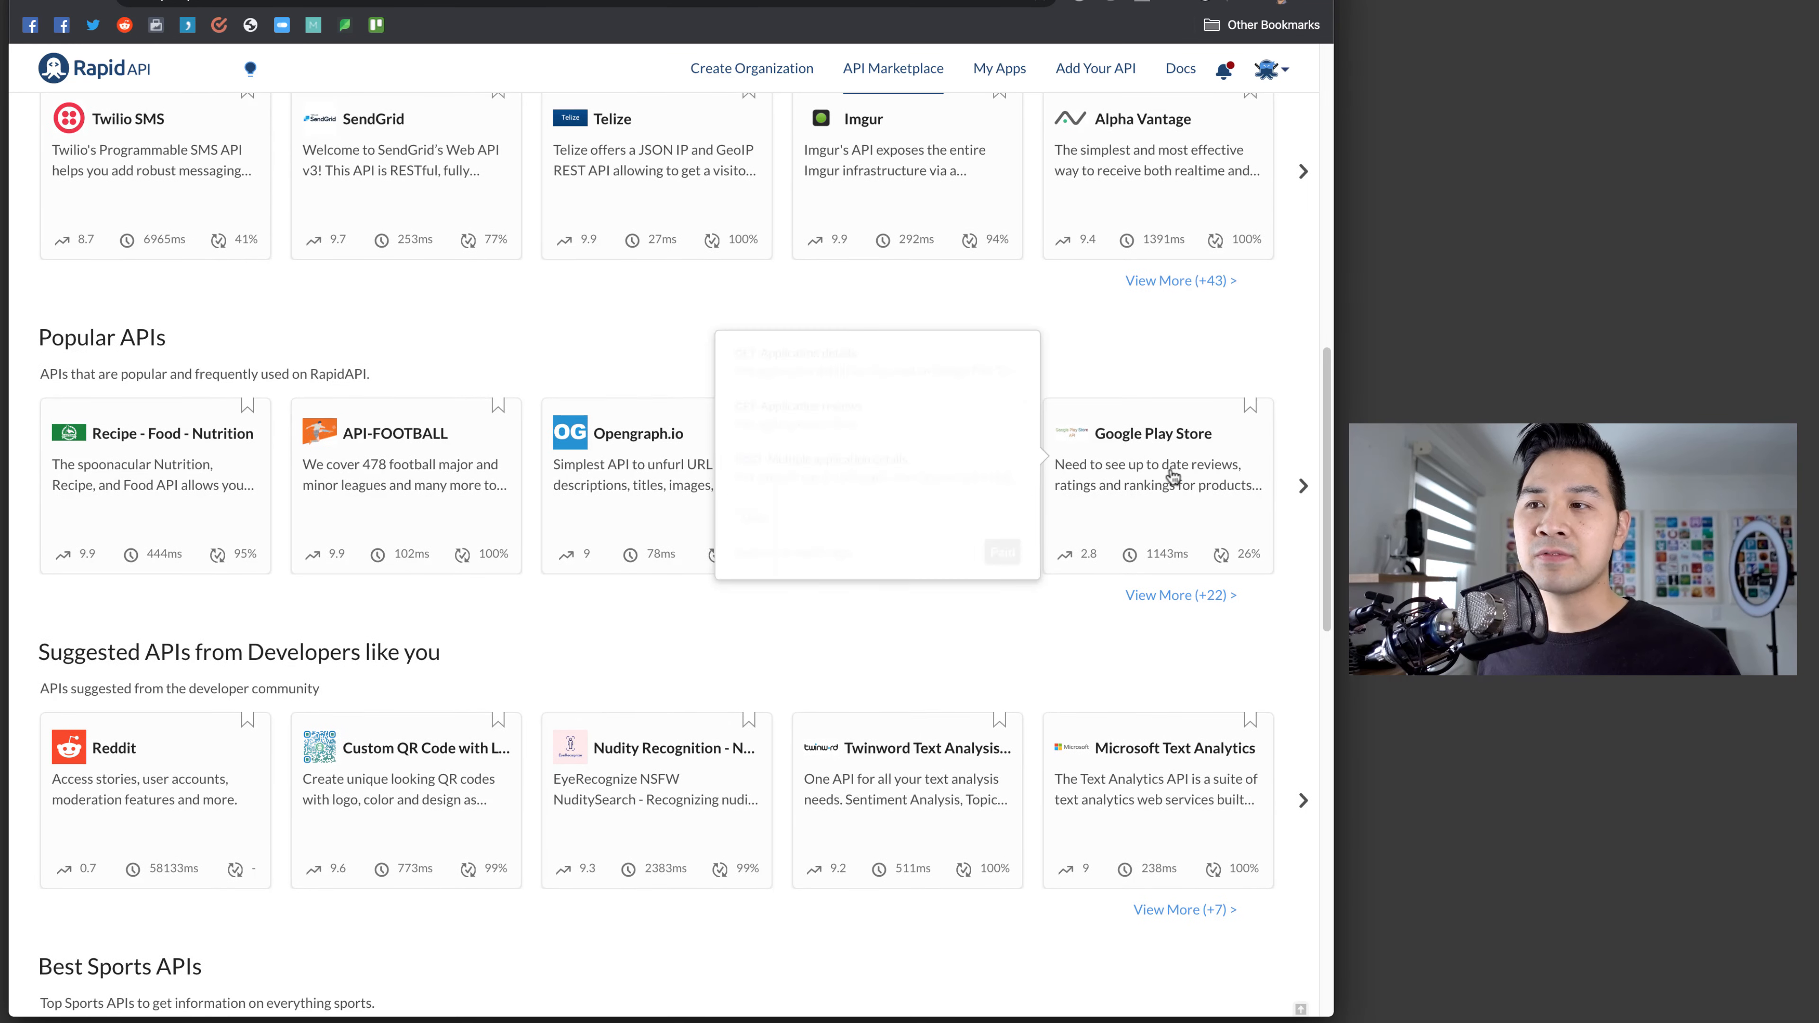
scroll("down", 3)
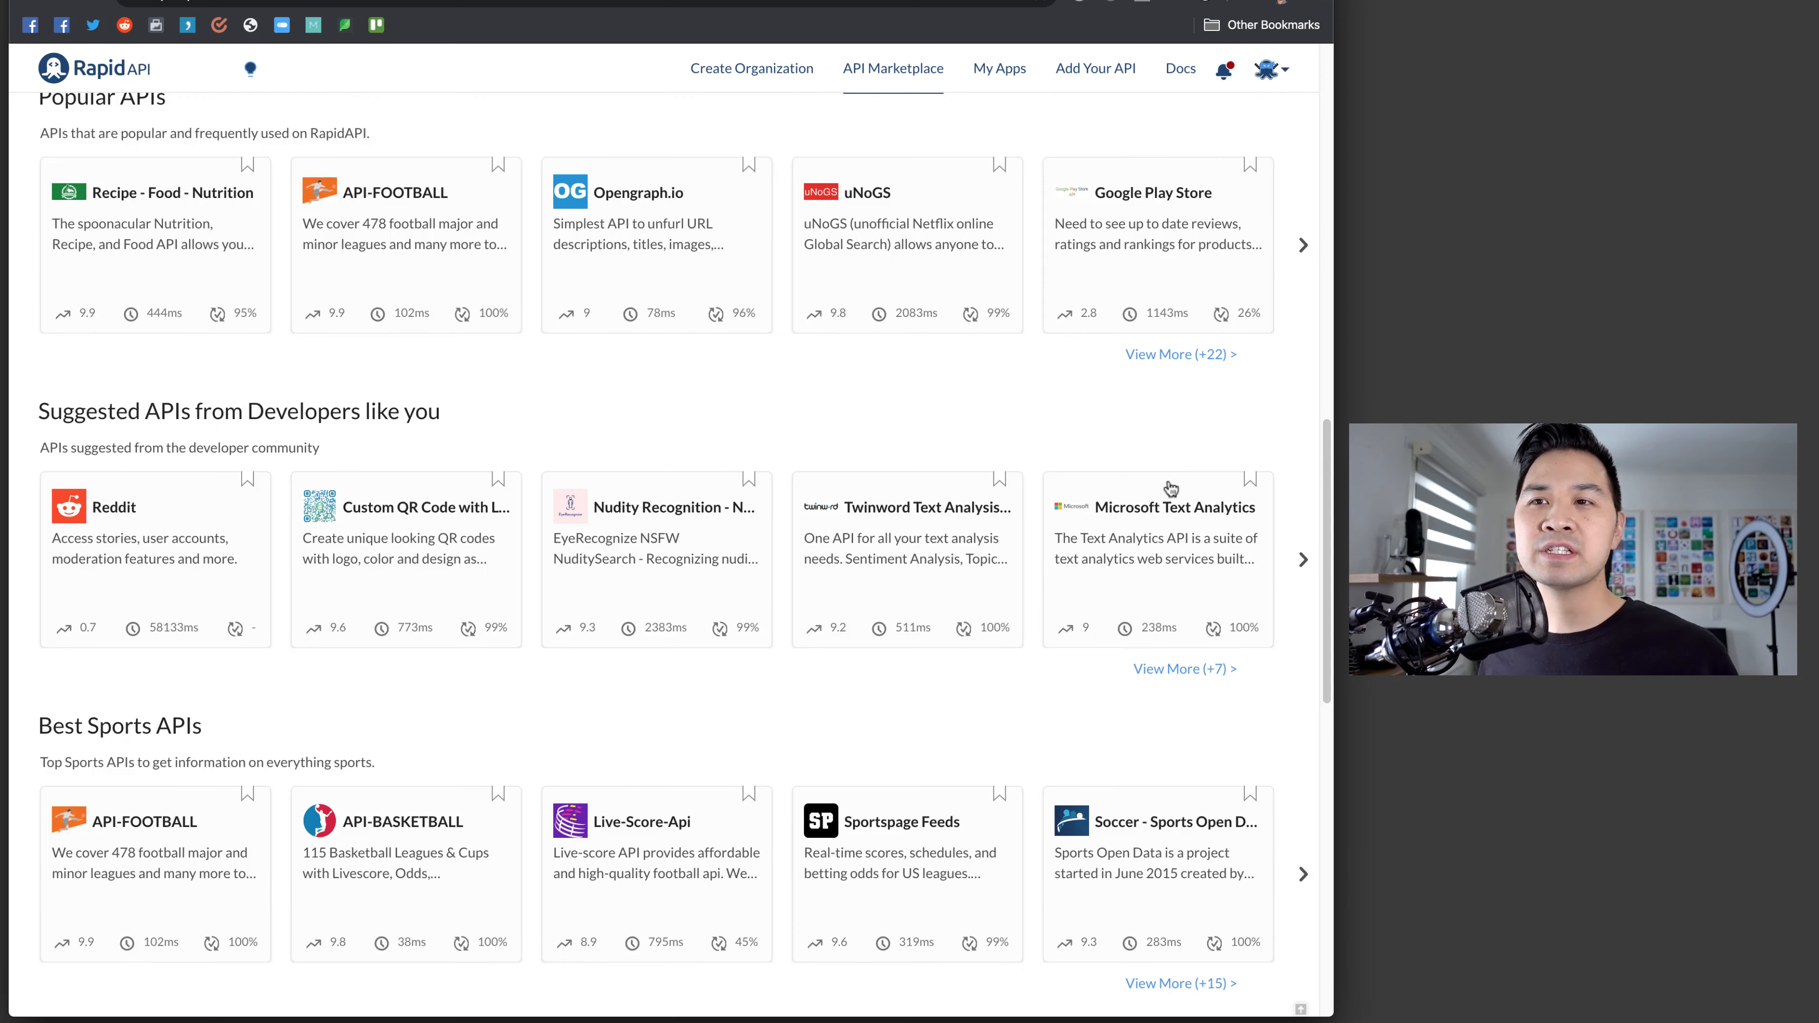
mouse_move(1077, 782)
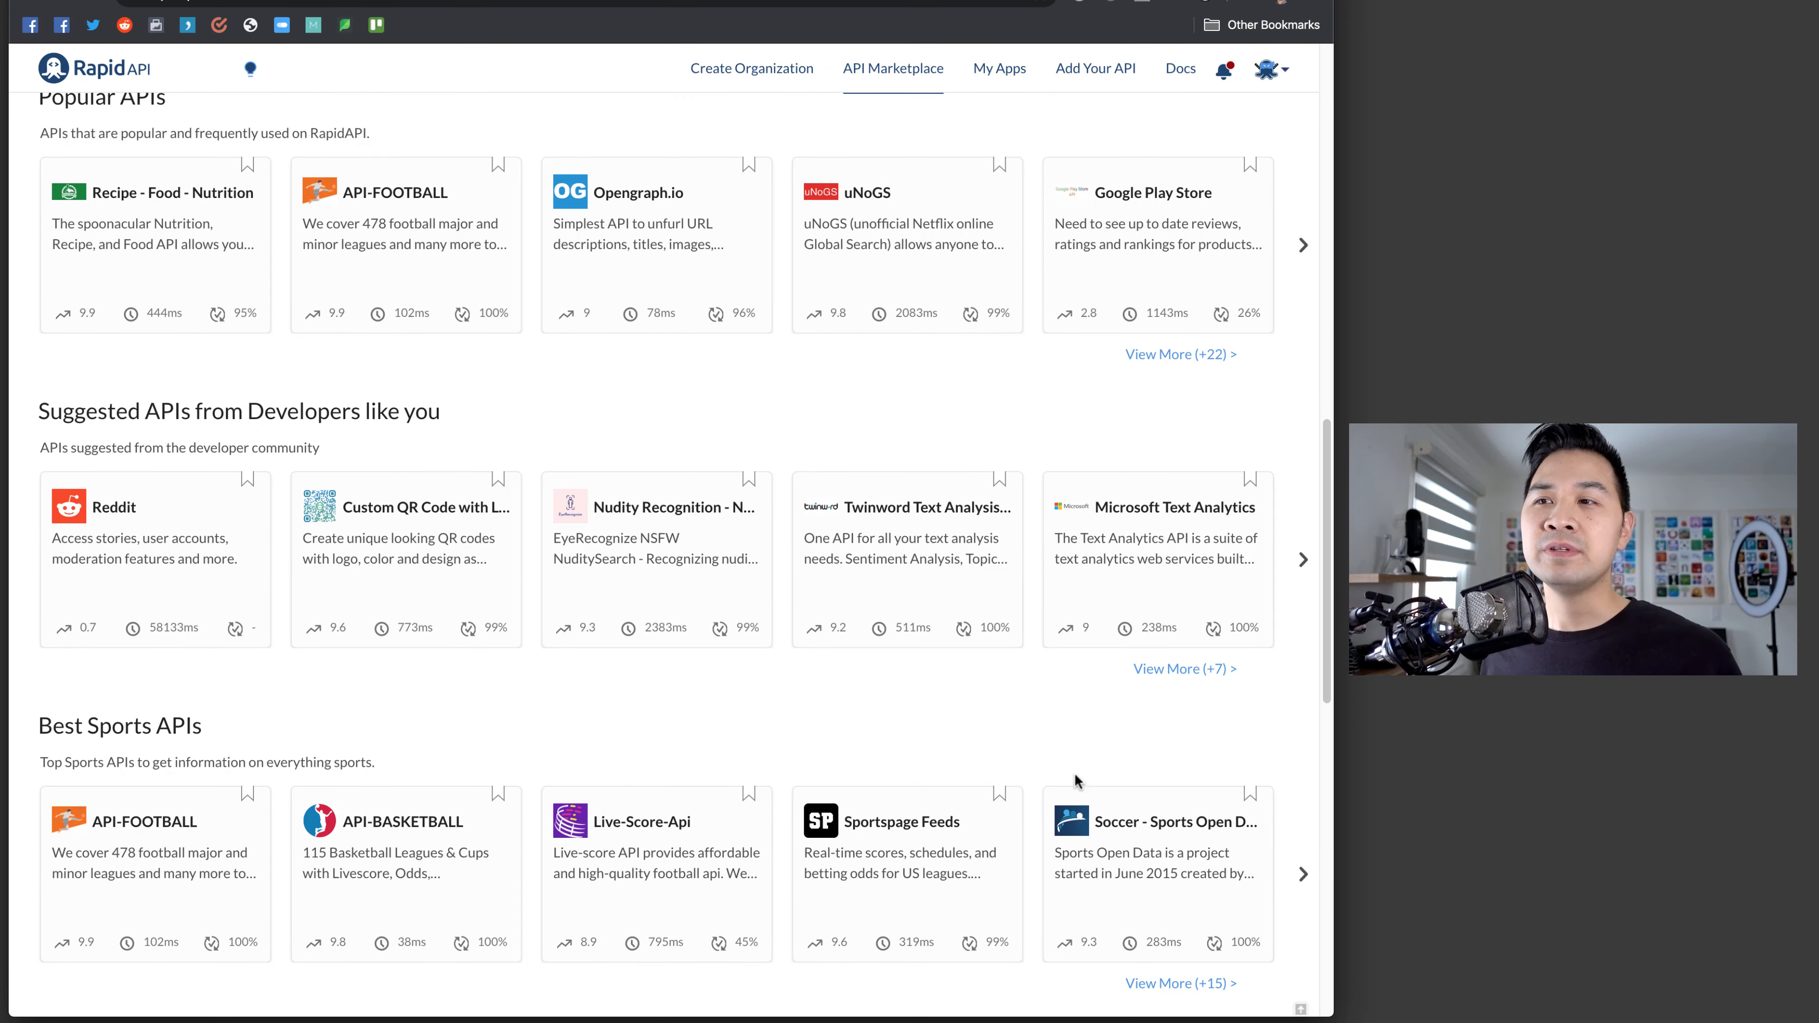
mouse_move(733, 714)
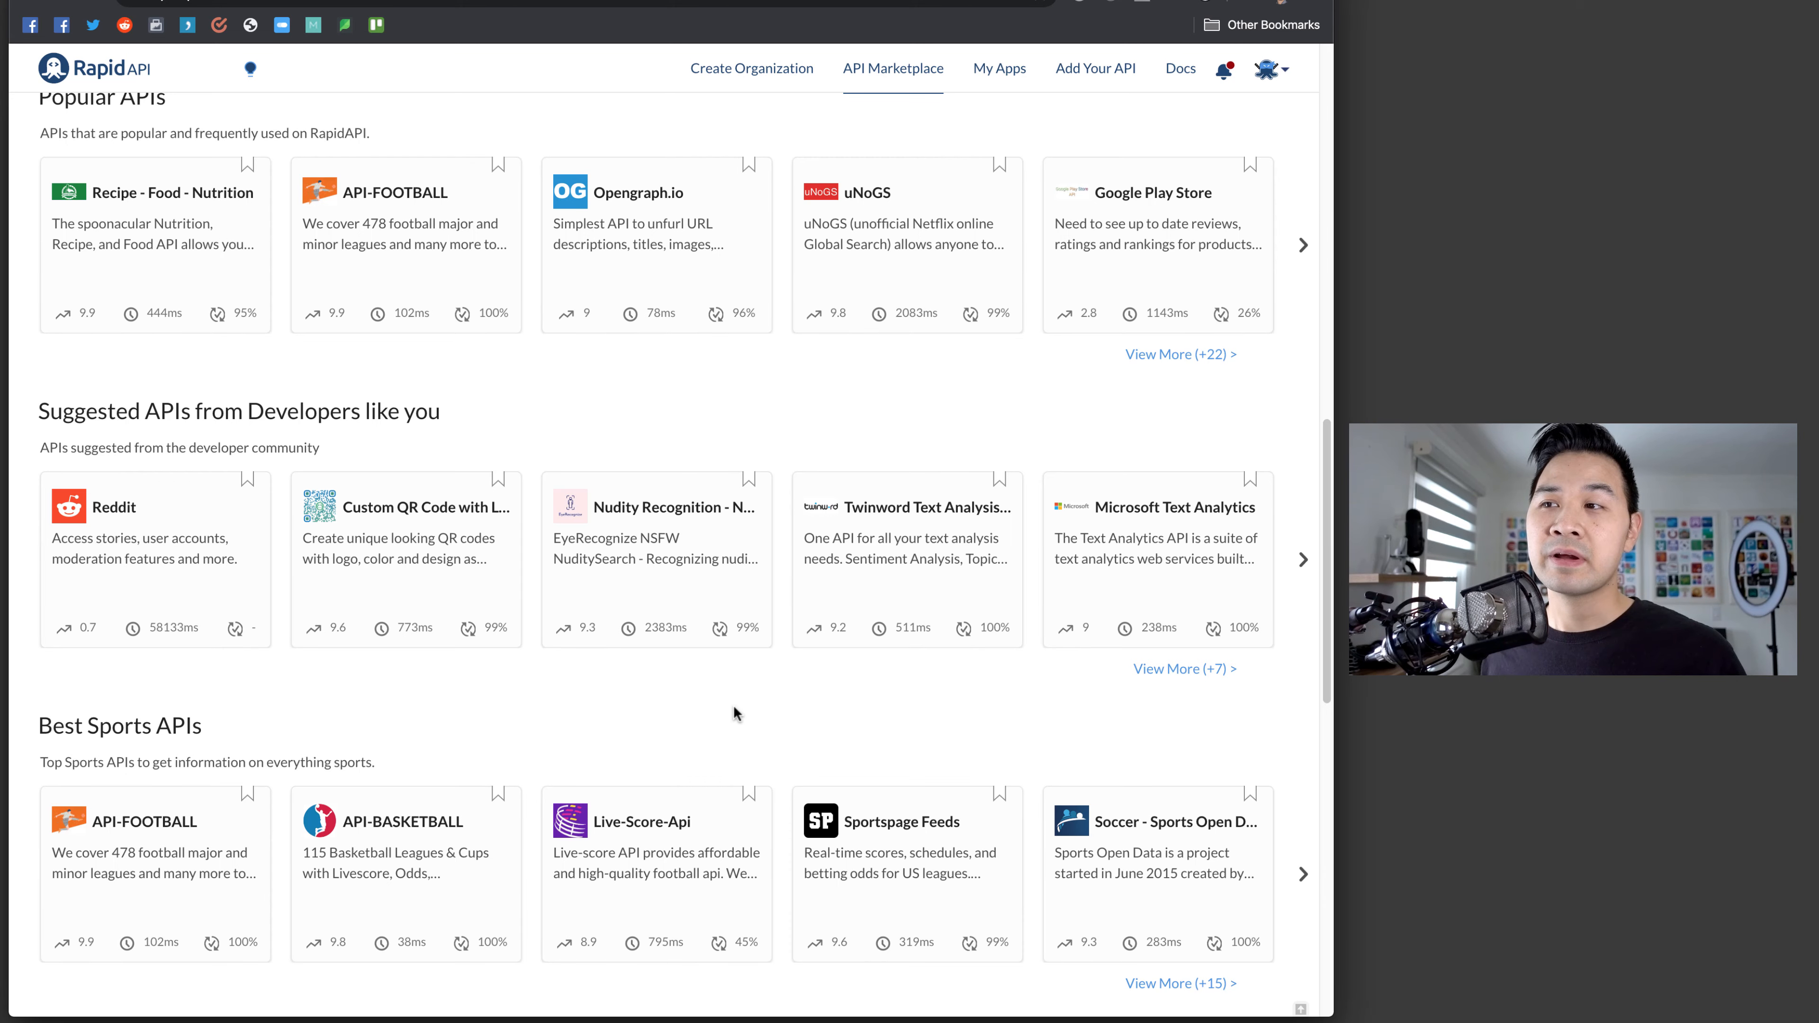
scroll("down", 3)
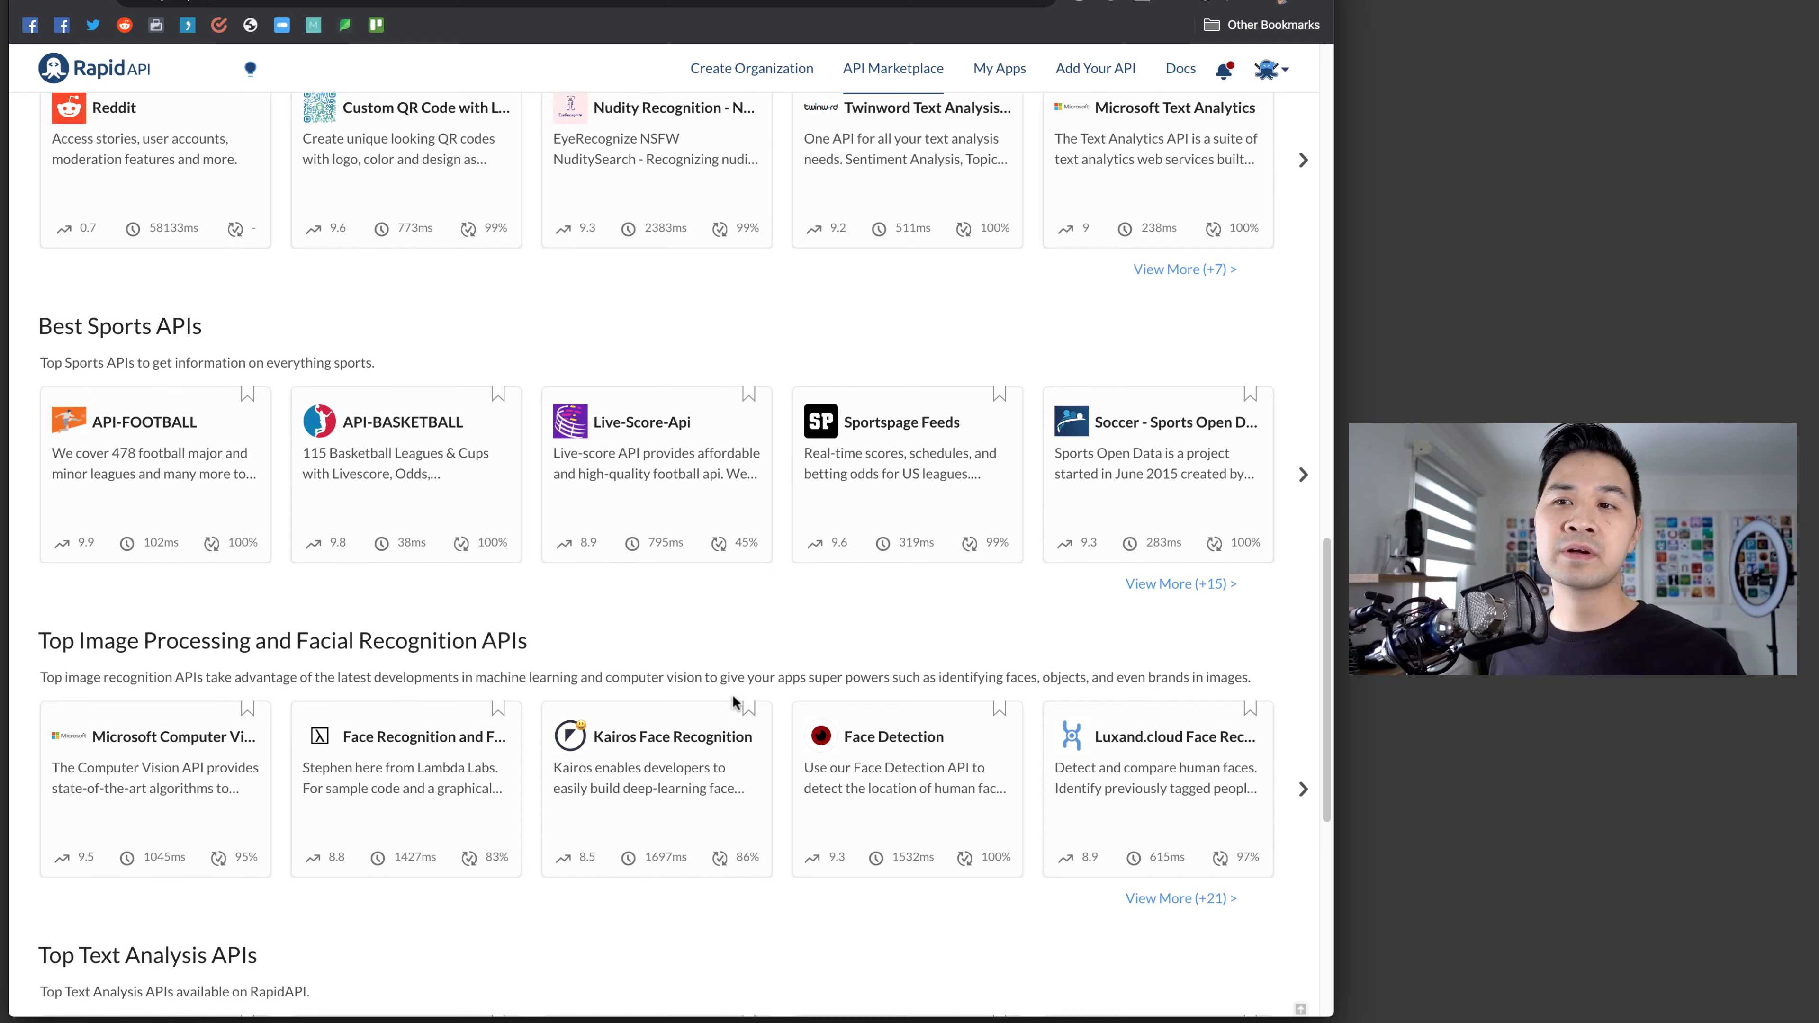
scroll("down", 3)
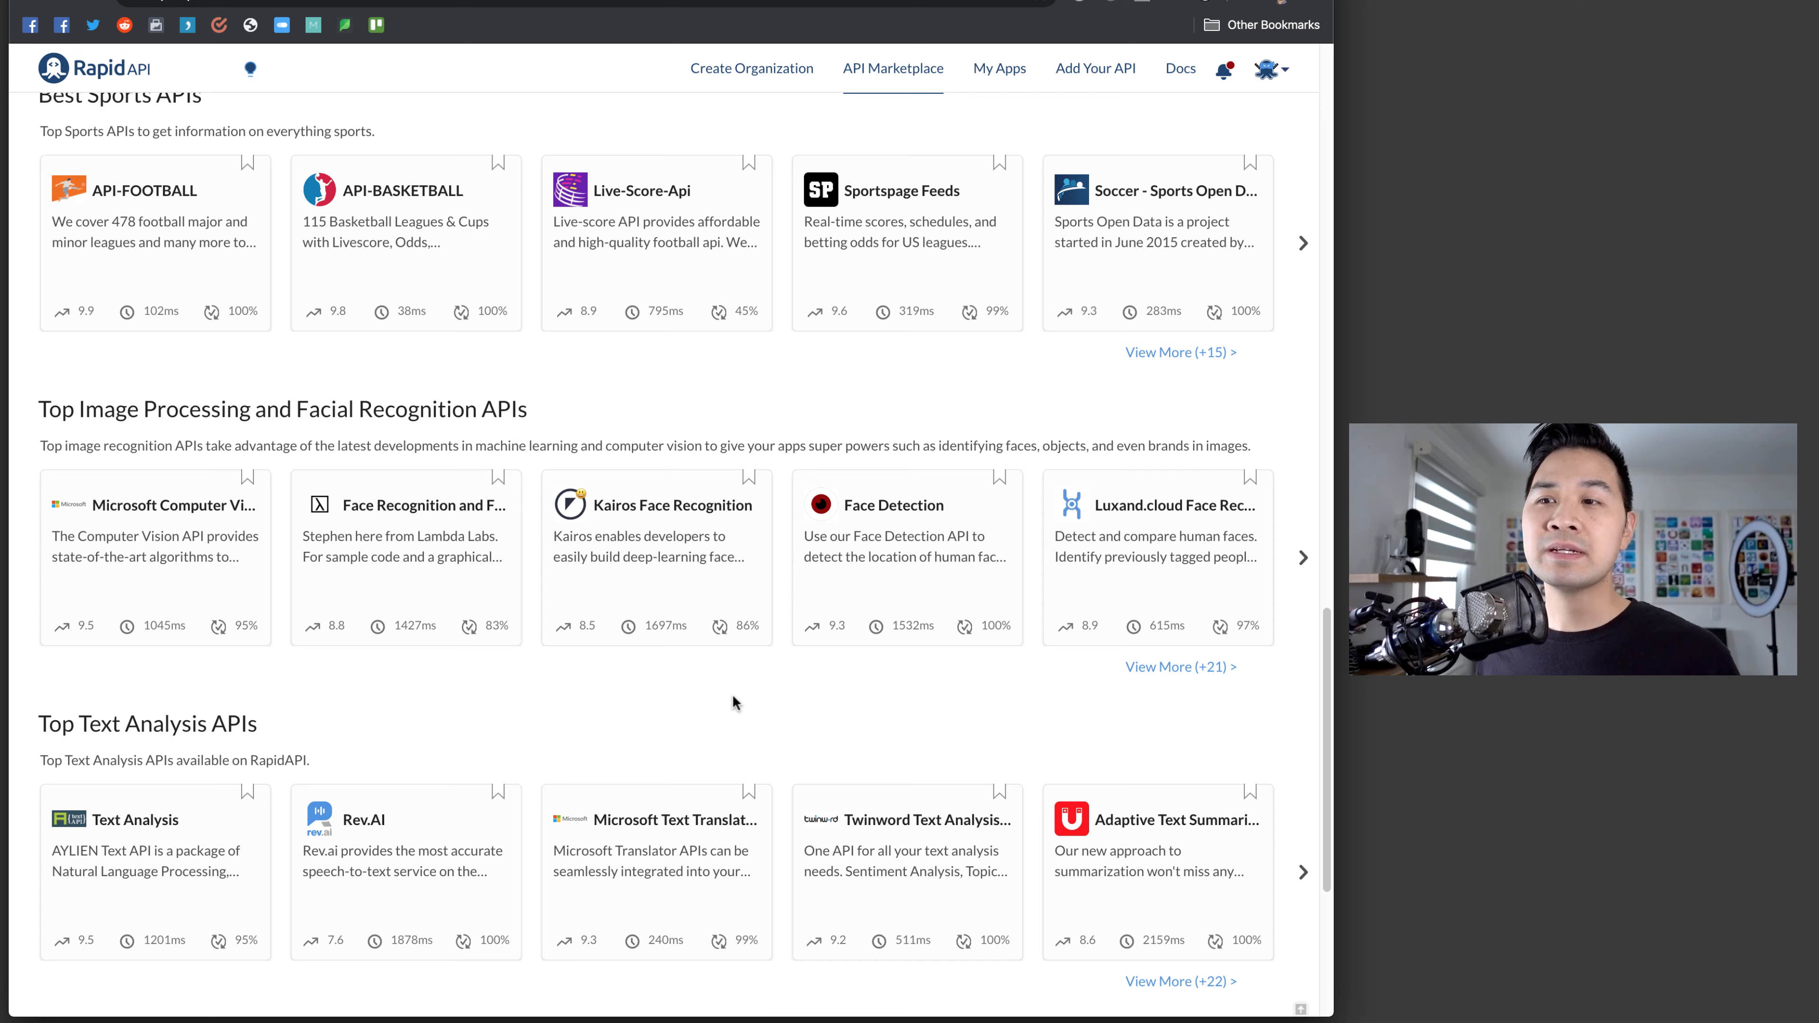
scroll("down", 3)
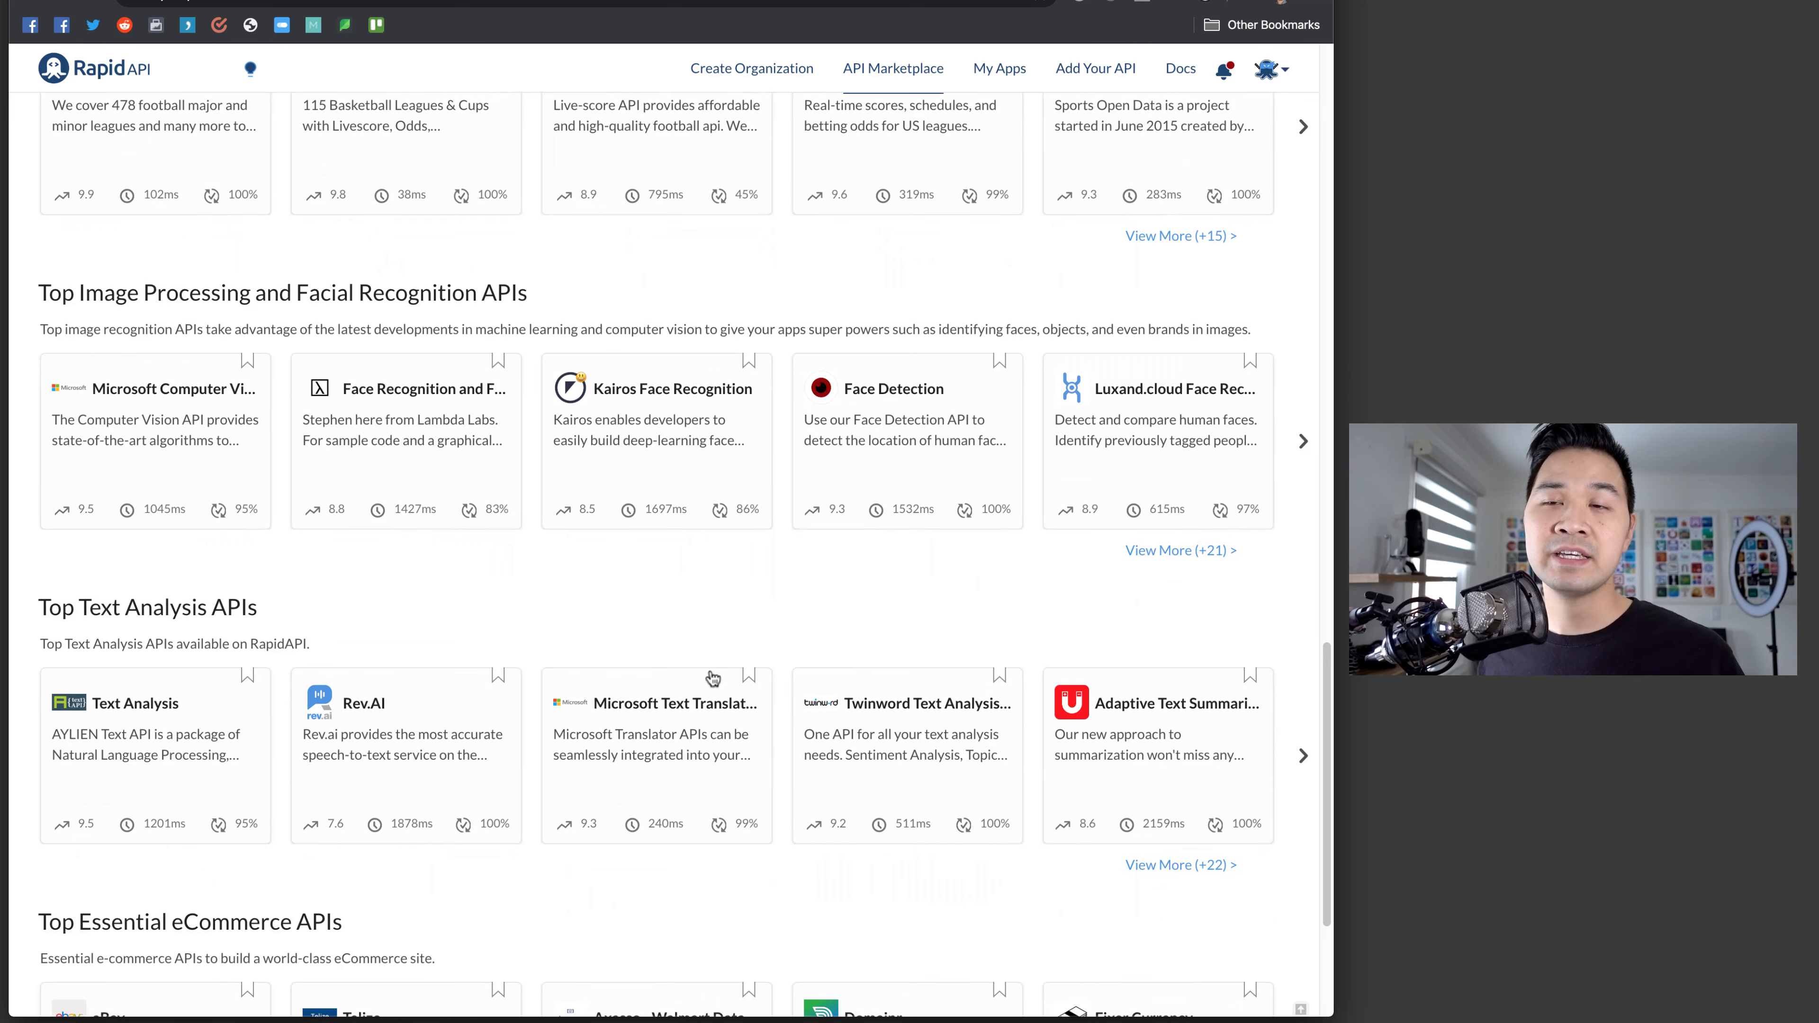
mouse_move(677, 637)
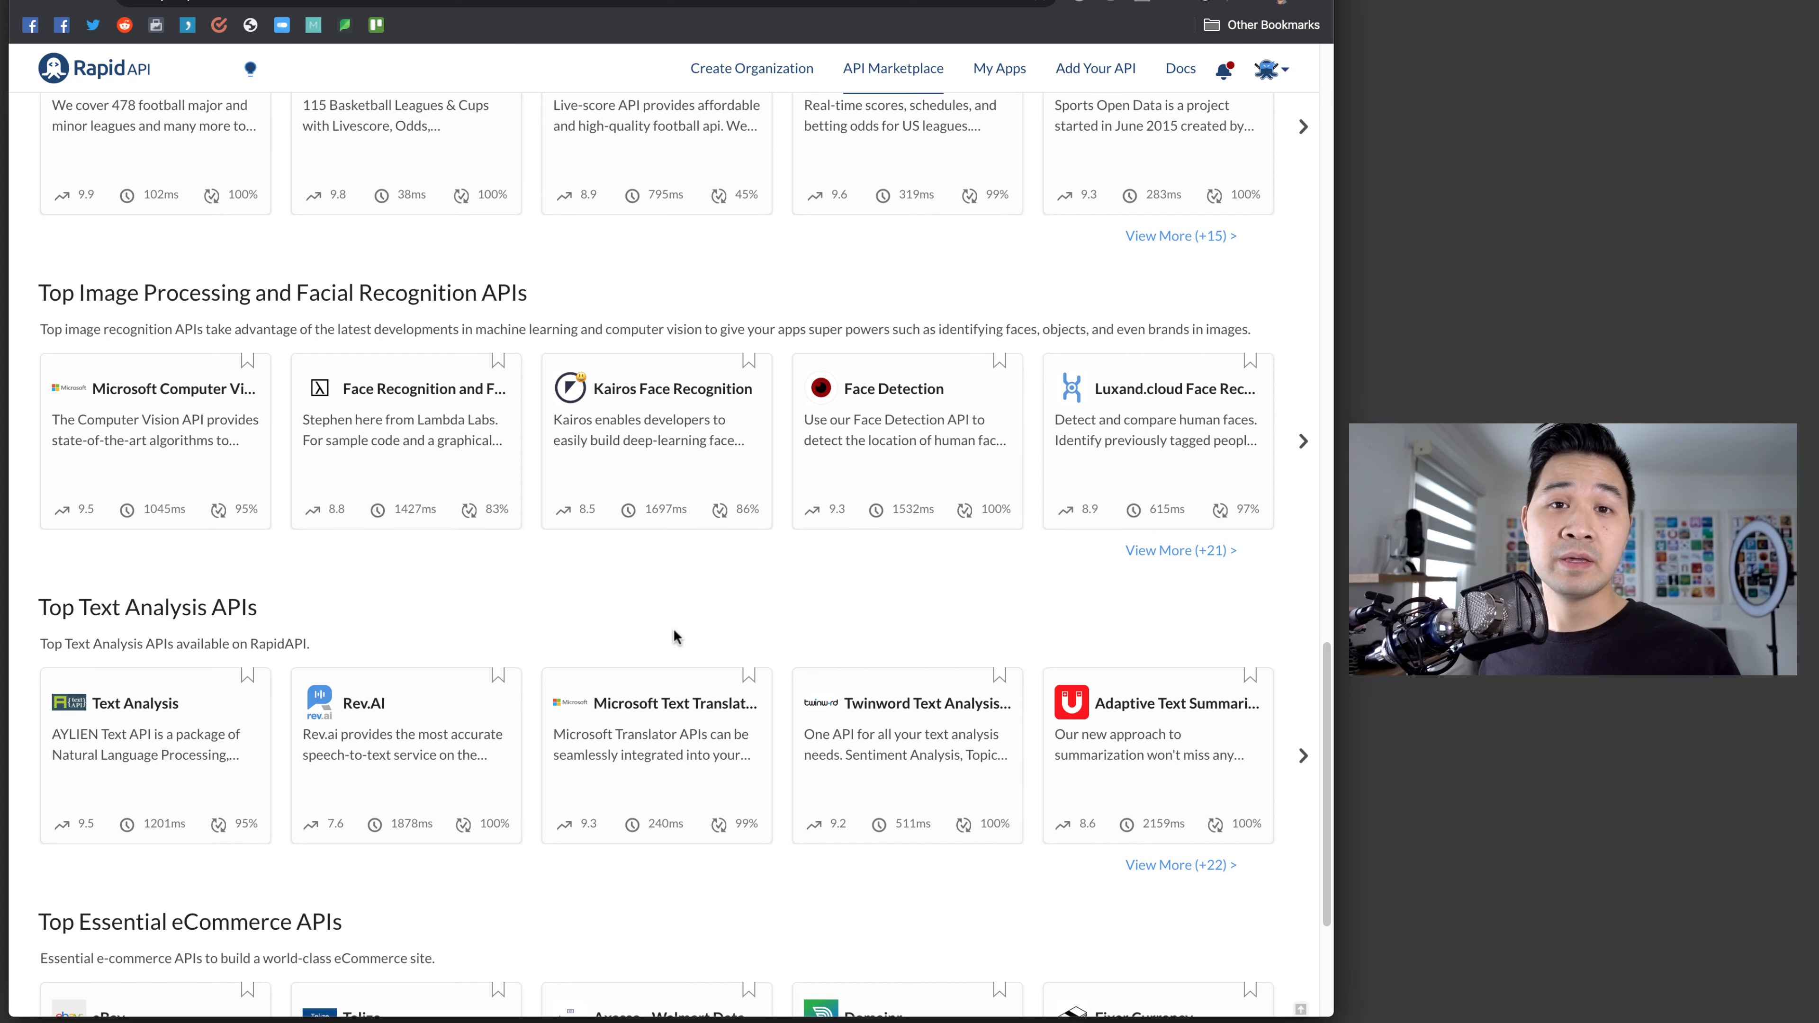
mouse_move(1281, 291)
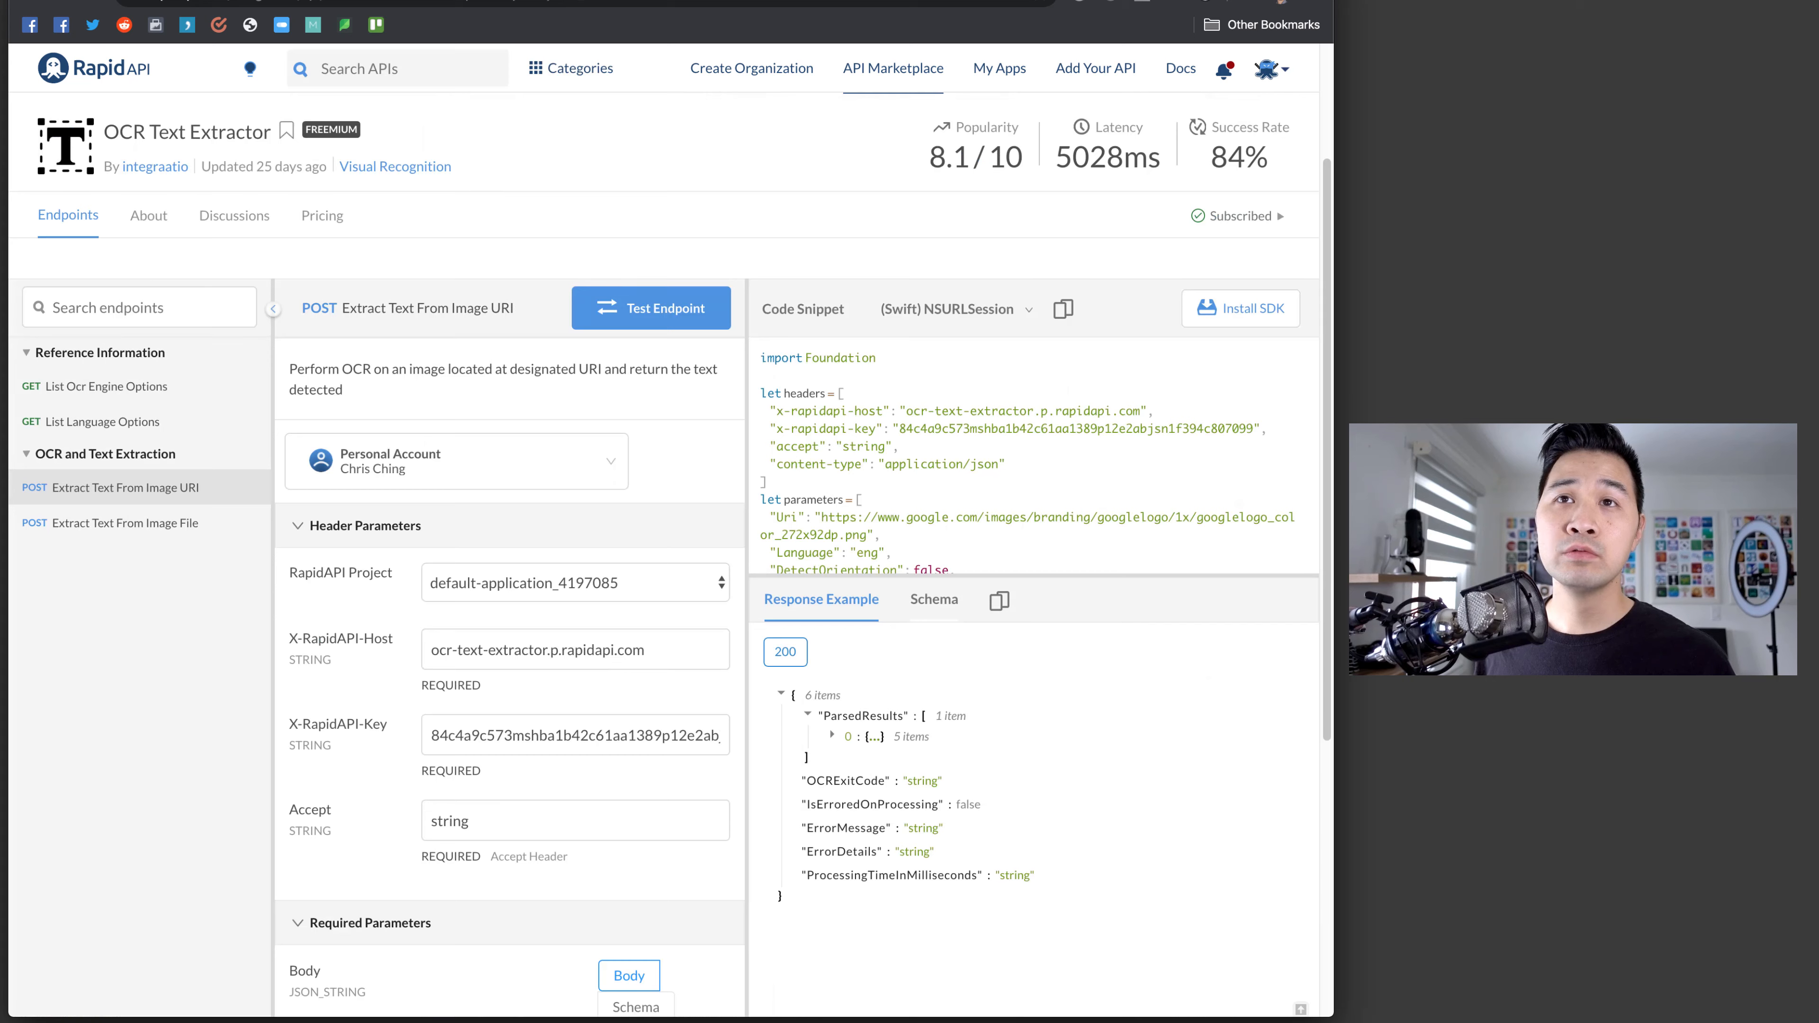
mouse_move(600, 161)
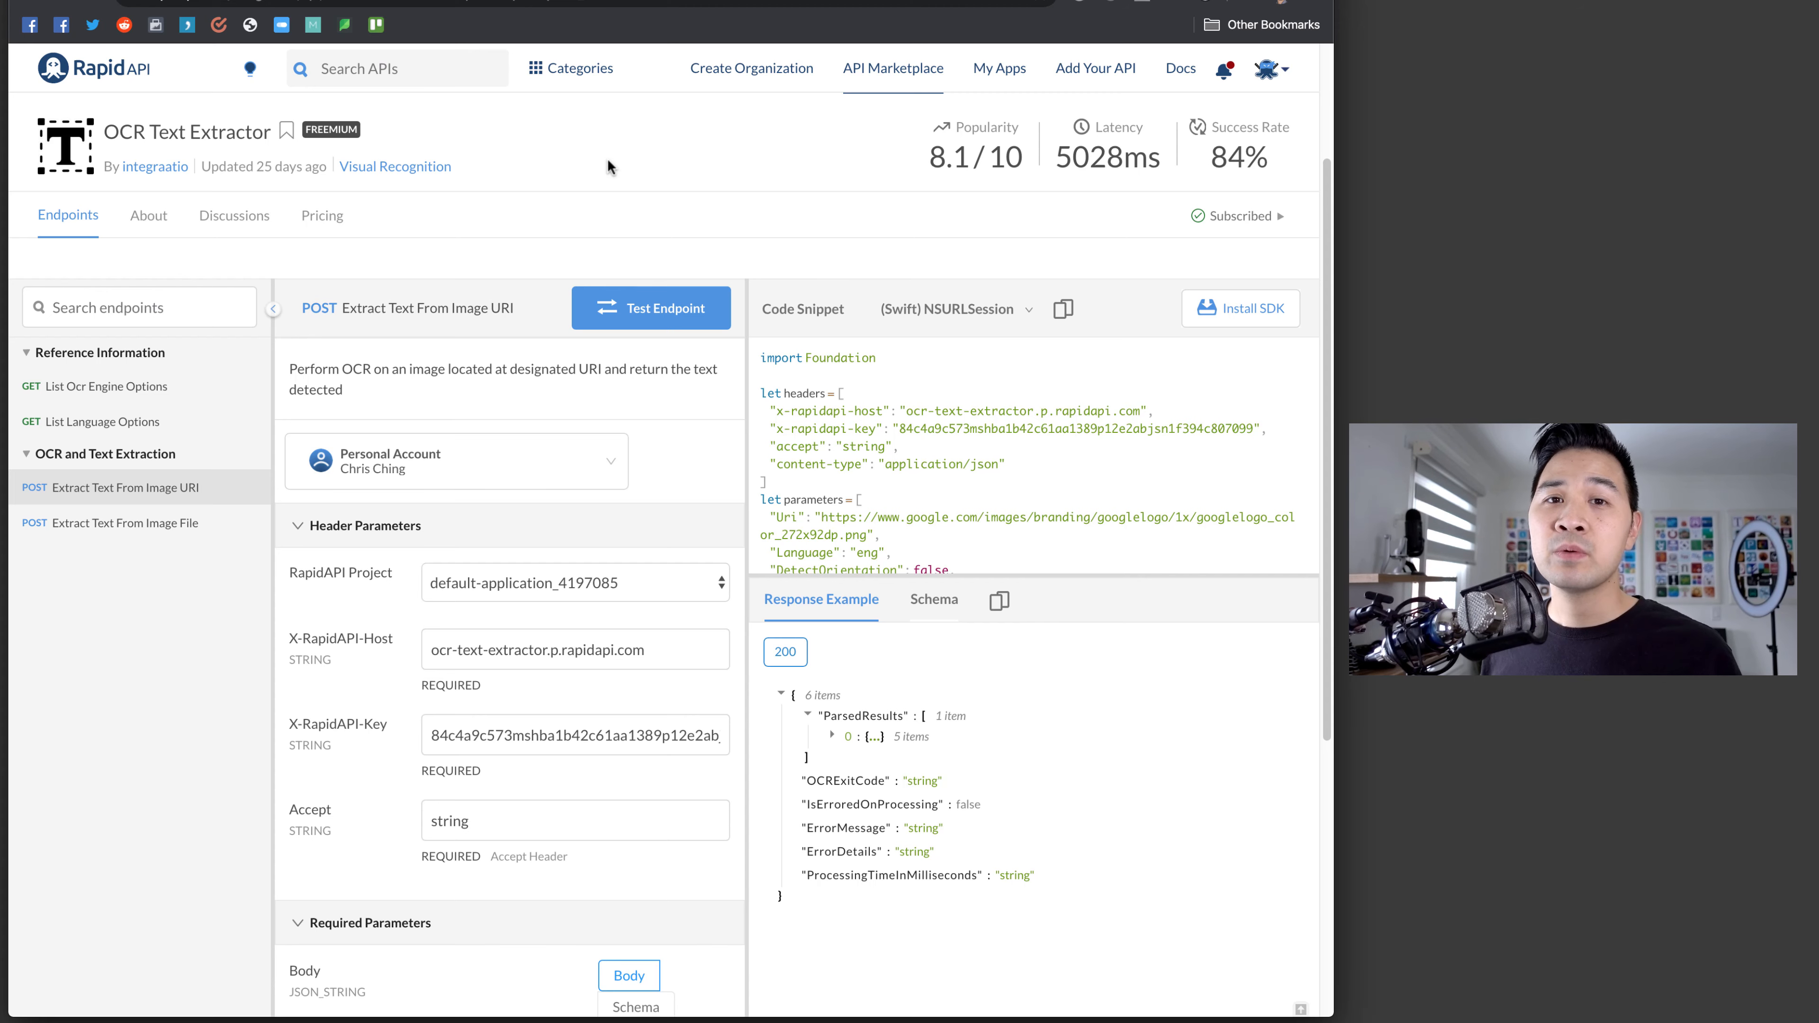
mouse_move(603, 160)
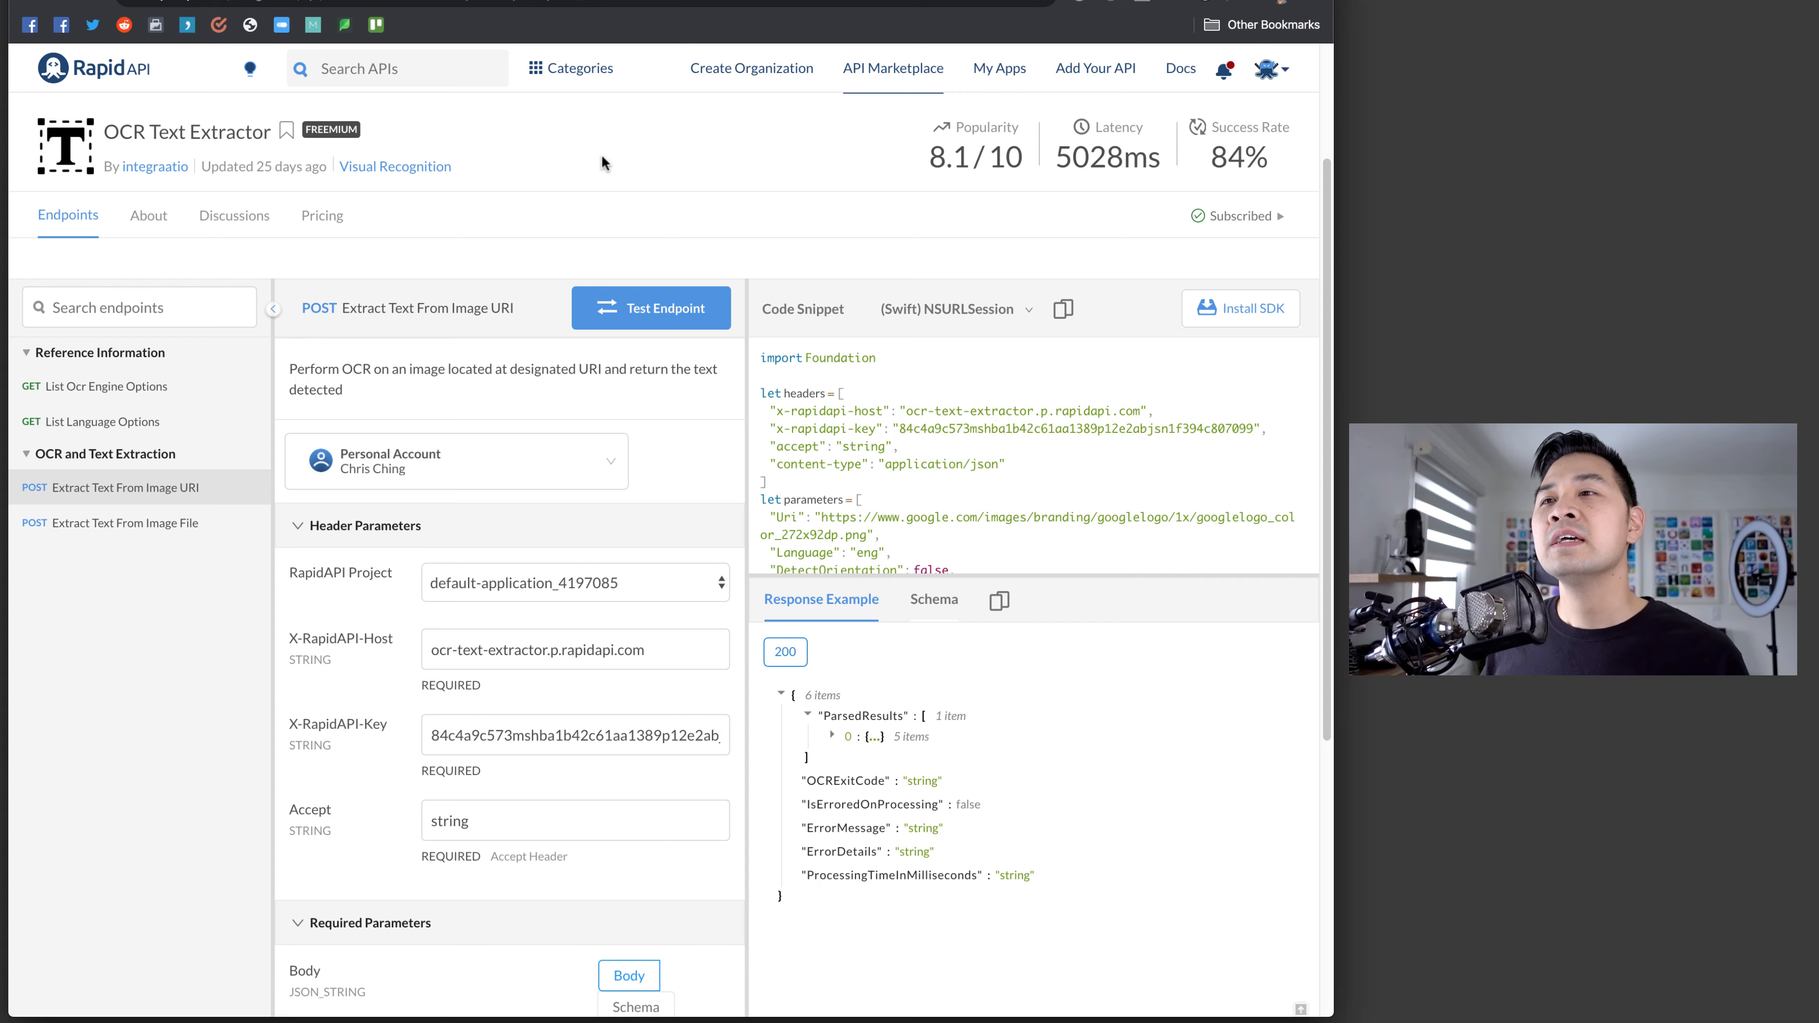
mouse_move(659, 201)
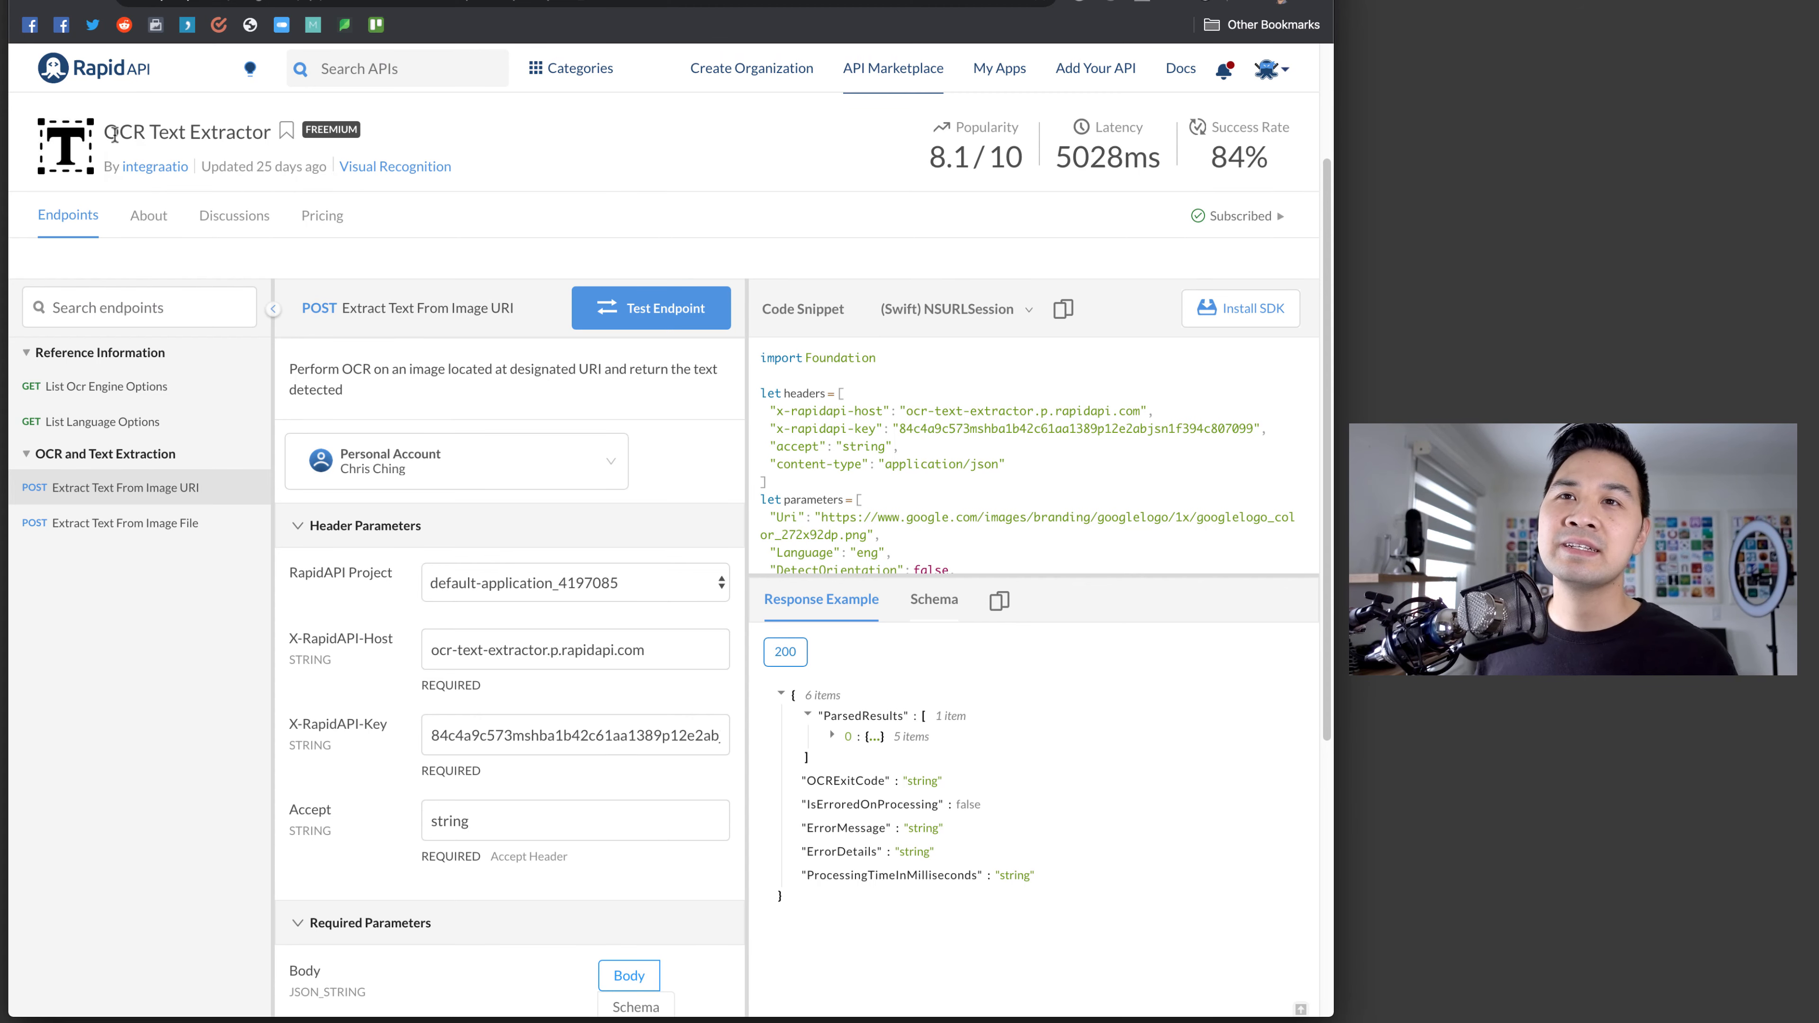
mouse_move(523, 218)
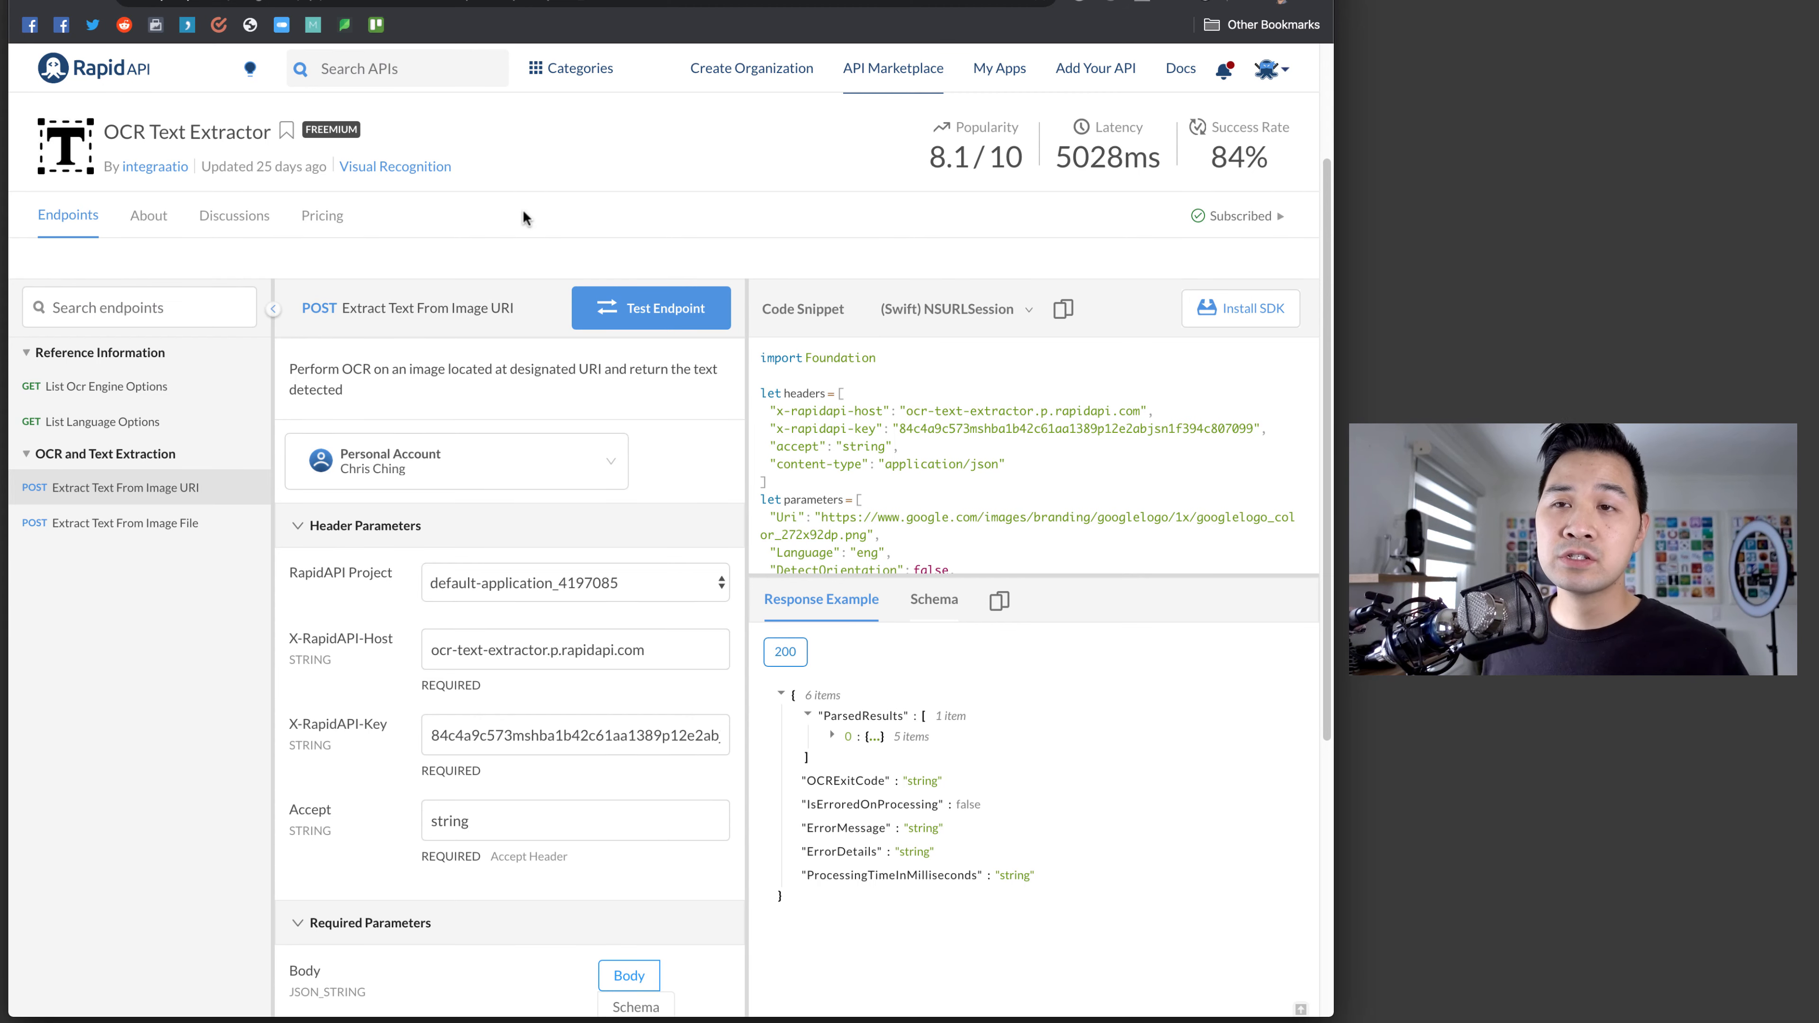
mouse_move(75, 470)
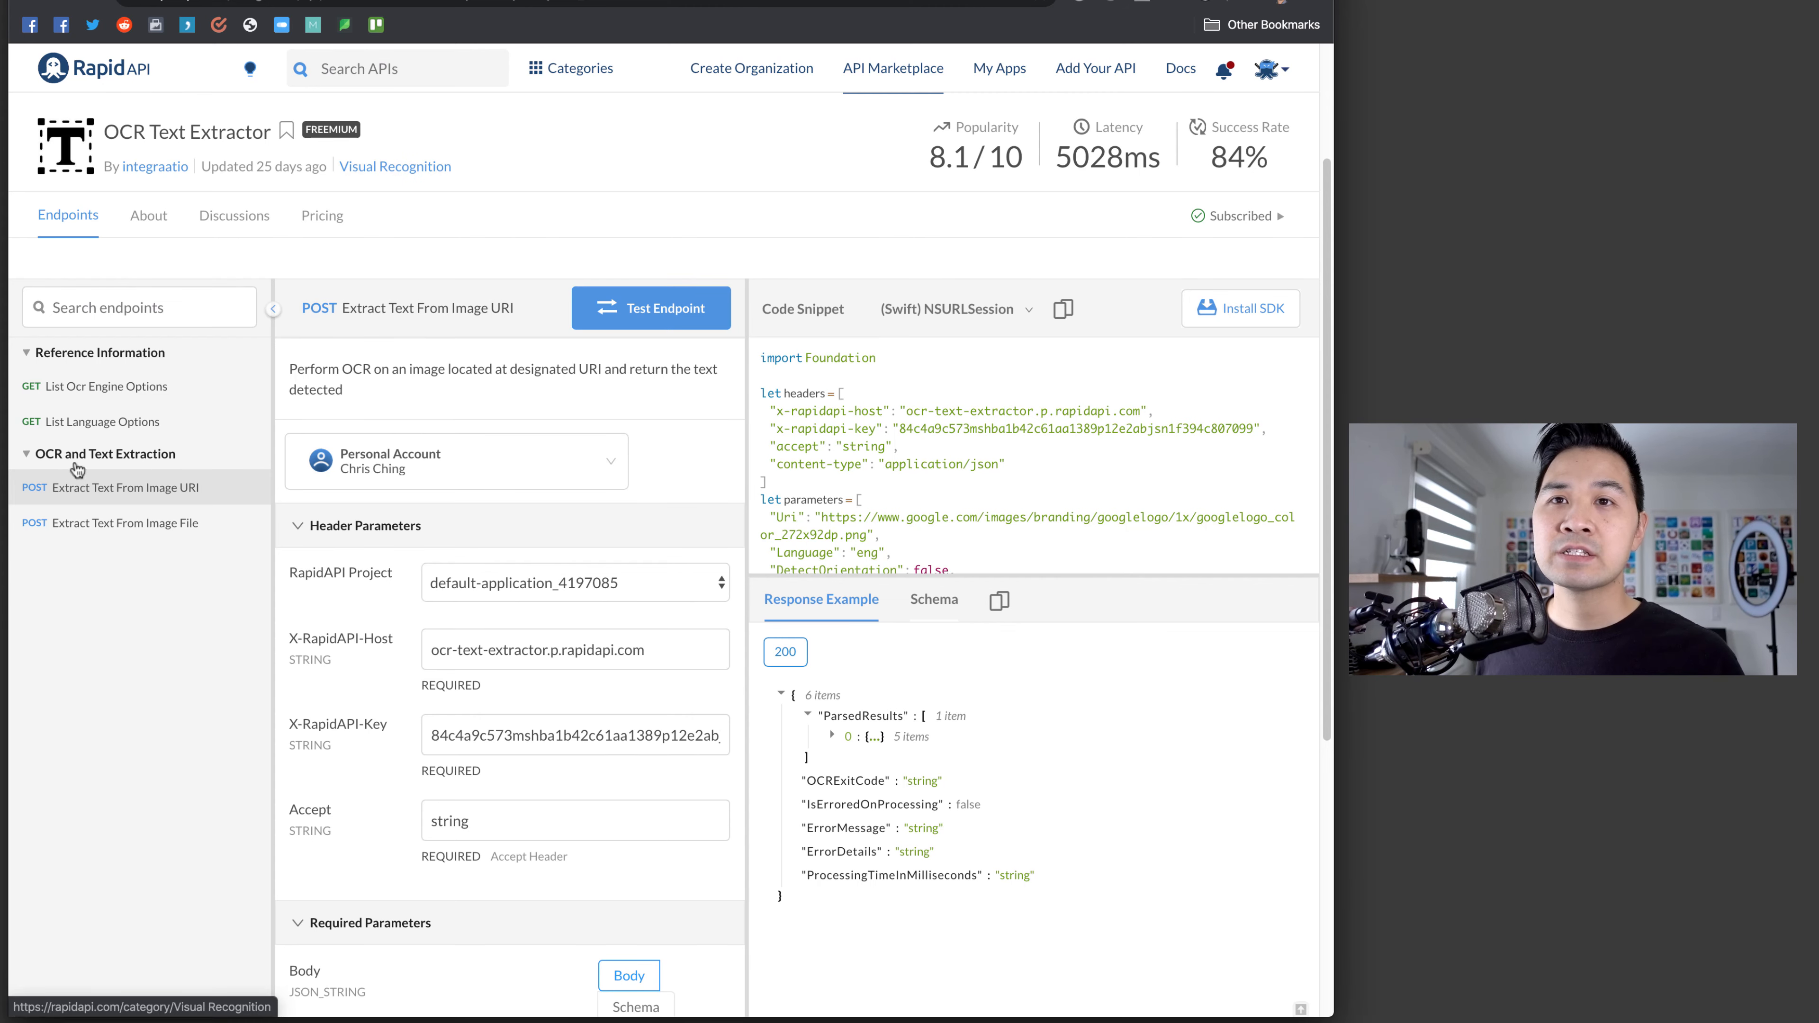
left_click(104, 386)
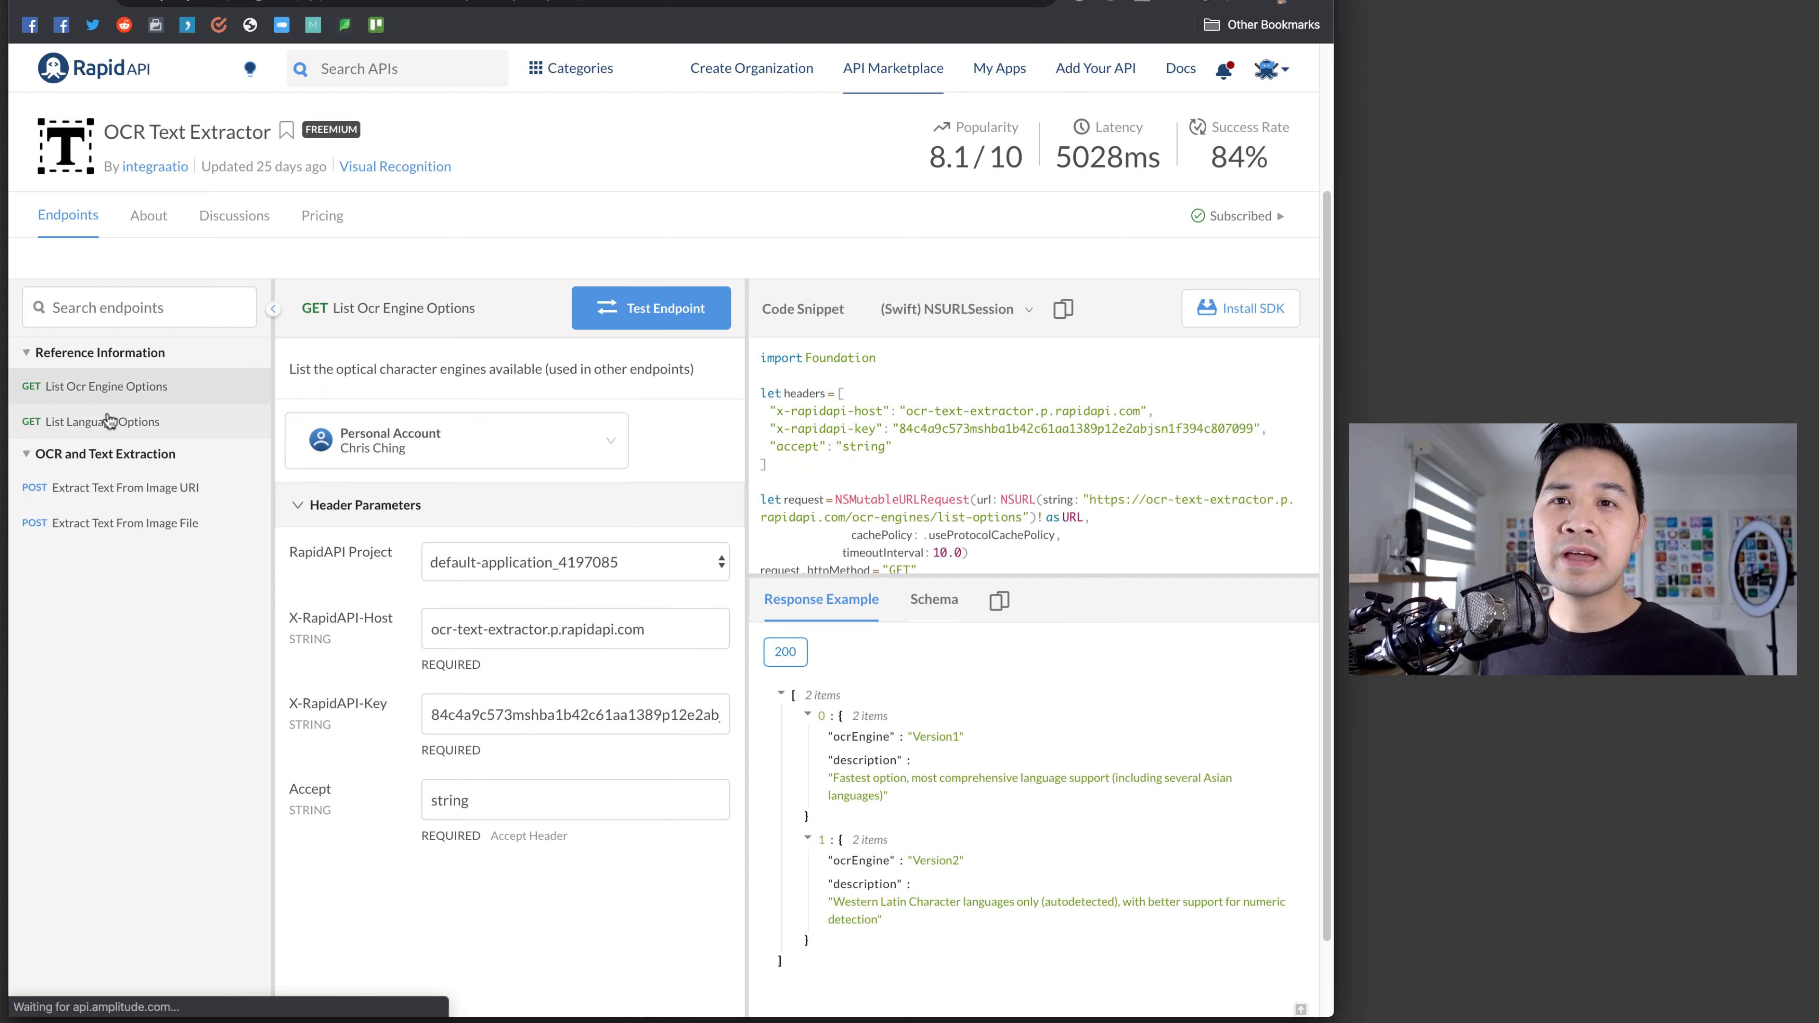
left_click(106, 420)
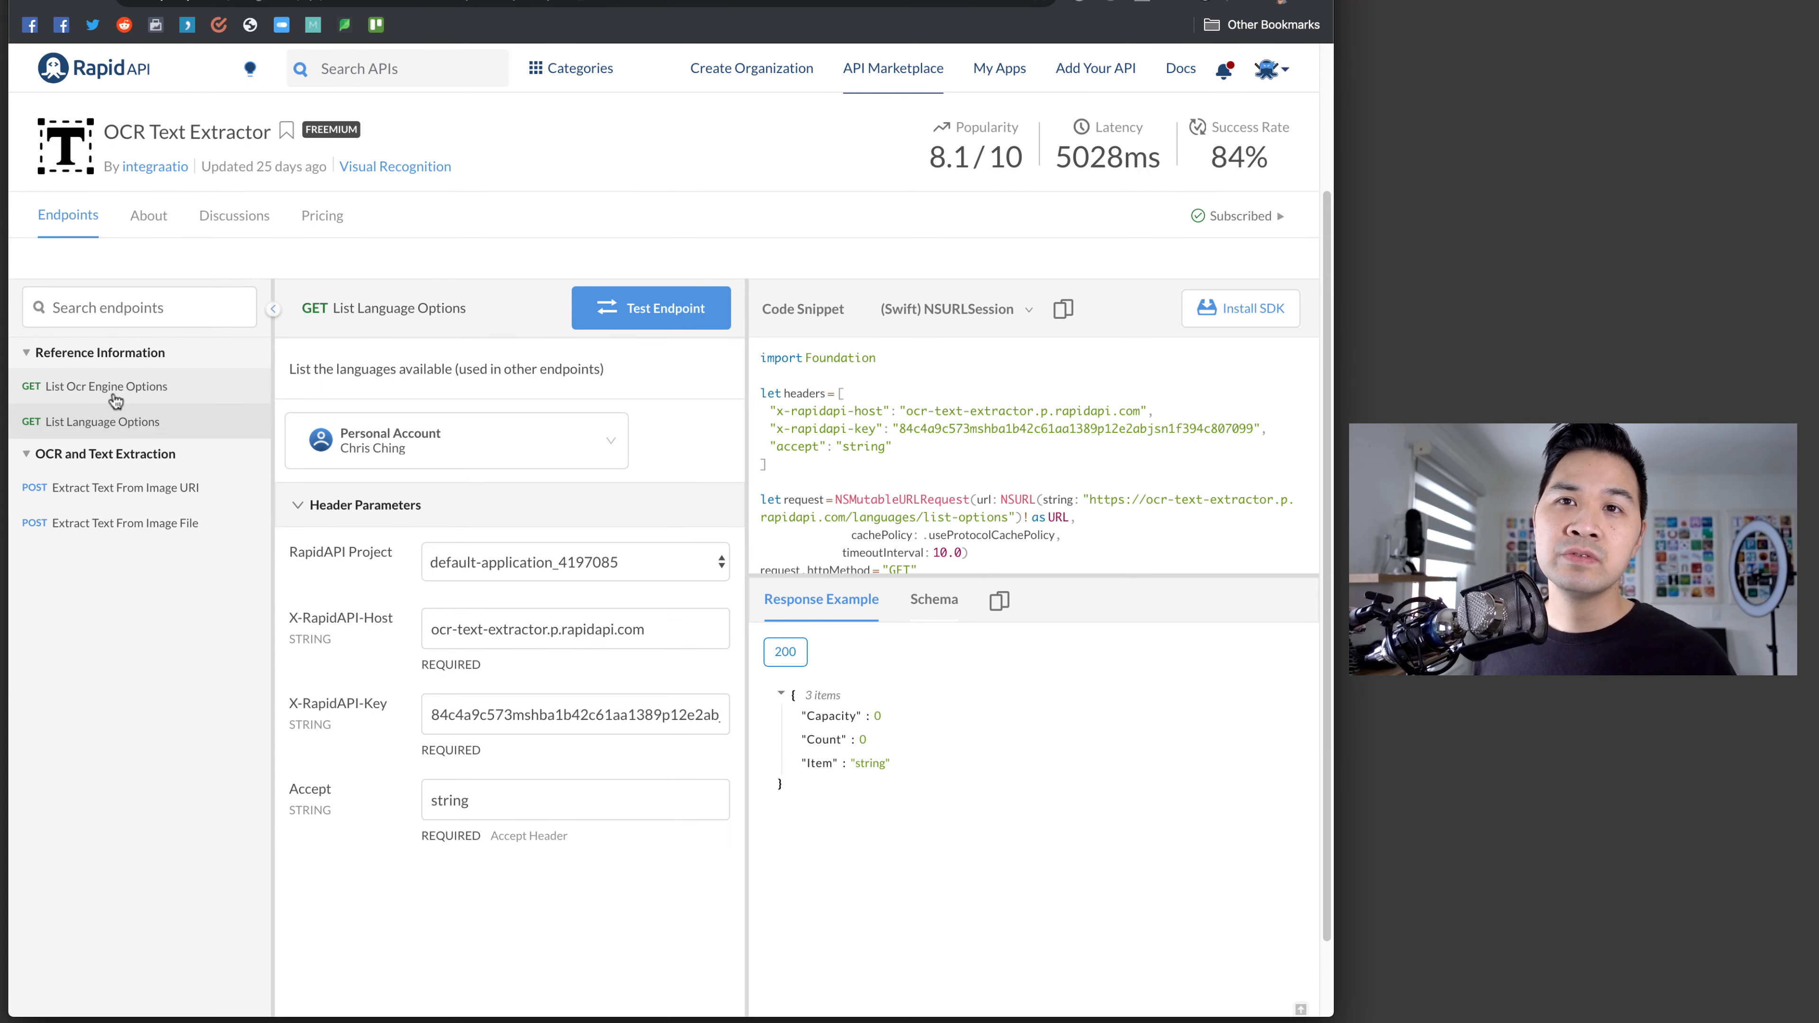
left_click(107, 386)
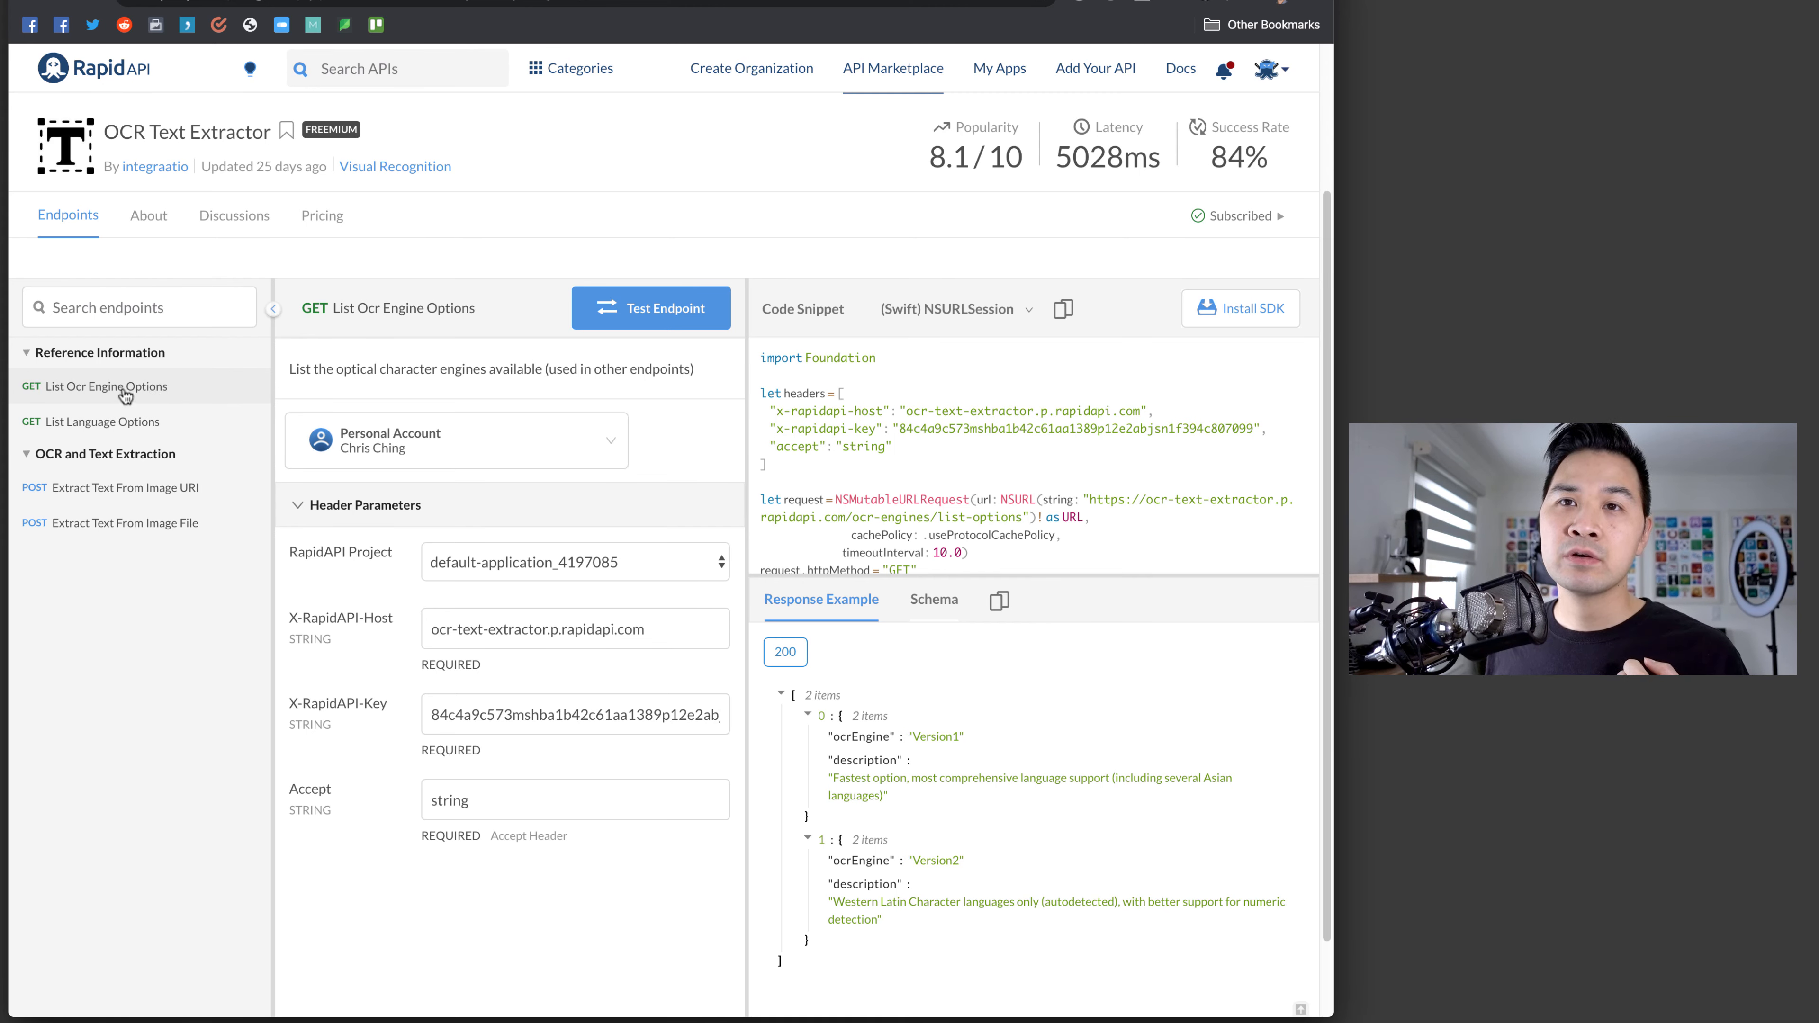
left_click(103, 421)
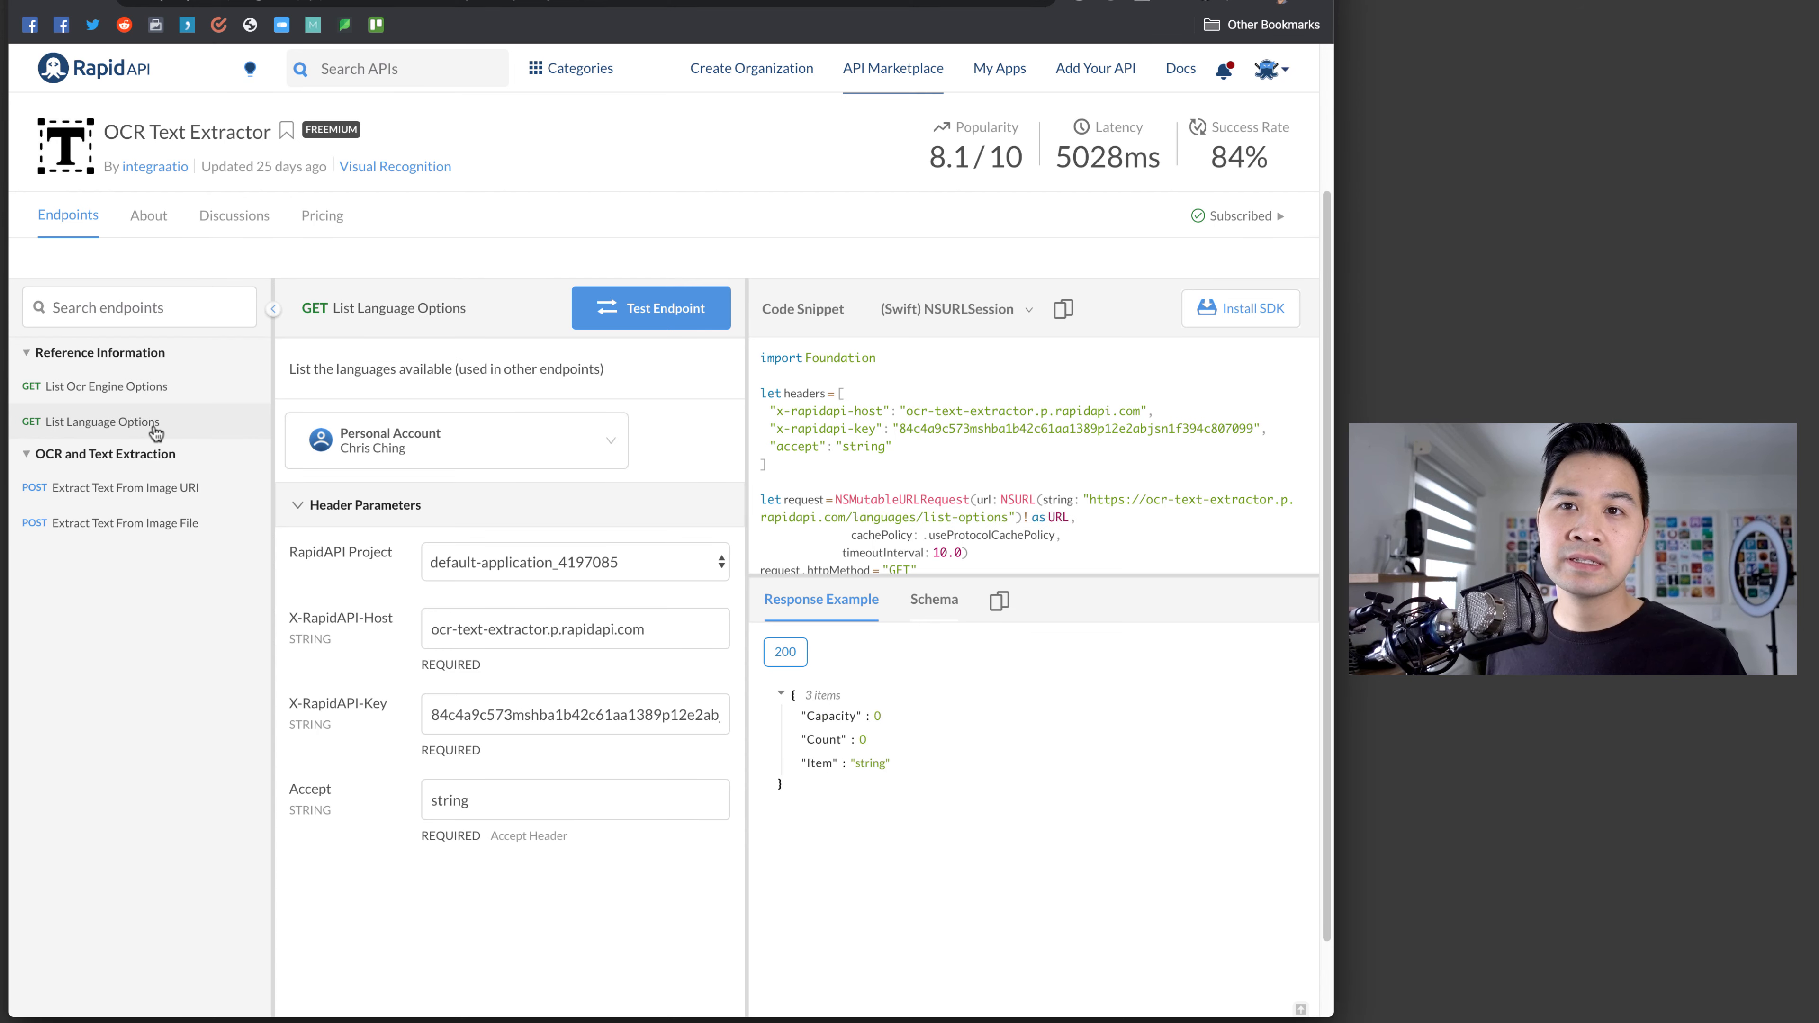
mouse_move(175, 487)
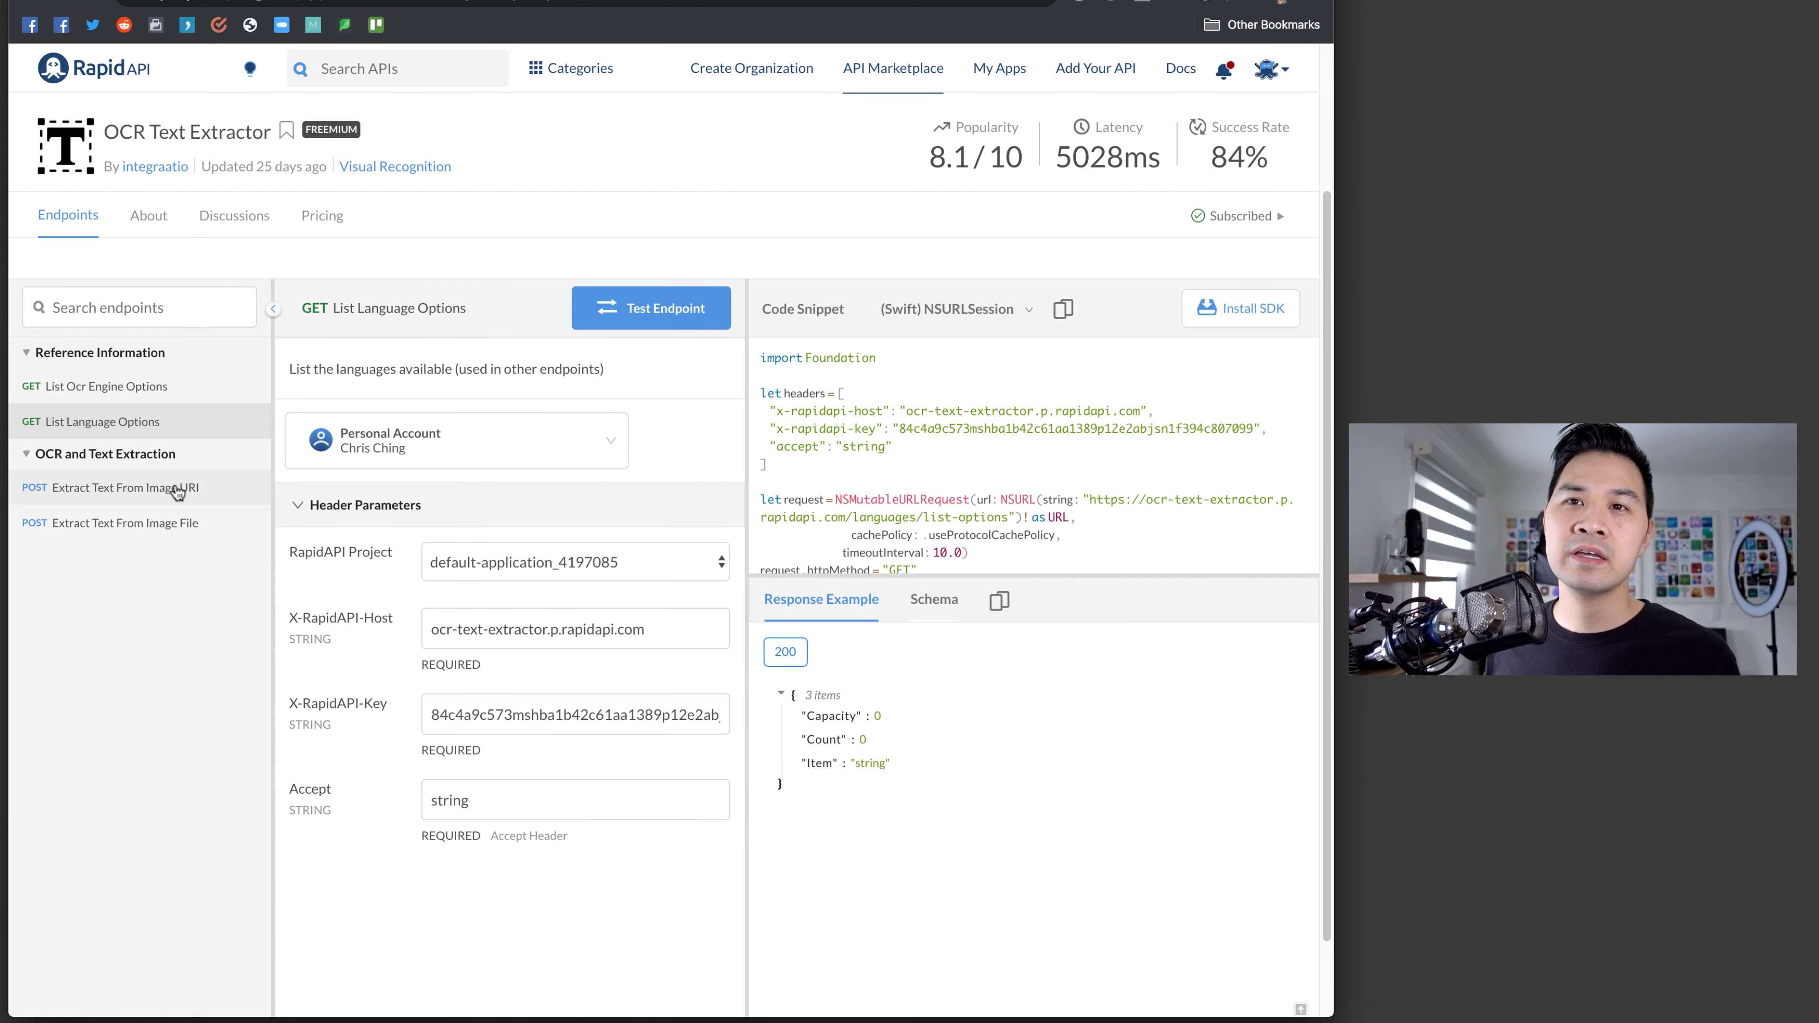
left_click(128, 487)
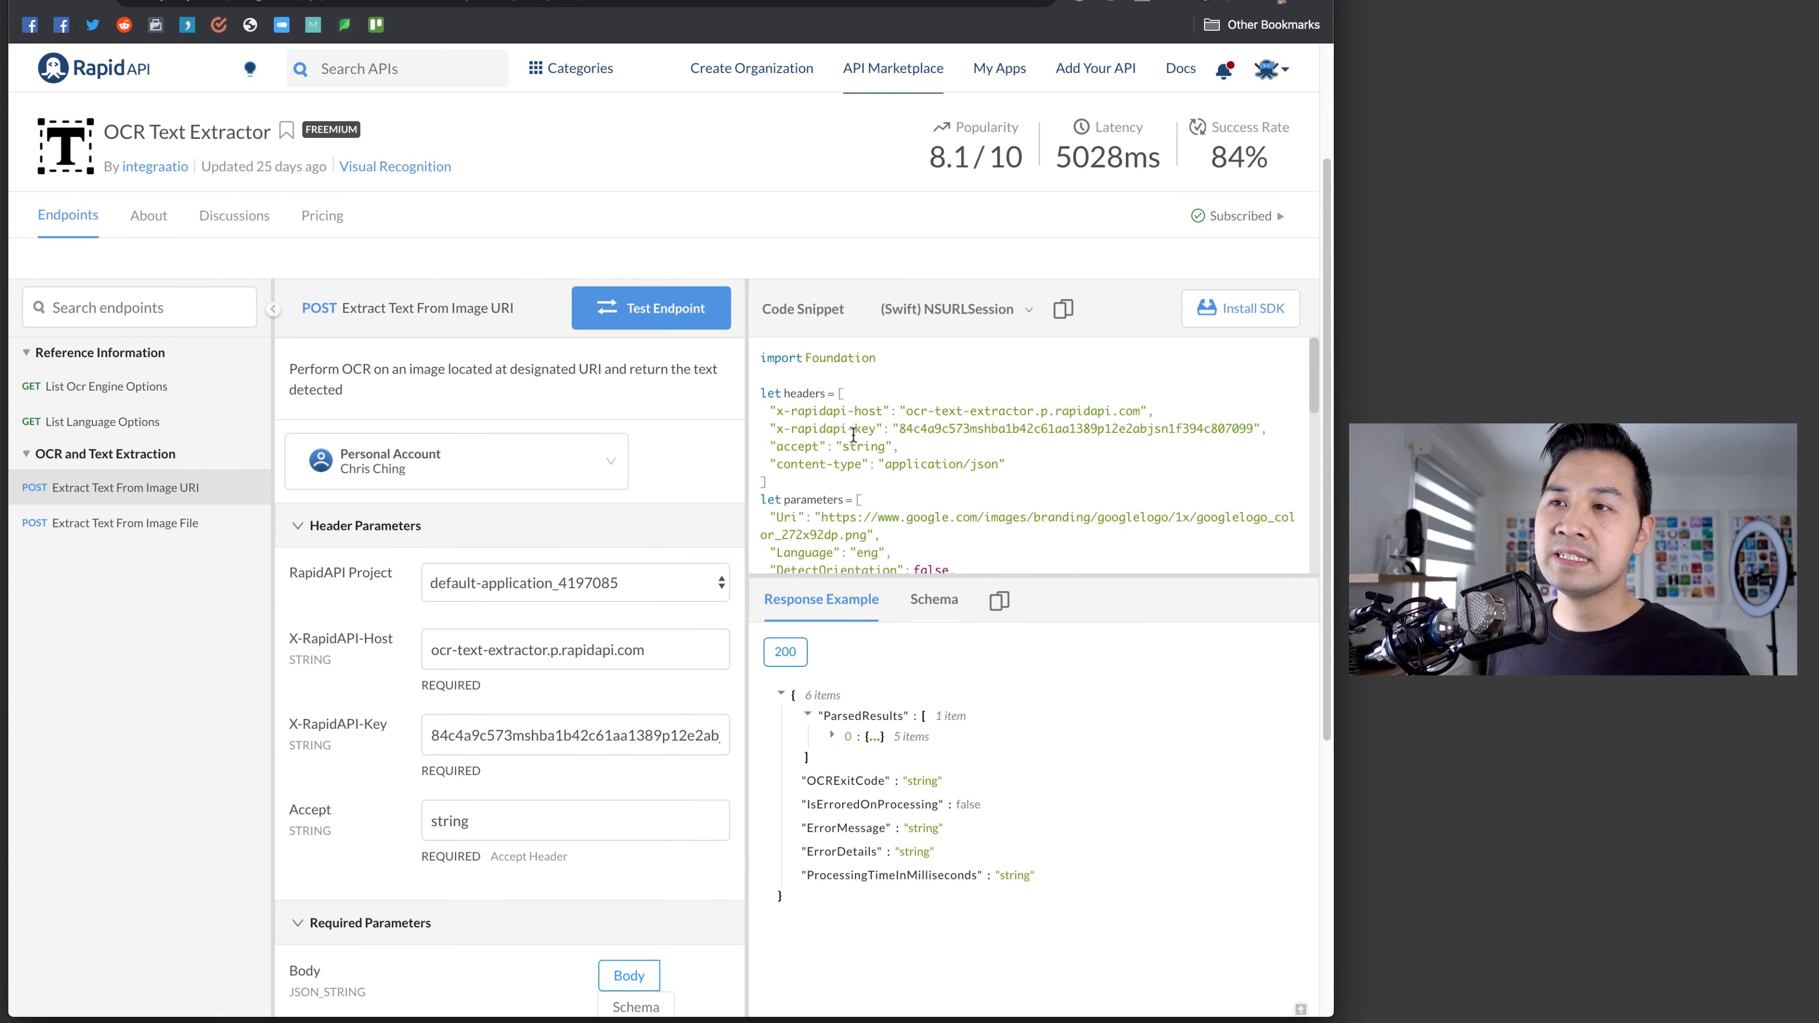
left_click(951, 309)
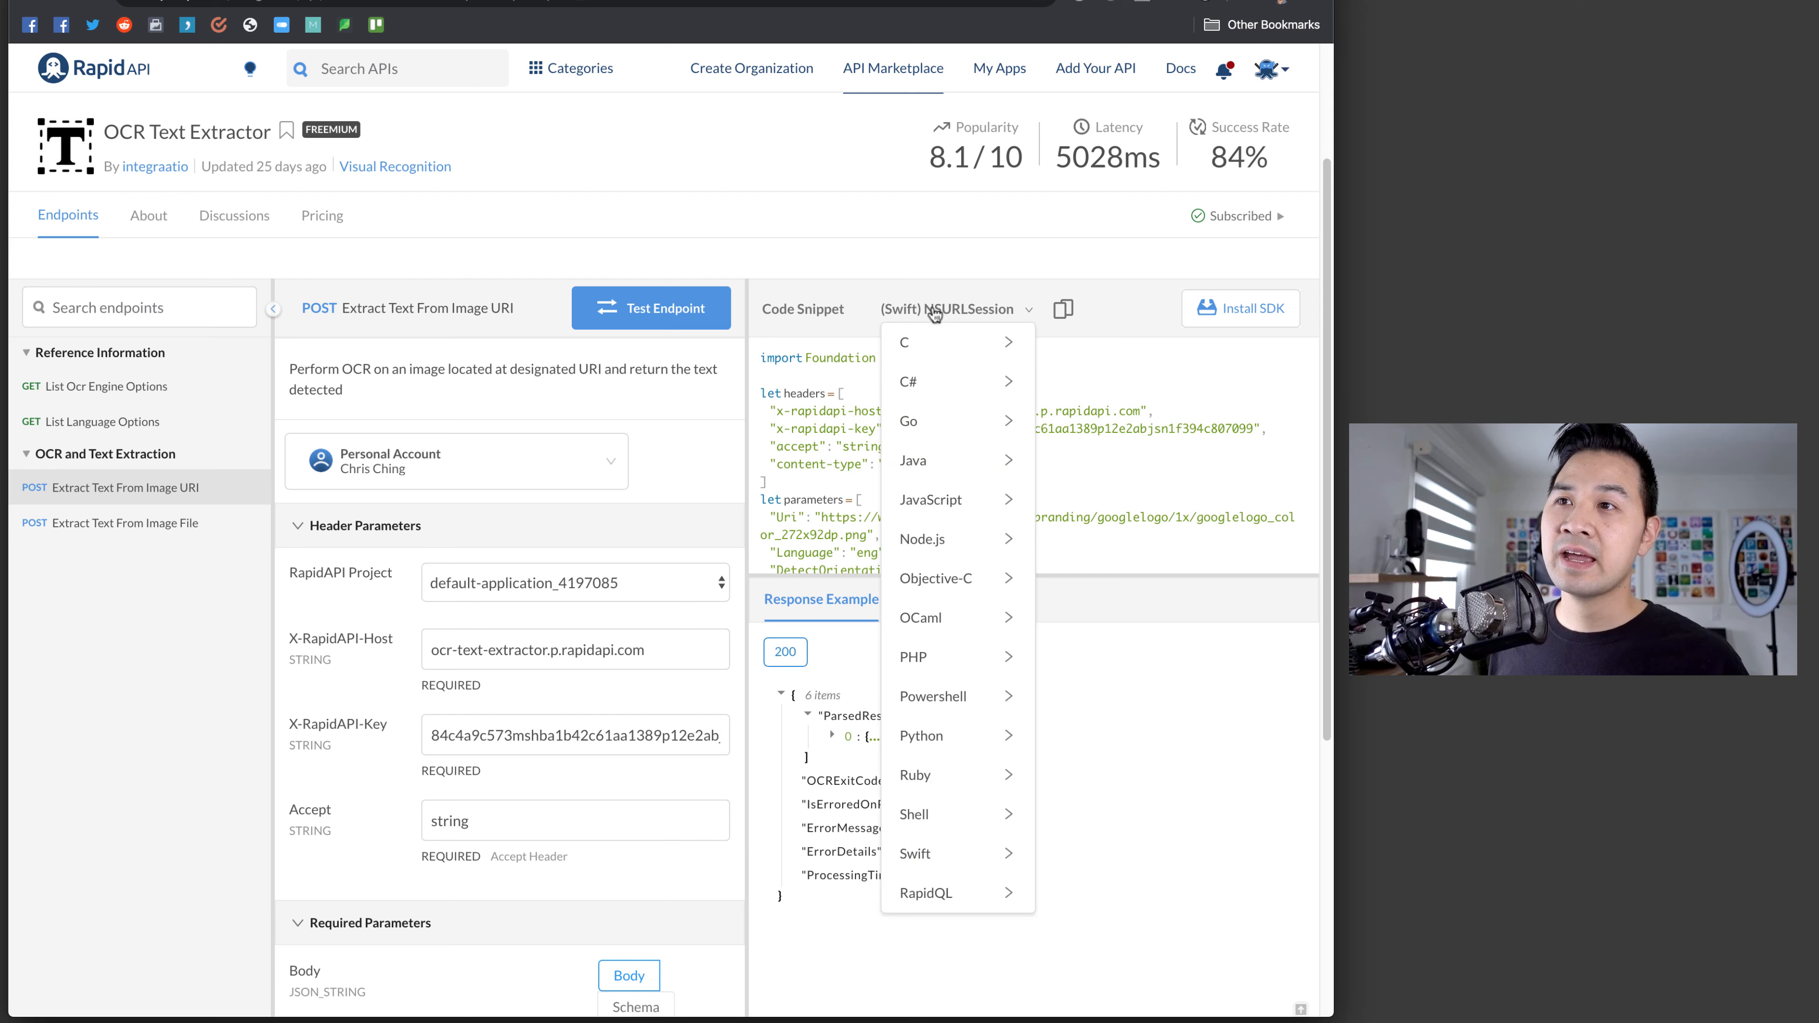
mouse_move(915, 853)
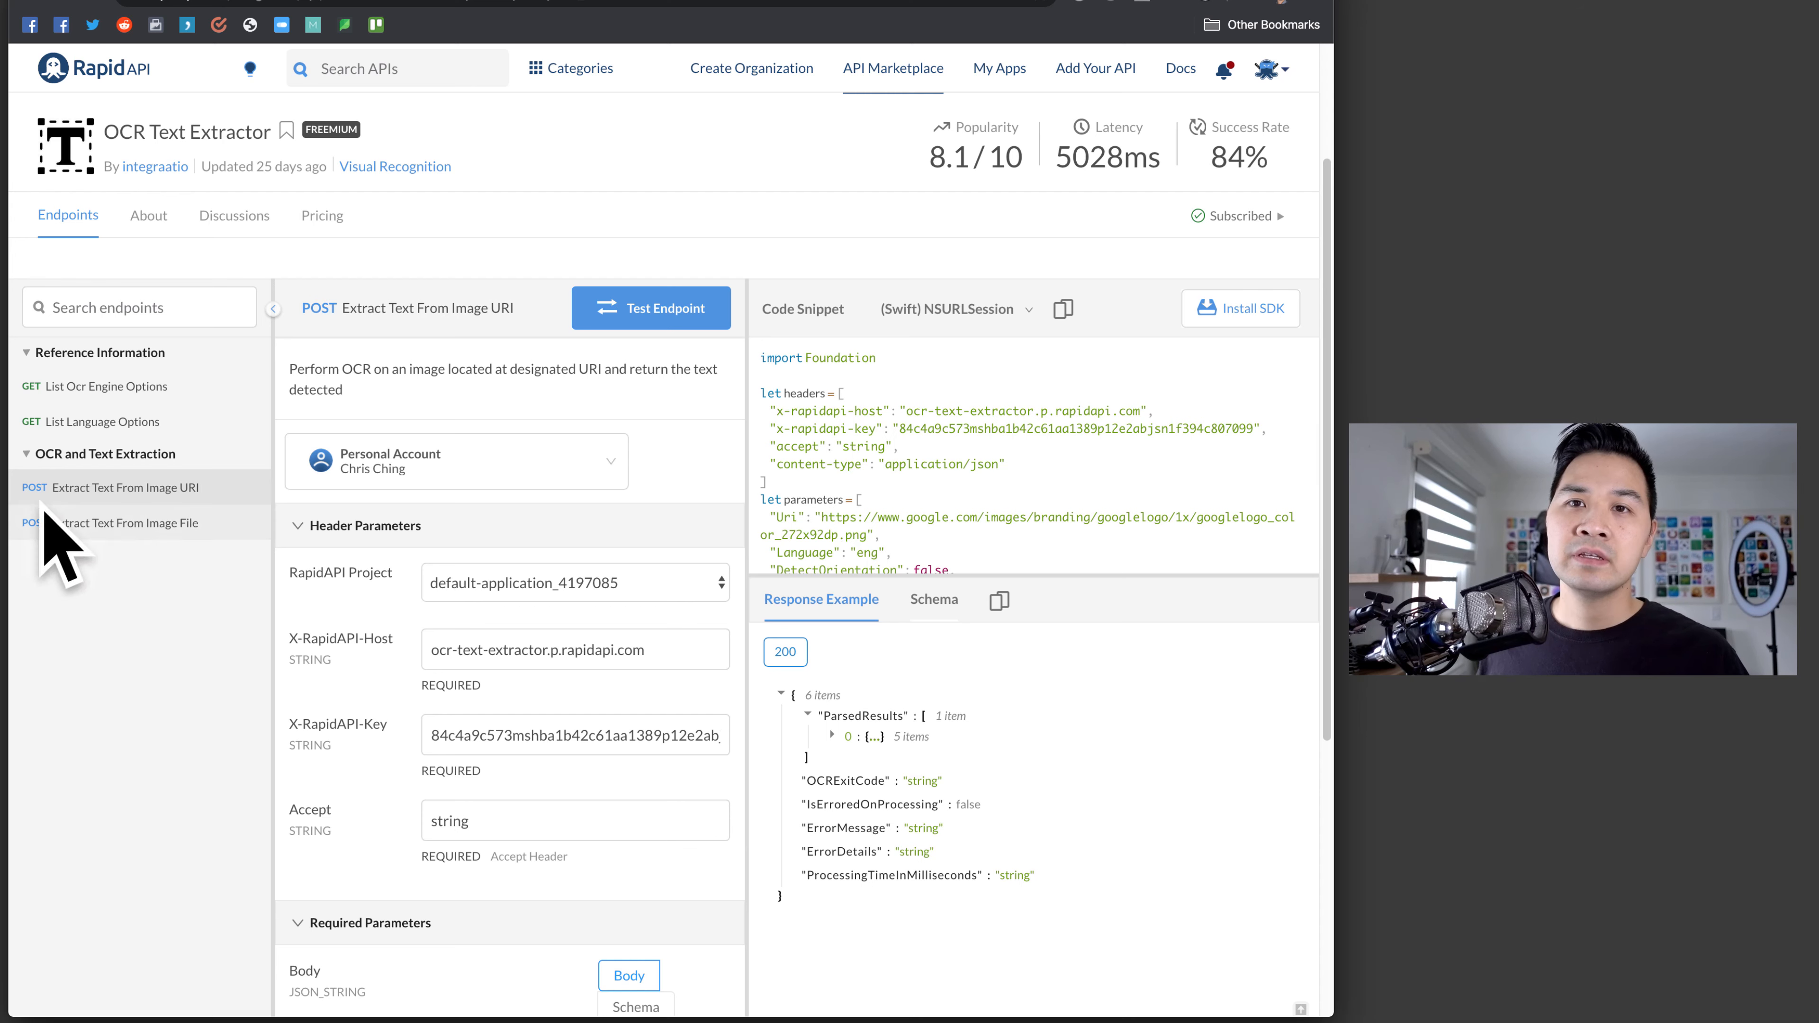
left_click(130, 522)
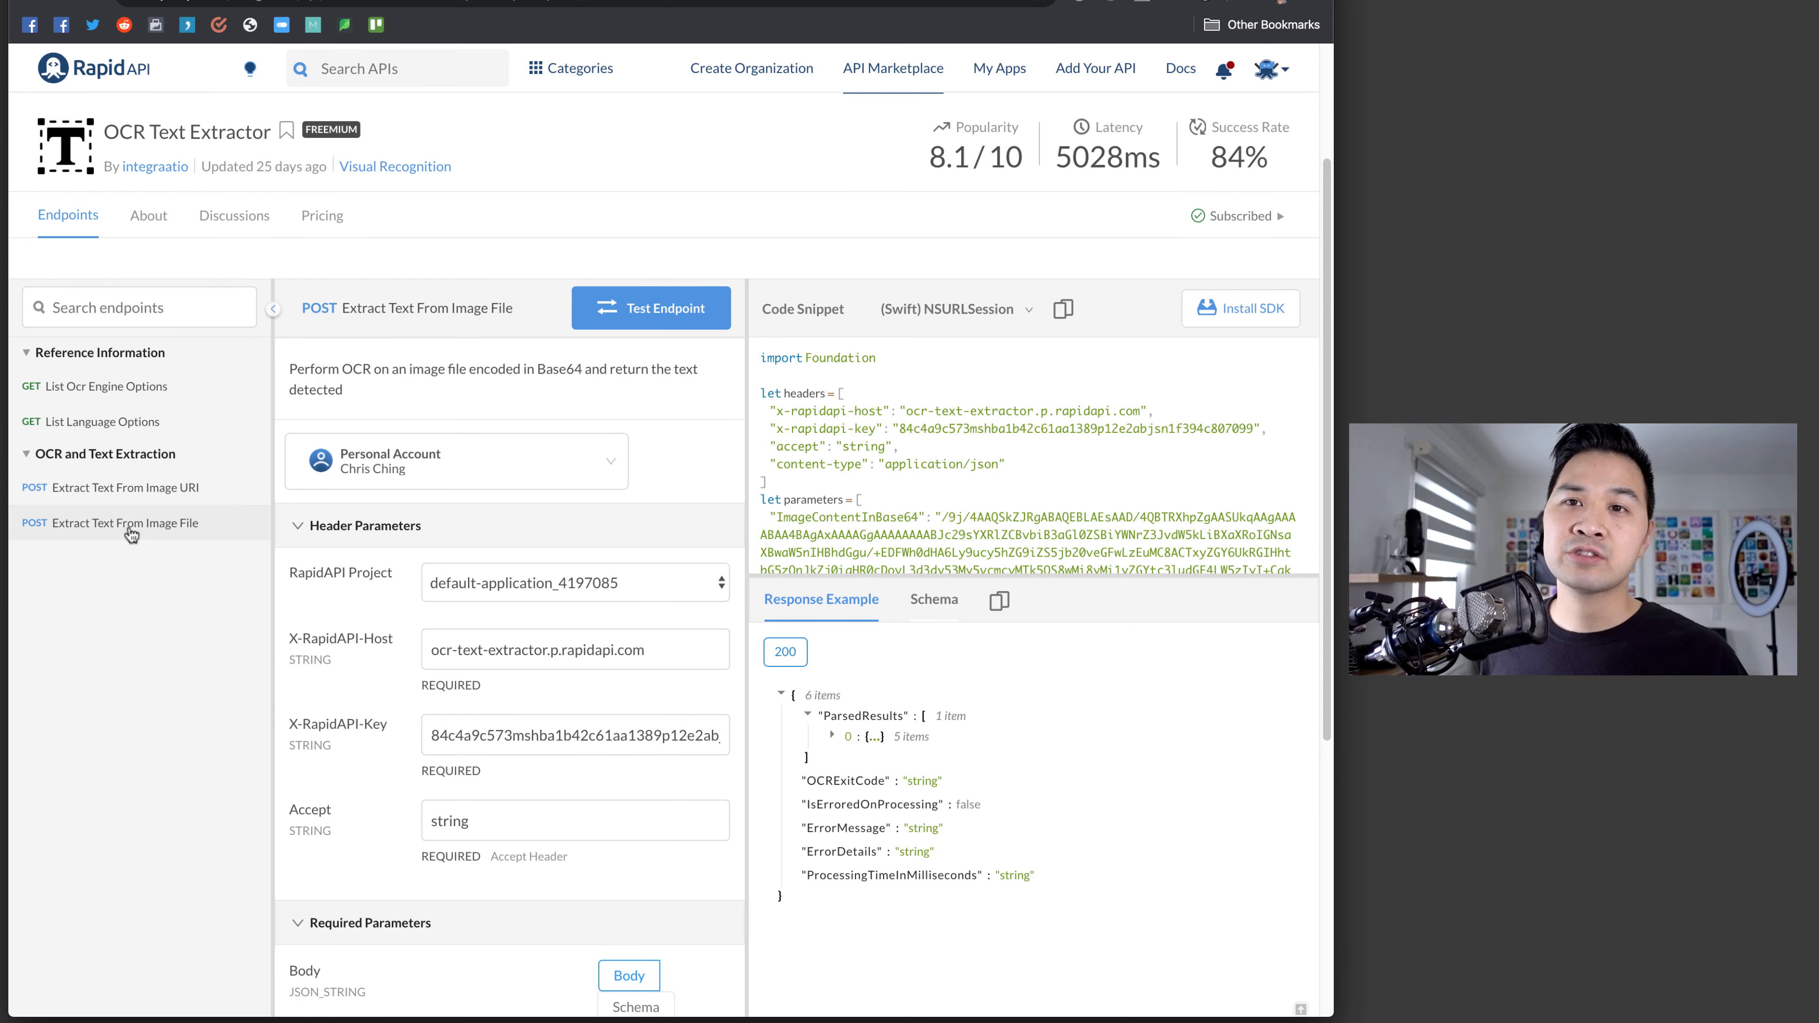
mouse_move(878, 490)
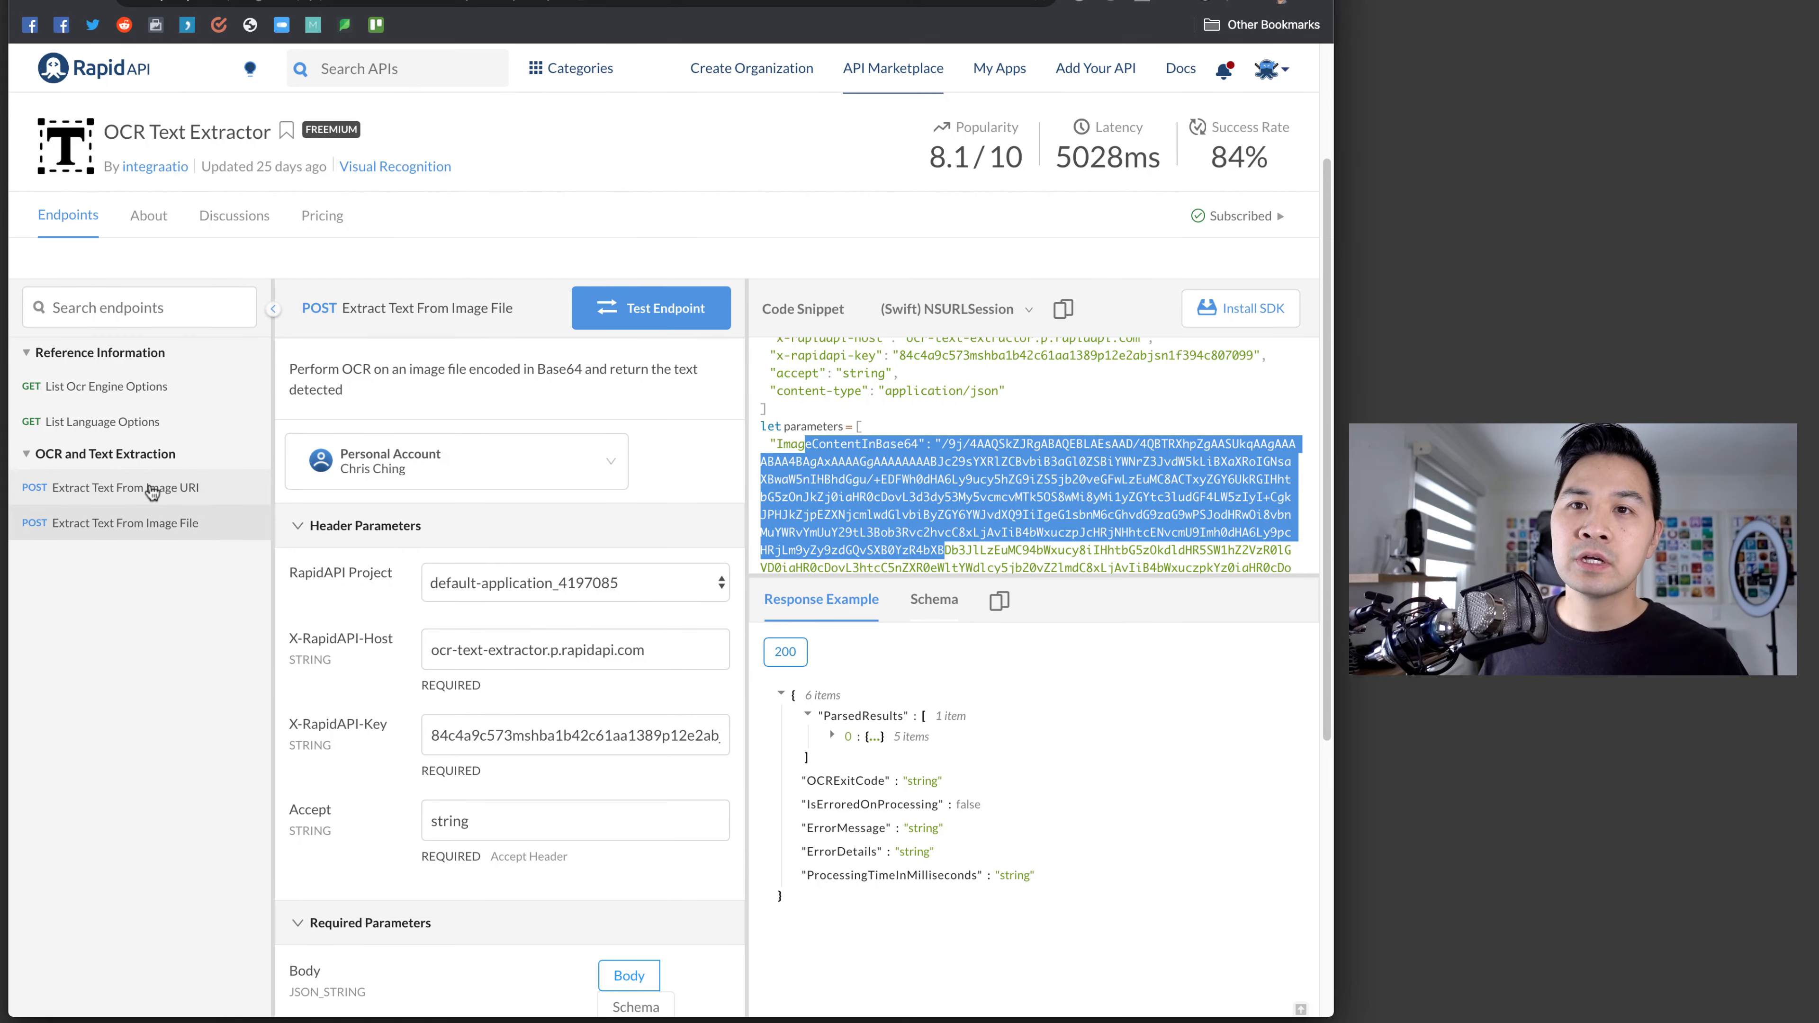
left_click(139, 487)
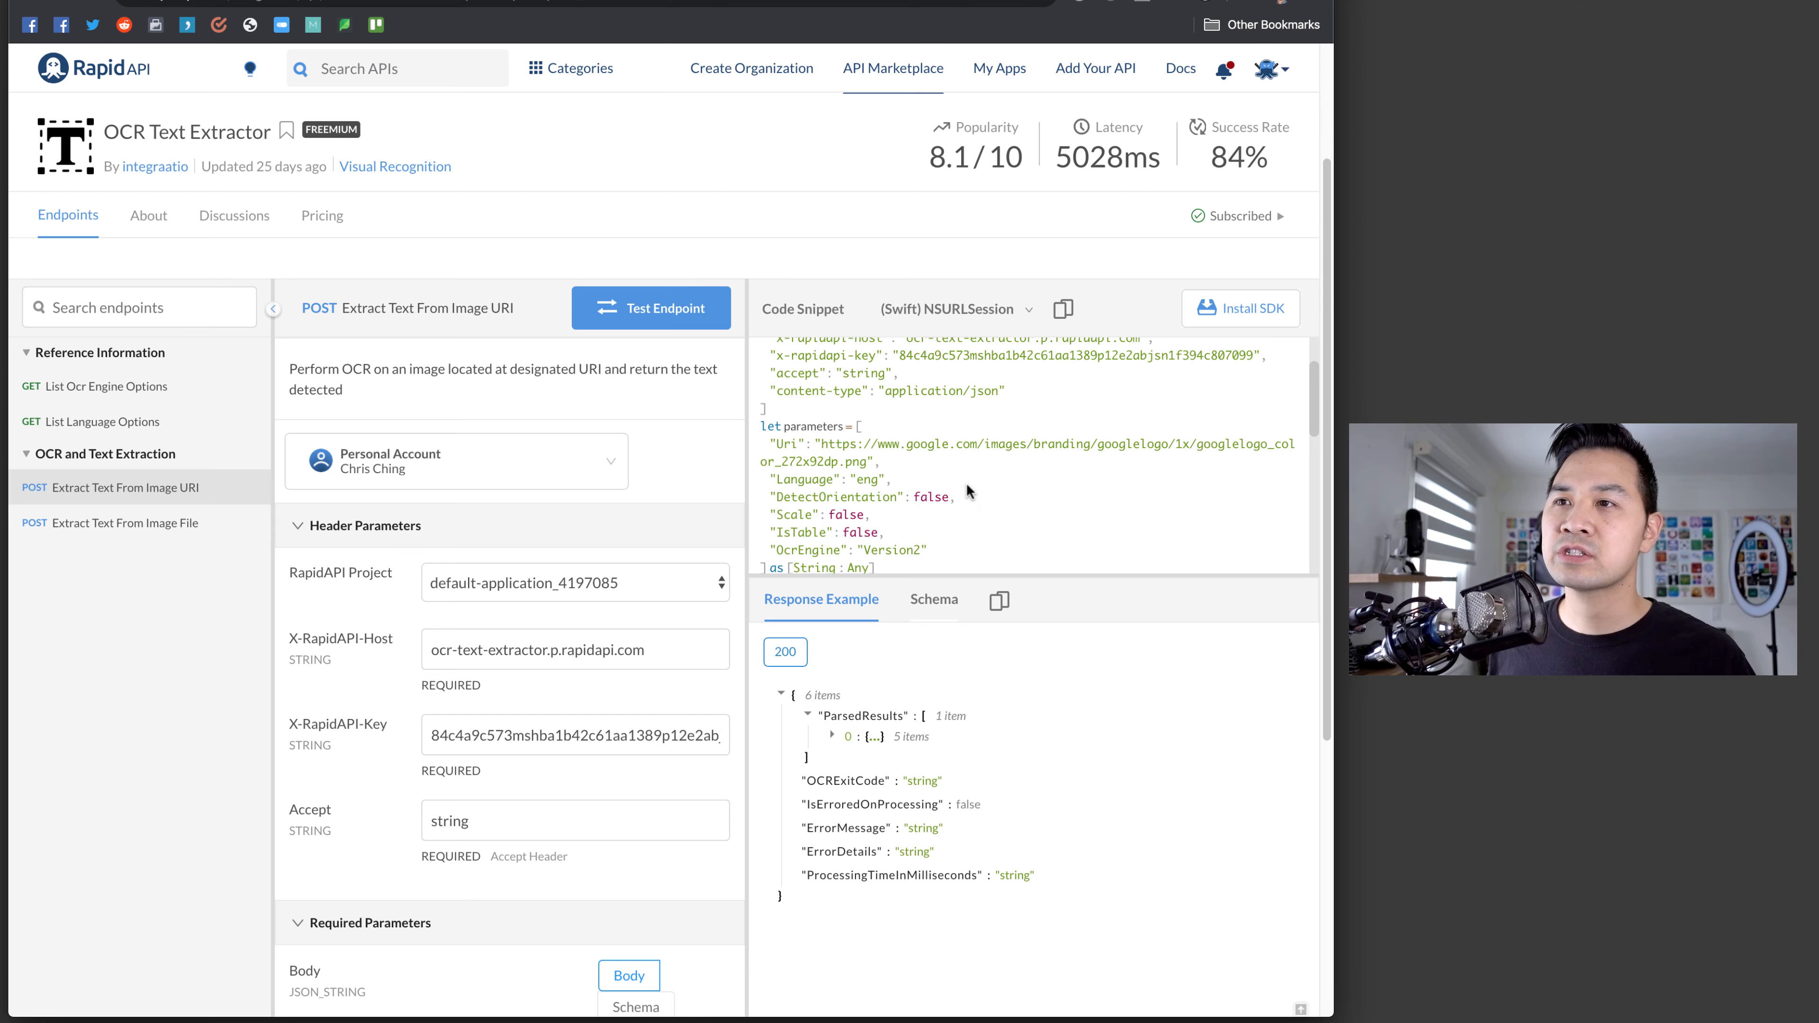
scroll("up", 3)
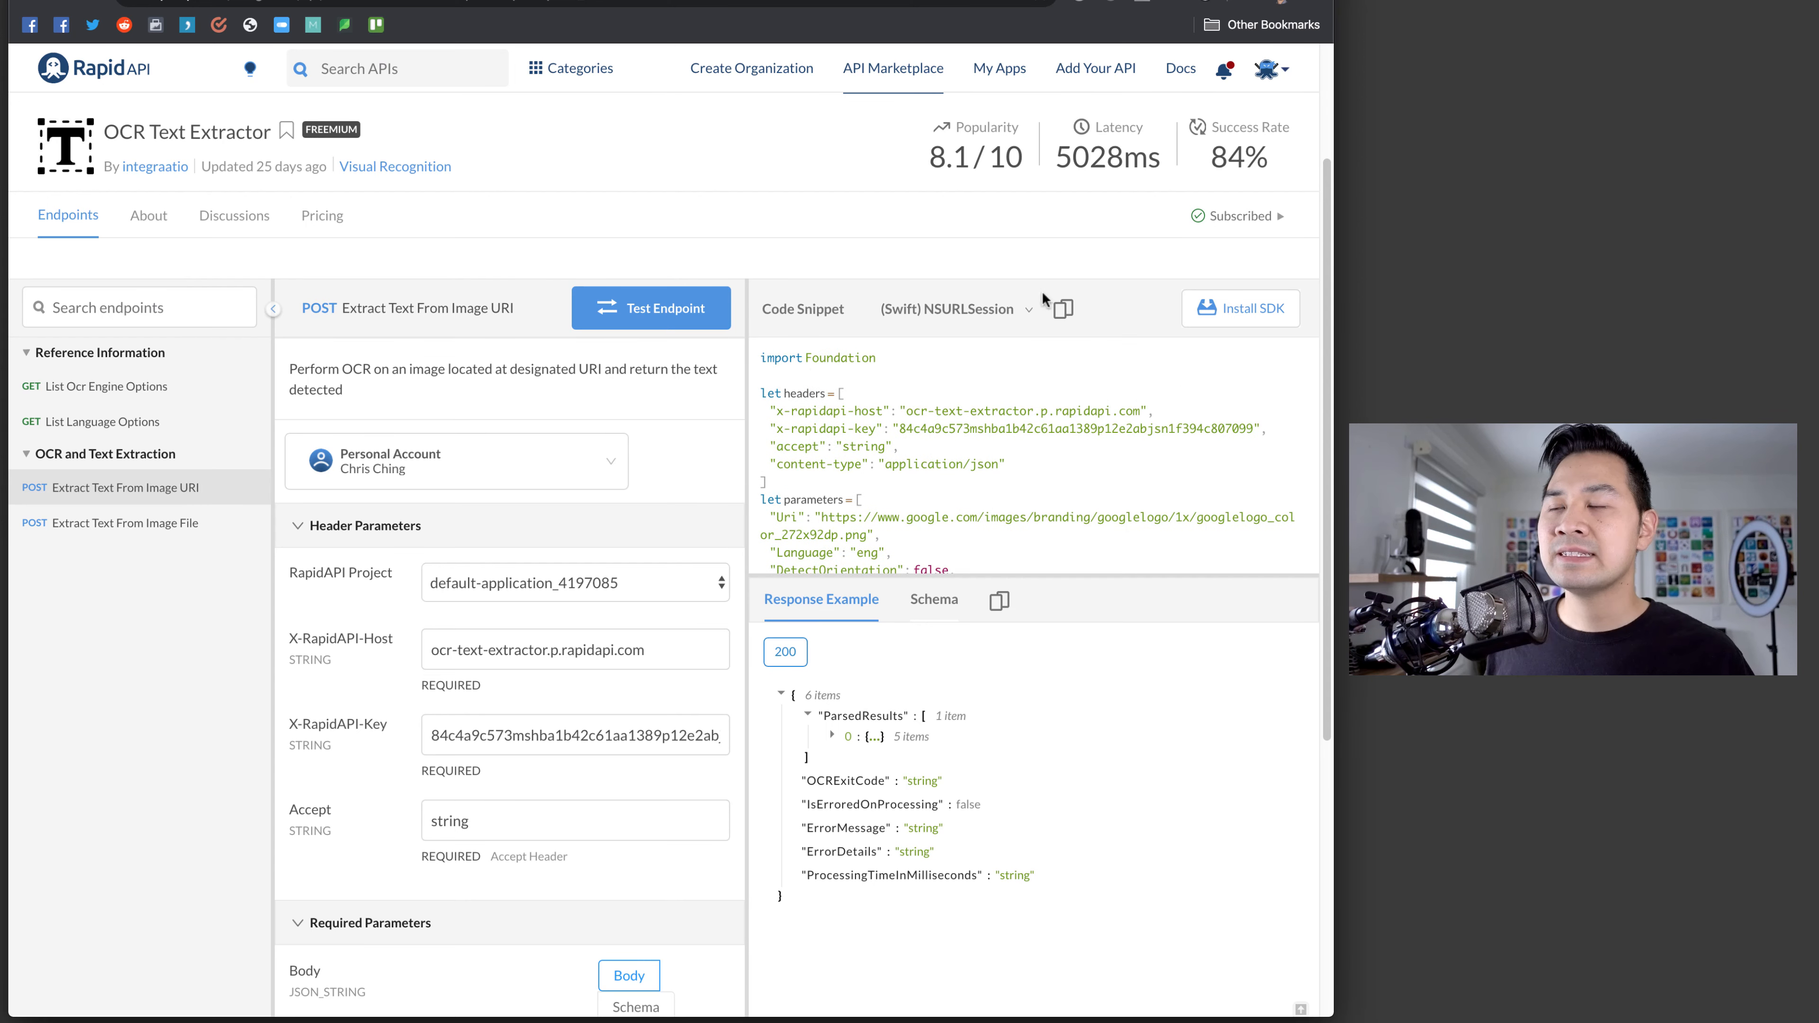
mouse_move(962, 455)
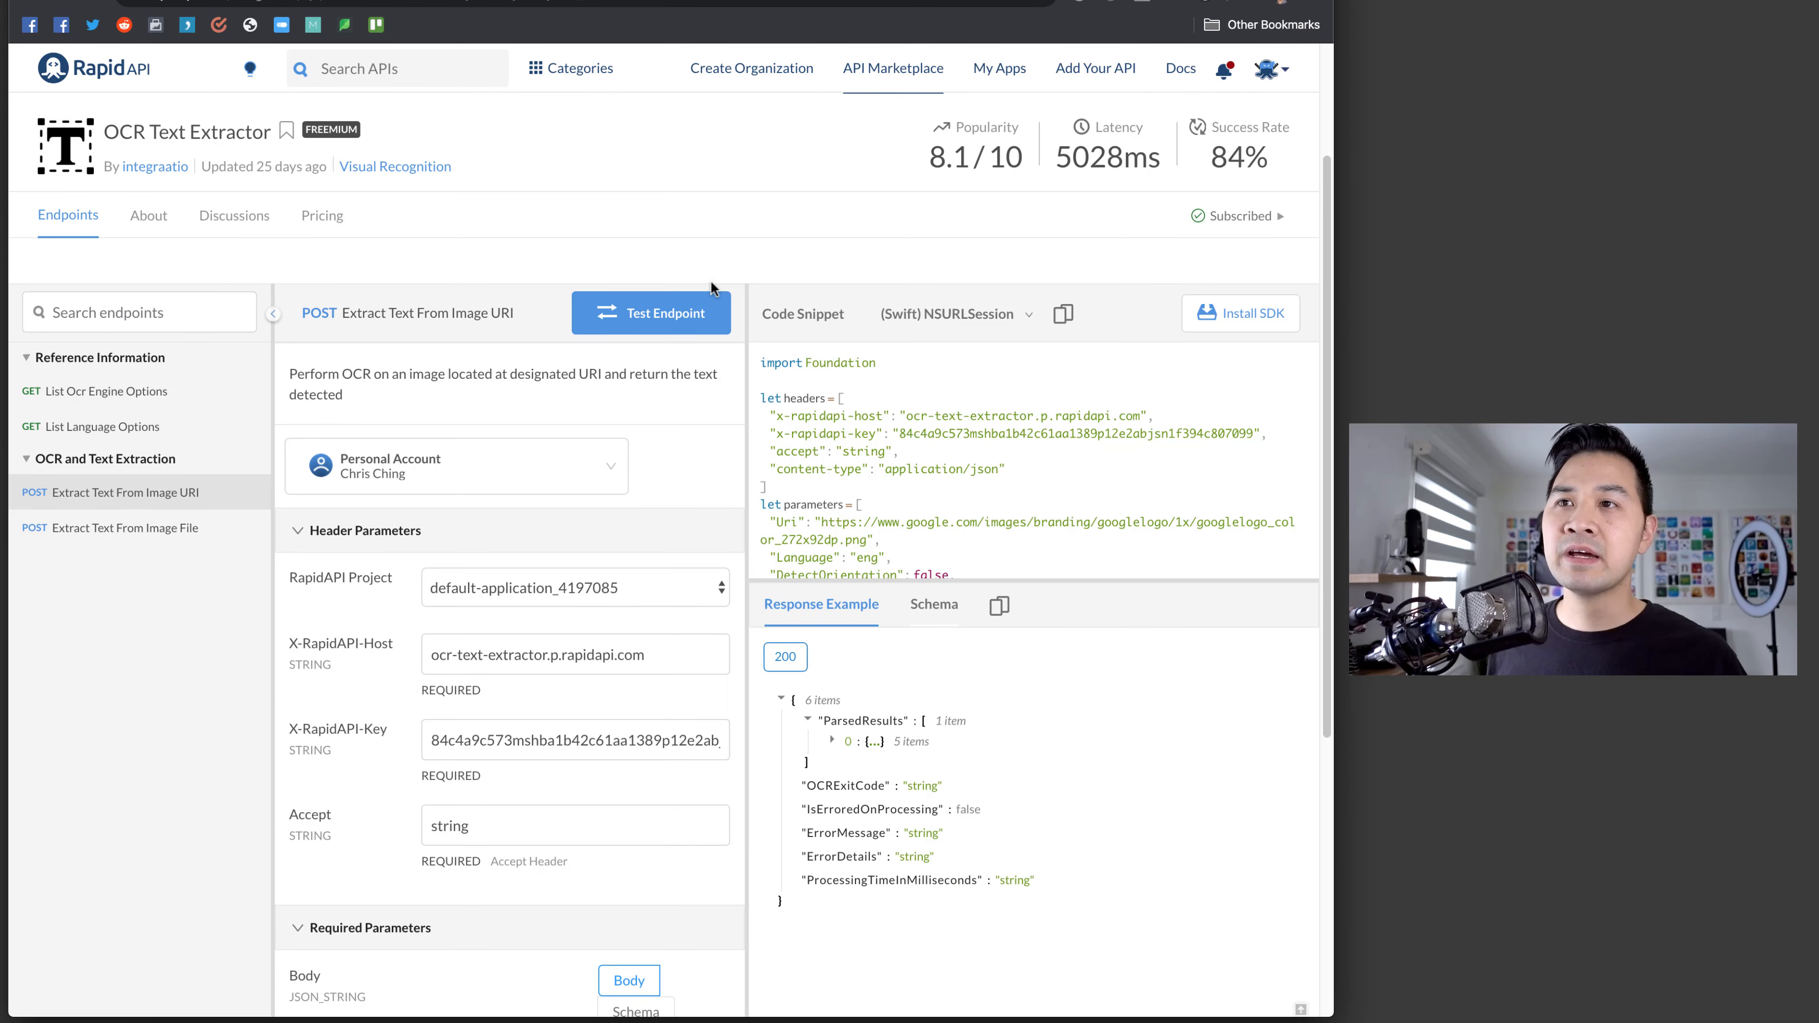
mouse_move(755, 341)
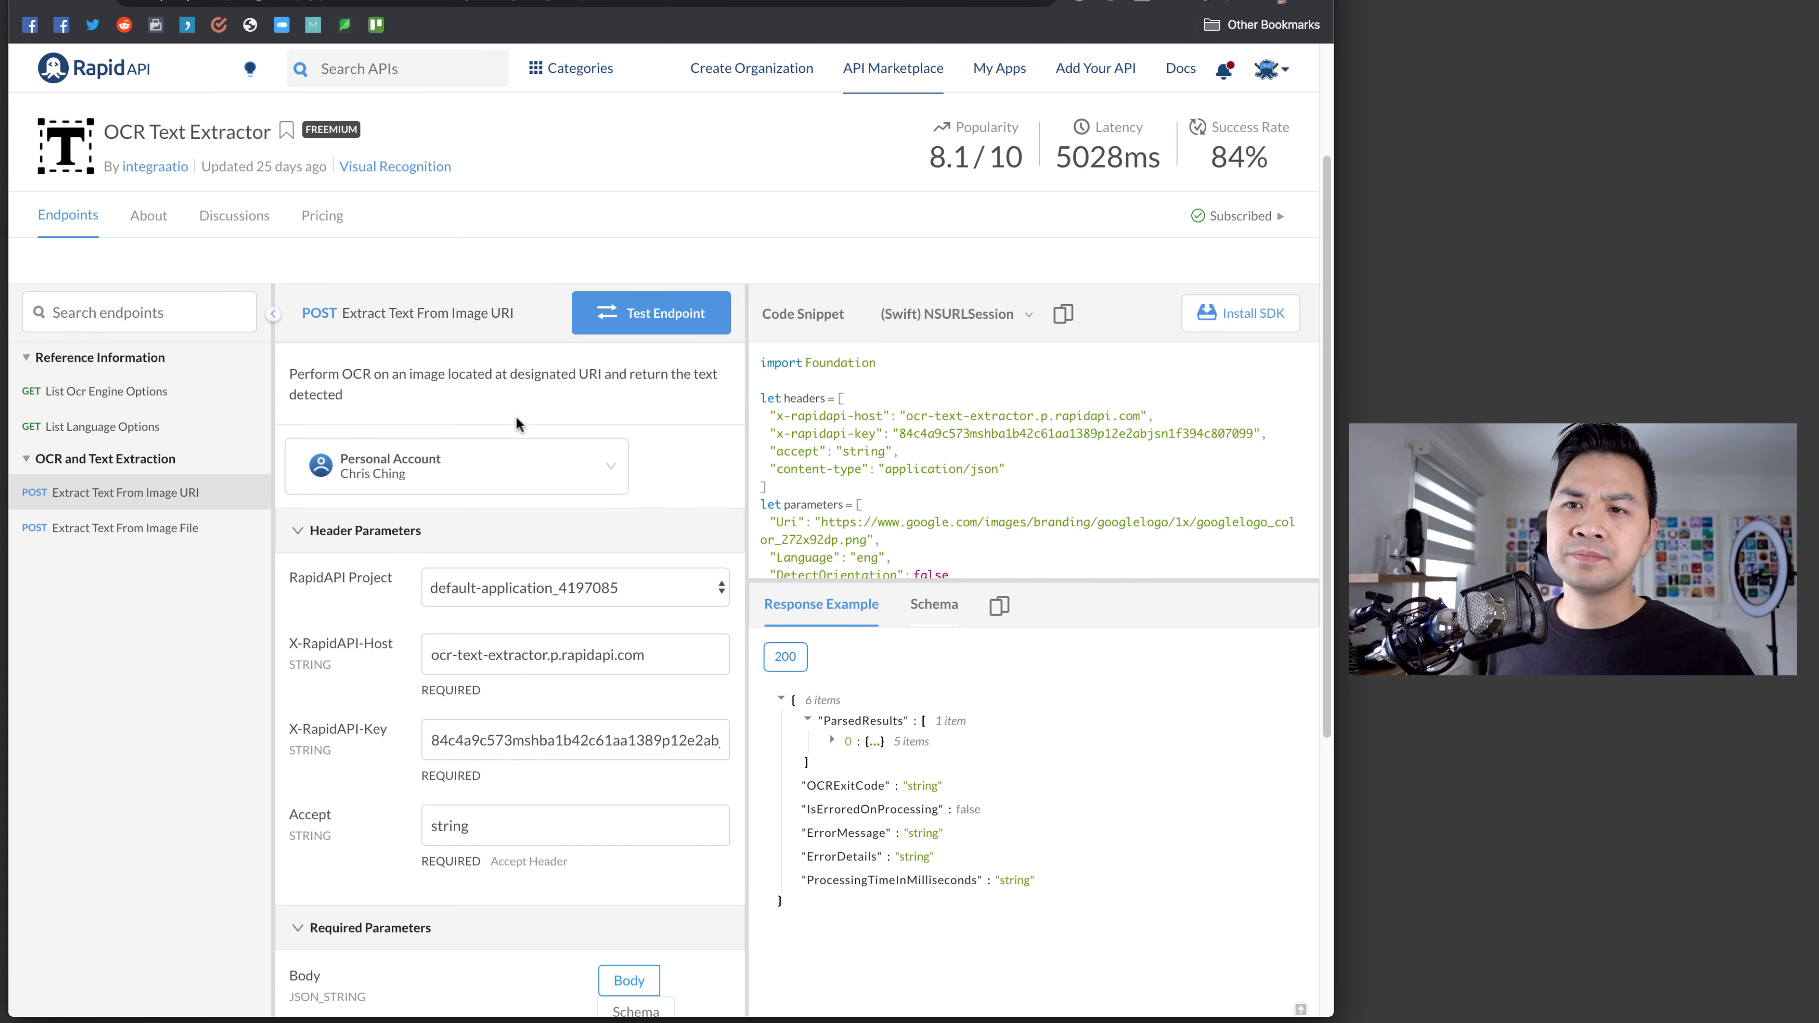
mouse_move(413, 574)
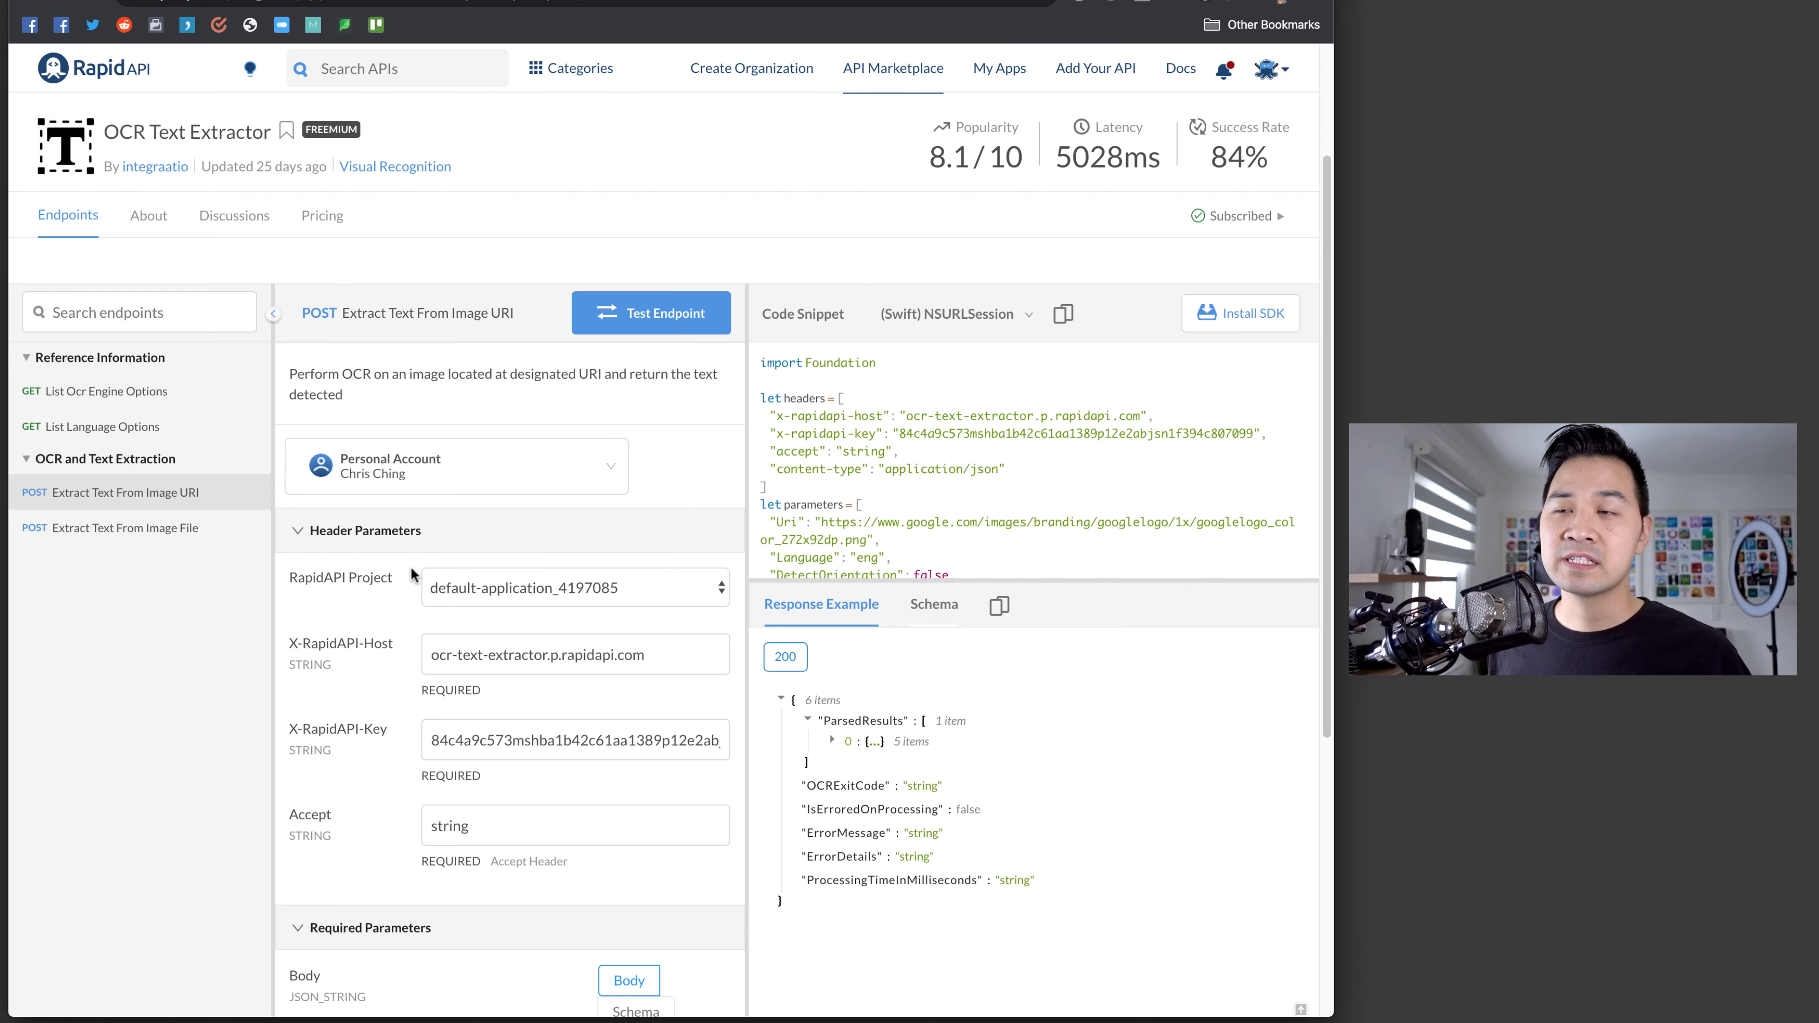
scroll("down", 3)
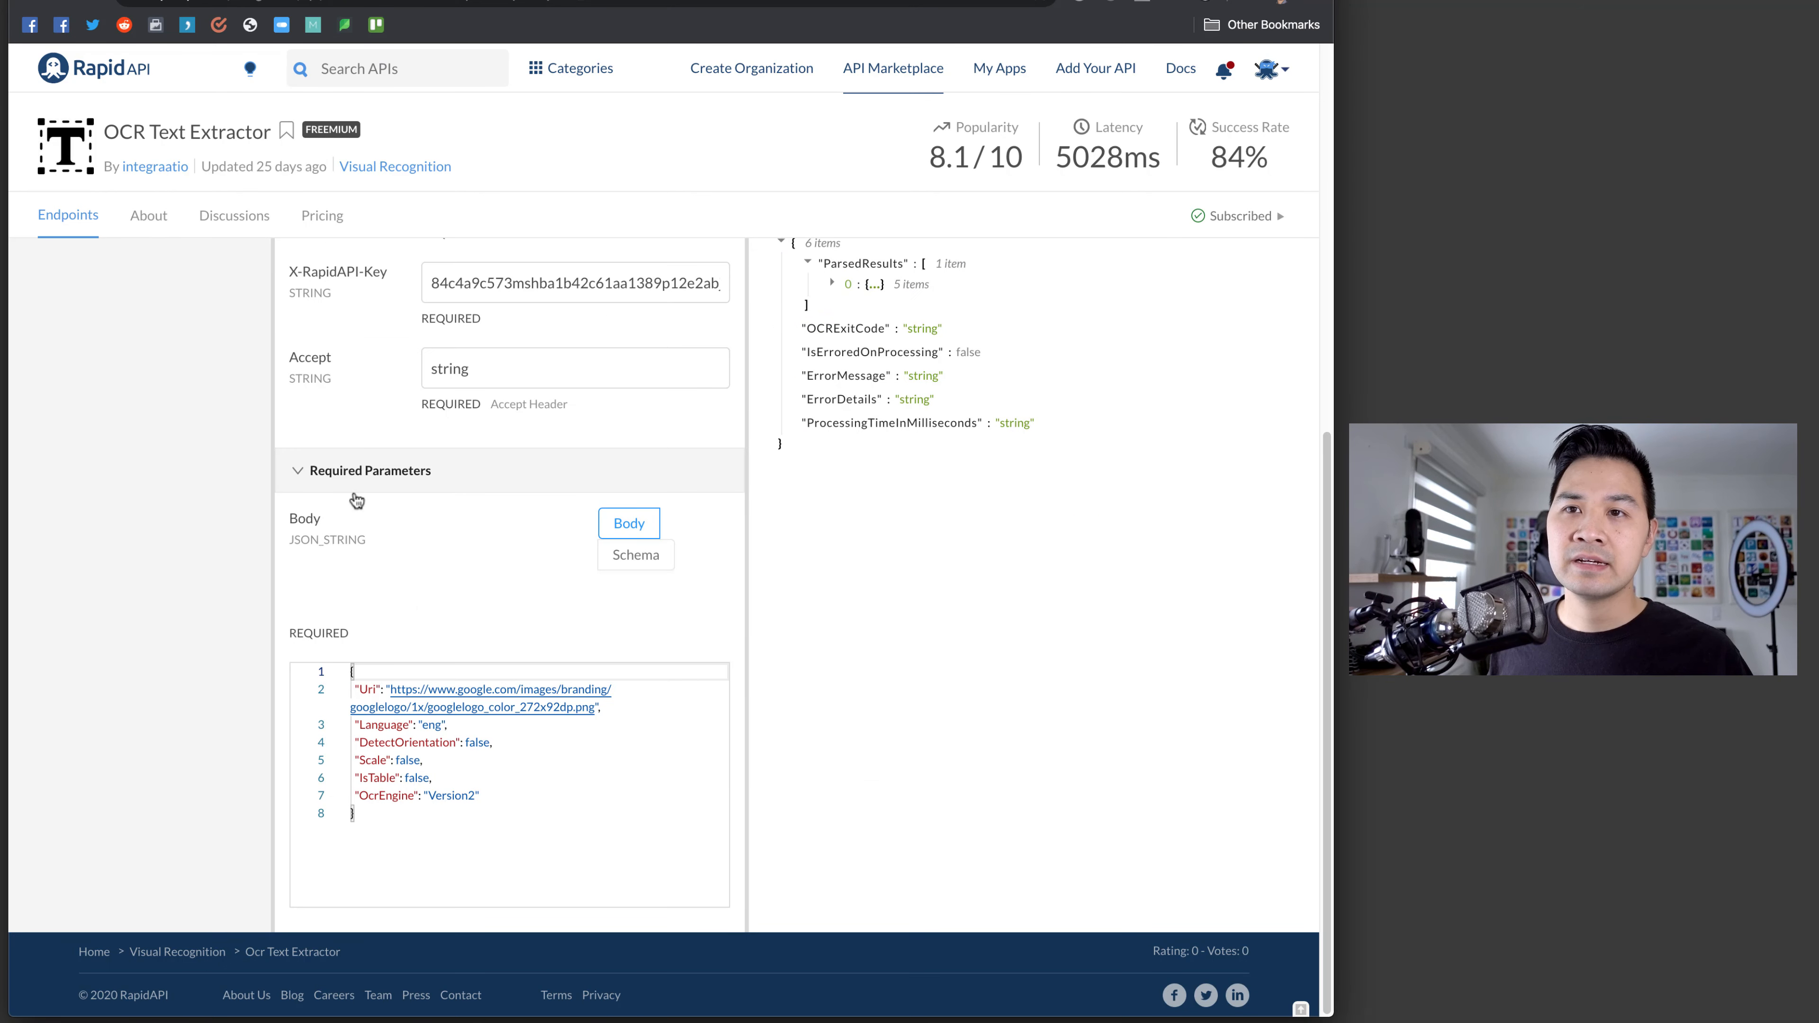
scroll("up", 3)
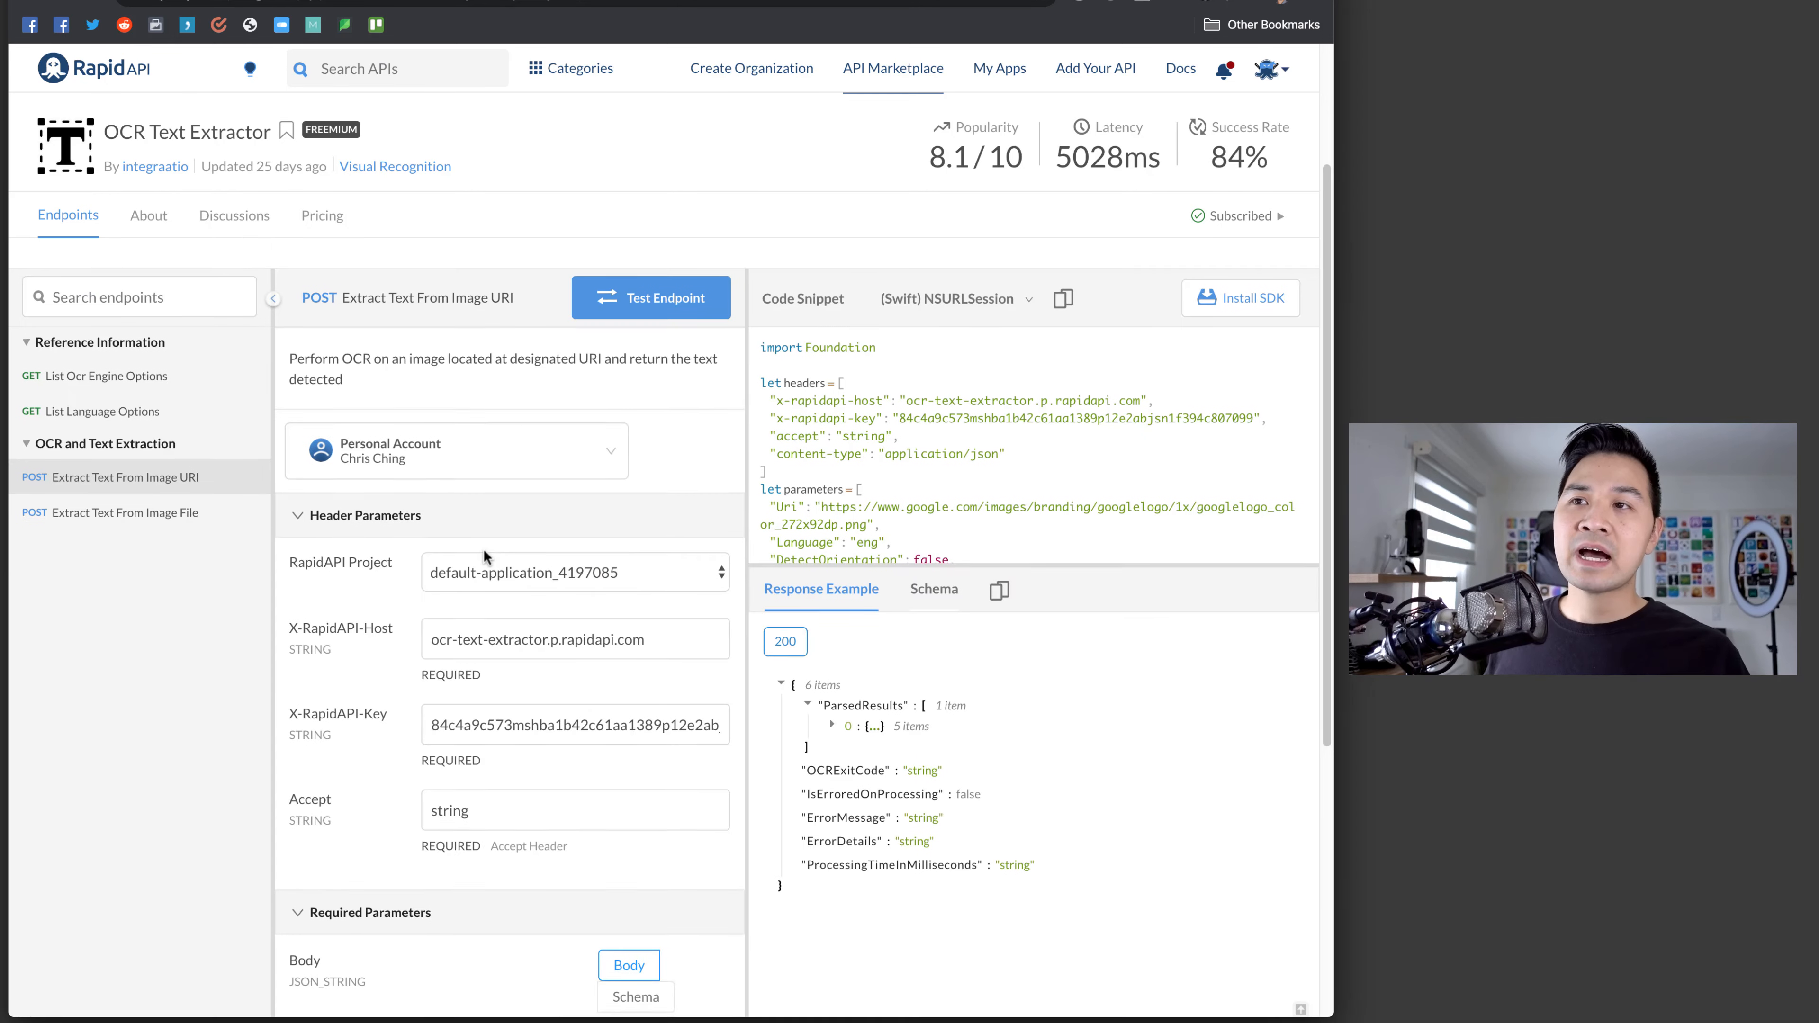
scroll("up", 3)
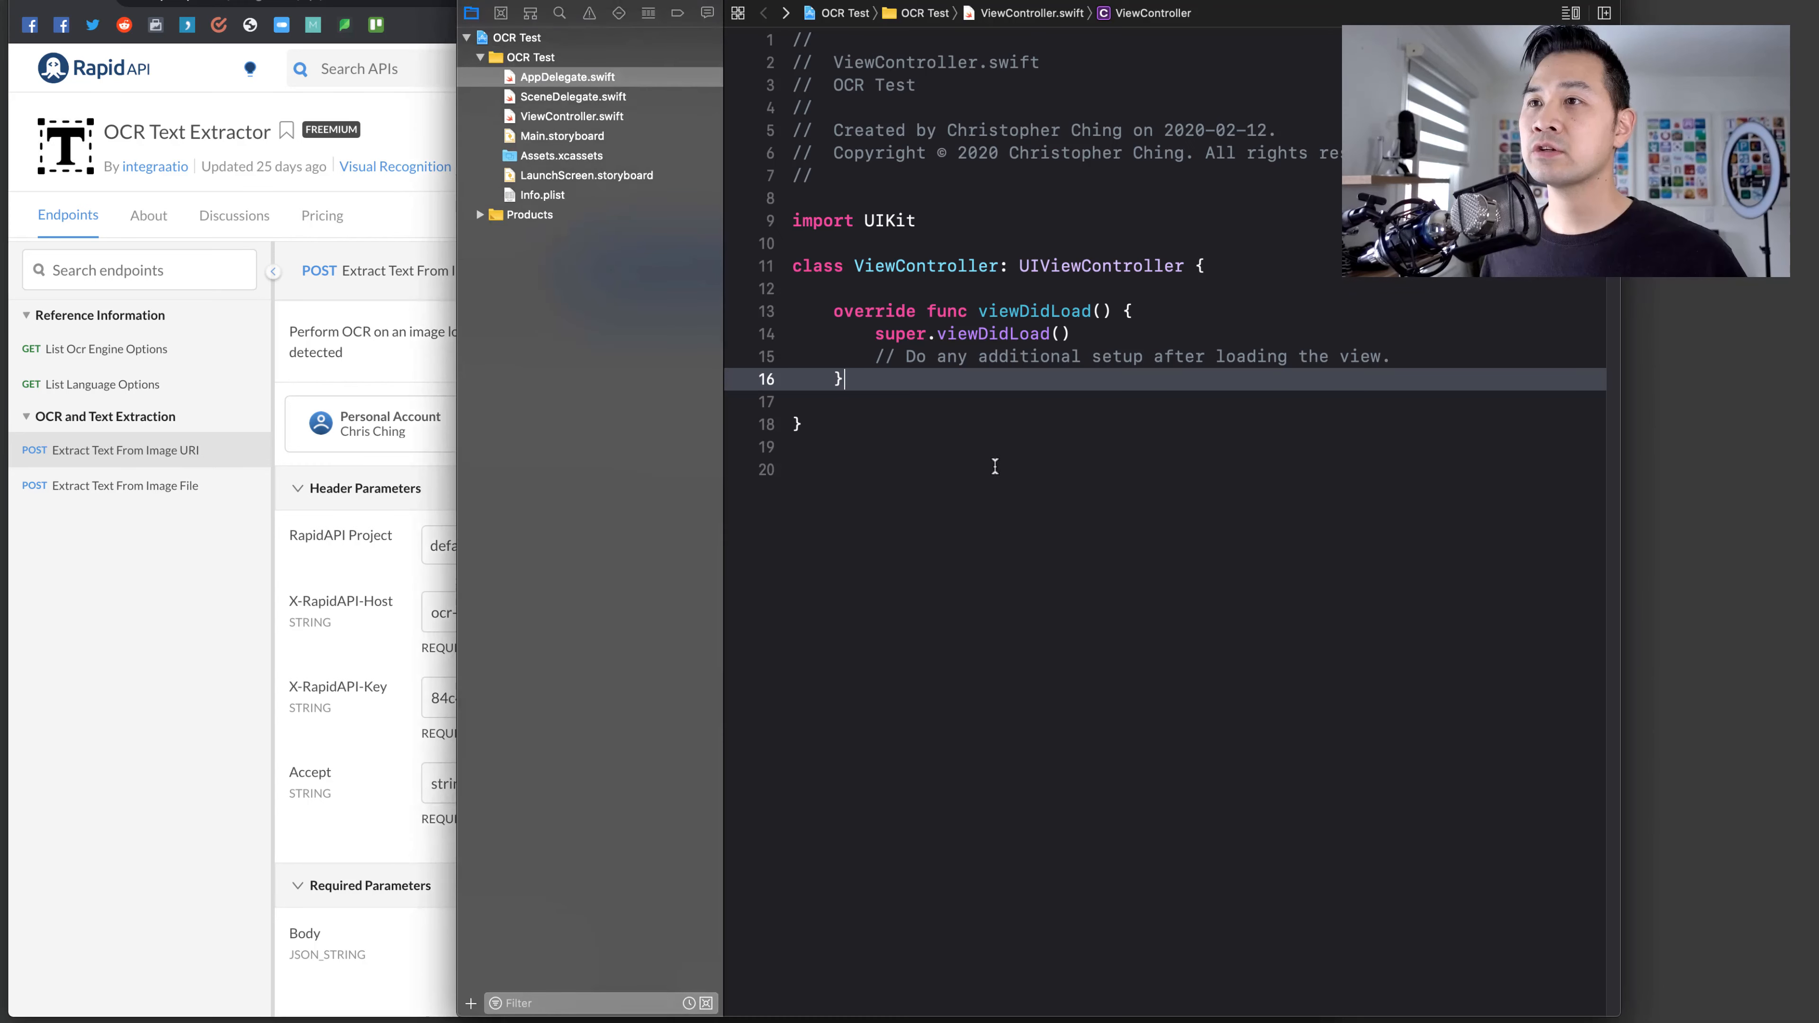
- Write viewDidLoad outline comments: URL Request, specify header/body, request type, get the URLSession
key("Return")
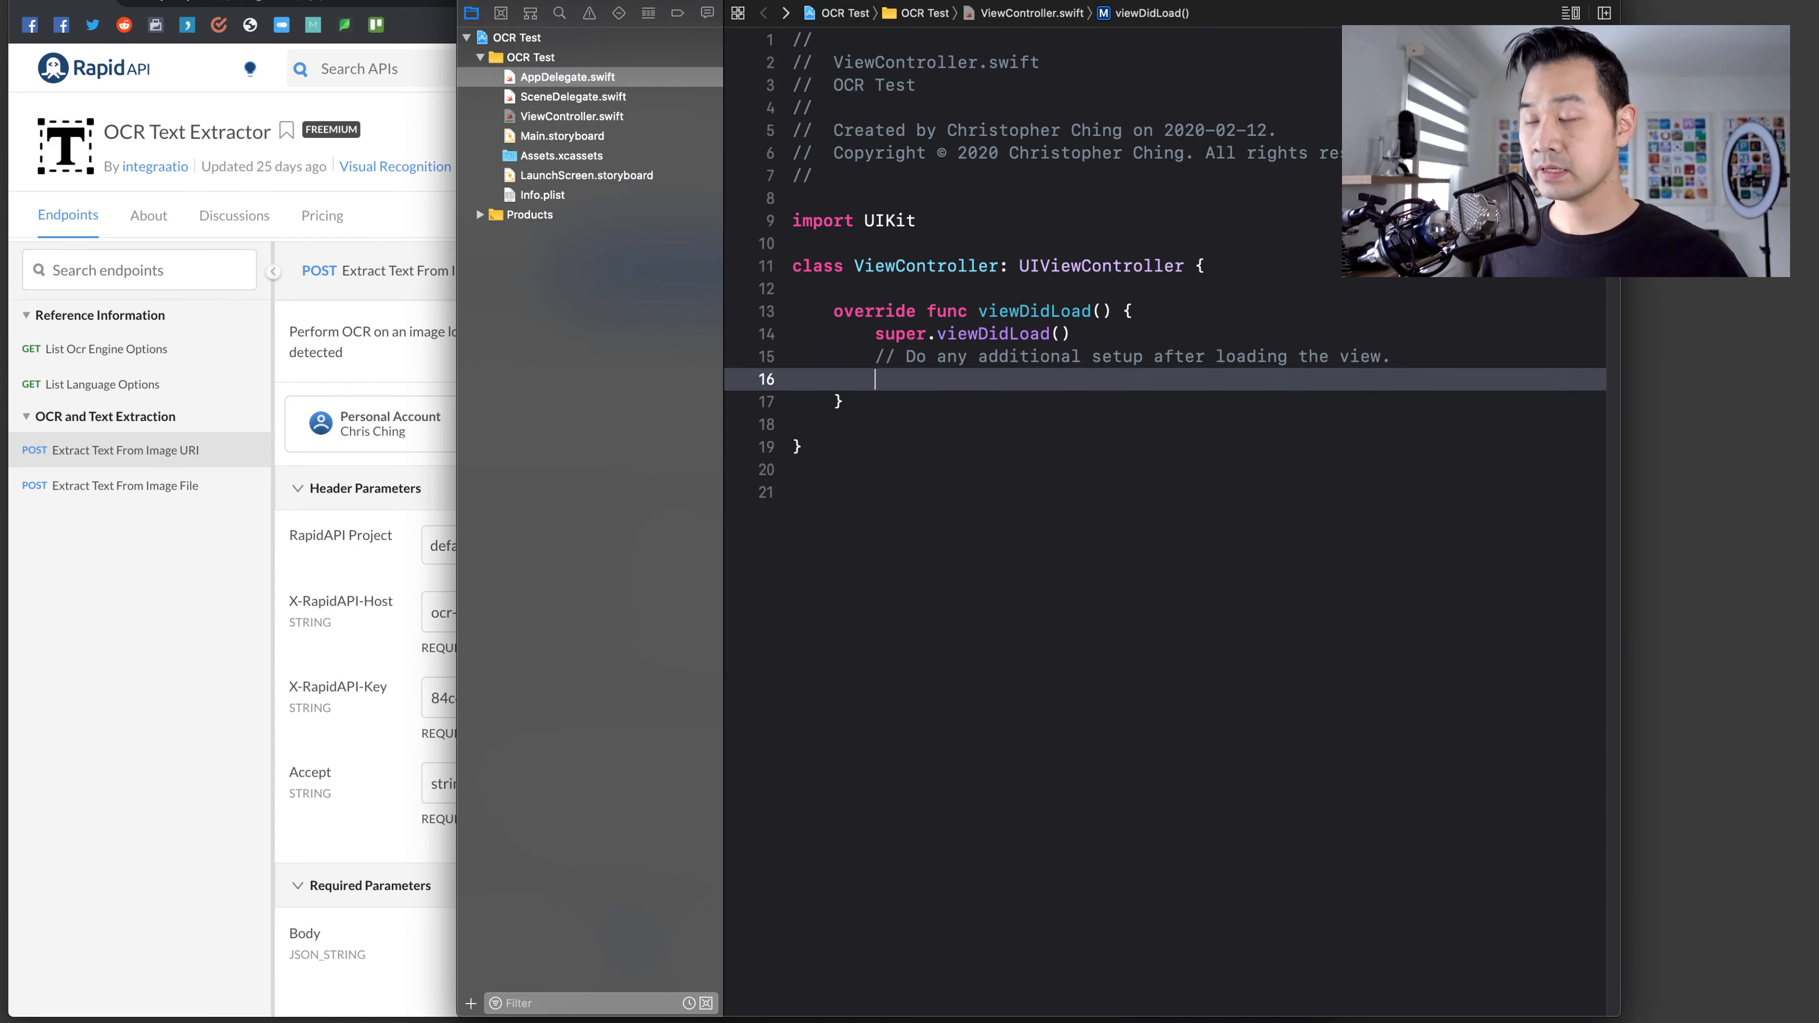
key("Return")
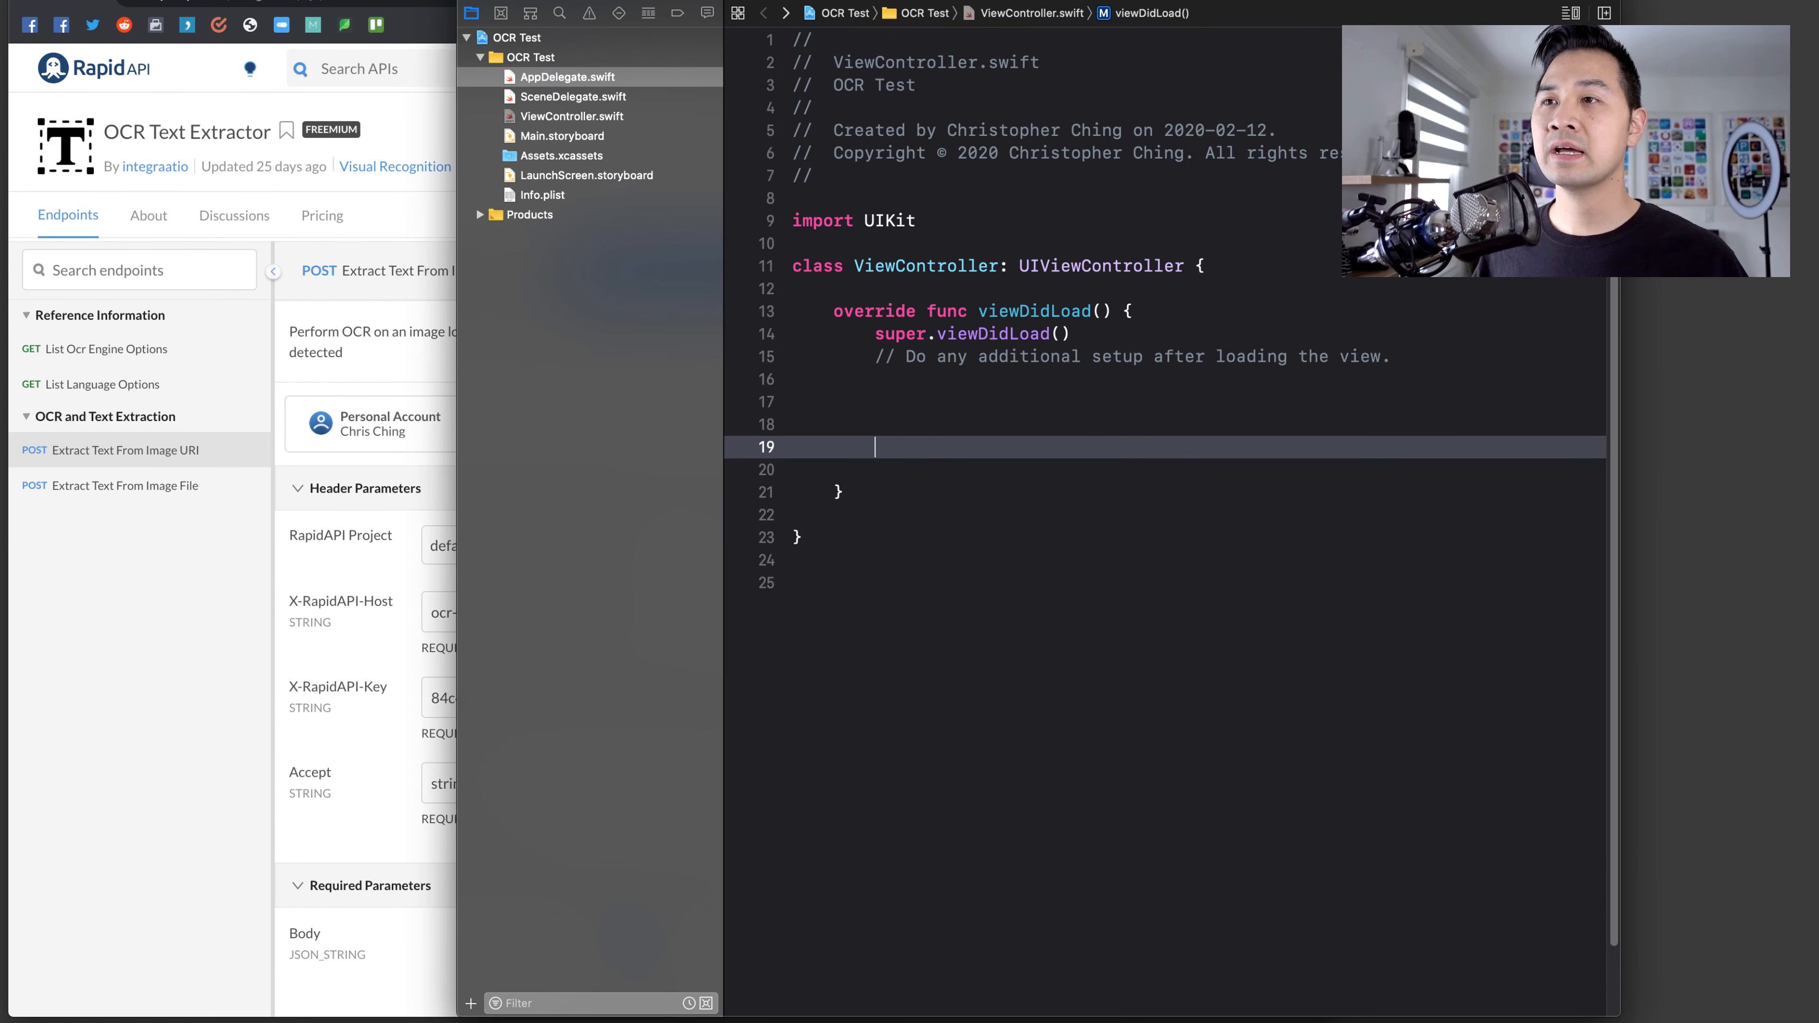
type("// URL")
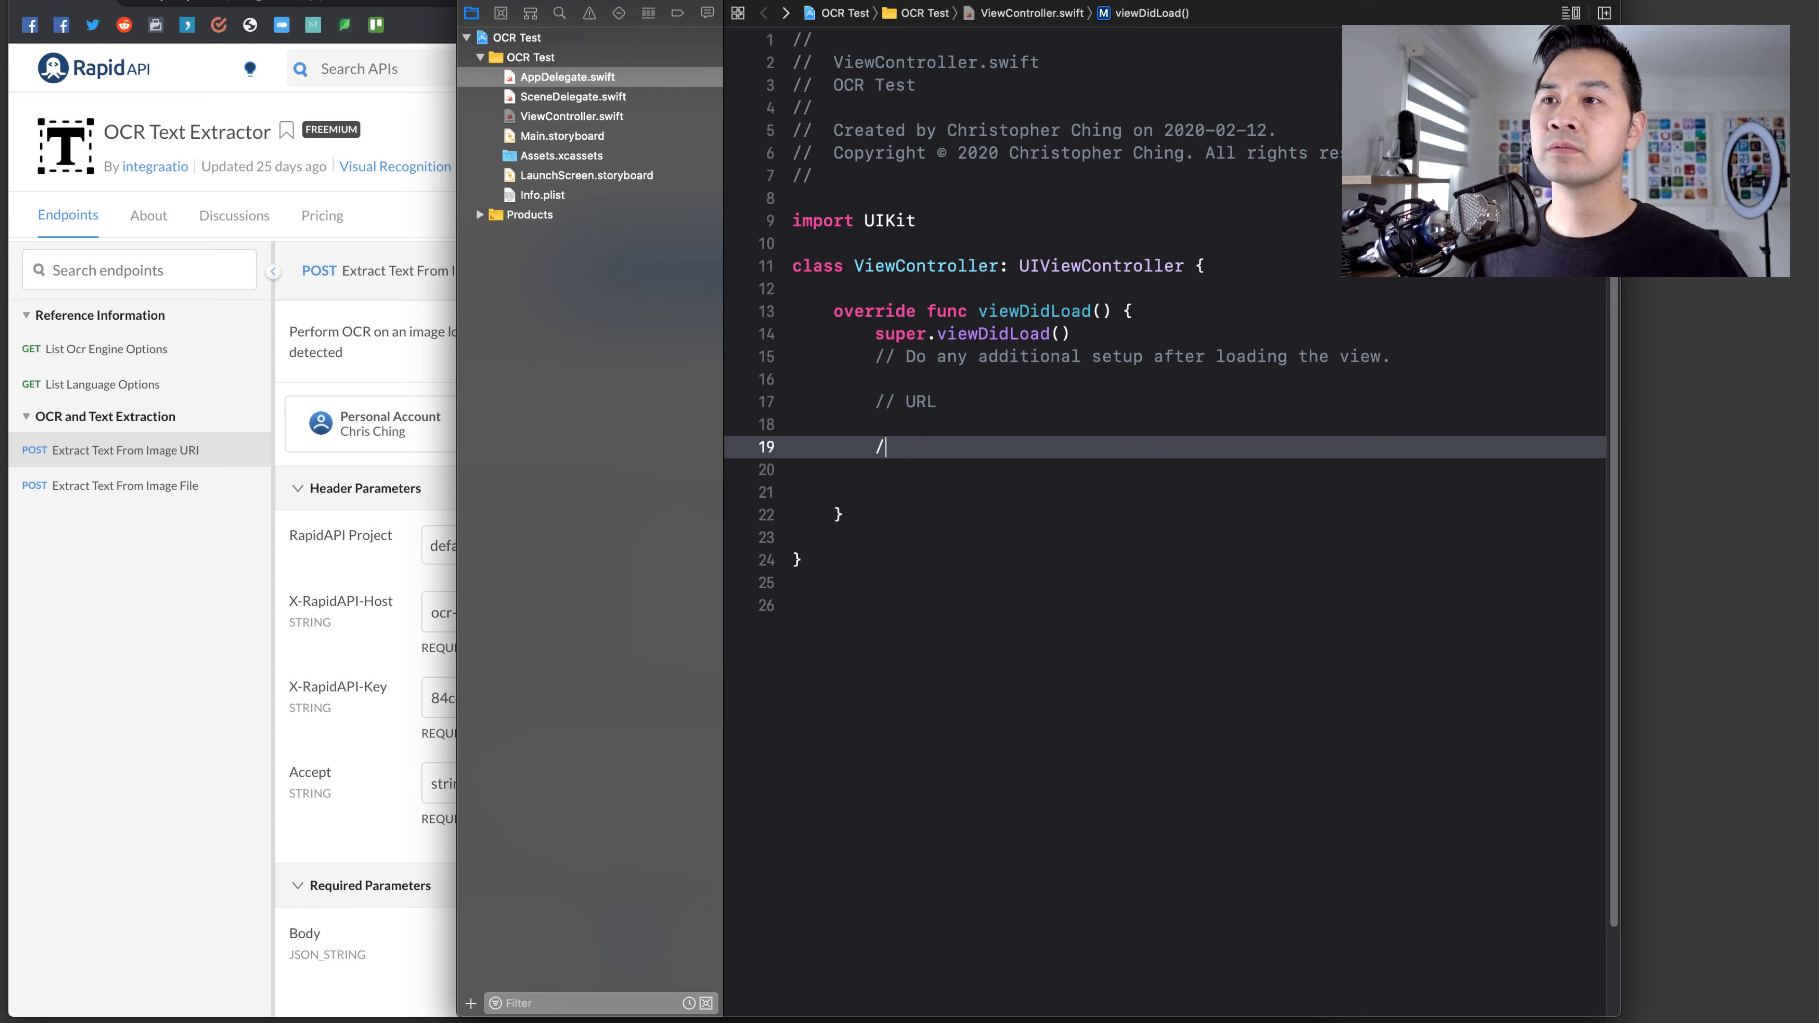
type("/ URL R")
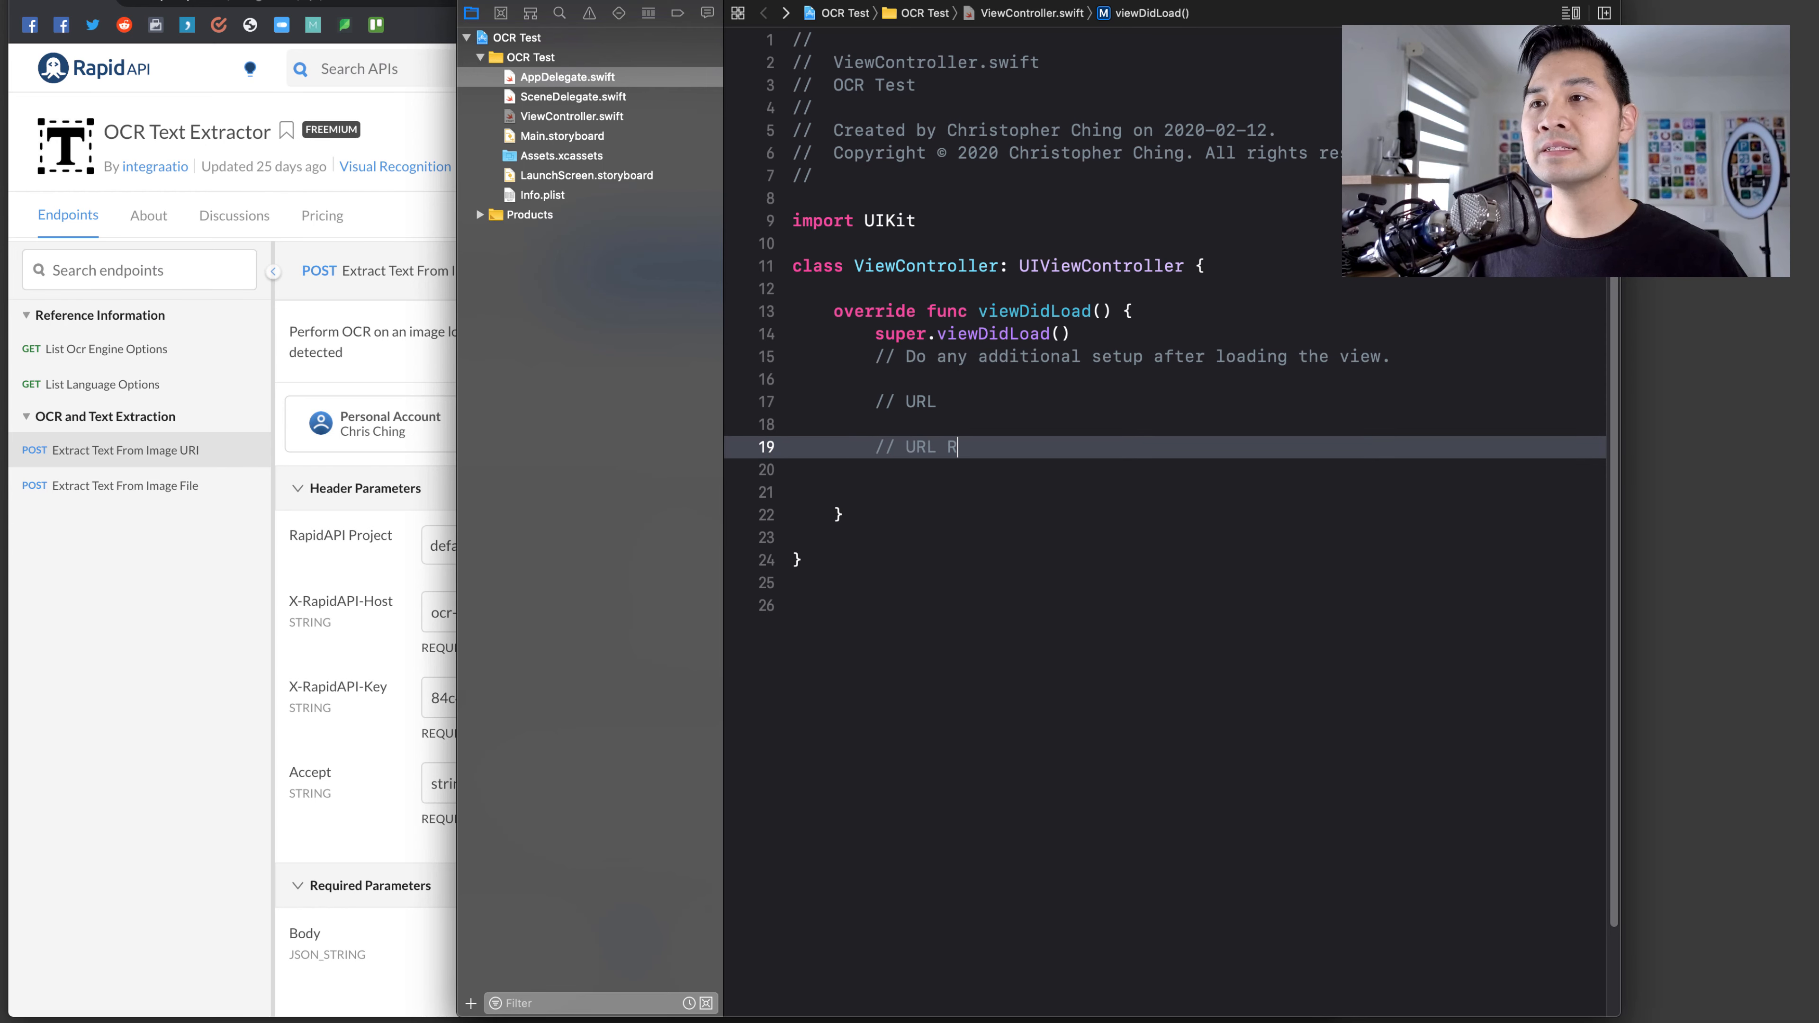
type("equest")
left_click(1166, 491)
type("//")
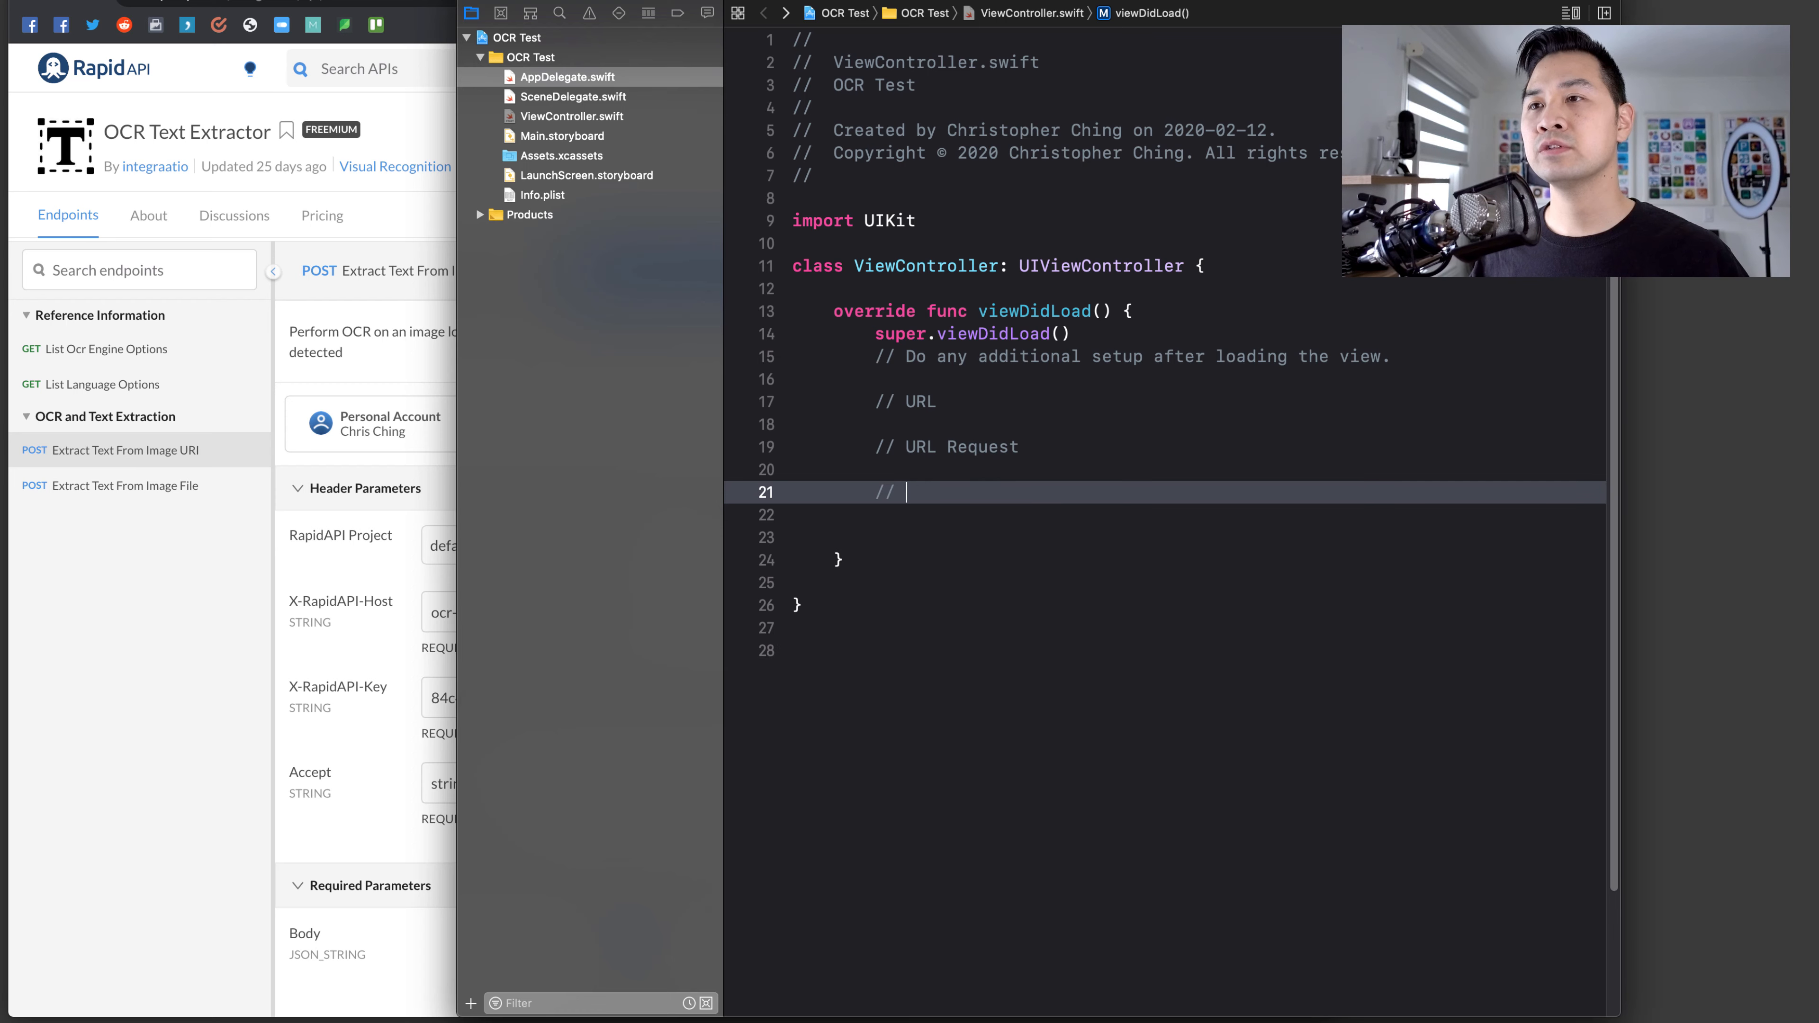
type("Specify the header")
type("// Set t")
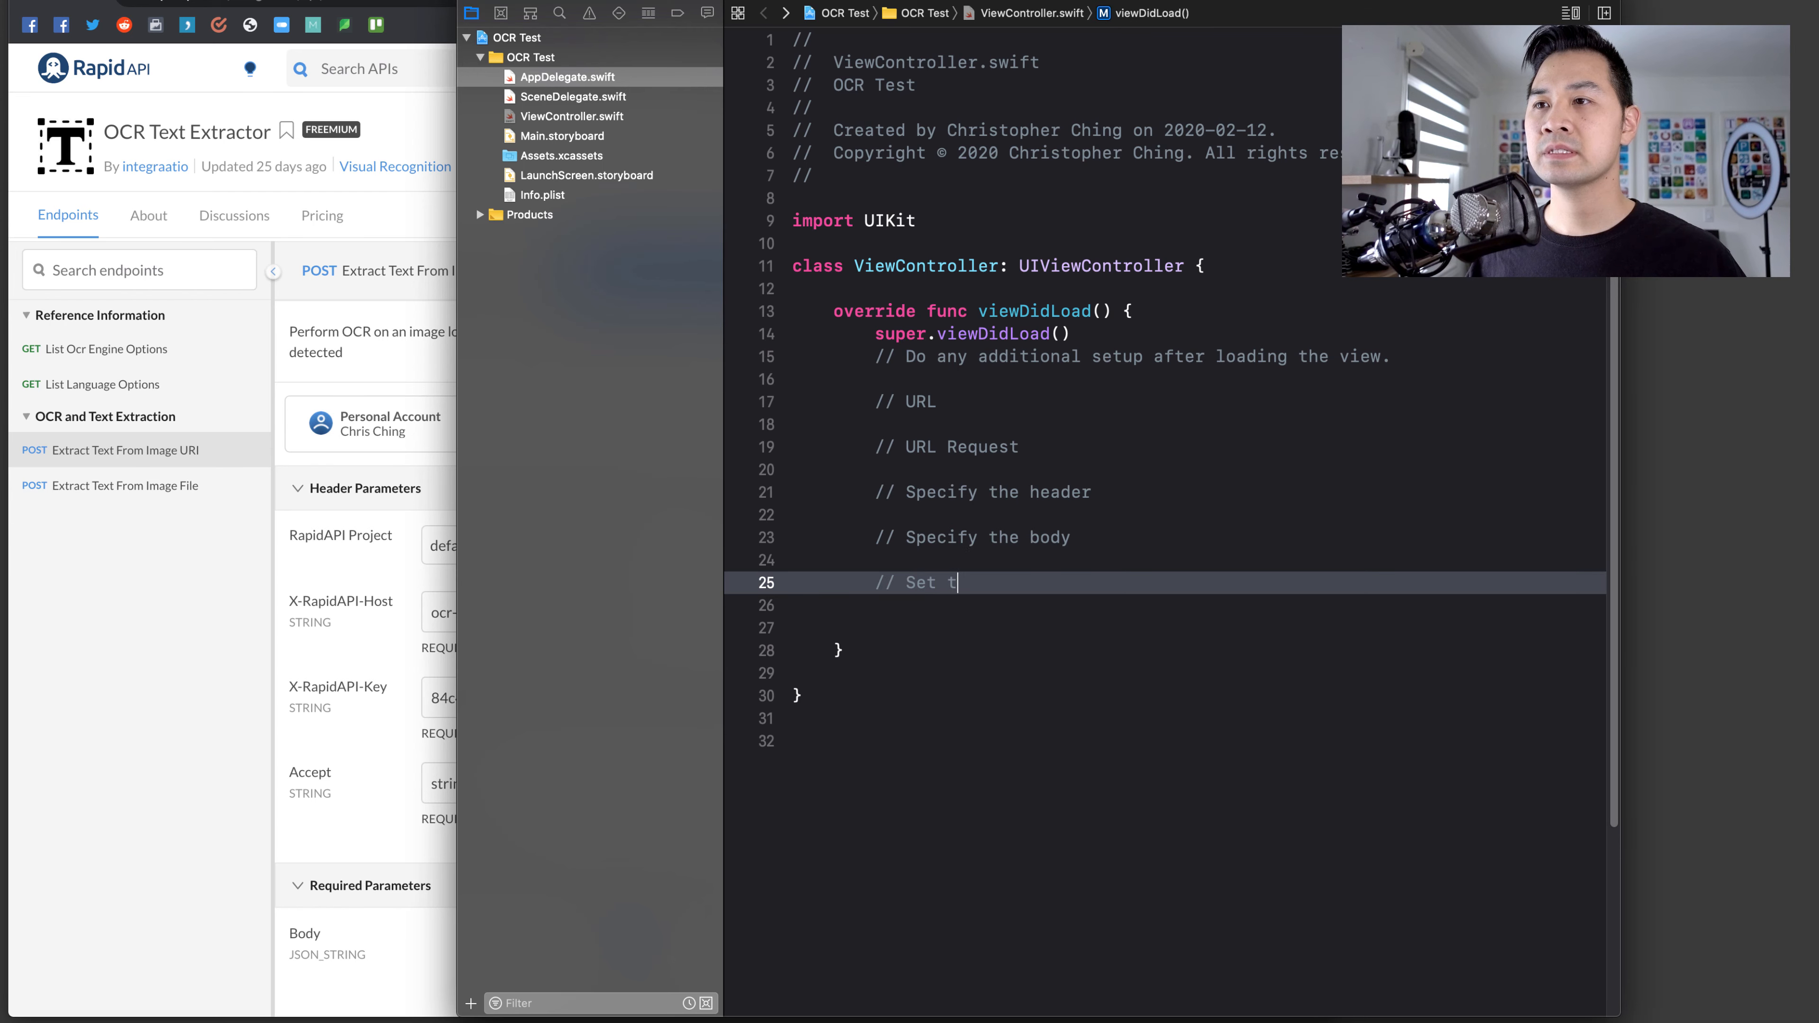
type("he request type")
type("//")
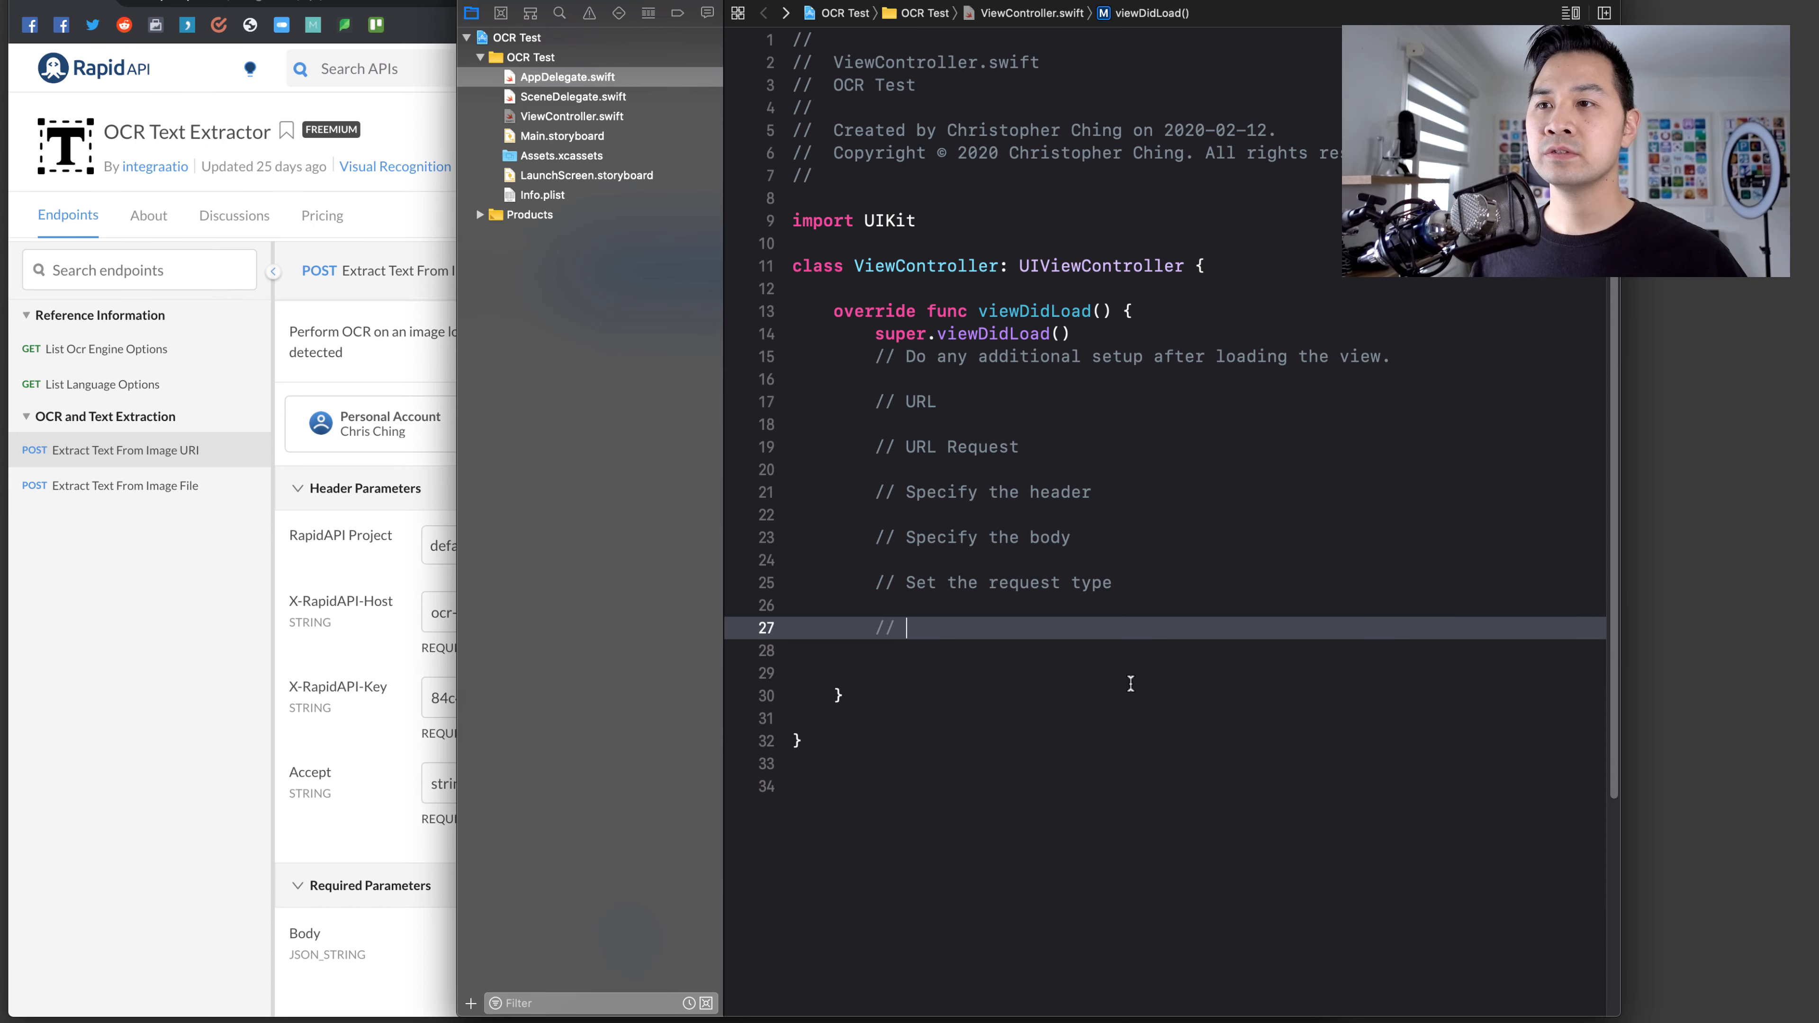
type("Get the UR")
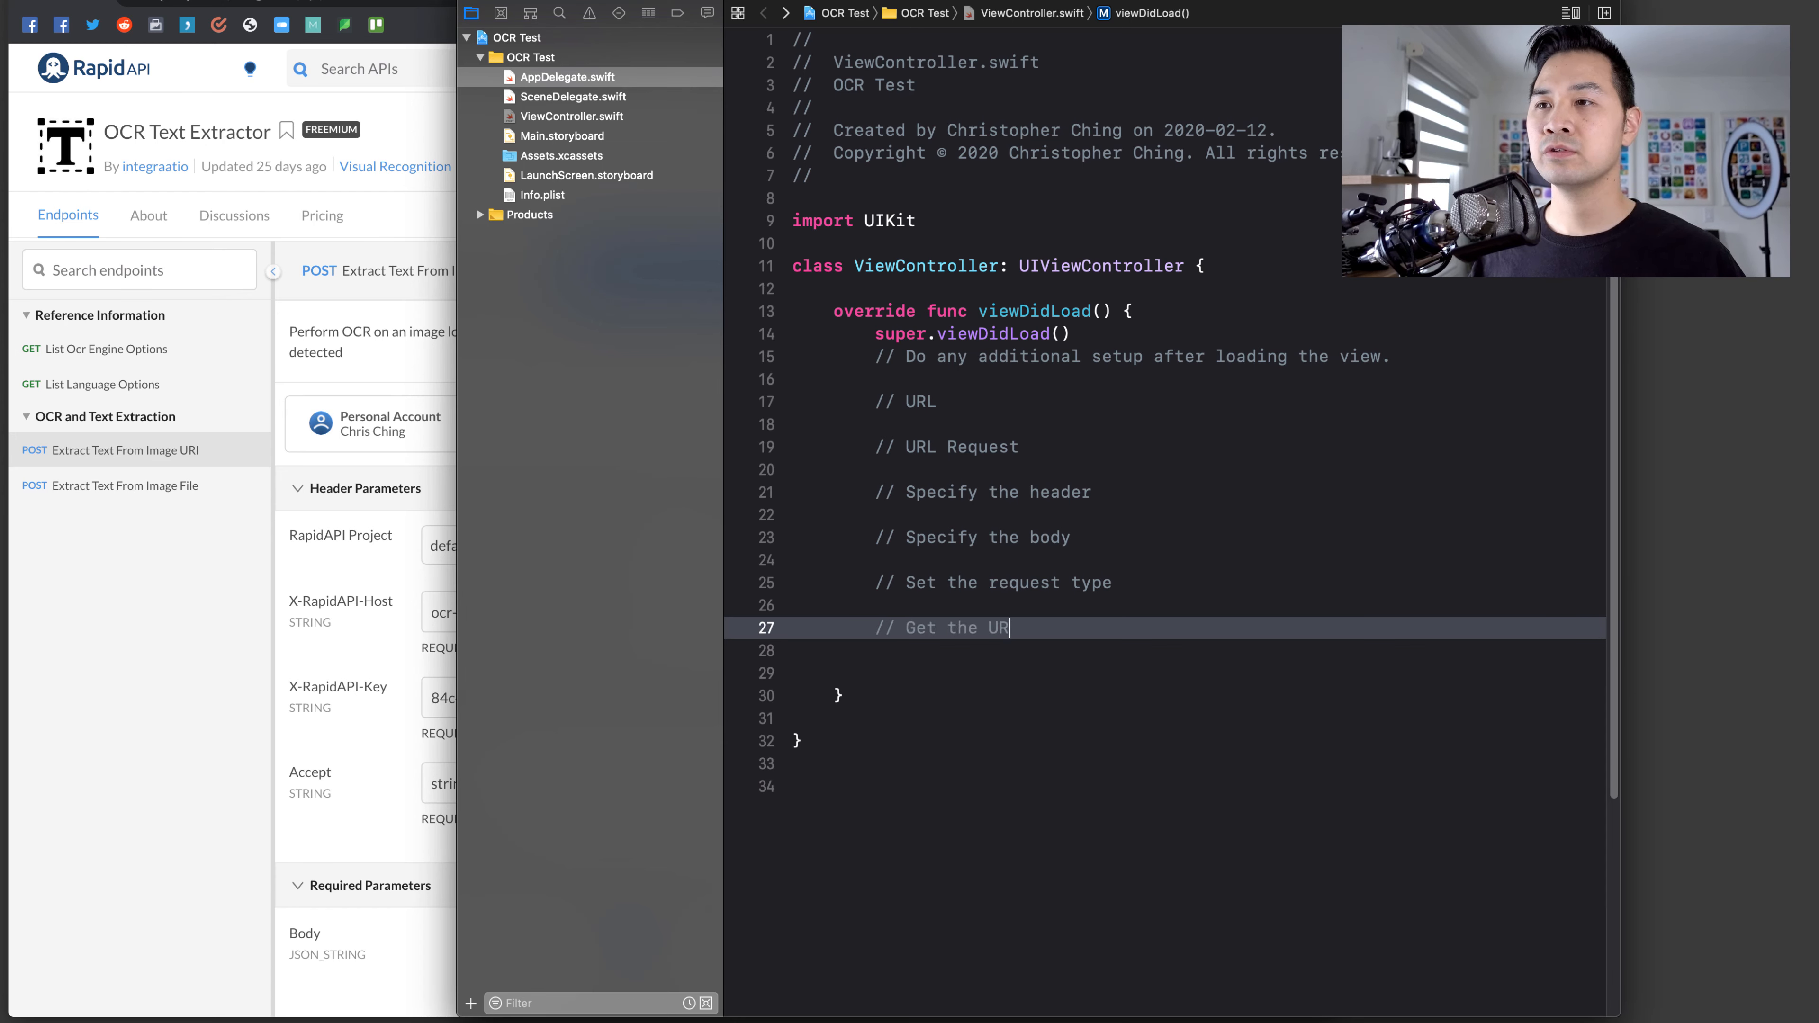
type("LSession")
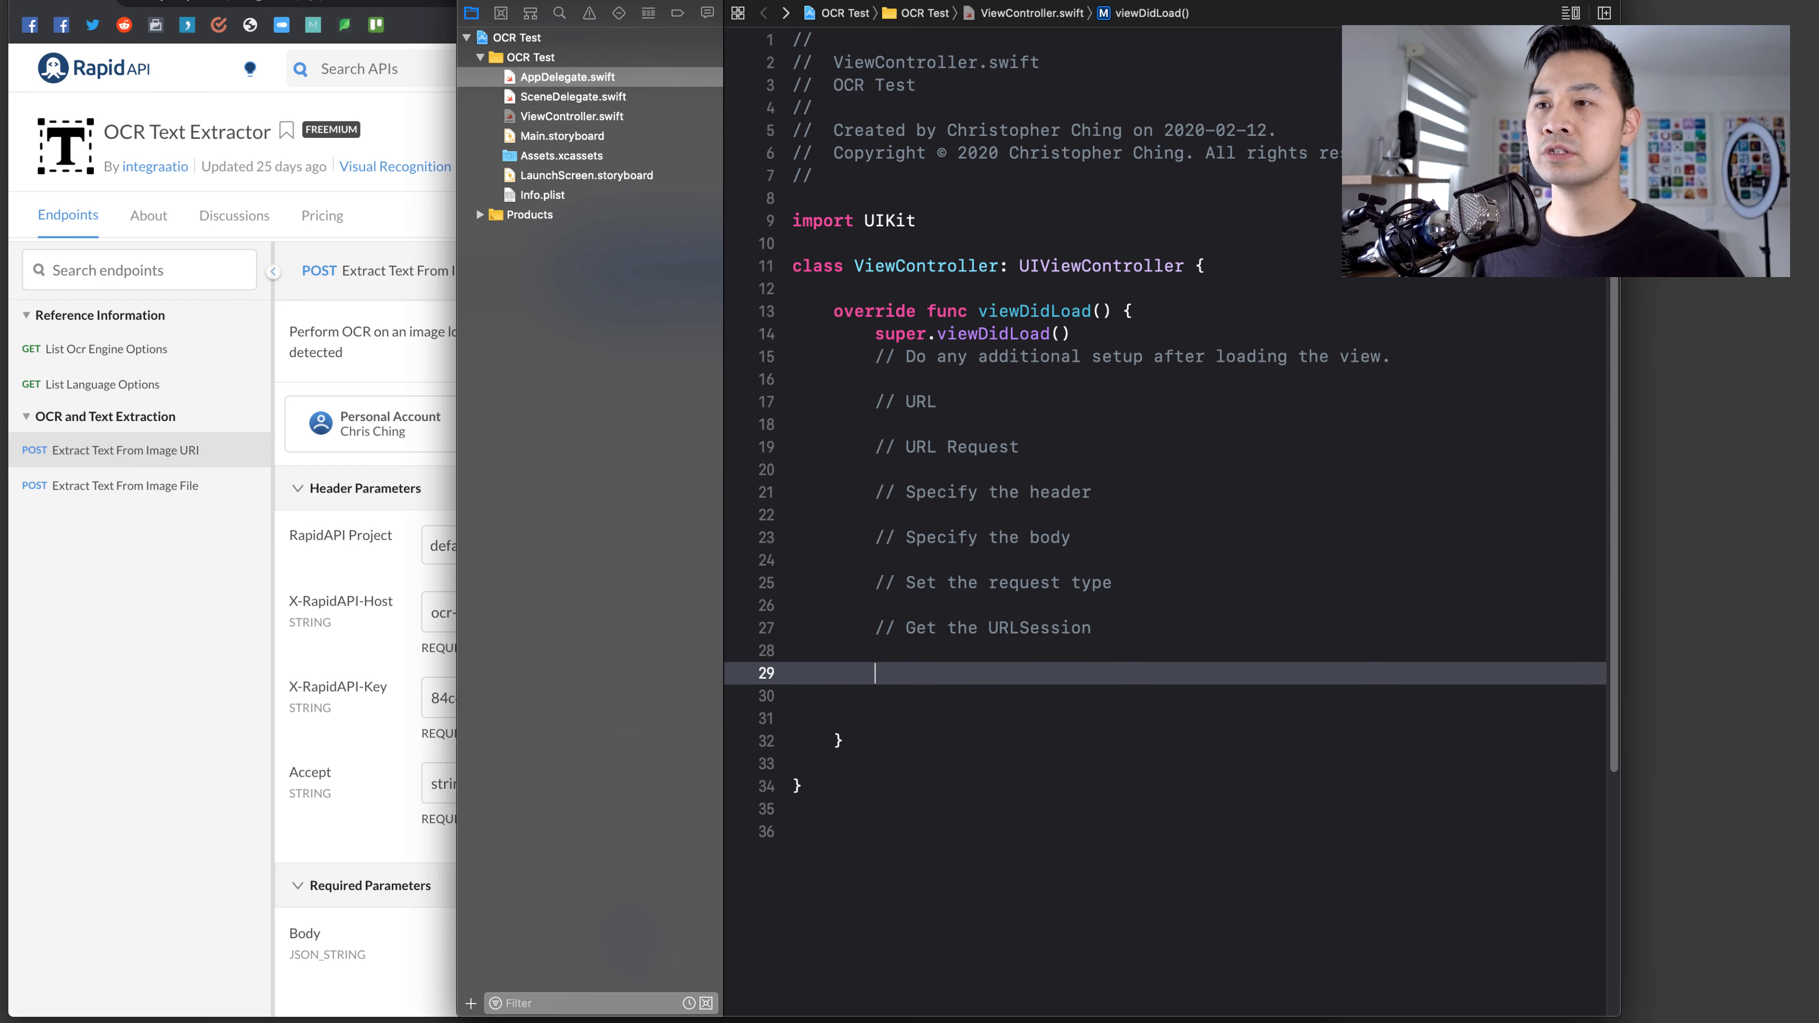
- Add comments for creating and firing off the data task, then begin 'let url = URL('
type("// Fiore")
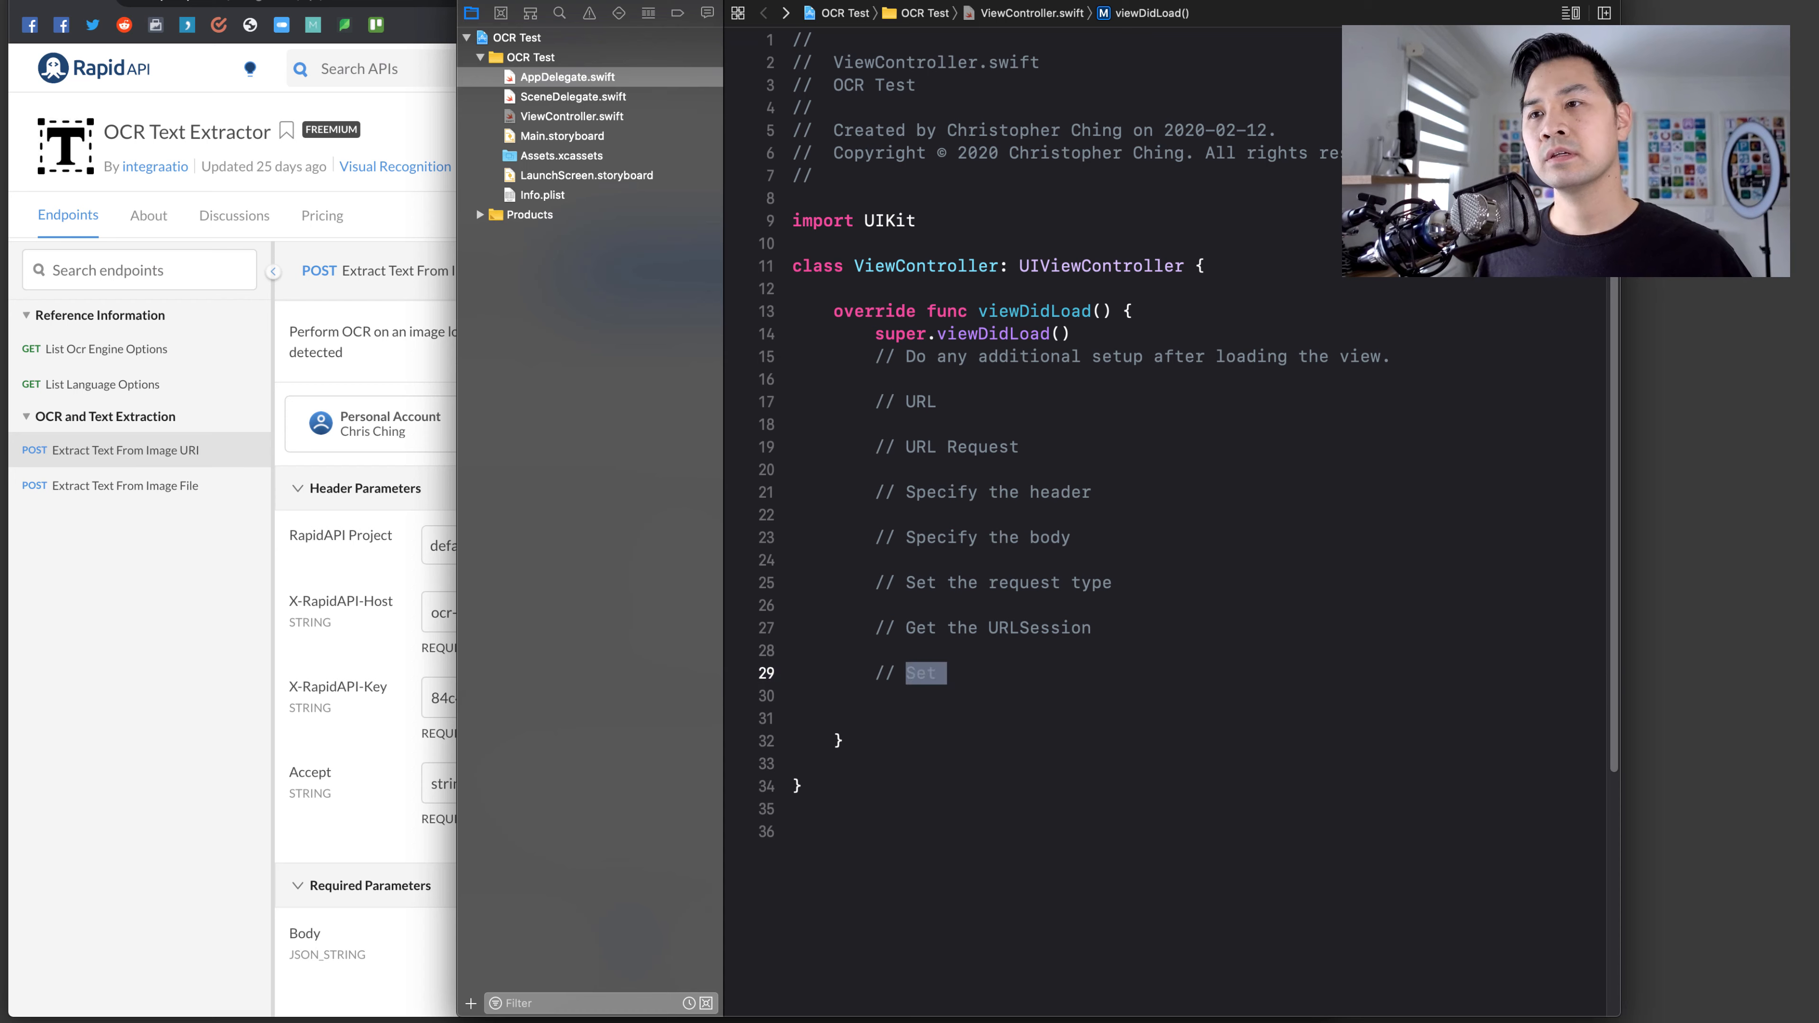
type("// Create the data task")
type("// Fire")
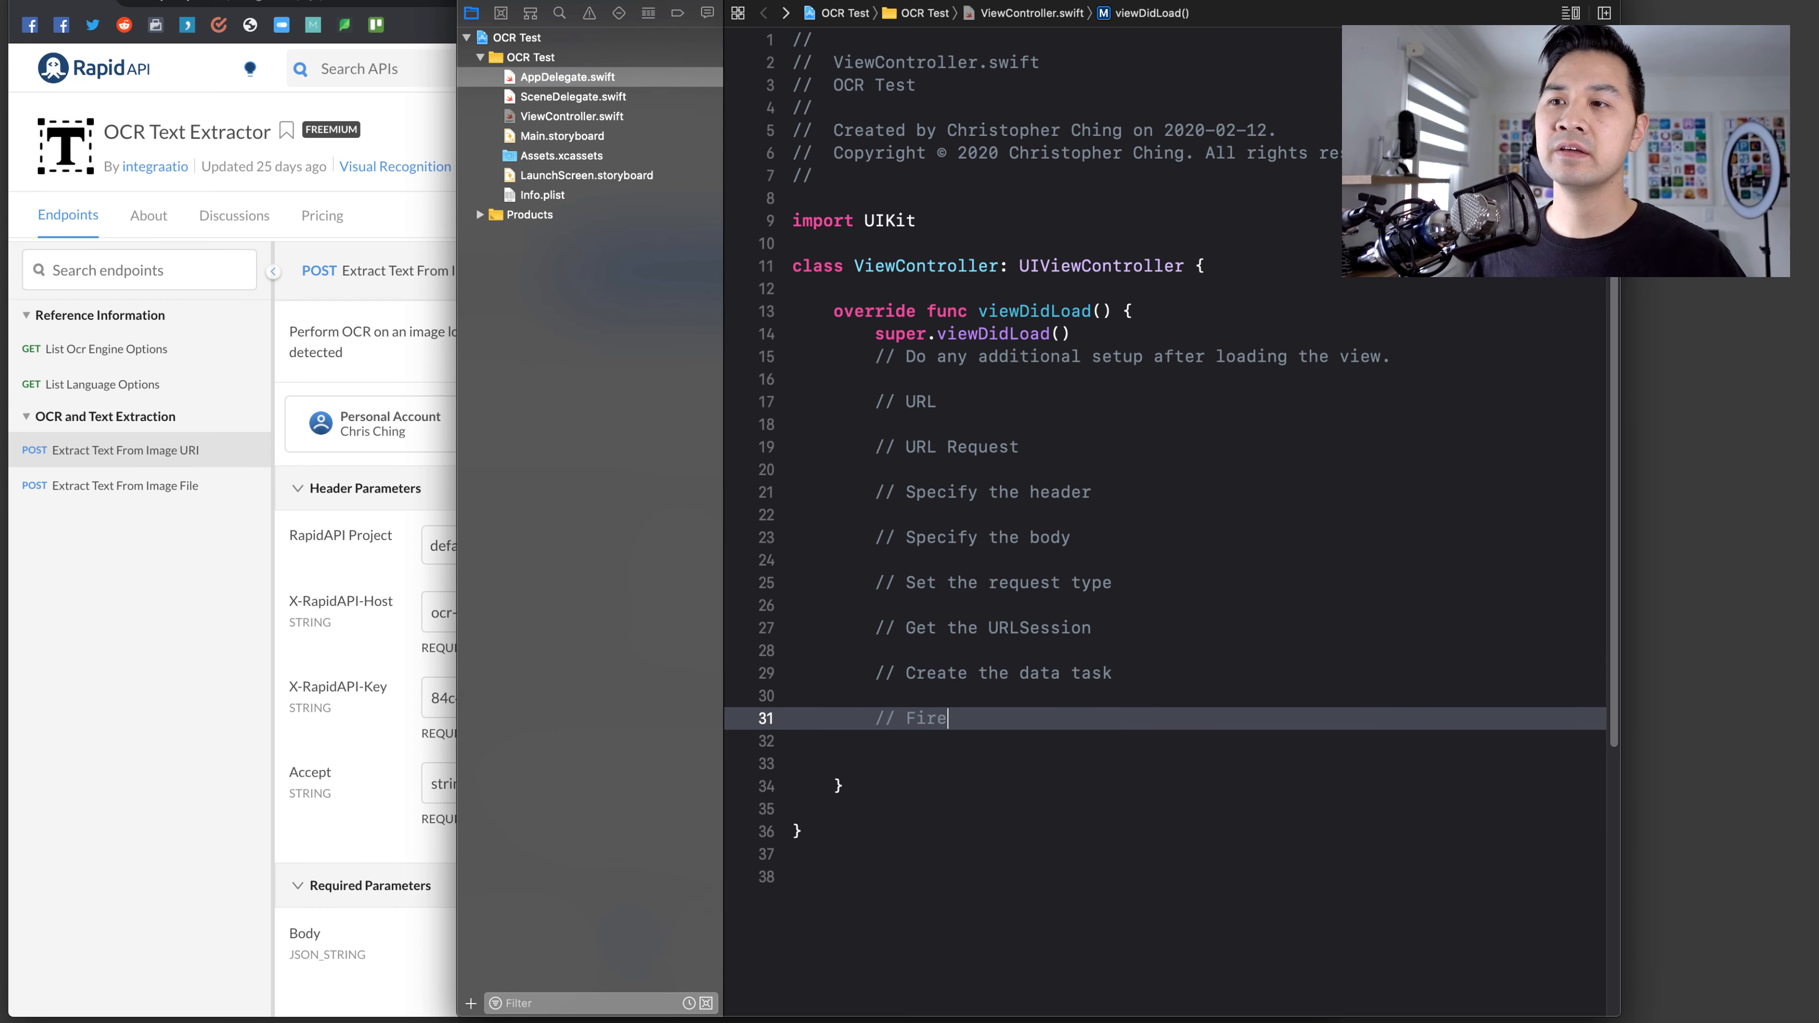
type("off the")
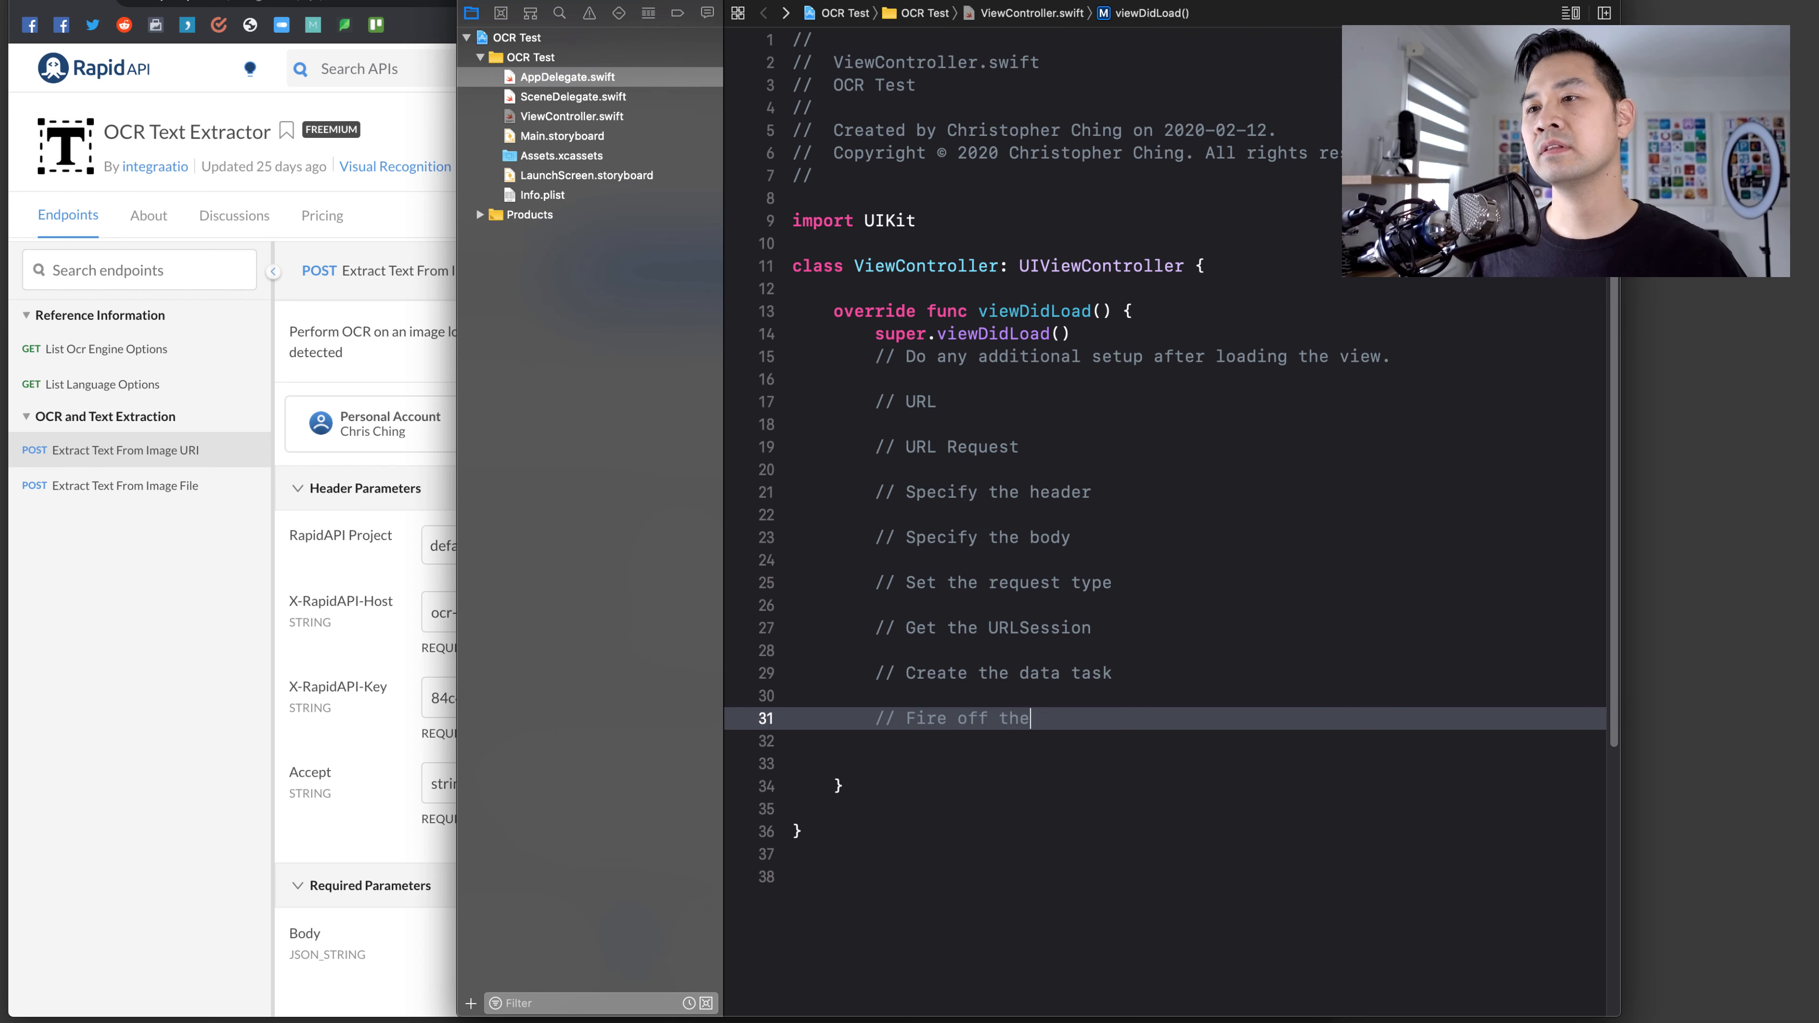
type("data task")
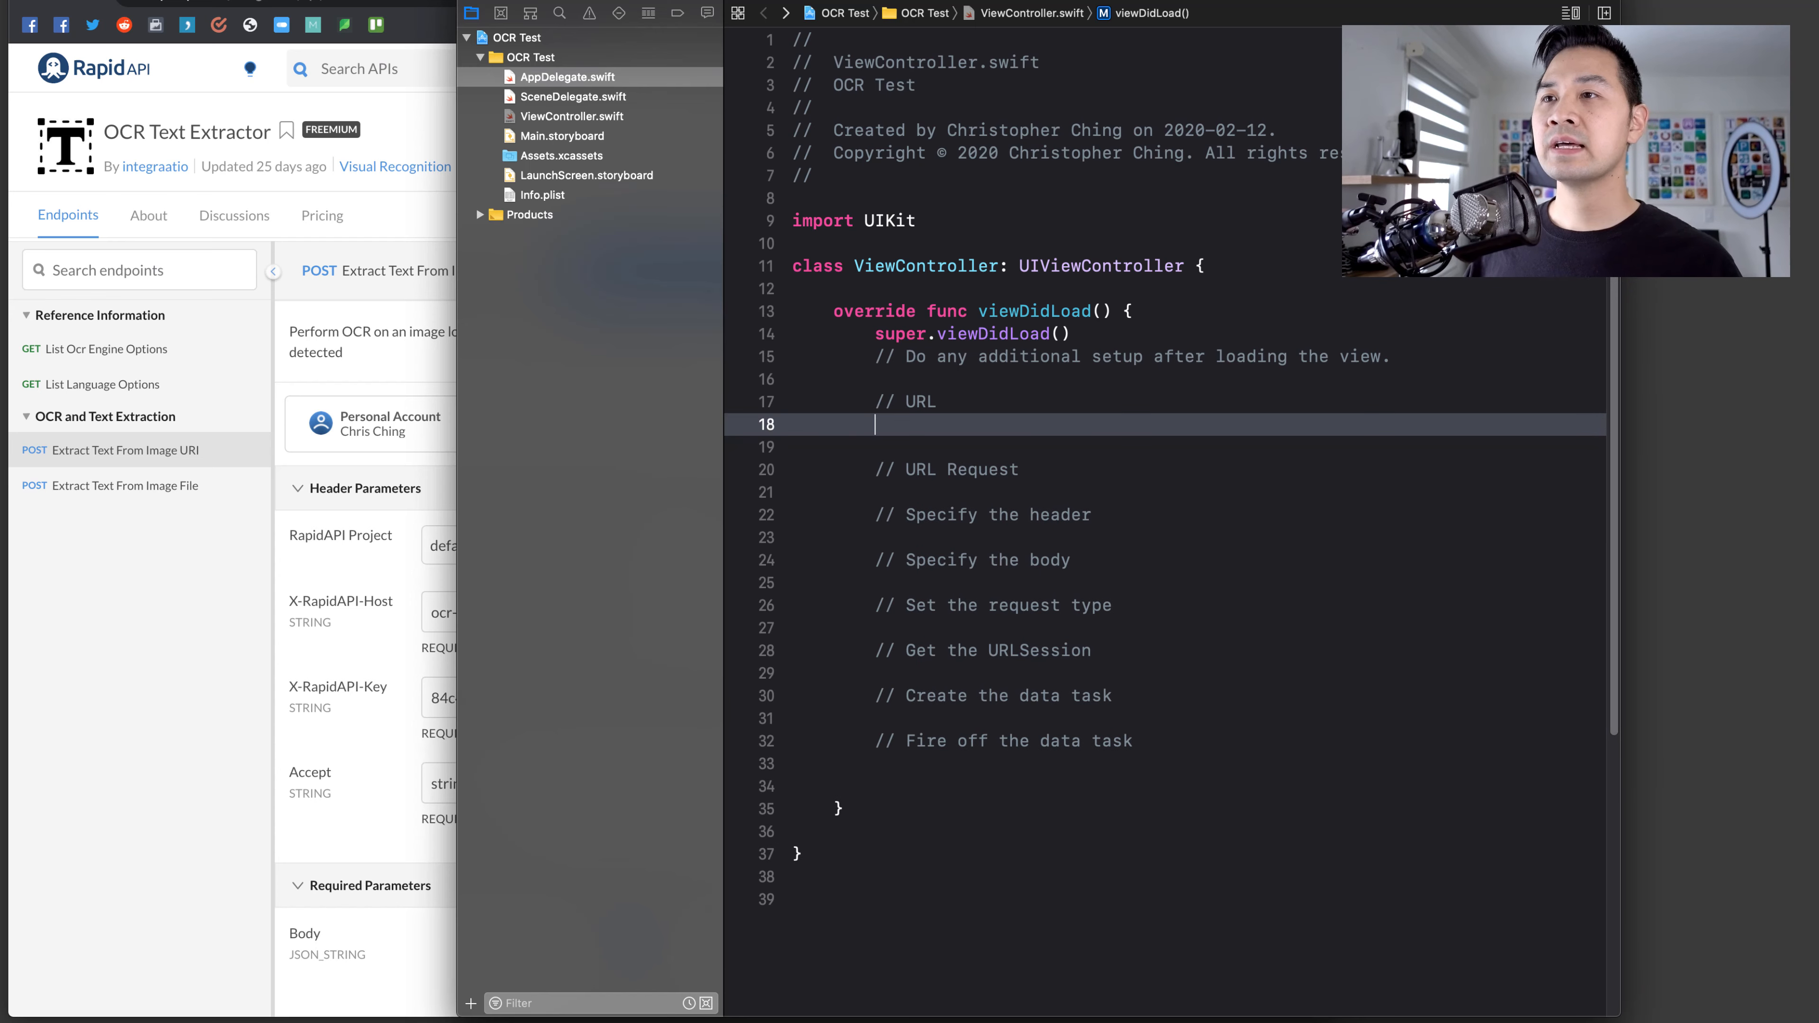
type("let url =")
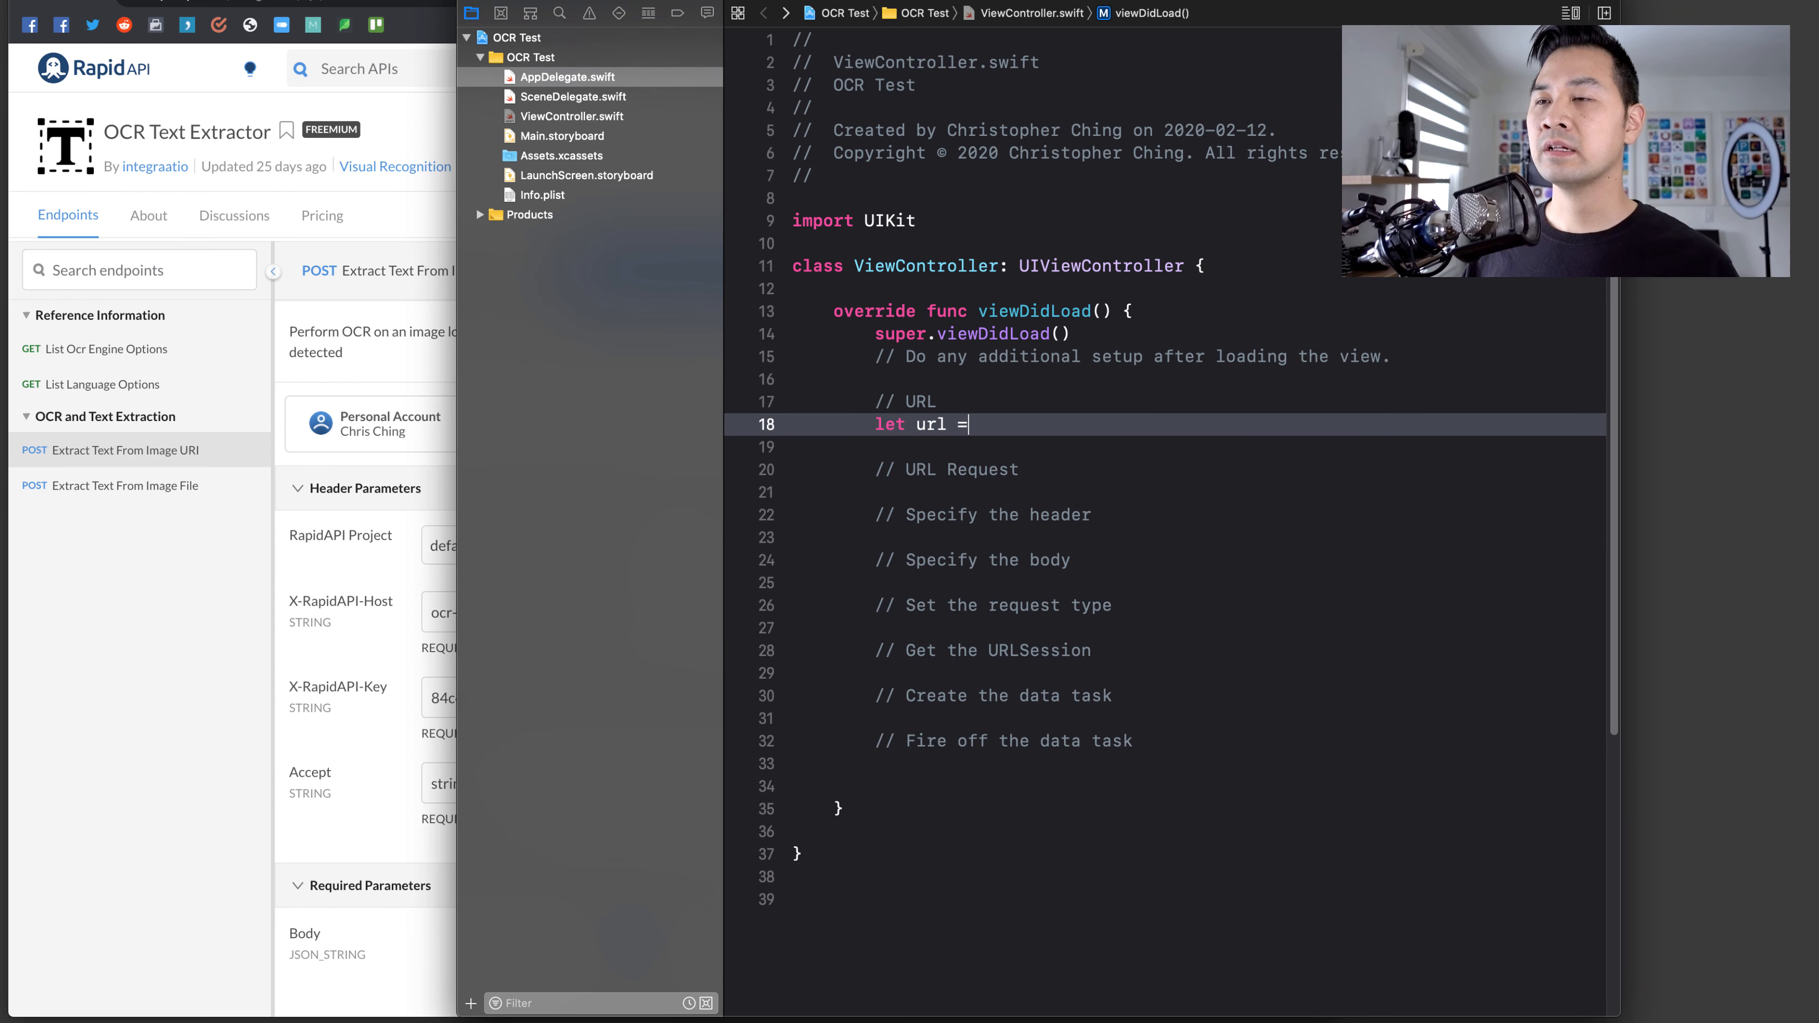
type("URL(")
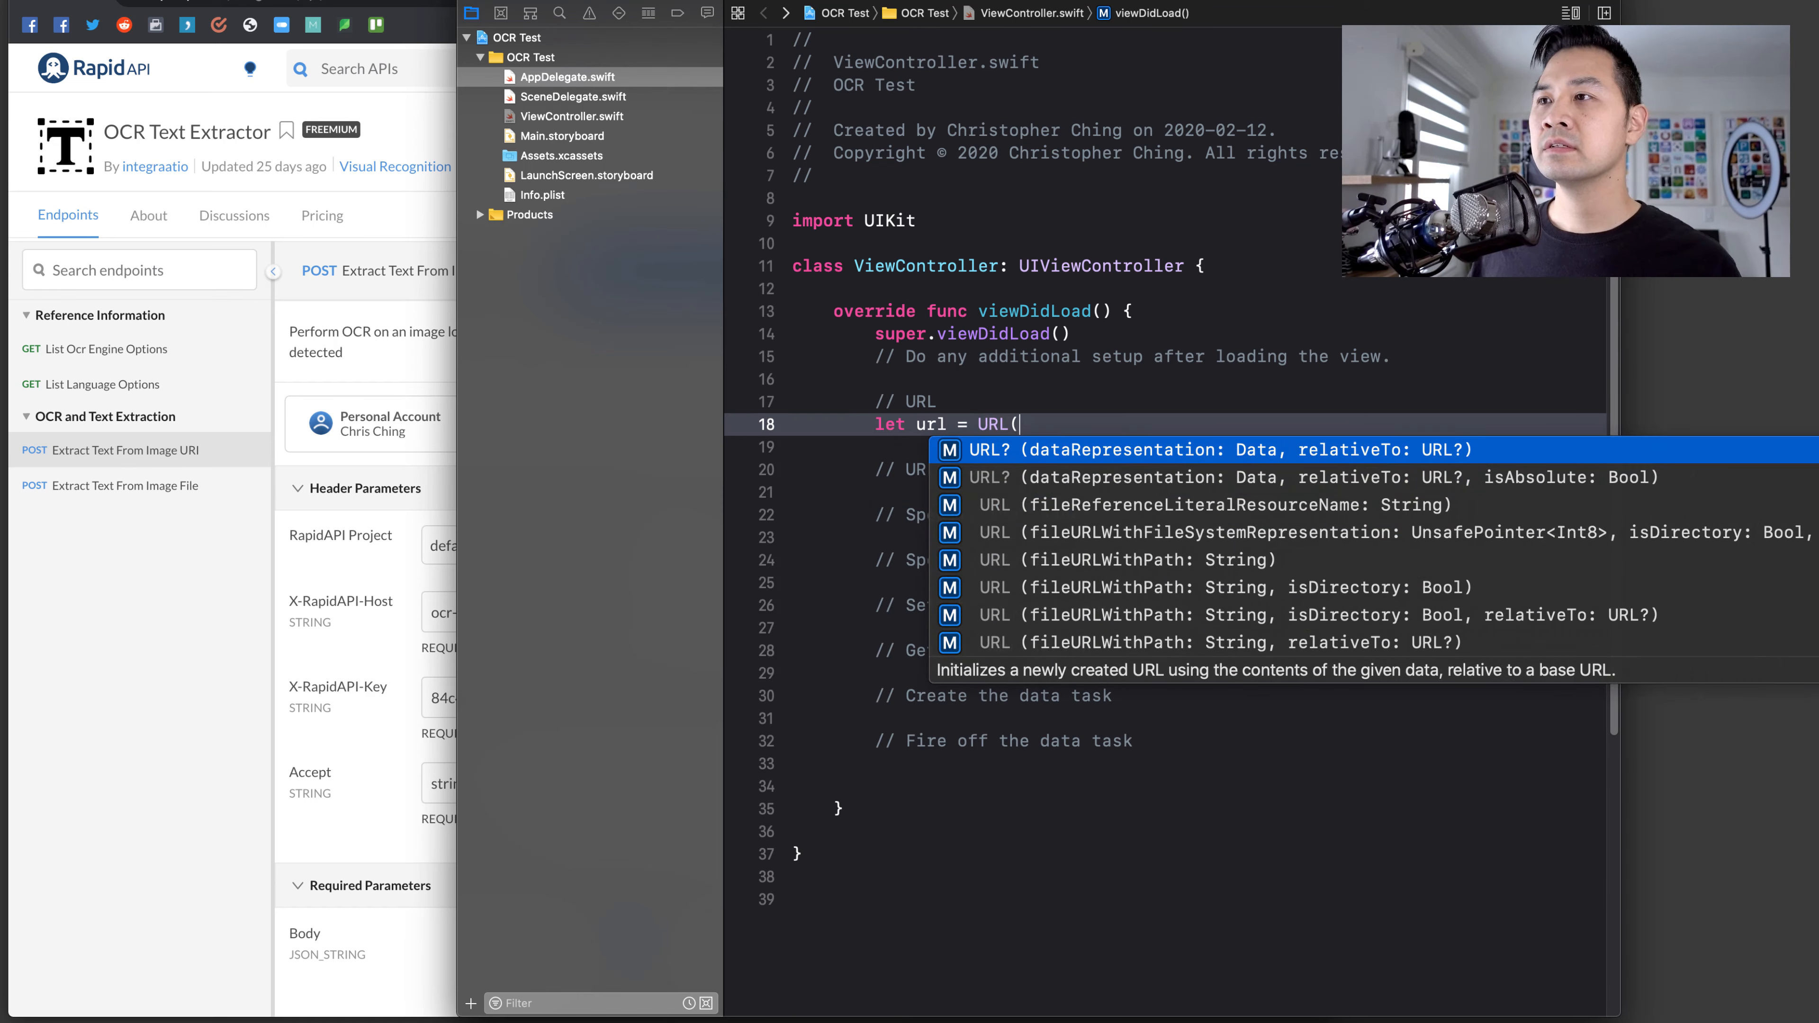
type("st")
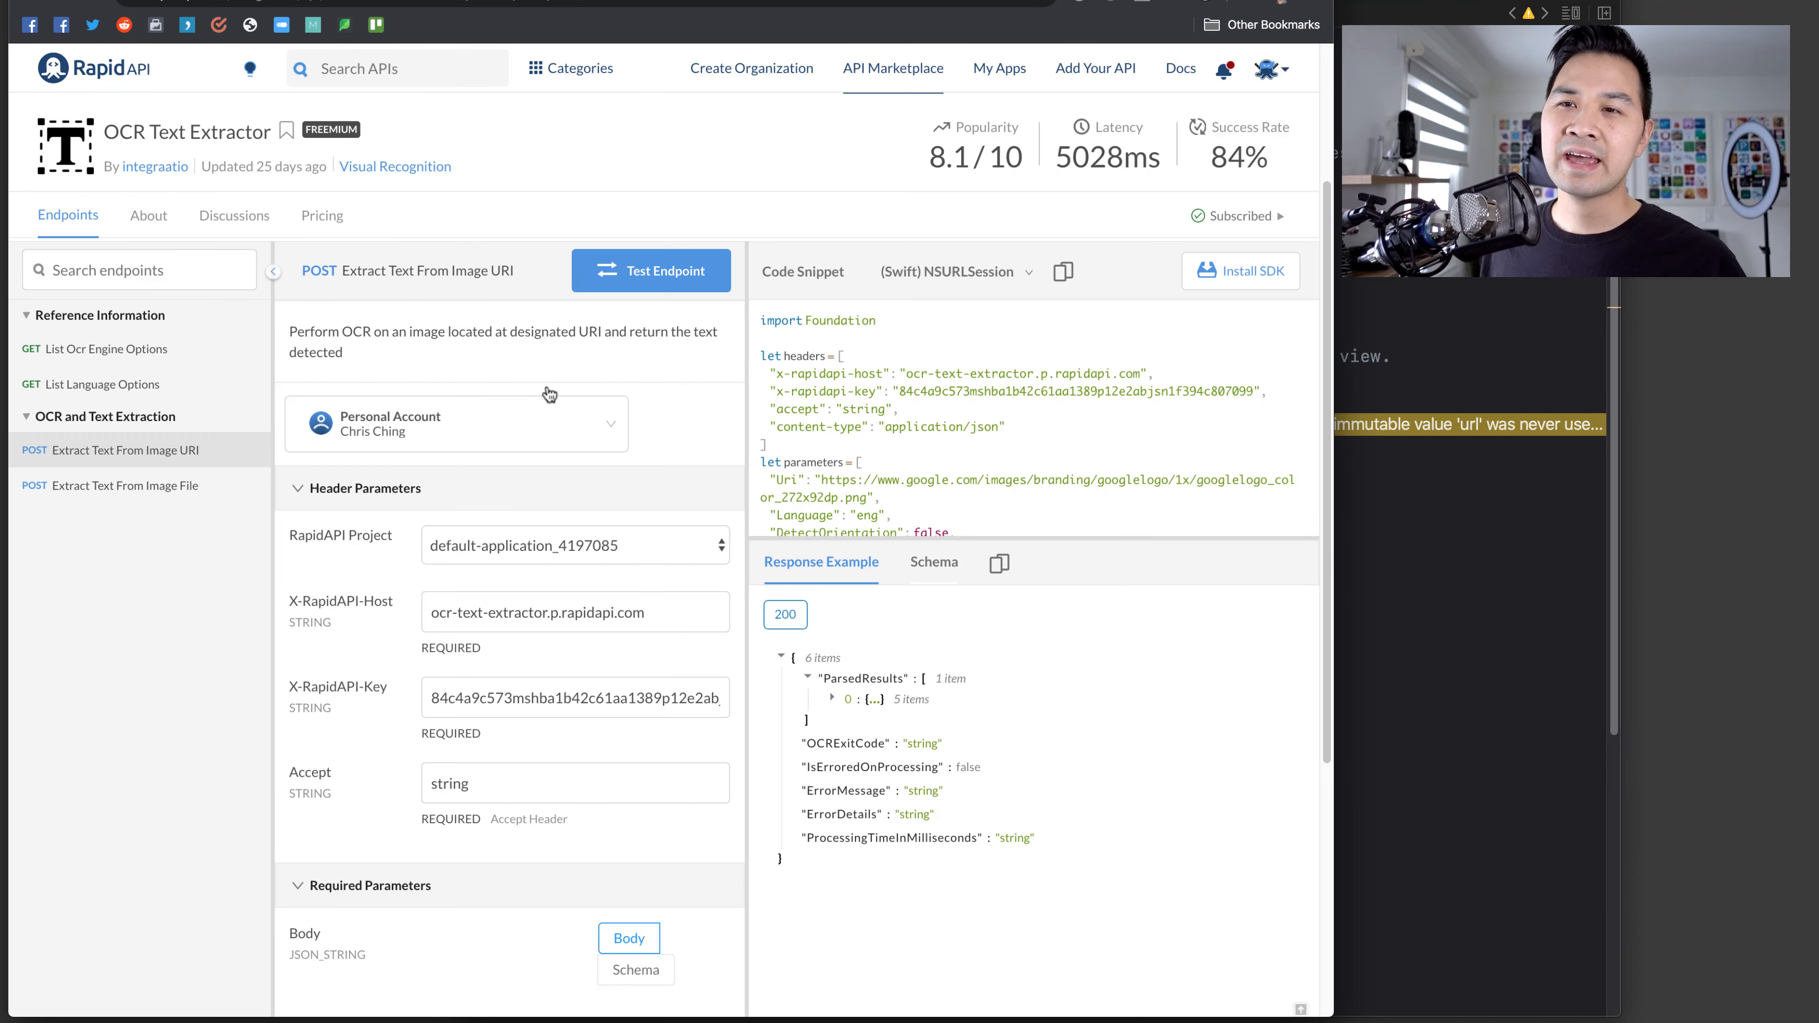
- Consult the RapidAPI OCR Text Extractor request body and Swift code snippet
scroll("down", 3)
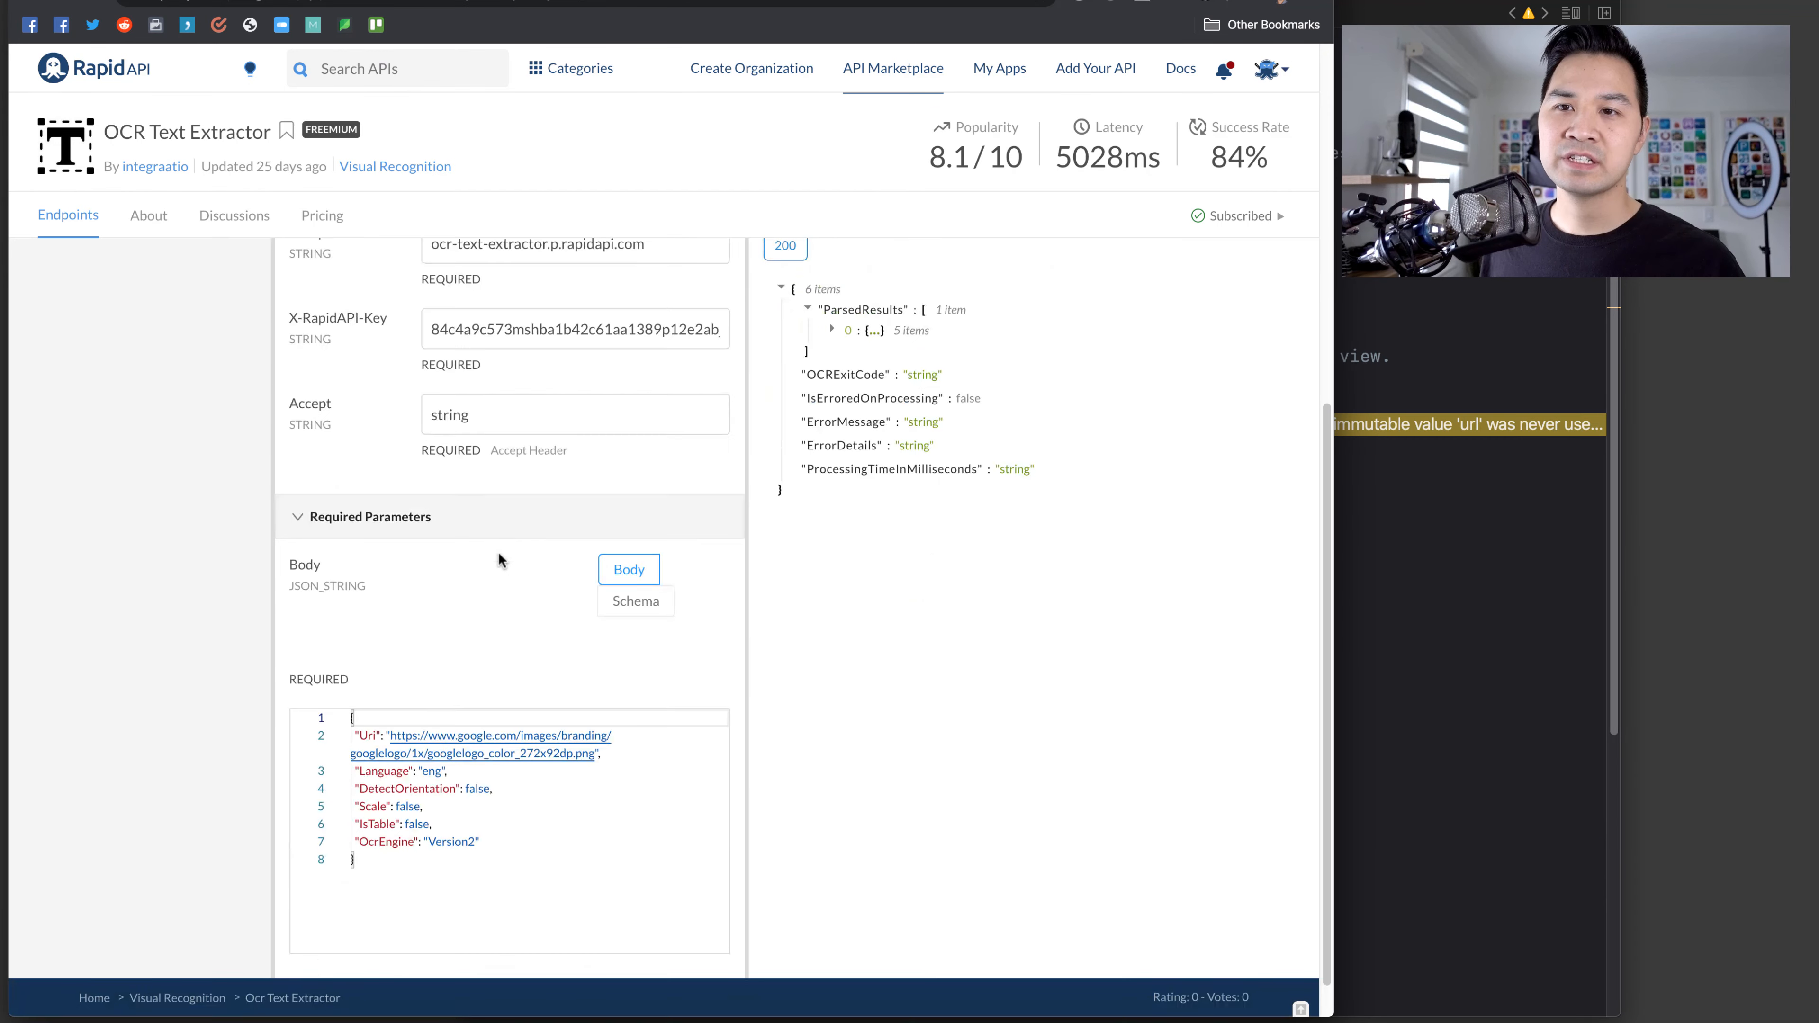
scroll("up", 3)
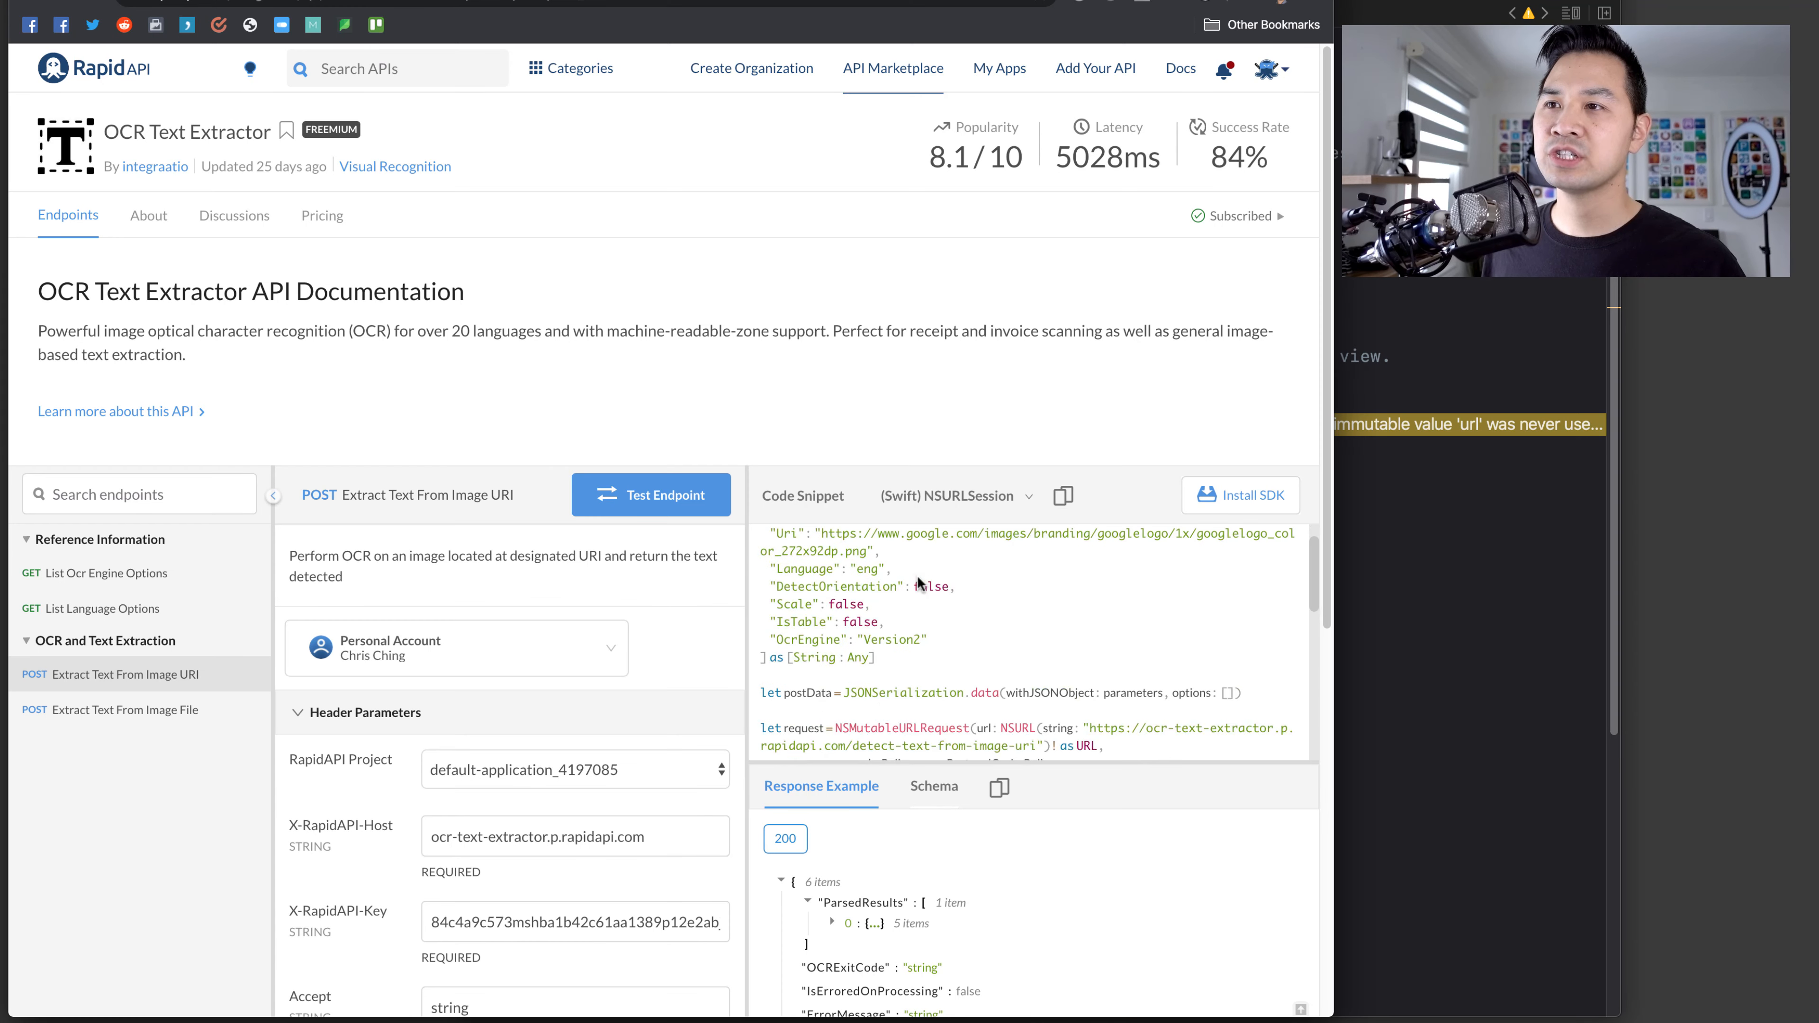
scroll("up", 3)
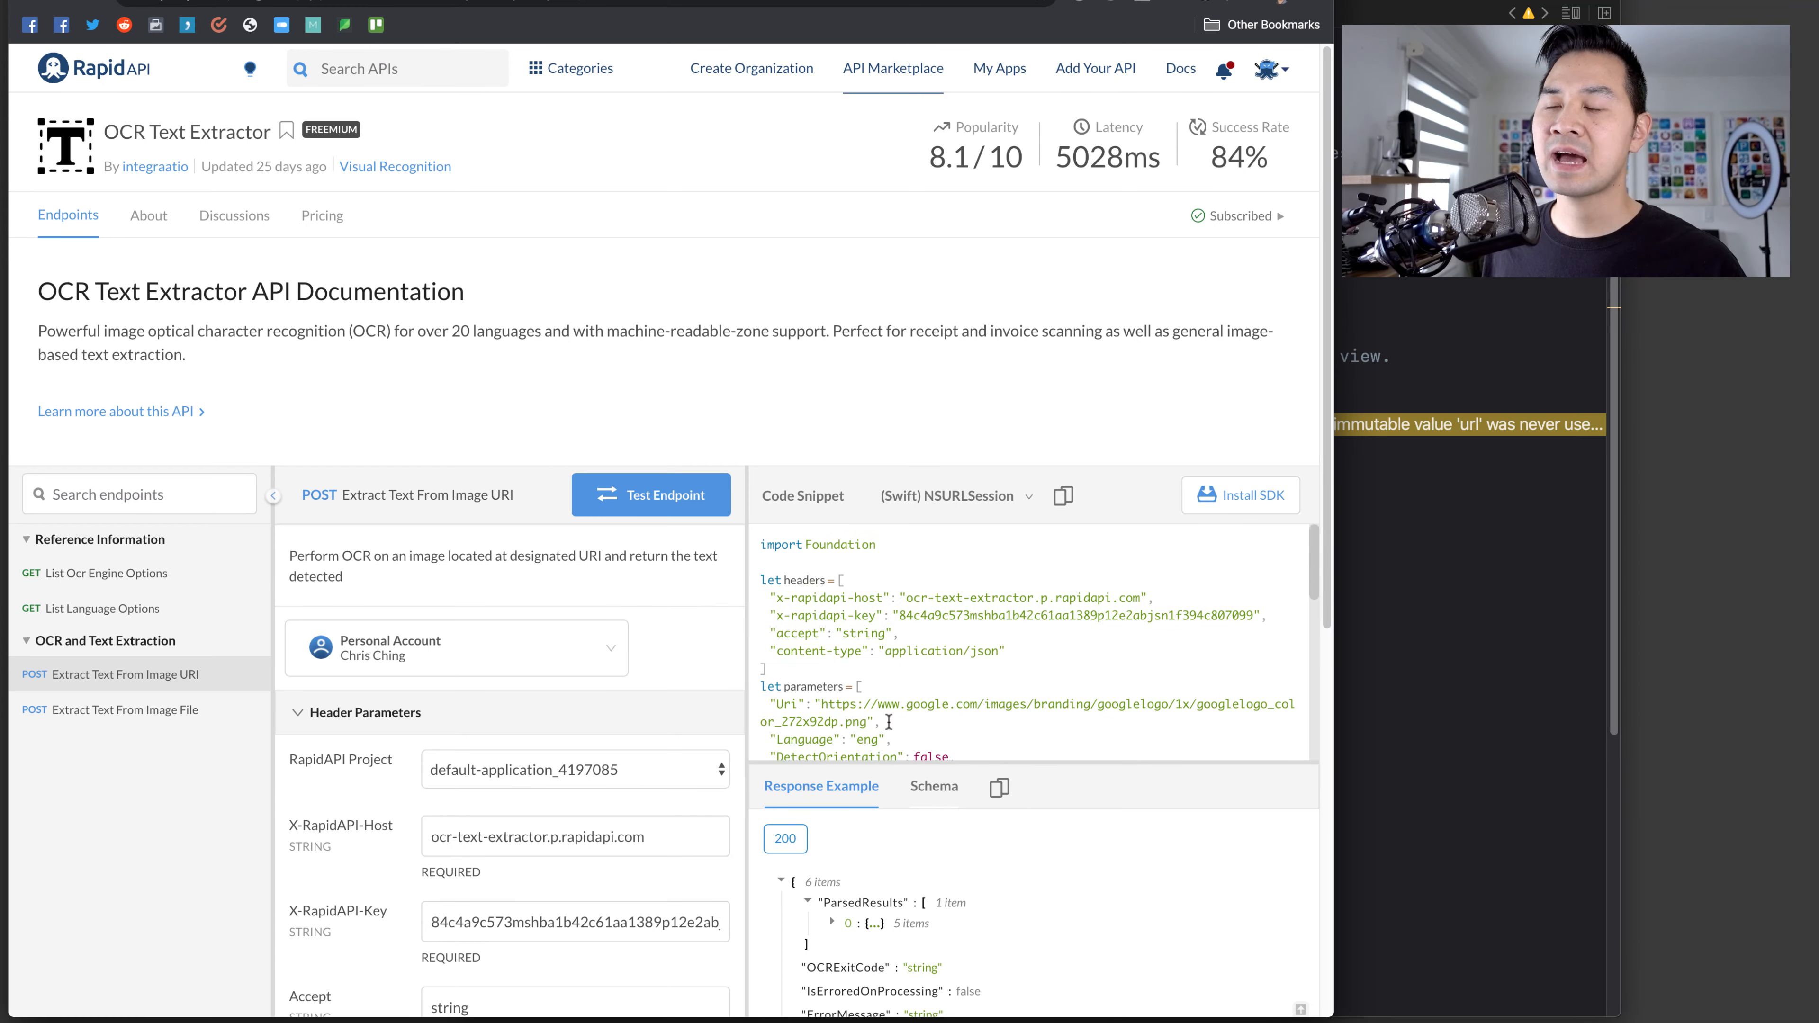
scroll("down", 3)
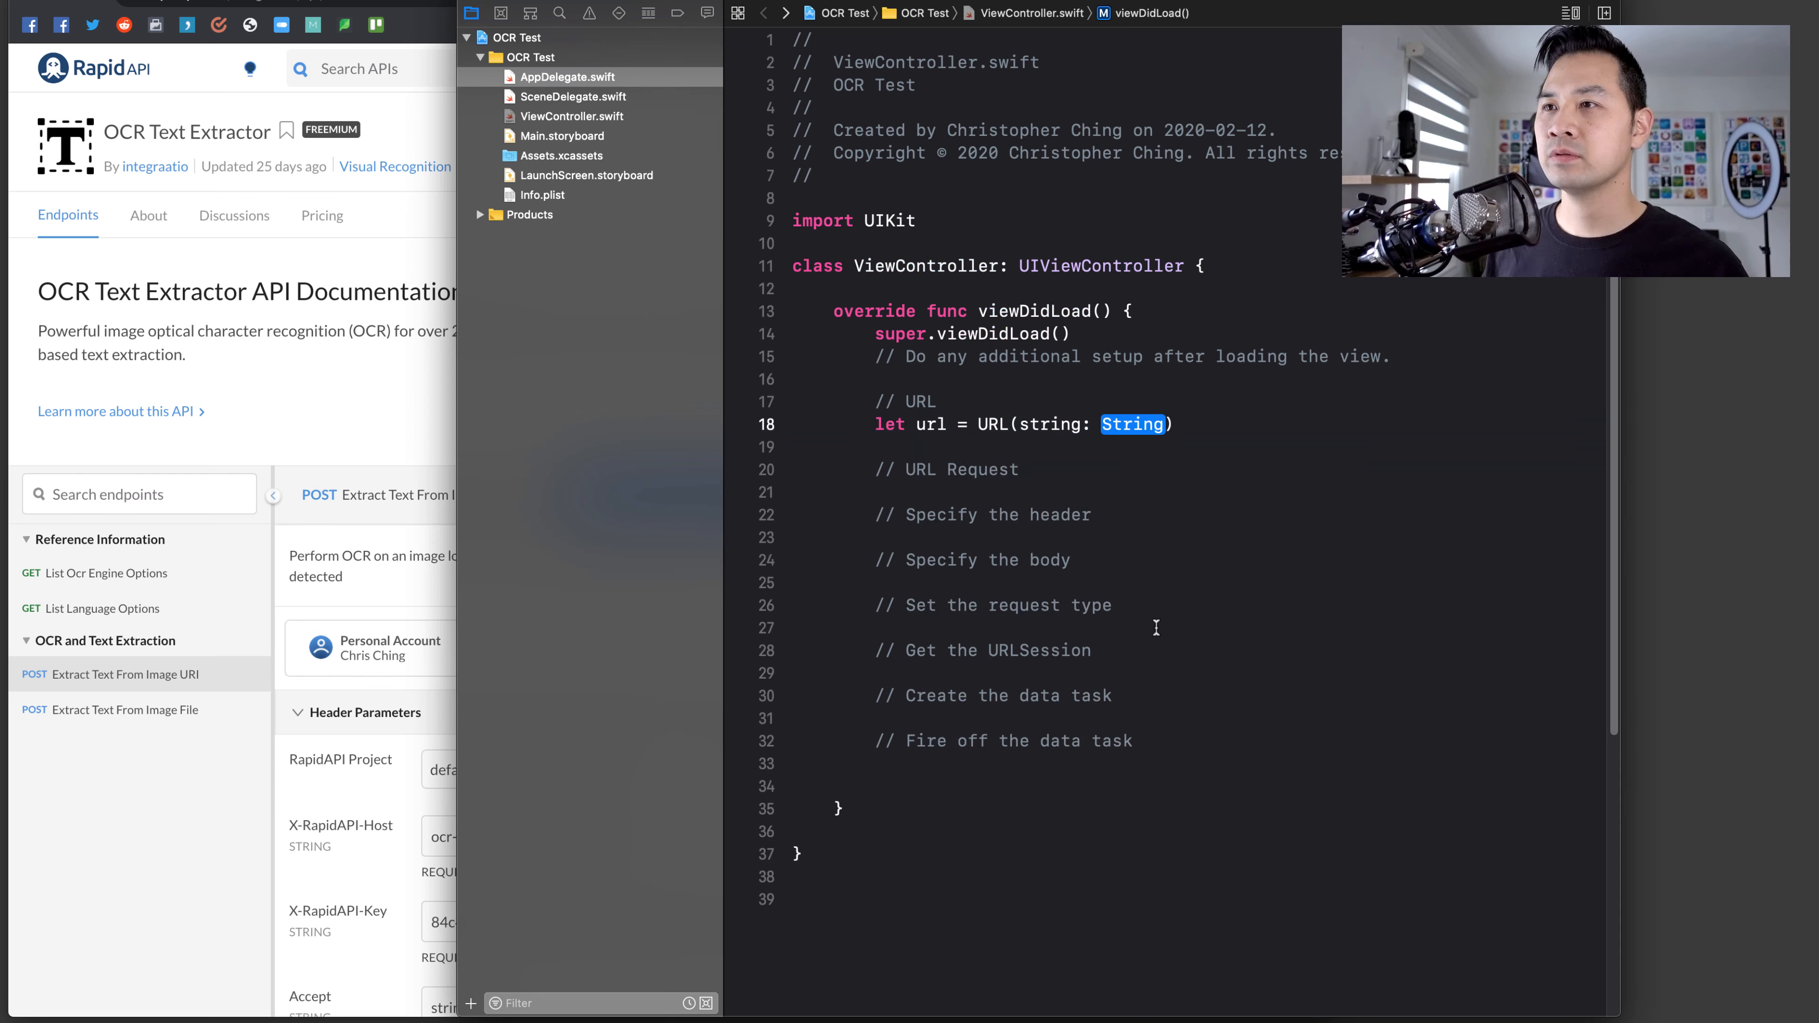
- Build url from the detect-text-from-image-uri endpoint with a nil guard printing "Error creating url object"
type("\"https://ocr-text-extractor.p.rapidapi.com/detect-text-from-image-uri\"")
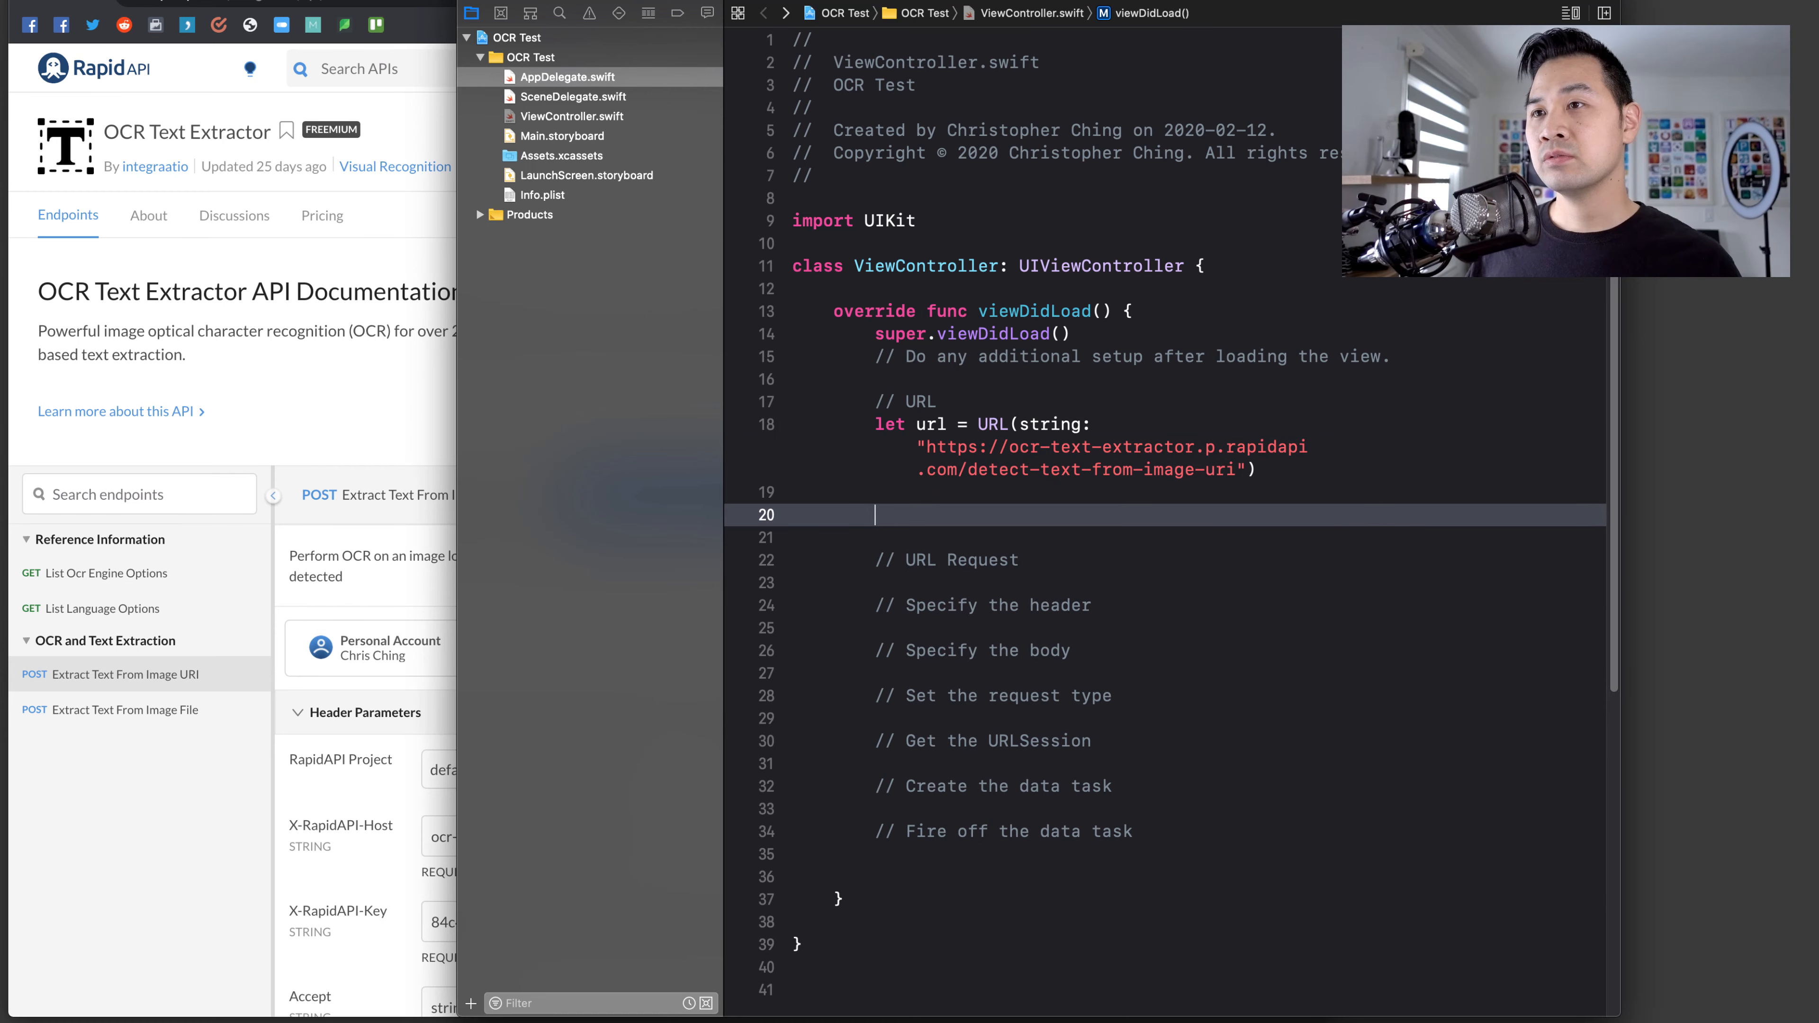
type("guard")
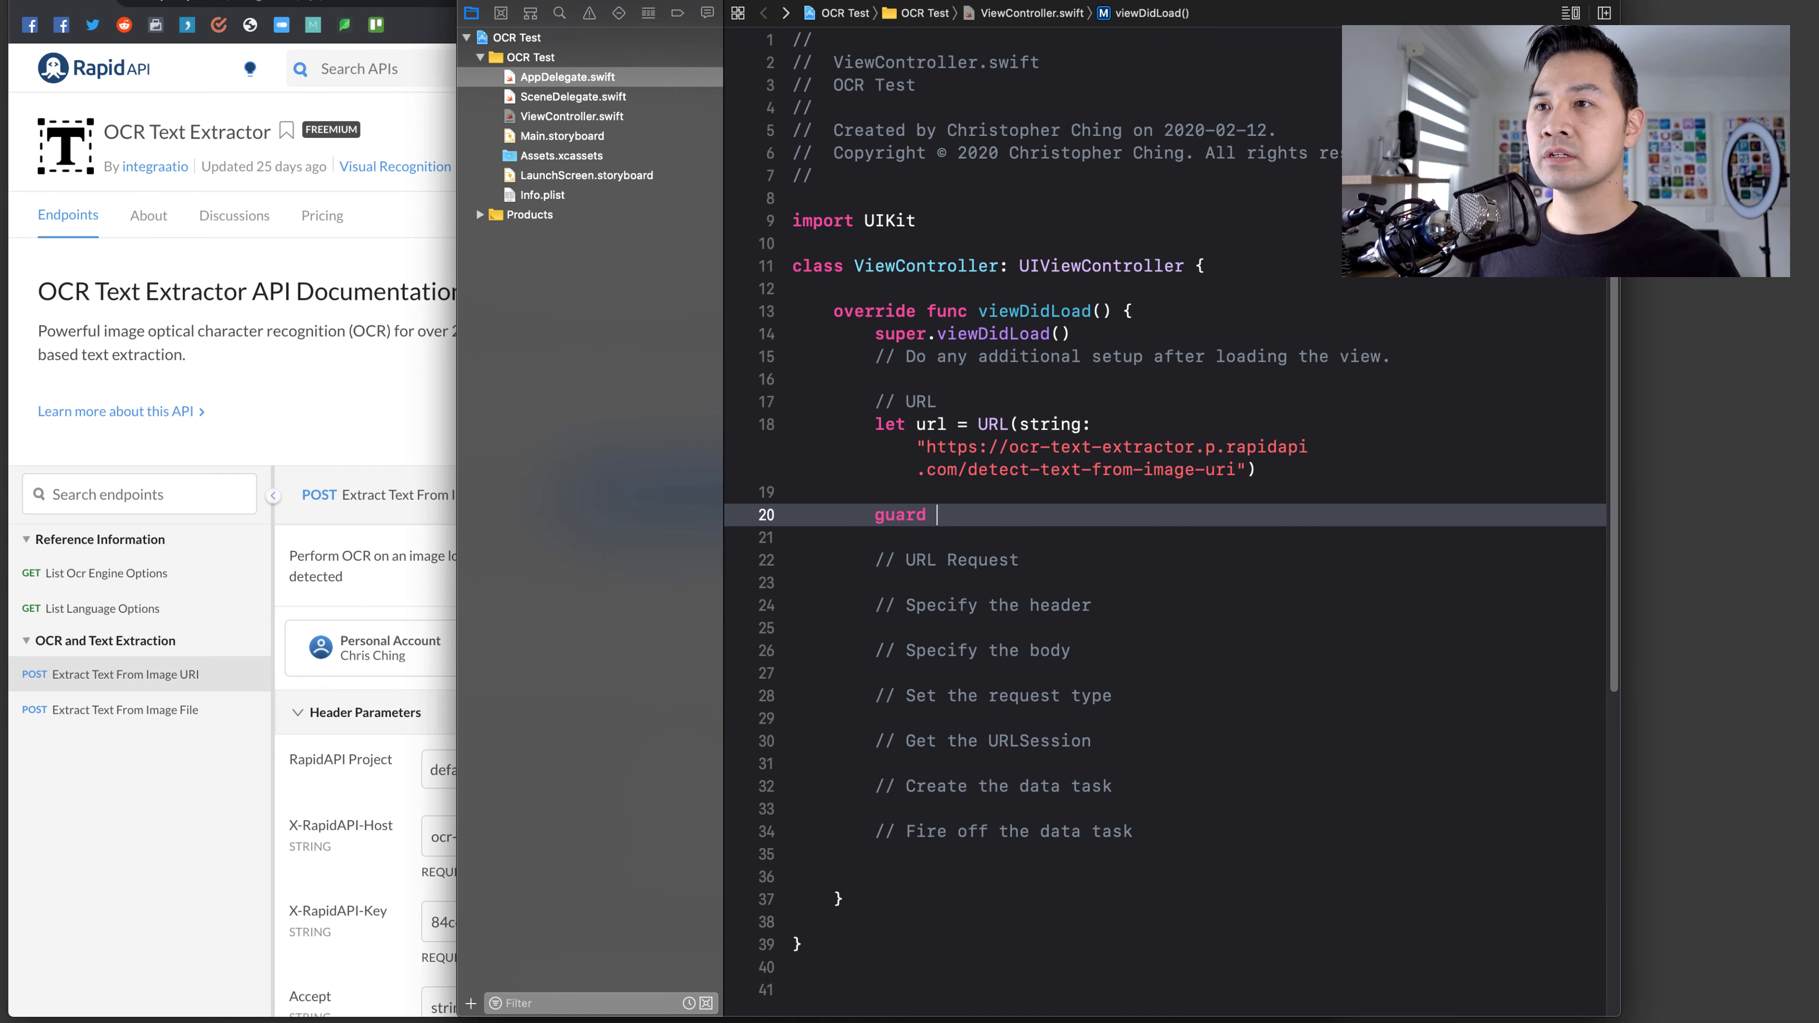
type("url != nil else {")
left_click(1166, 537)
type("print(\"Error c")
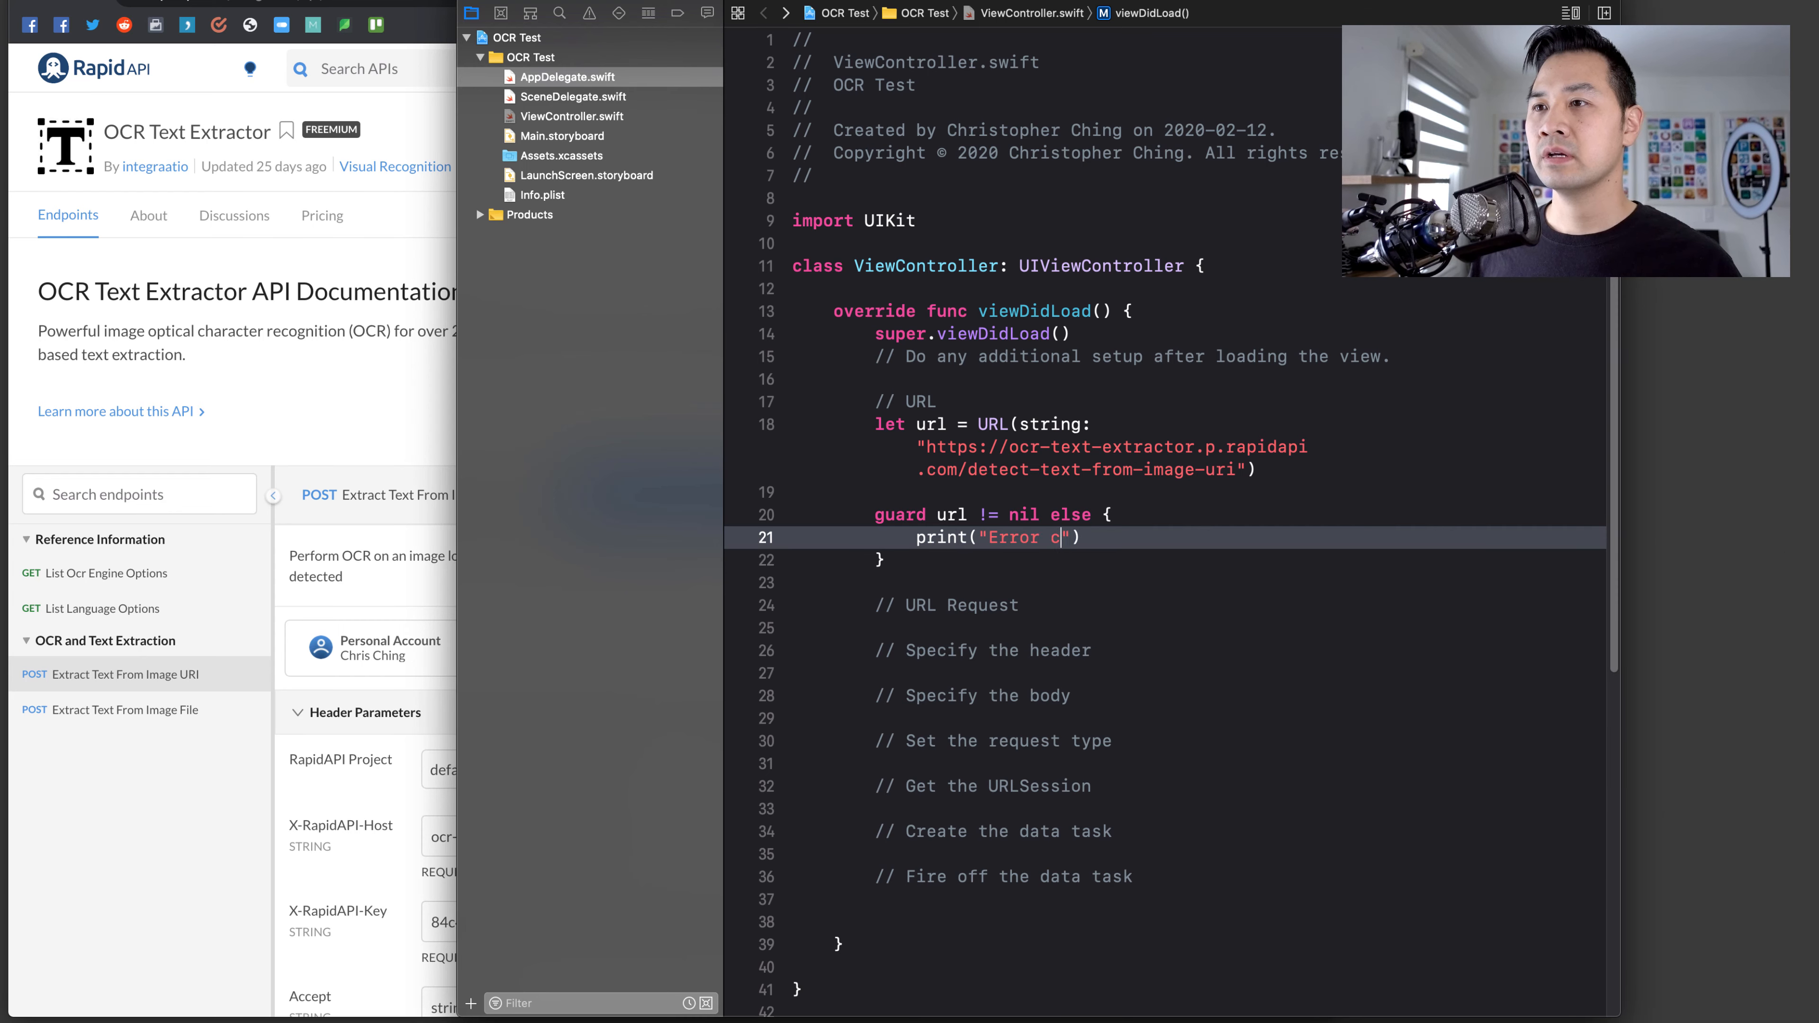
type("reating url object")
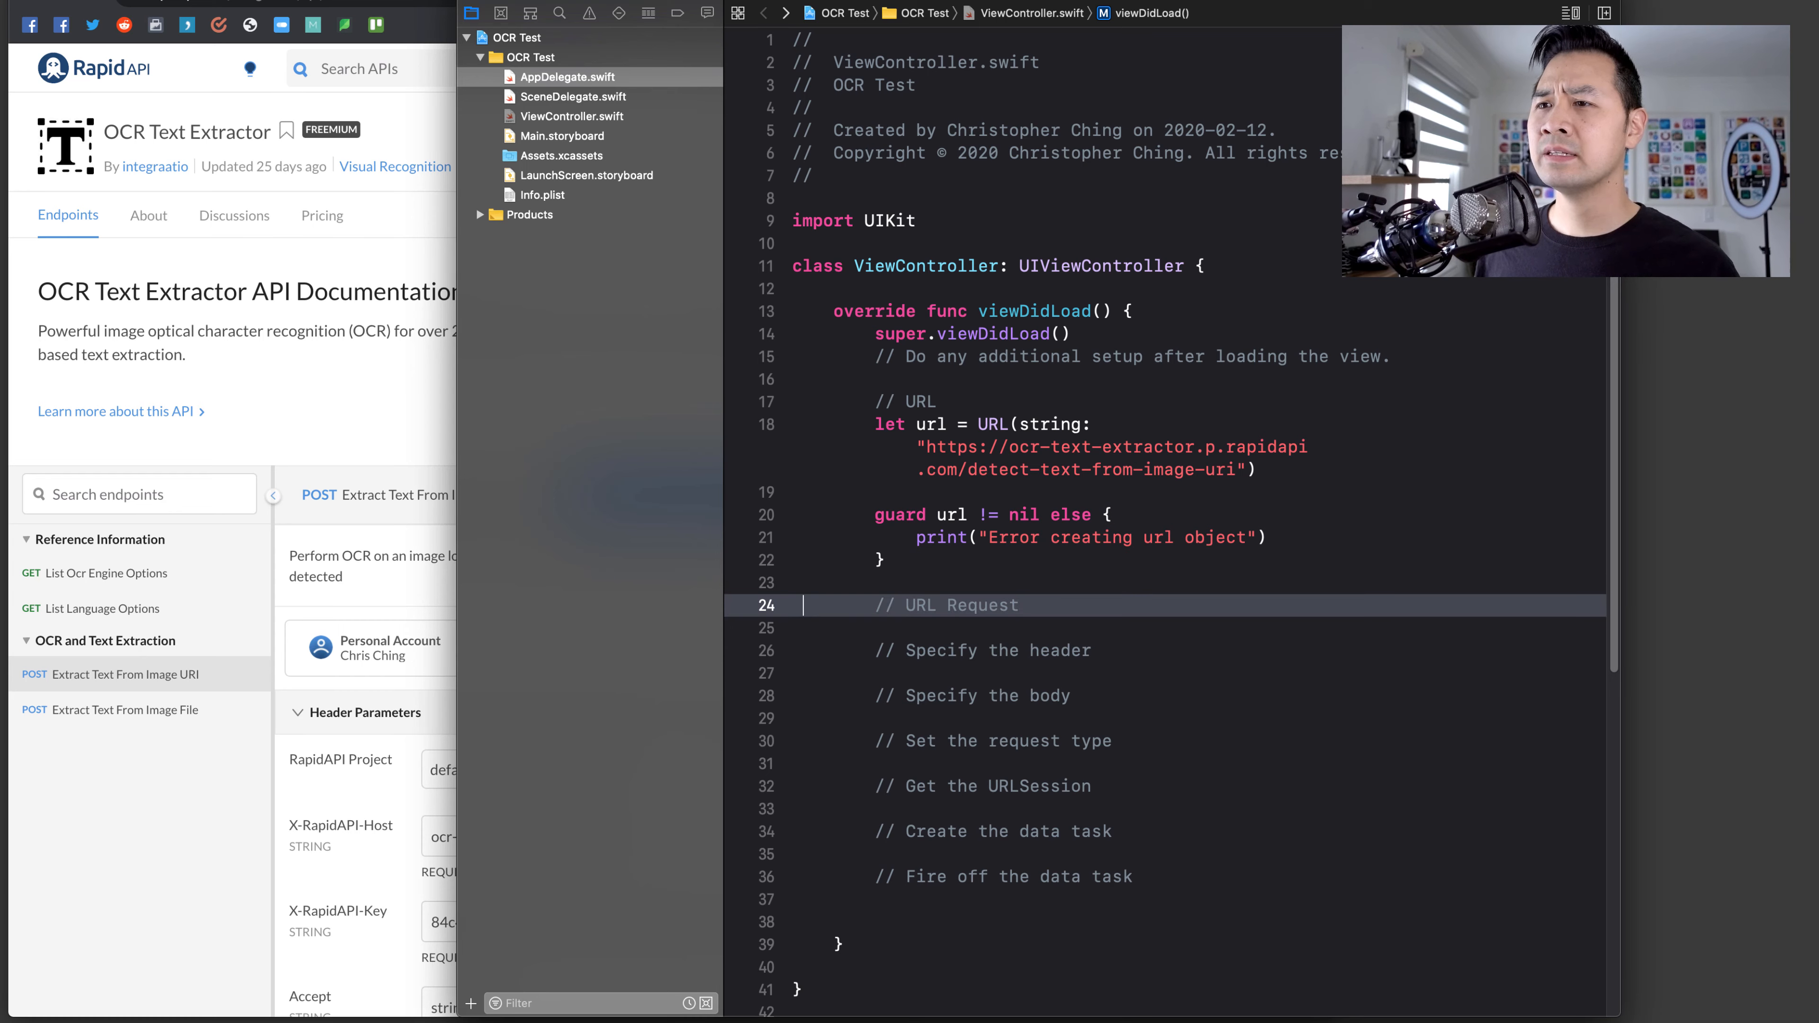
- Begin the request variable as 'var request = URL'
type("let req")
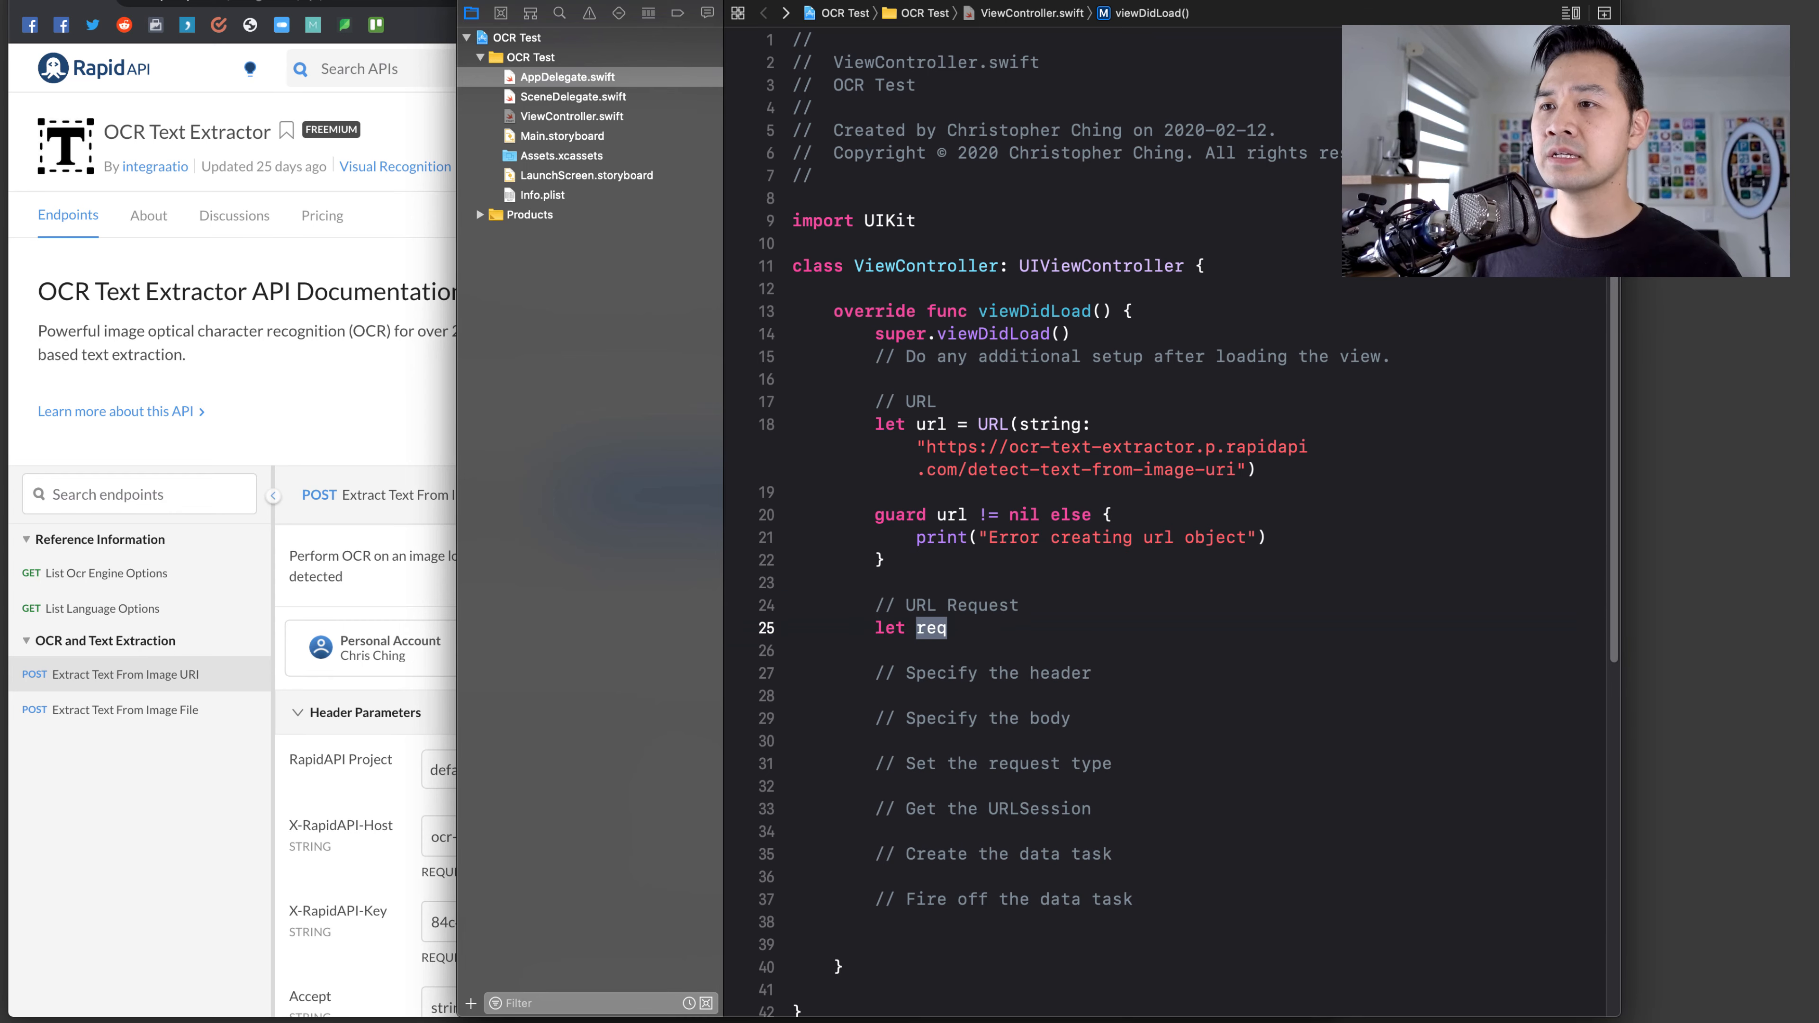
type("vreq")
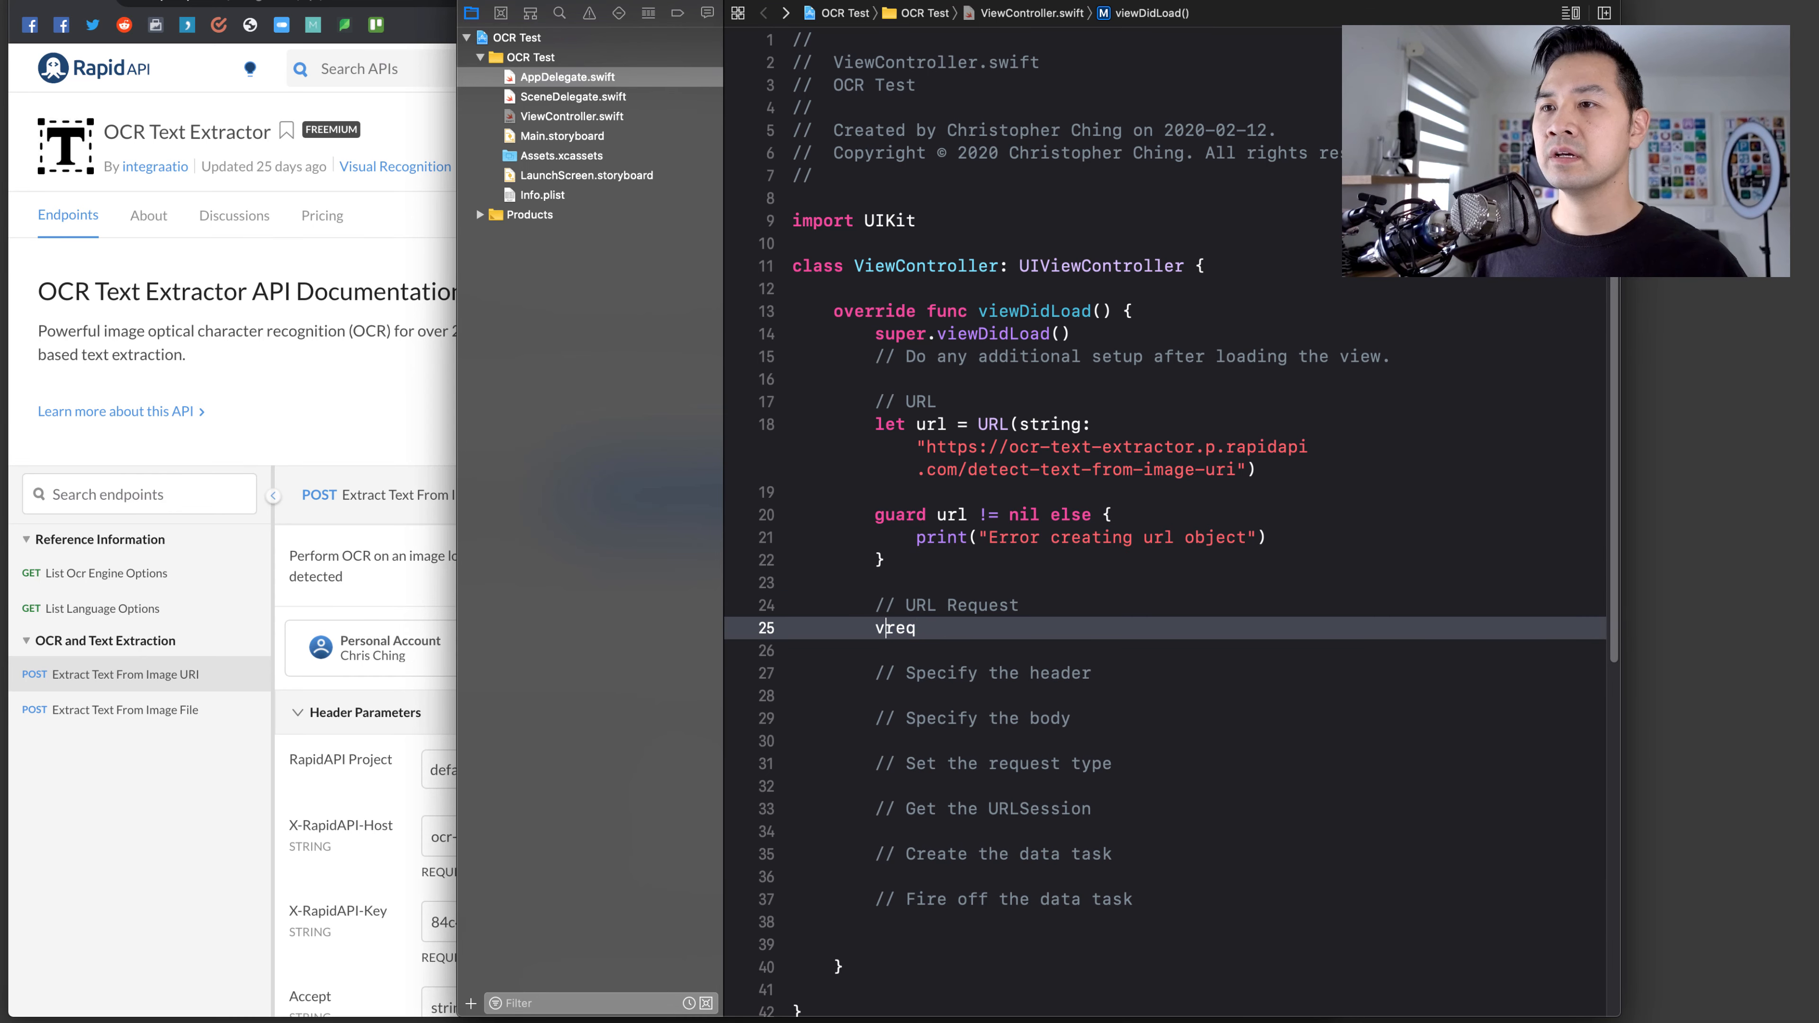
type("ar request")
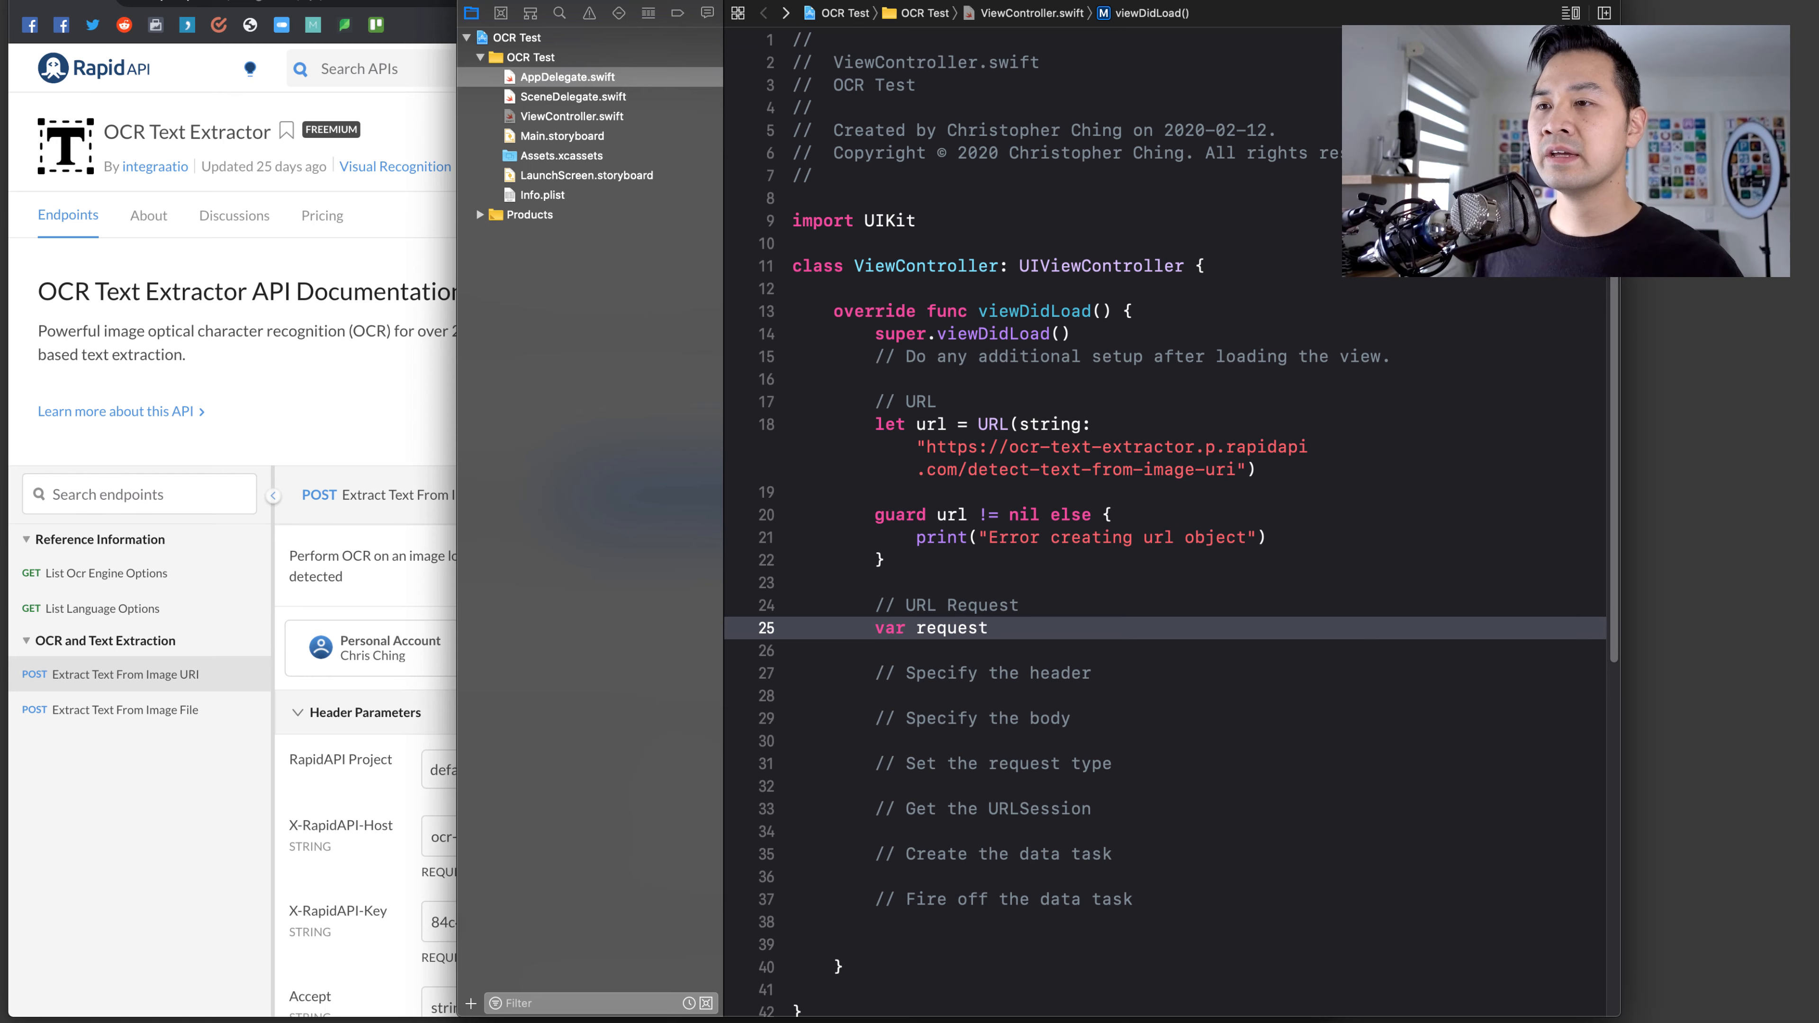
type("= URL")
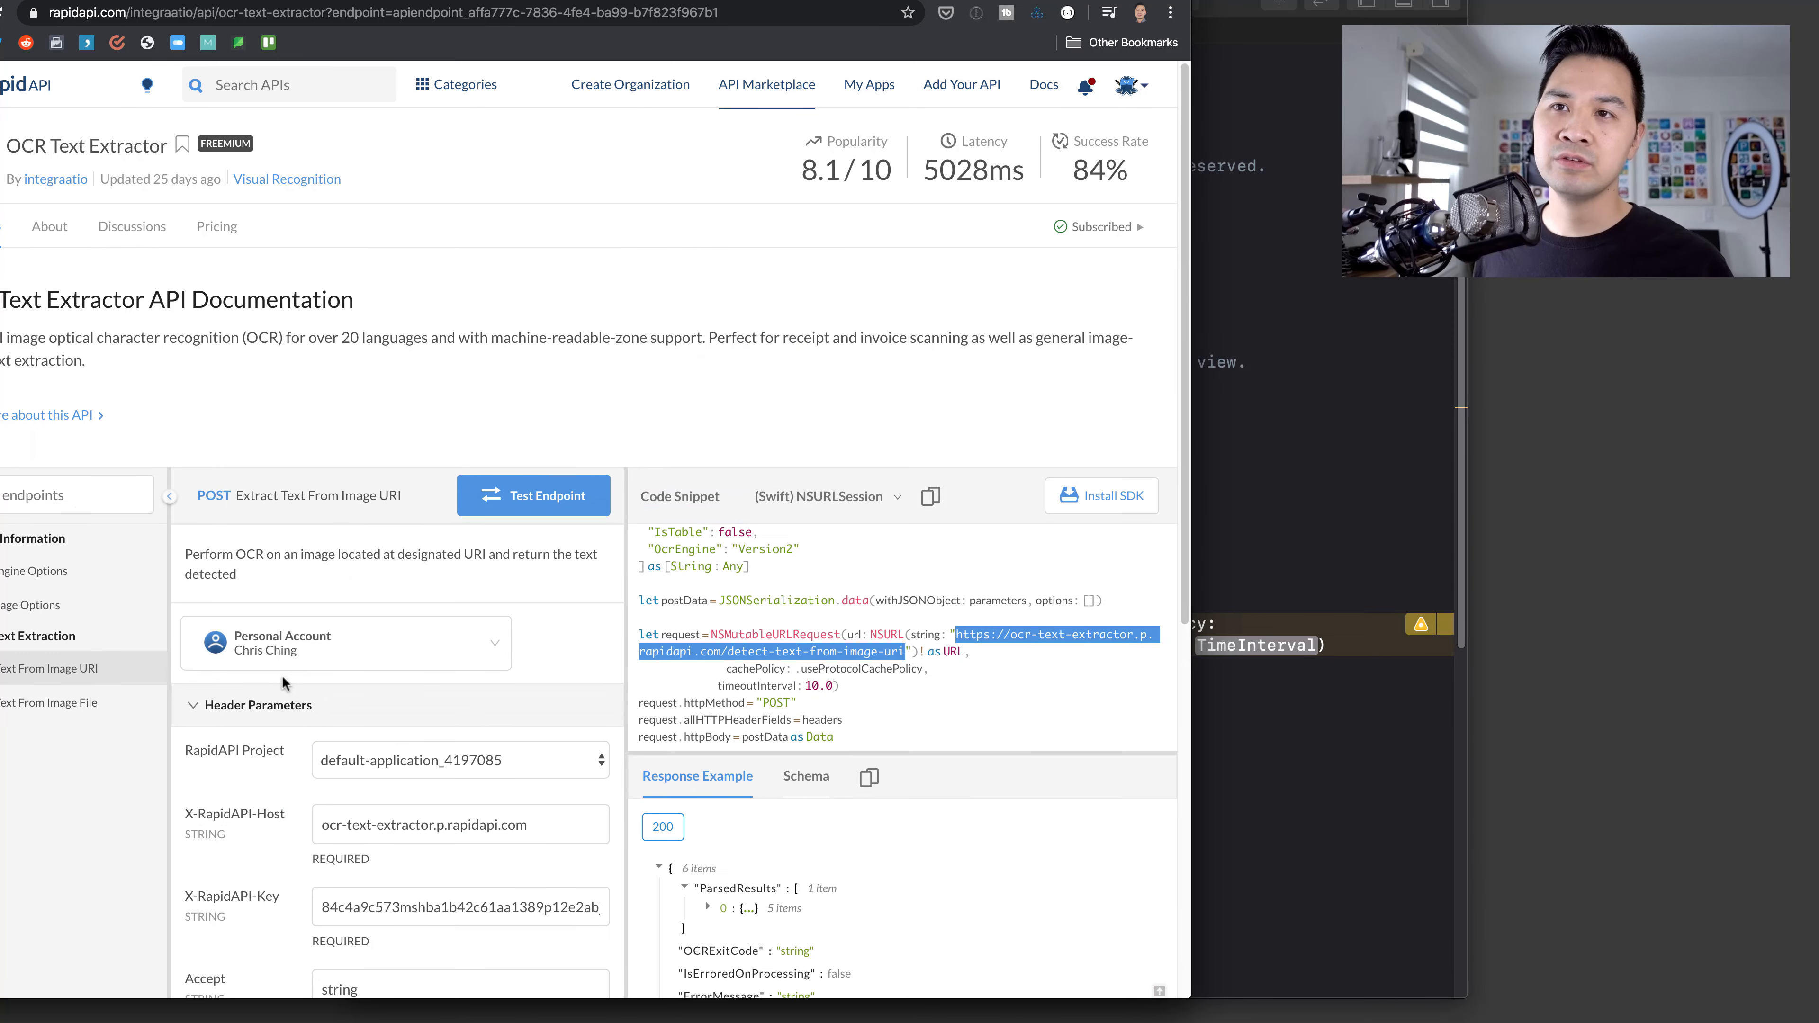
- Check the snippet's NSMutableURLRequest lines and complete request as URLRequest(url:cachePolicy:timeoutInterval:)
scroll("down", 3)
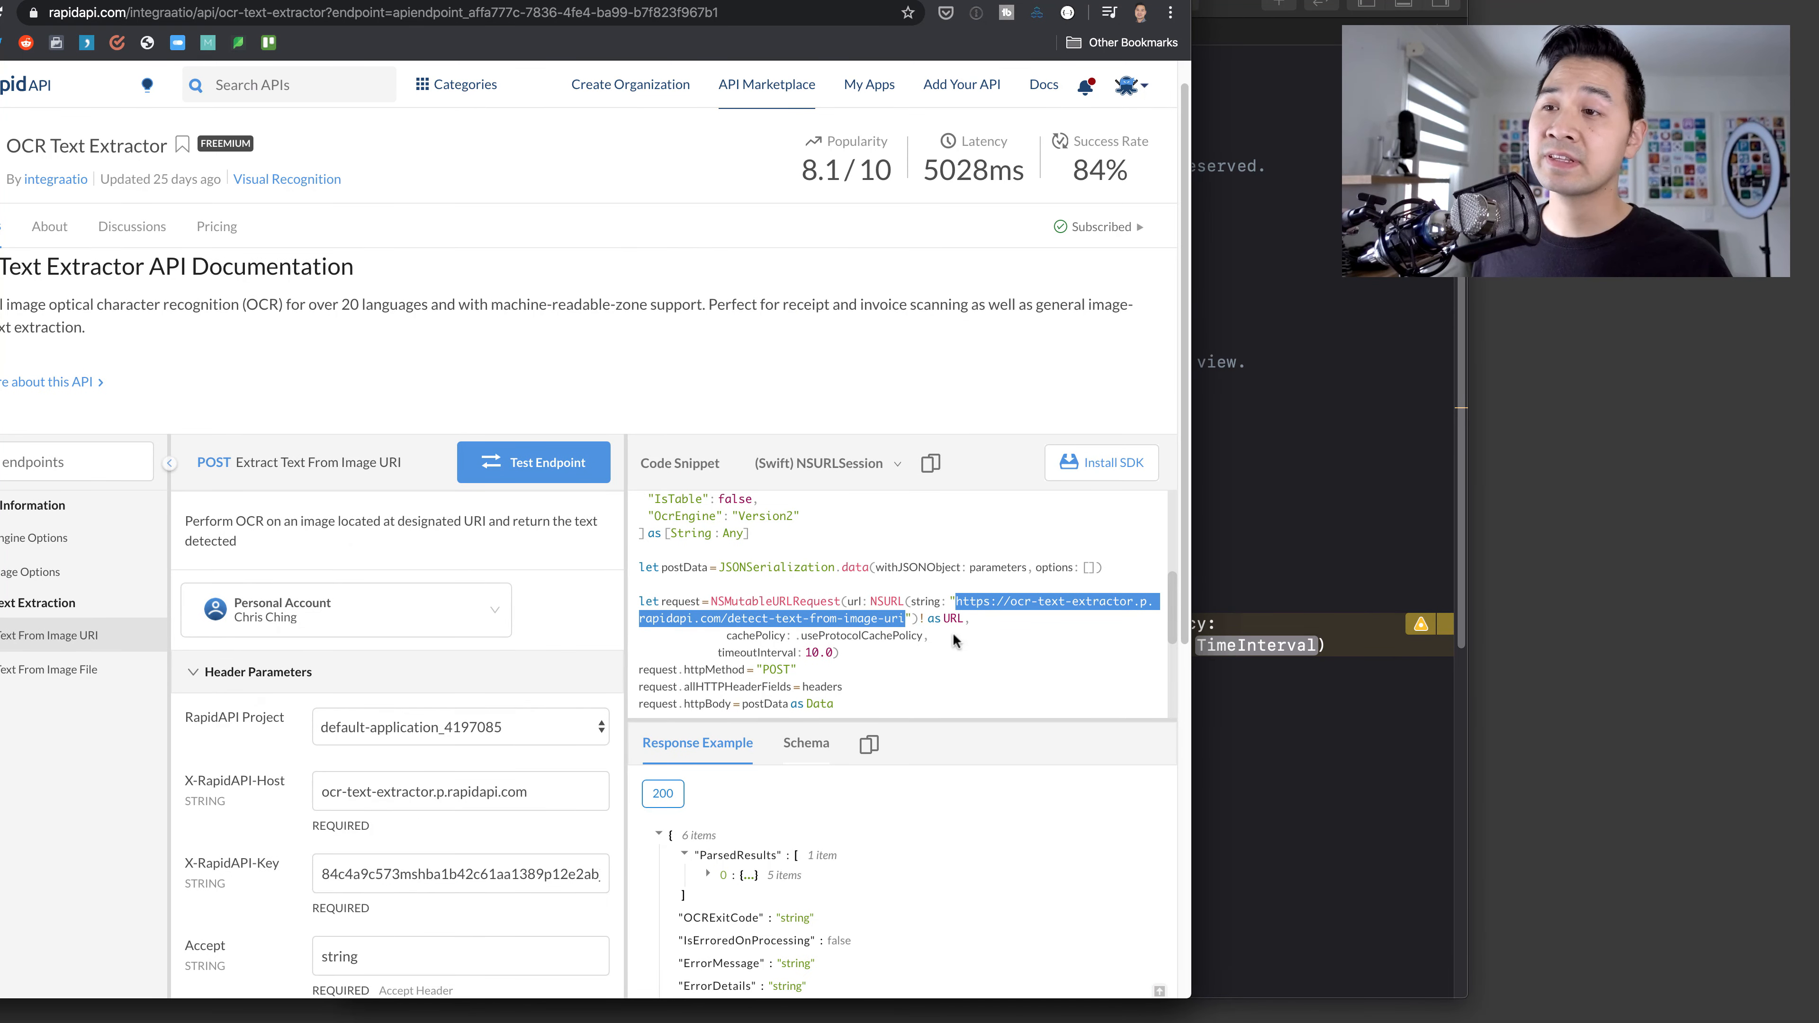
scroll("down", 3)
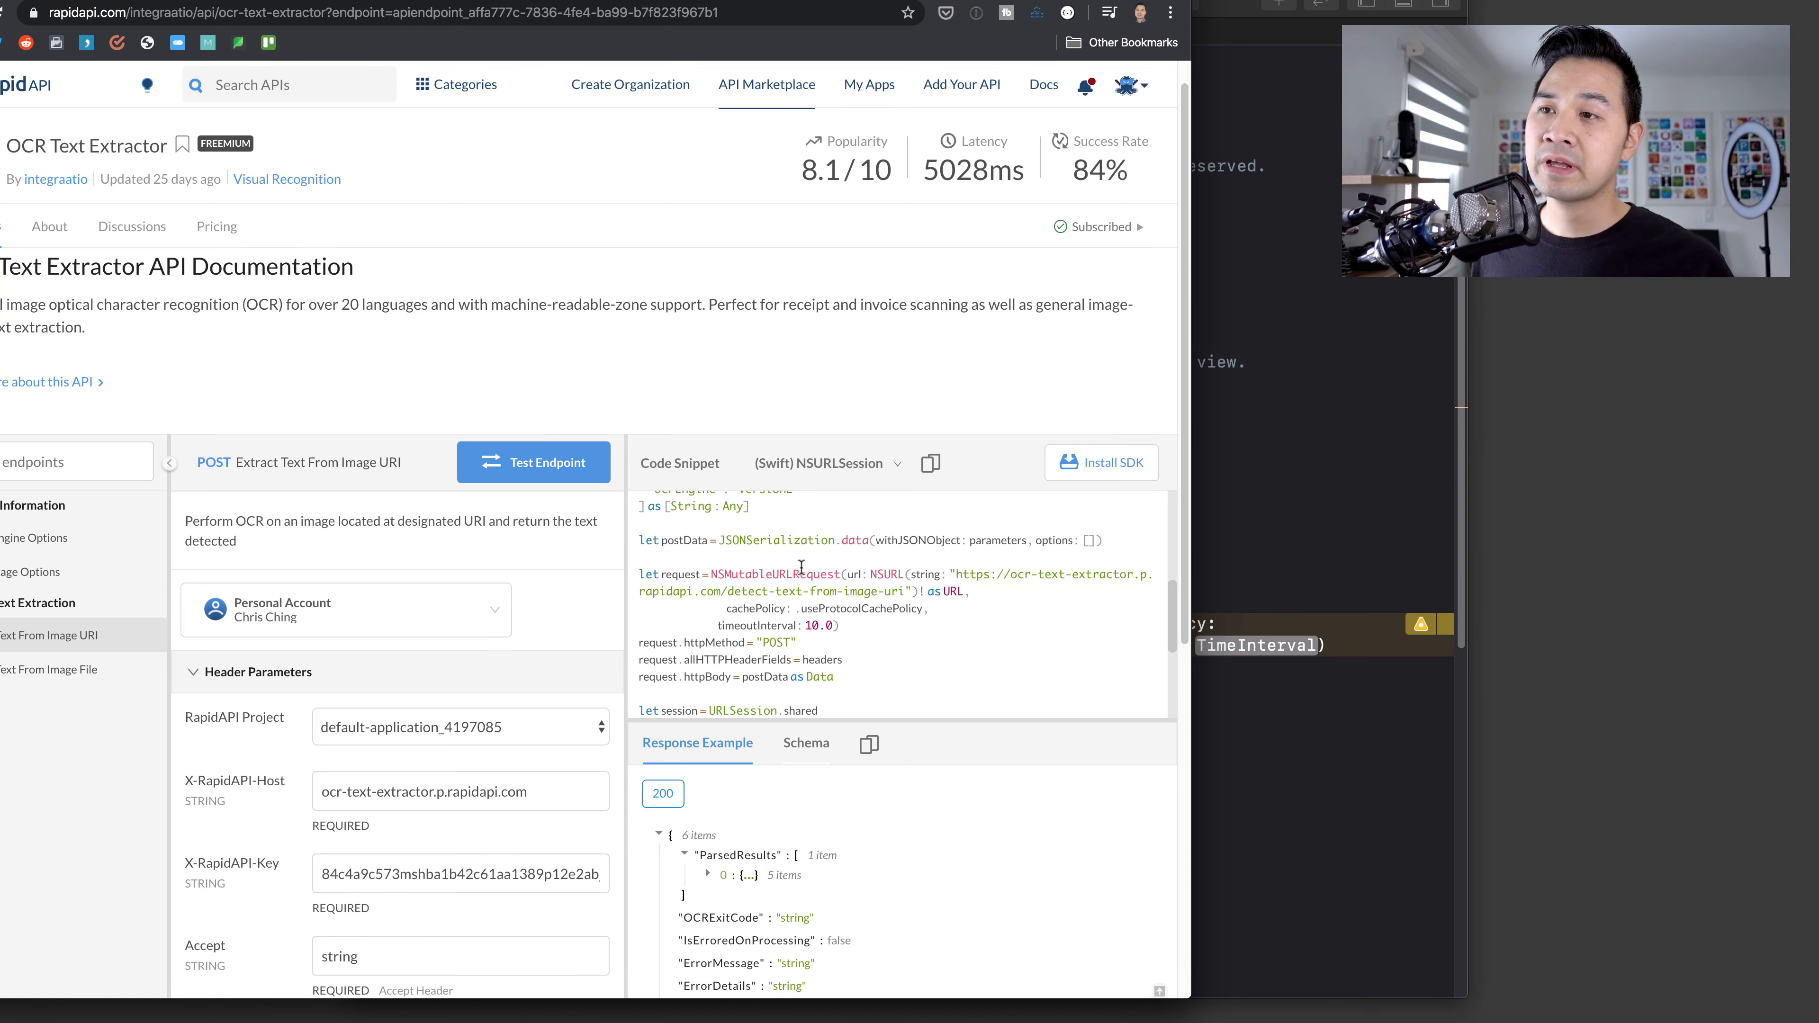
double_click(818, 626)
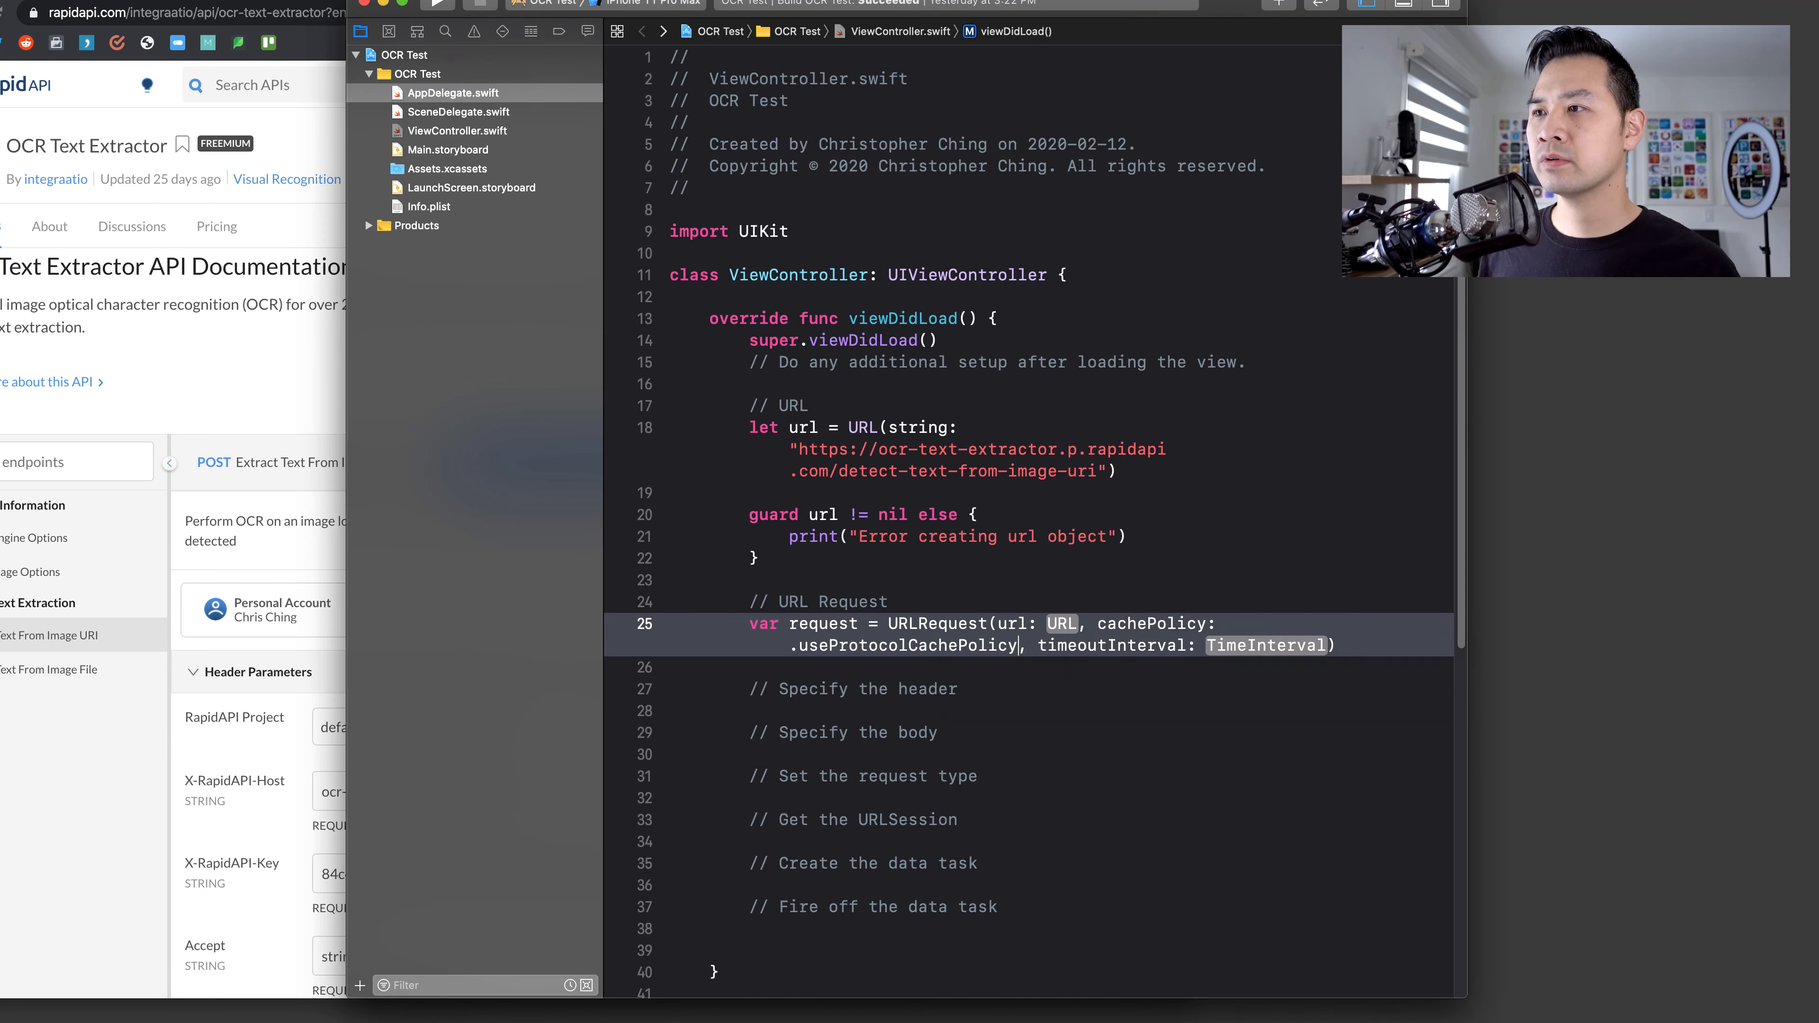
- Finish the URLRequest with a force-unwrapped url and a 10-second timeout interval
type("10")
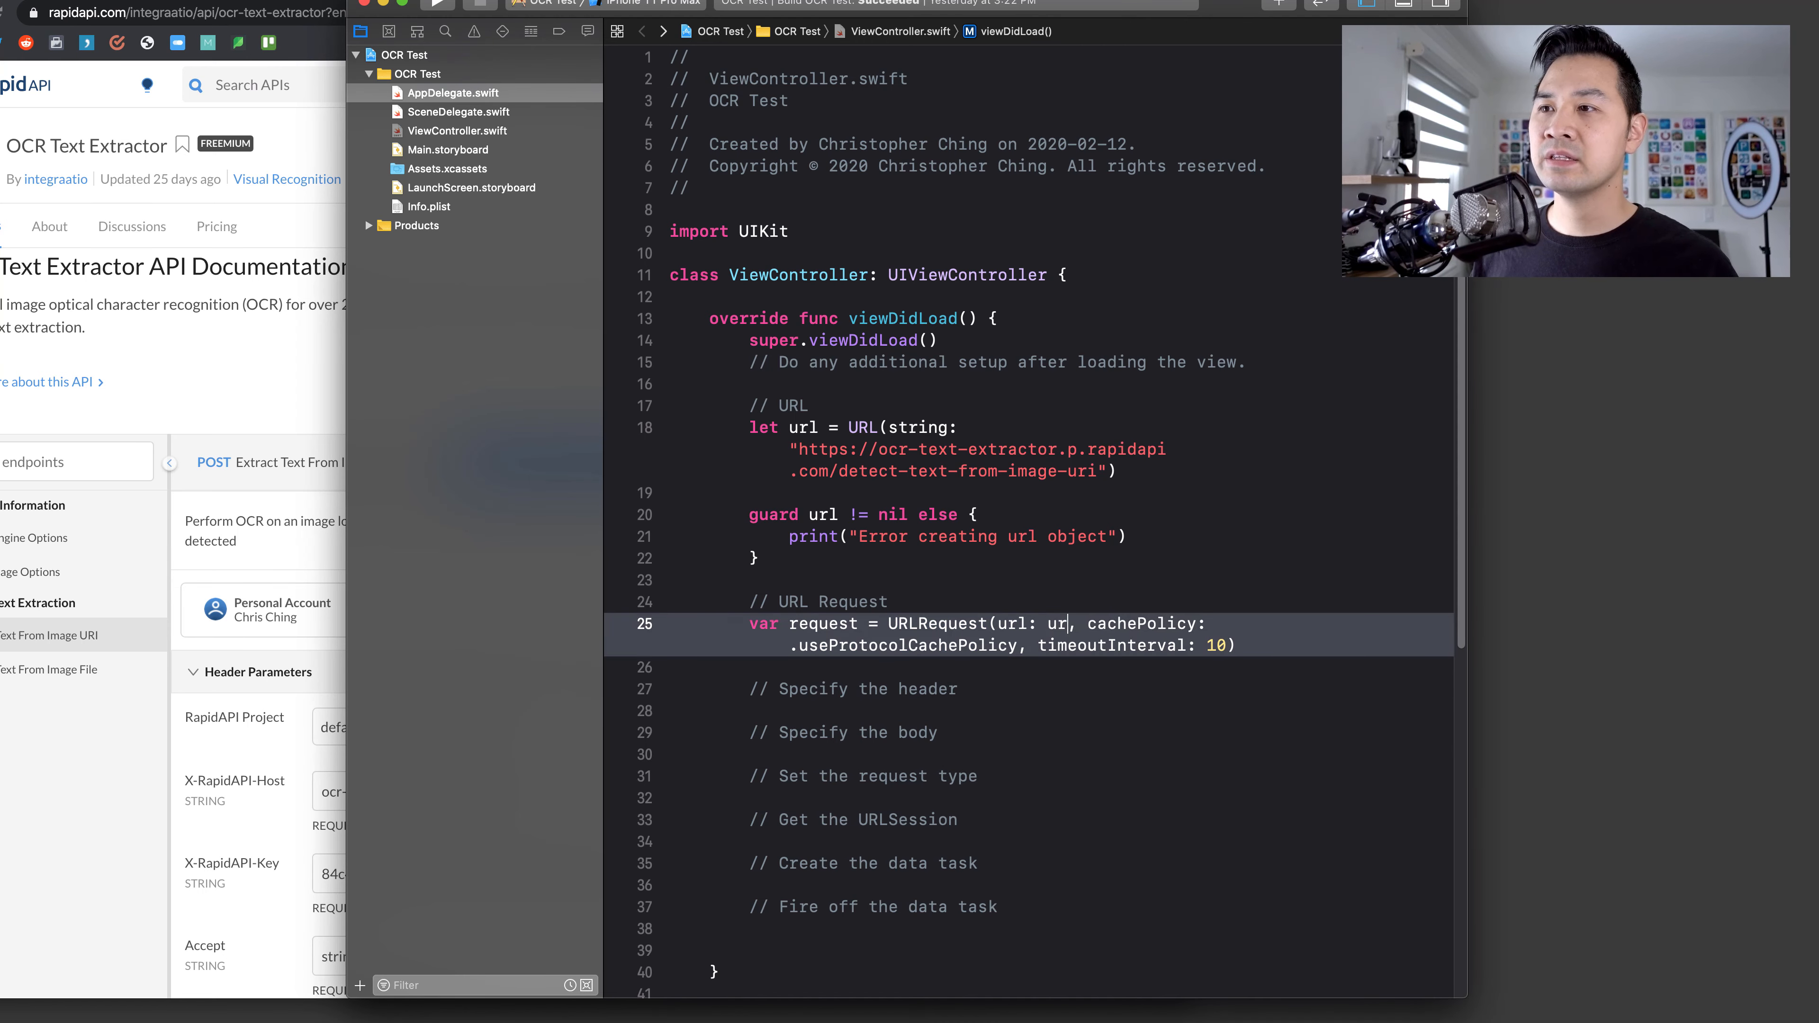
type("l!")
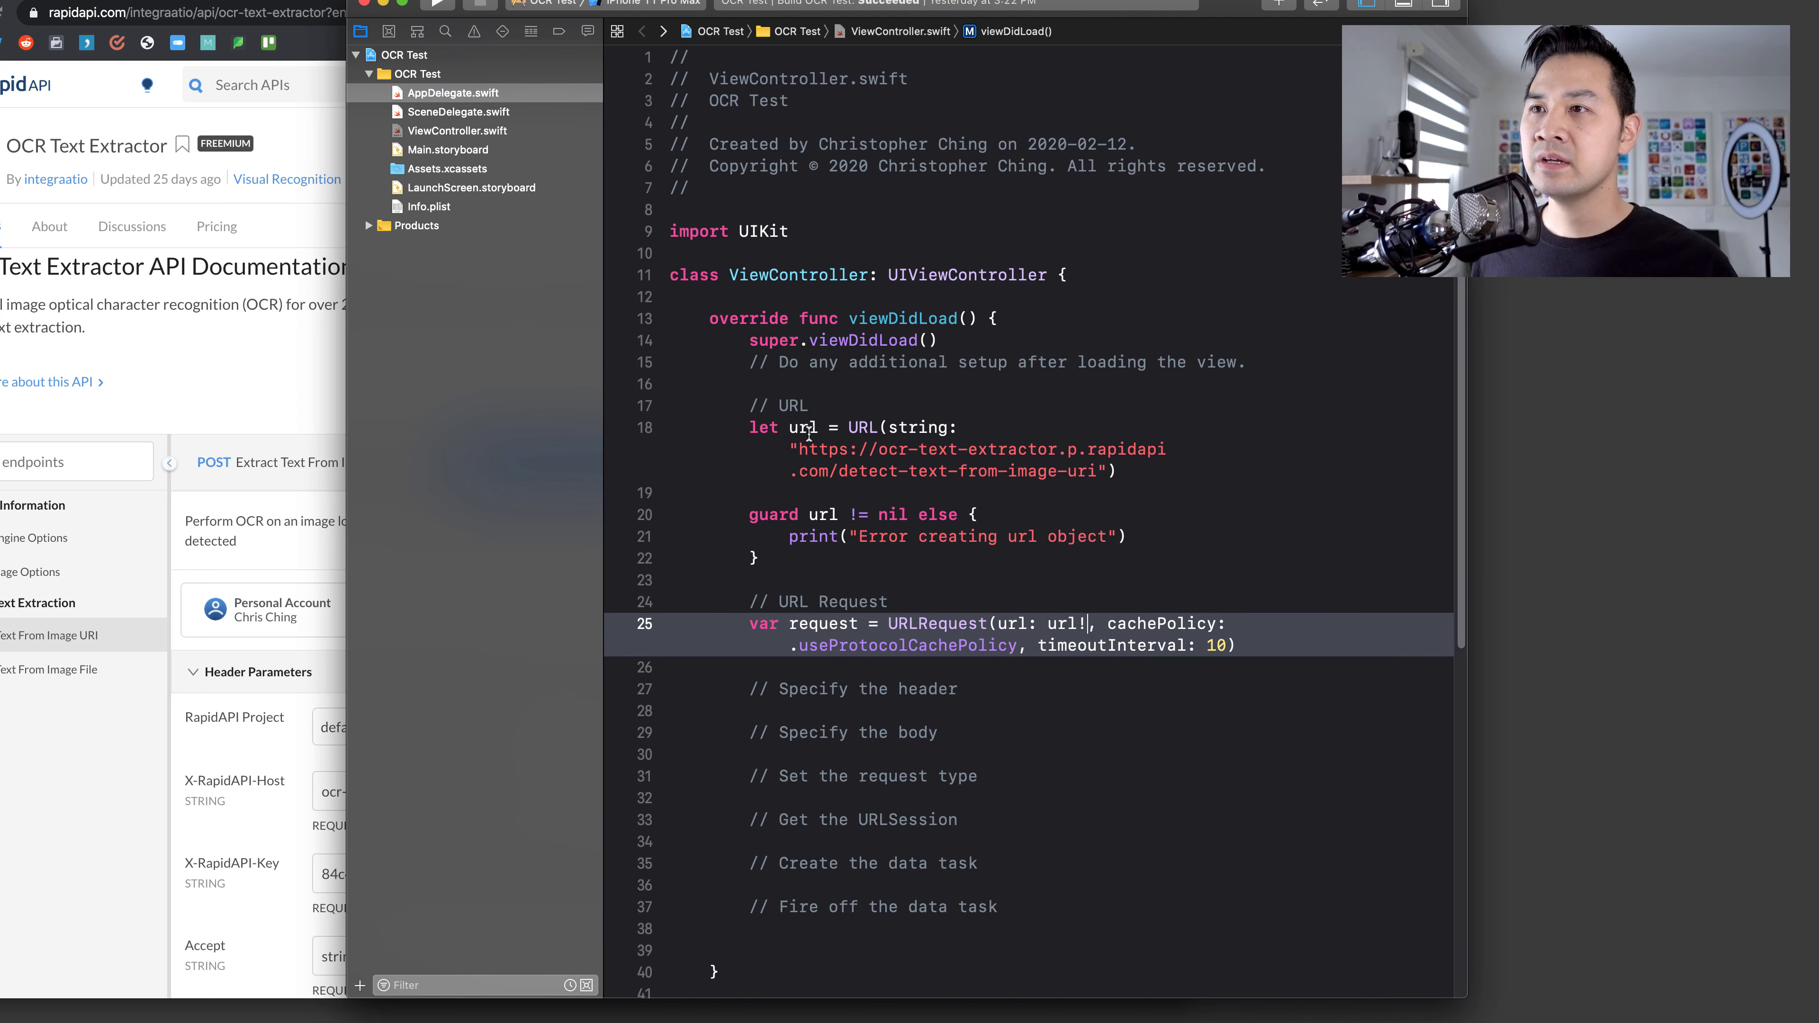
left_click(754, 558)
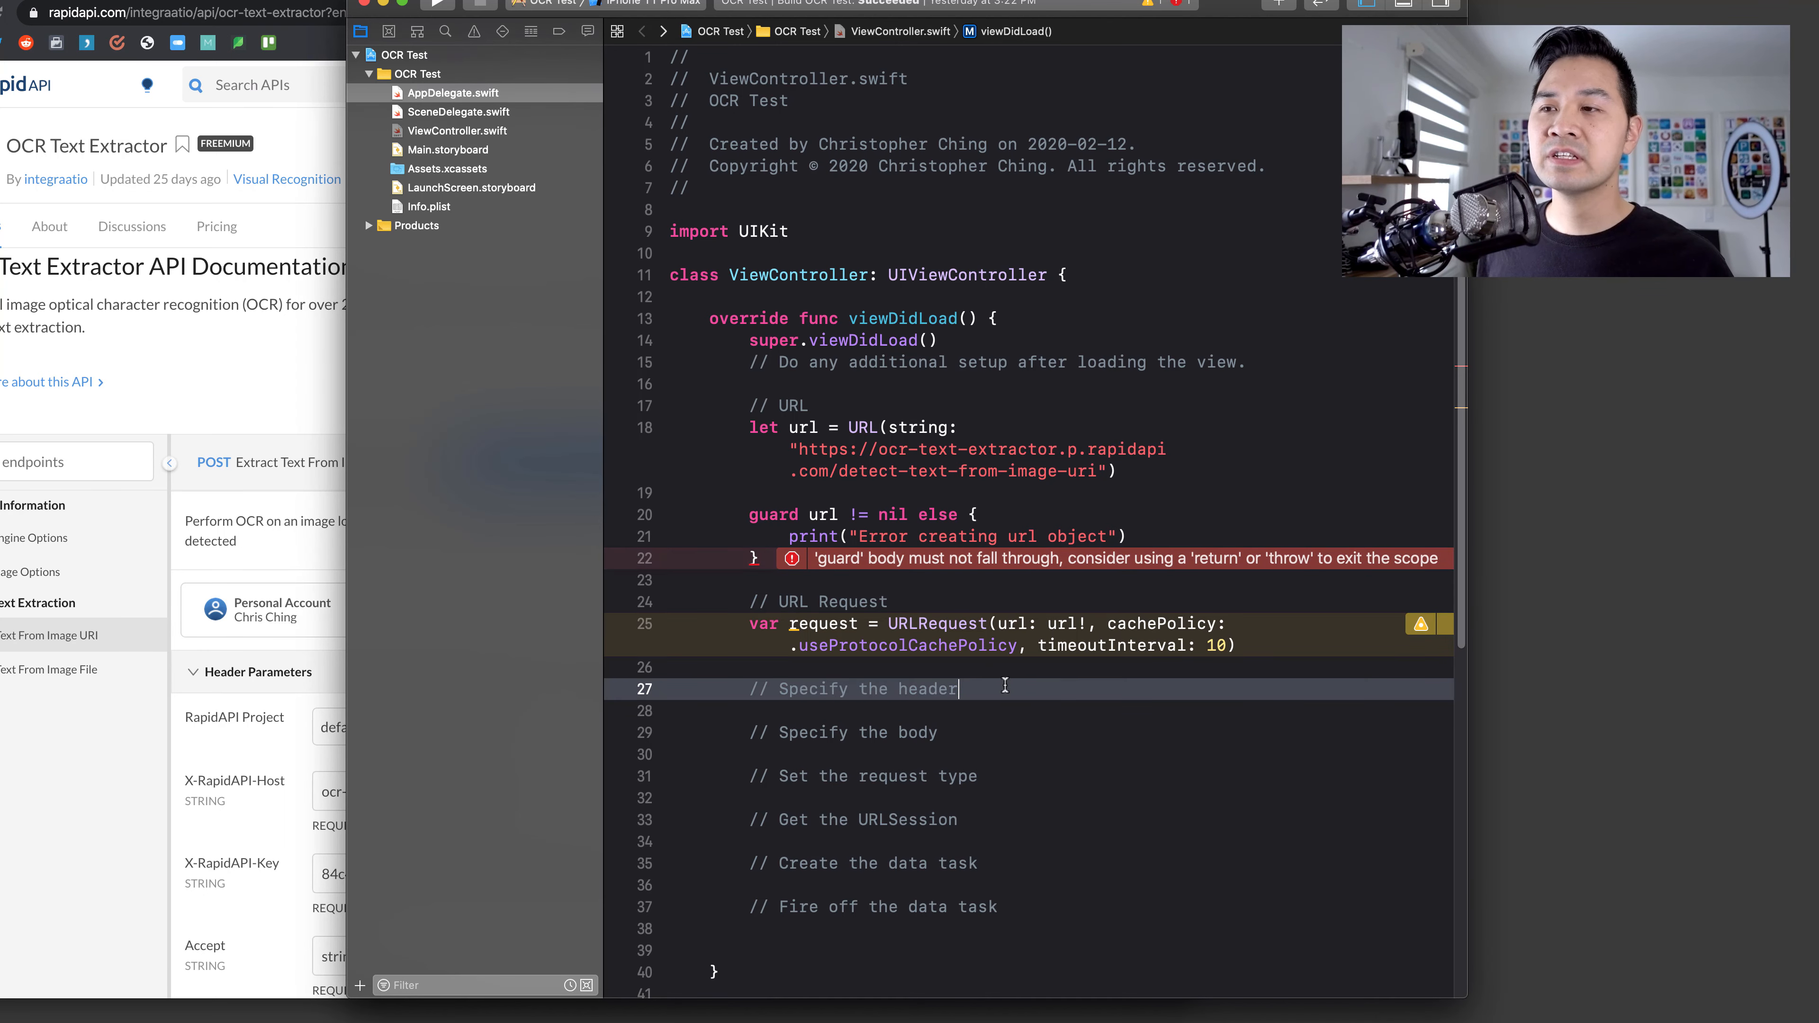
scroll("down", 3)
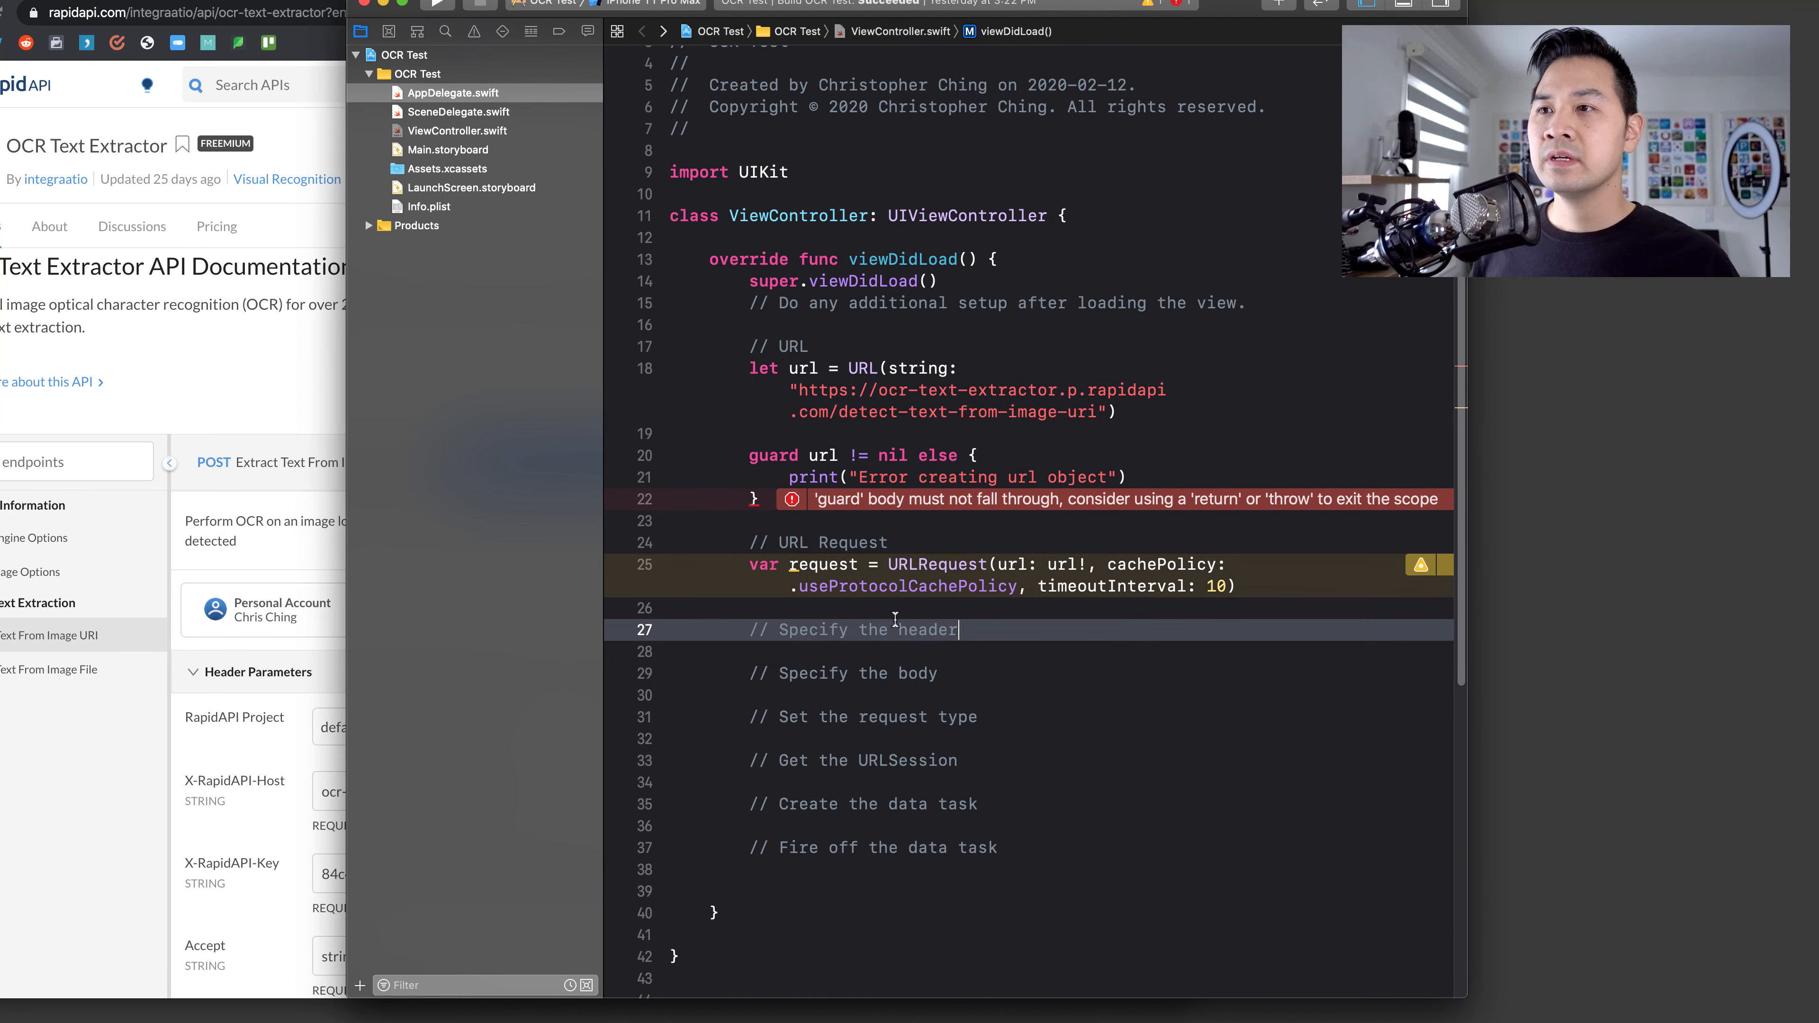
- Replace the 'request.' attempt under '// Specify the header' with 'let headers = []'
type("reques")
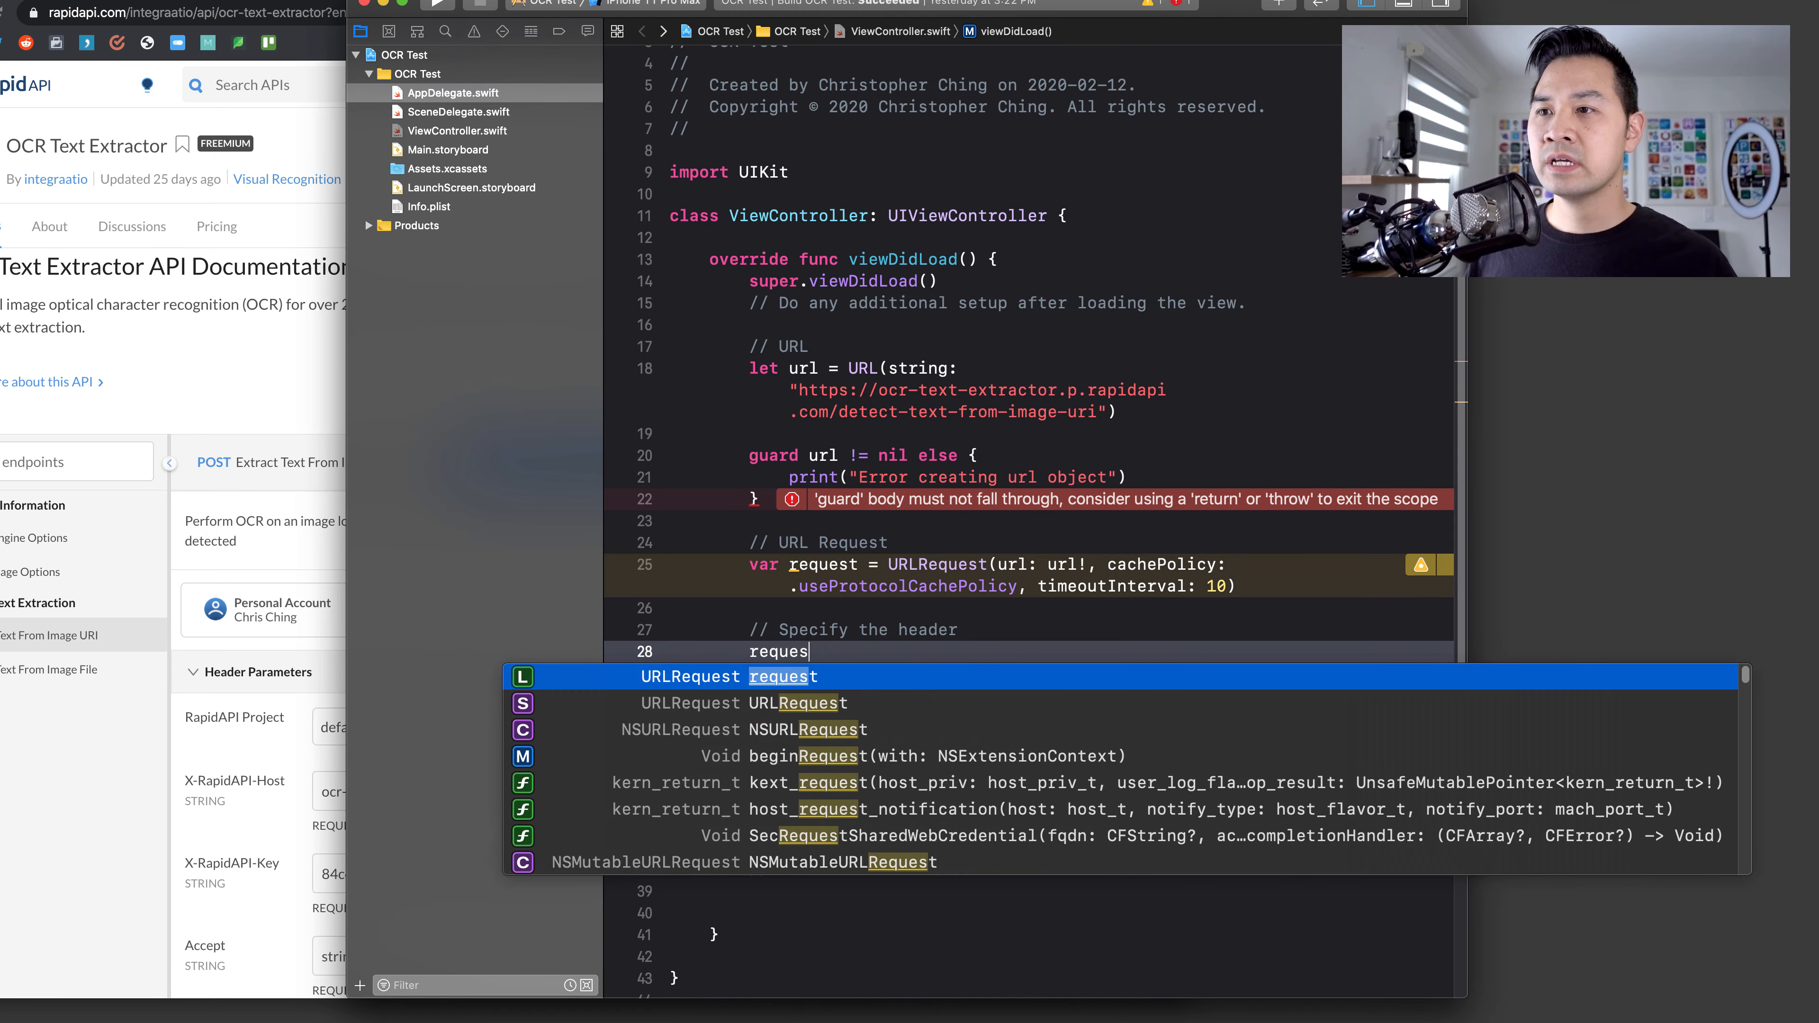
type("t.")
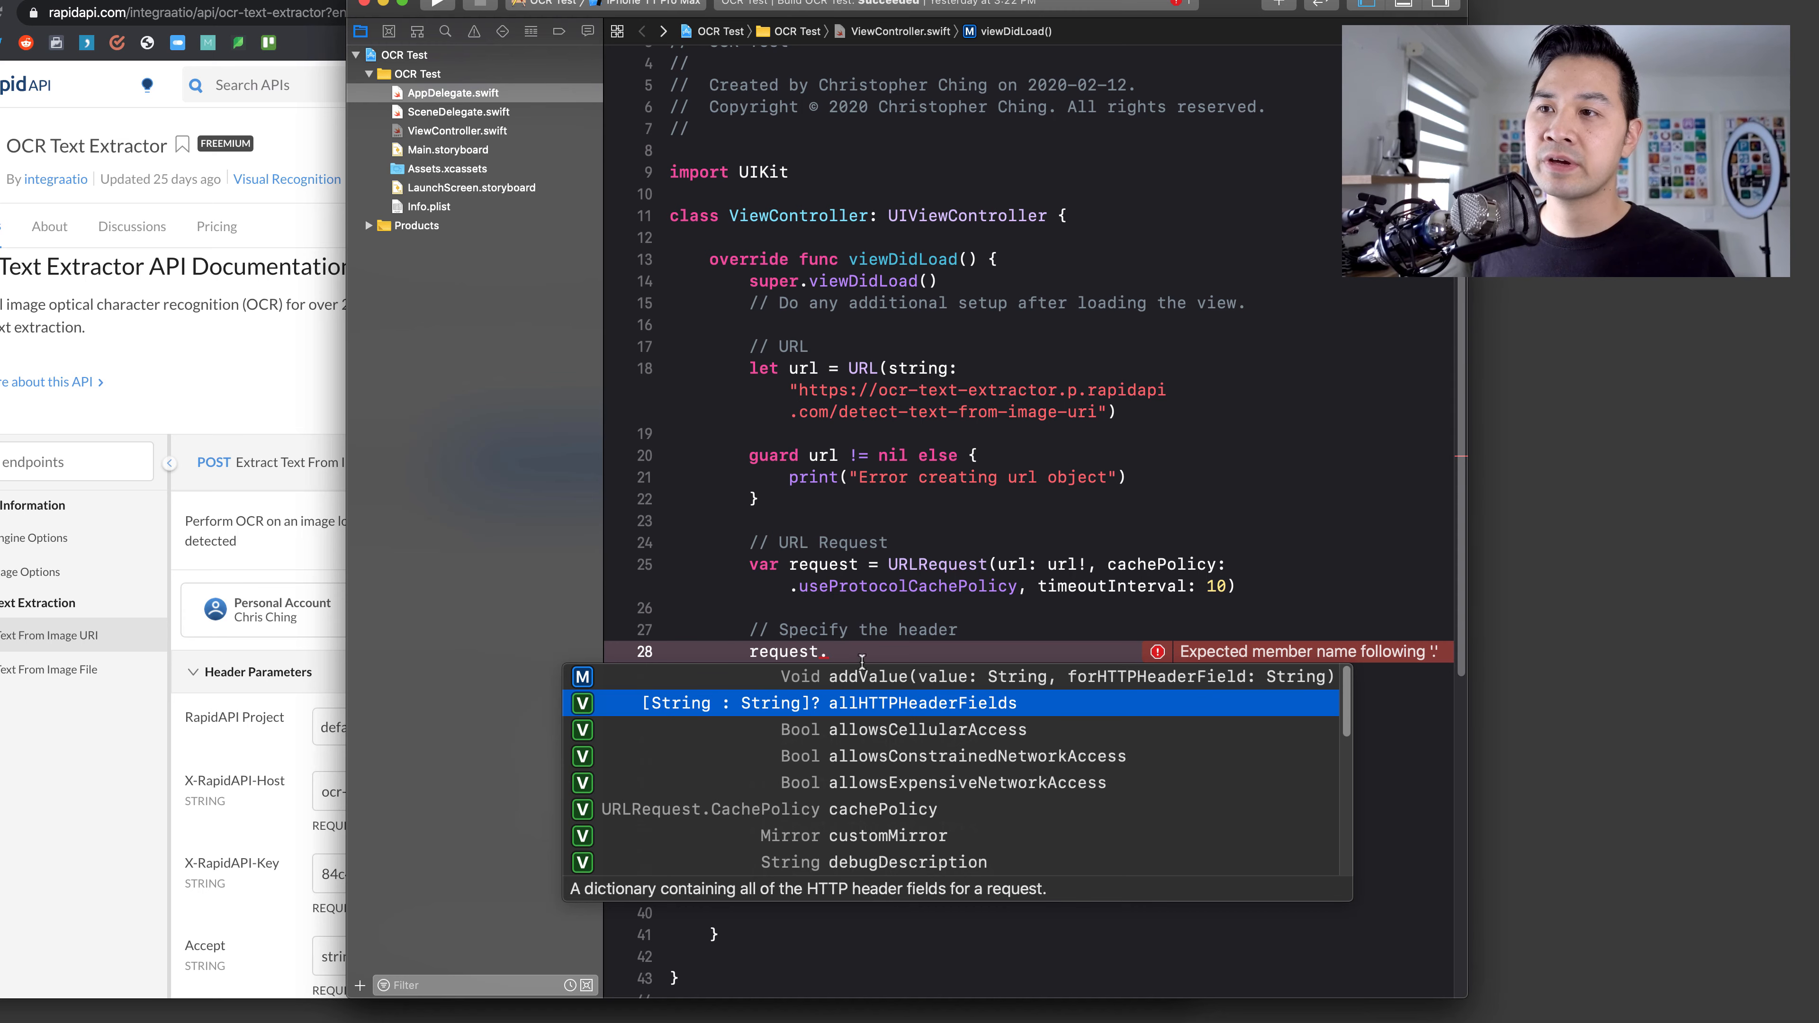
key("escape")
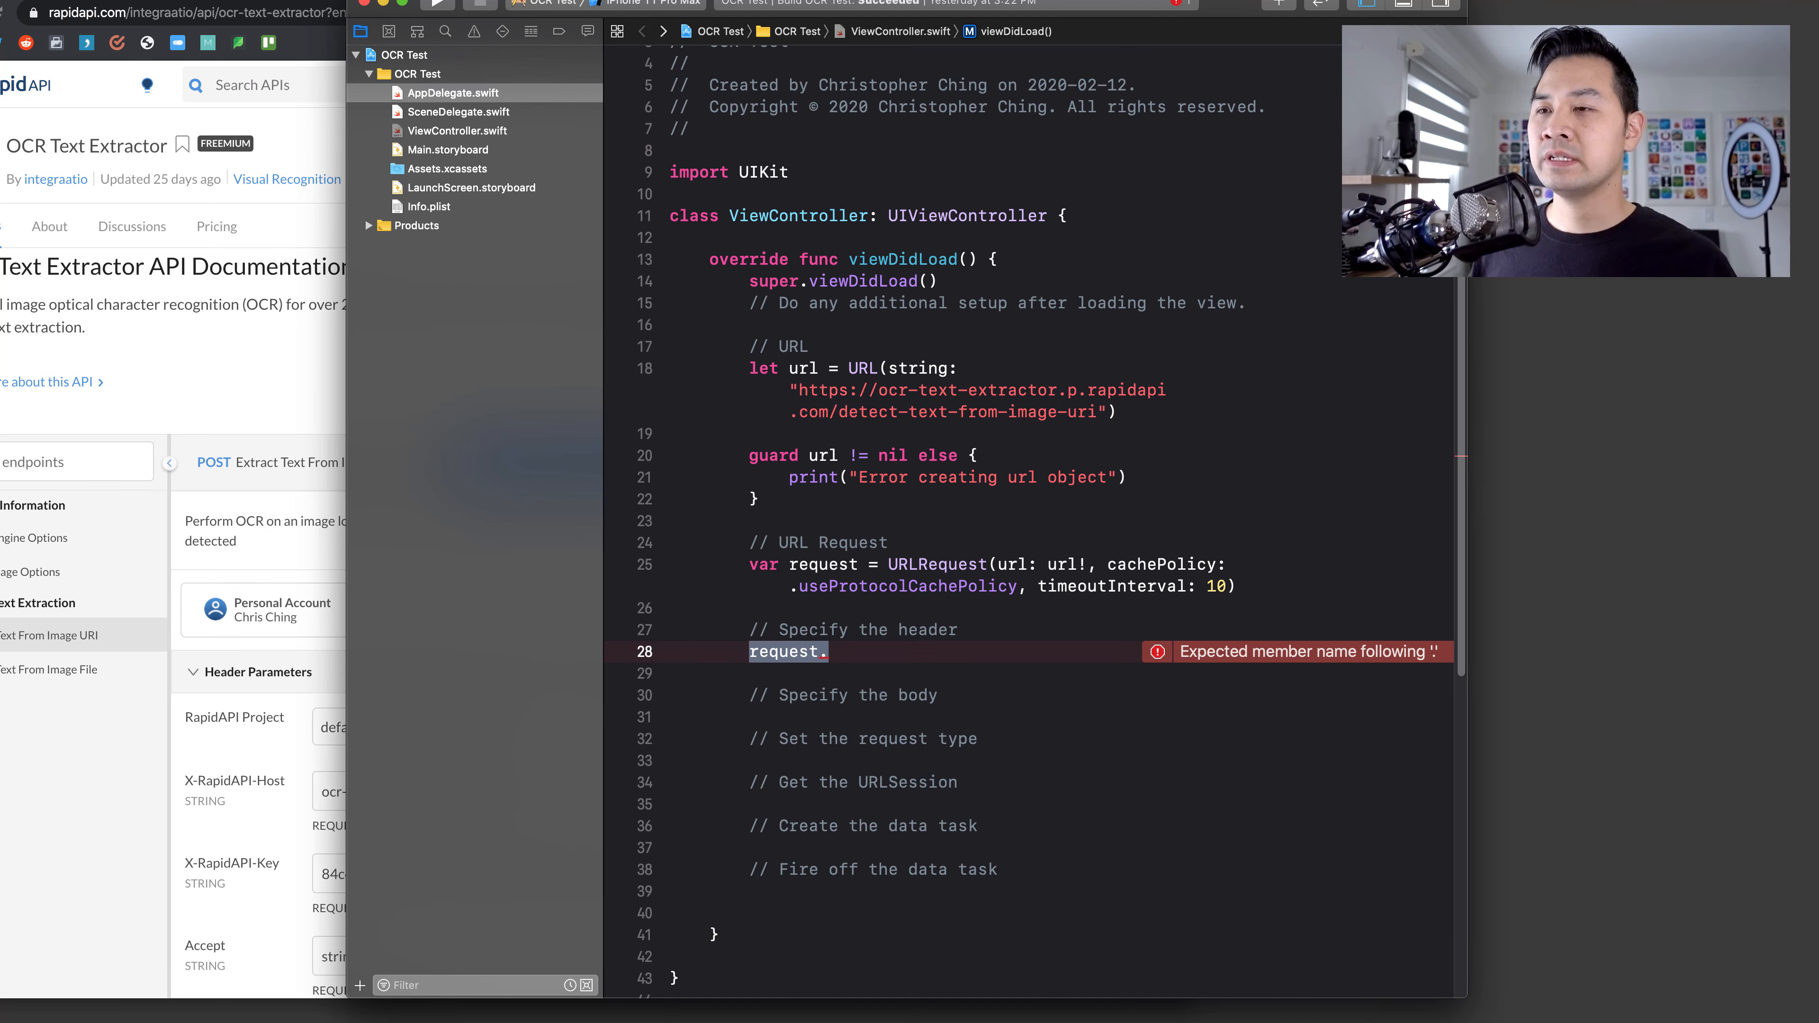
type("let headers =")
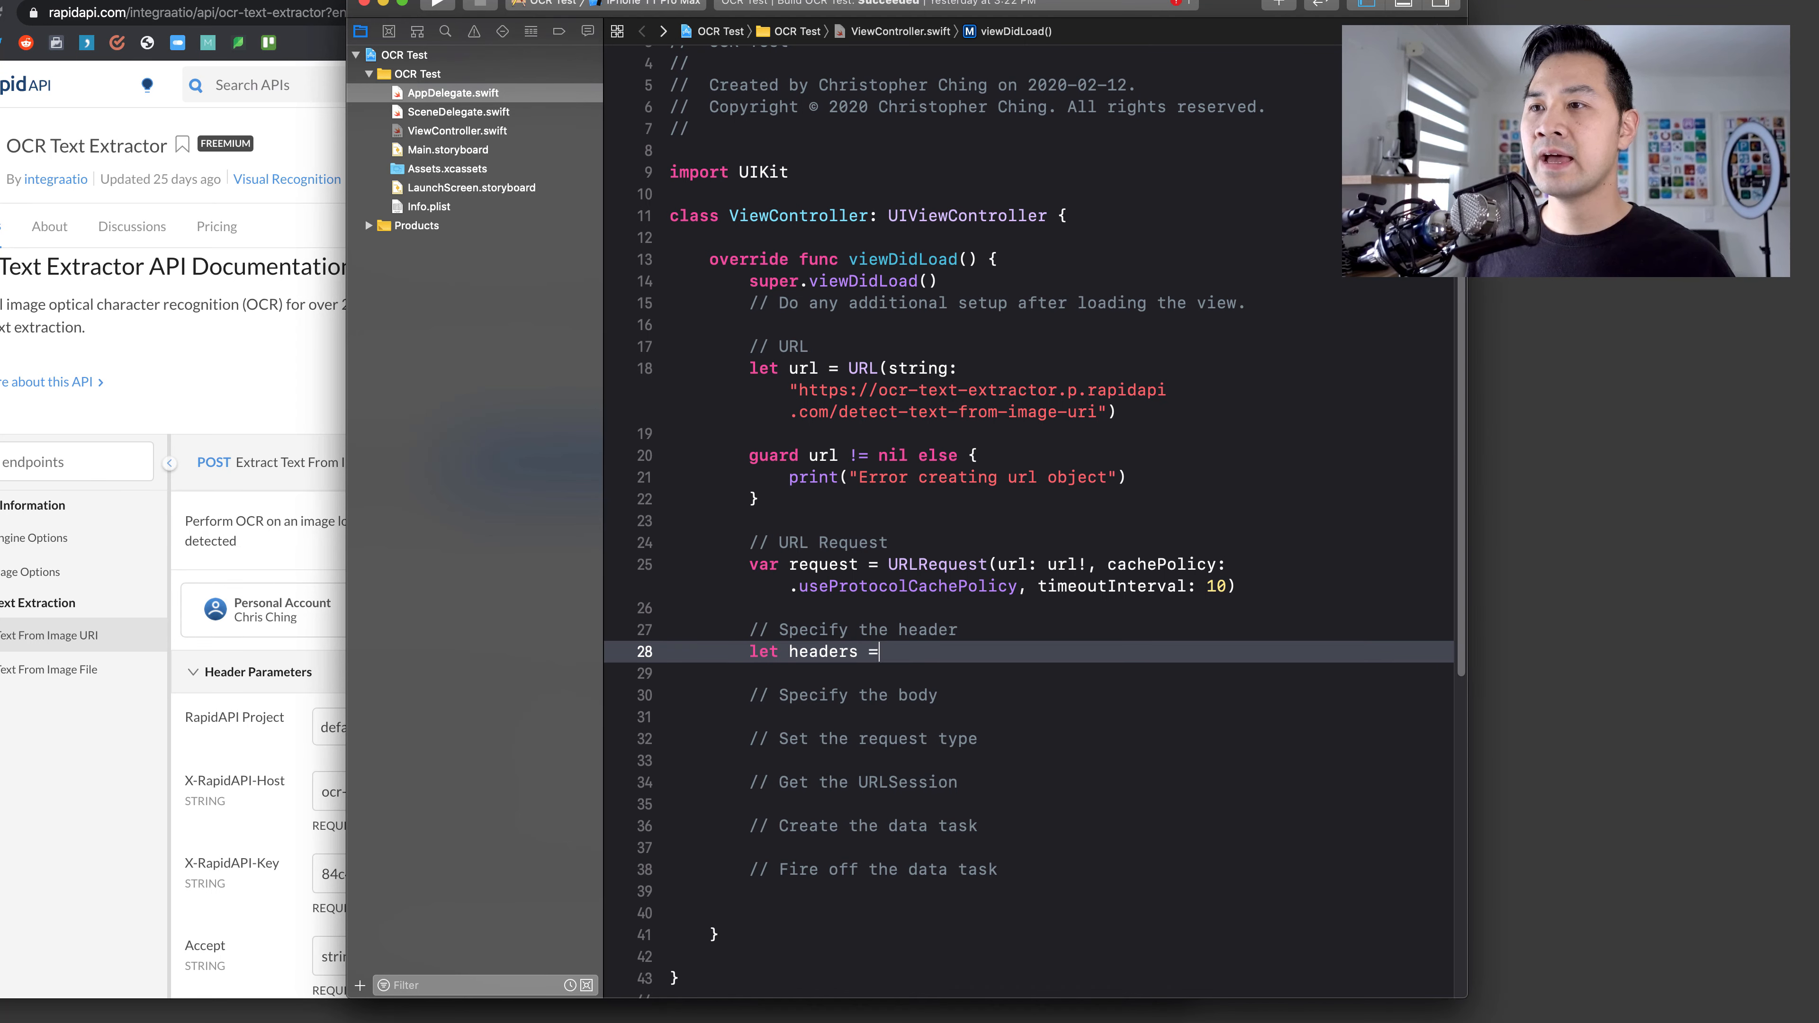
type("[]")
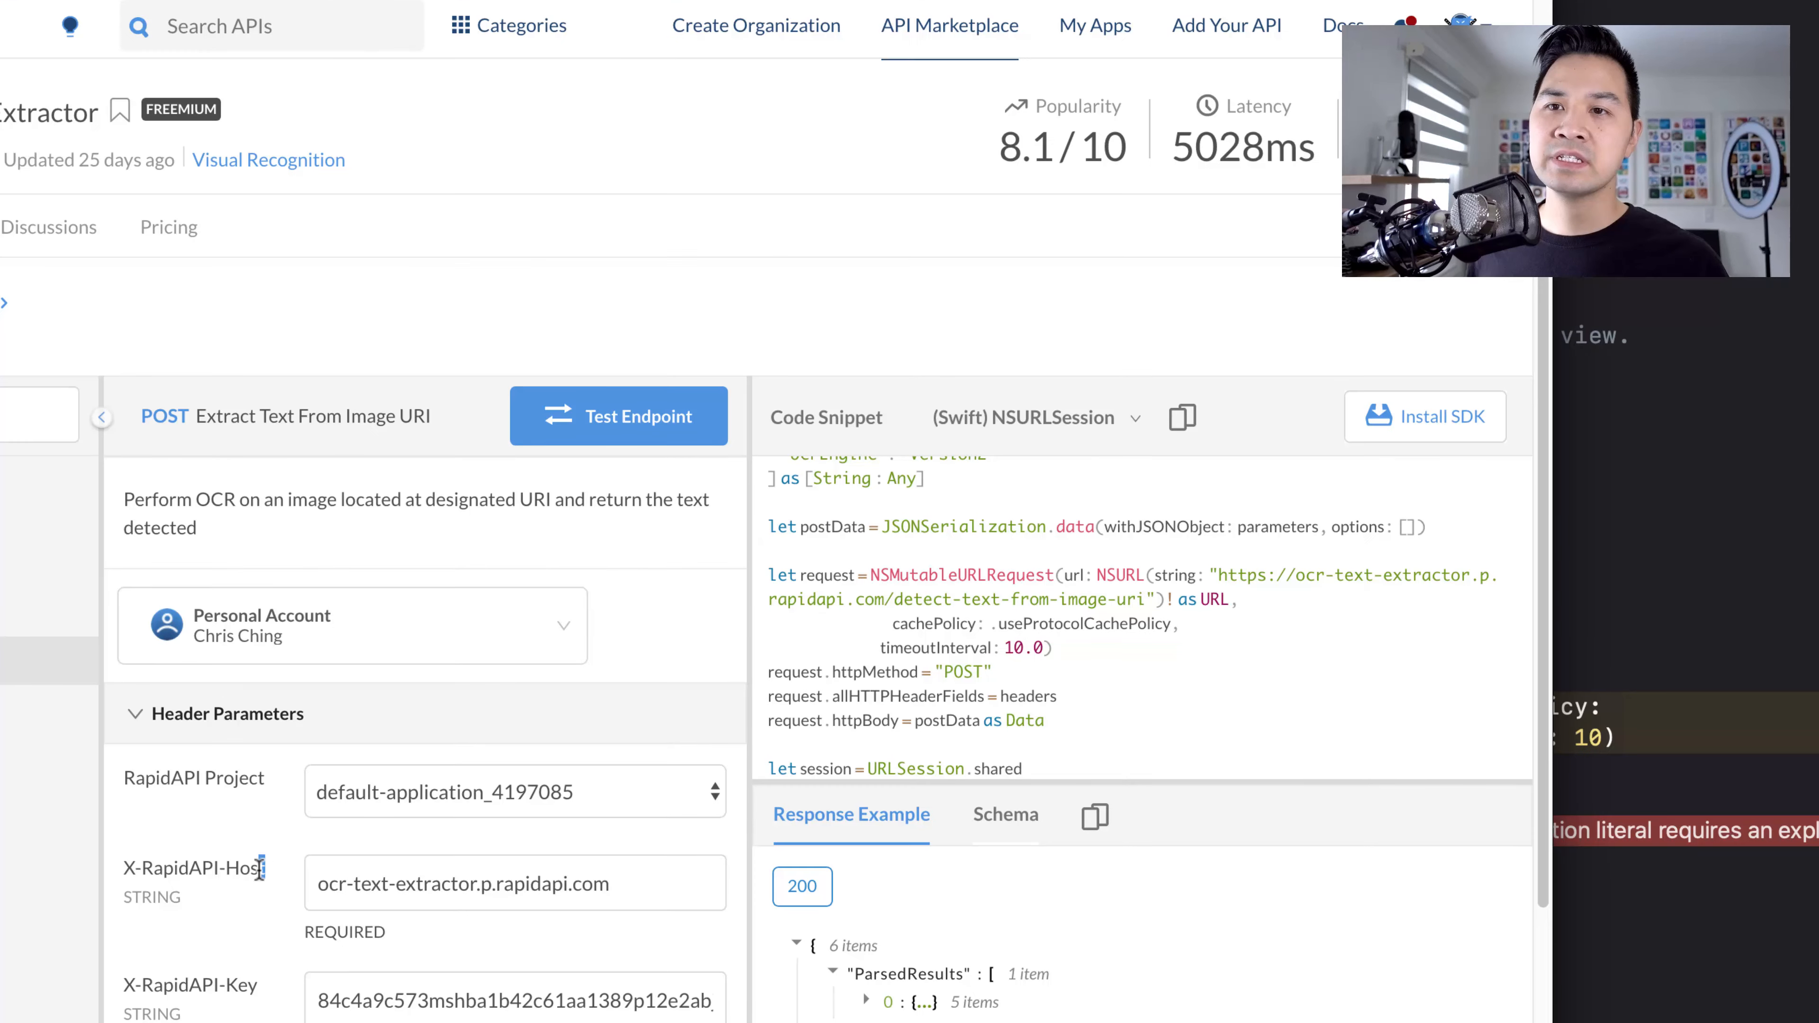
- Select the host header name and value in the RapidAPI Swift snippet for copying
double_click(461, 883)
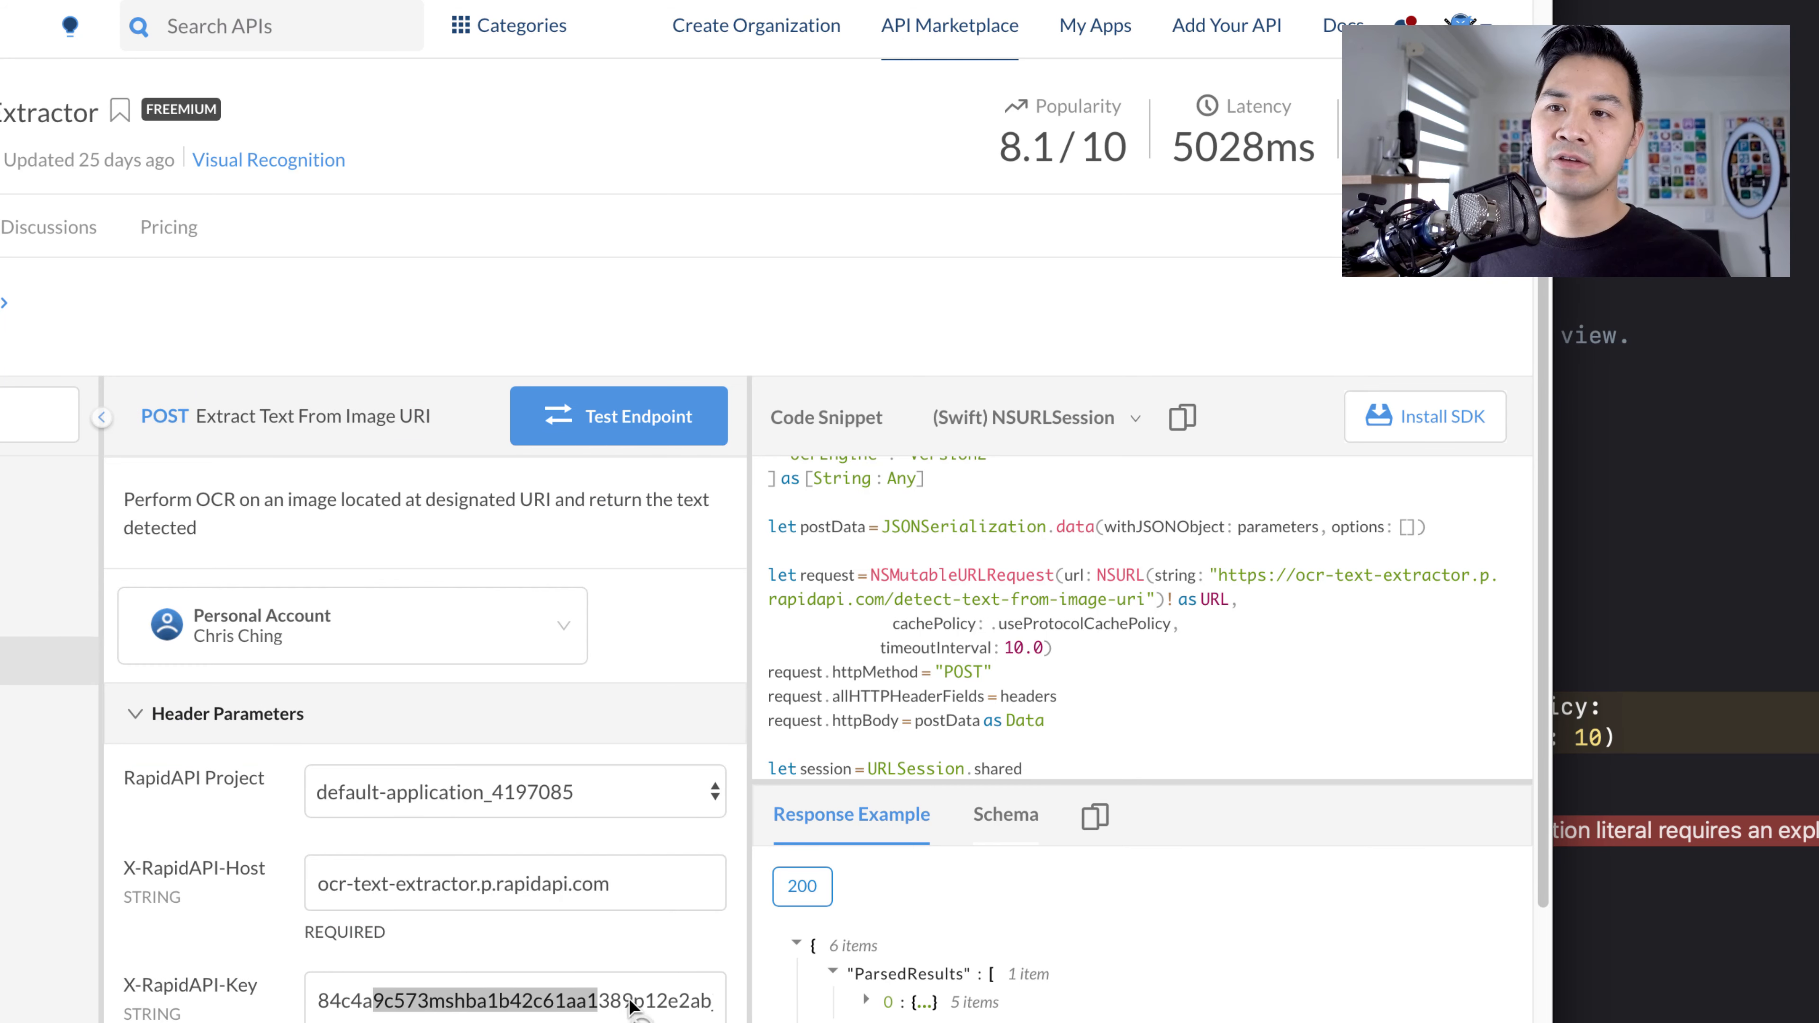
scroll("down", 3)
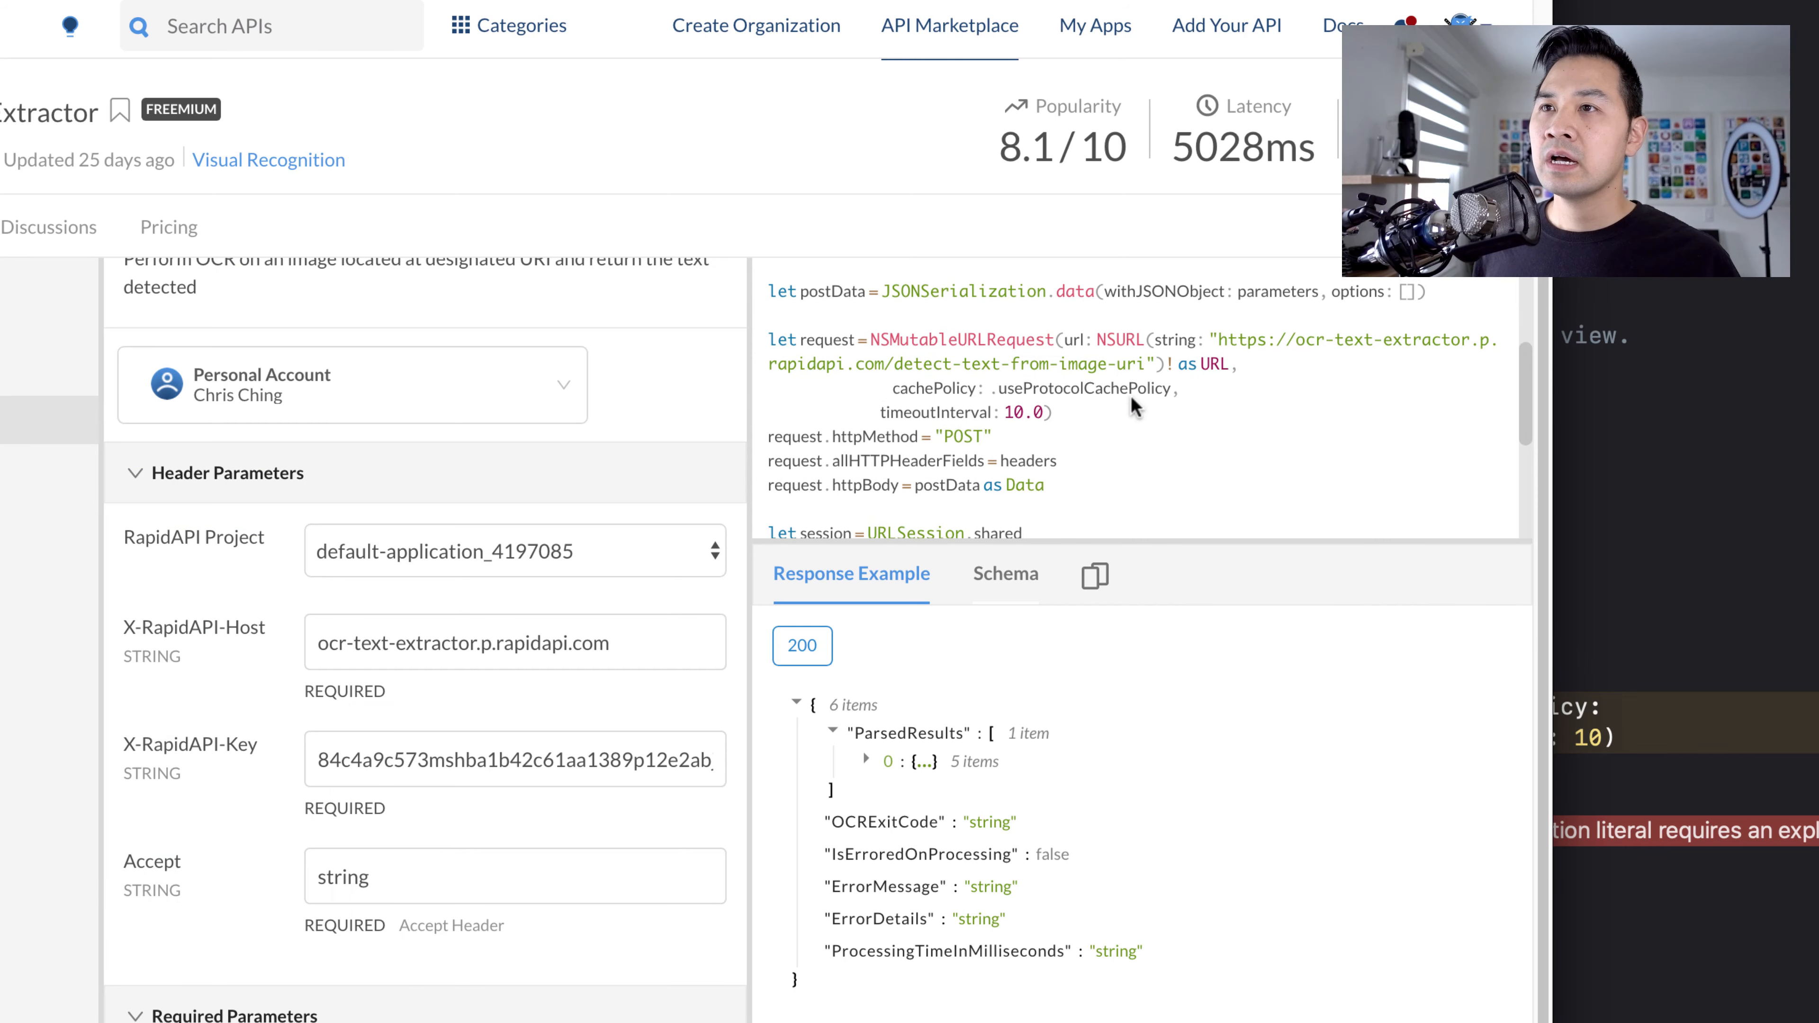
scroll("up", 3)
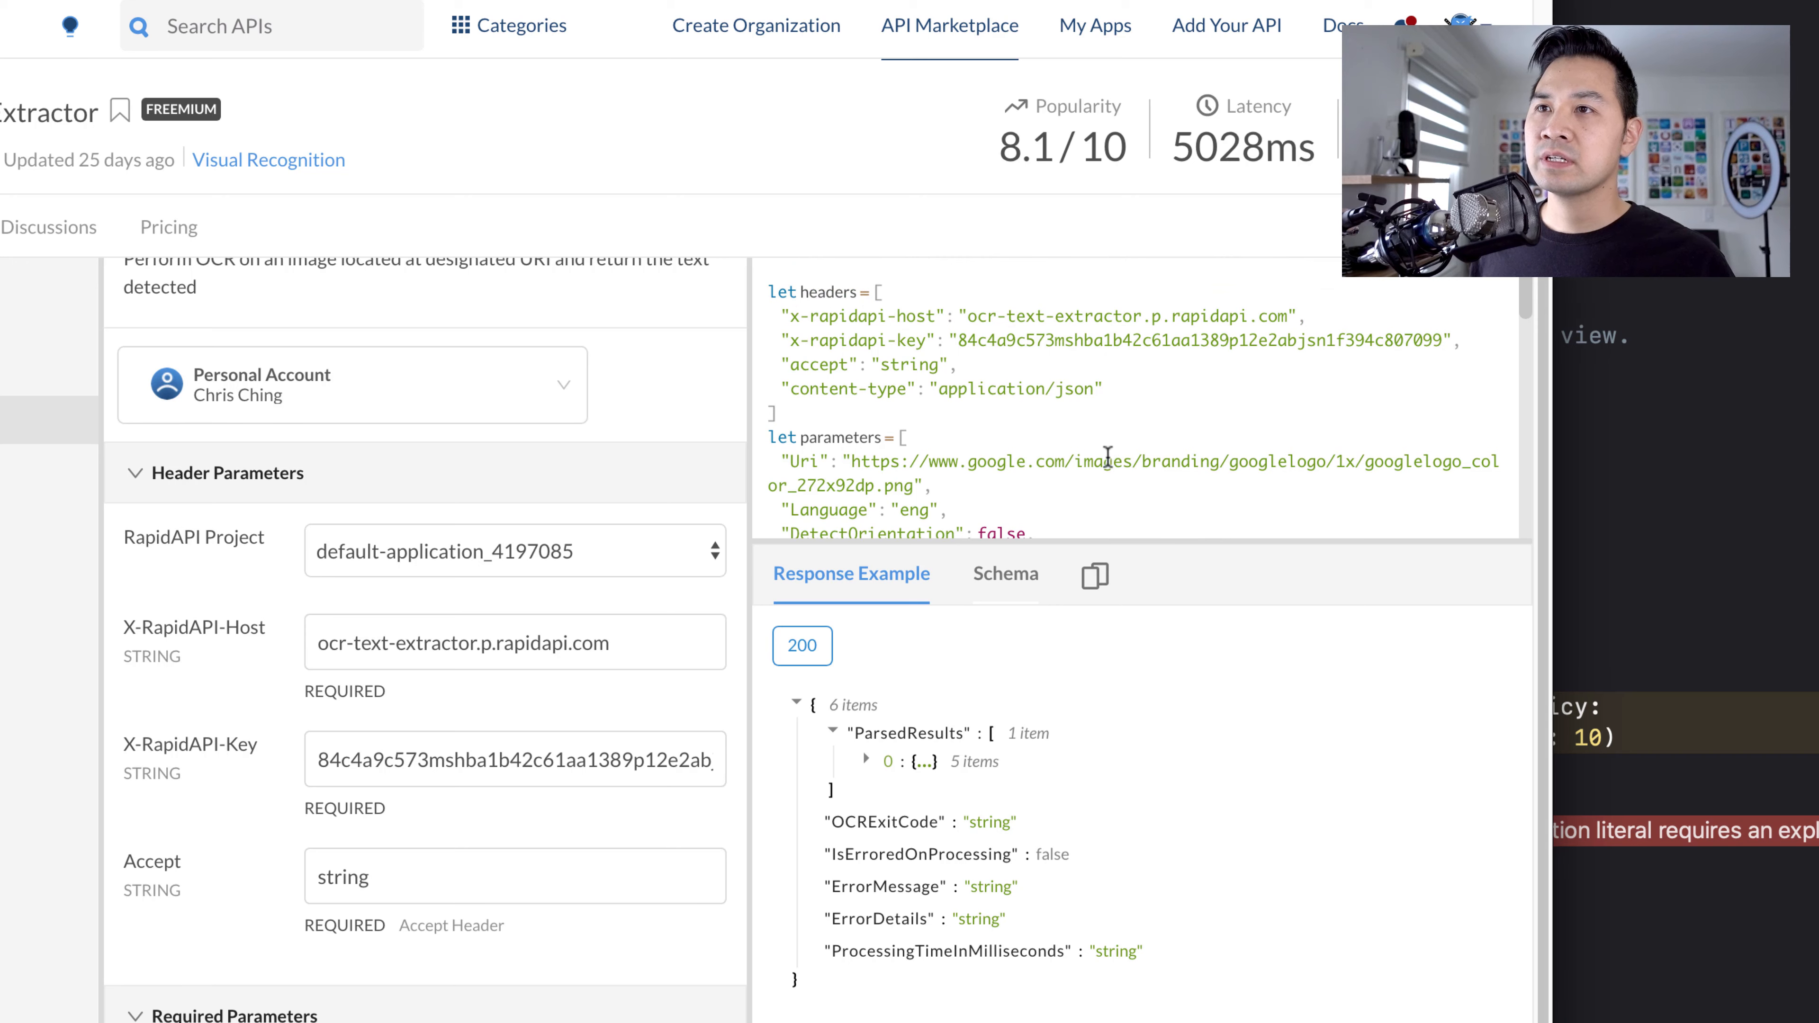
mouse_move(781, 310)
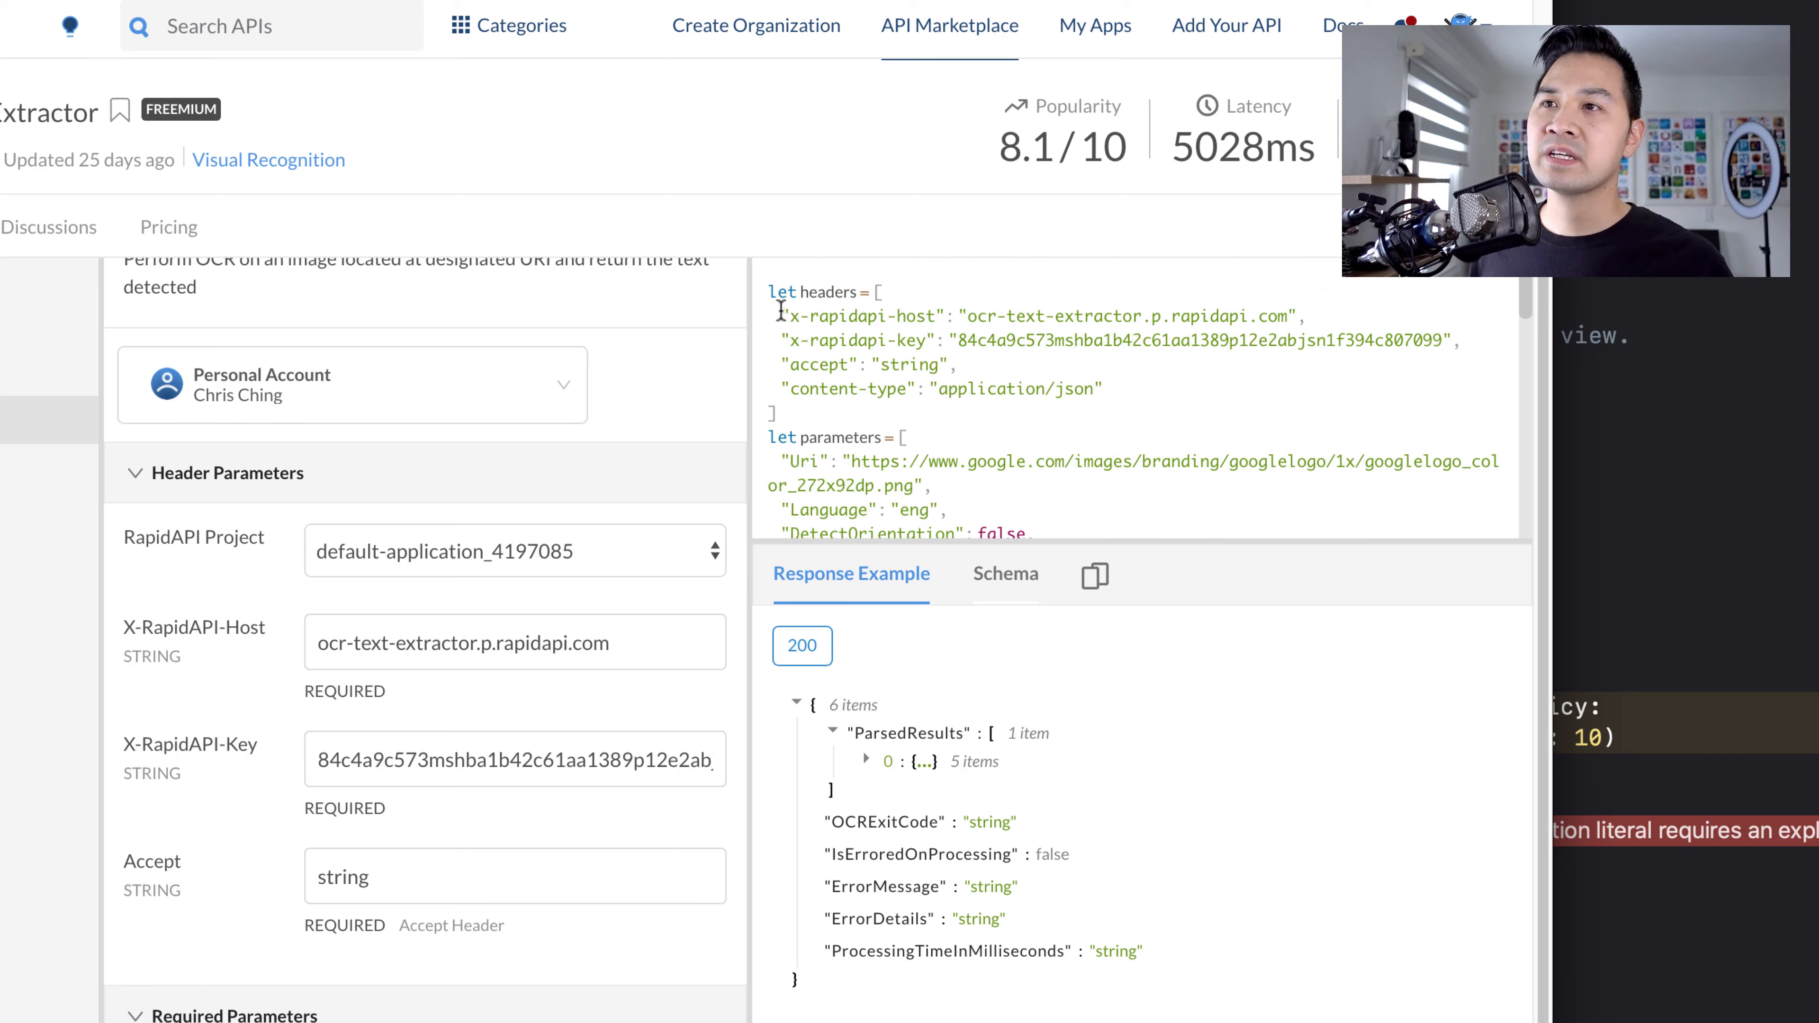
double_click(836, 316)
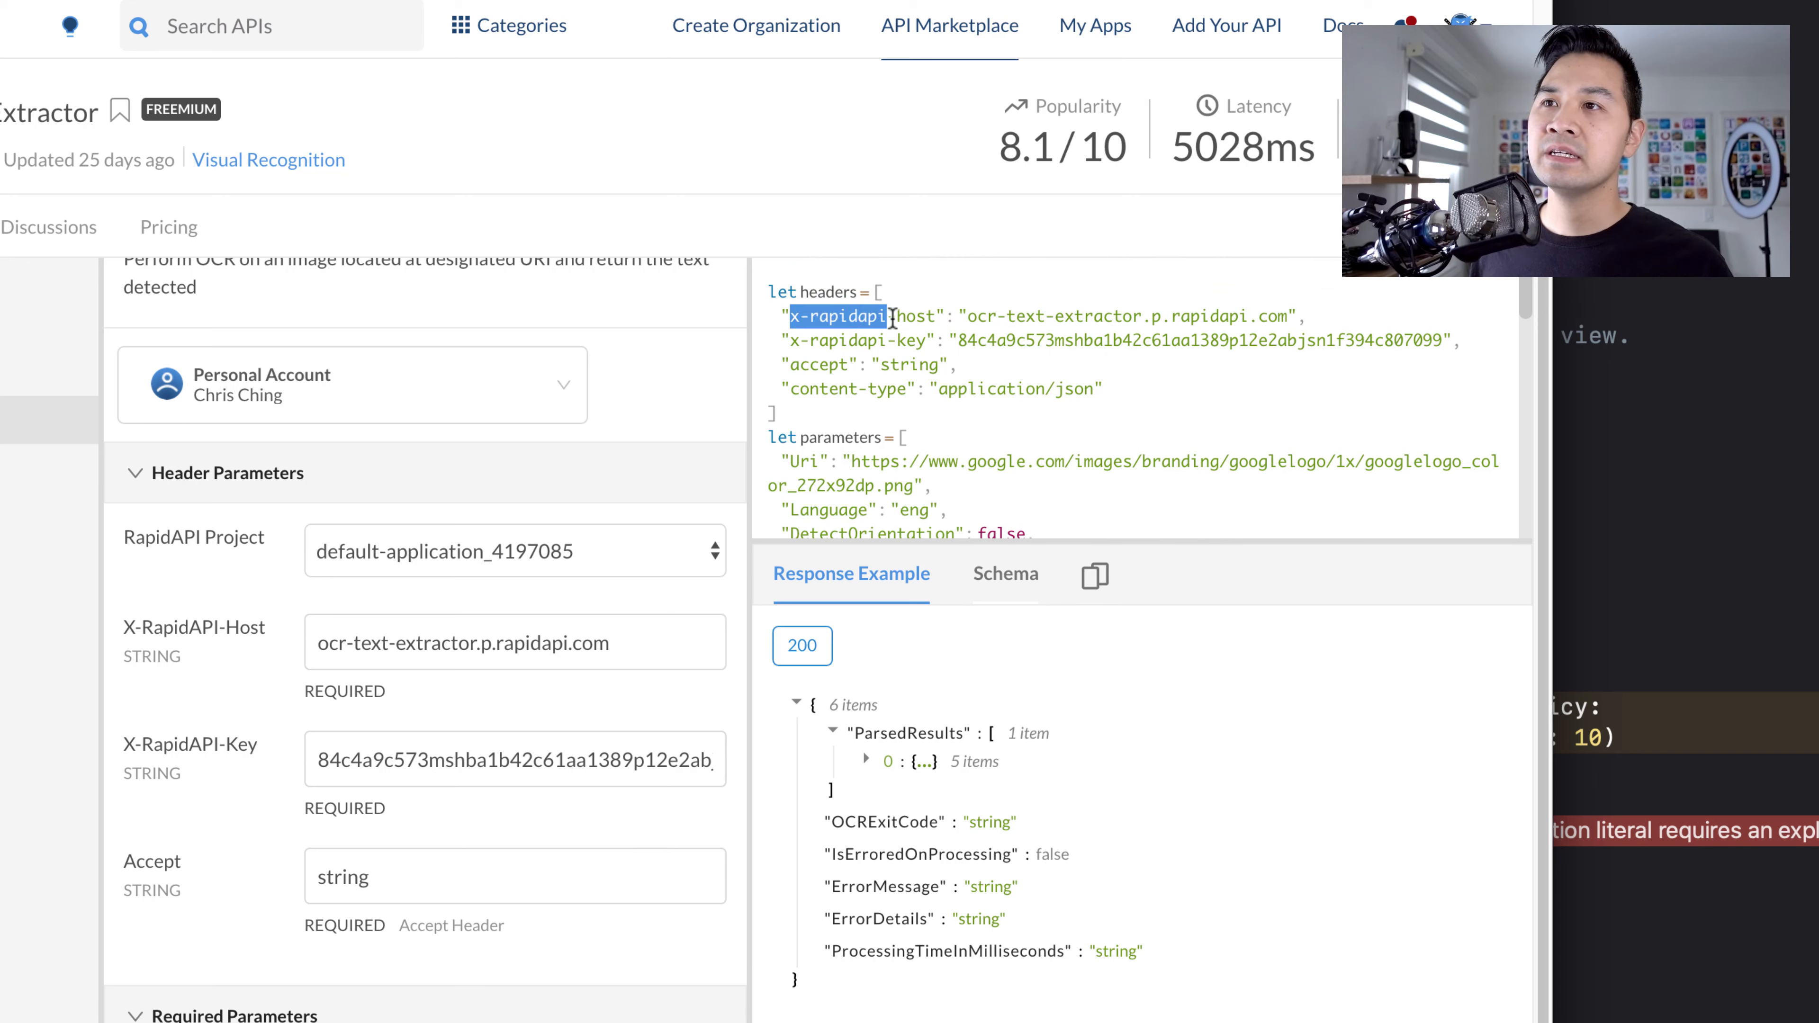
double_click(863, 316)
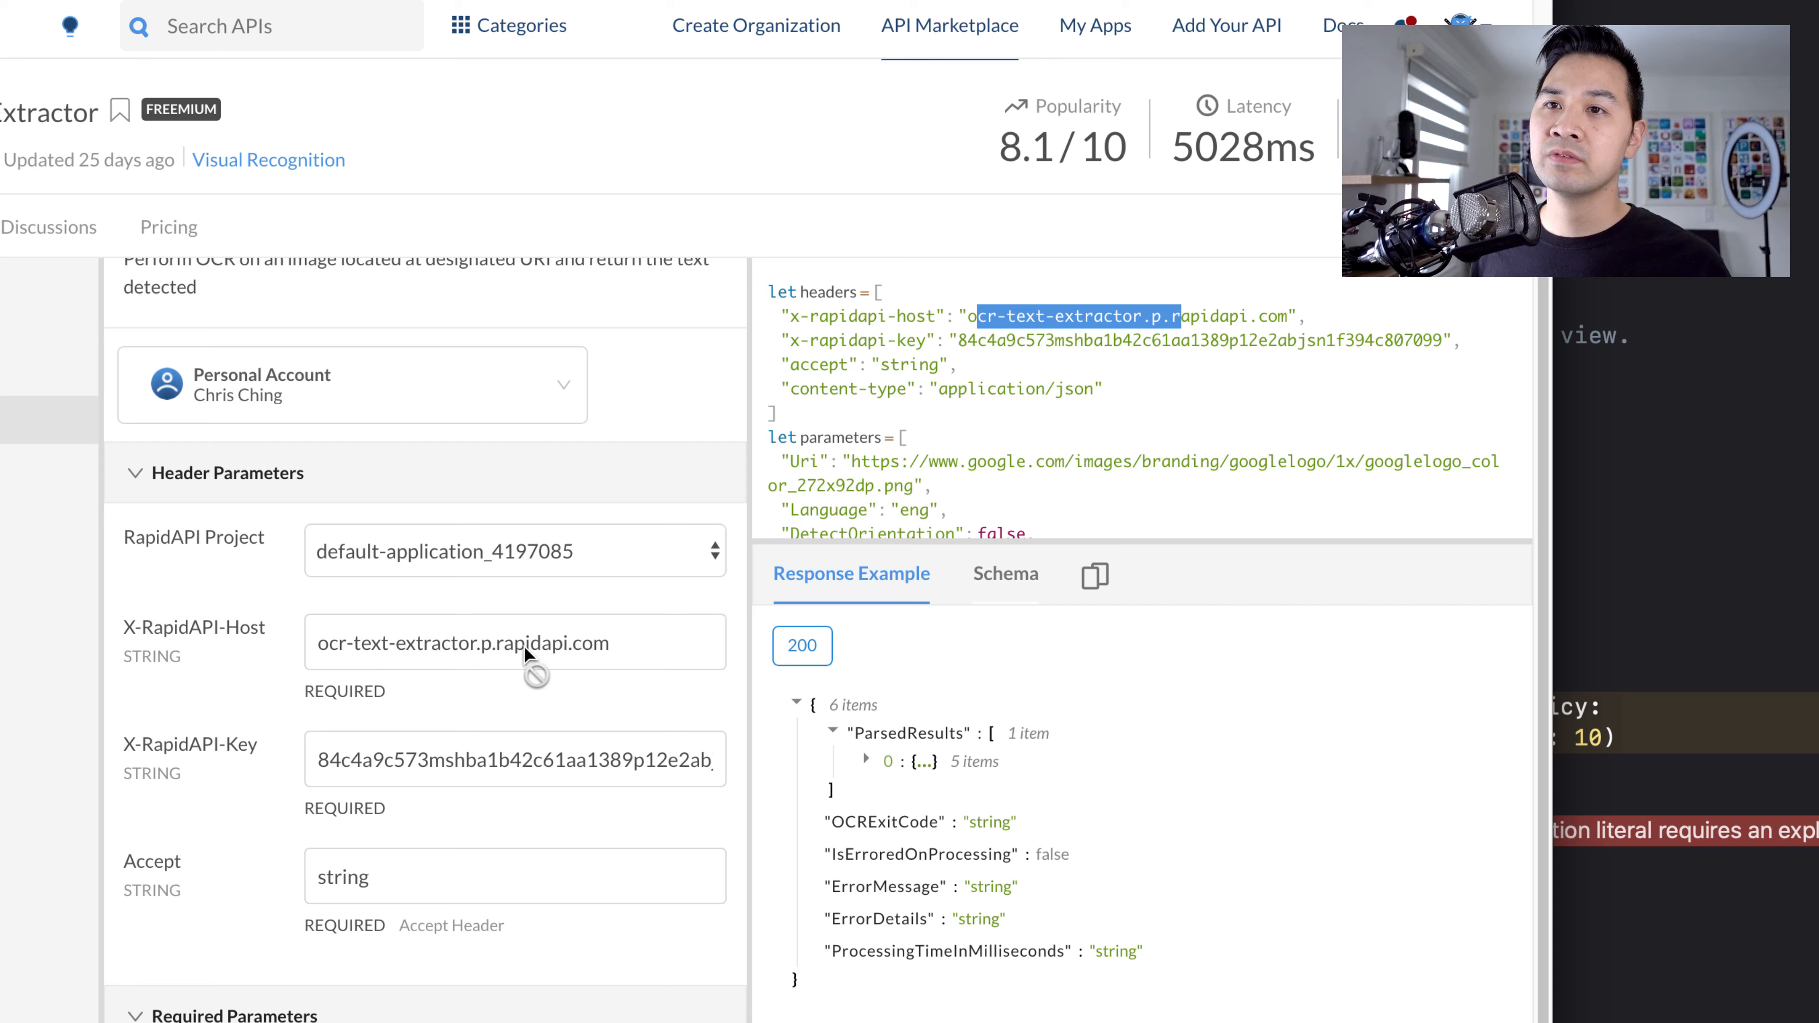
- Select the API key, accept and content-type header values in the snippet for the headers dictionary
left_click(1299, 322)
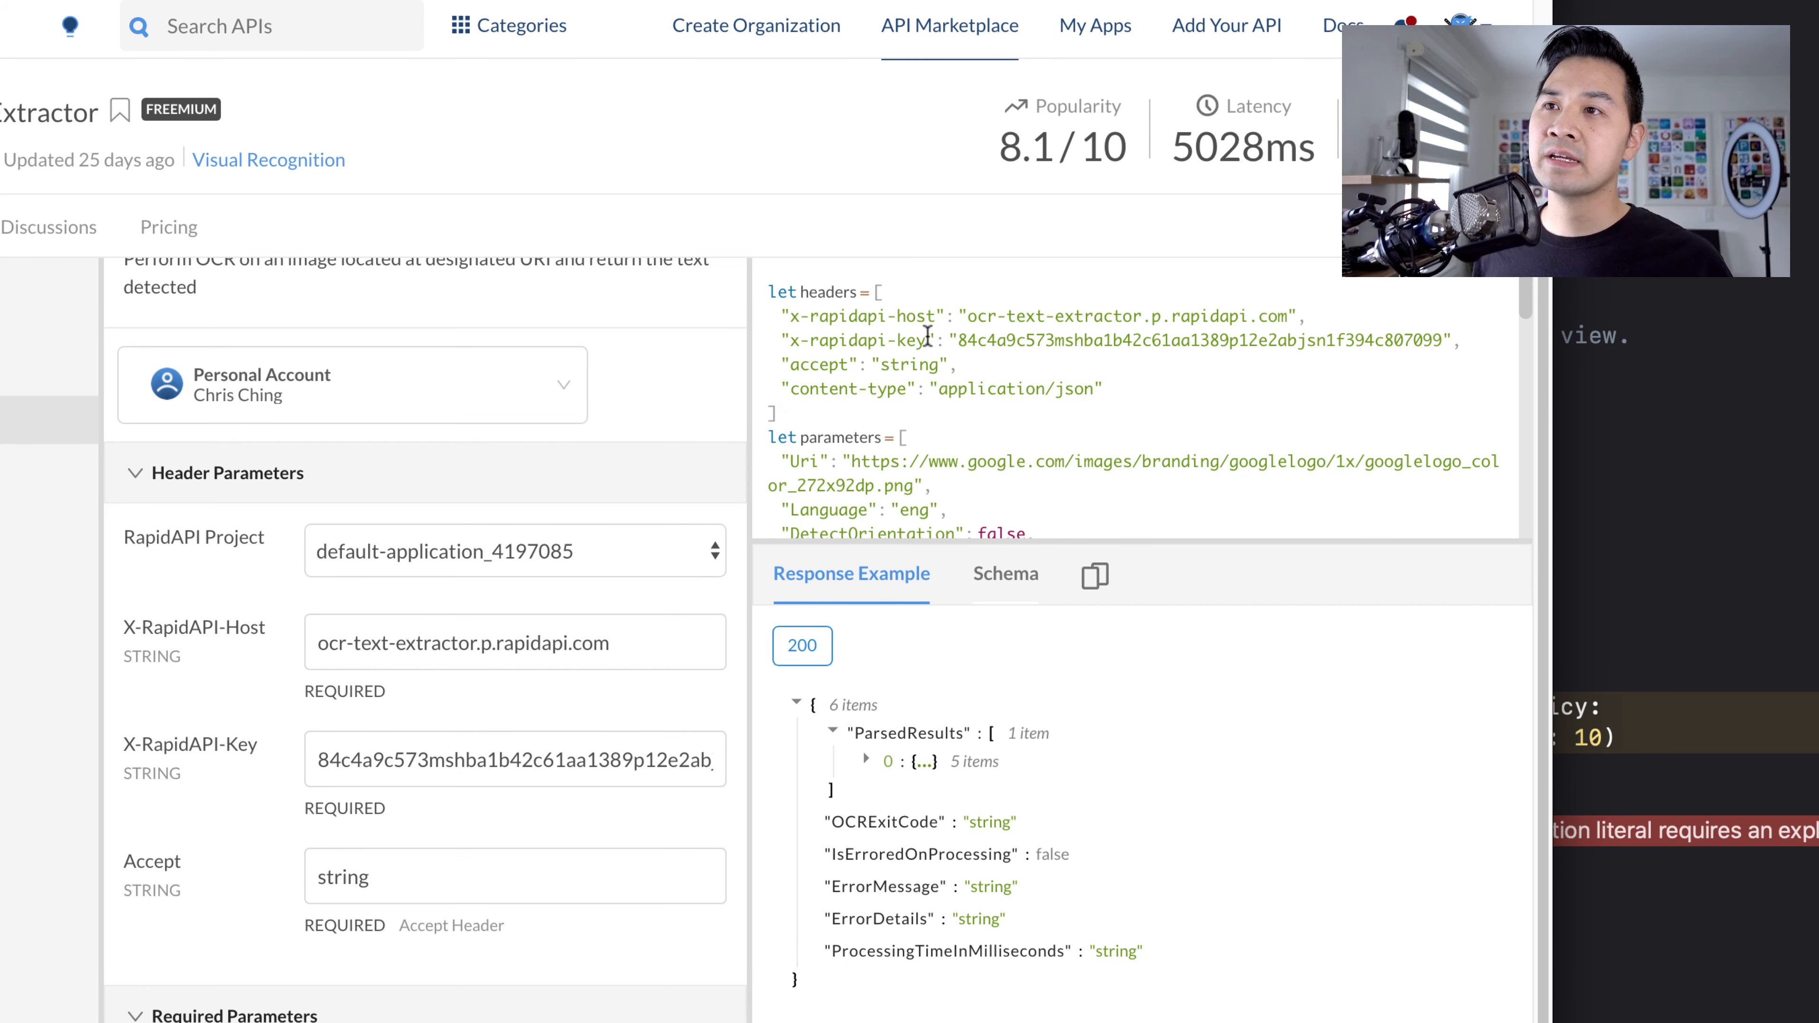
double_click(859, 340)
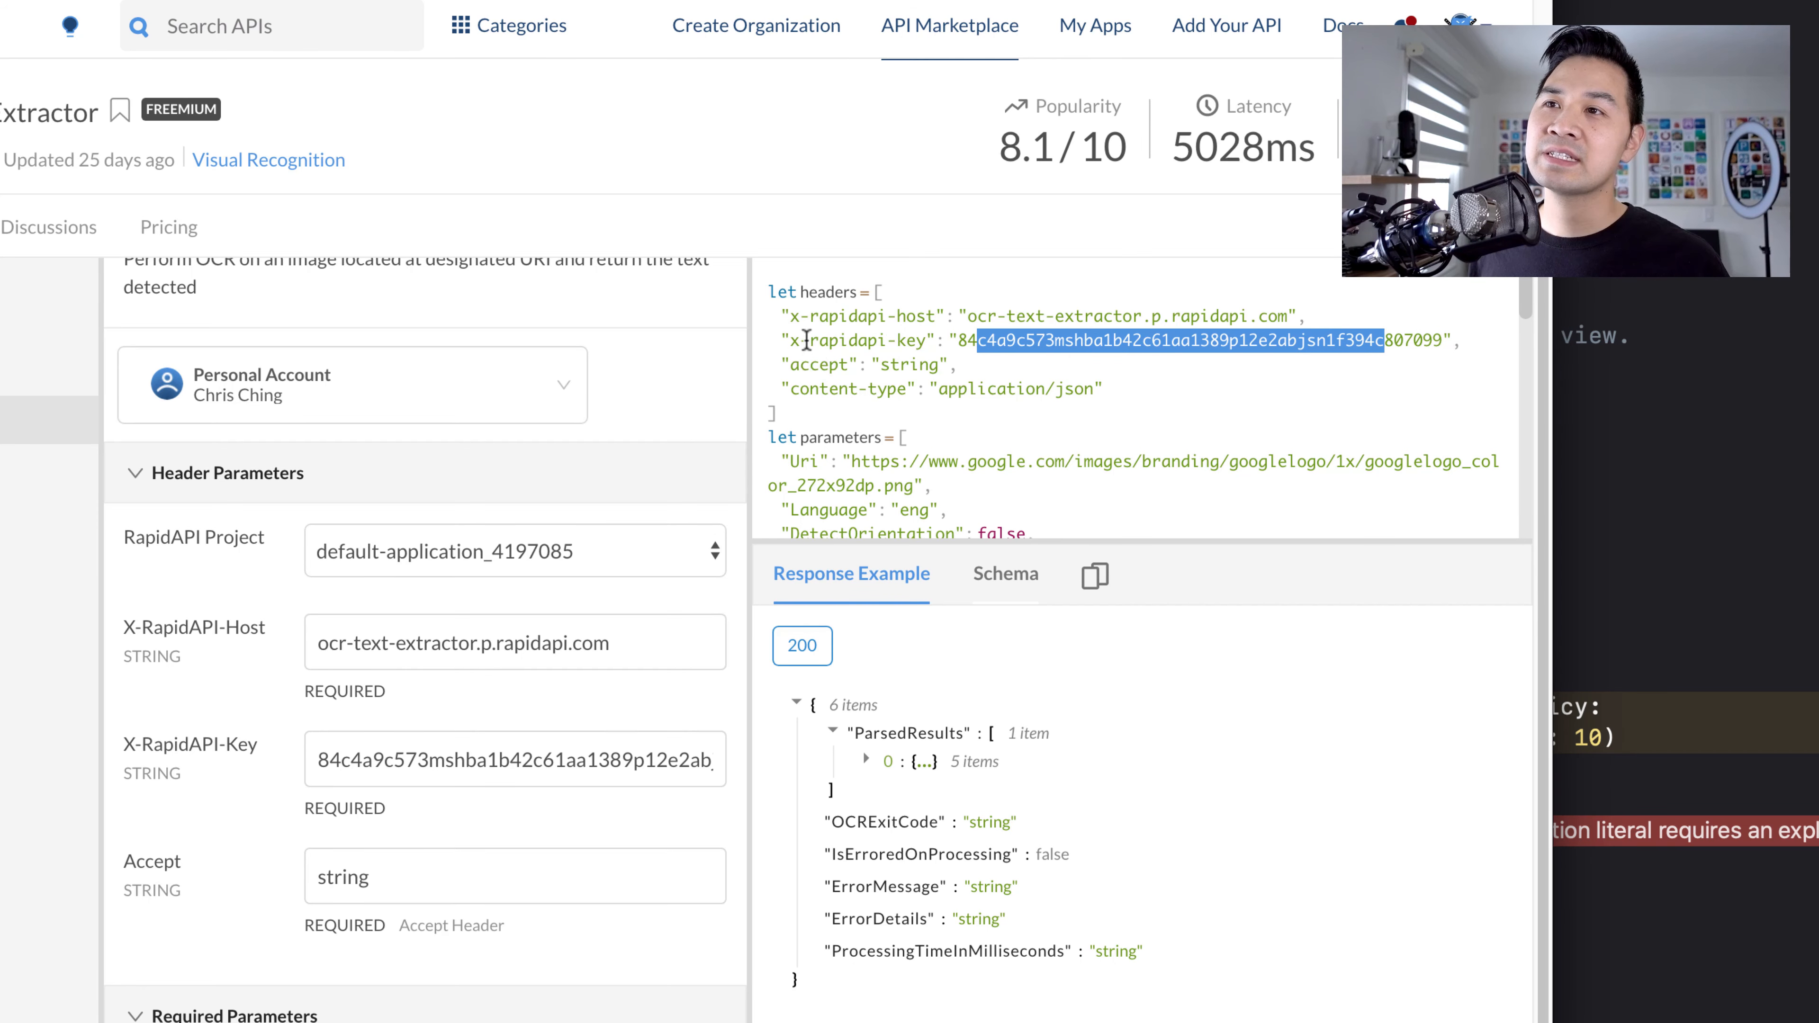
double_click(862, 340)
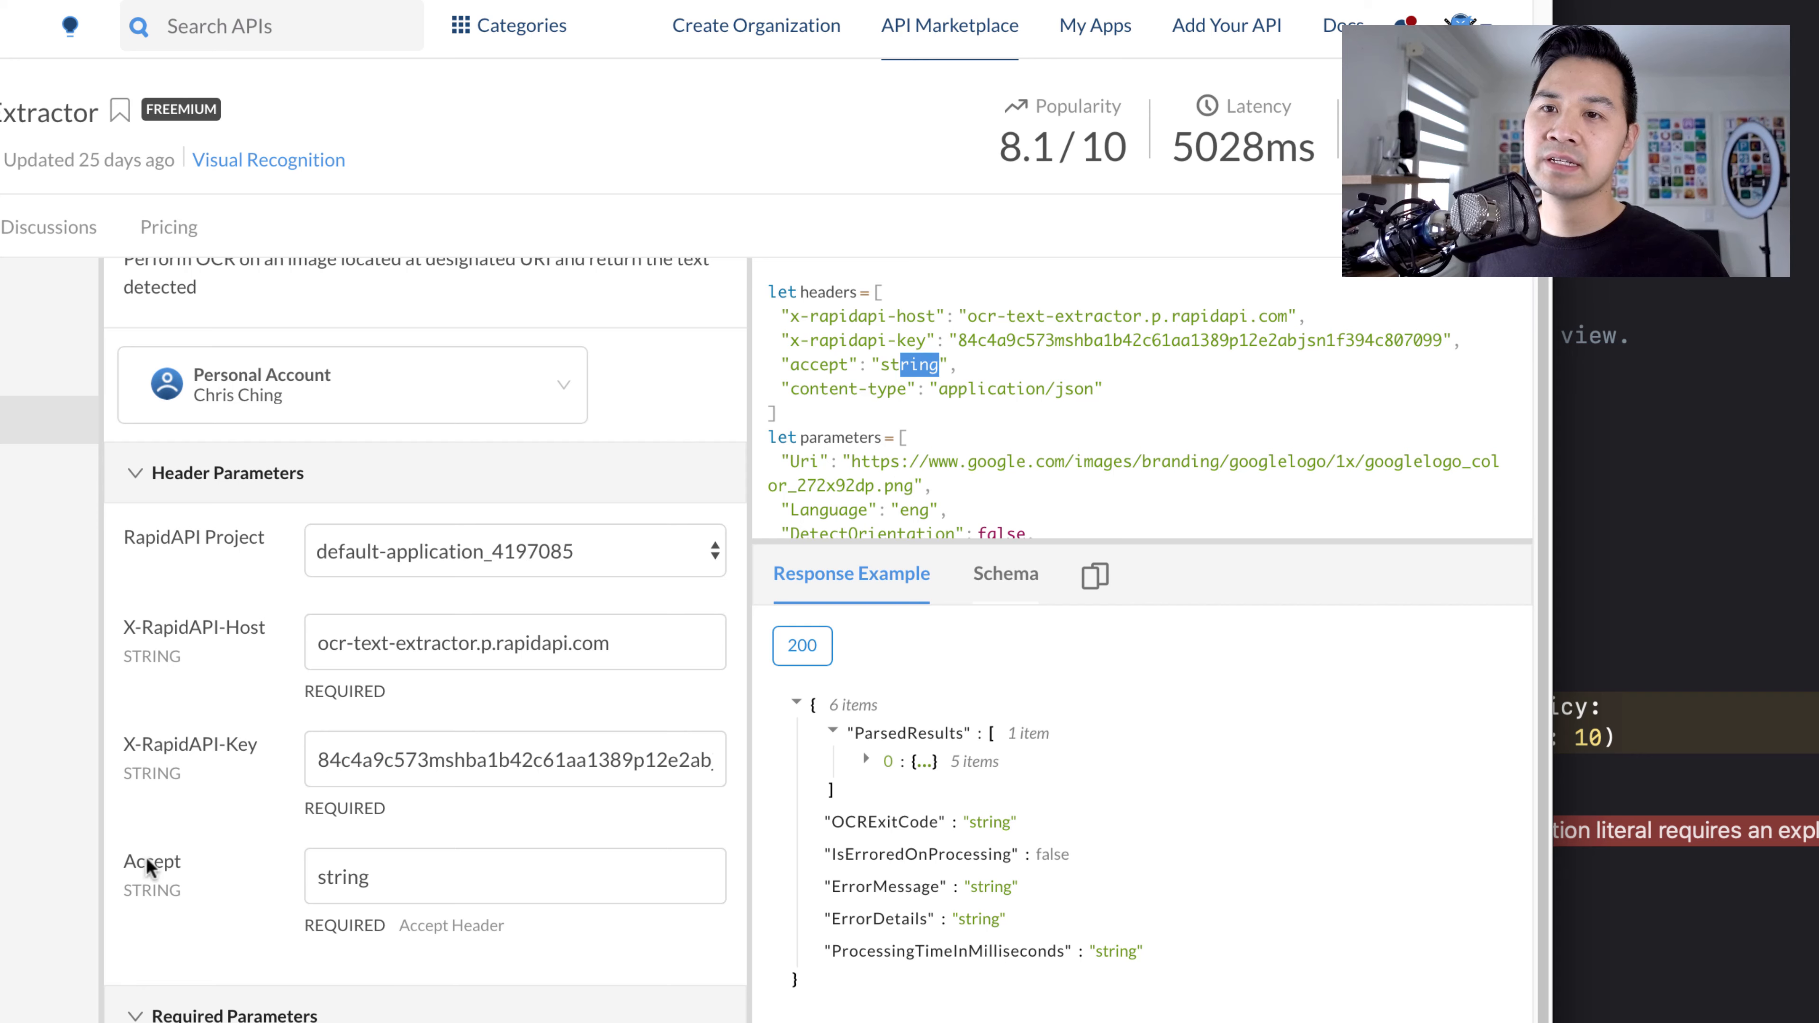
double_click(859, 389)
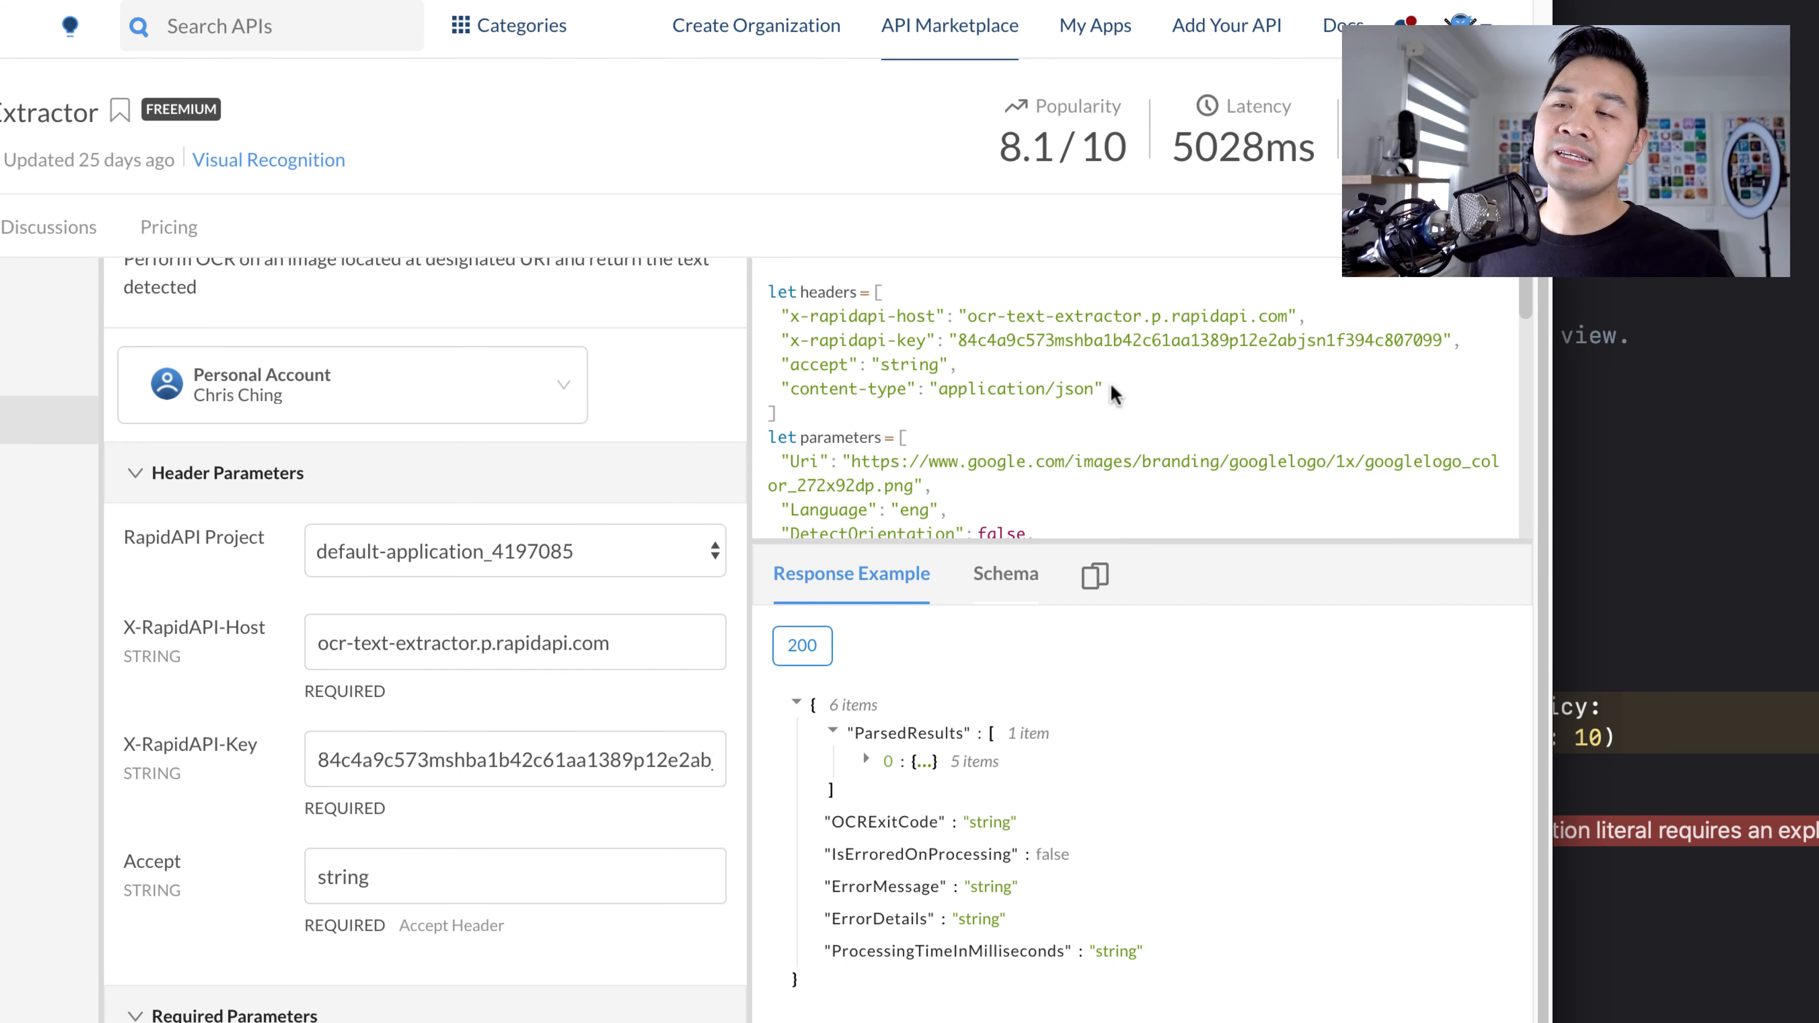
mouse_move(972, 532)
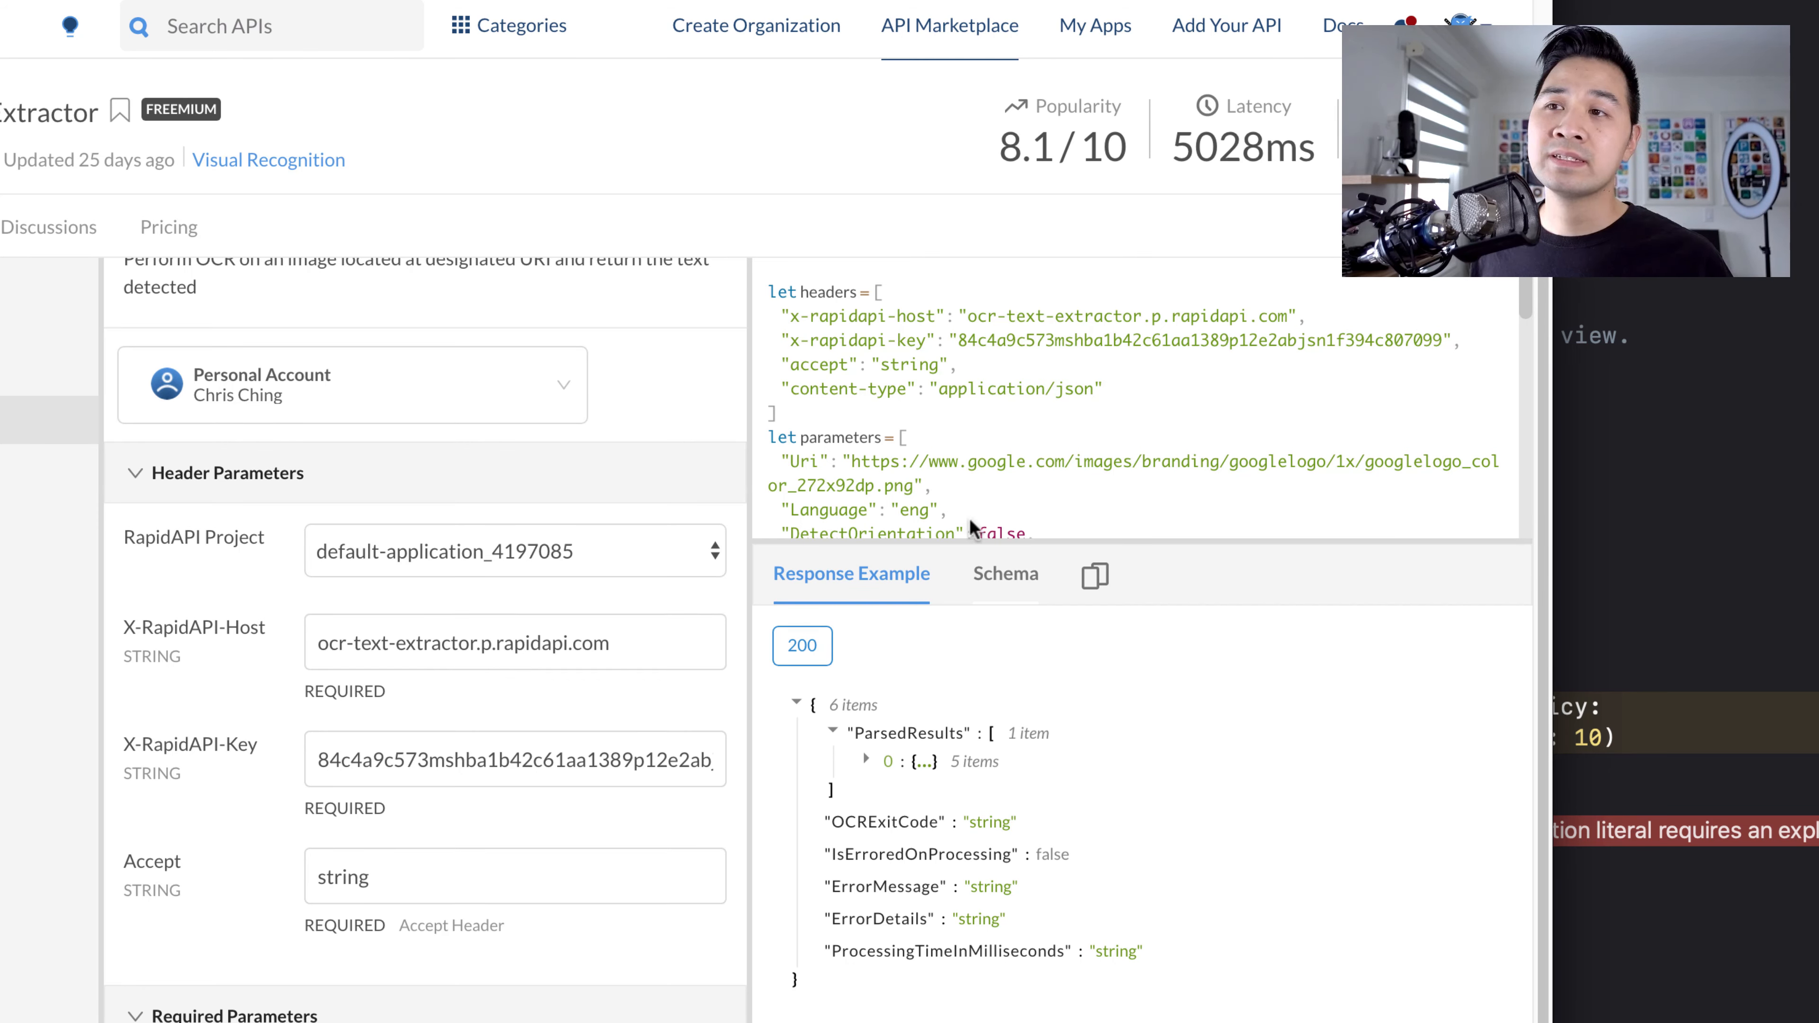
mouse_move(945, 501)
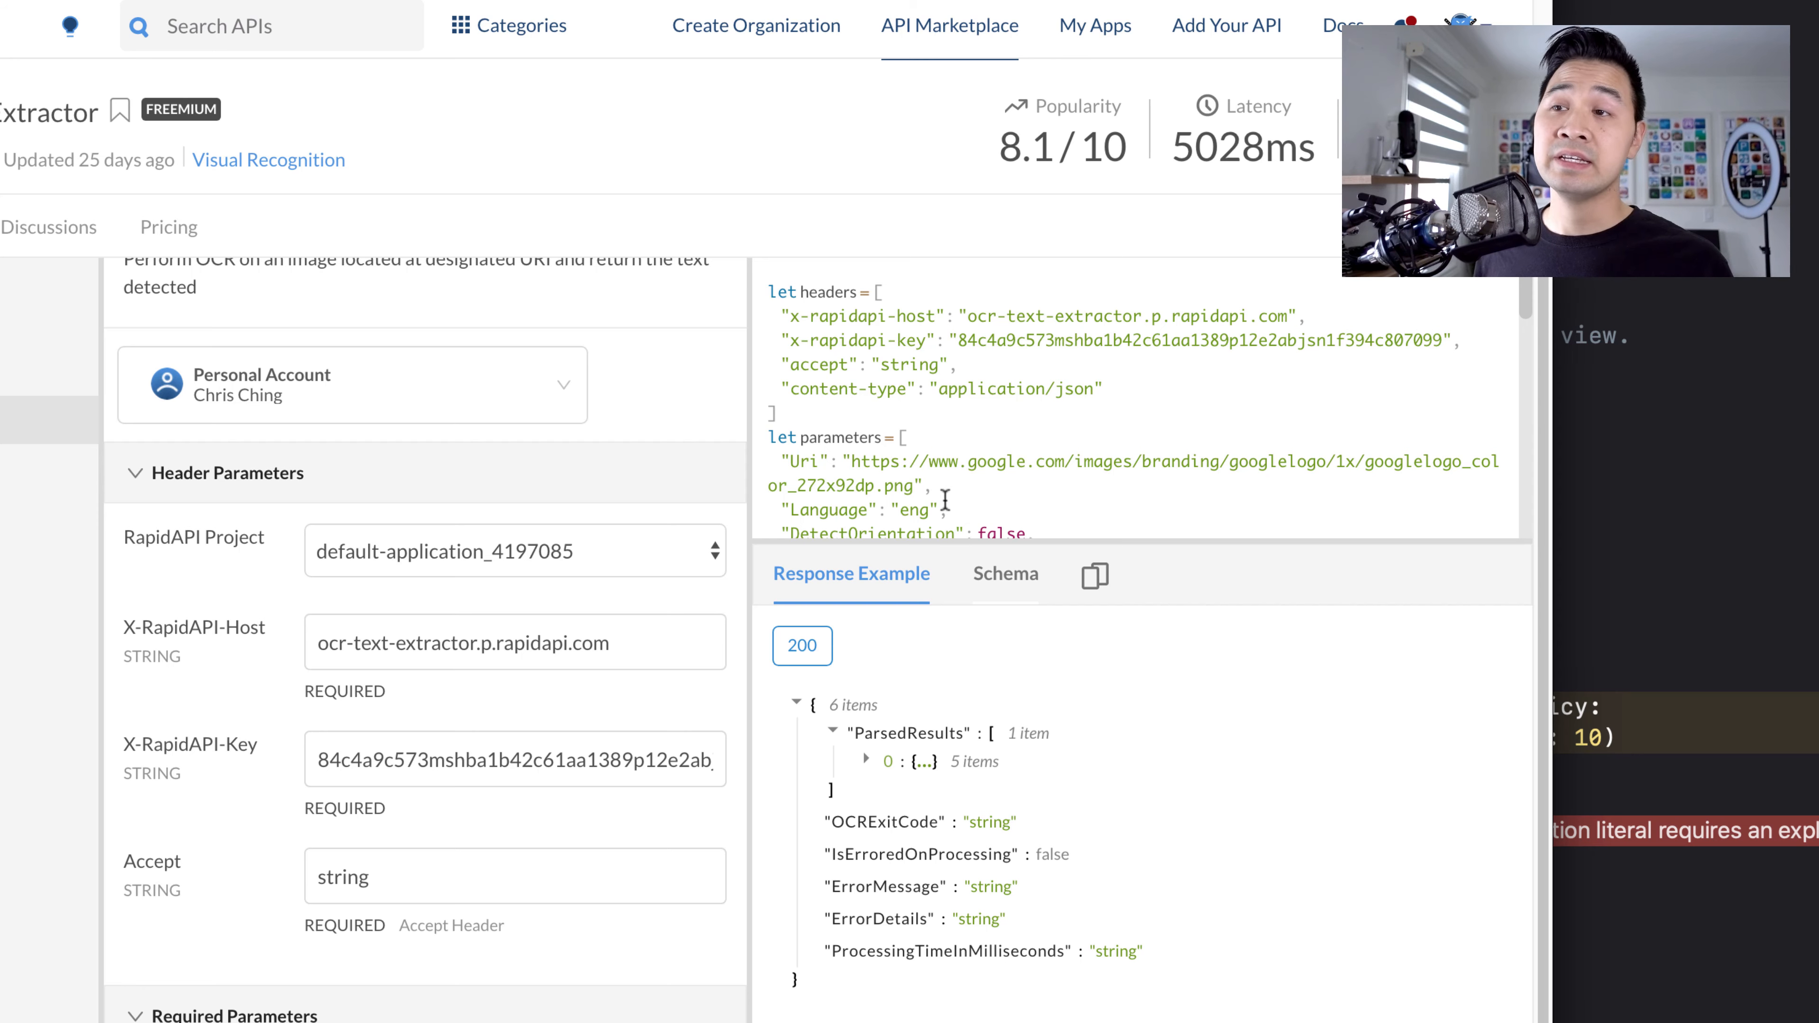
mouse_move(1136, 386)
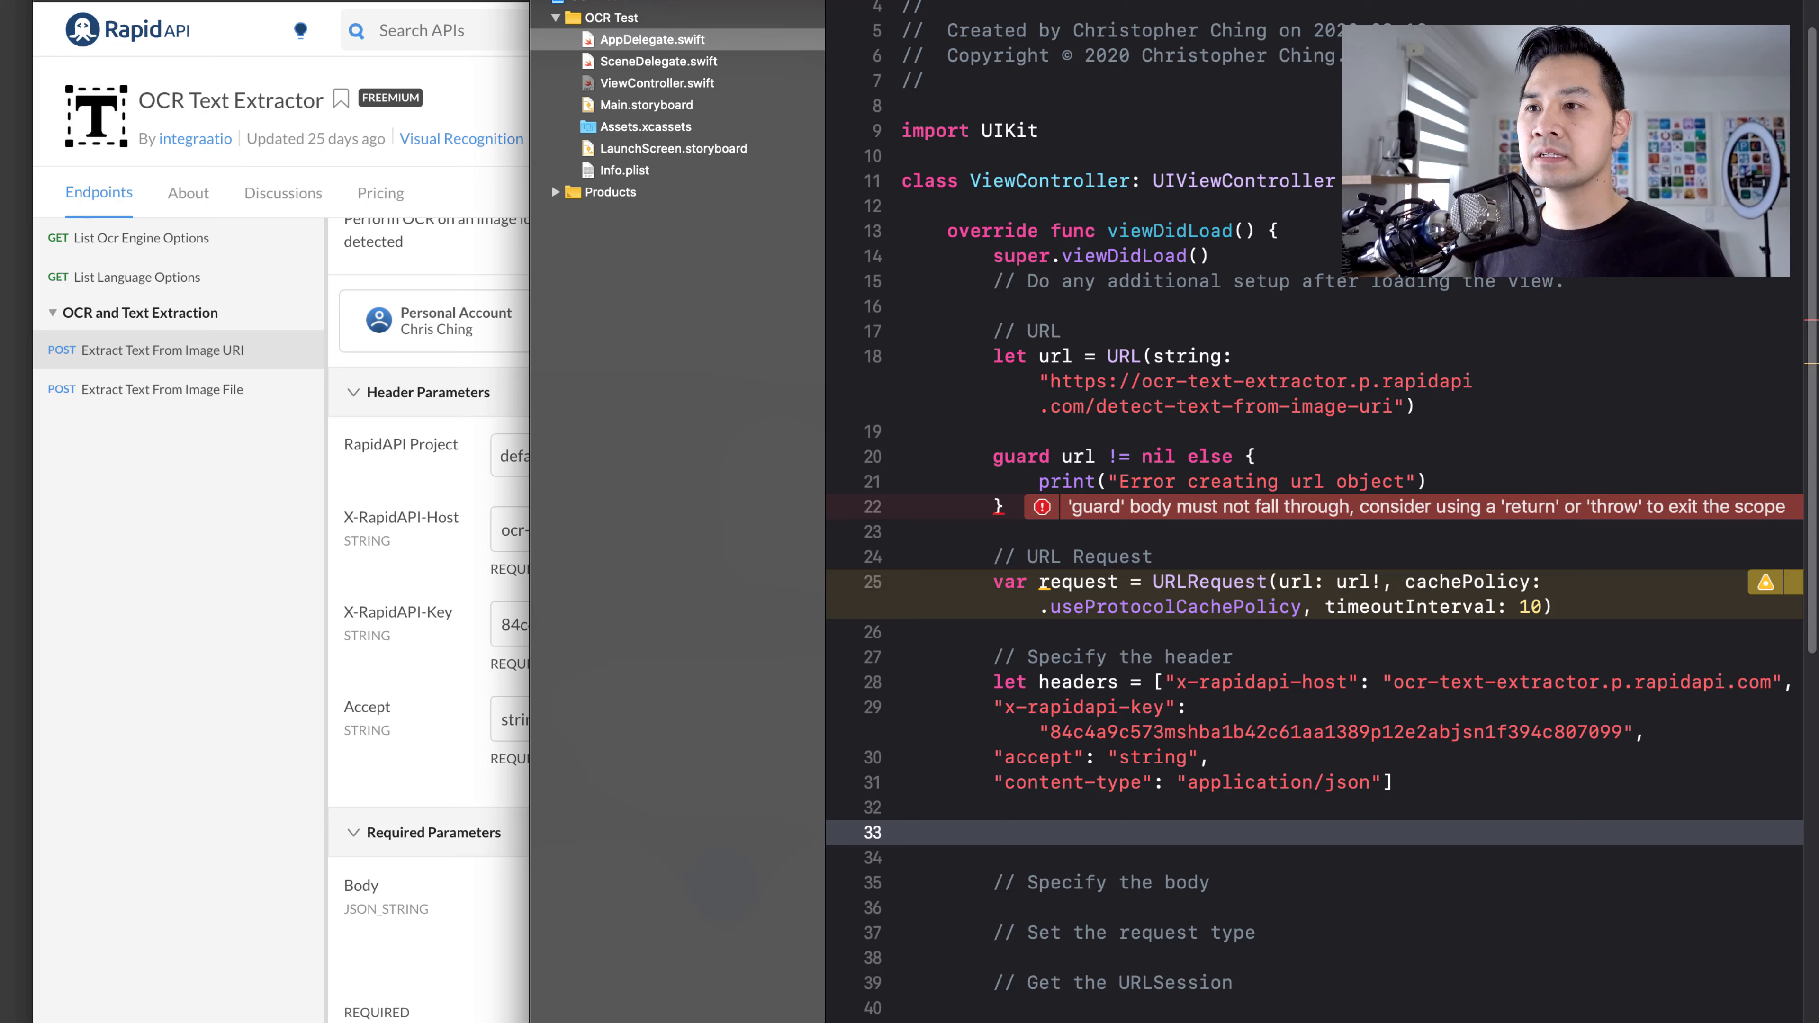
- Assign request.allHTTPHeaderFields = headers and rename the dictionary to header
type("request.all")
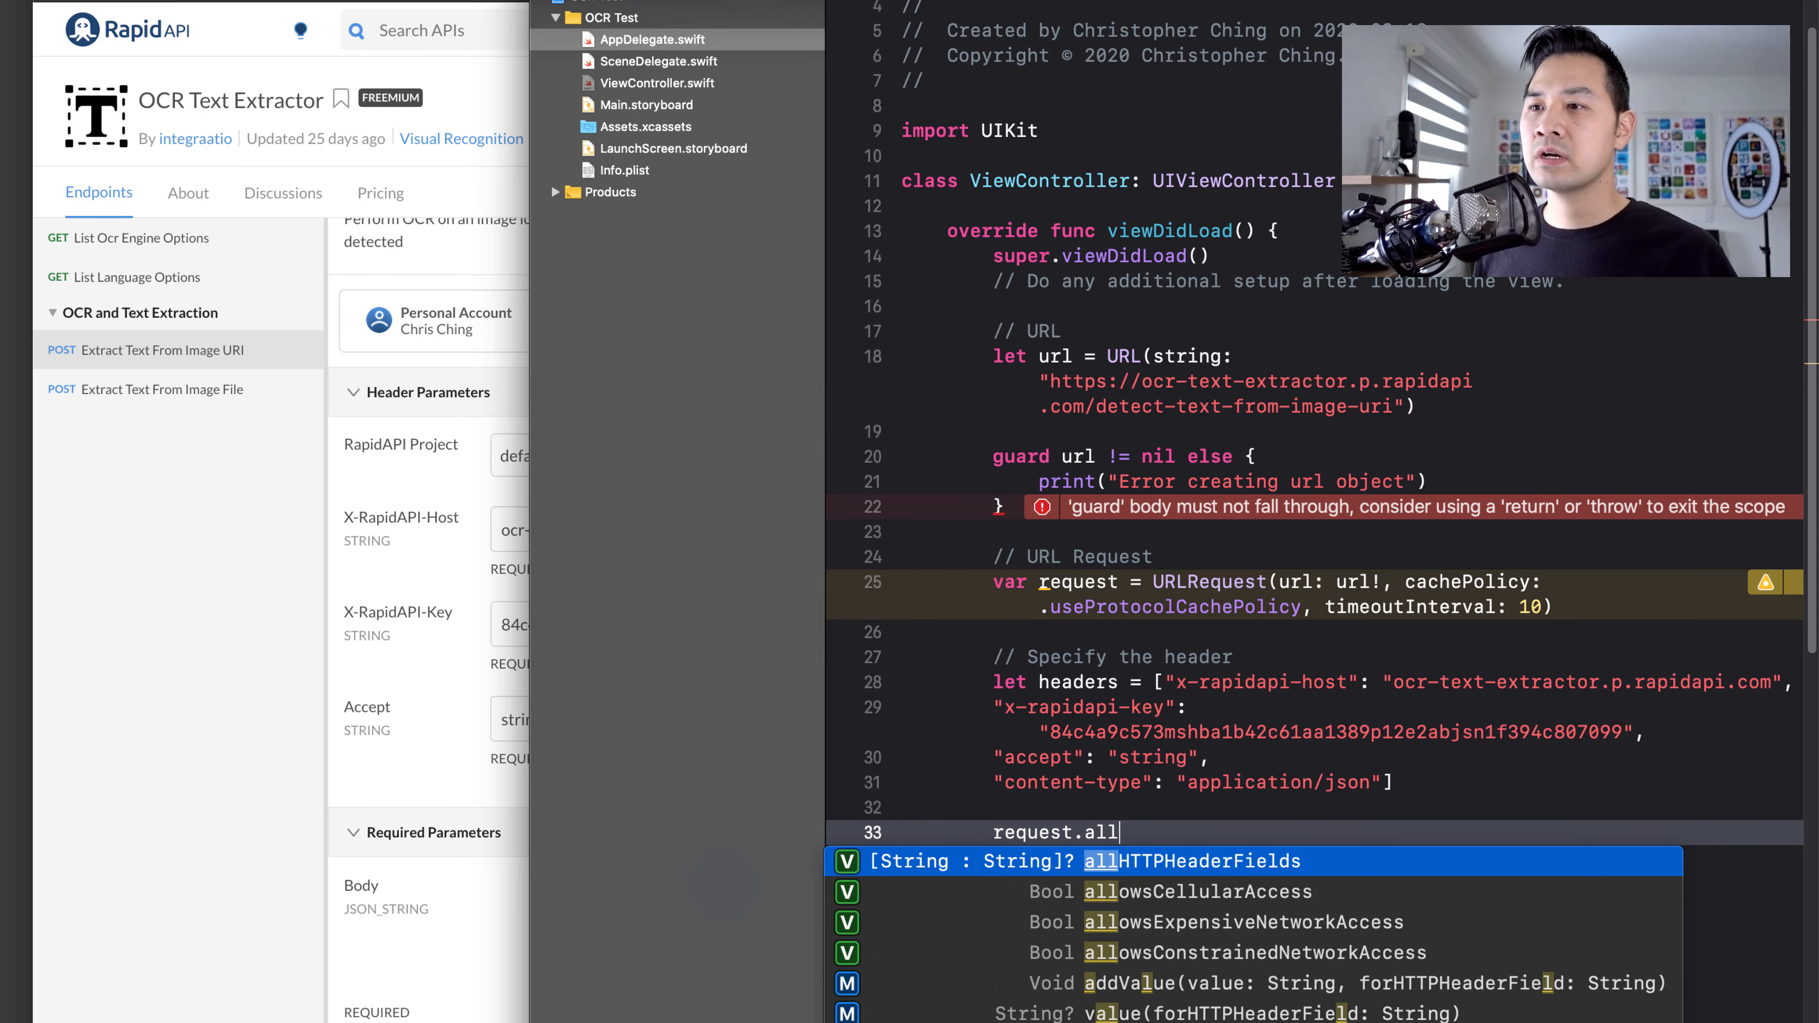
key("Return")
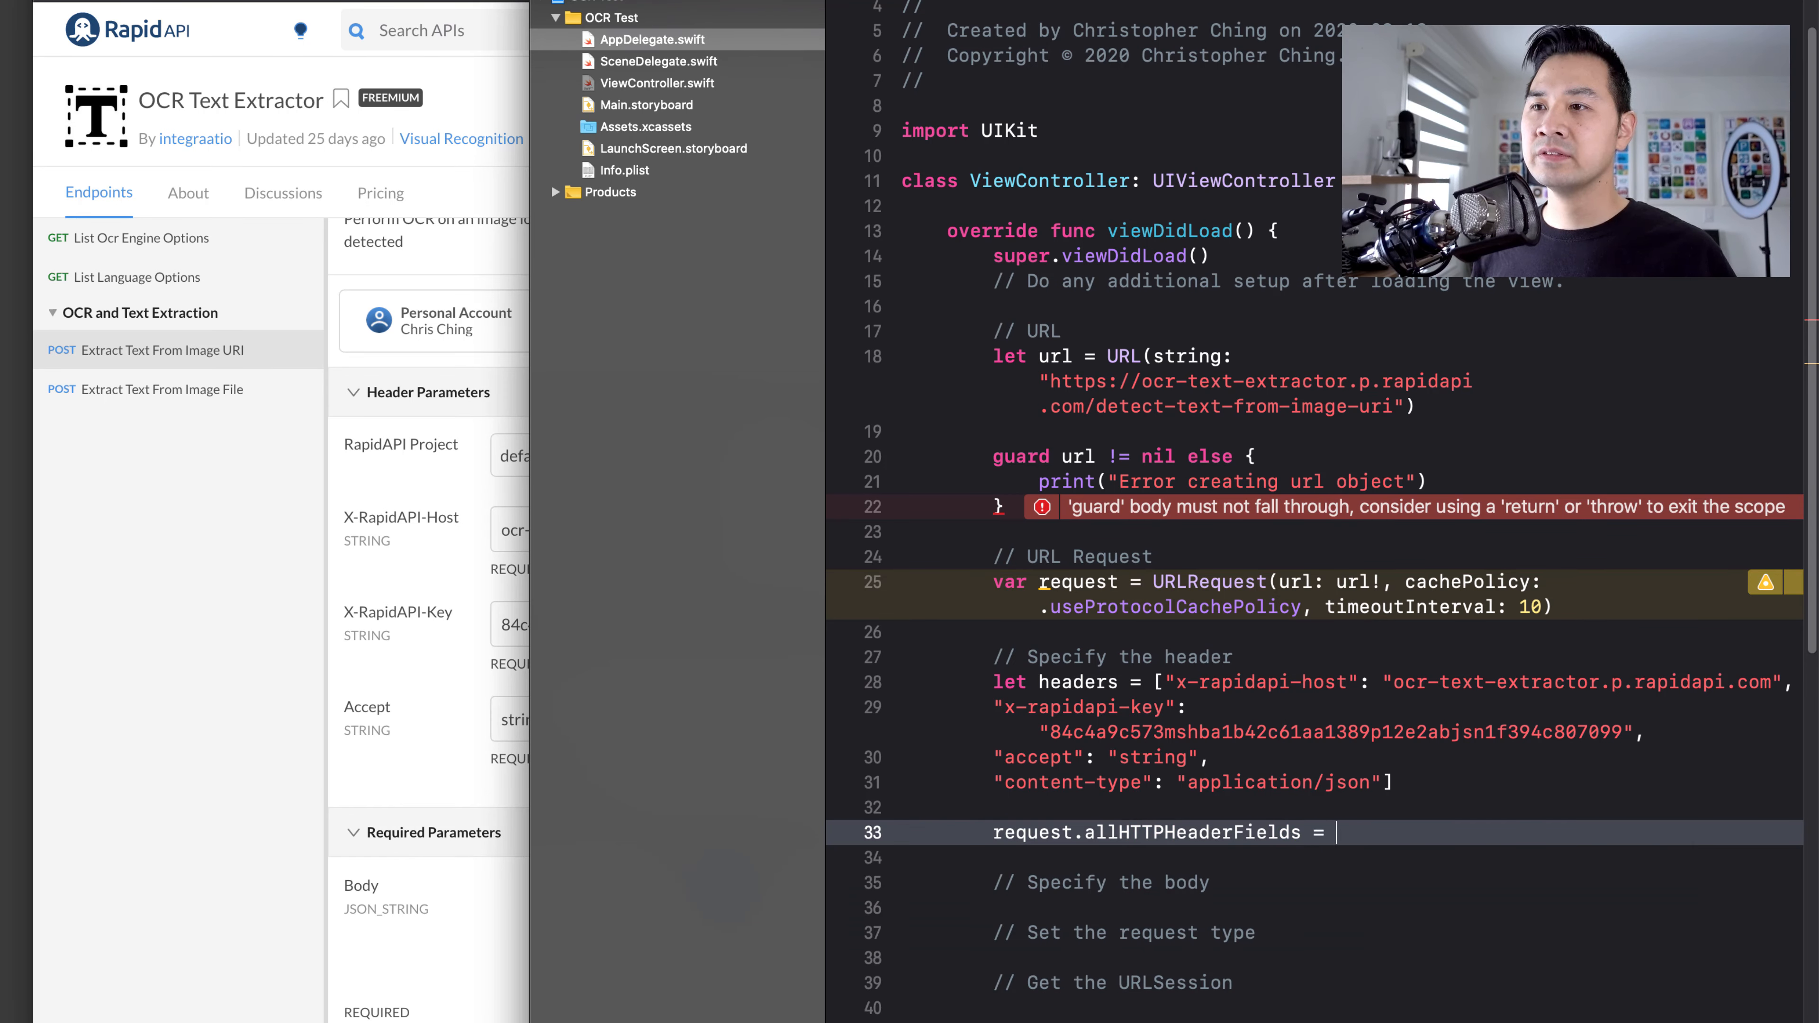
type("headers")
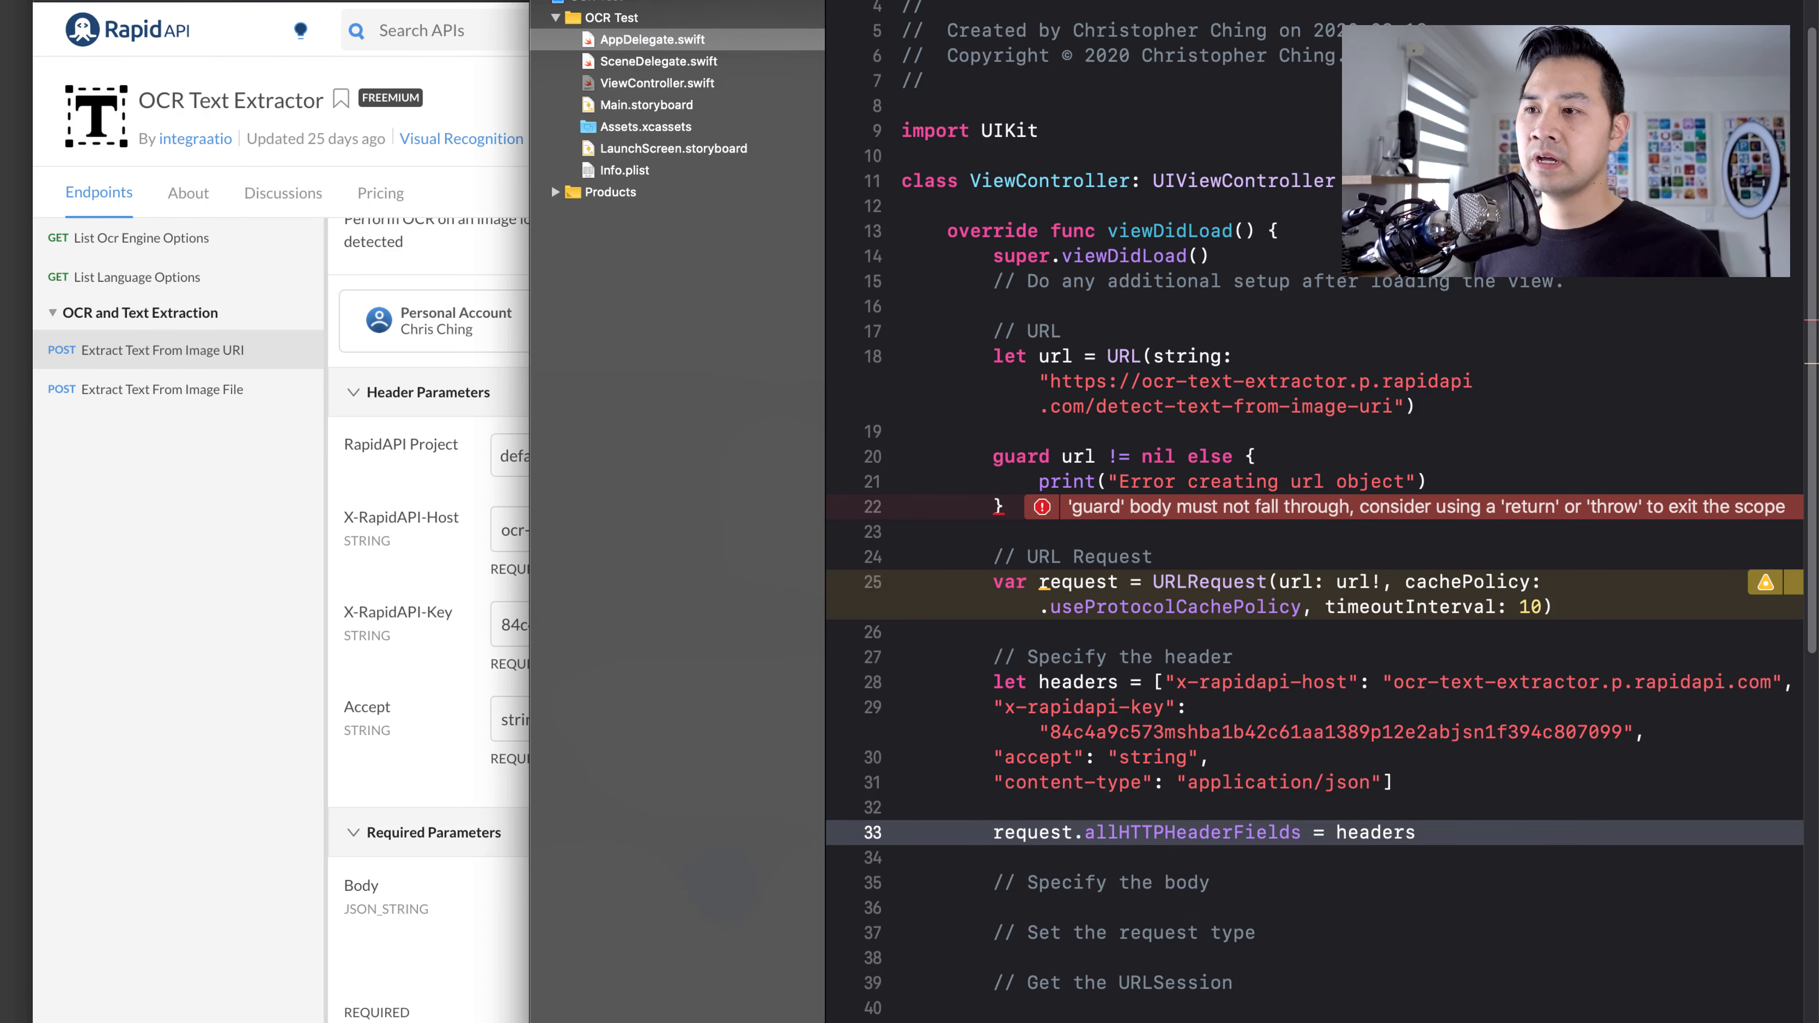
scroll("down", 3)
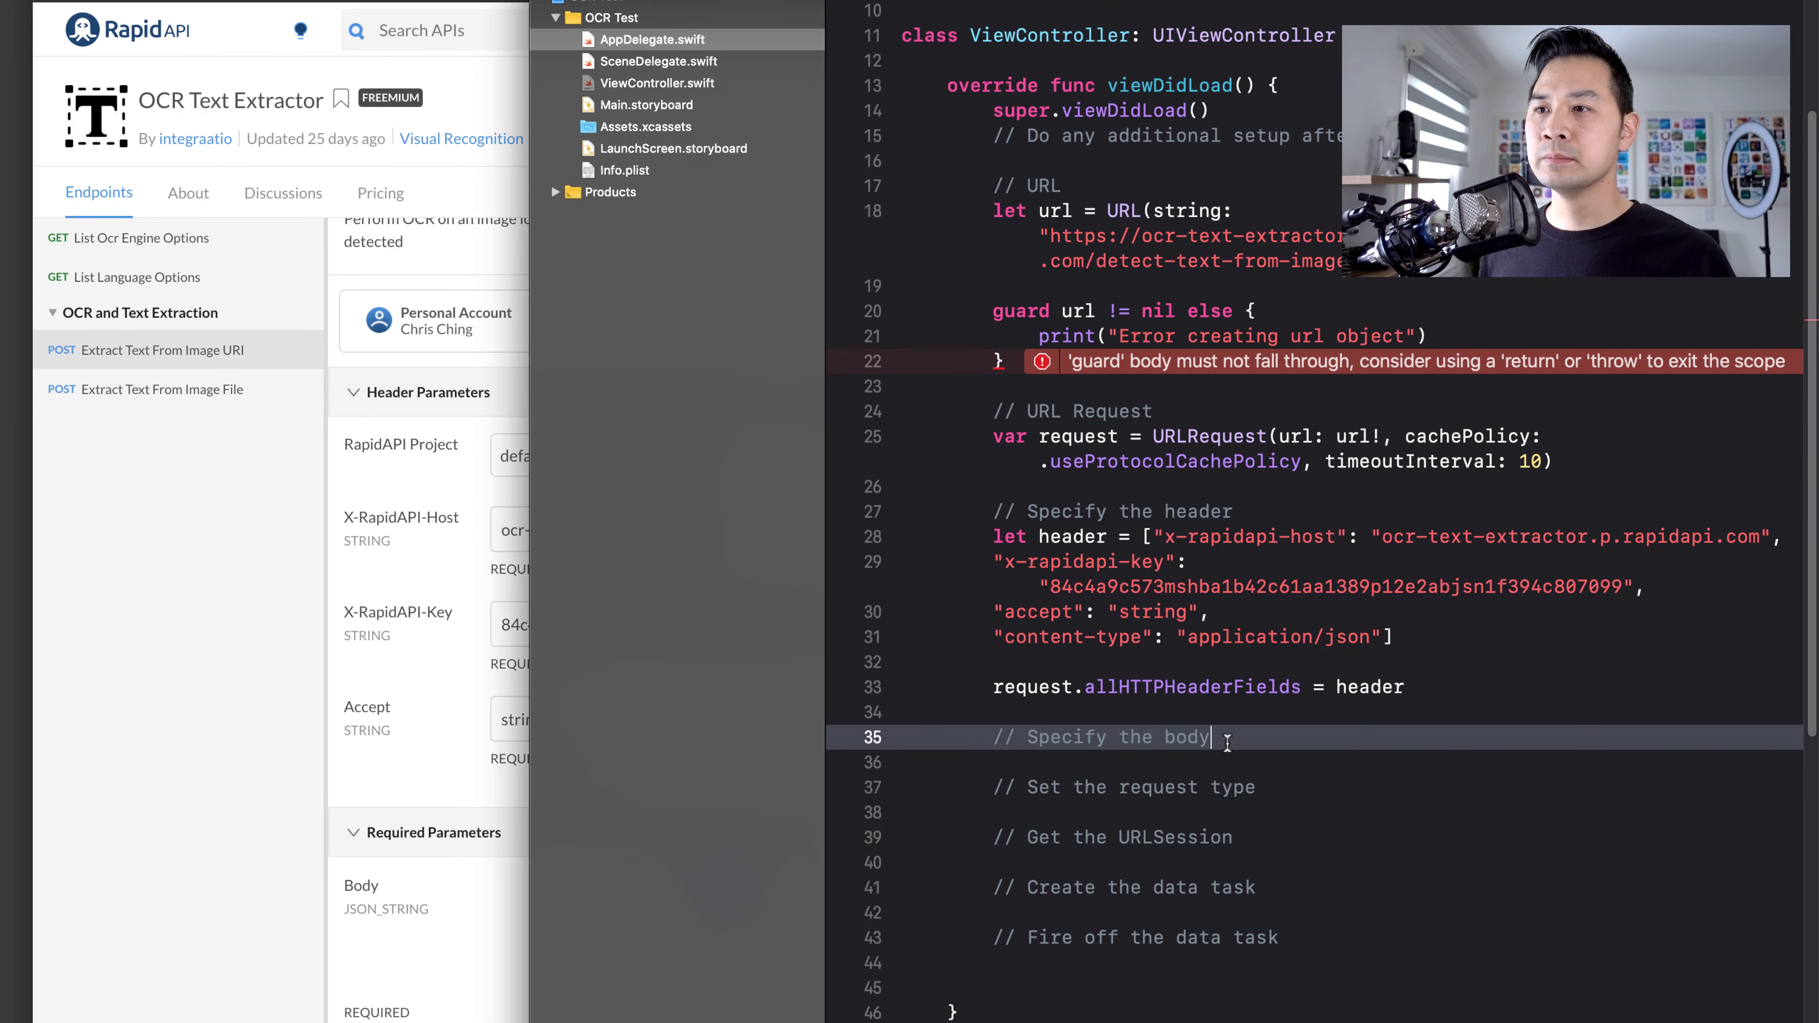
type("re")
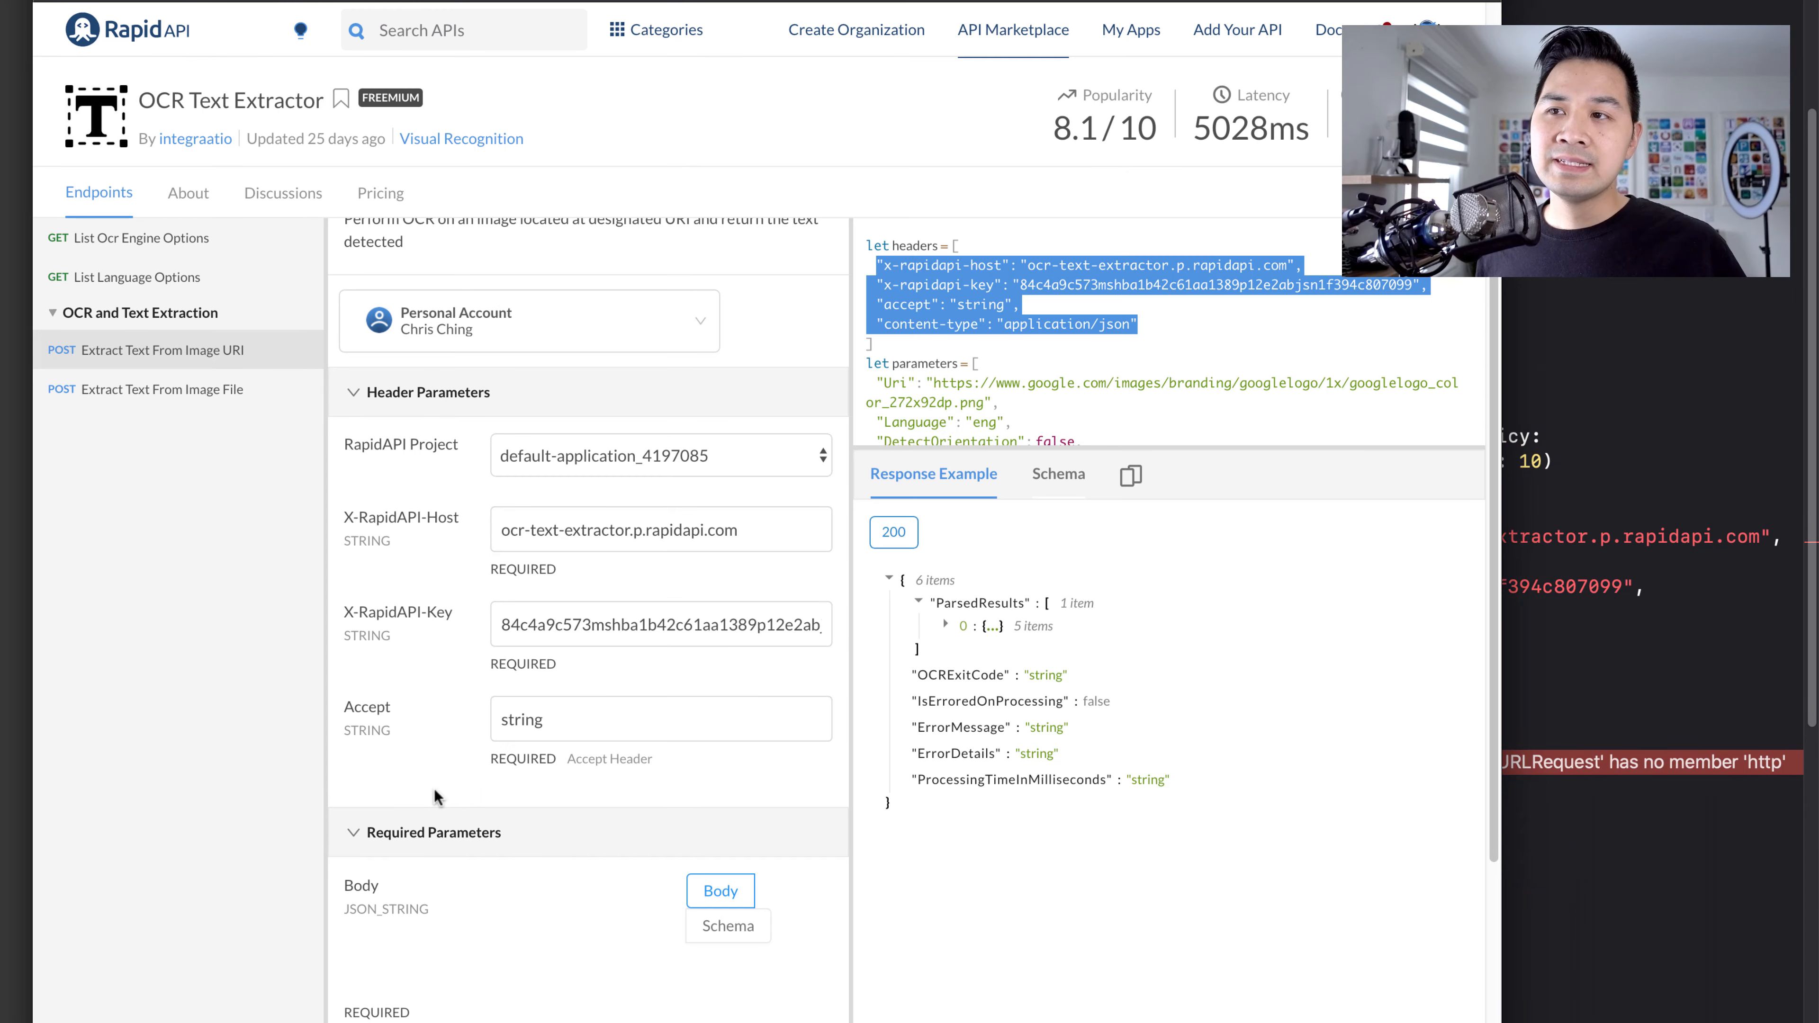
scroll("down", 3)
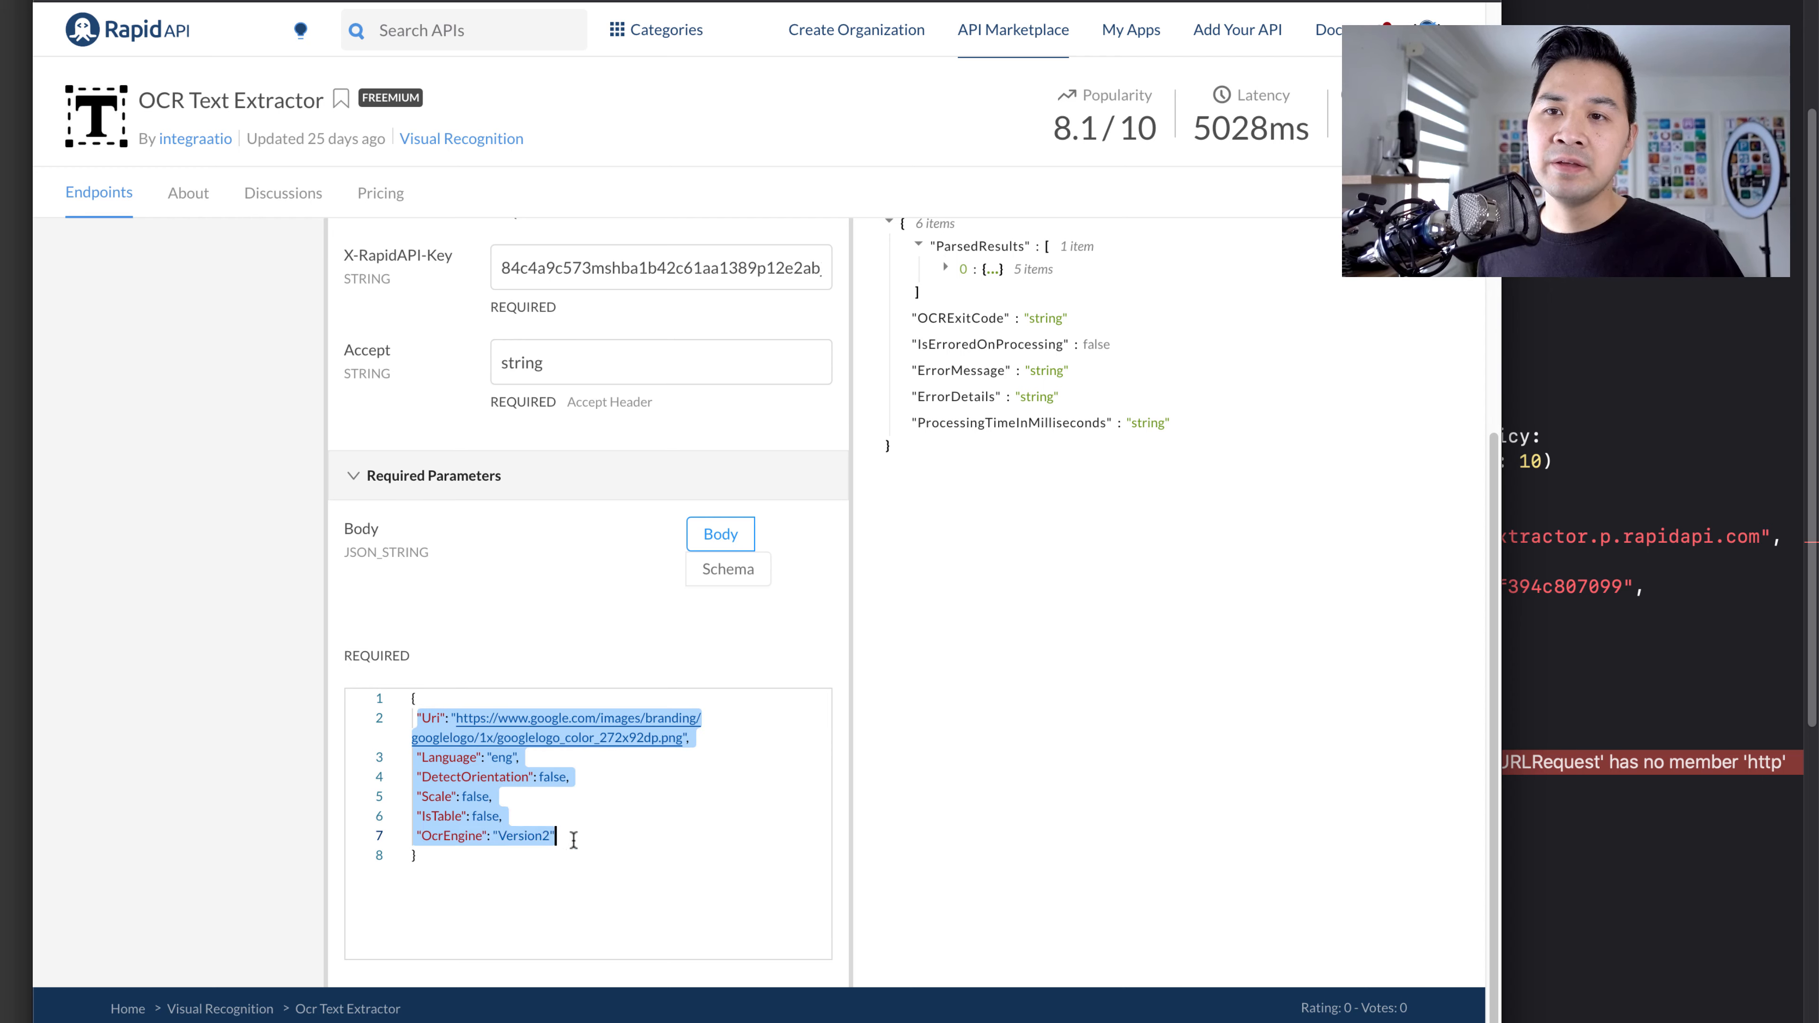
mouse_move(648, 766)
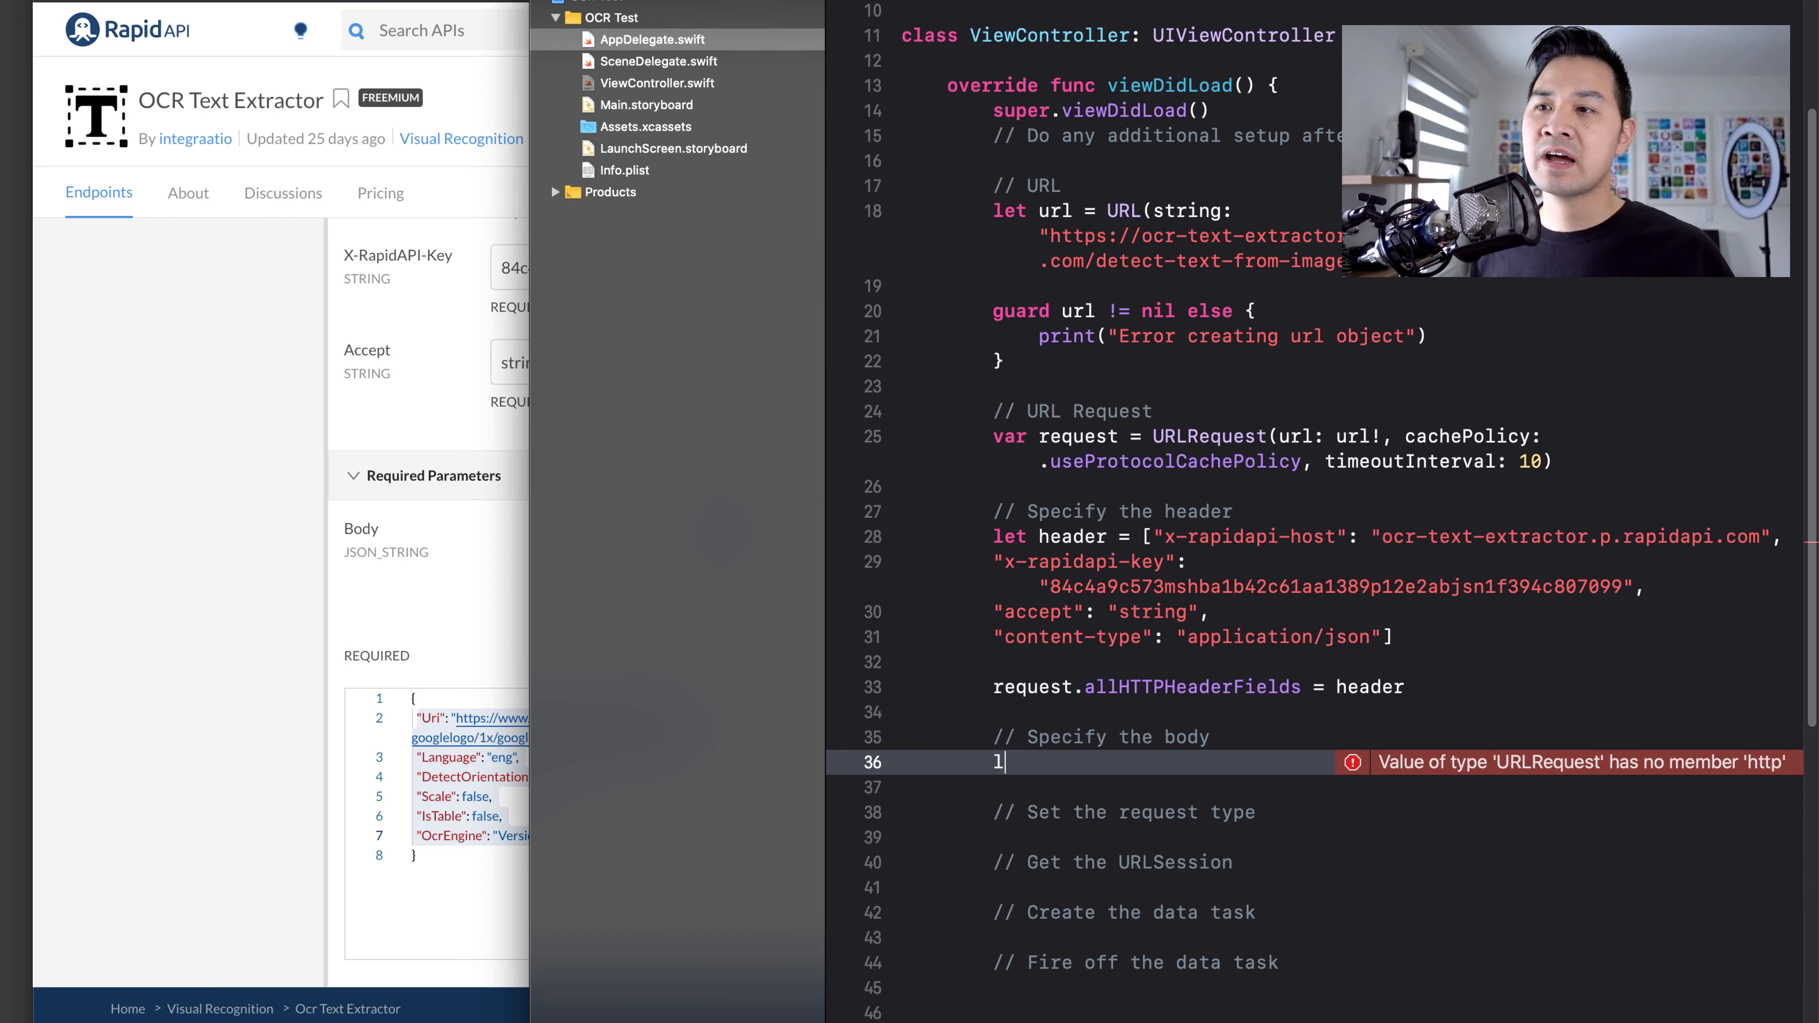
- Write 'let jsonObject = []' under '// Specify the body' to hold the pasted body JSON
type("et body")
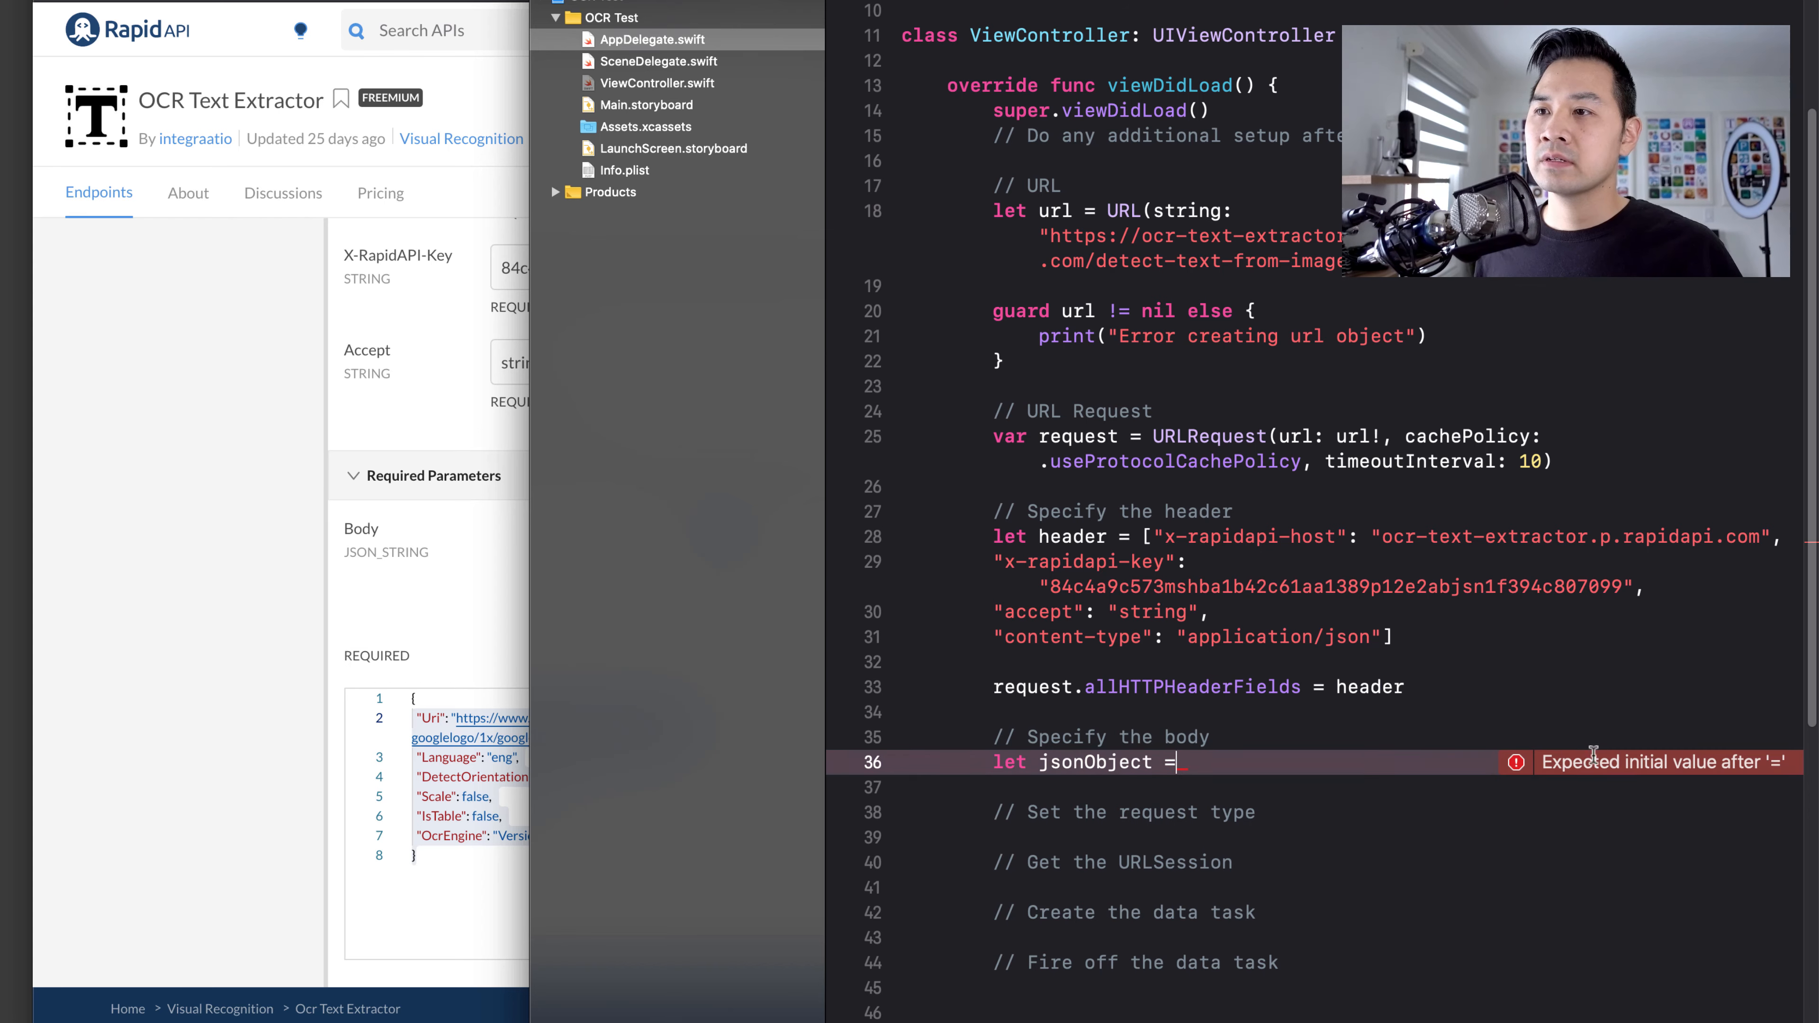
type("[]")
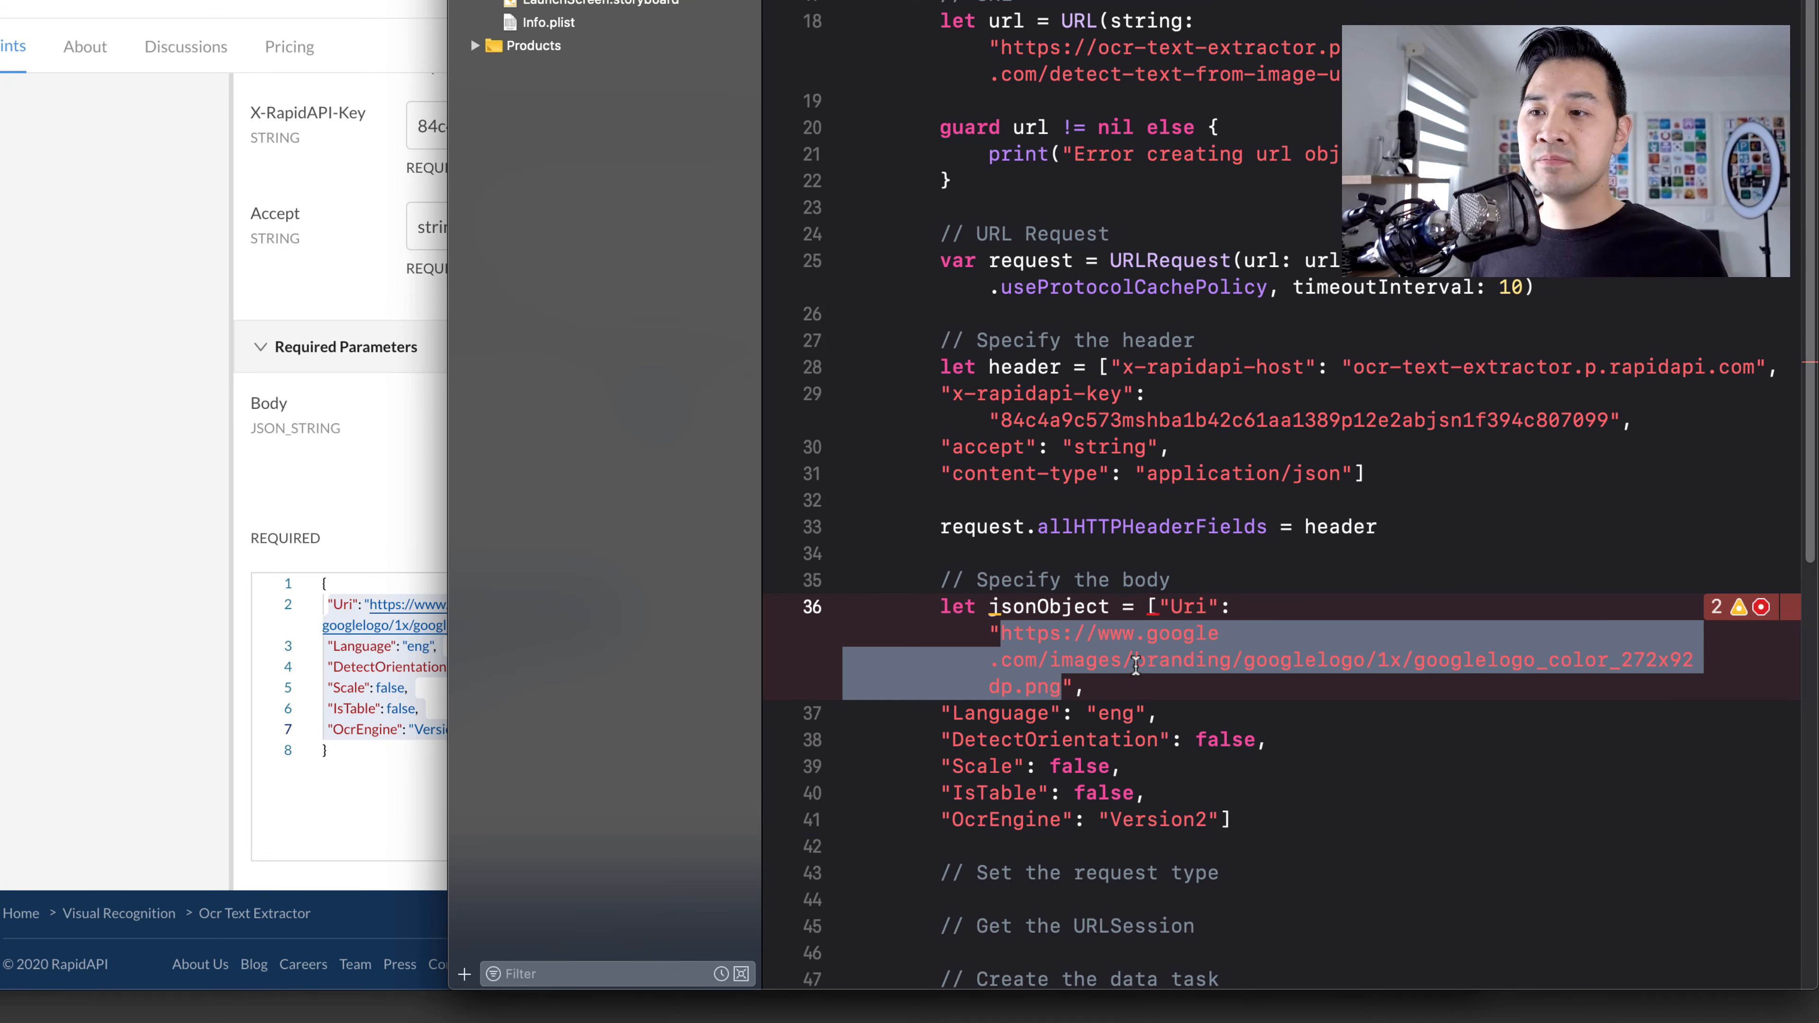
- Inspect the jsonObject error and add 'as [String:Any]' after the dictionary's closing bracket
left_click(1759, 607)
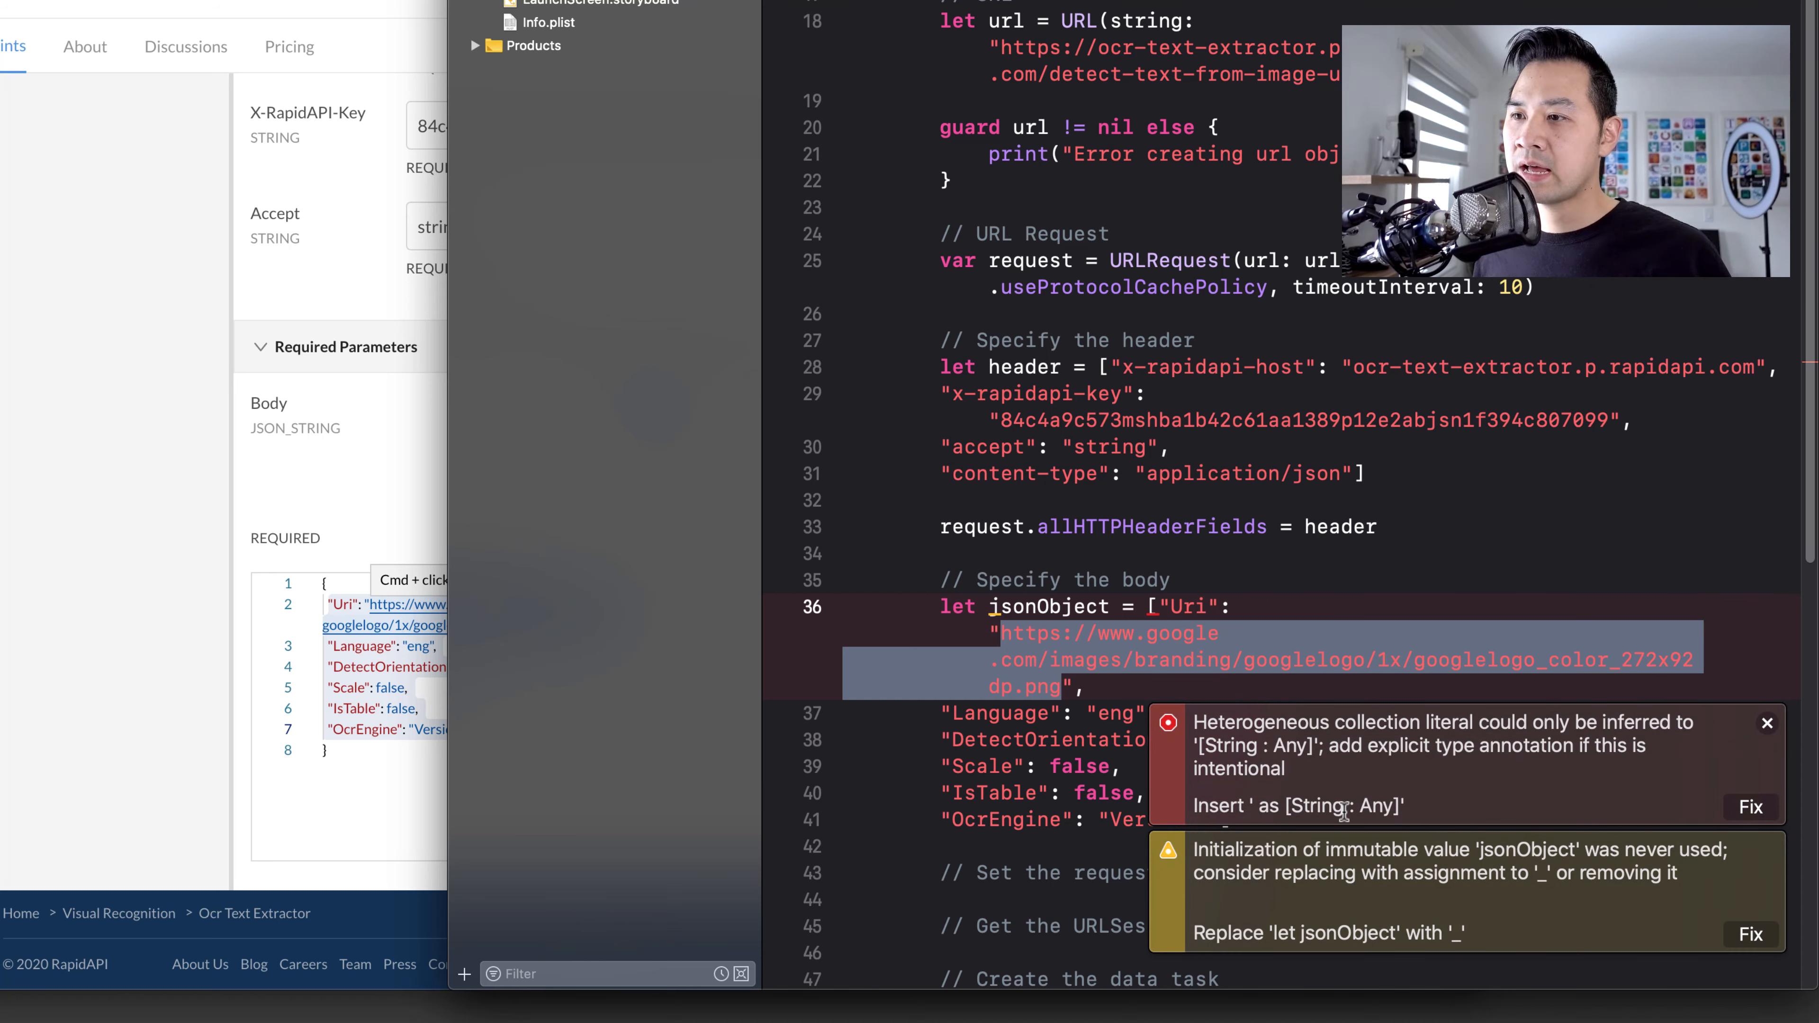
left_click(1764, 724)
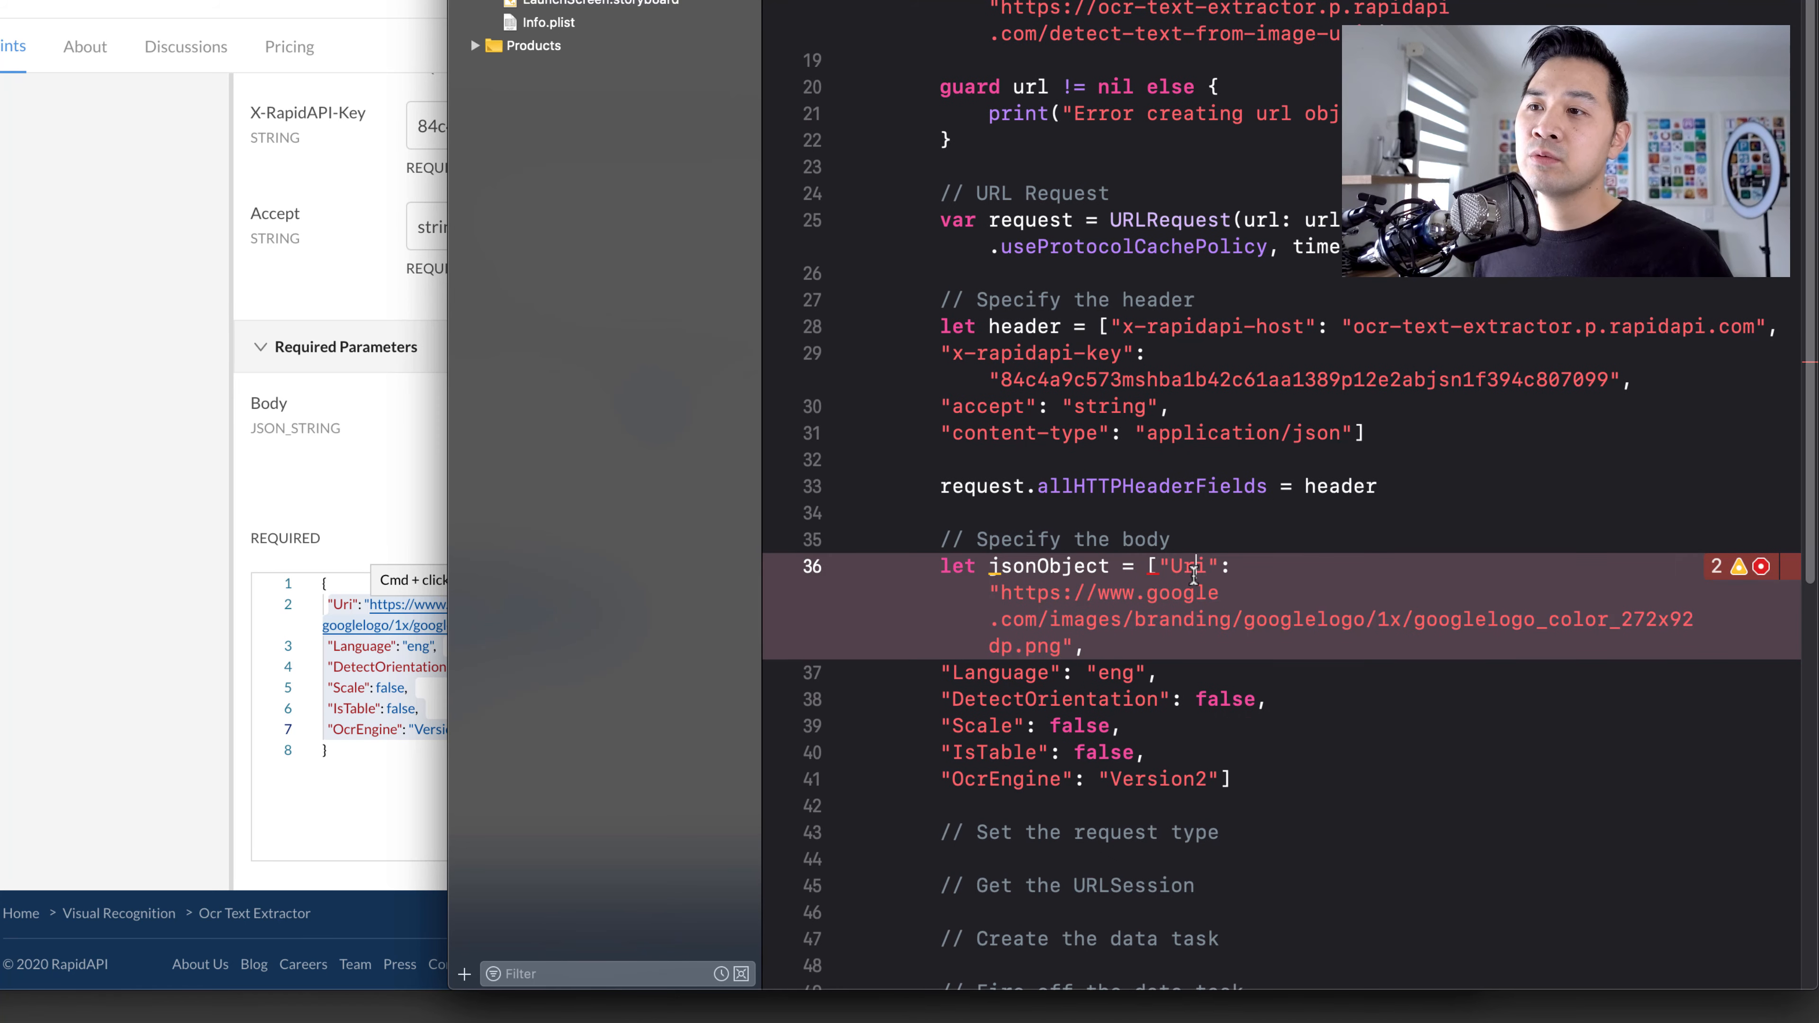
double_click(1185, 567)
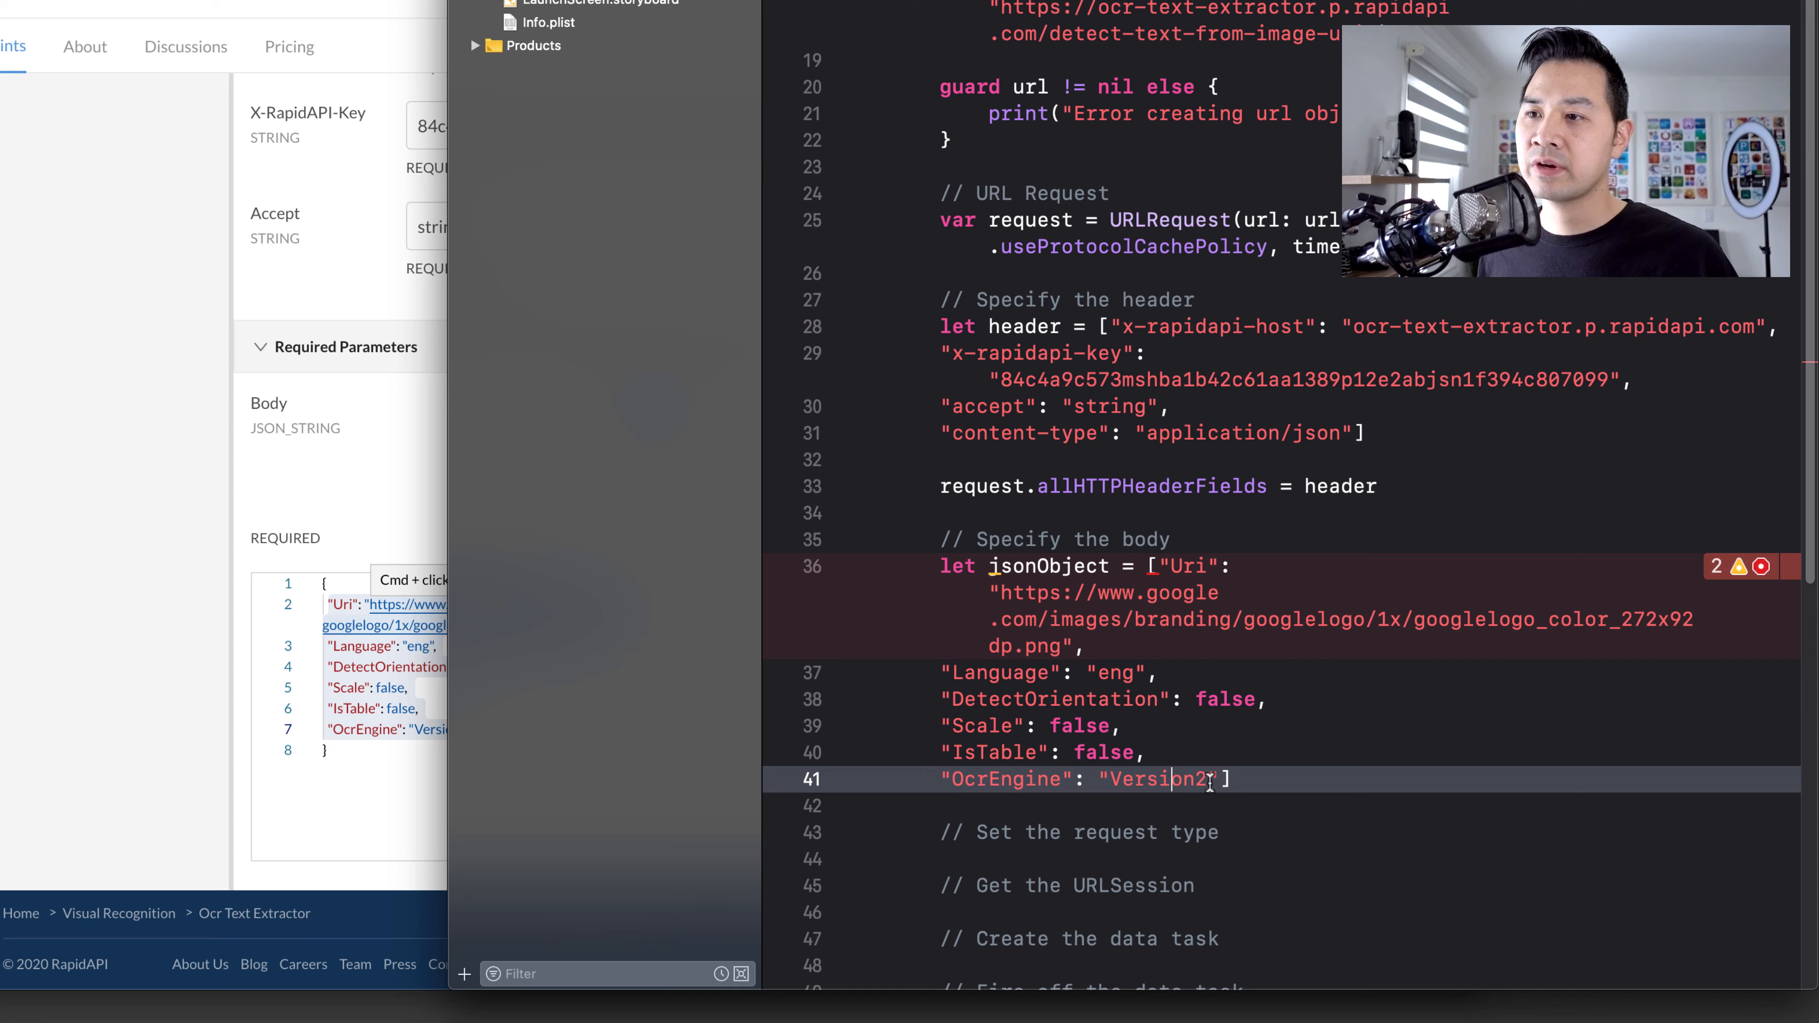
type("as")
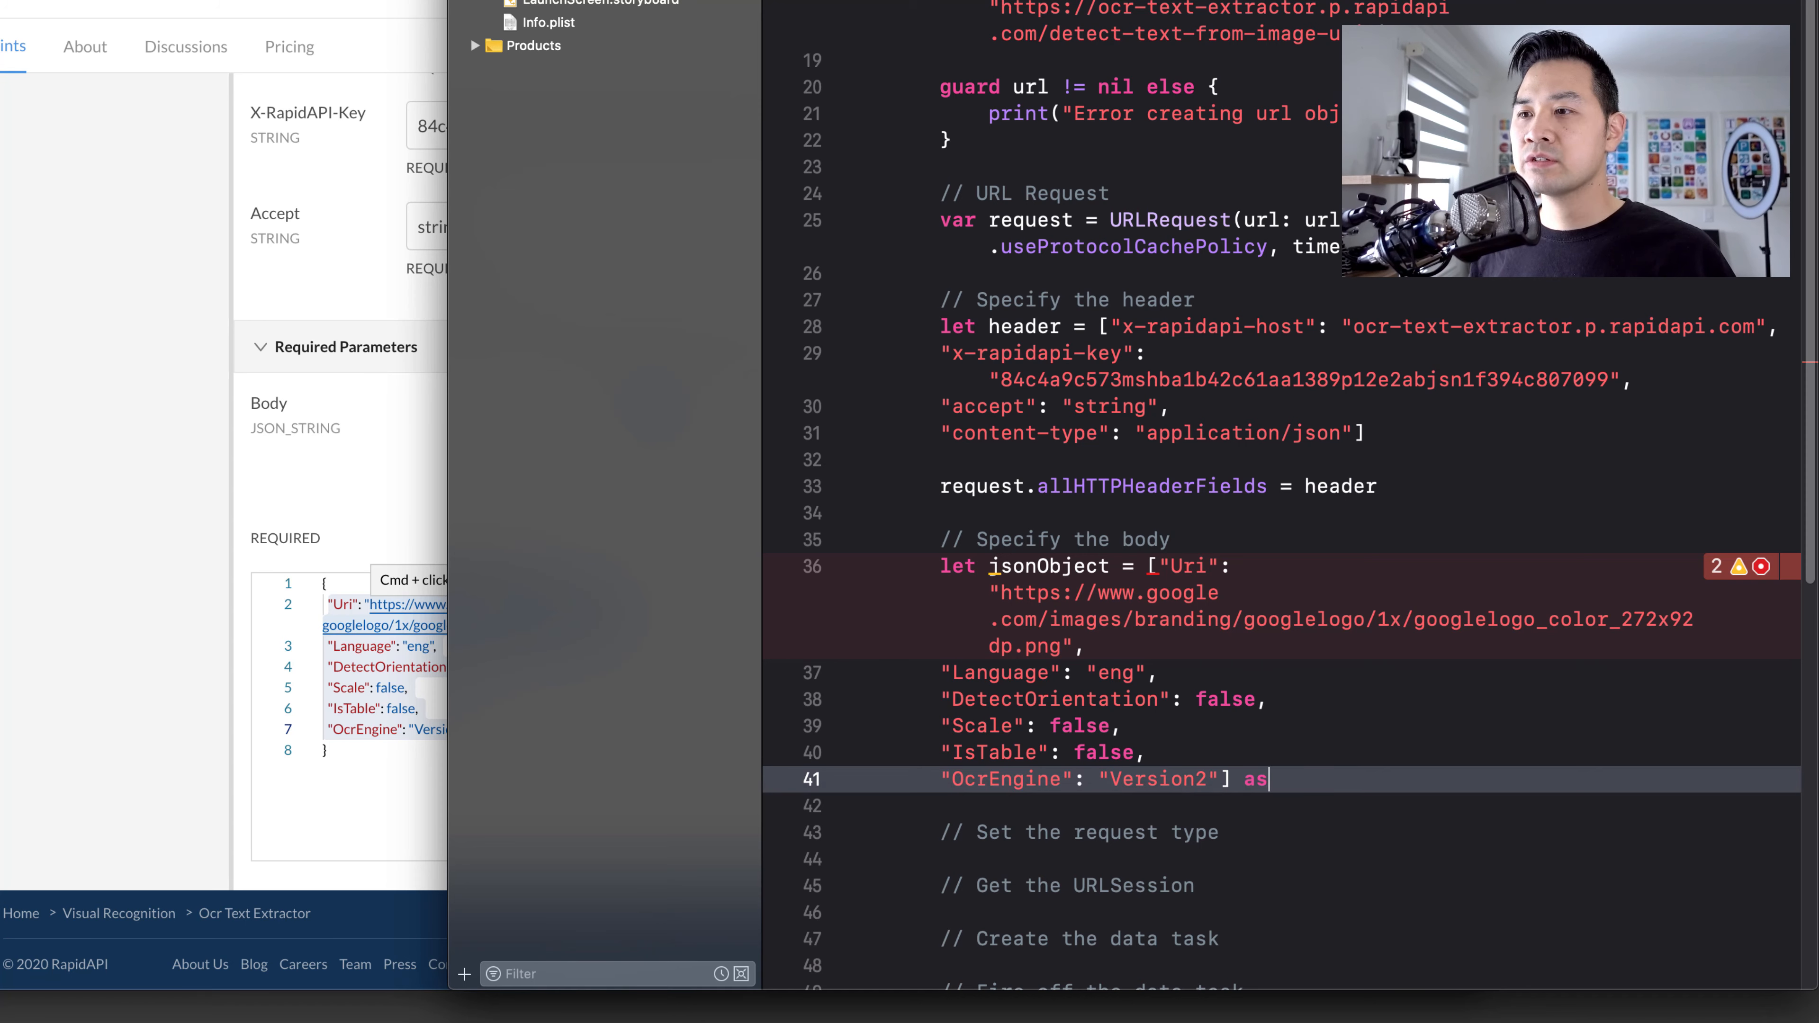
type("[String:Any")
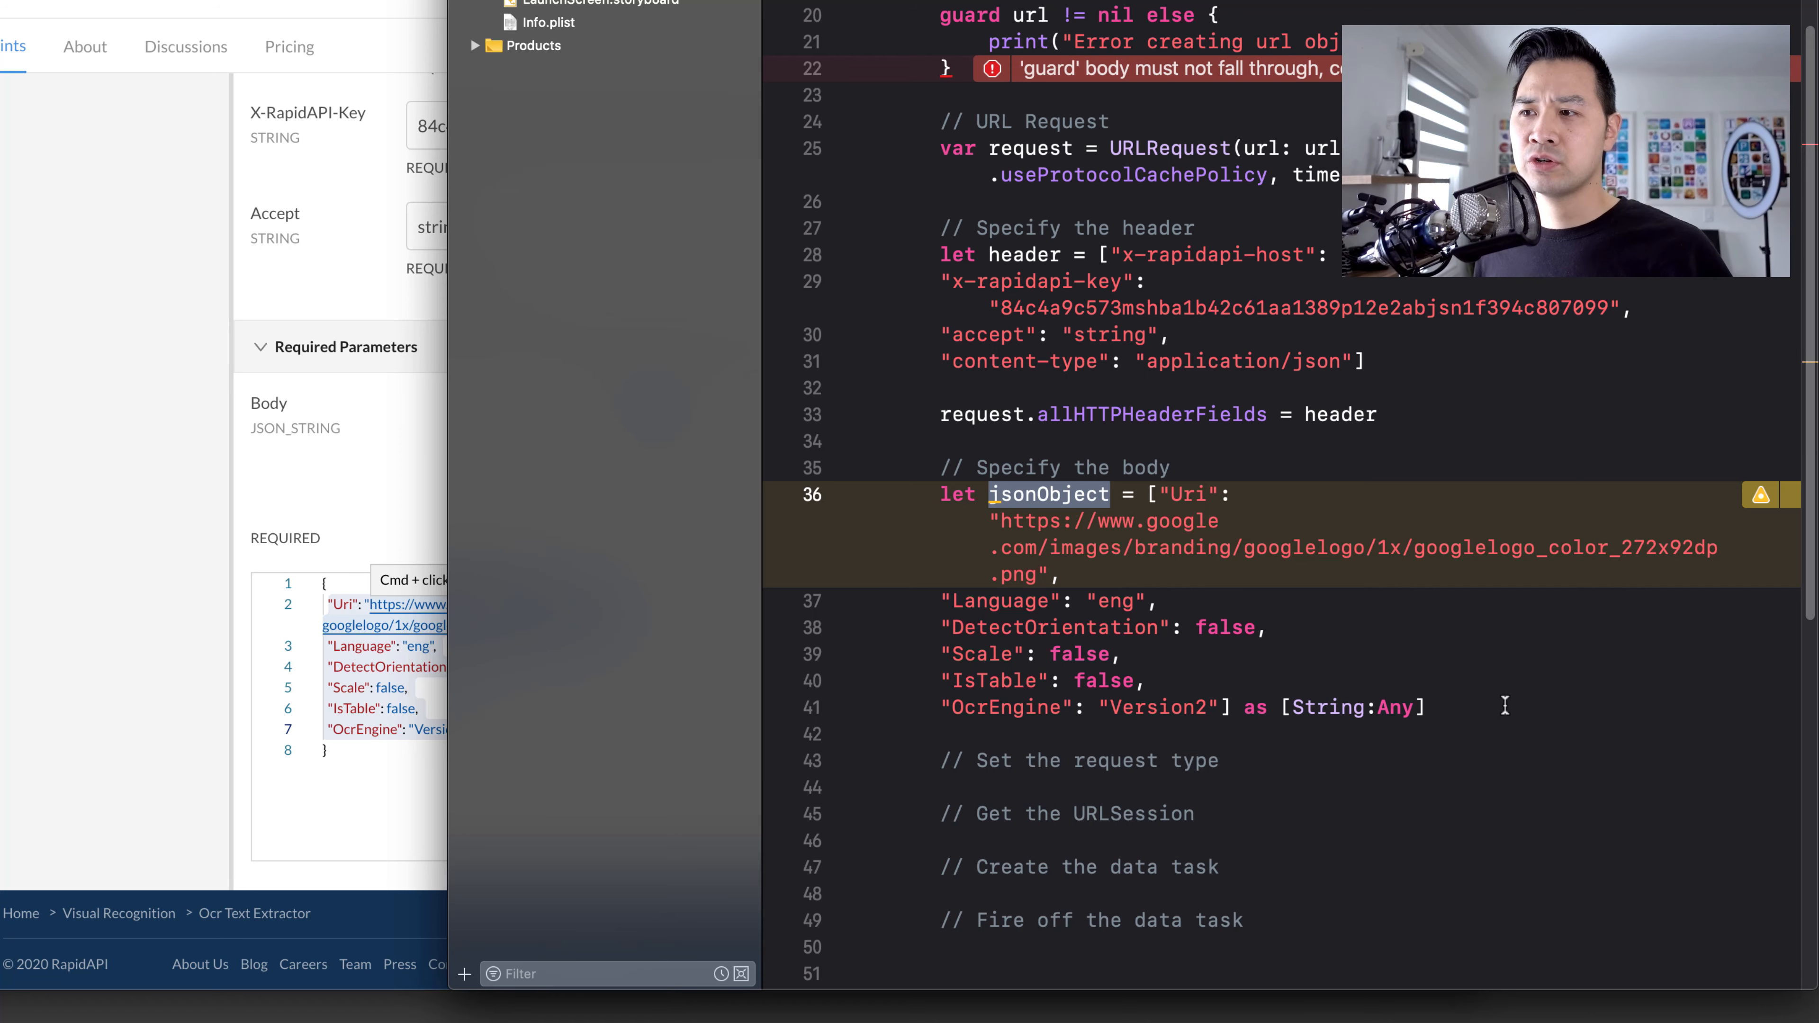
- Declare requestBody = JSONSerialization.data(withJSONObject: jsonObject, options: .fragmentsAllowed)
type("; e")
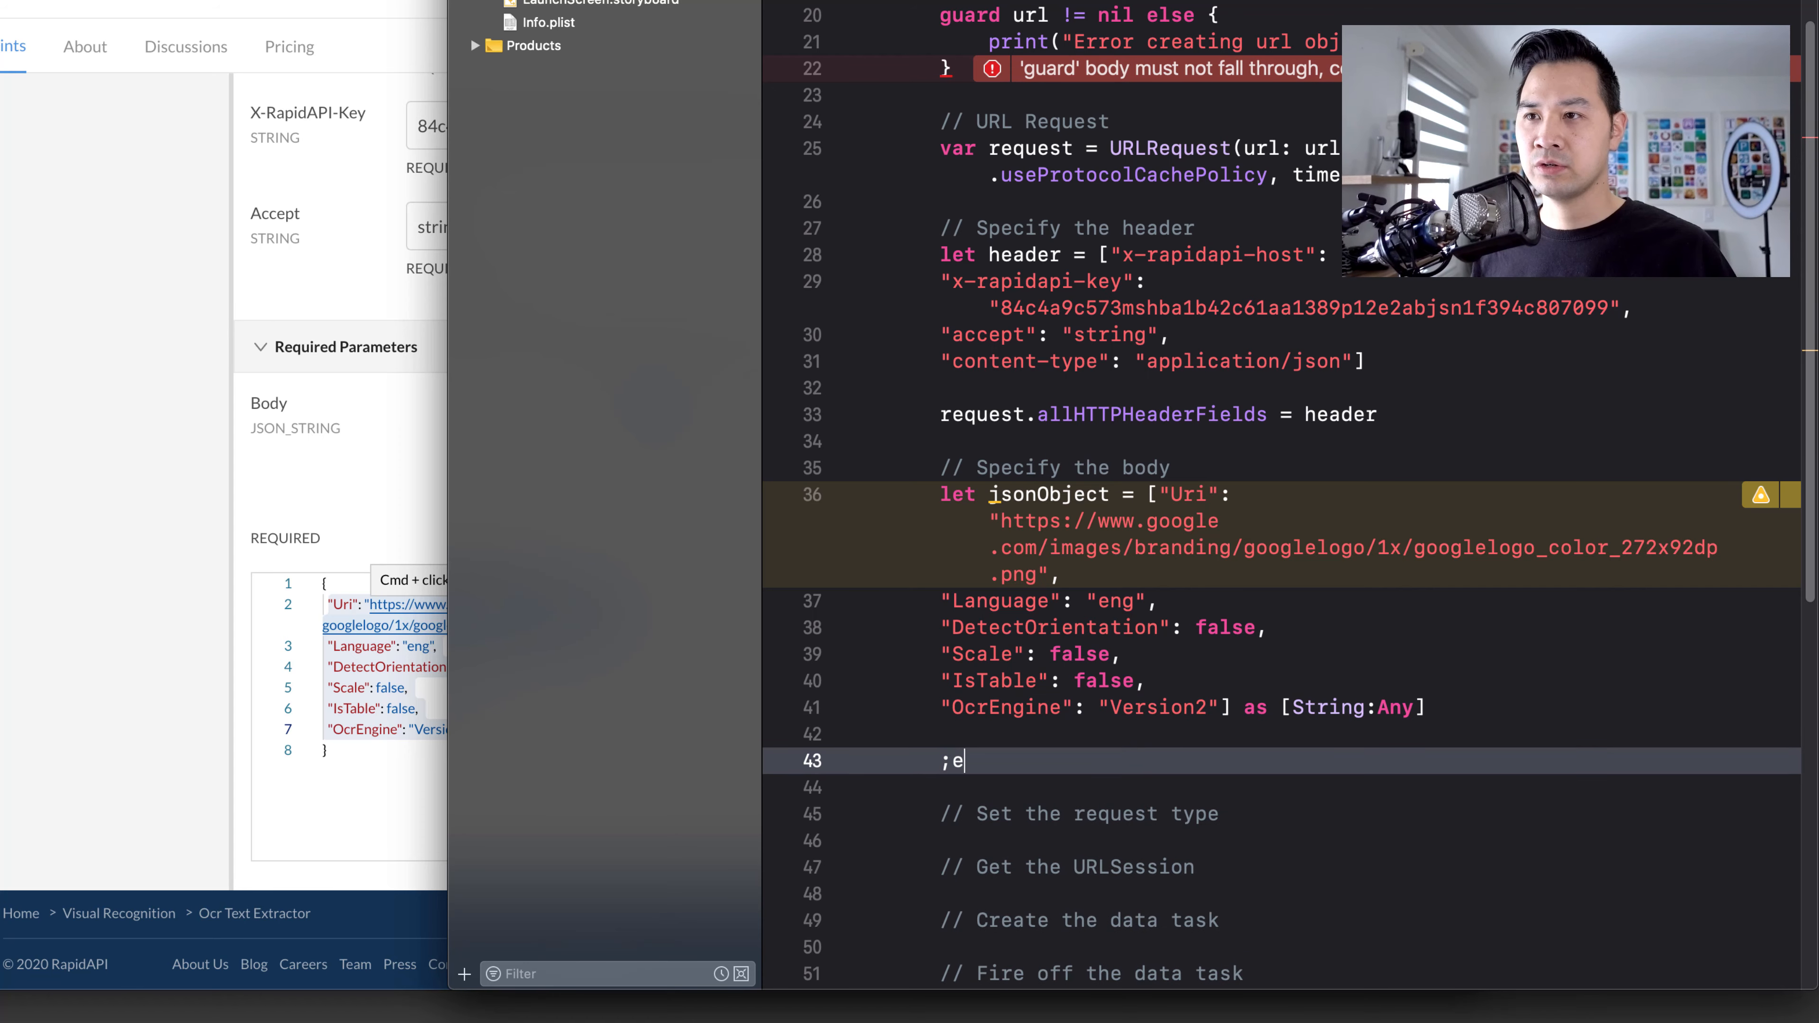
type("let")
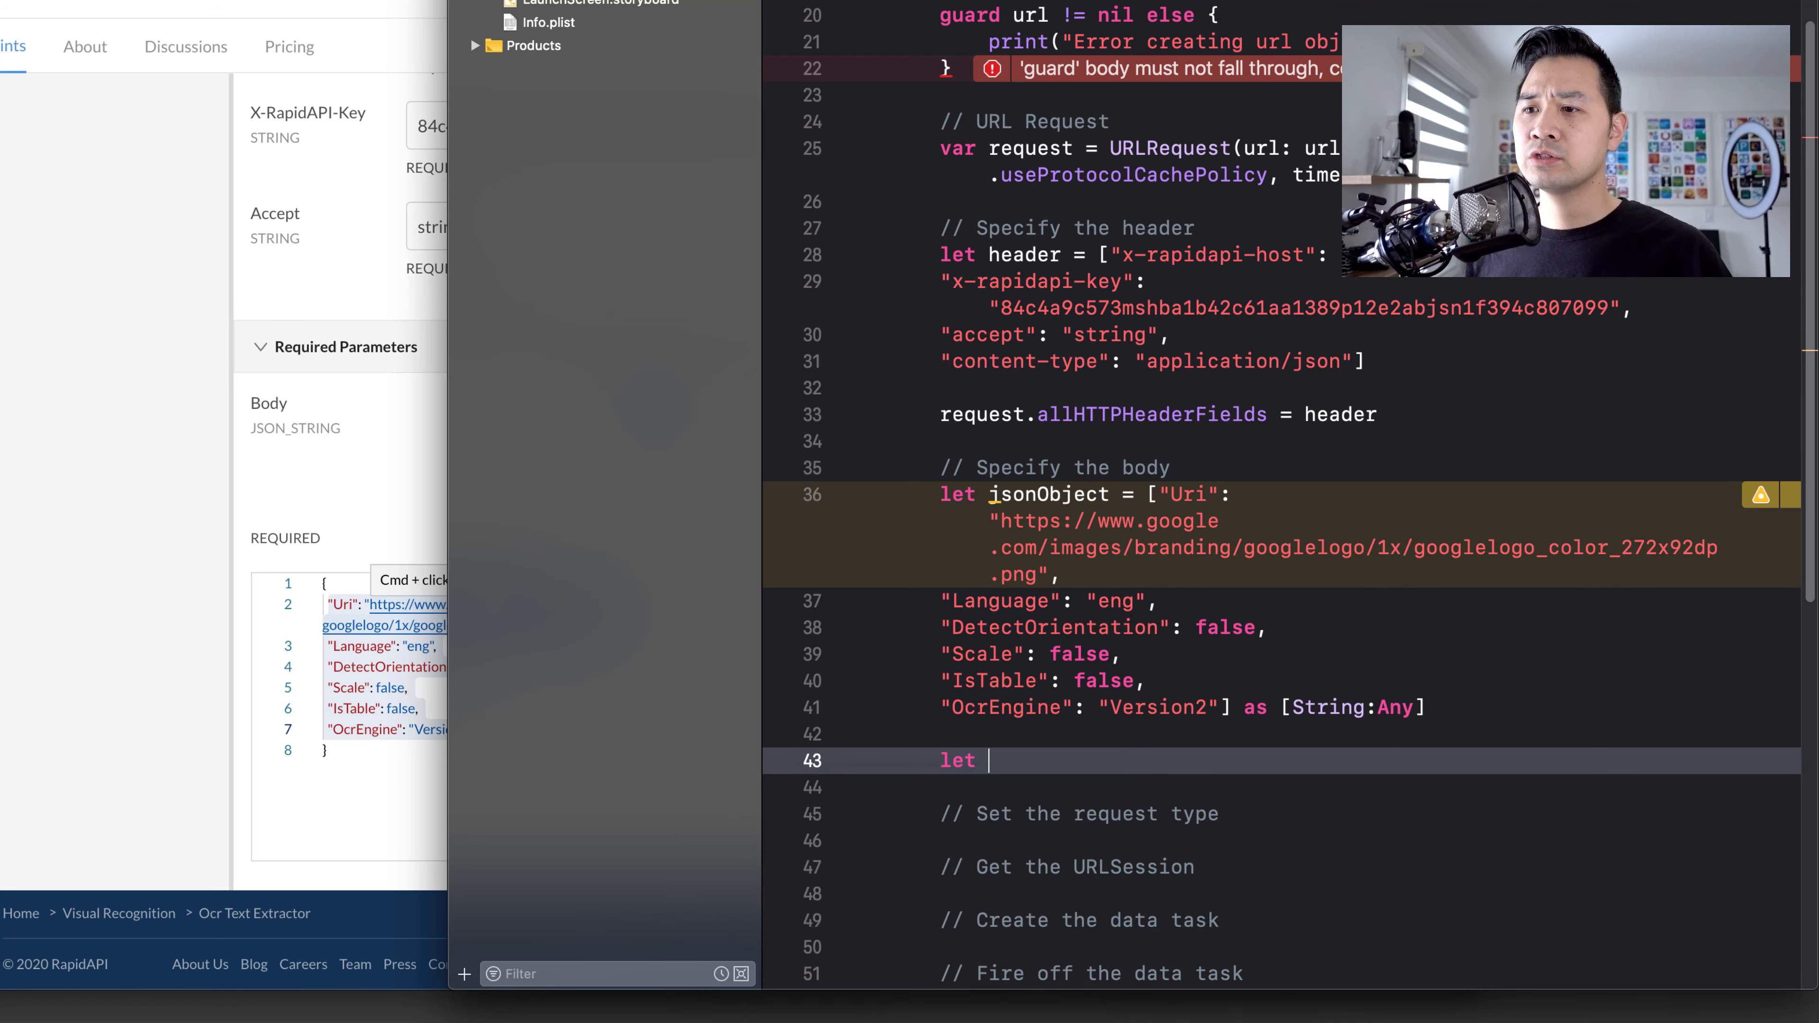
type("data =")
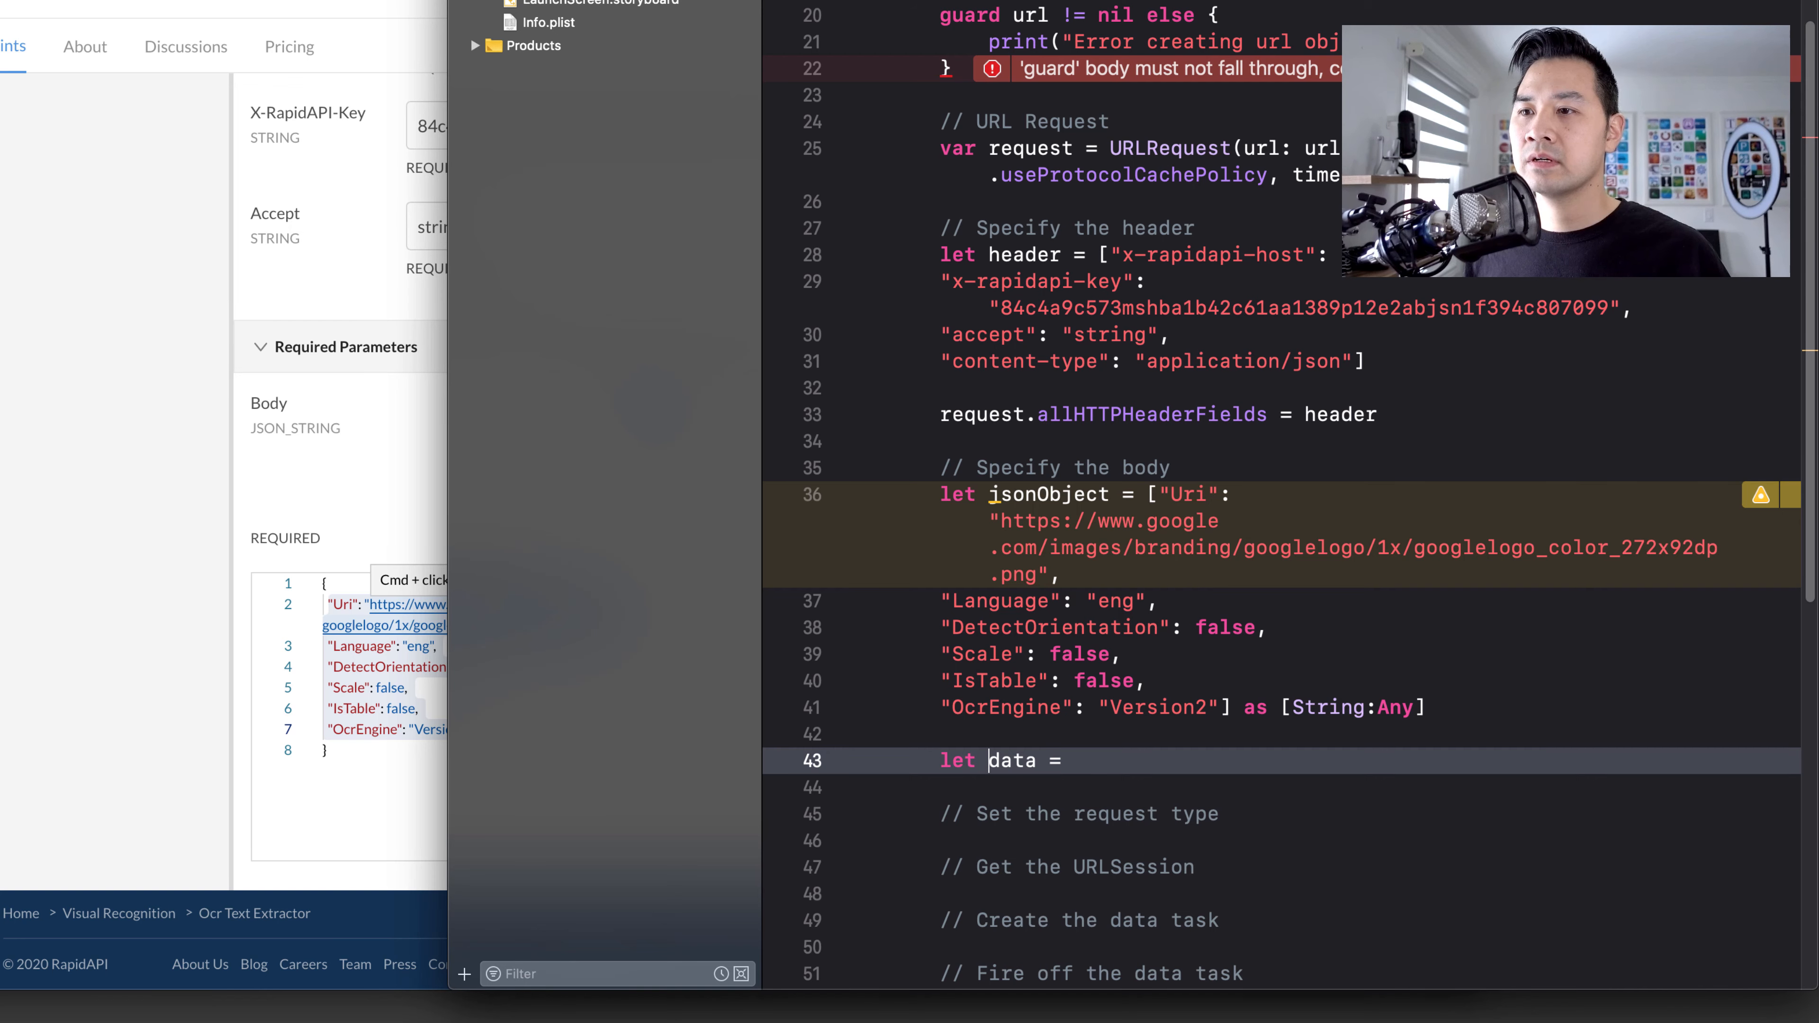
type("requestBody")
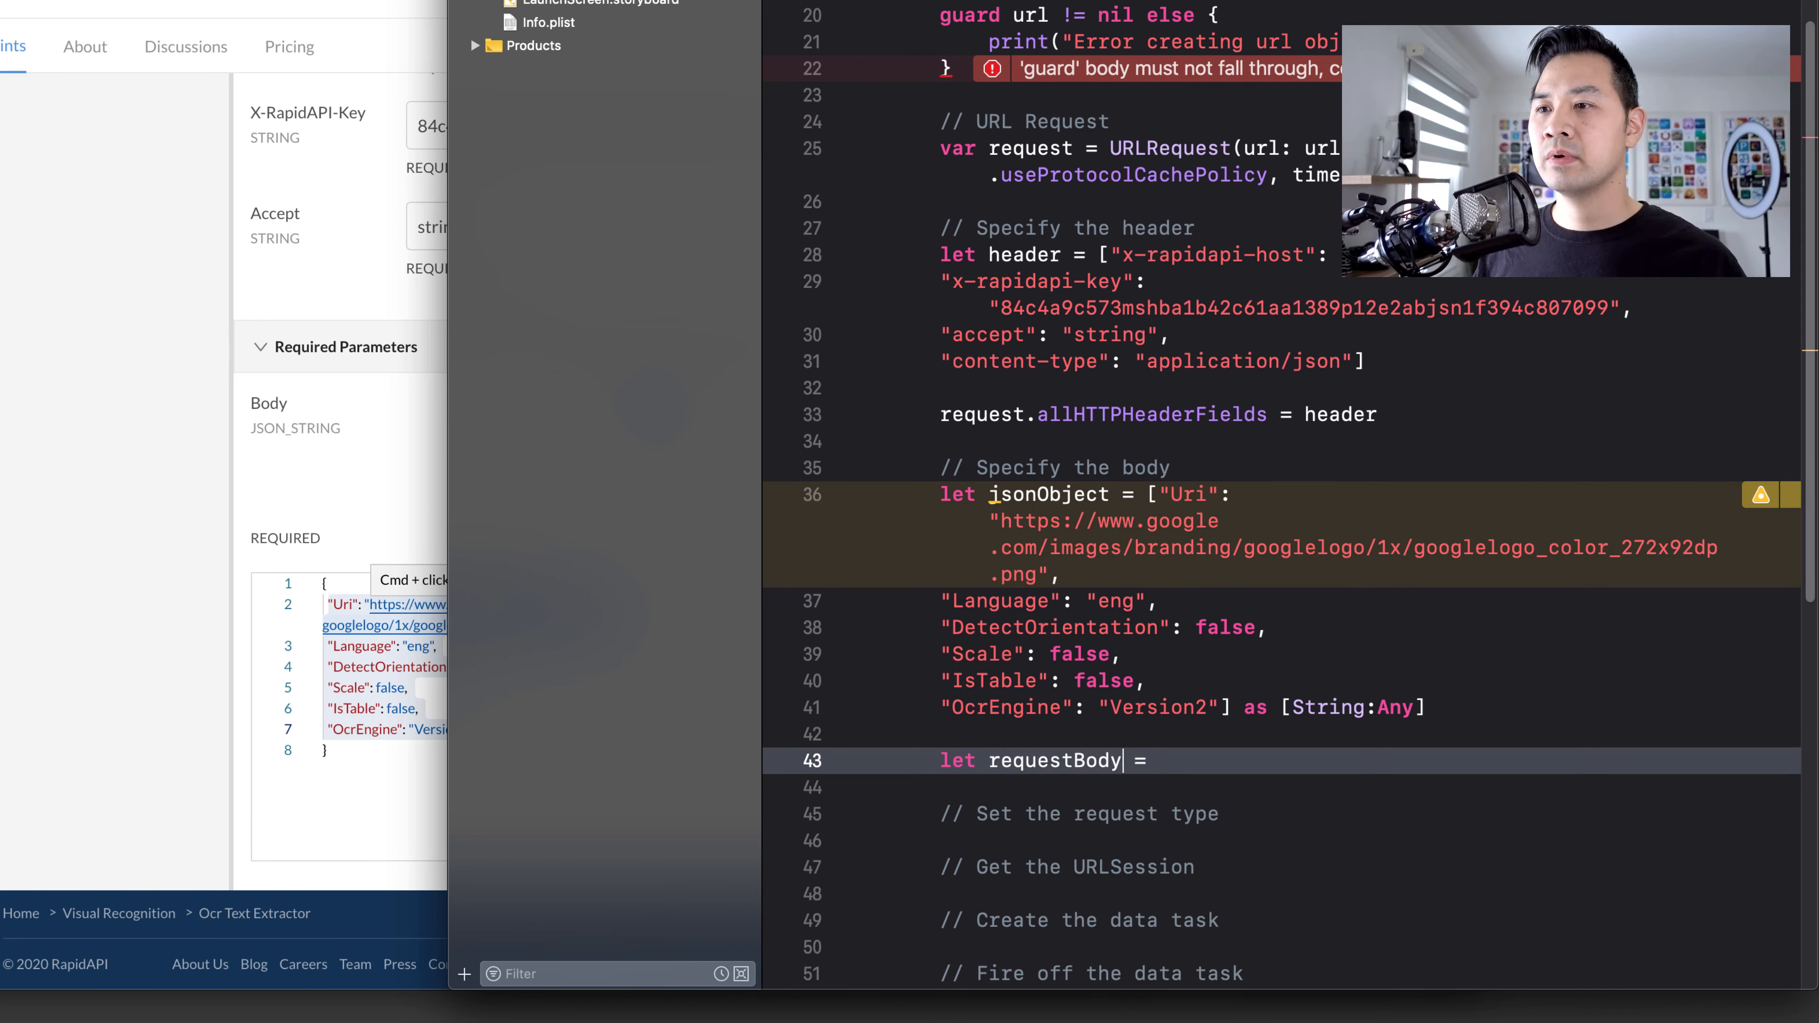
type("J")
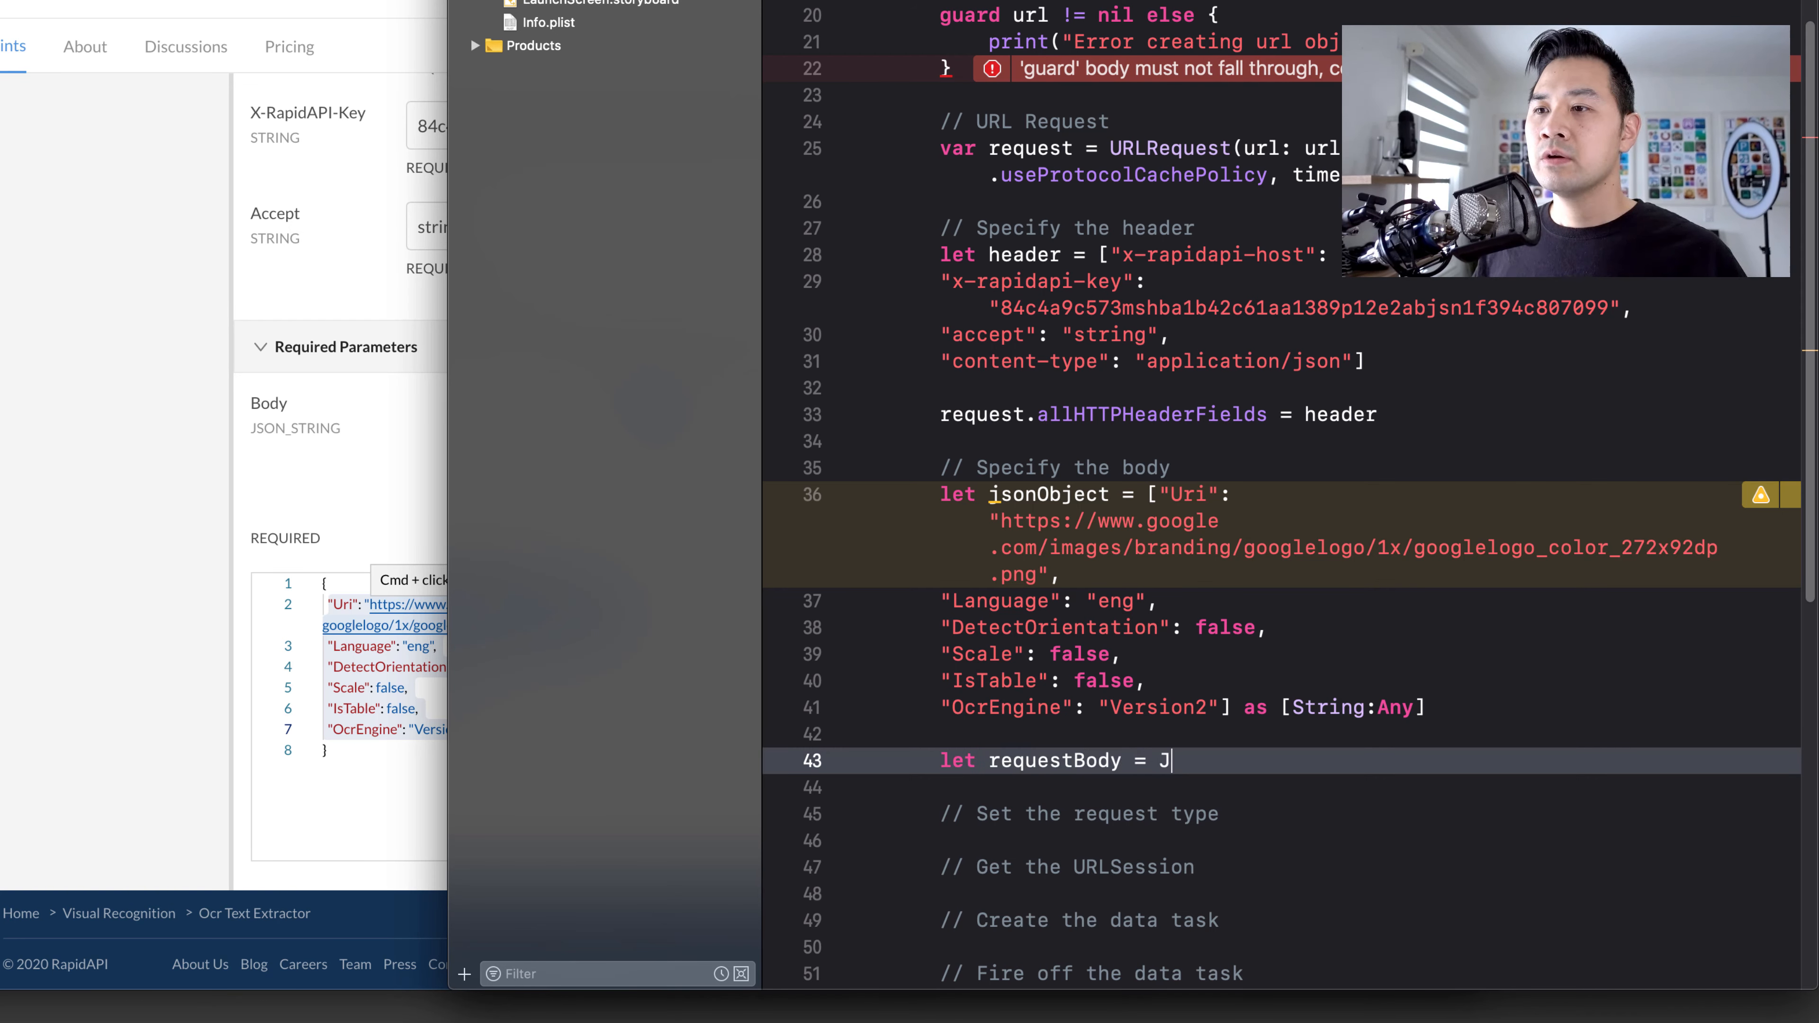
type("SONSerialization.data")
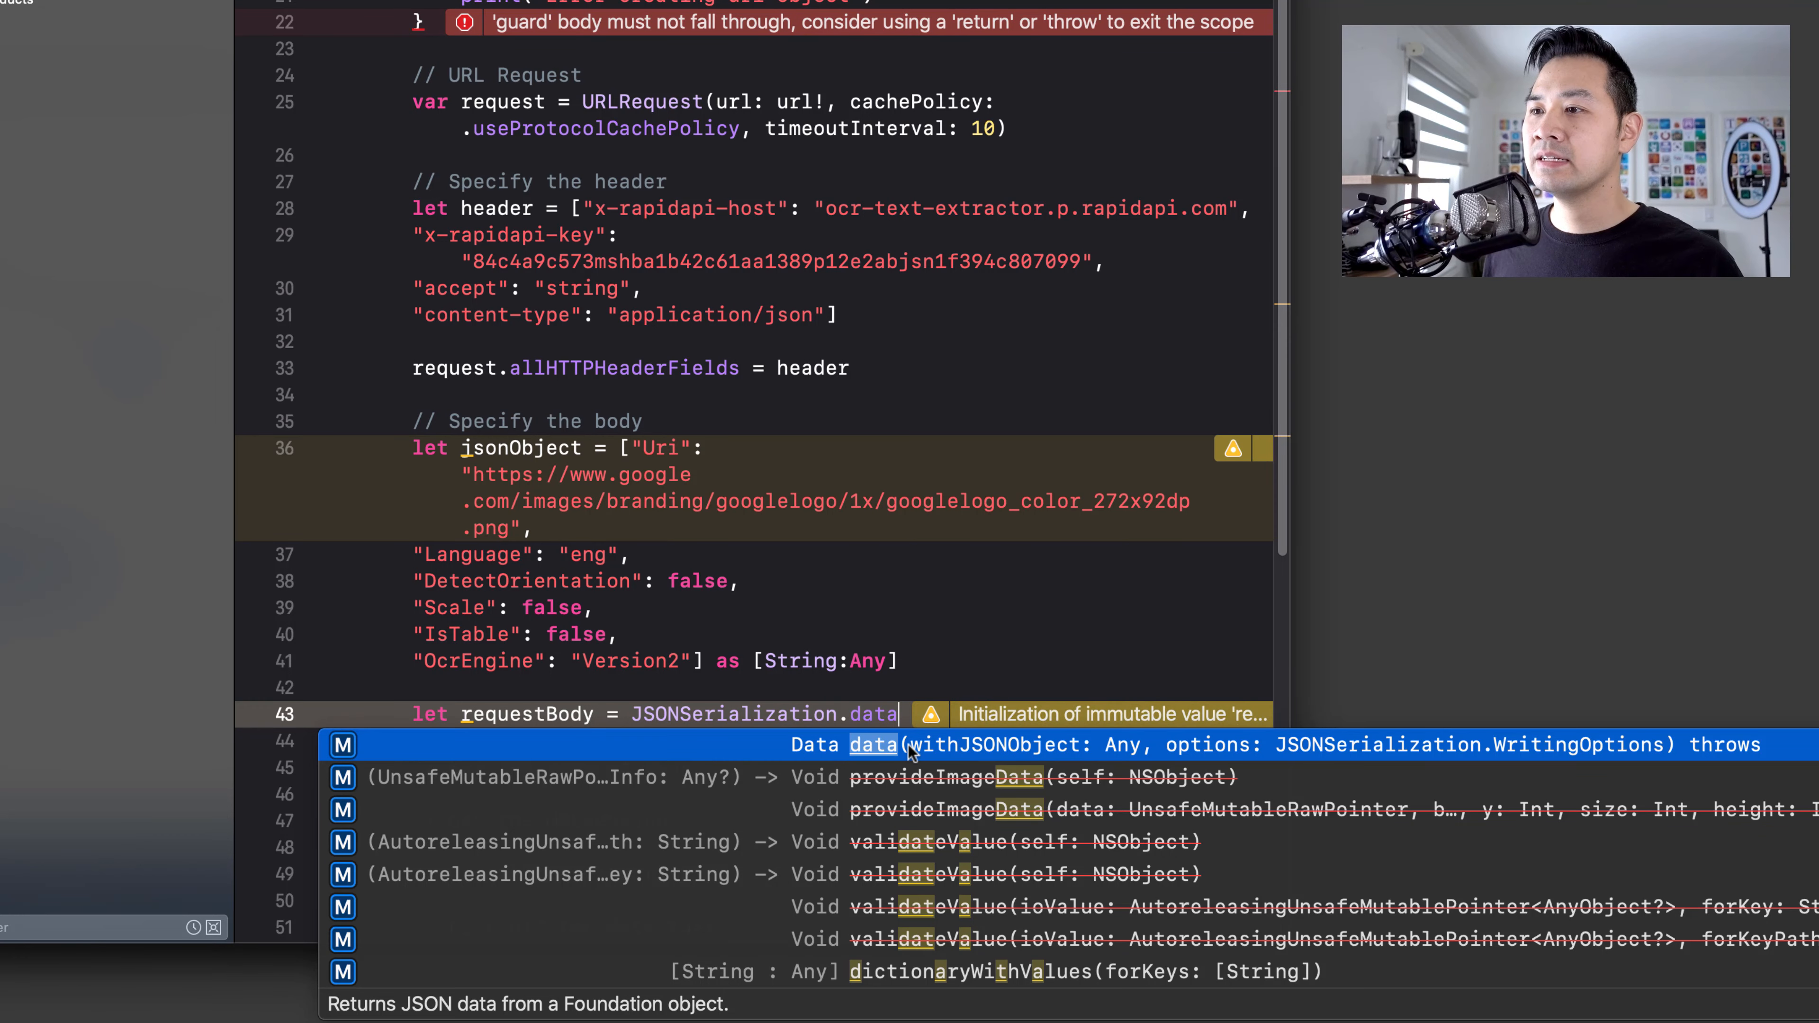
mouse_move(1166, 748)
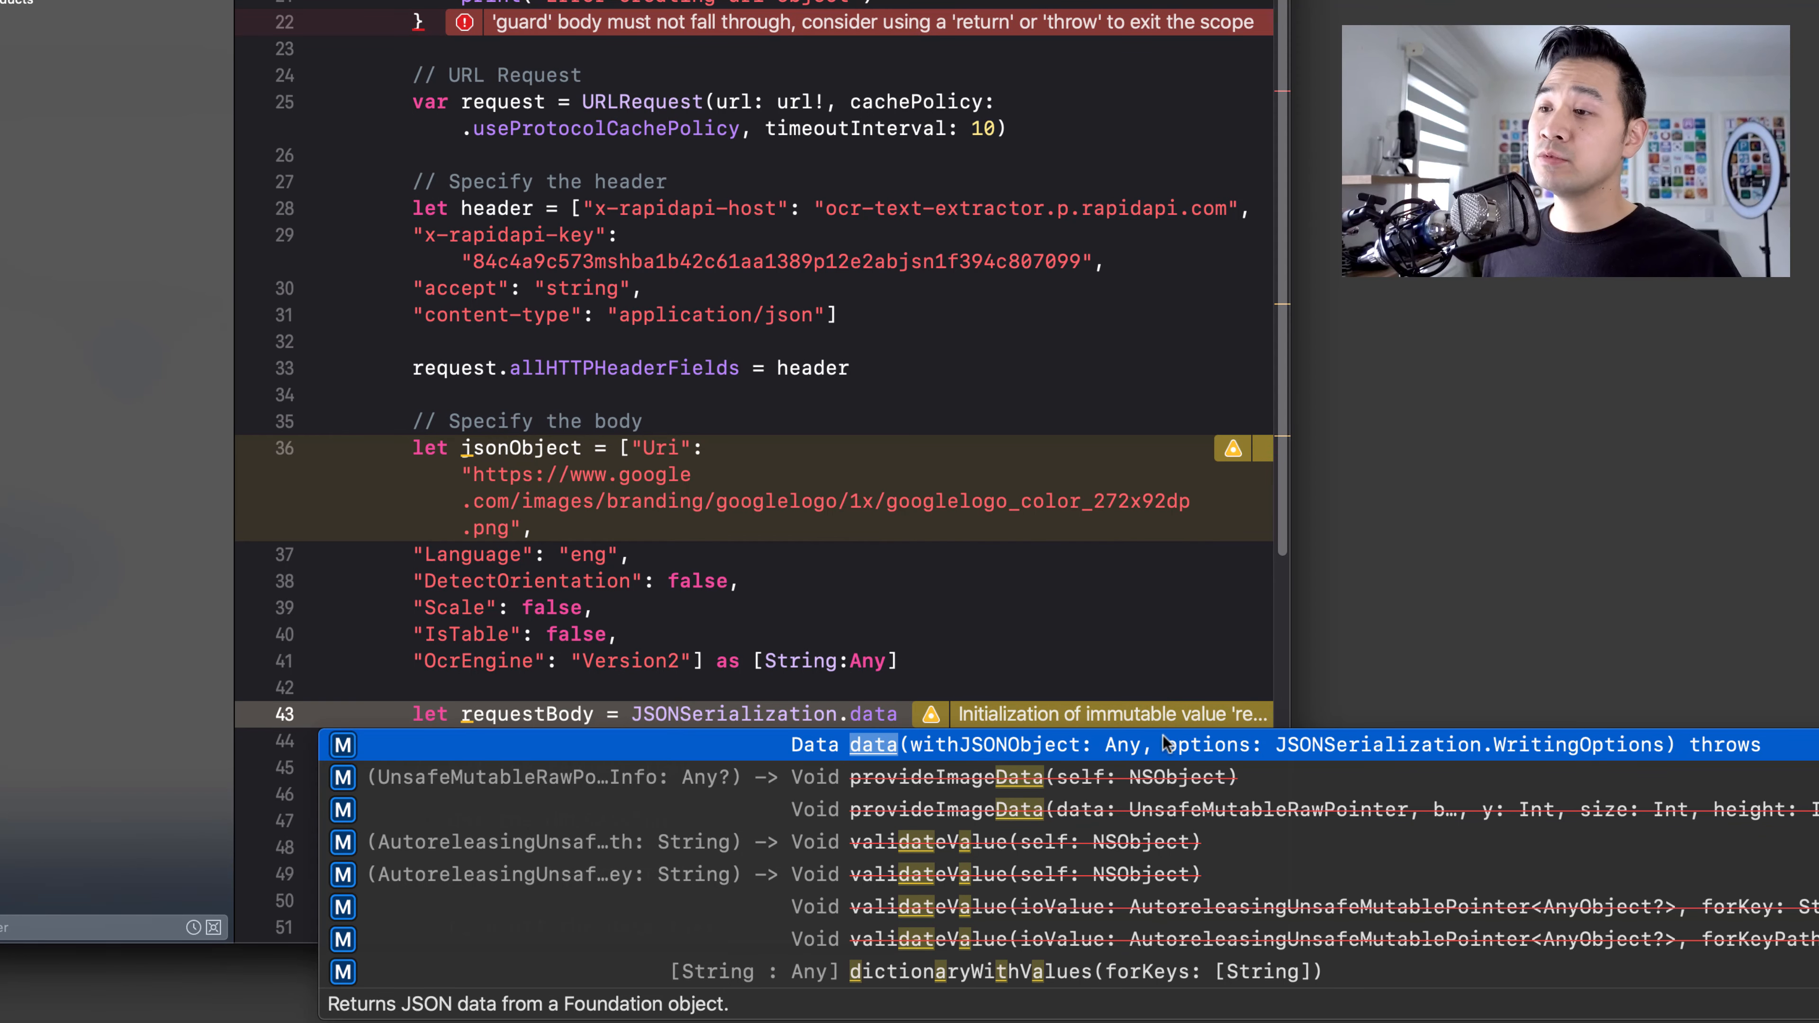
mouse_move(1530, 745)
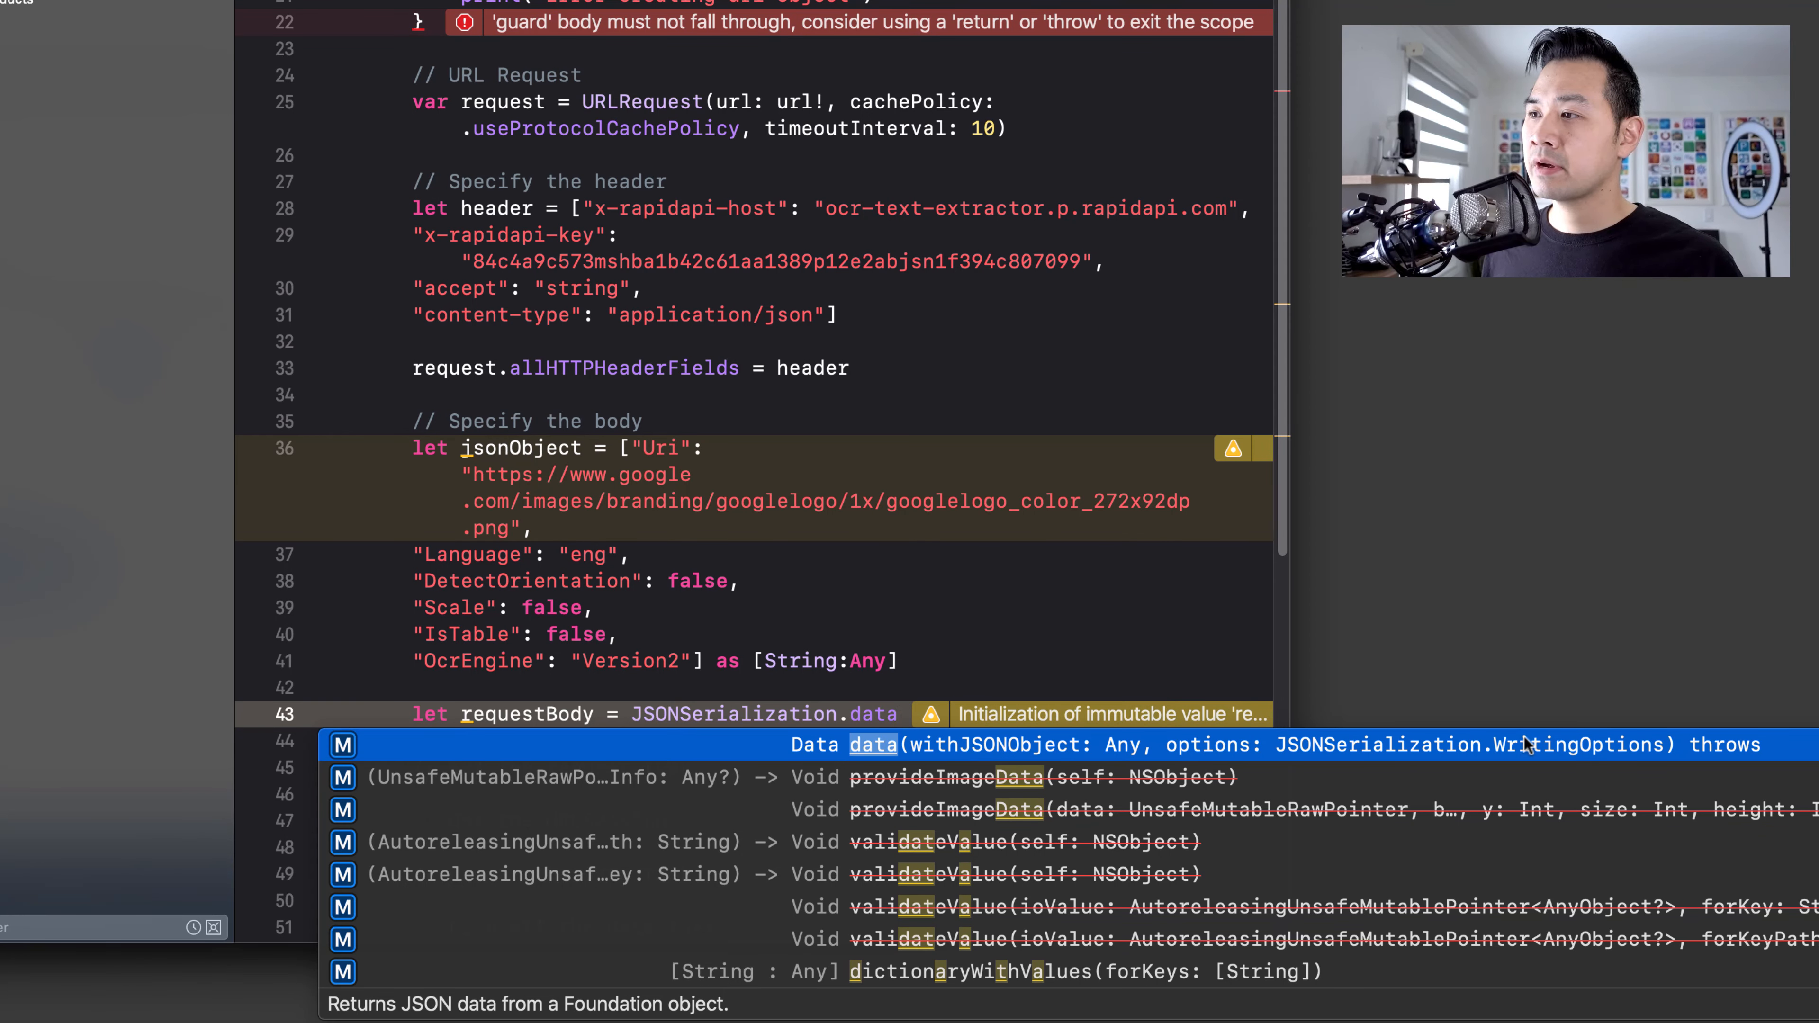
mouse_move(1735, 746)
type("(withJSONObject: Any, options: JSONSerialization.WritingOptions)")
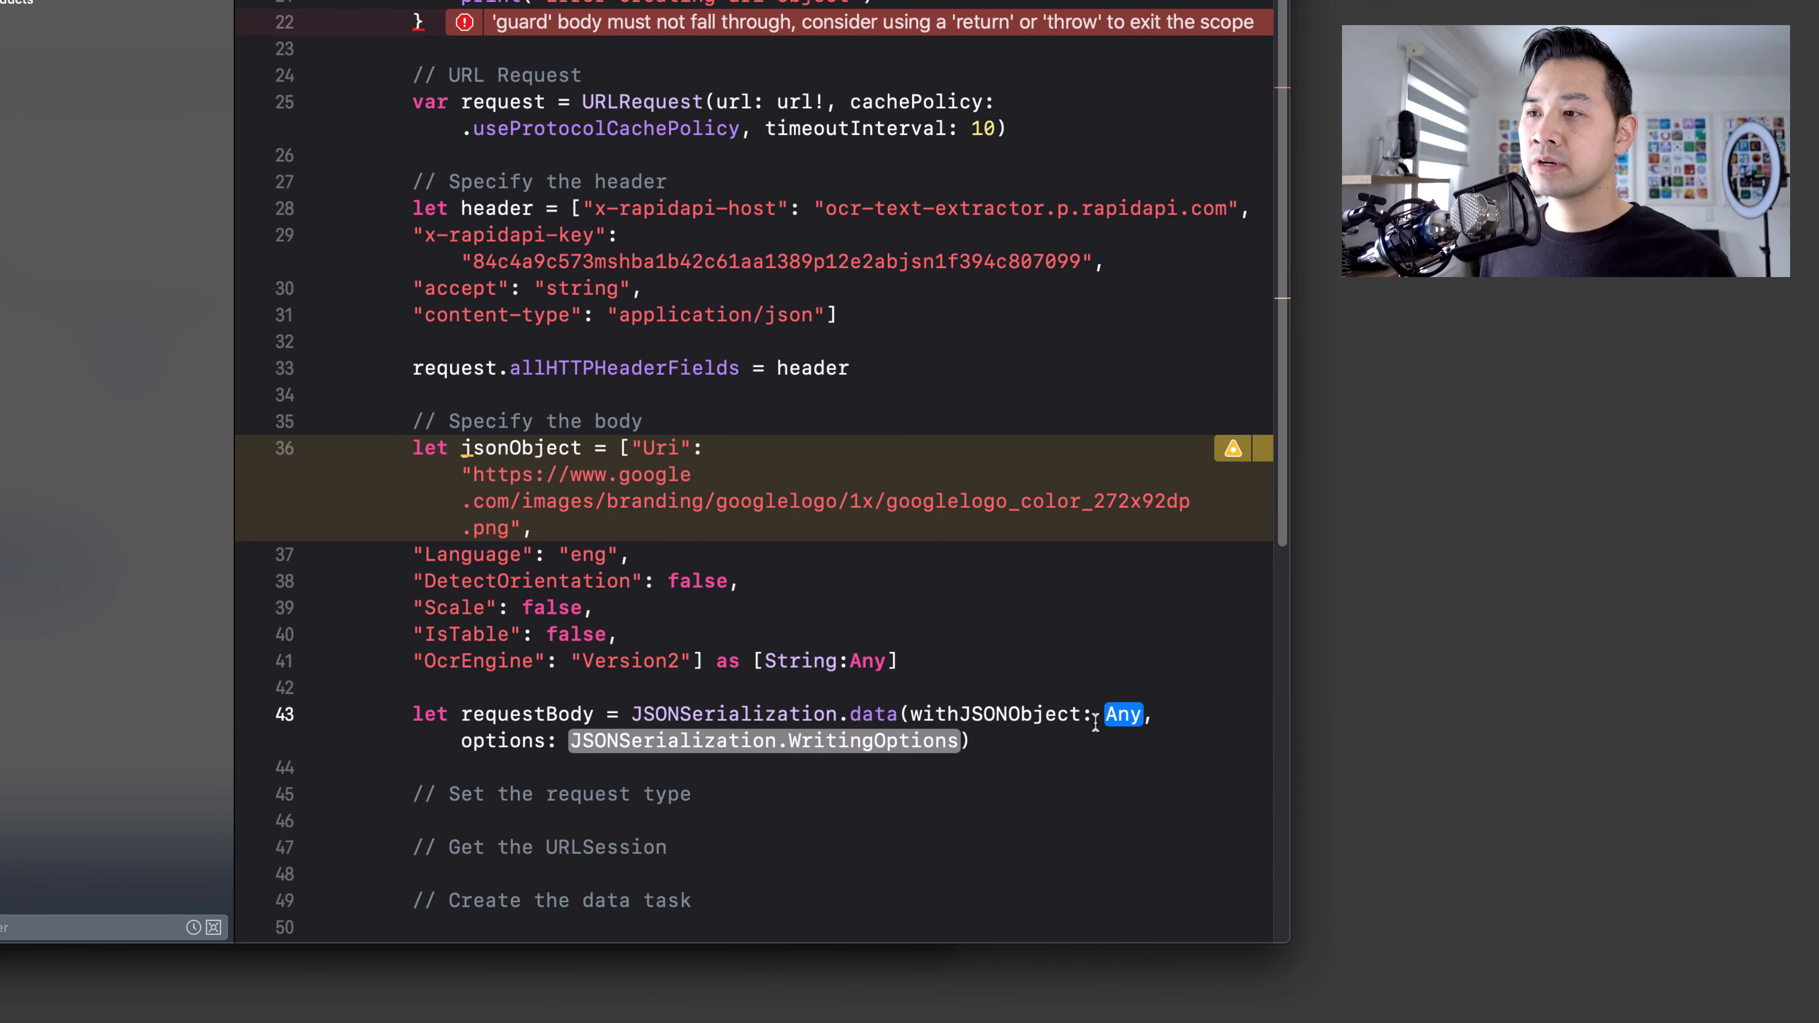
mouse_move(986, 644)
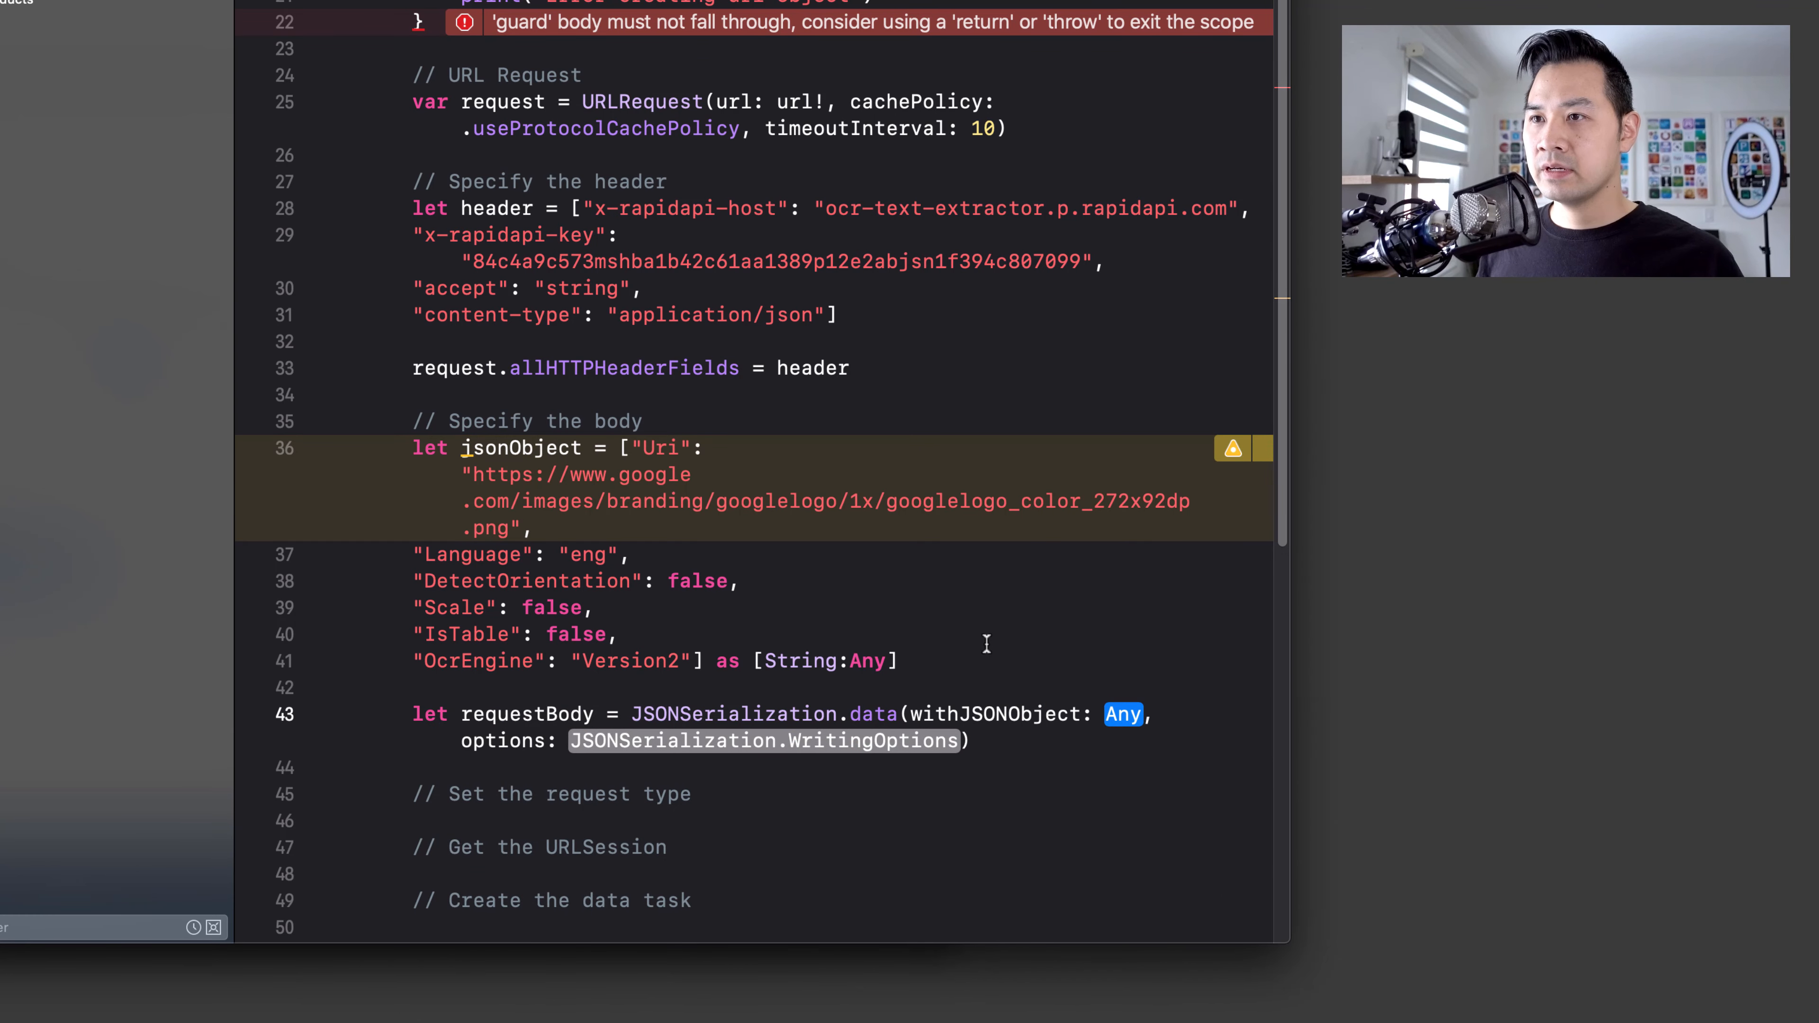
type("jsonObject")
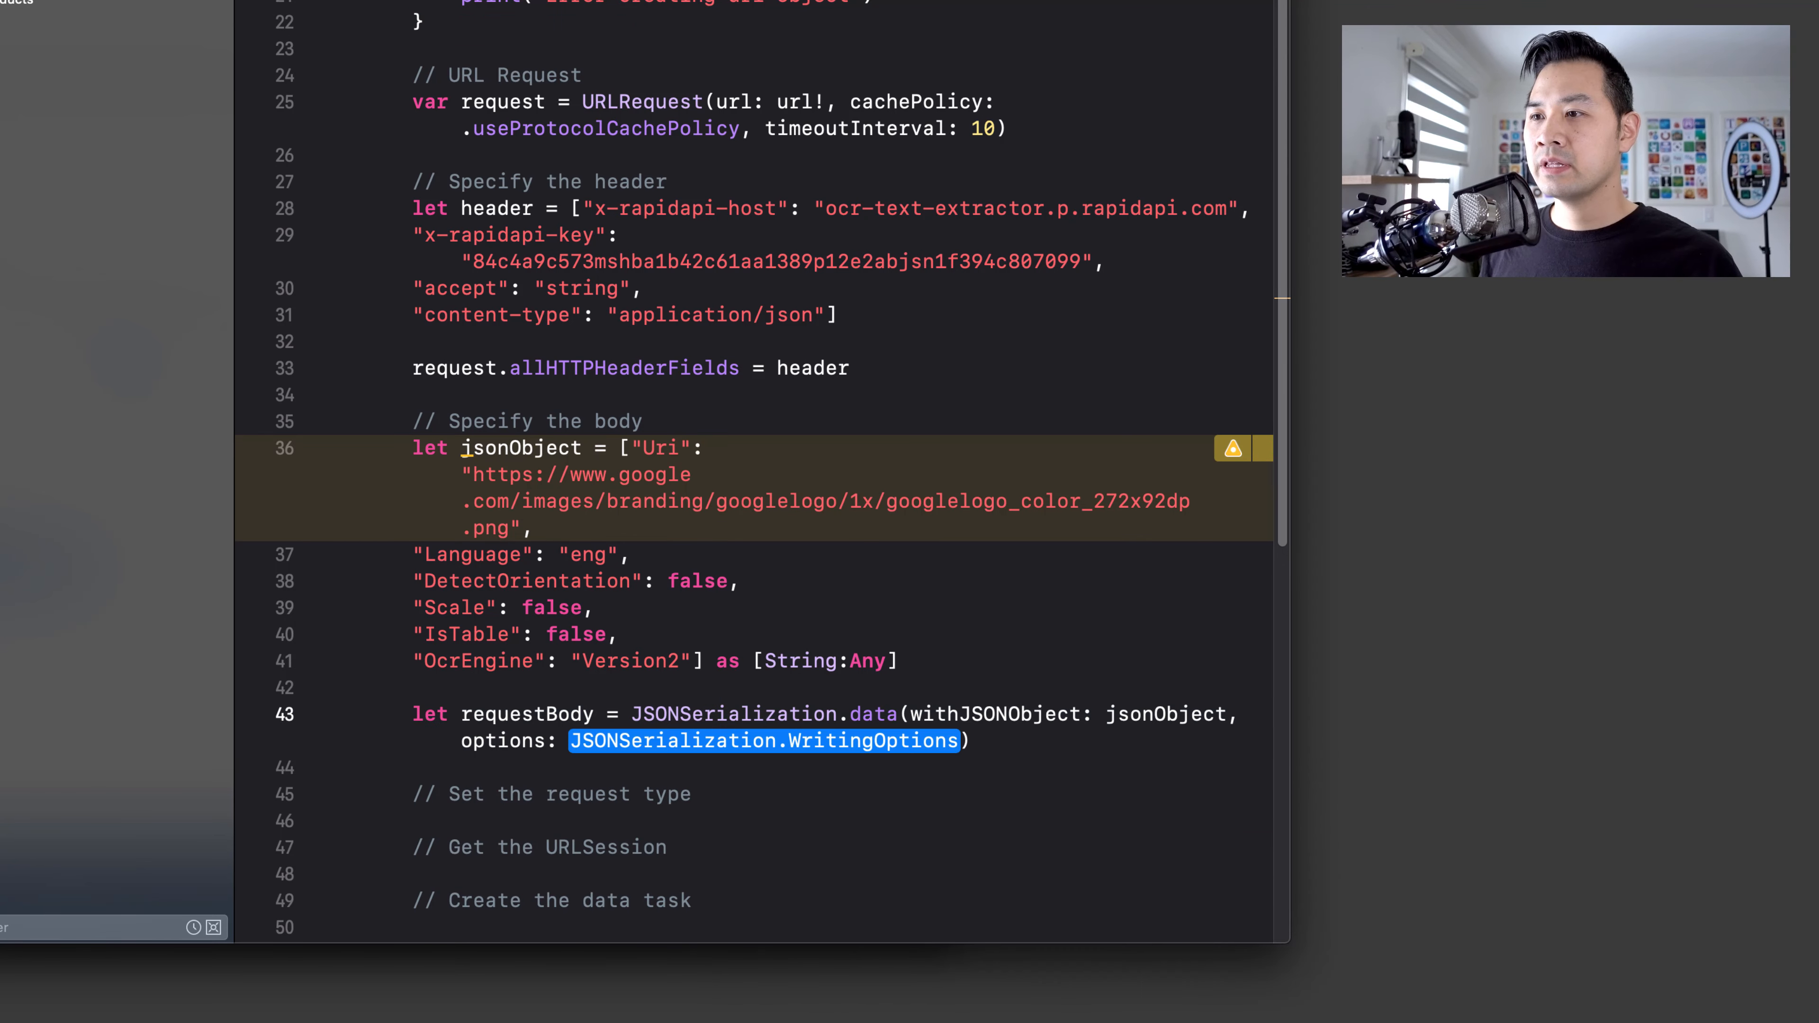
type(".fragmentsAllowe")
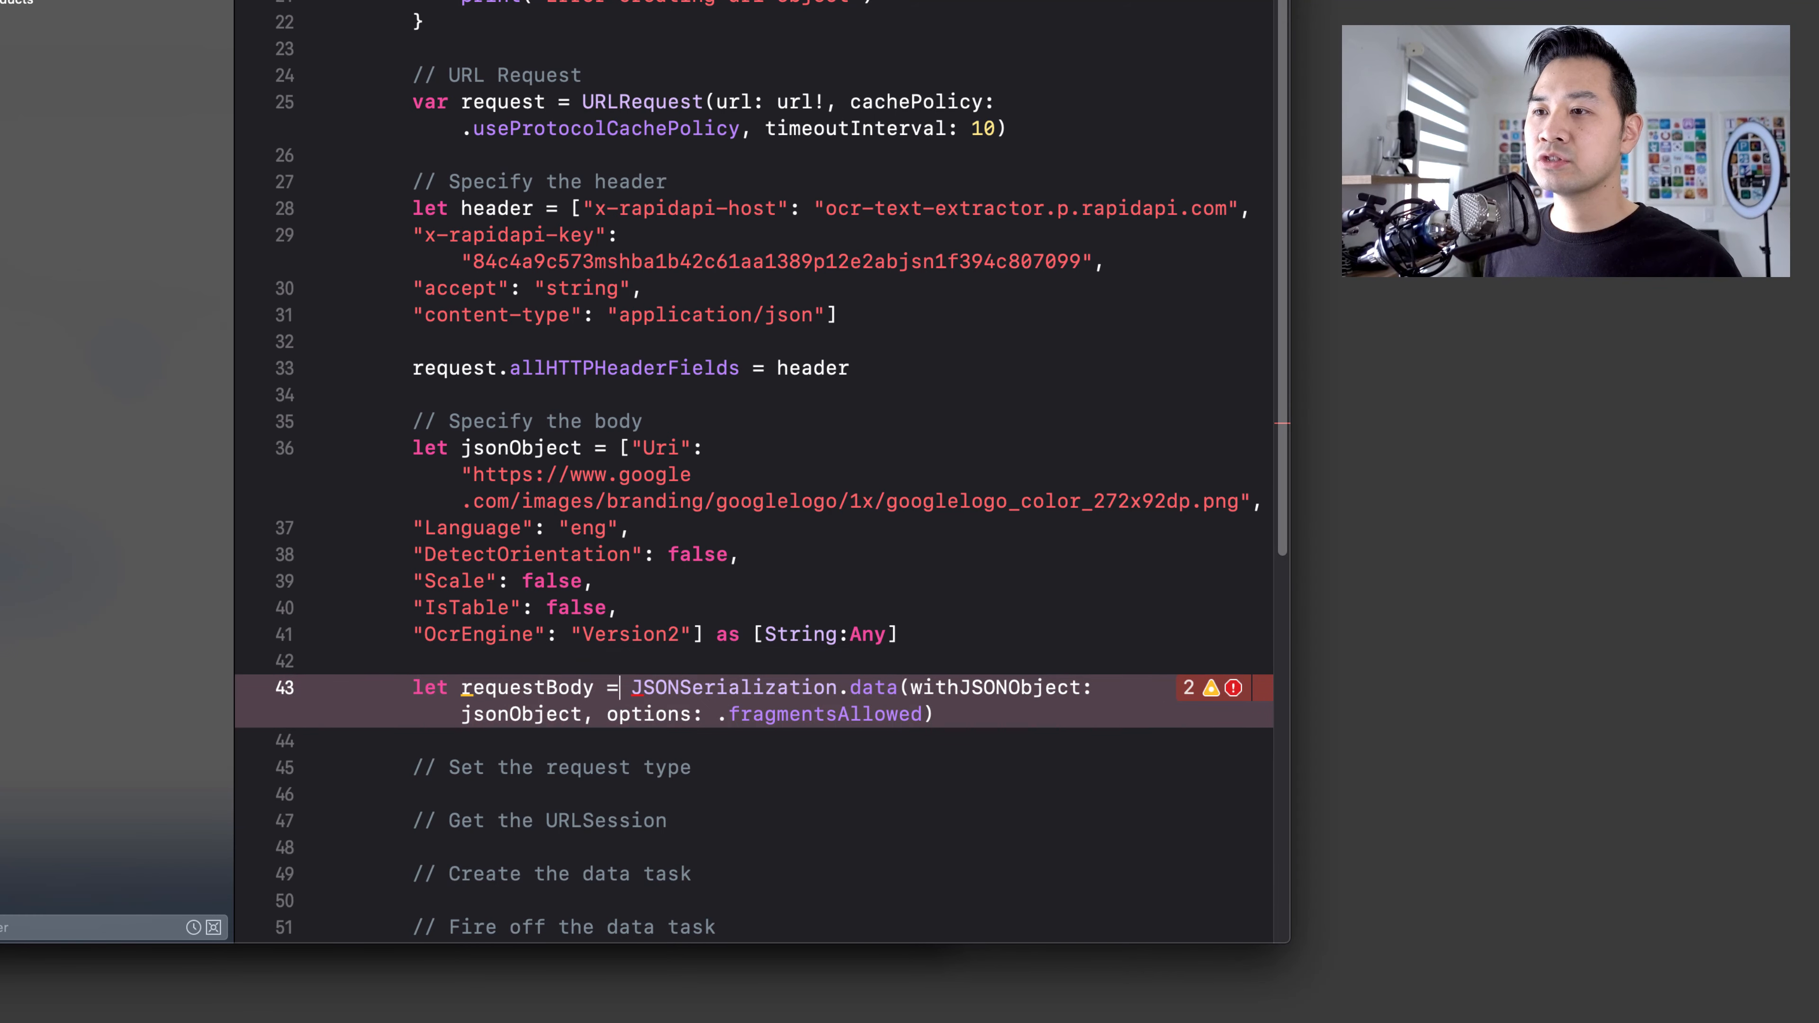
- Wrap the requestBody line in do/catch printing "Error creating the data object from the json"
type("d")
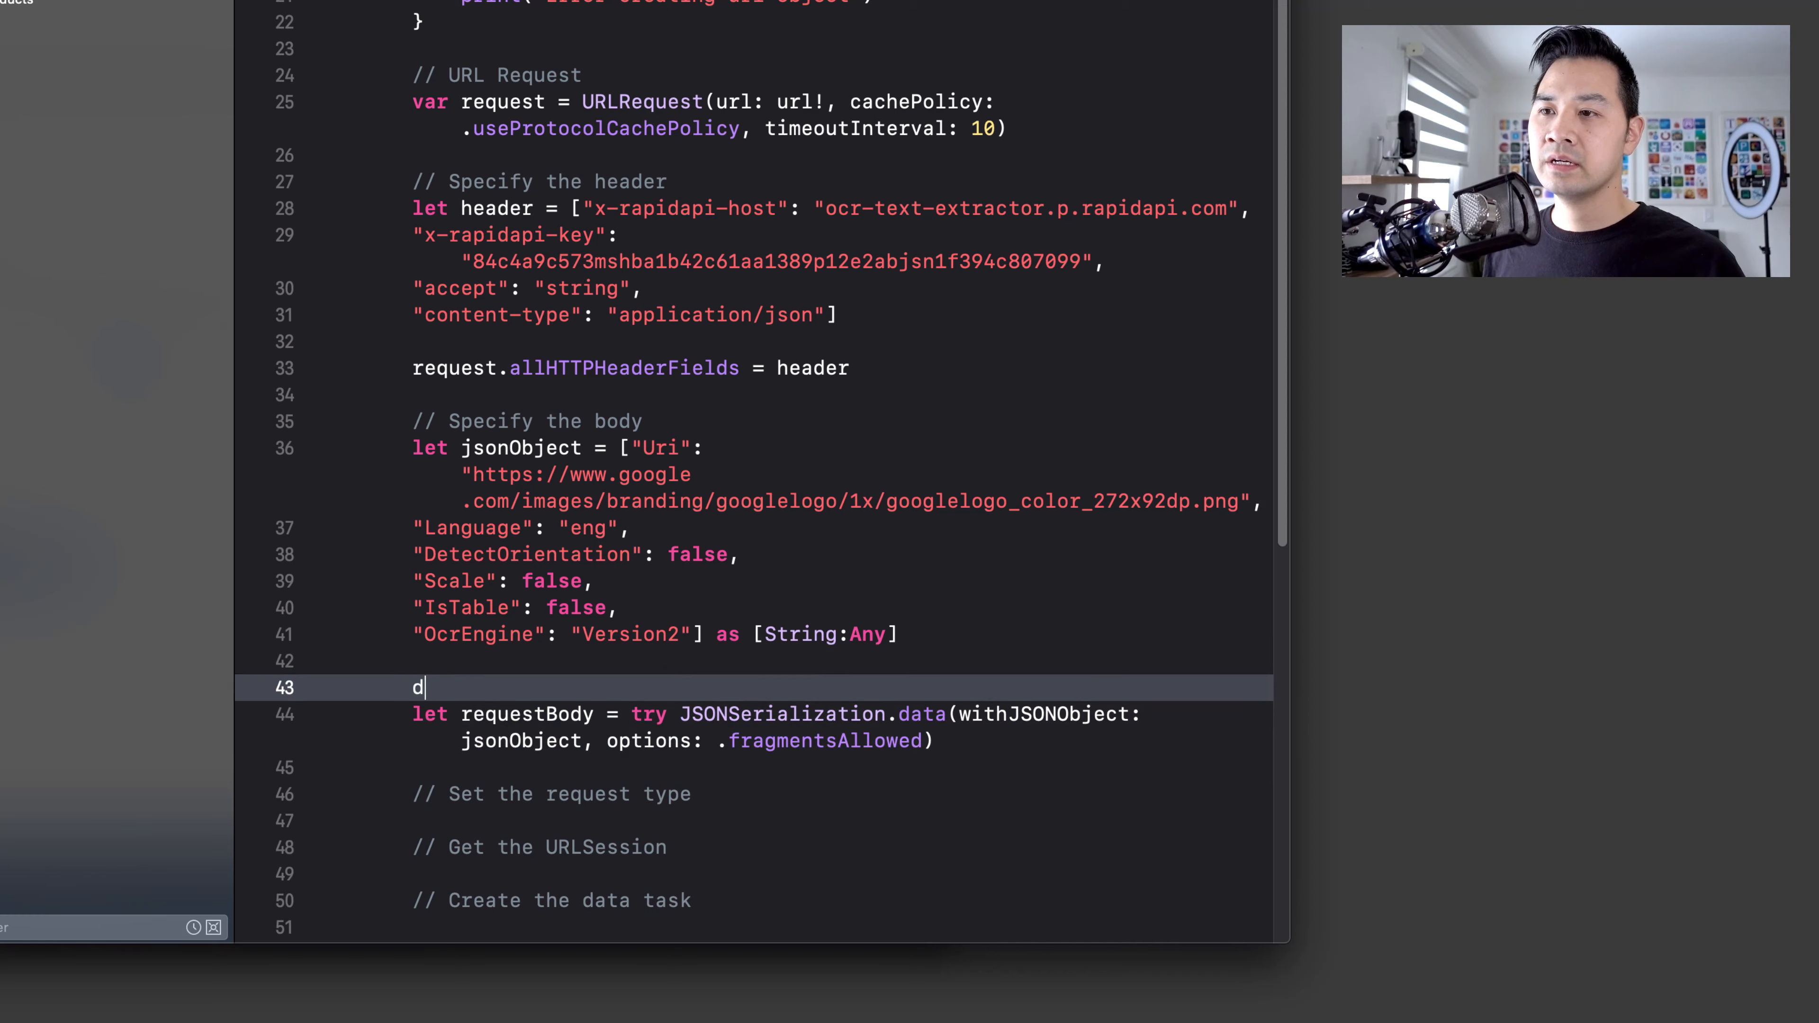
type("o {")
left_click(754, 767)
type("}")
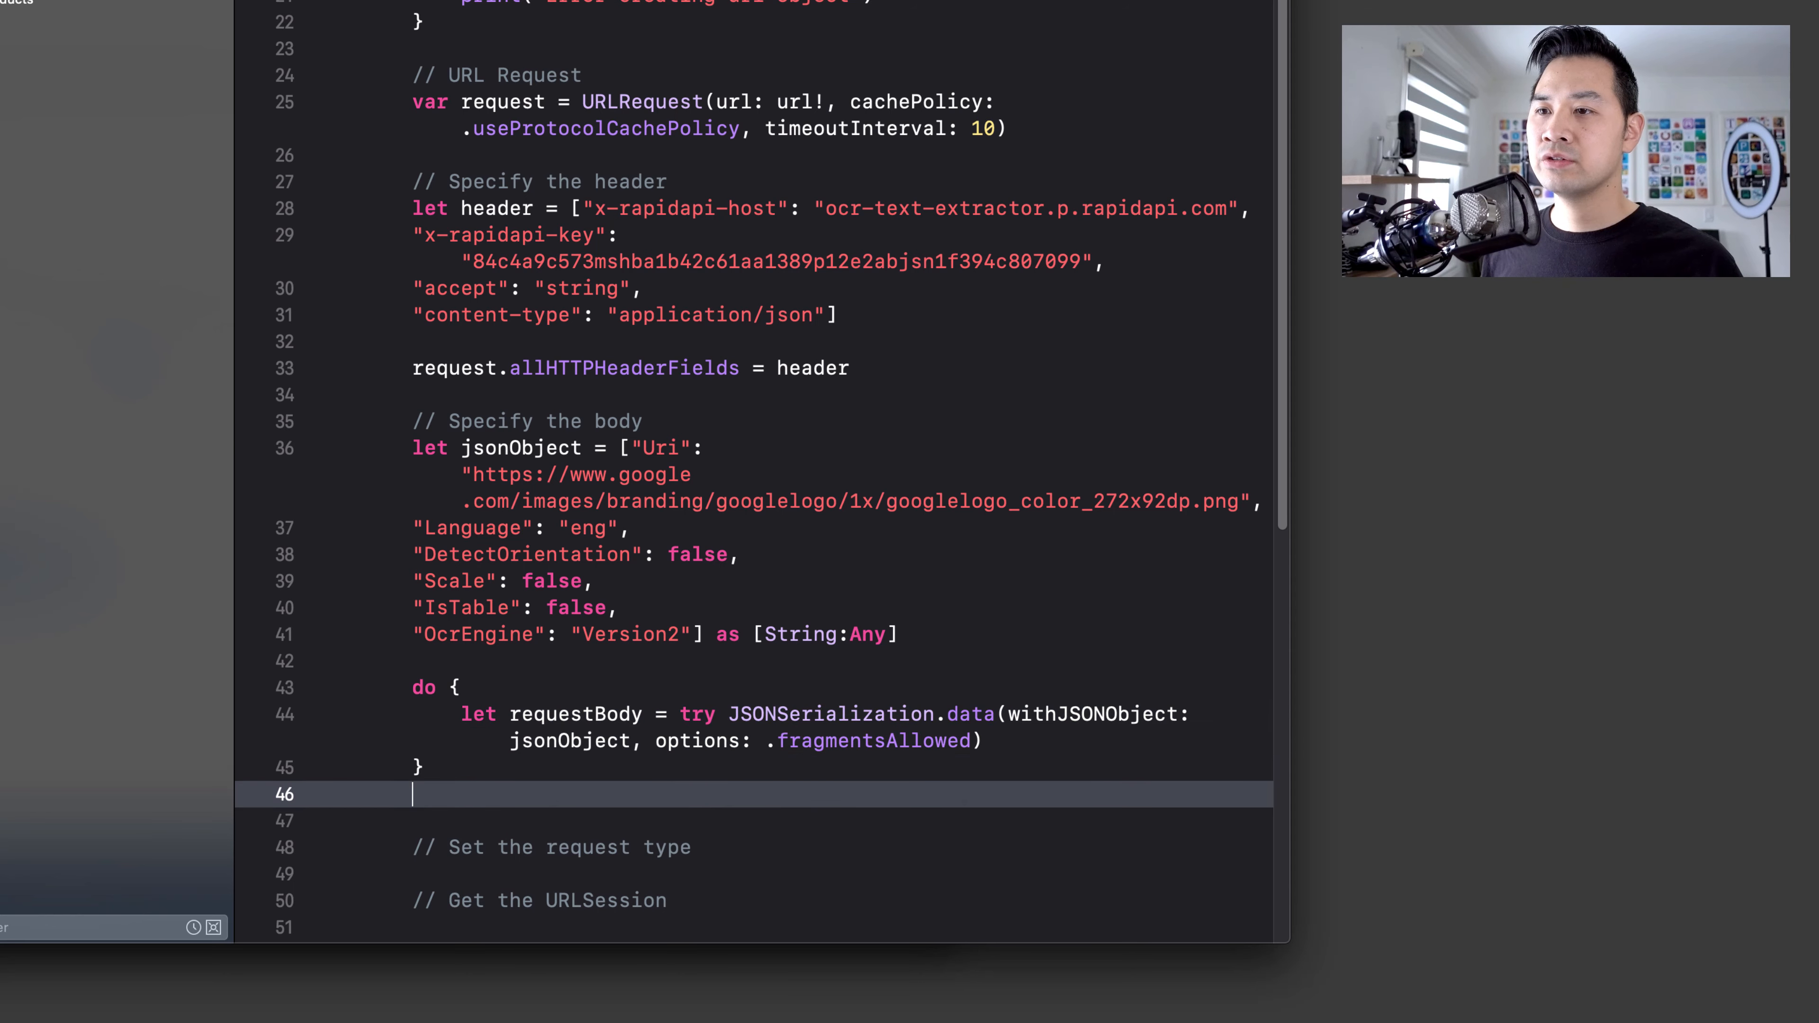
type("catch {")
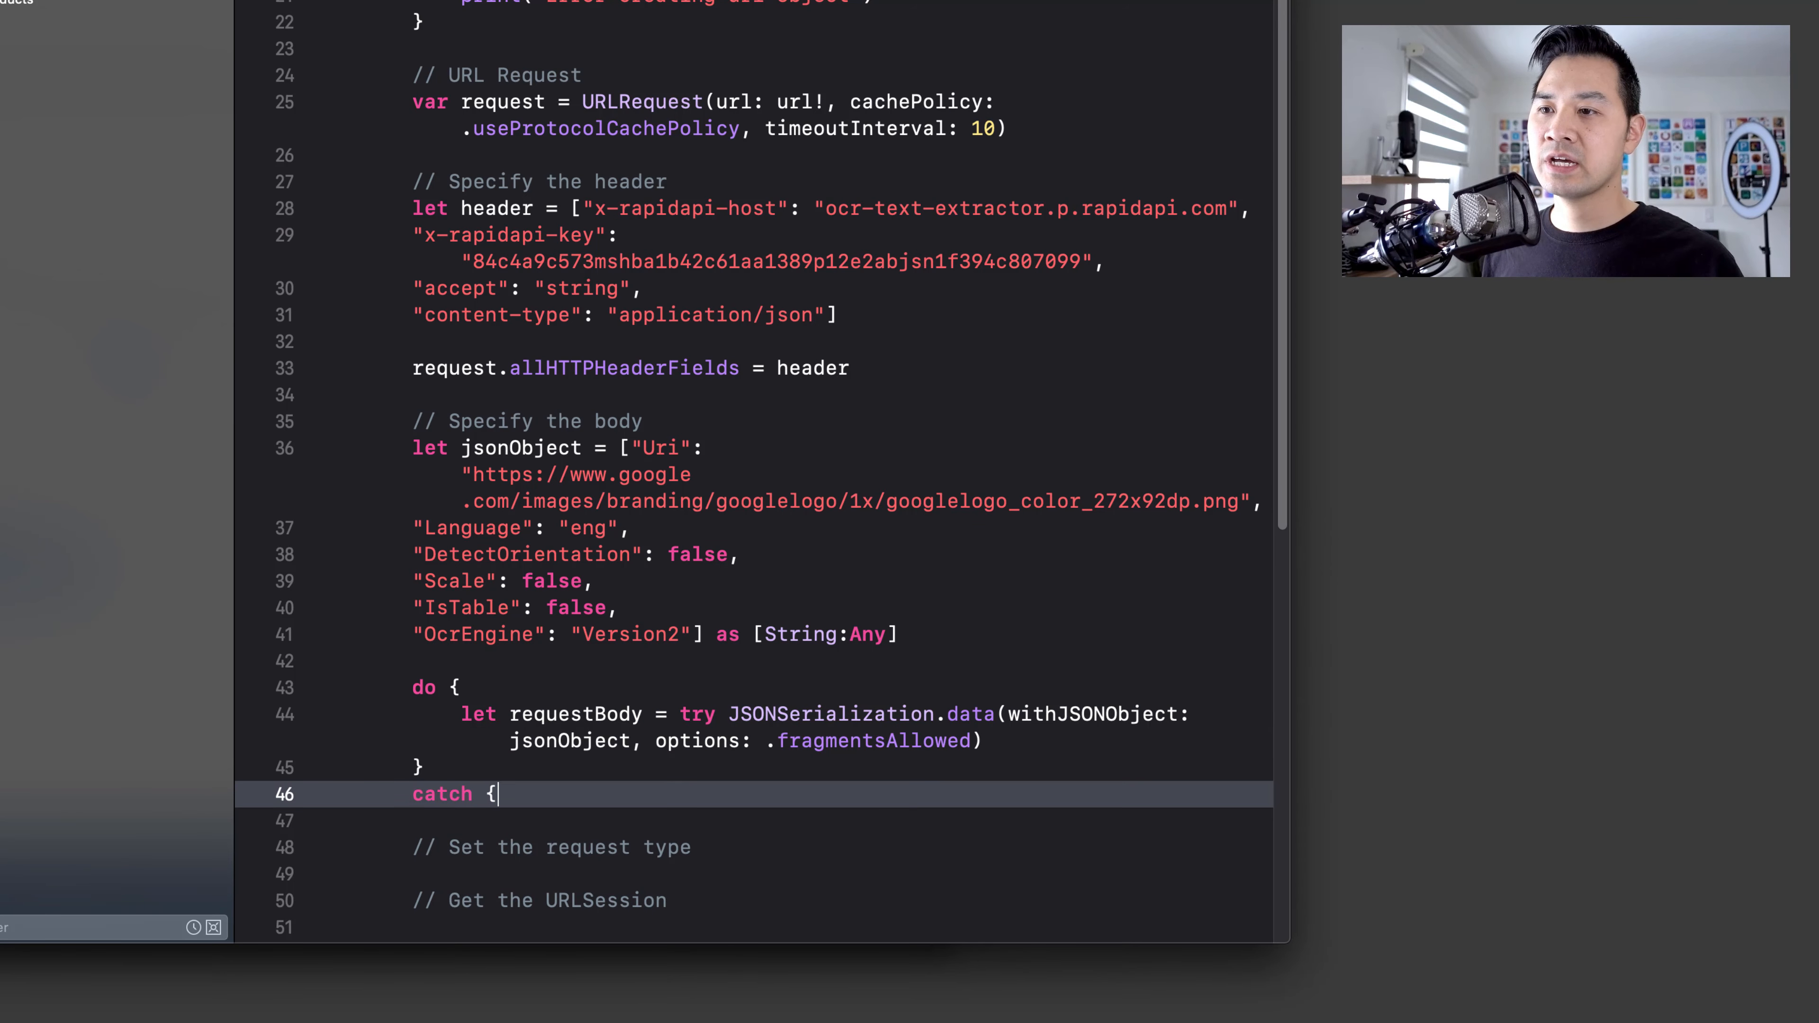
type("print")
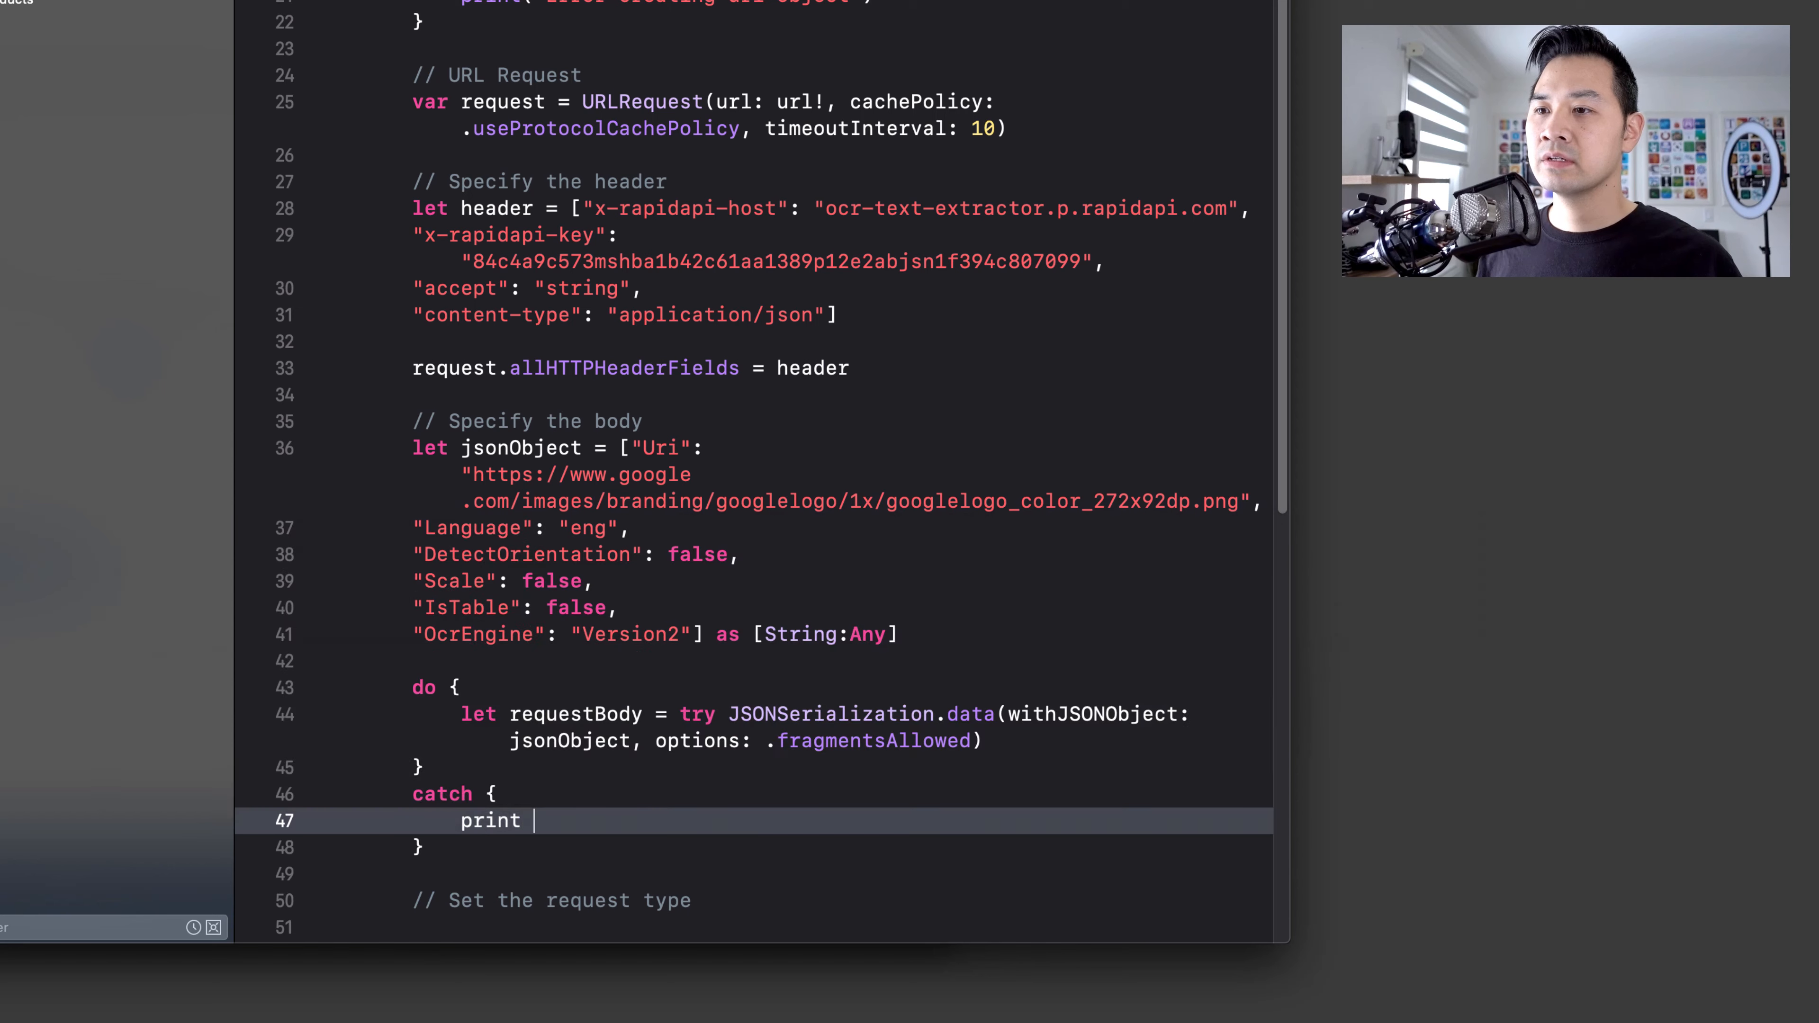
type("(\"Error\")")
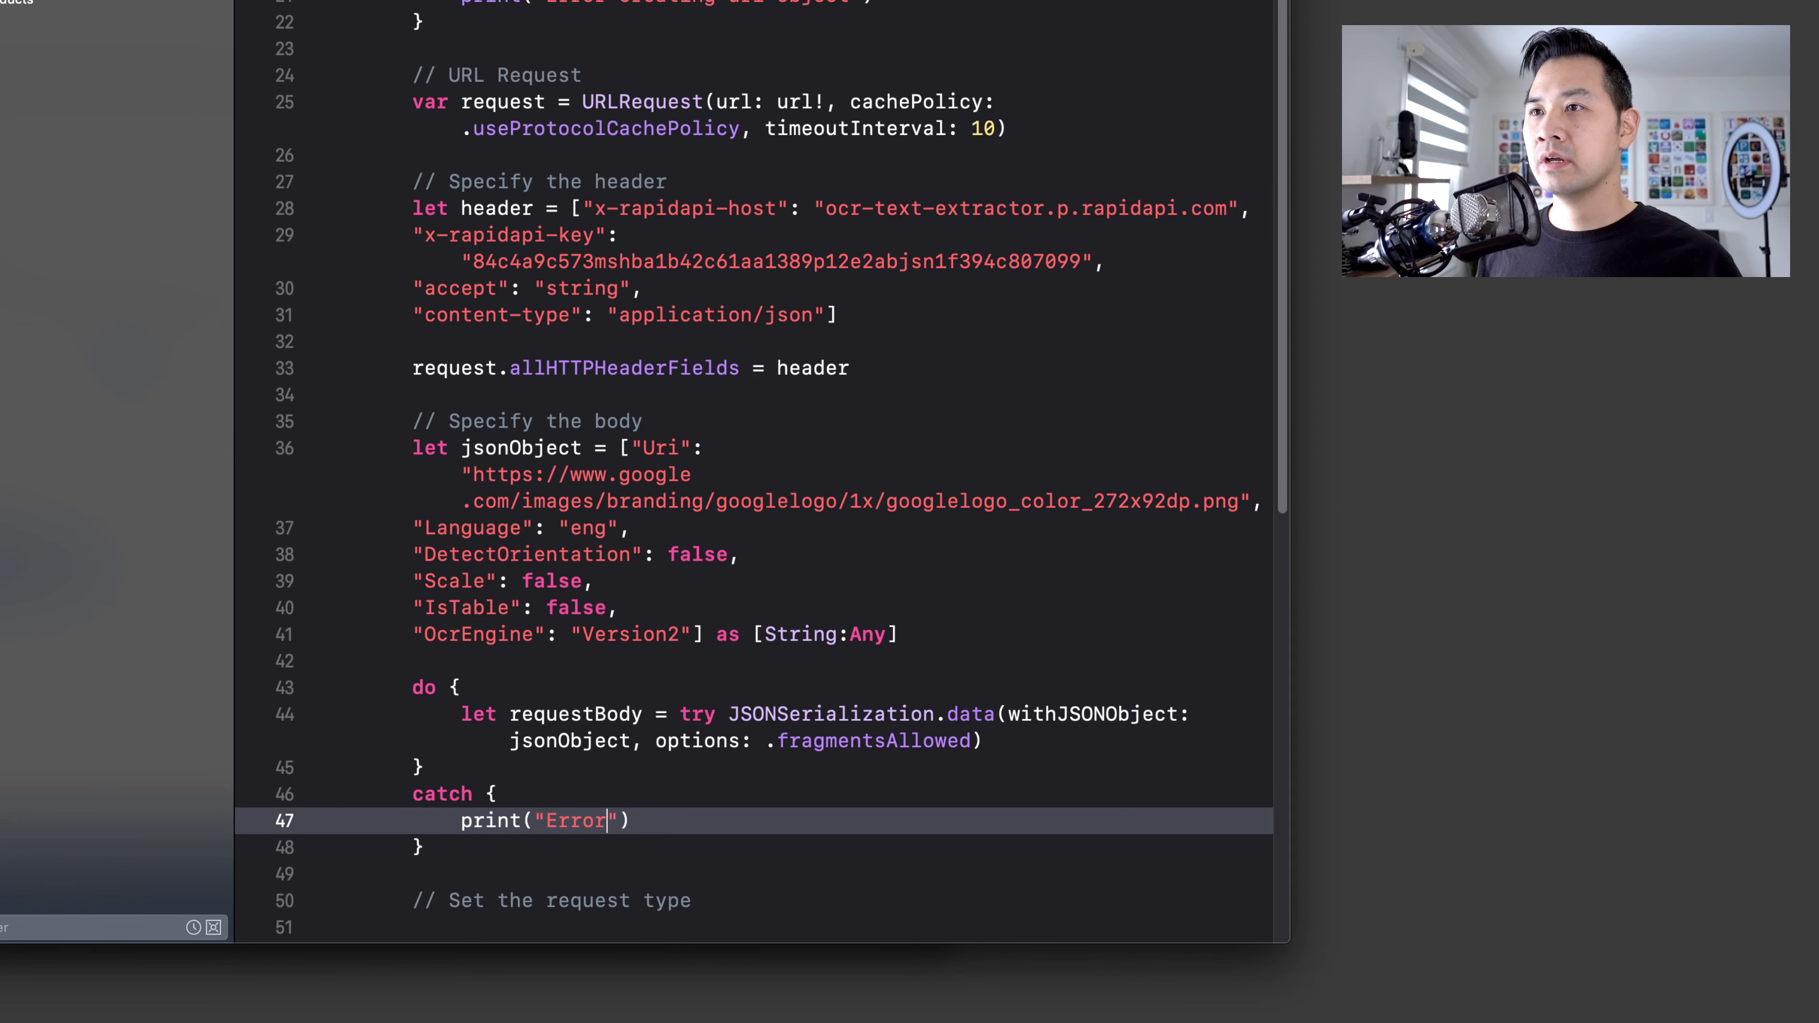
type("creating")
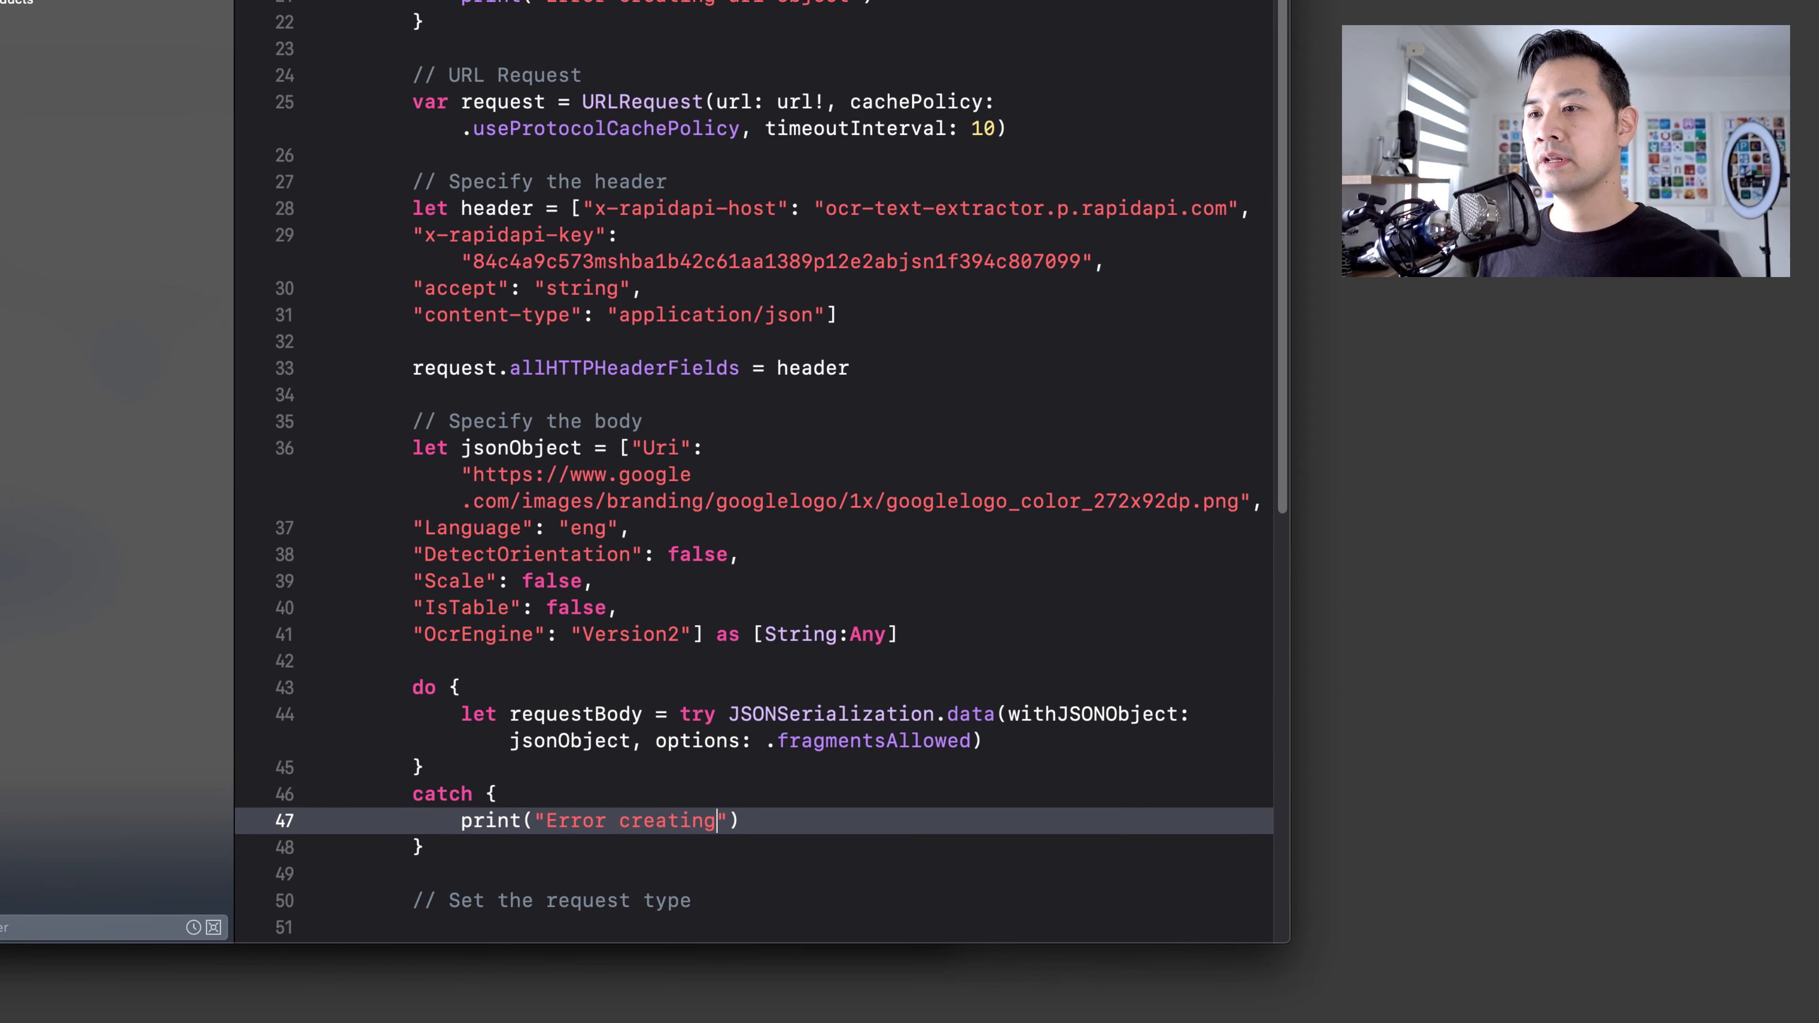
type("the data o")
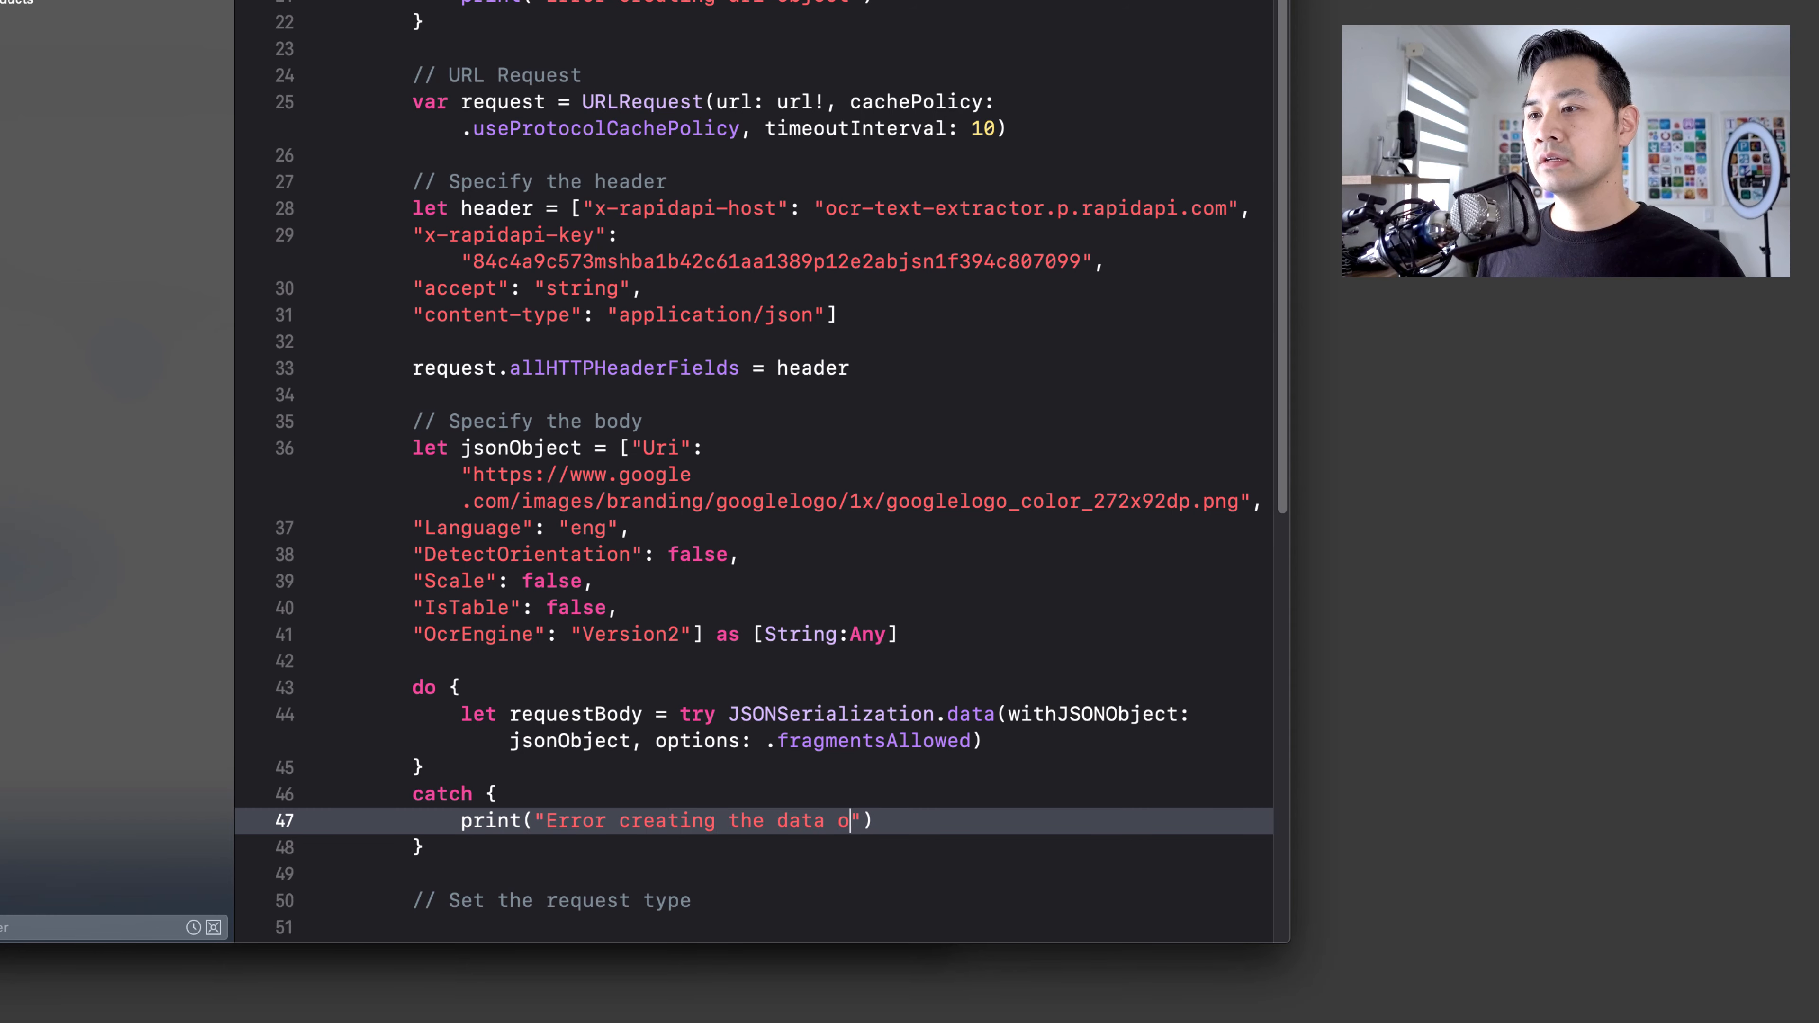
type("bject from t")
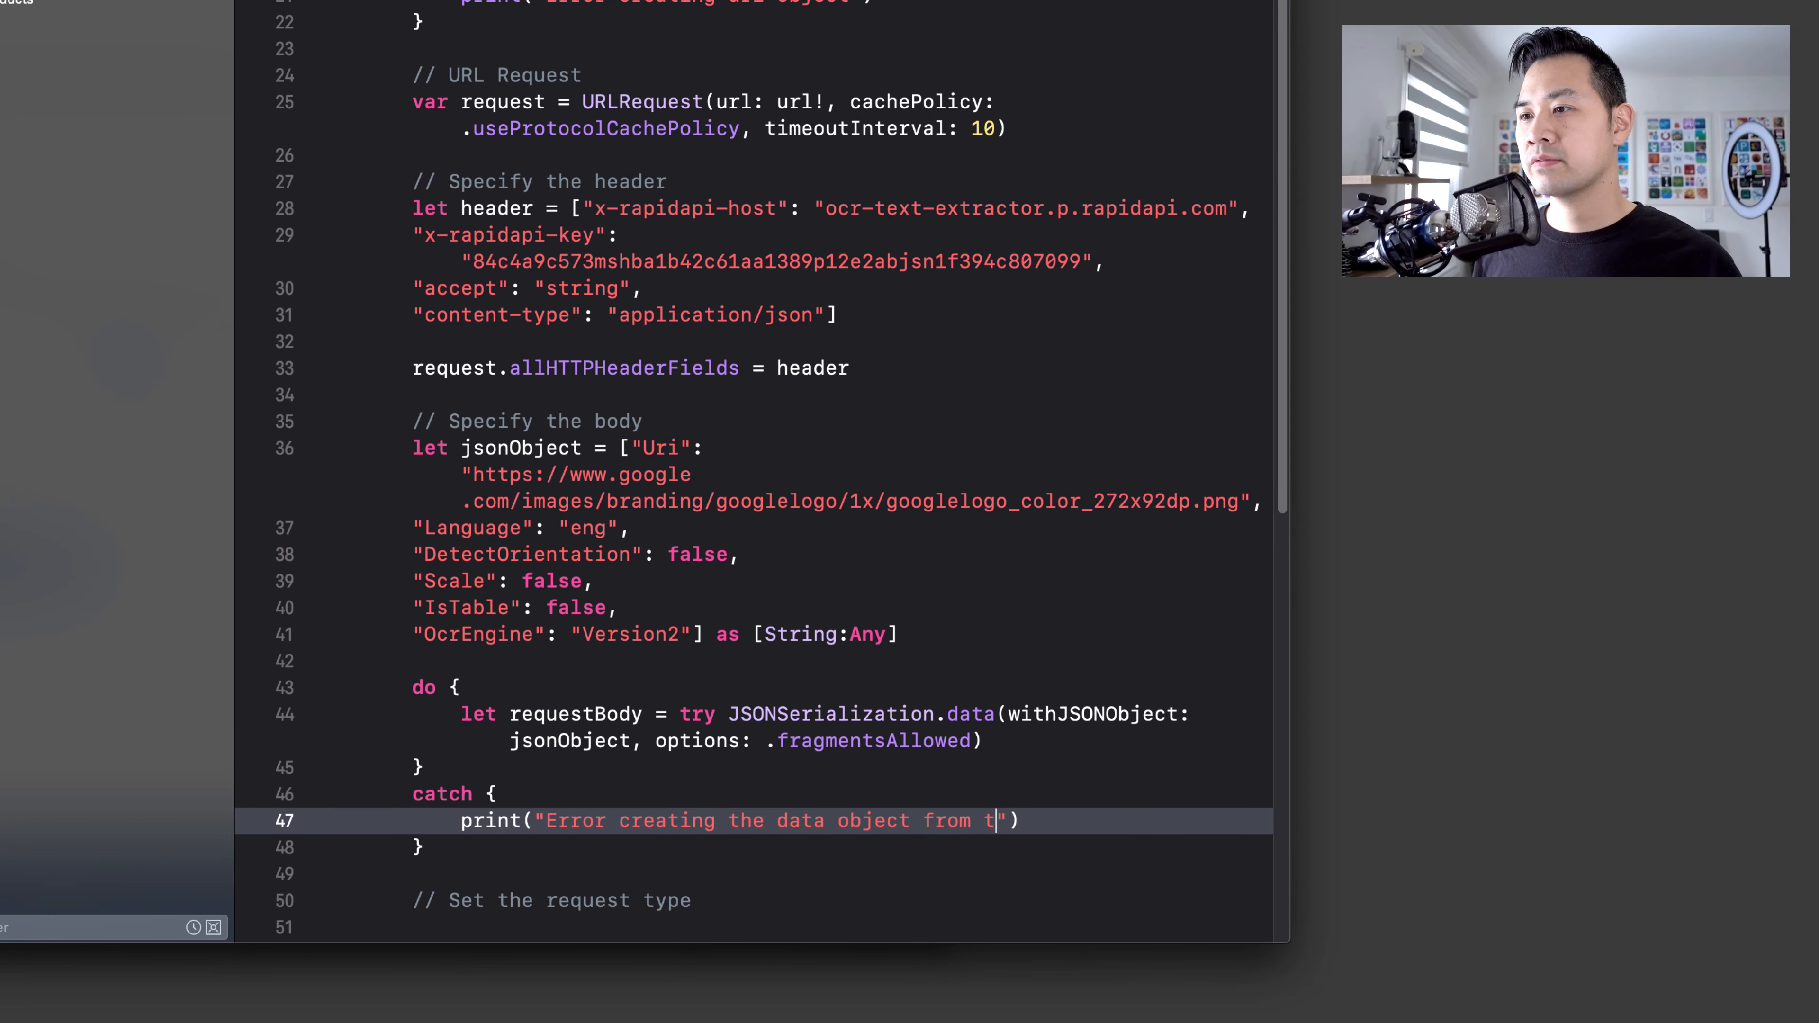
type("he json")
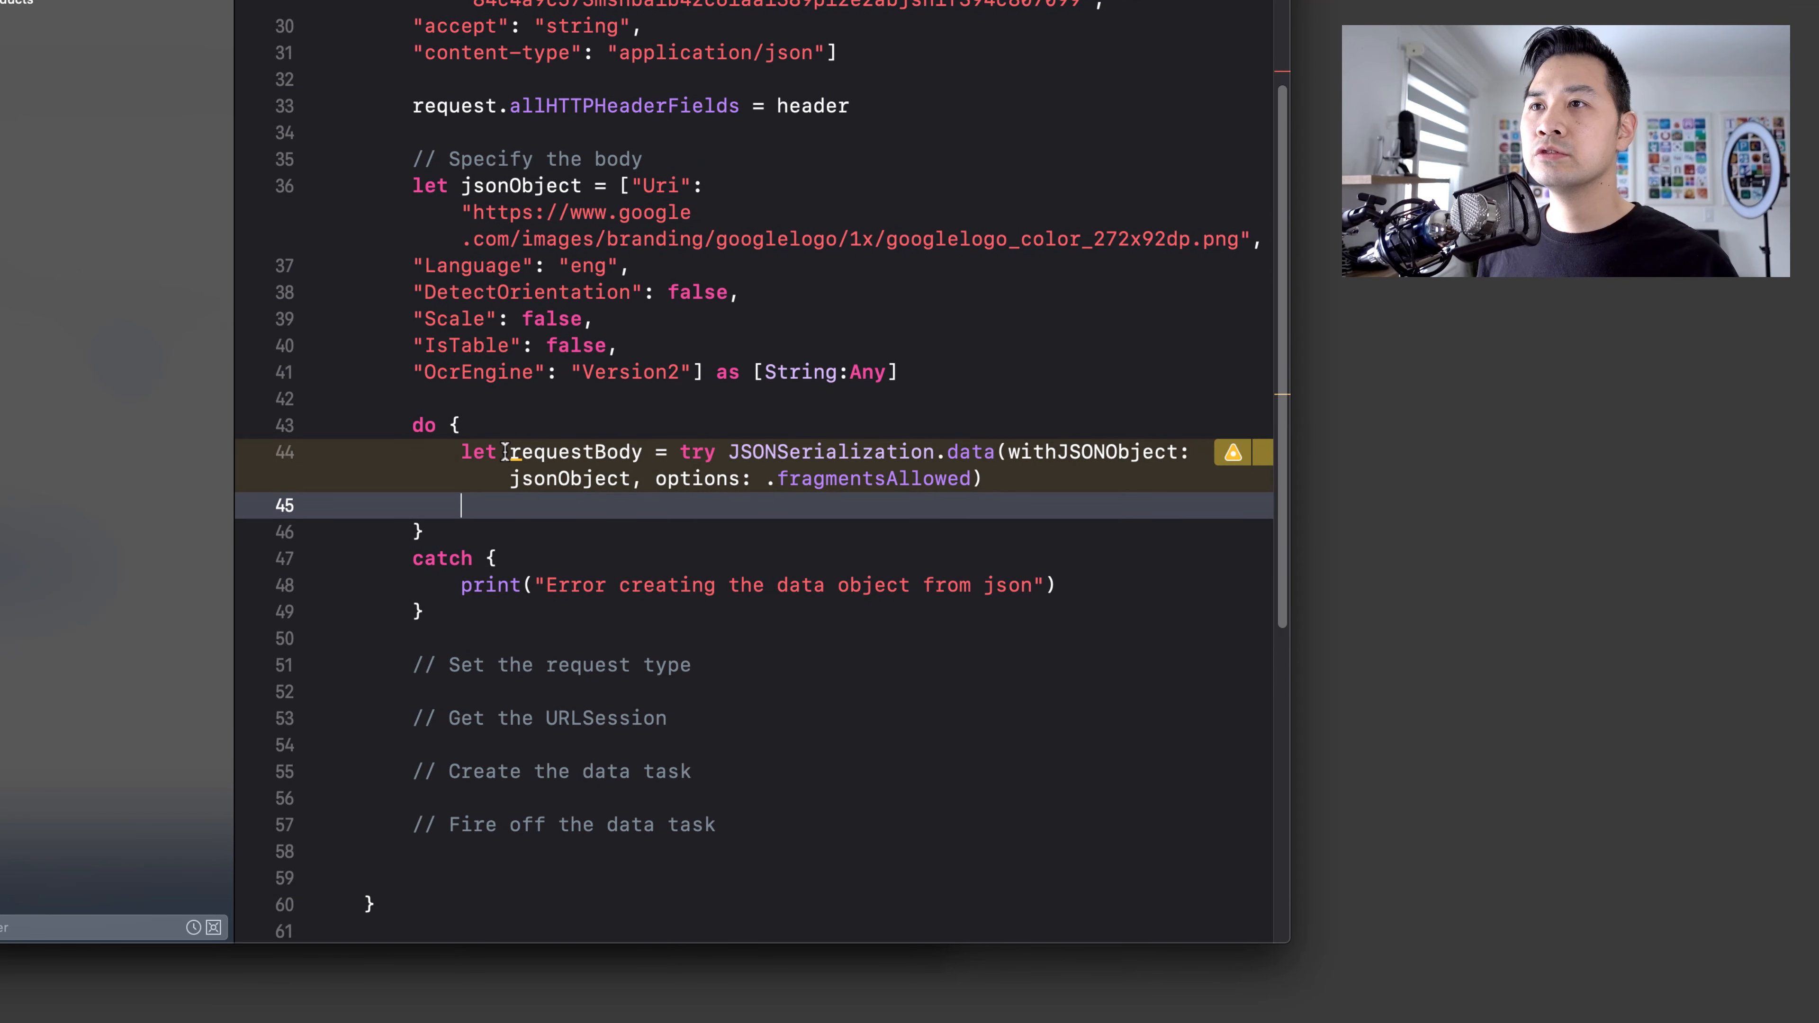
- Add request.httpBody = requestBody inside the do block and review the httpBody property
type("request.httpBody")
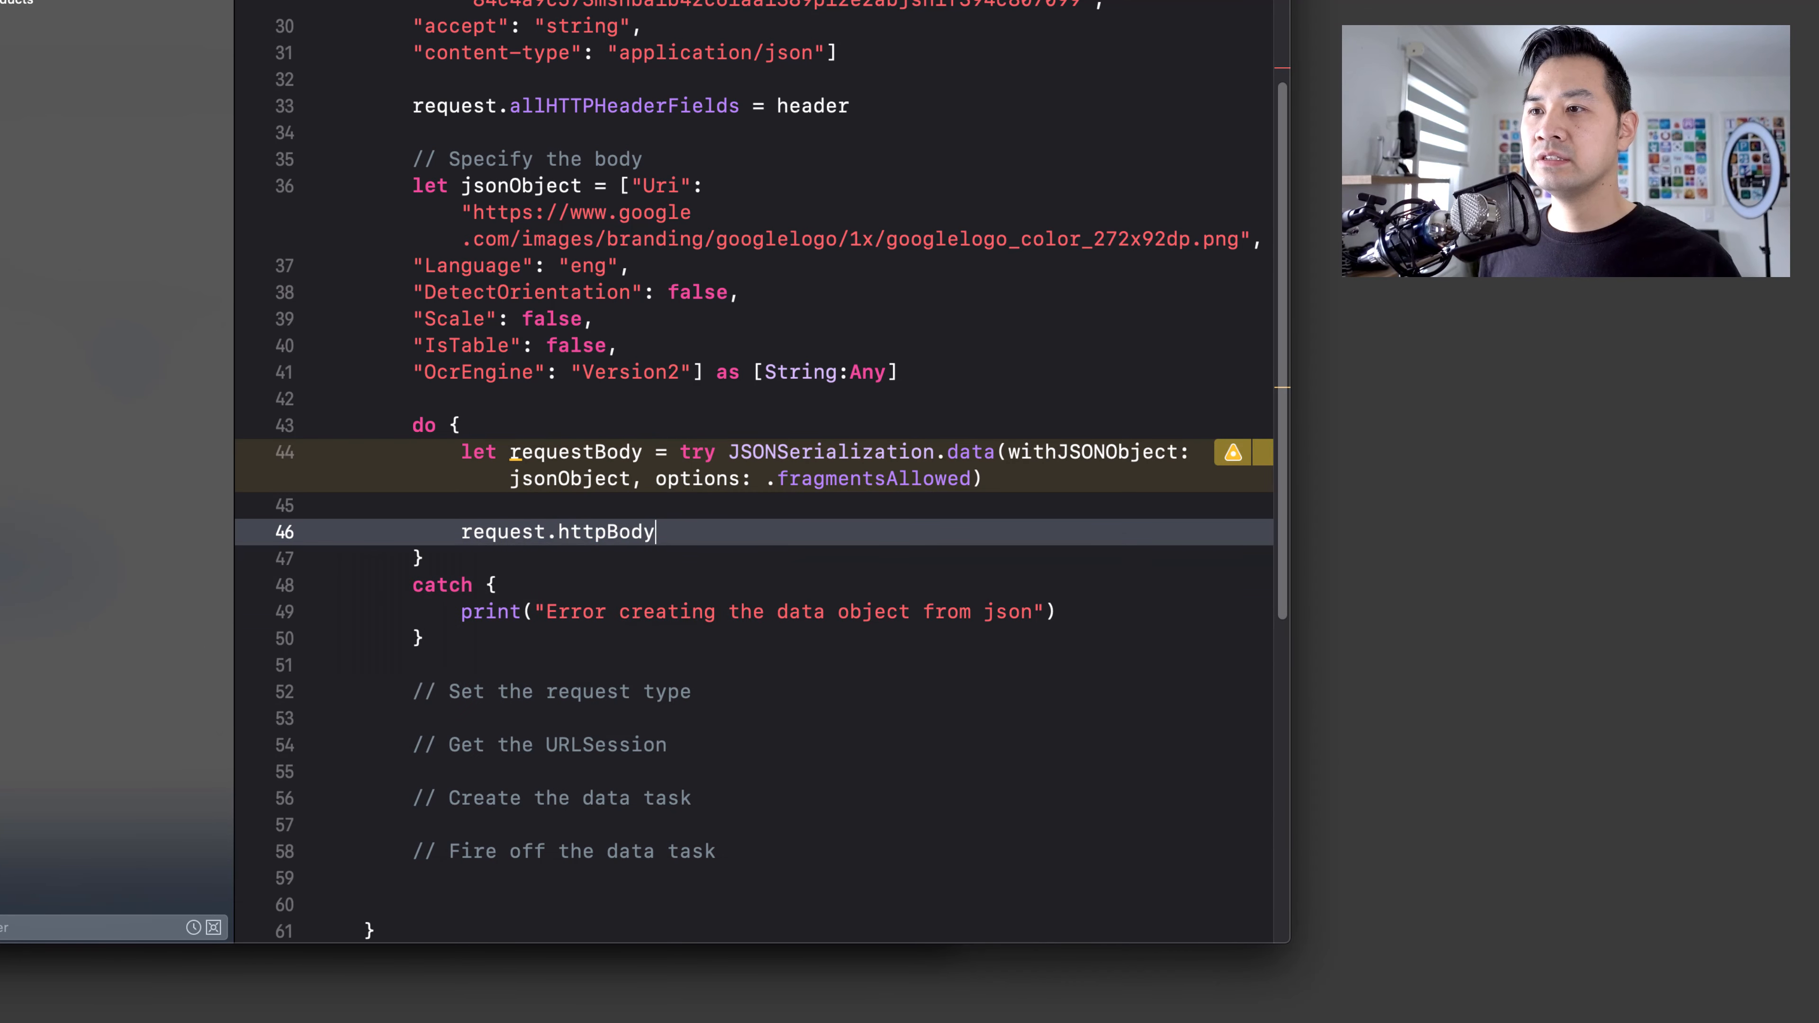
type("= requestBody")
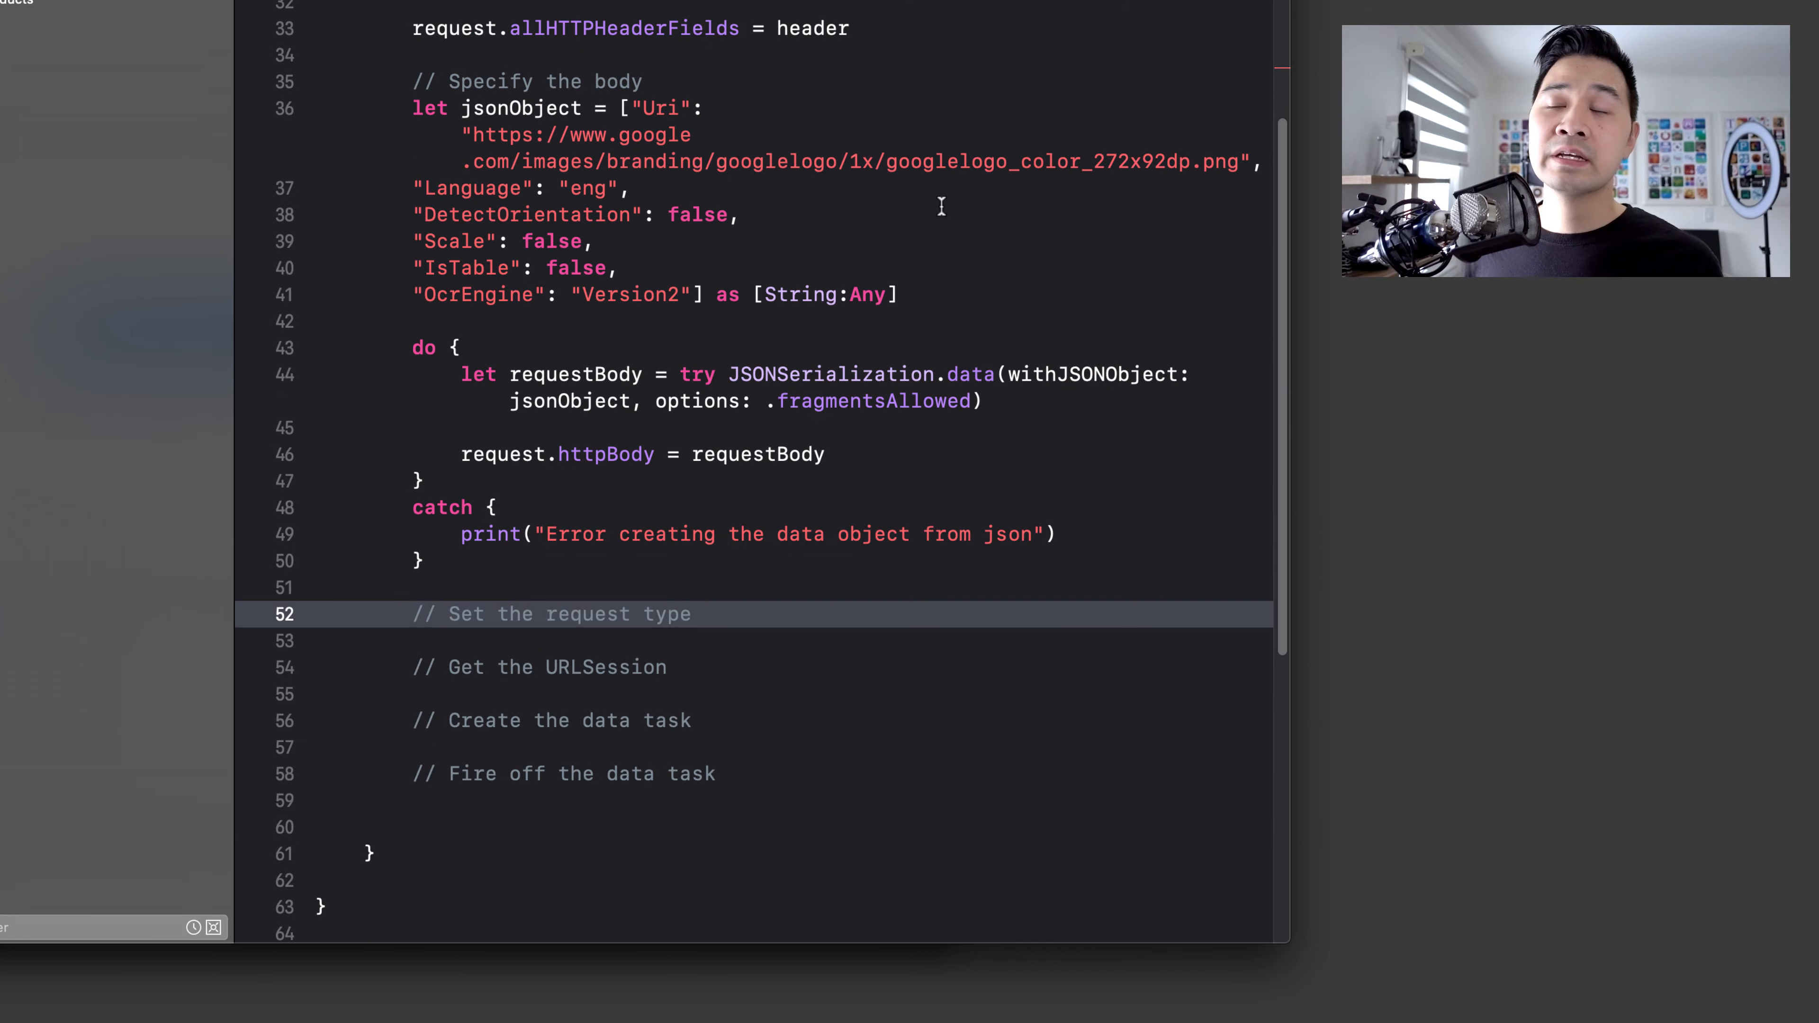
left_click(693, 614)
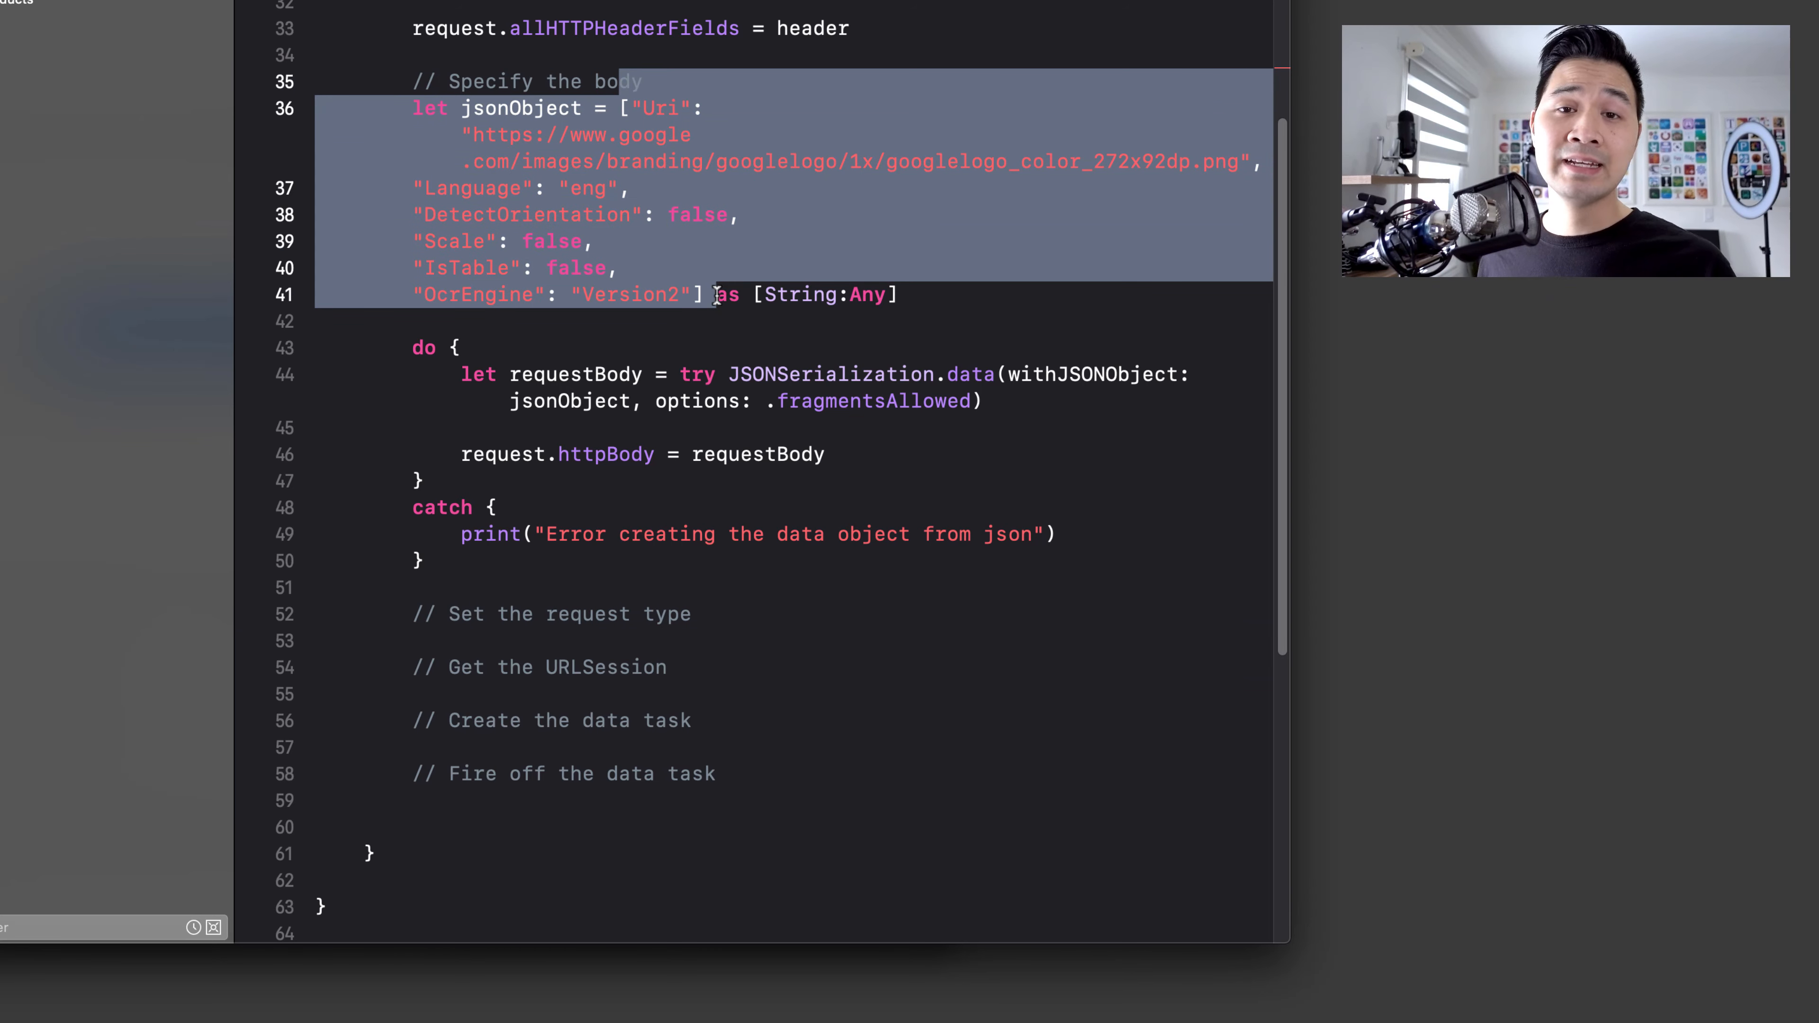
double_click(604, 454)
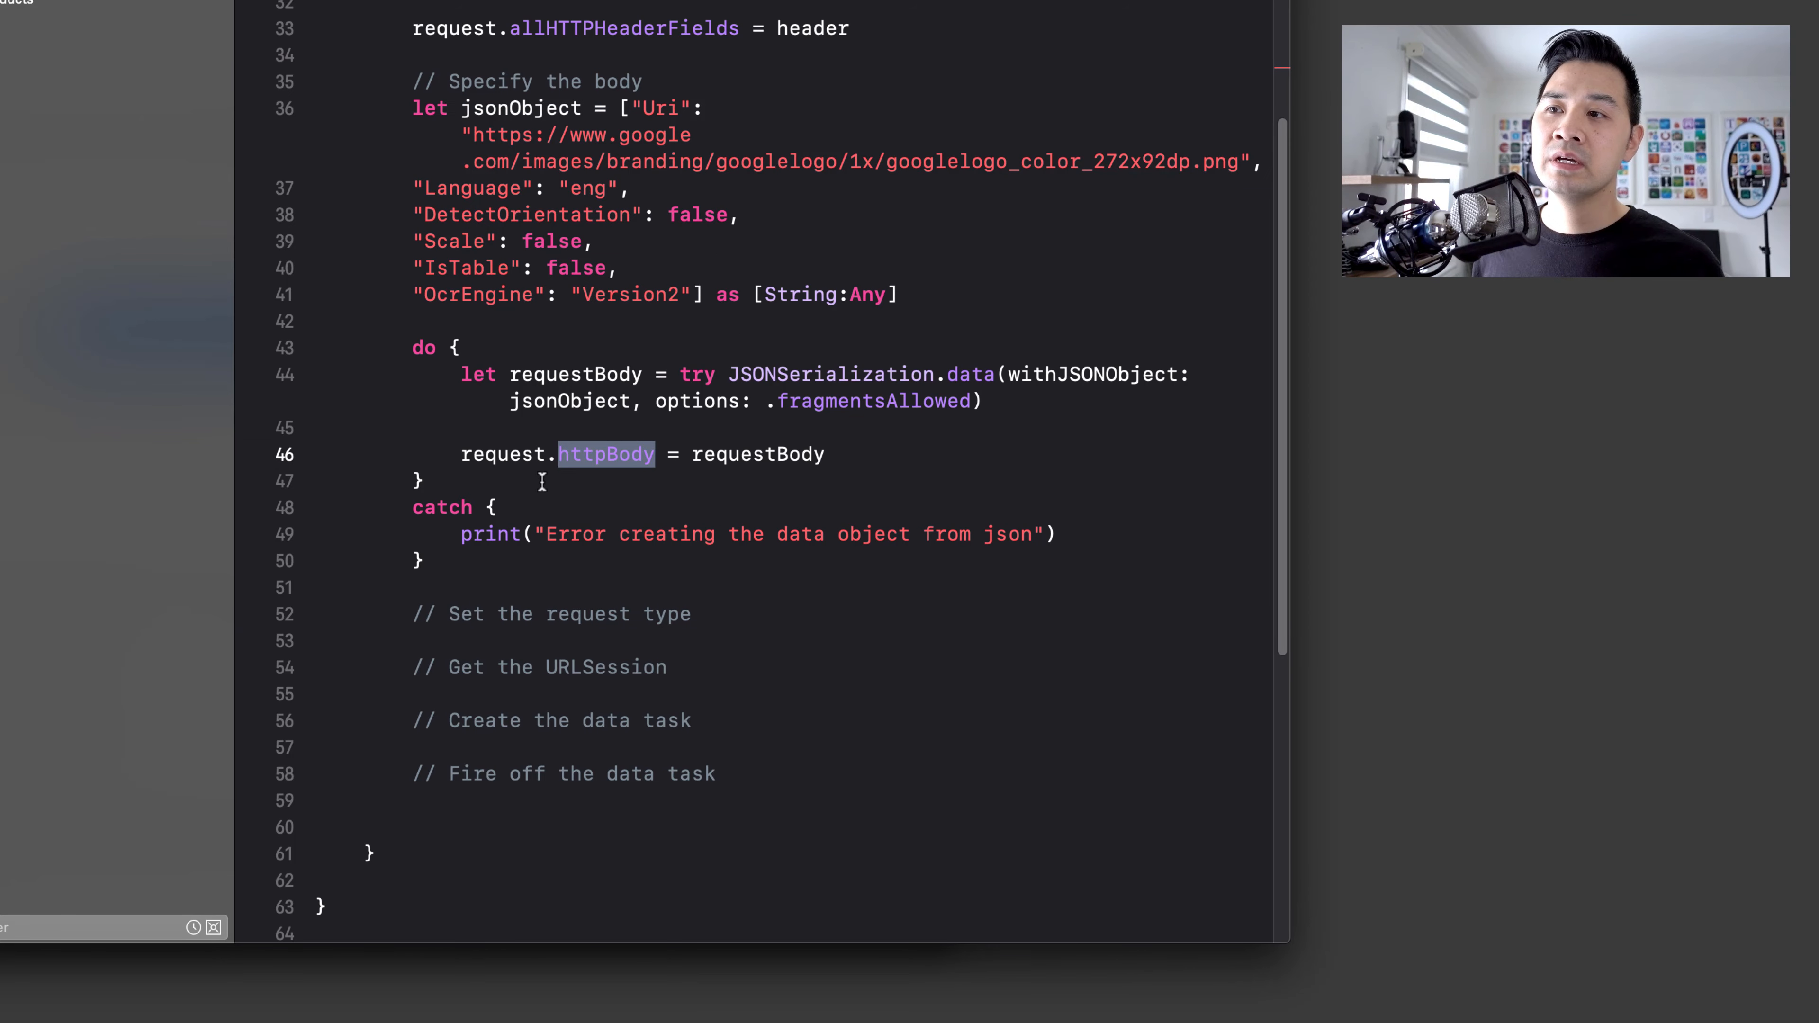
mouse_move(719, 626)
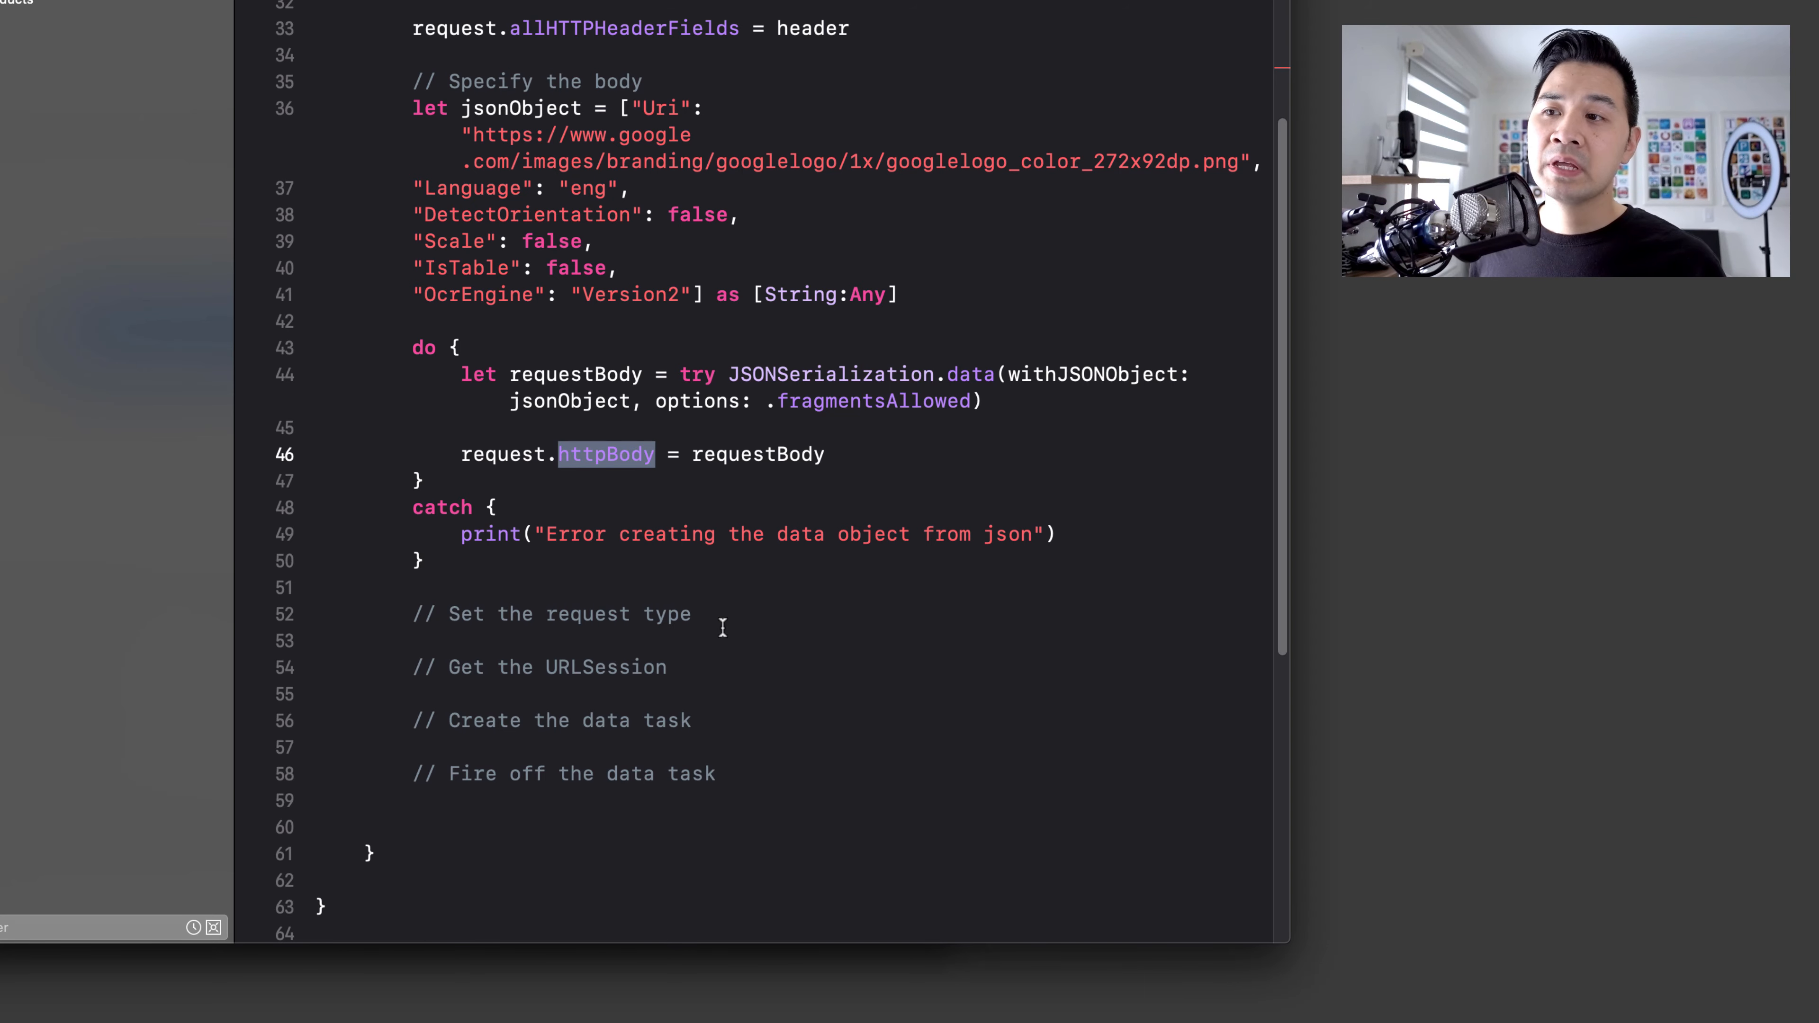
left_click(694, 614)
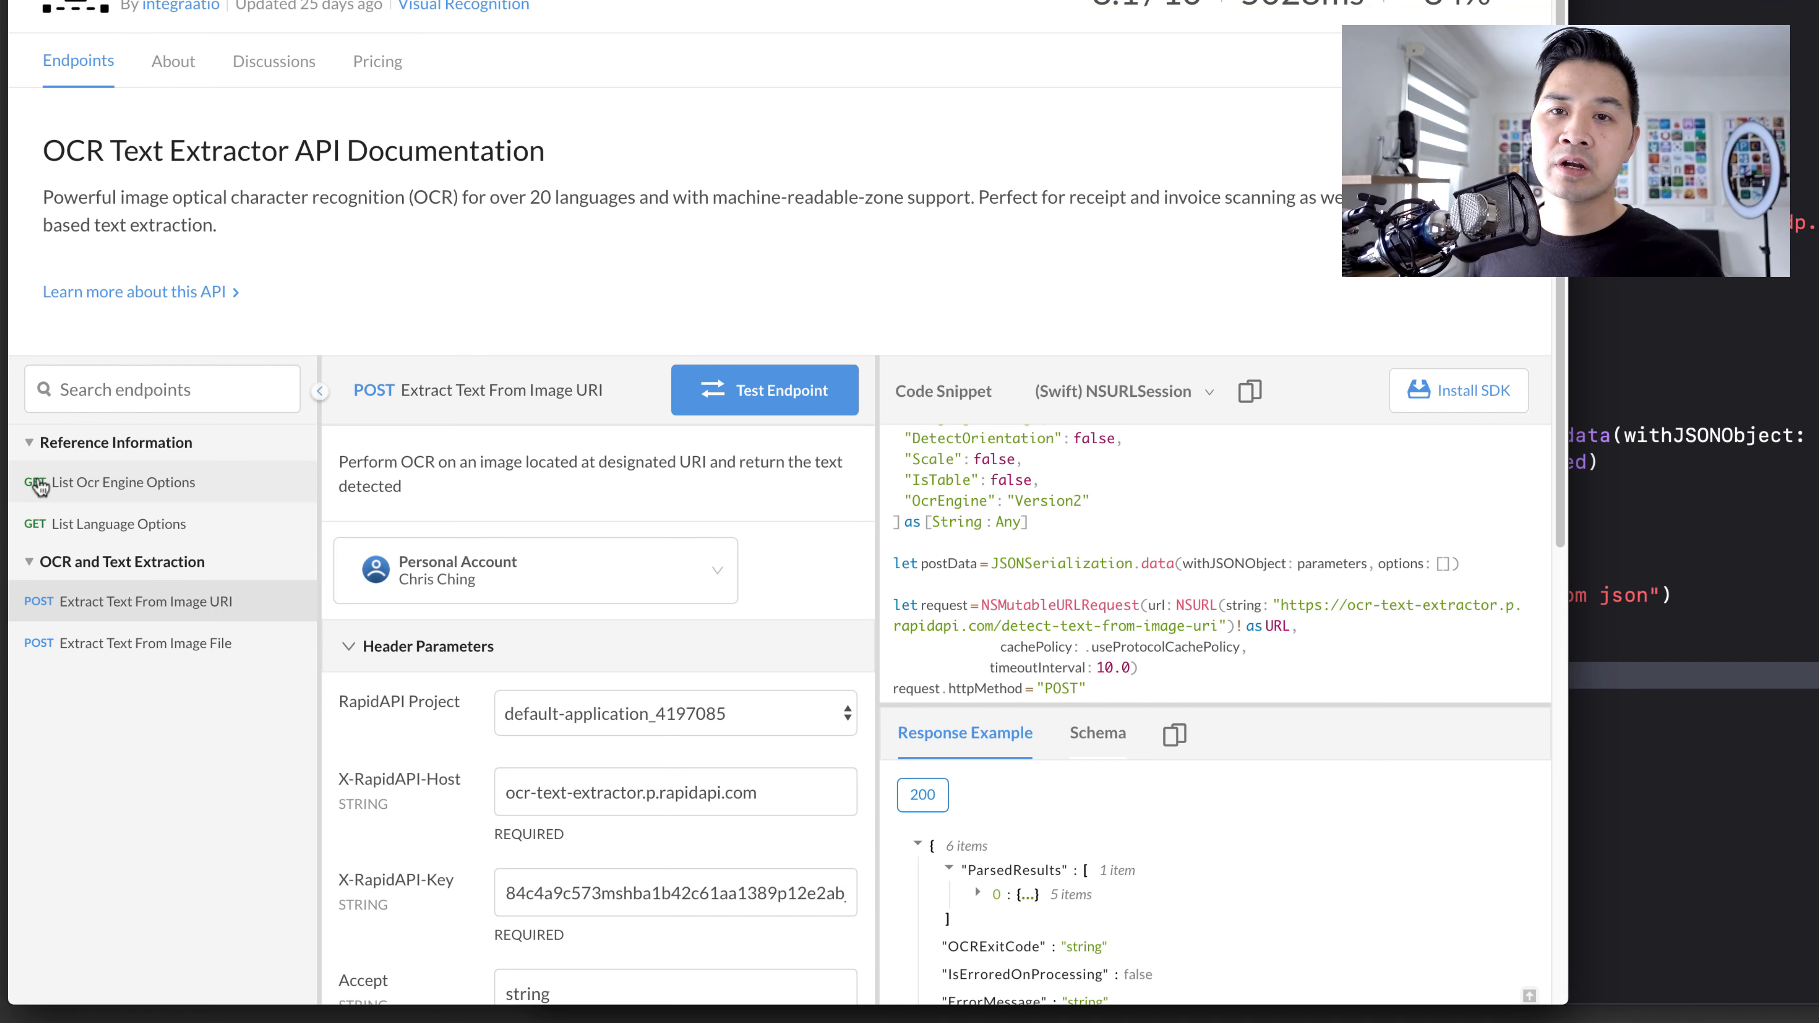
mouse_move(43, 541)
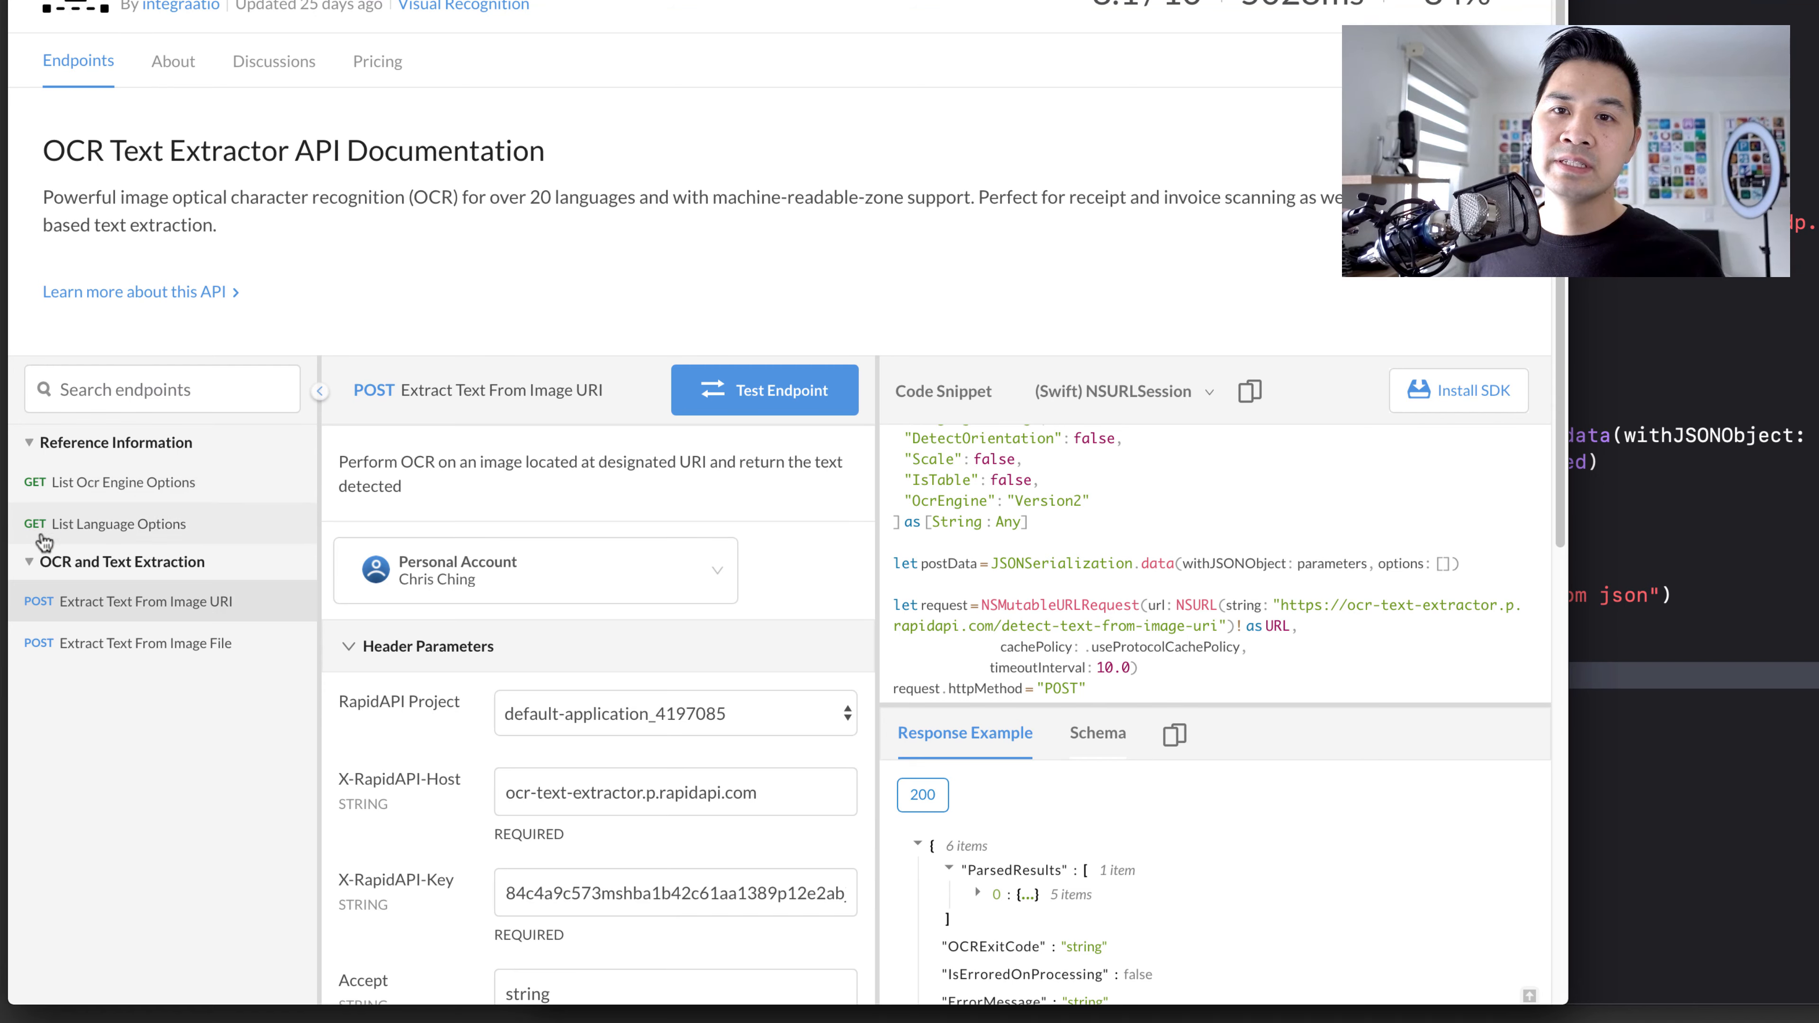
mouse_move(127, 721)
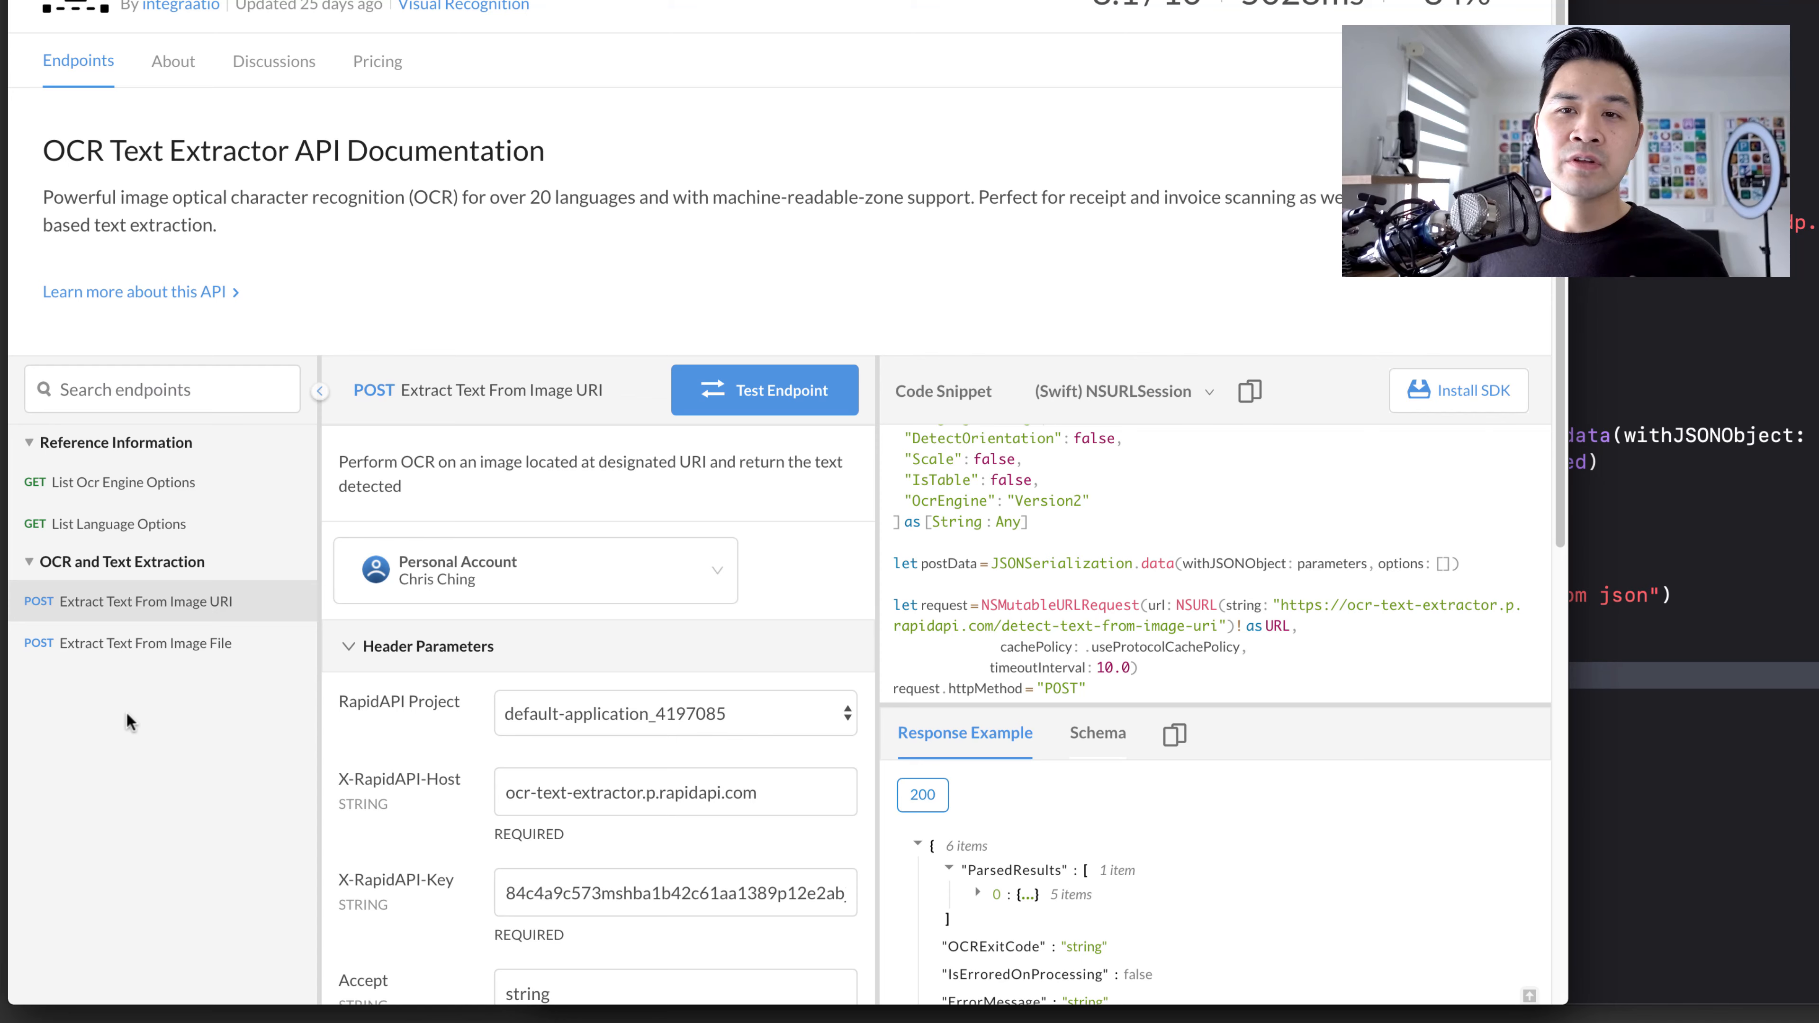
mouse_move(76, 667)
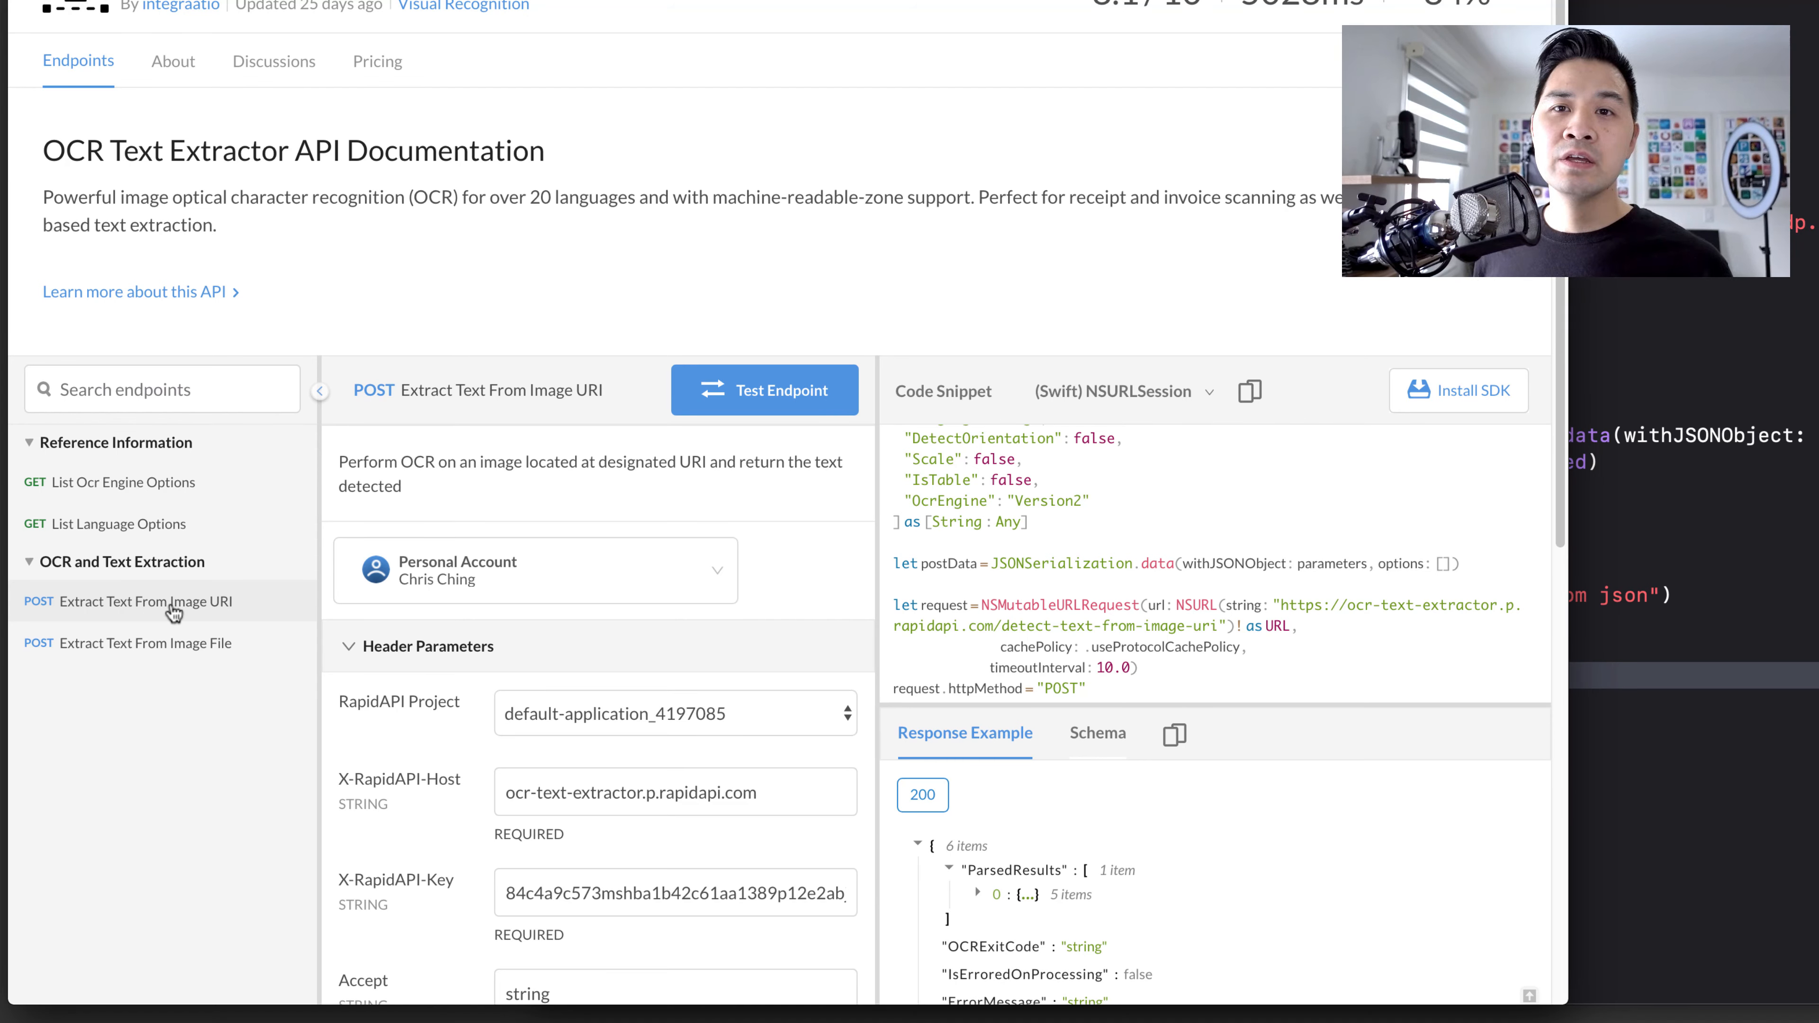
mouse_move(47, 486)
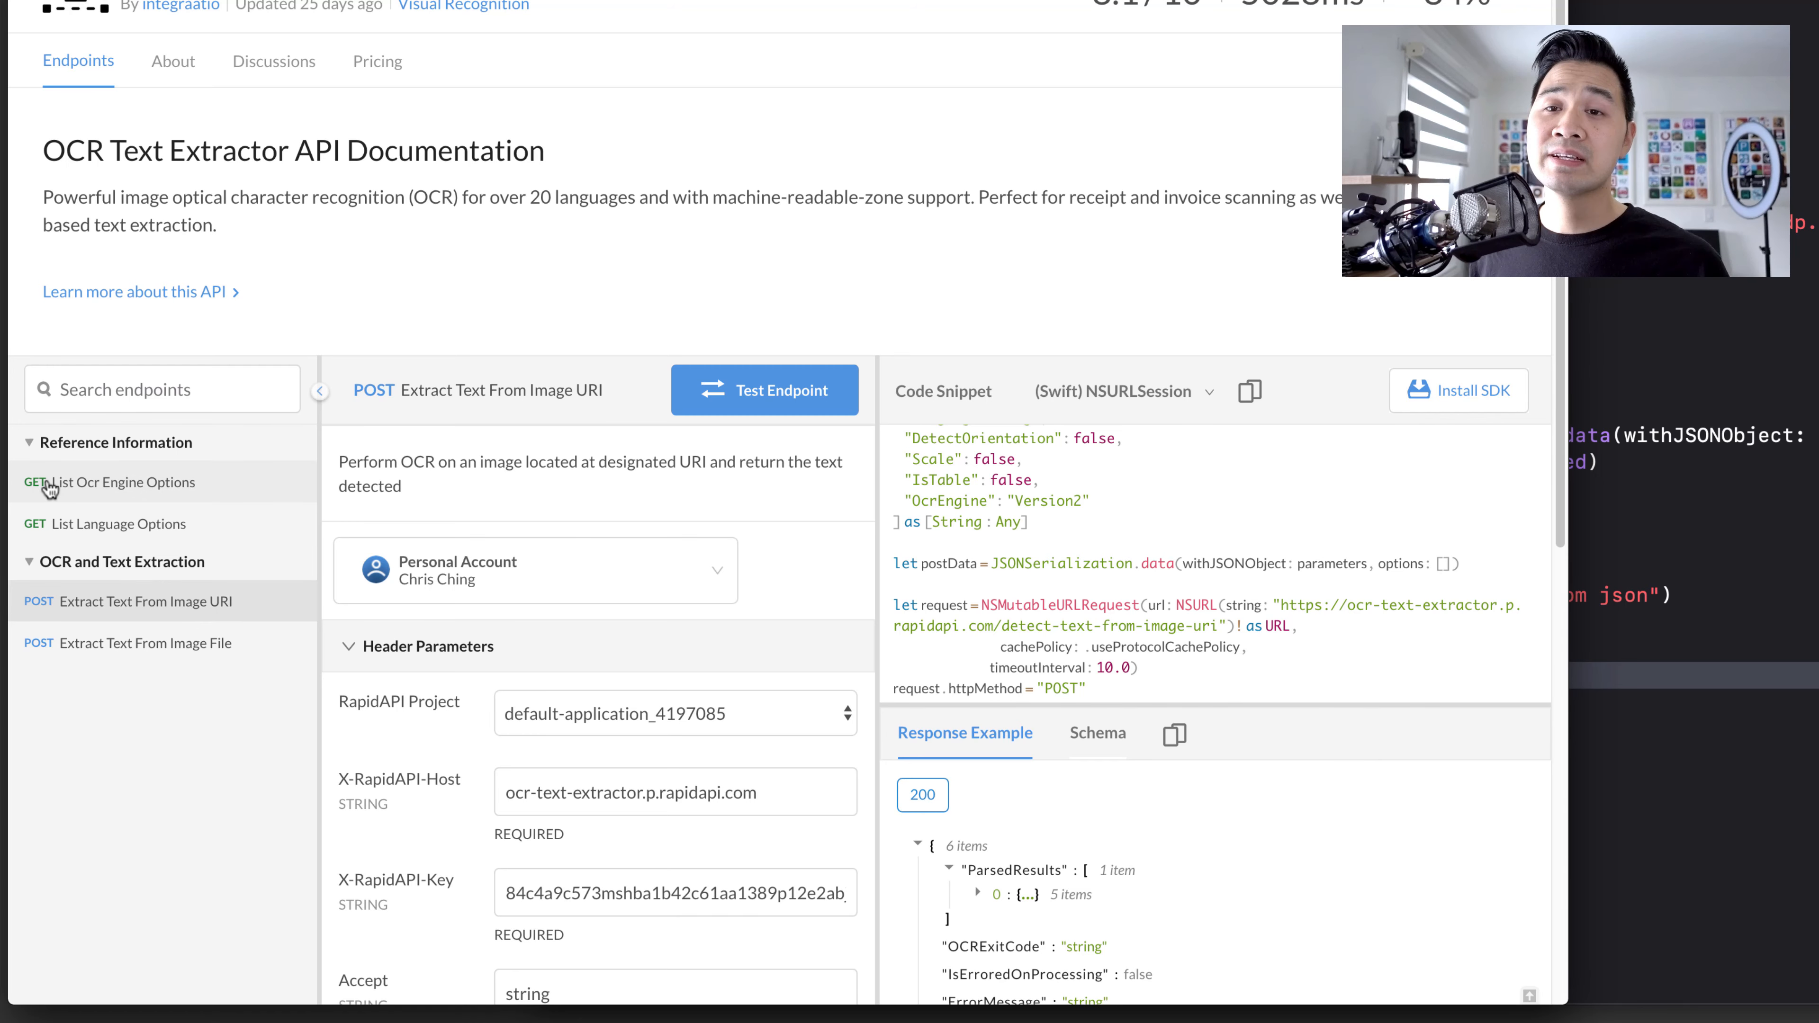
mouse_move(43, 613)
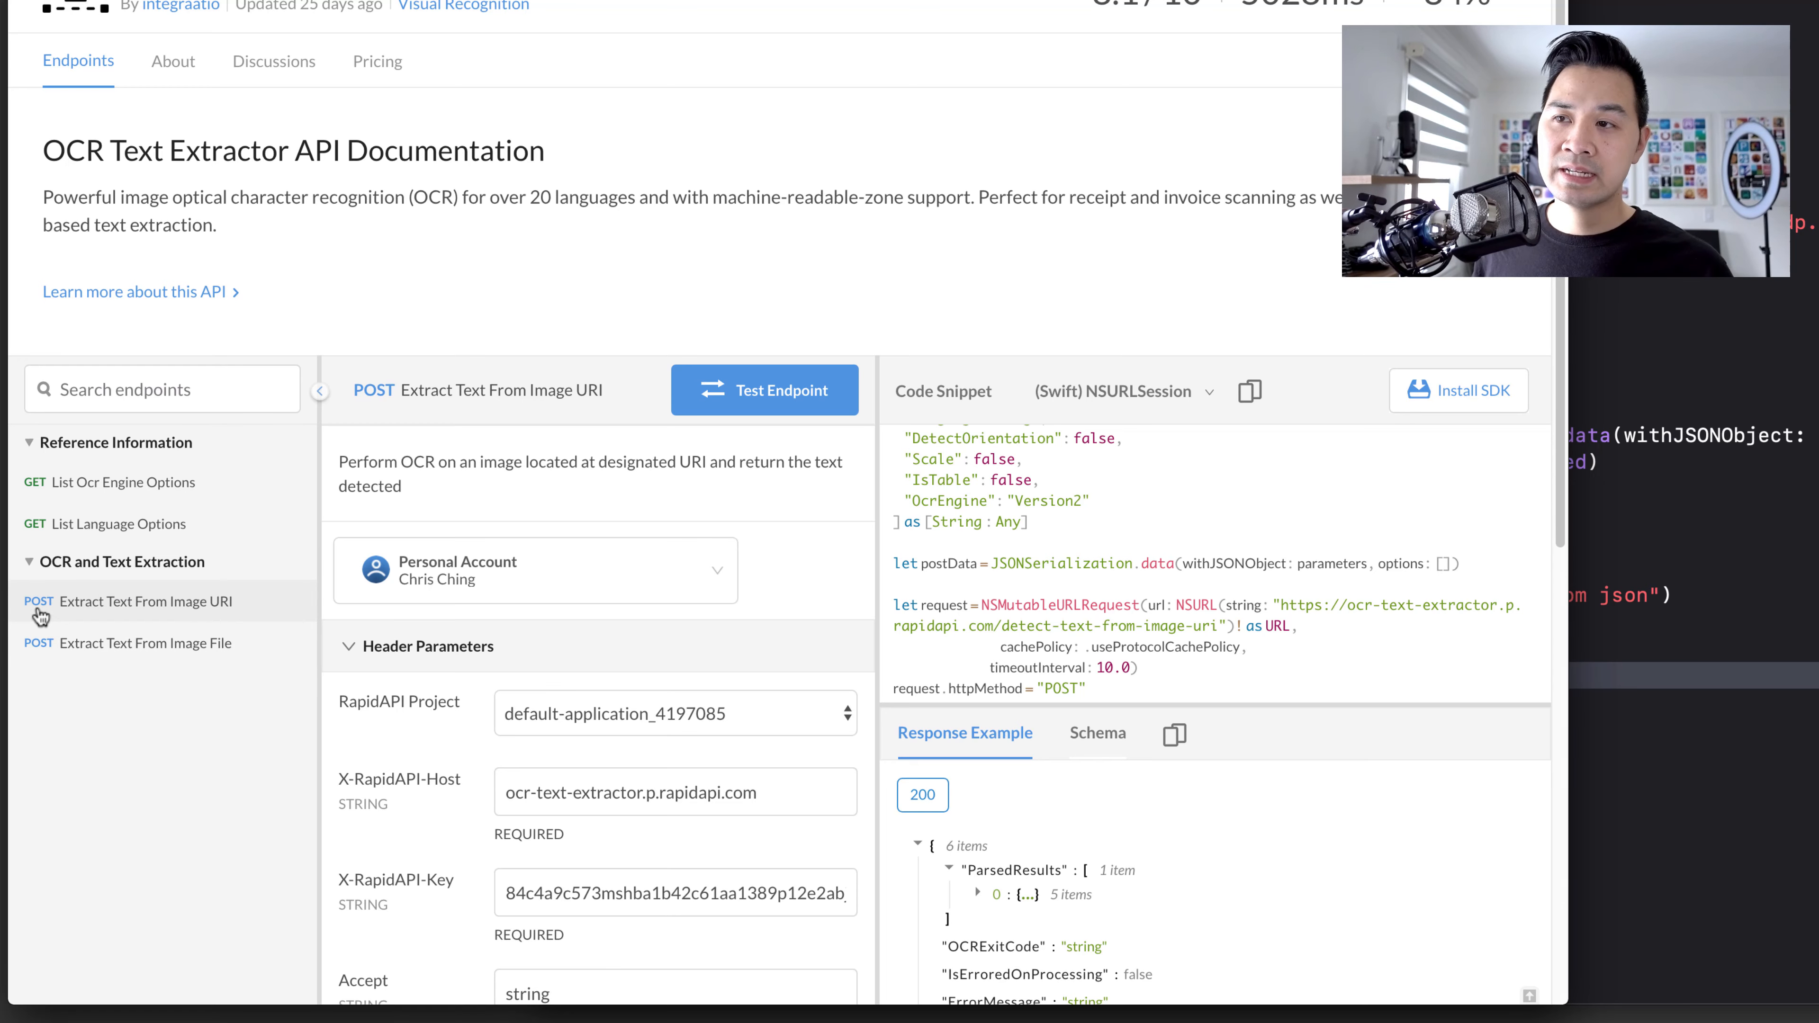
- Scroll the RapidAPI Swift snippet to check that it sets httpMethod to "POST"
scroll("down", 3)
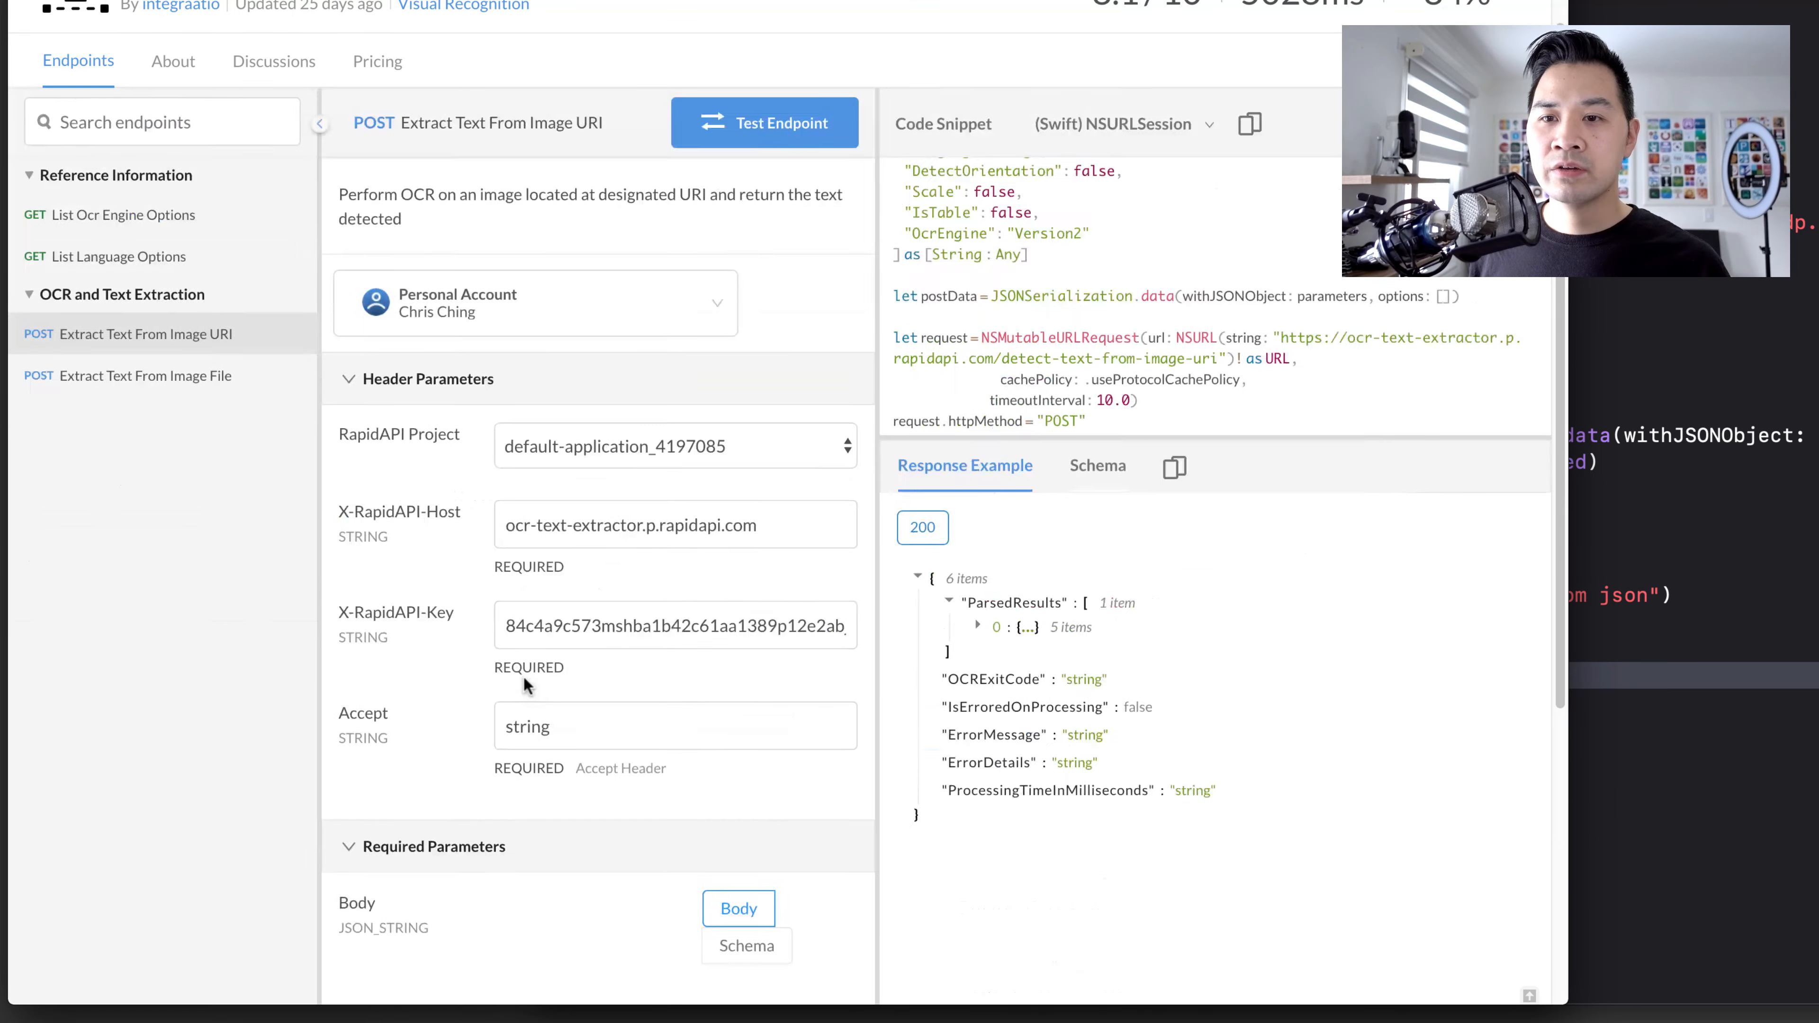
scroll("up", 3)
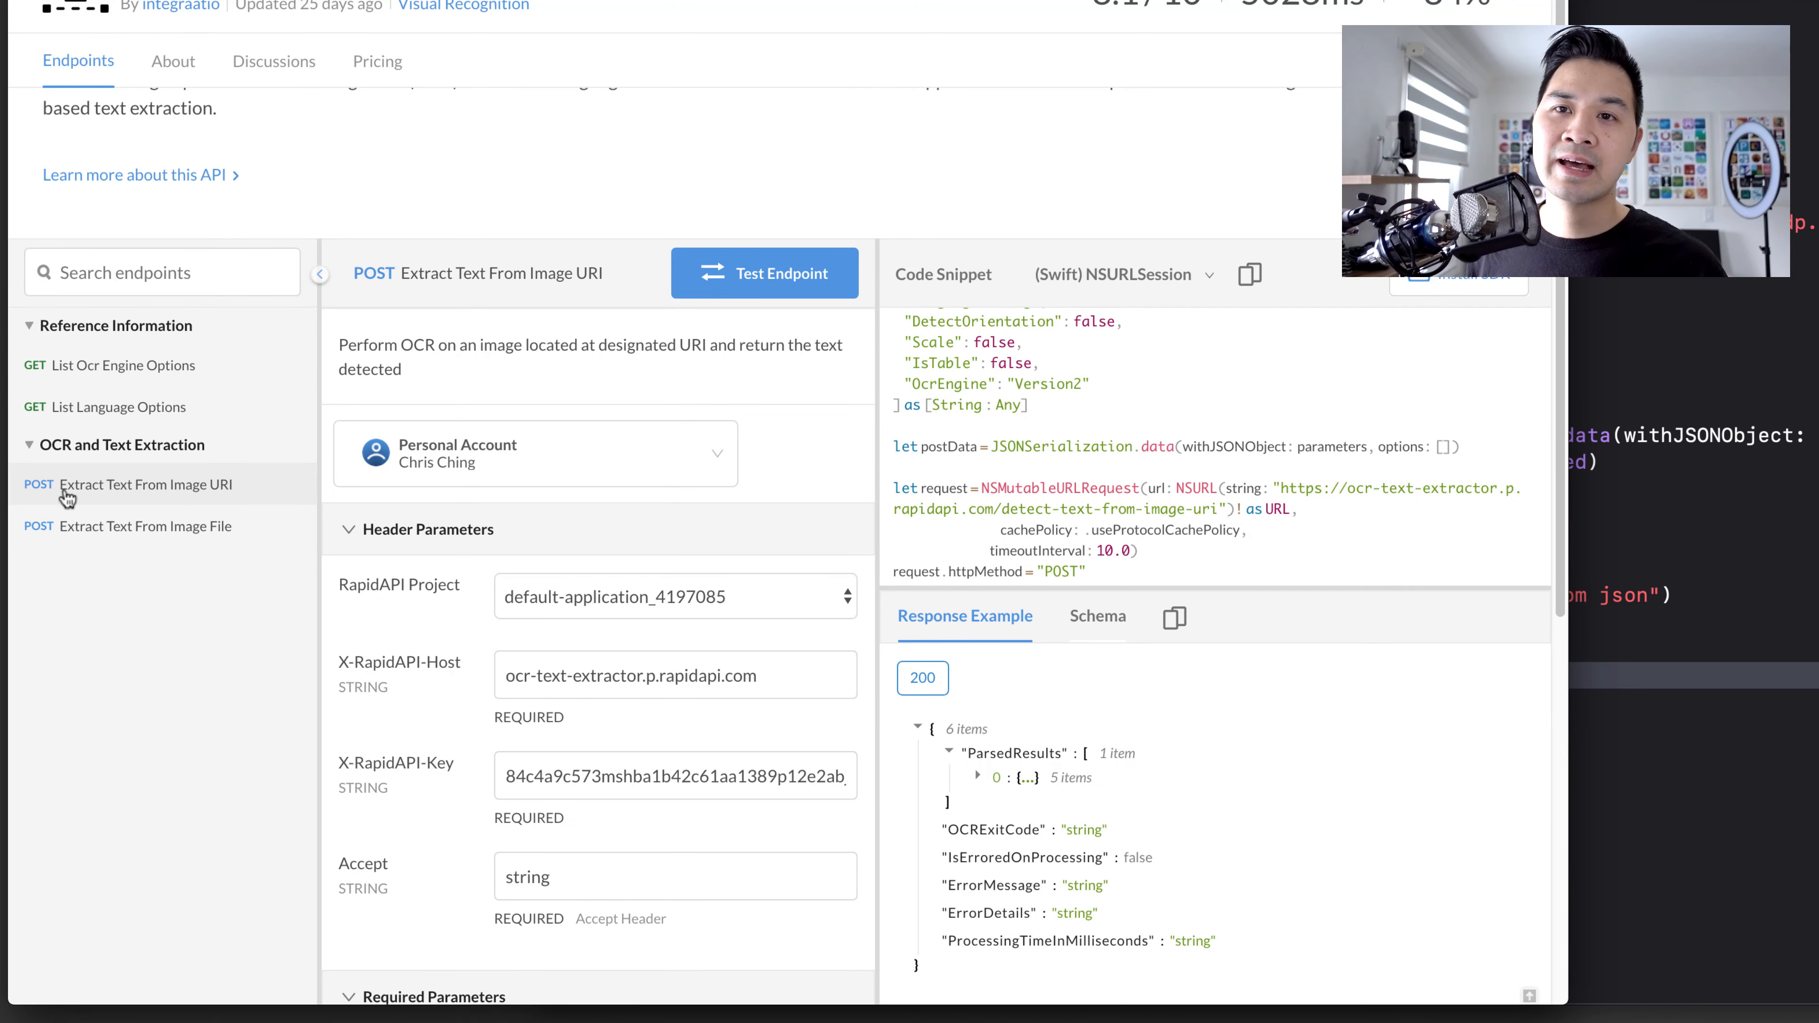
mouse_move(1202, 562)
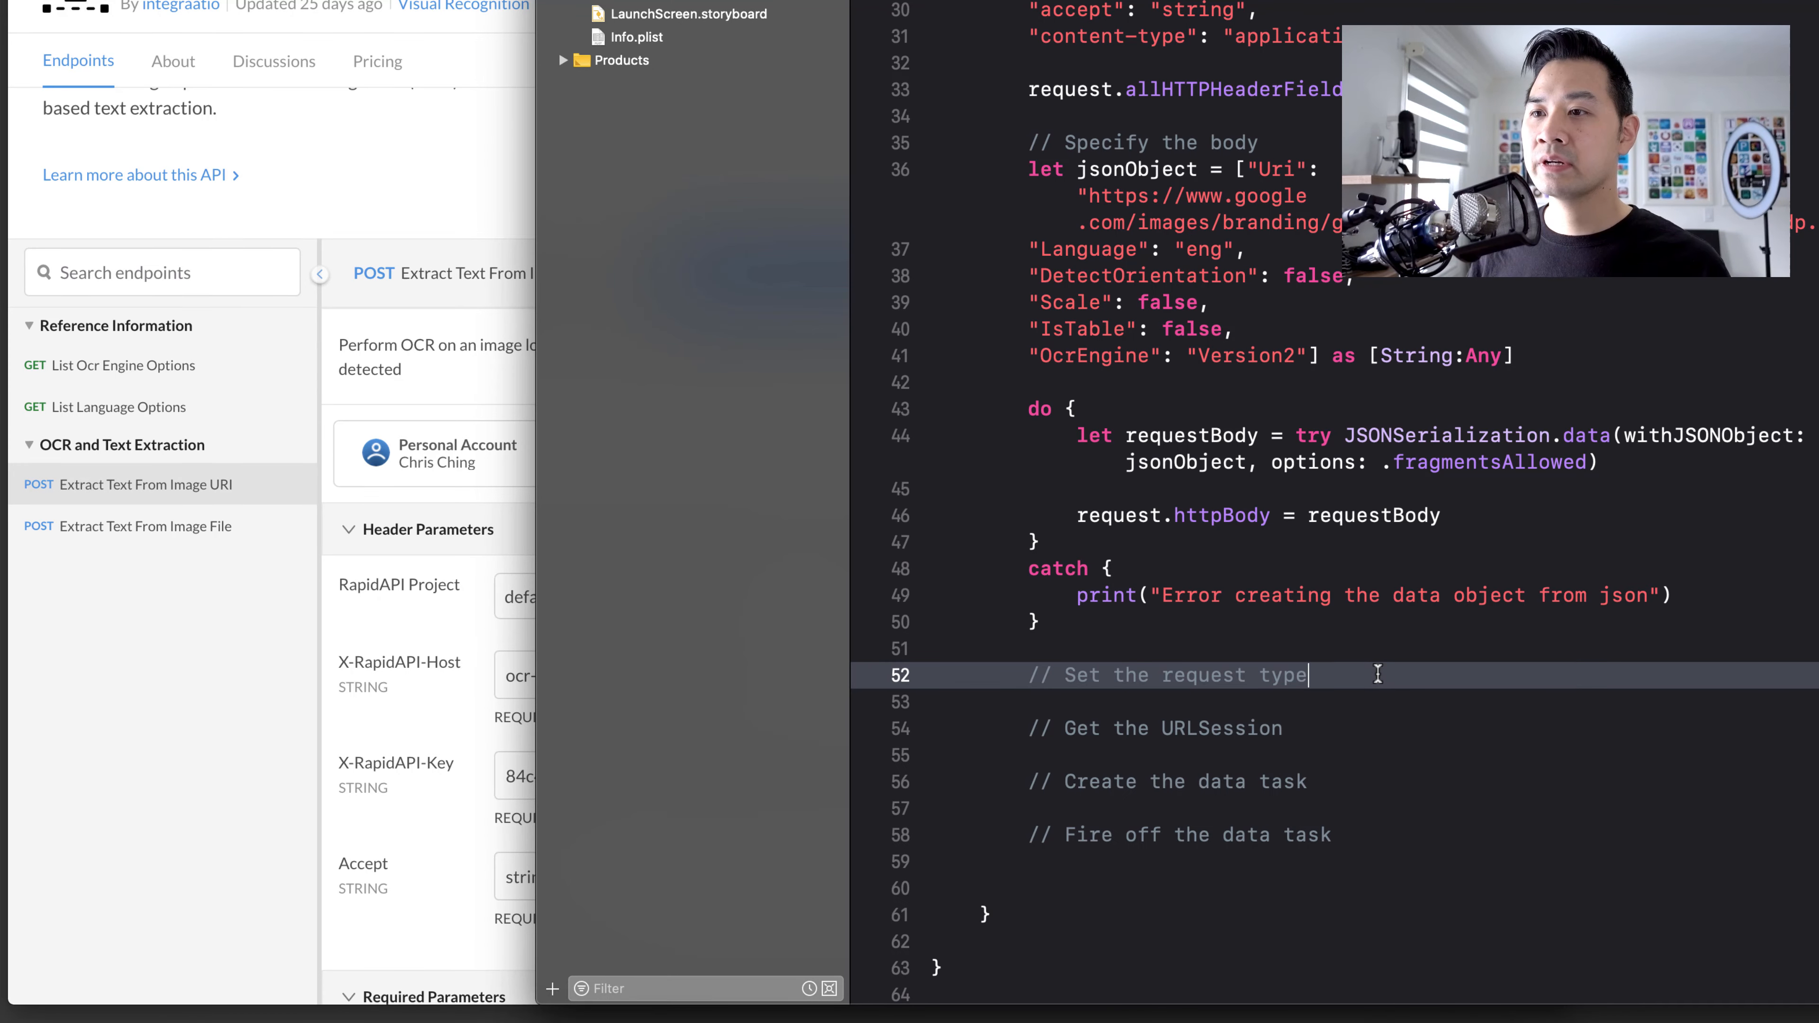
- Set request.httpMethod = "POST" under the Set the request type comment
type("request")
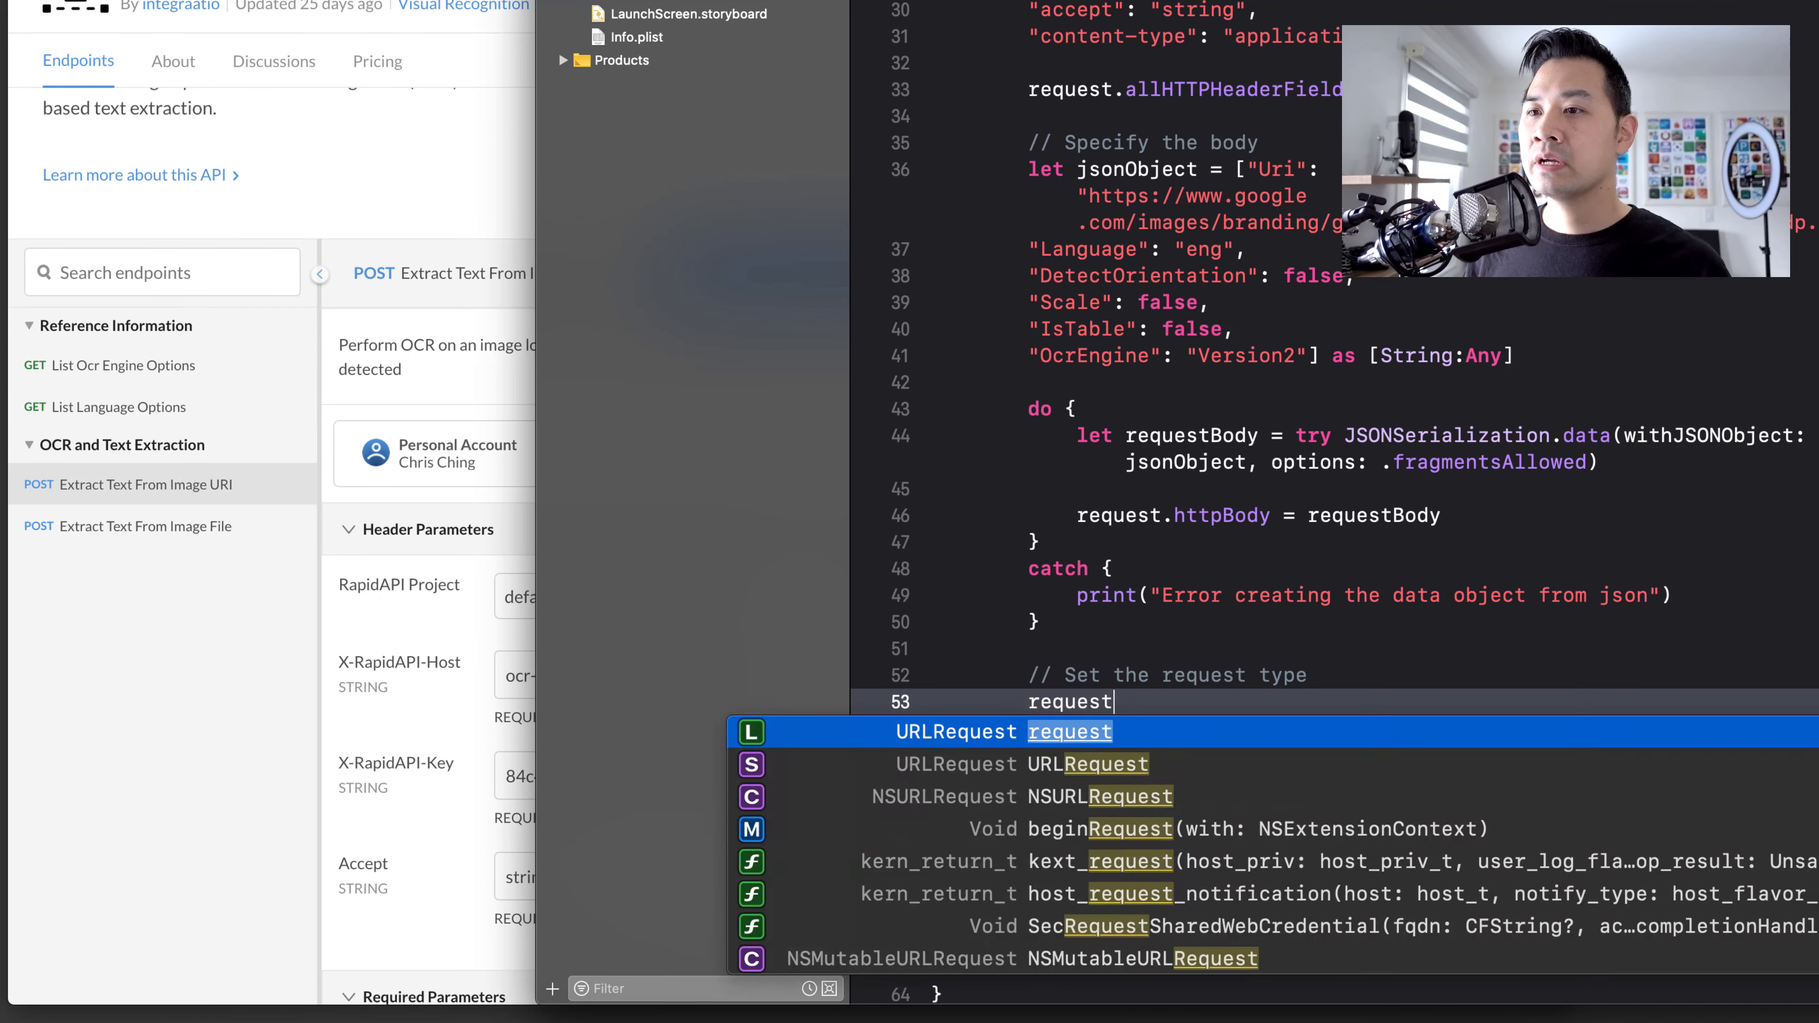
type(".htt")
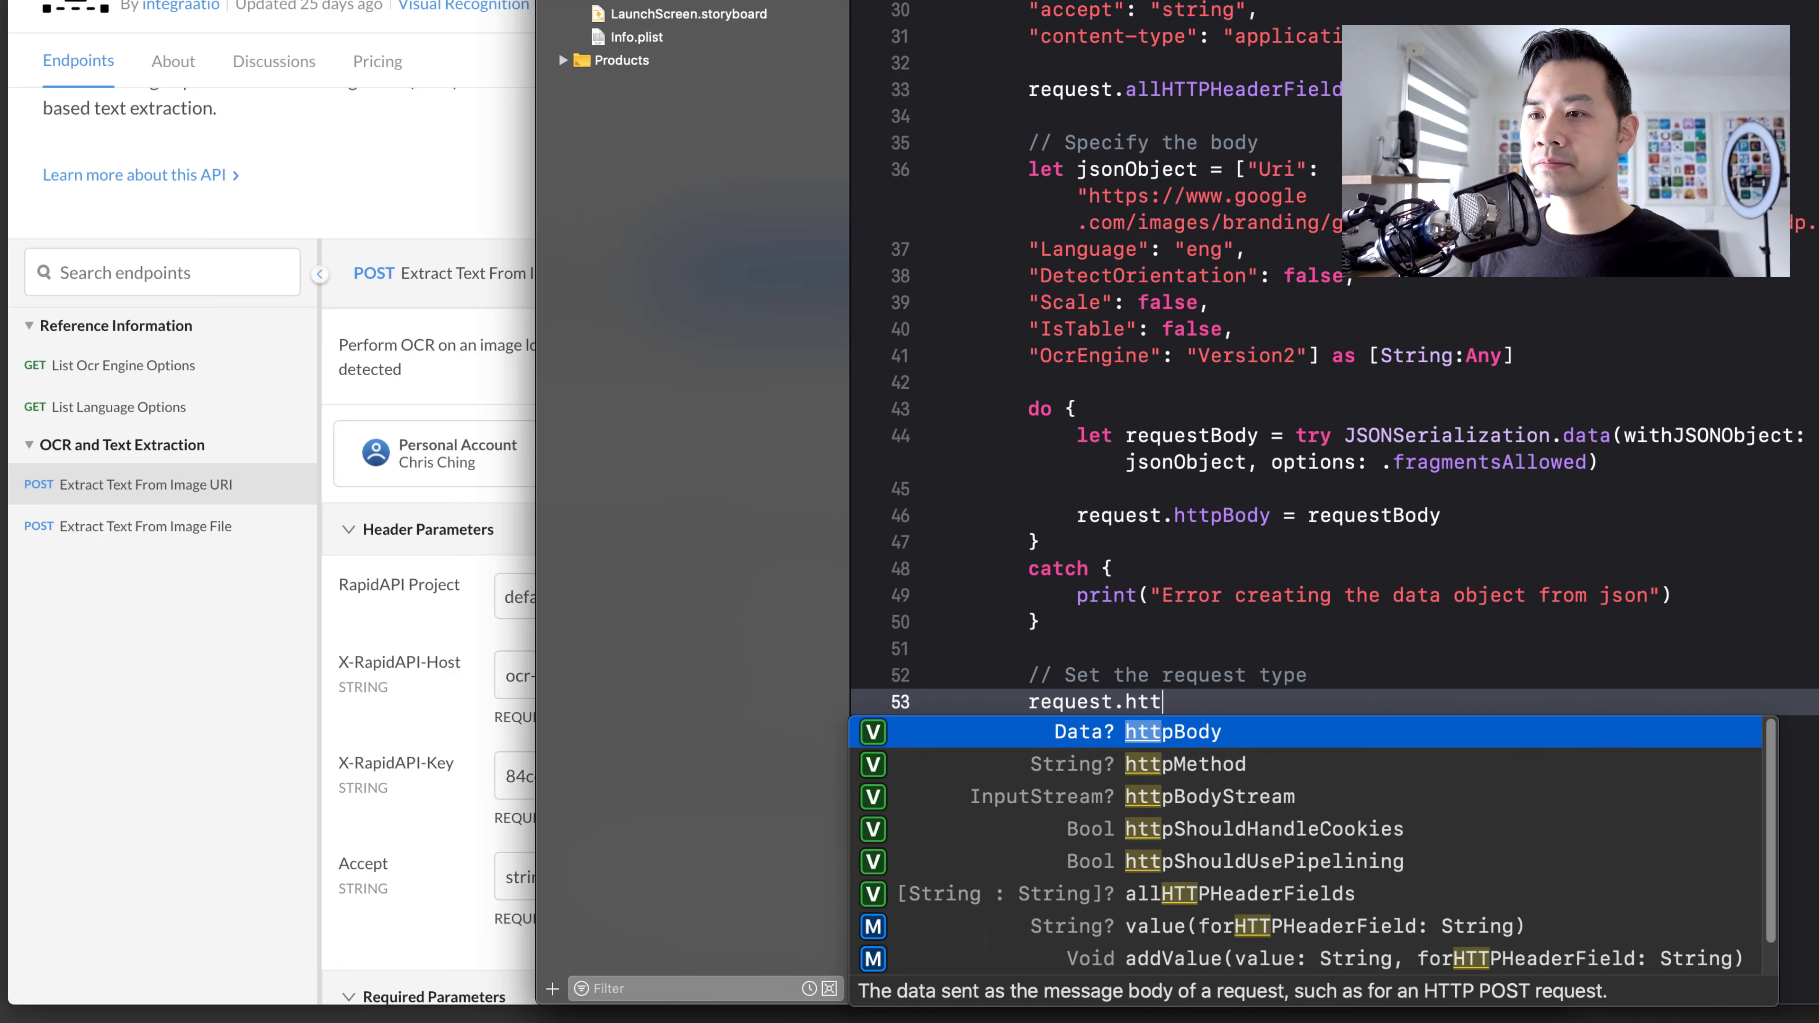
type("m")
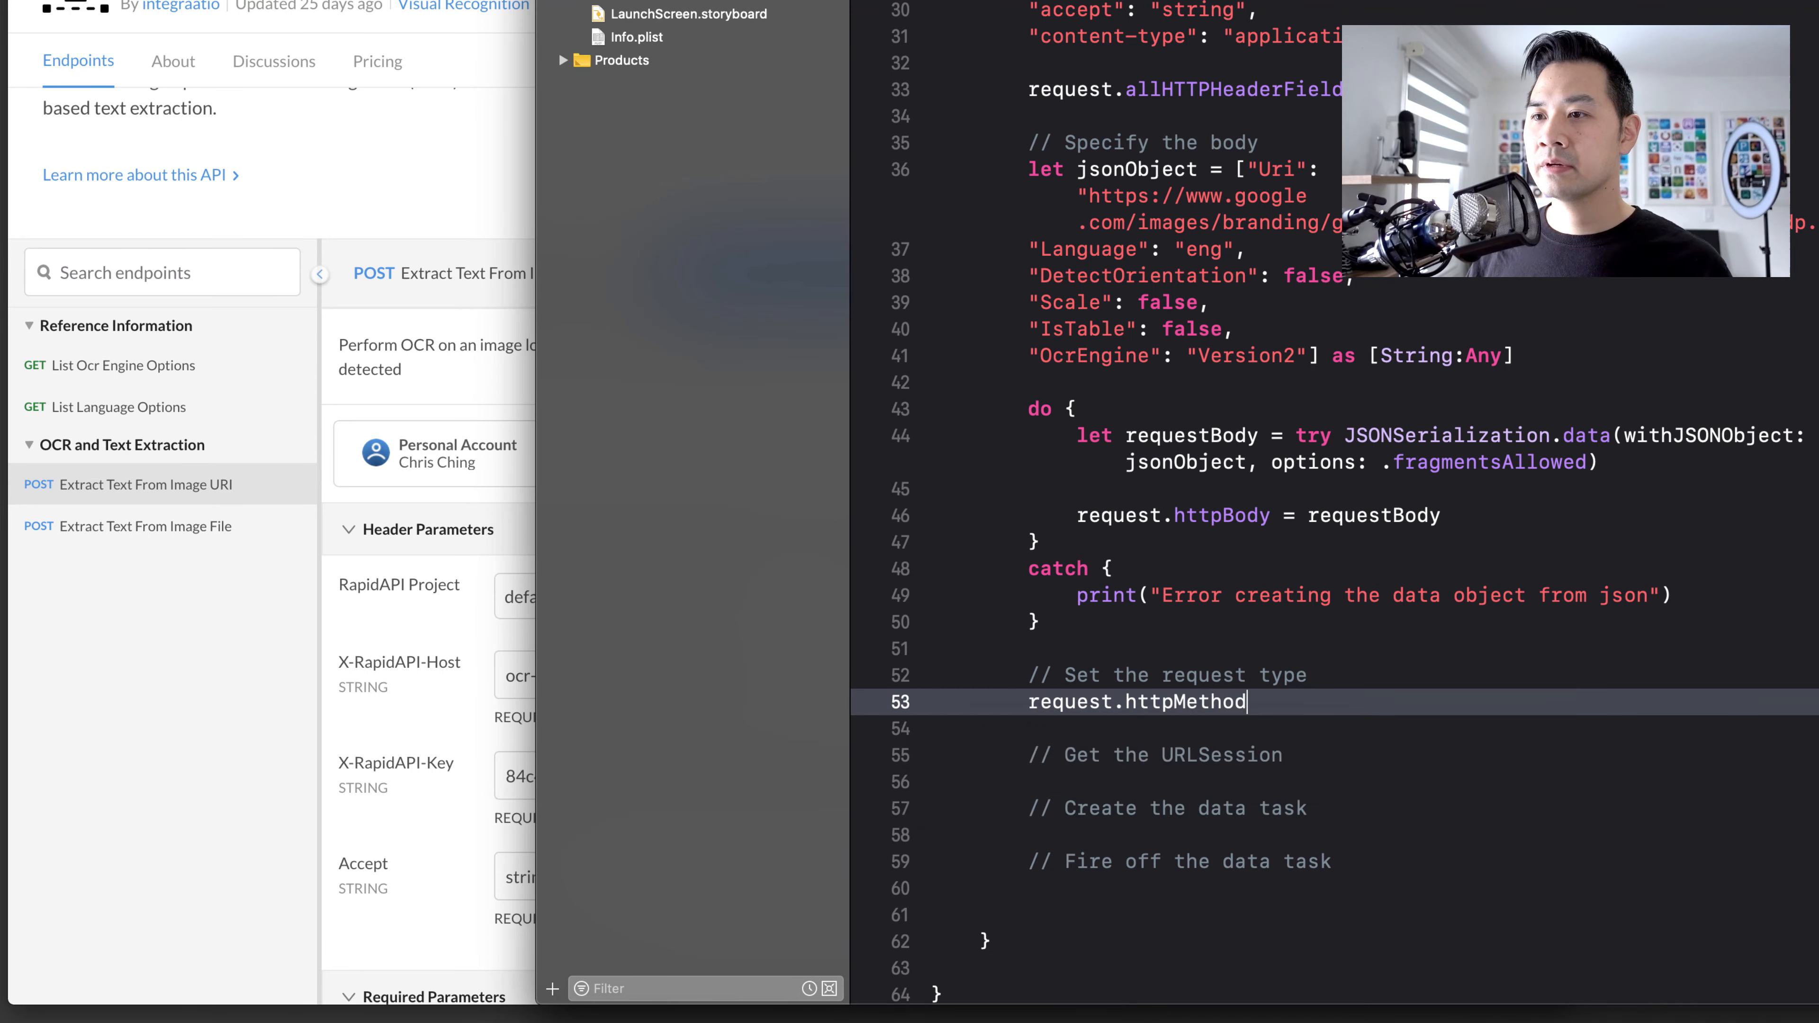
type("= \"")
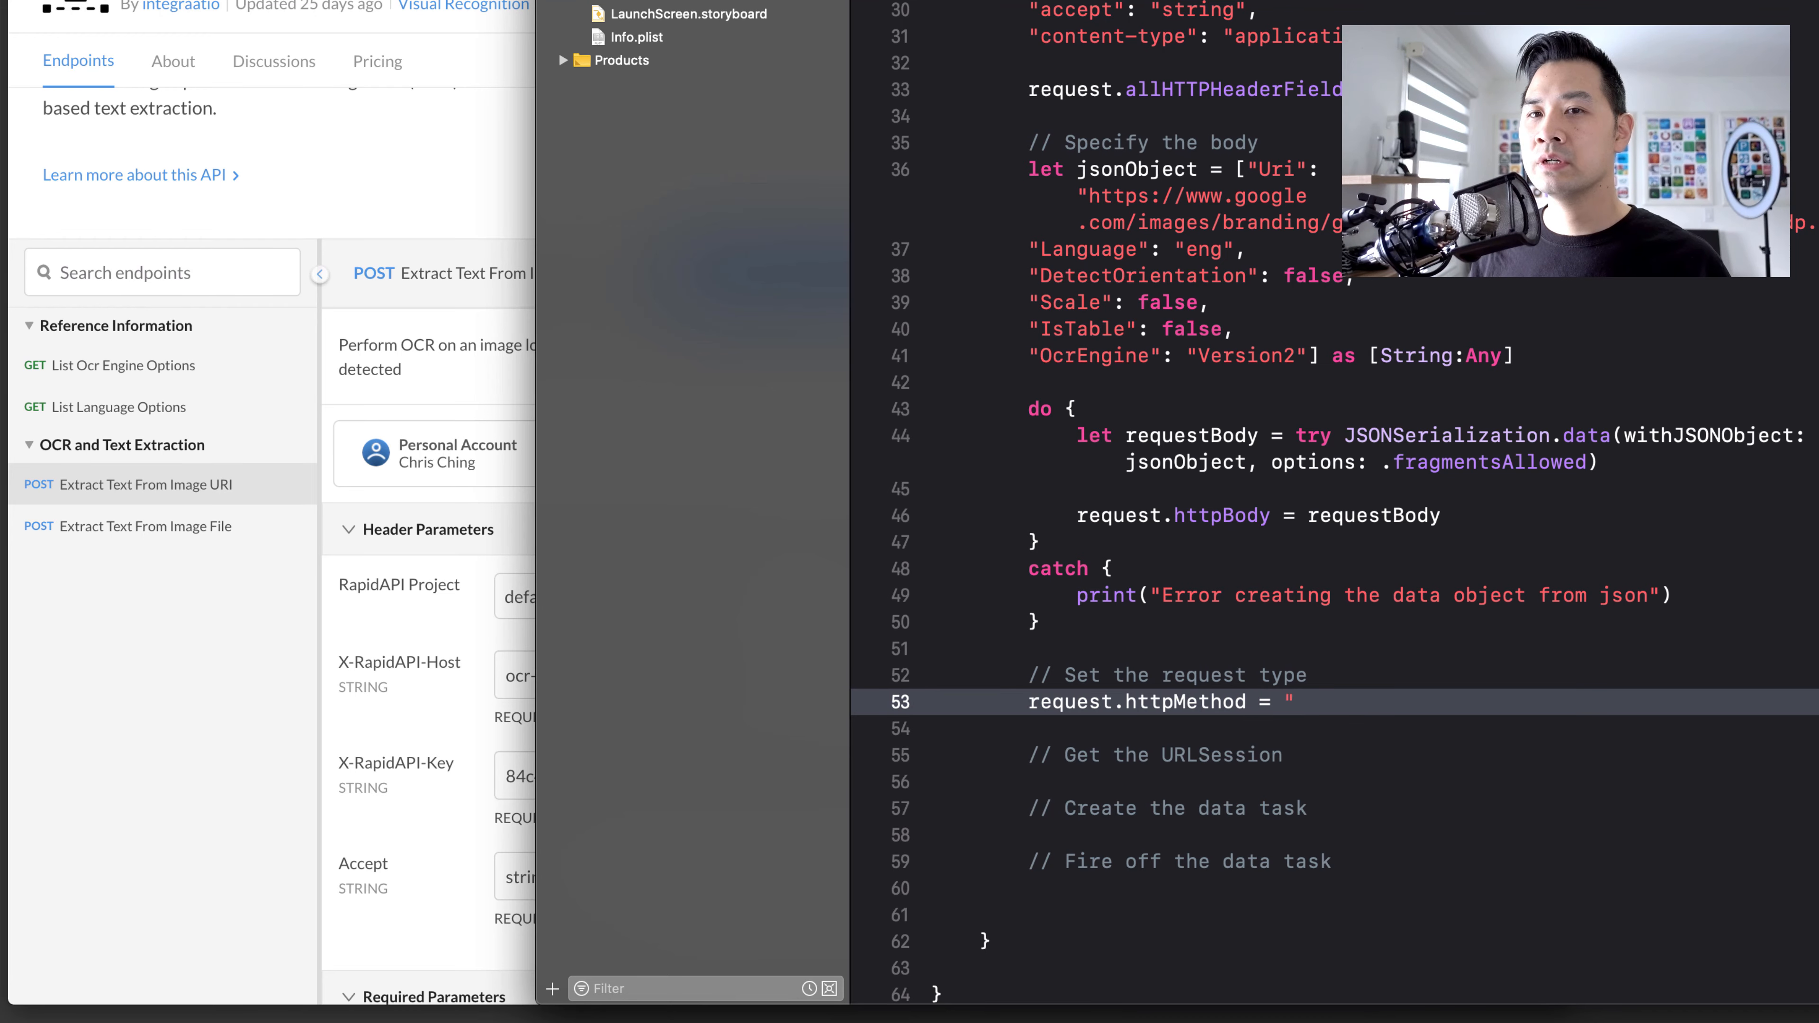
type("POST")
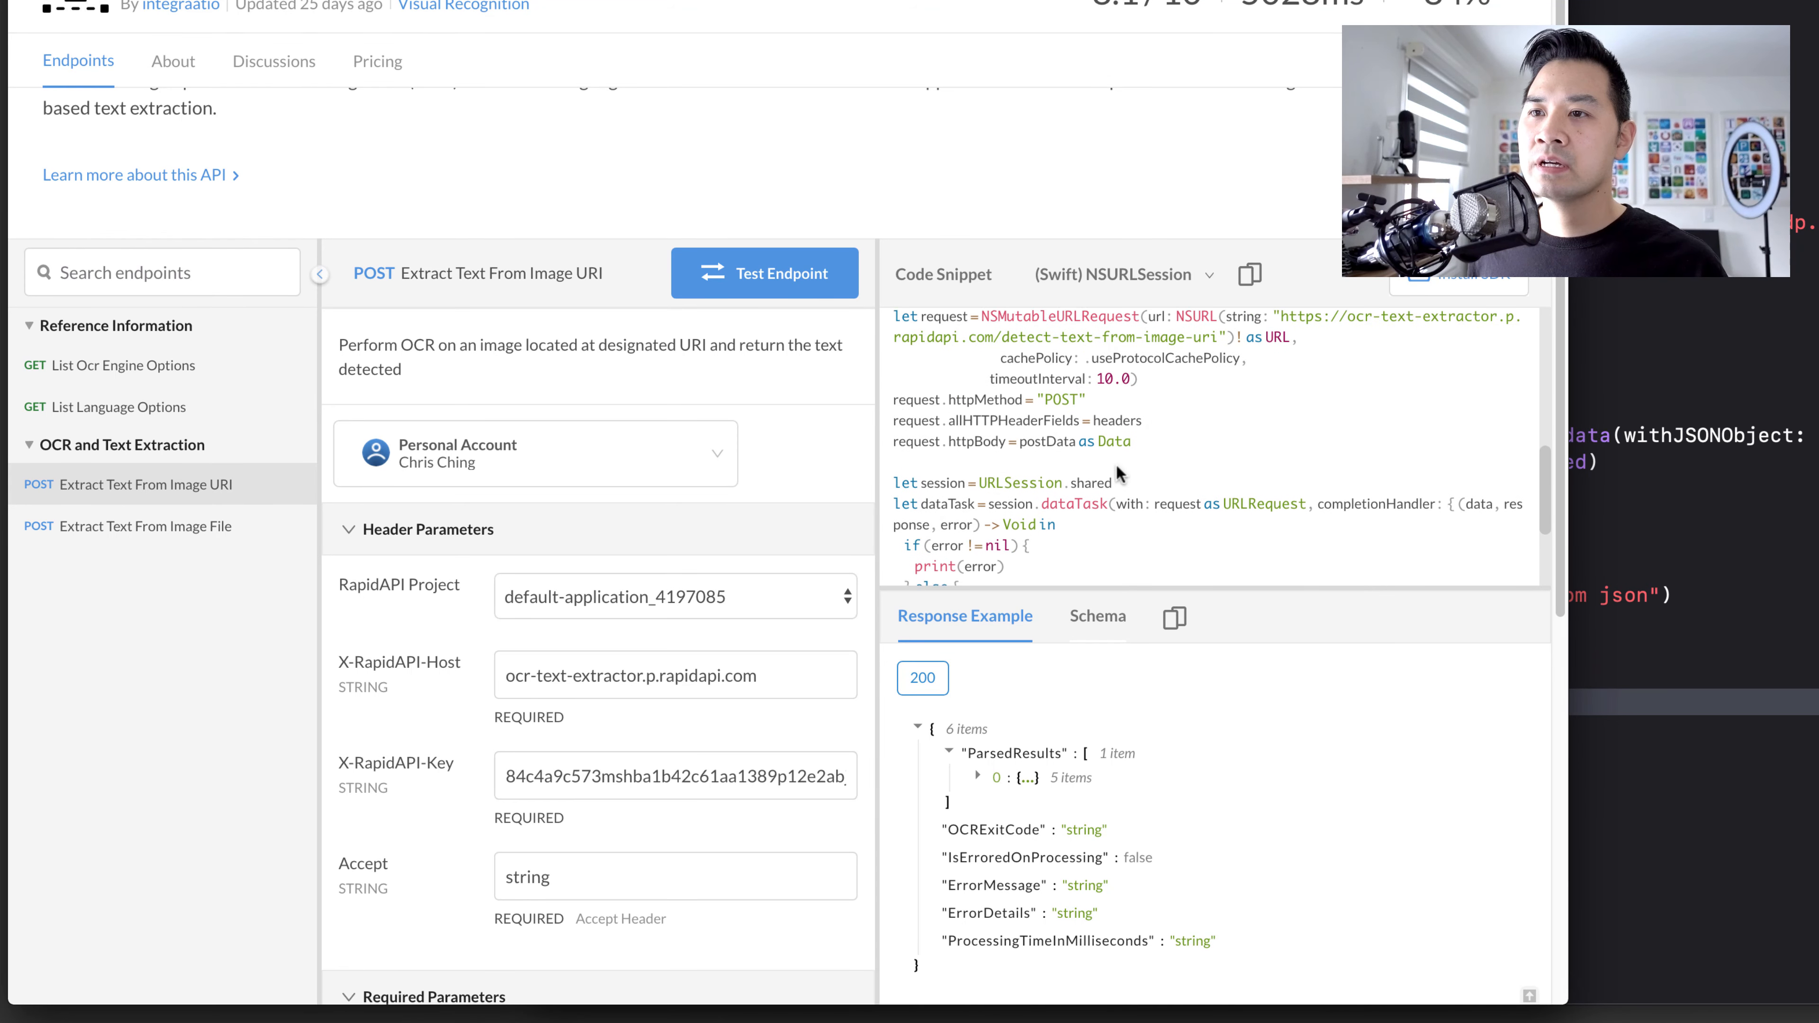
scroll("down", 3)
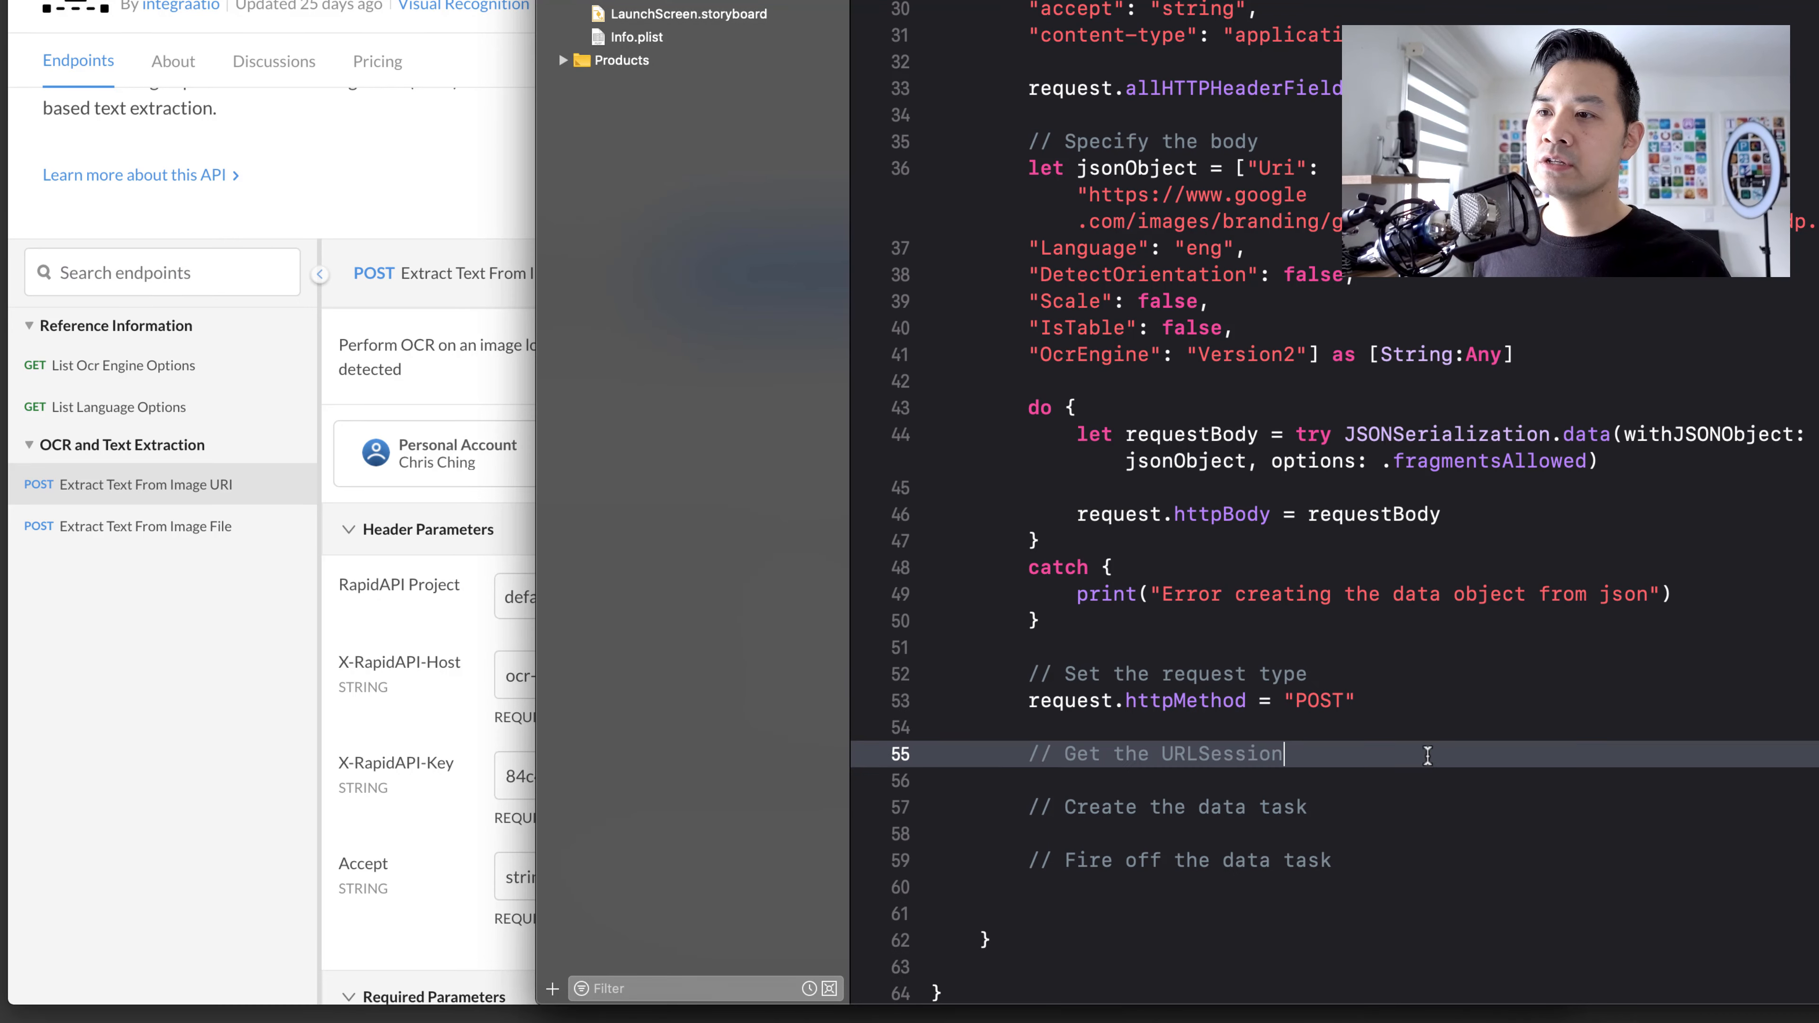
- Declare let session = URLSession.shared and begin the session.dataTask call
type("let session = UR")
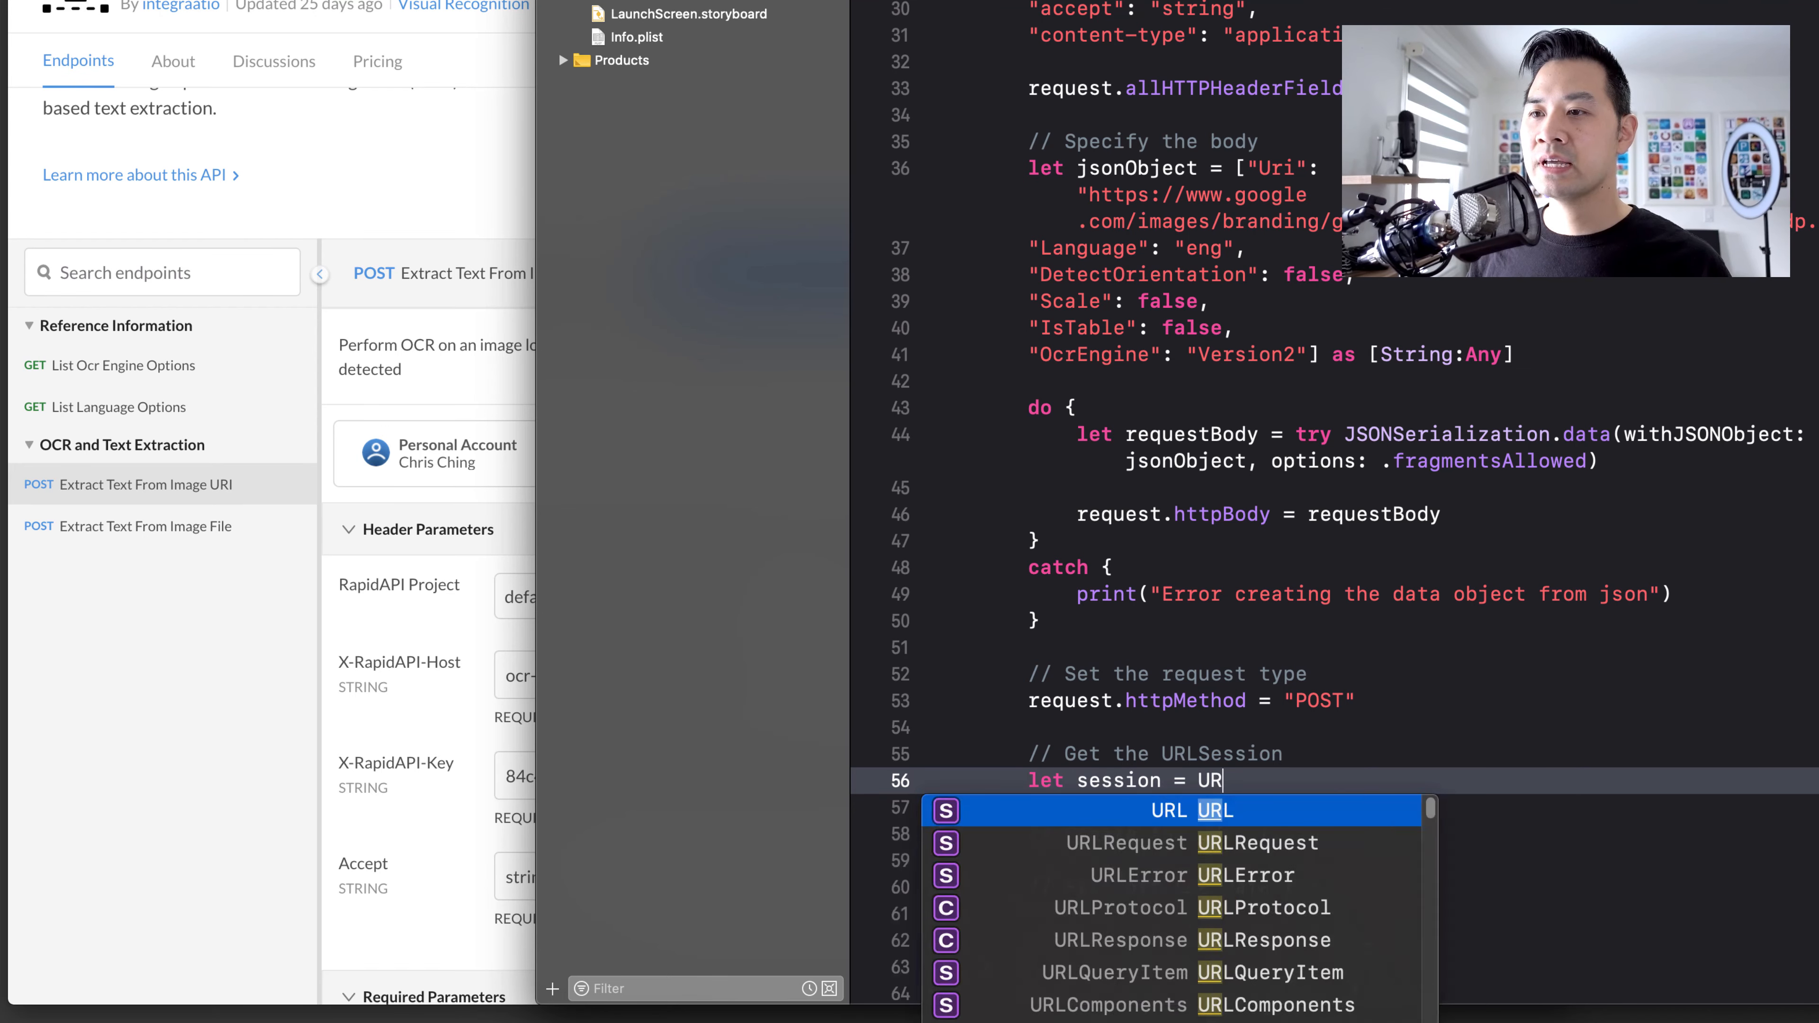
type("LSession")
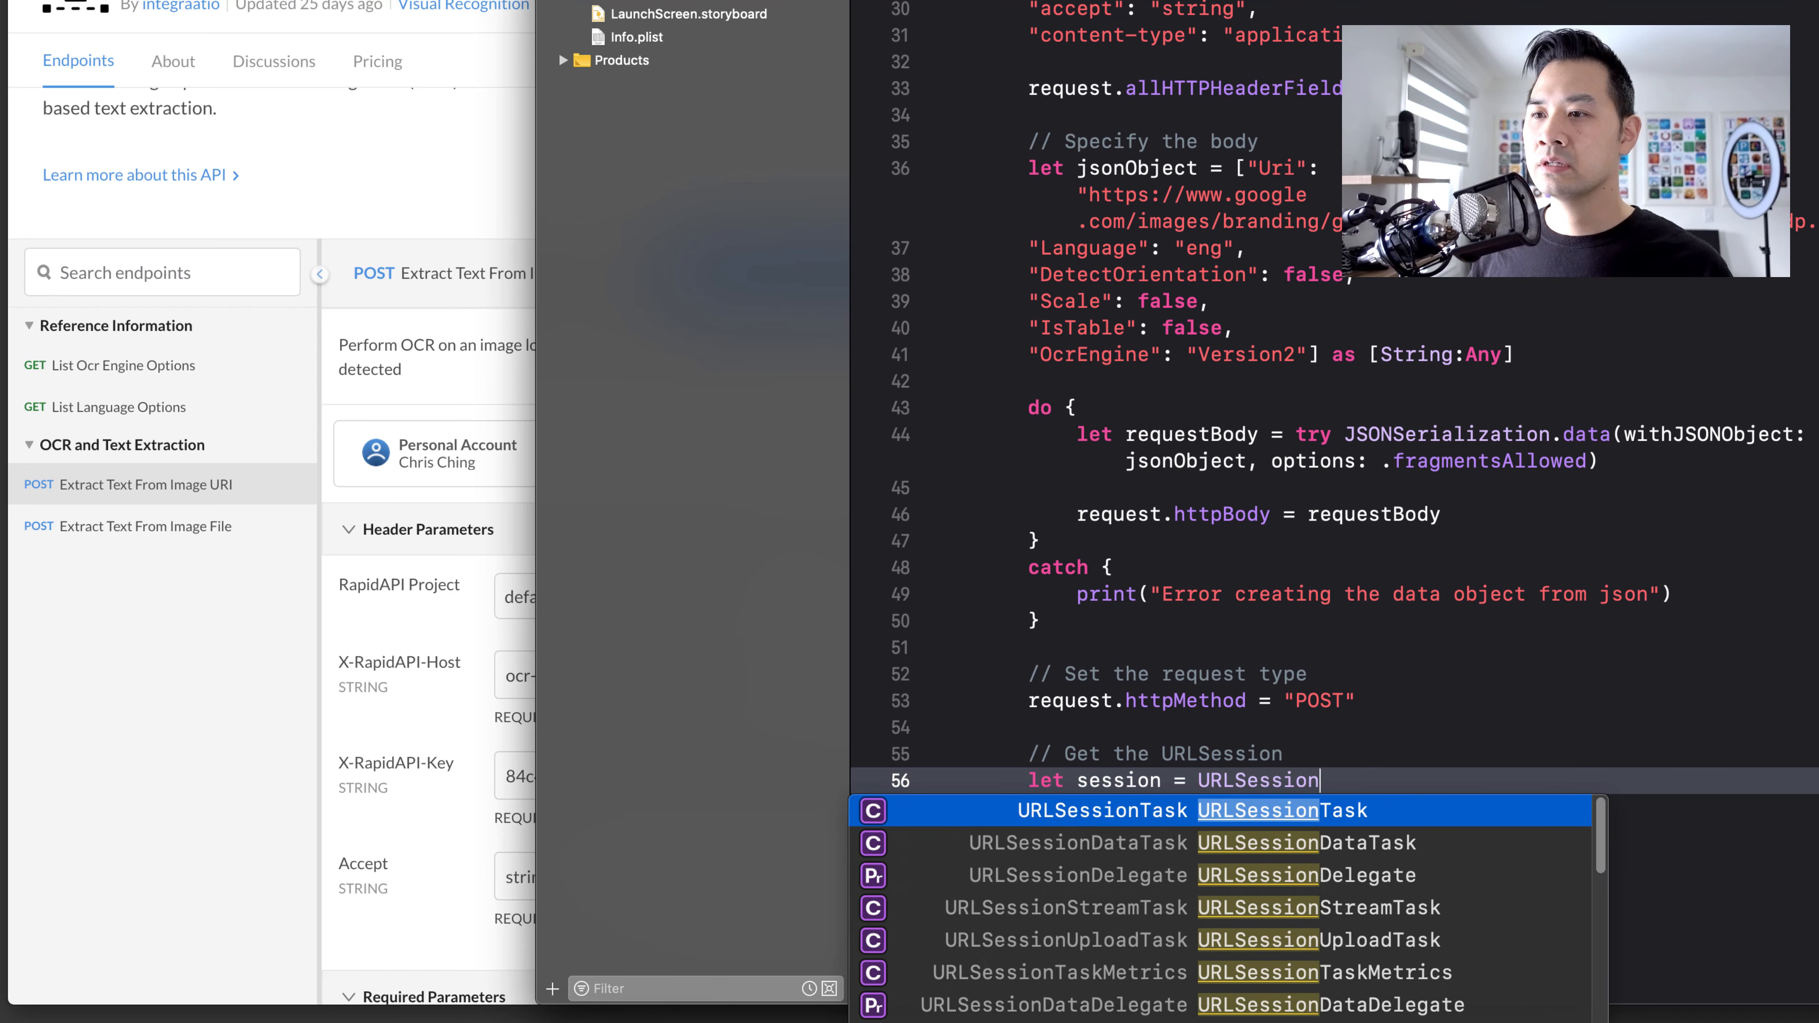
type(".shared")
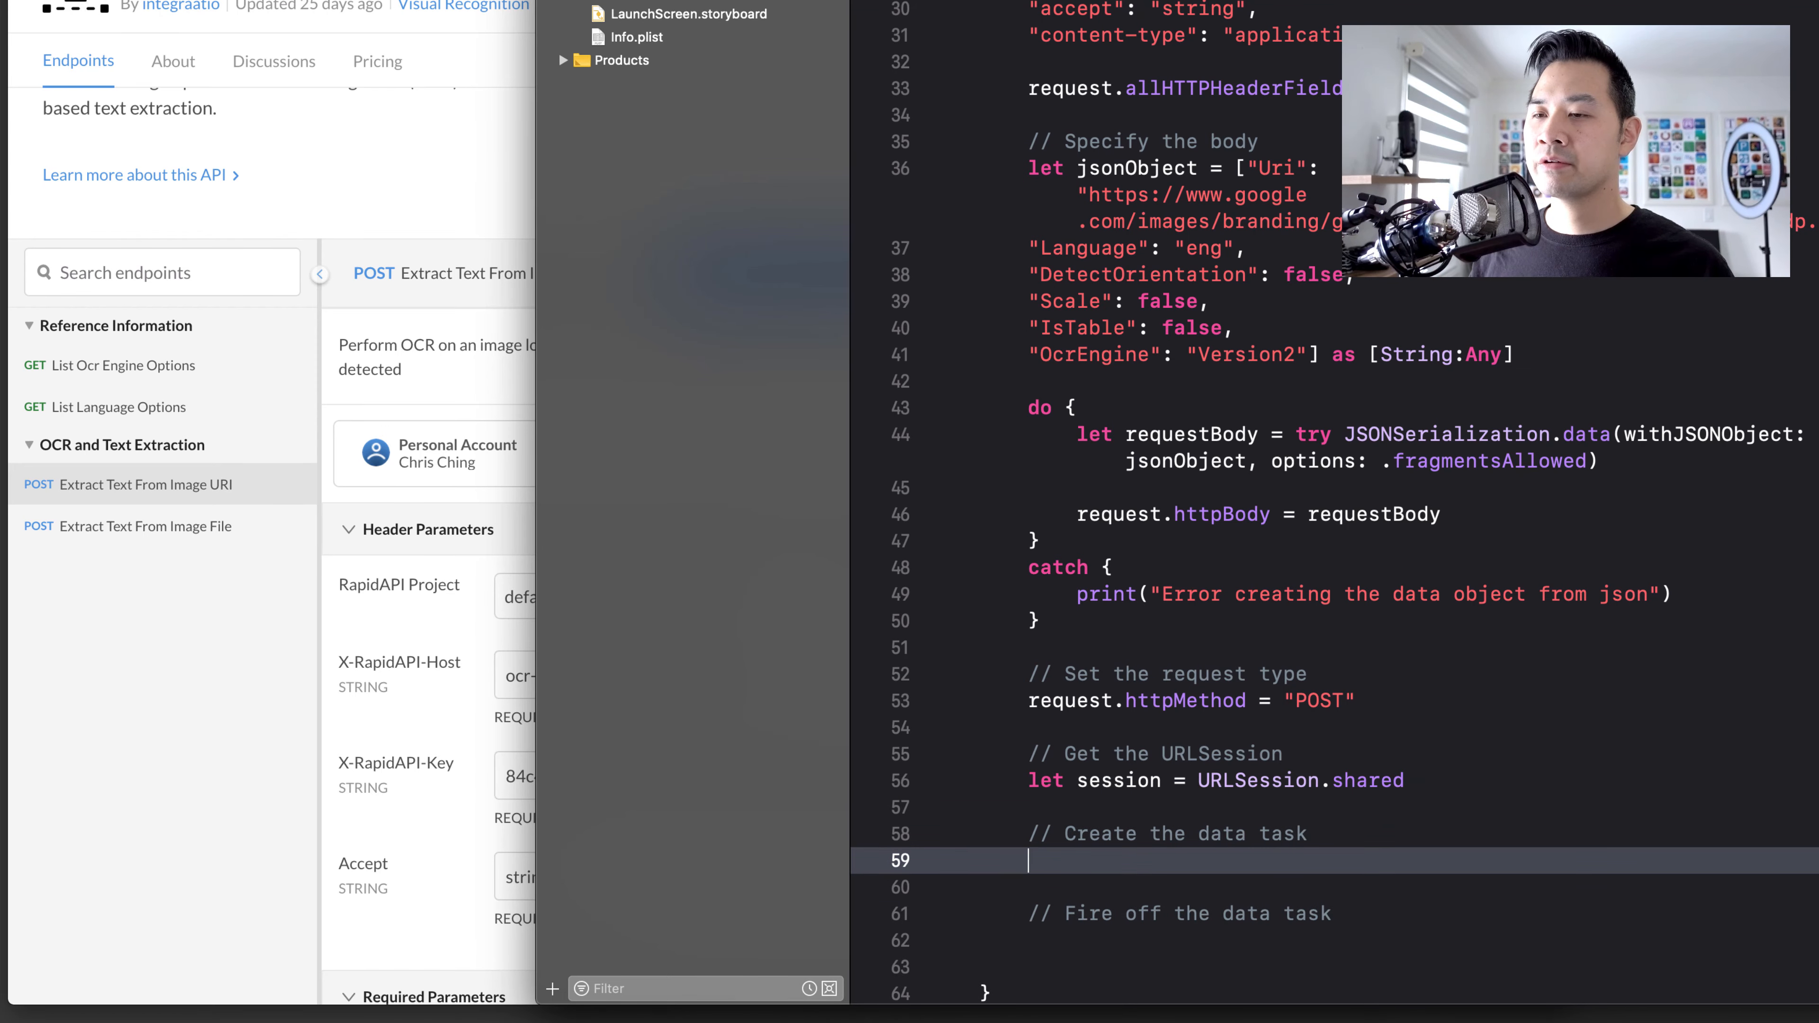
type("session.data")
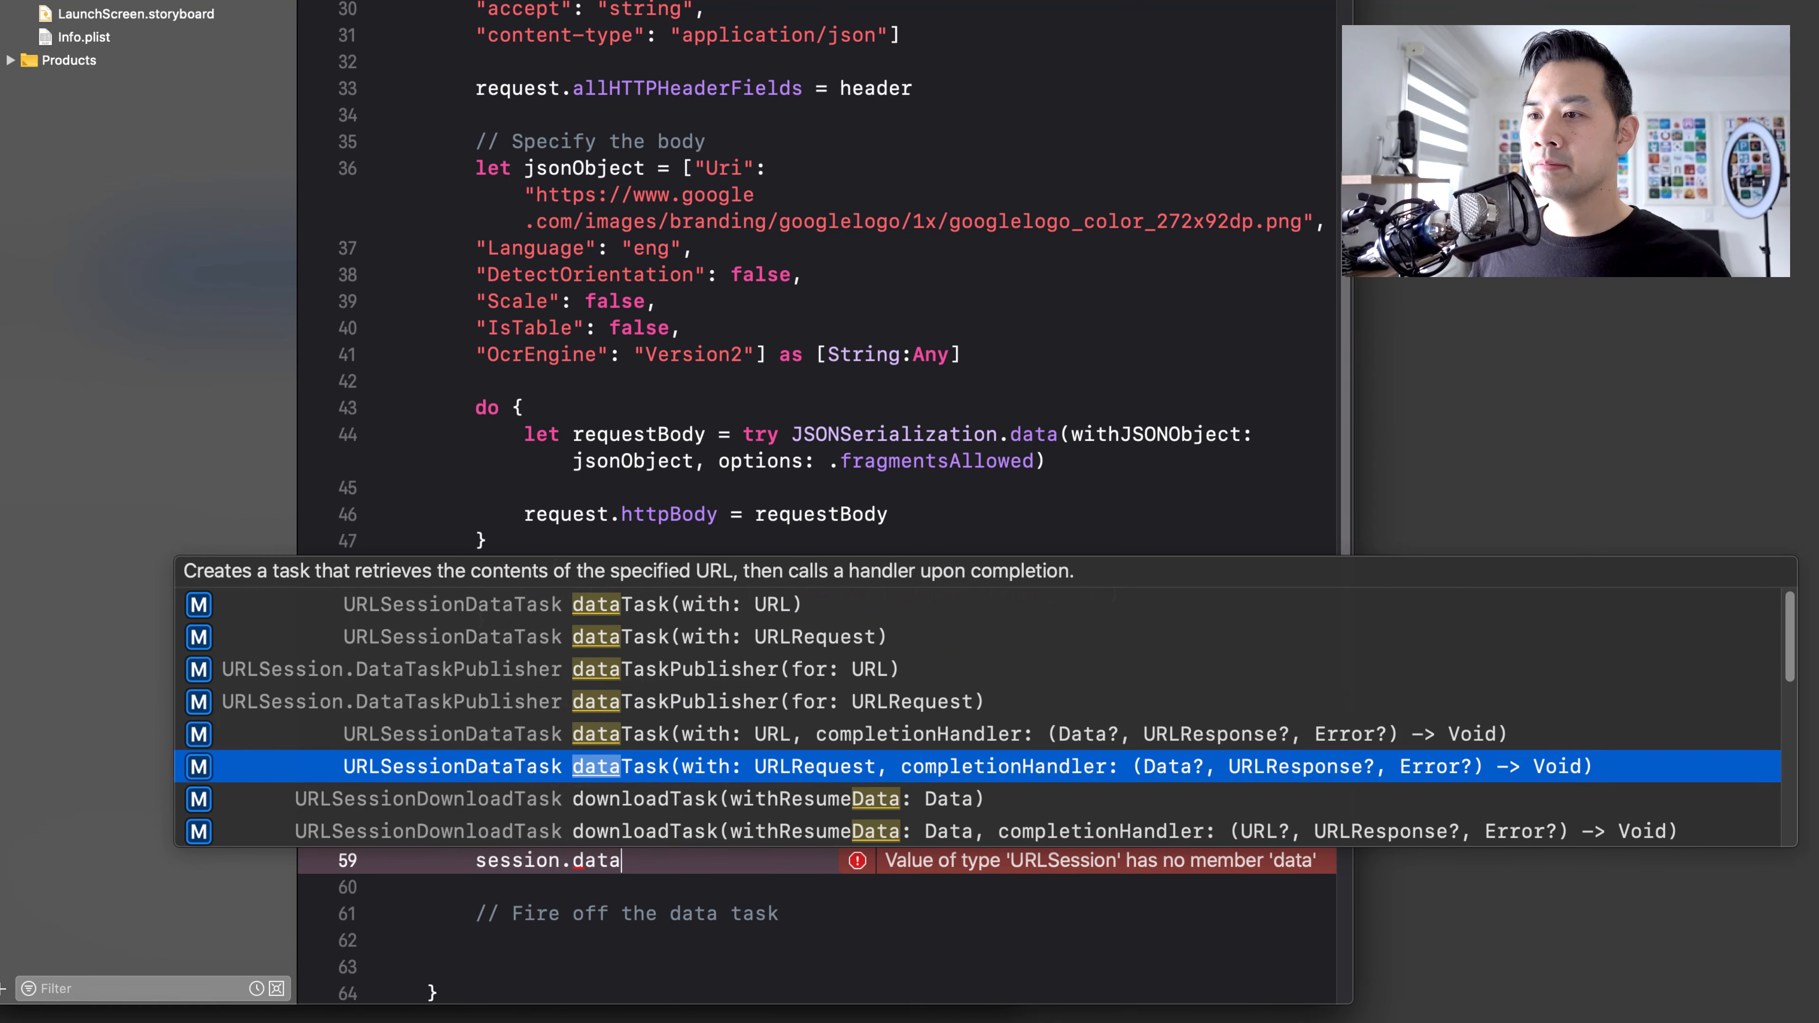
mouse_move(784, 766)
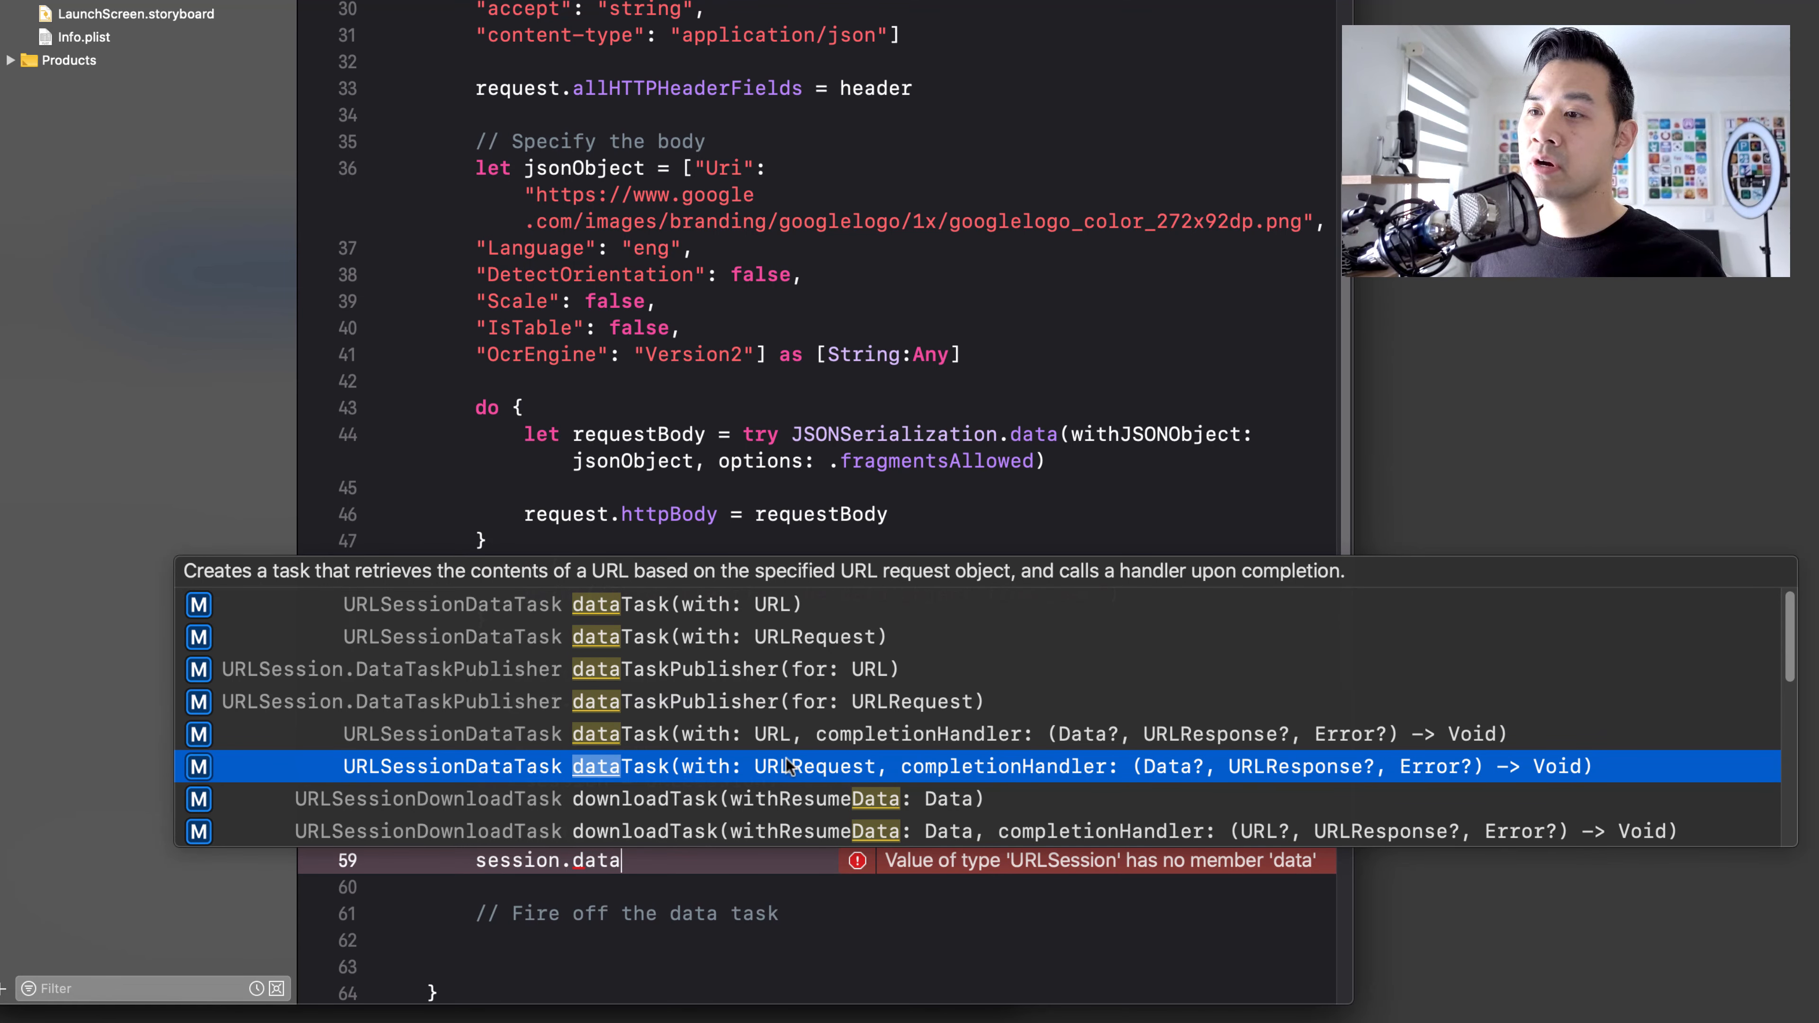
mouse_move(1111, 780)
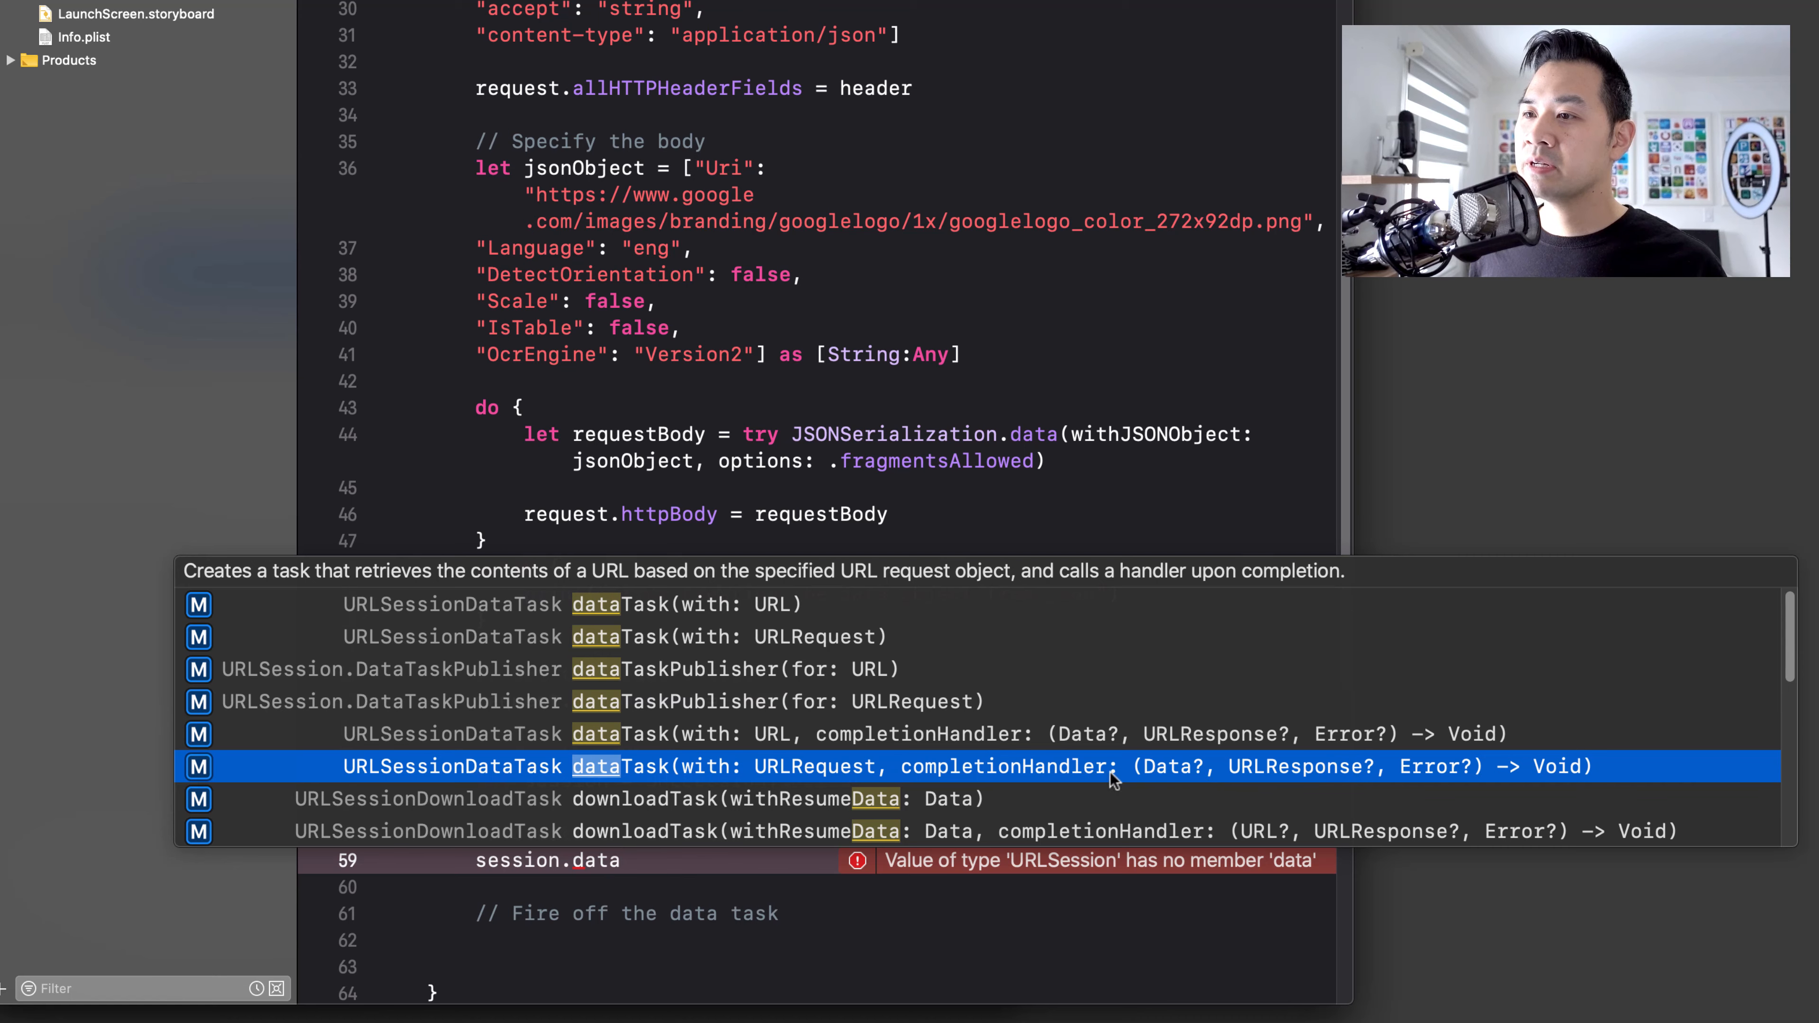
mouse_move(1228, 775)
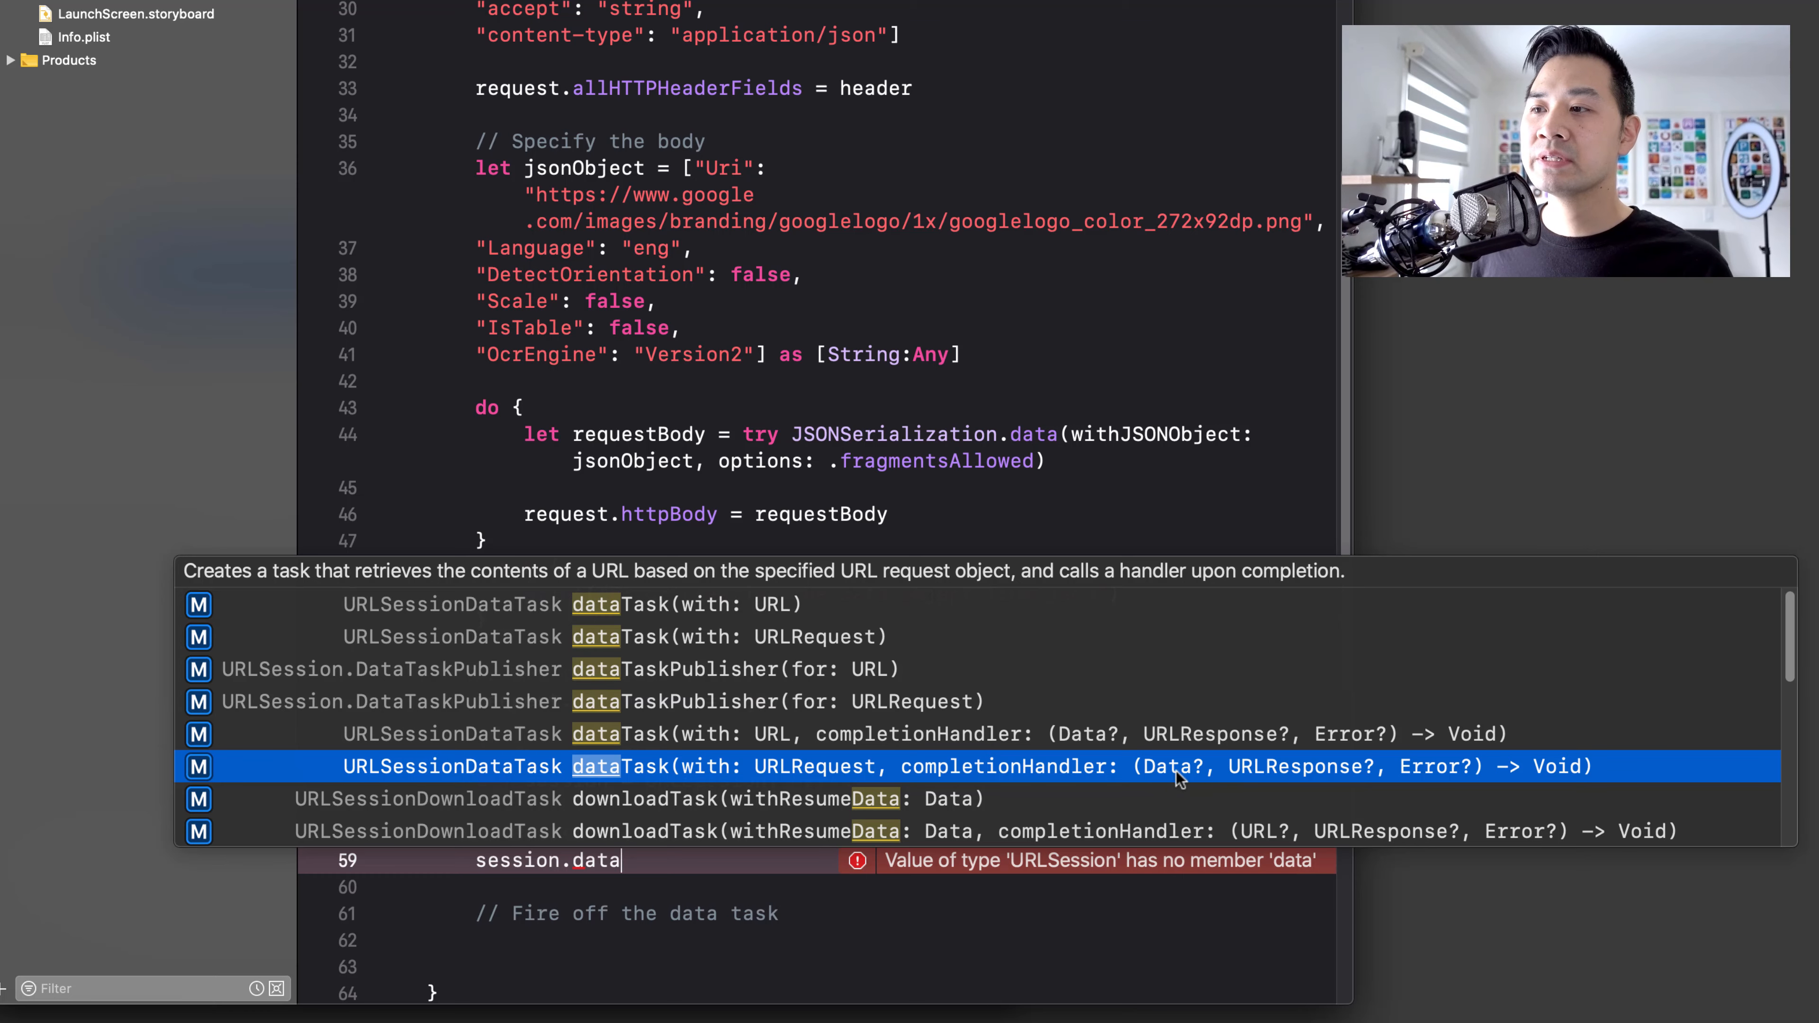
- Create constant dataTask from session.dataTask(with: request, completionHandler:) via autocomplete
left_click(812, 765)
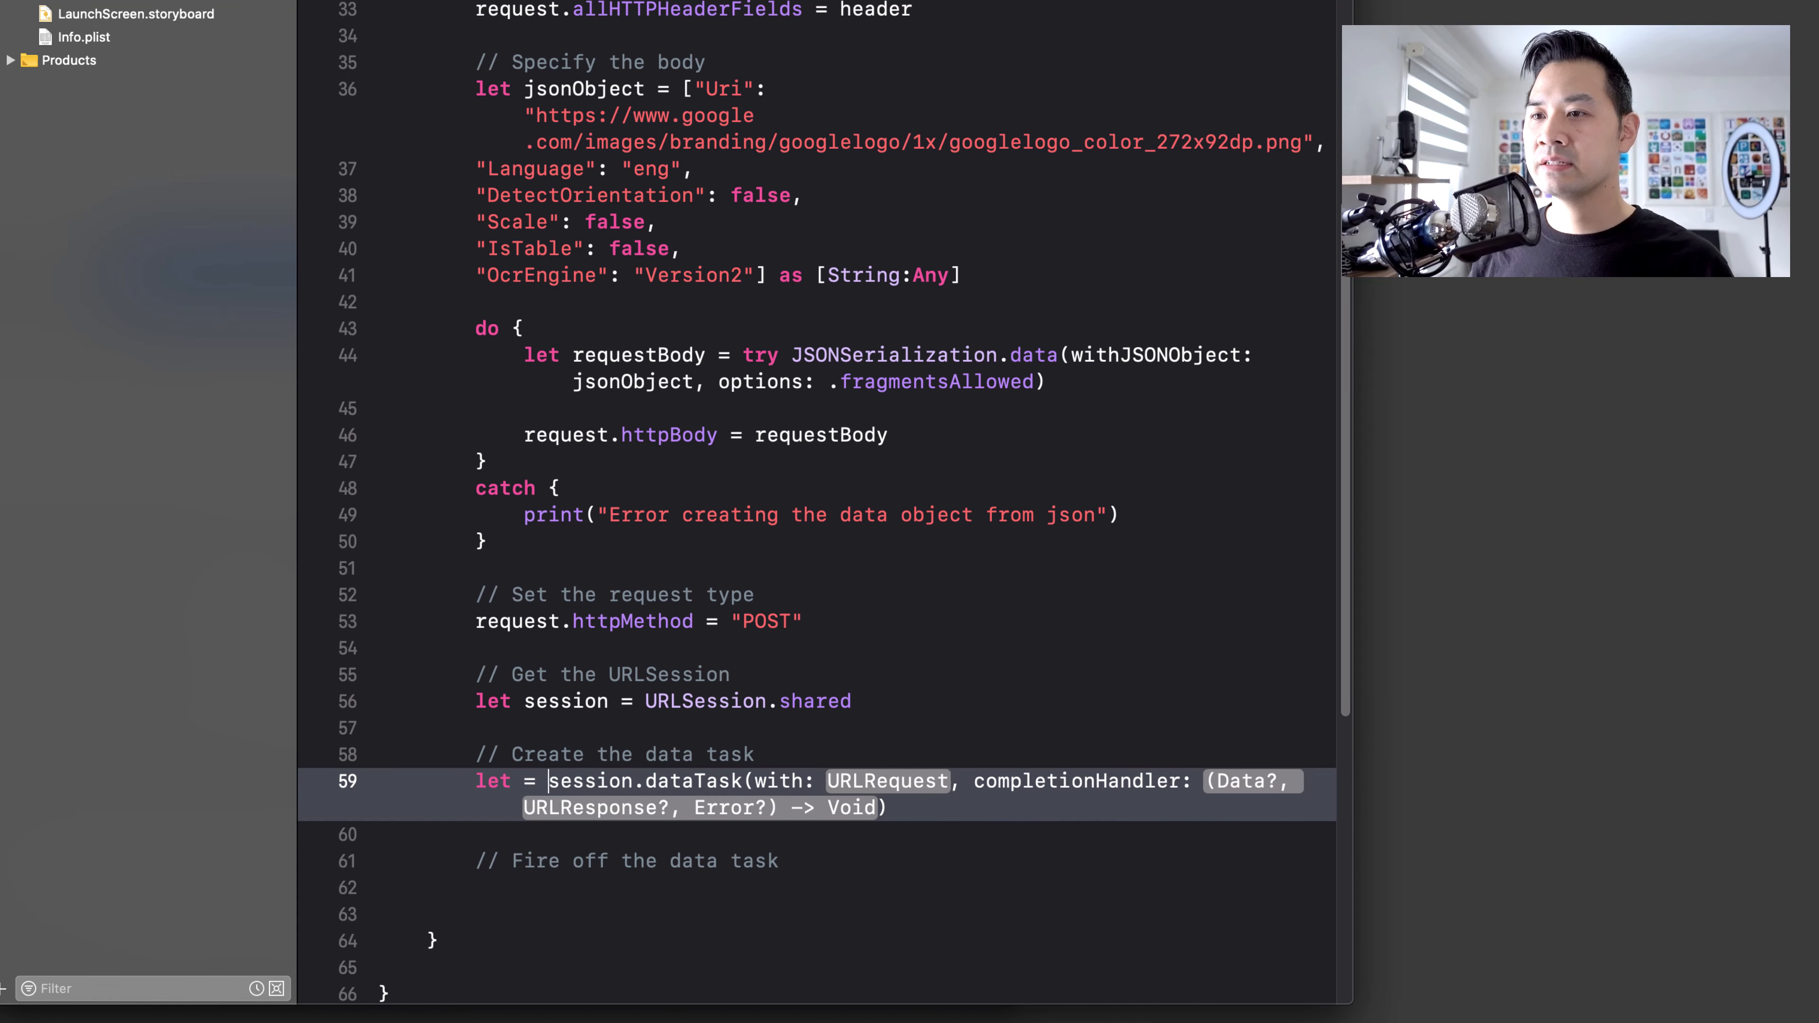
type("dataTask")
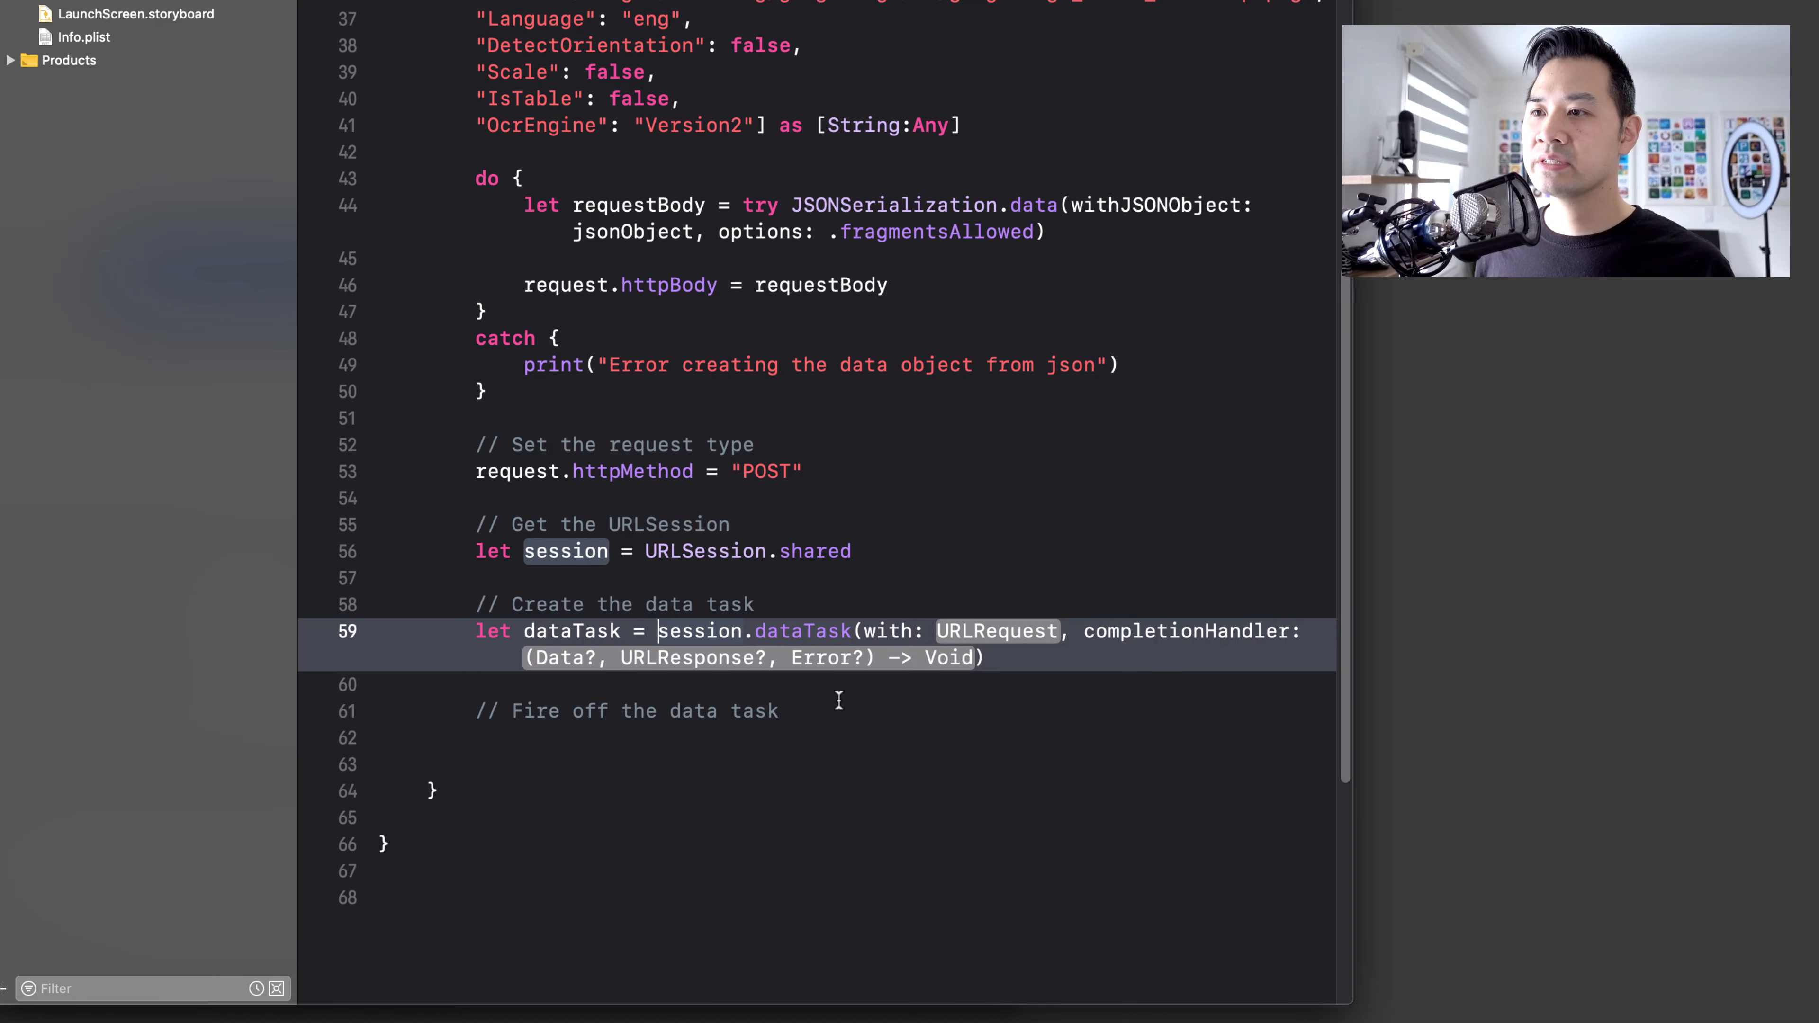
double_click(997, 631)
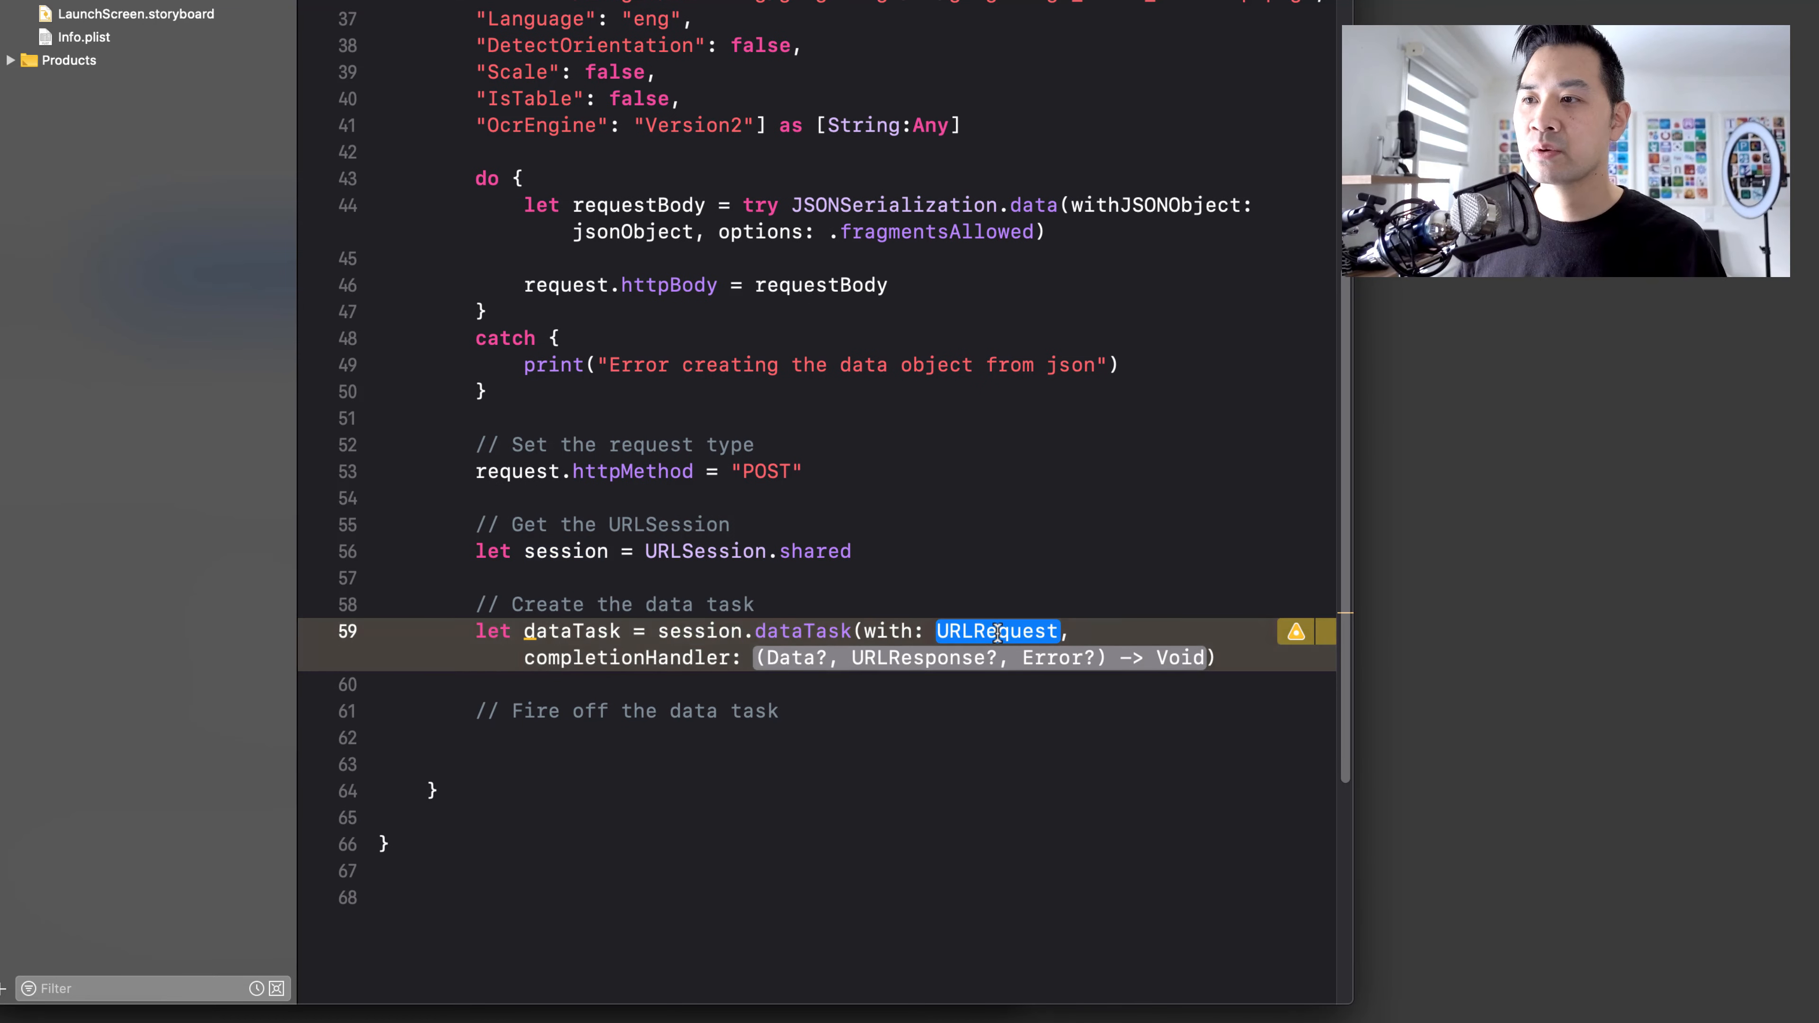
type("request")
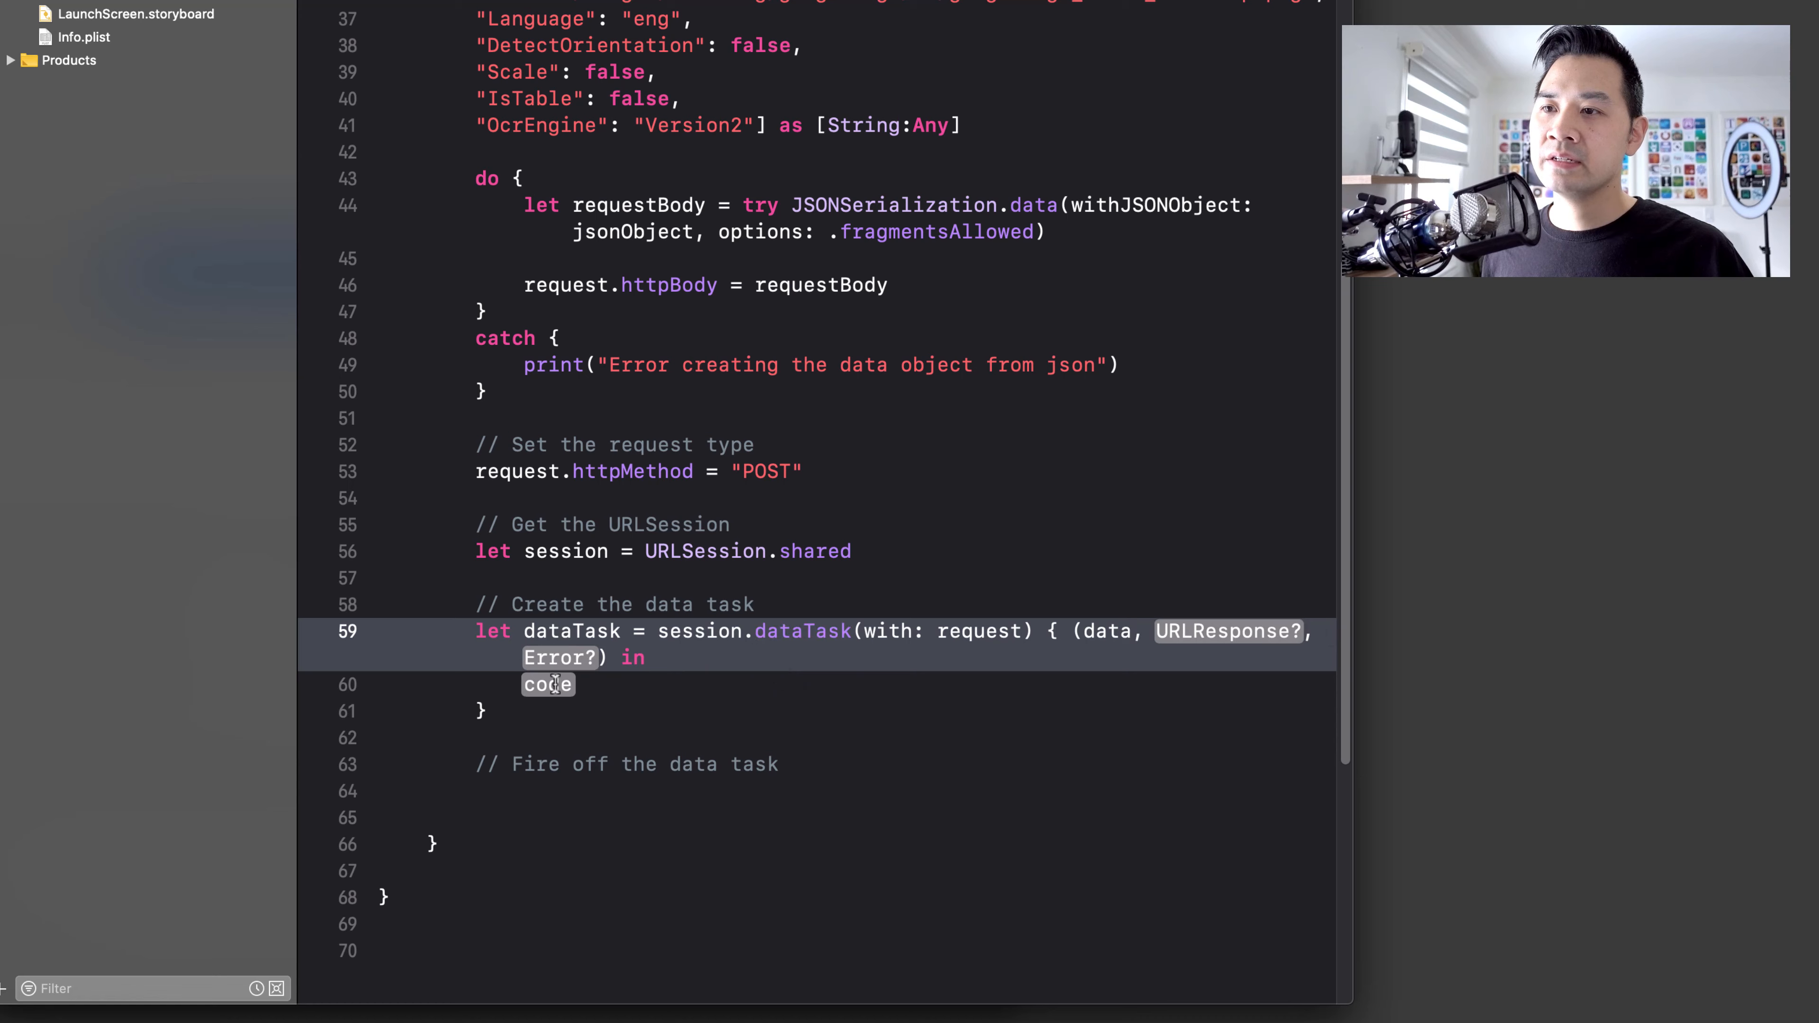
- Name the completion closure's parameters data, response and error
type("res")
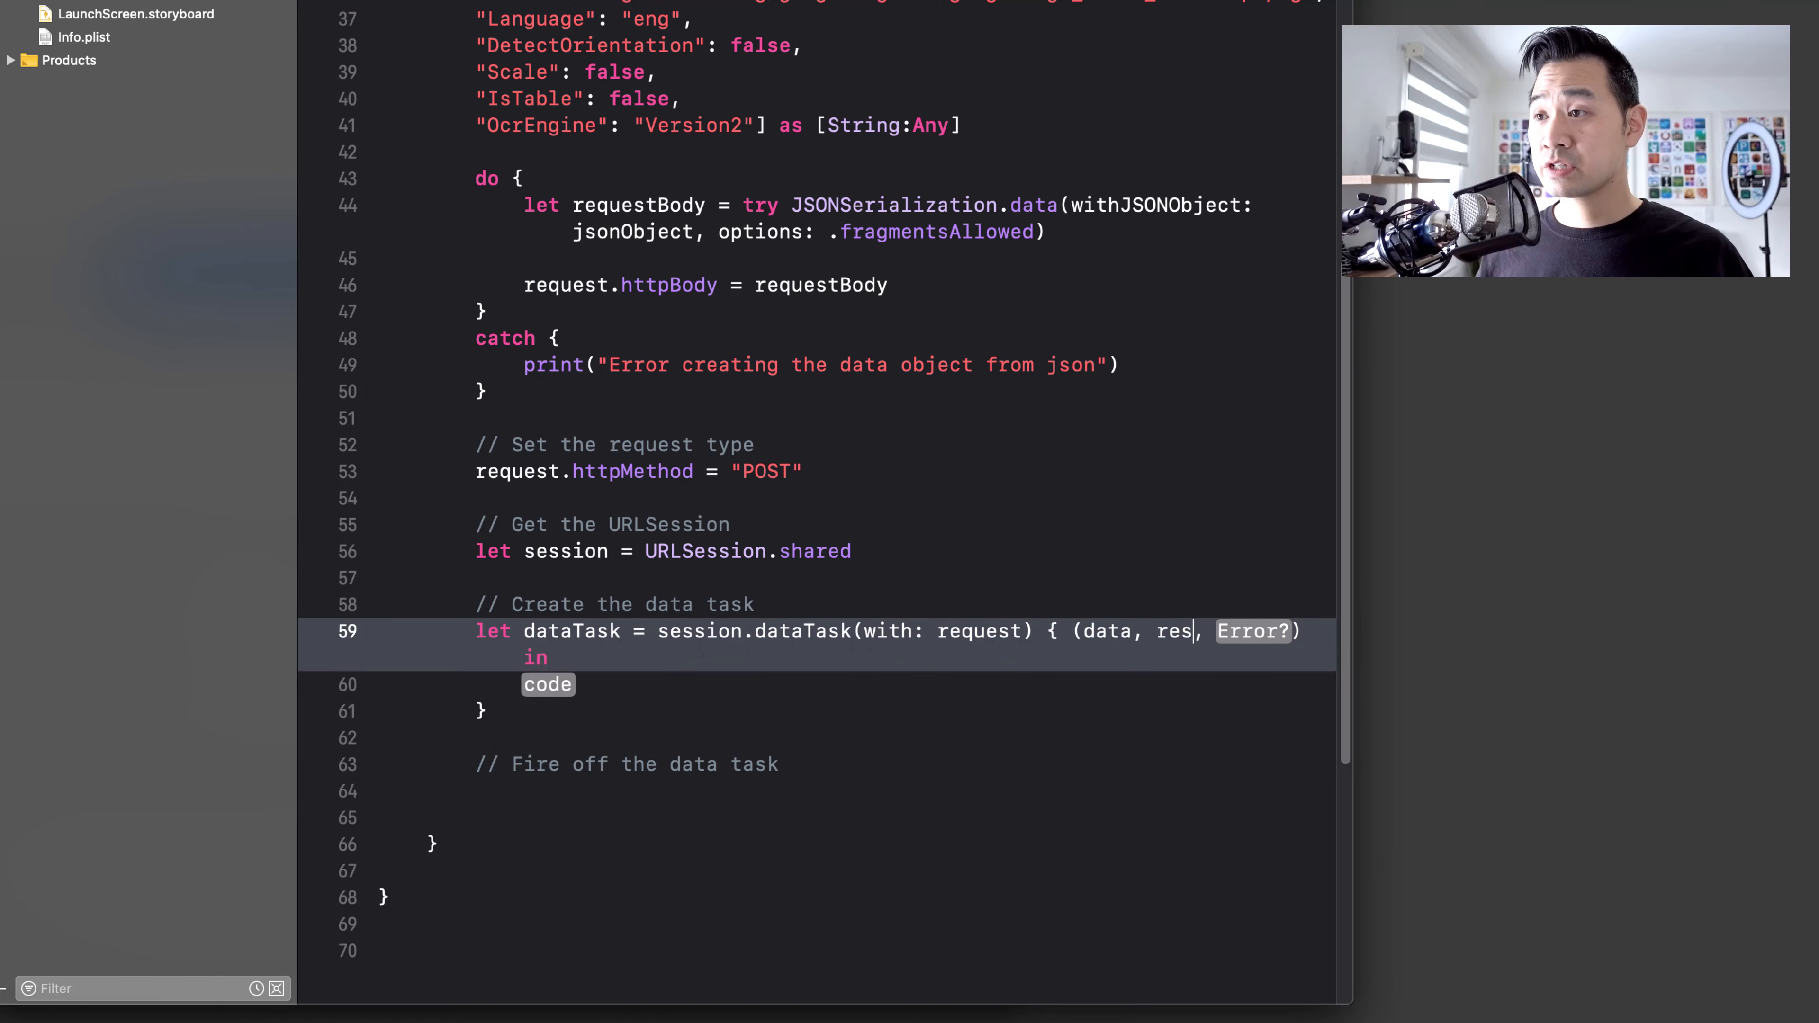
type("ponse, er")
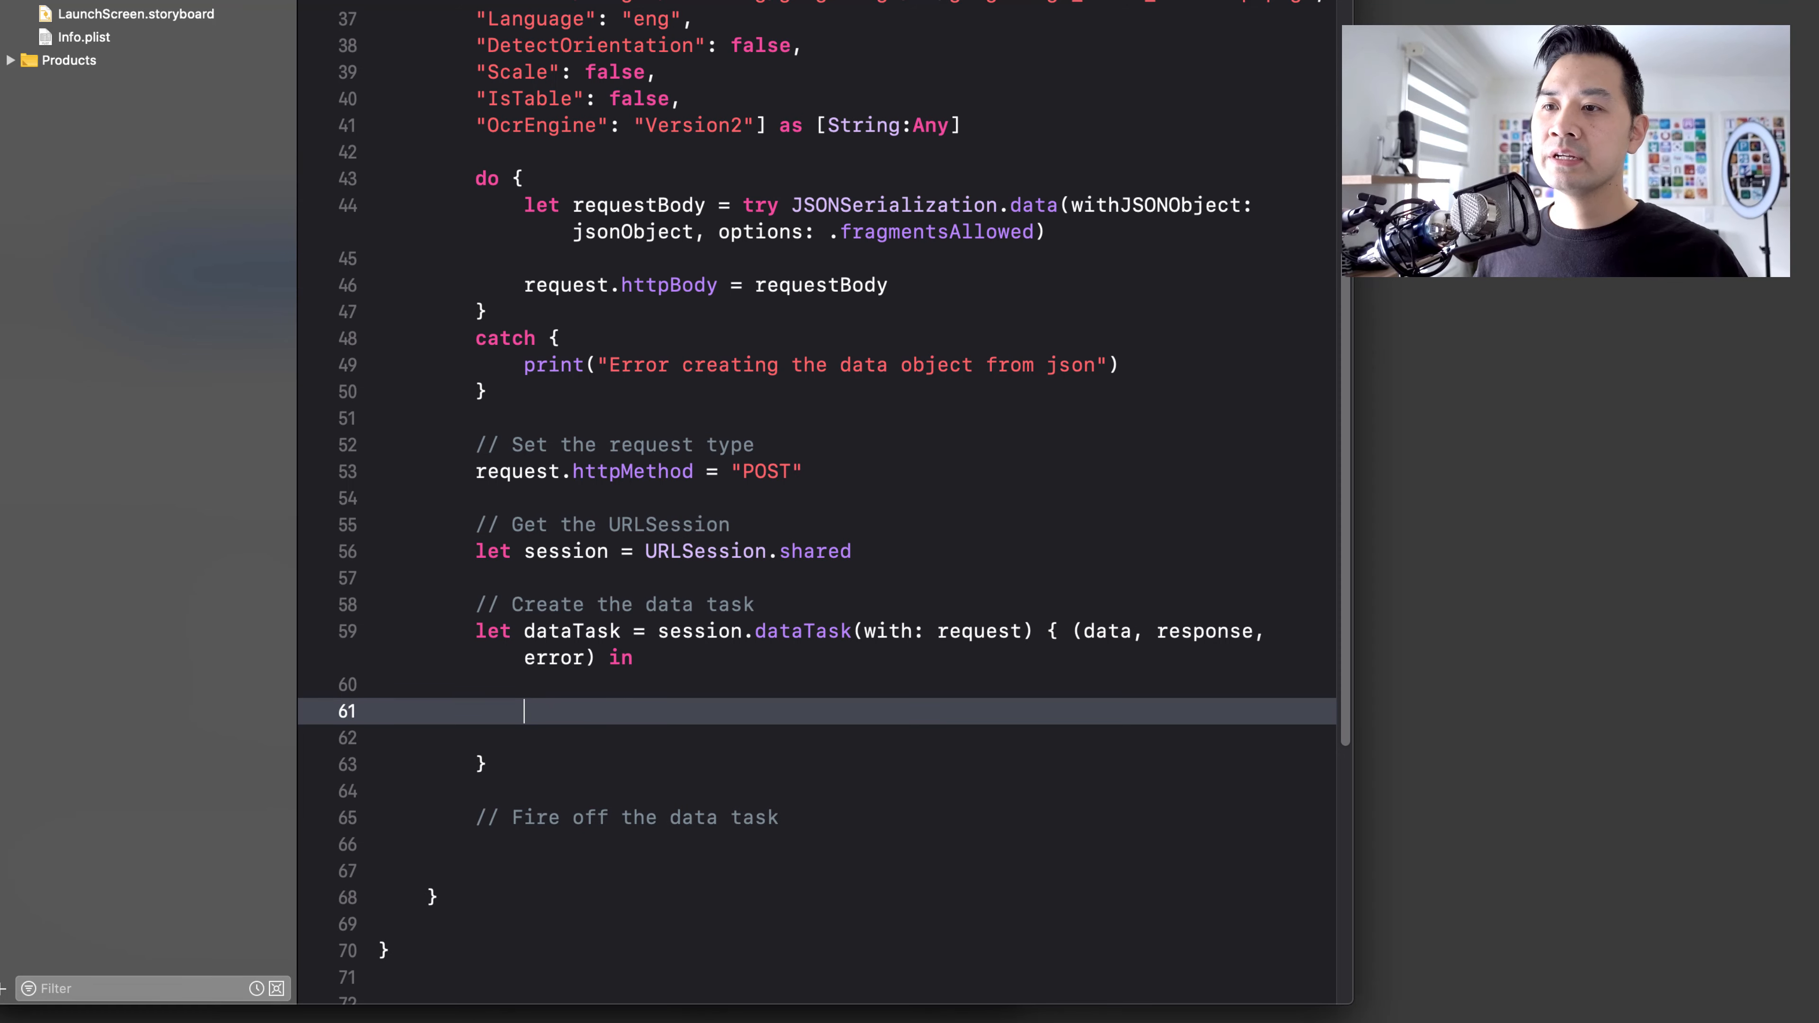
- Add a '// Check for errors' comment and an if testing error == nil && data != nil
type("// Check for")
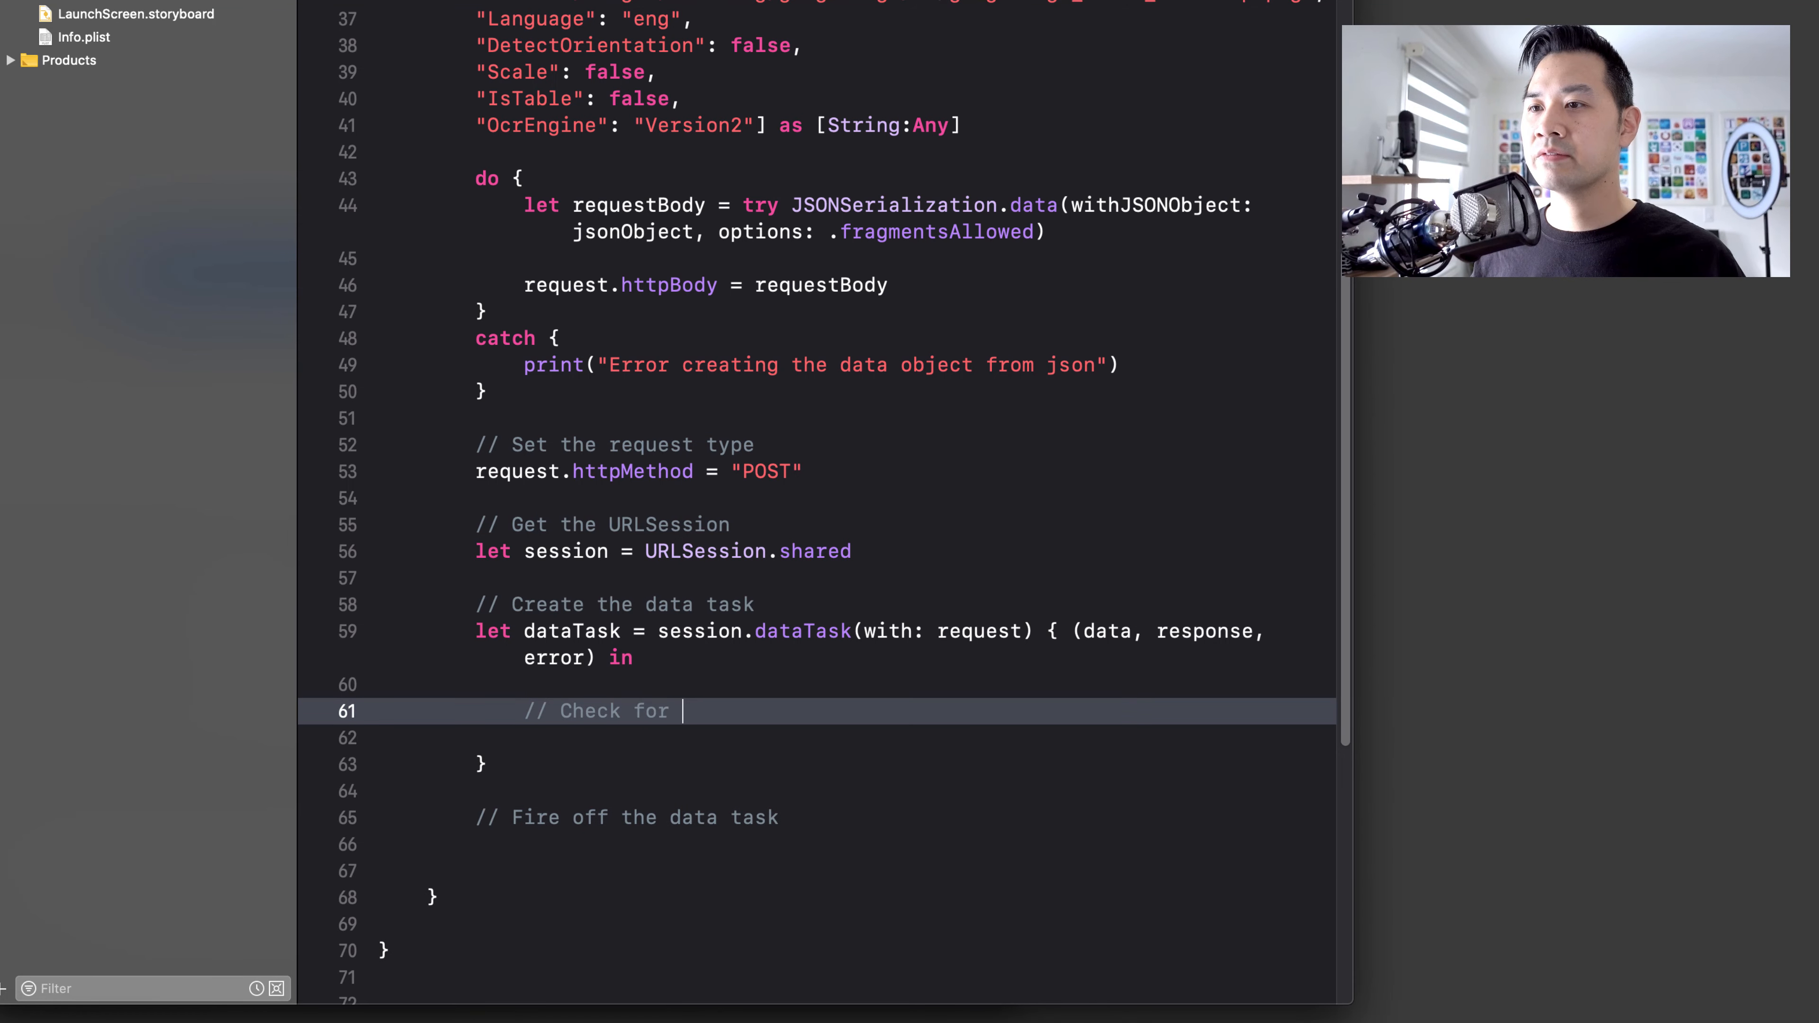
type("errors")
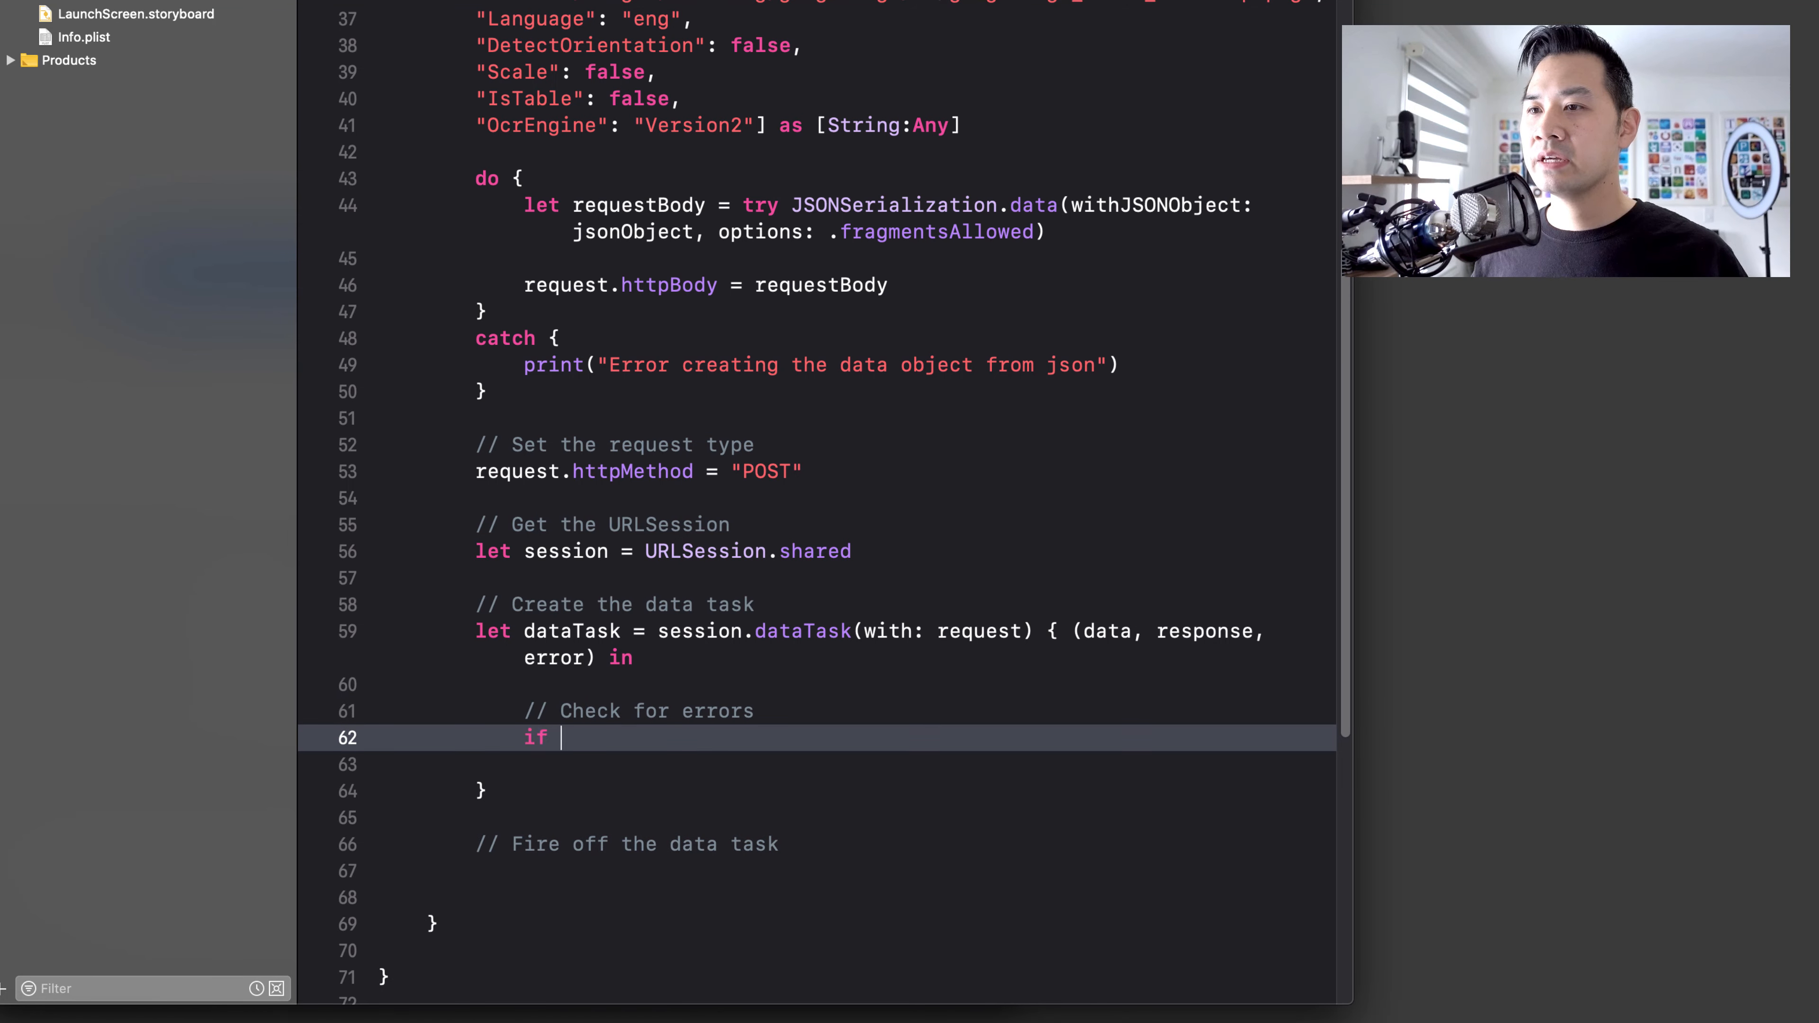
type("error == nil {")
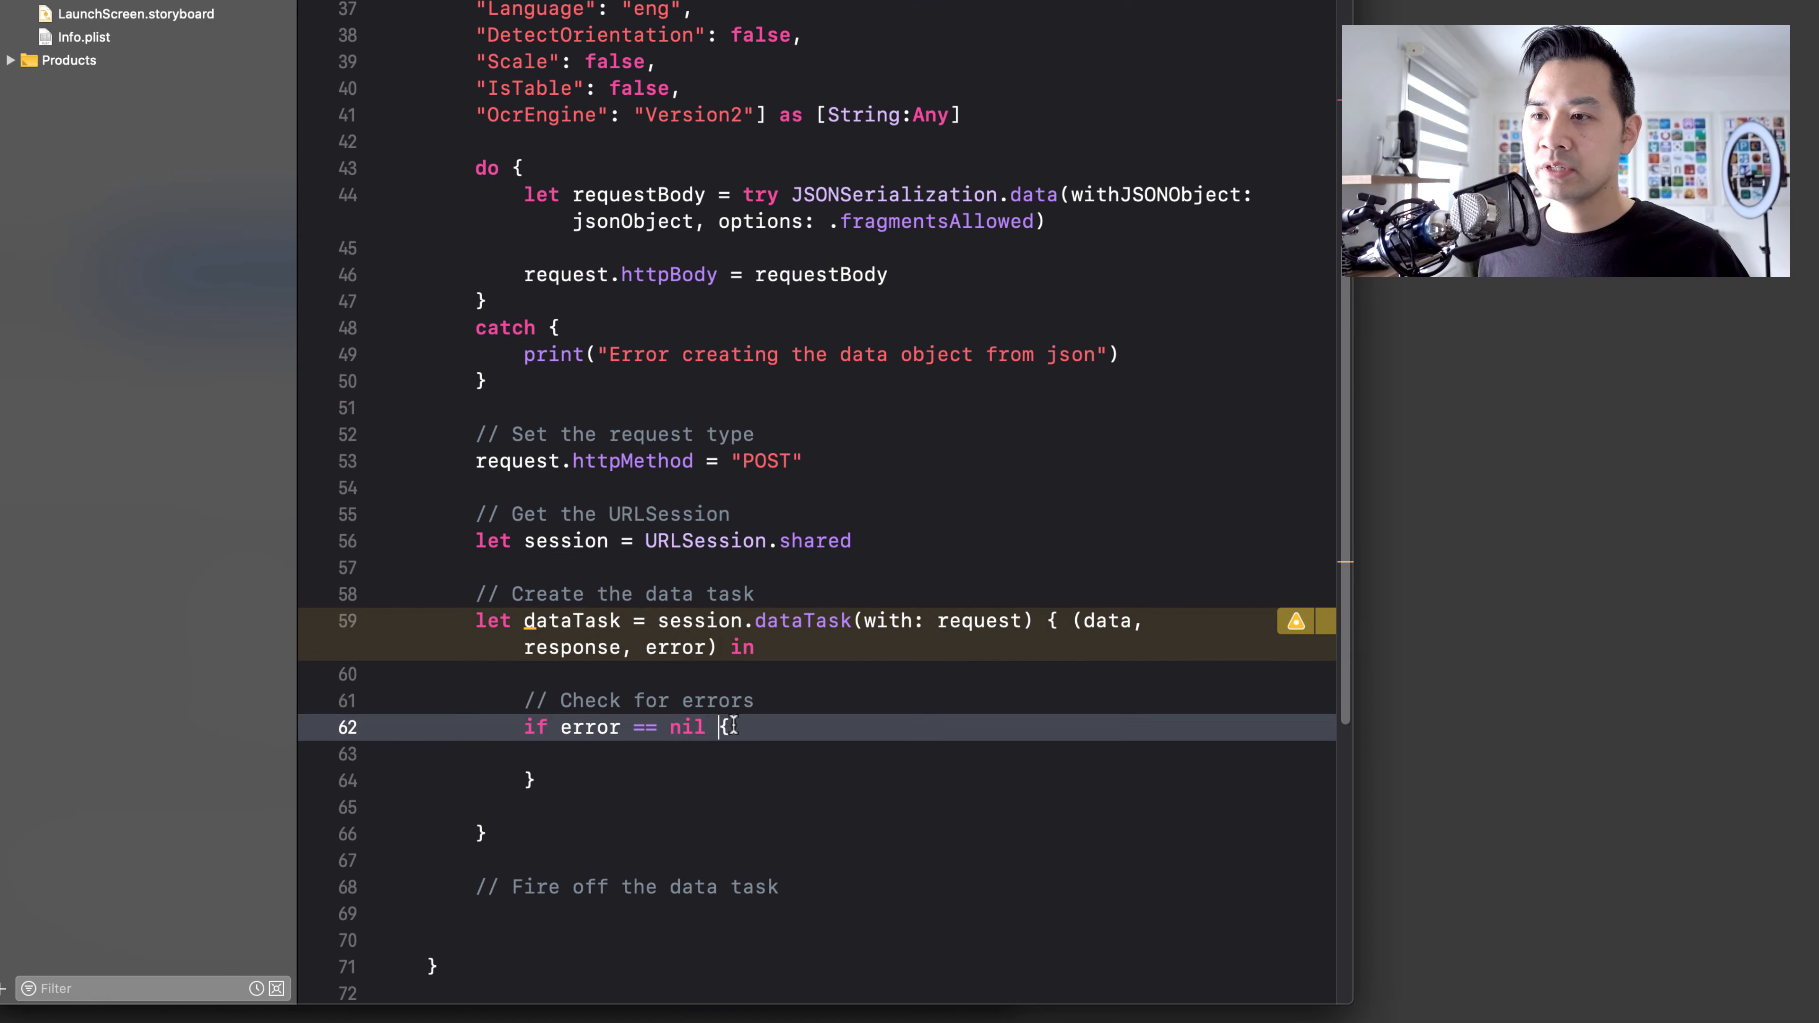
type("&& data != nil")
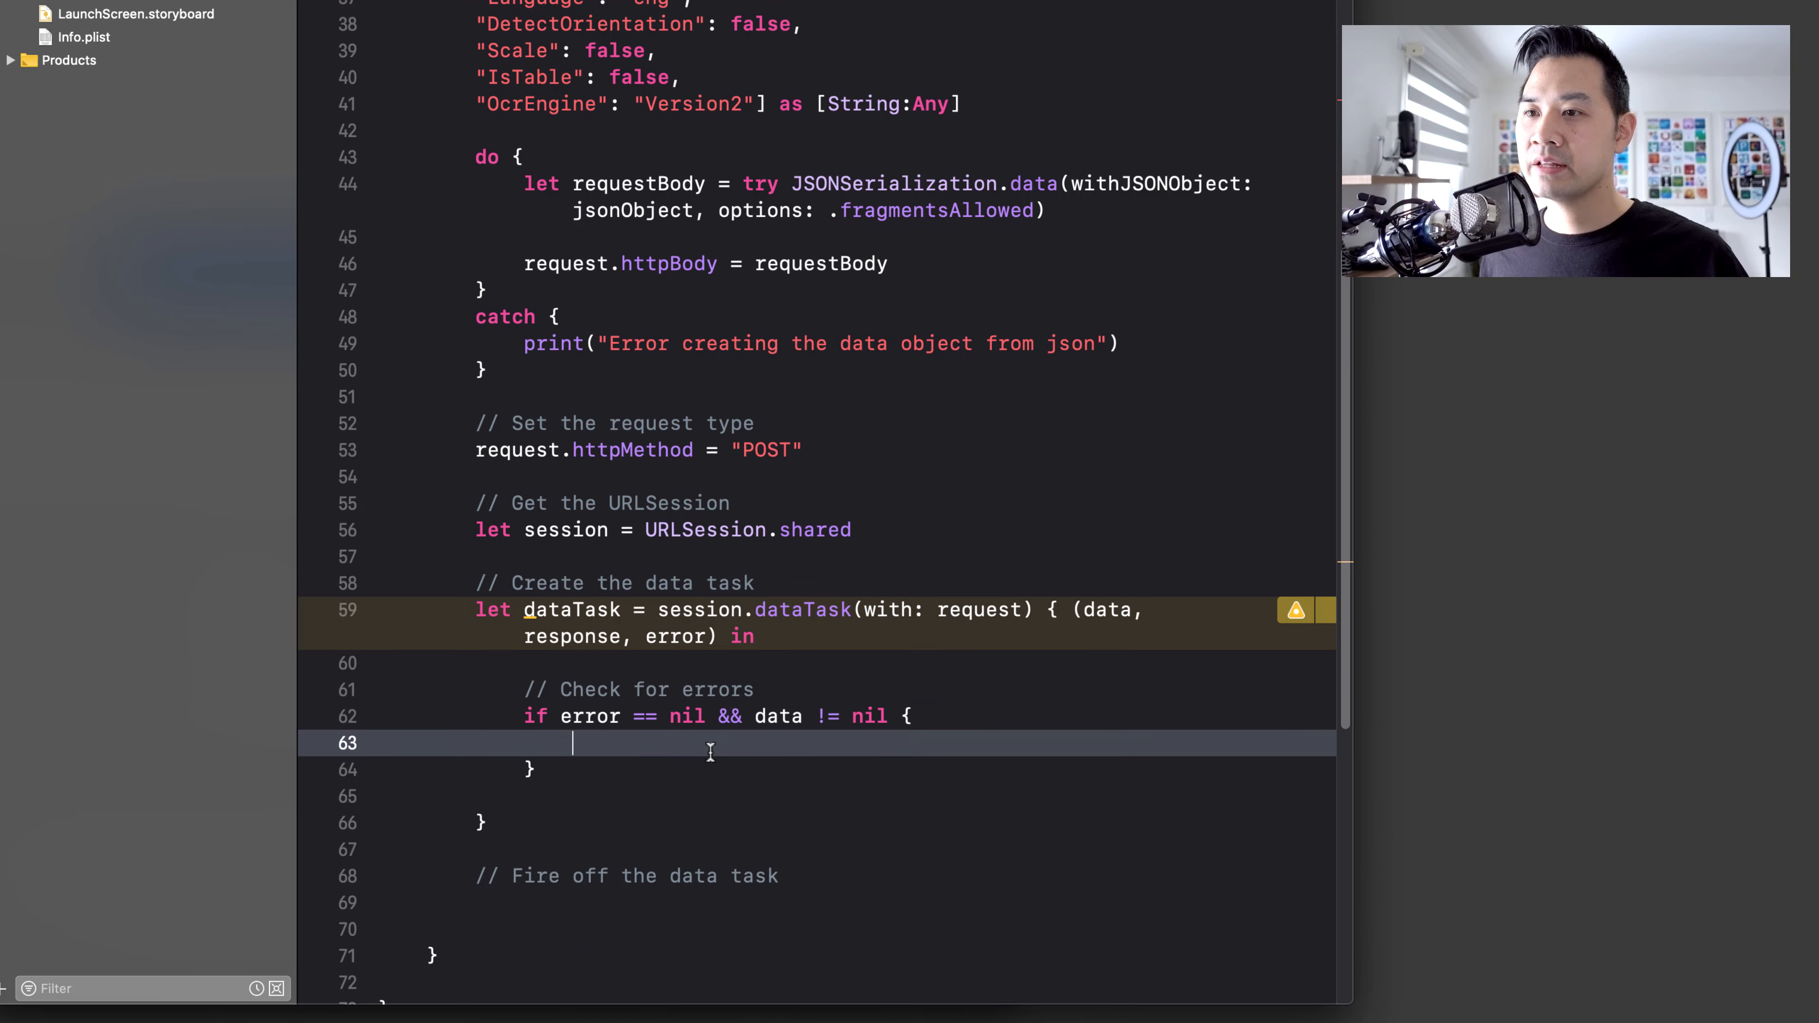
- Inside the if, add the comment '// Try to parse out the data' with an empty line below
type("// T")
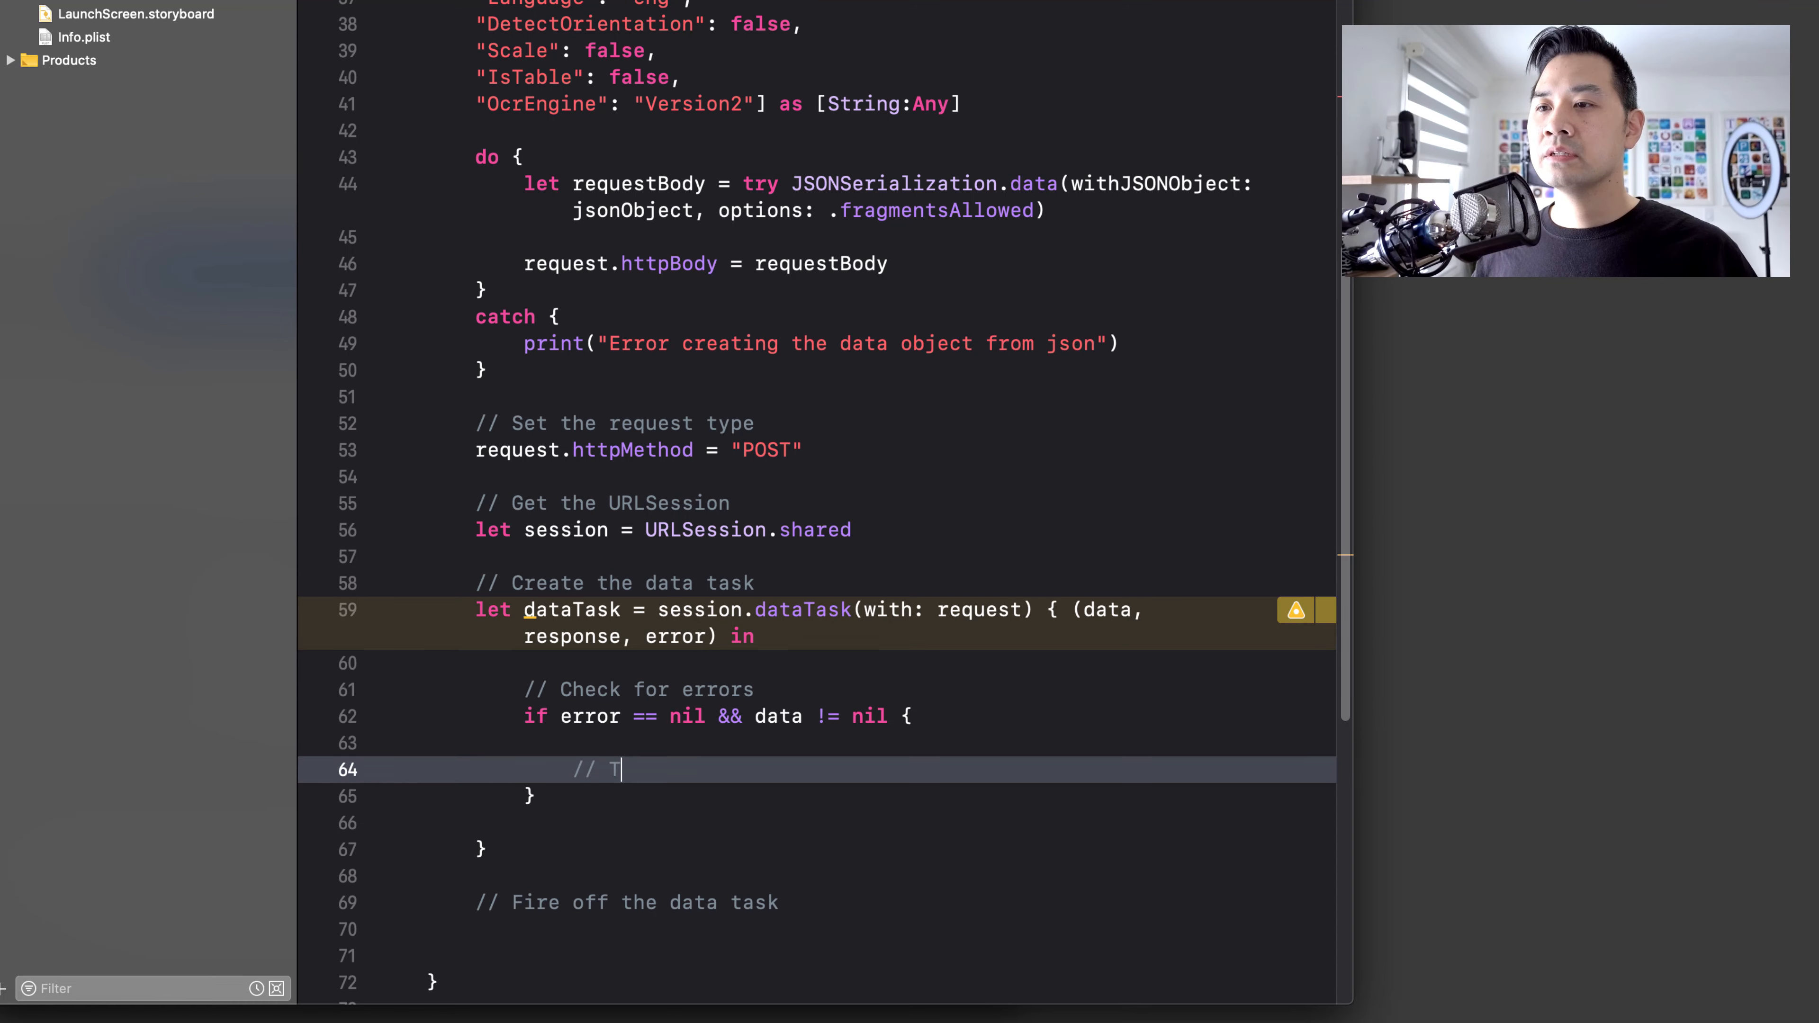
type("ry to parse out the d")
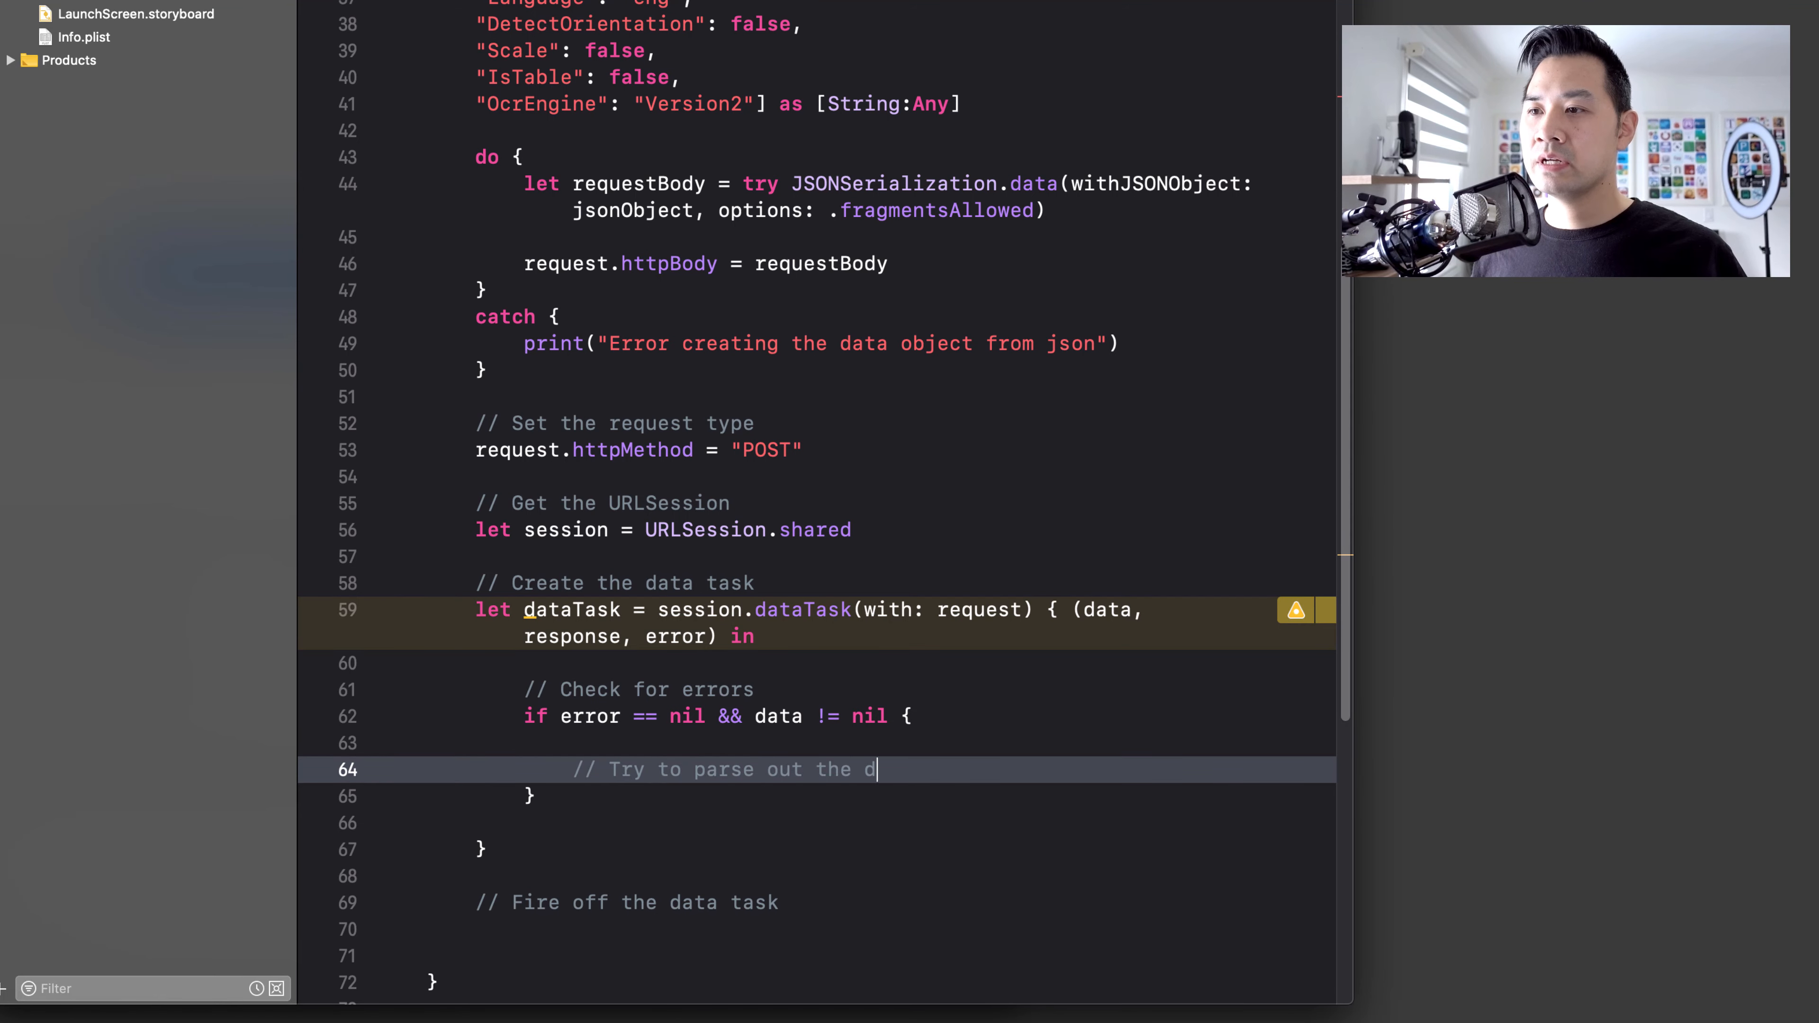
key("Return")
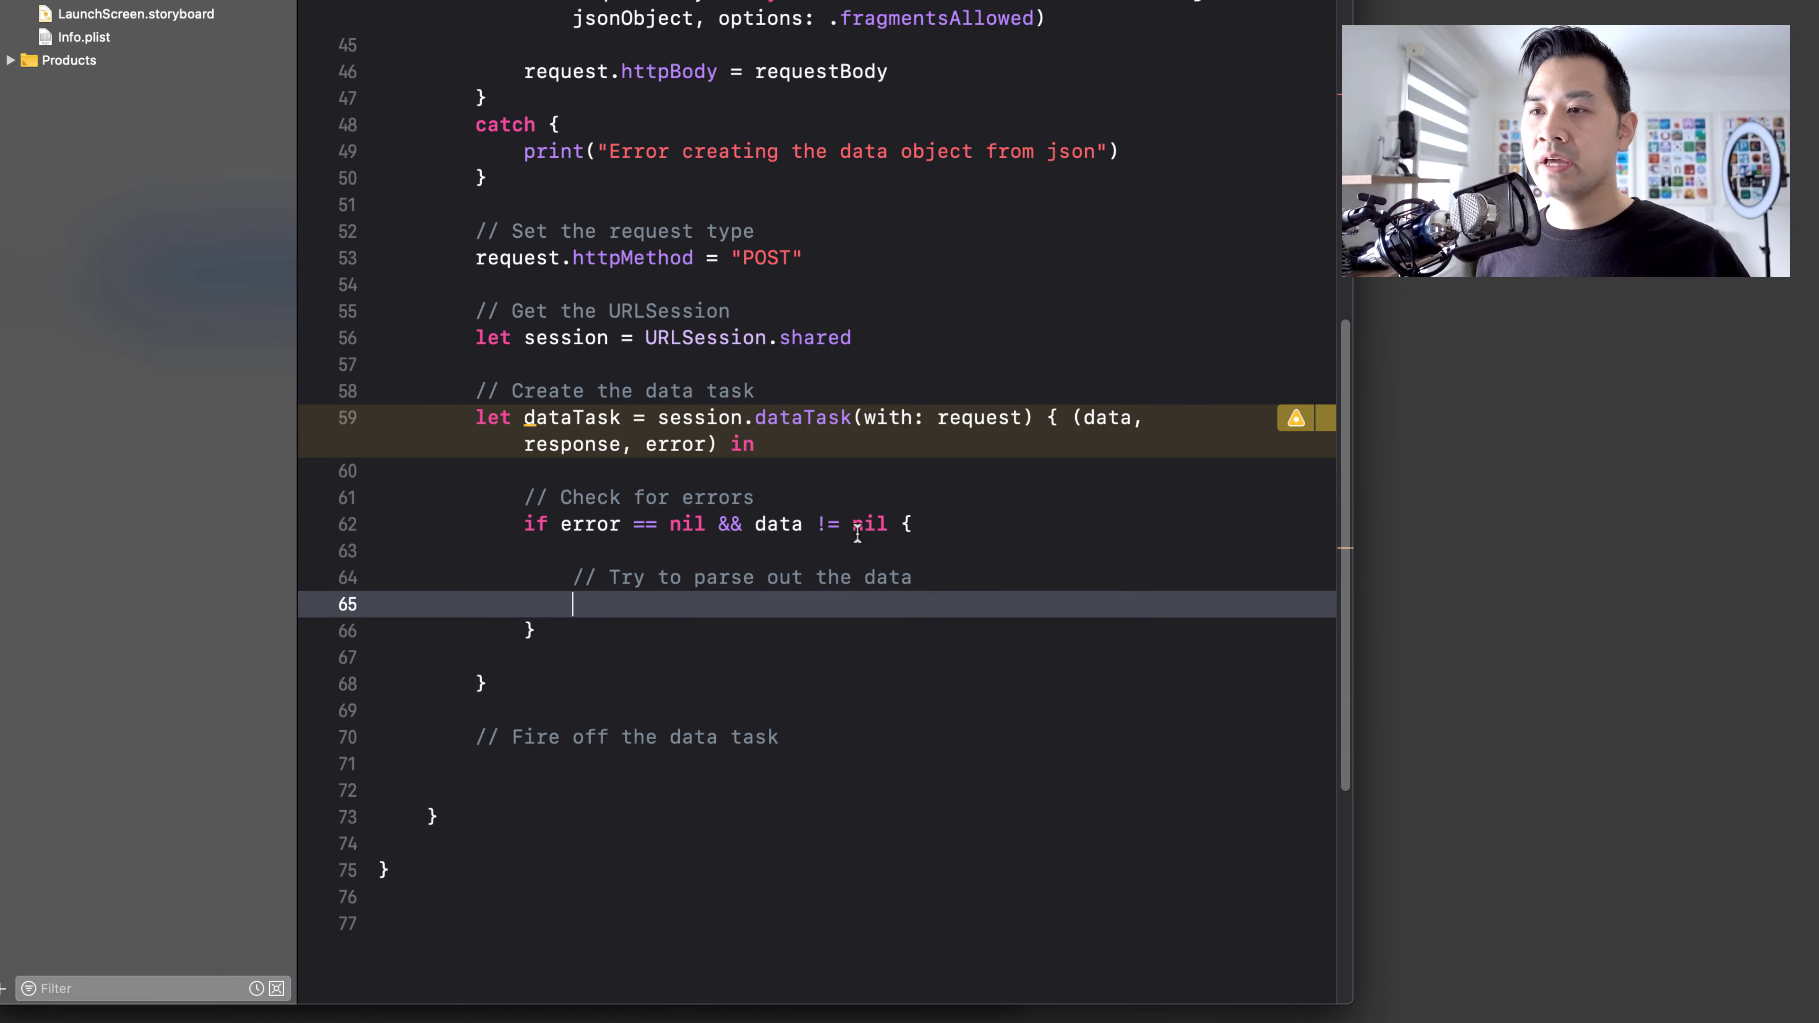
type("let")
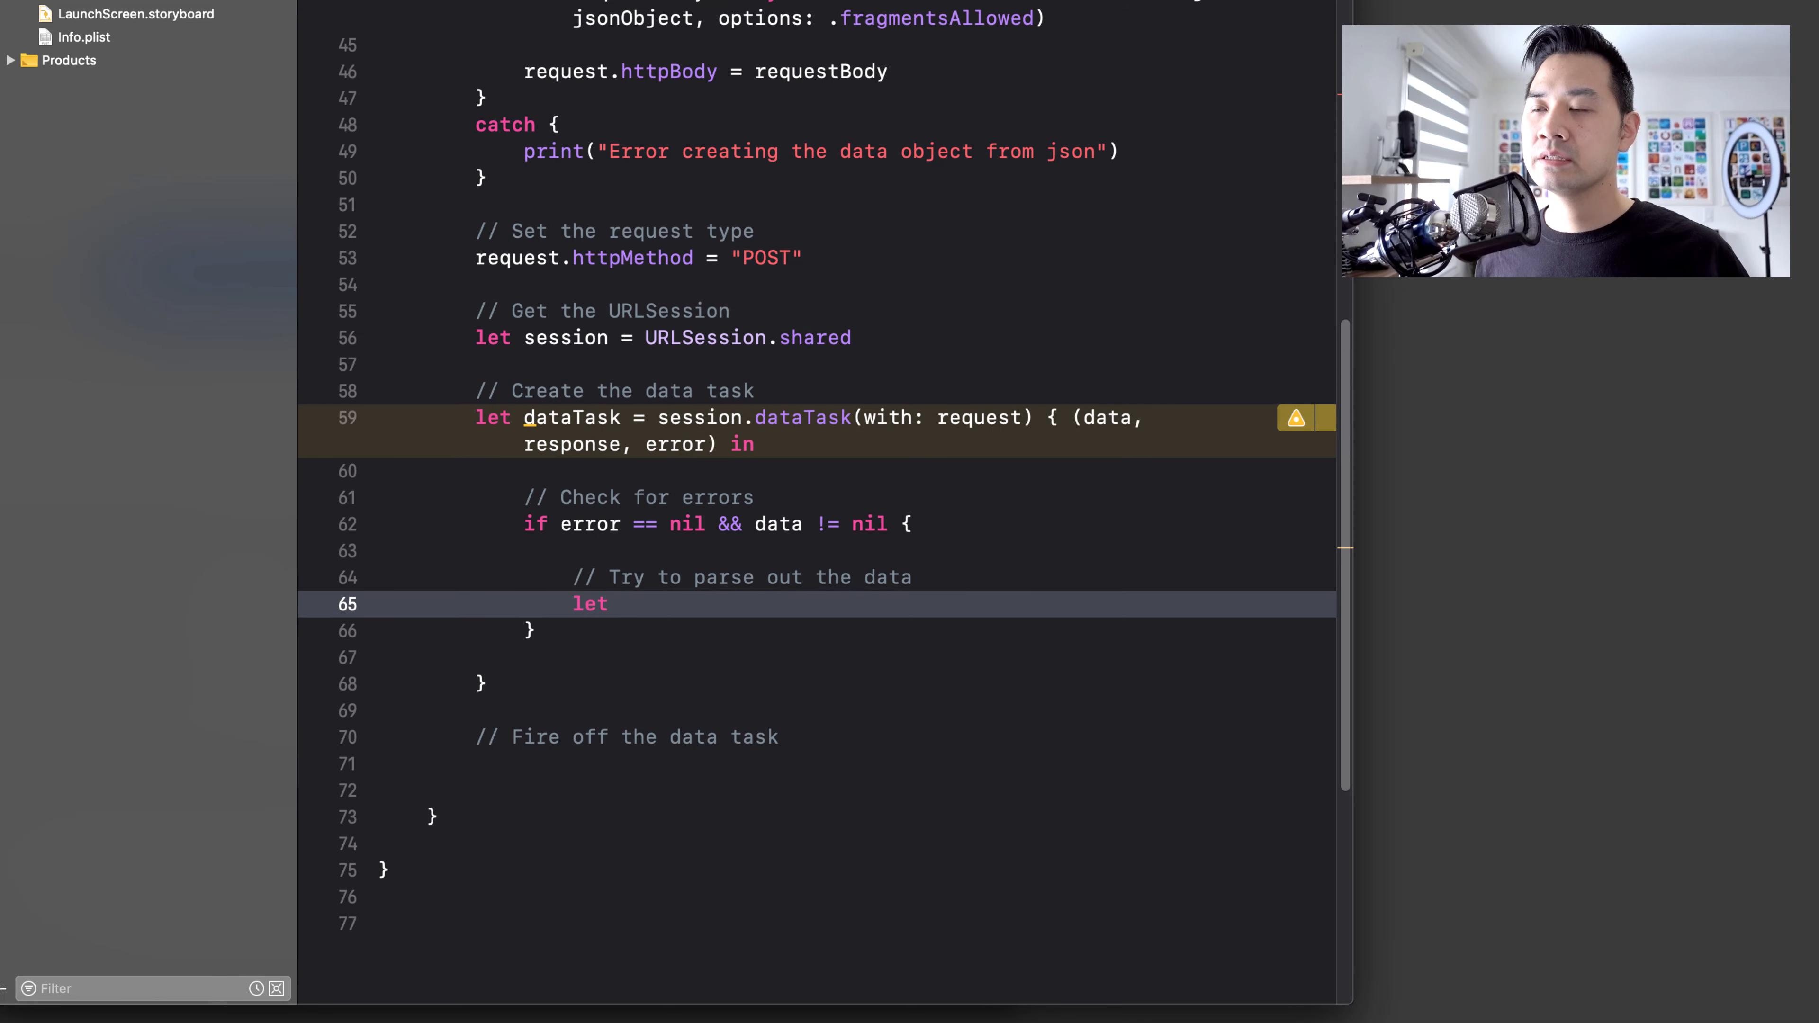
key("backspace")
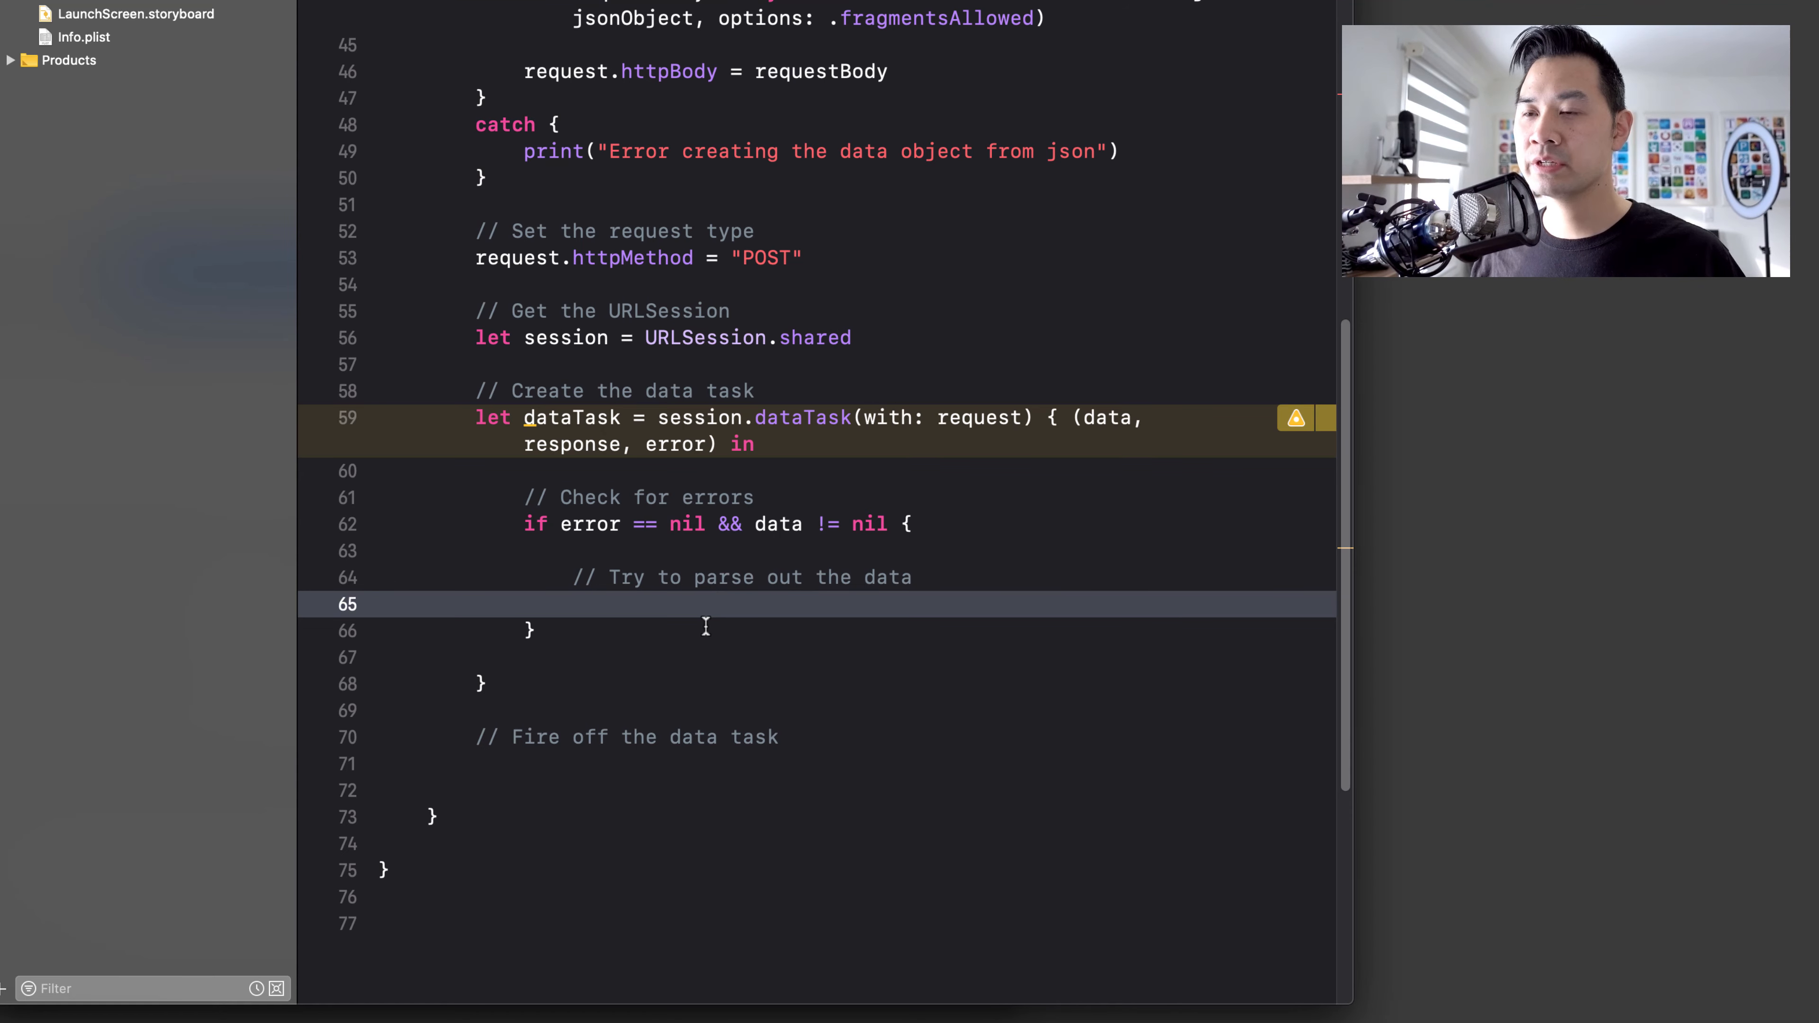
- Start a JSONSerialization member call so jsonObject(with:options:) appears in completions
type("JSONSerialization.")
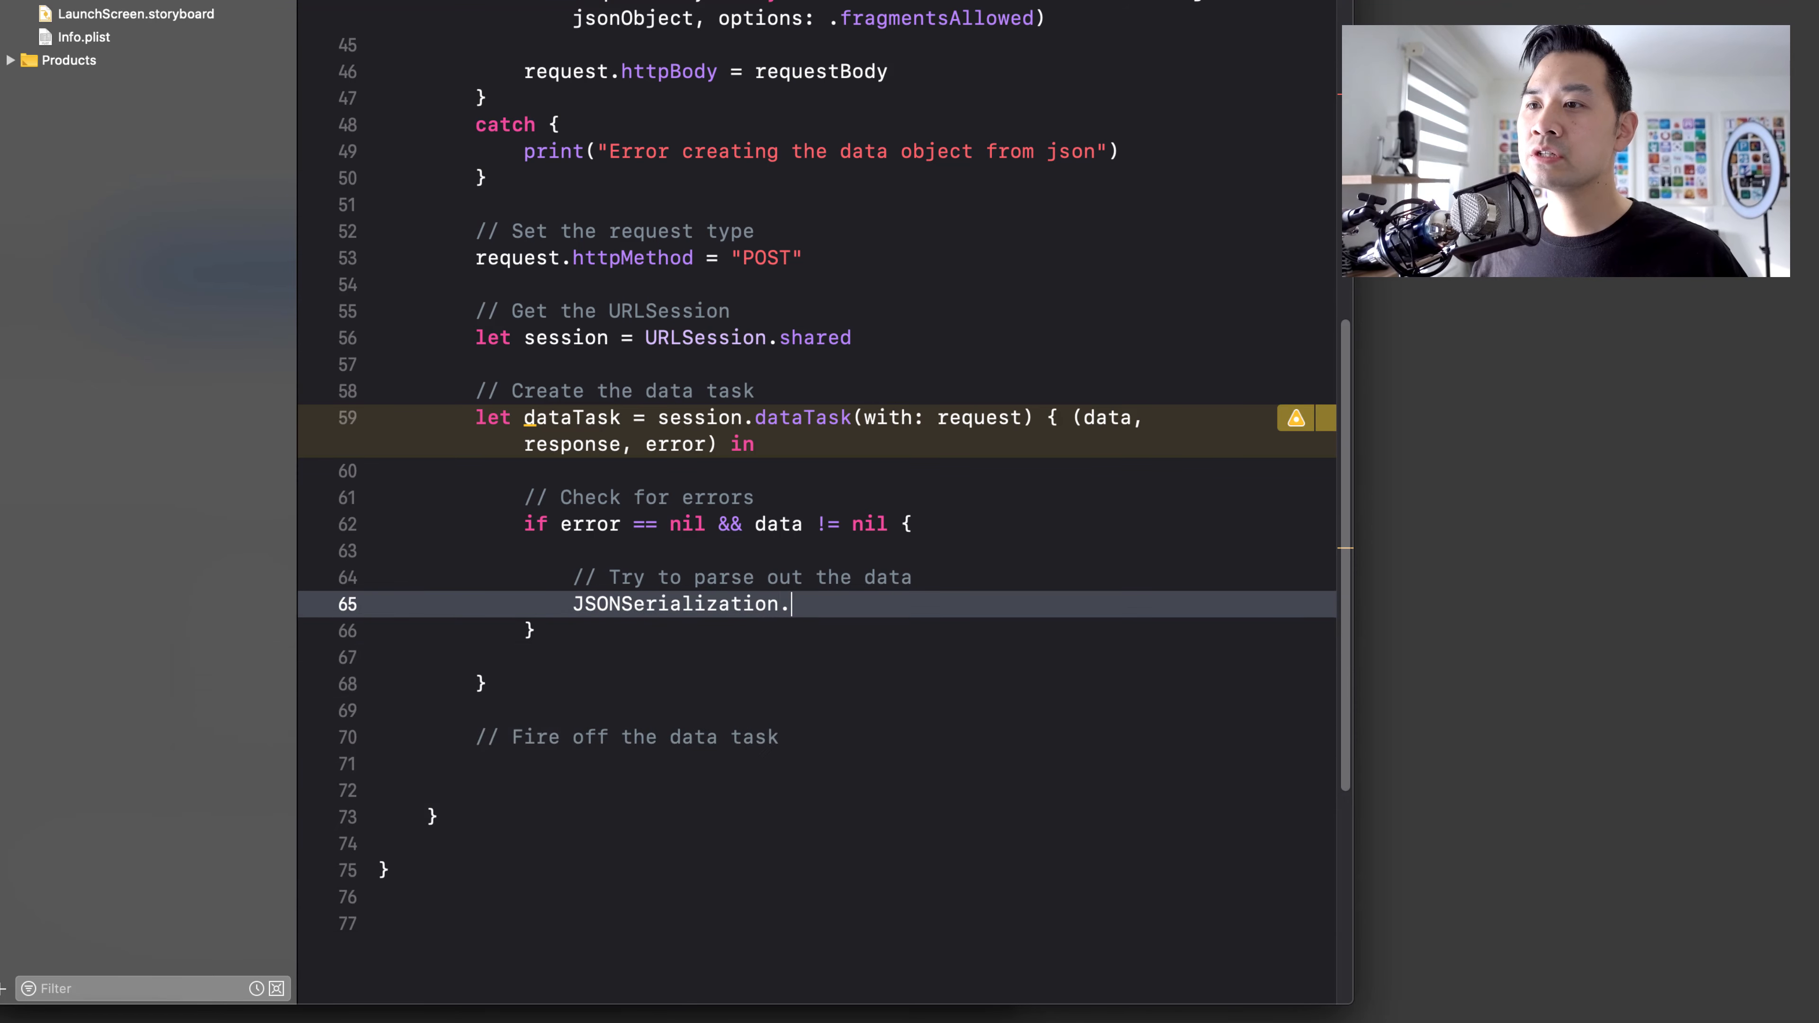
type(".")
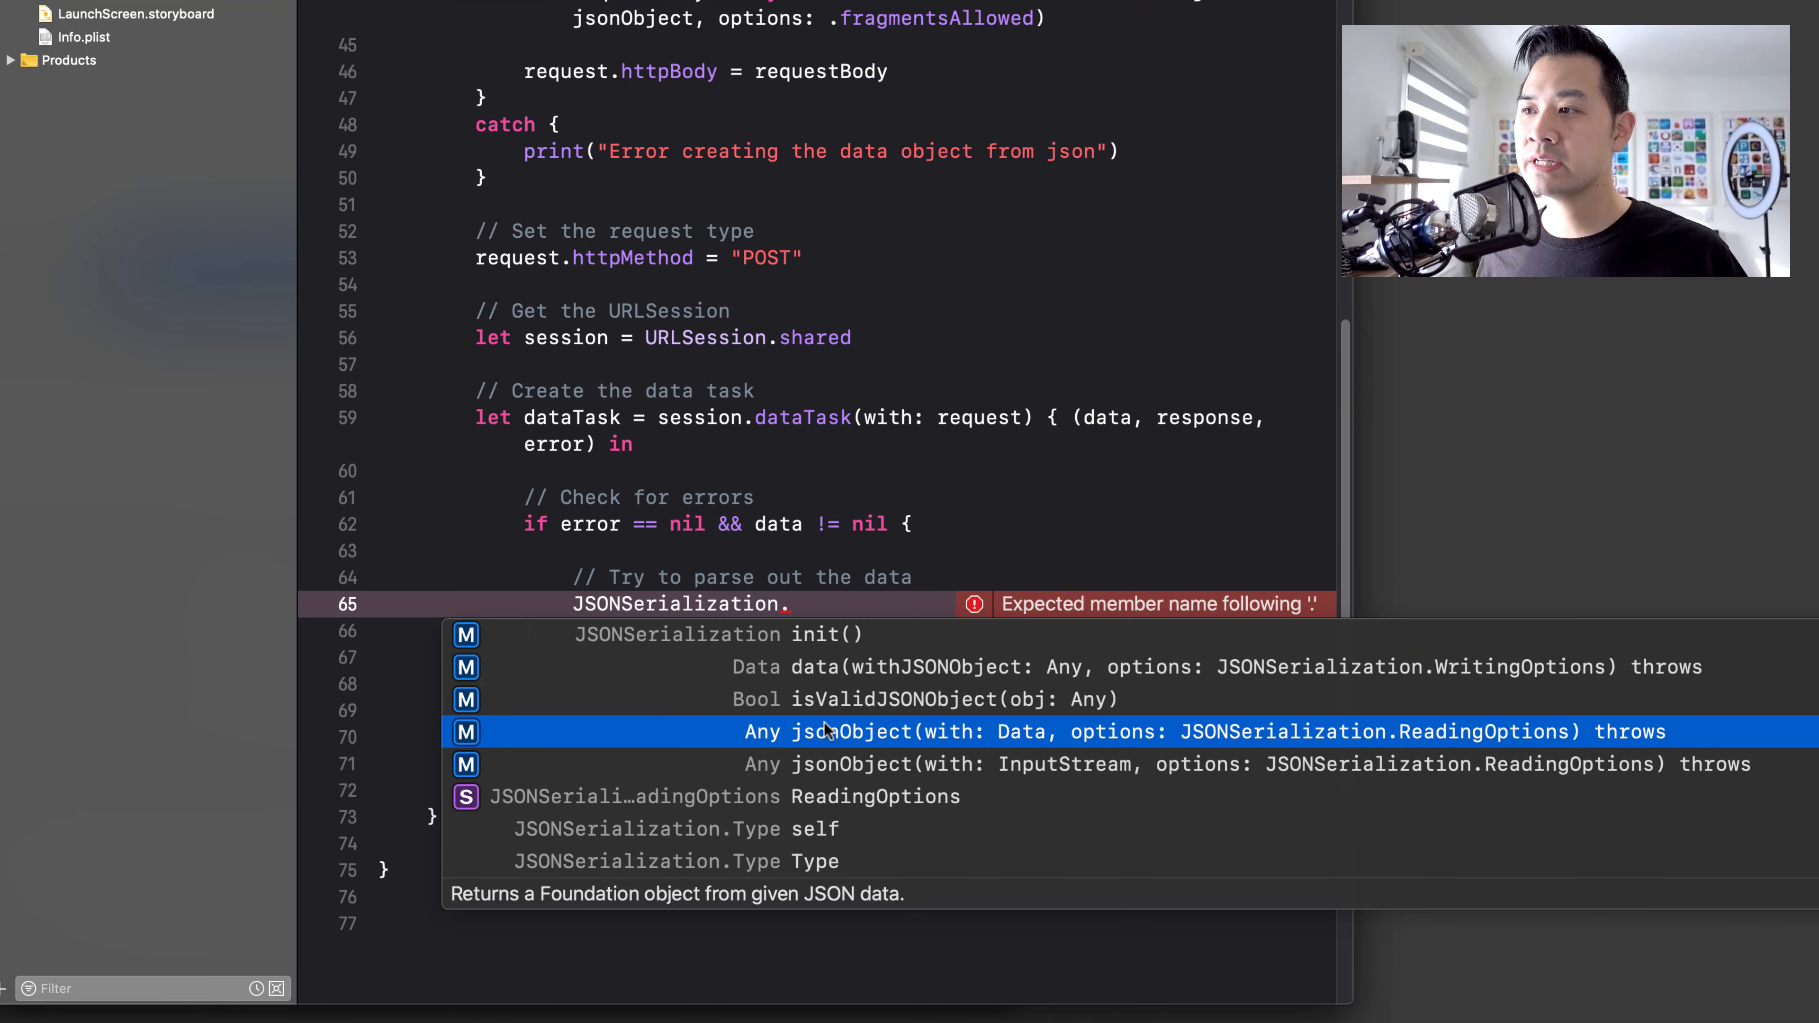
mouse_move(1117, 409)
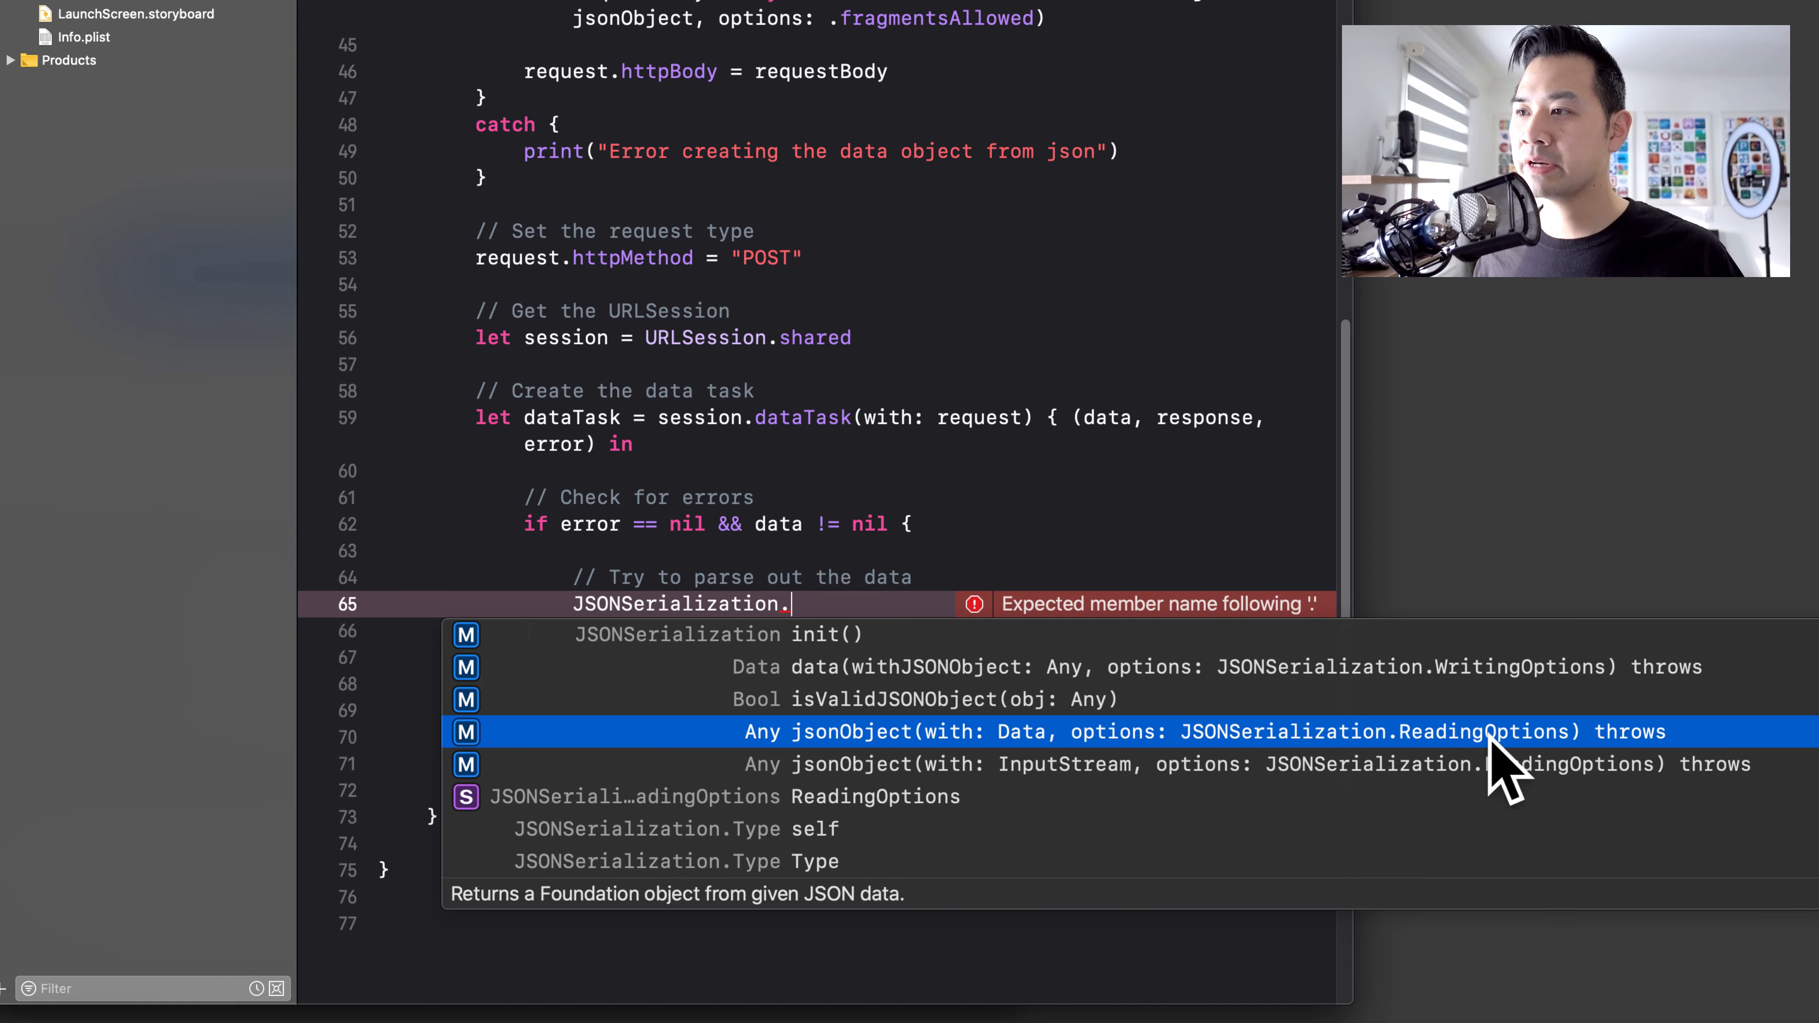
mouse_move(1648, 749)
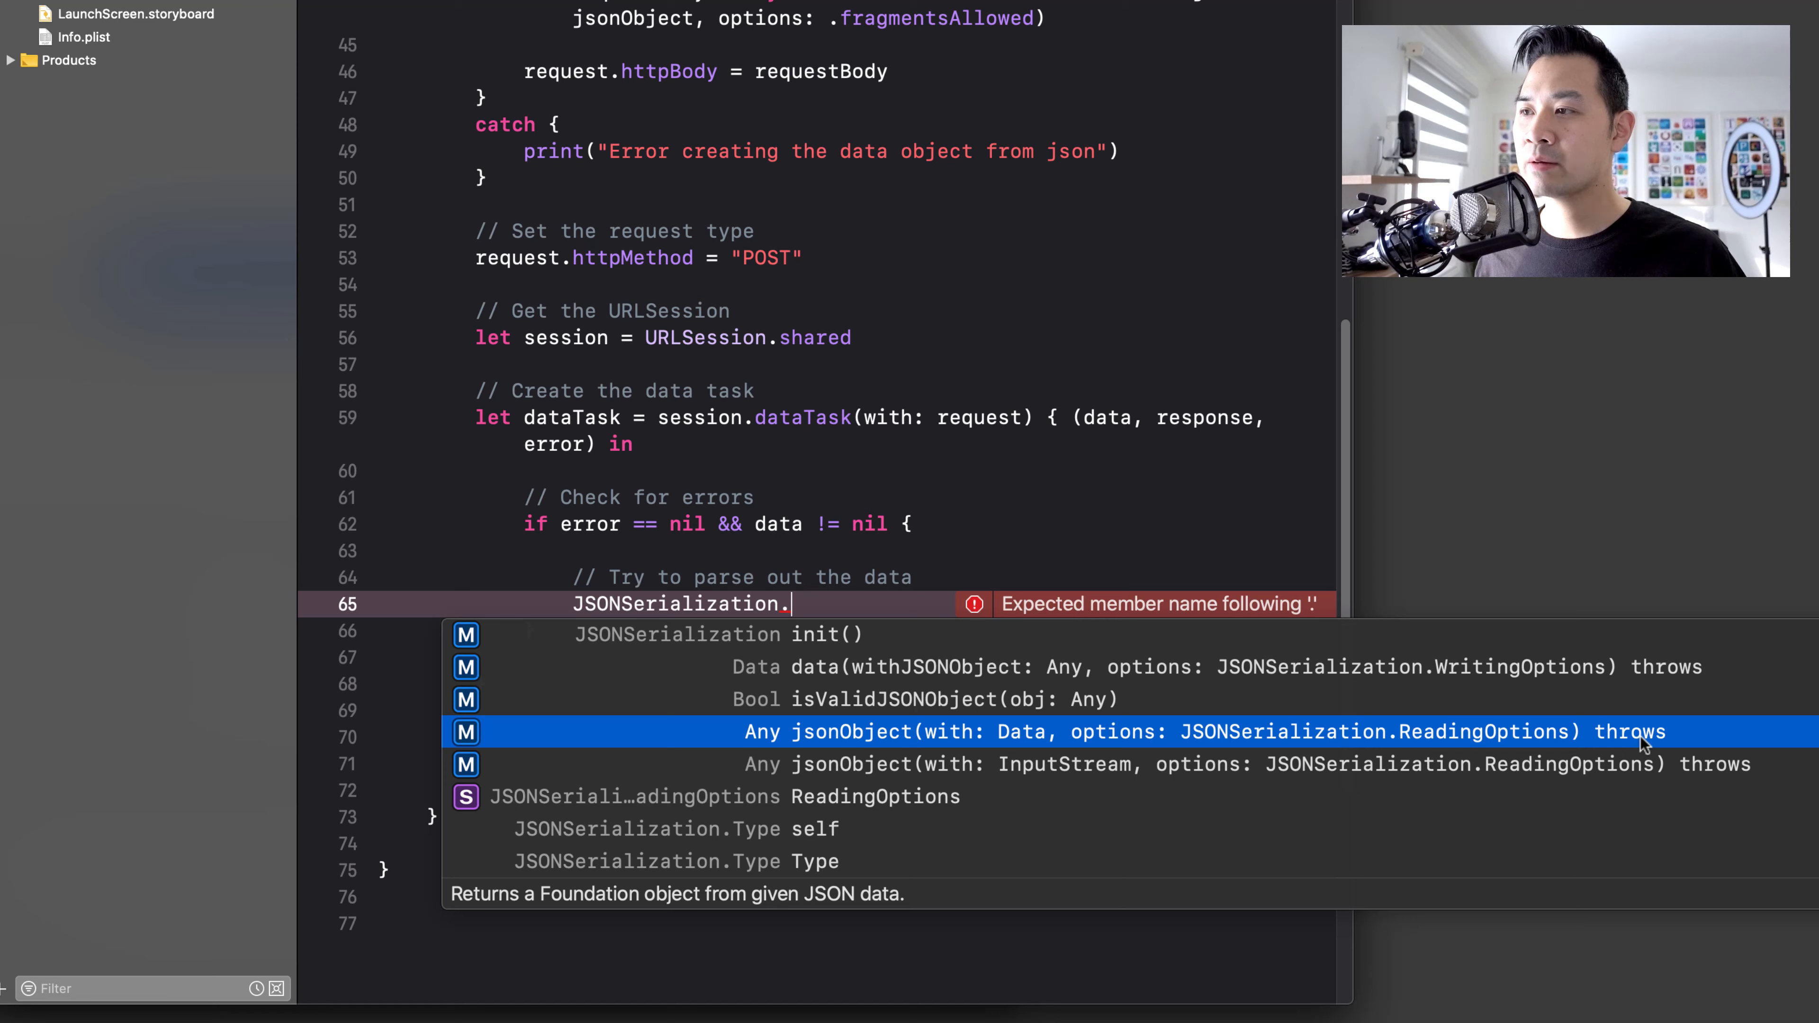
mouse_move(823, 766)
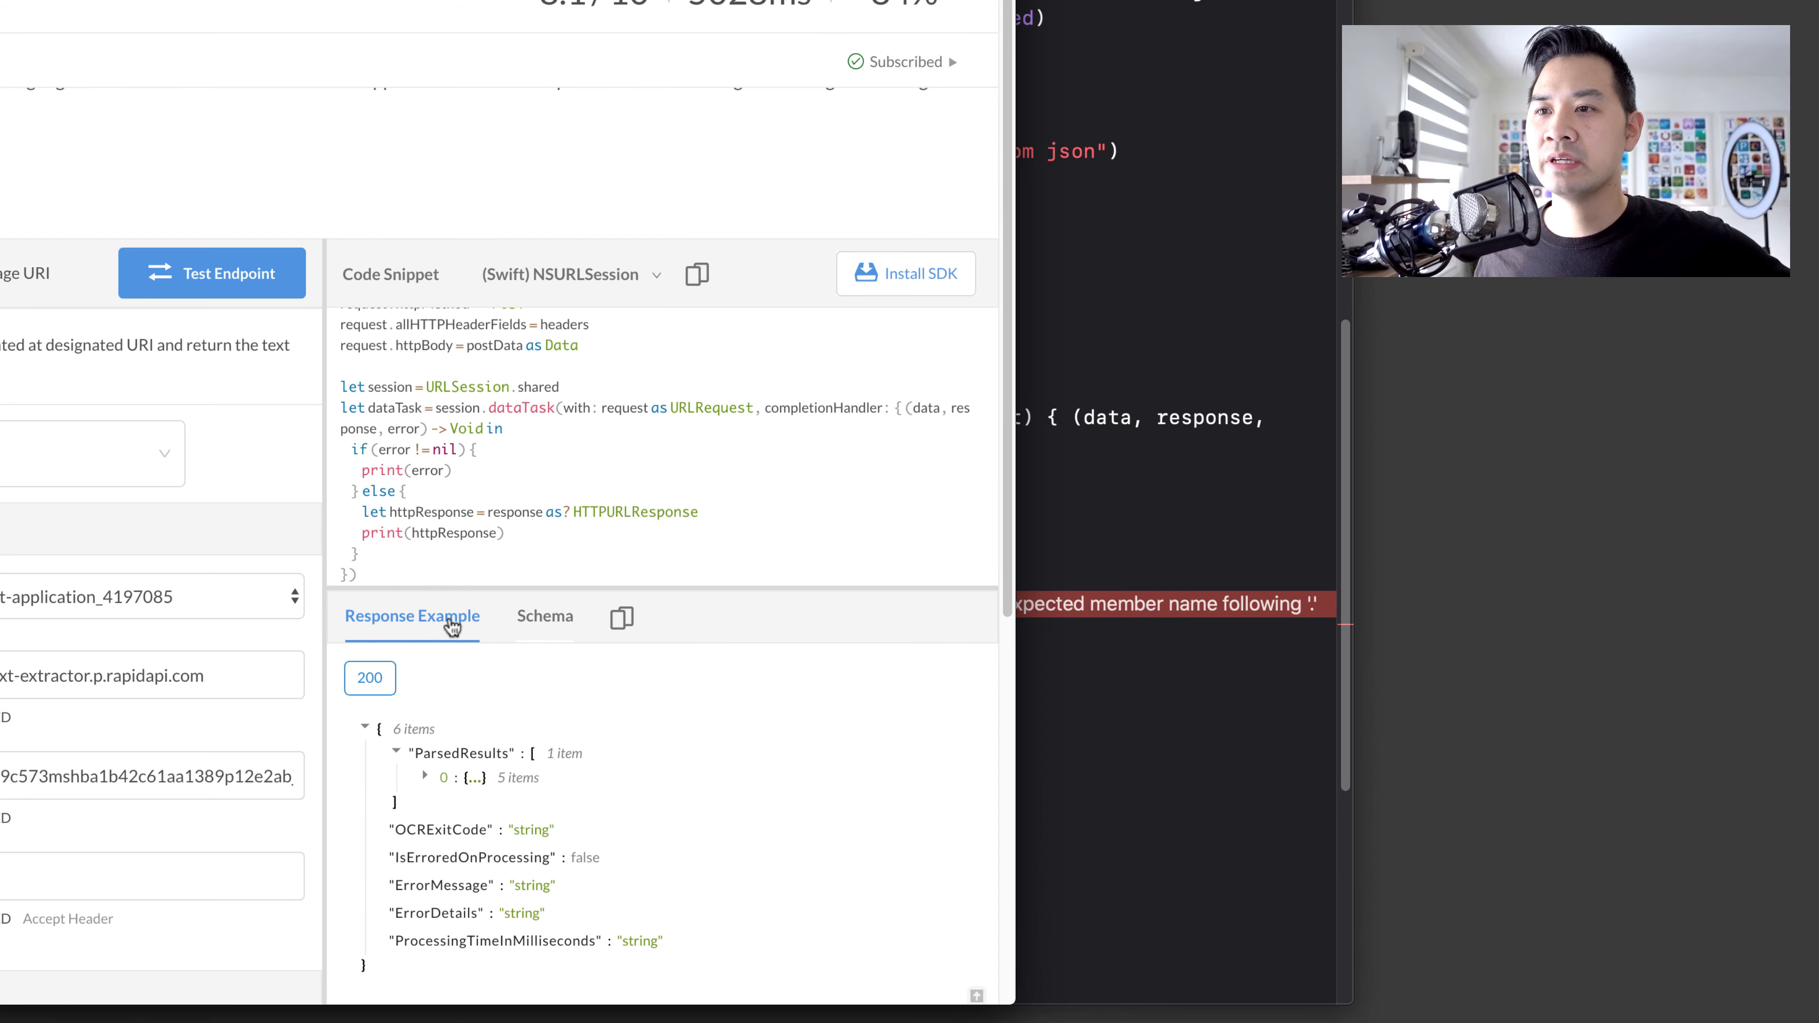
- Expand the RapidAPI response example down through ParsedResults, TextOverlay, Lines and Words
scroll("down", 3)
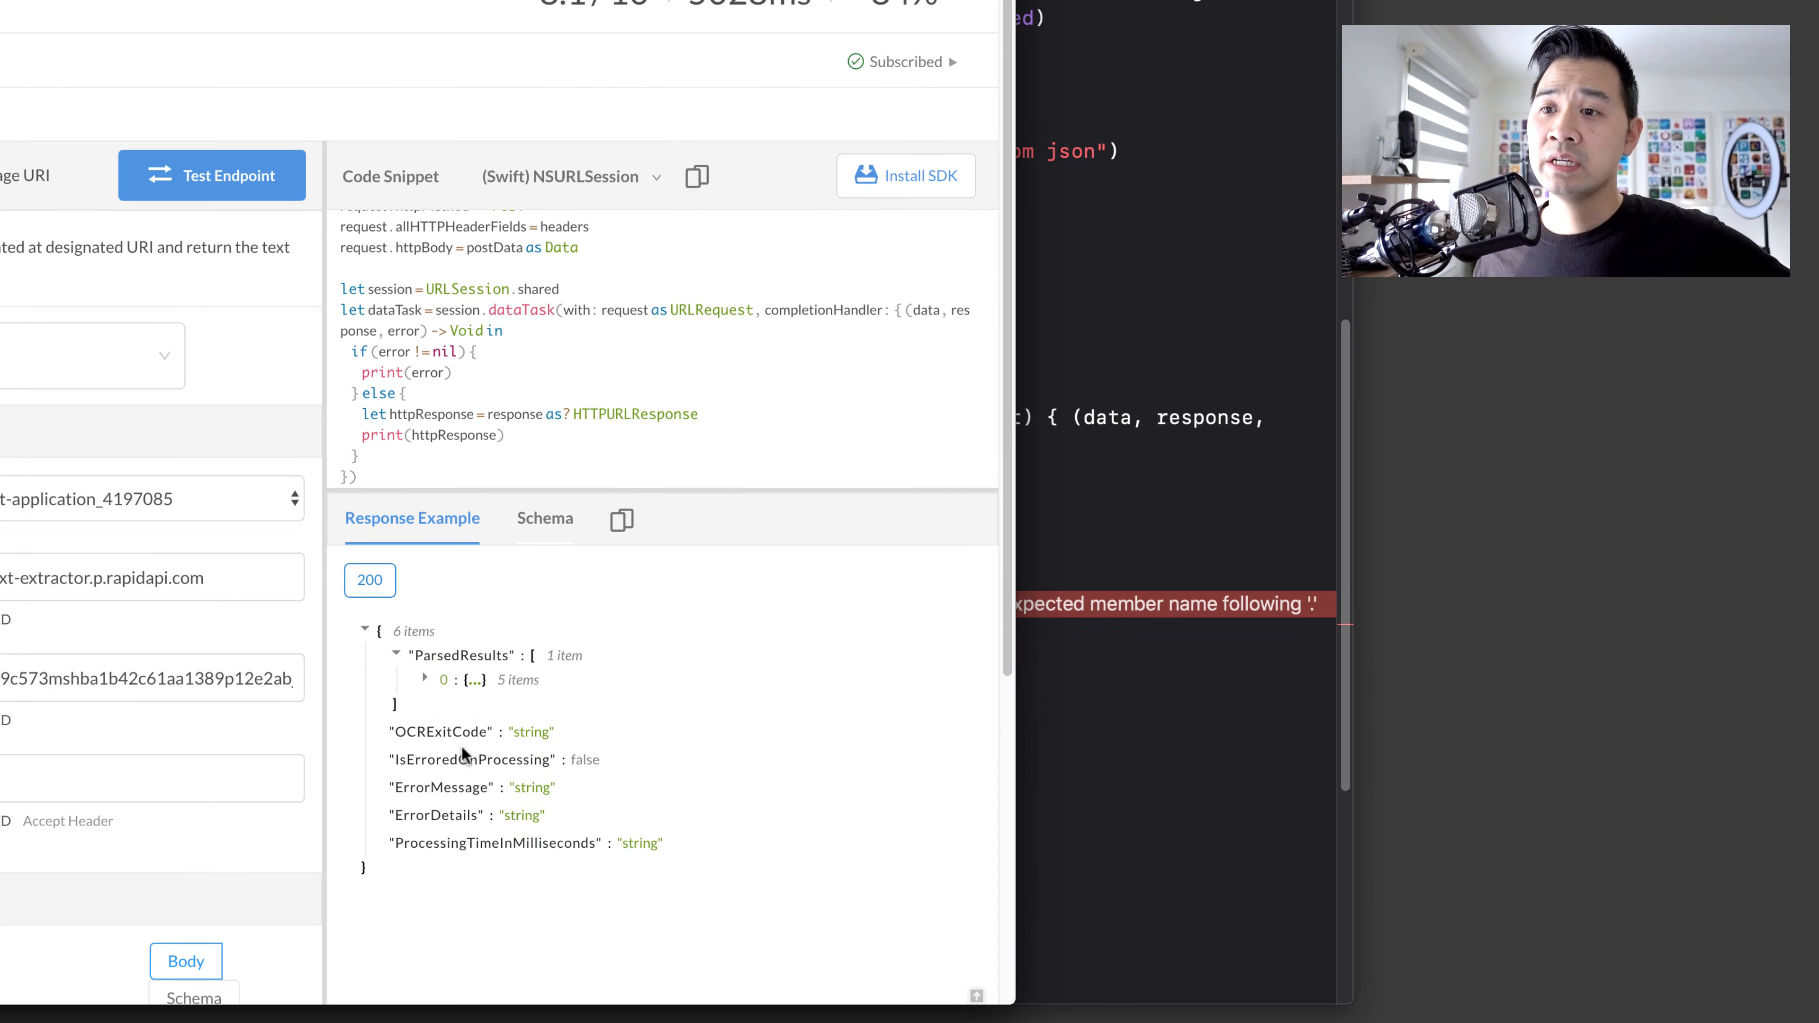
left_click(425, 678)
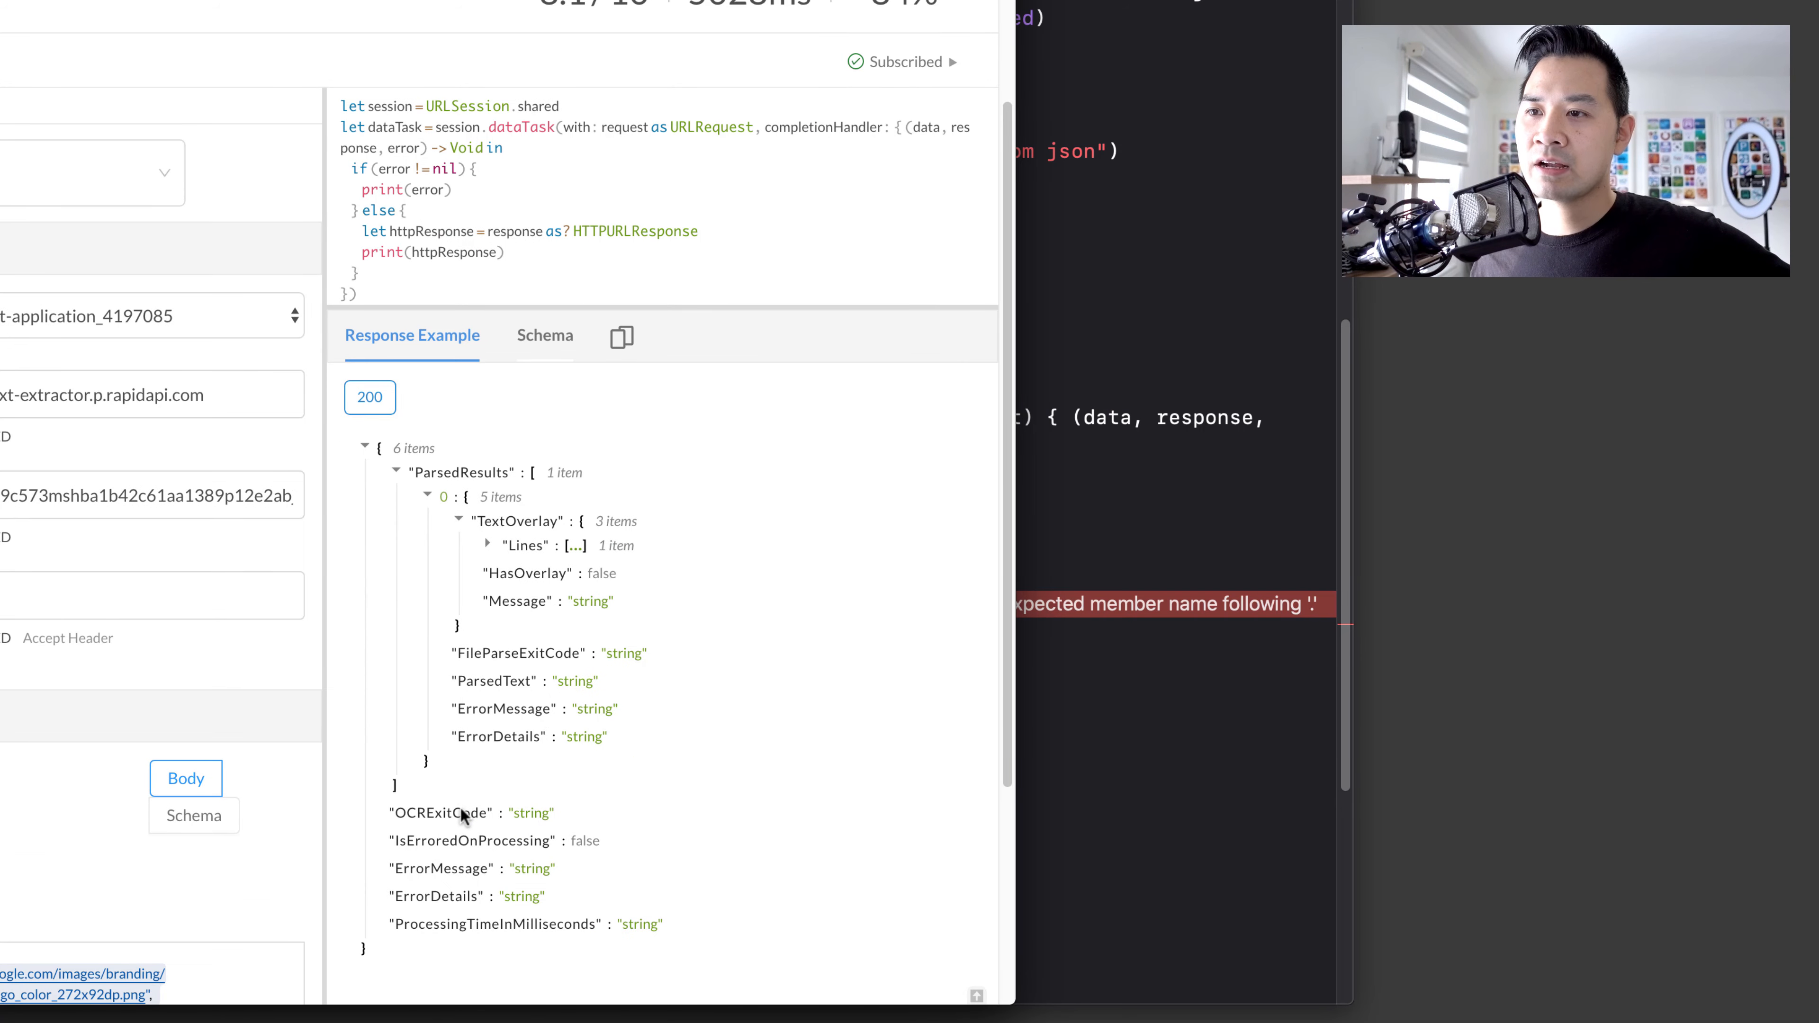
mouse_move(570, 608)
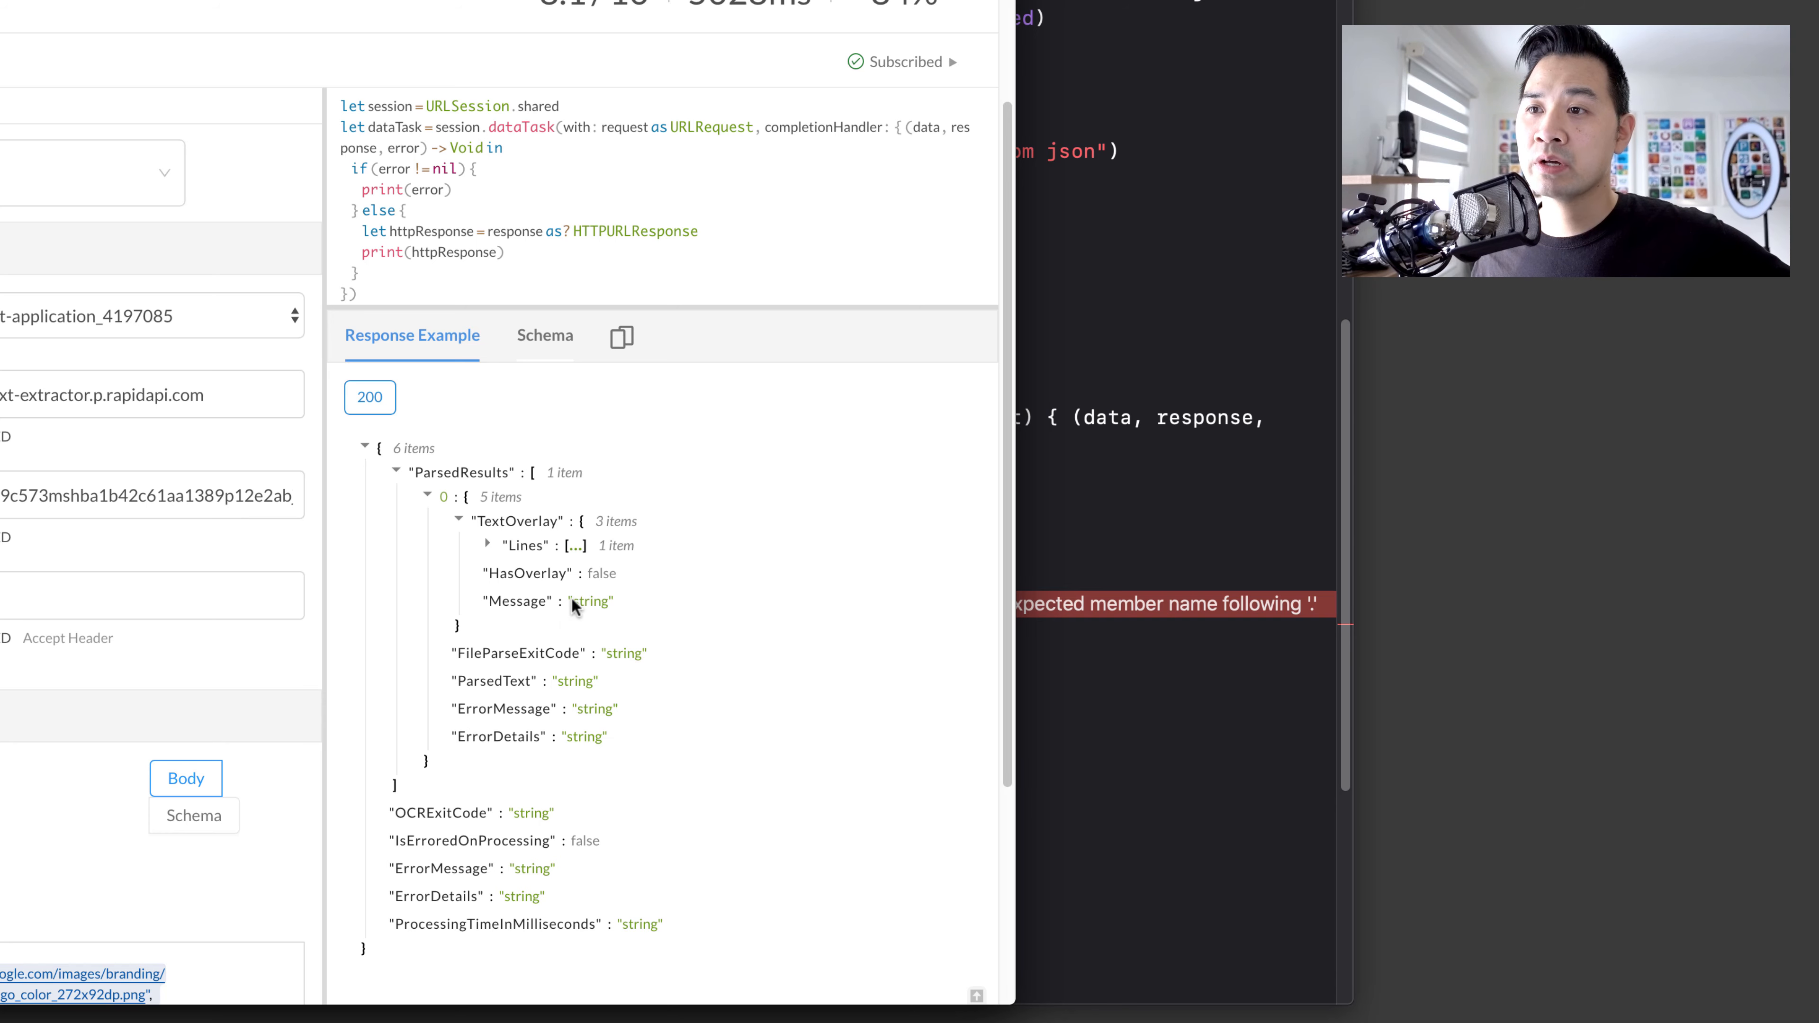
mouse_move(602, 615)
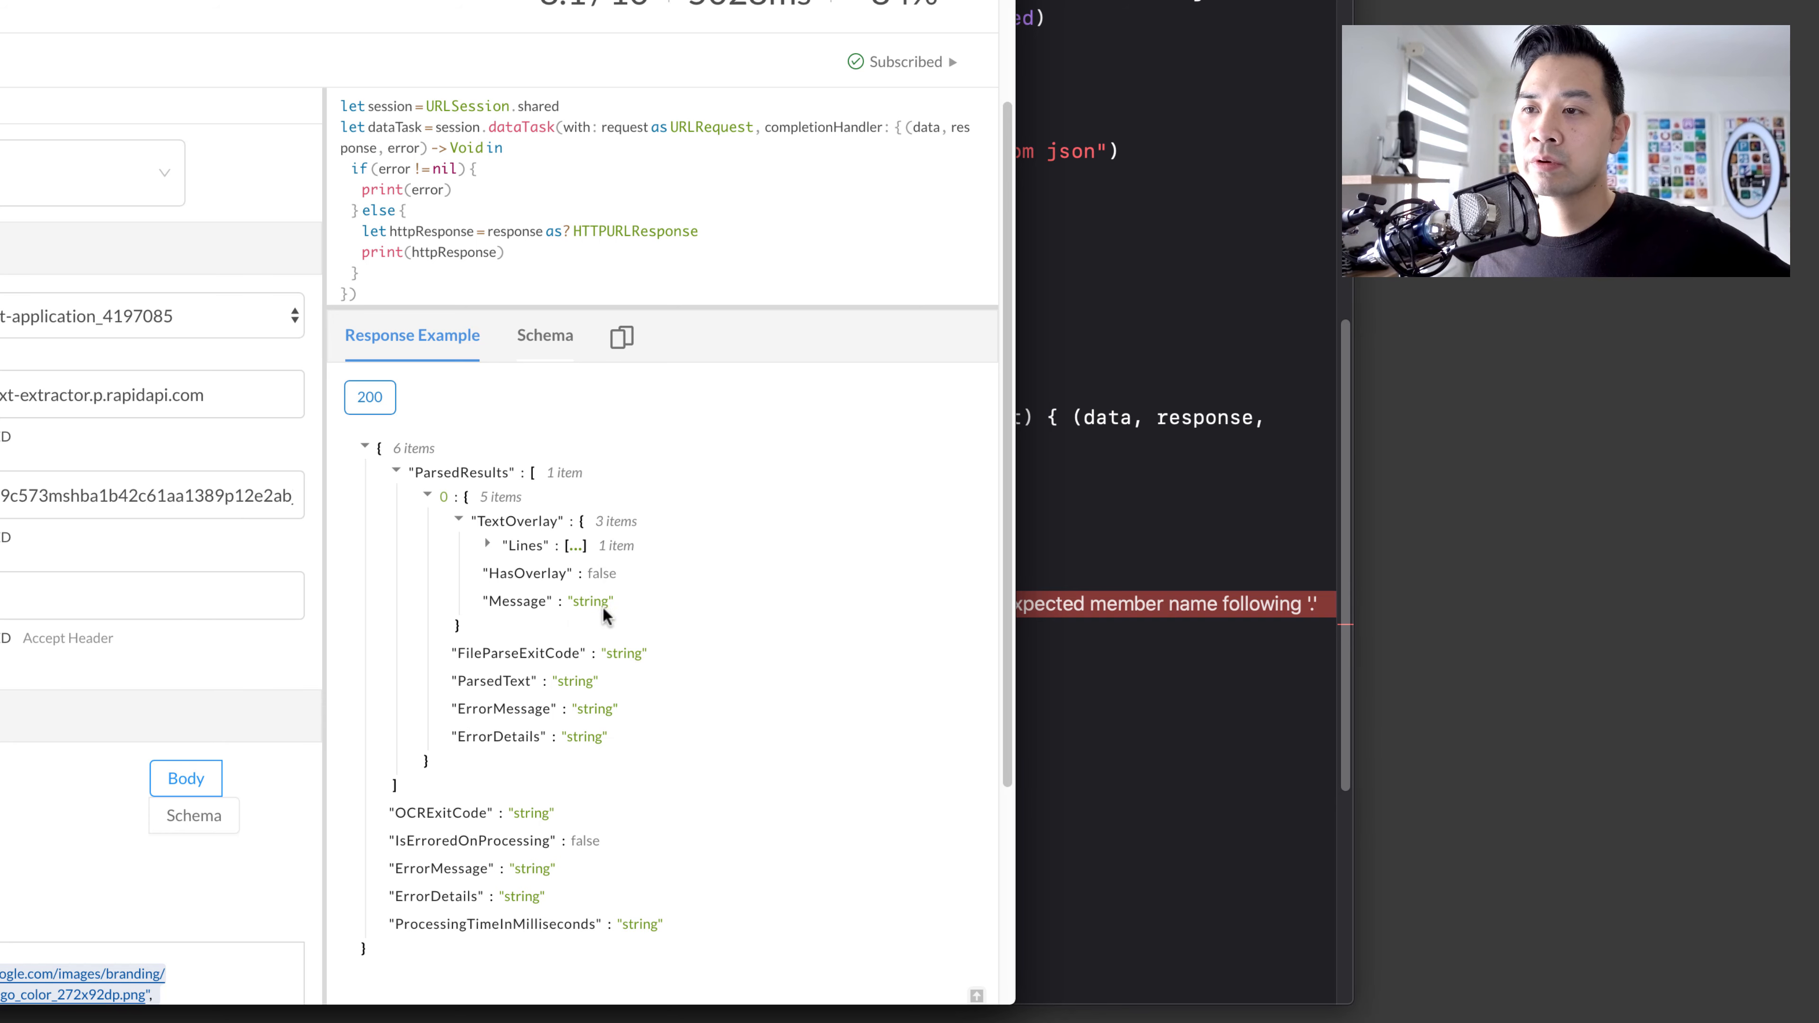
left_click(487, 546)
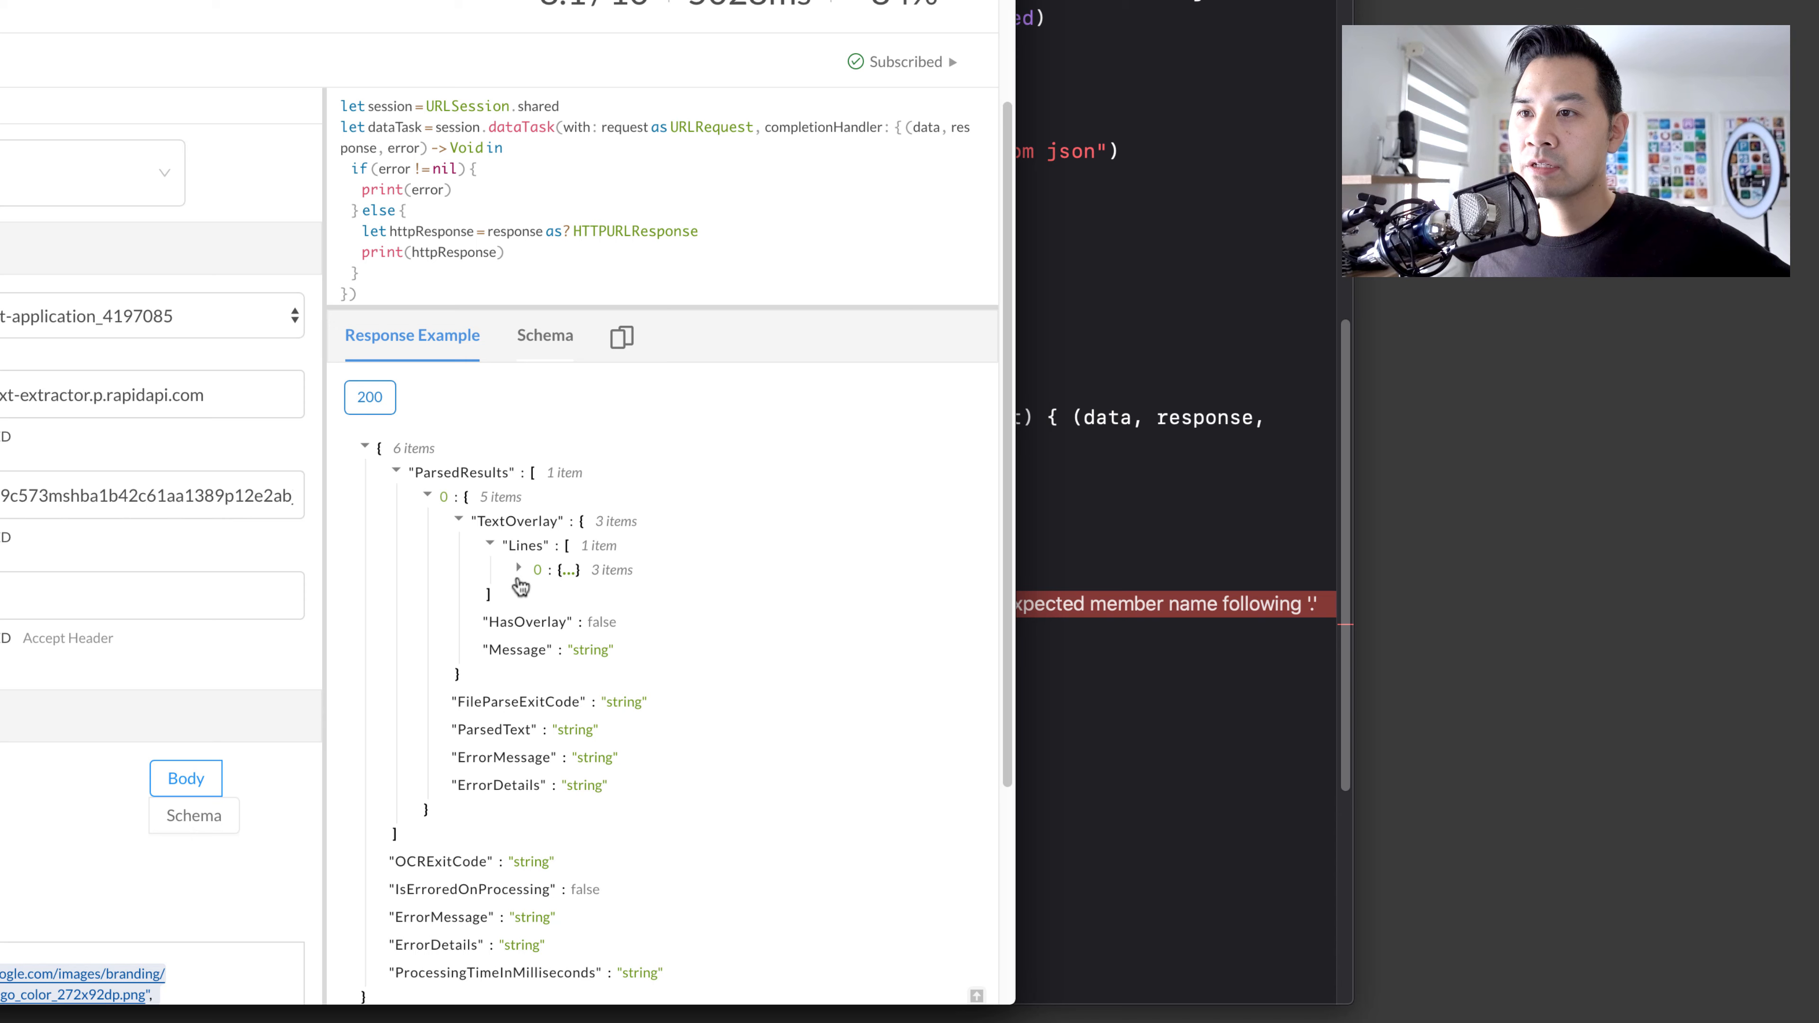
left_click(518, 569)
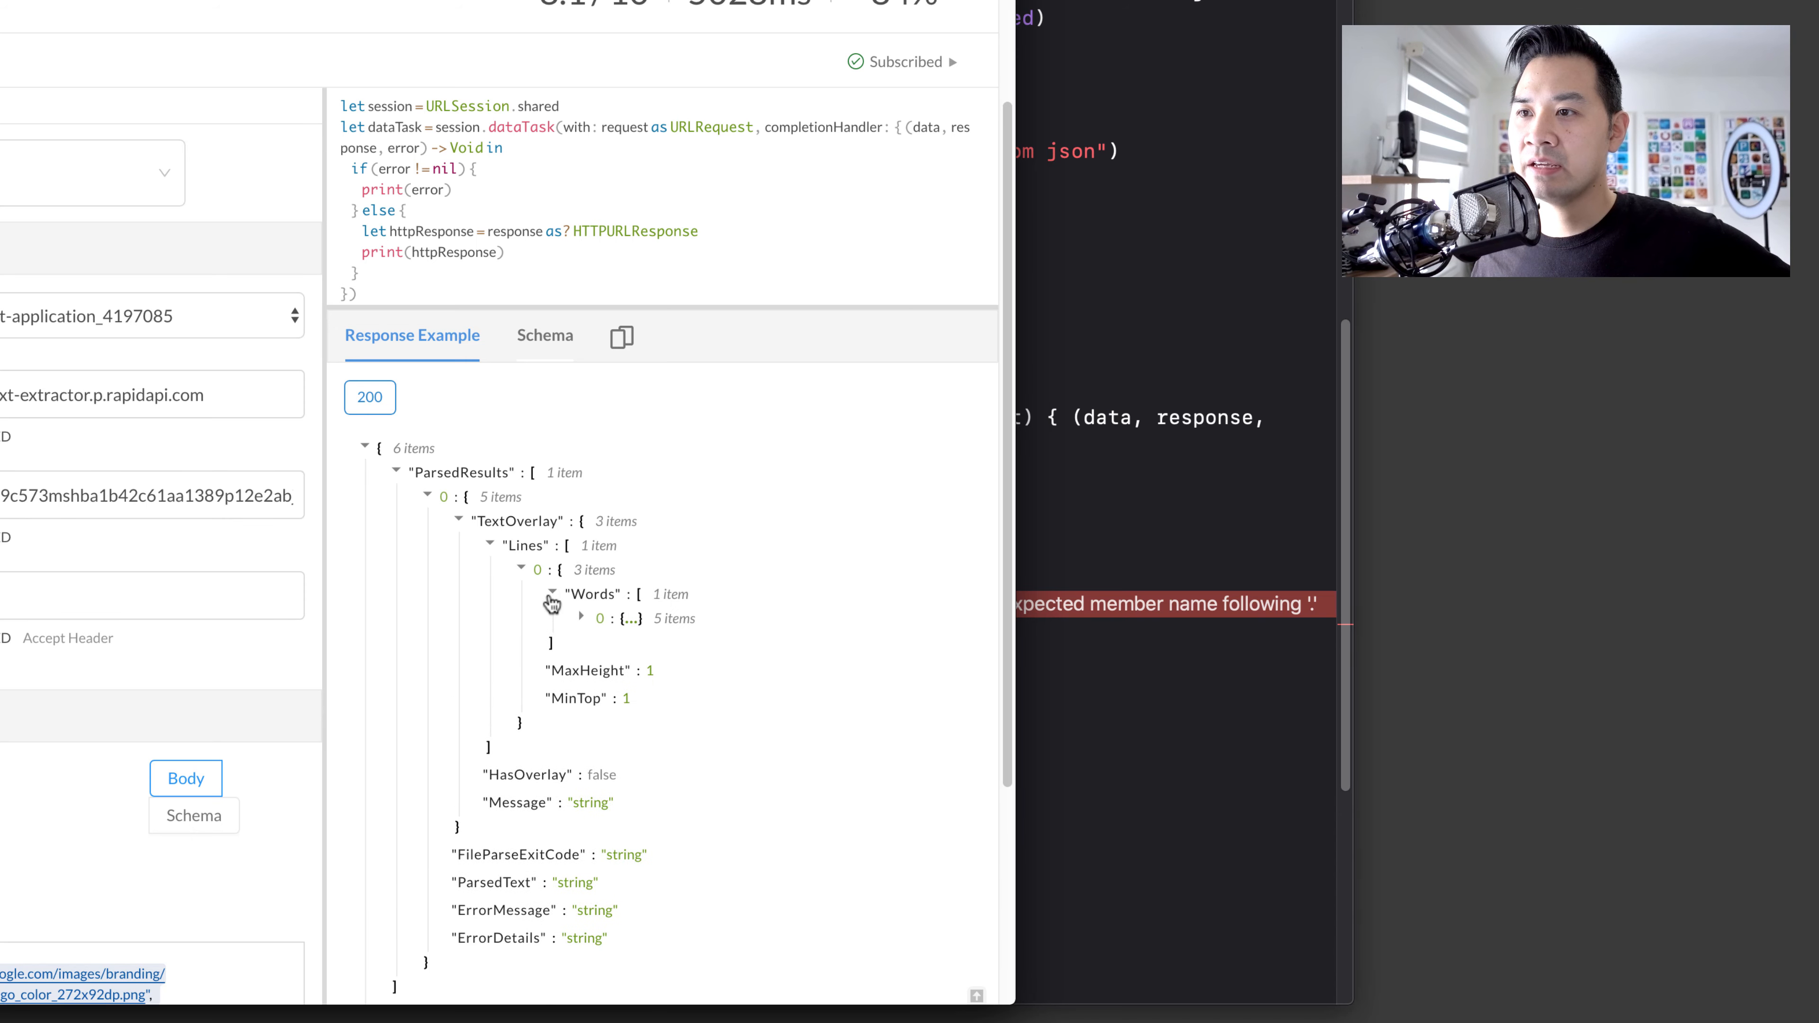
left_click(583, 619)
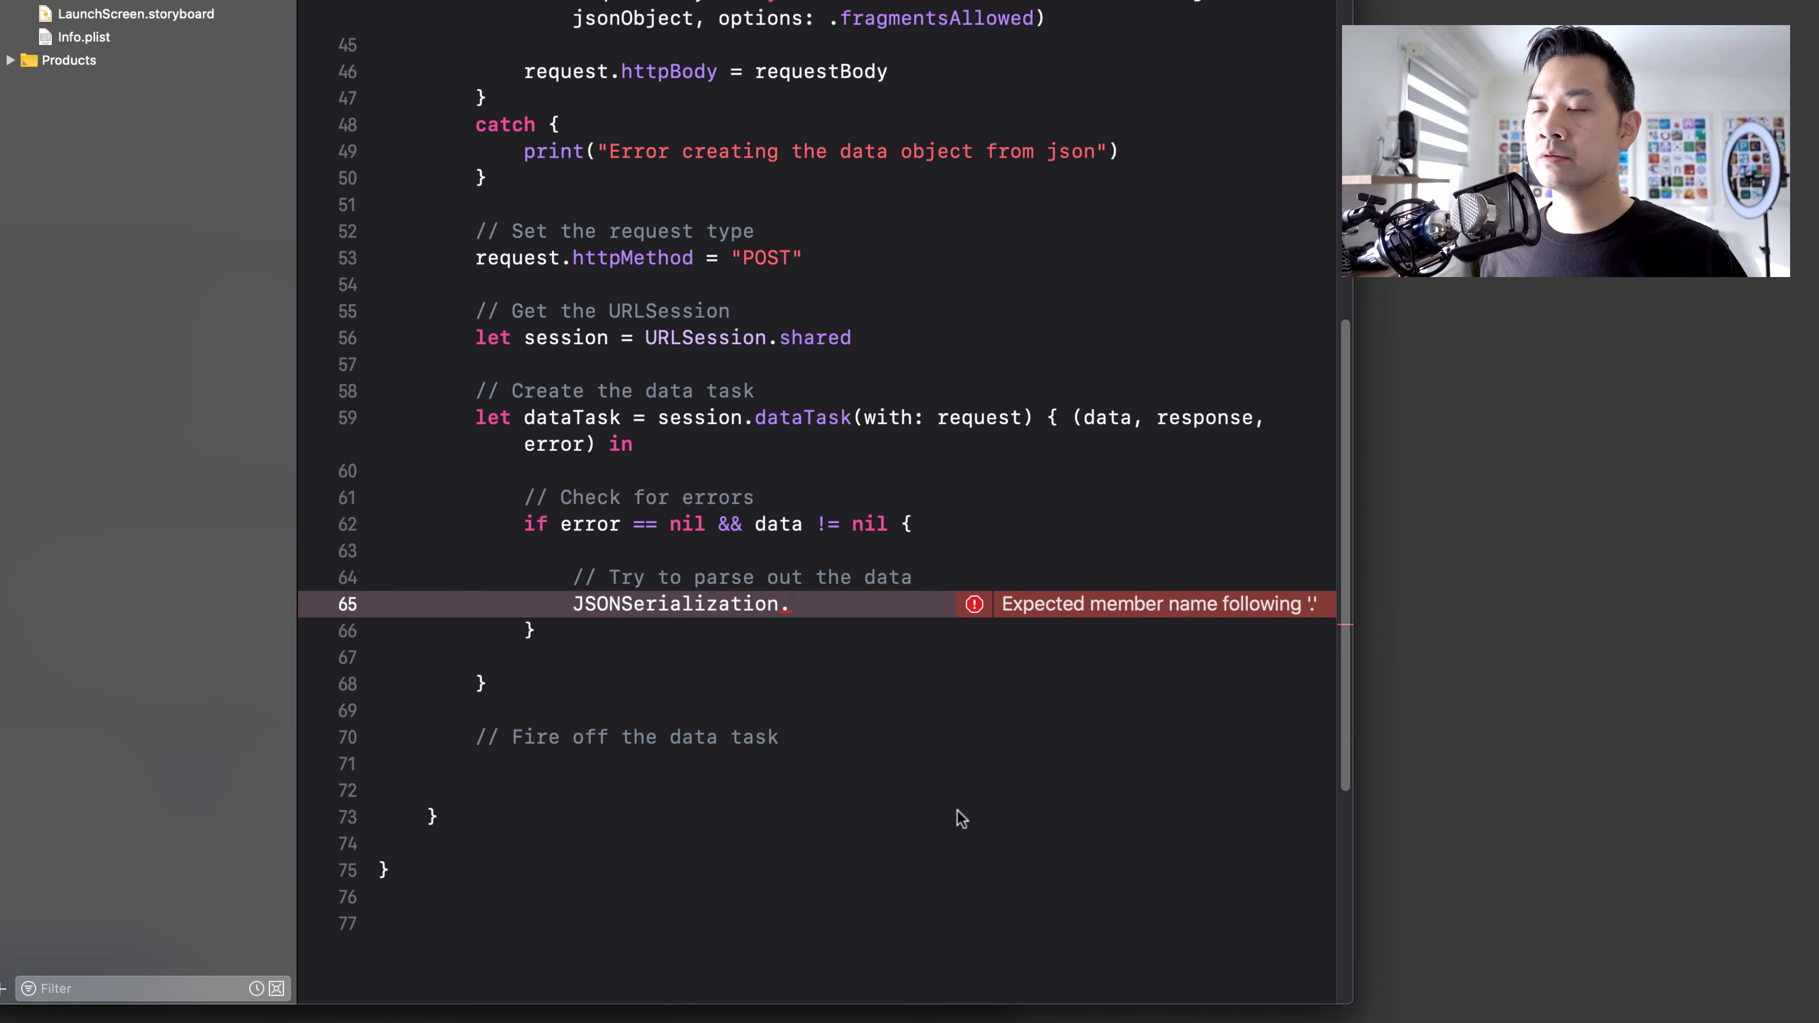
- Complete JSONSerialization.jsonObject(with: data!, options: .mutableContainers) cast as [String:Any]
key("backspace")
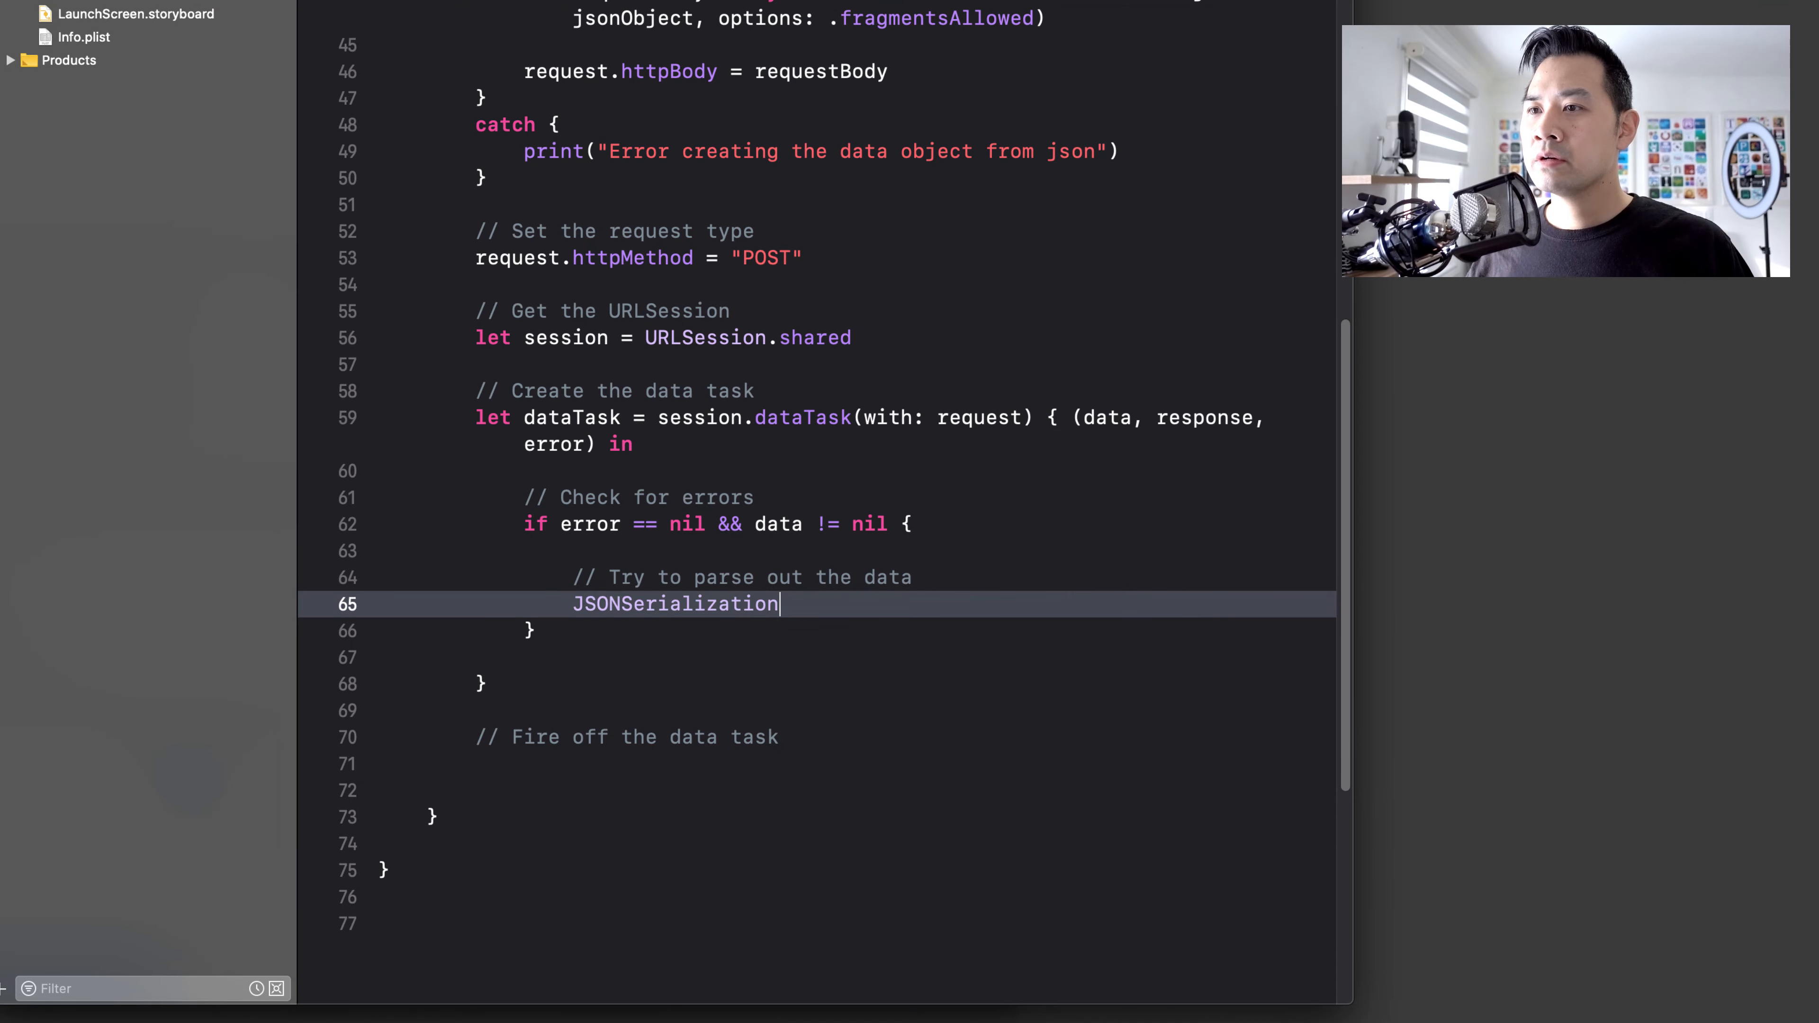
type(".jsonObject(with: Data, options: JSONSerialization.ReadingOptions")
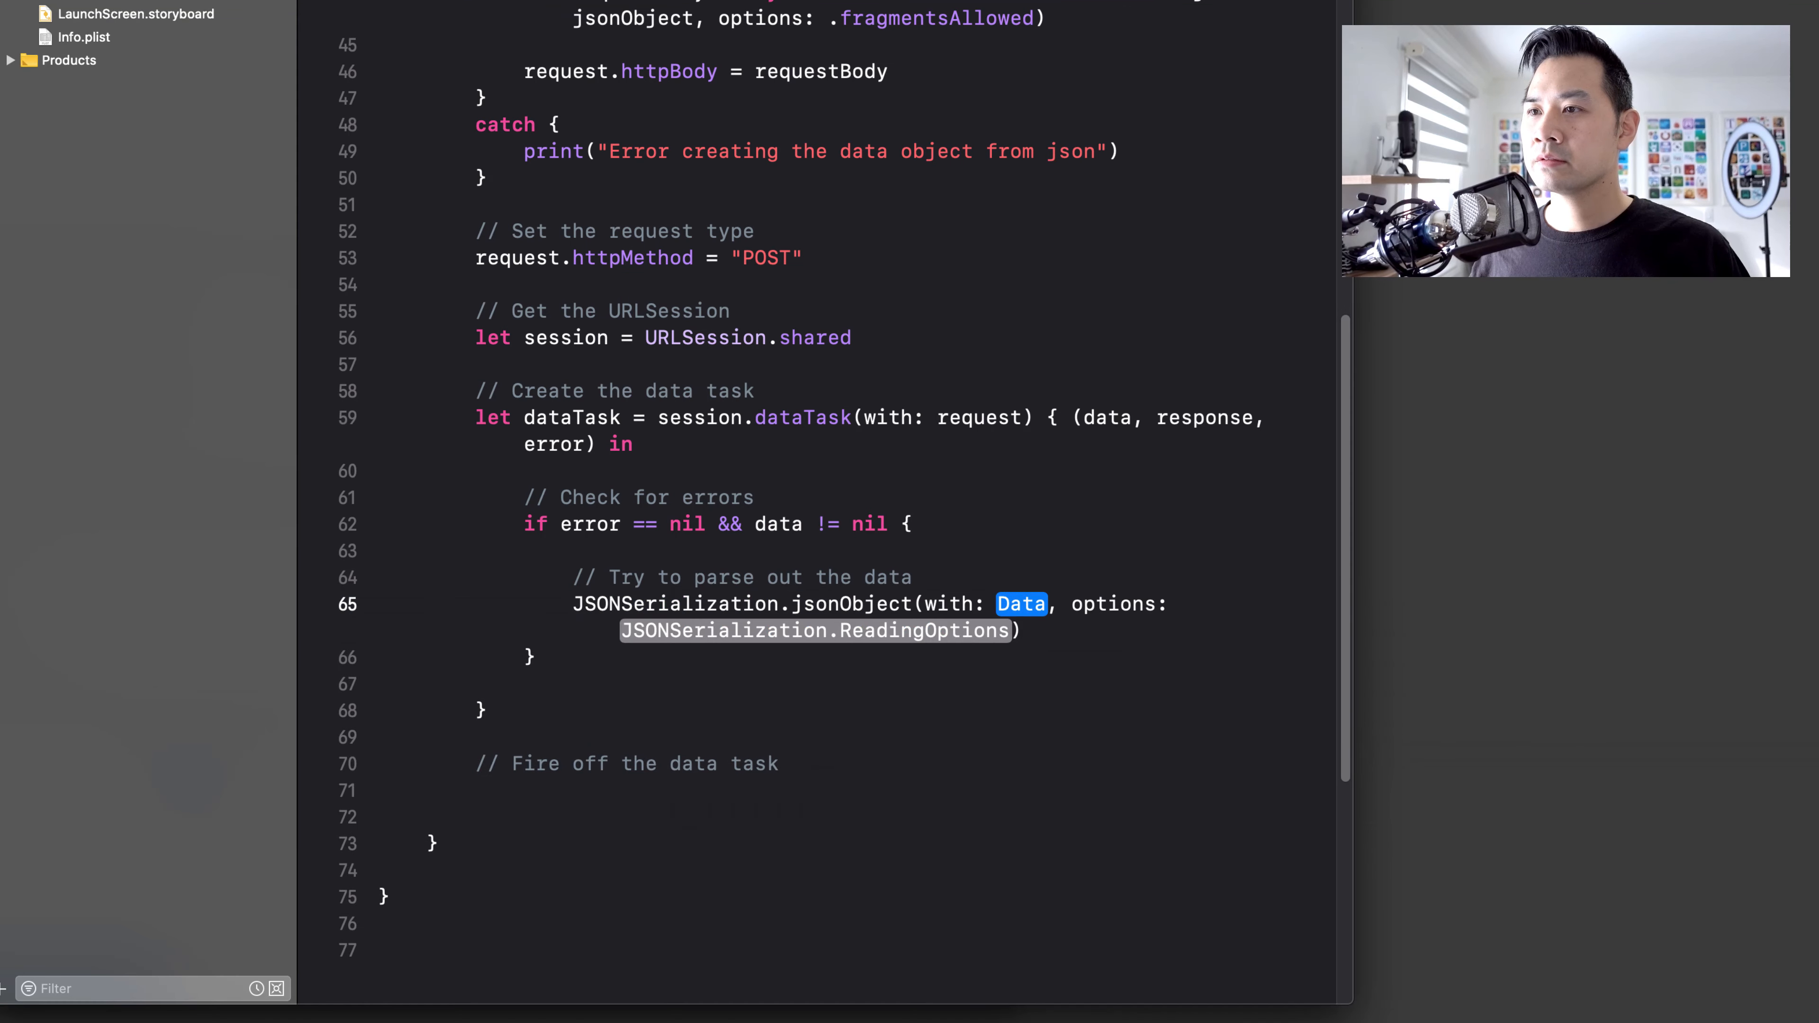
type("data!")
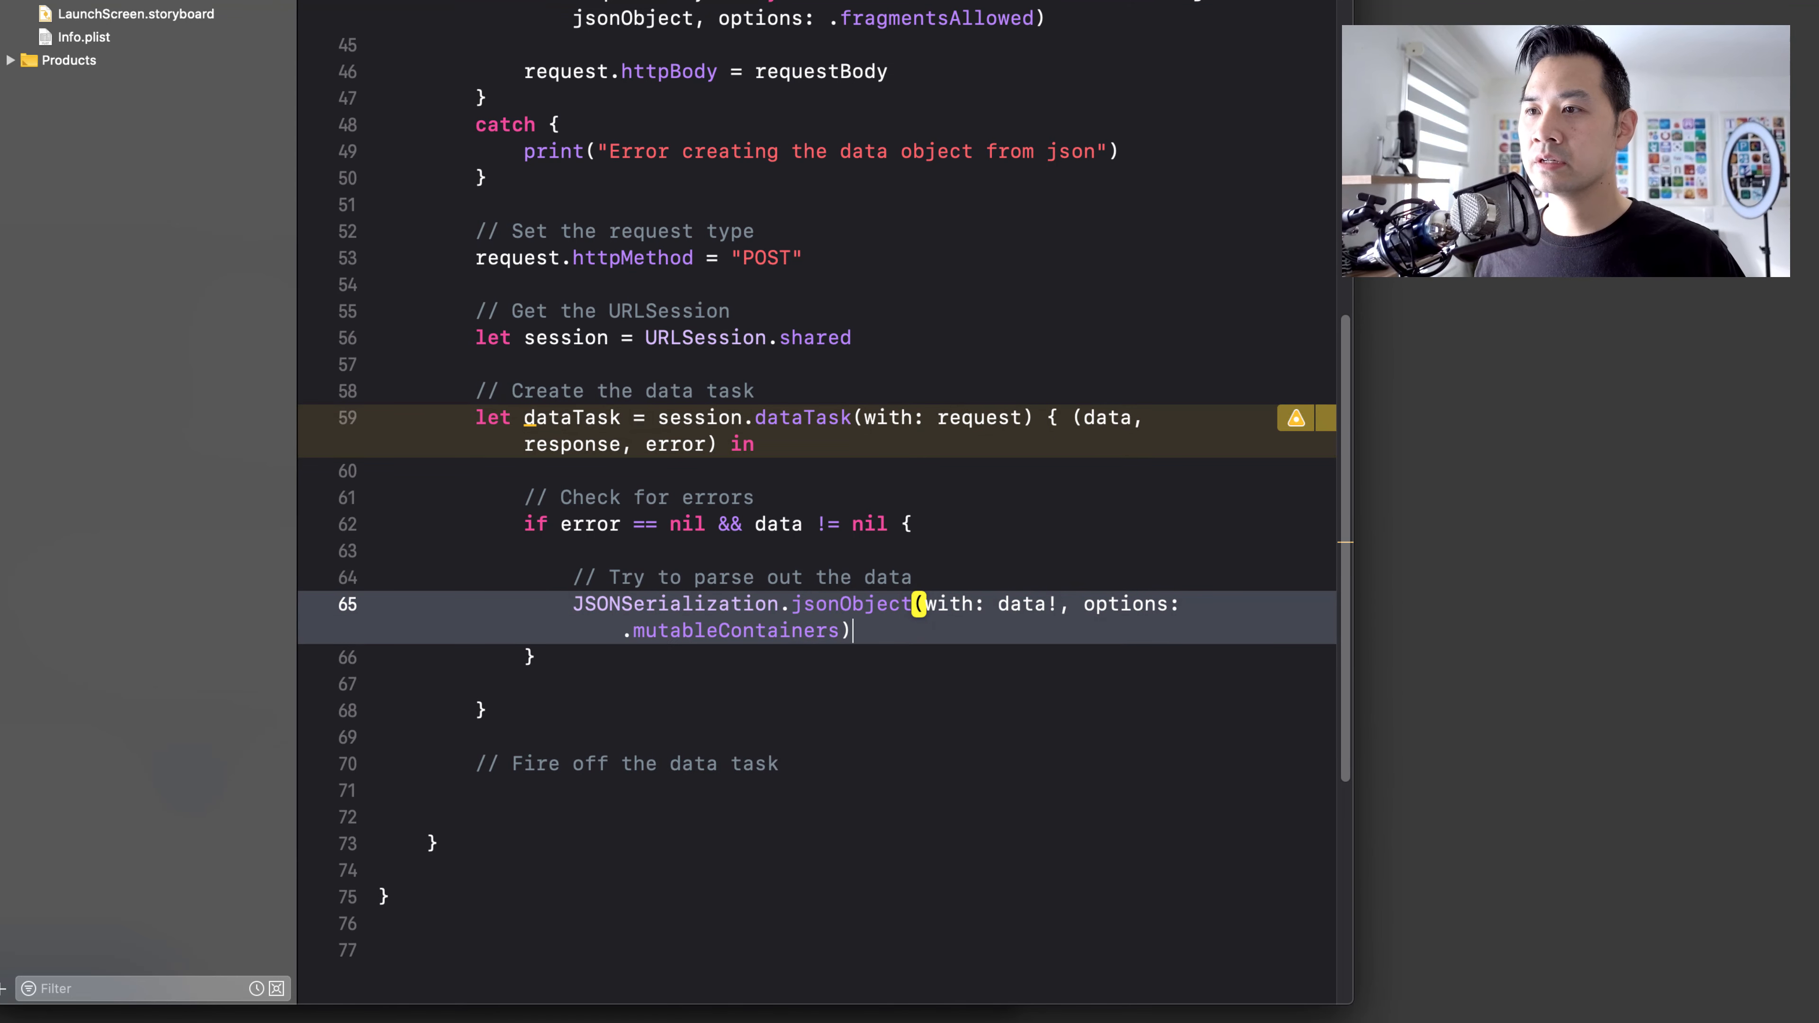
type("as [")
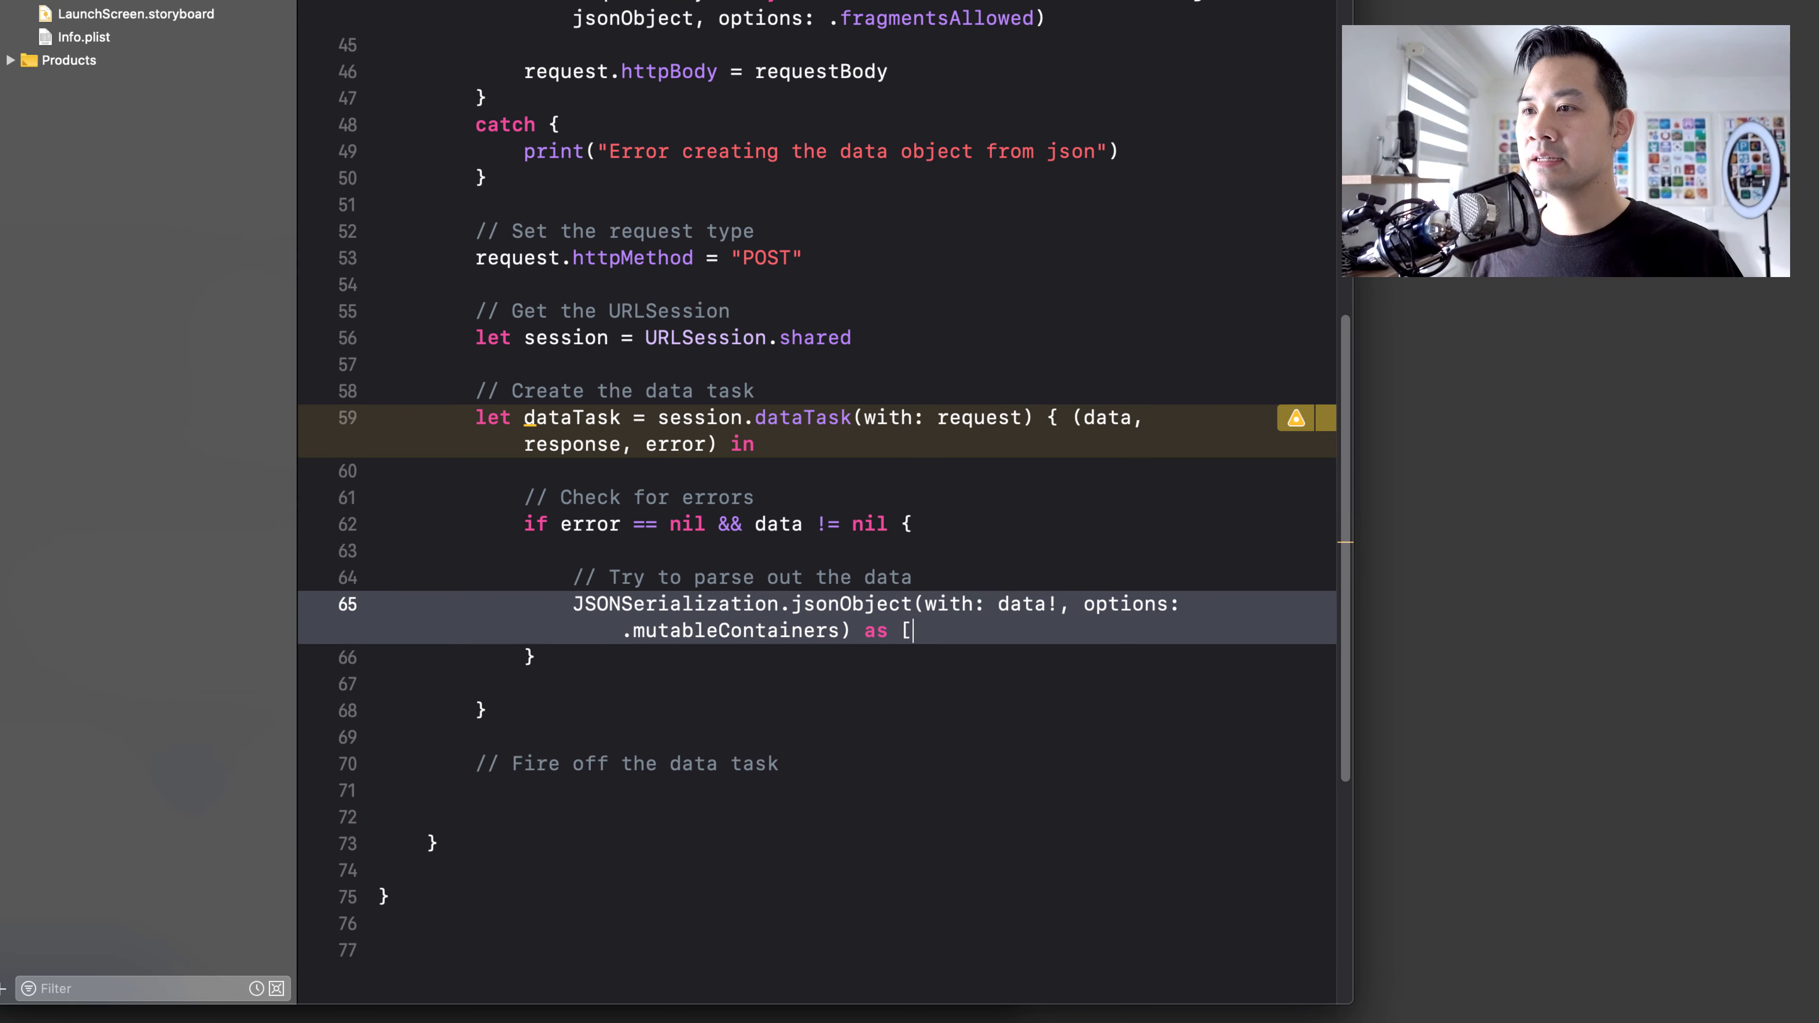
type("String:Any")
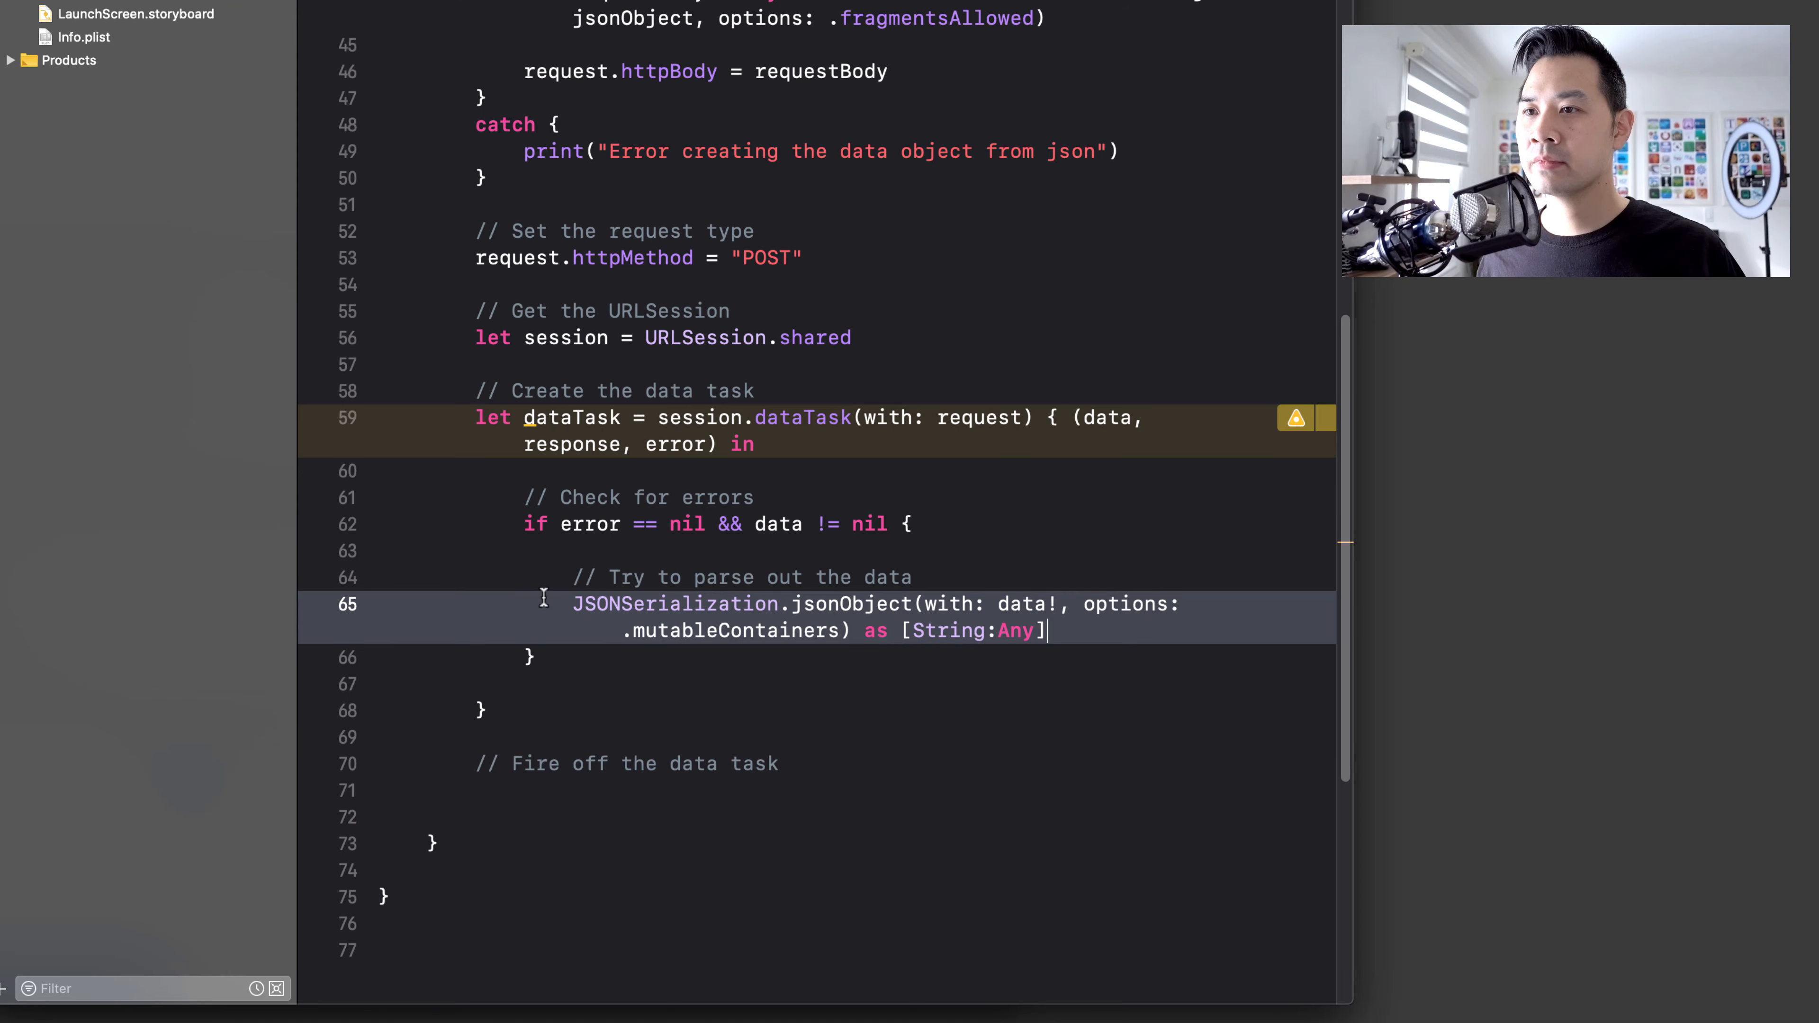
- Wrap the call in a do block as 'let dictionary = try ...'
type("try")
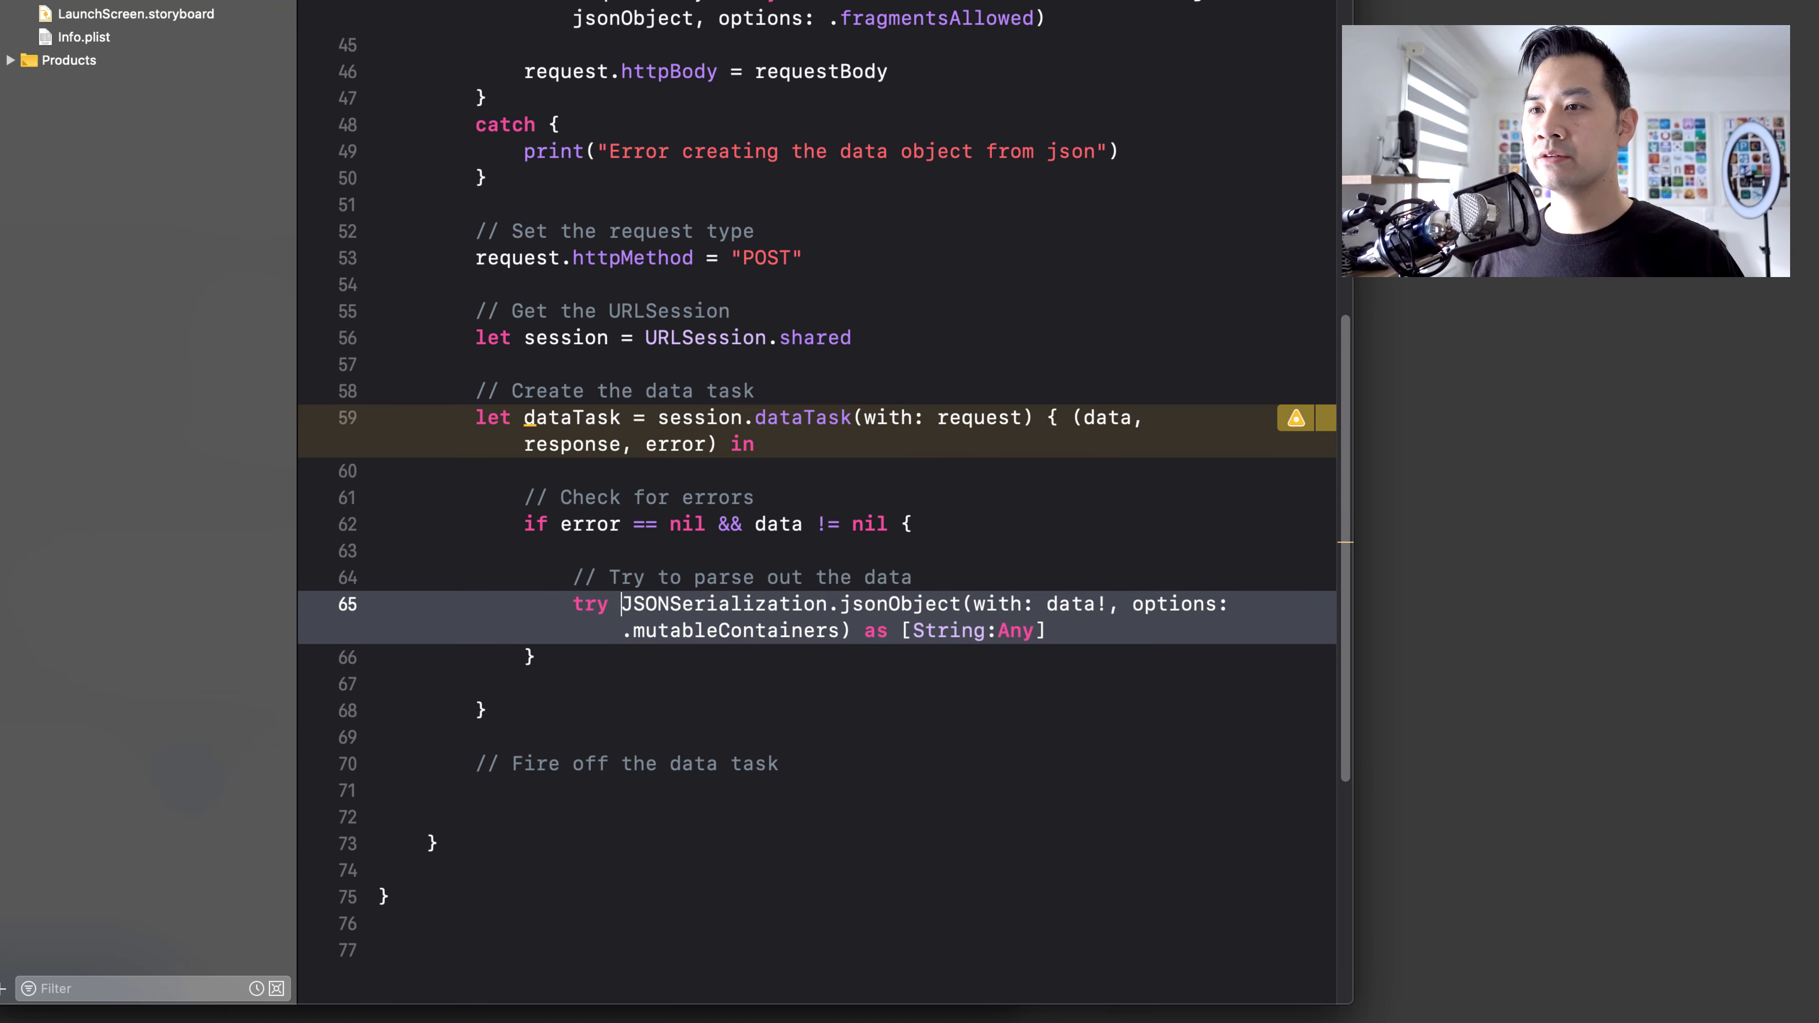
type("let")
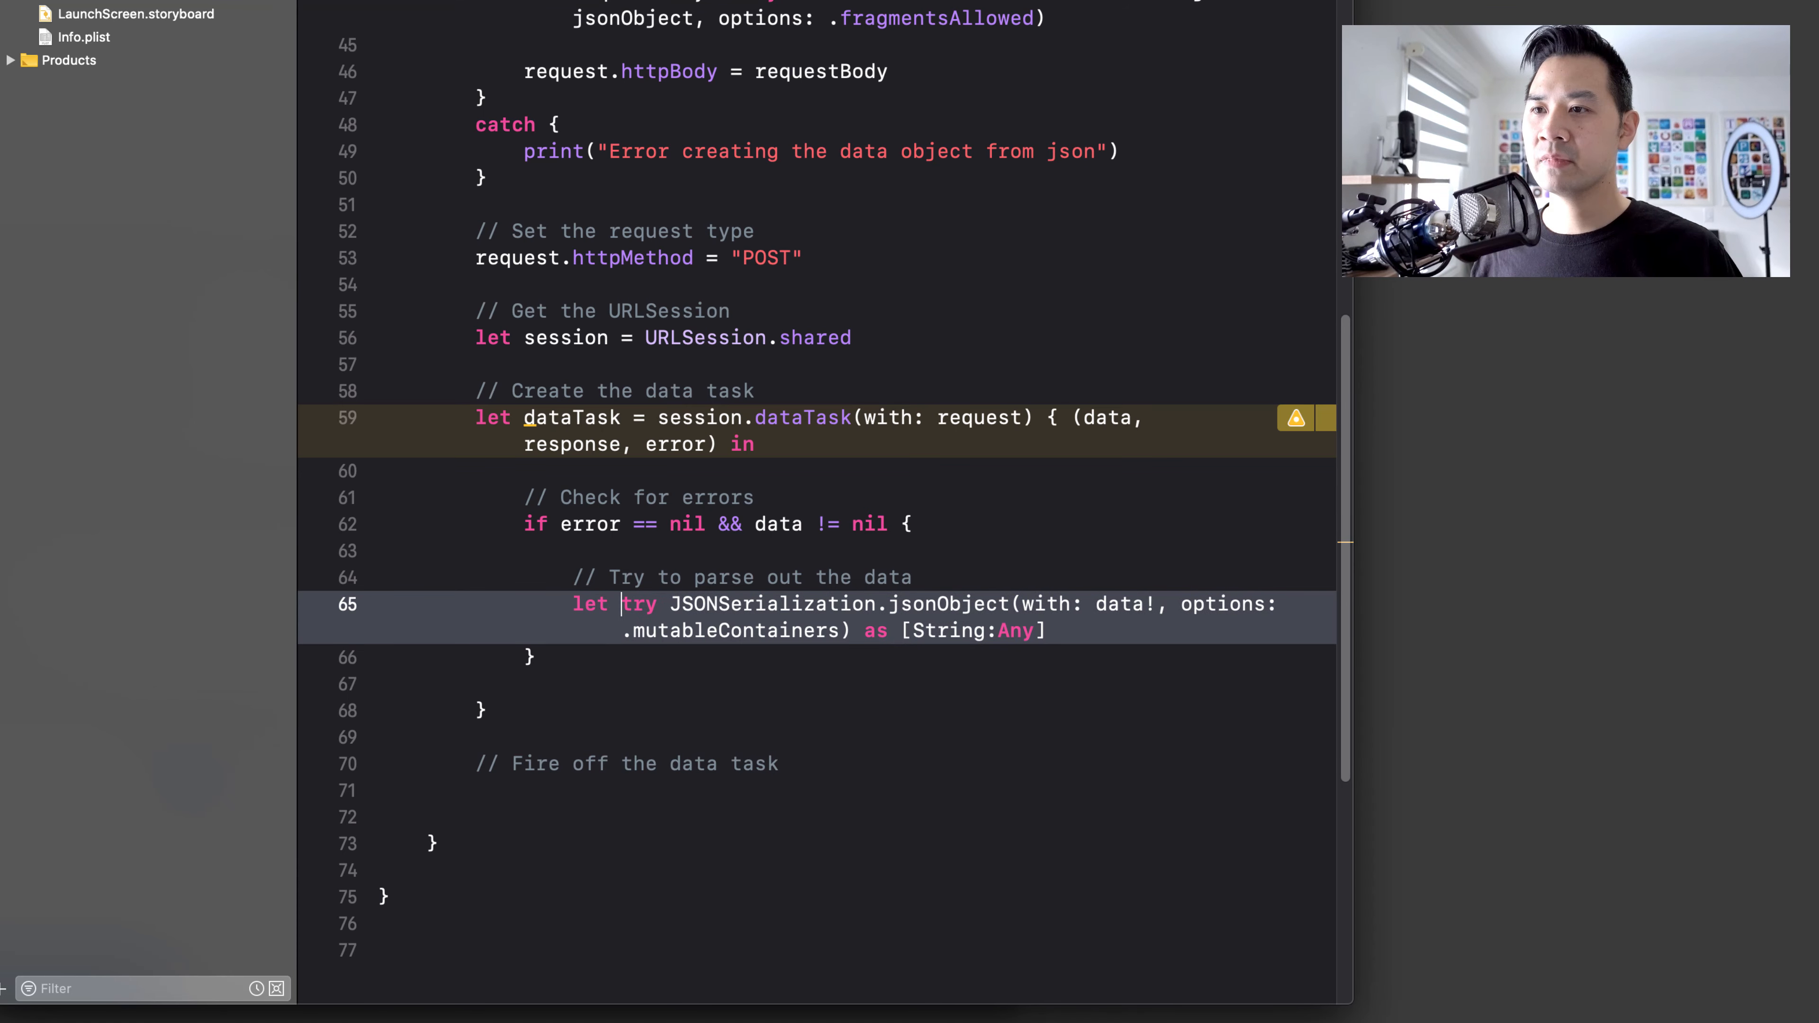
type("dictionary =")
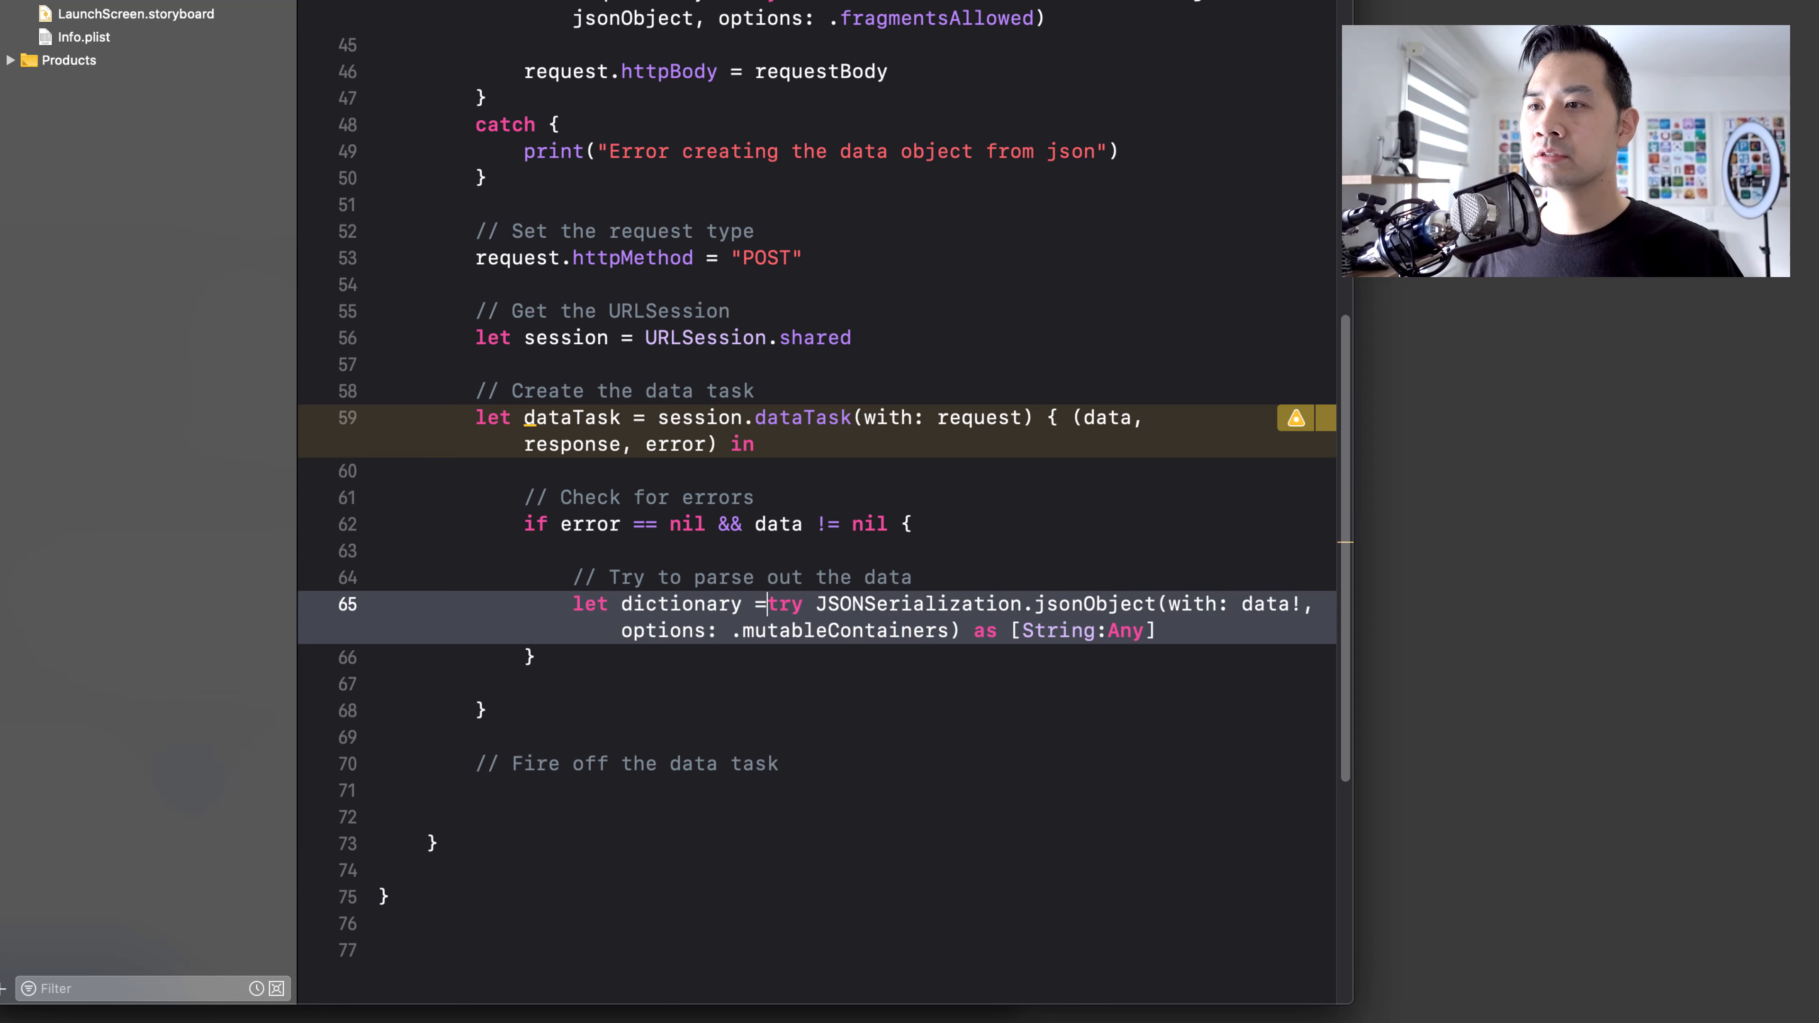
type("do {")
type("}")
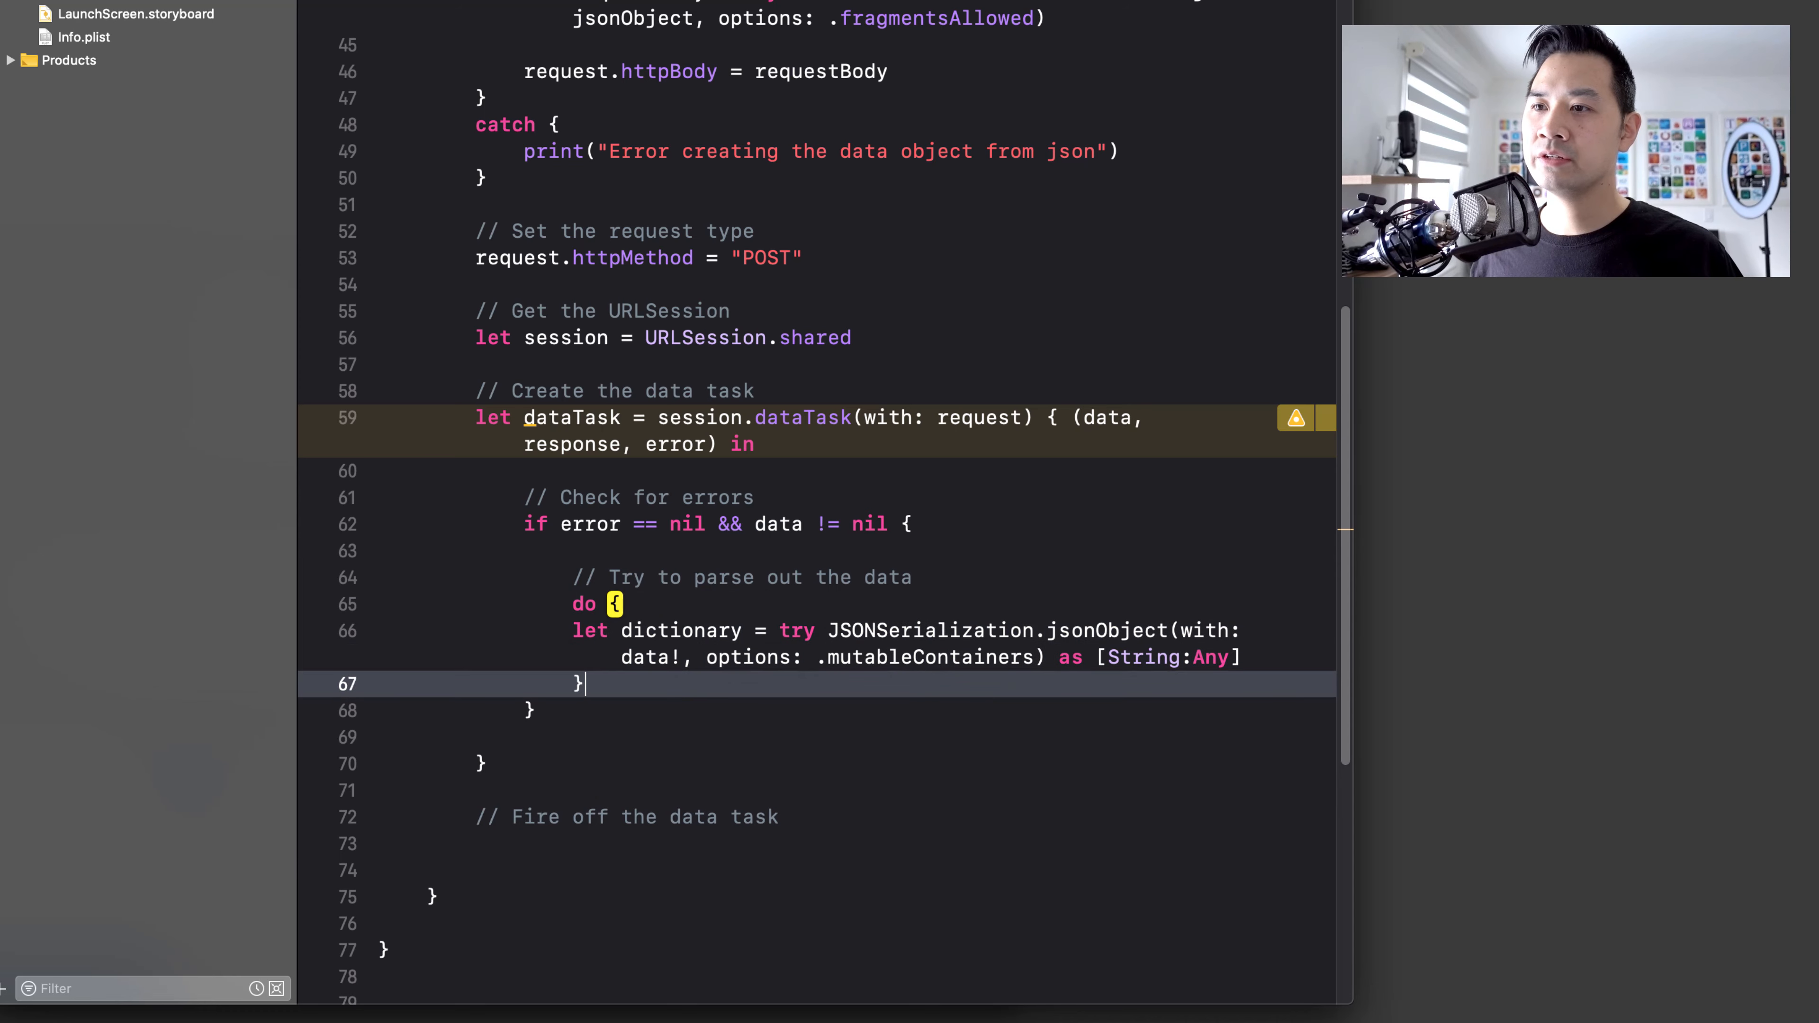
- Add a catch block printing "Error parsing response data"
type("c")
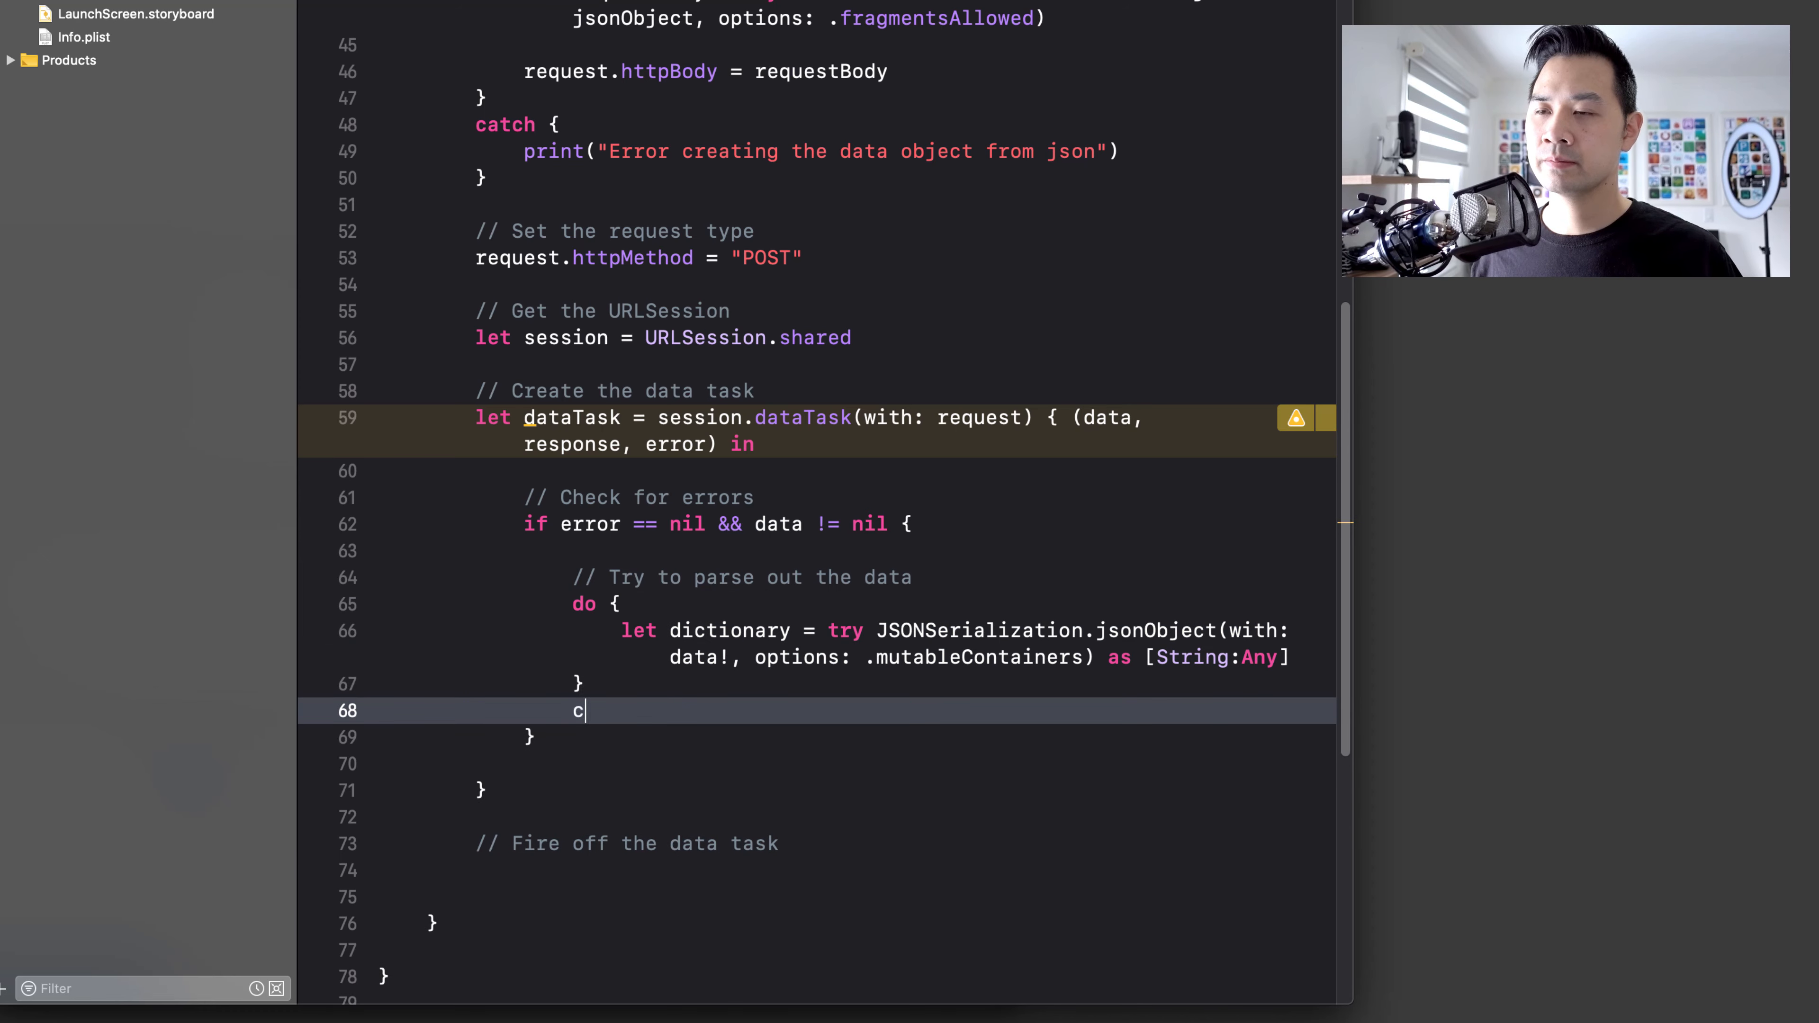
type("atch {")
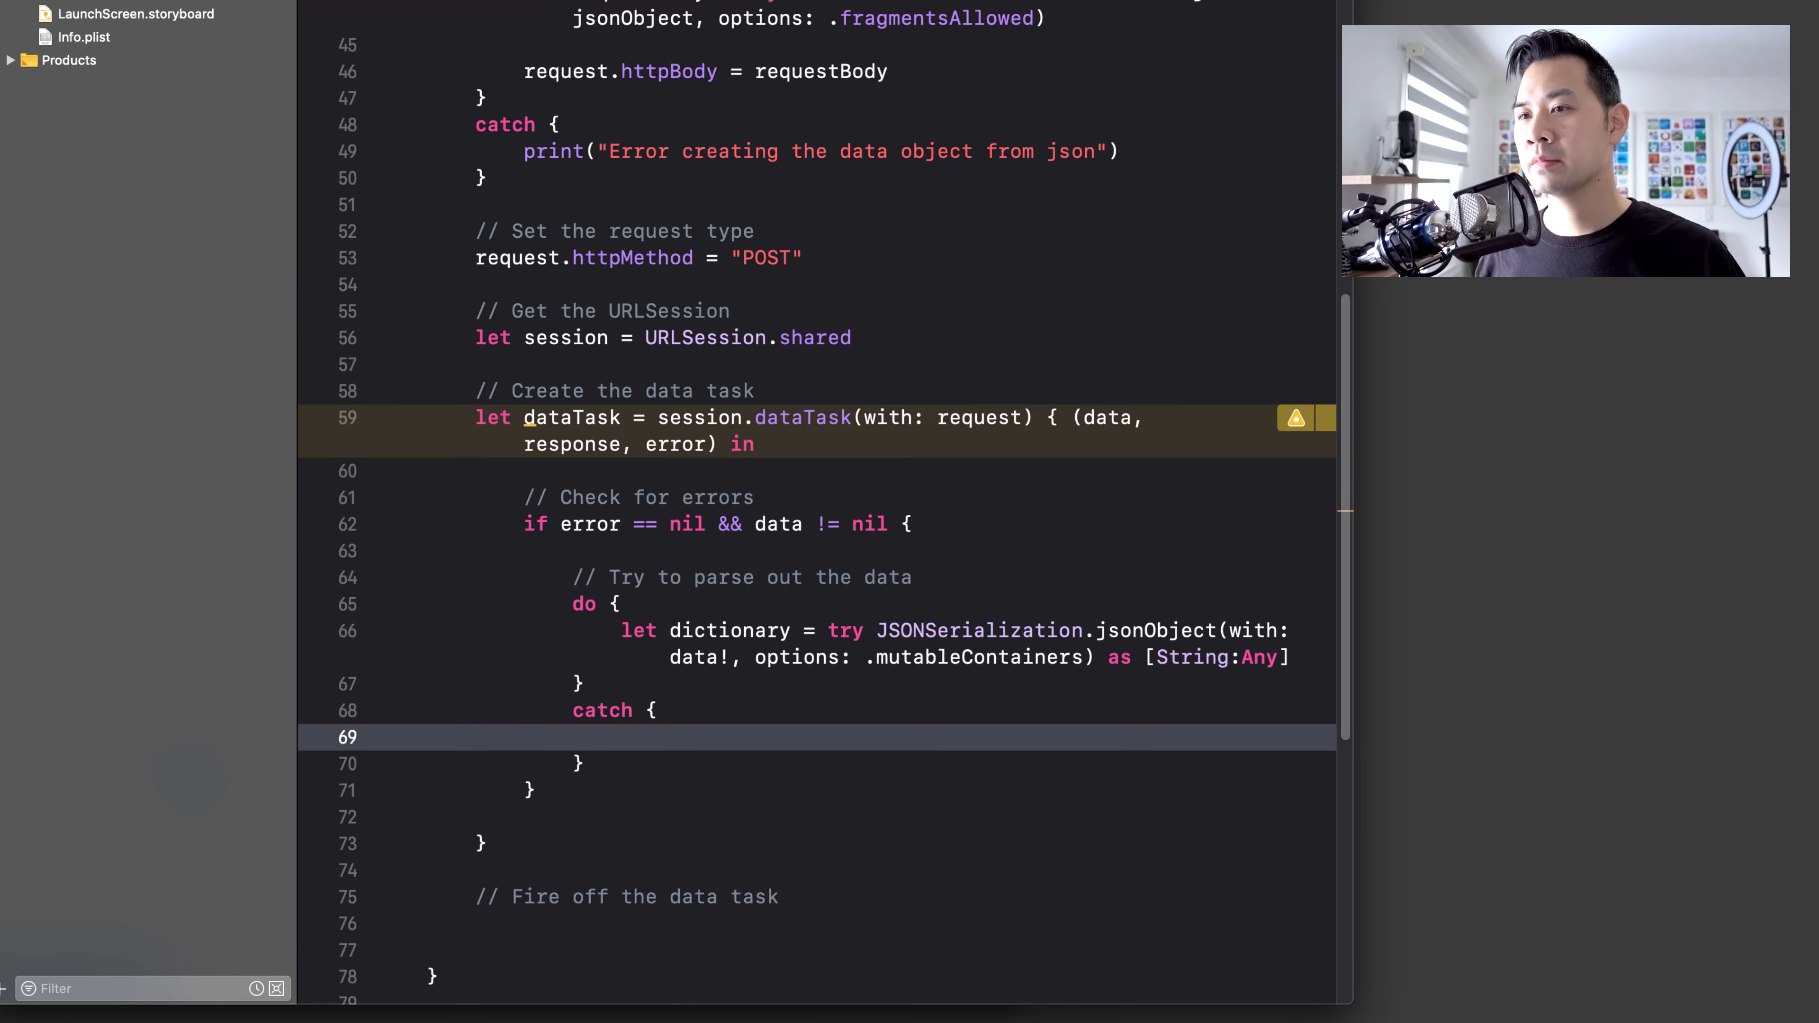
type("print(\"Er\")")
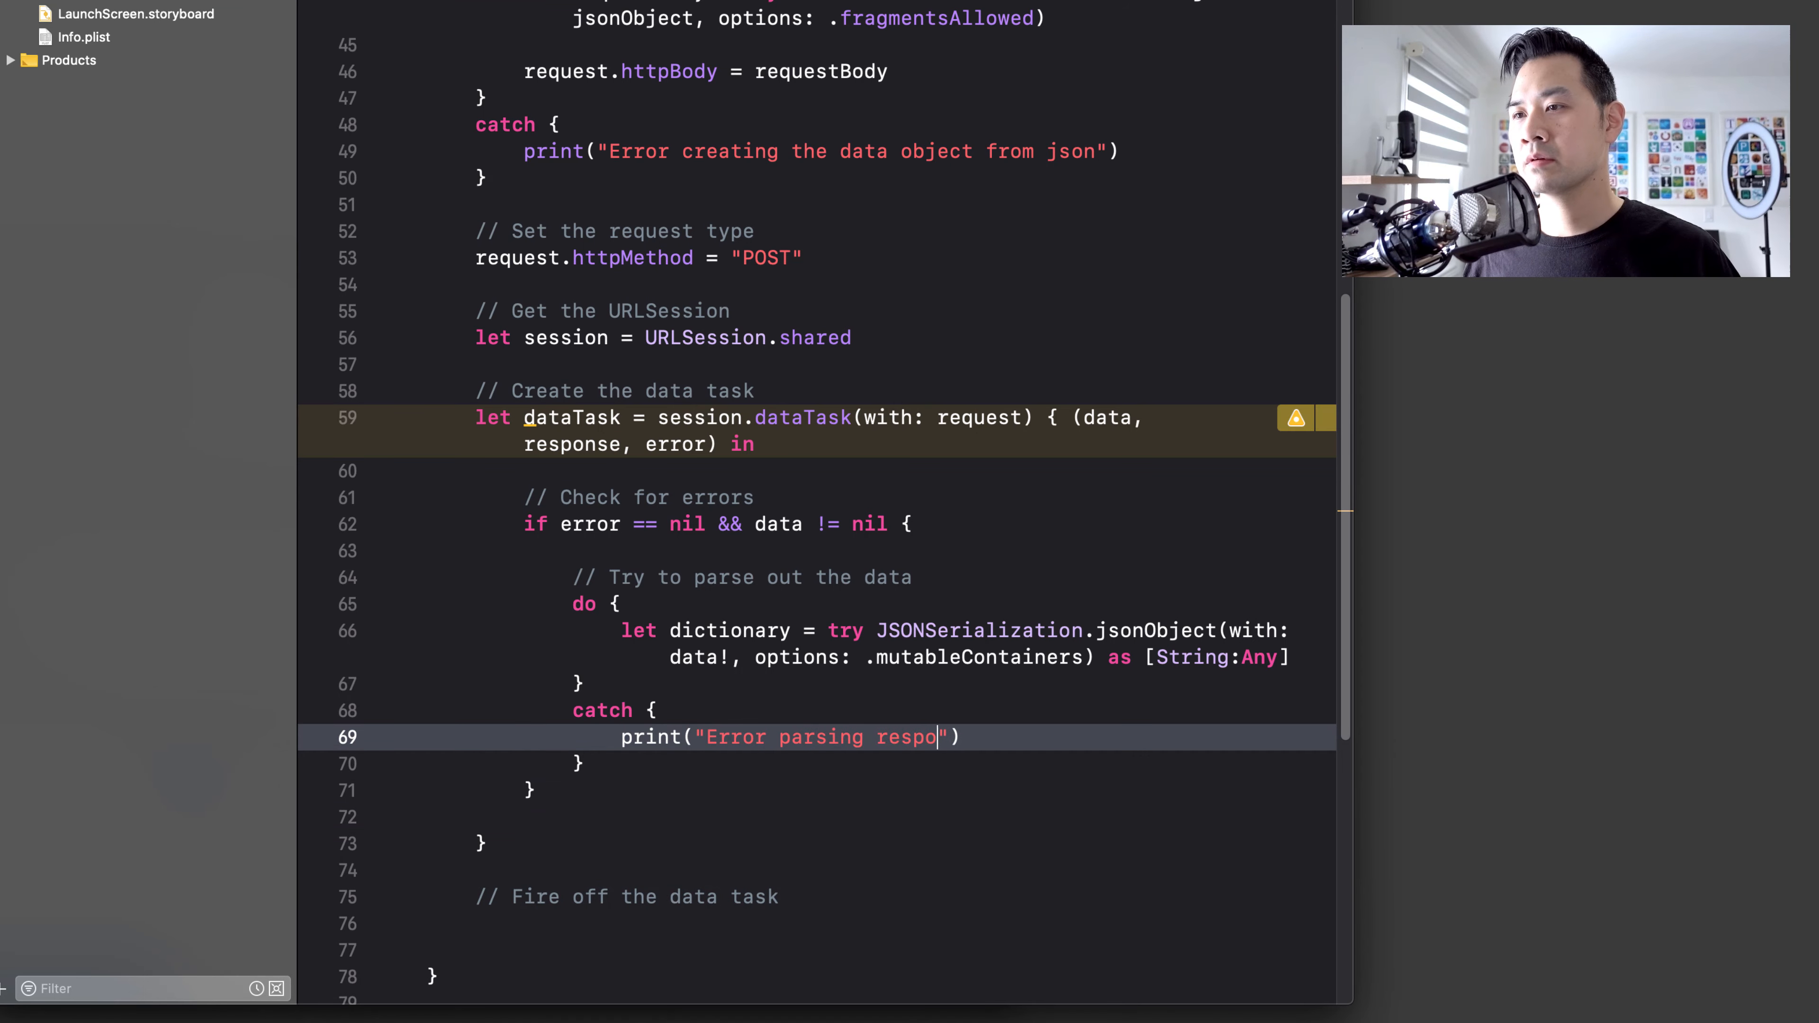
type("nse data")
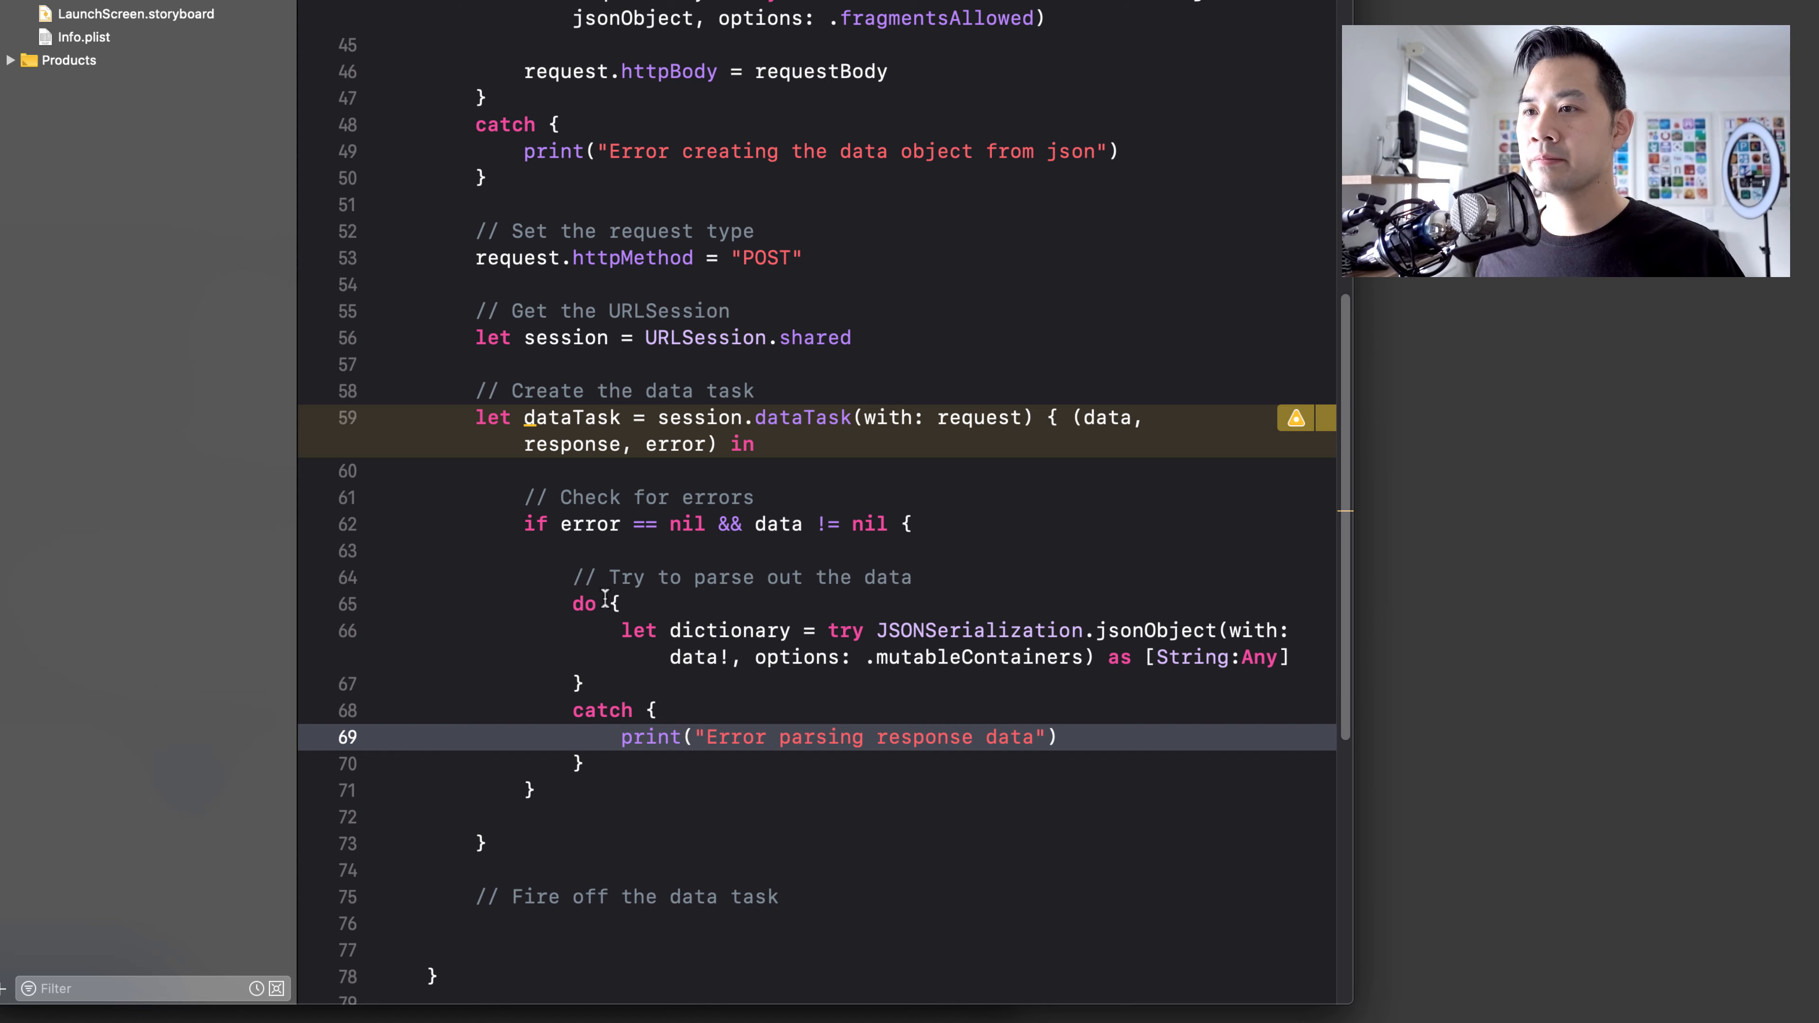
key("return")
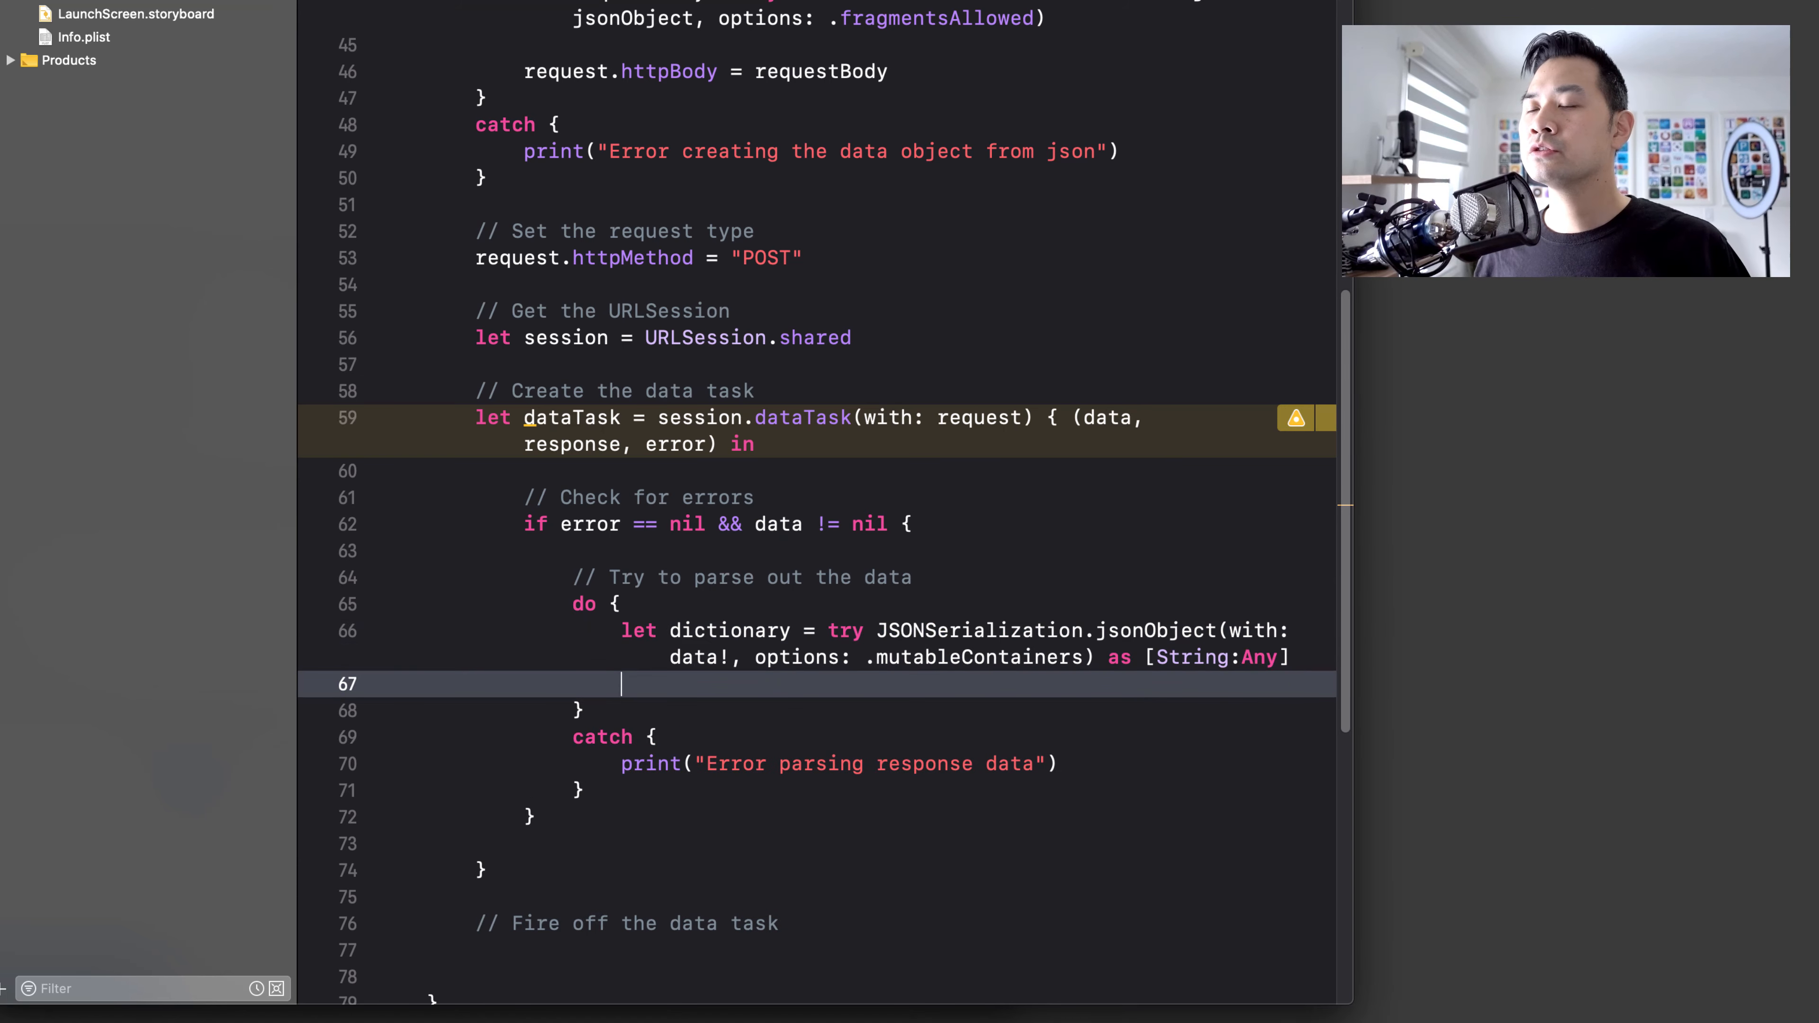
- Print the dictionary and change the cast to as? [String:Any], clearing the downcast error
type("print(dictionary")
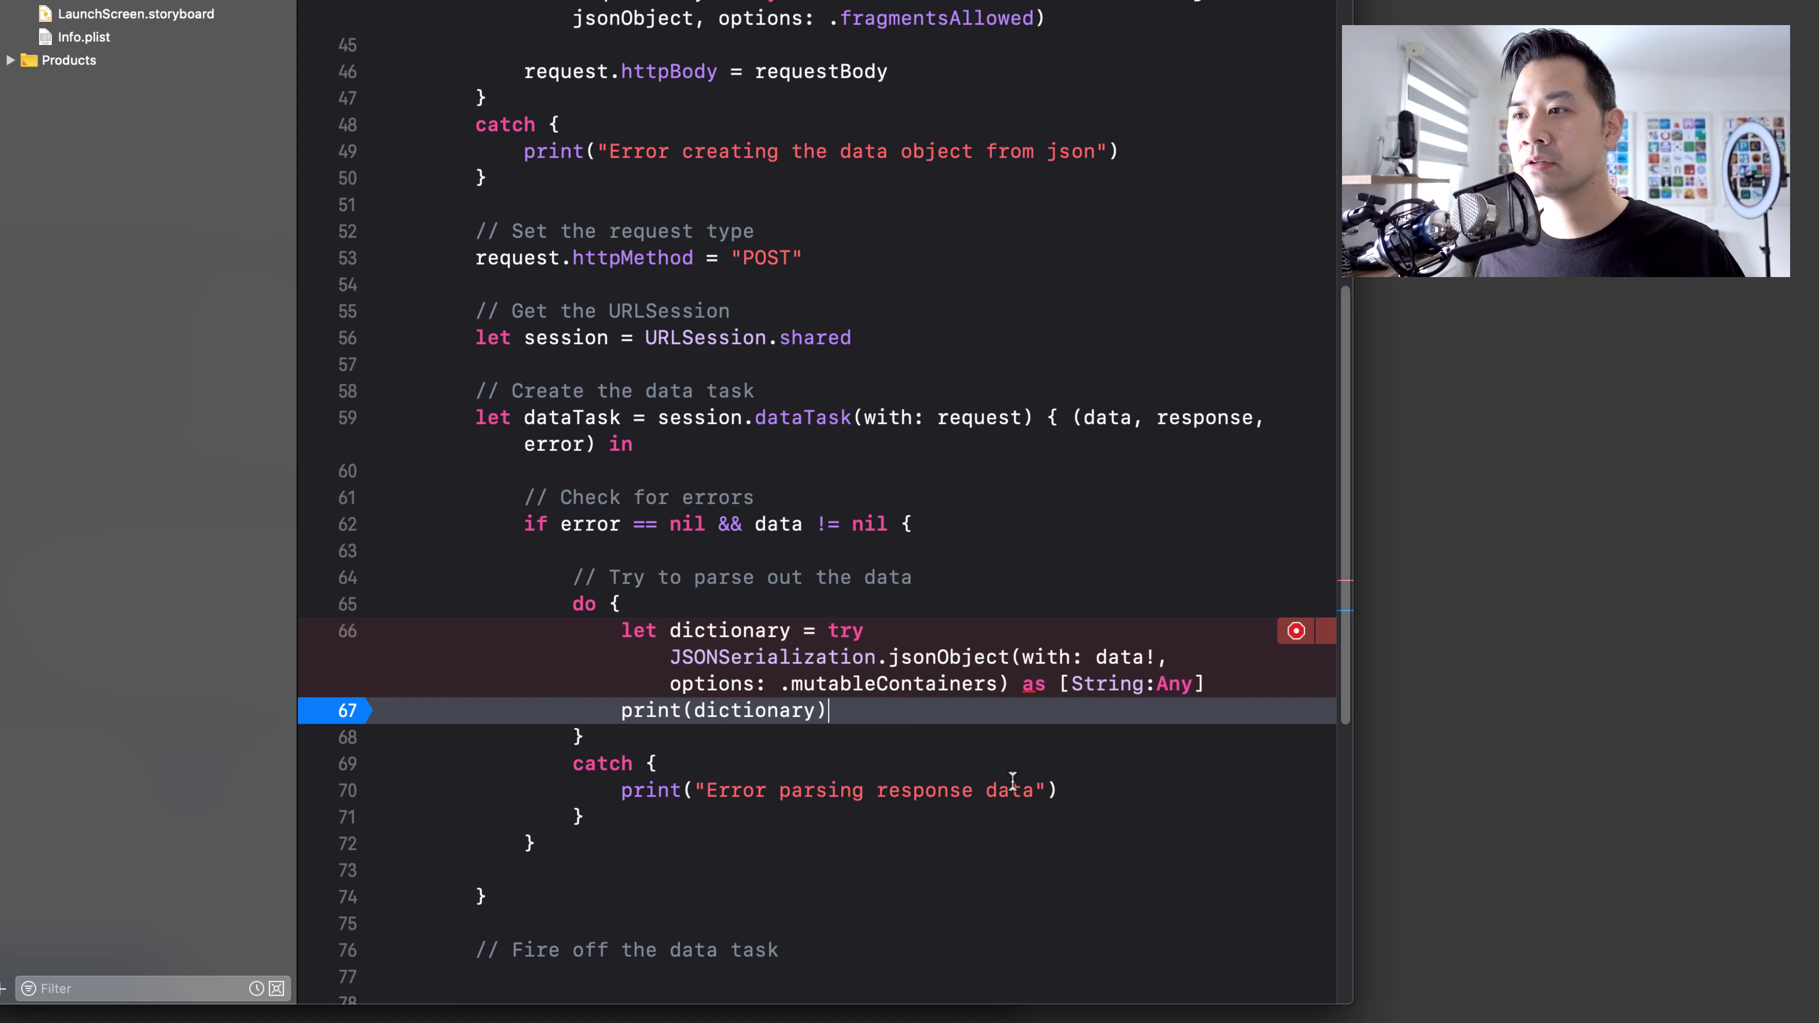
left_click(1296, 631)
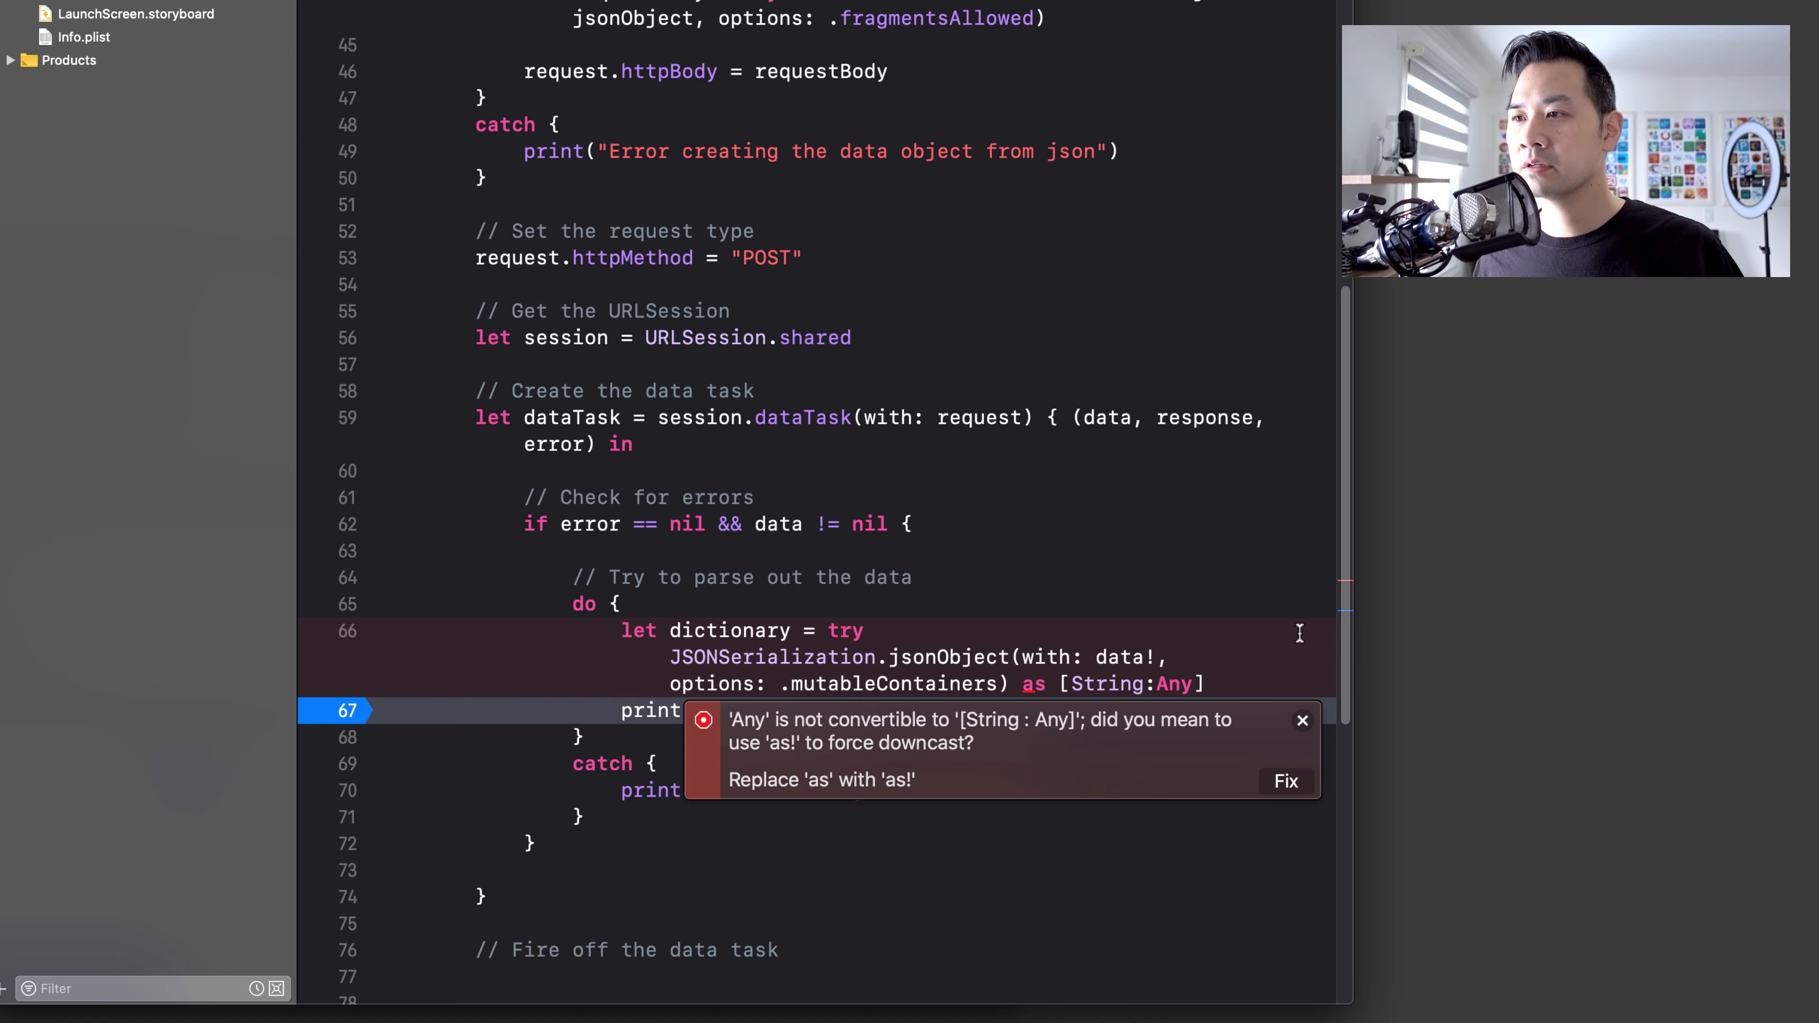
mouse_move(1302, 723)
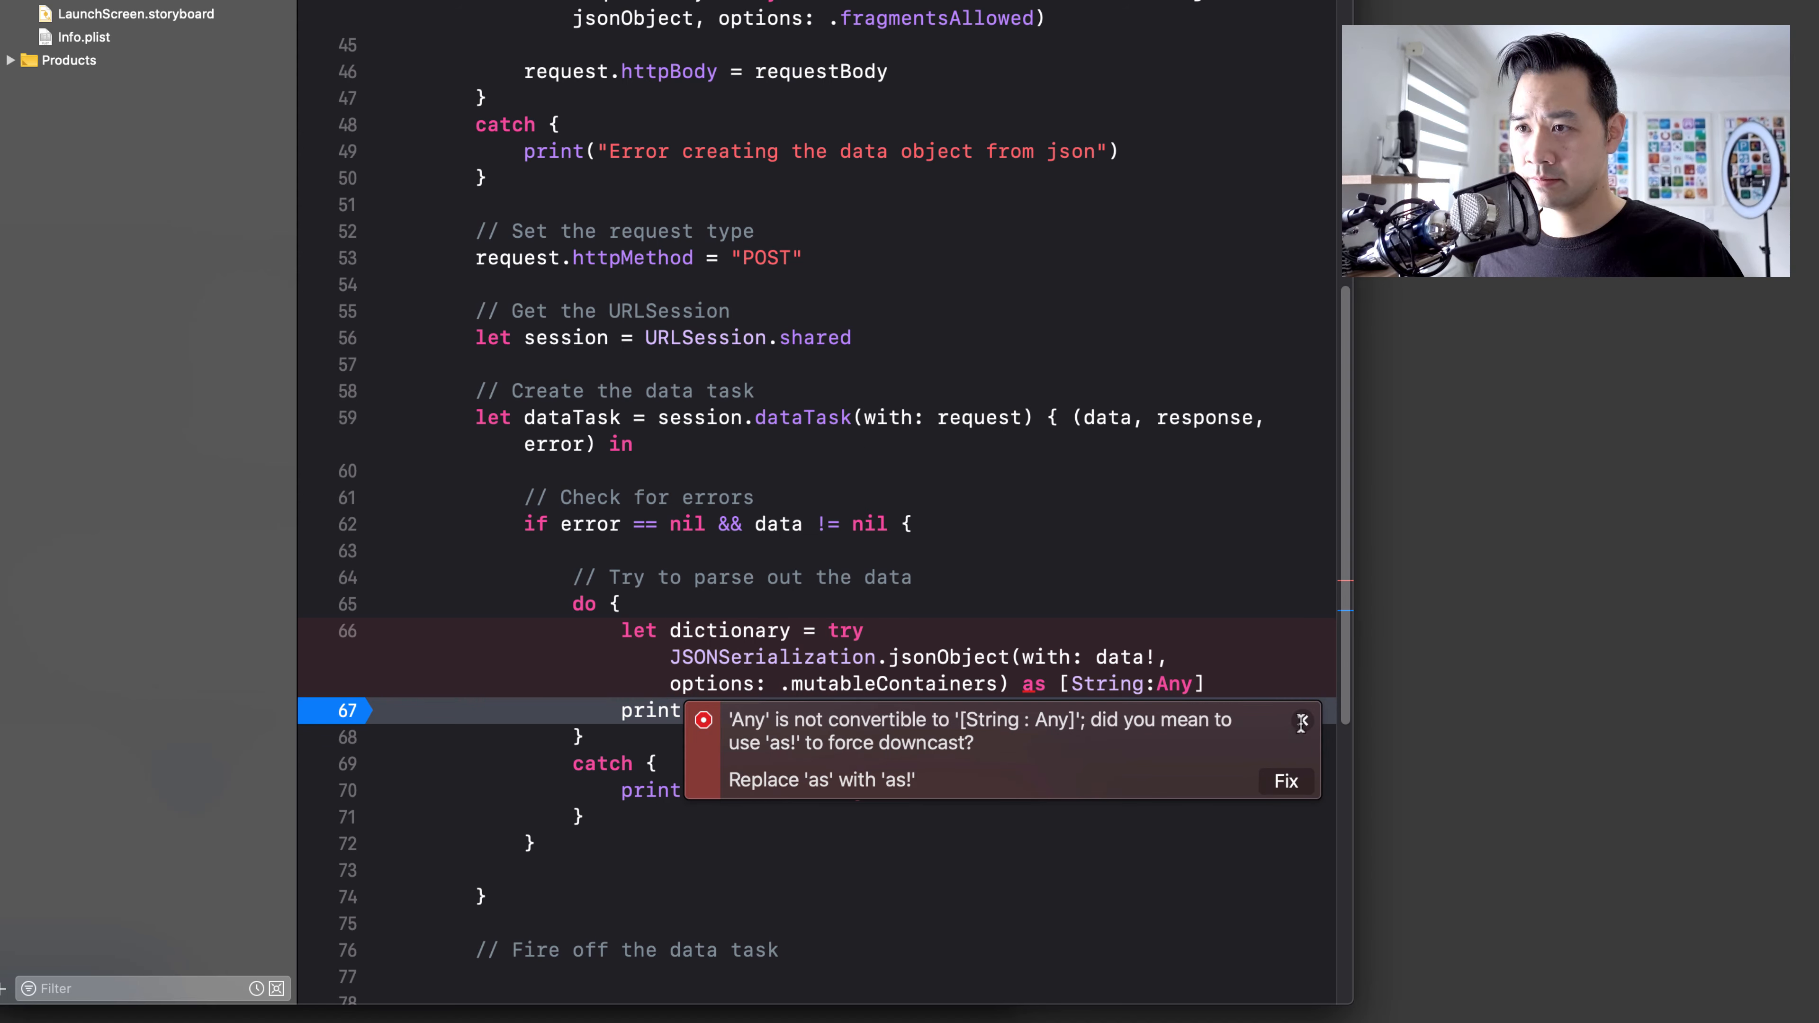
left_click(1301, 721)
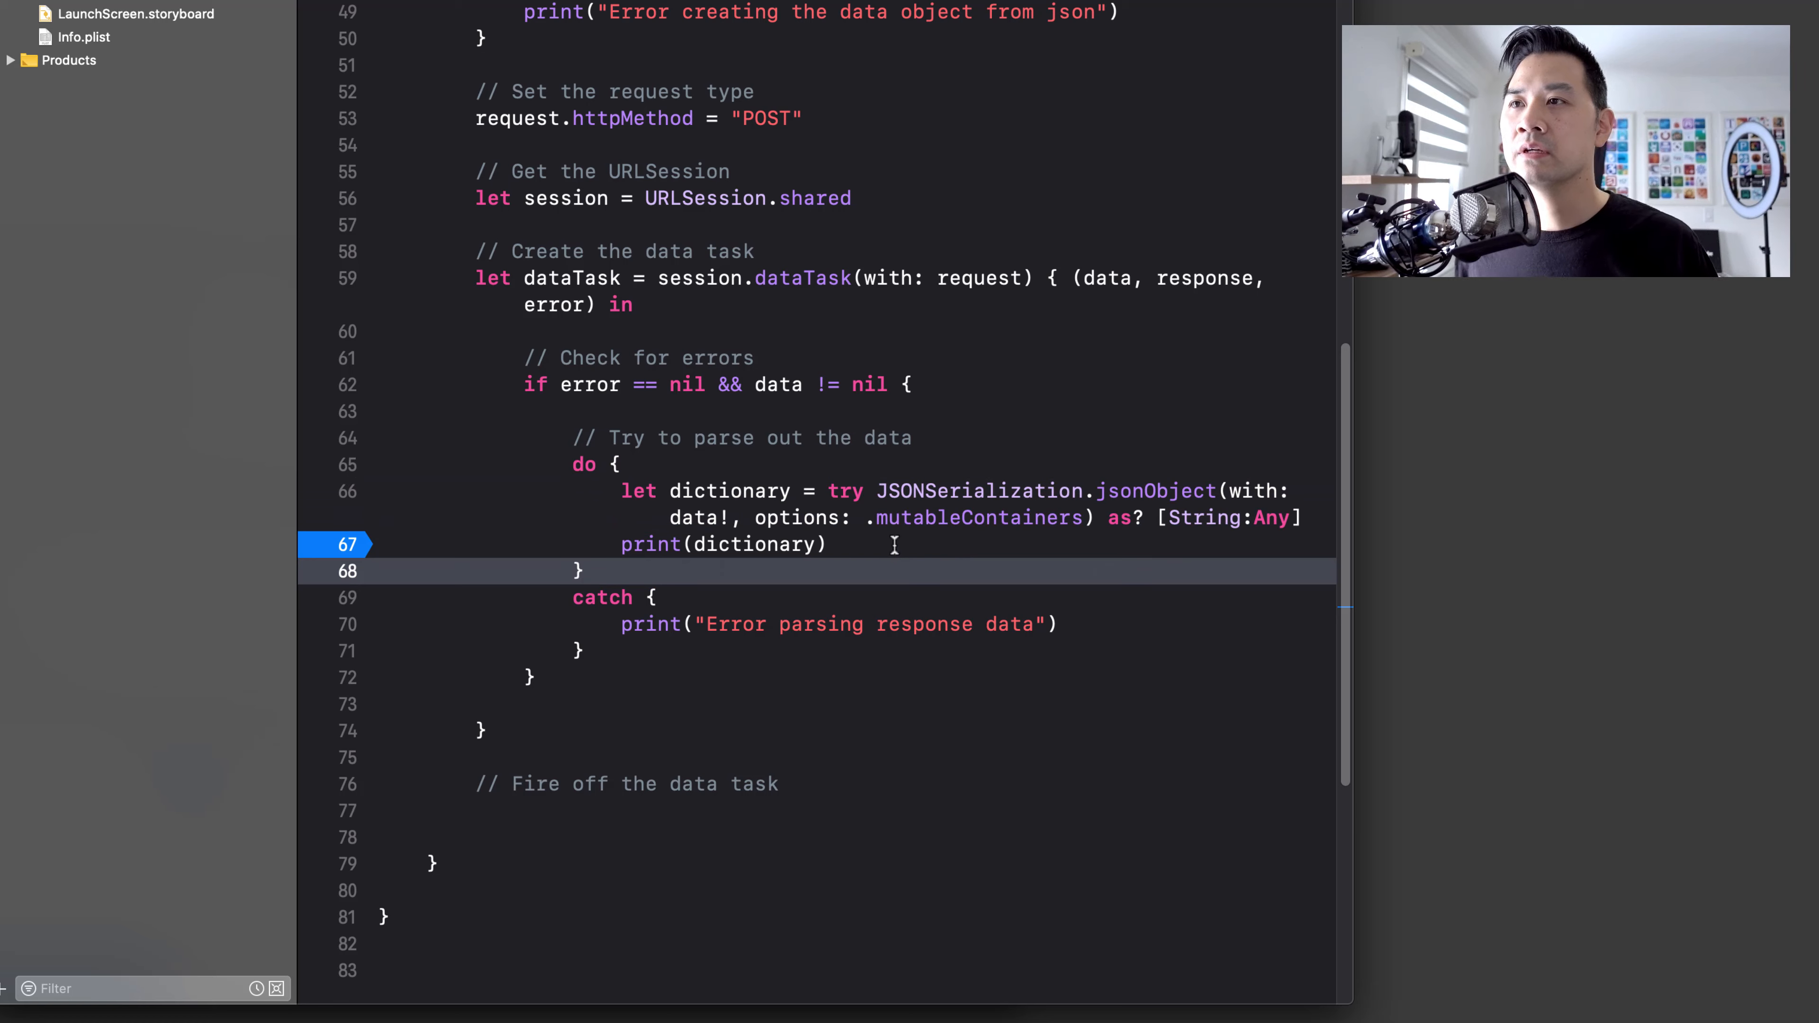
- Call dataTask.resume() under the '// Fire off the data task' comment
scroll("up", 3)
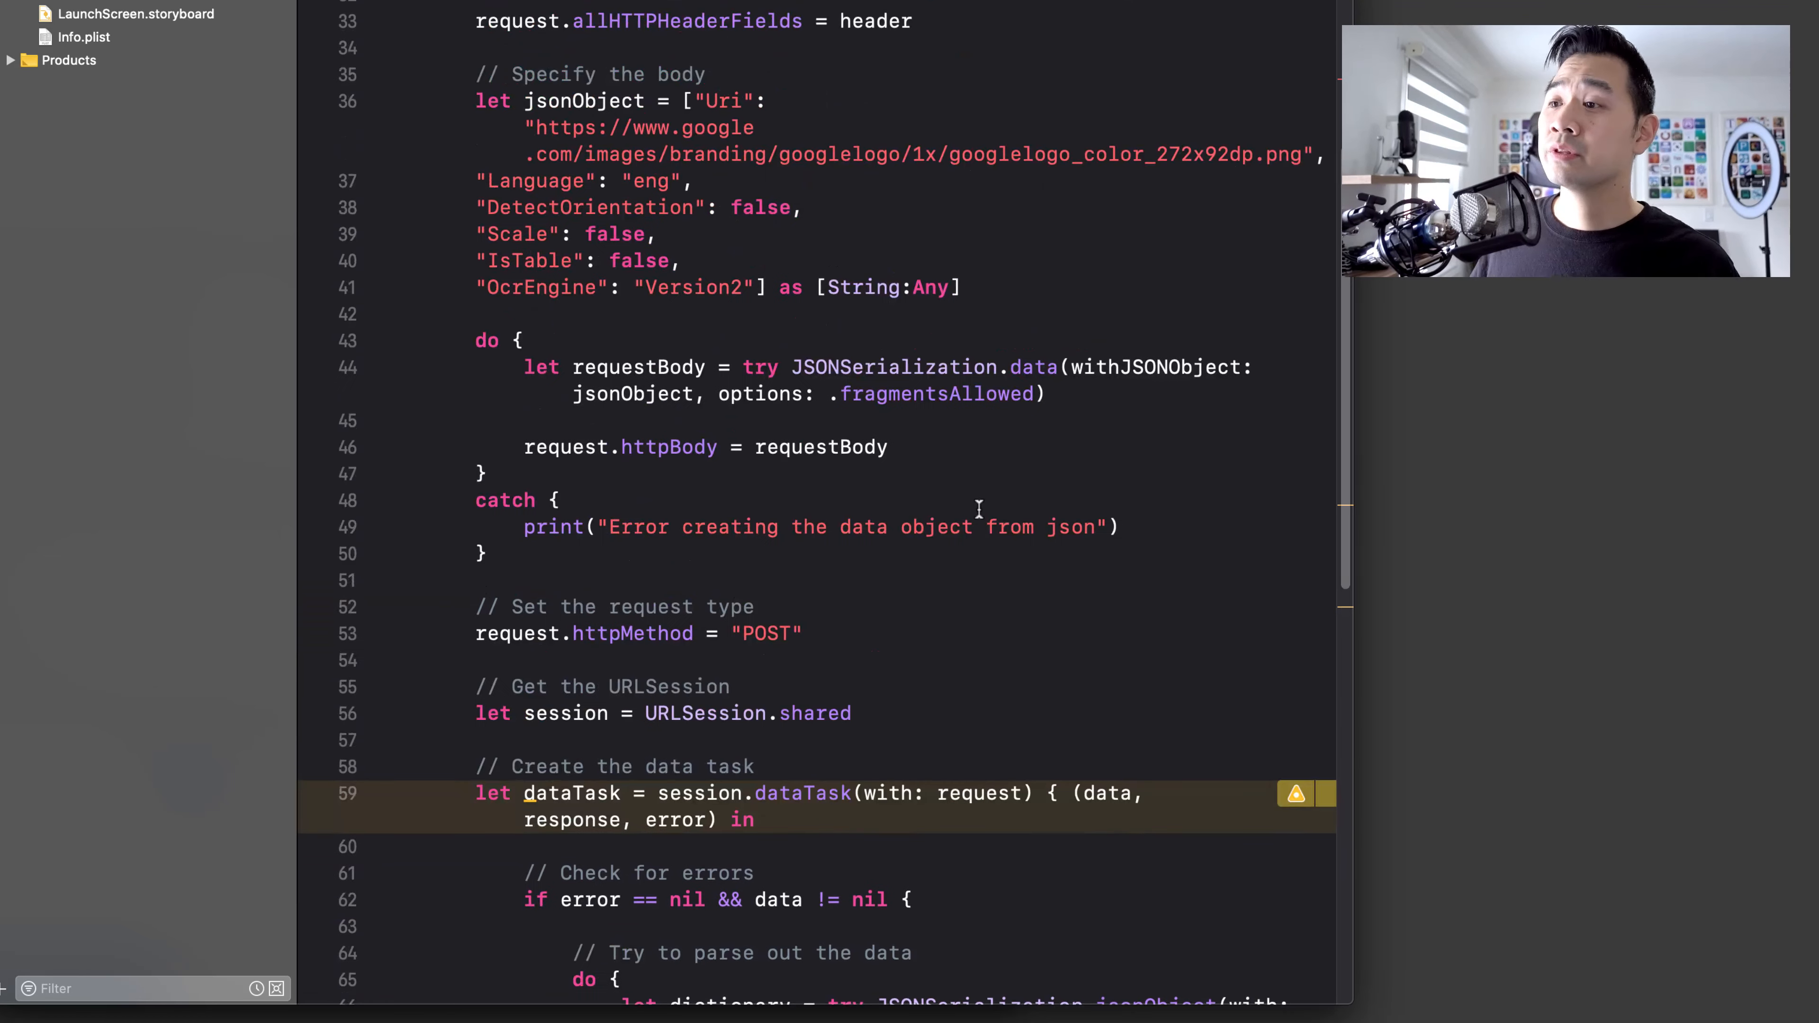
scroll("down", 3)
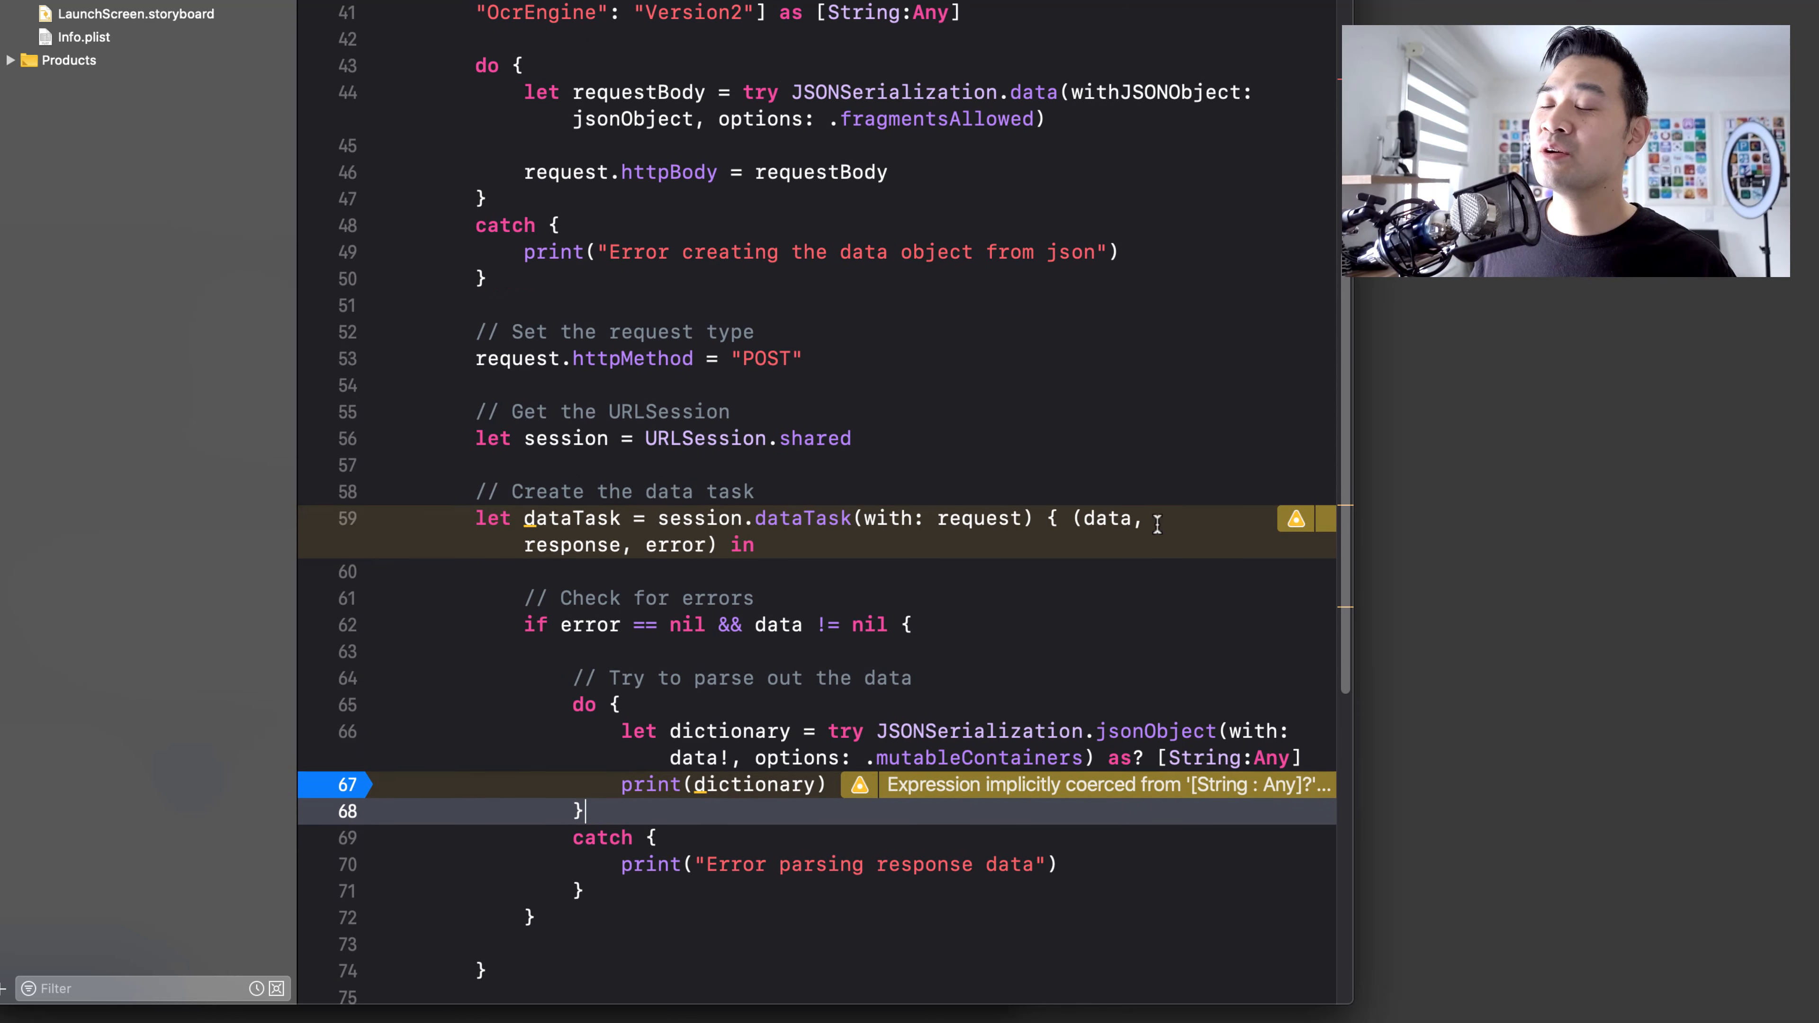
scroll("down", 3)
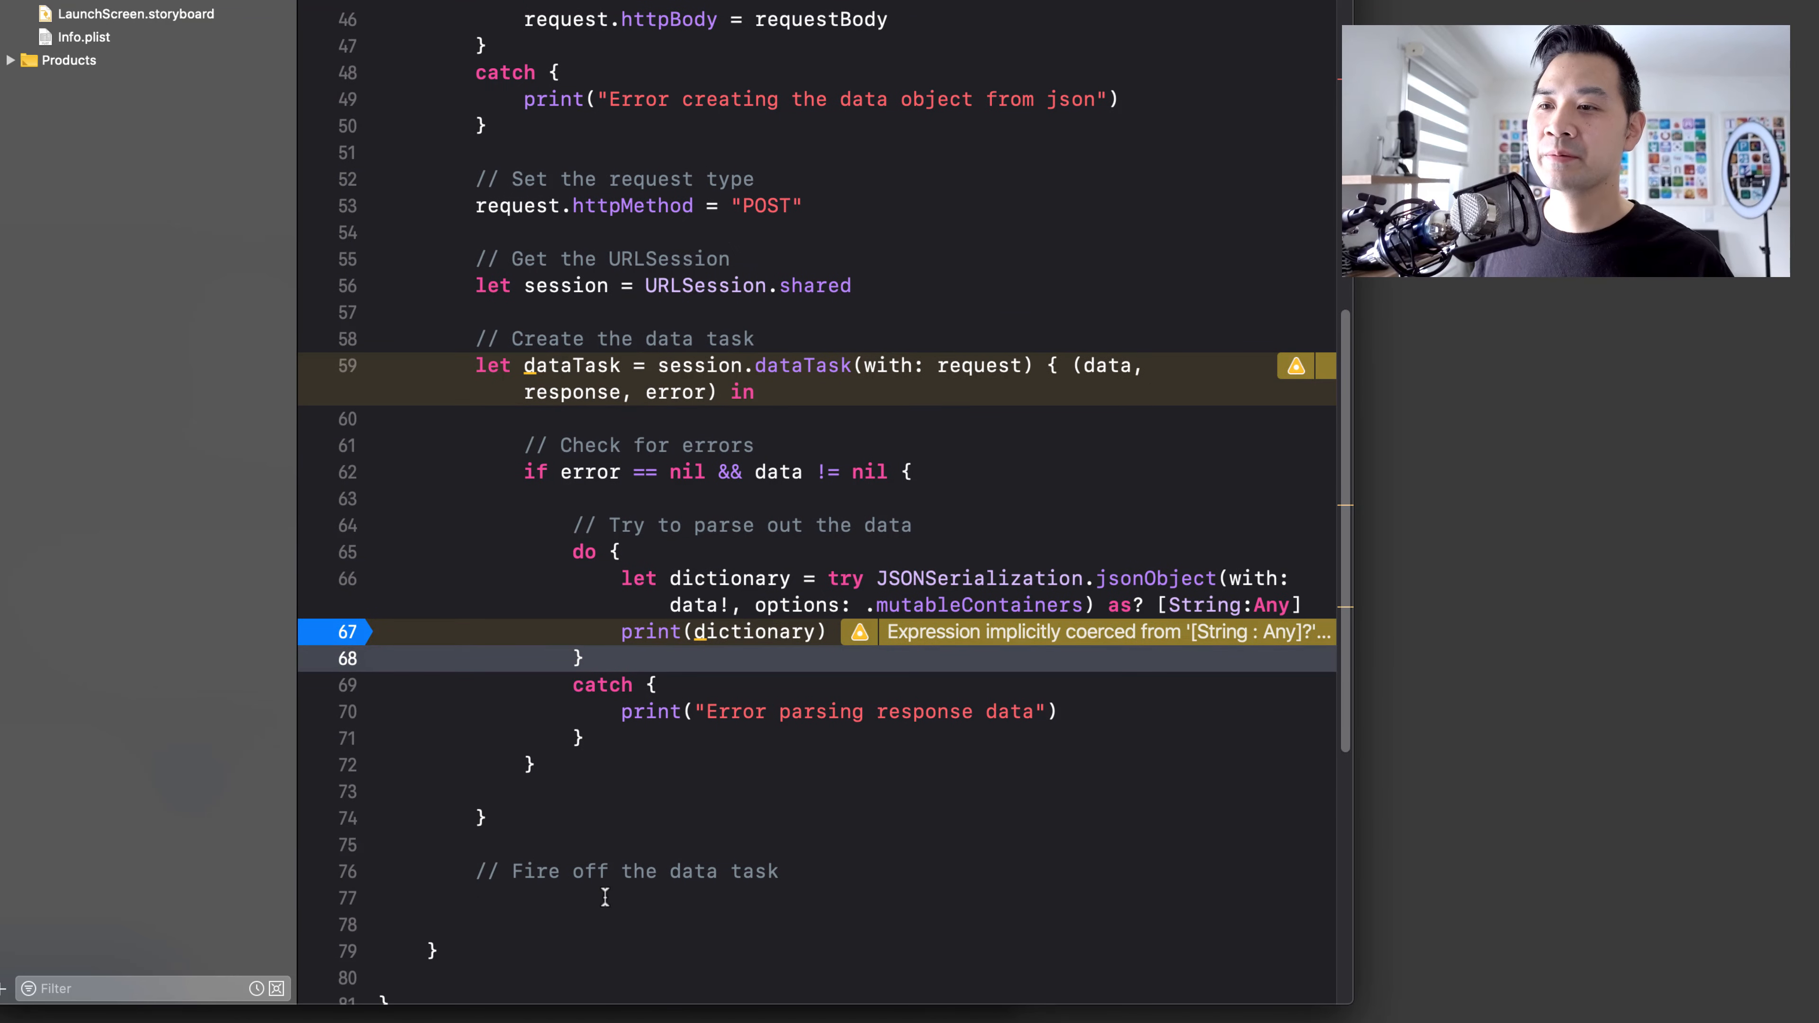
type("d")
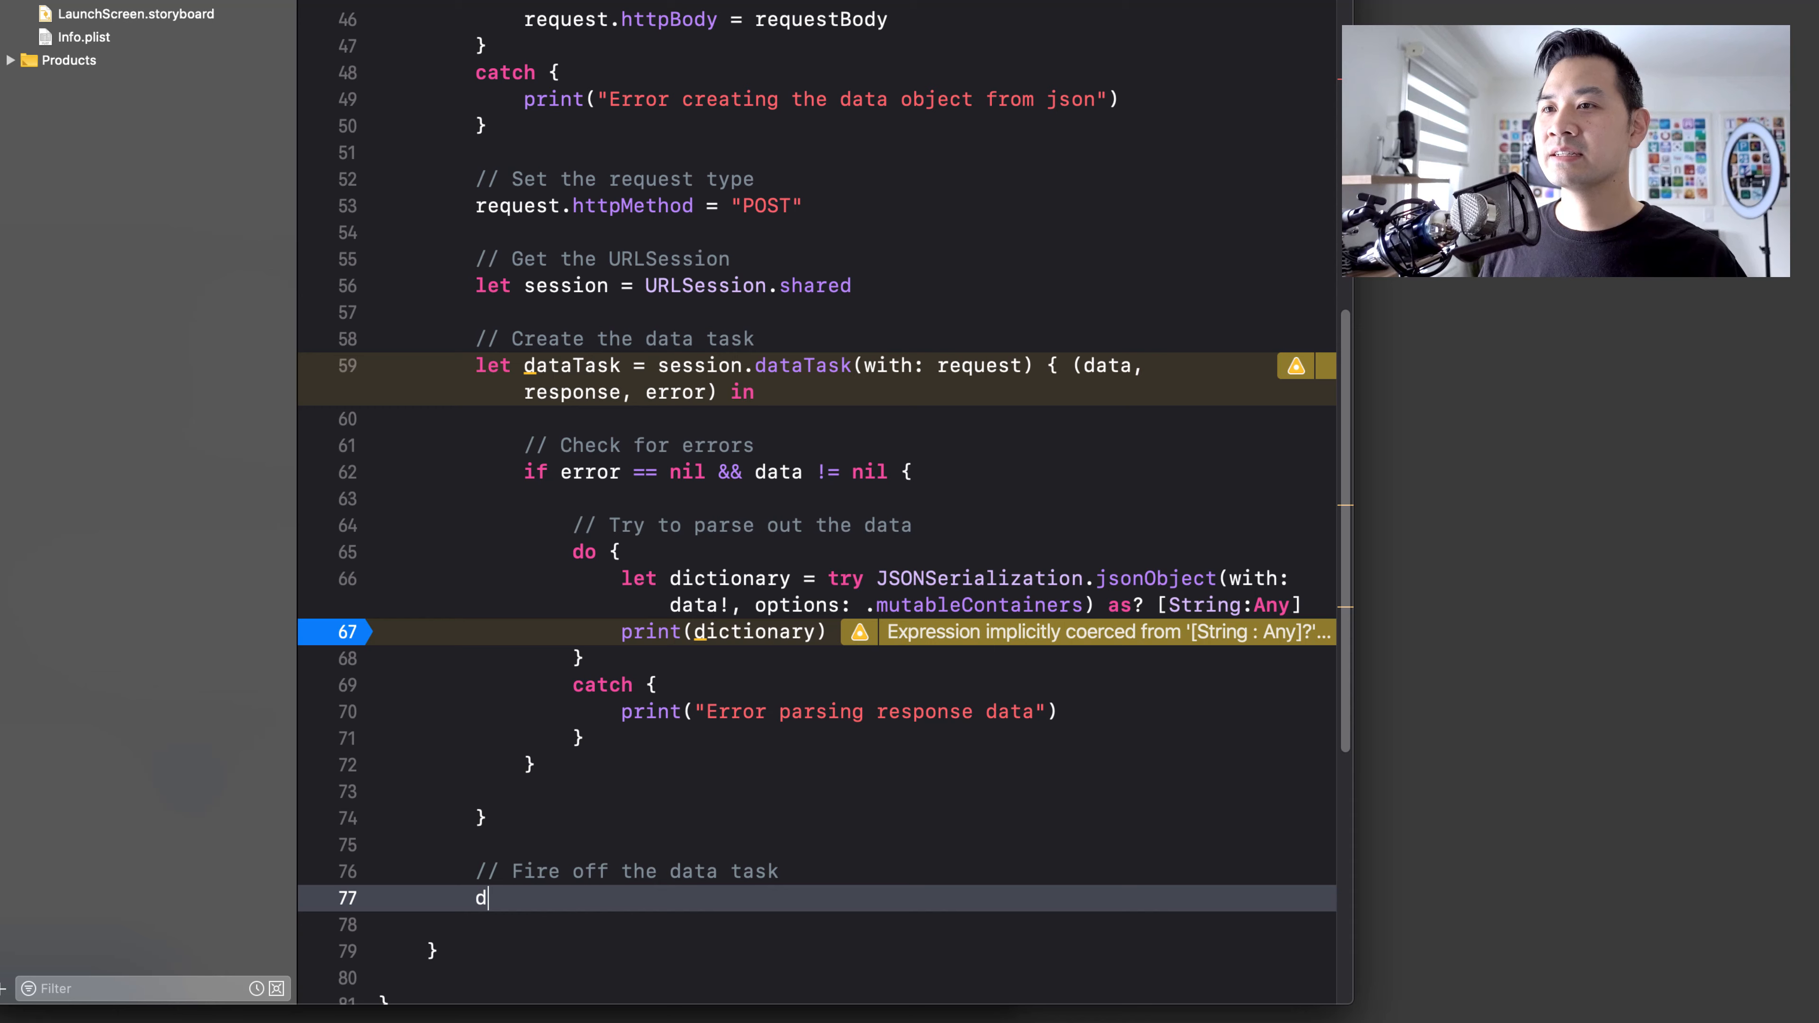
type("ataTask.")
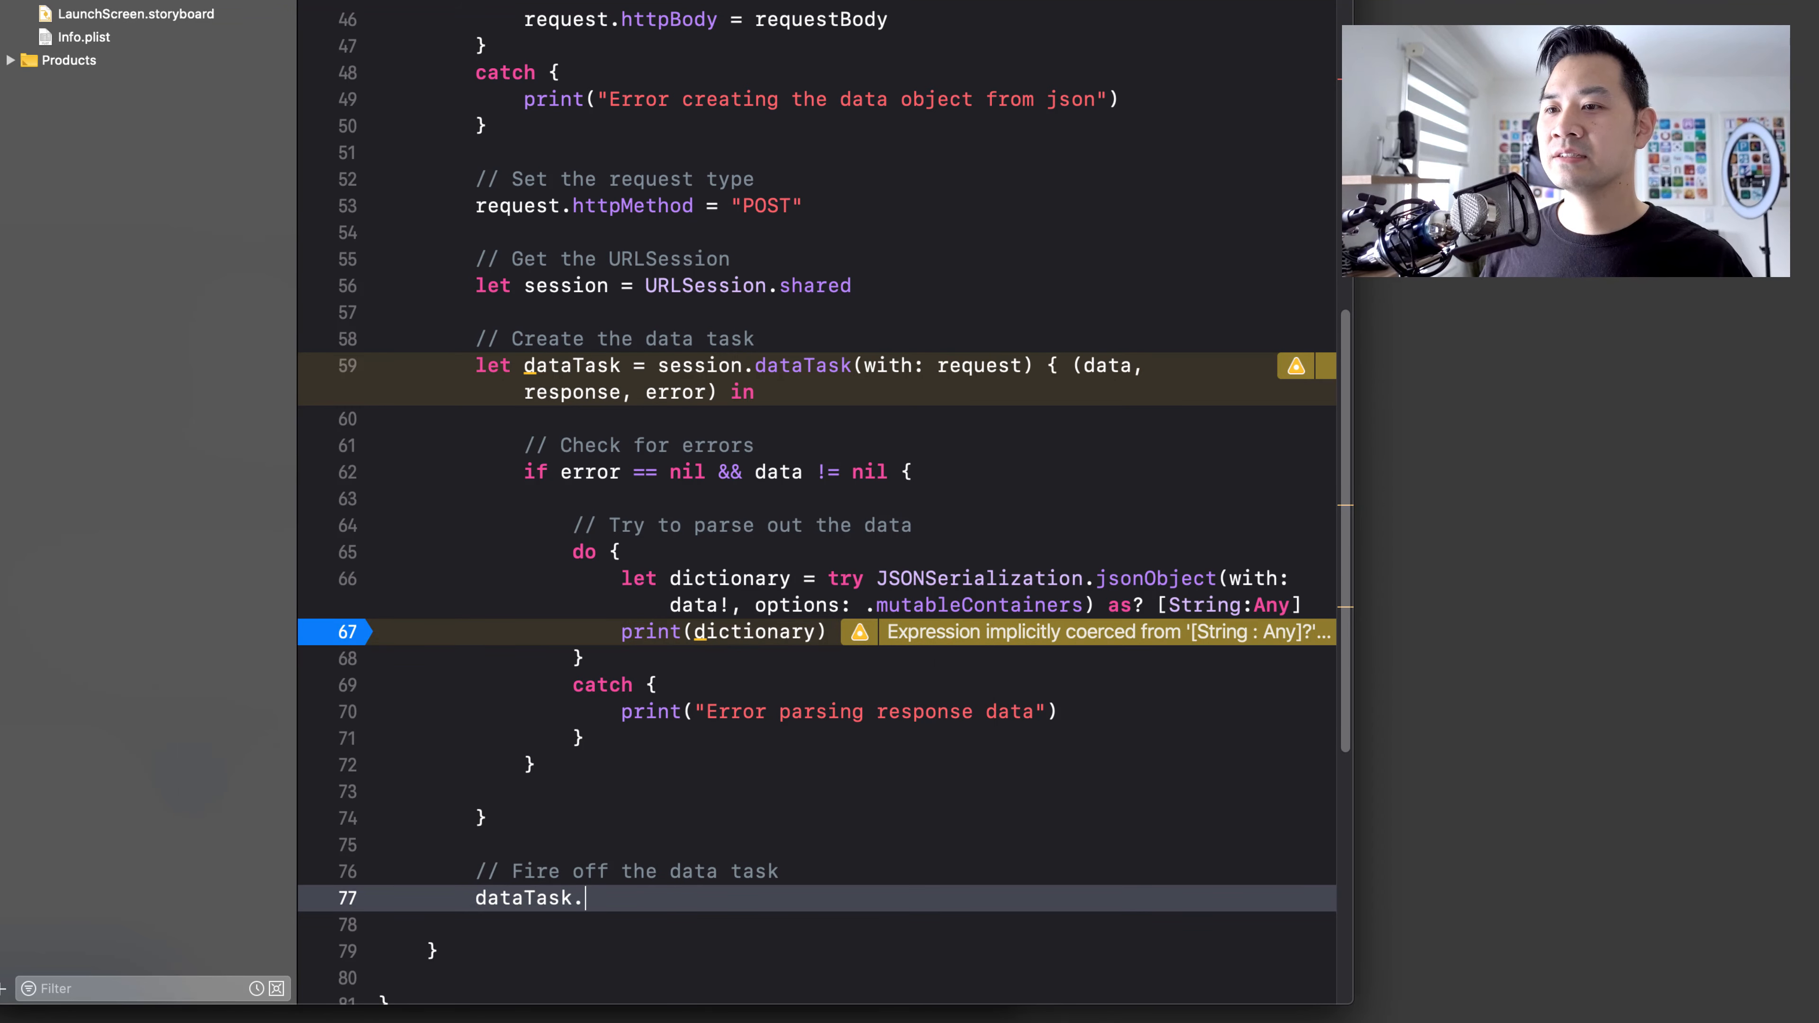
type("resume()")
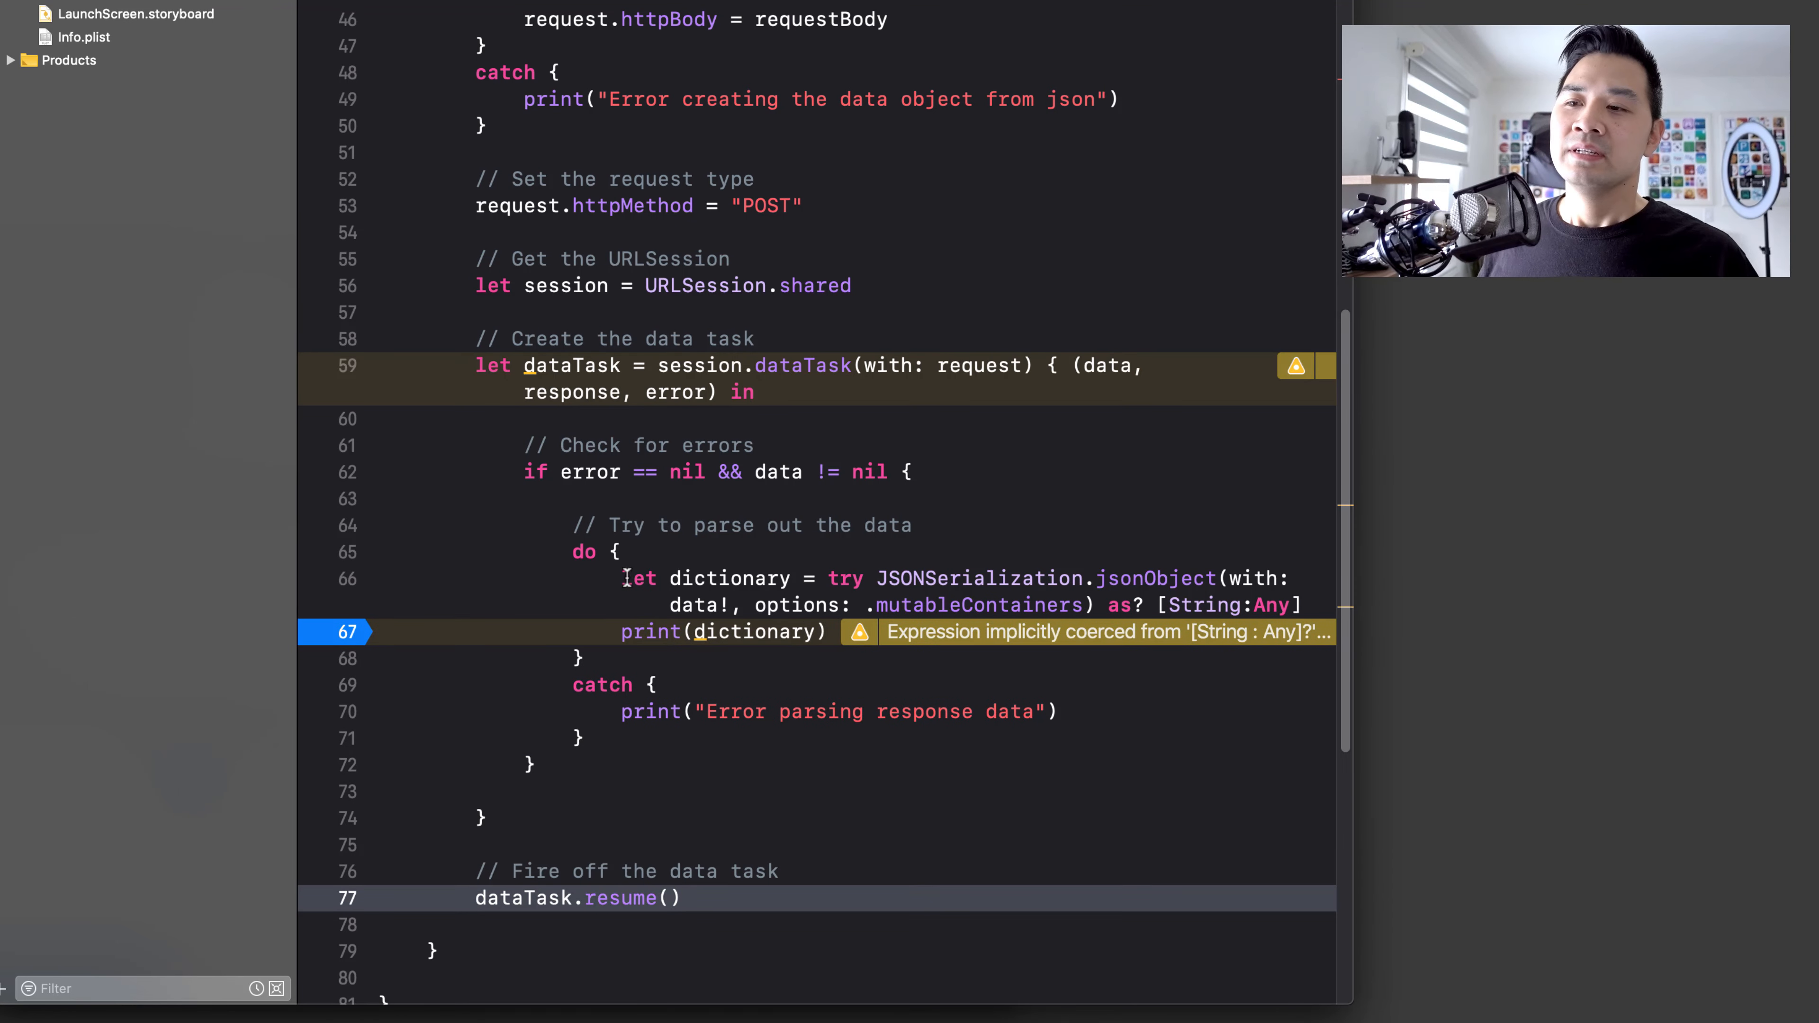
- Add return inside the guard url else block to fix its fall-through error
scroll("up", 3)
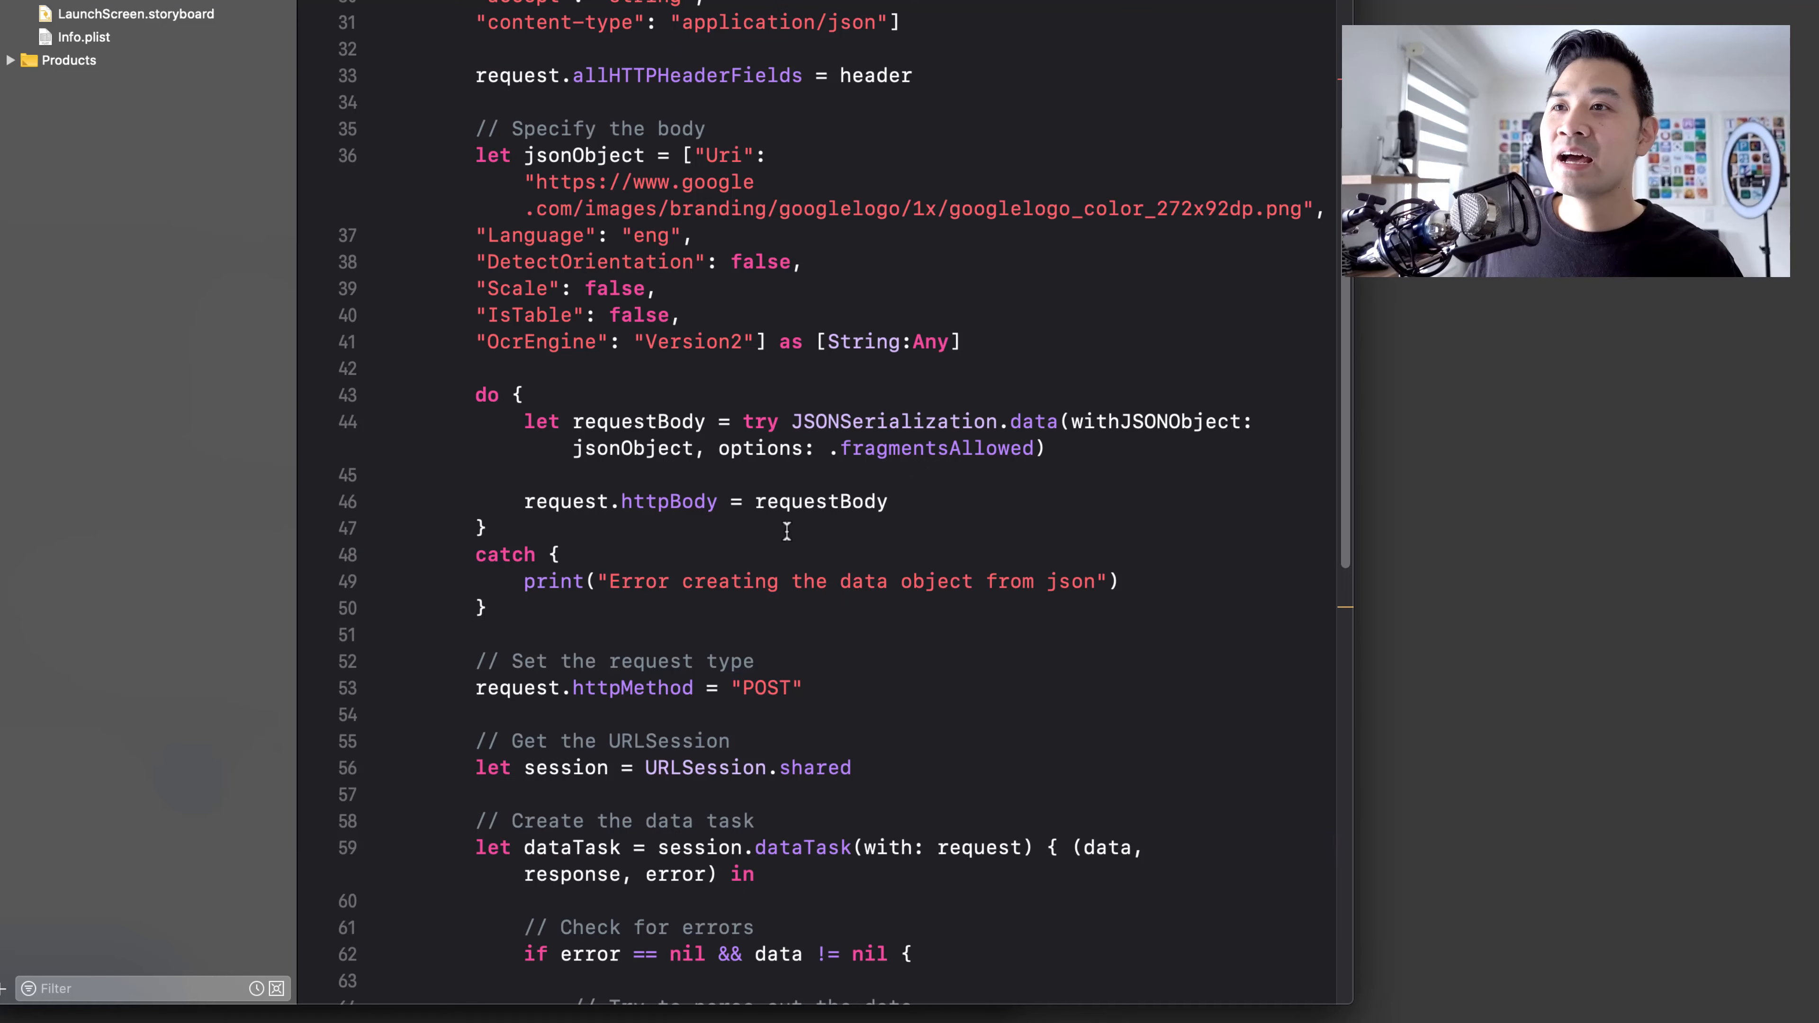
scroll("up", 3)
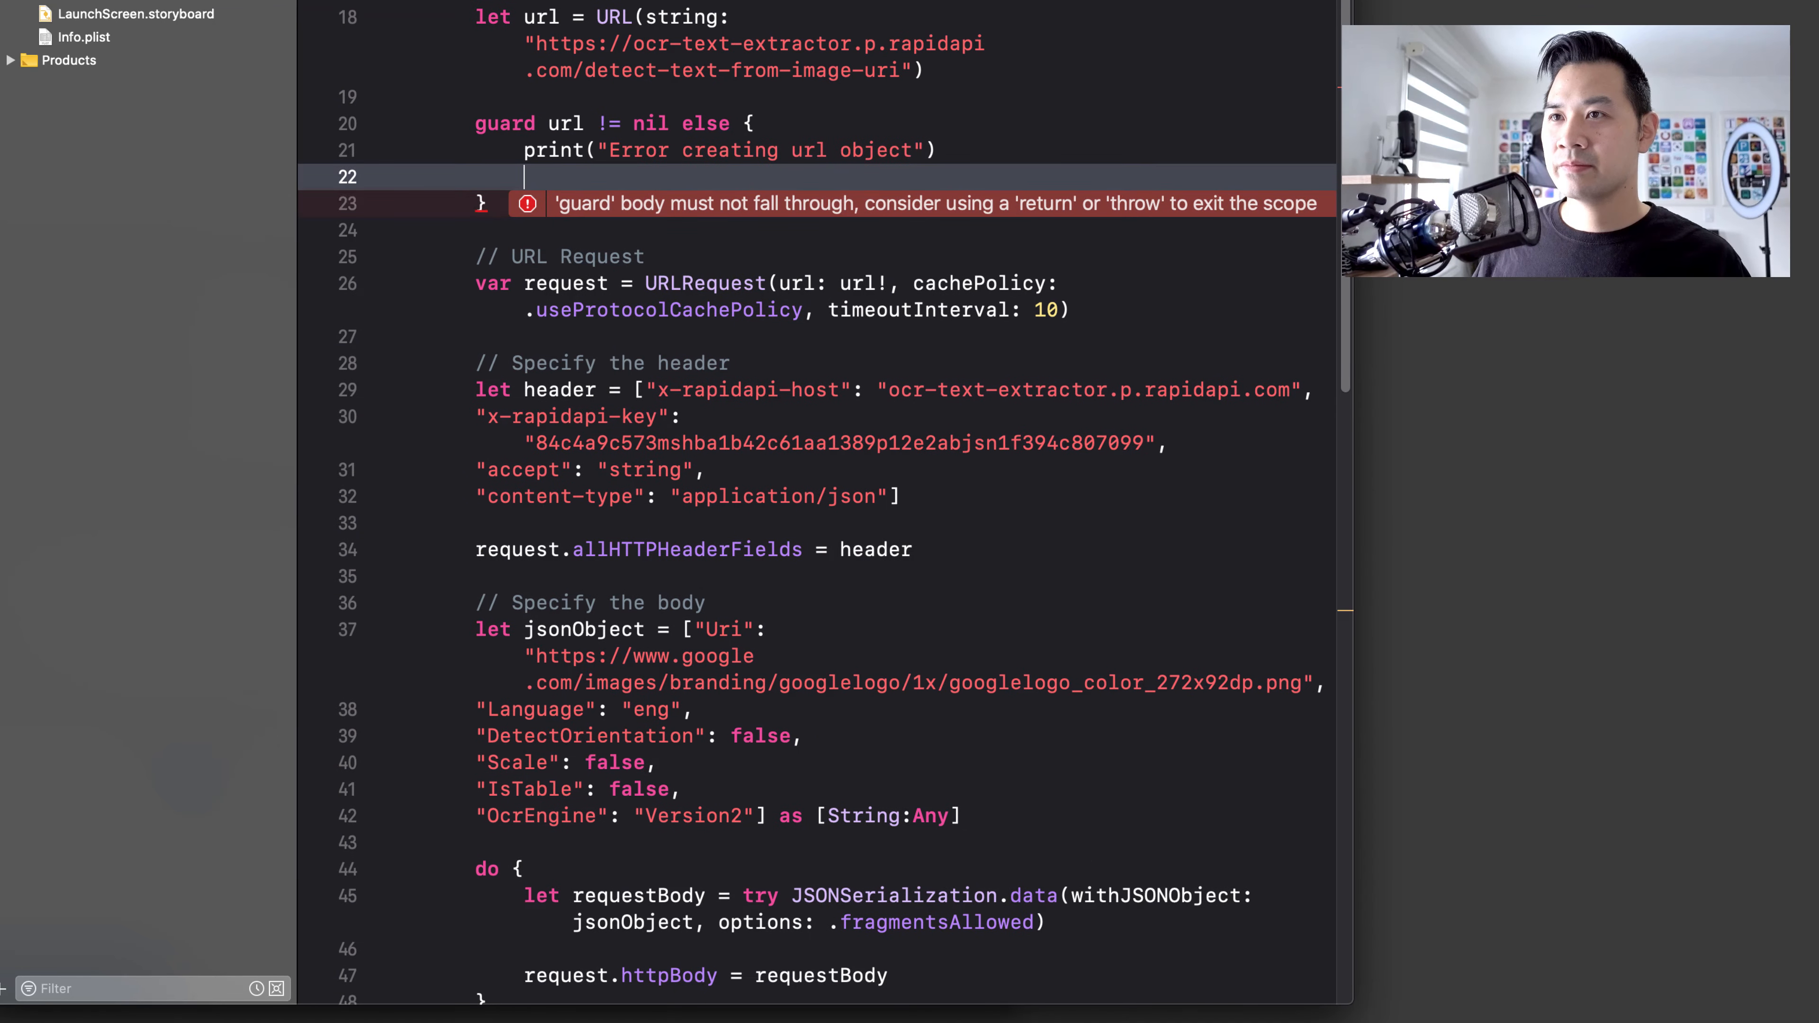
type("return")
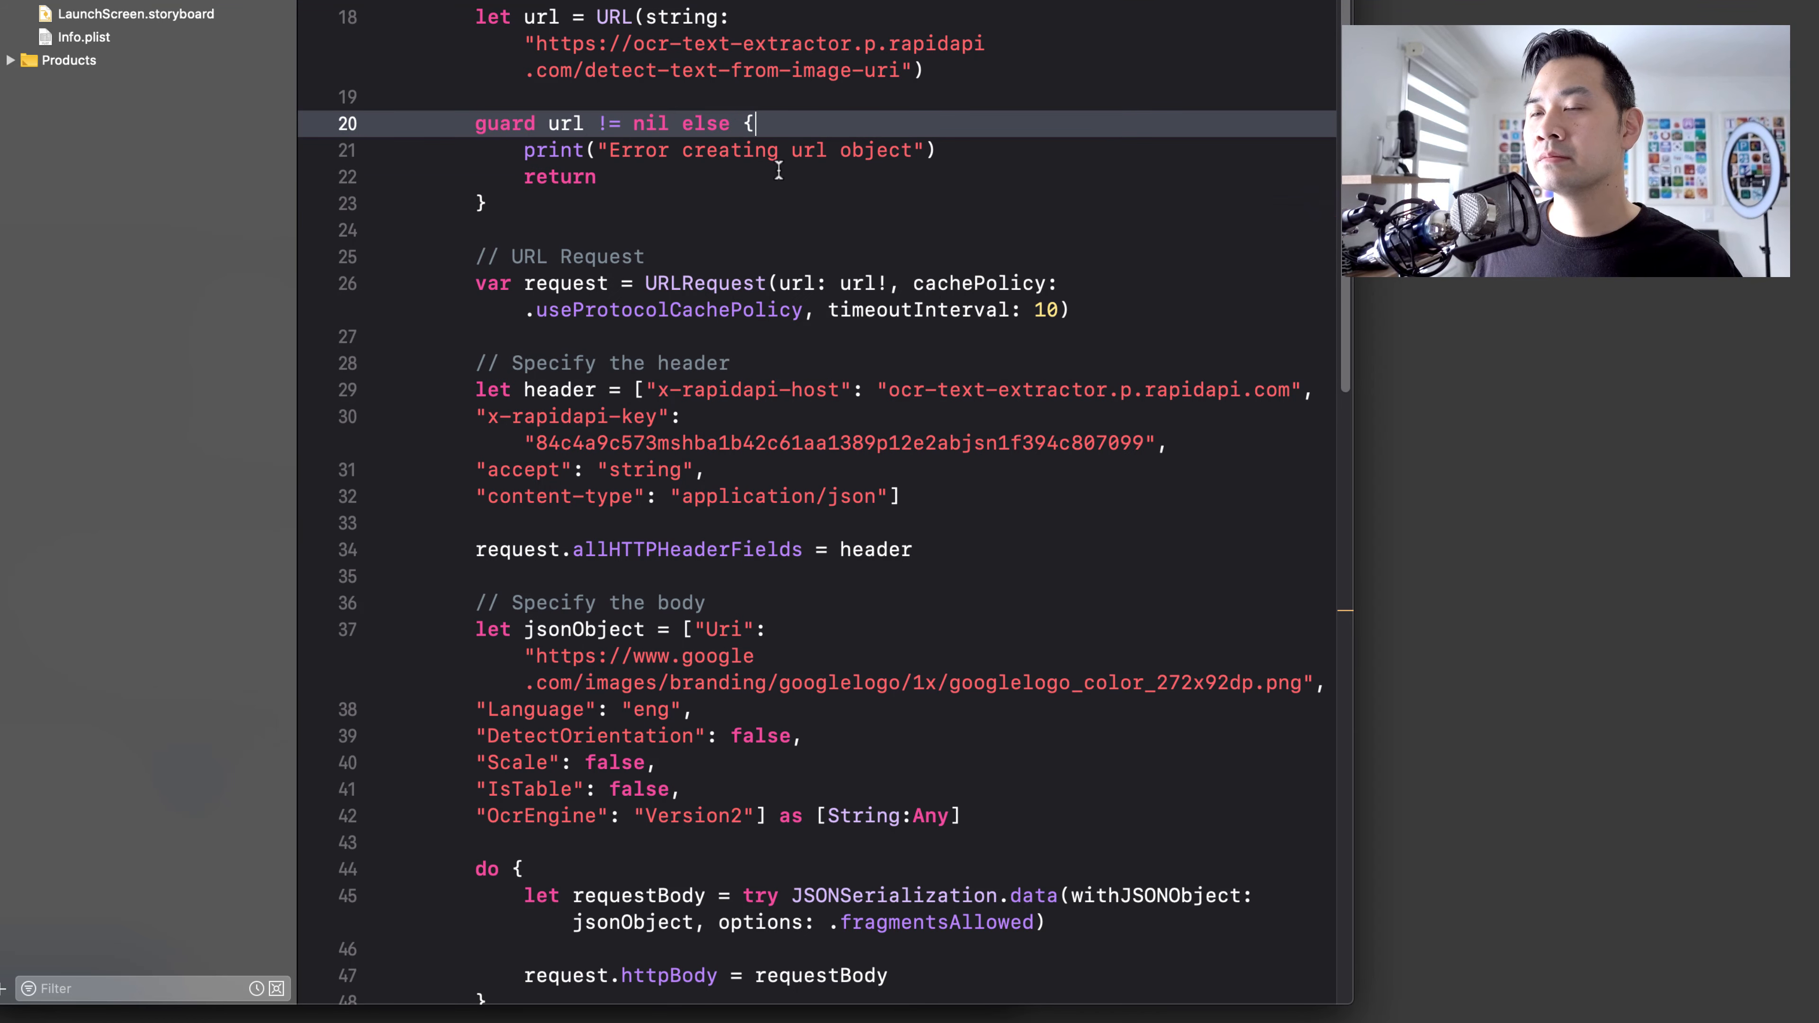
scroll("down", 3)
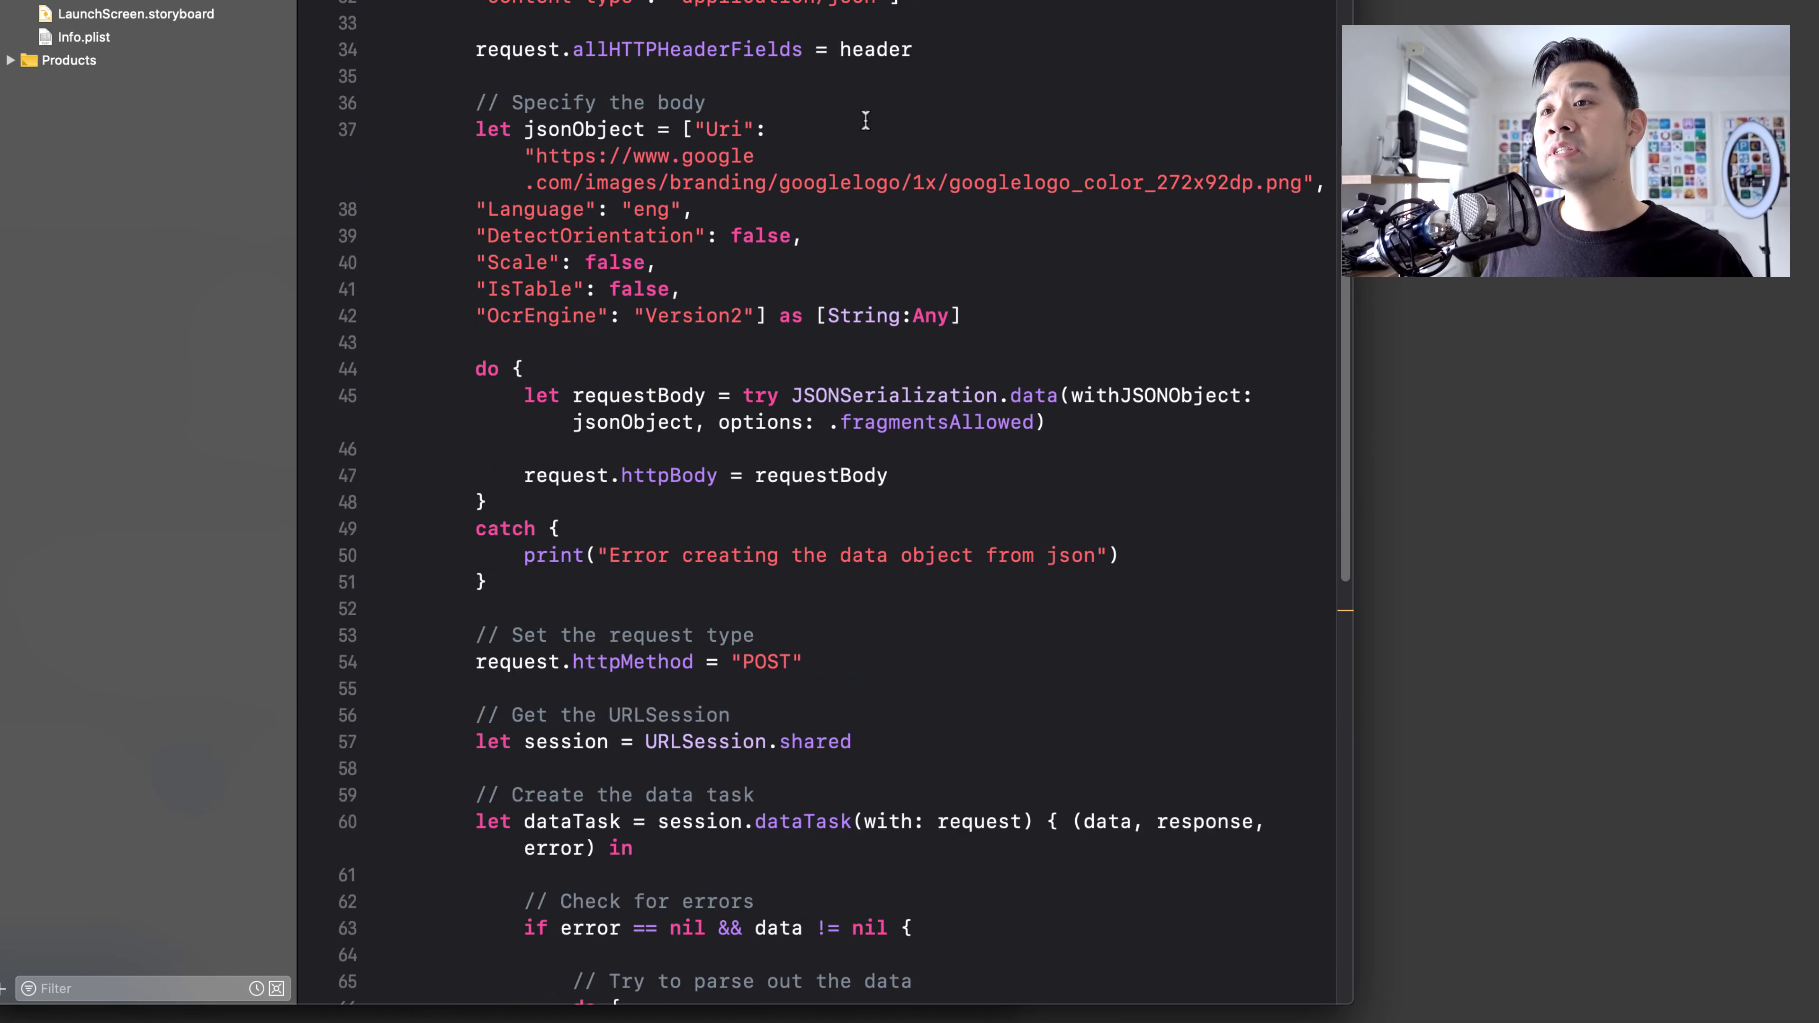
scroll("down", 3)
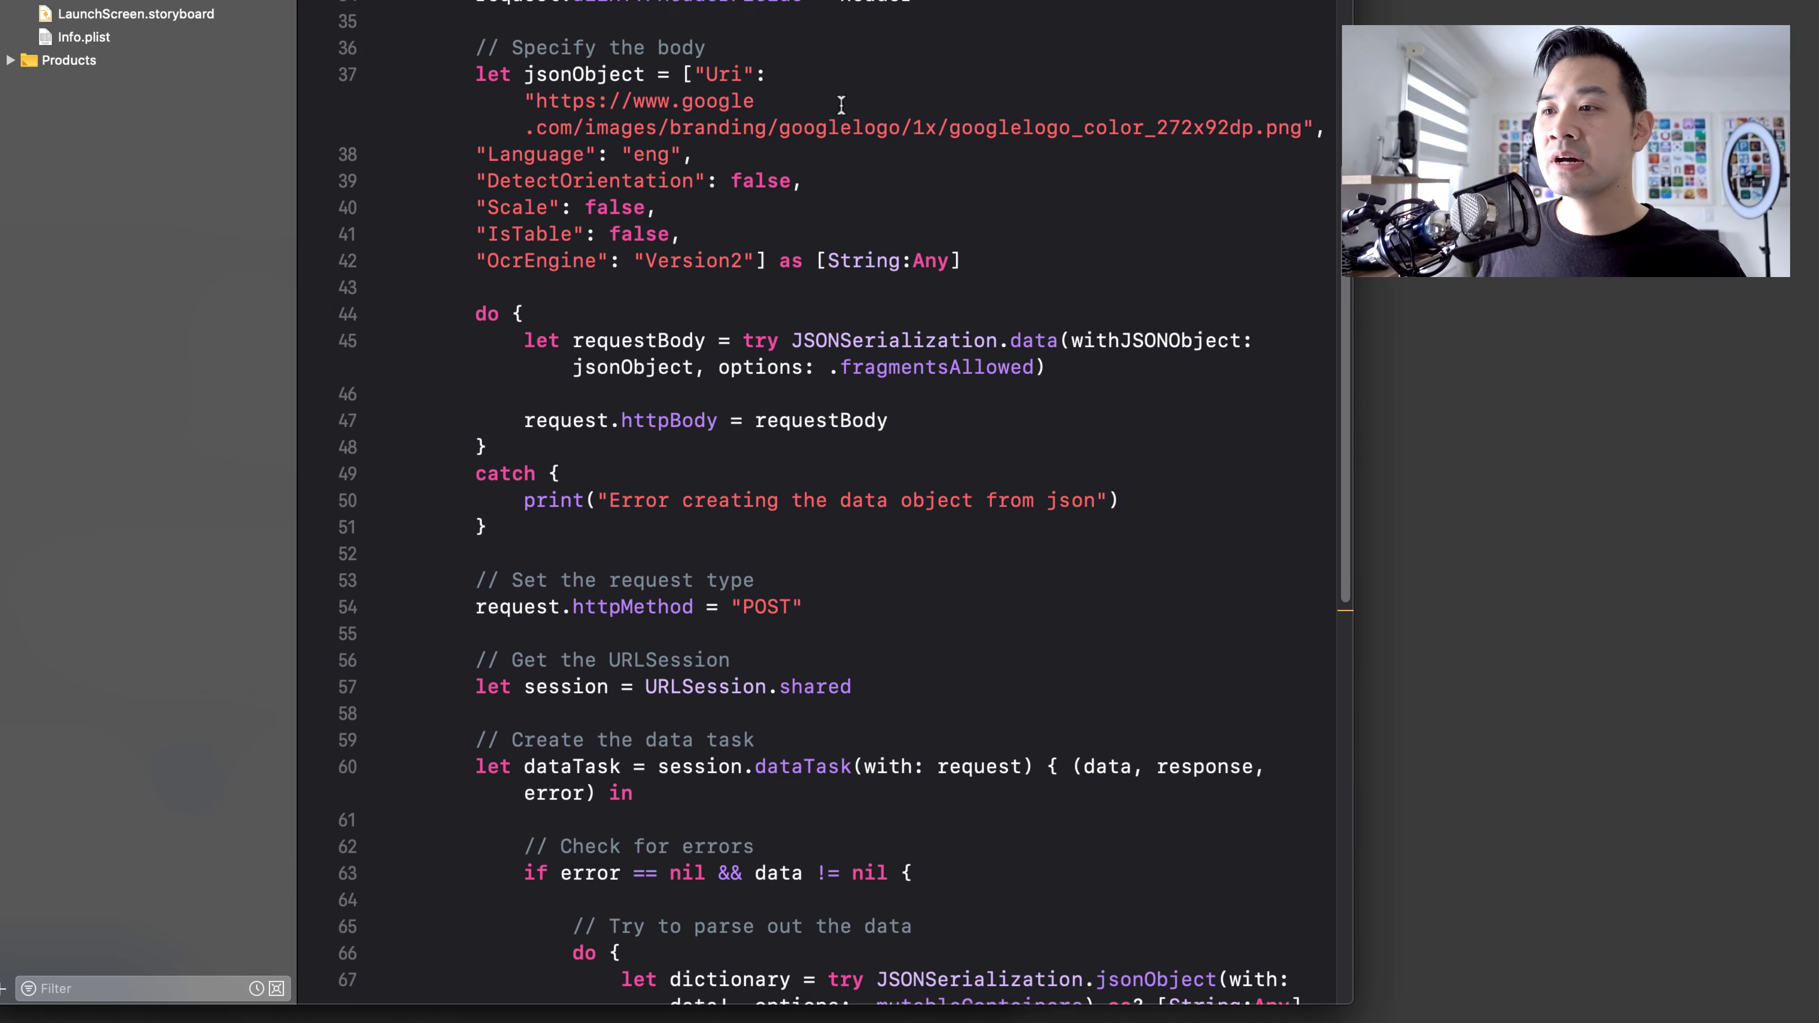
scroll("down", 3)
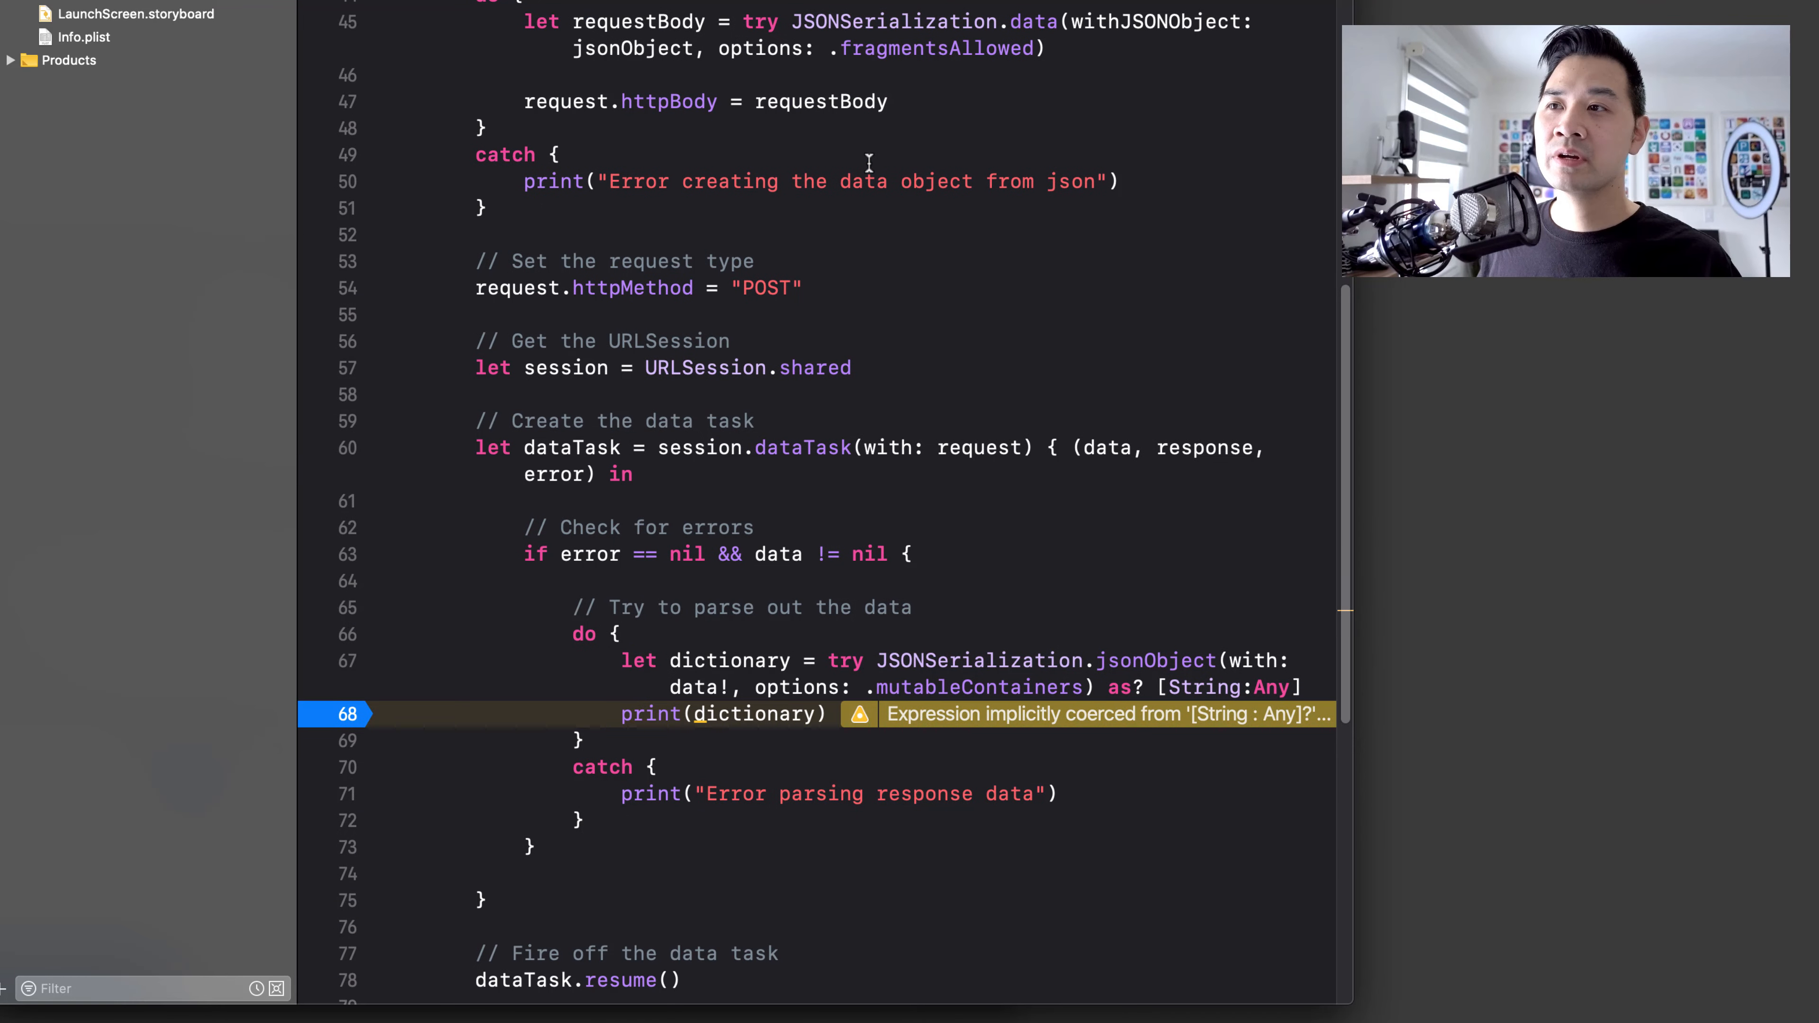
mouse_move(895, 311)
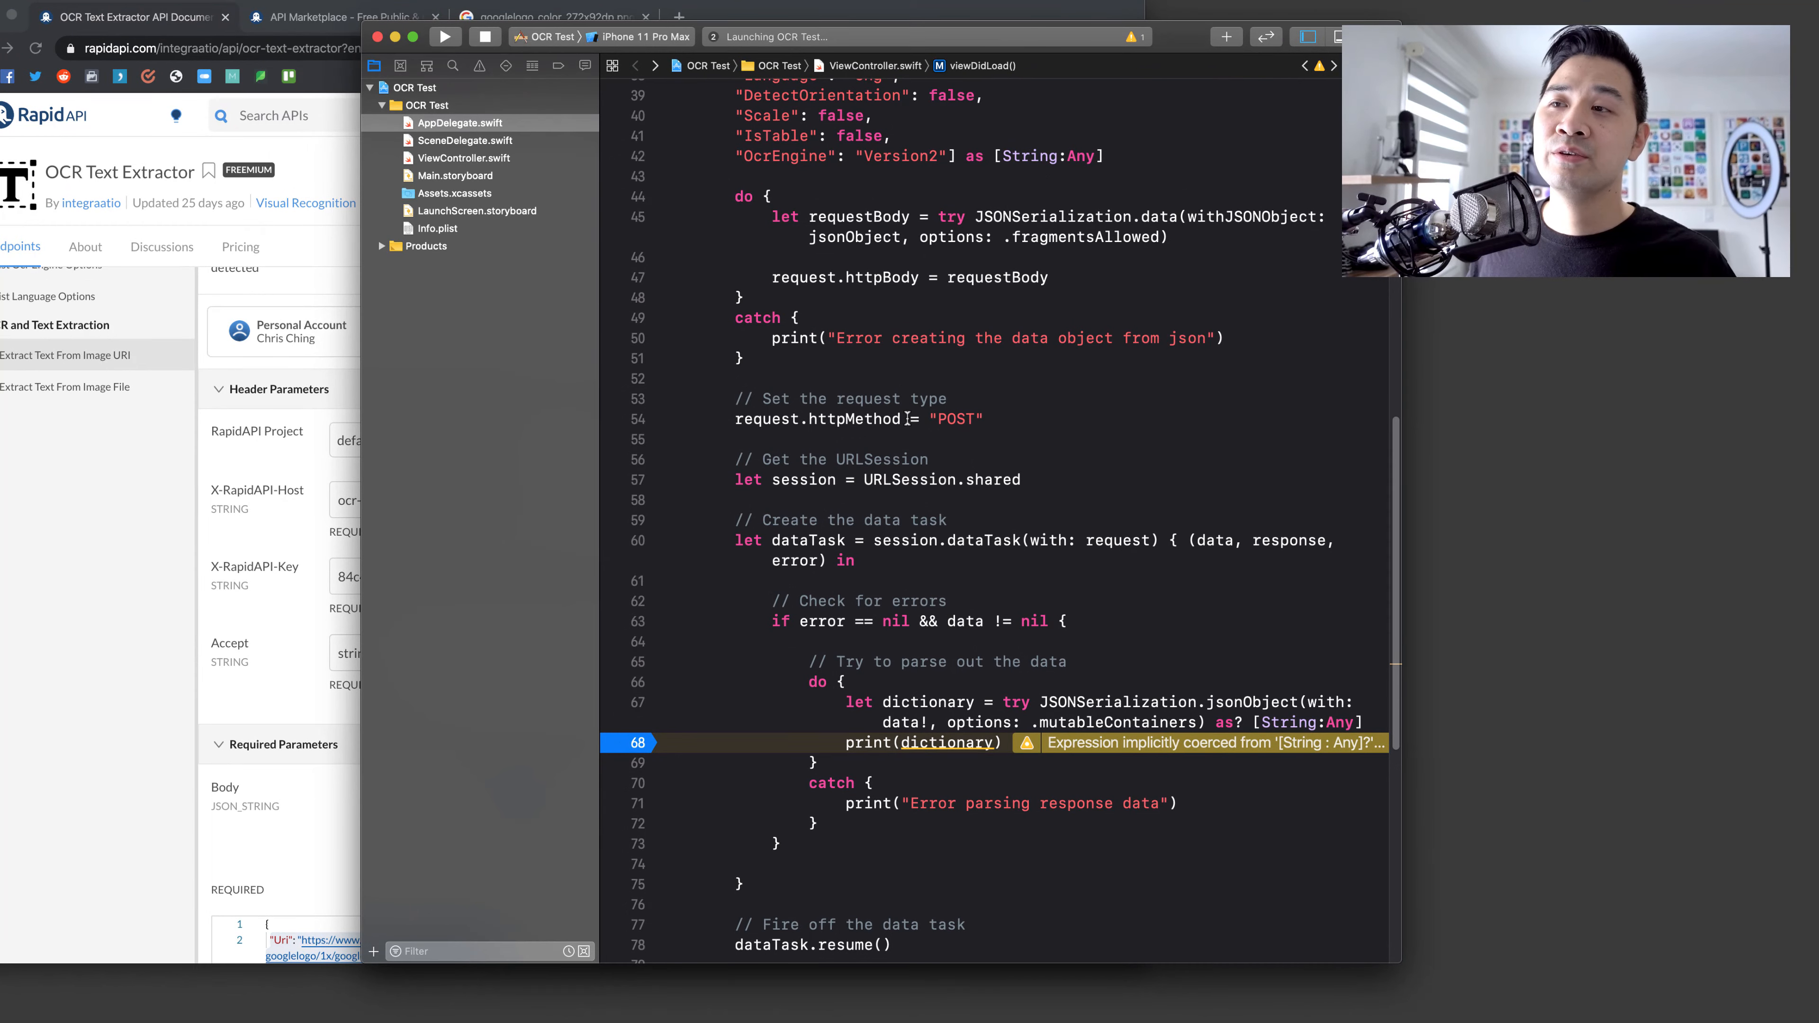
- Run OCR Test on the iPhone 11 Pro Max simulator
left_click(445, 36)
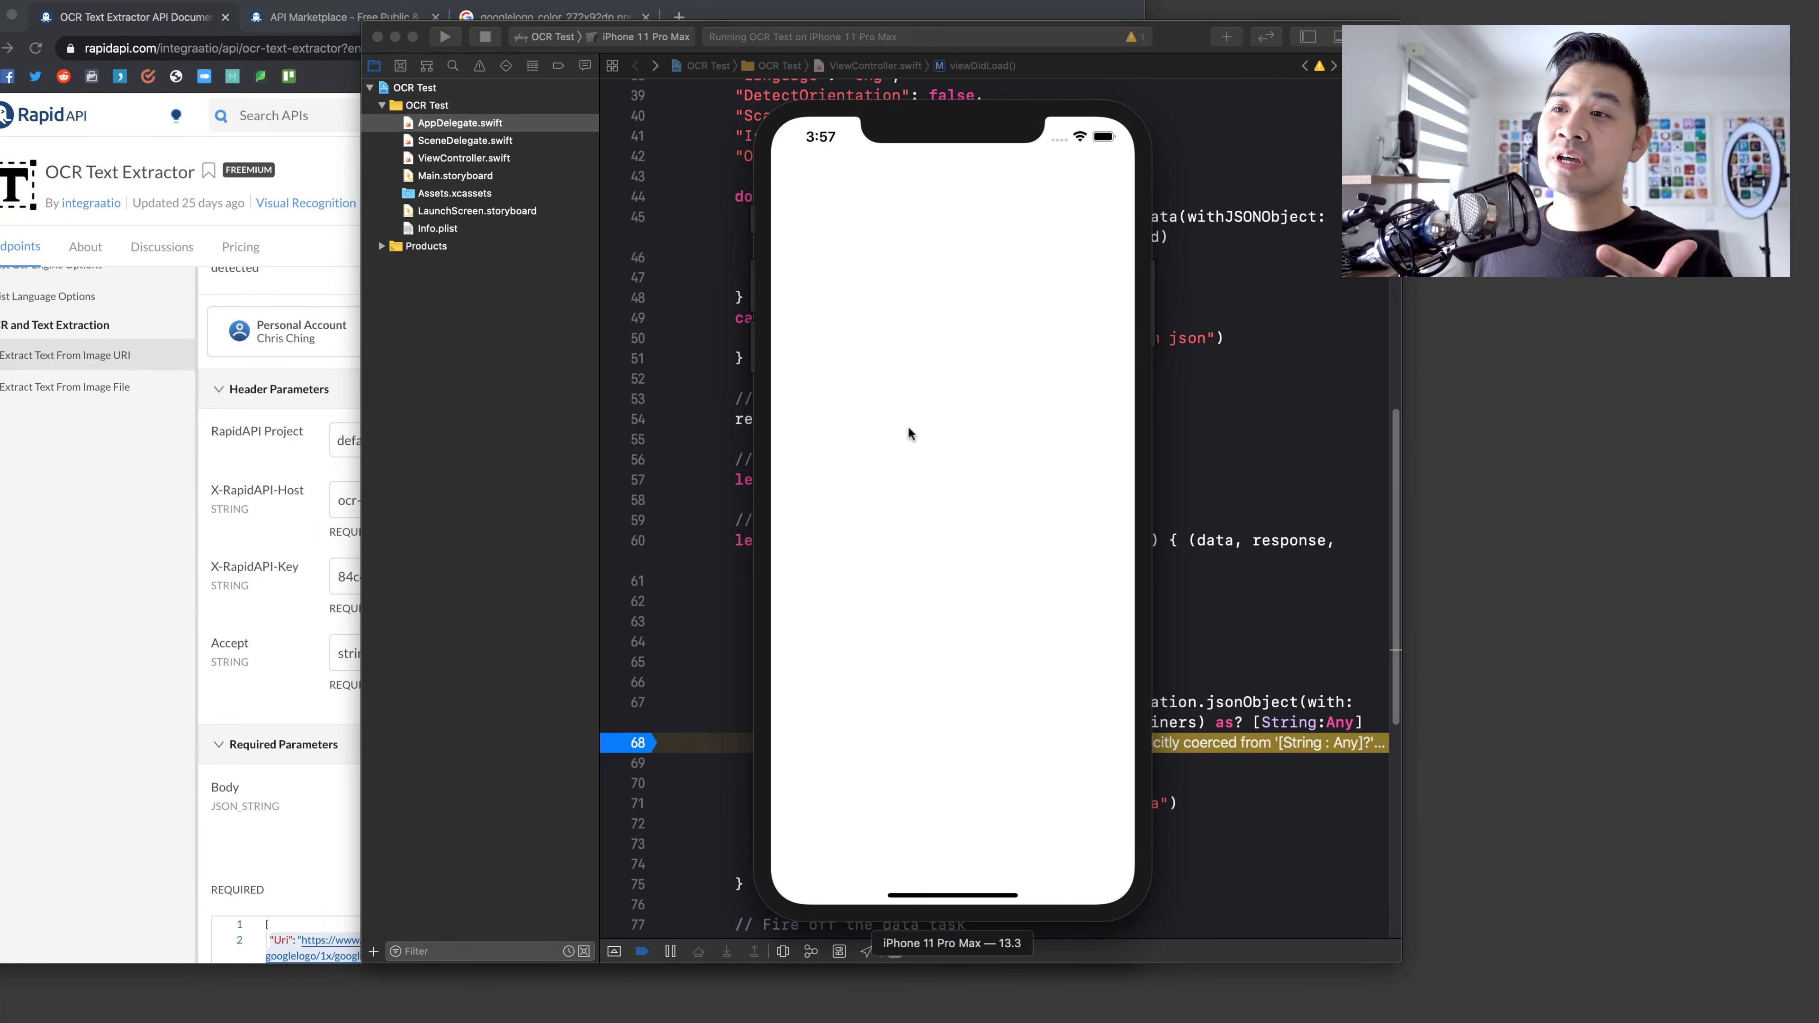
mouse_move(294, 490)
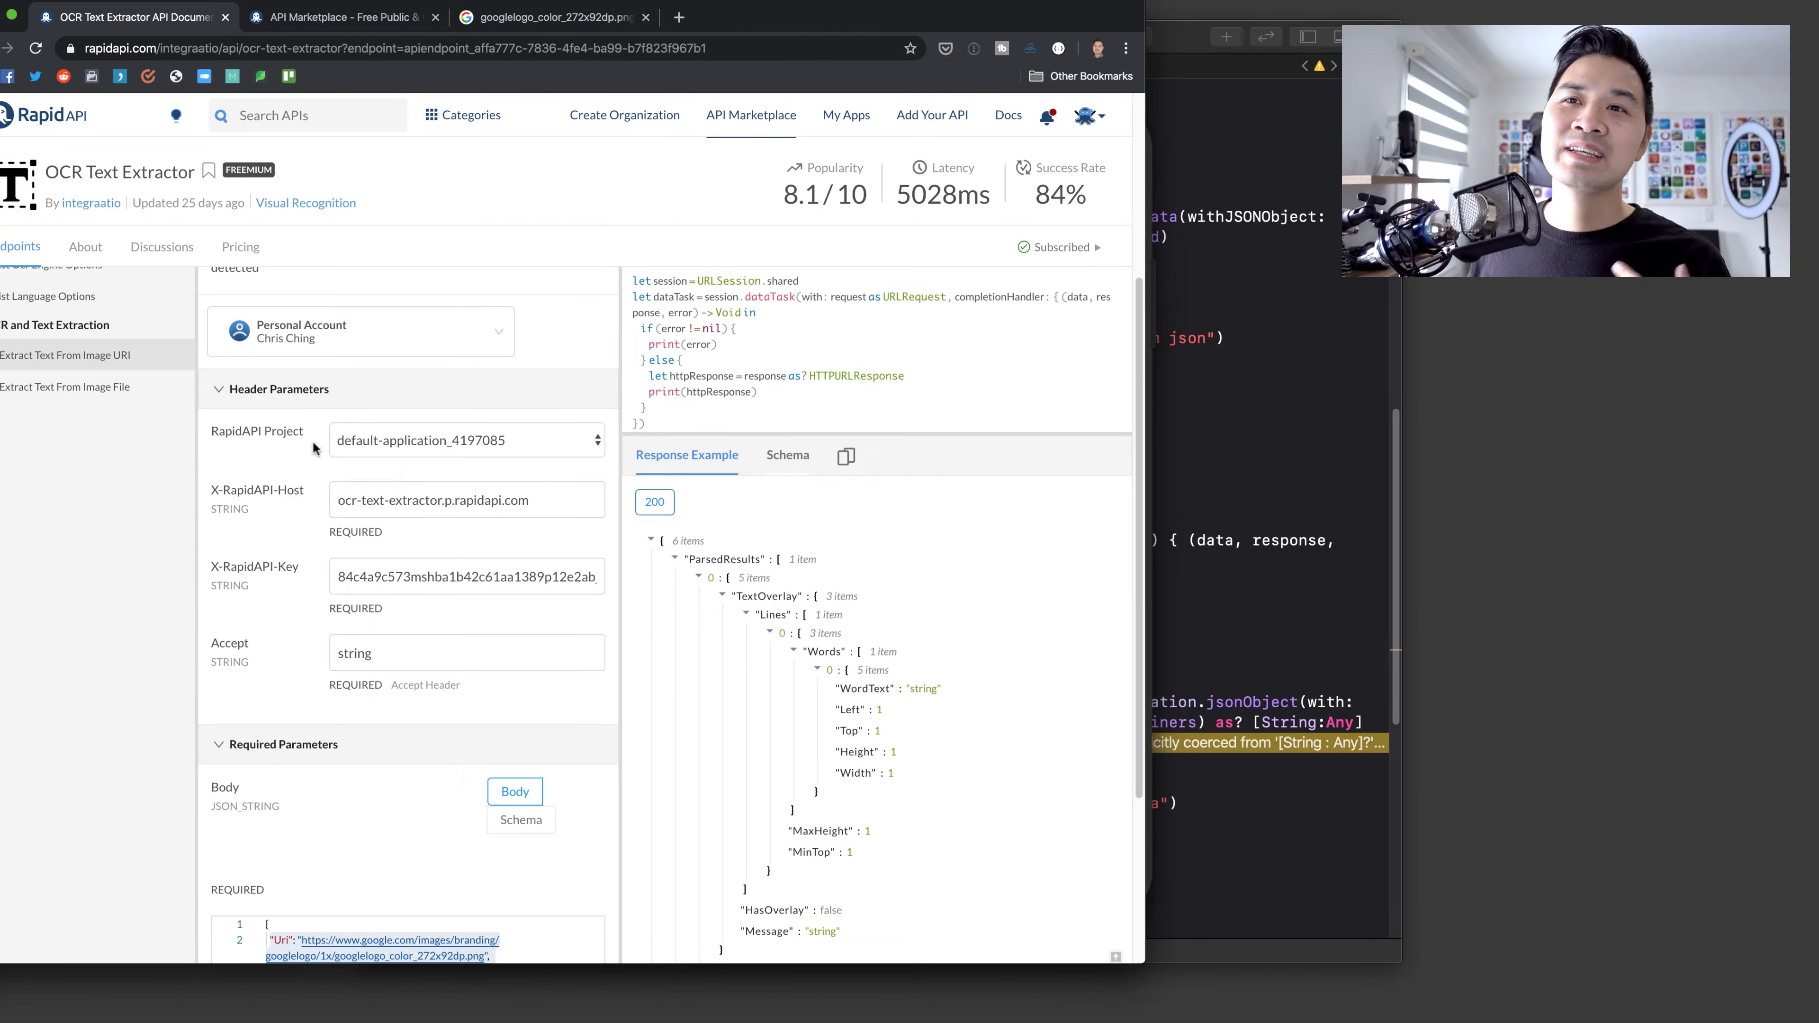
- View the OCR Text Extractor pricing plans on RapidAPI, showing the free Basic plan subscribed
left_click(239, 247)
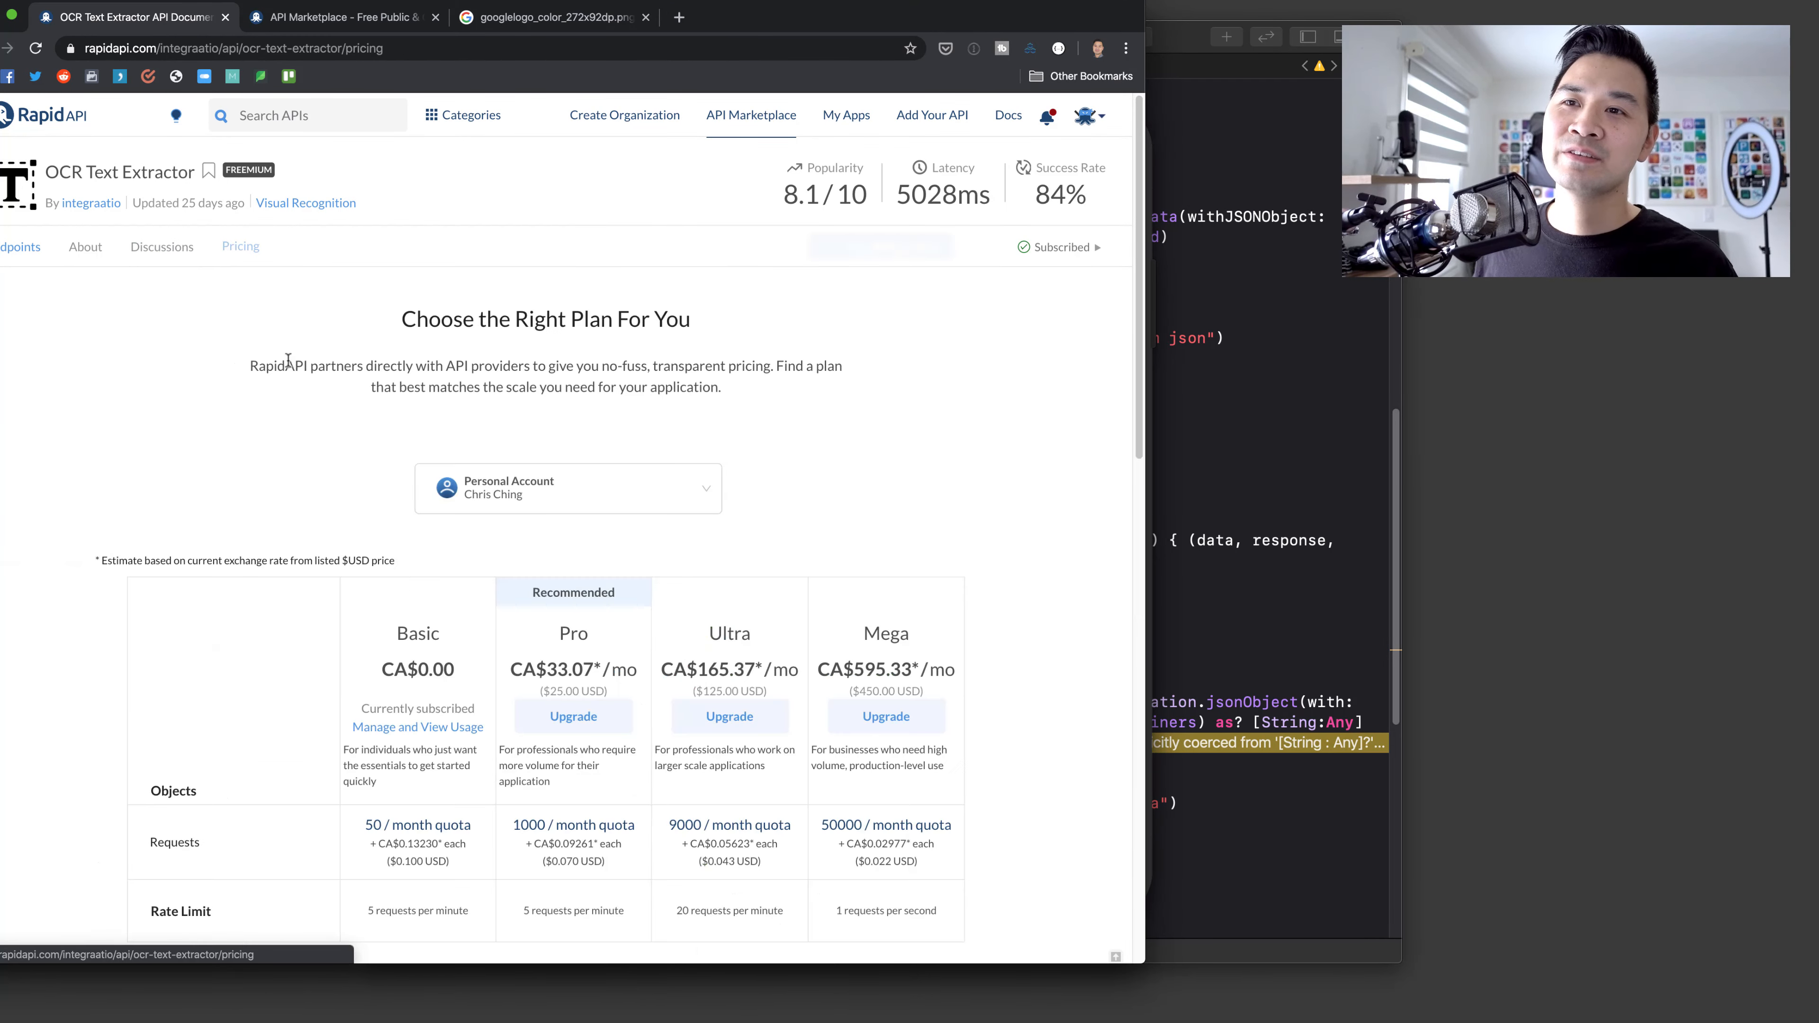
scroll("down", 3)
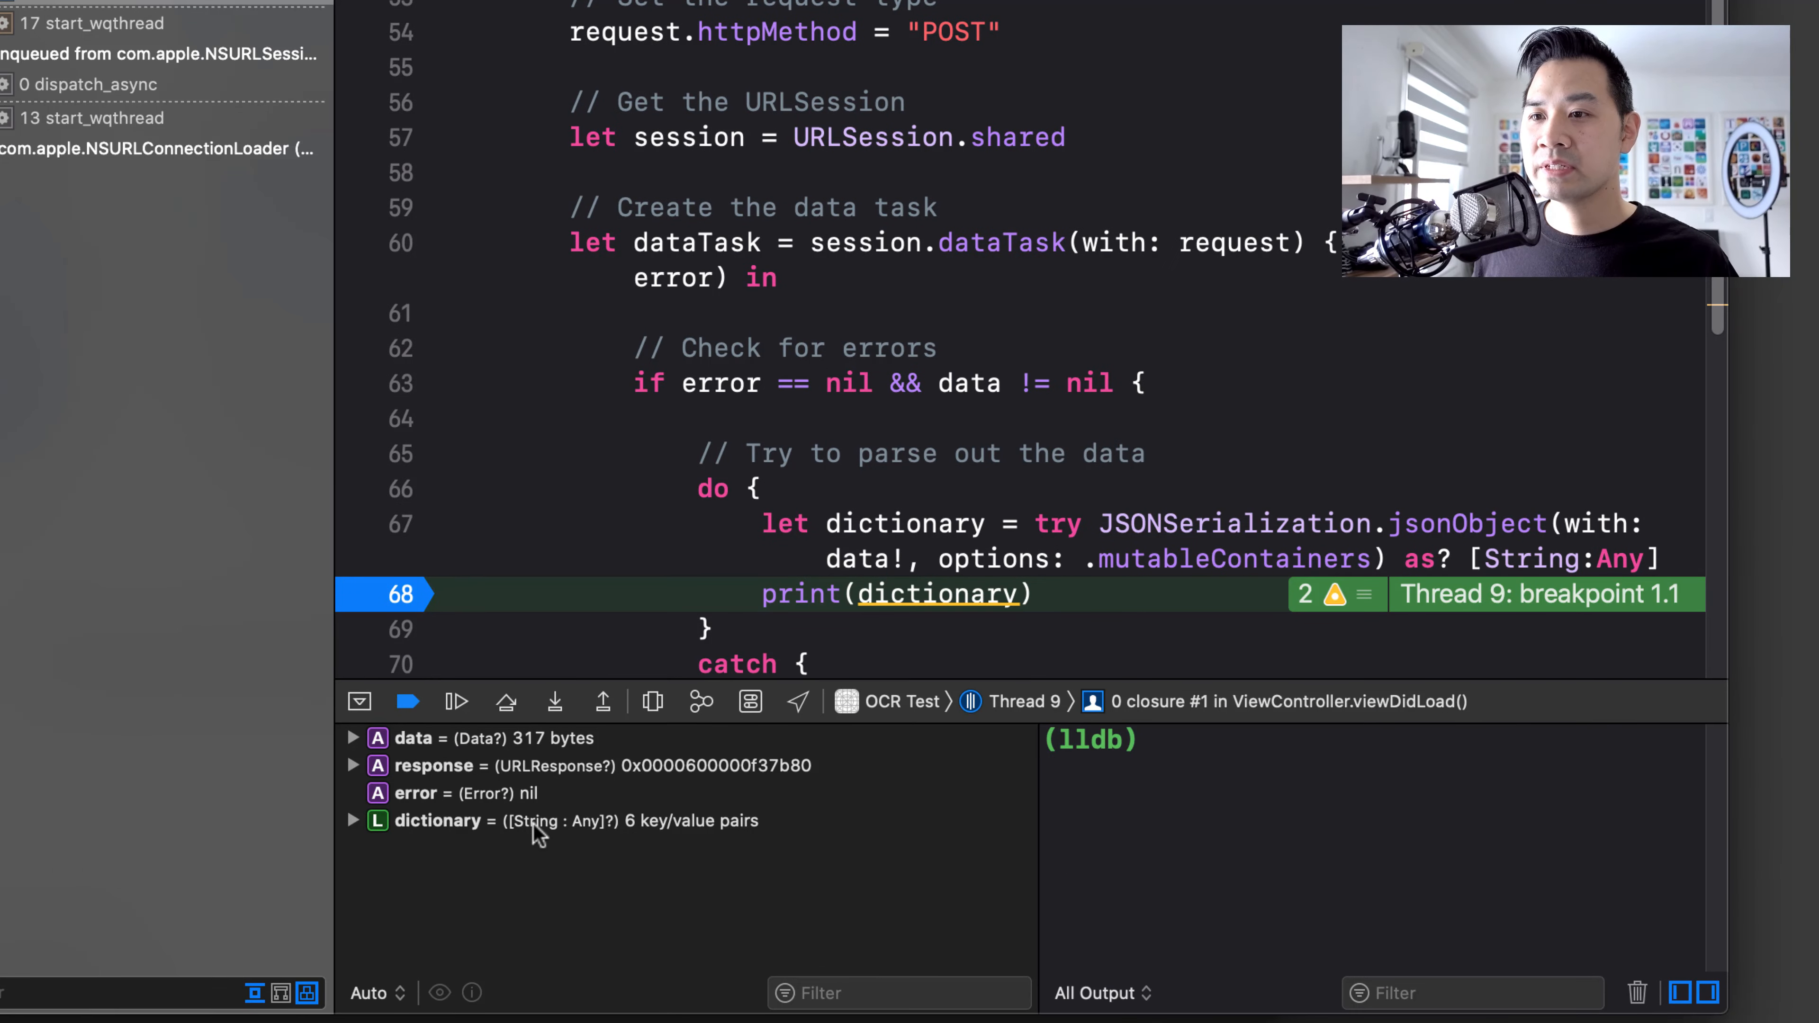
- Expand the response dictionary in the debugger and inspect the errorMessage NSNull entry
left_click(353, 821)
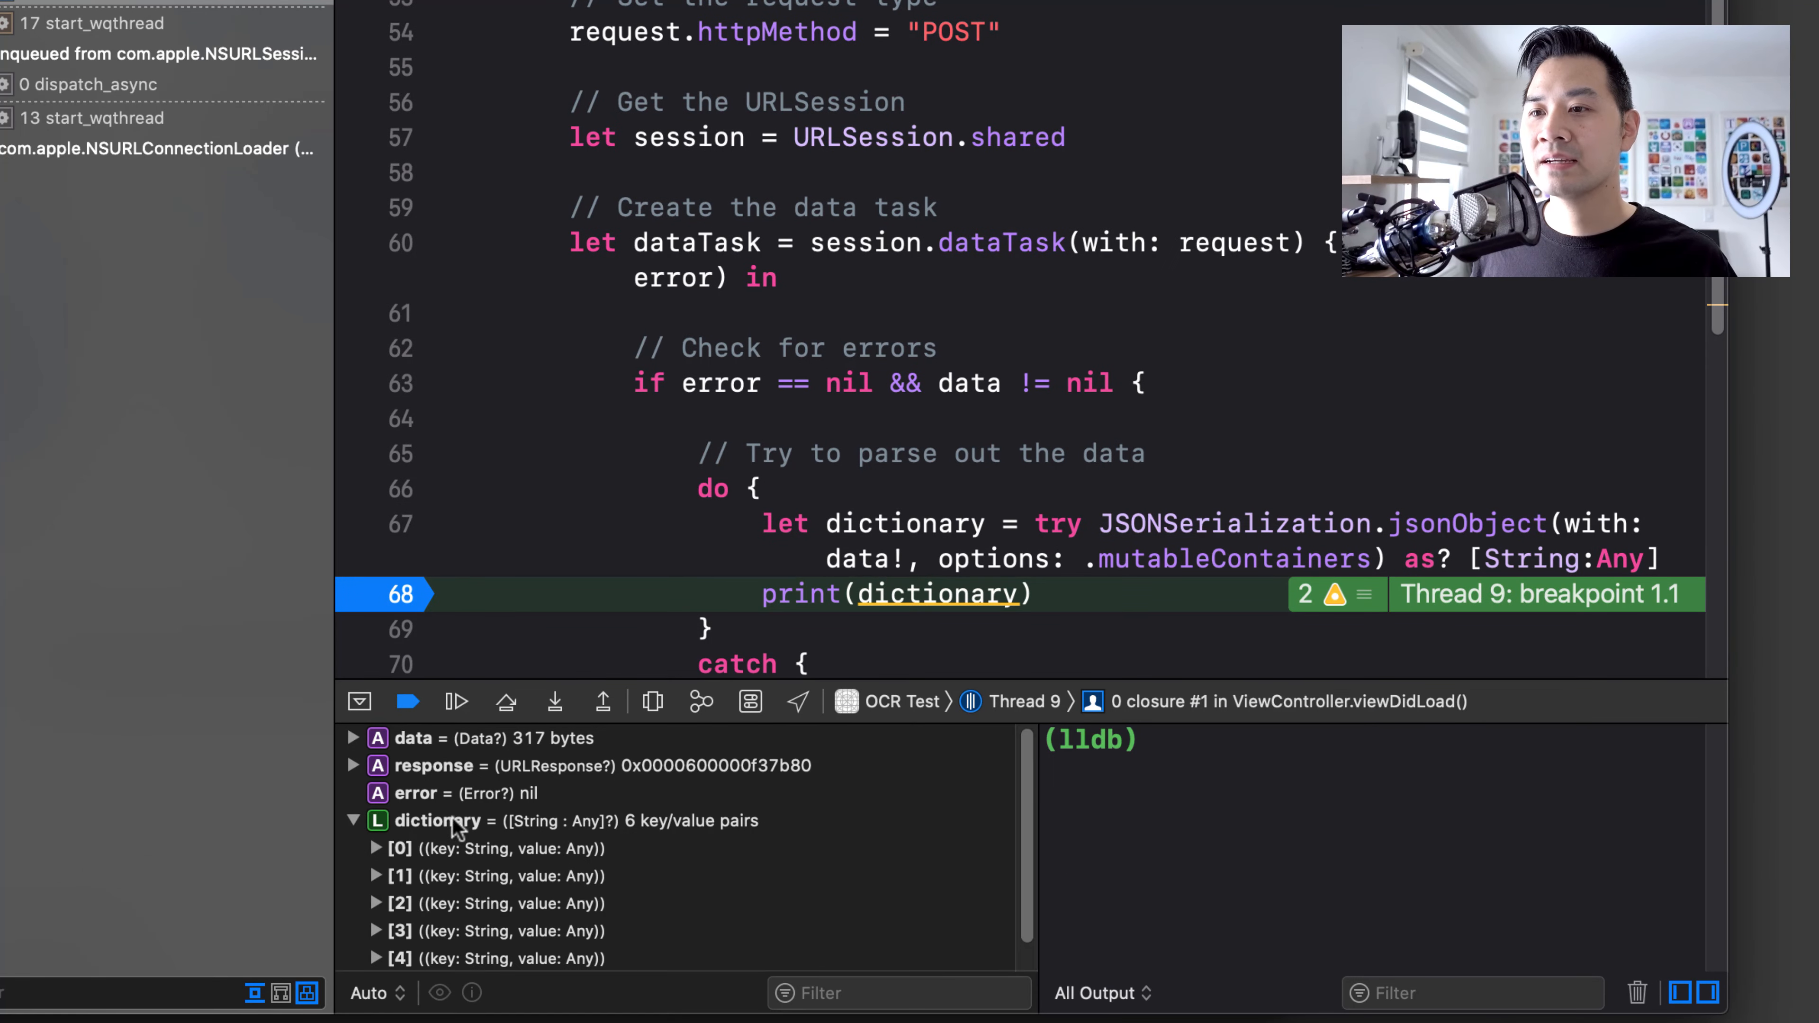
left_click(376, 848)
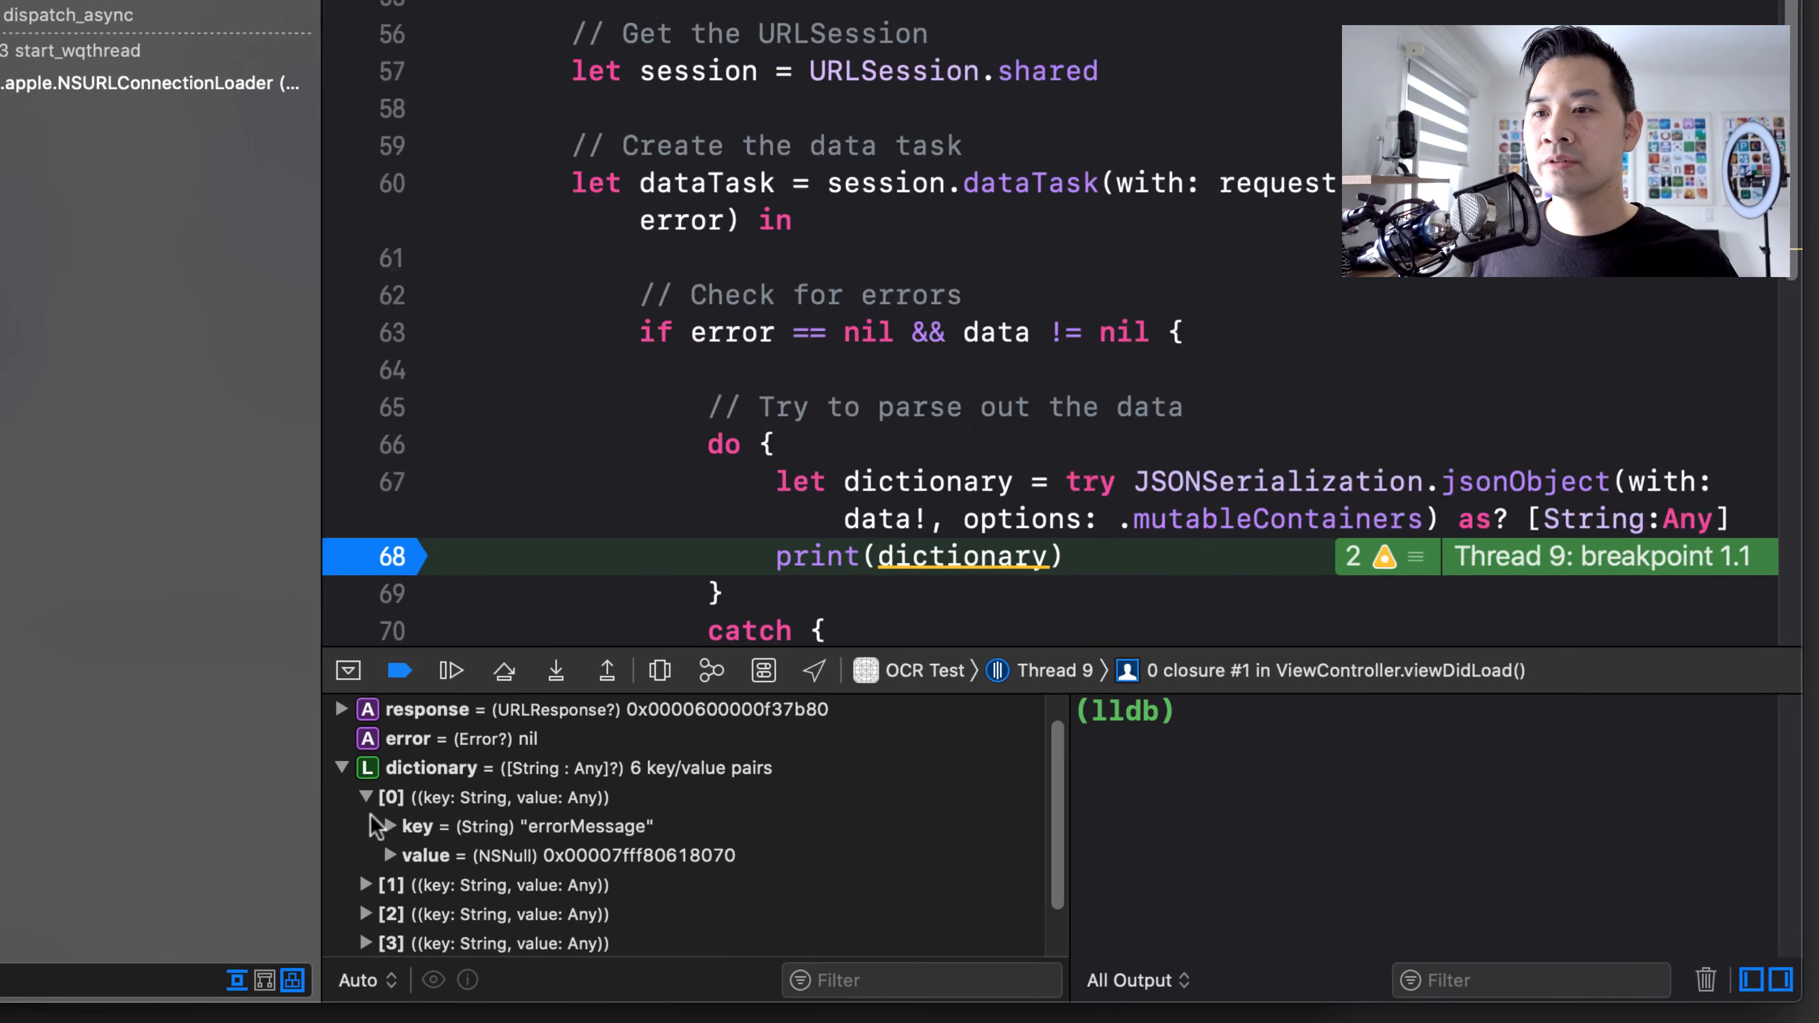
left_click(391, 826)
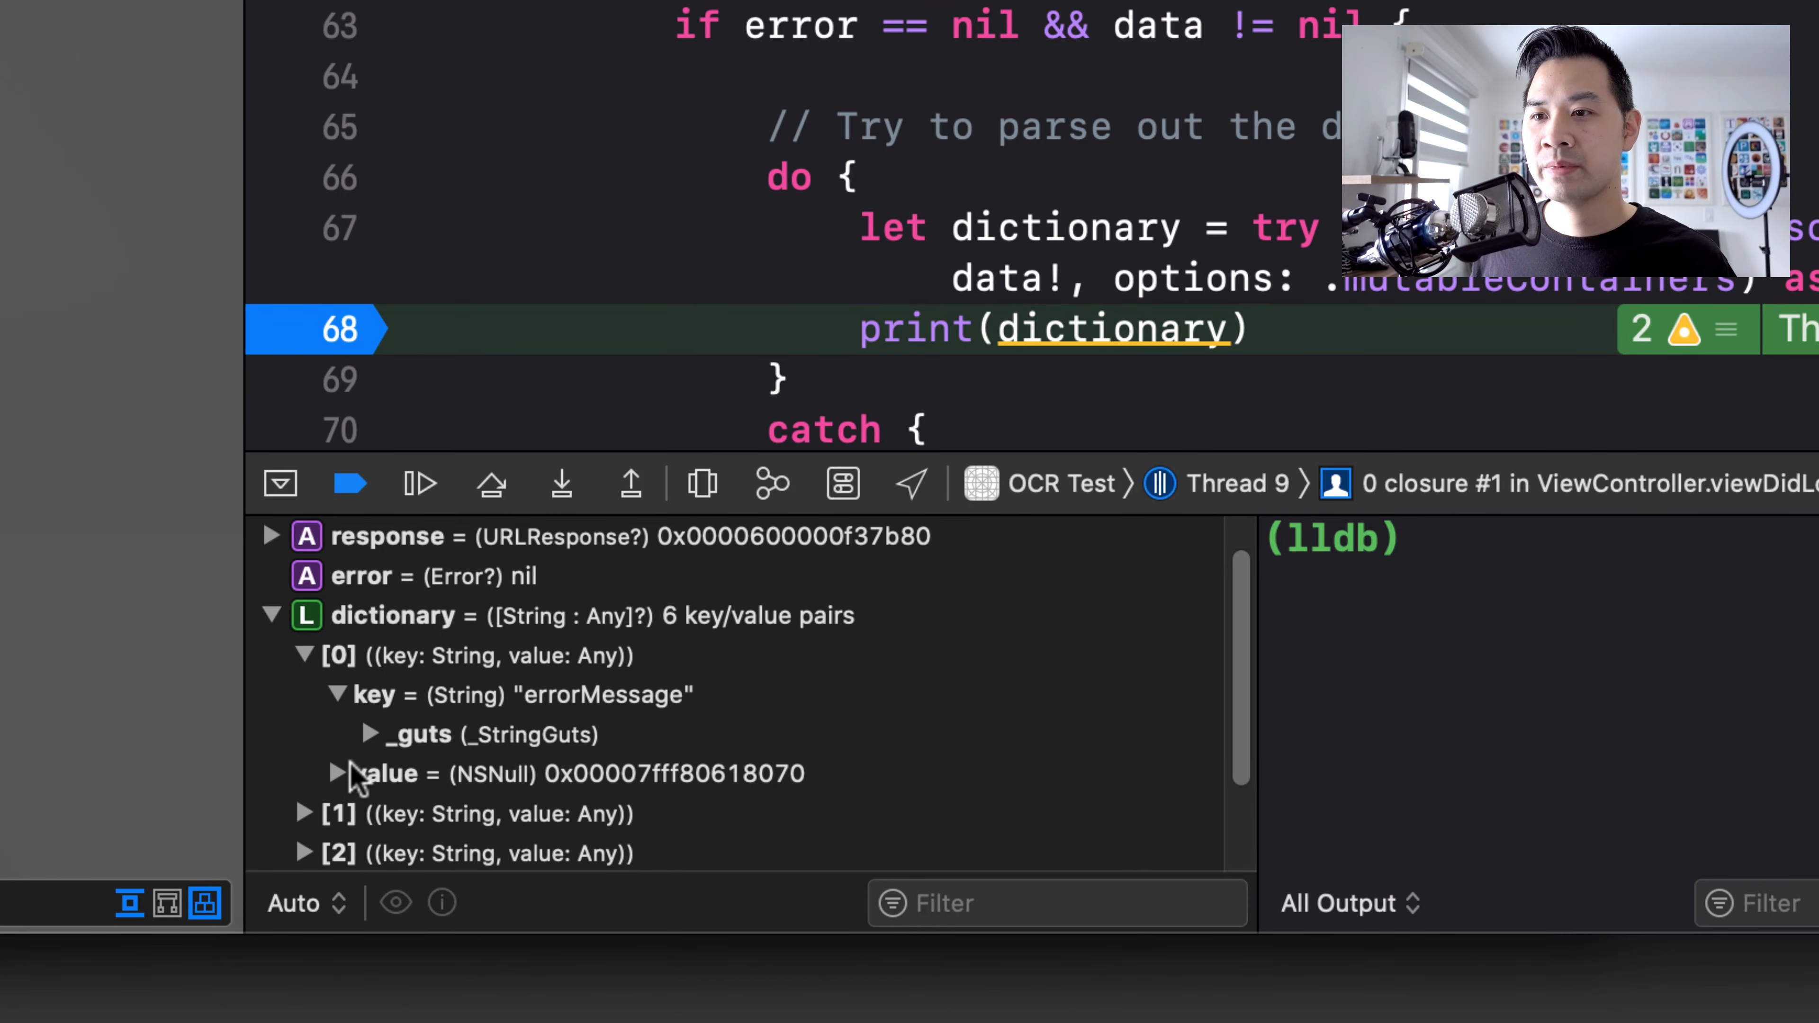
left_click(334, 774)
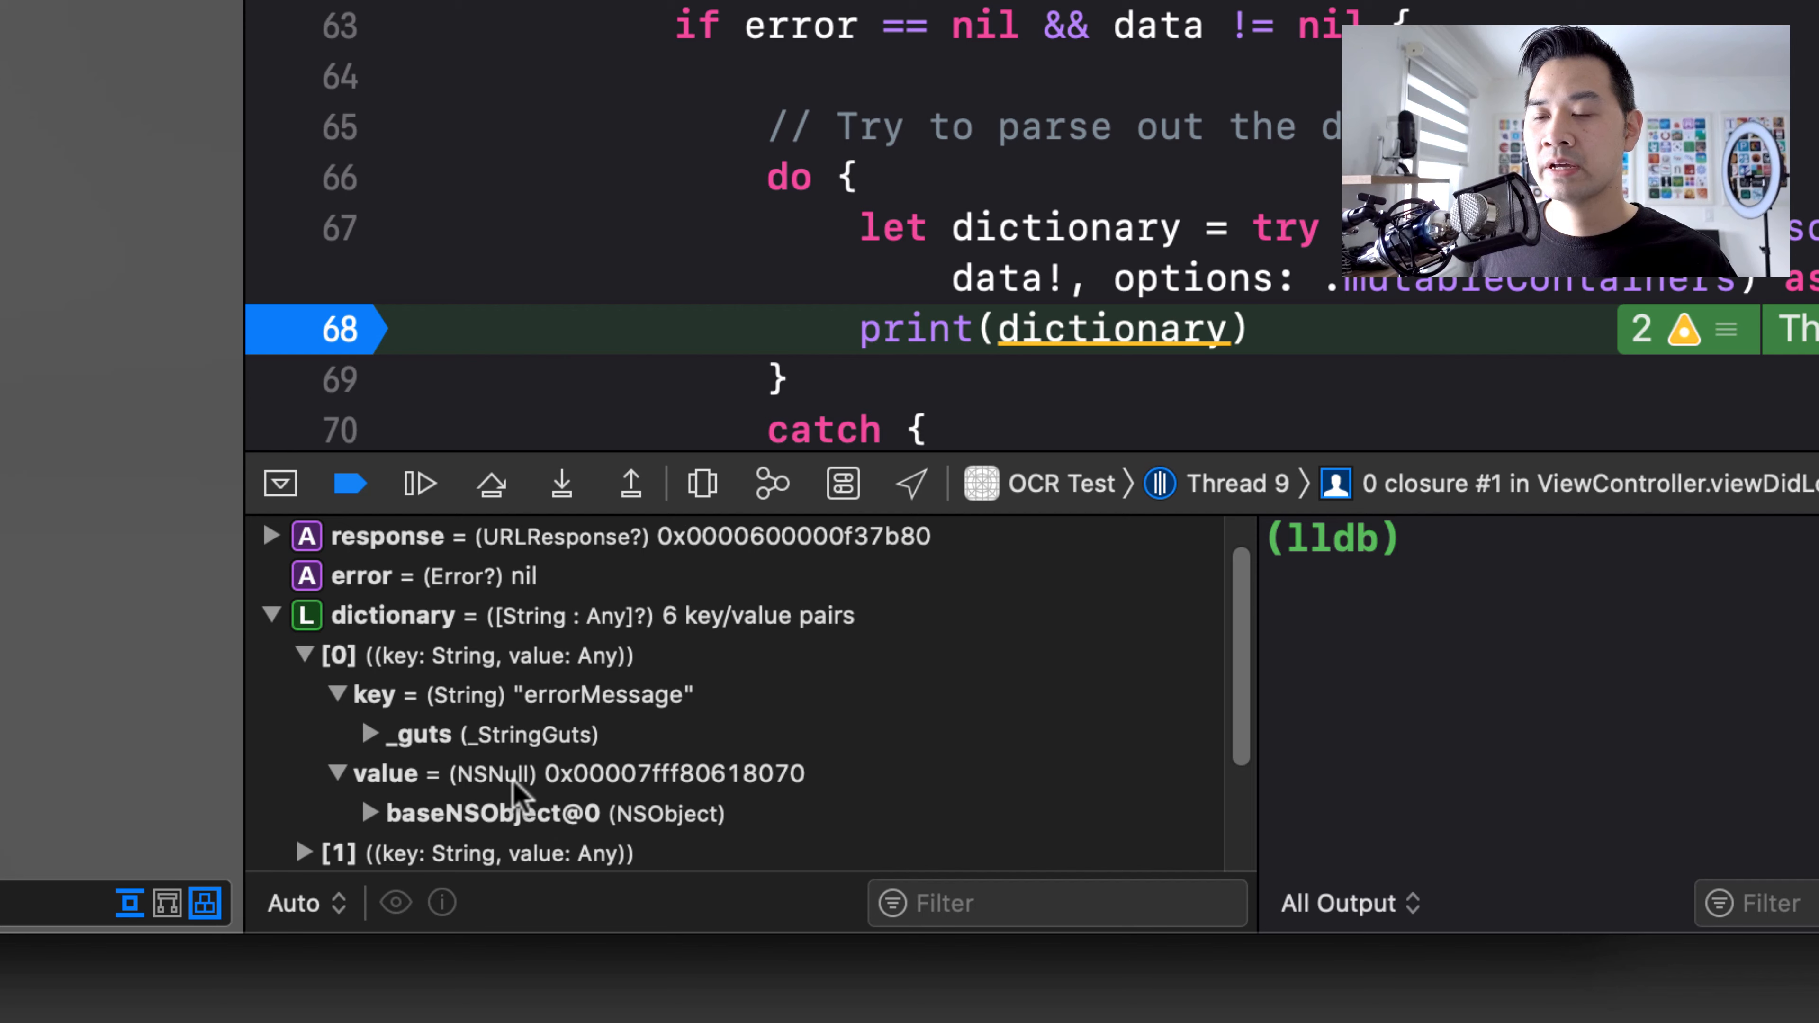
scroll("down", 3)
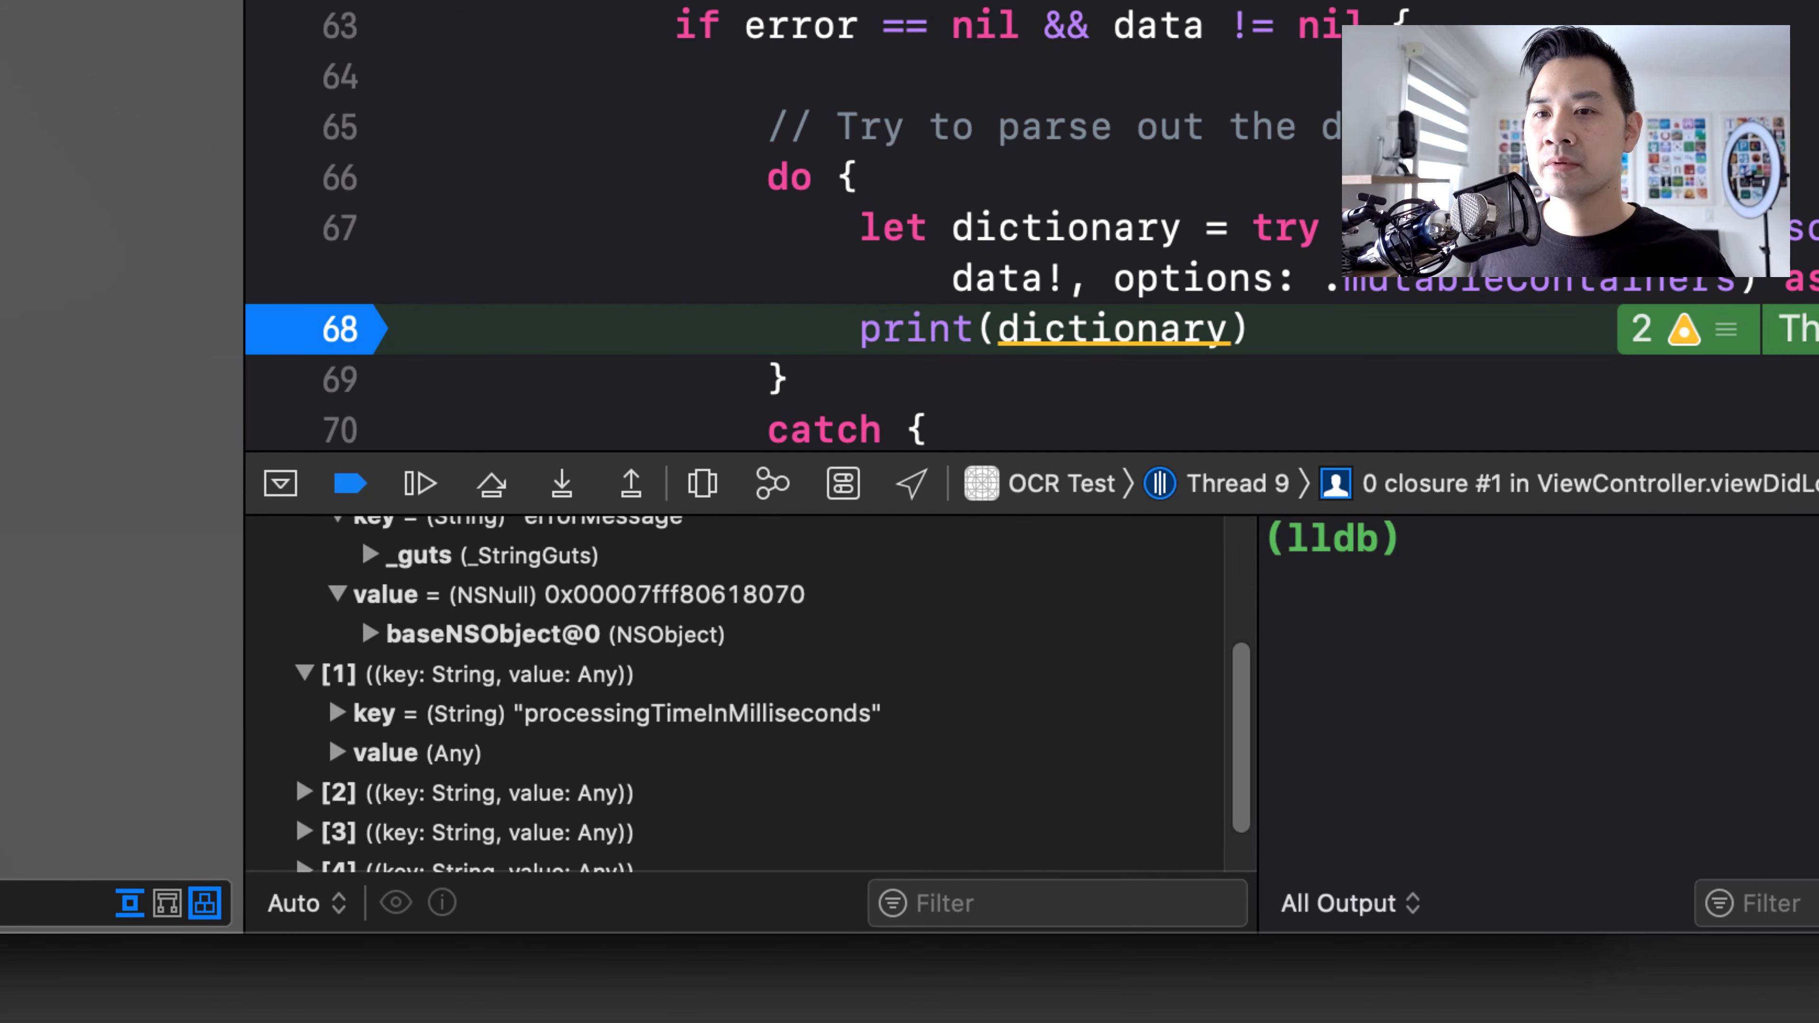
- Drill into parsedResults' first entry to reveal parsedText with value "Google"
left_click(304, 793)
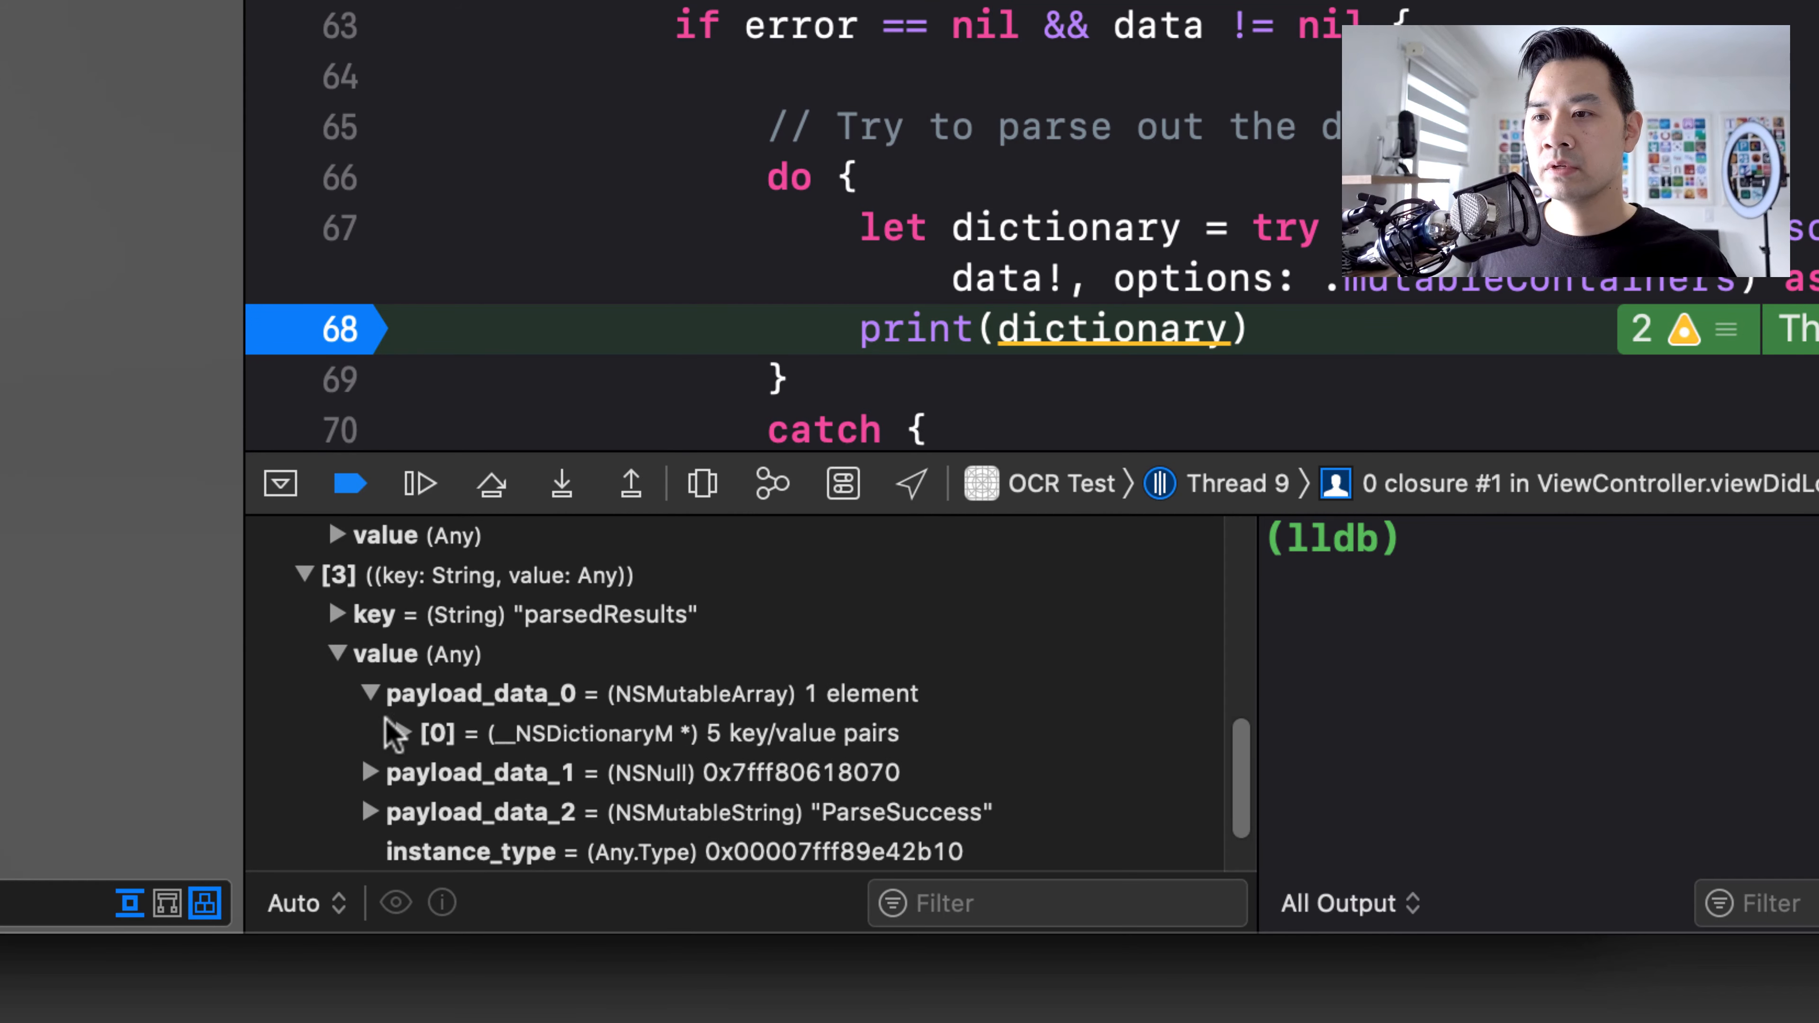
left_click(393, 734)
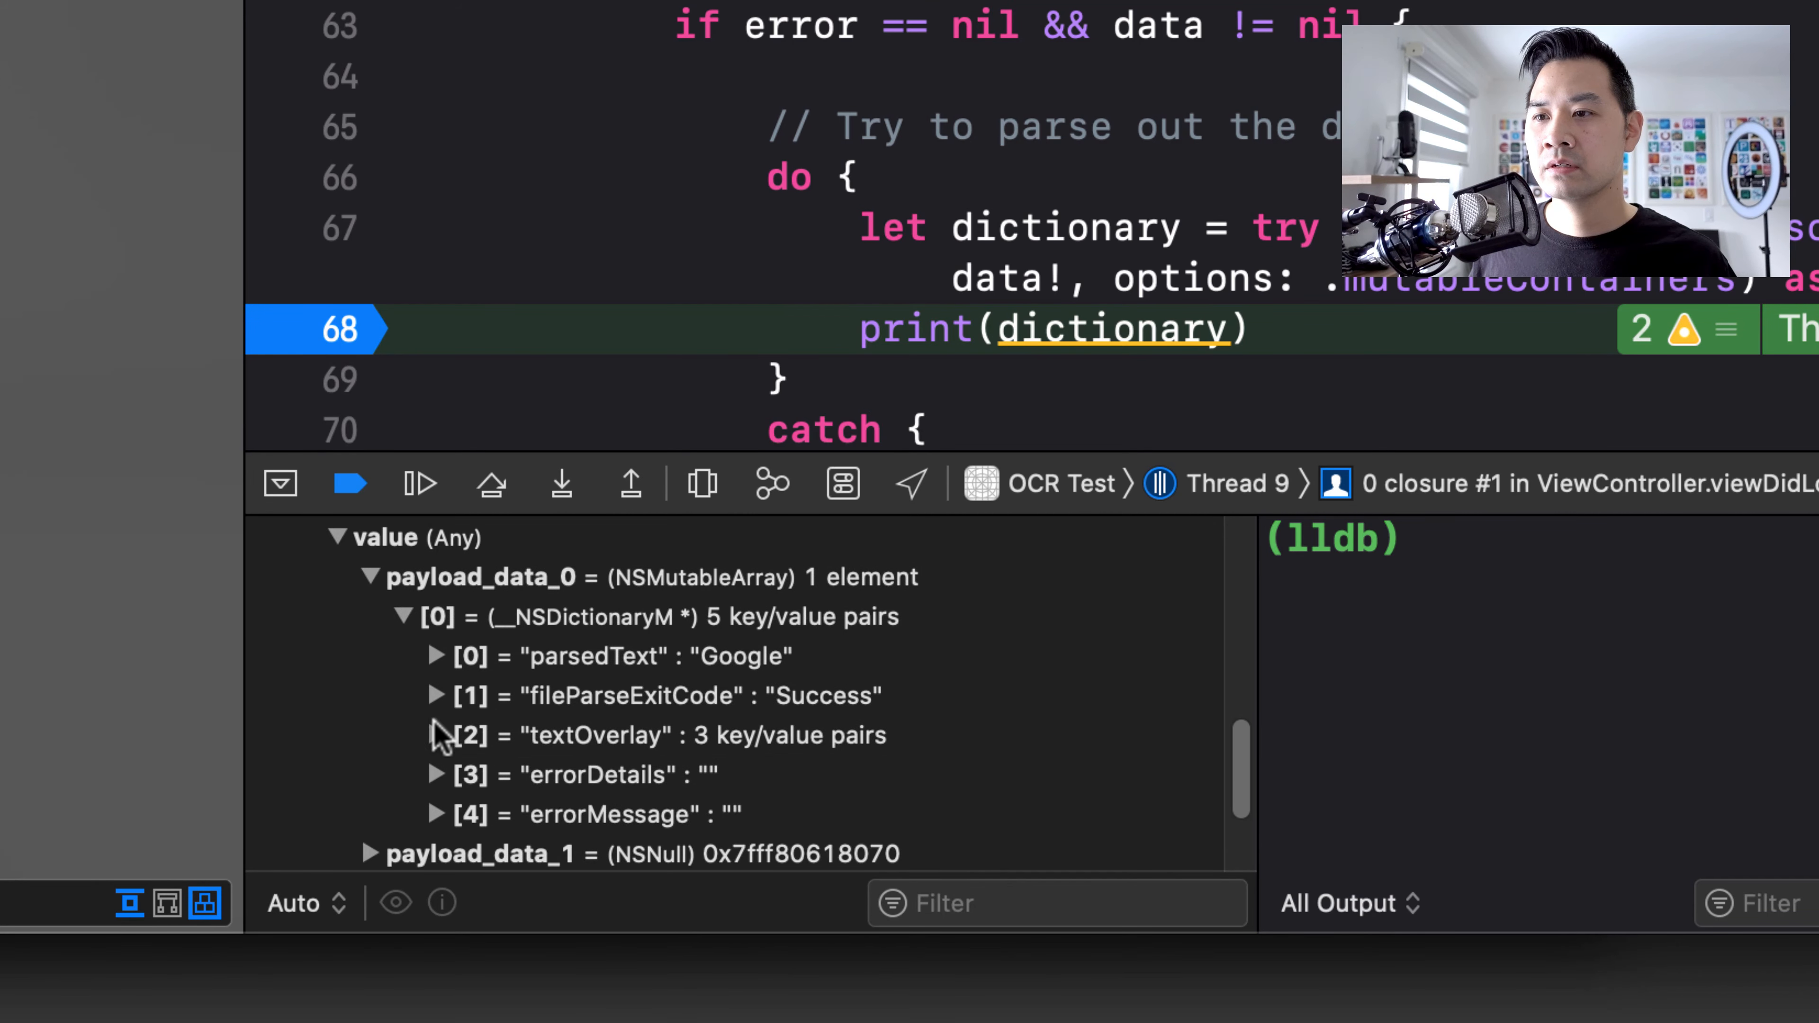
left_click(620, 656)
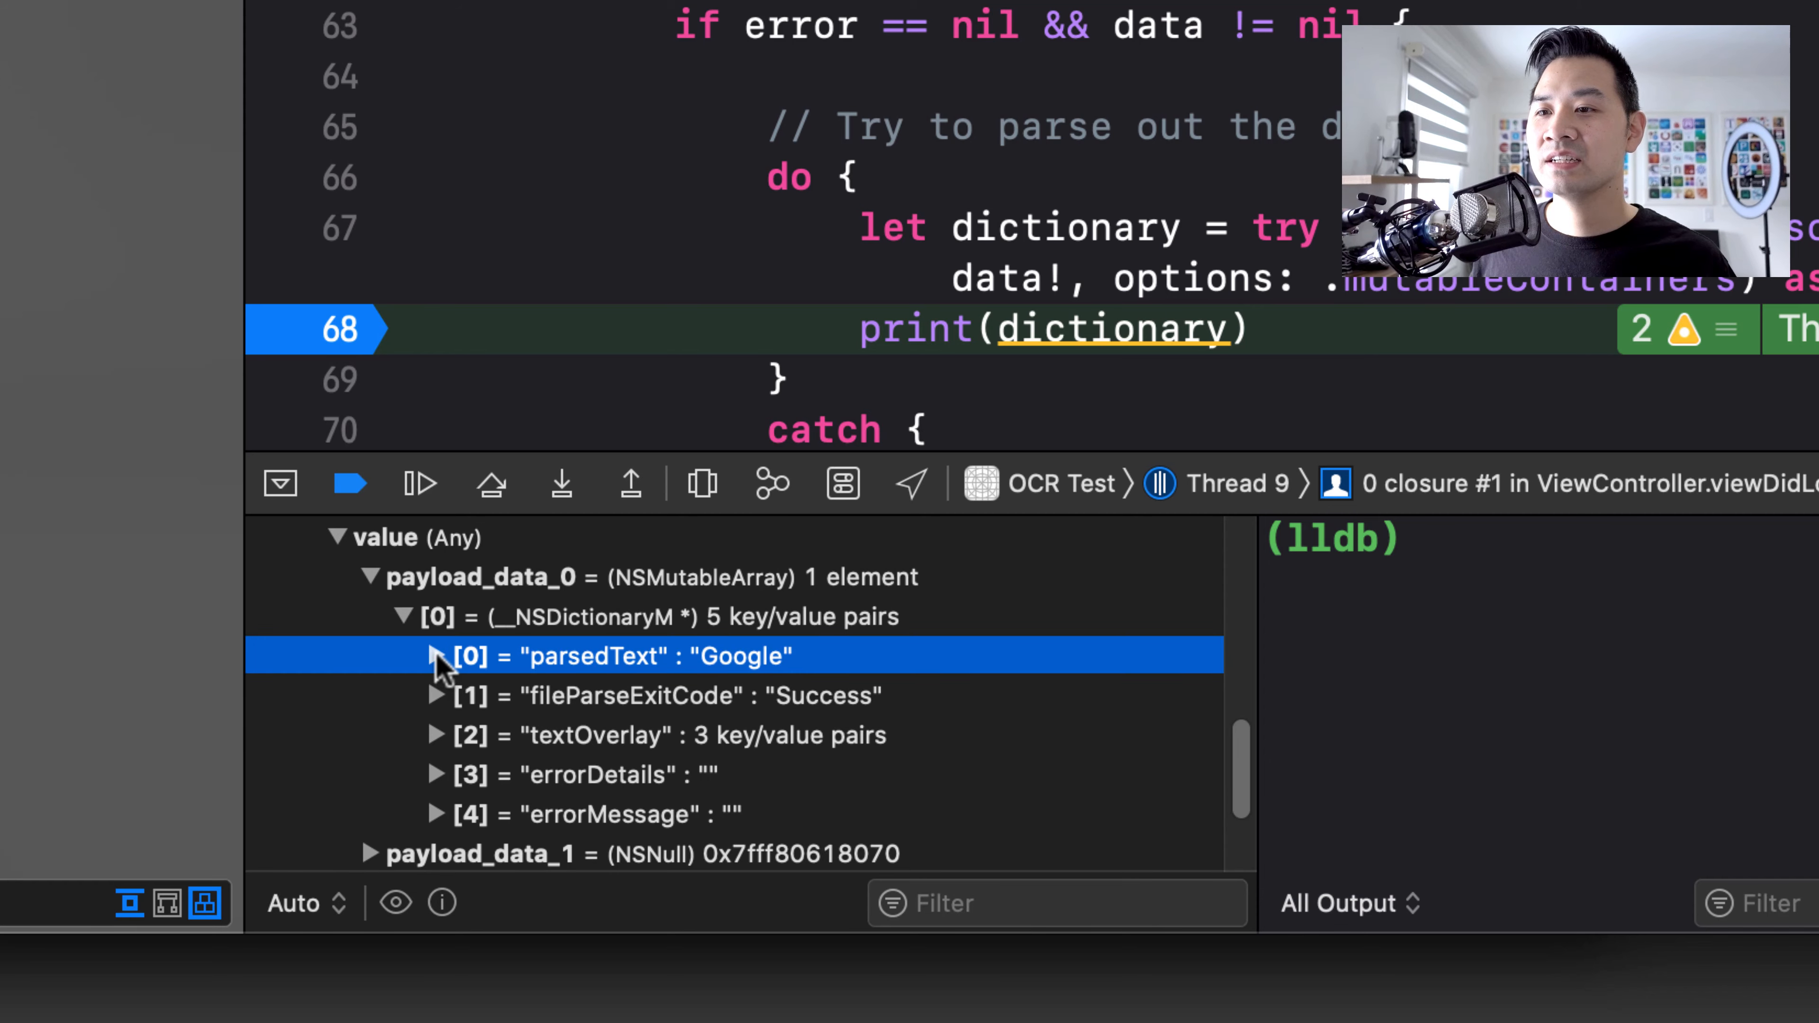
left_click(438, 655)
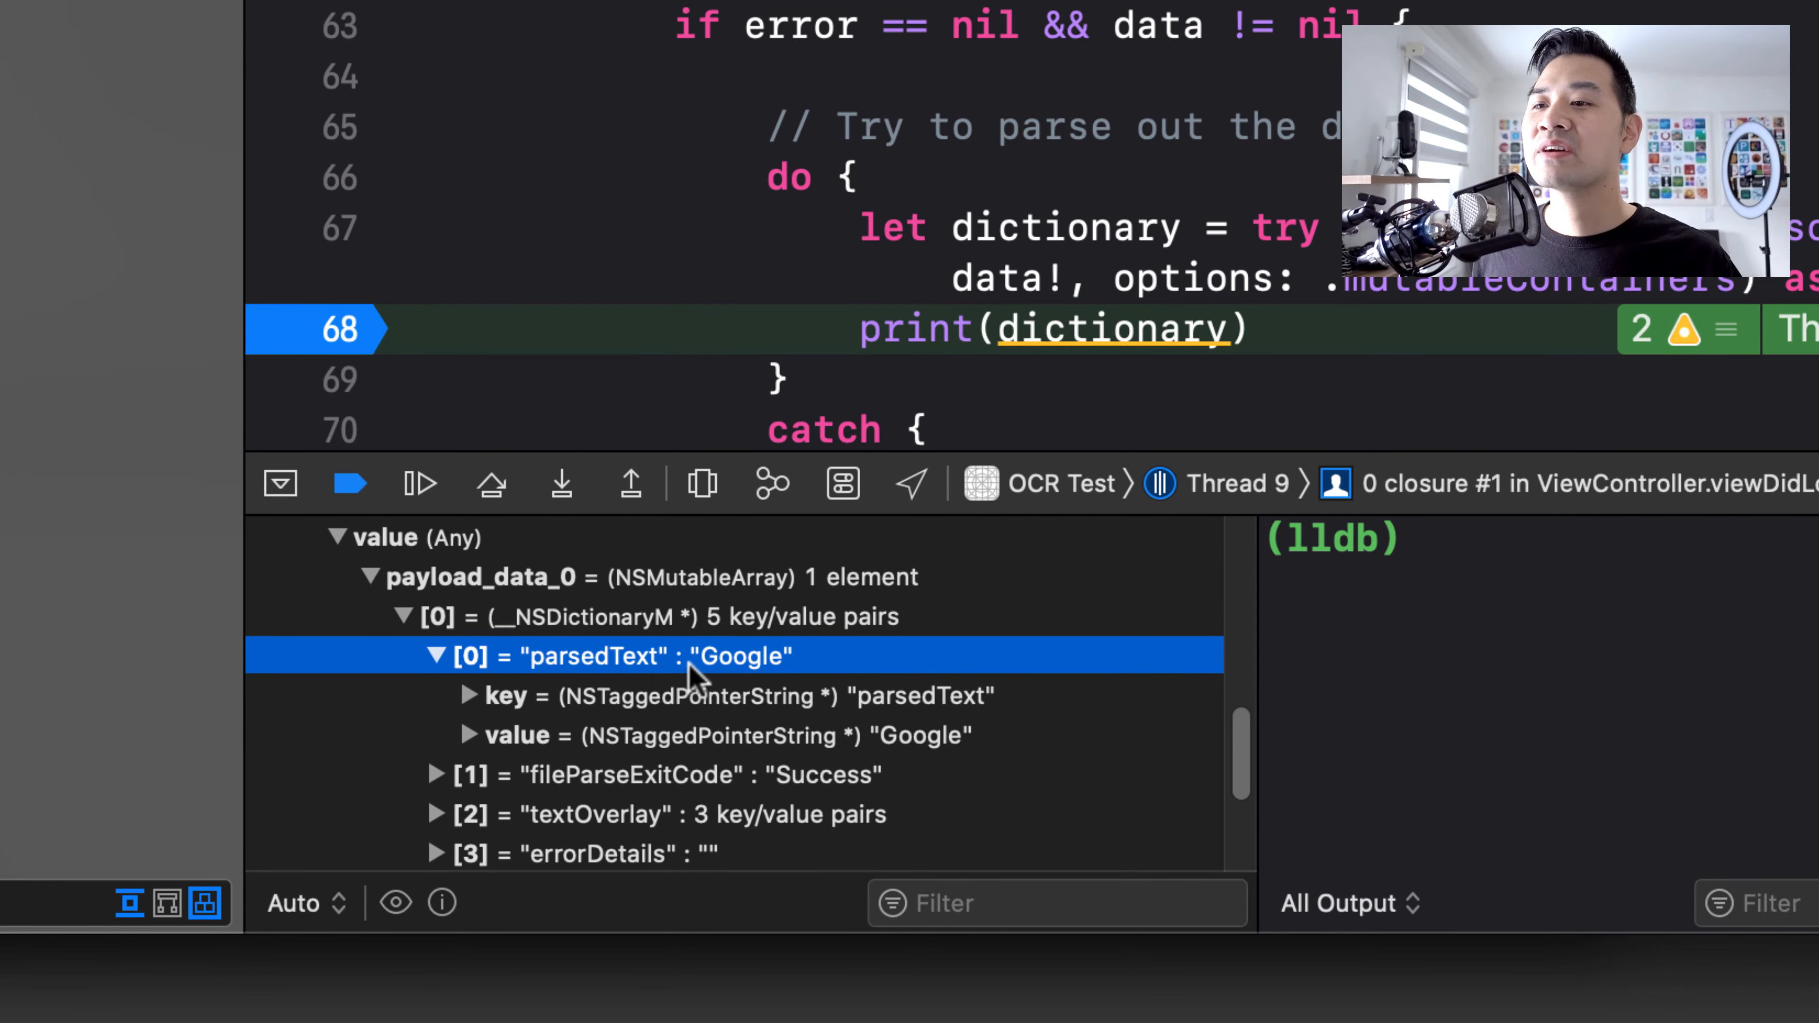
mouse_move(787, 682)
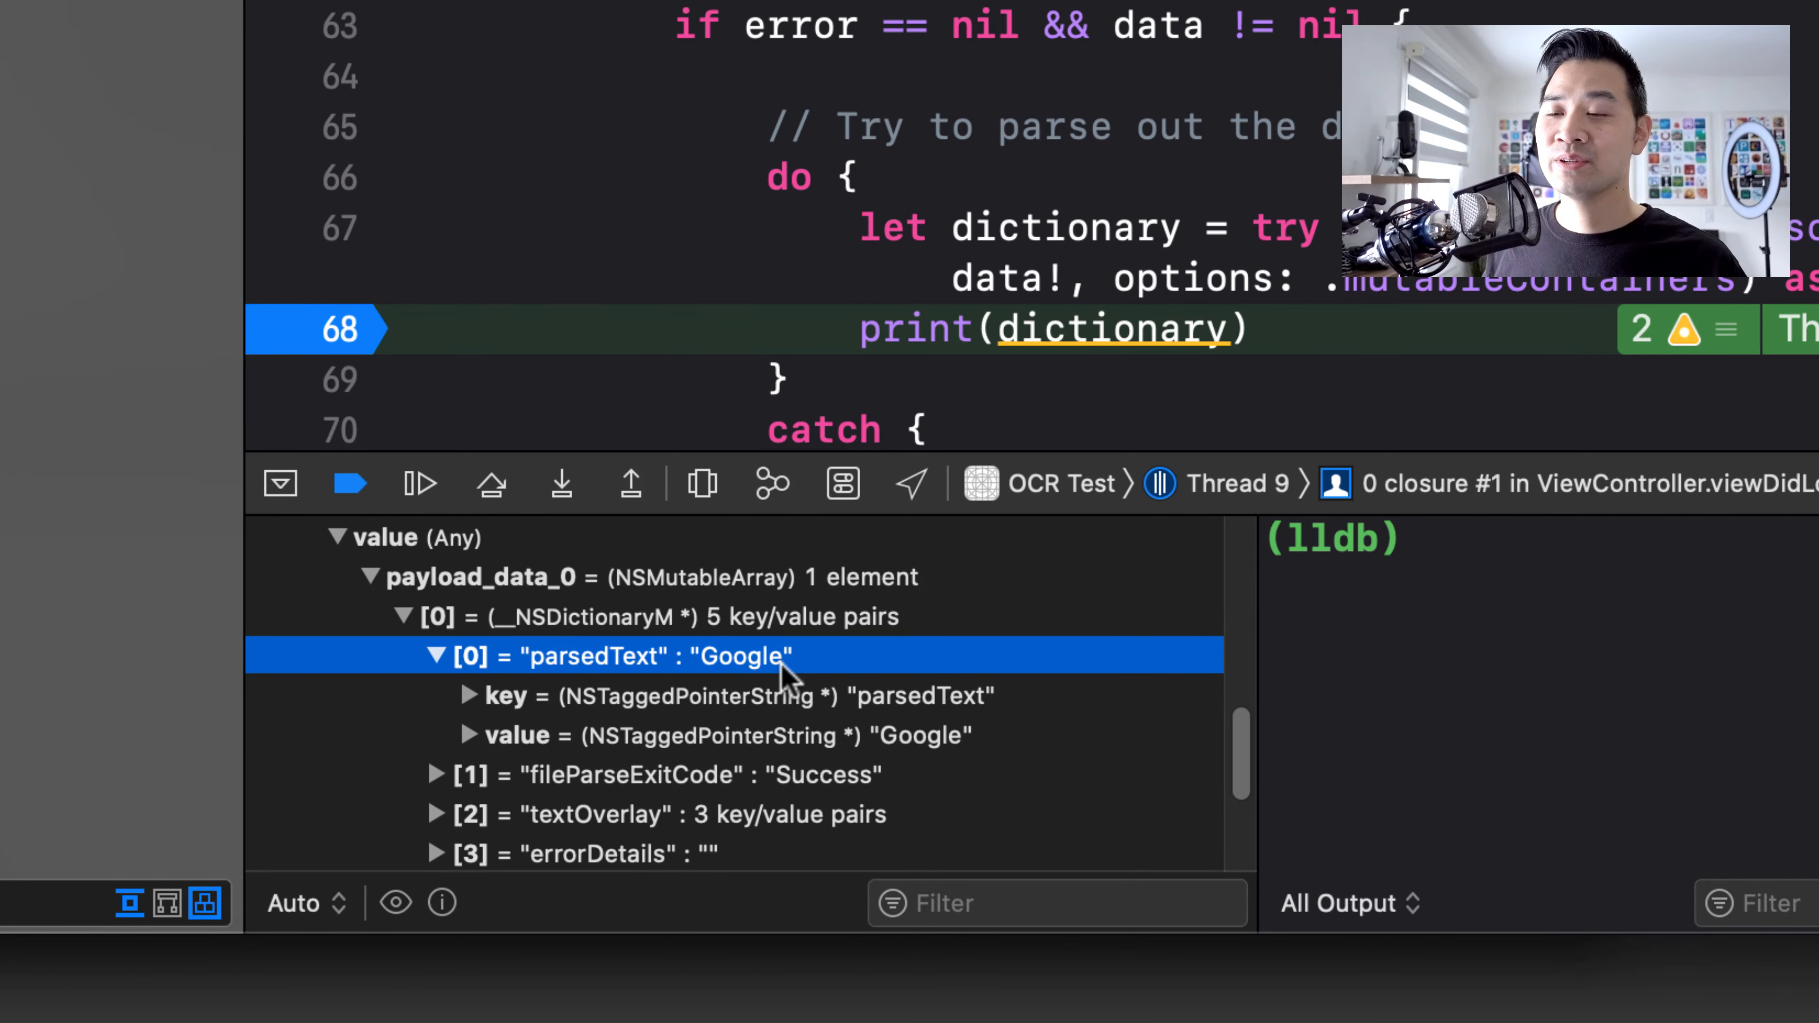